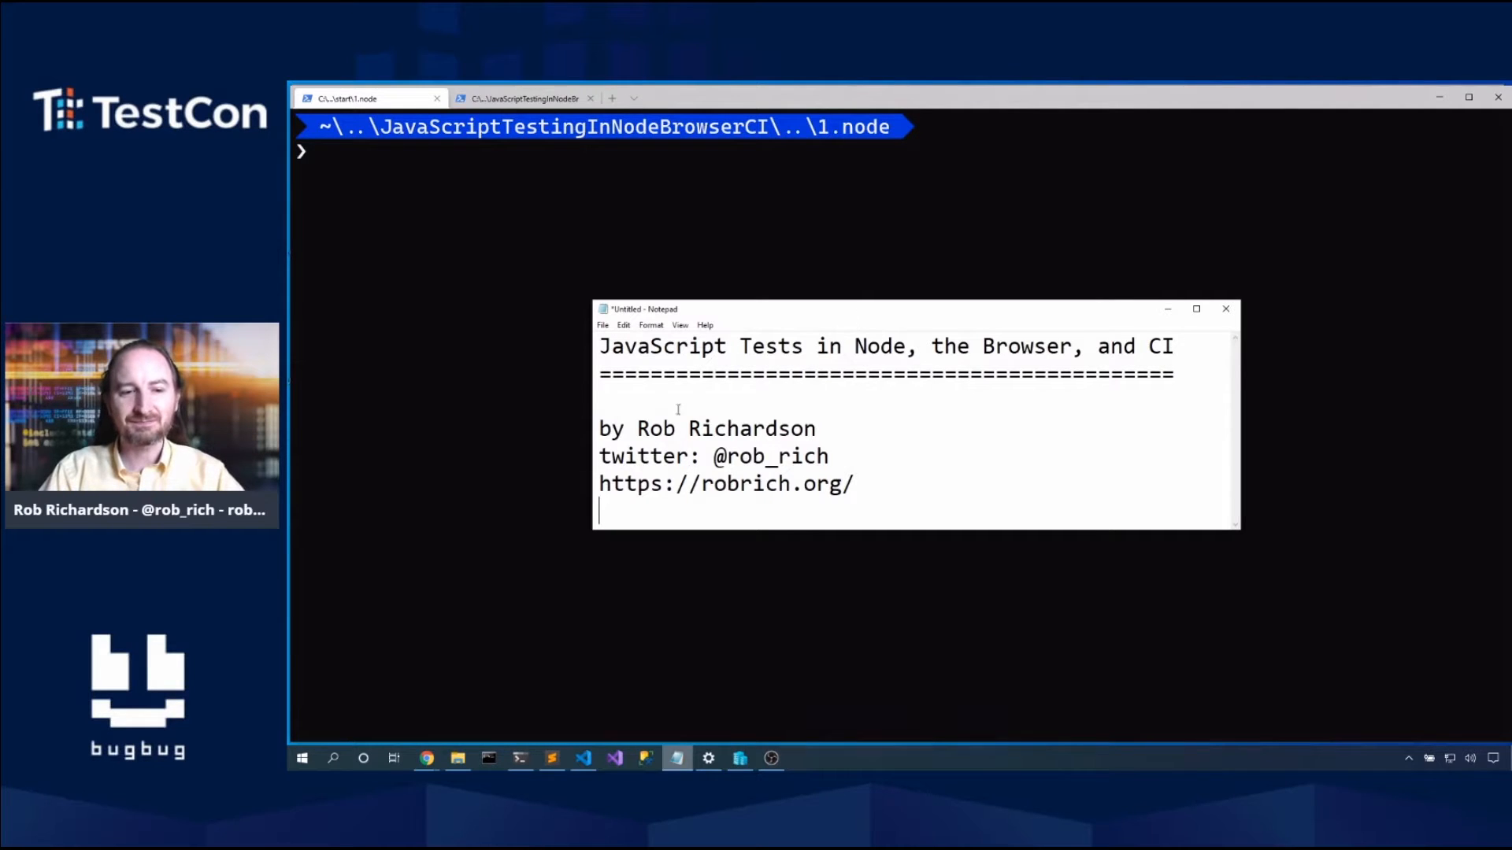
pyautogui.moveTo(426, 757)
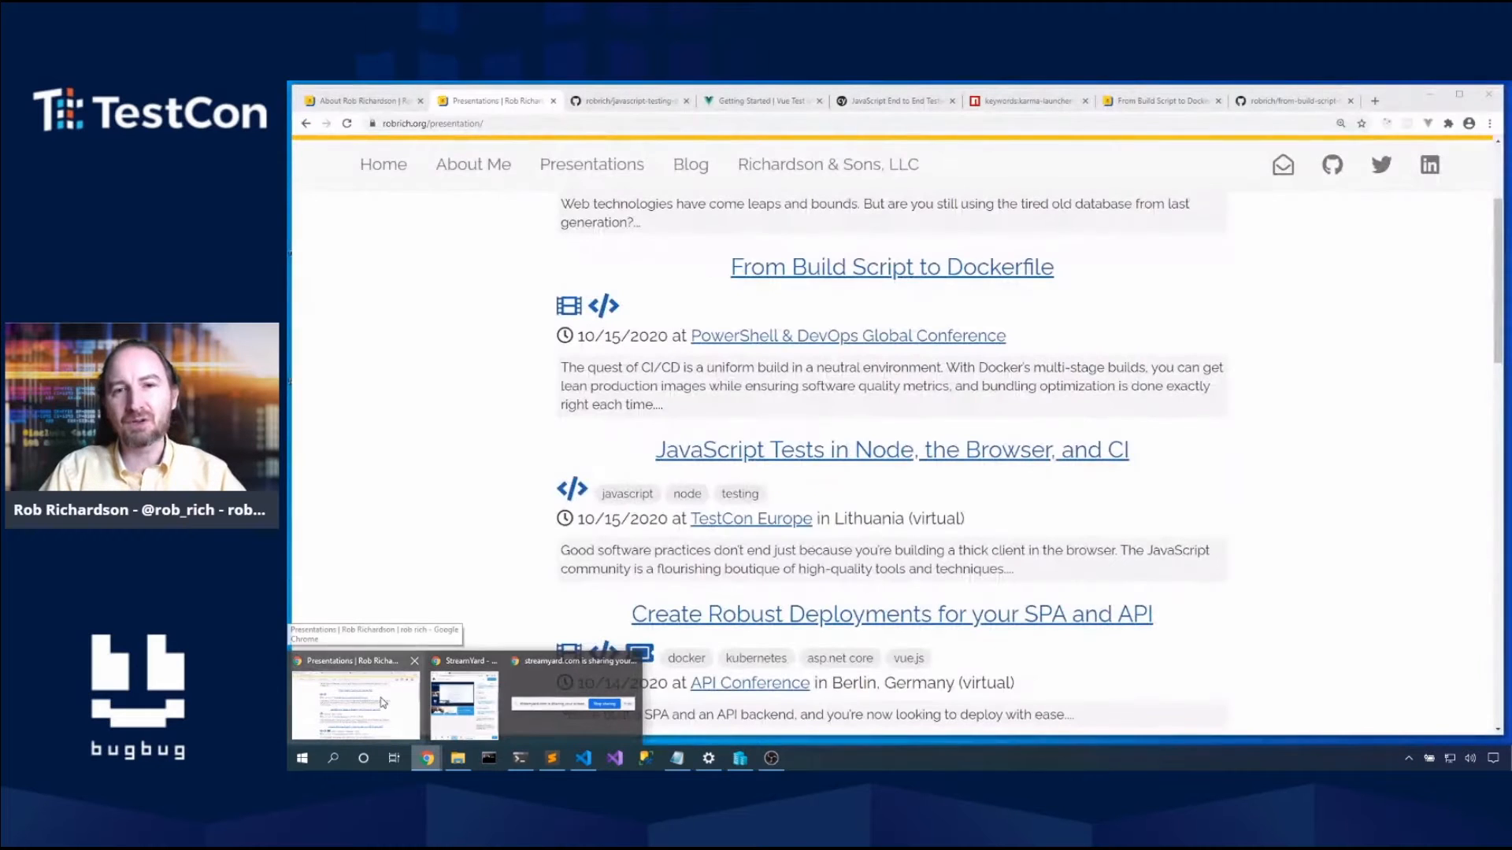
pyautogui.moveTo(434, 497)
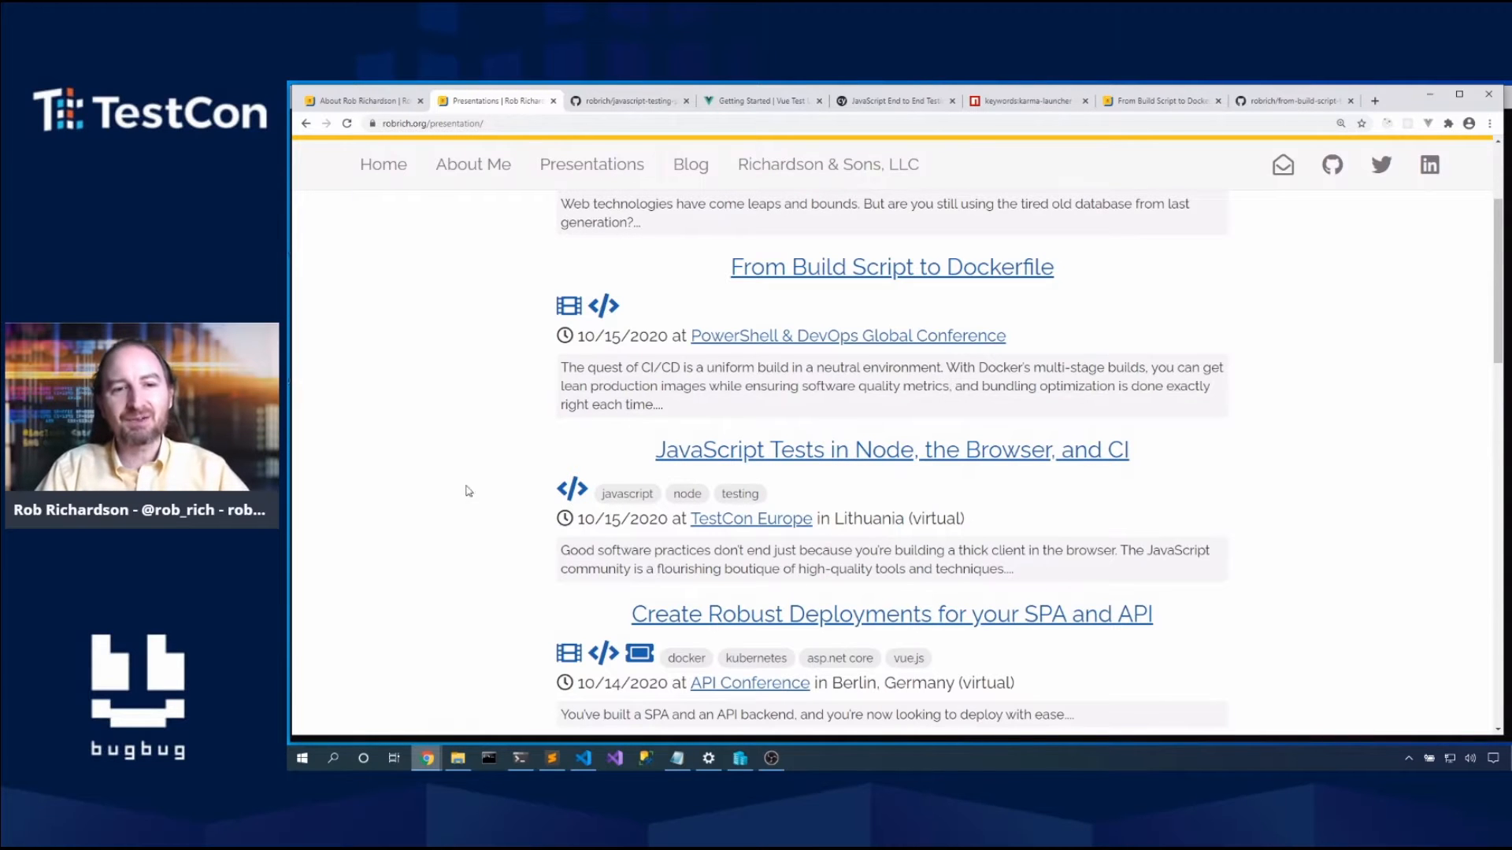
pyautogui.moveTo(700, 464)
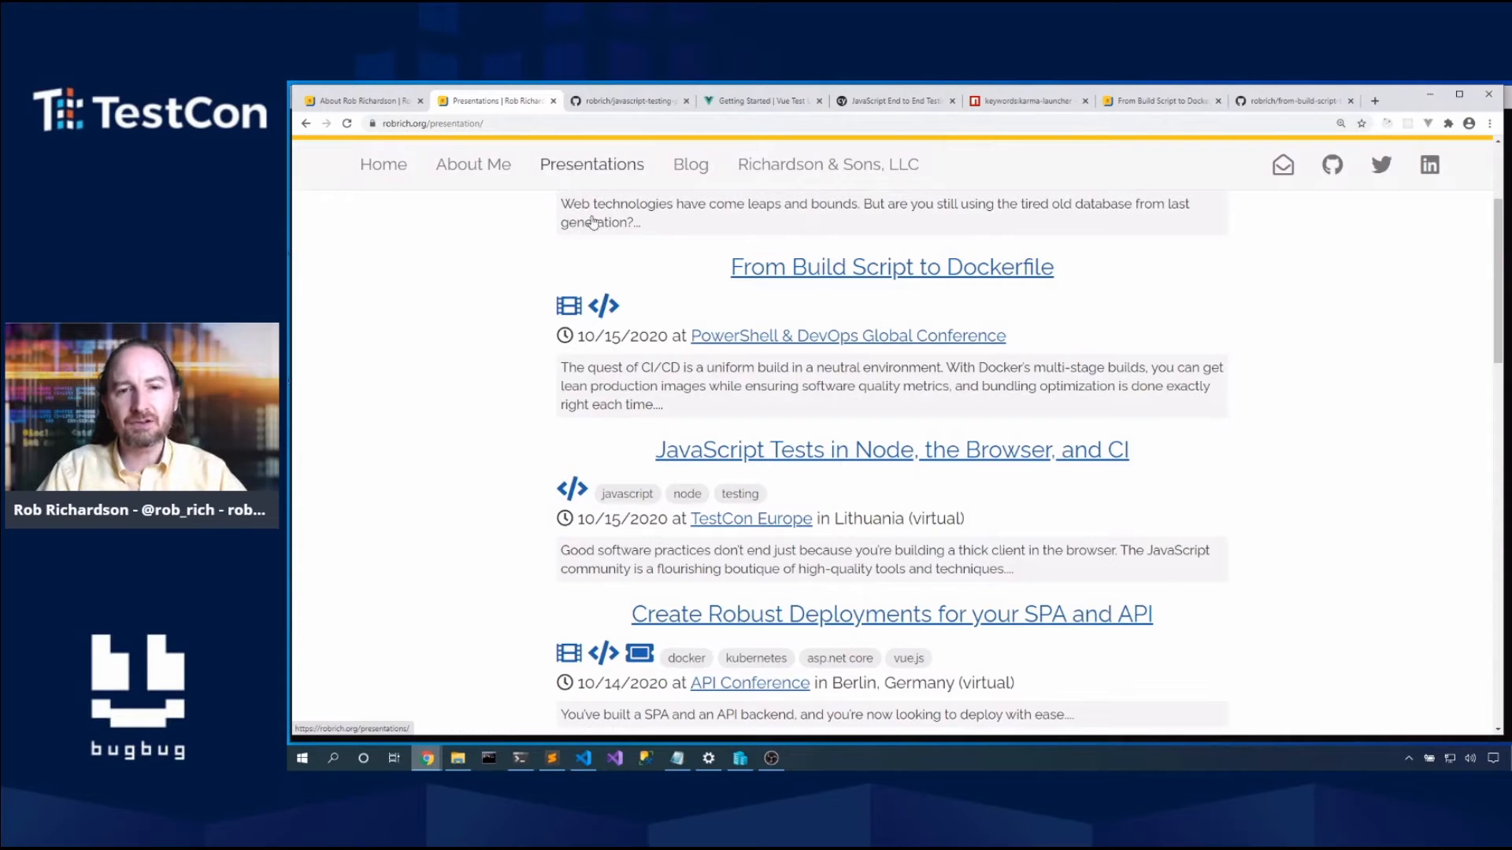
pyautogui.moveTo(718, 463)
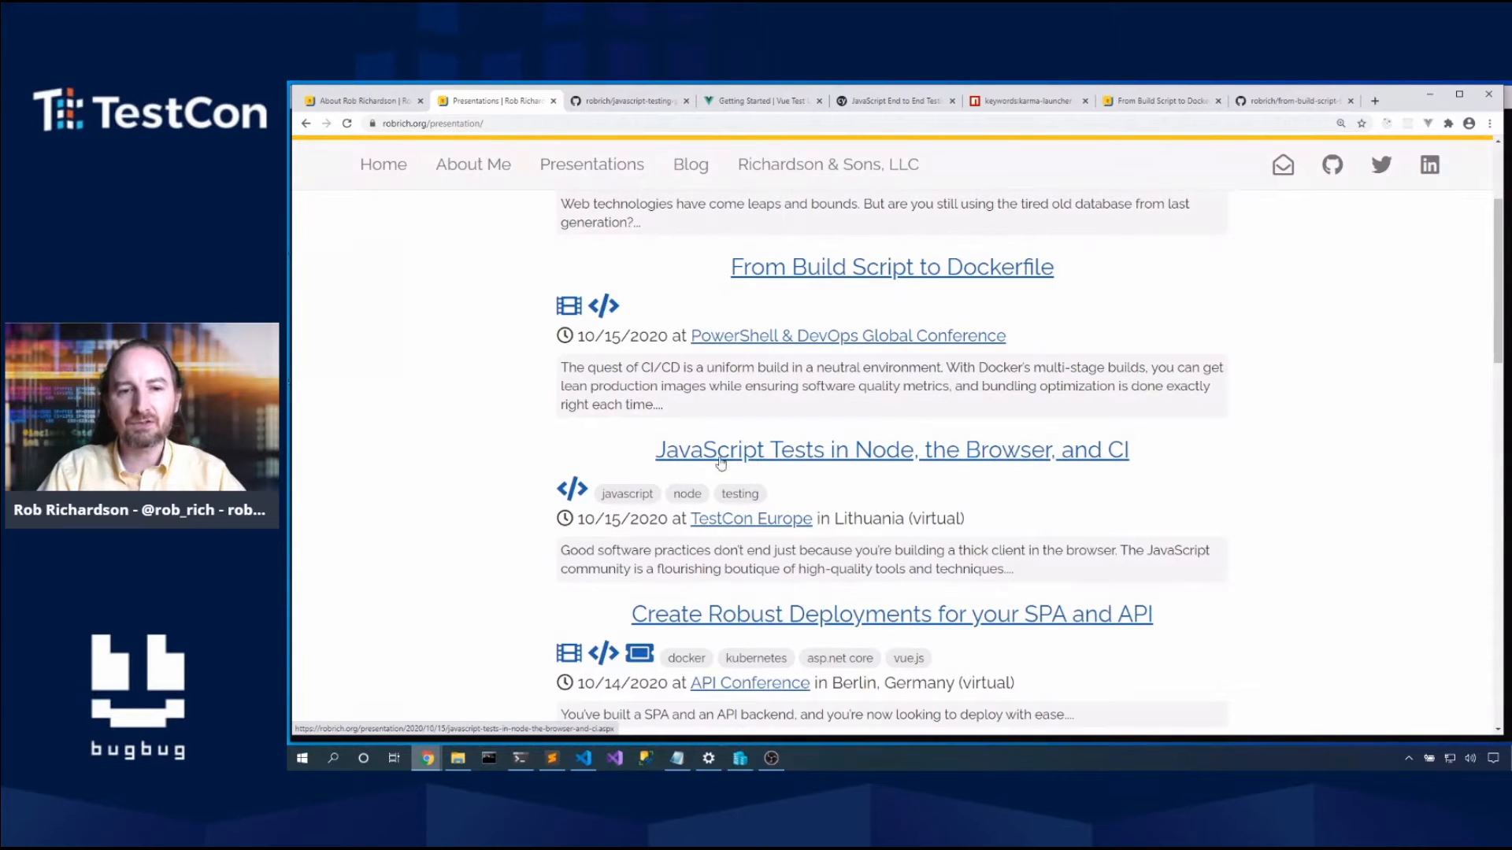
pyautogui.moveTo(633, 137)
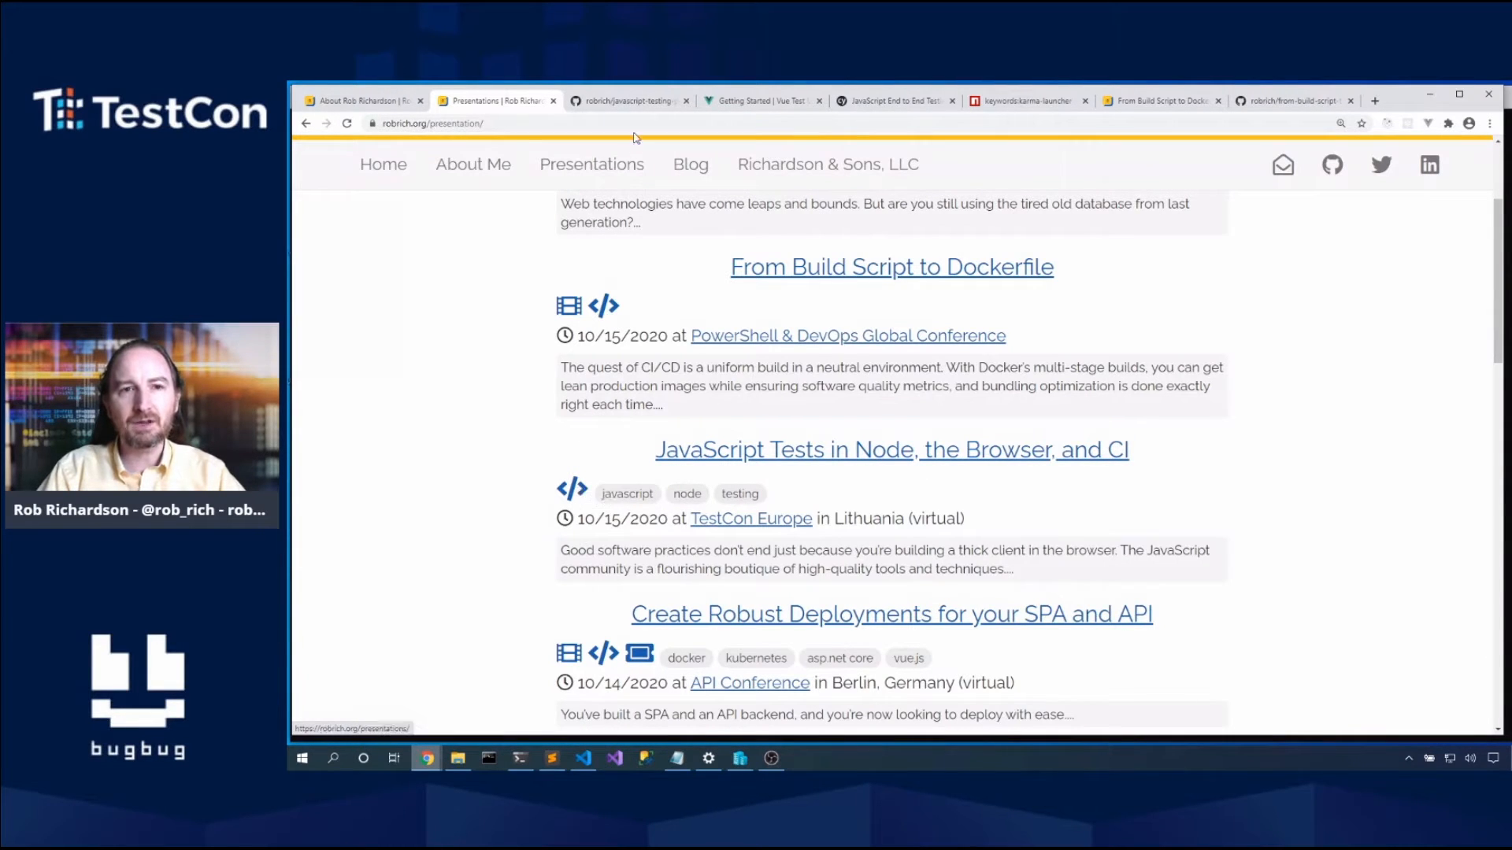
# Step: Switch to the robrich/javascript-testing-presentation GitHub repository showing its start and done folders
pyautogui.click(627, 100)
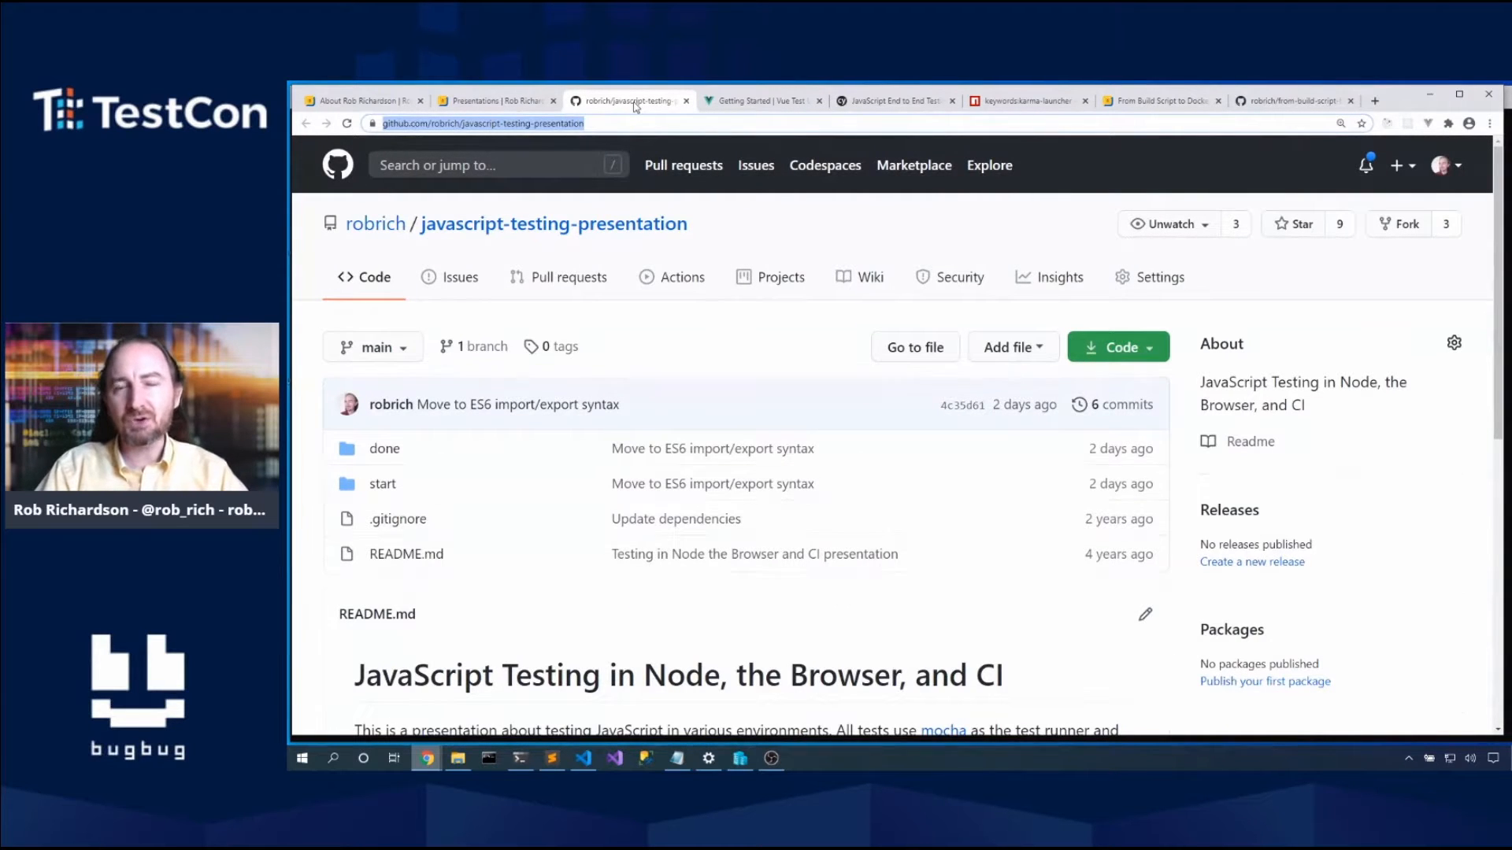
pyautogui.moveTo(381, 483)
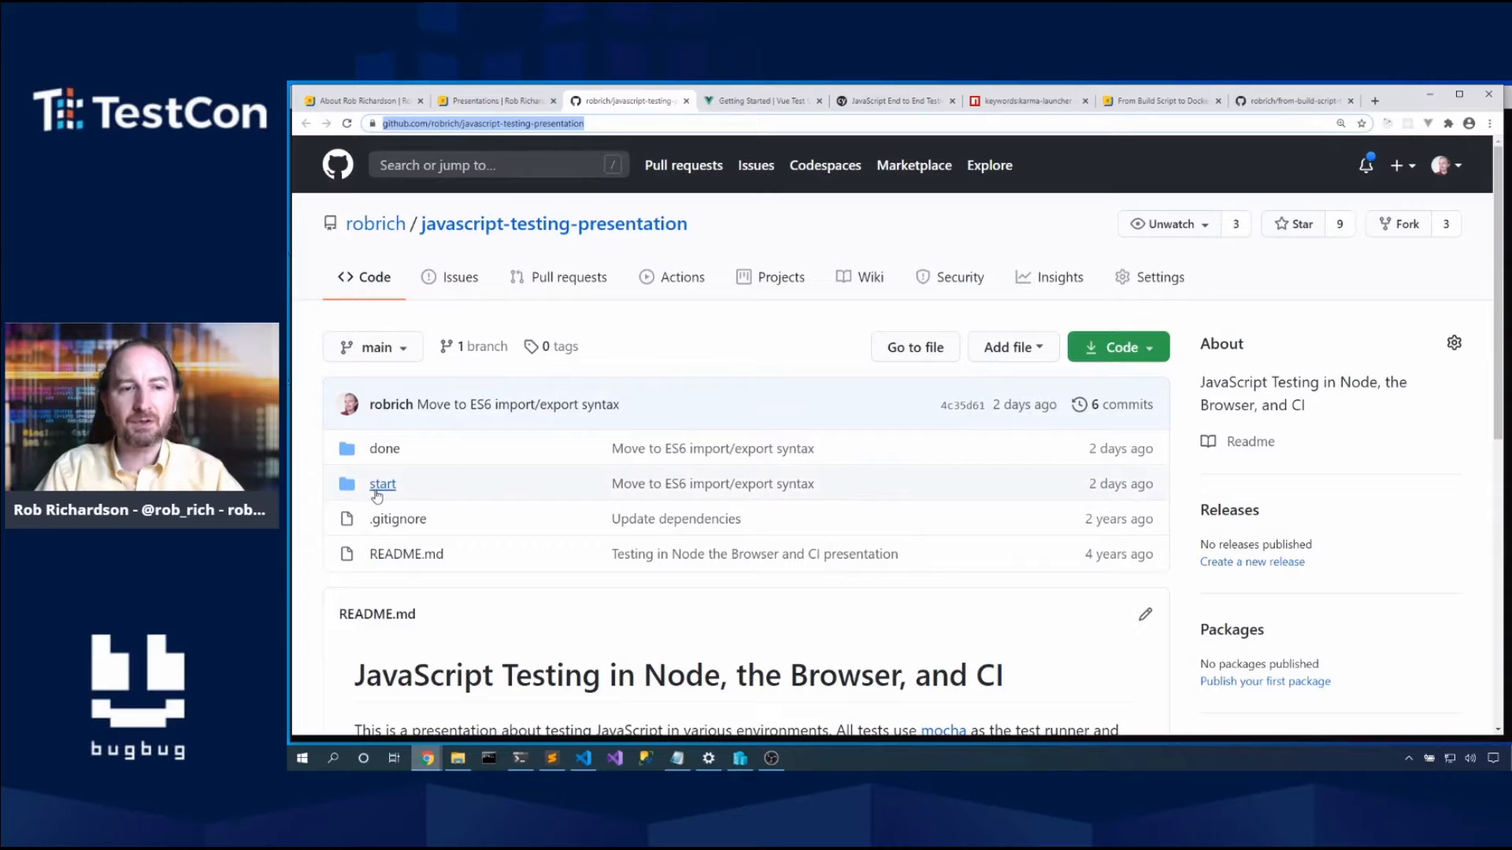
pyautogui.moveTo(387, 476)
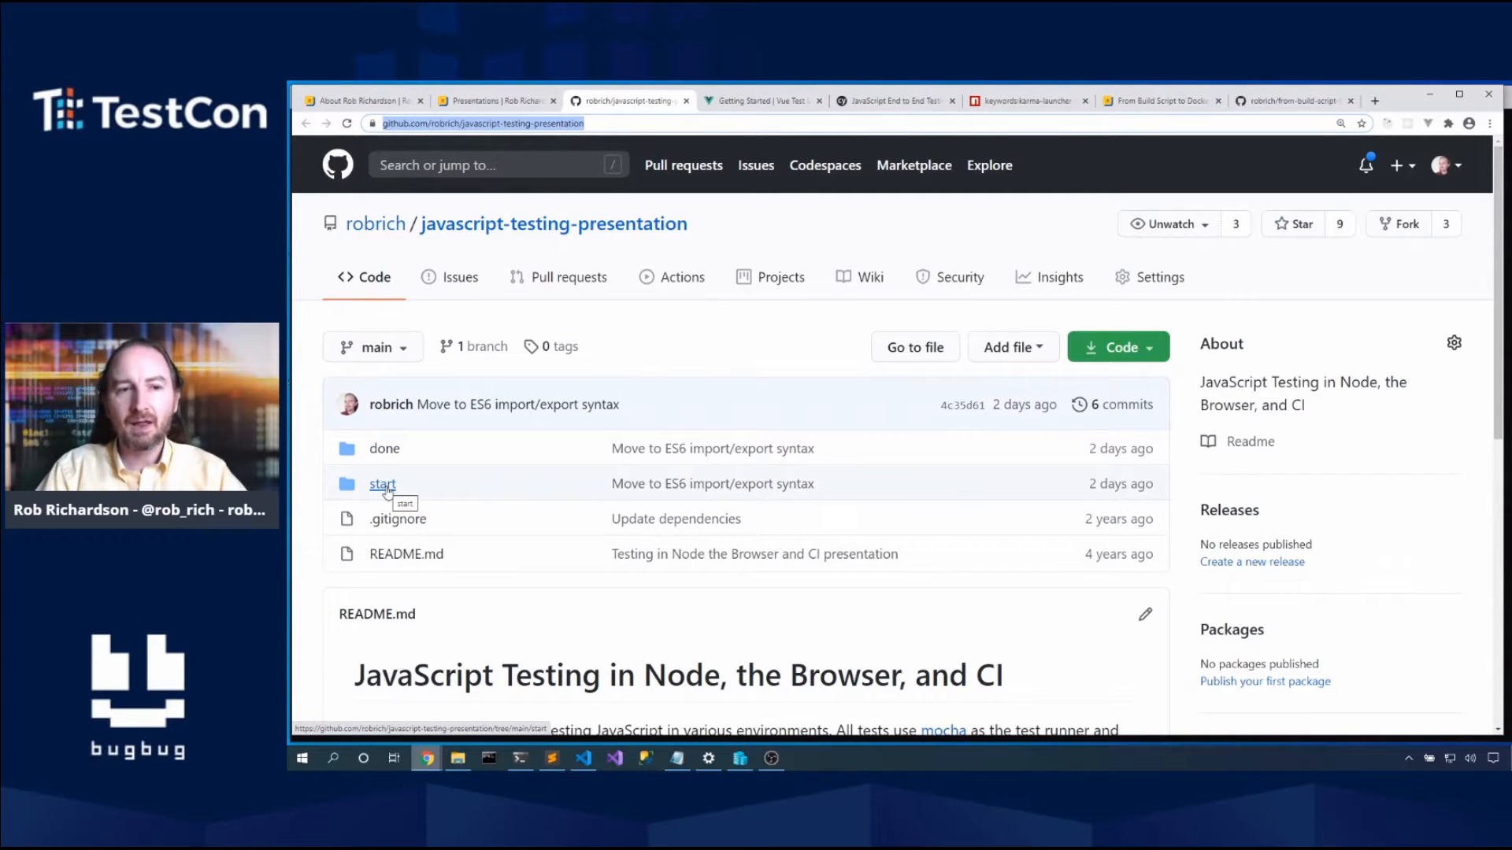
pyautogui.moveTo(383, 448)
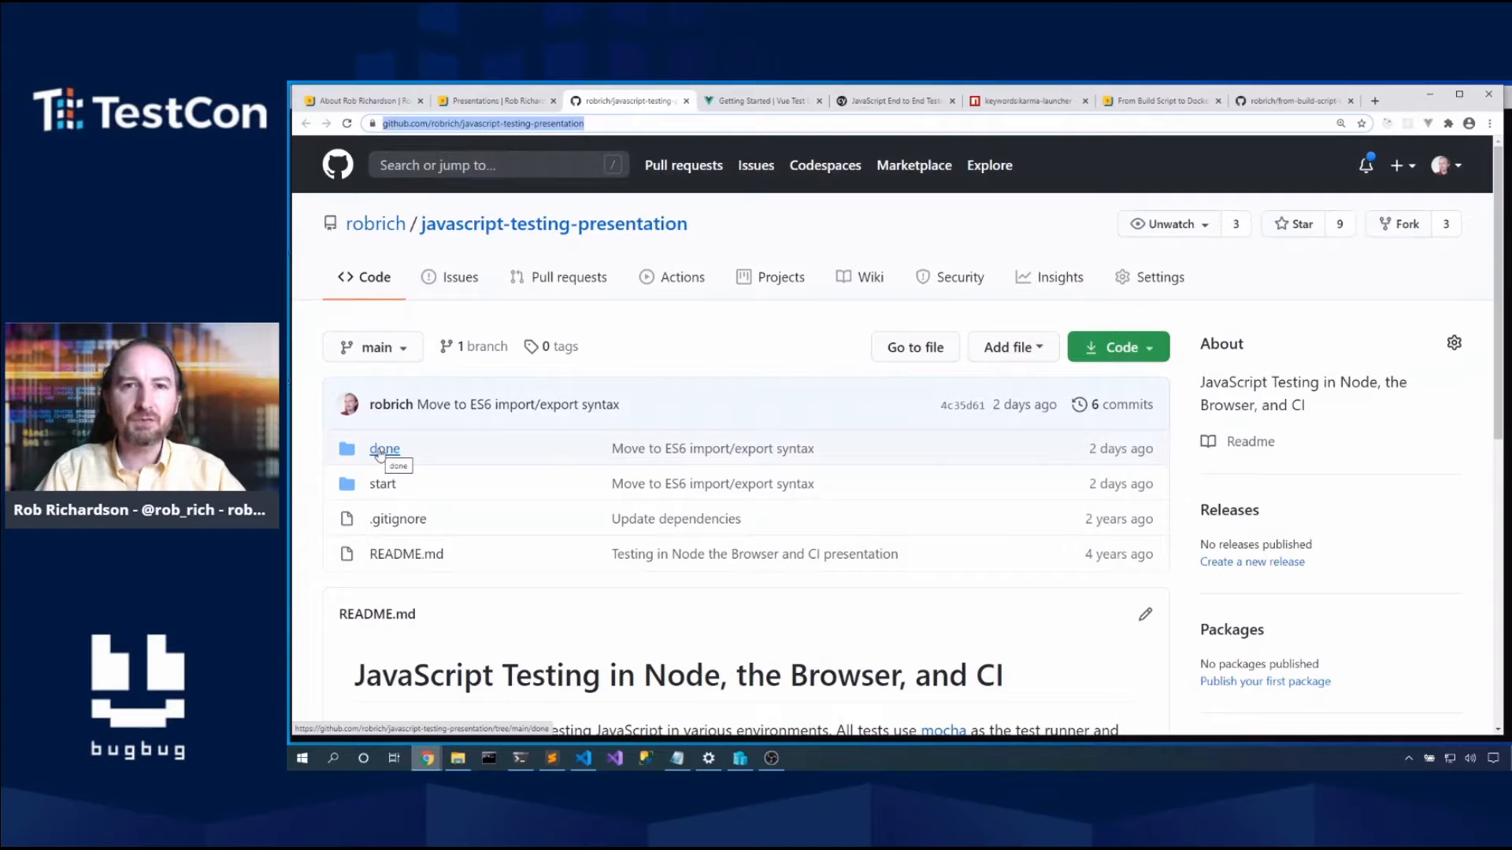
pyautogui.moveTo(382, 482)
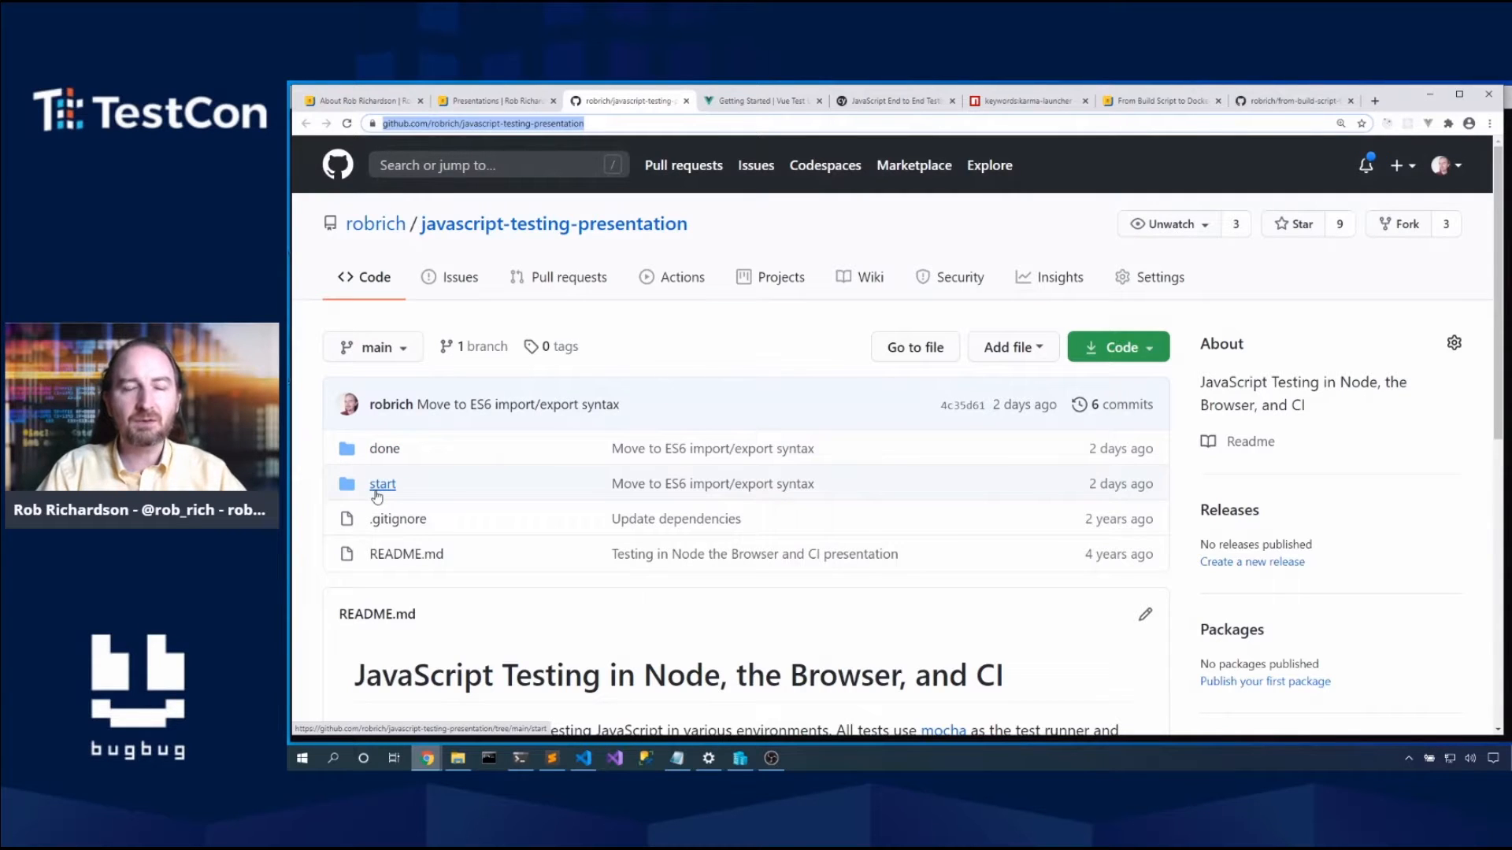
pyautogui.moveTo(381, 482)
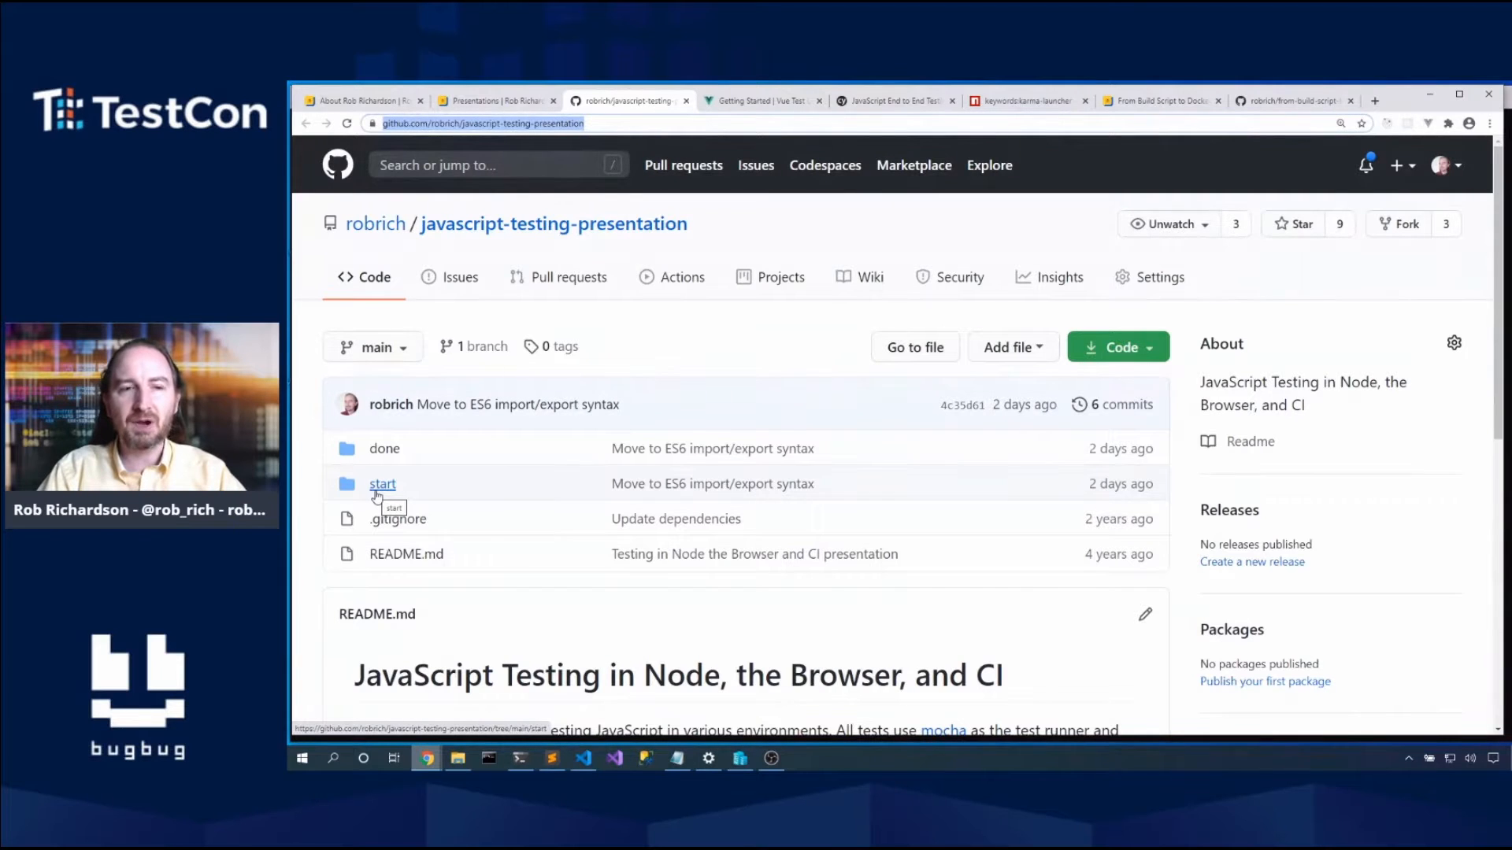
pyautogui.moveTo(477, 236)
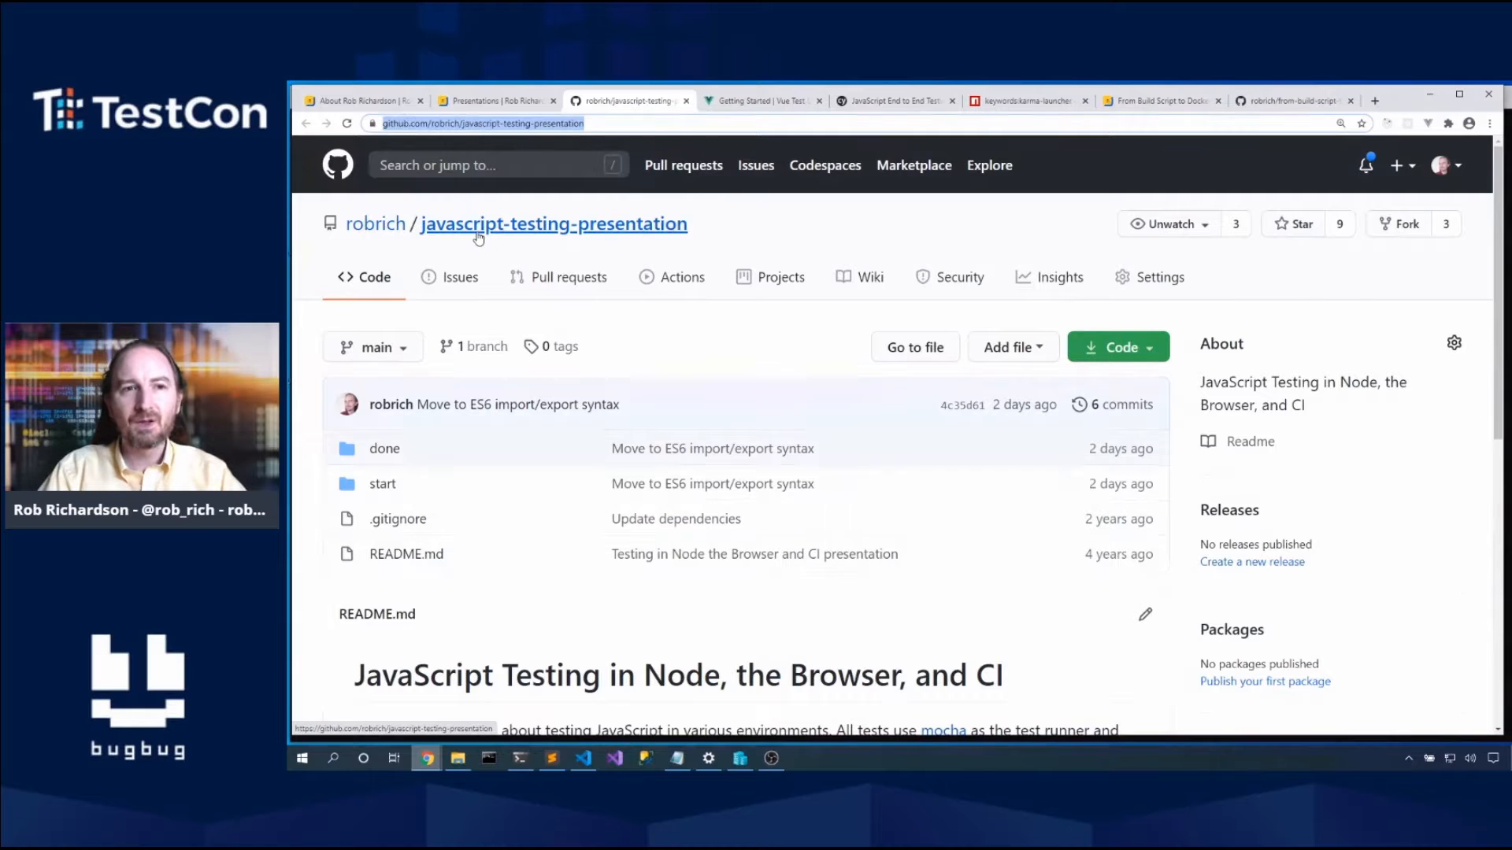
# Step: Go to the author's About page and scroll to the accomplishments list and award badges
pyautogui.click(494, 100)
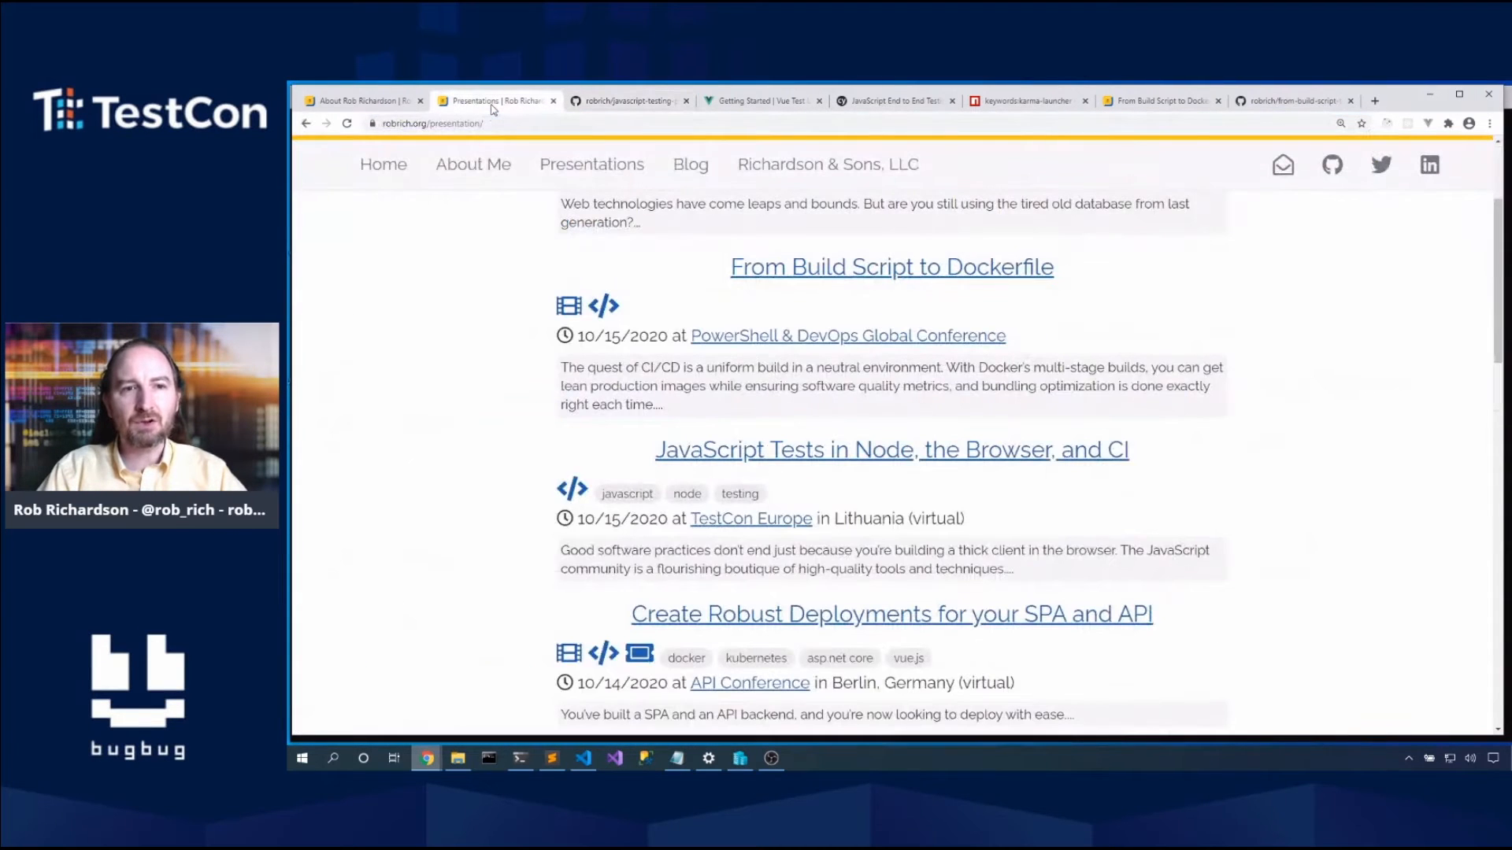
pyautogui.moveTo(472, 163)
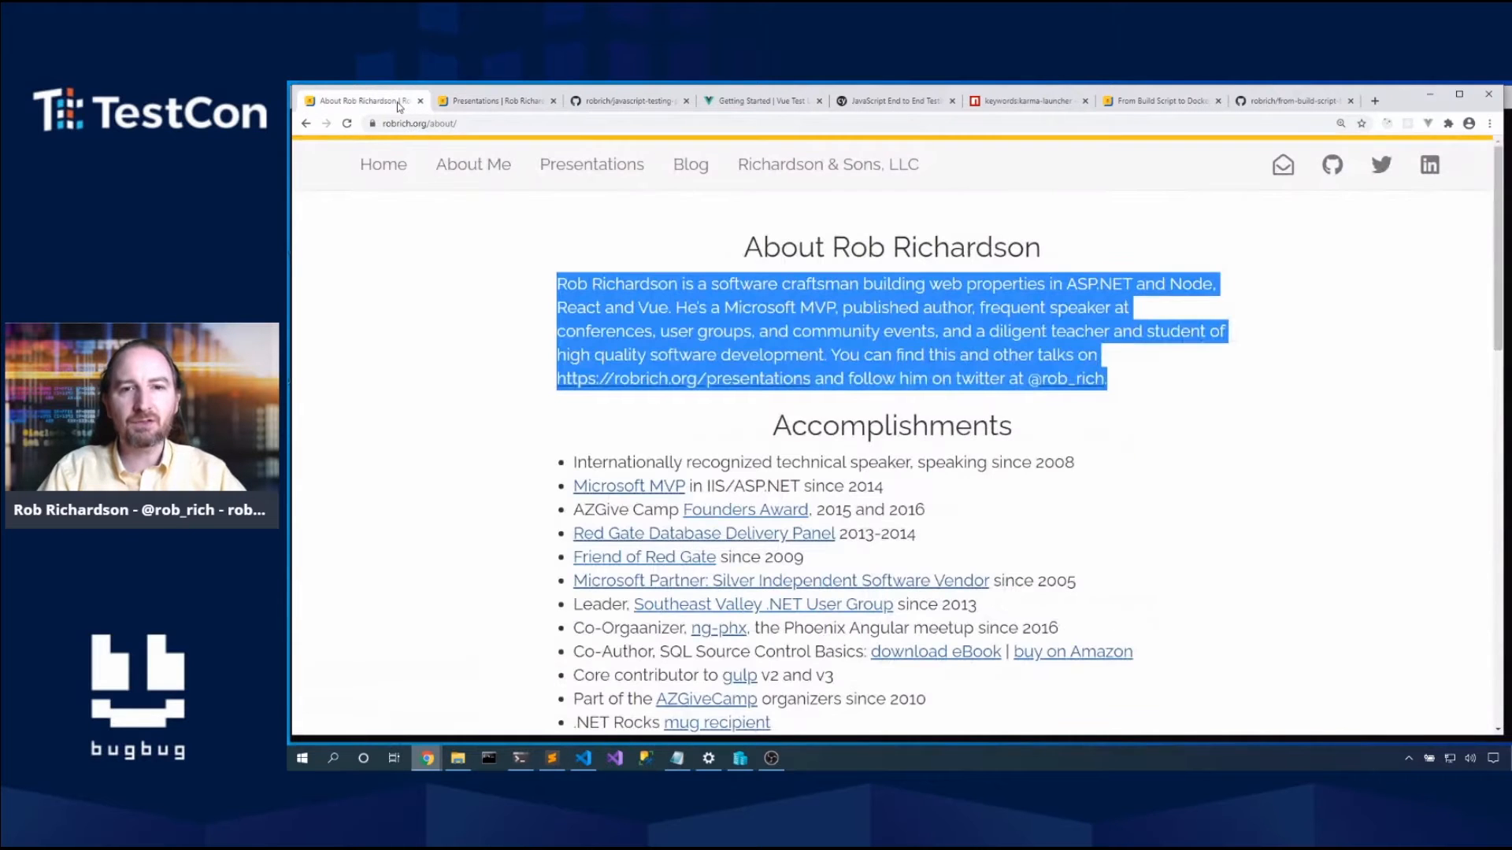
pyautogui.scroll(-3)
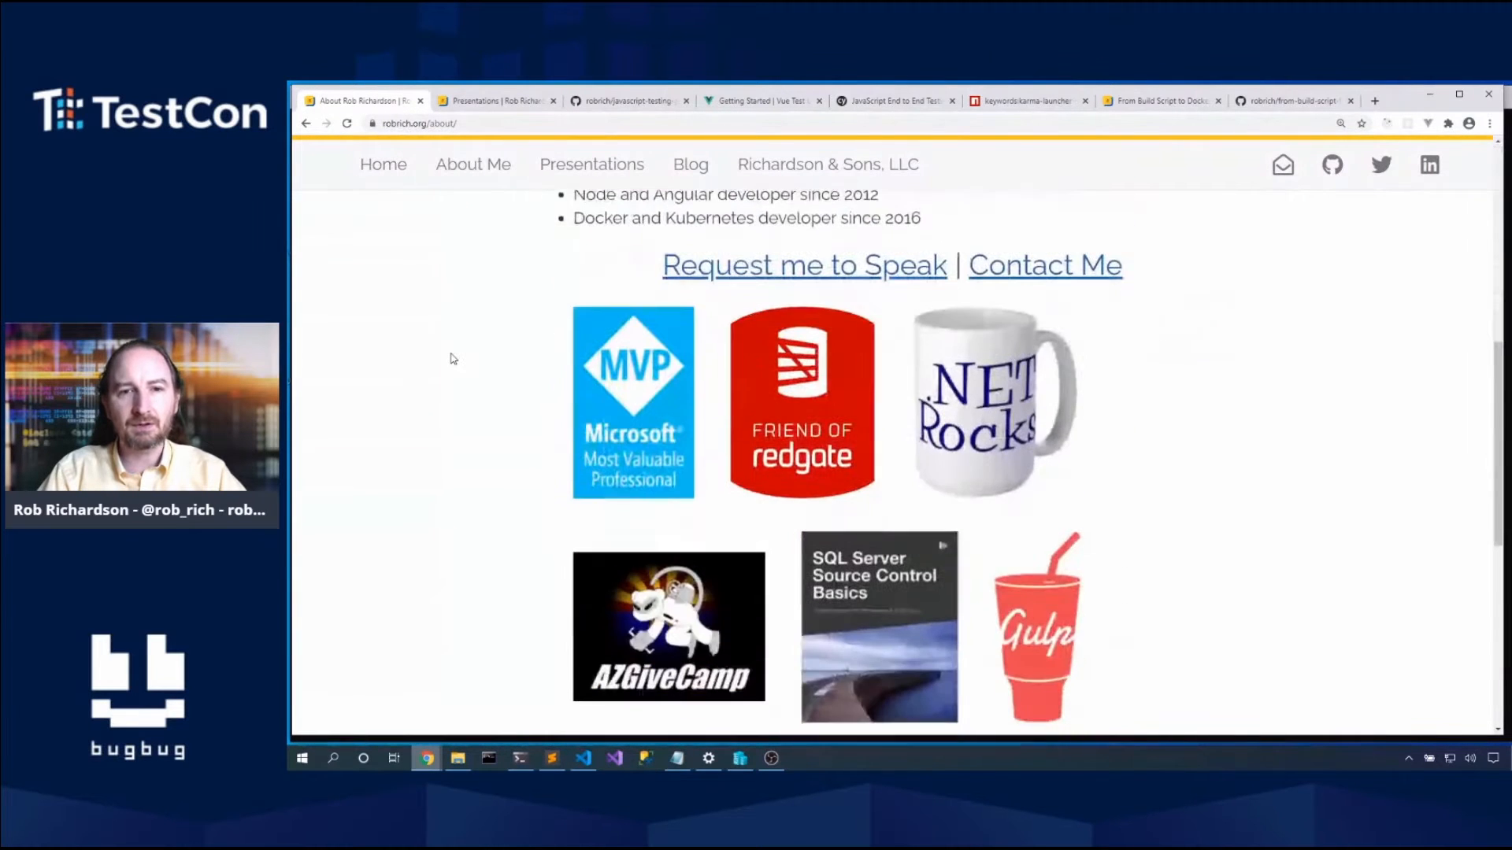
pyautogui.scroll(-3)
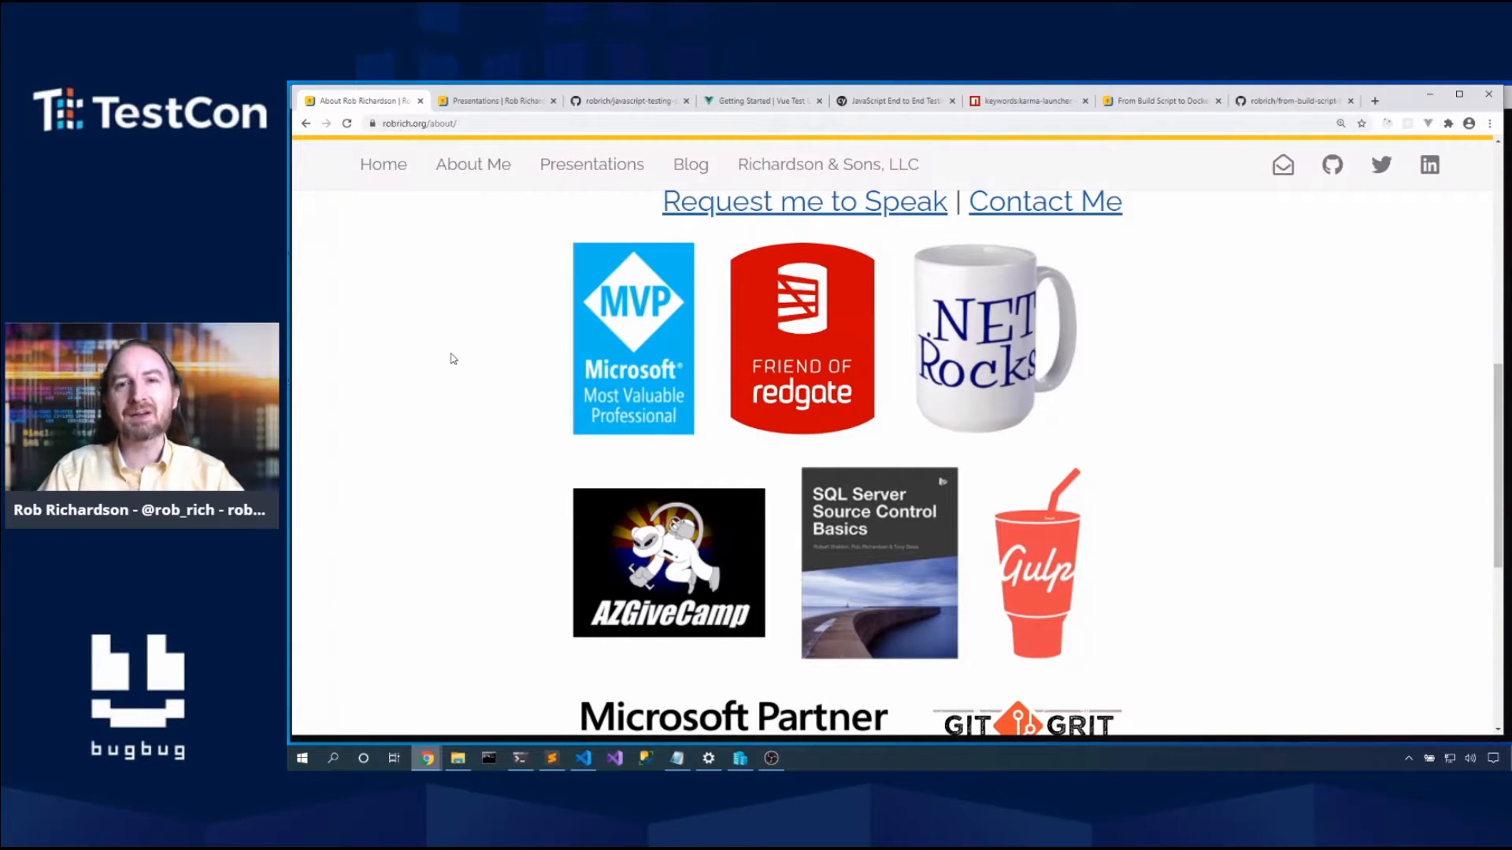
pyautogui.moveTo(495, 365)
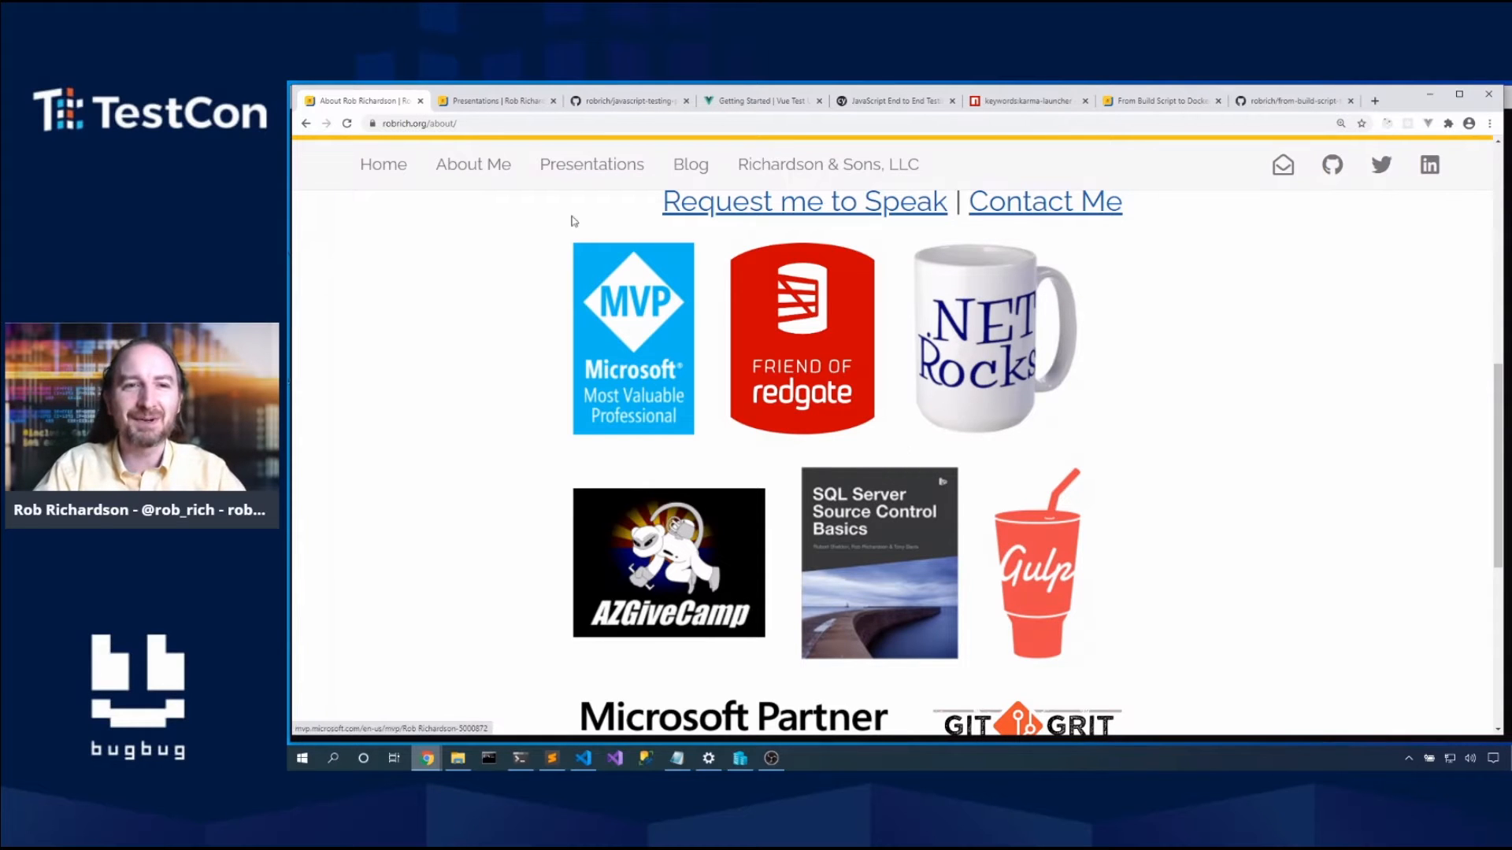
# Step: Bring up the terminal at 1.node, then the start project in the code editor
pyautogui.click(519, 758)
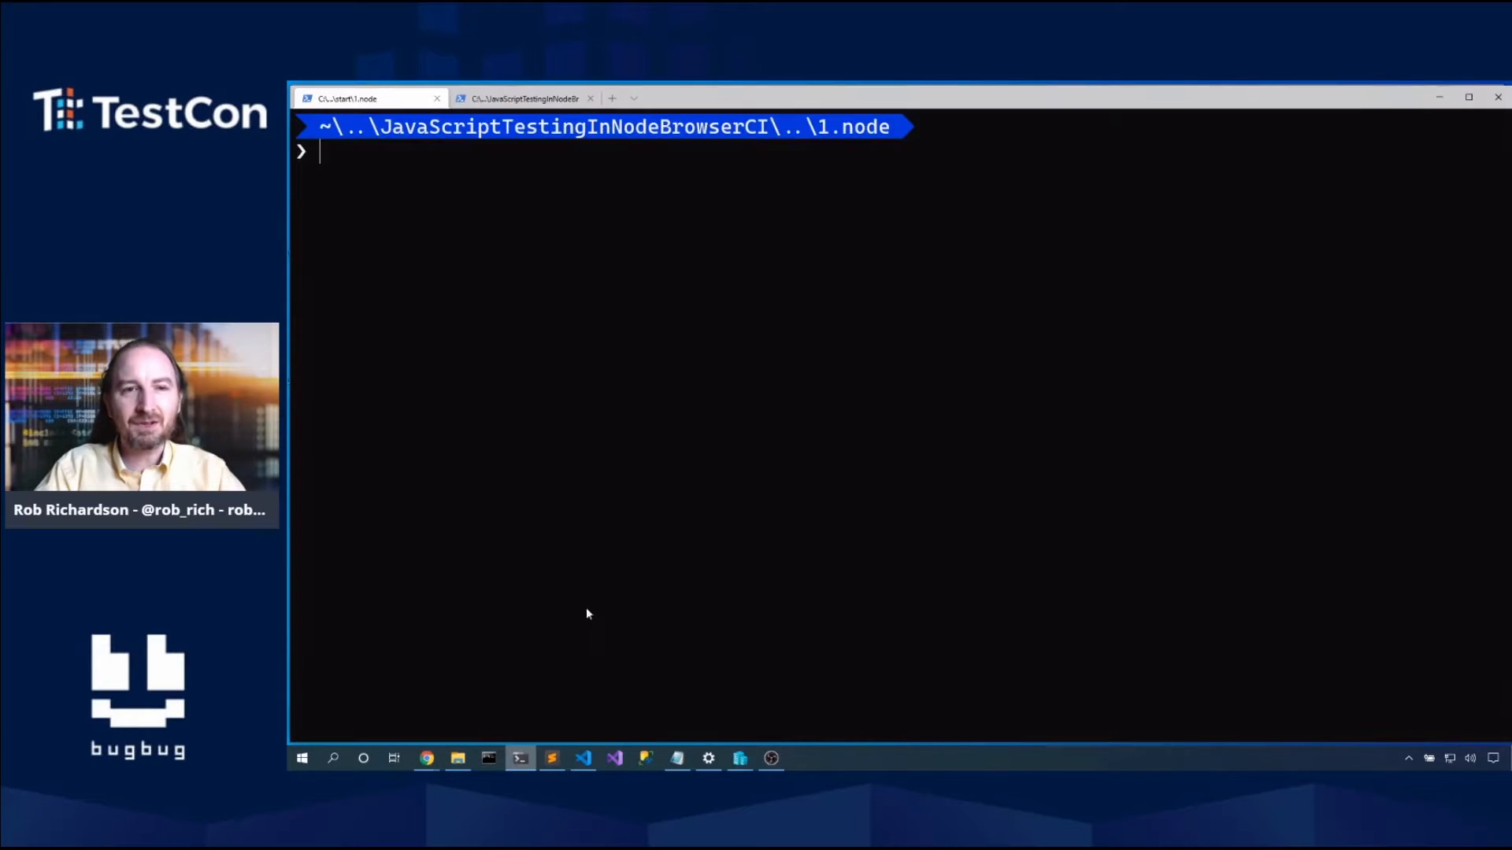
pyautogui.moveTo(629, 585)
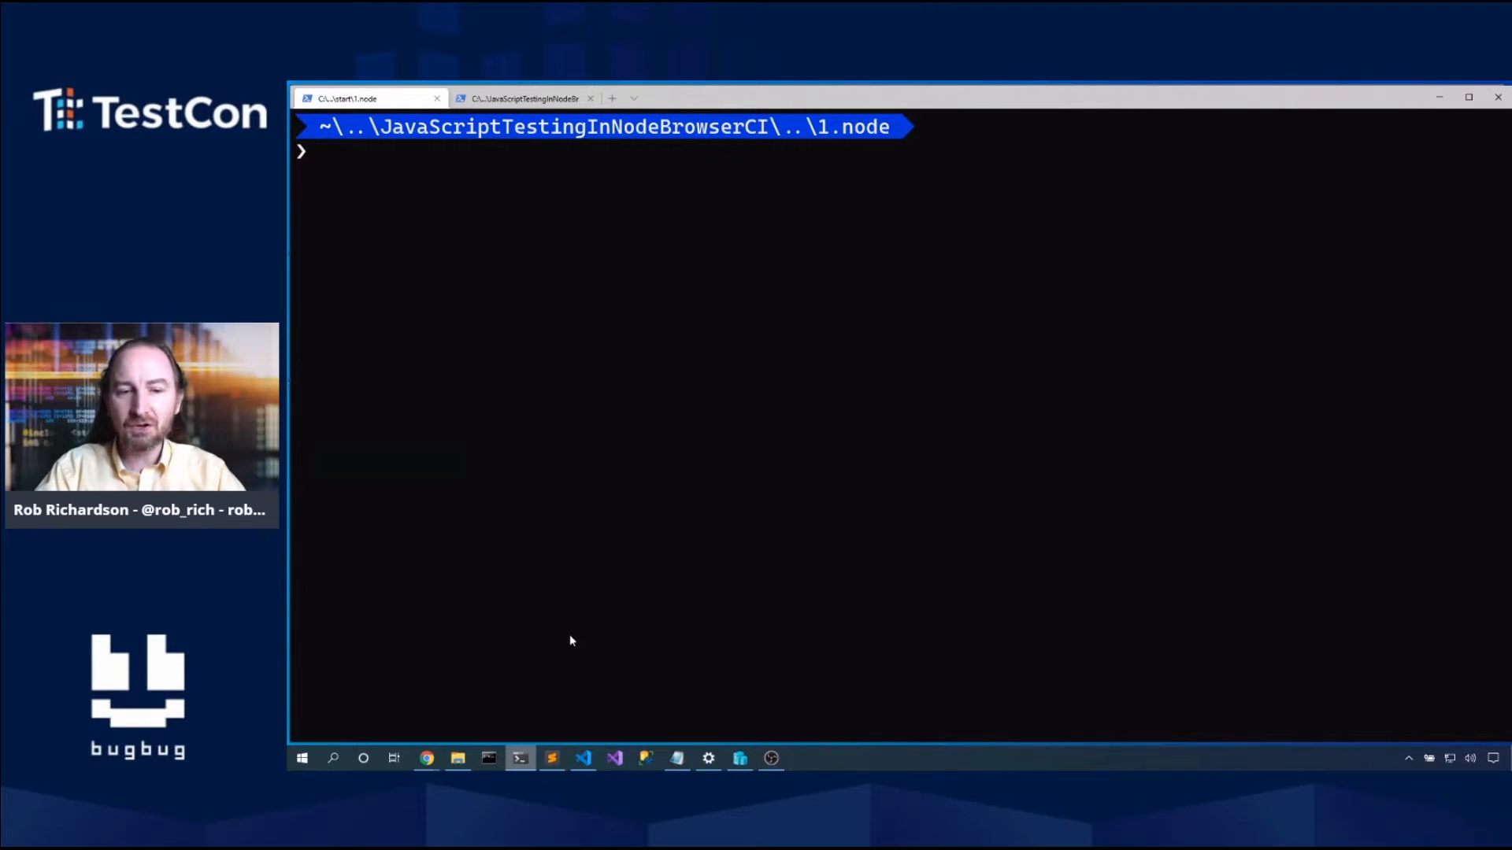
pyautogui.click(583, 757)
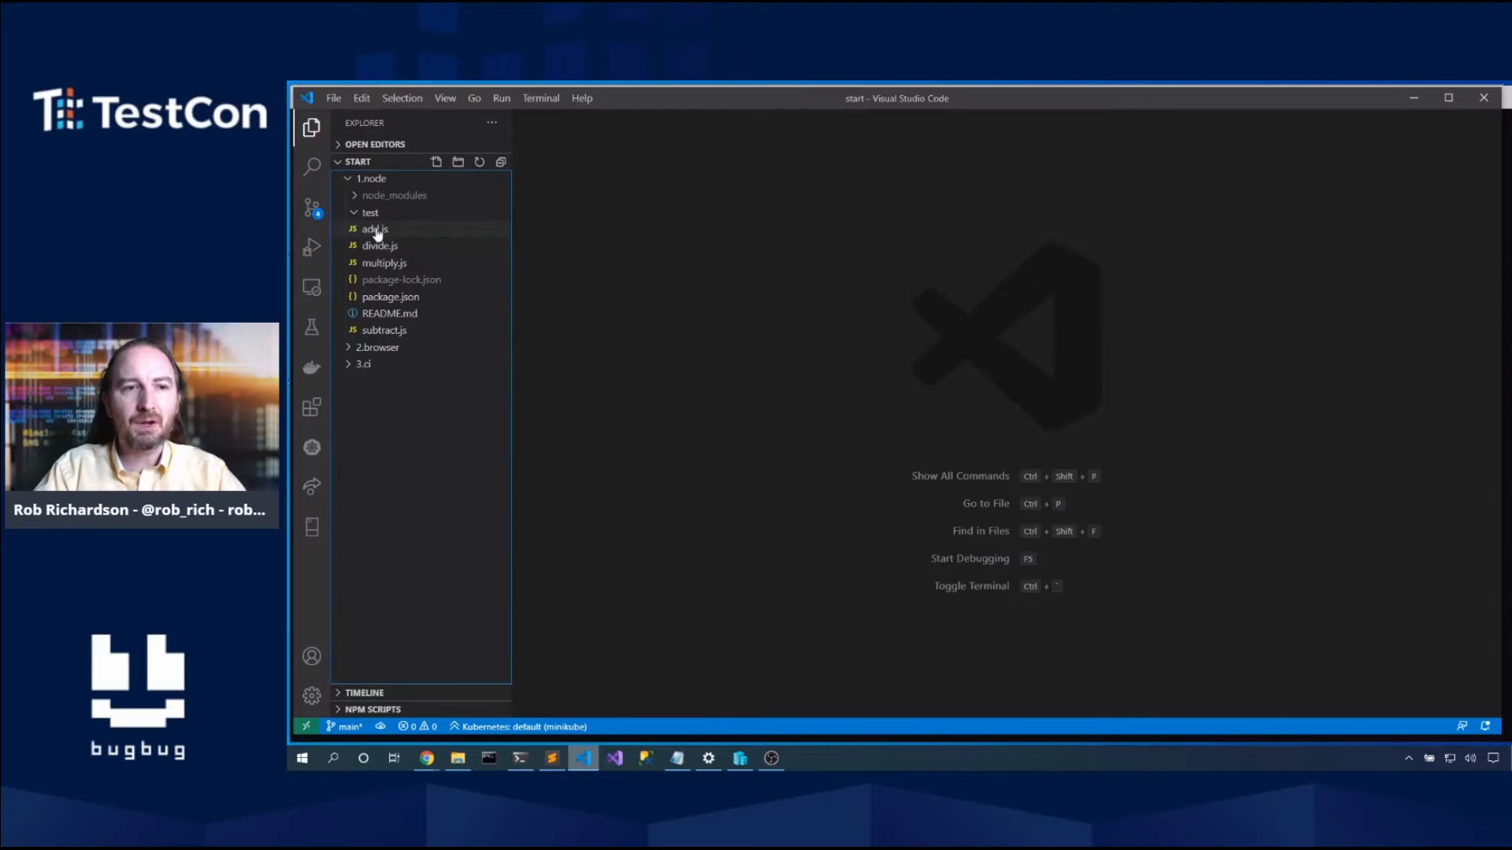
# Step: Create a new file hello-world.js inside the test folder
pyautogui.click(374, 229)
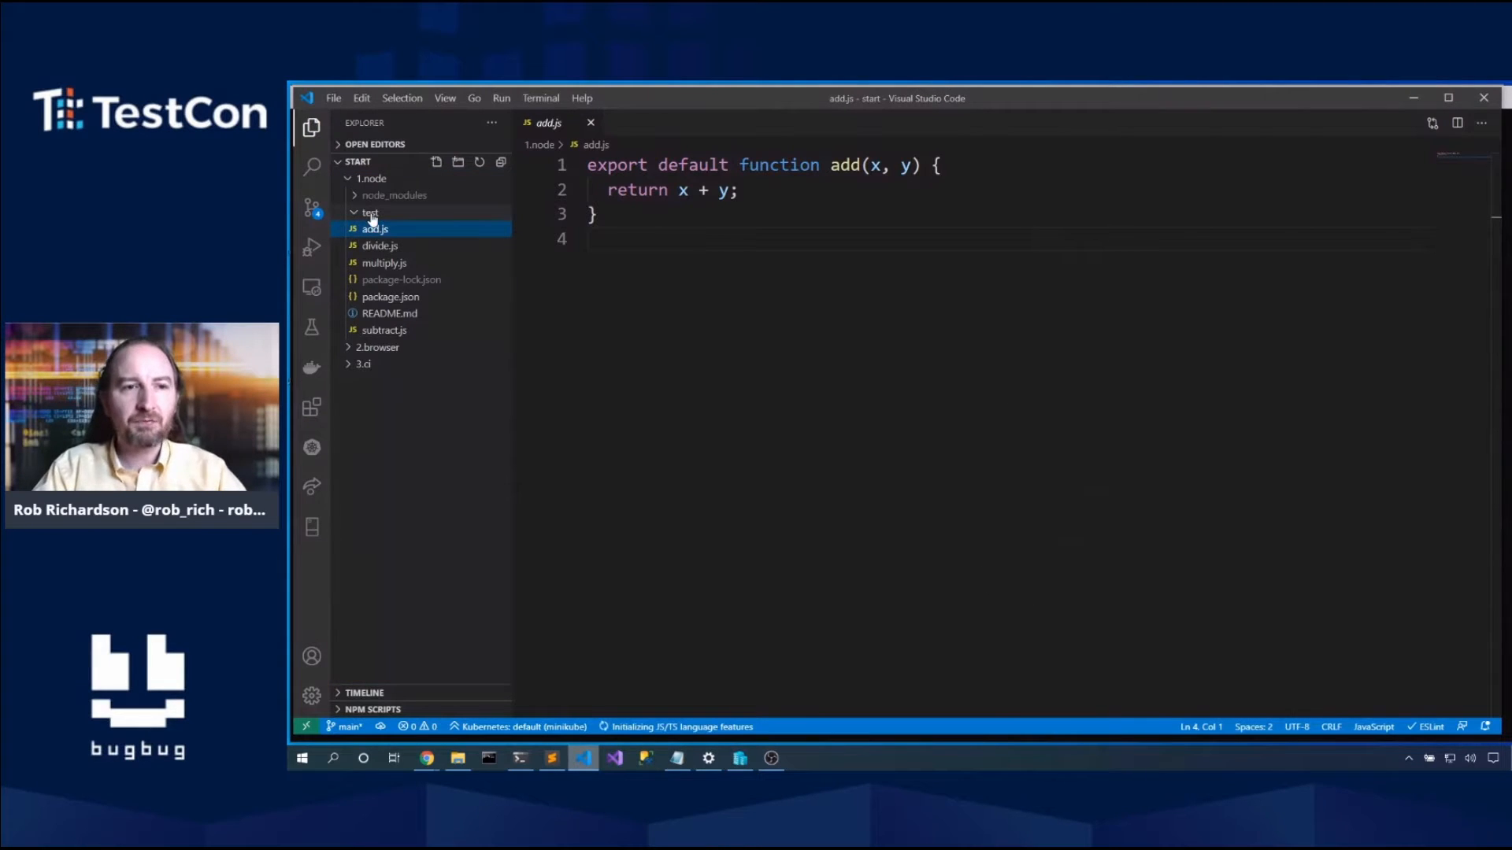
pyautogui.rightClick(374, 228)
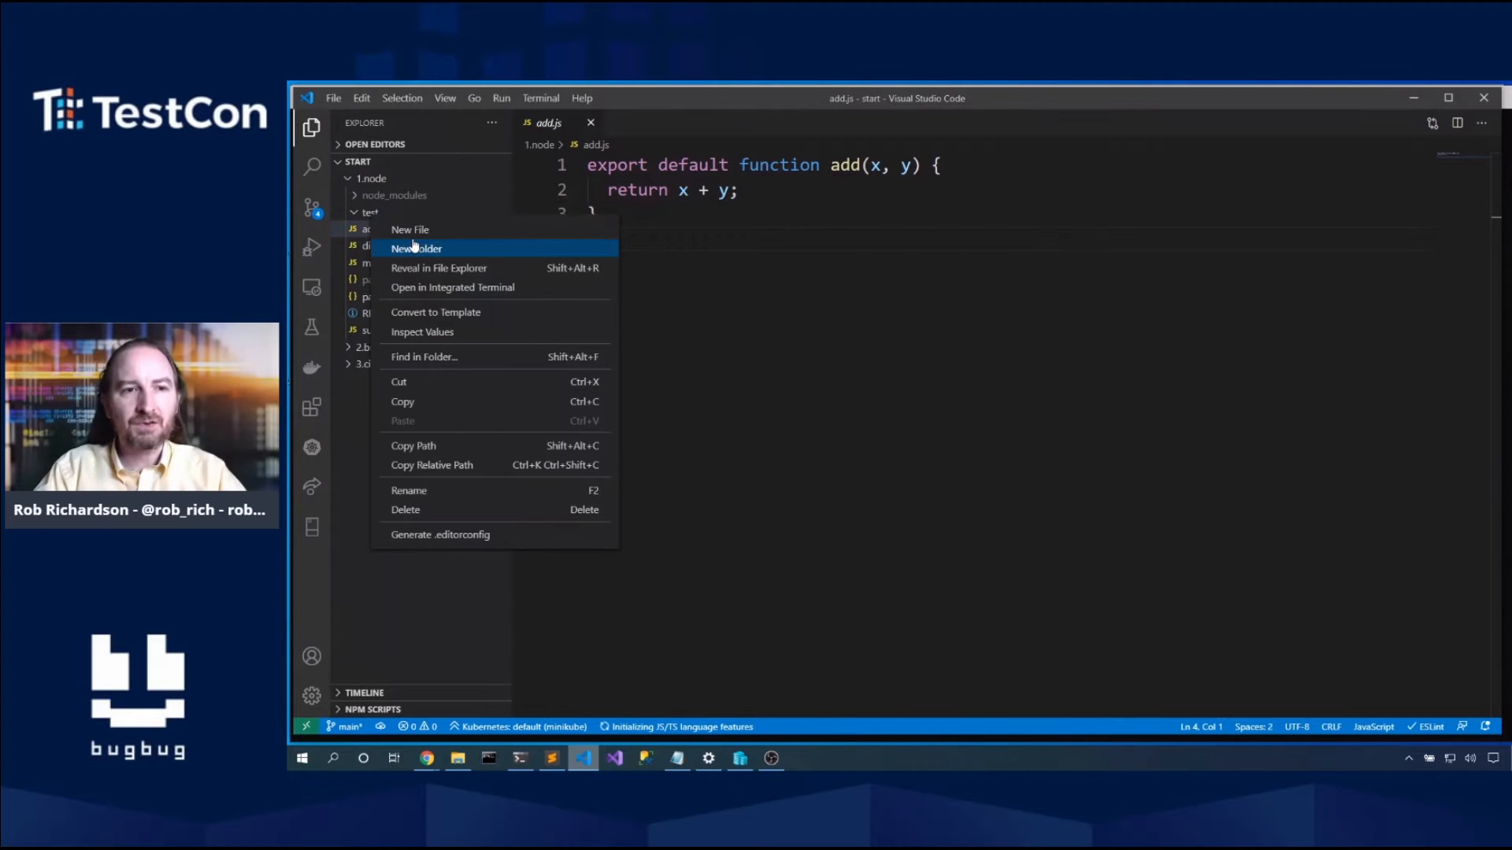
pyautogui.click(409, 229)
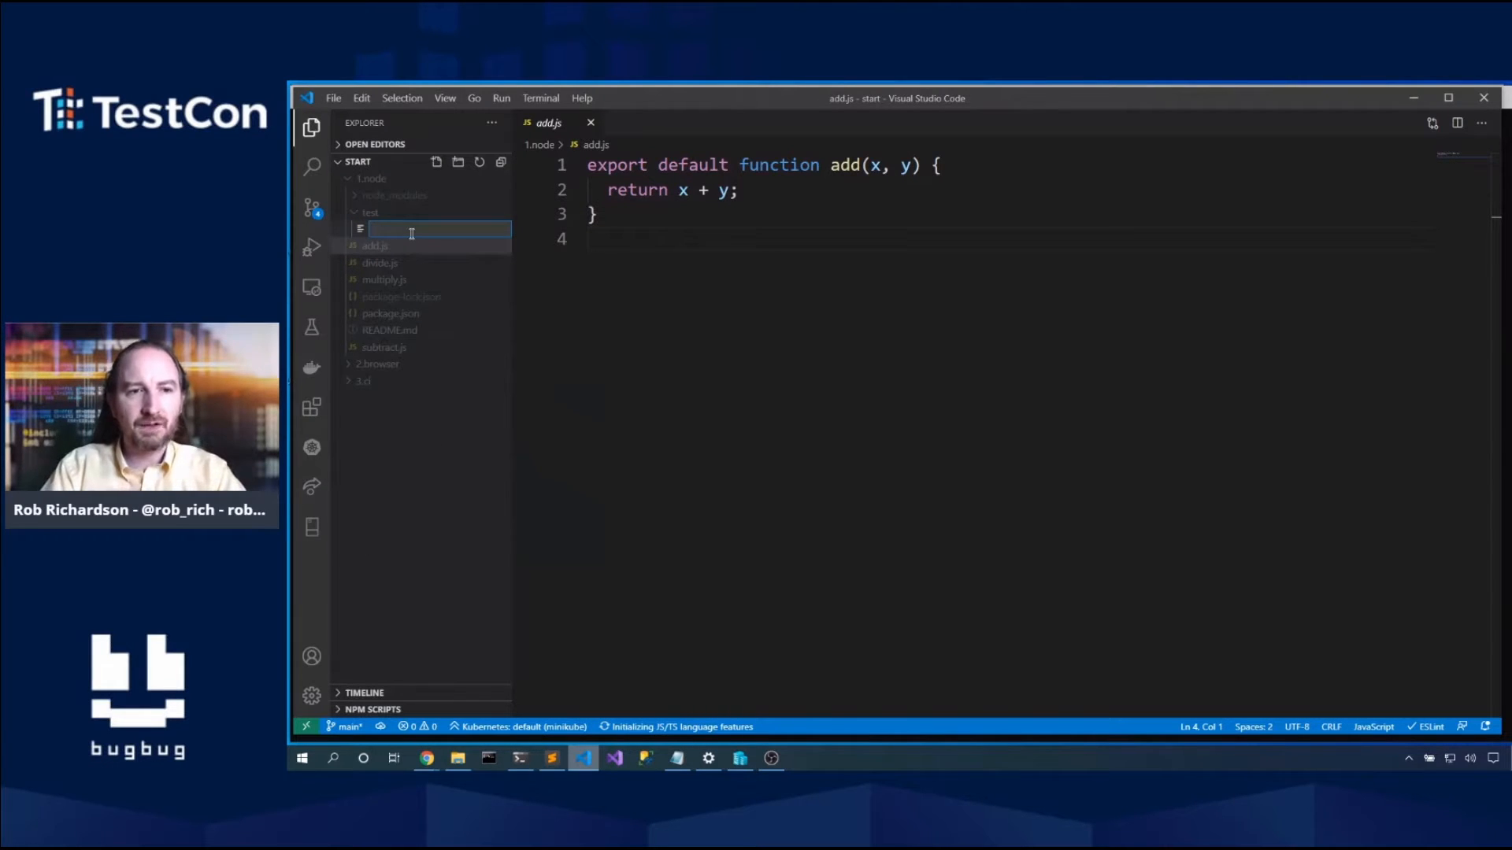
pyautogui.write('hello-world.js')
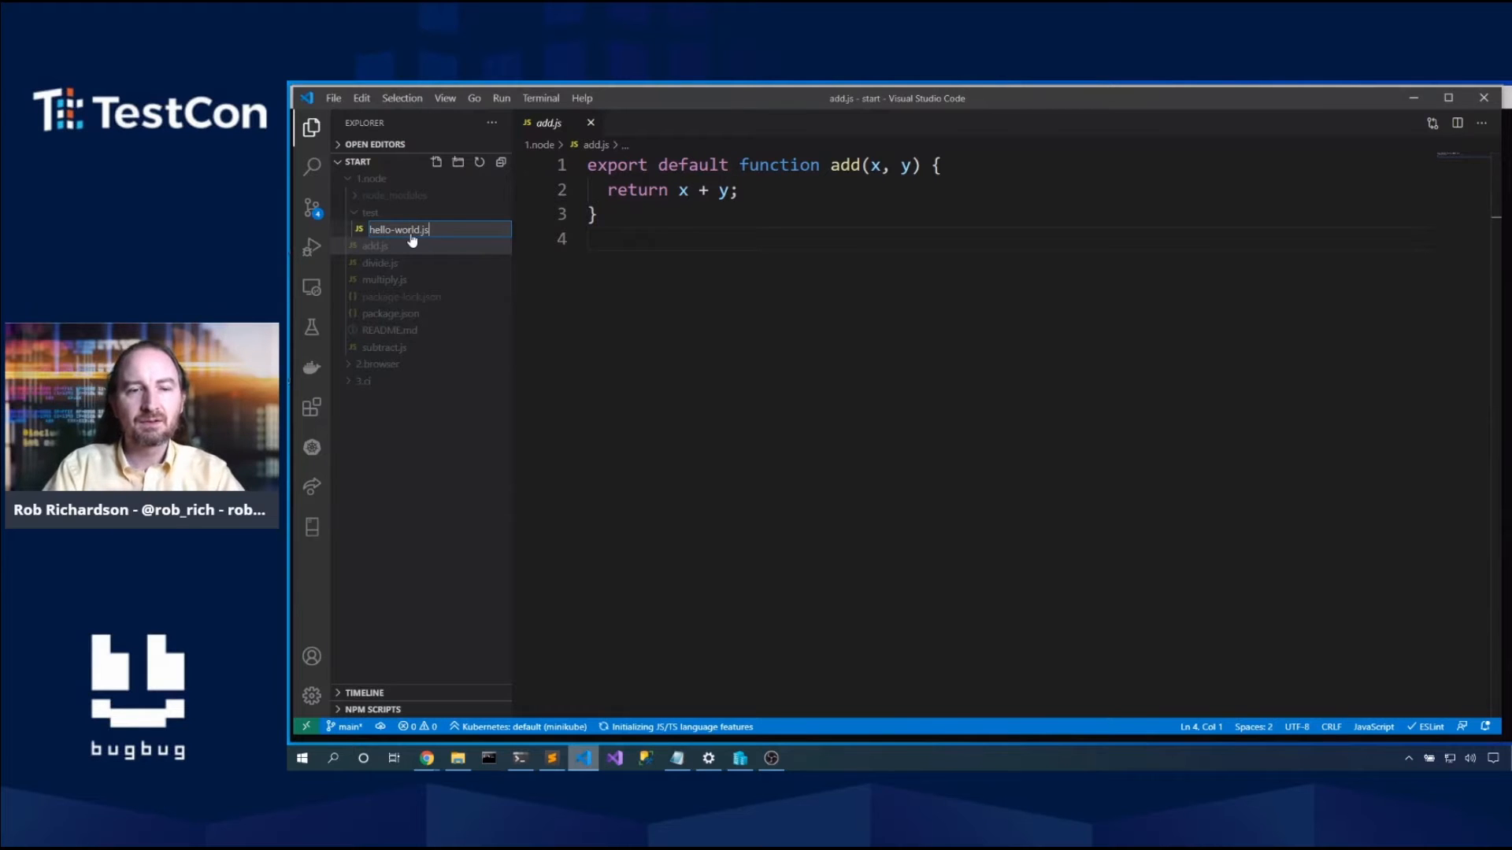
# Step: Write an it('should pass') test calling assert(true, 'reason')
pyautogui.write('instanceof')
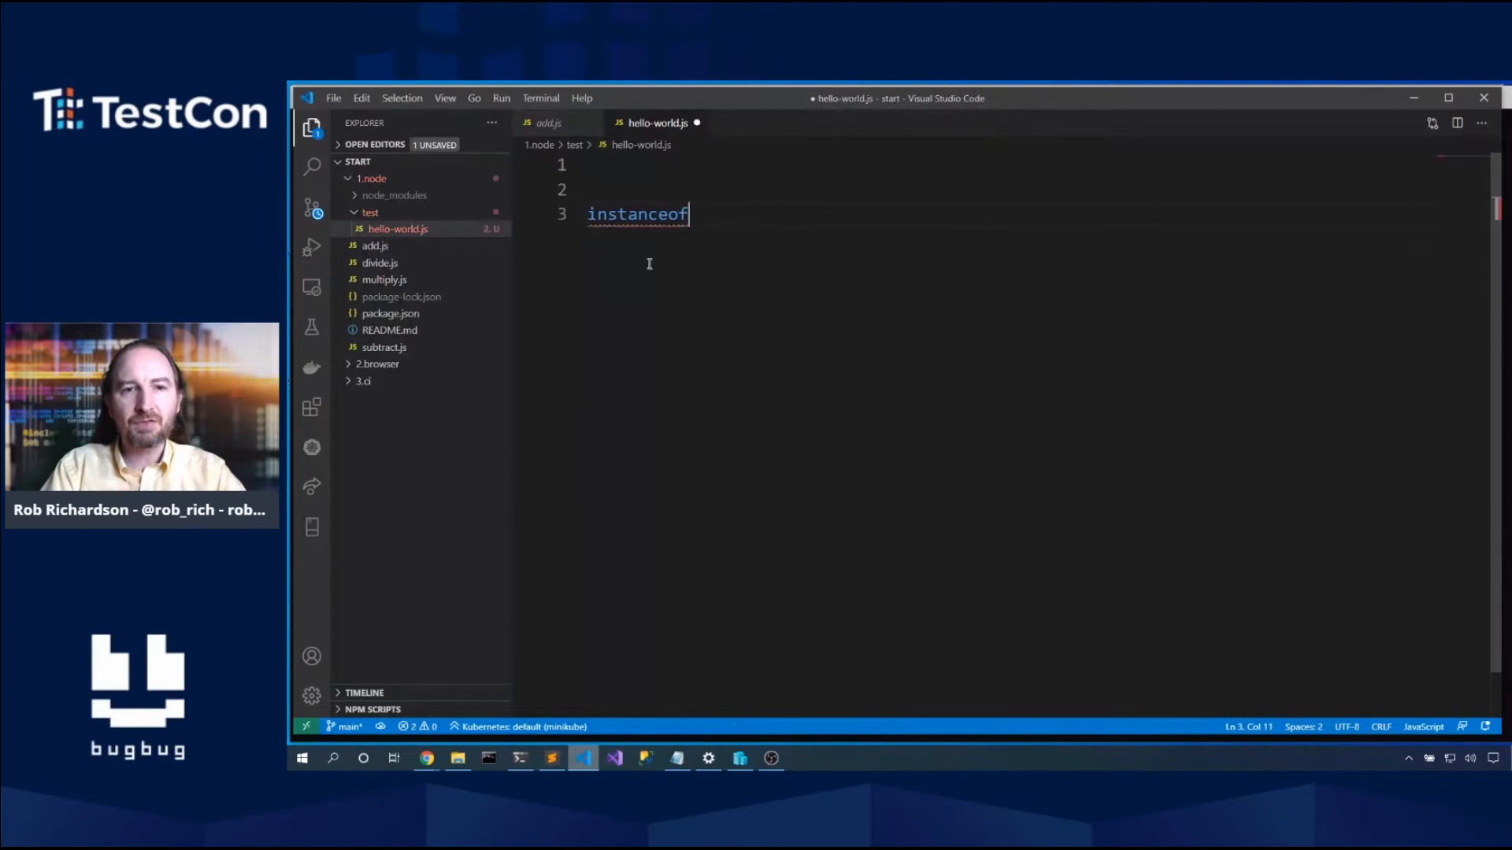
pyautogui.write('it')
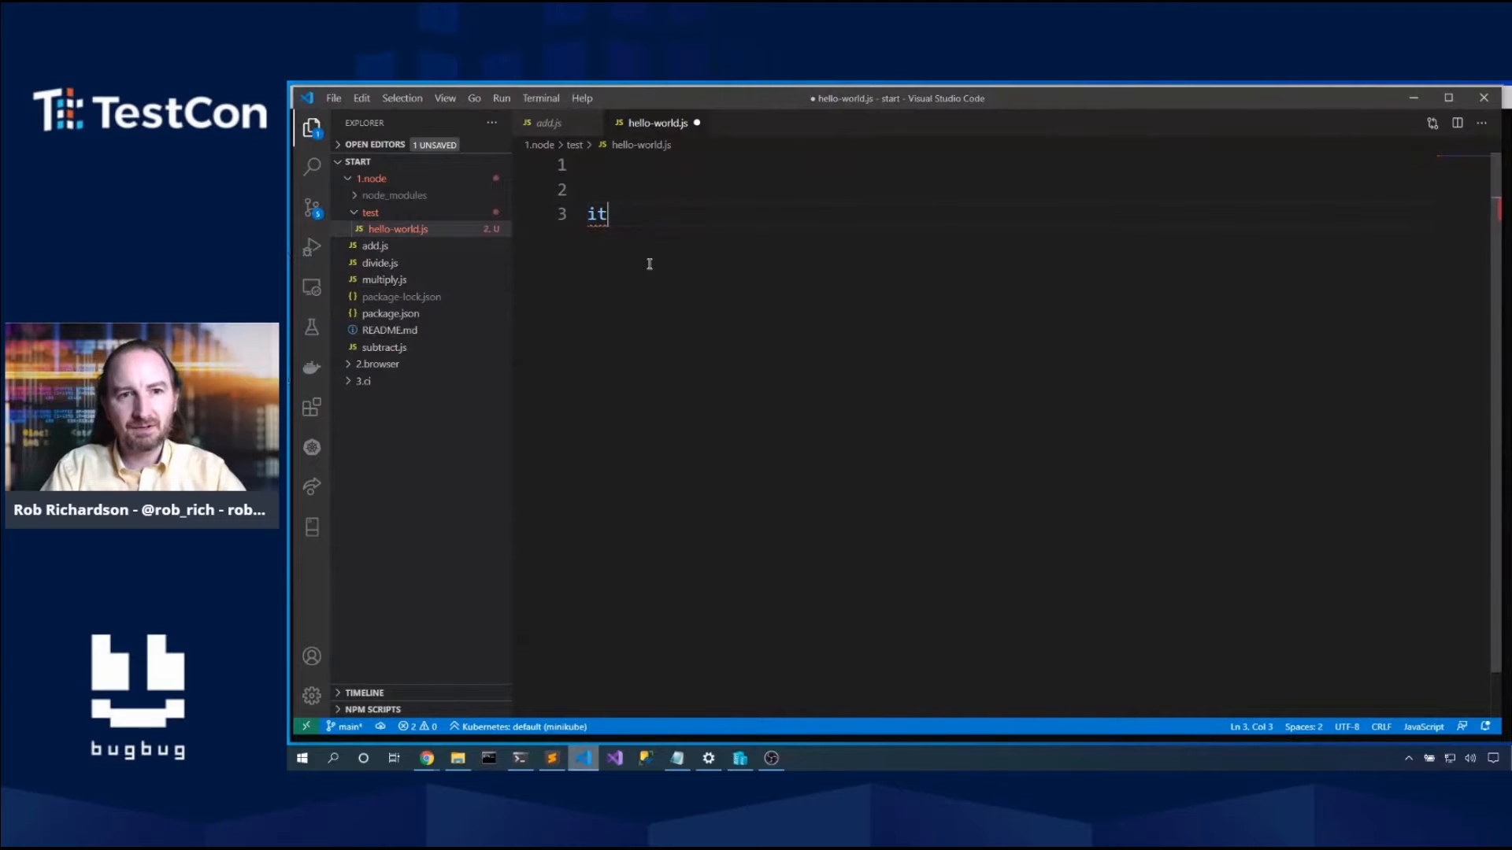
pyautogui.write("('')")
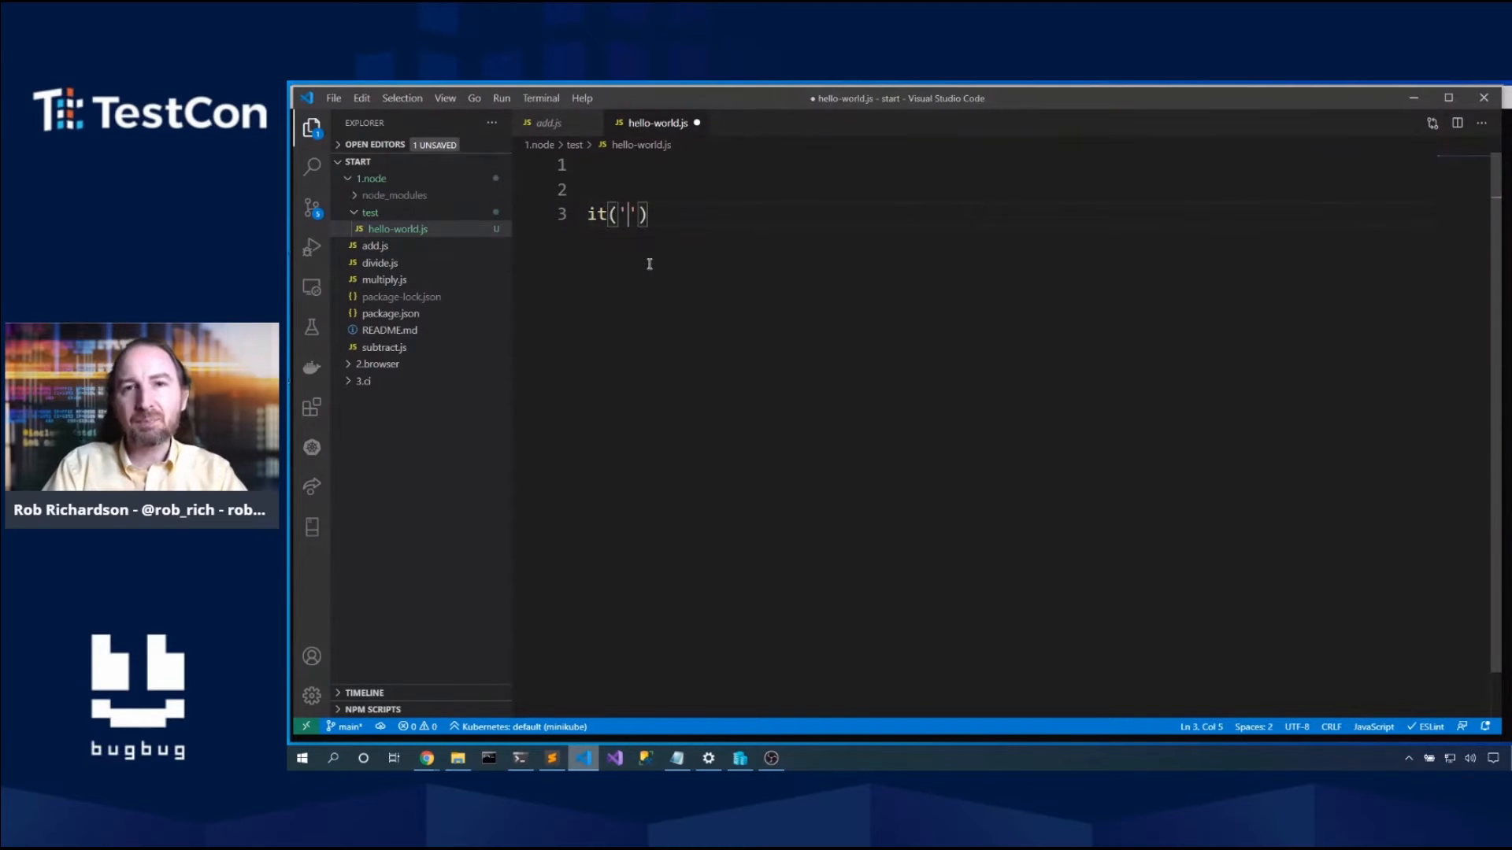
pyautogui.write('should pass')
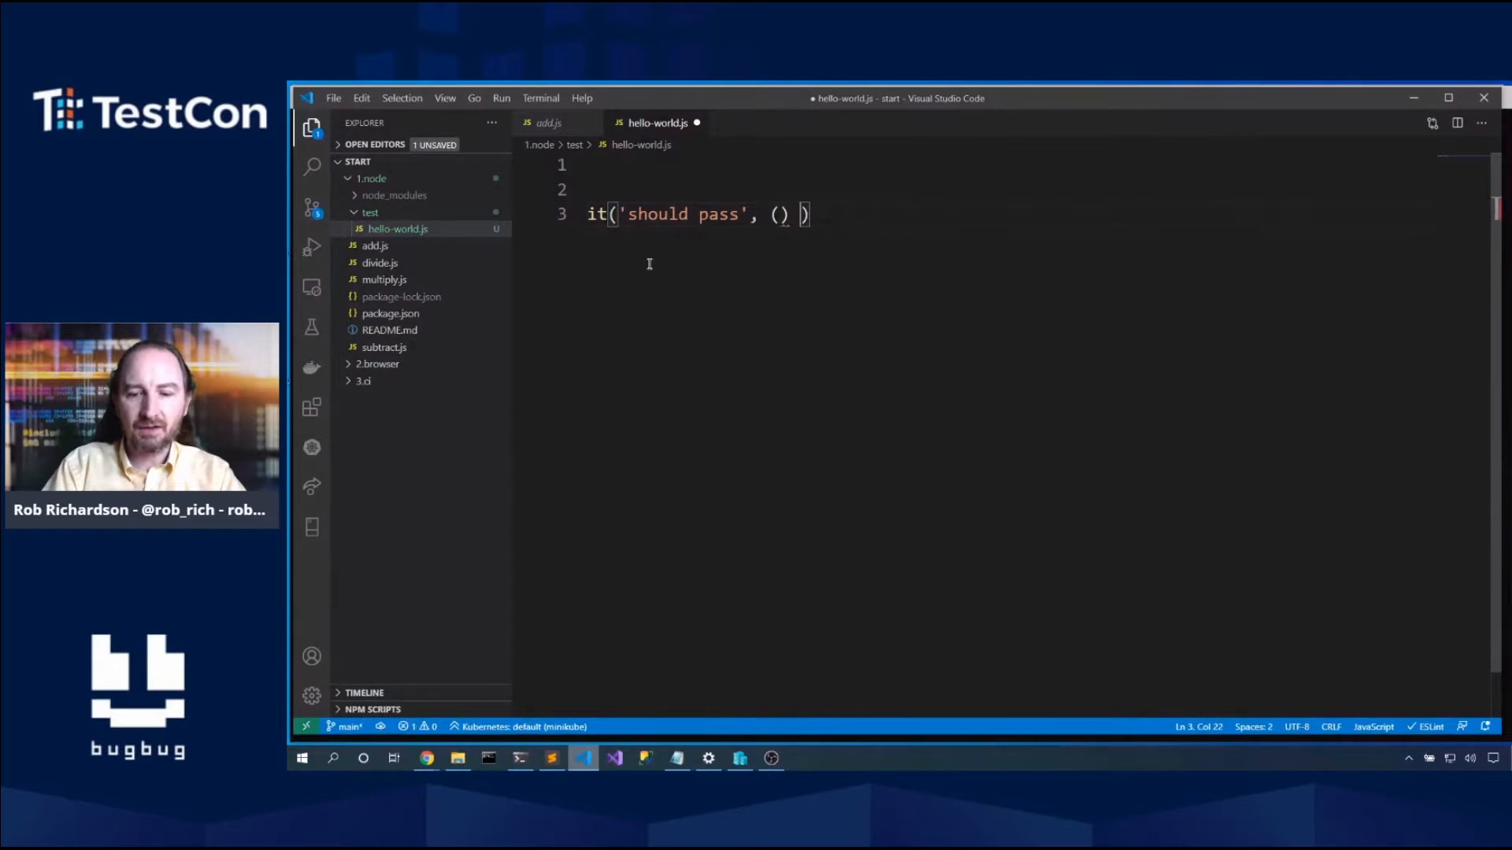
pyautogui.write('=> {')
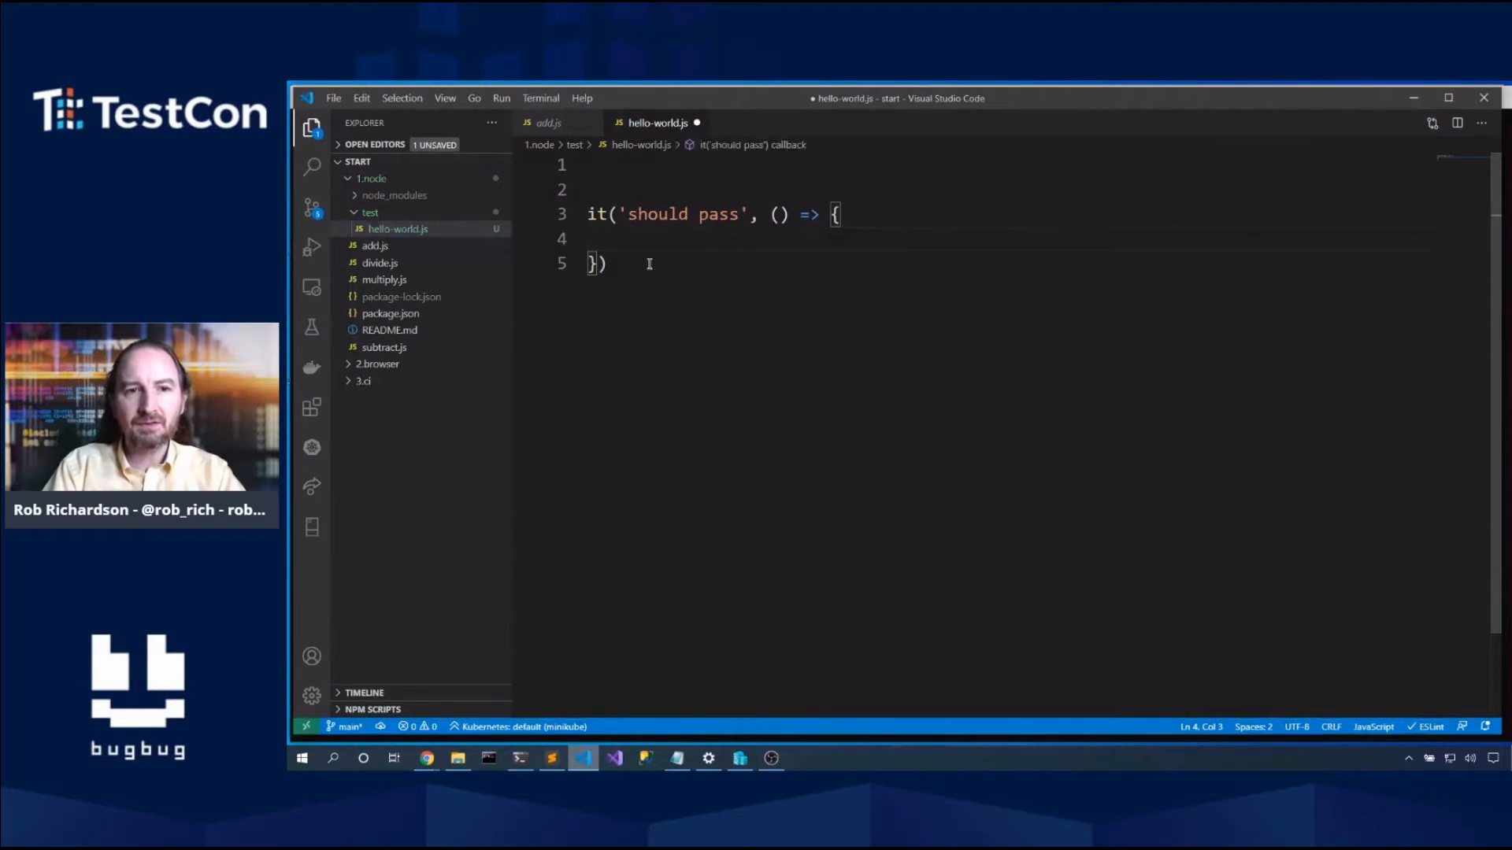
pyautogui.write('AuthenticatorAssertionResponse')
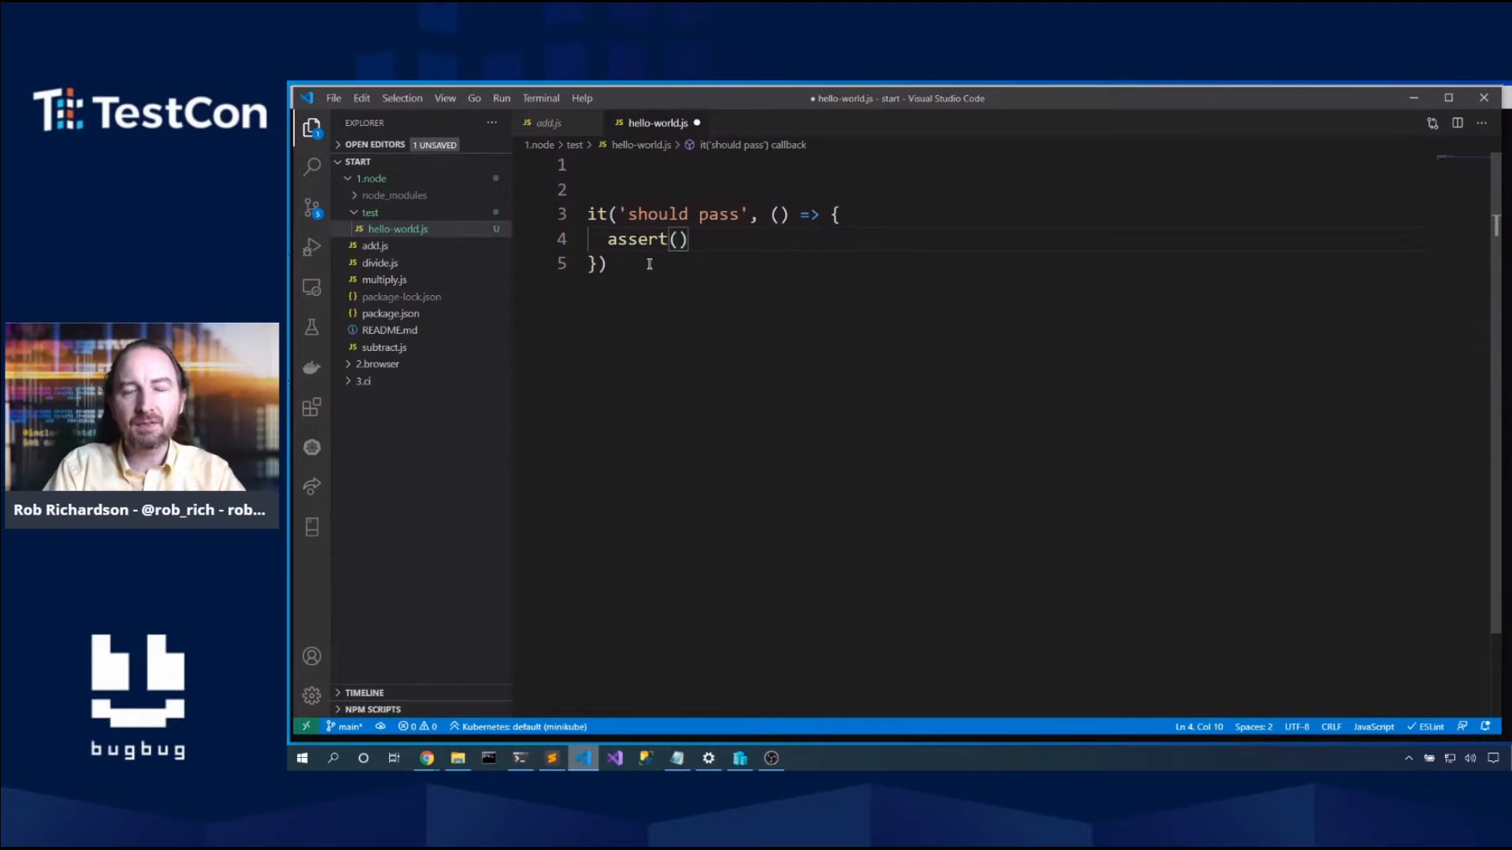
pyautogui.write('t')
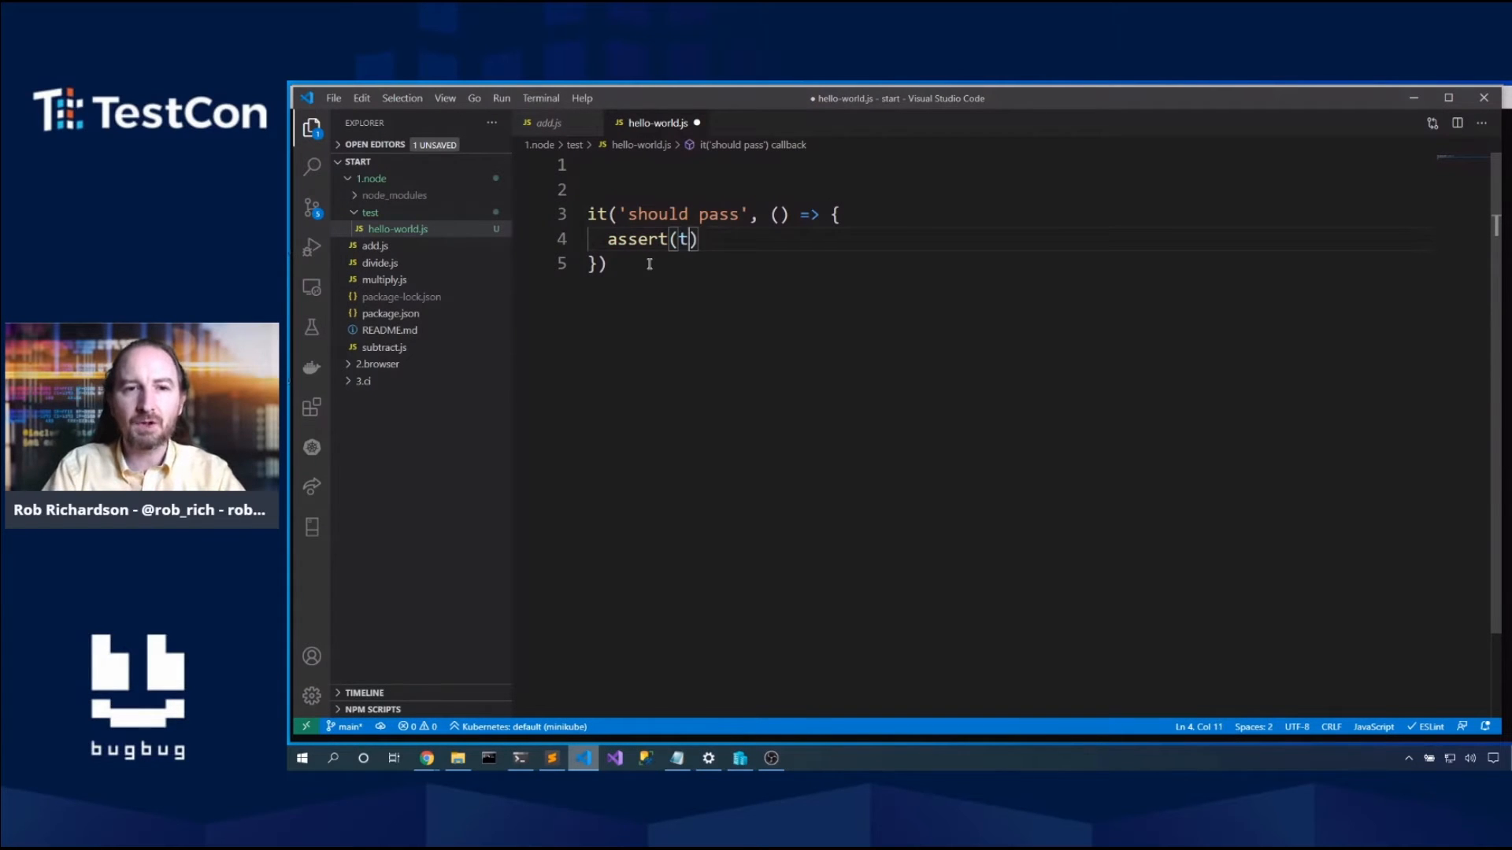
pyautogui.write("rue, 'n'")
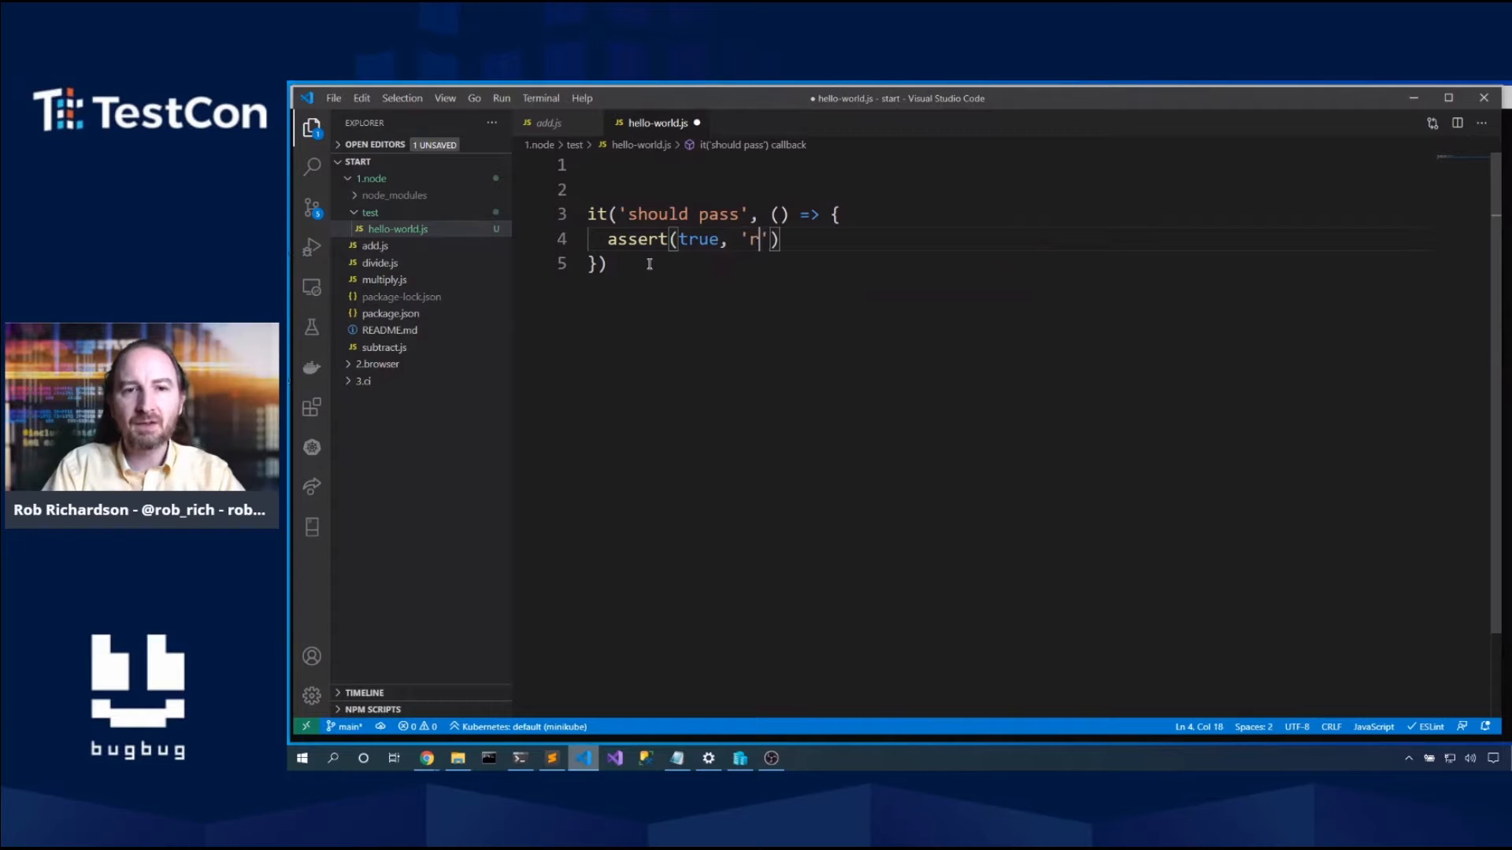
pyautogui.write('easoon')
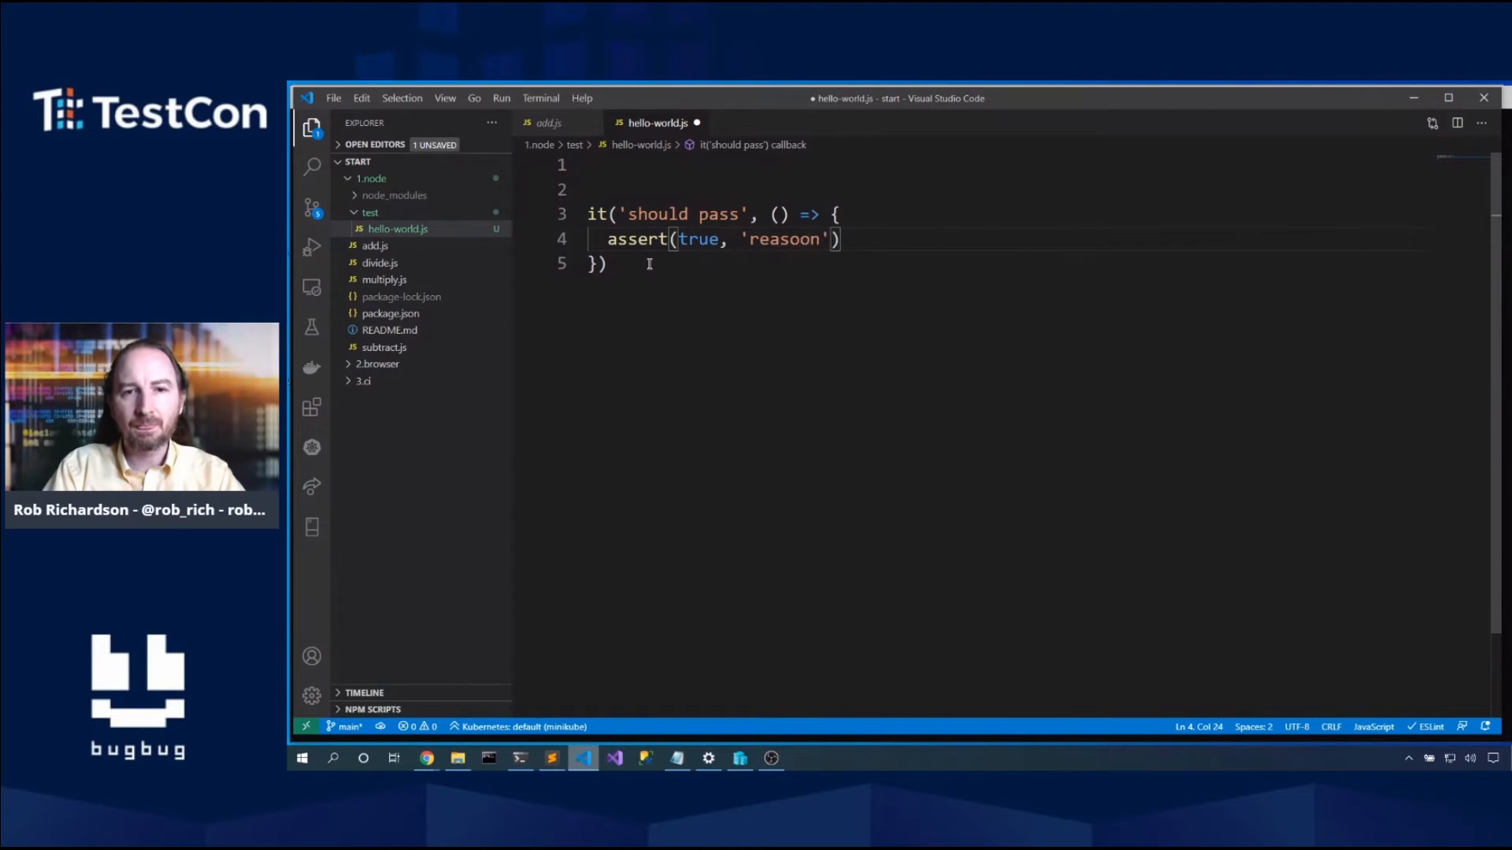
pyautogui.press('Backspace')
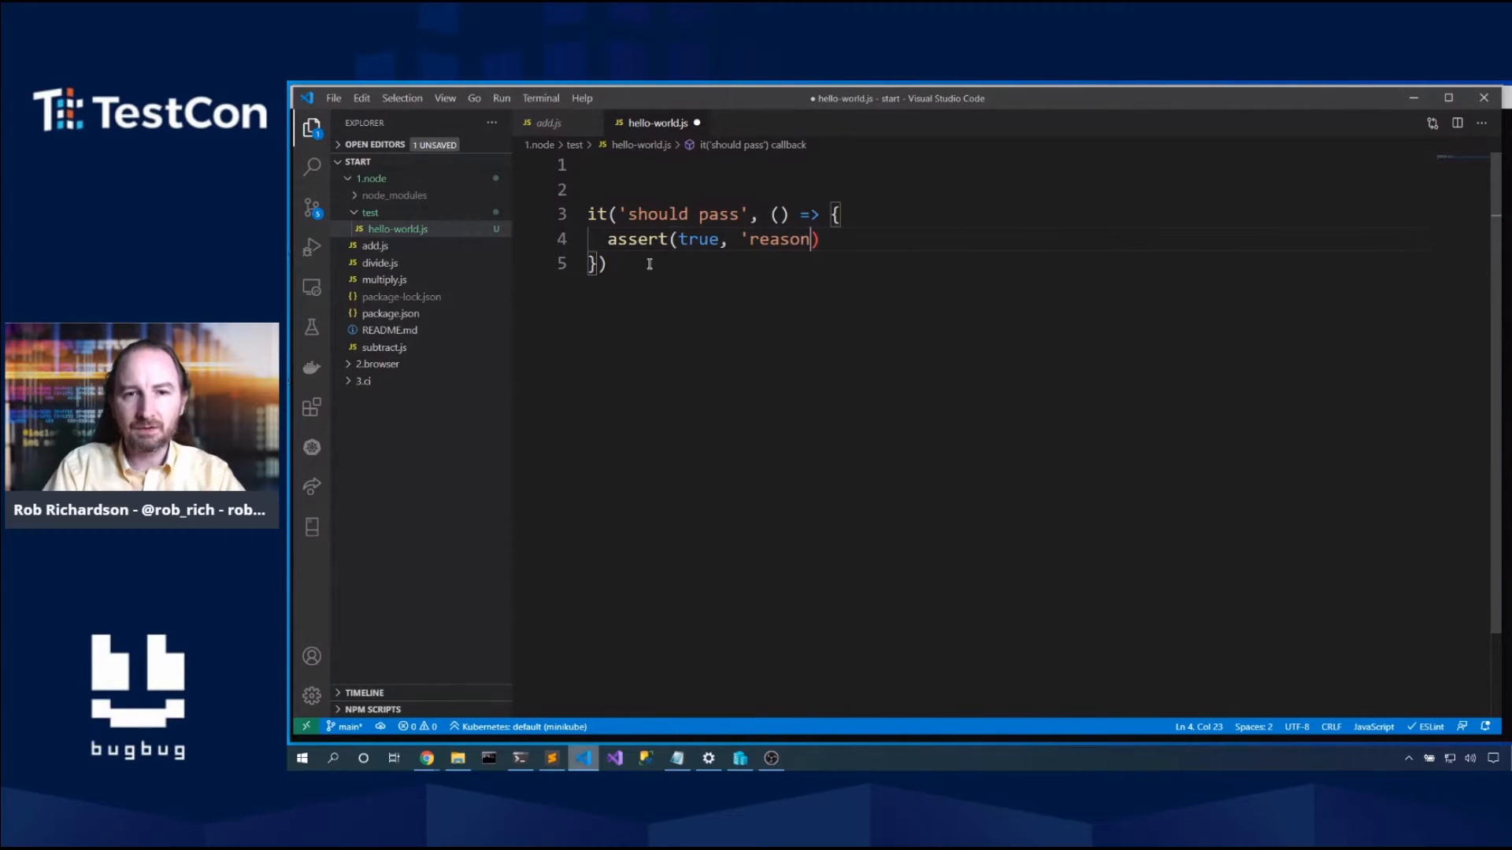
pyautogui.write(');')
pyautogui.click(1033, 165)
pyautogui.write('i')
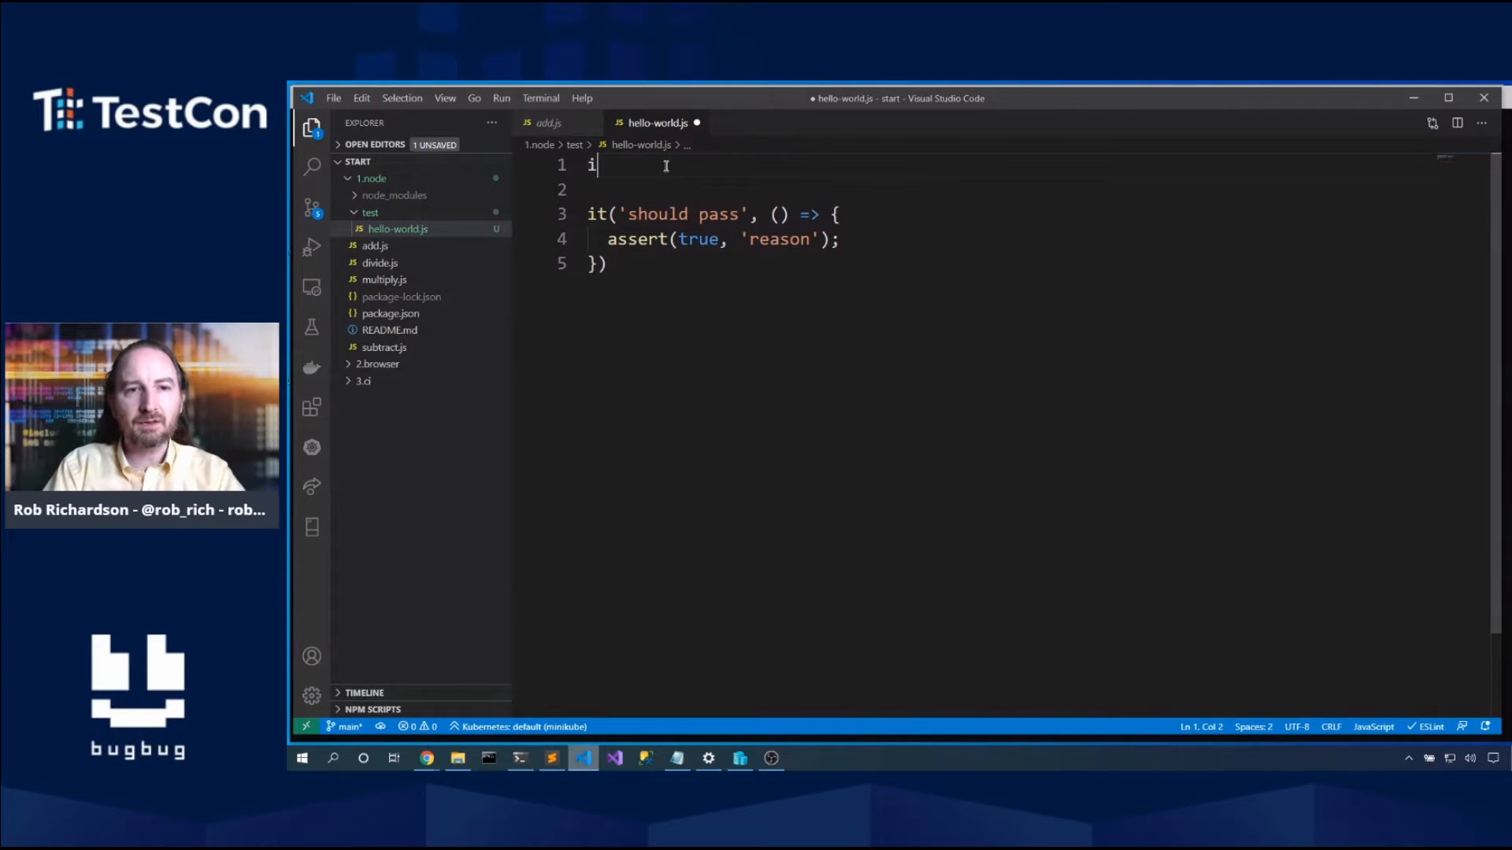
# Step: Add import assert from 'assert'; at the top of the file
pyautogui.write('mport assert from')
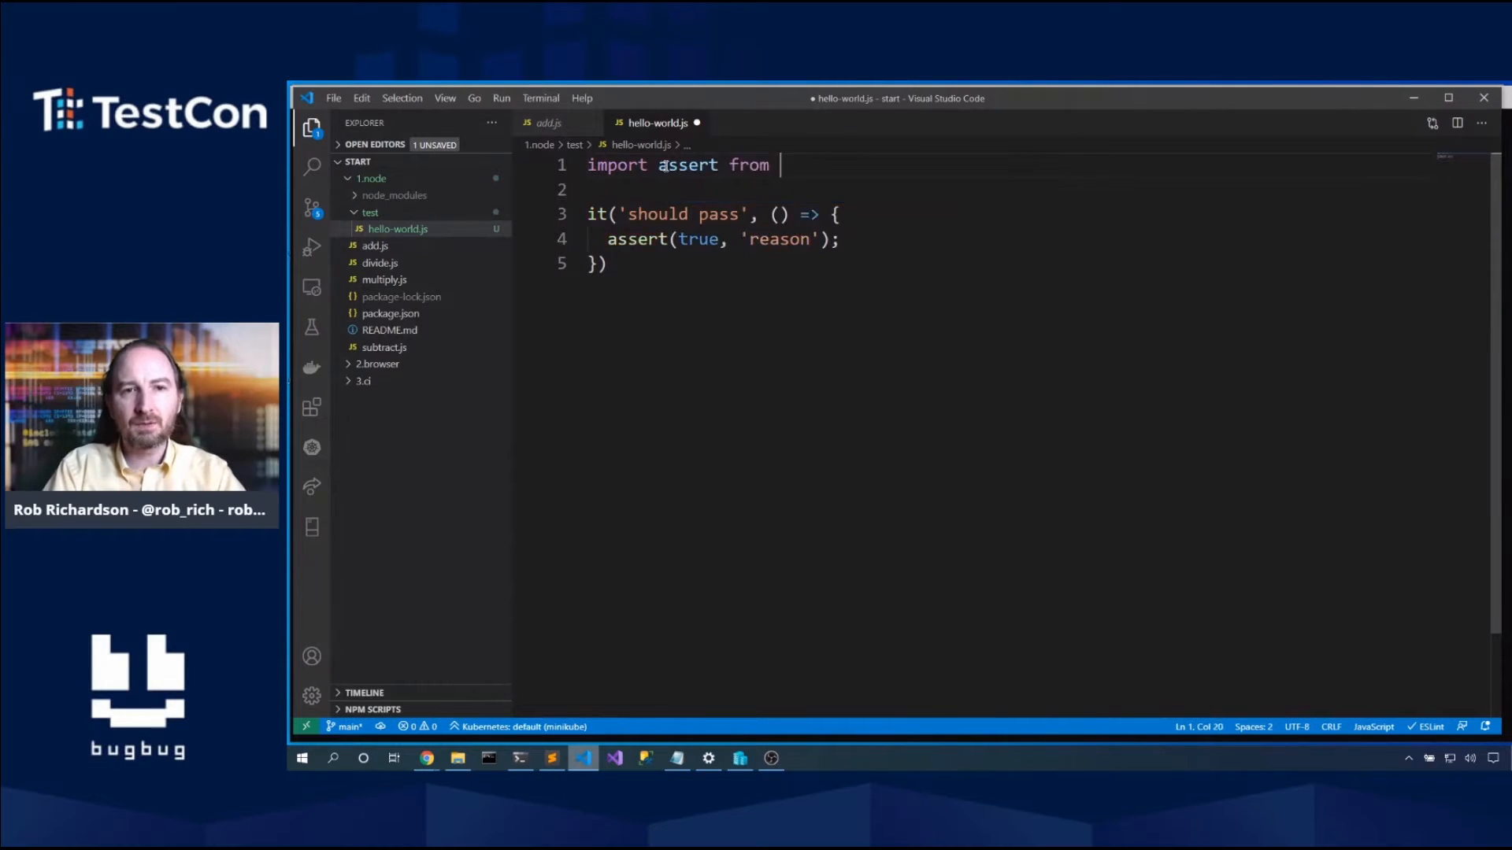
pyautogui.write("'assert';")
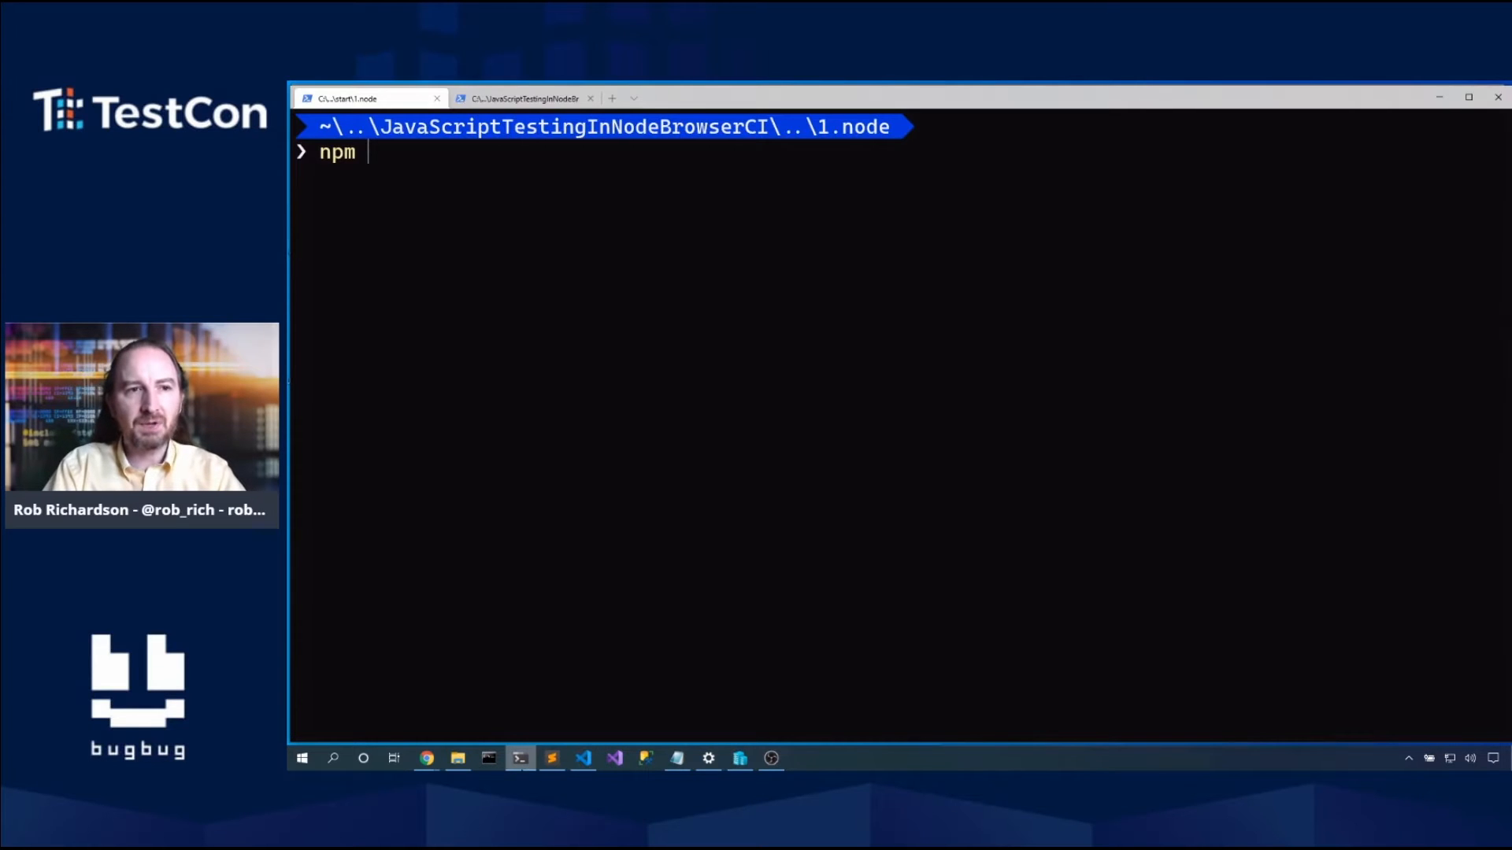
# Step: Run npm test so mocha reports the 'should pass' test as 1 passing
pyautogui.write('test')
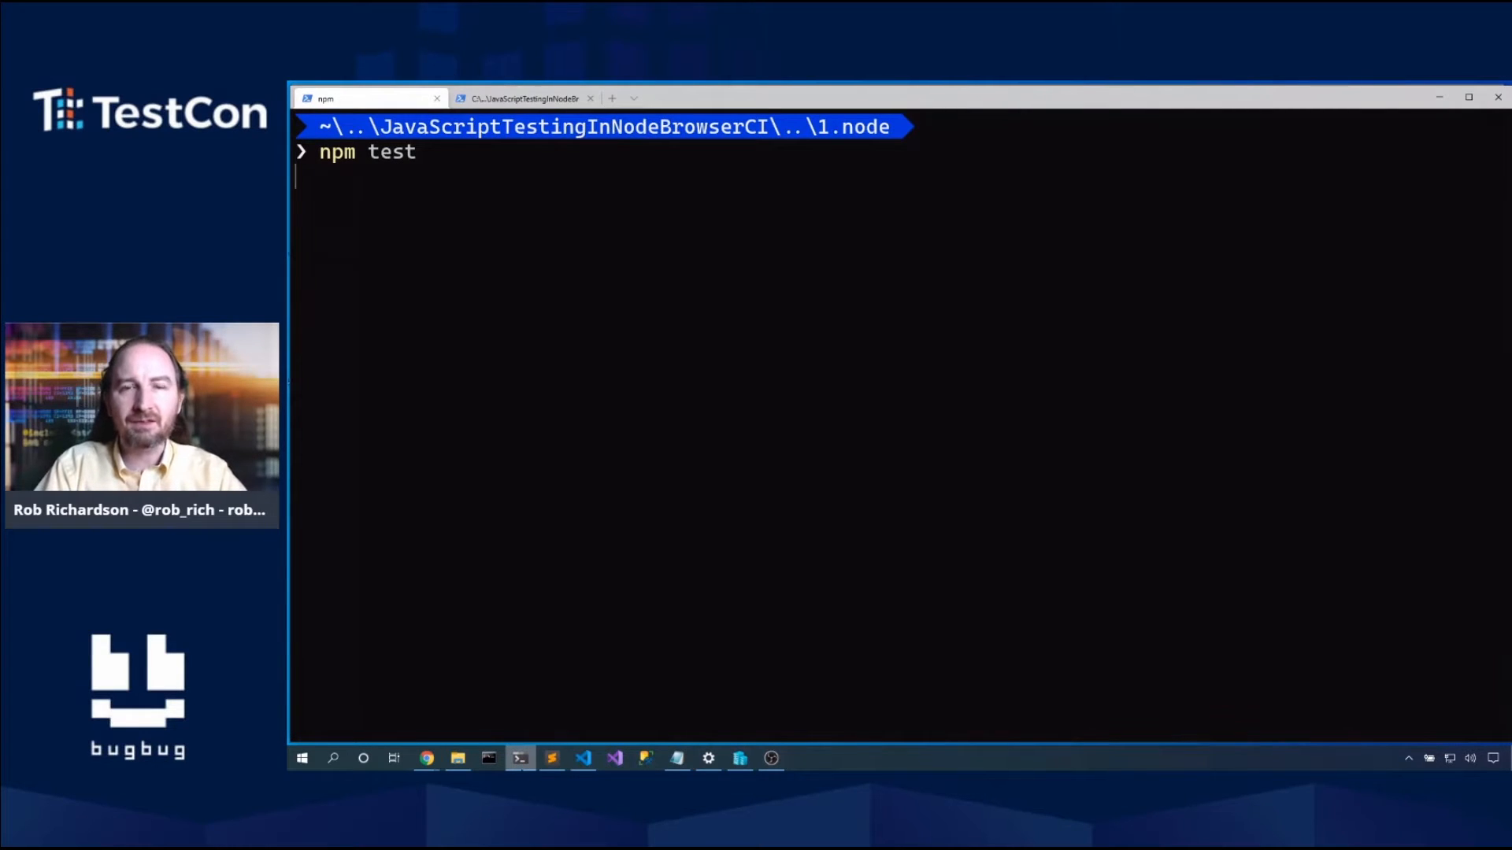
pyautogui.press('Return')
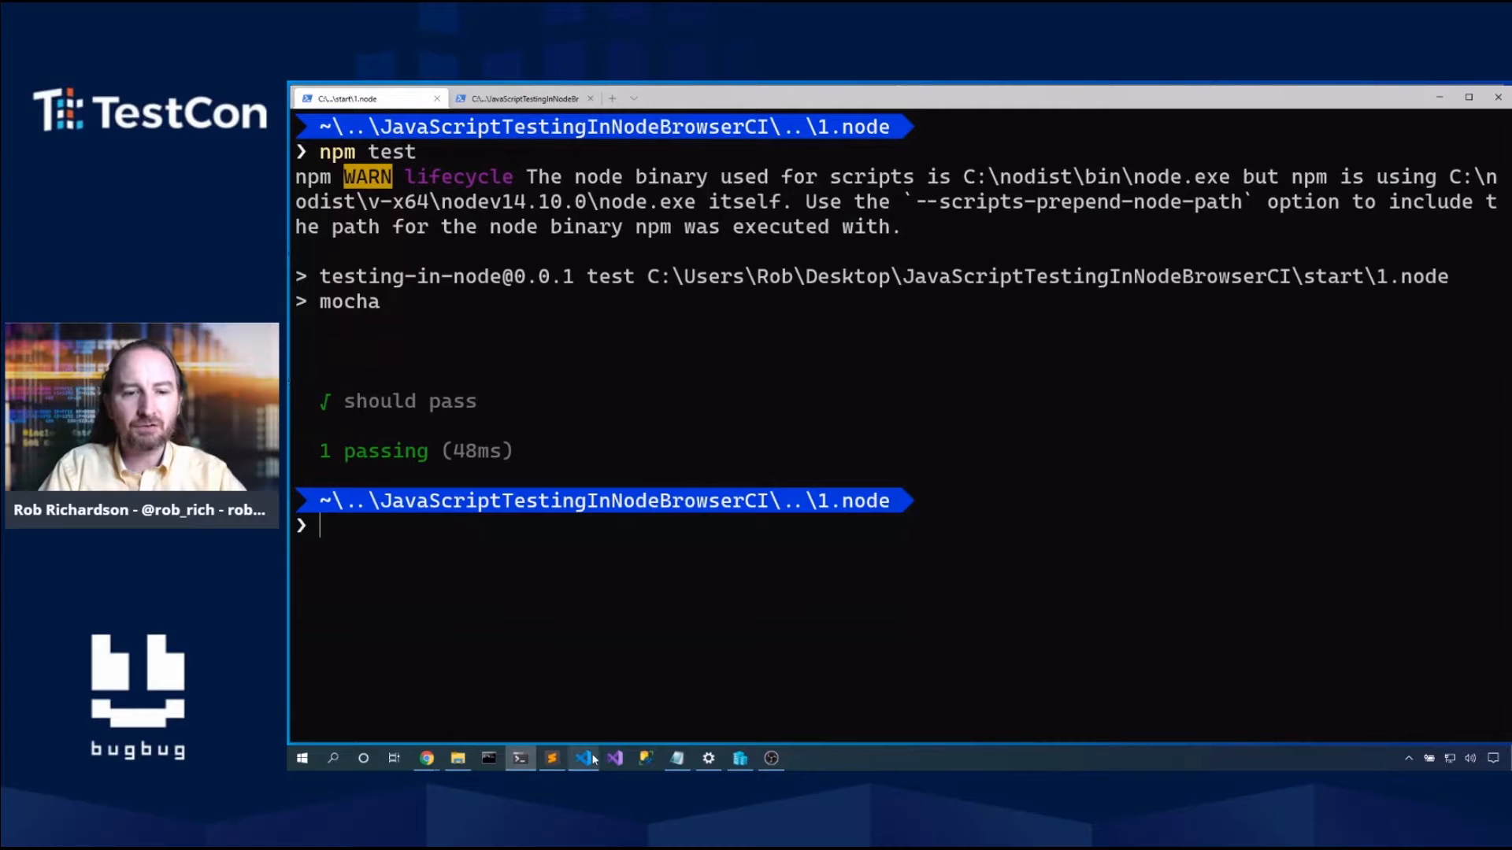
# Step: Review package.json's mocha test script and return to hello-world.js
pyautogui.click(583, 758)
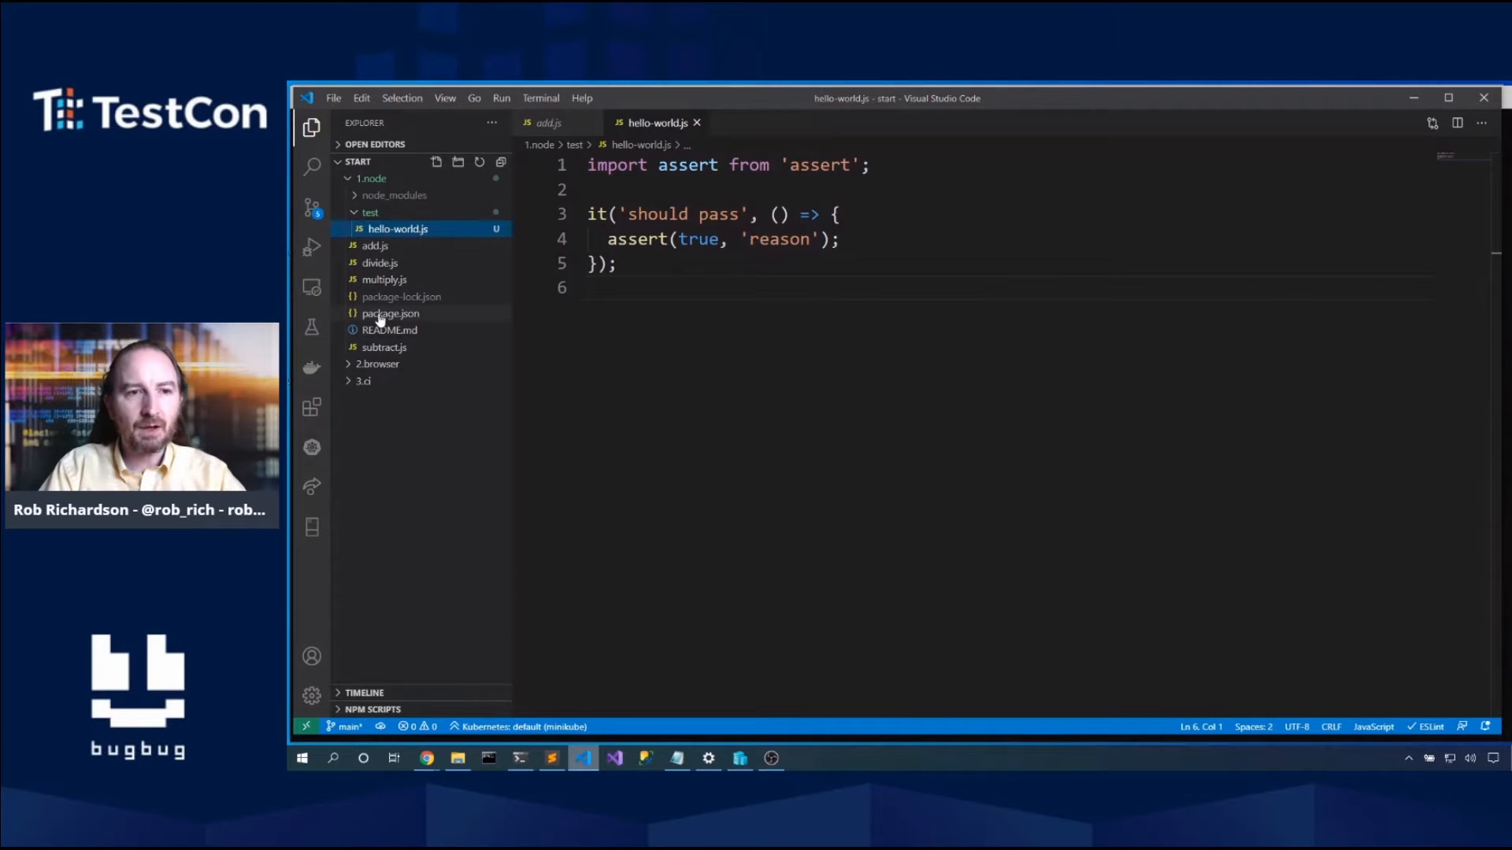
pyautogui.click(390, 314)
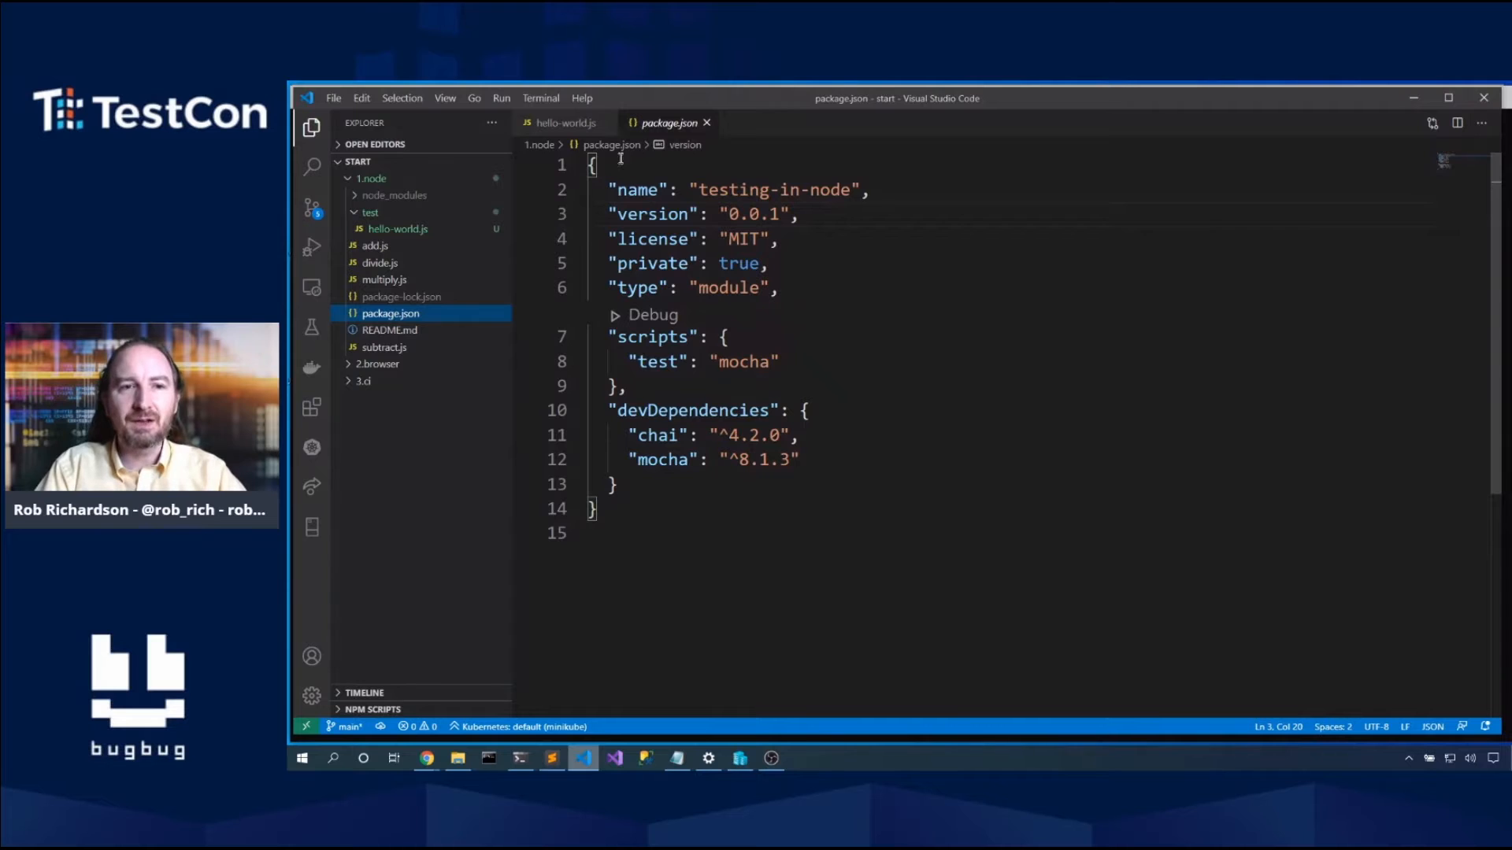
pyautogui.click(564, 123)
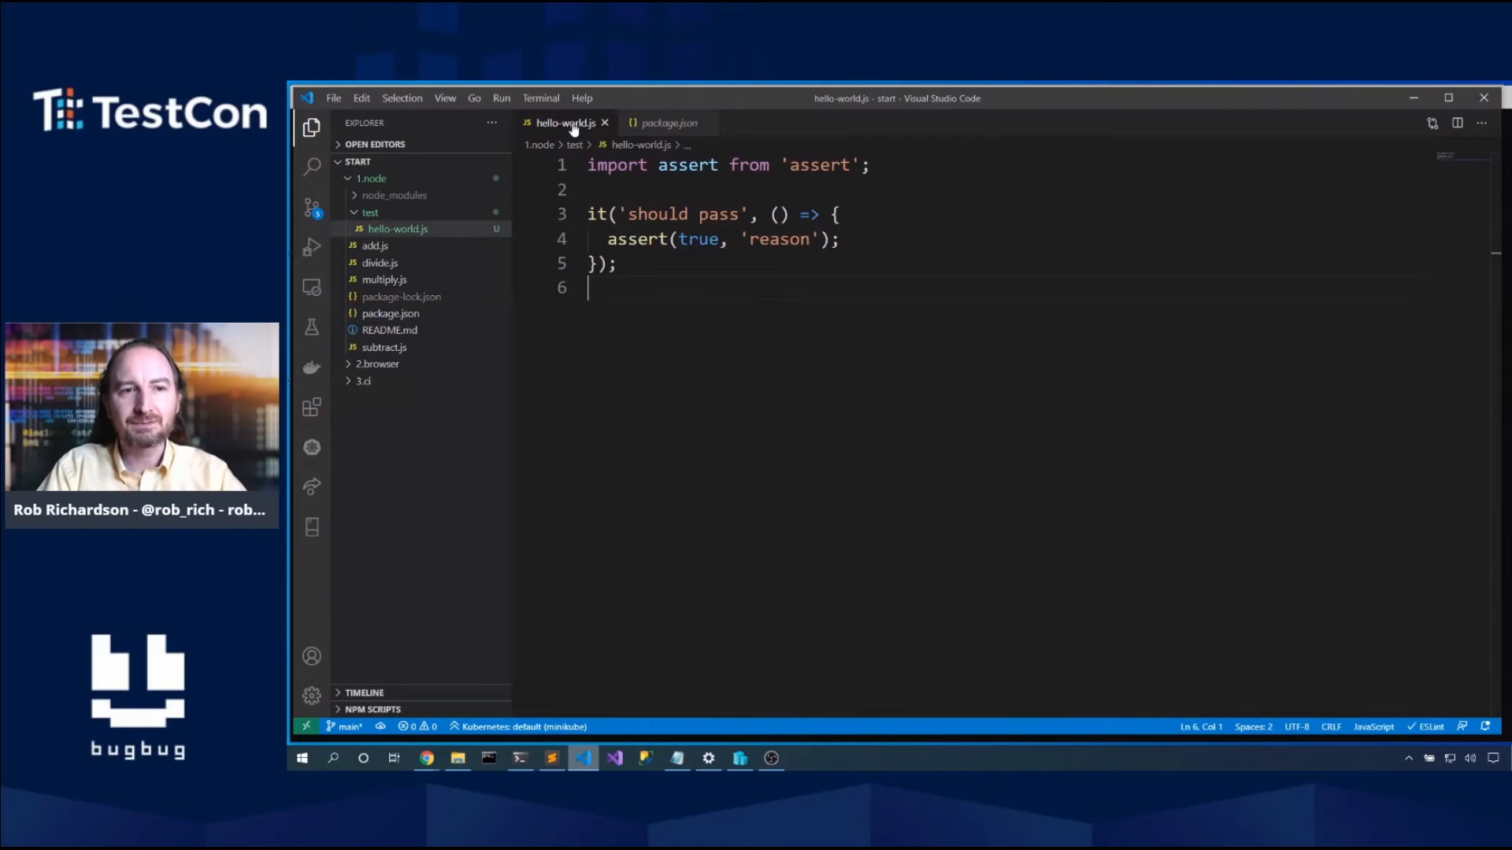
# Step: Show add.js with its add function returning x + y
pyautogui.click(374, 245)
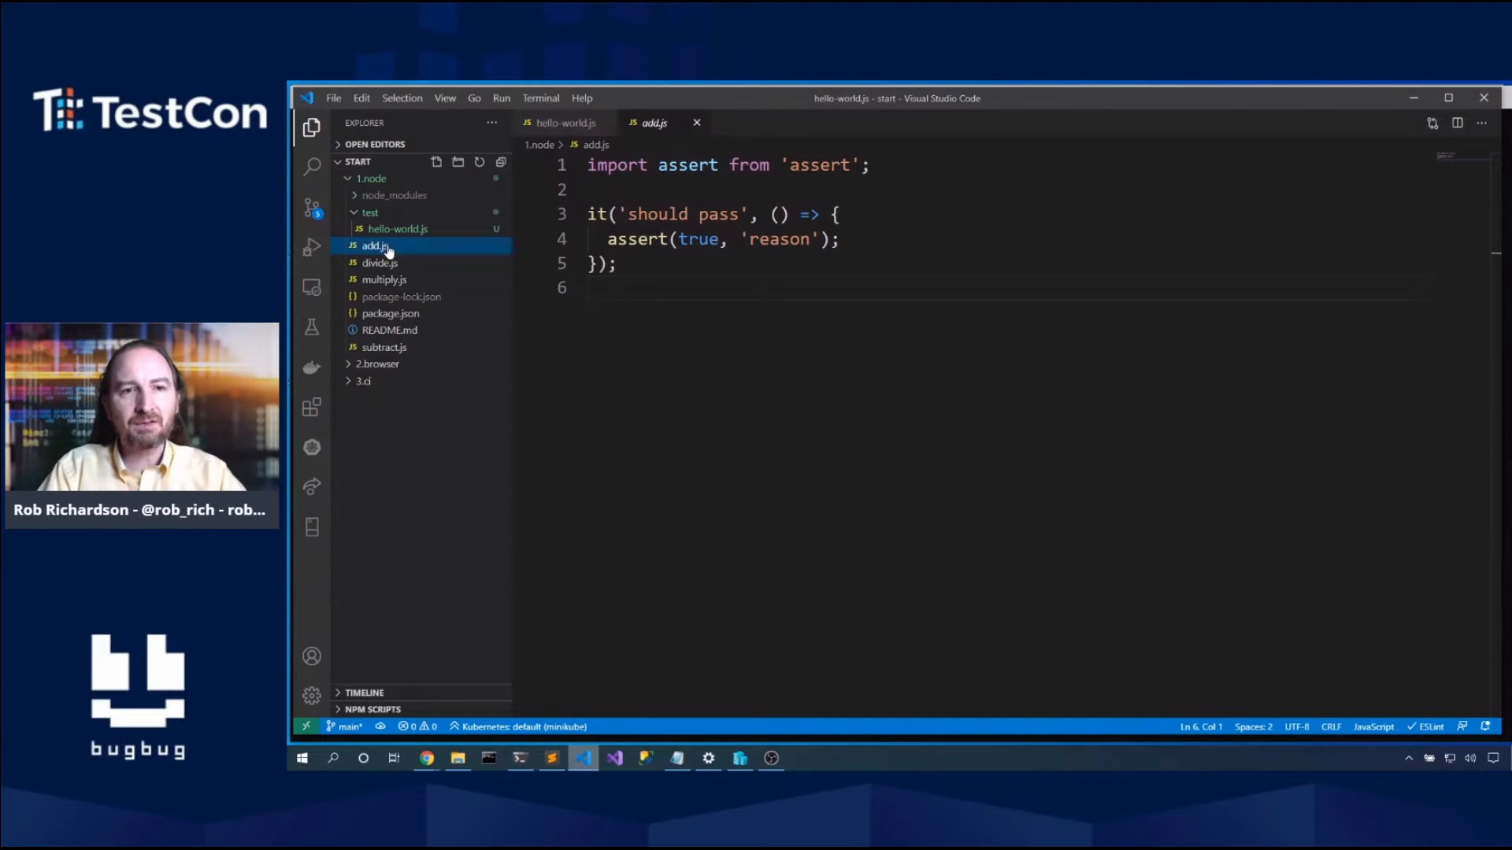
pyautogui.click(375, 245)
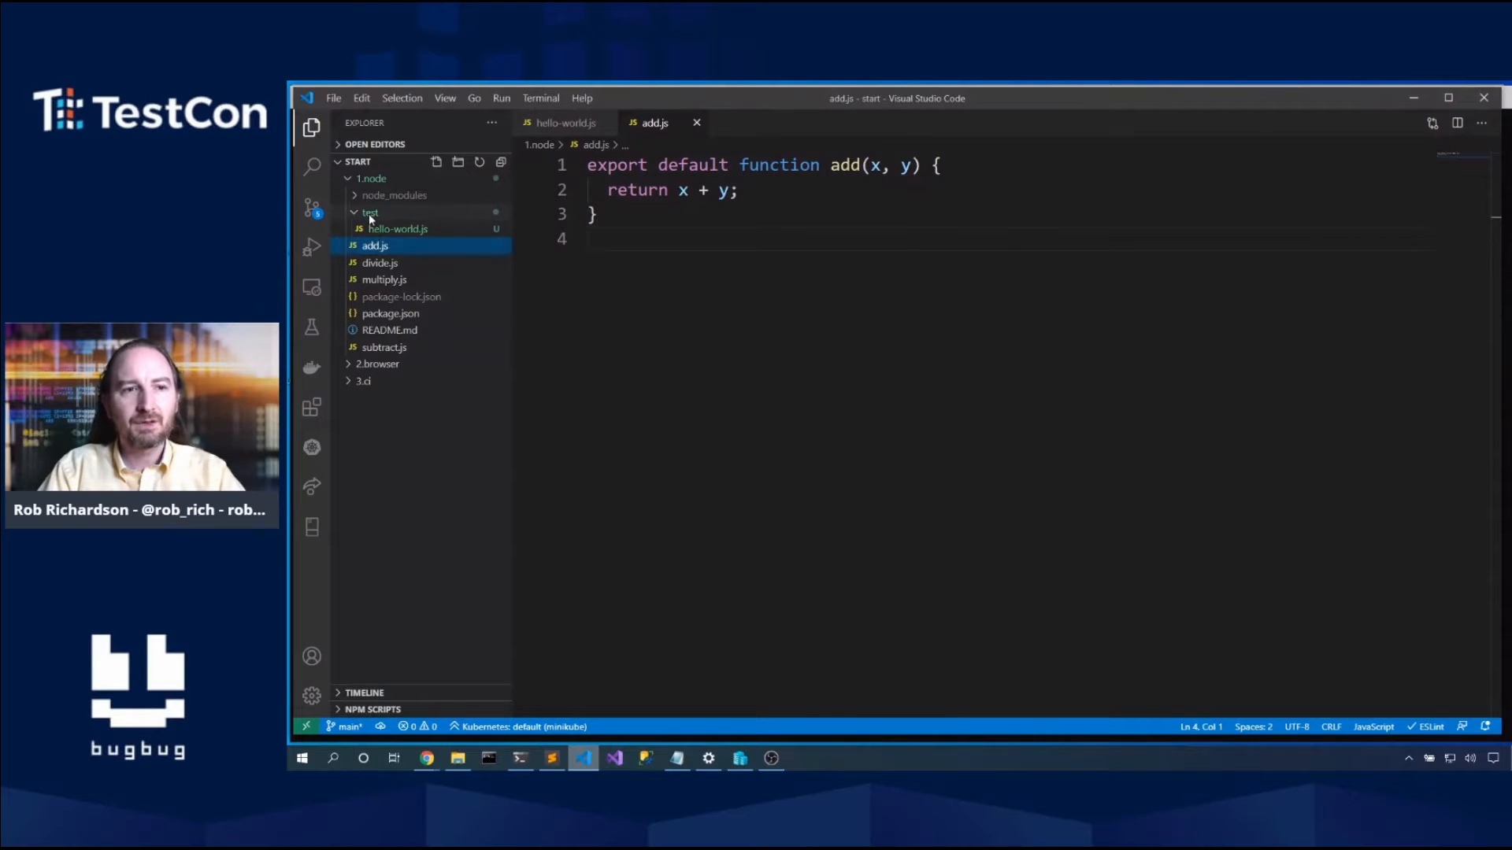
# Step: Create a new file test-add.js in the test folder
pyautogui.click(435, 163)
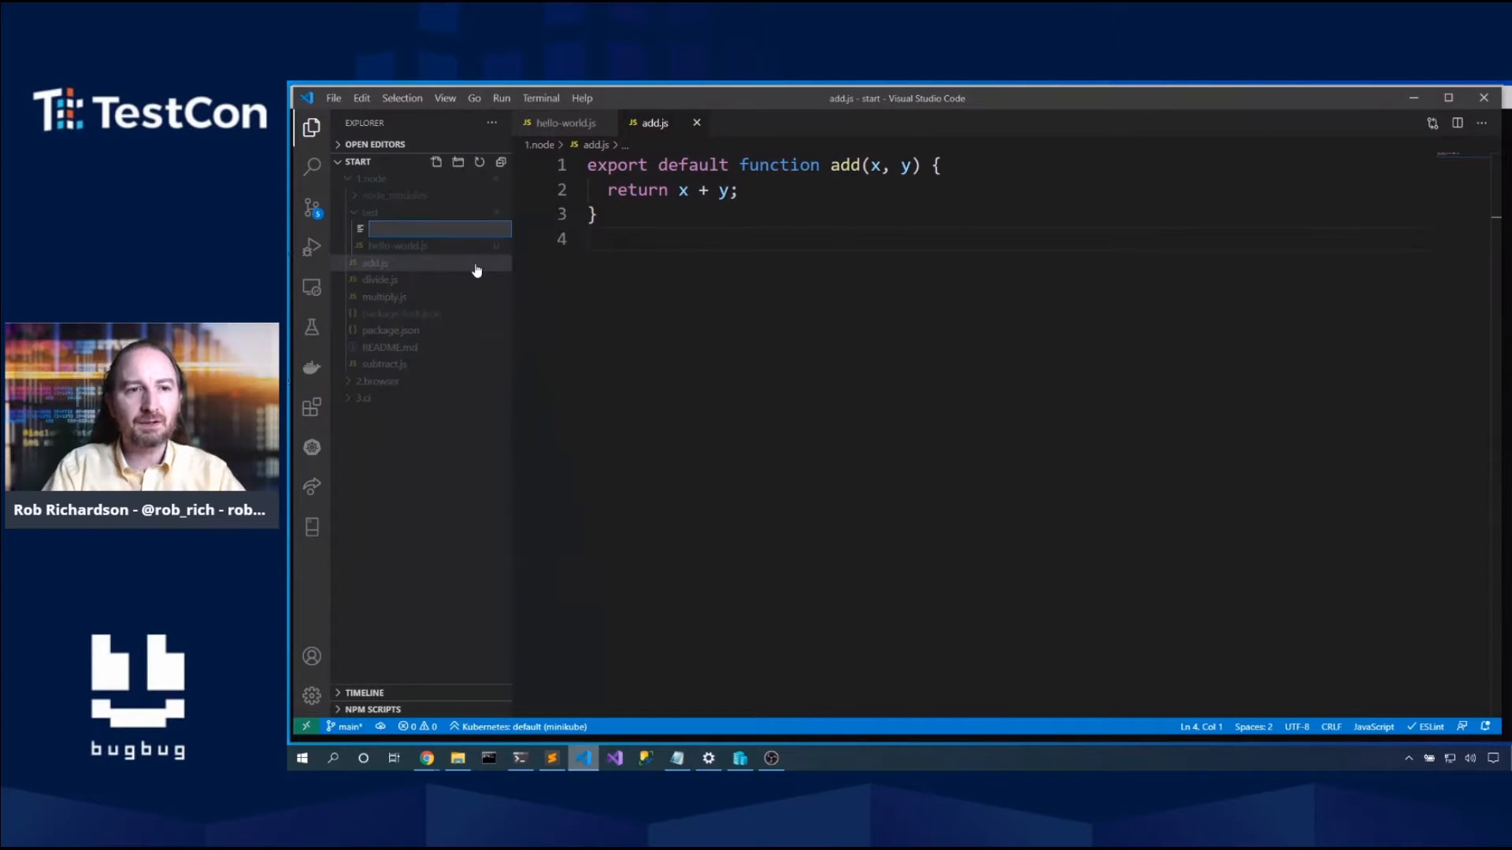
pyautogui.write('test-add.js')
pyautogui.write("it('")
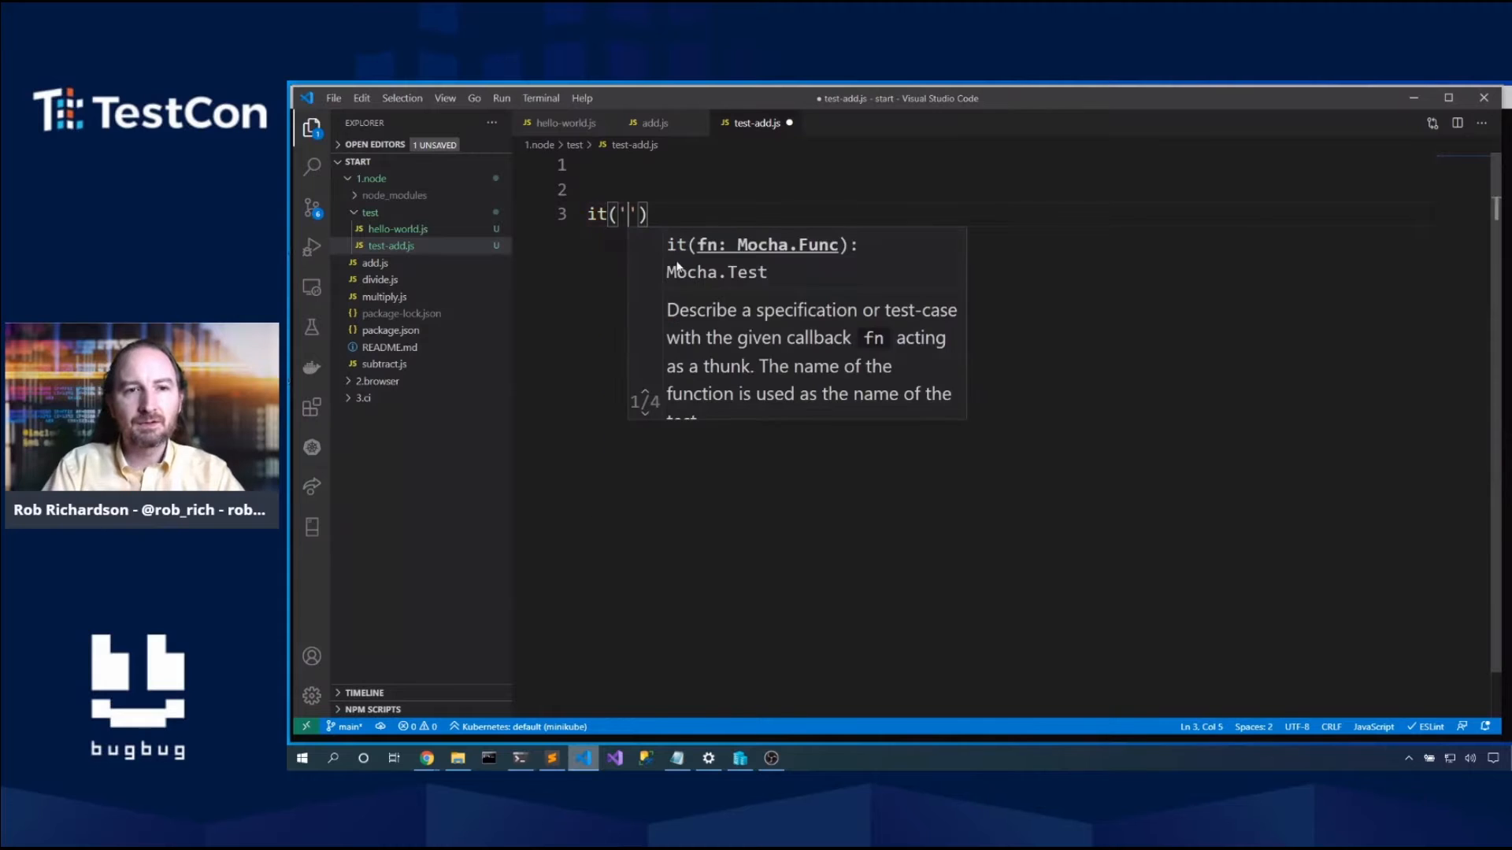
# Step: Write an empty it('should add 2 numbers', () => { }) test and begin a describe block
pyautogui.write('should a')
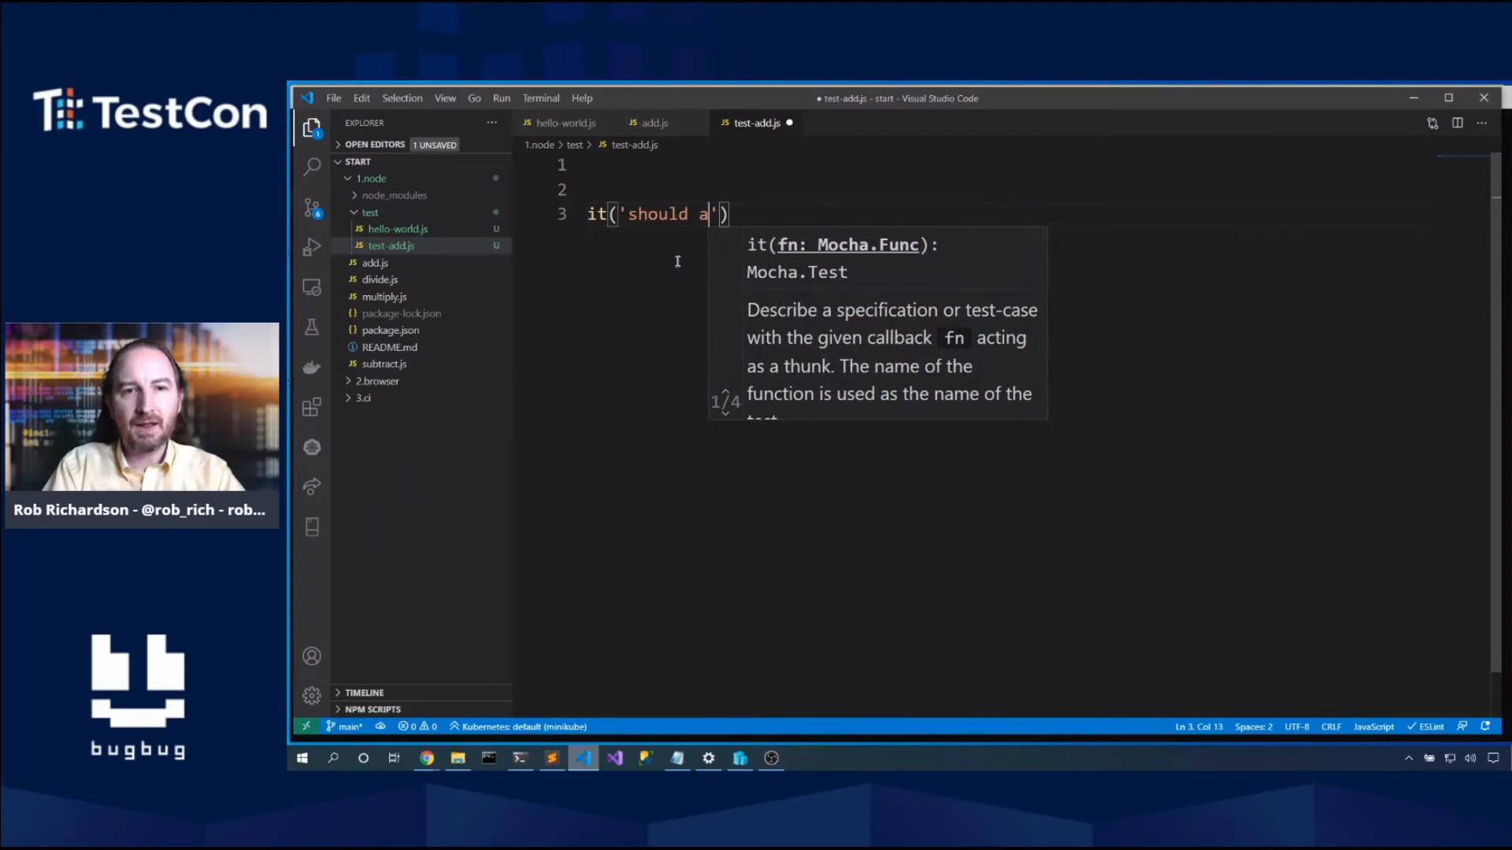
pyautogui.write('dd 2')
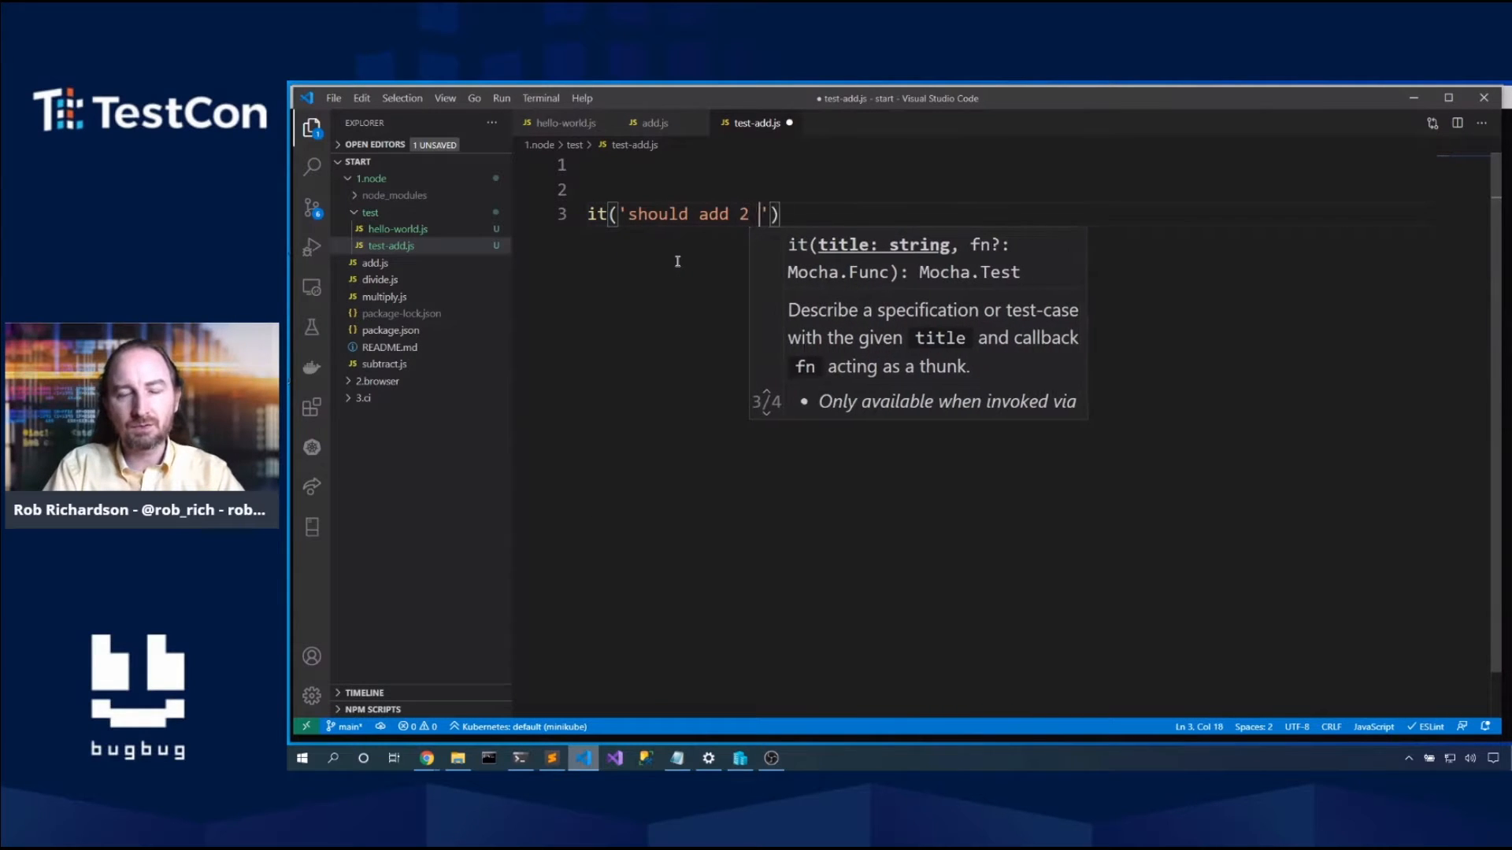
pyautogui.write("numbers', (")
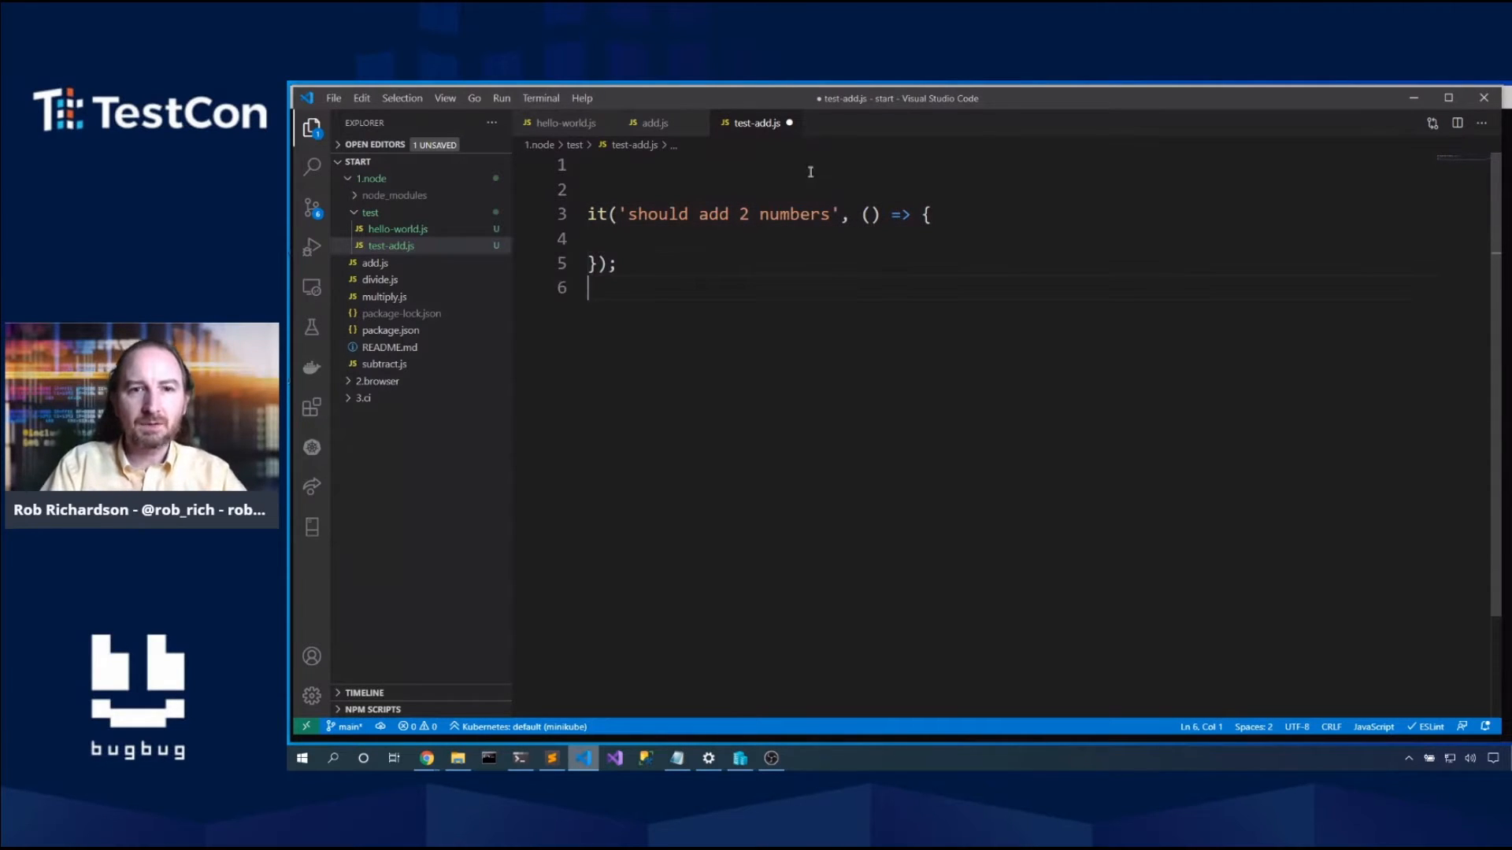
pyautogui.write("describe(''")
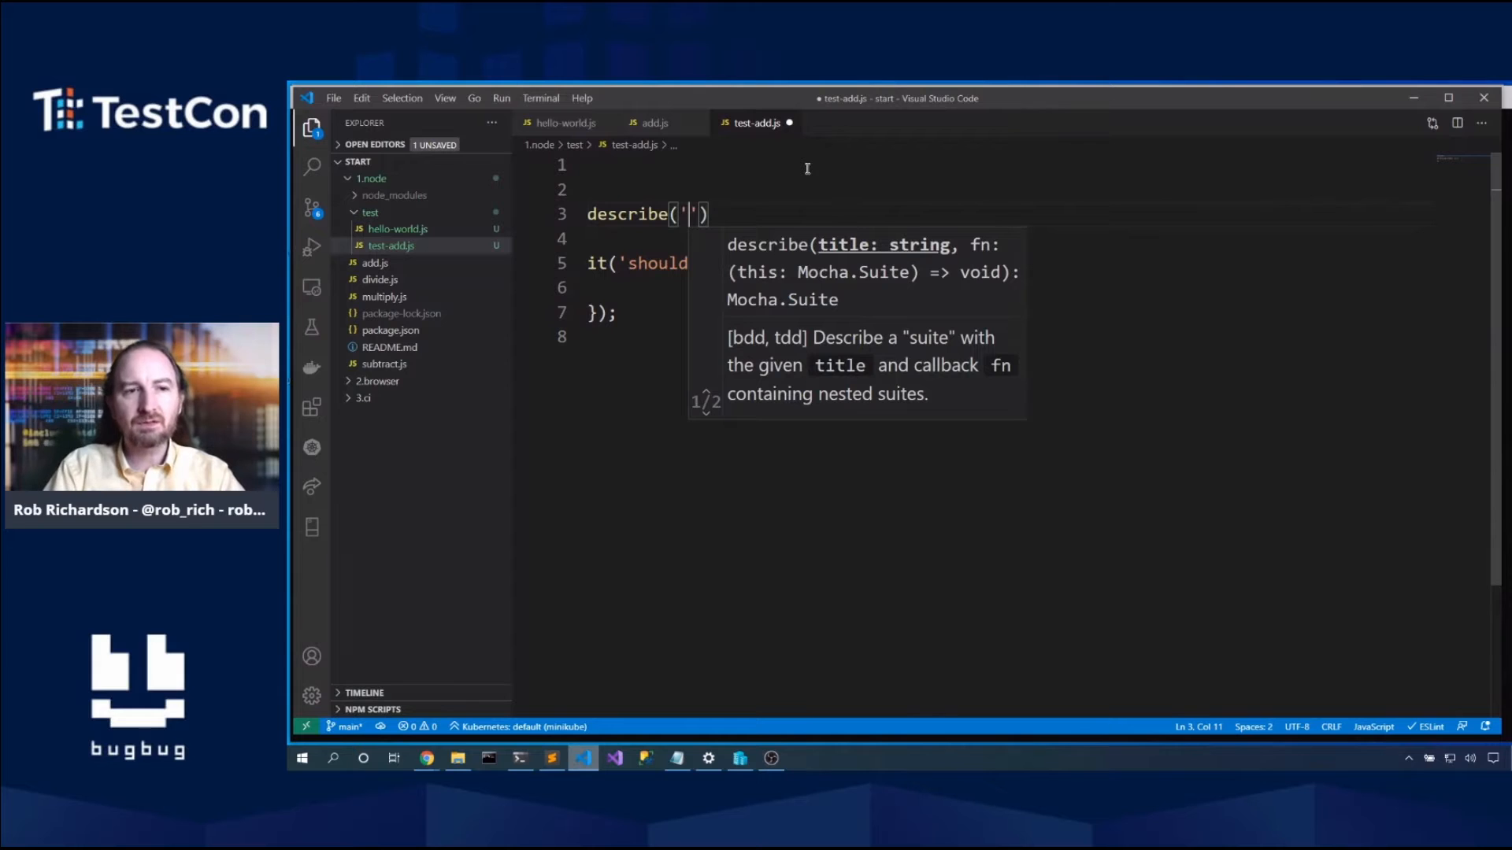
# Step: Wrap the test in a describe('add', () => { ... }); block with the it block indented
pyautogui.write('a')
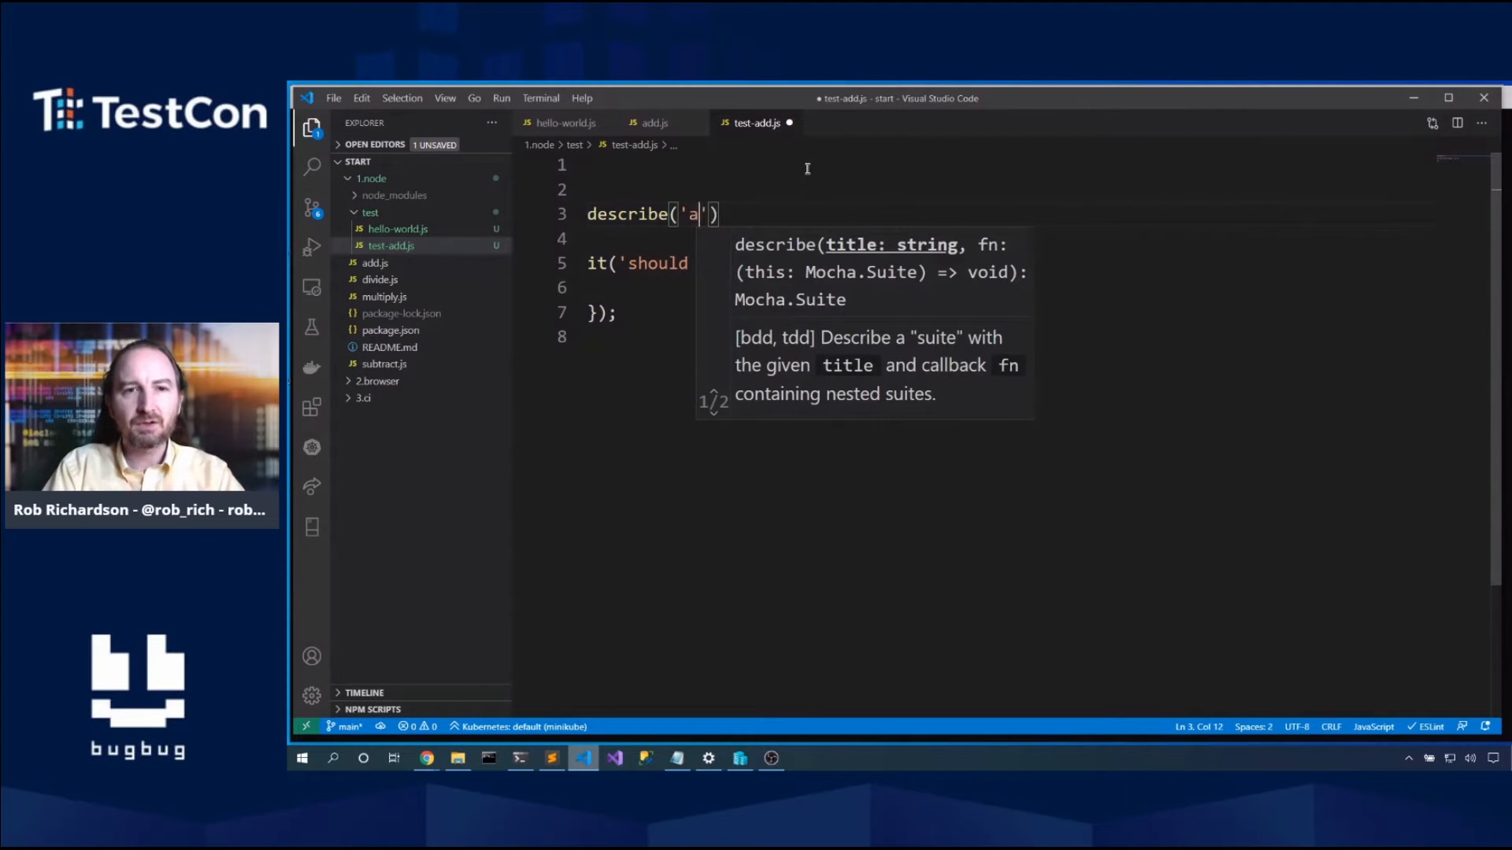
pyautogui.write('dd')
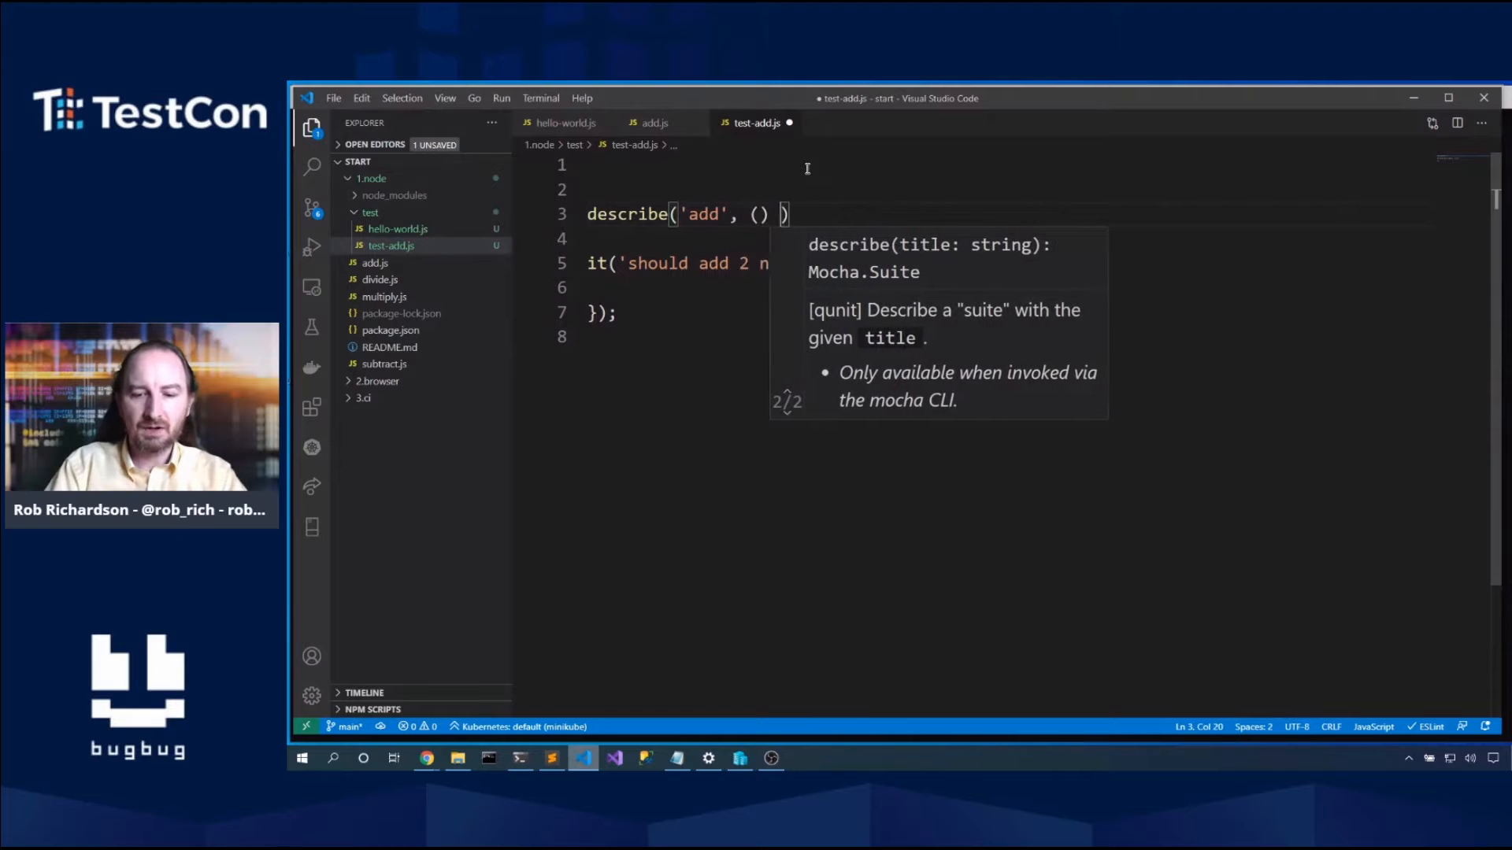
pyautogui.write('() => {')
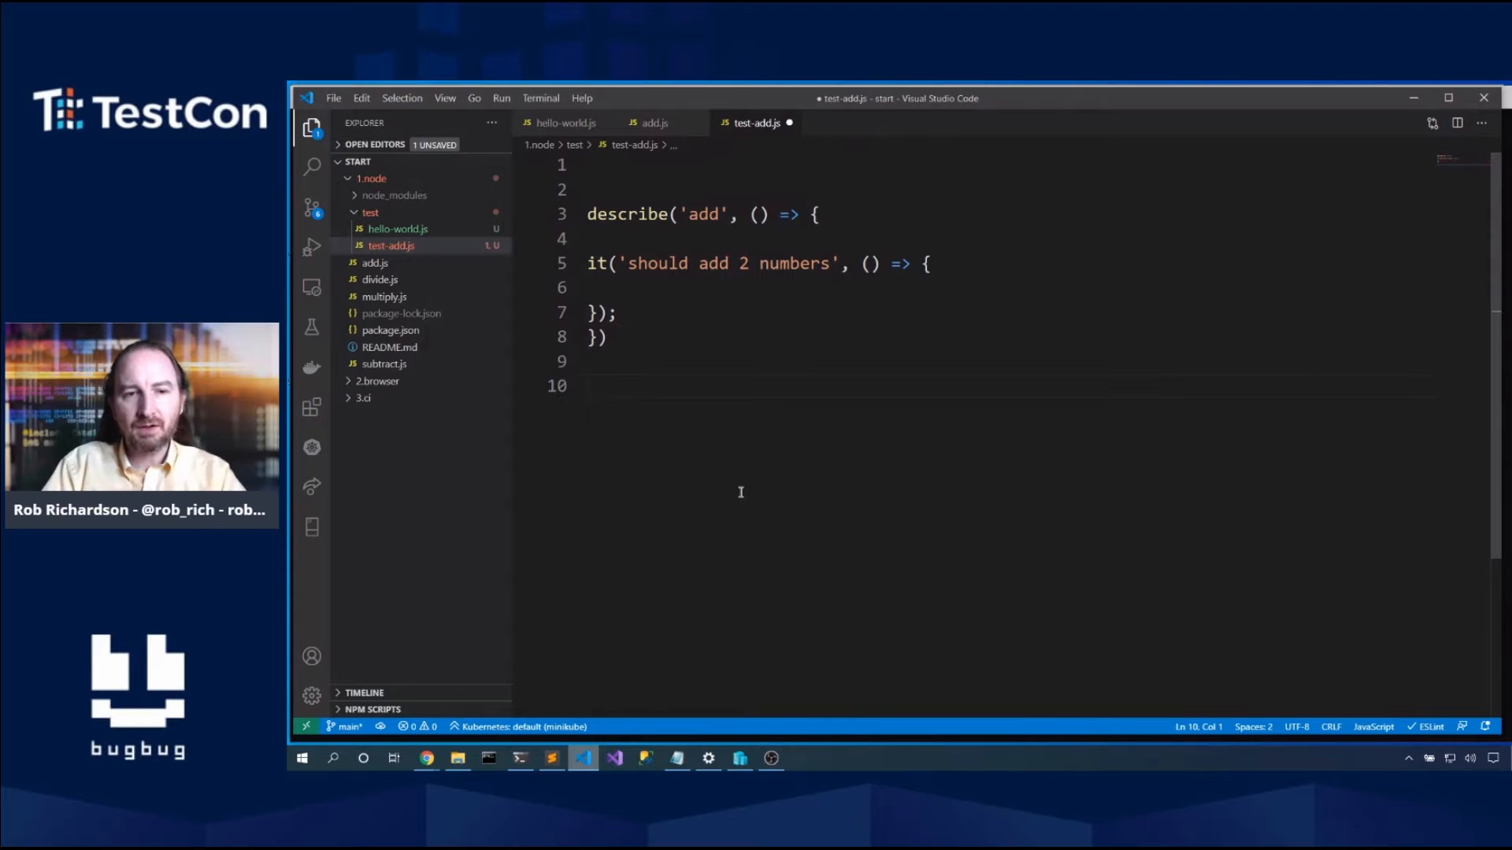
pyautogui.write(';')
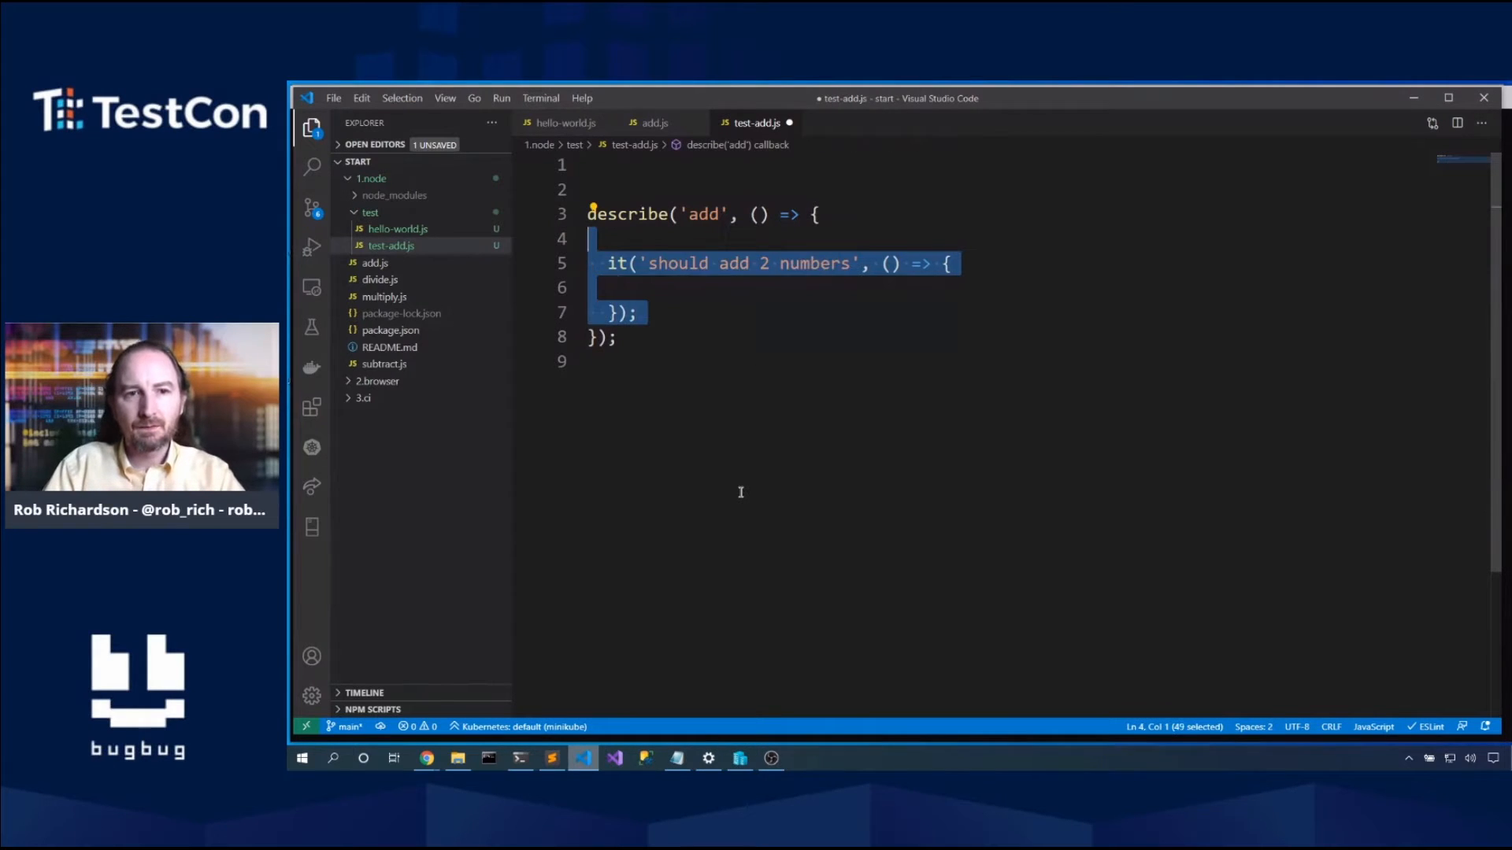
# Step: Arrange the test with const x = 2, y = 3 and expected corrected from 6 to 5
pyautogui.click(949, 263)
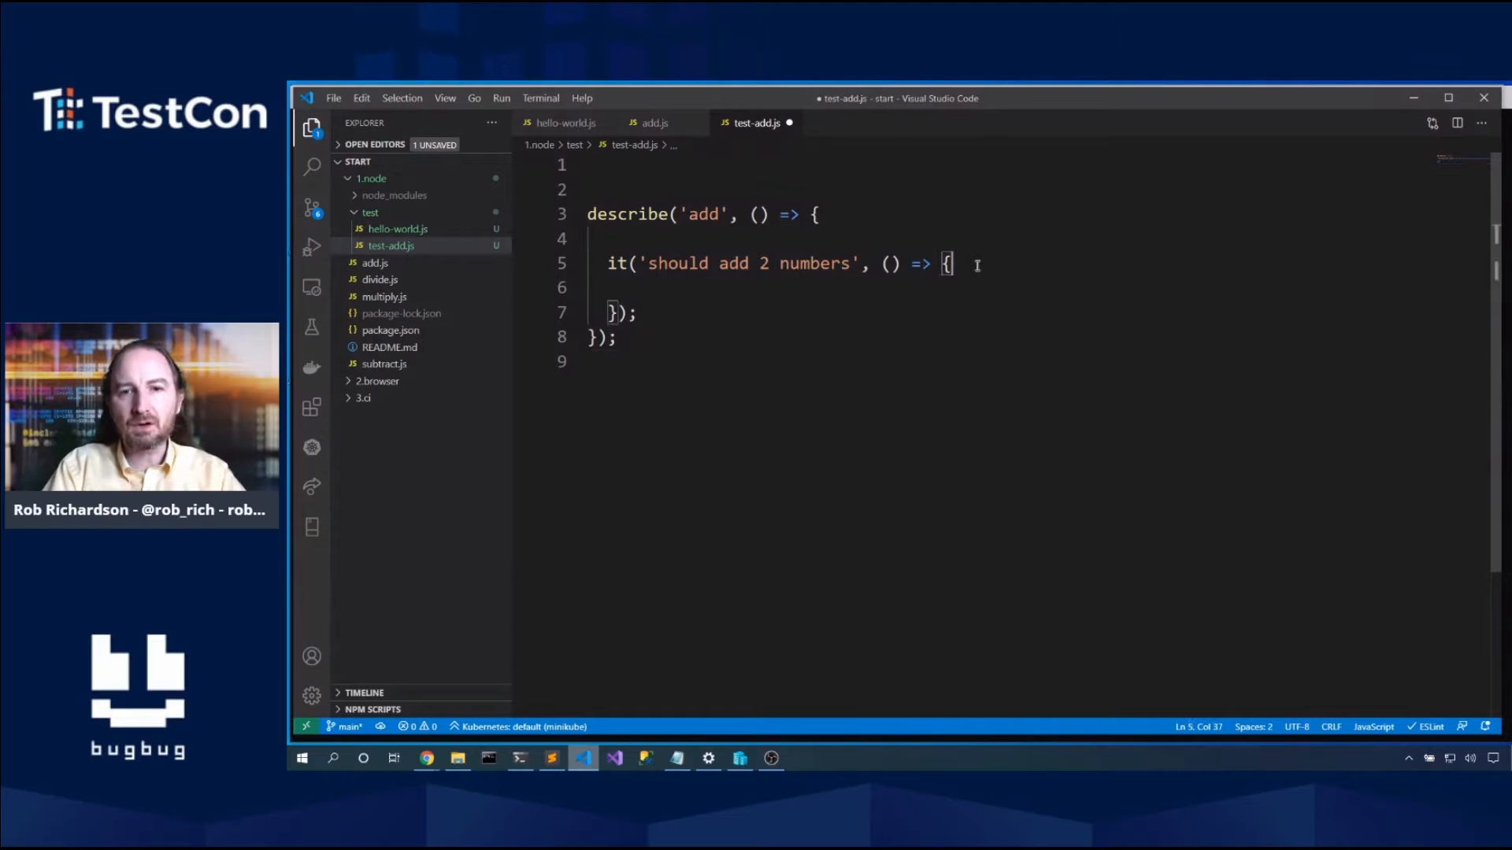
pyautogui.write('// ass')
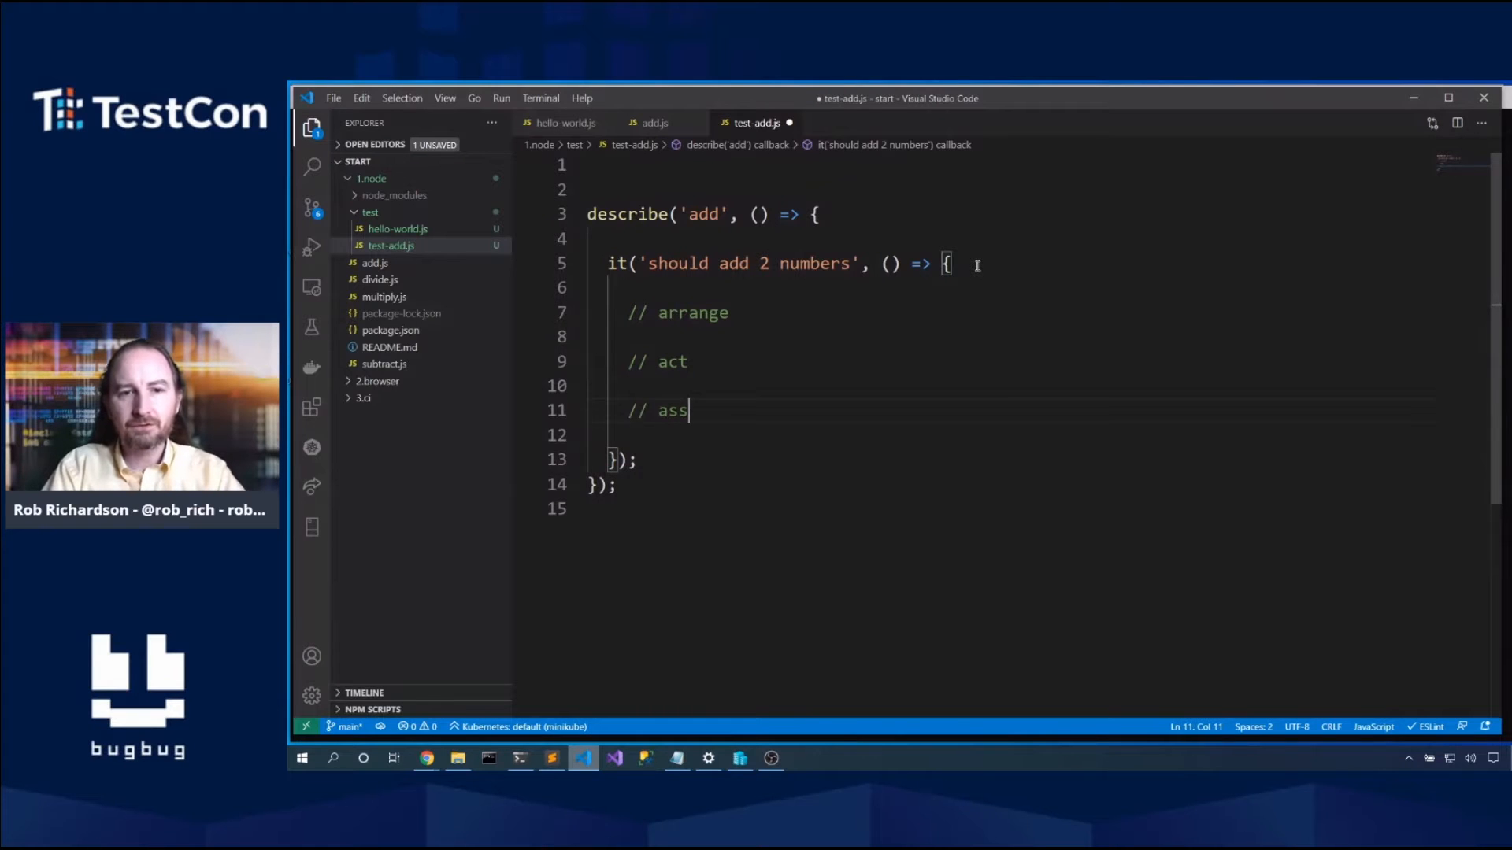
pyautogui.write('ert')
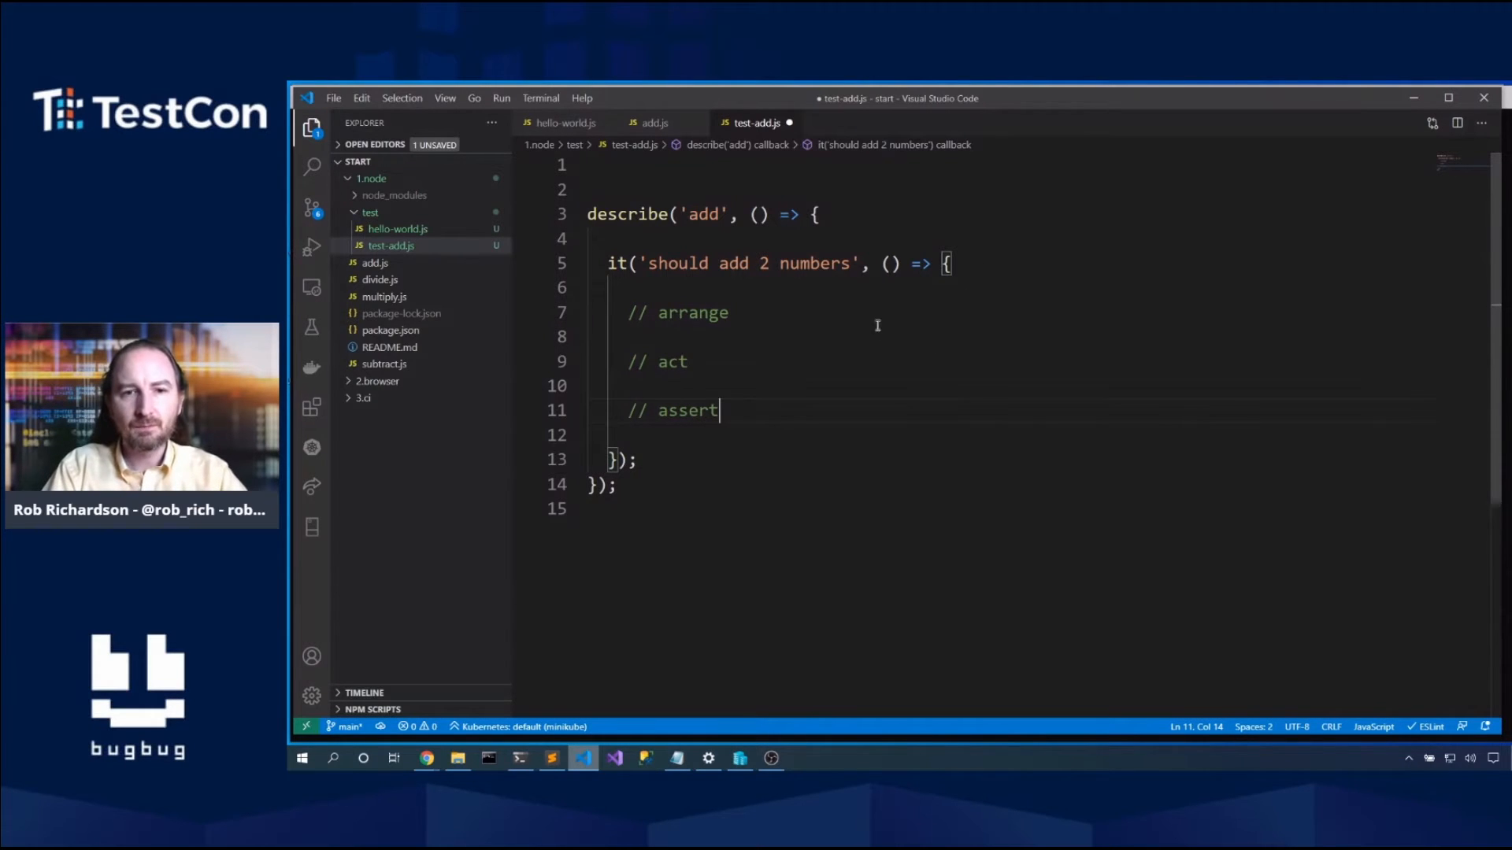
pyautogui.write('c')
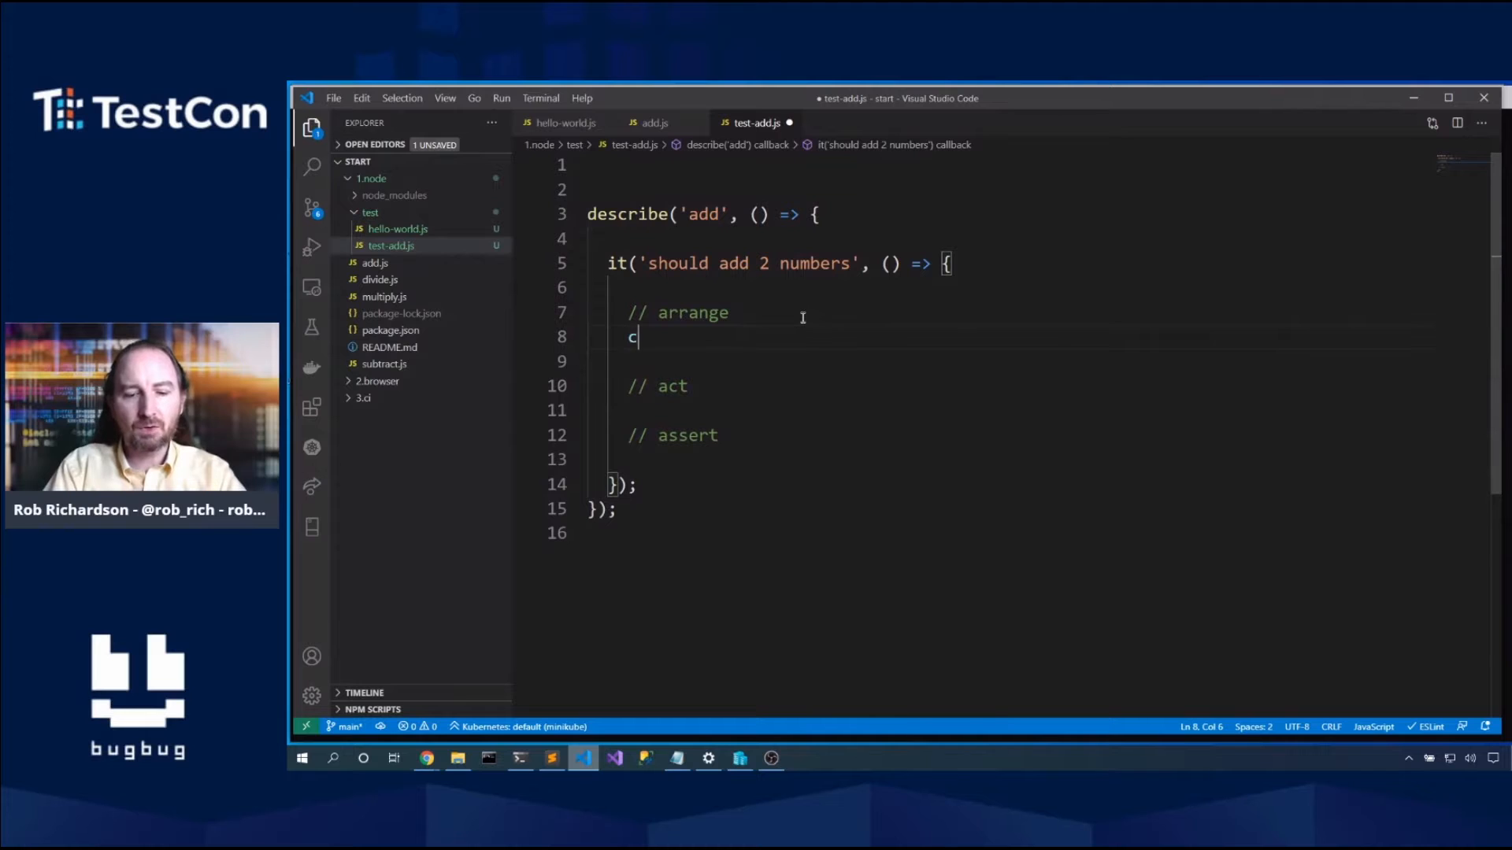
pyautogui.write('onst x -')
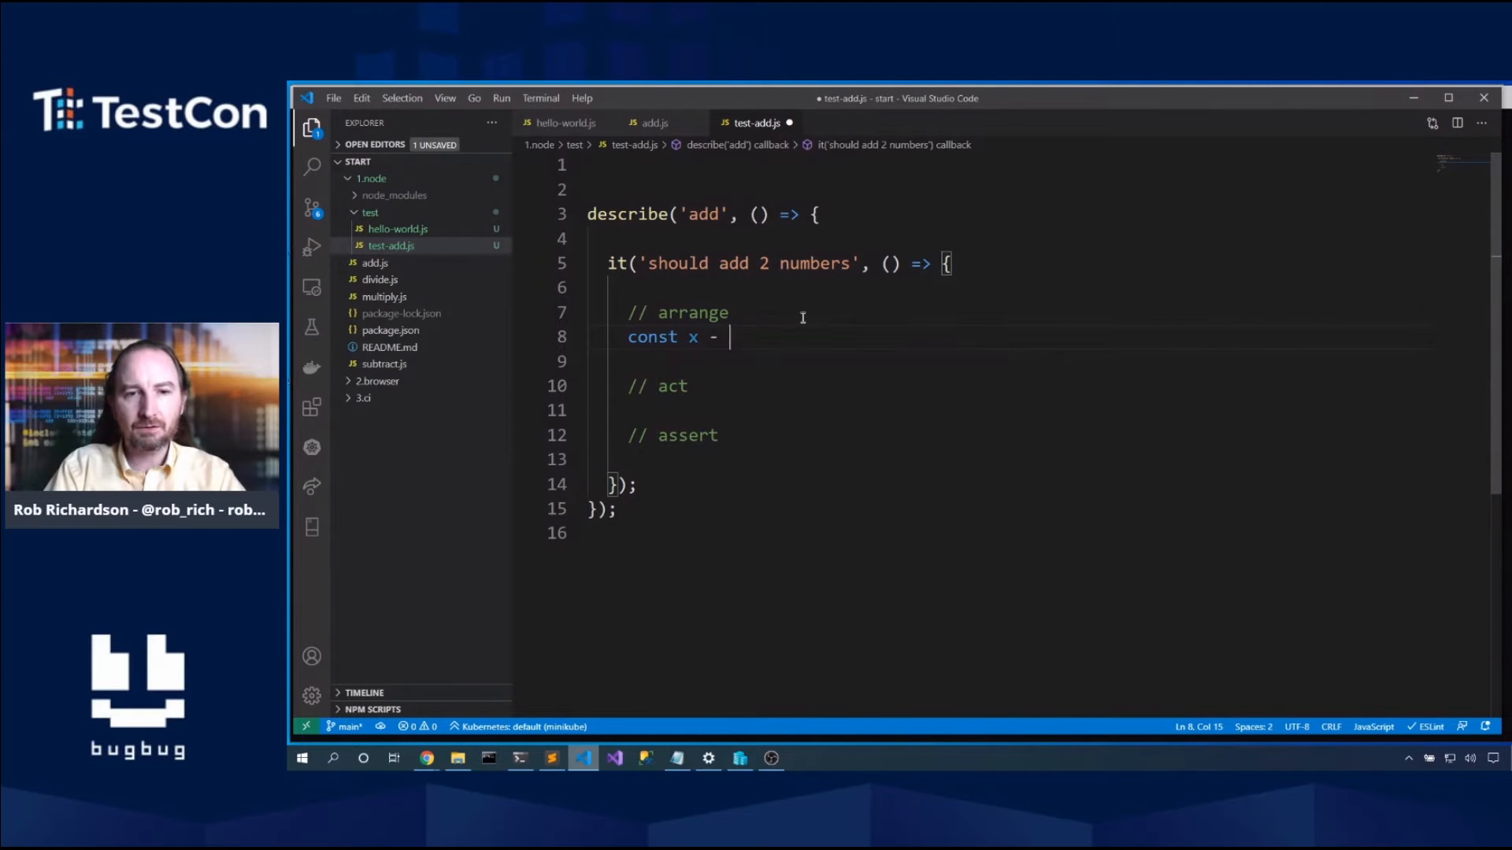
pyautogui.write('=2')
pyautogui.click(1011, 362)
pyautogui.write('co')
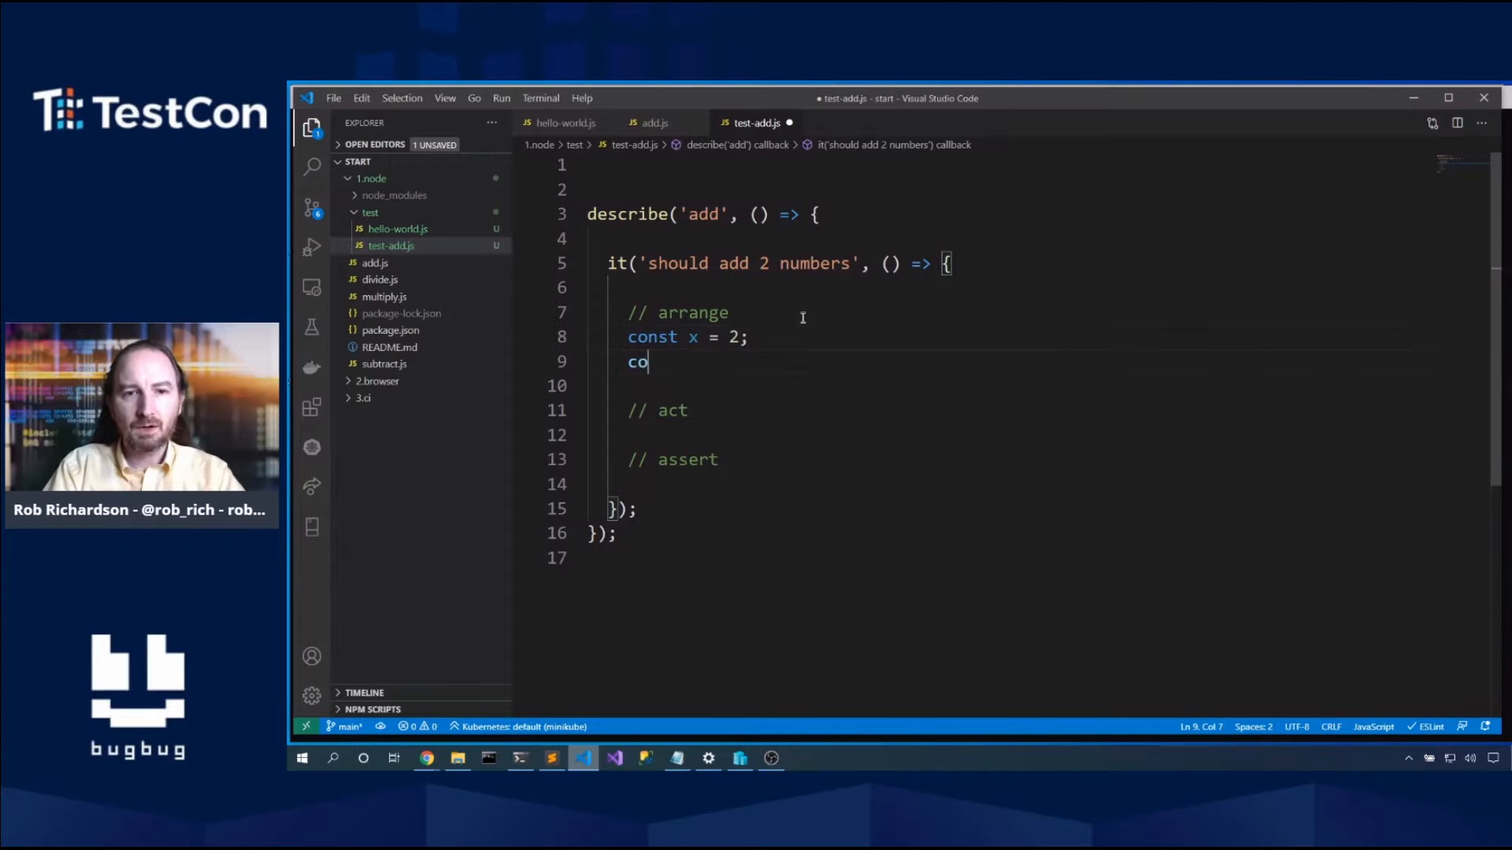
pyautogui.write('nst y = 3')
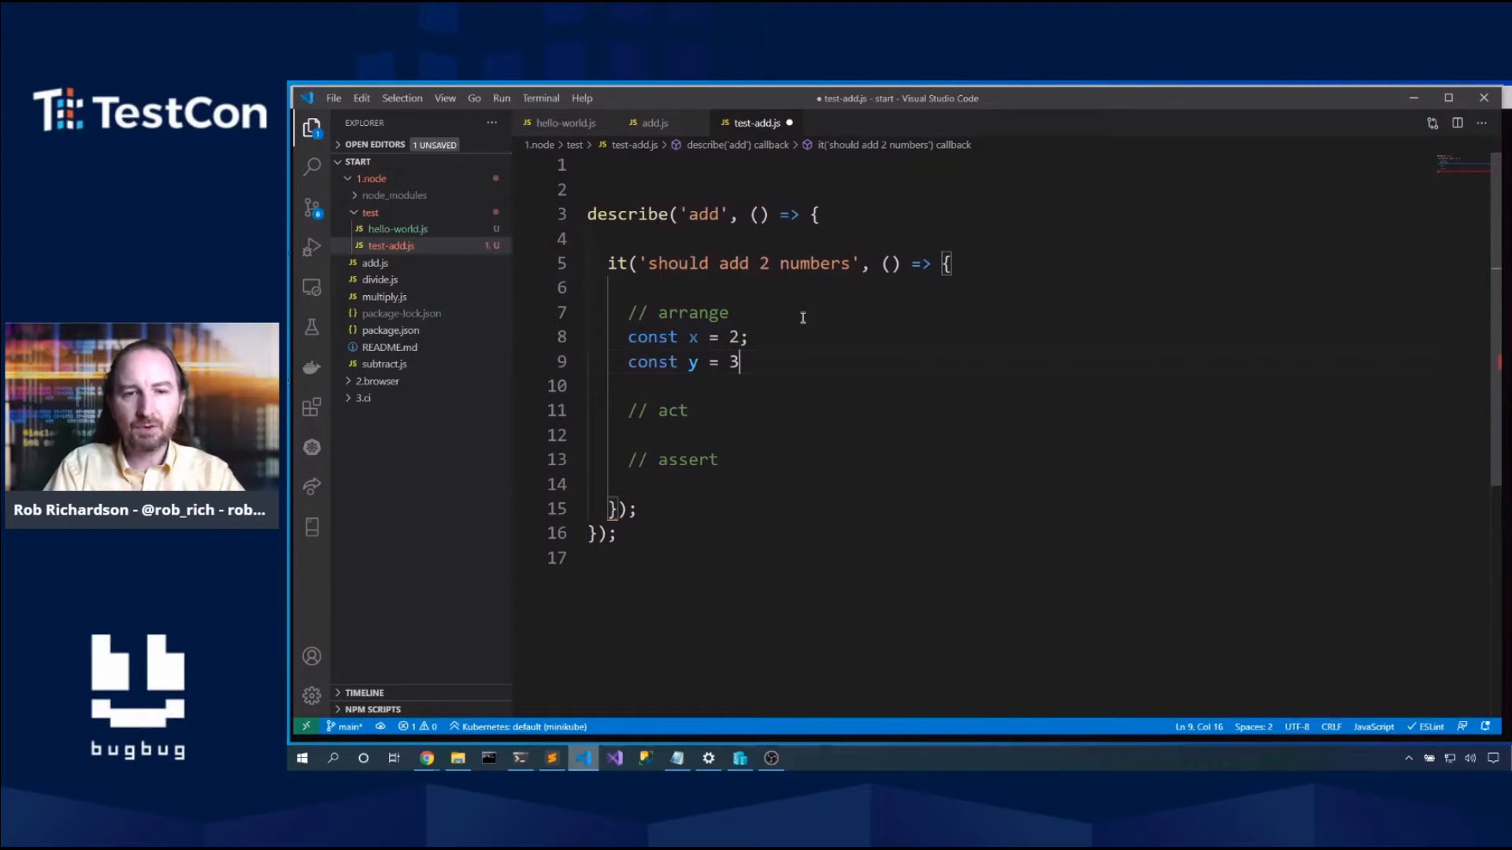
pyautogui.write(';')
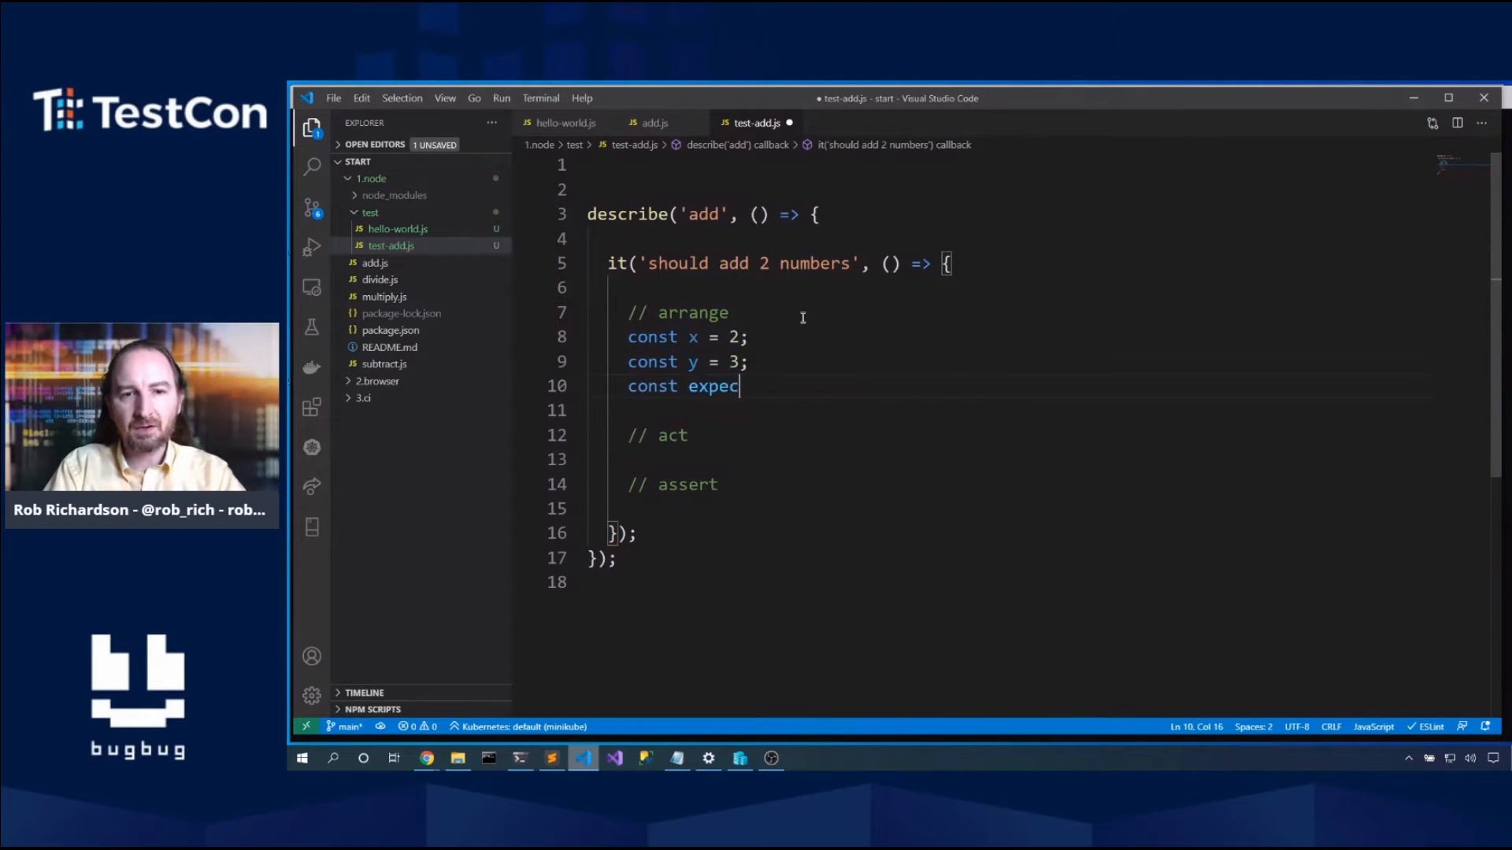
pyautogui.write('ted = 6;')
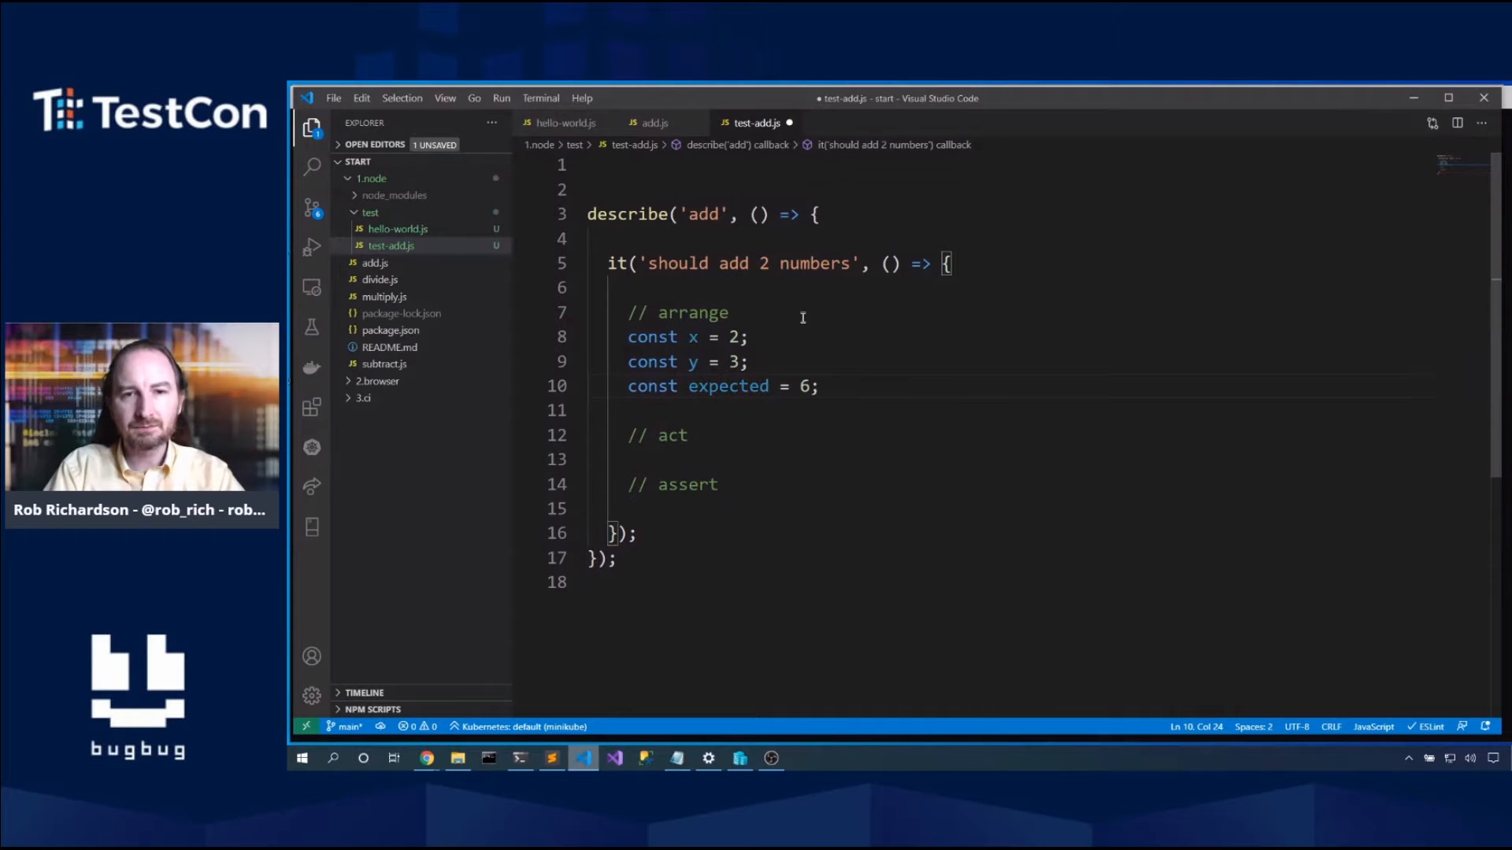
pyautogui.press('Backspace')
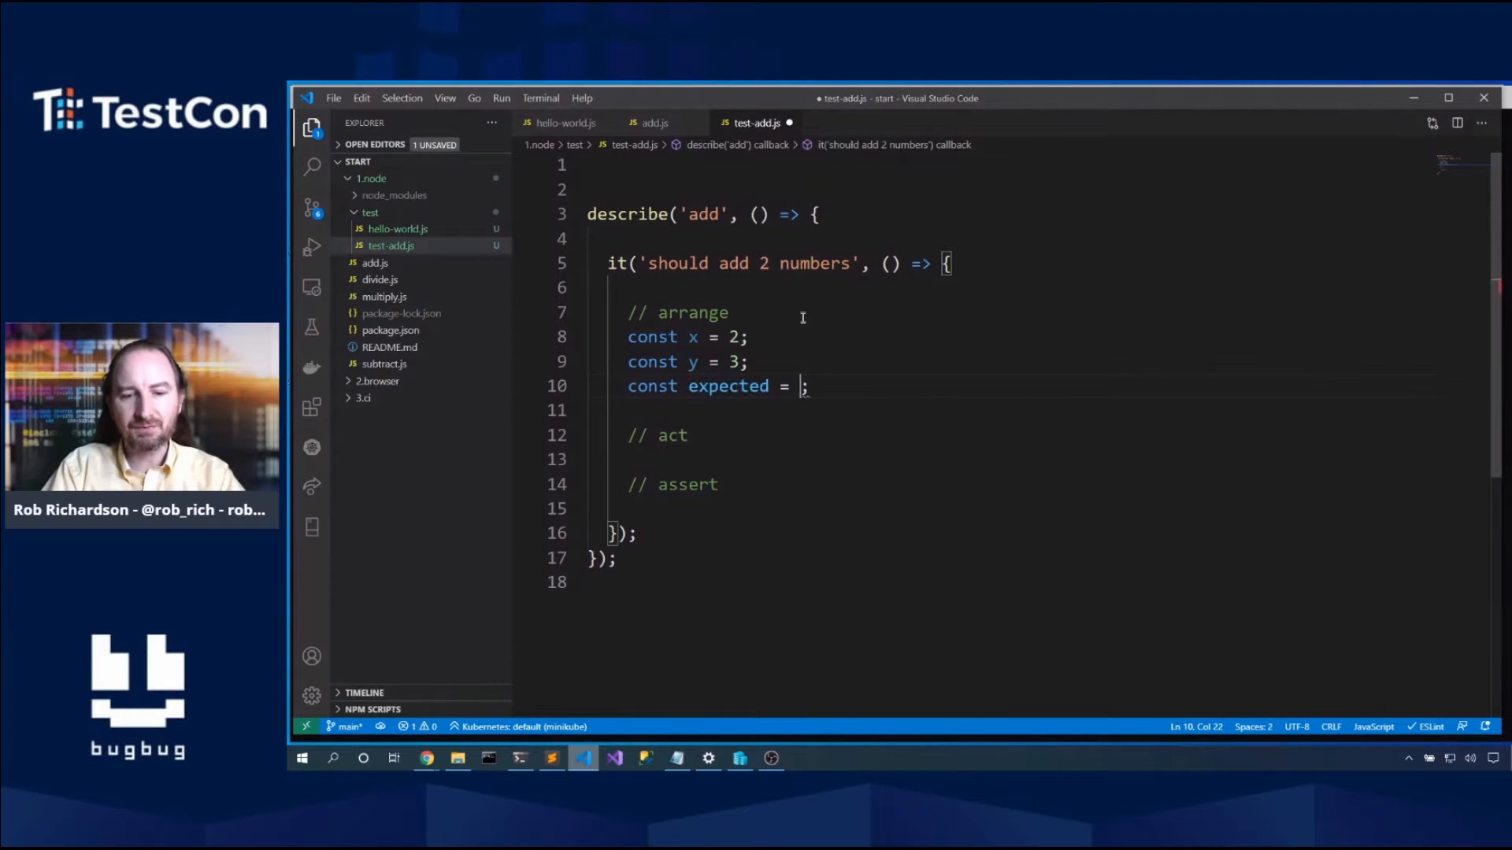
# Step: Under // act, store const actual = add(x, y)
pyautogui.press('enter')
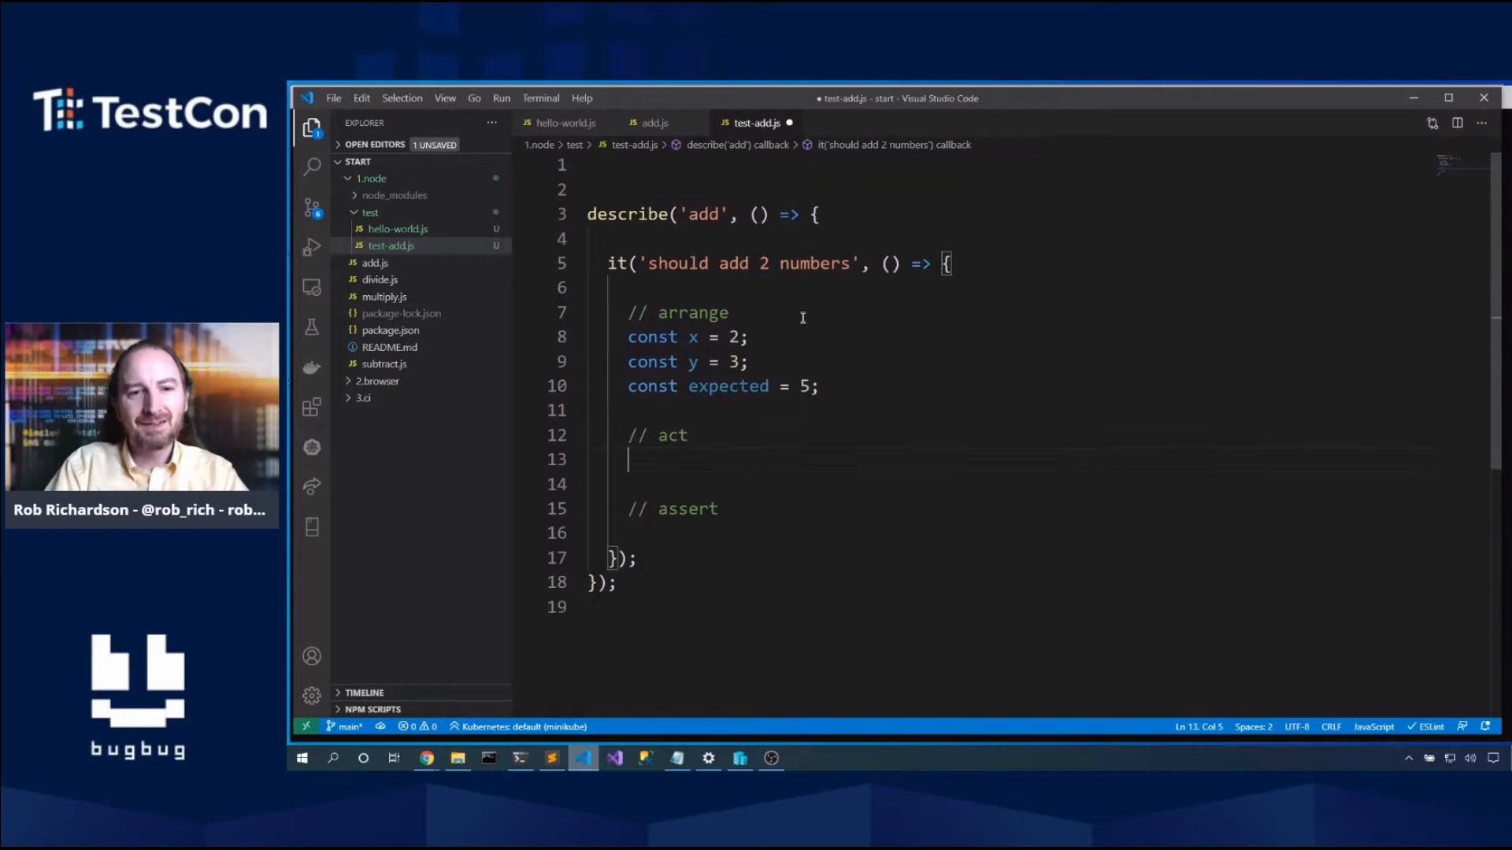
pyautogui.write('const actual')
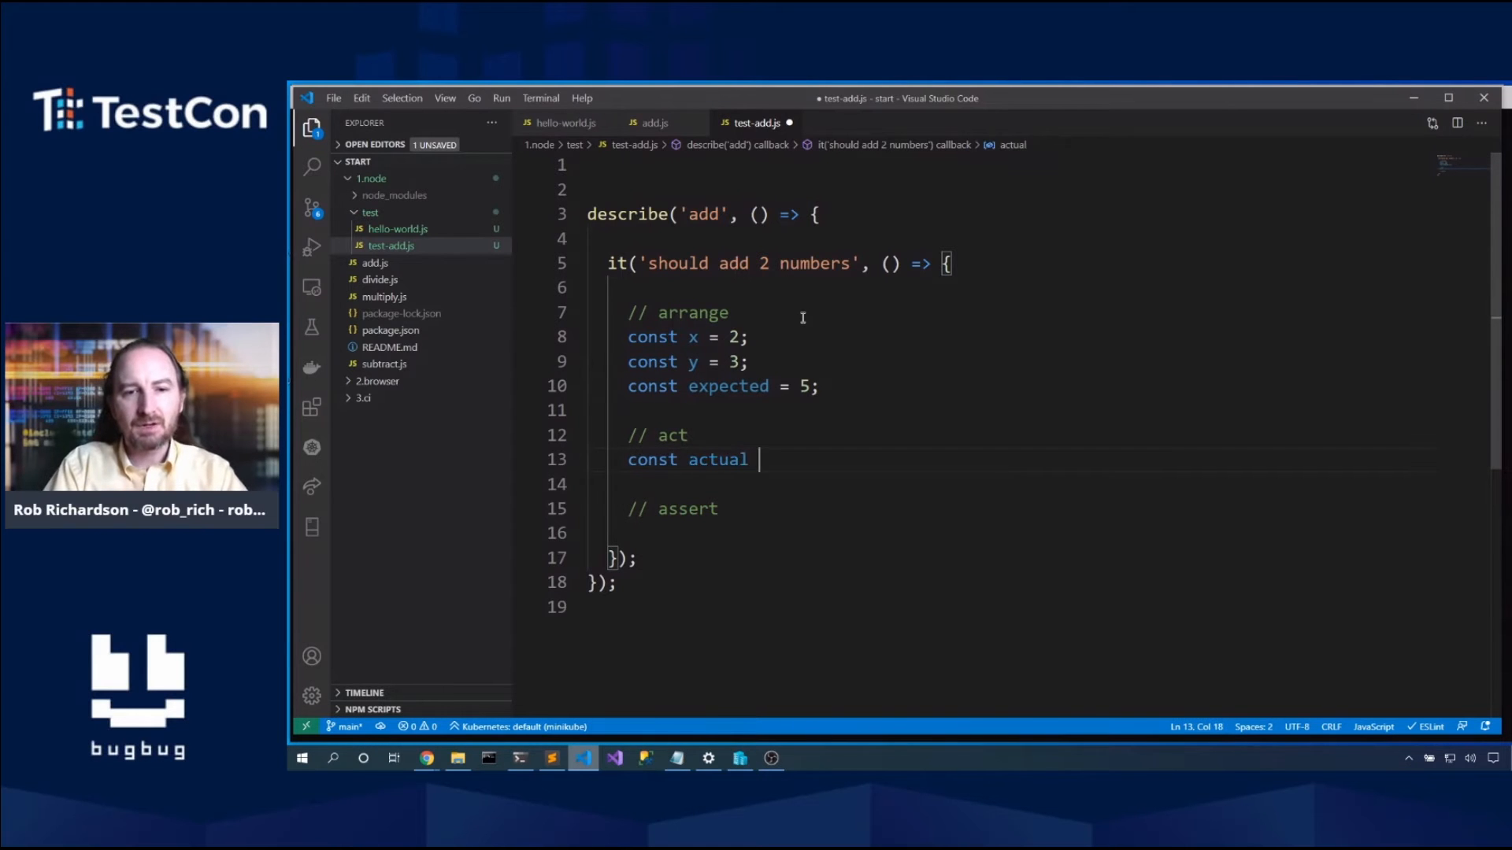
pyautogui.write('= add')
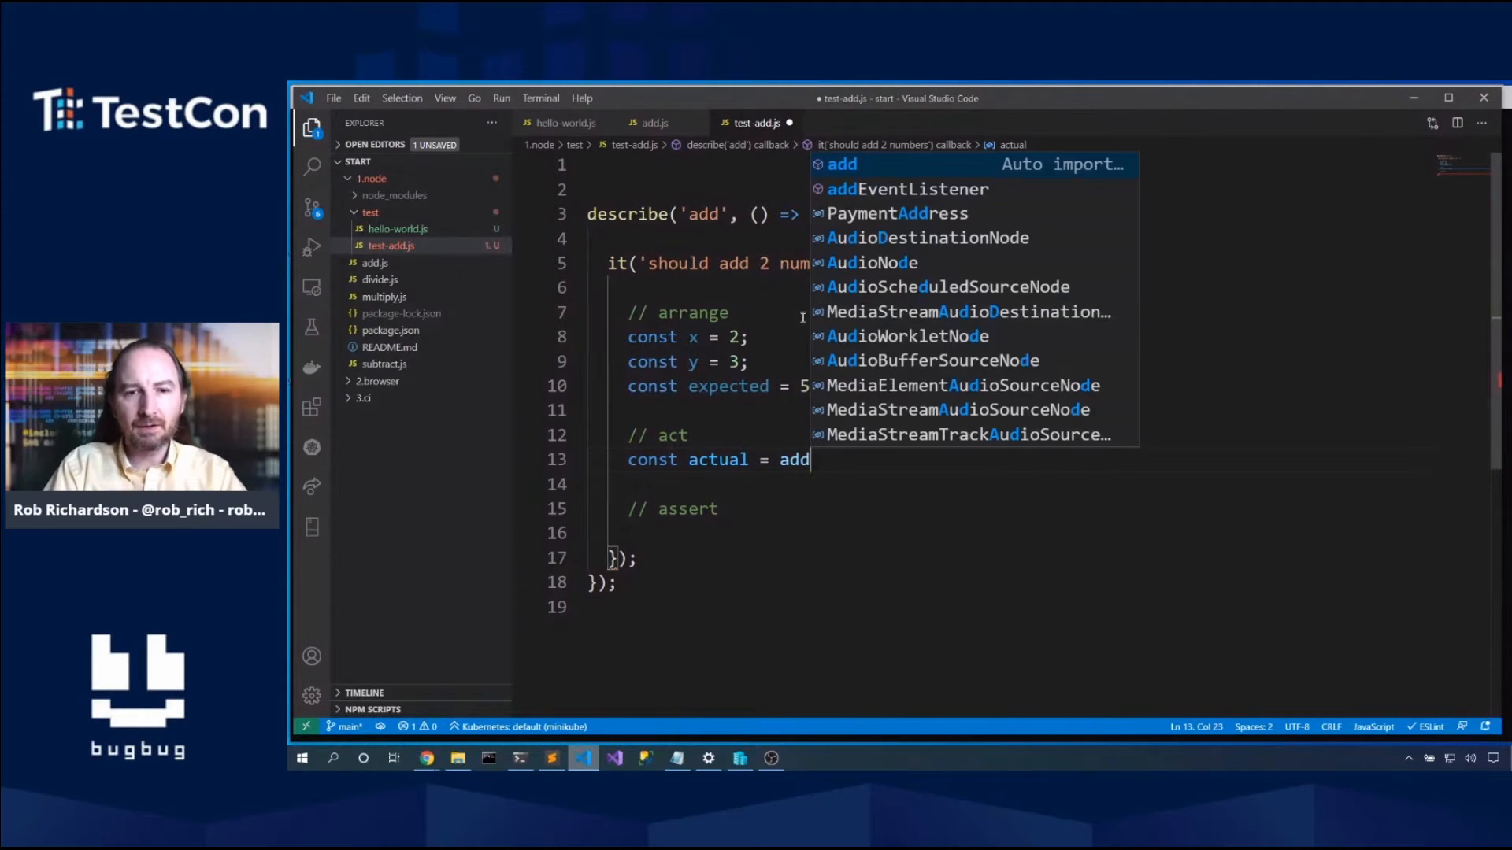
pyautogui.write('(x, y);')
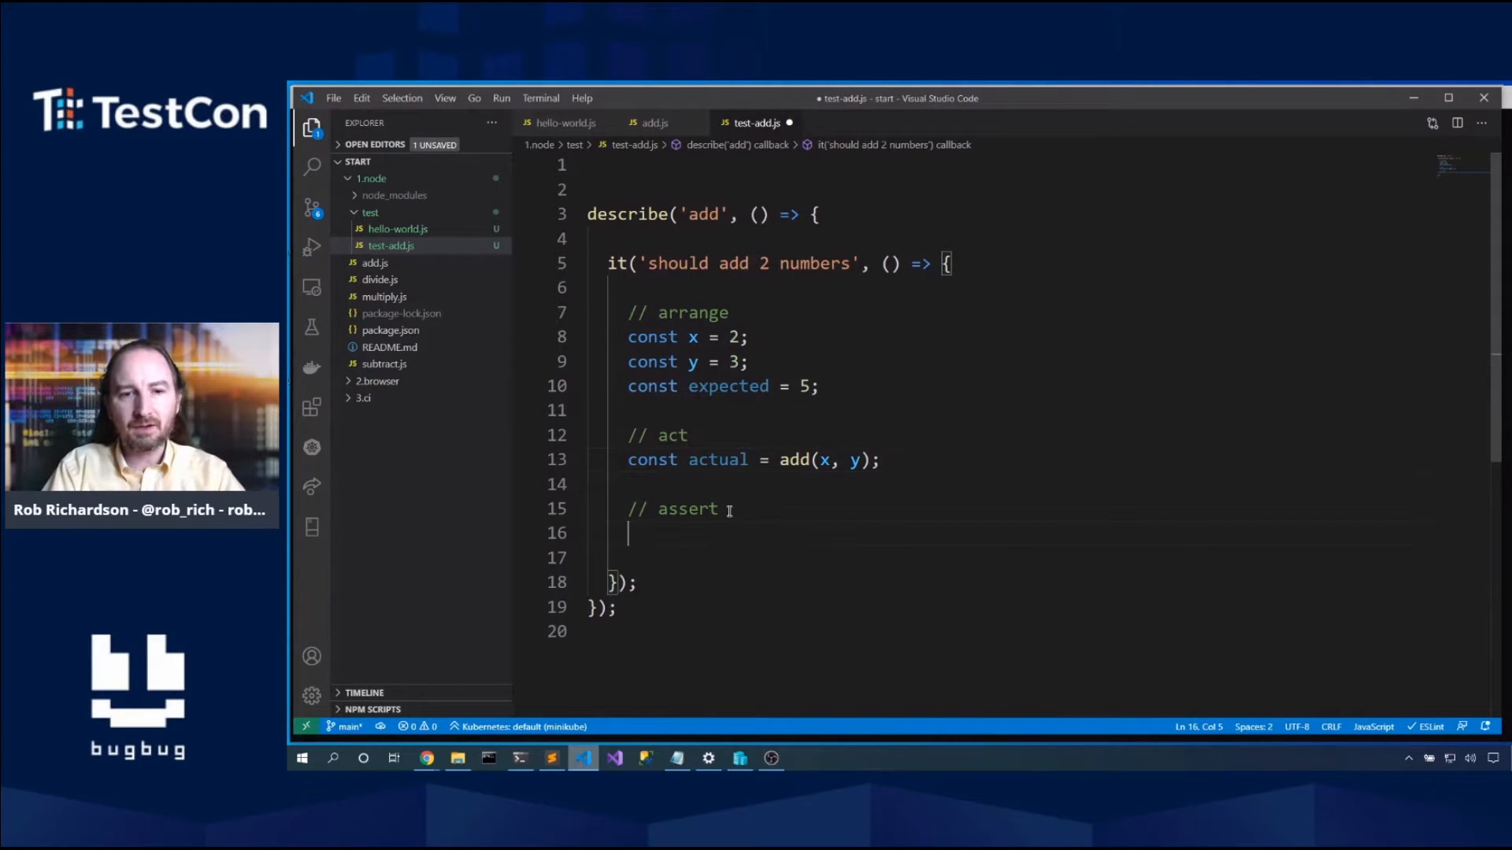
# Step: Under // assert, write expect(actual).to.equal(expected); and return to the top of the file
pyautogui.write('expect(actual).to.')
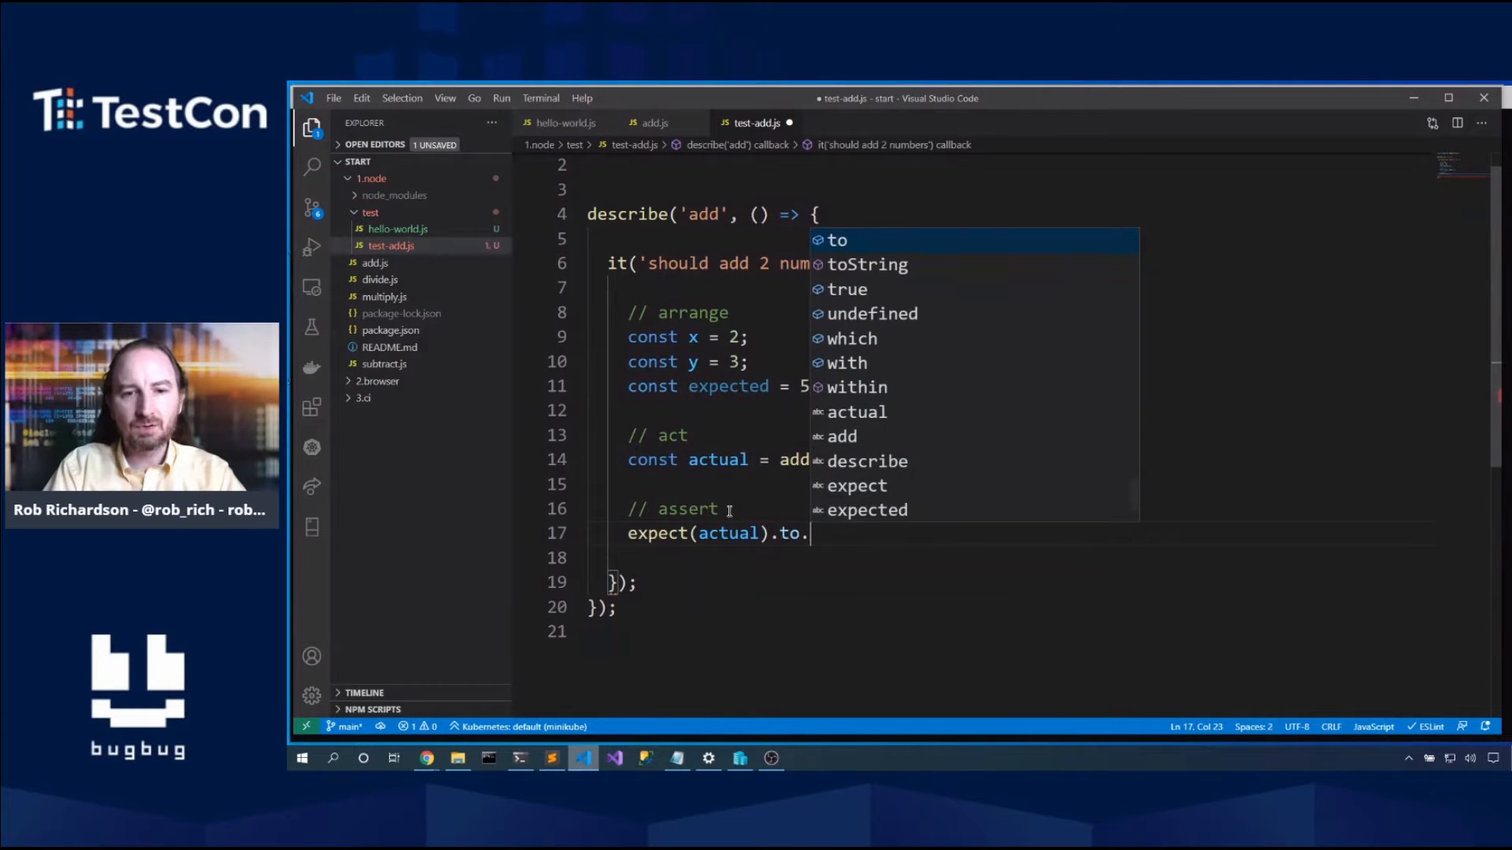
pyautogui.write('equal(expected);')
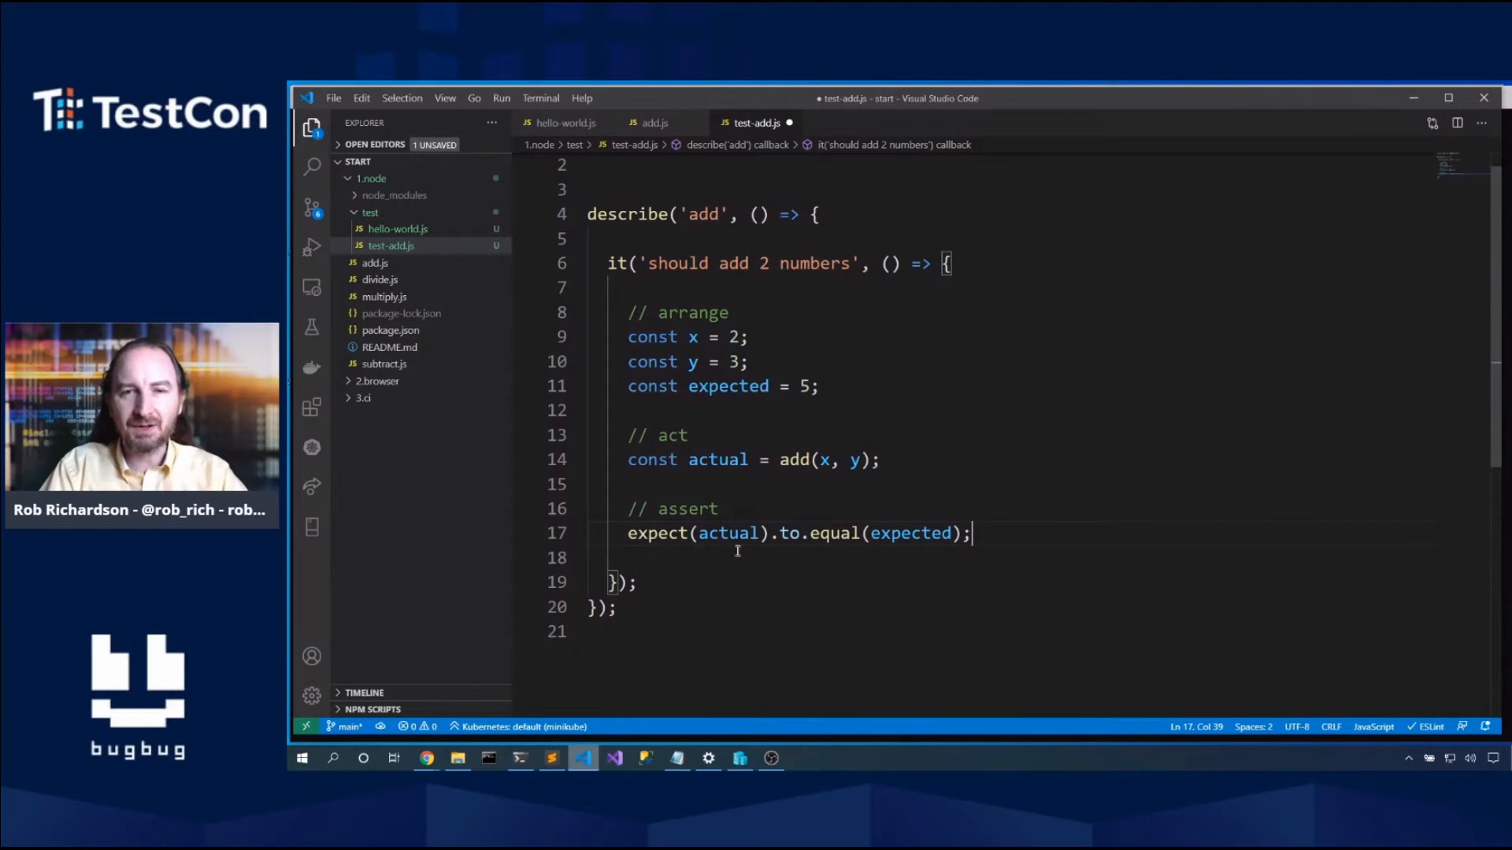
pyautogui.moveTo(910, 533)
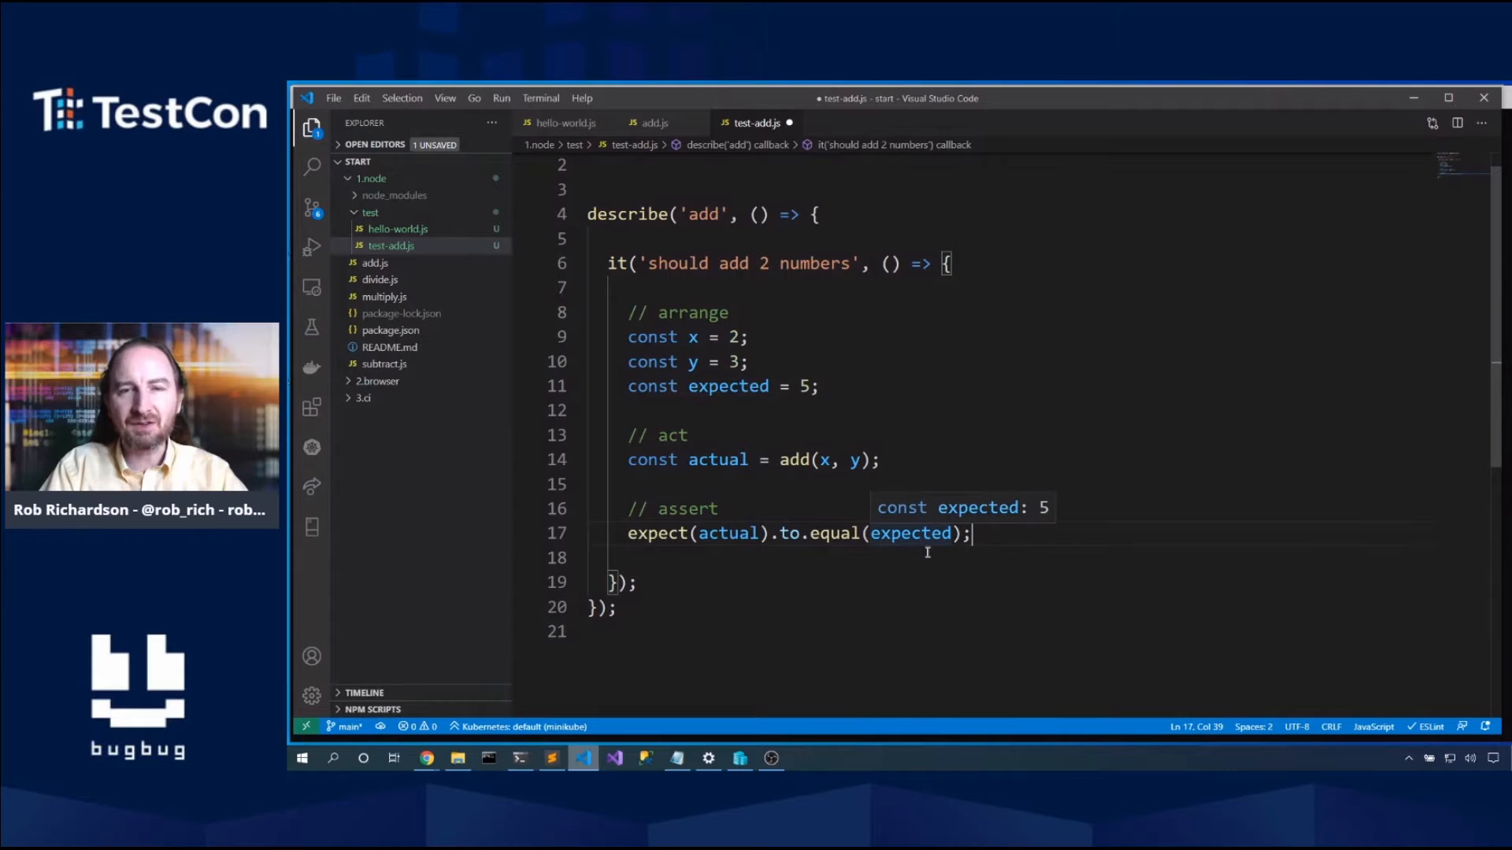
pyautogui.moveTo(926, 553)
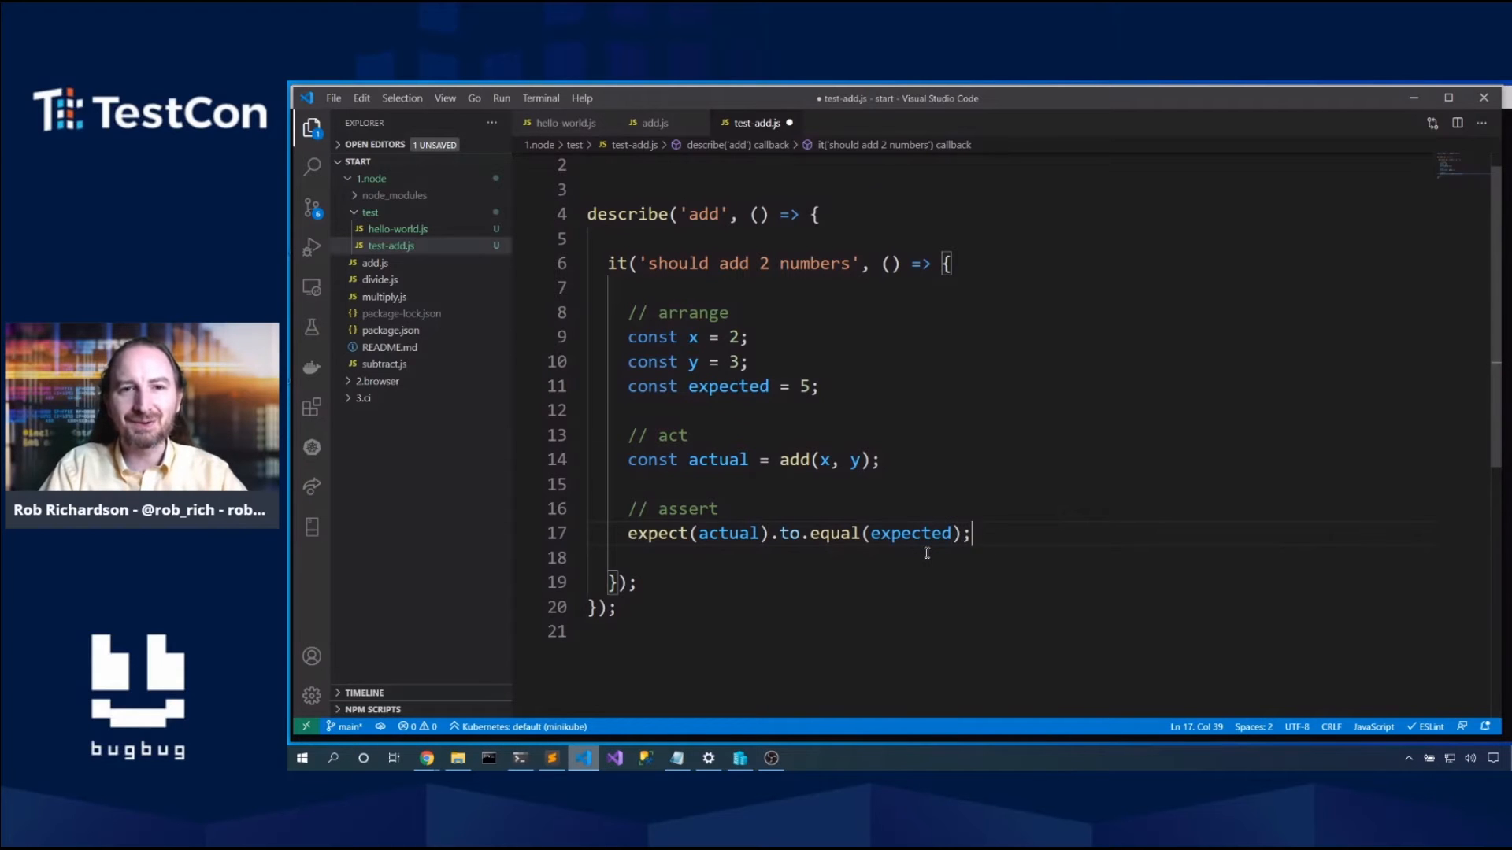
pyautogui.click(695, 171)
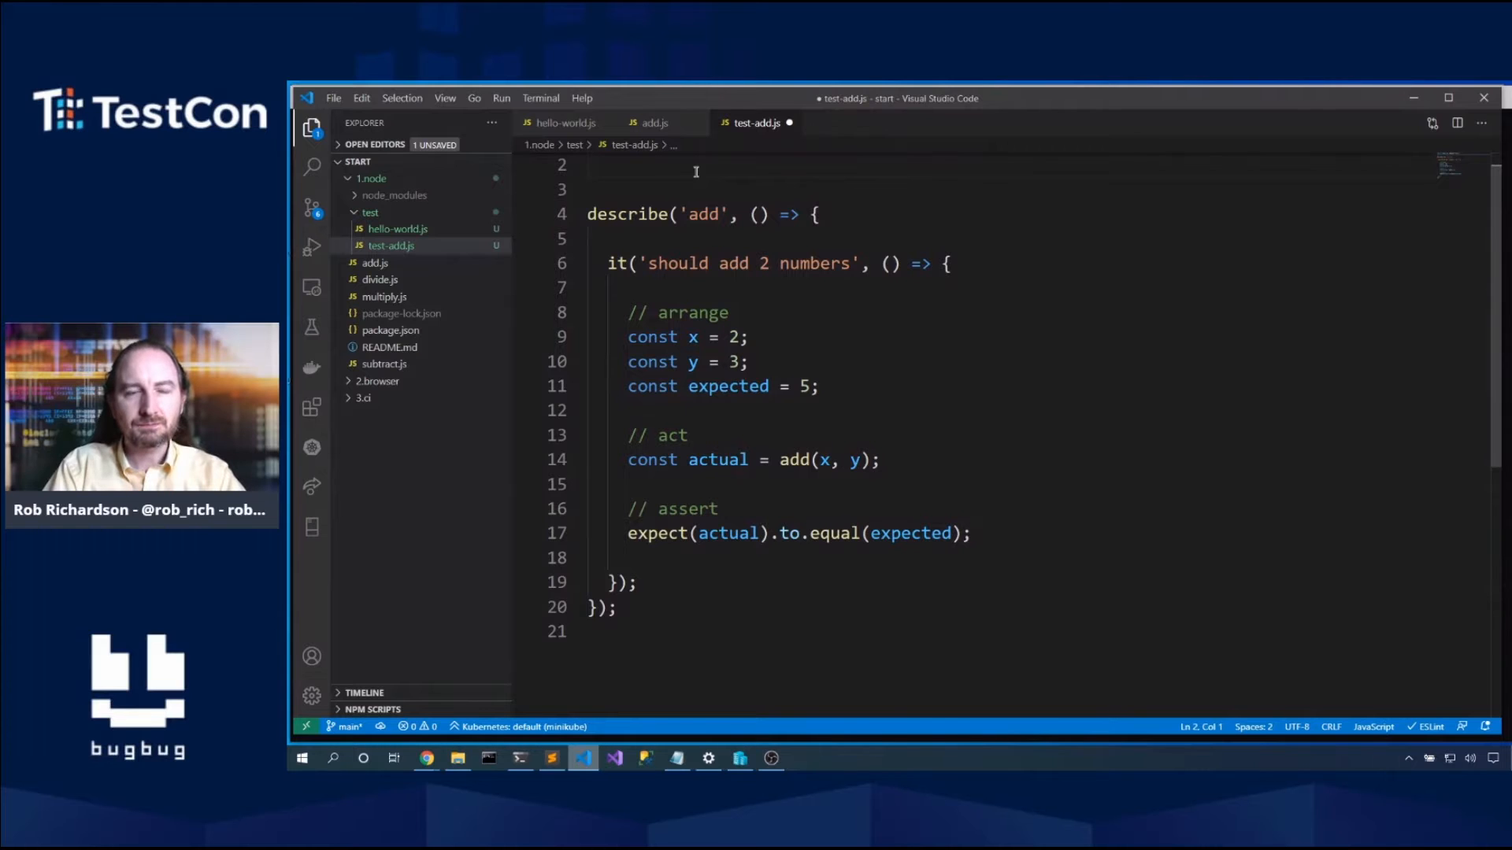
# Step: Import chai from 'chai' and add from '../add' at the top of test-add.js
pyautogui.write('import ch')
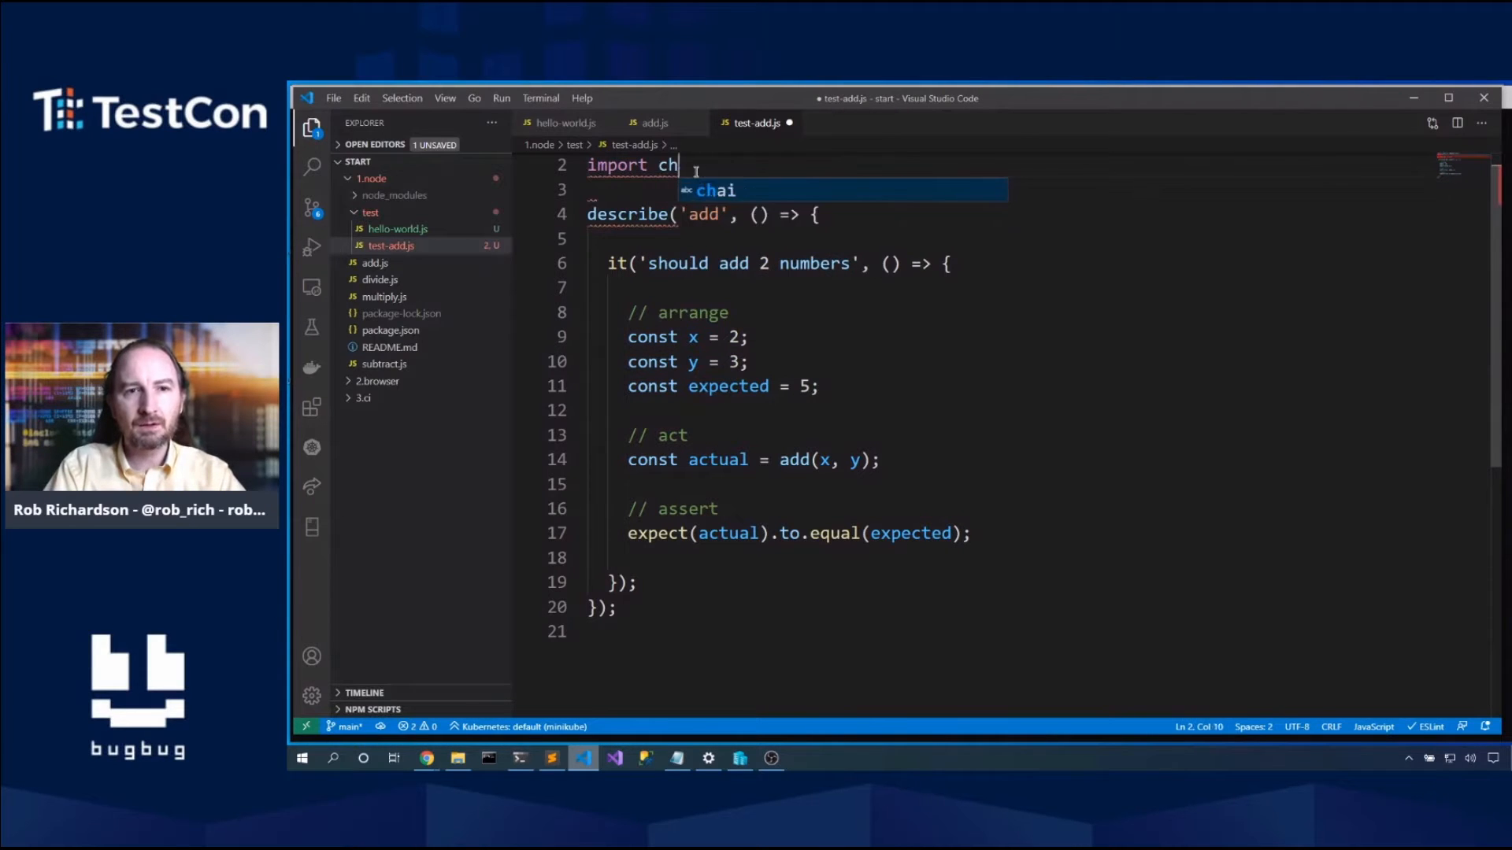
pyautogui.write("ai from 'chai';")
pyautogui.write('import')
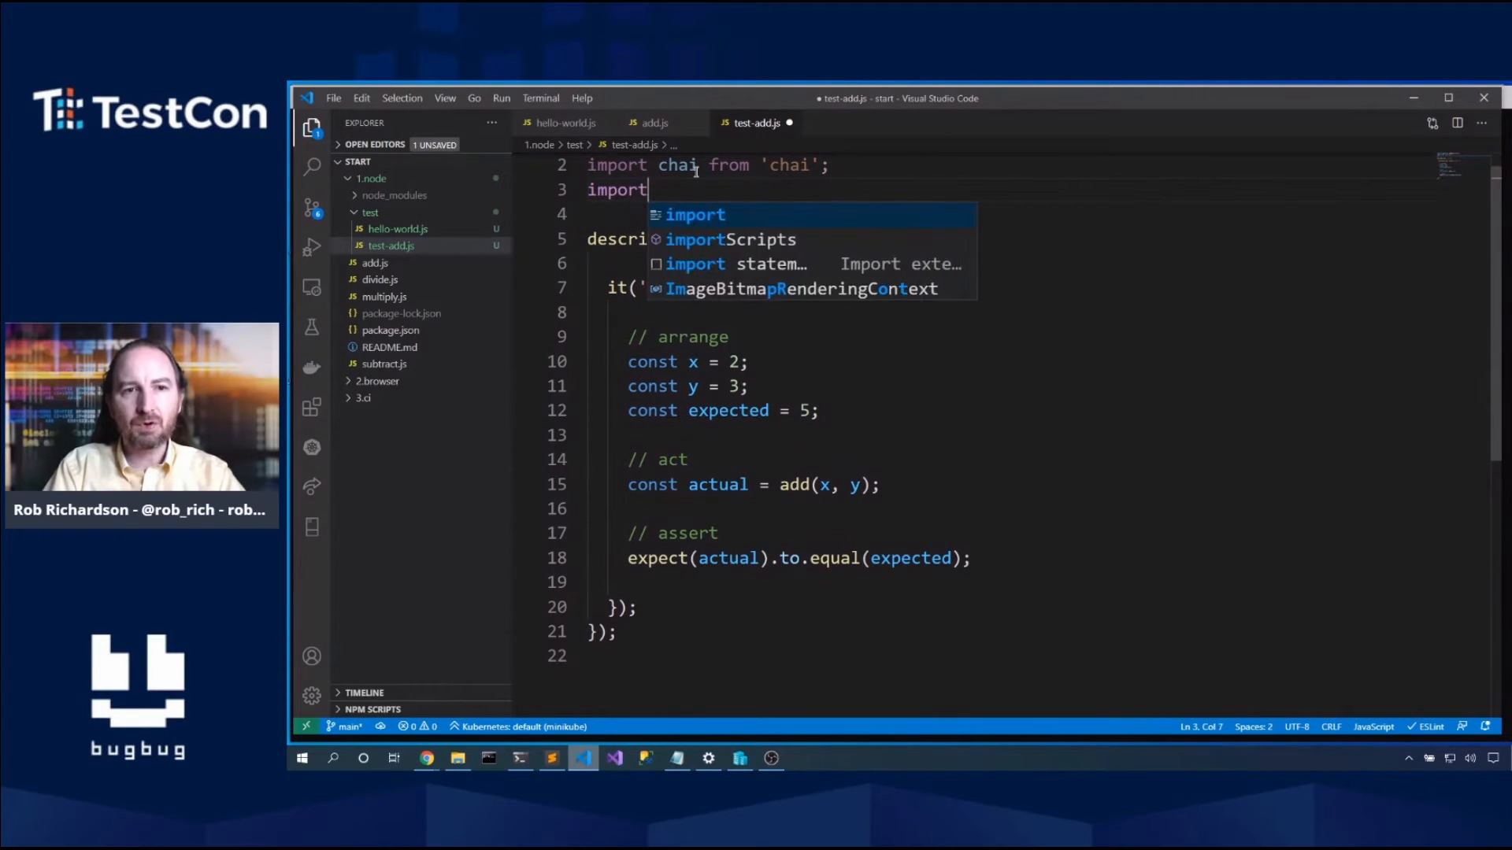
pyautogui.write('add from {}')
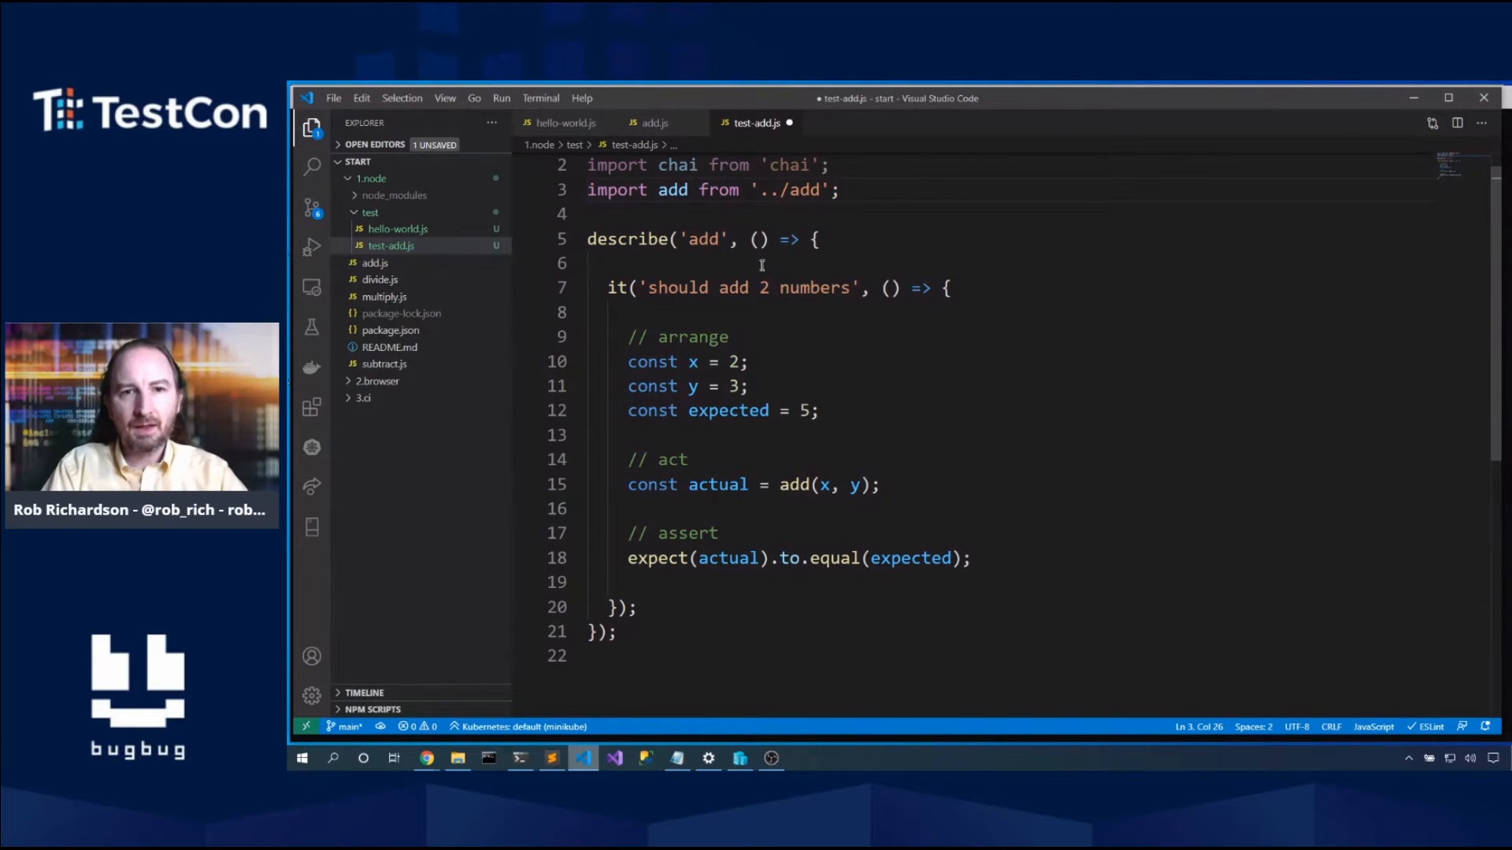
# Step: Define const expect = chai.expect inside the describe block and save
pyautogui.write('const exp')
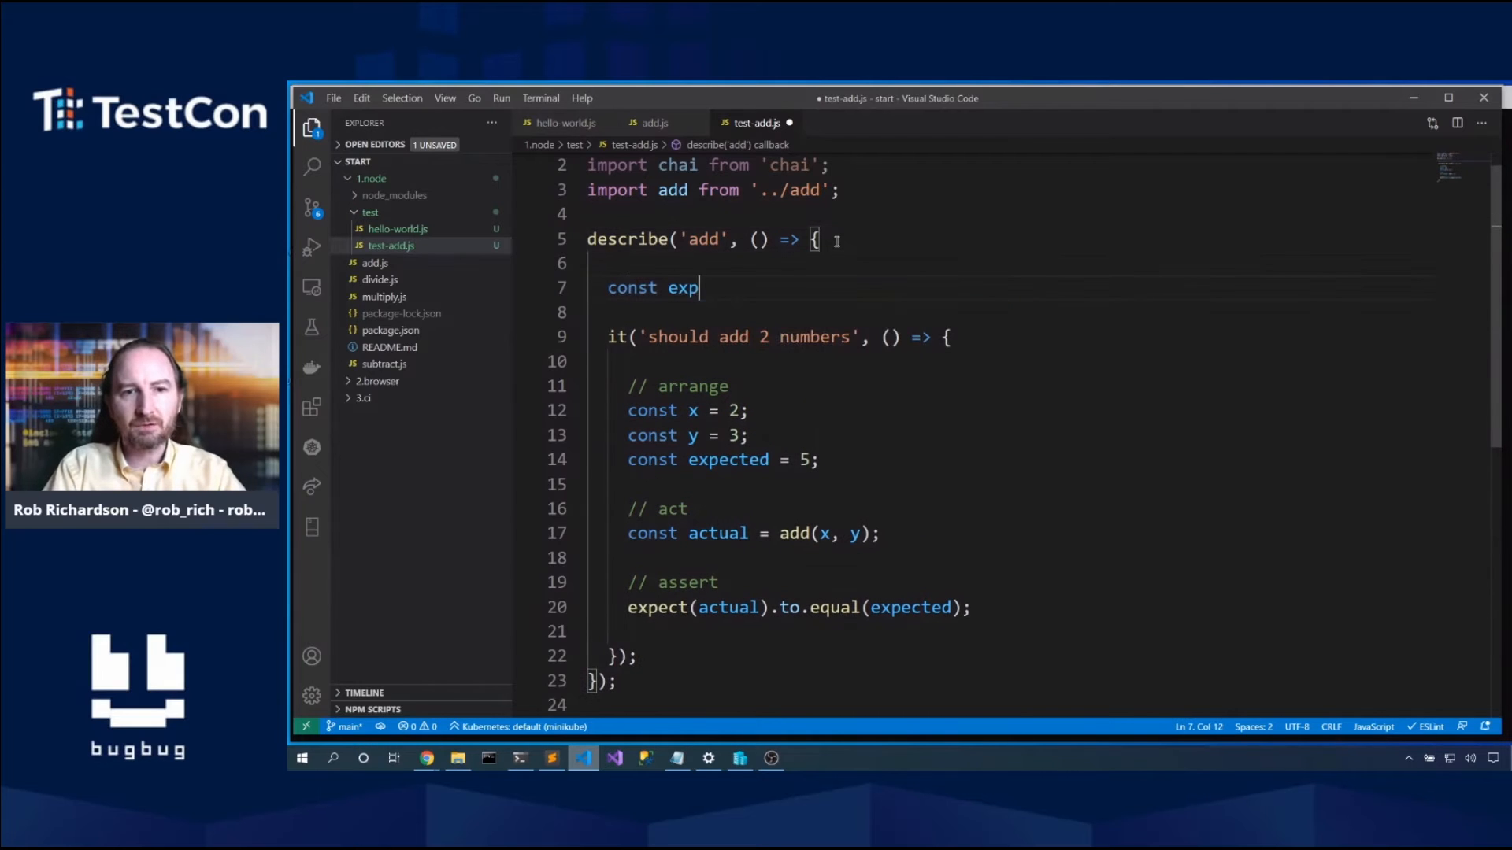
pyautogui.write('ect = chai.e')
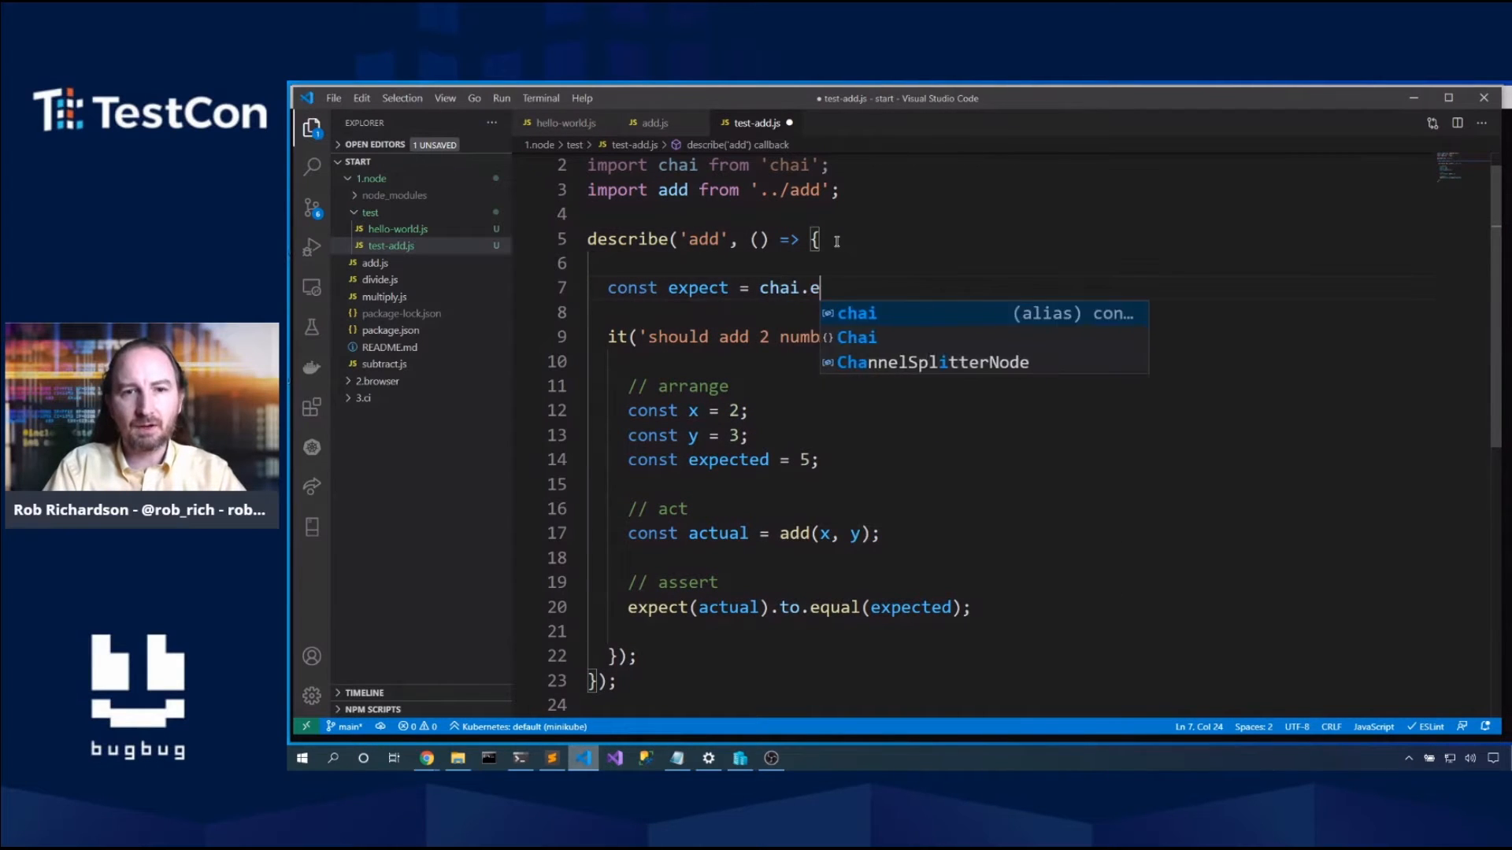
pyautogui.write('xpect;')
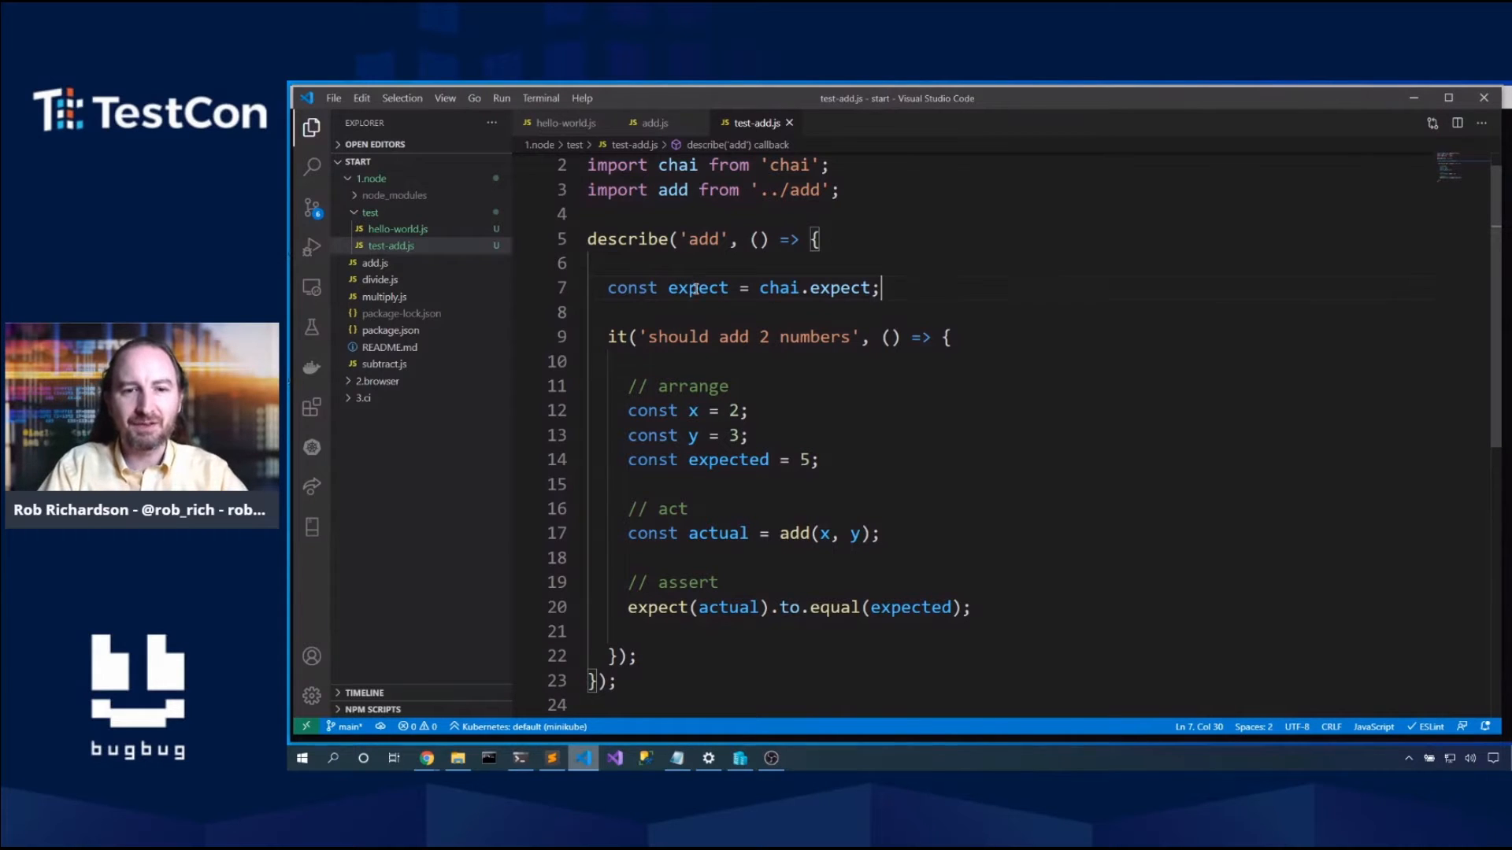
pyautogui.moveTo(658, 562)
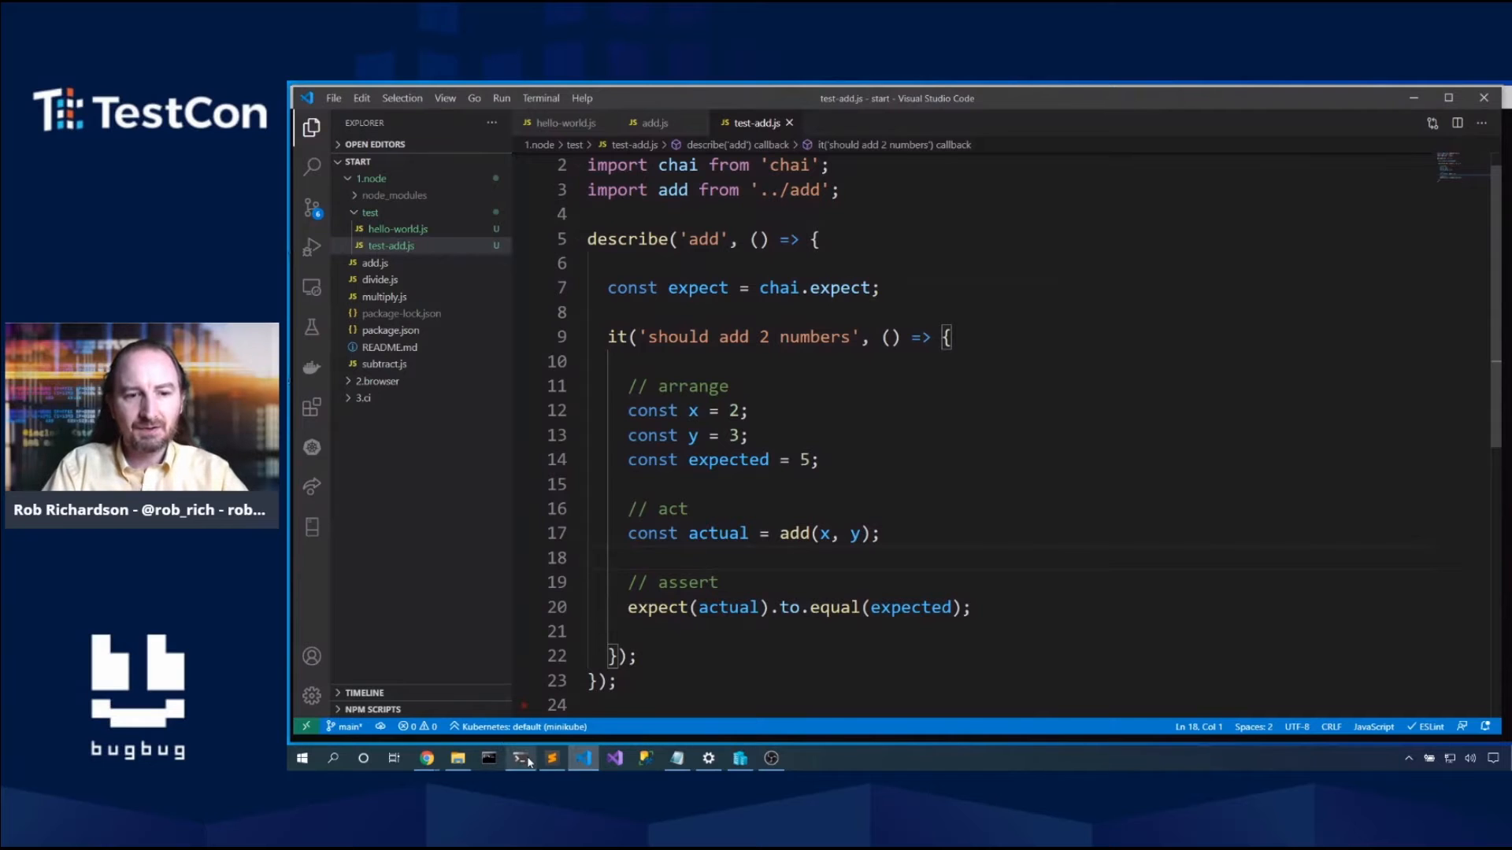
# Step: After the module-not-found error, change the import to '../add.js' and save
pyautogui.click(520, 758)
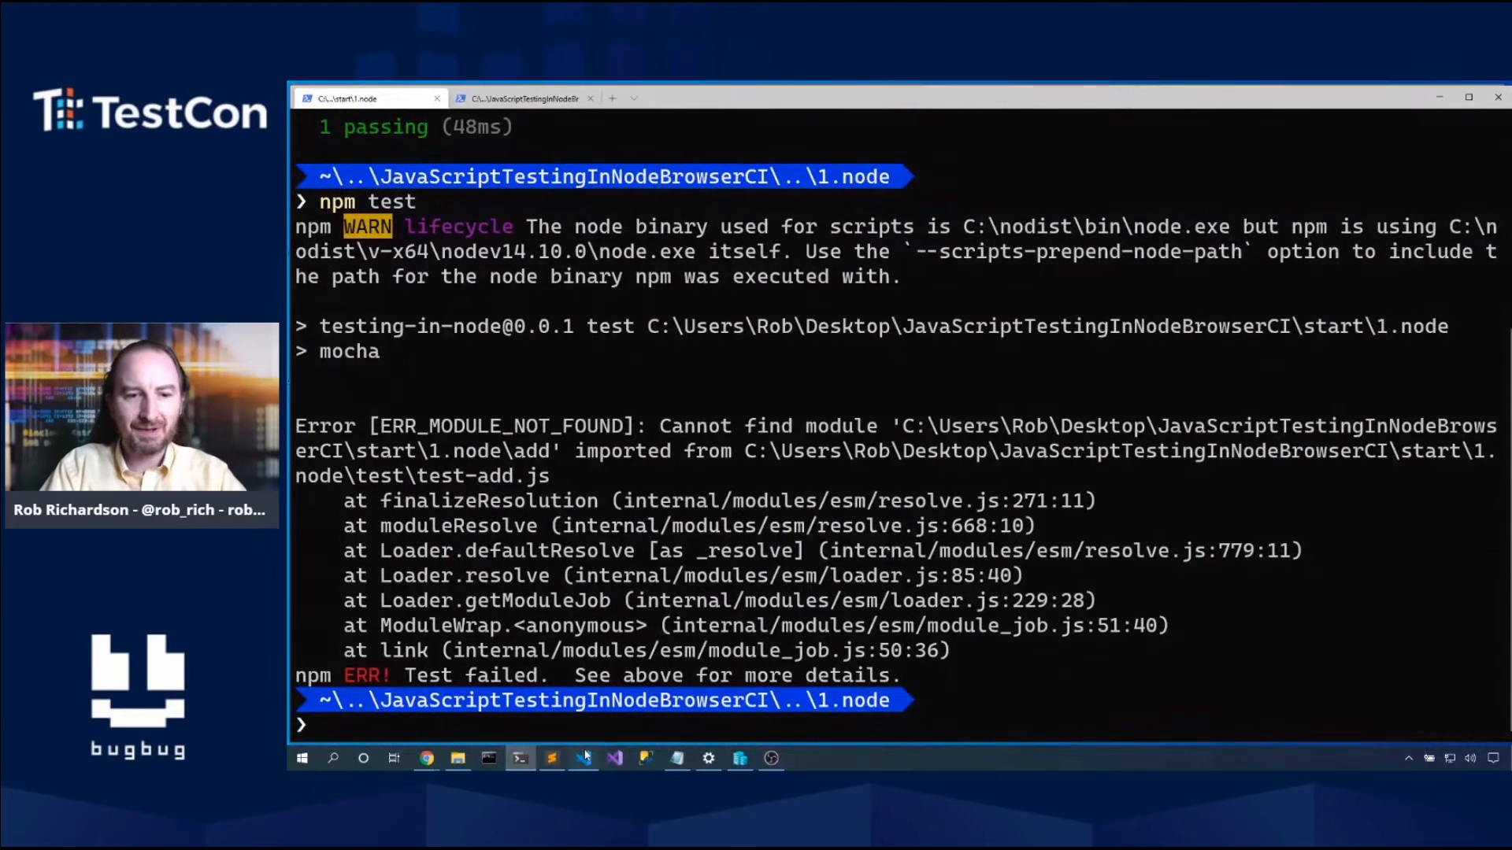
pyautogui.click(581, 757)
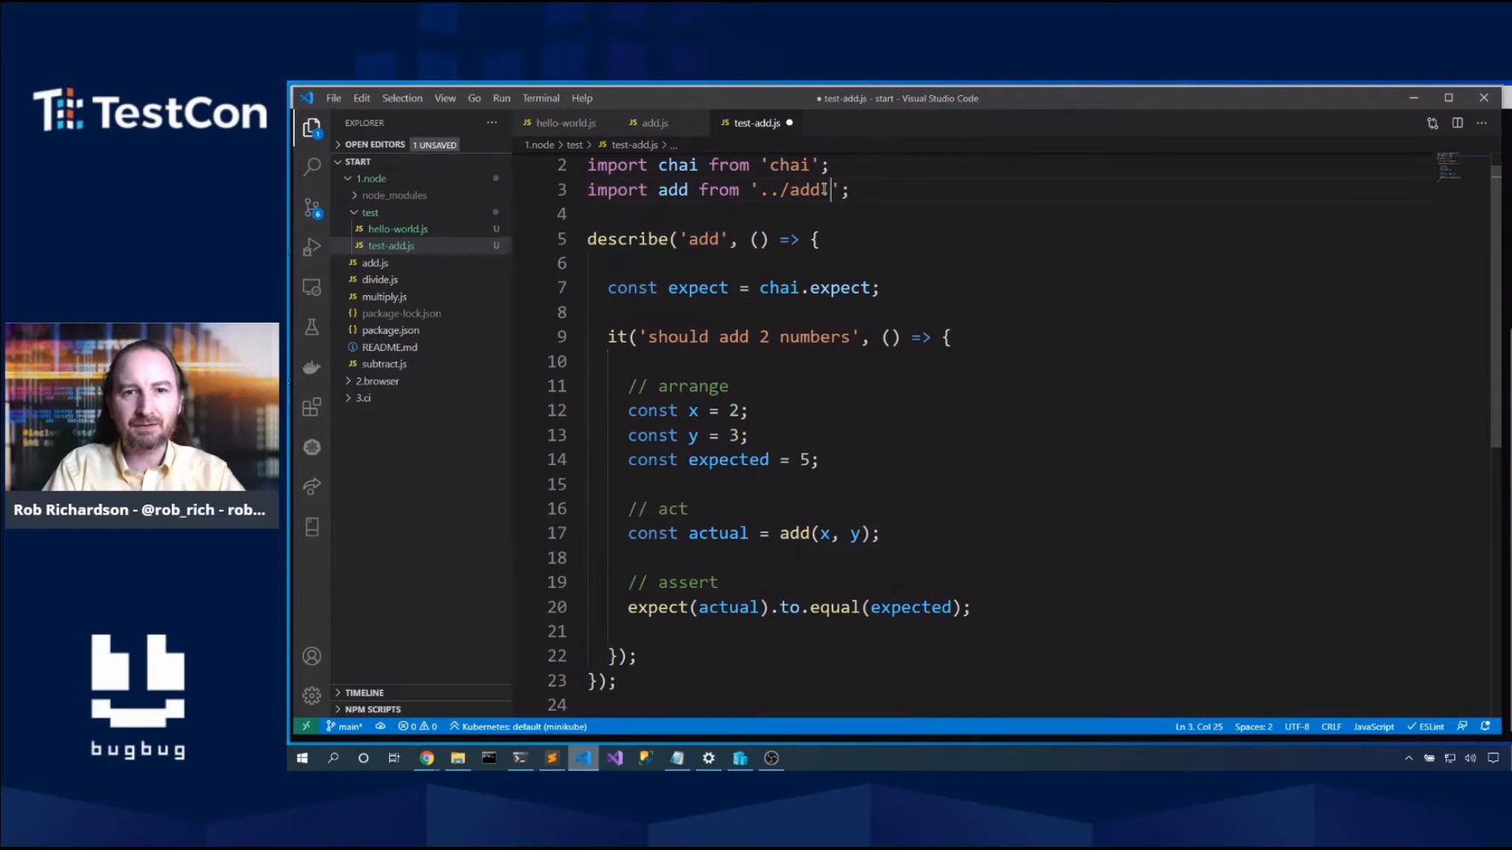
pyautogui.write('.js')
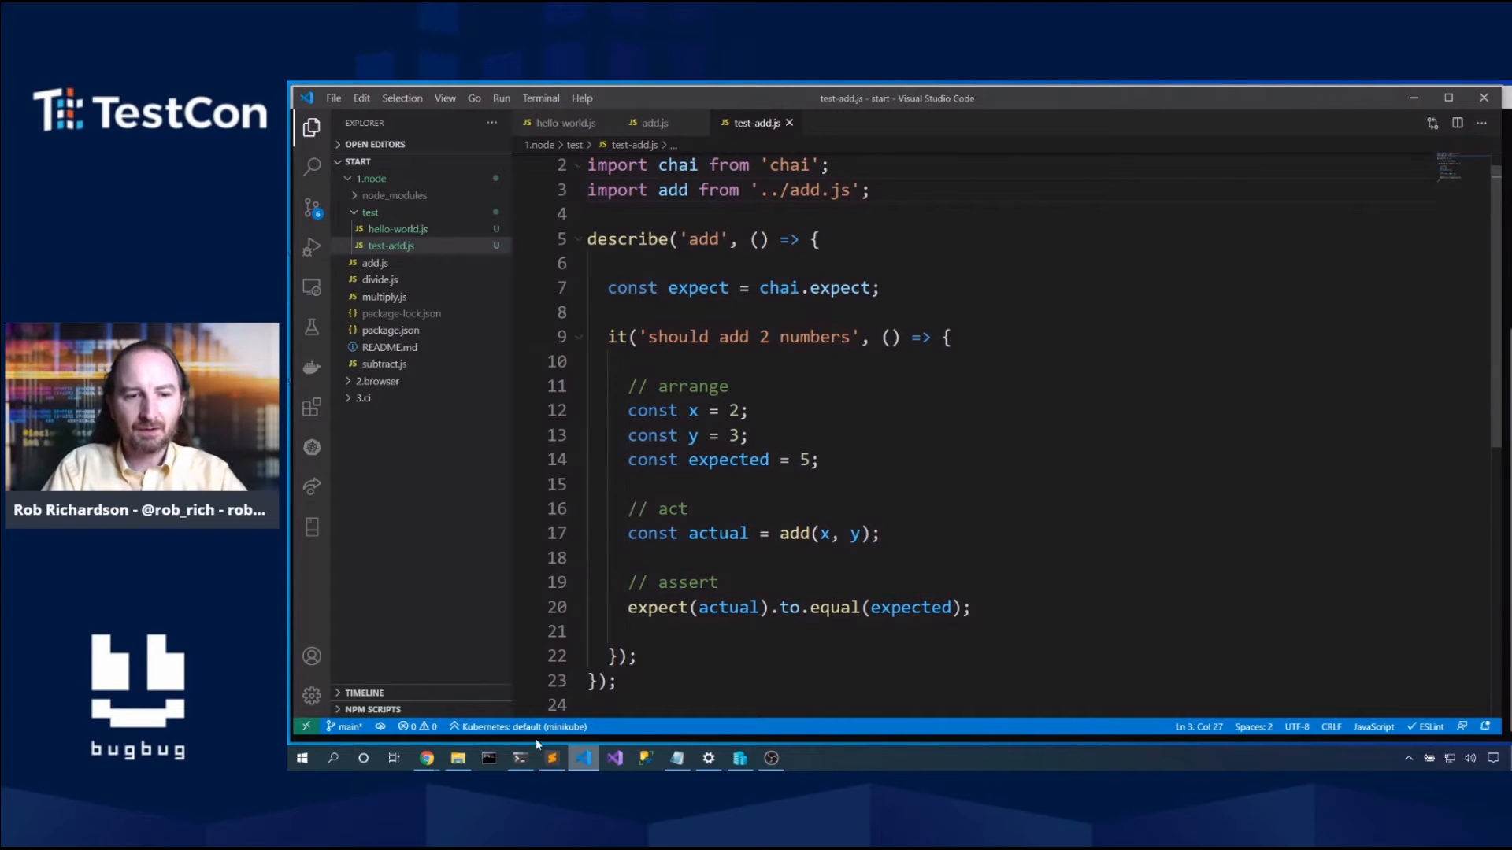
# Step: Rerun the tests, hit 'require is not defined', and inspect test-add.js and package.json
pyautogui.click(519, 757)
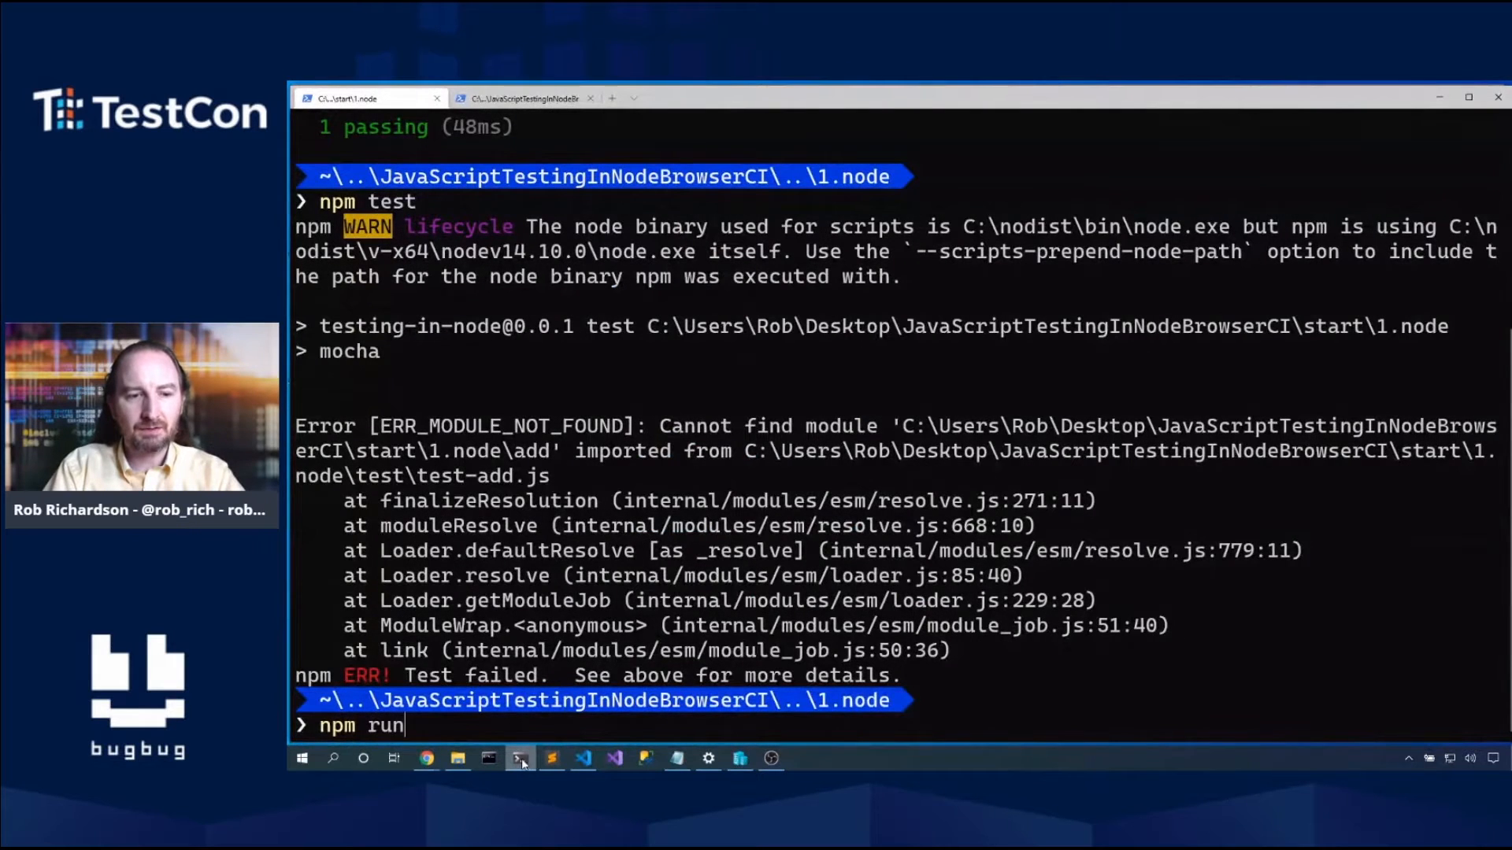
pyautogui.write('test')
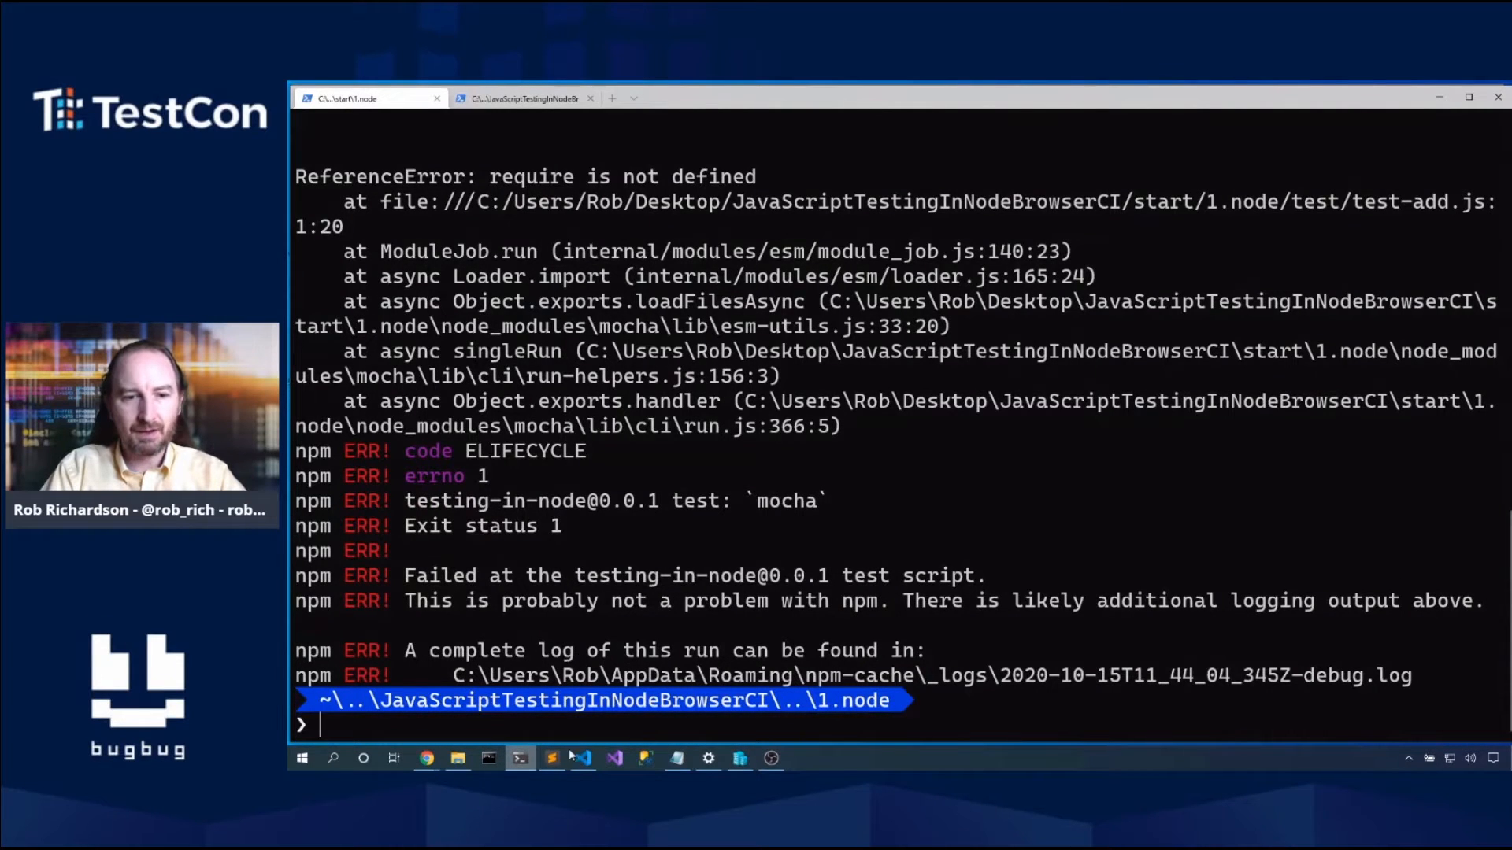
pyautogui.click(581, 758)
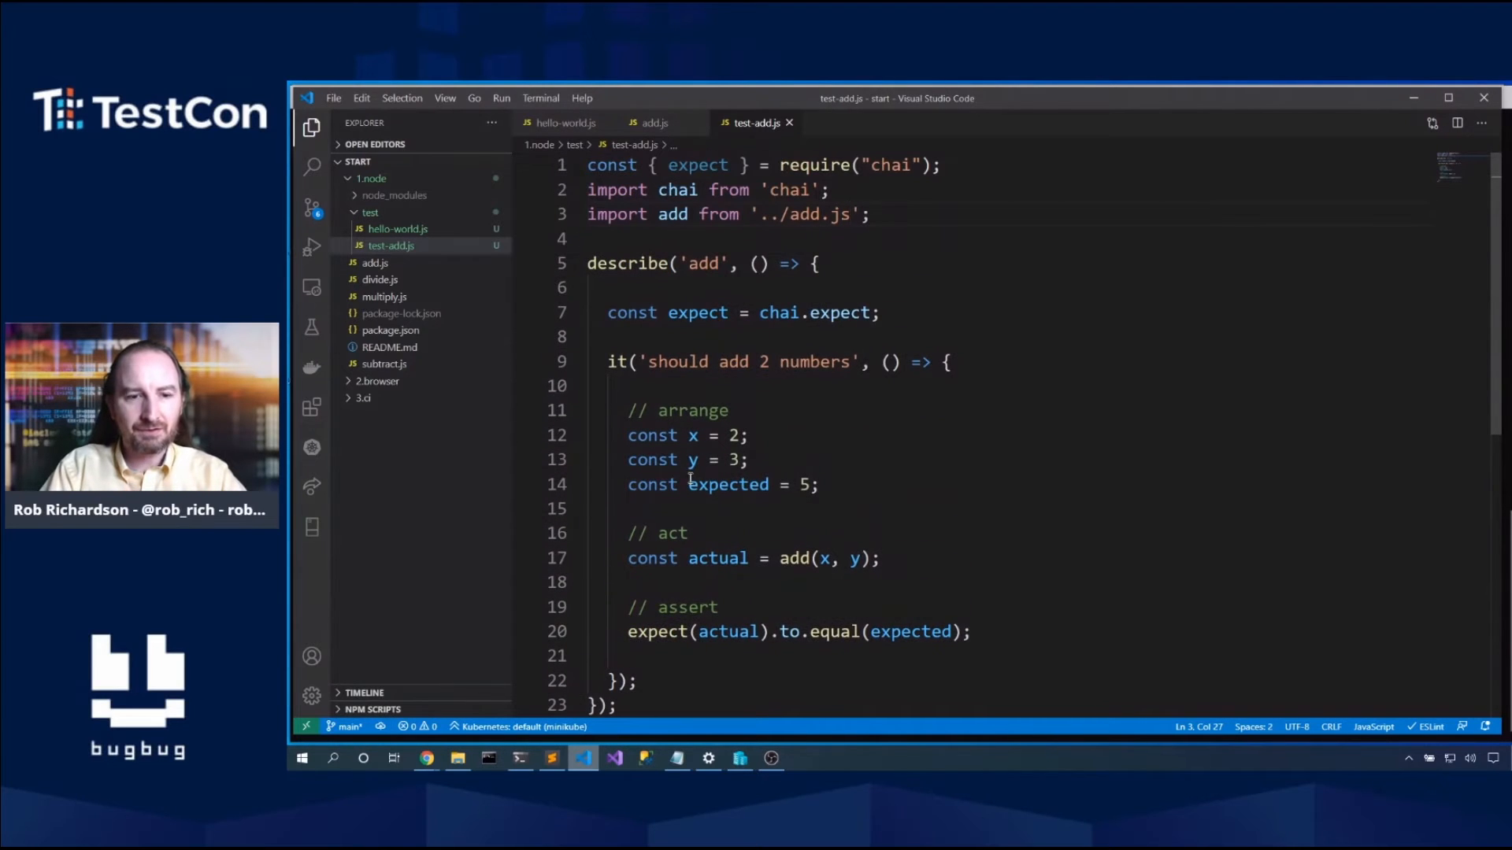
pyautogui.click(519, 757)
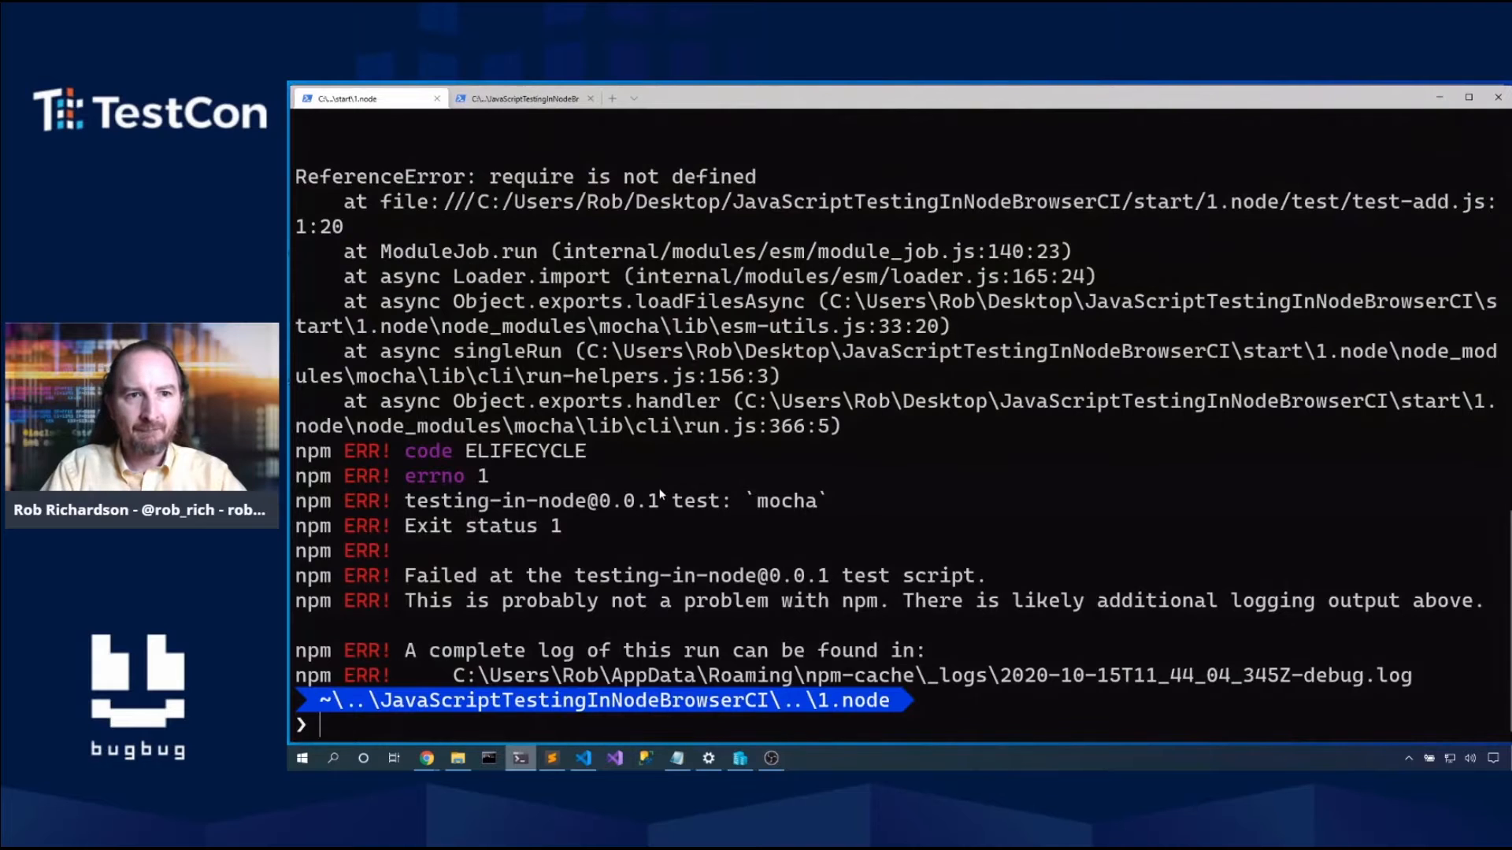
pyautogui.moveTo(653, 734)
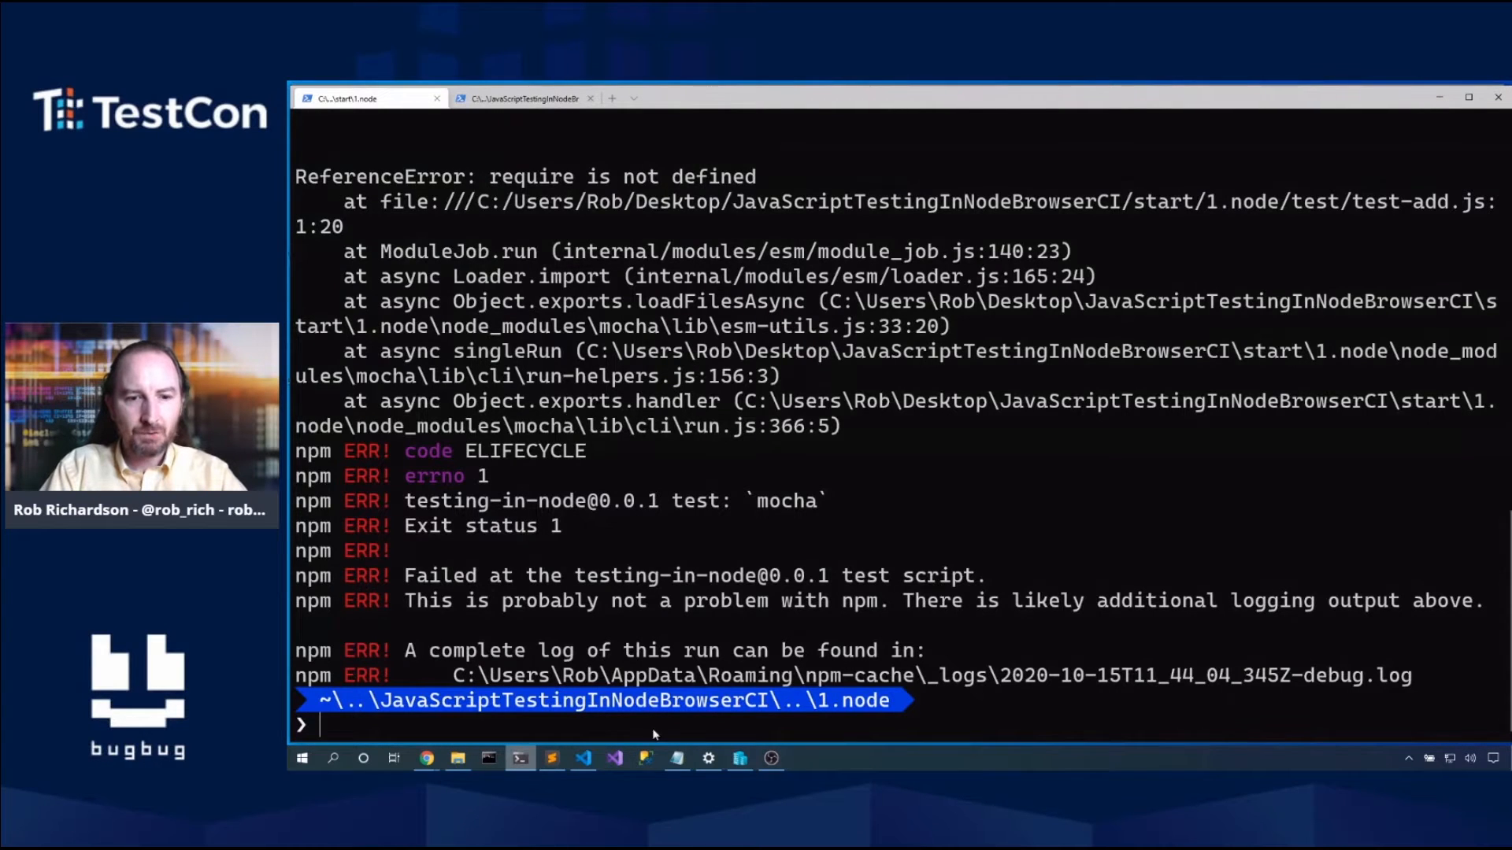
pyautogui.click(581, 759)
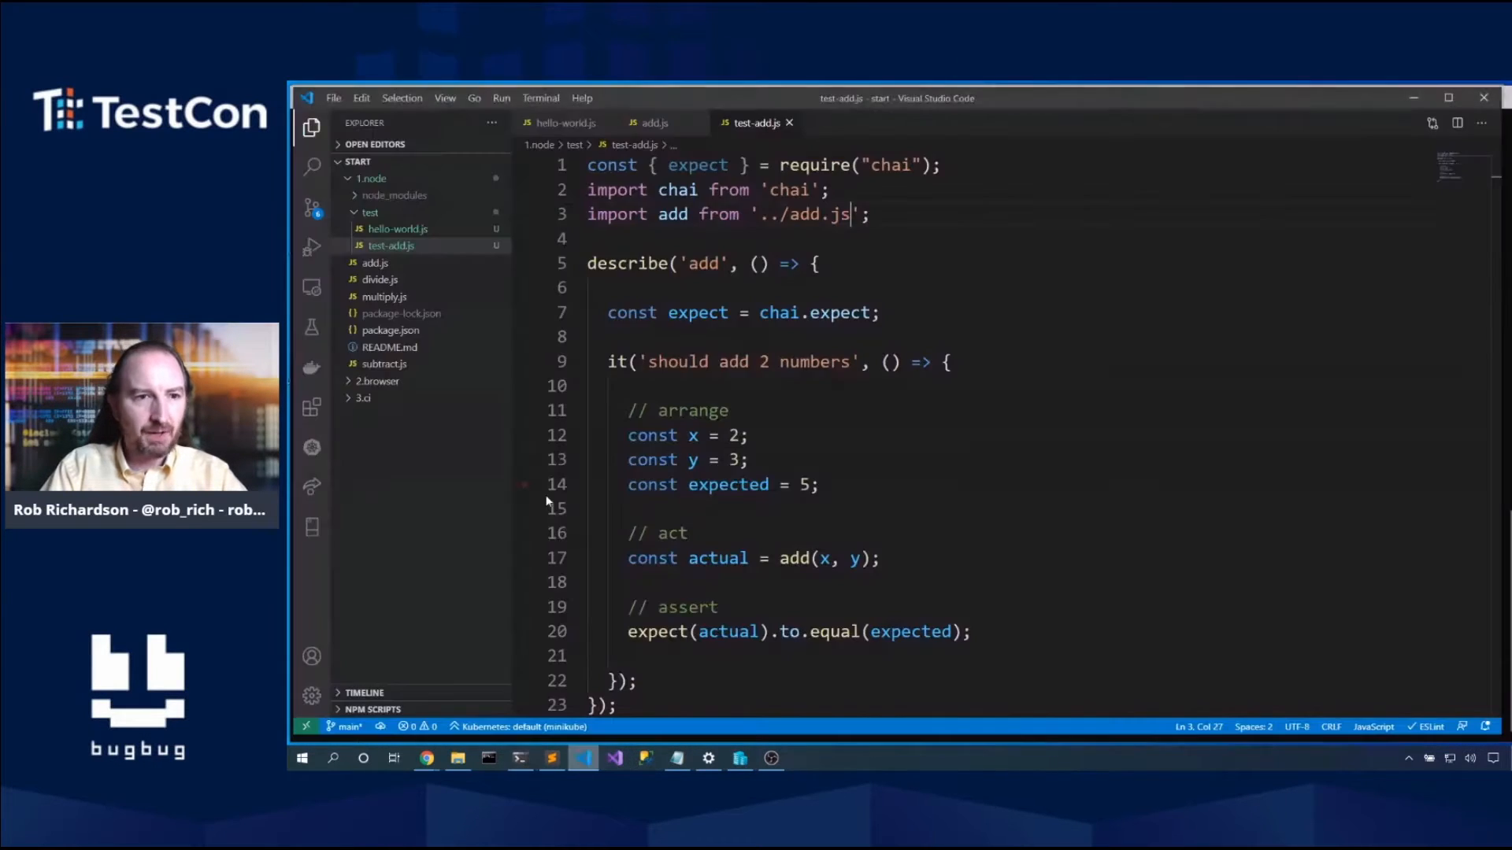
pyautogui.click(391, 330)
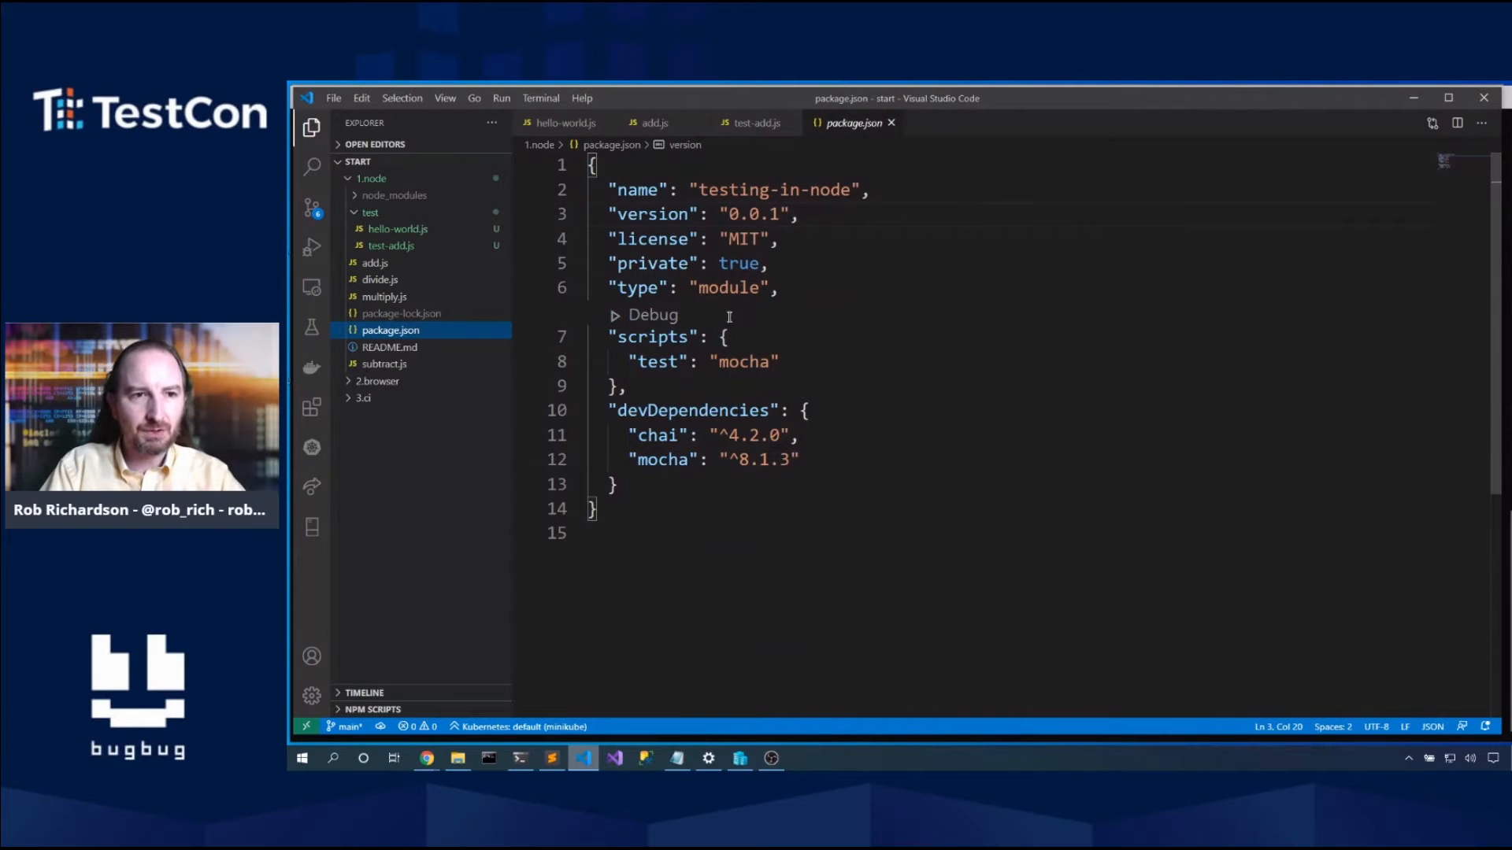
pyautogui.moveTo(426, 757)
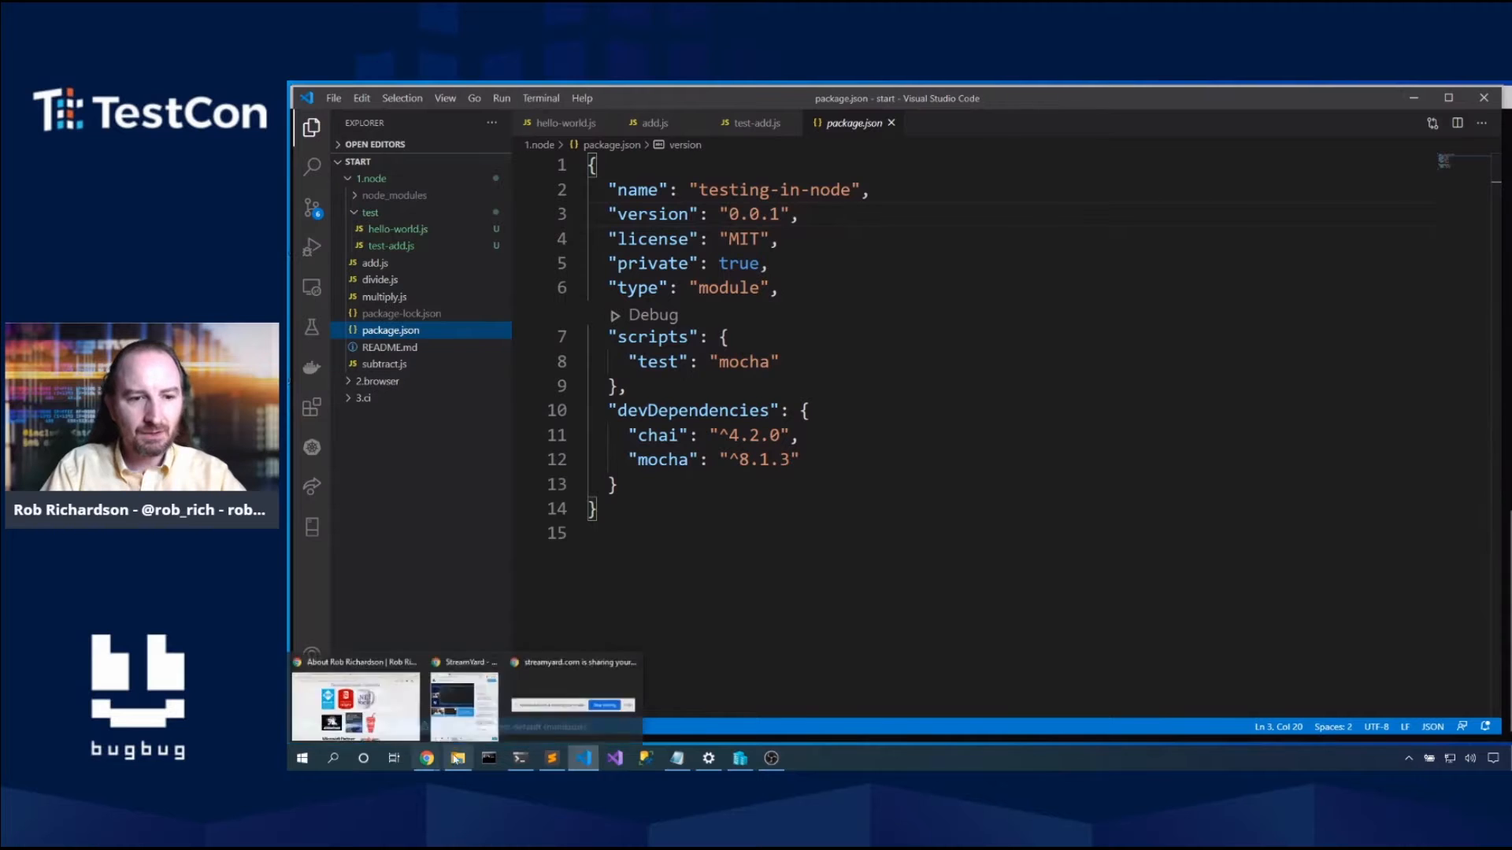
# Step: In File Explorer select the start and done folders of JavaScriptTestingInNodeBrowserCI for comparison
pyautogui.click(458, 758)
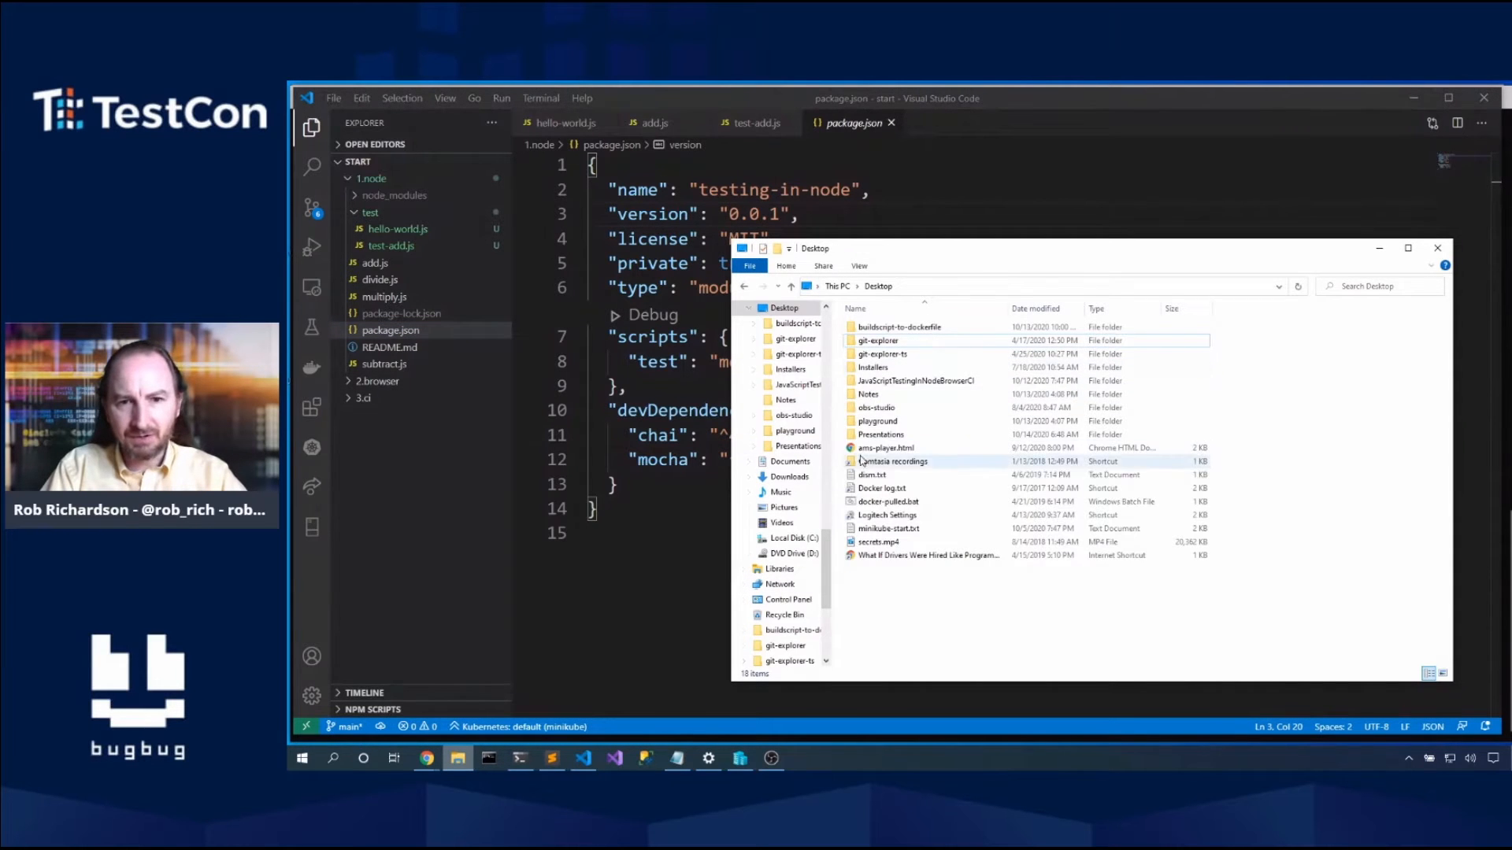
pyautogui.doubleClick(929, 379)
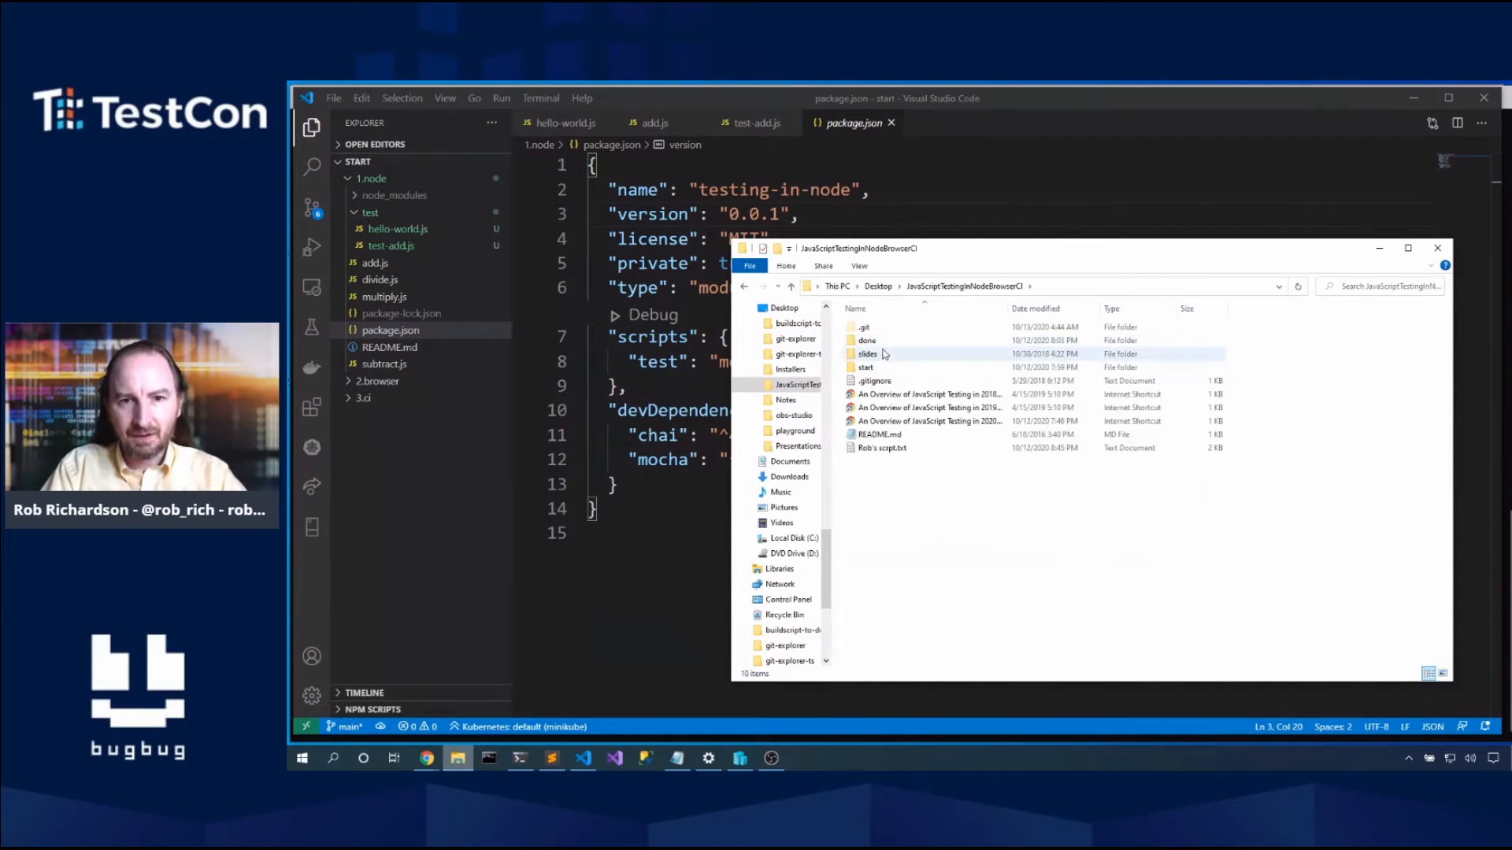
pyautogui.click(866, 368)
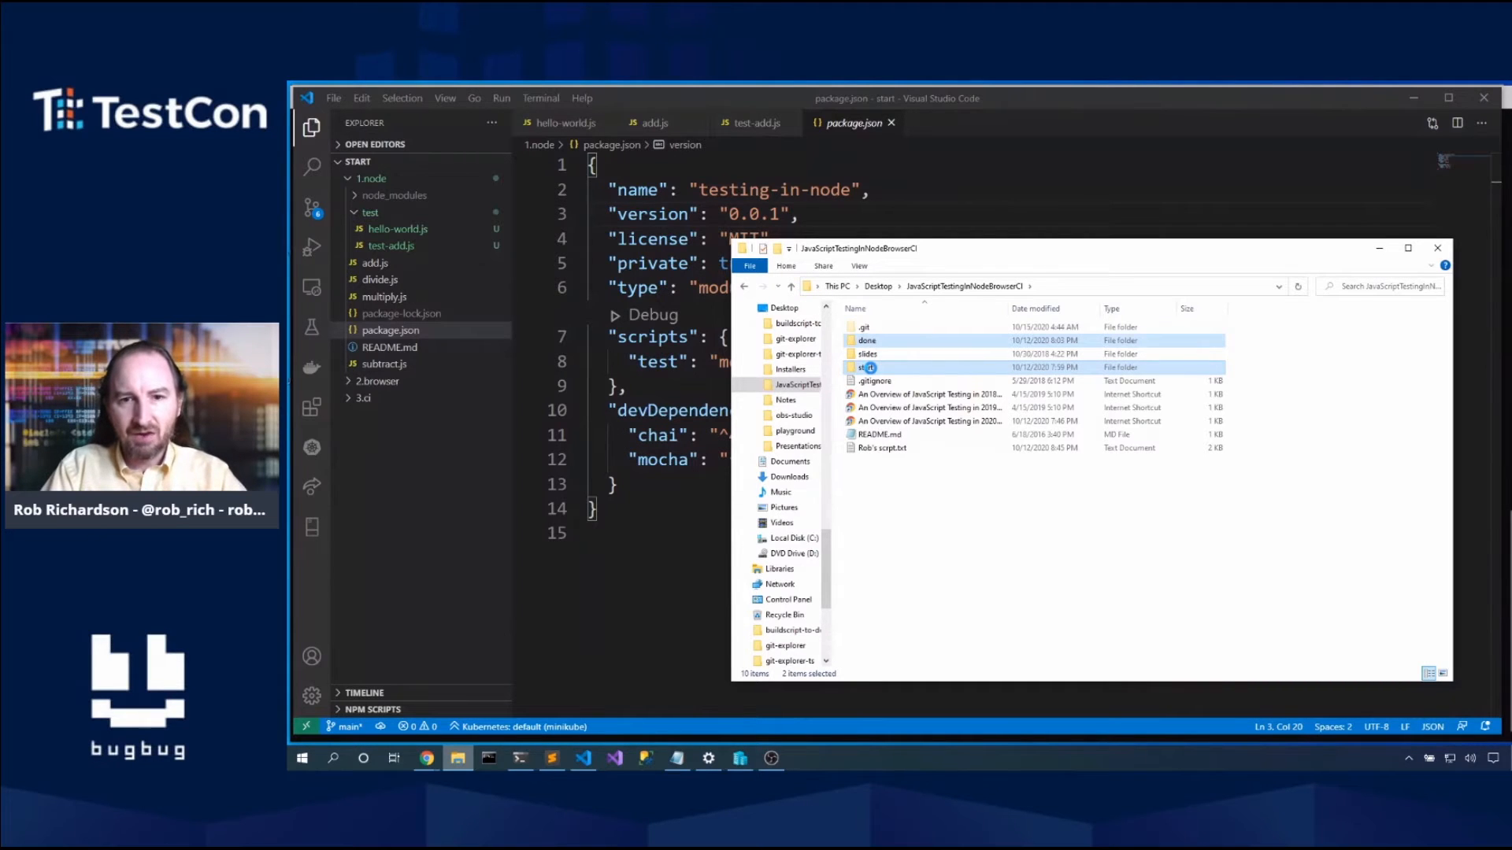
pyautogui.rightClick(869, 368)
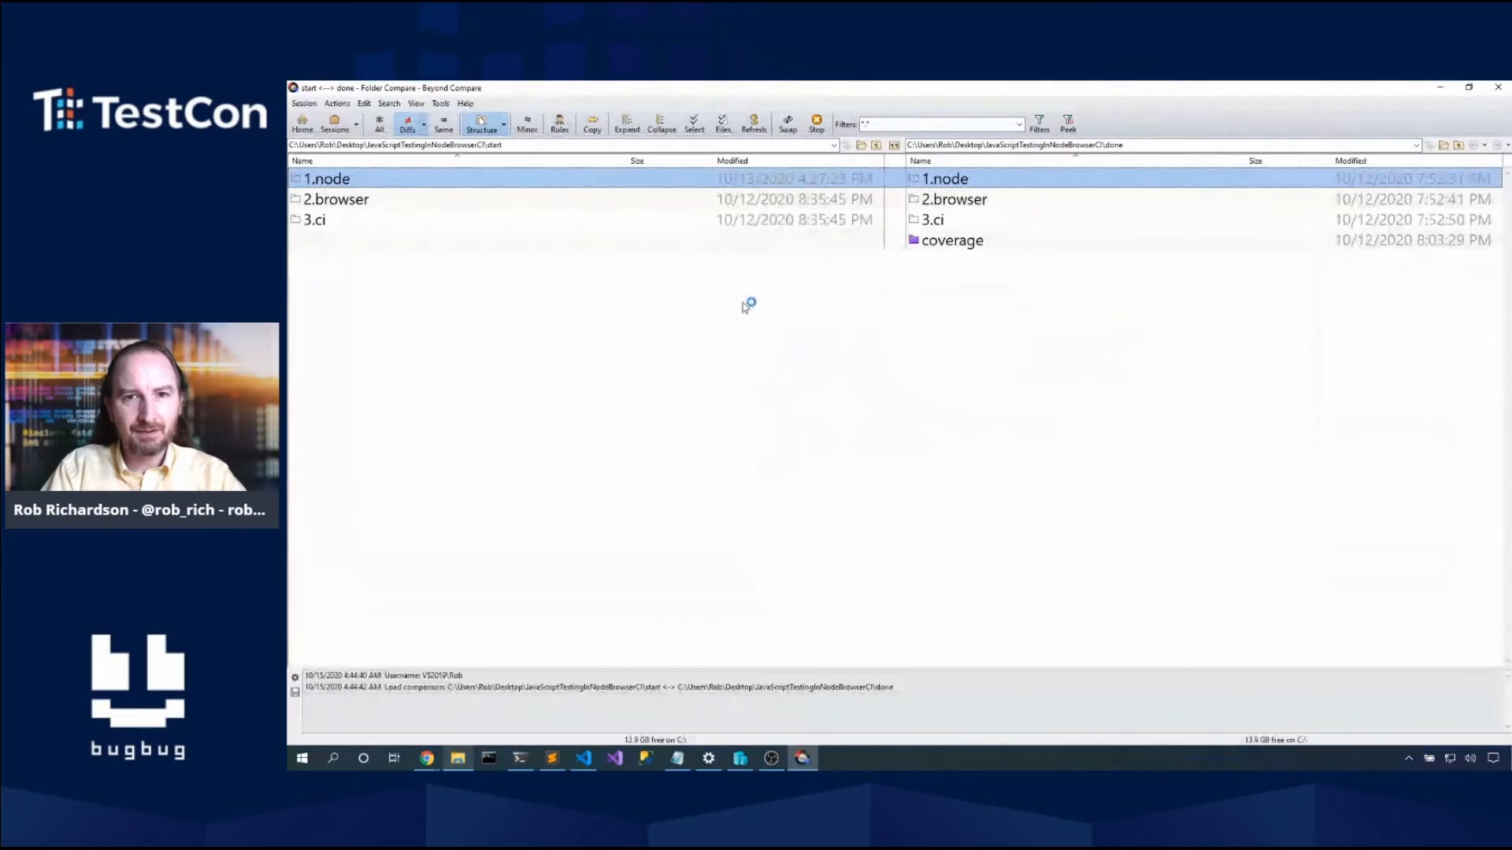
# Step: Compare the two test-add.js files and delete the stray require('chai') line from the start copy
pyautogui.doubleClick(327, 179)
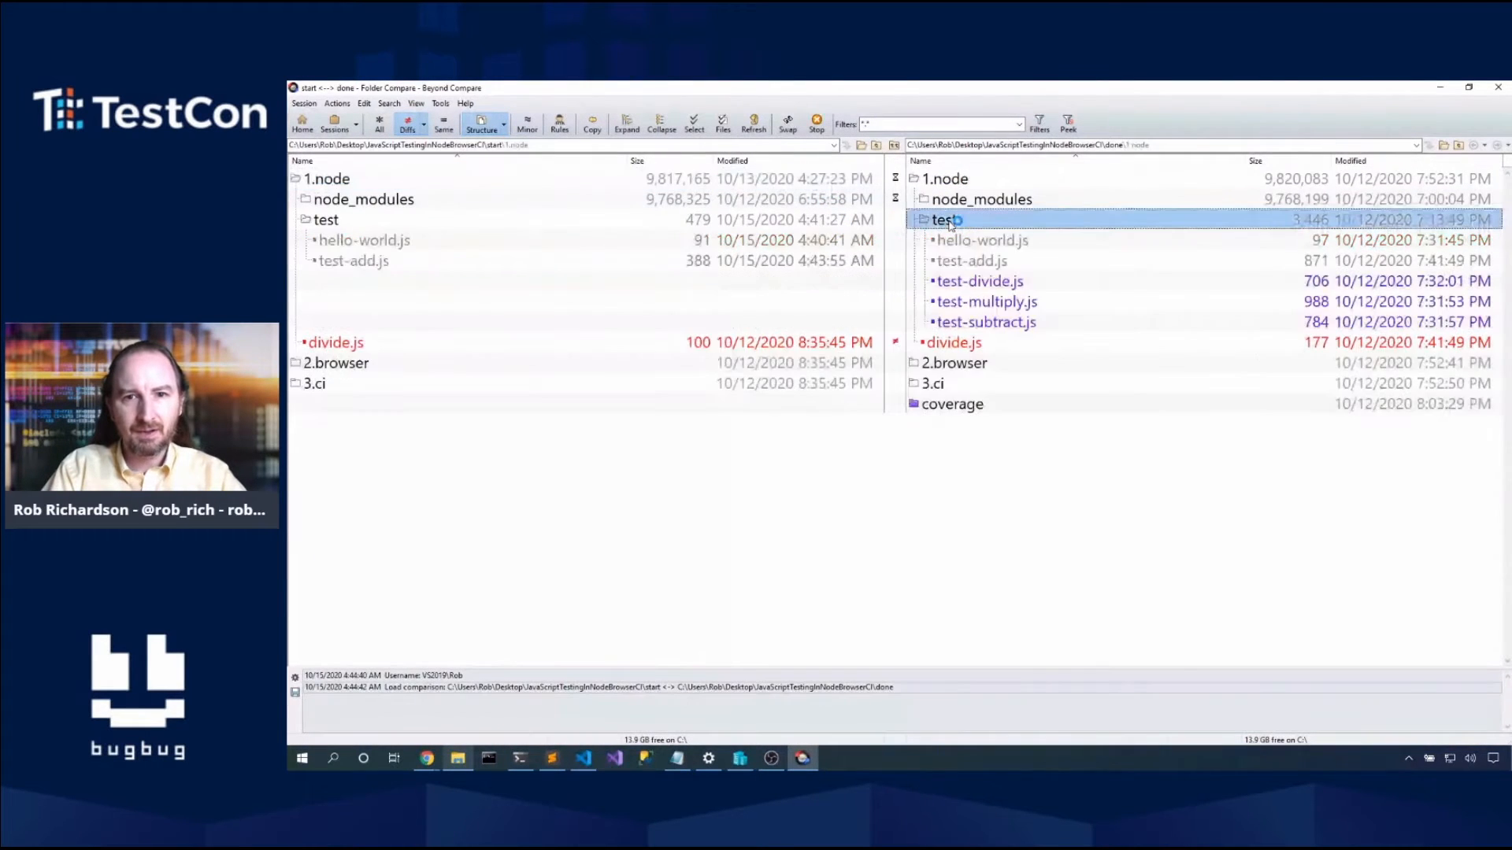
pyautogui.click(971, 260)
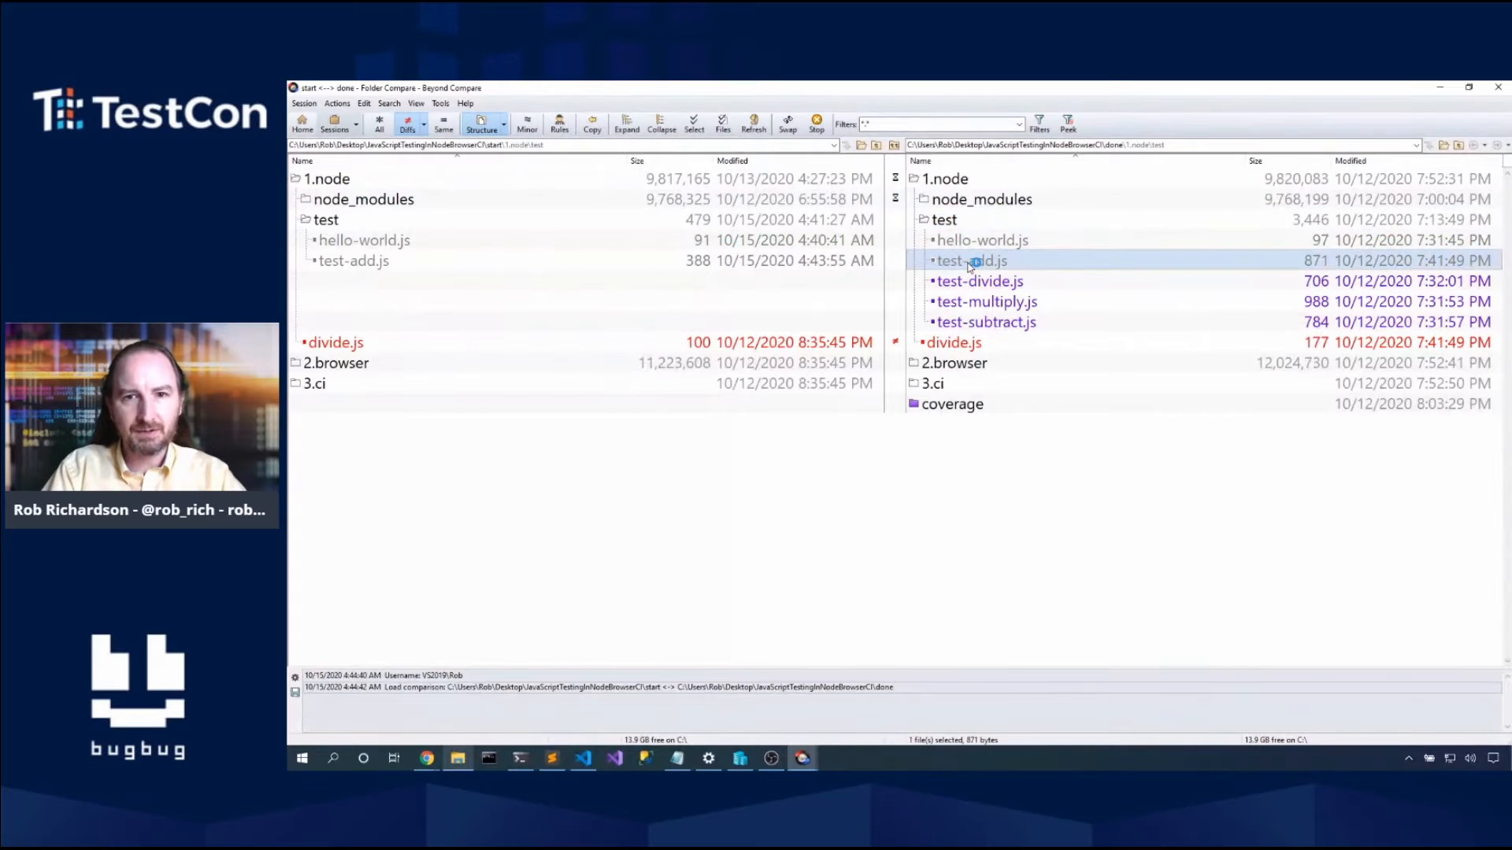
pyautogui.doubleClick(353, 261)
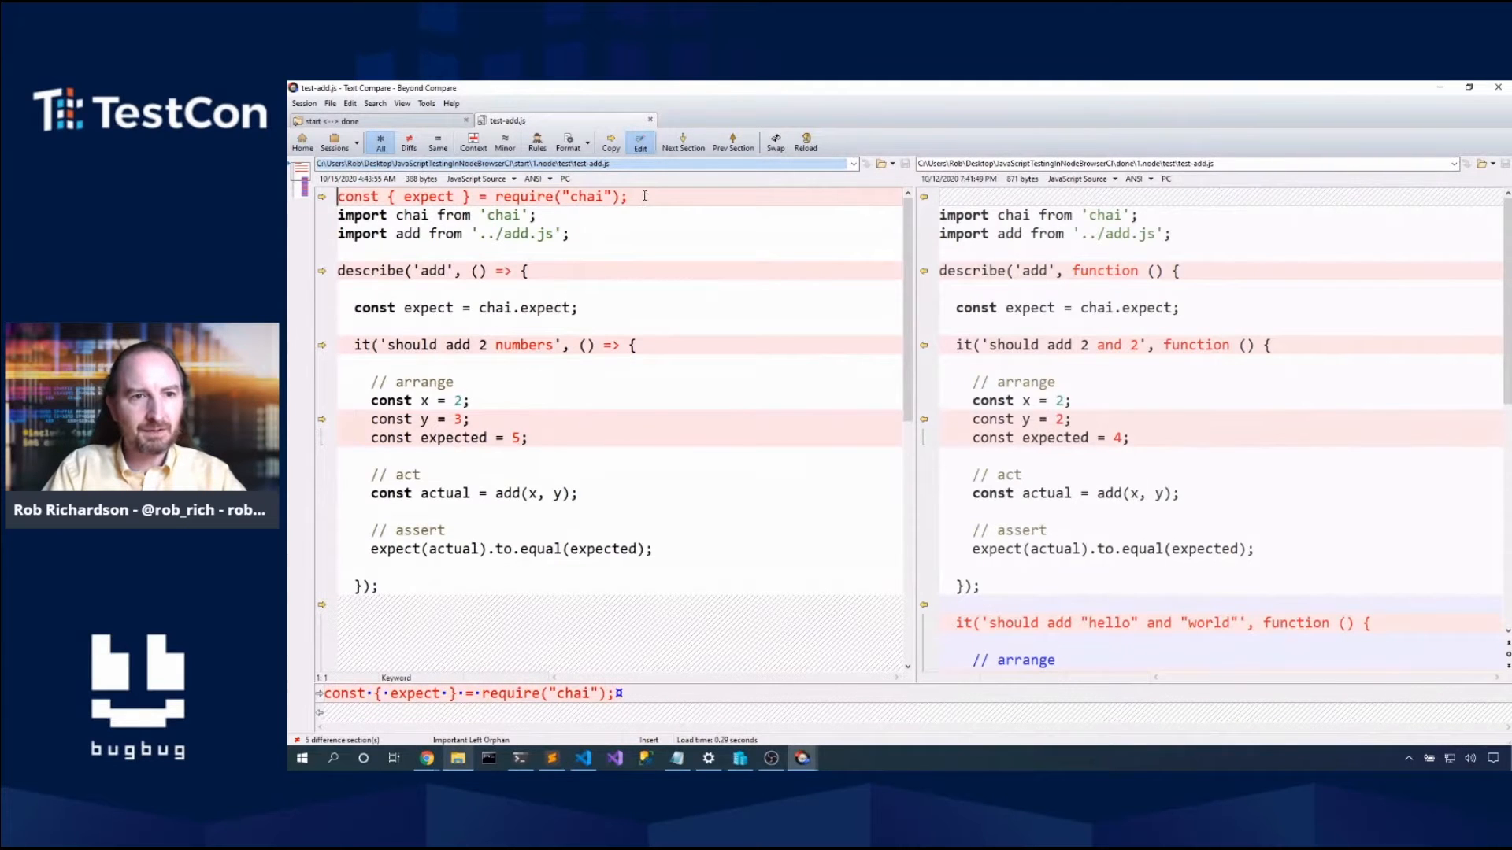
pyautogui.press('Delete')
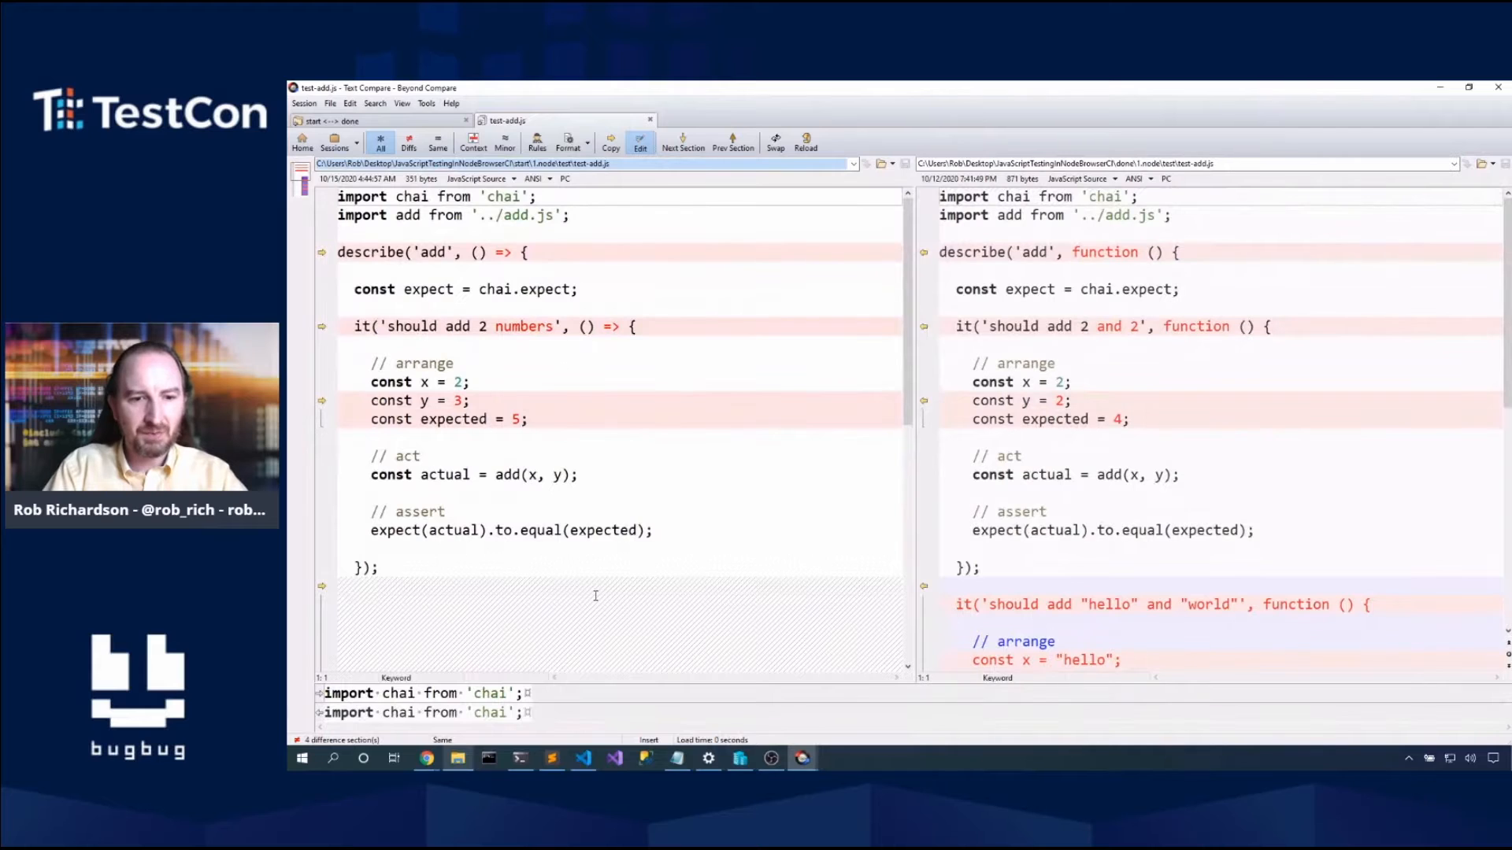
pyautogui.click(583, 757)
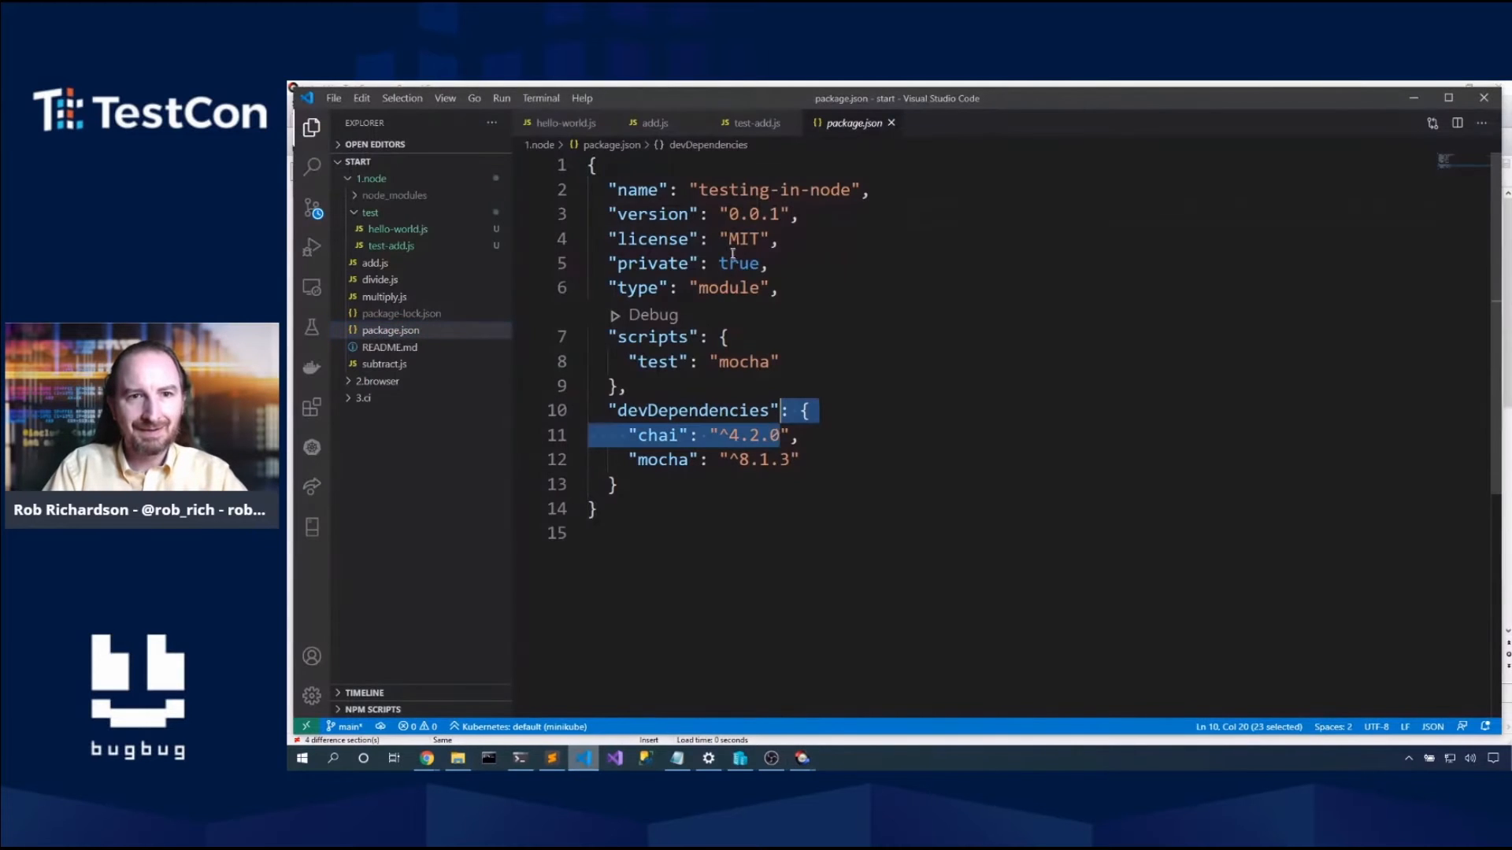
# Step: View test-add.js, then confirm npm test passes 'should pass' and 'should add 2 numbers'
pyautogui.click(756, 123)
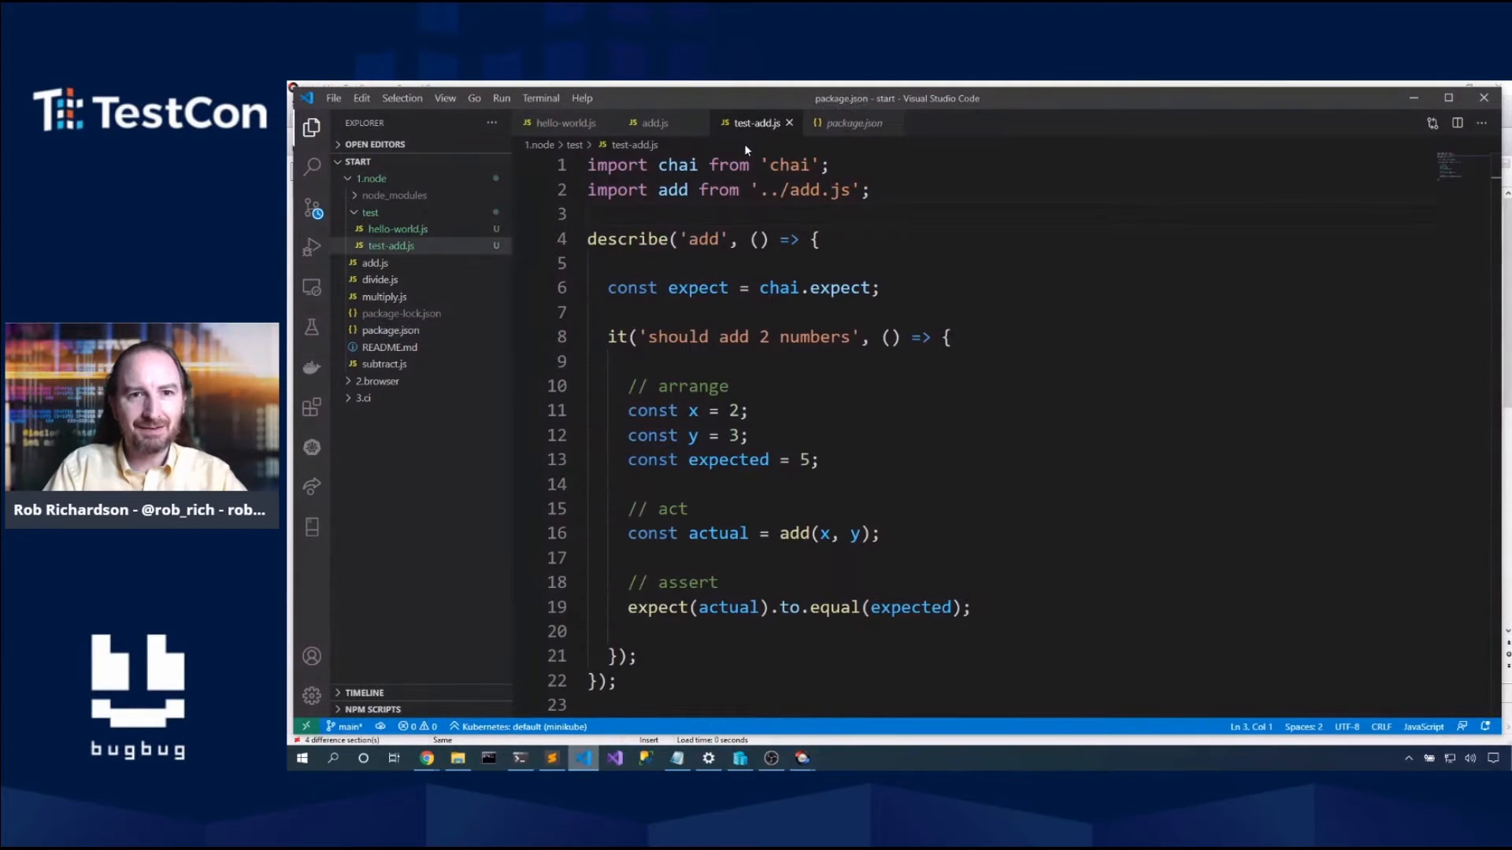
pyautogui.click(754, 190)
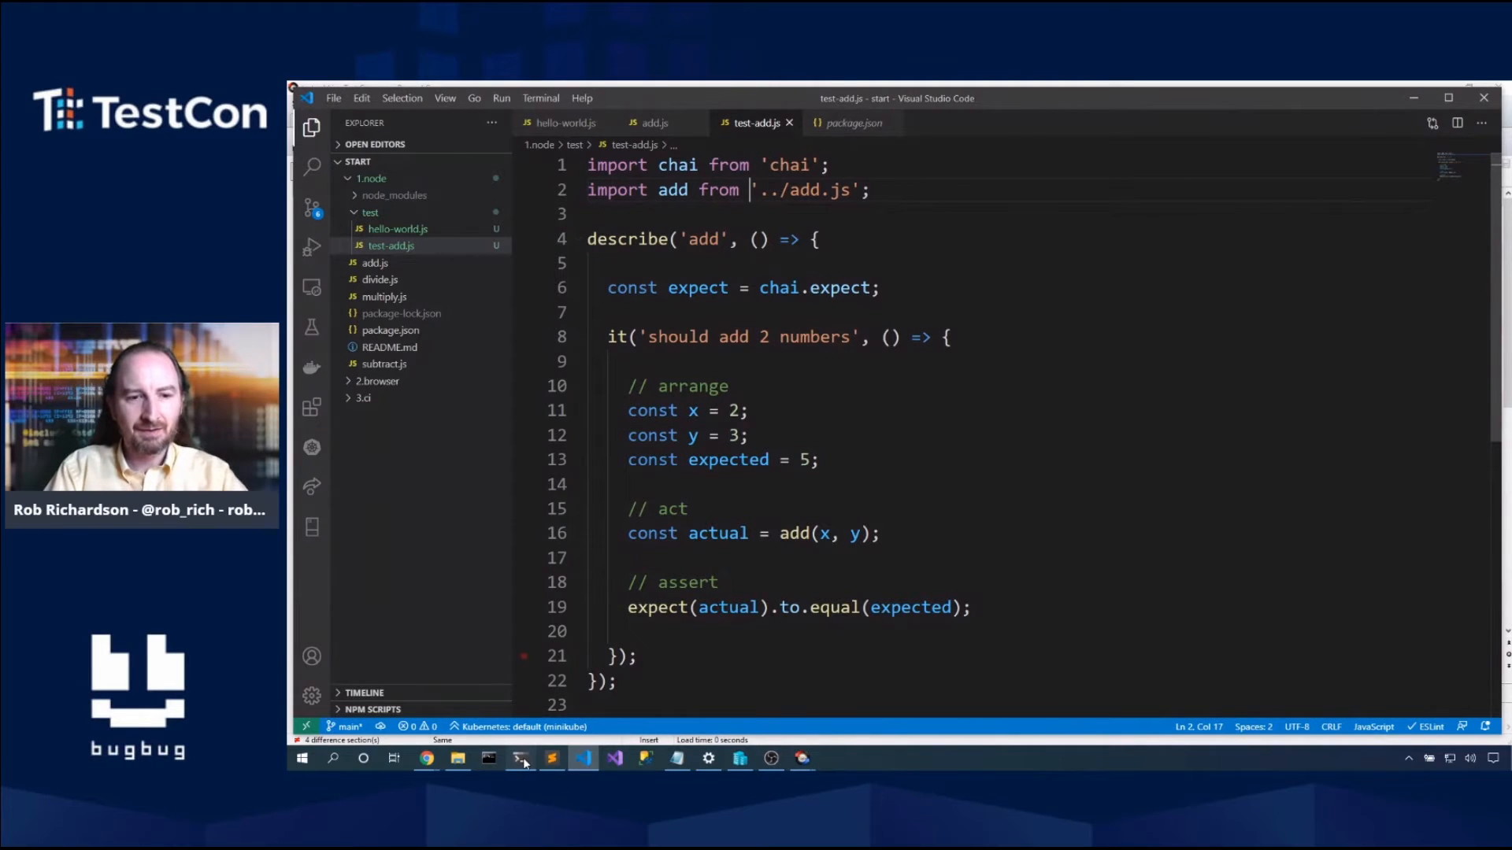
pyautogui.click(520, 759)
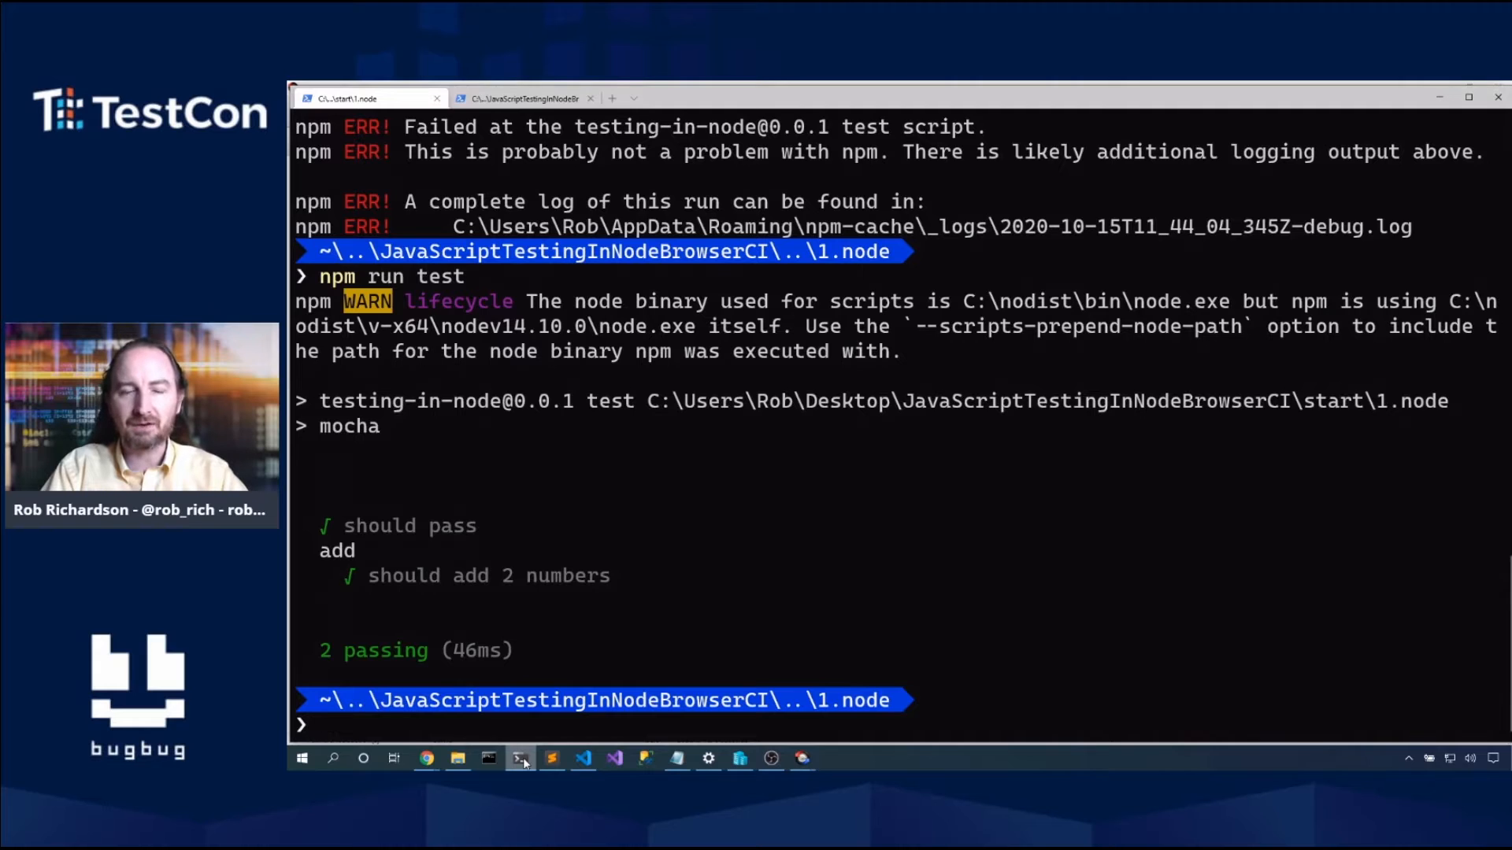
pyautogui.moveTo(581, 758)
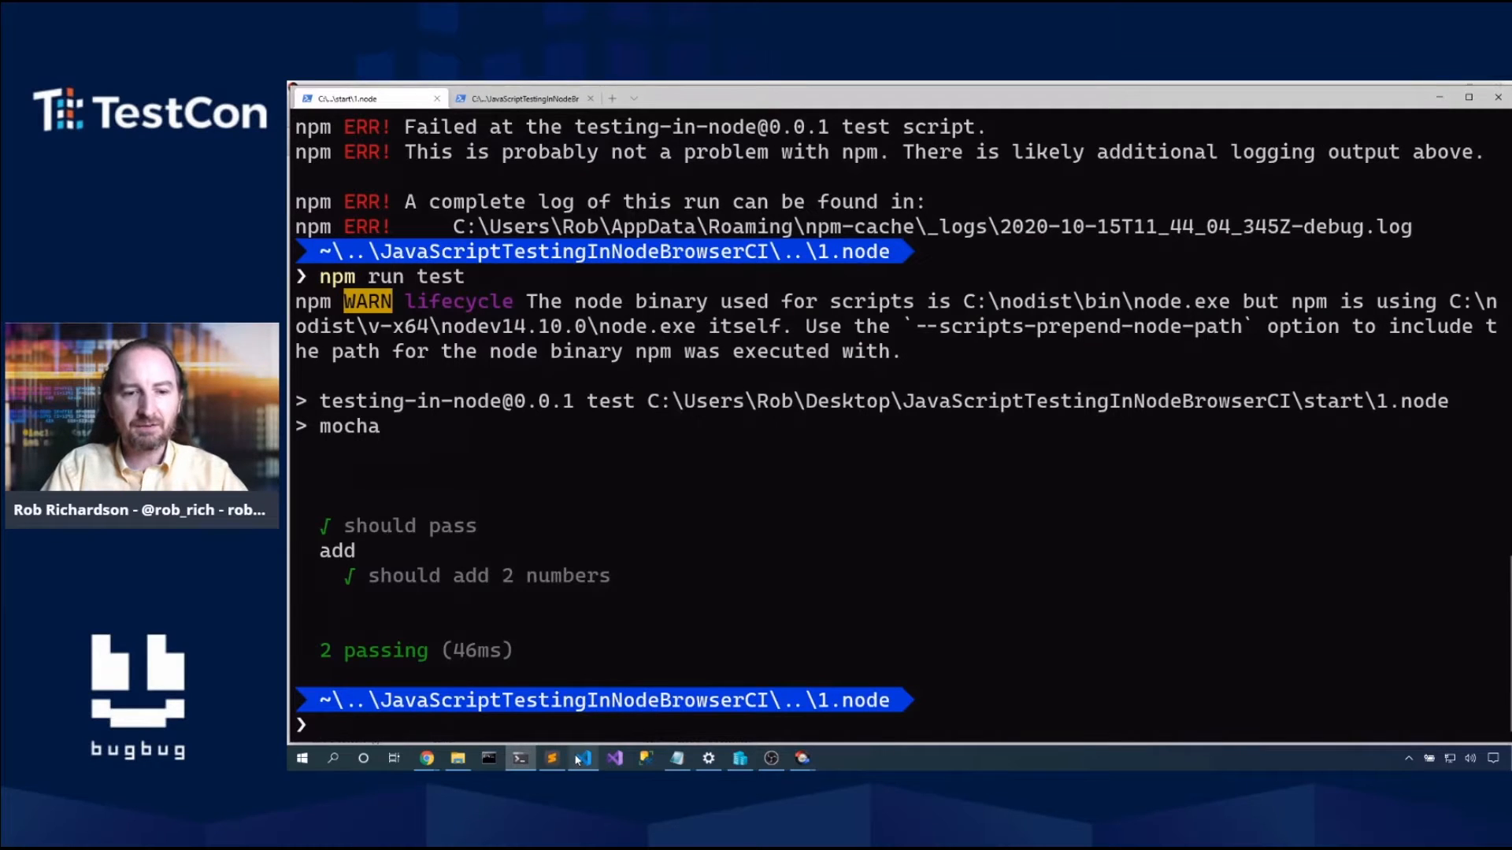
pyautogui.click(581, 757)
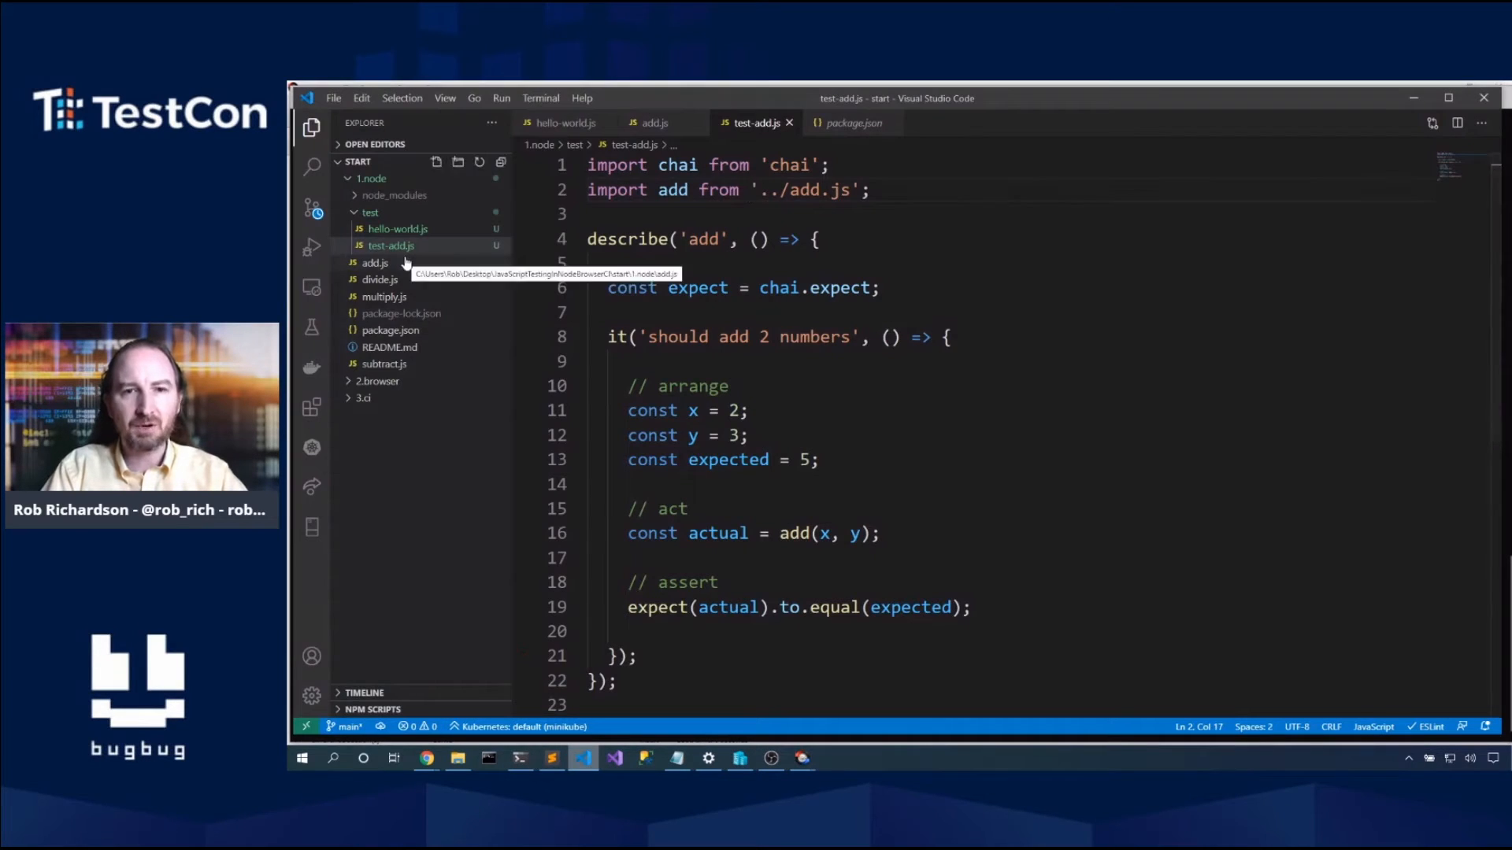
pyautogui.moveTo(639, 627)
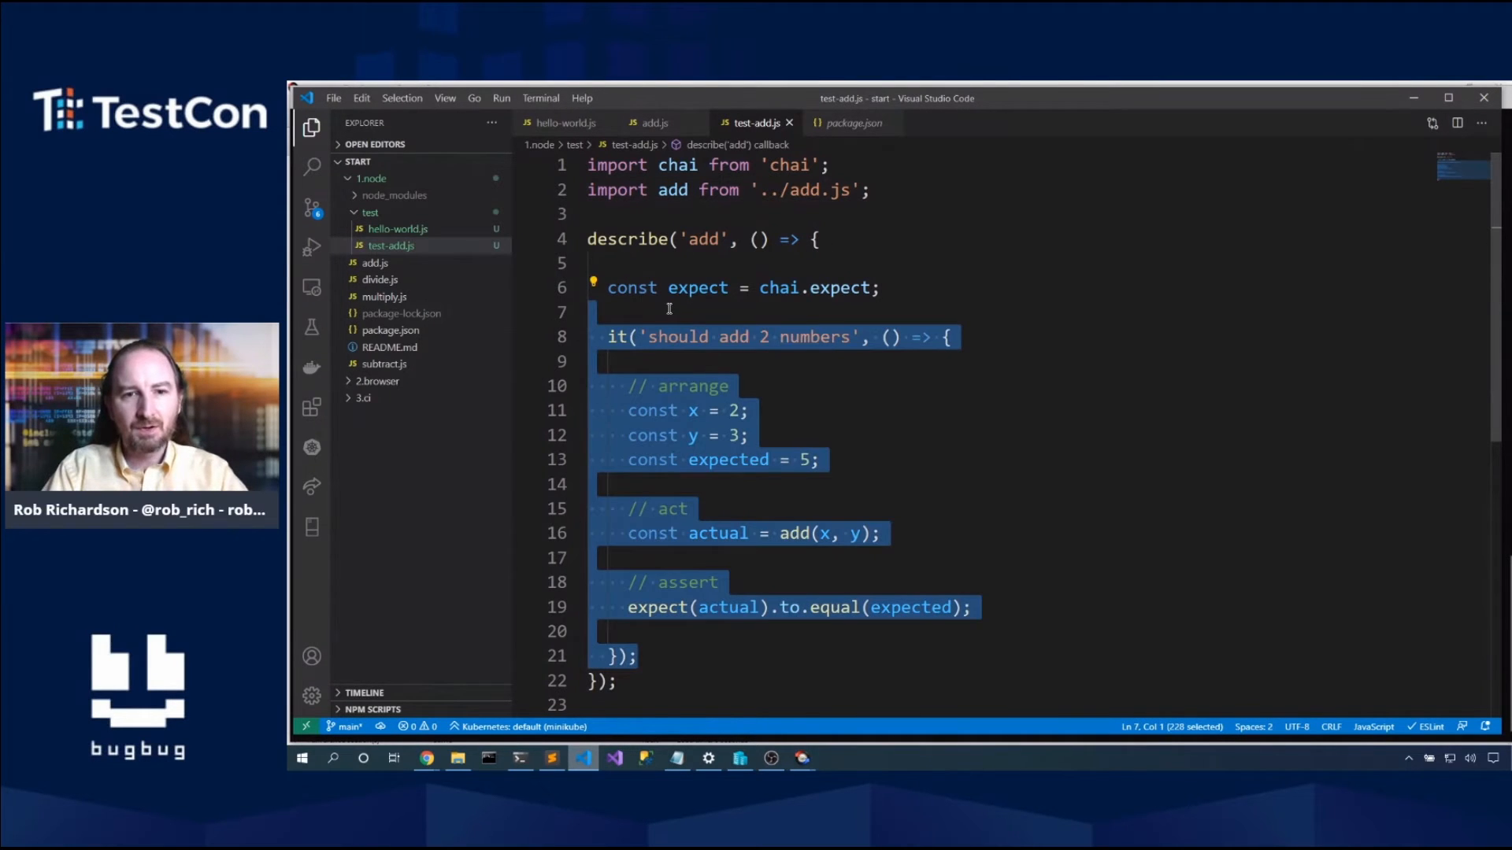
# Step: Add a 'should add 2 strings' test with x='a', y='b' expecting 'ab', and see 3 passing
pyautogui.scroll(-3)
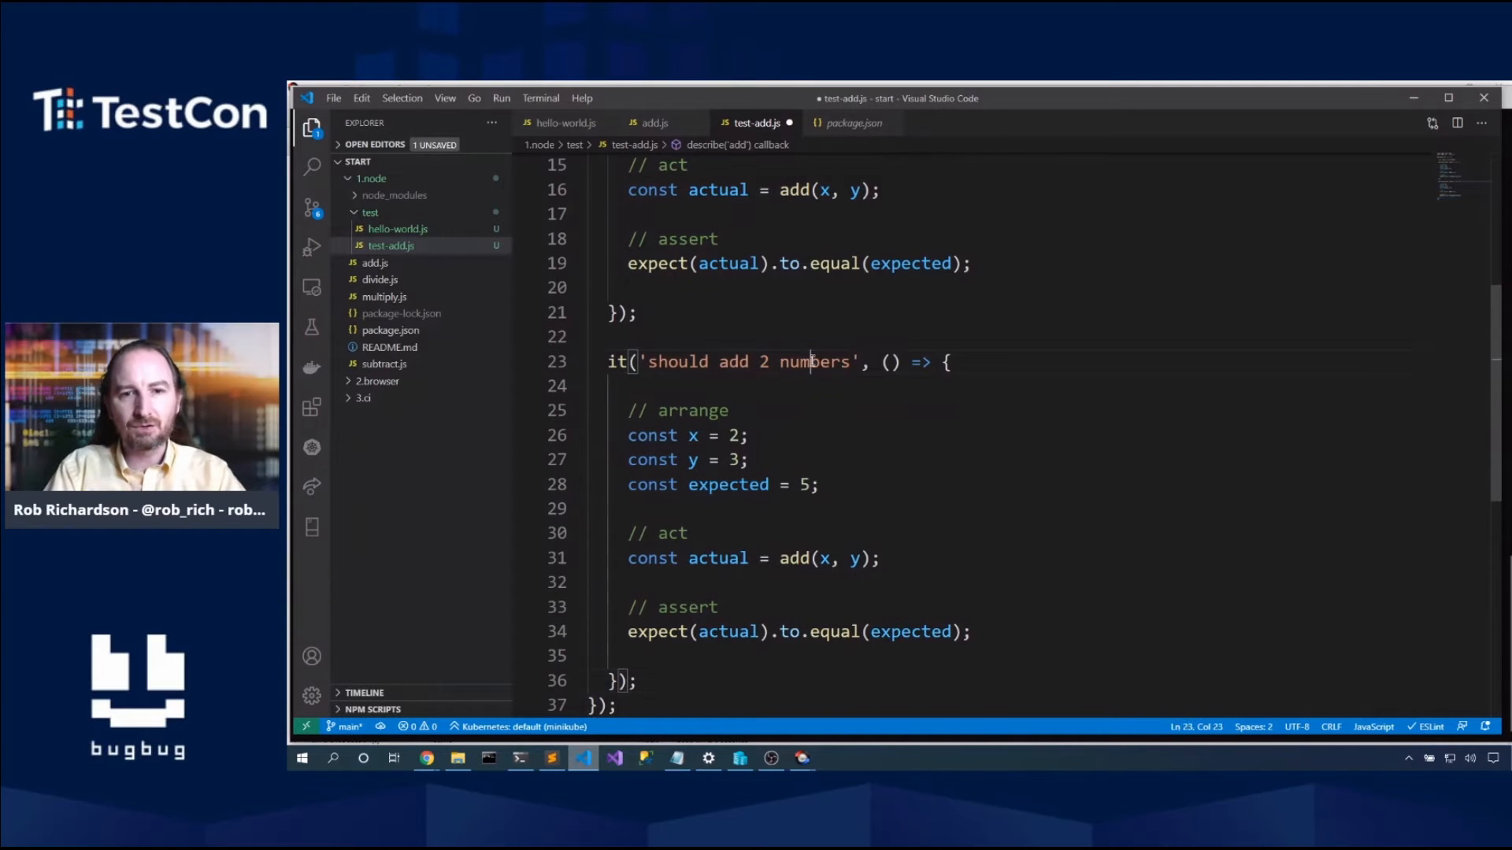
pyautogui.write('string')
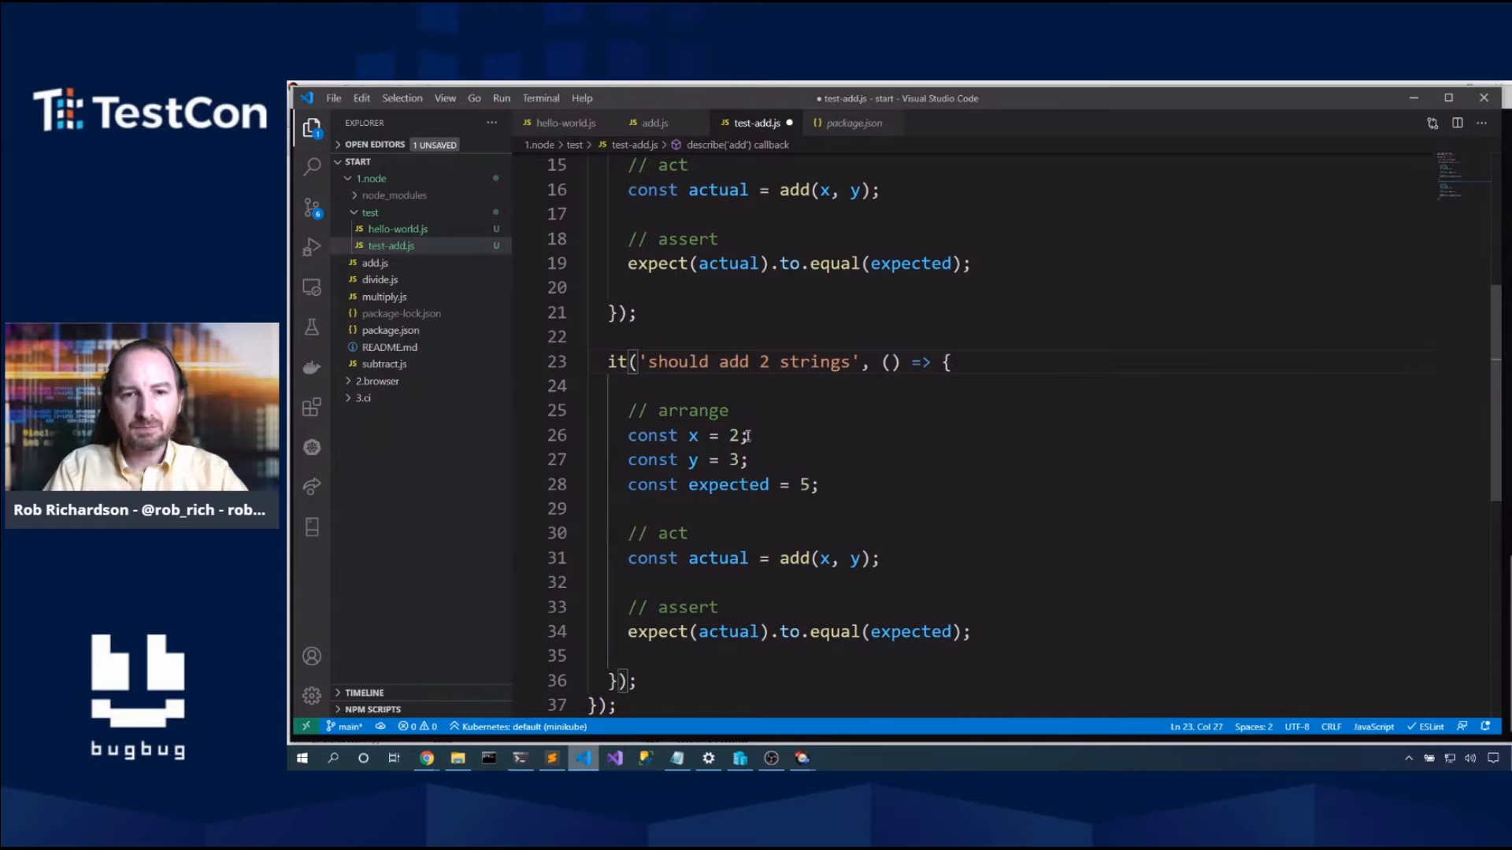
pyautogui.write("'B'")
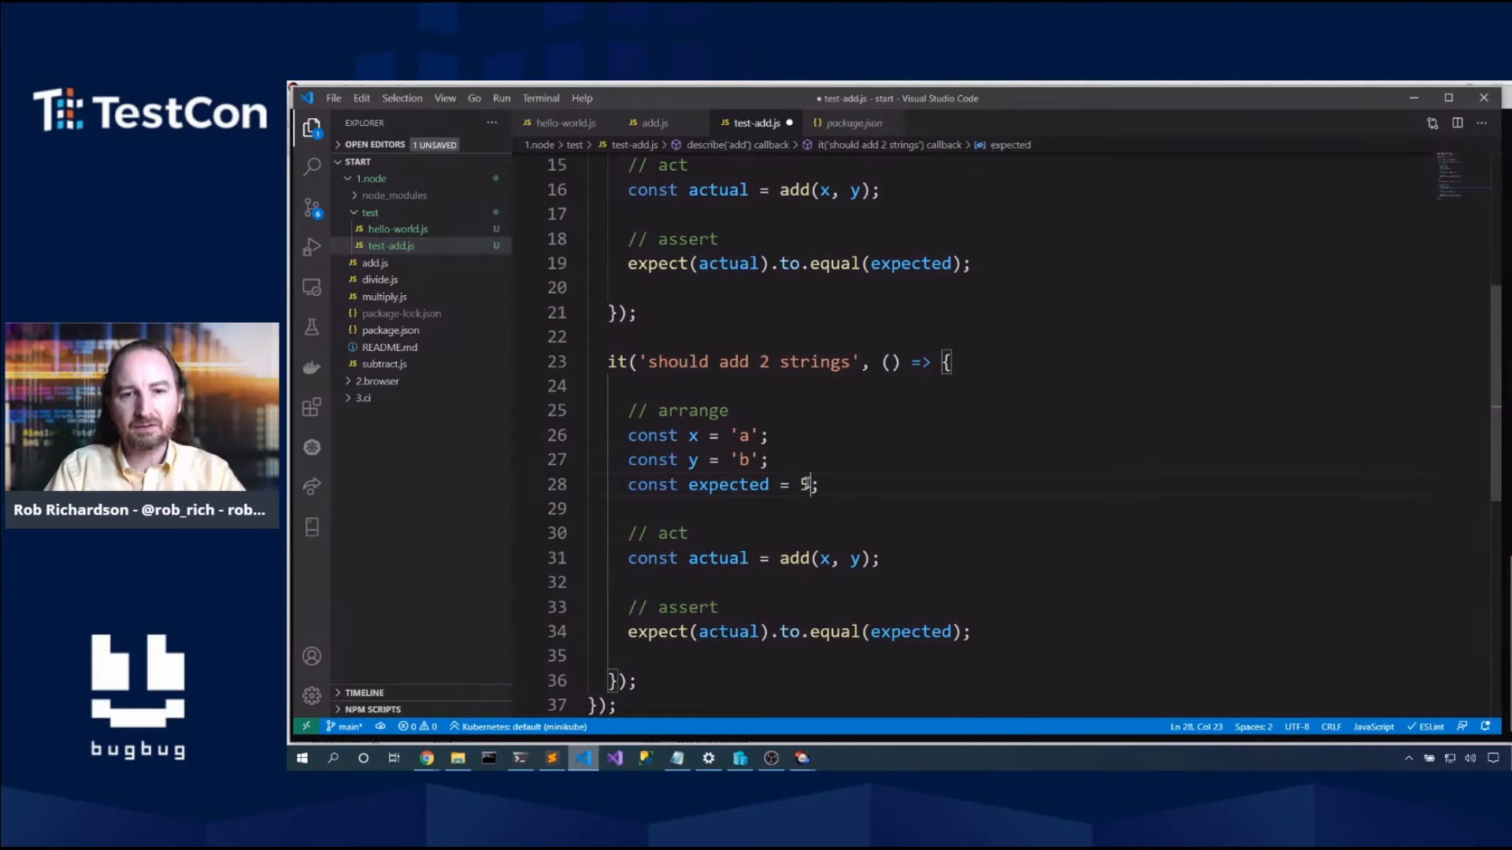
pyautogui.write("'ab'")
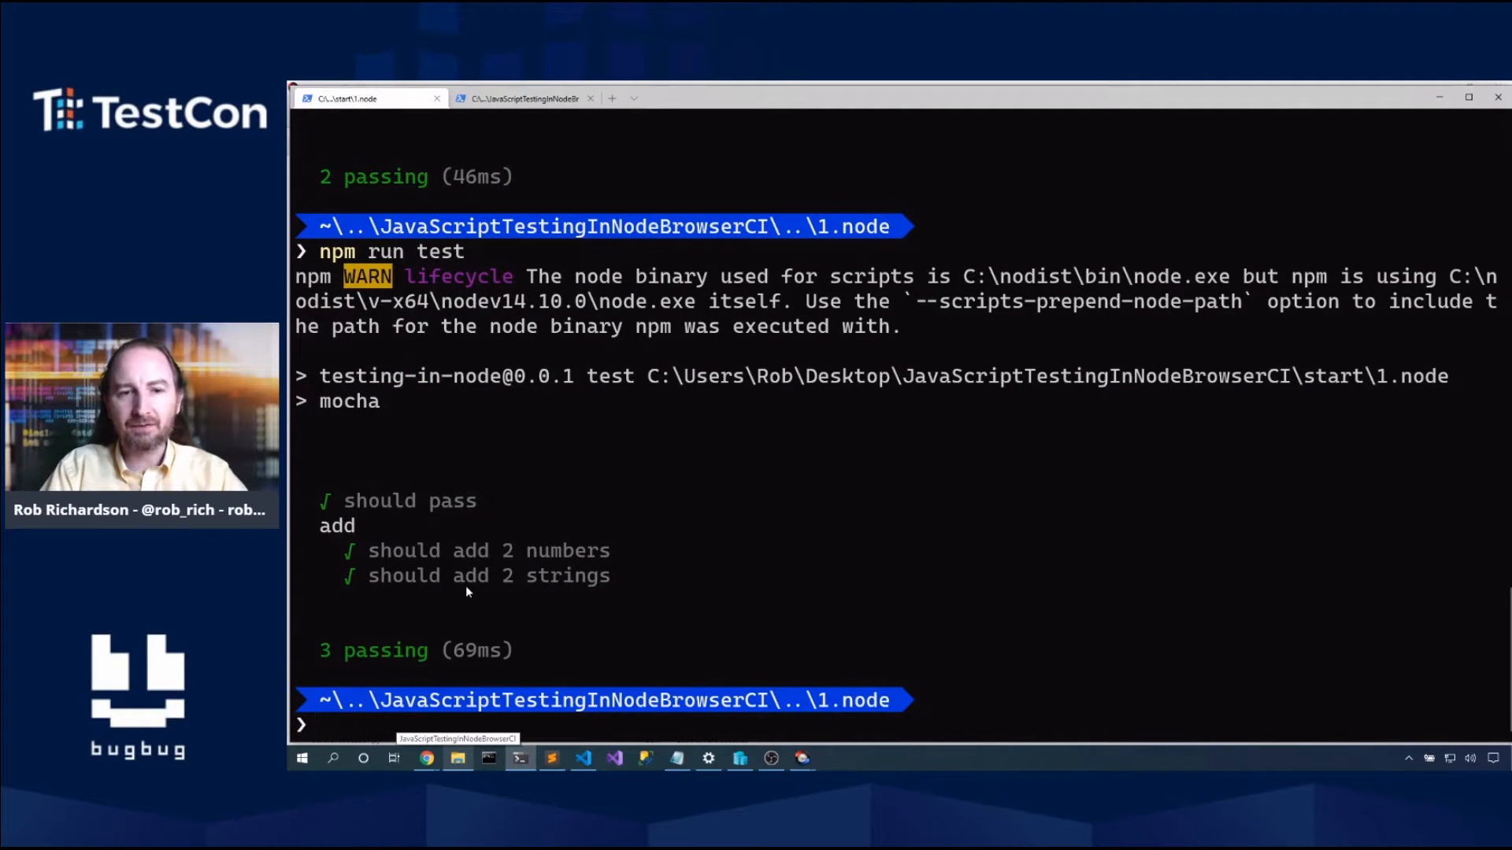
pyautogui.click(583, 757)
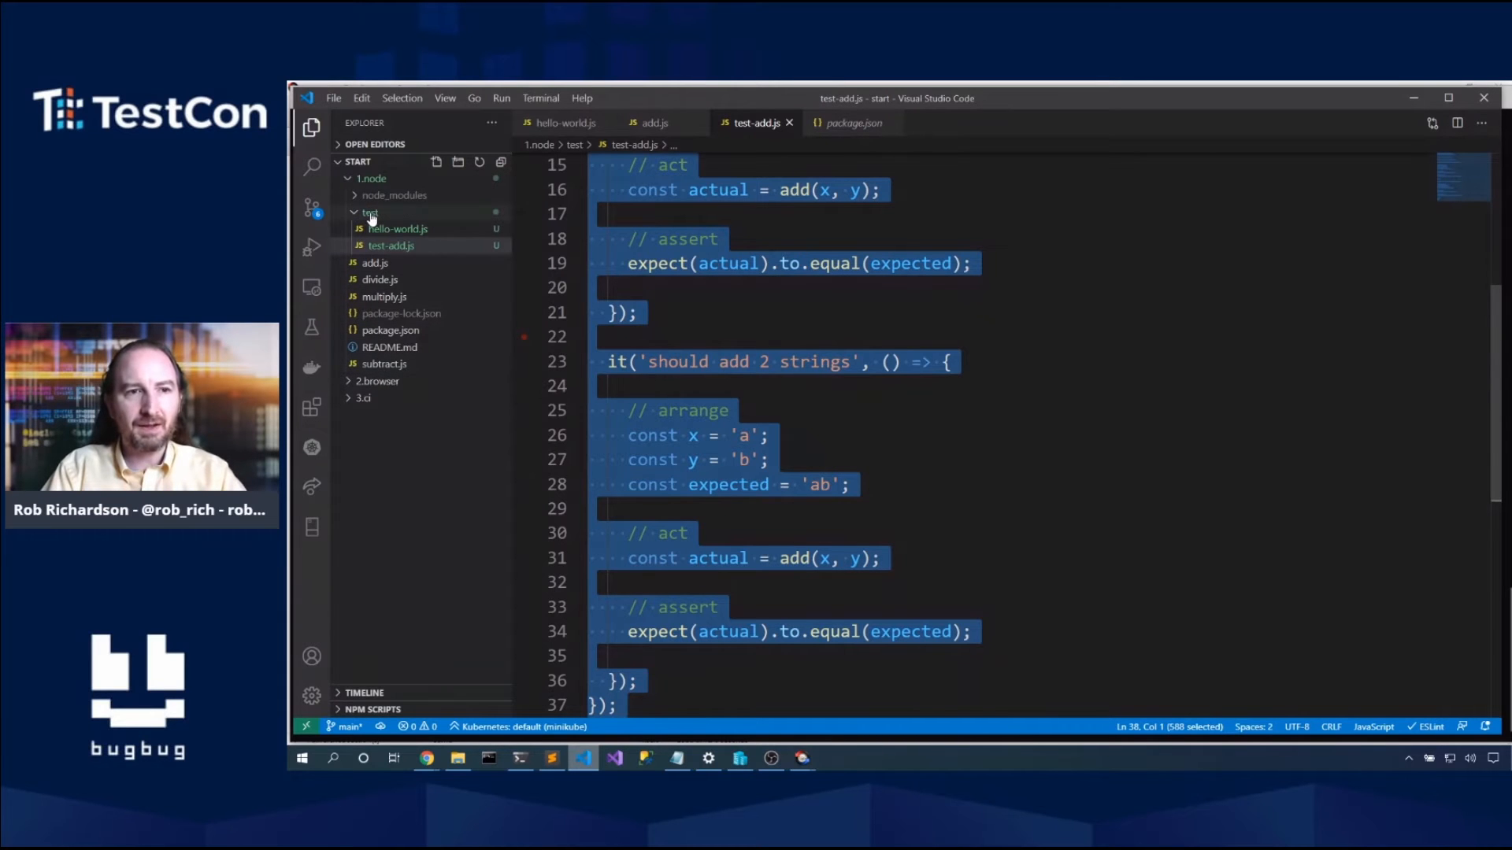
# Step: Create test-subtract.js from the add tests with add replaced by subtract, and run npm run test
pyautogui.click(436, 161)
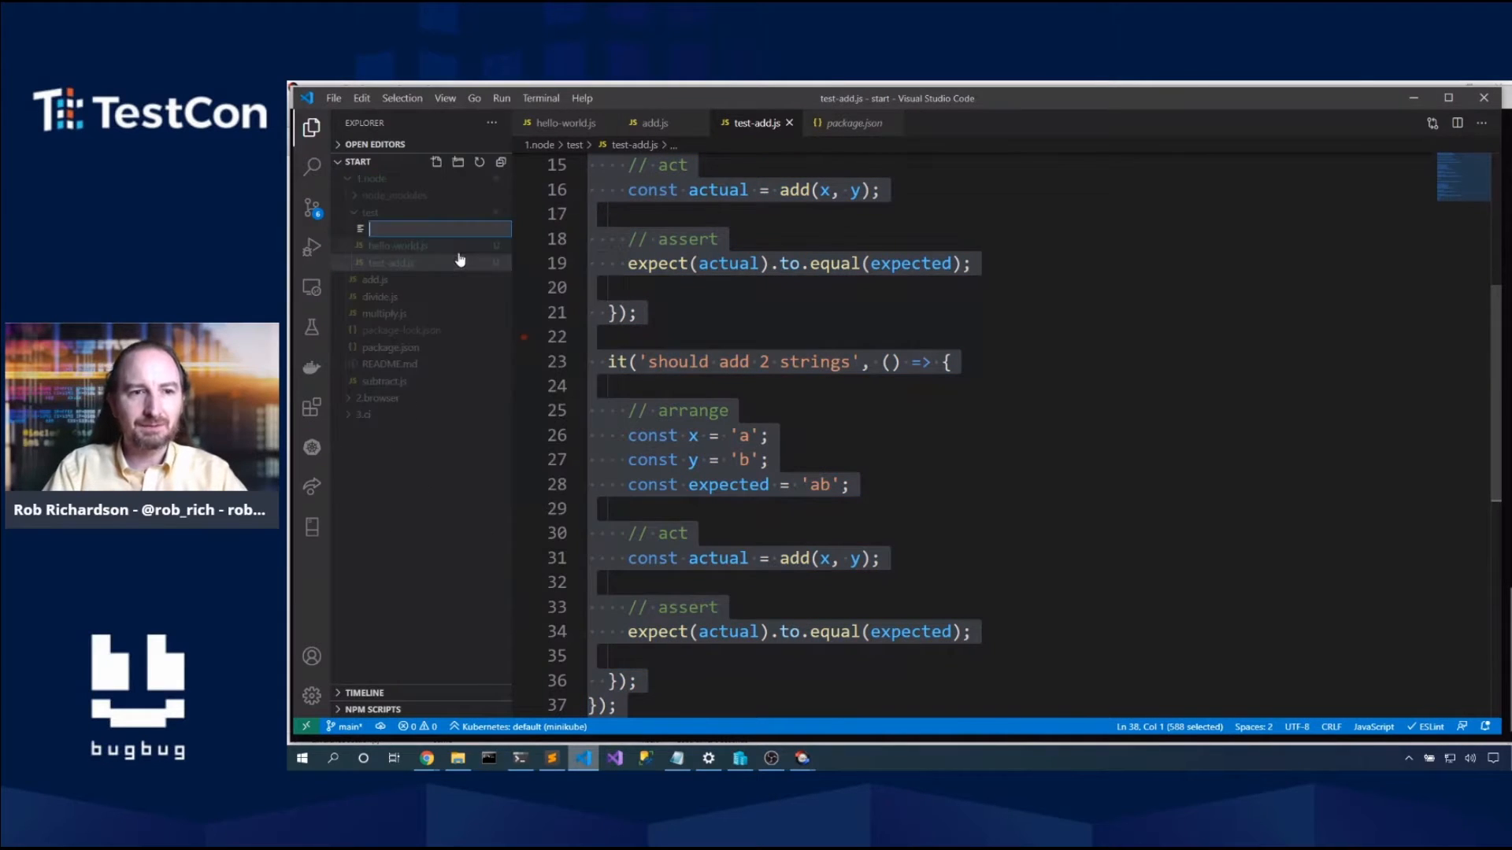
pyautogui.write('test-subtract.js')
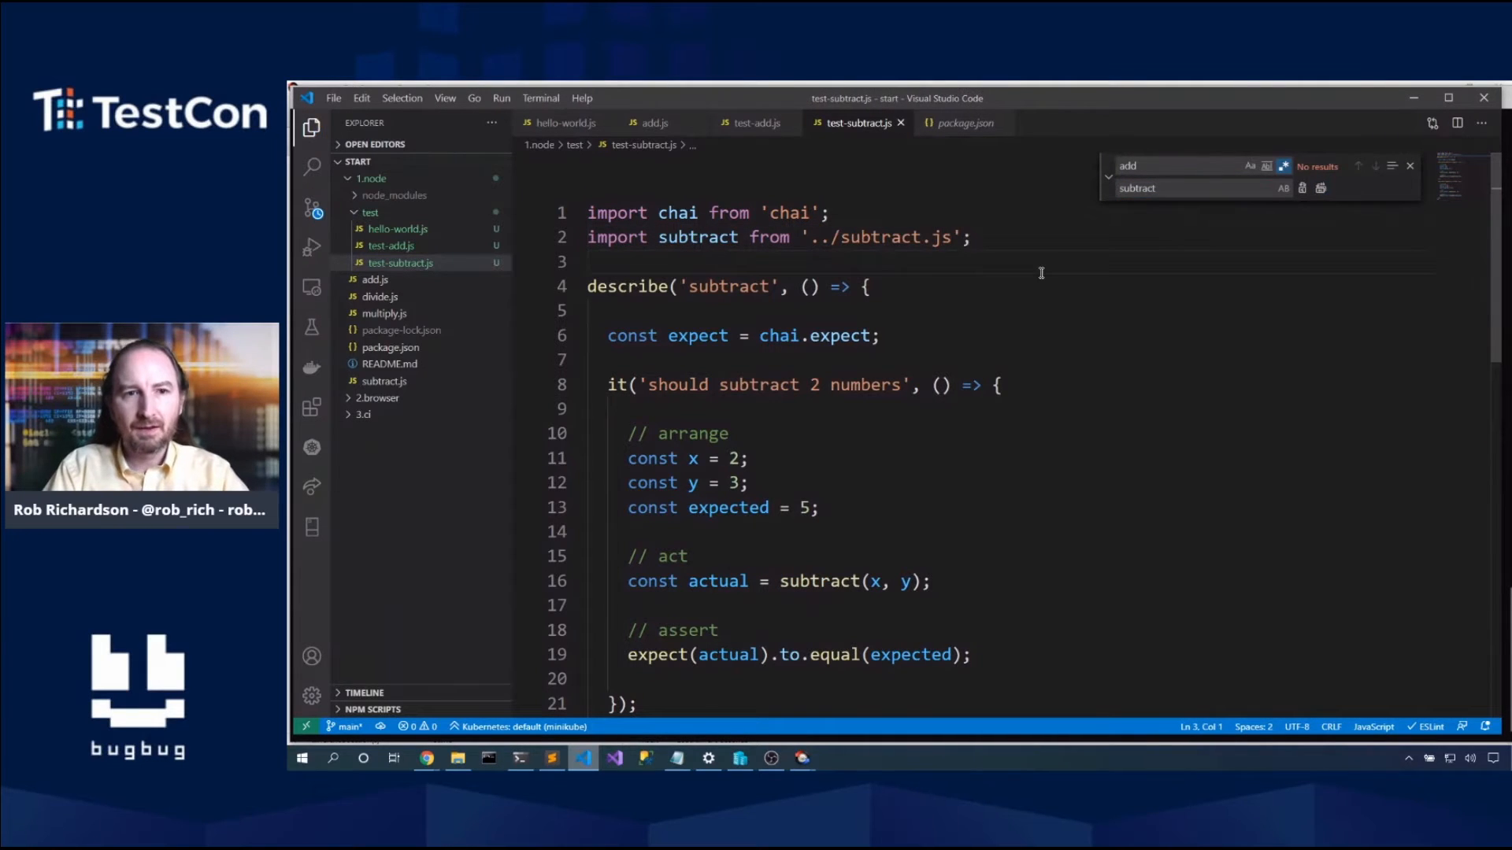
pyautogui.click(518, 758)
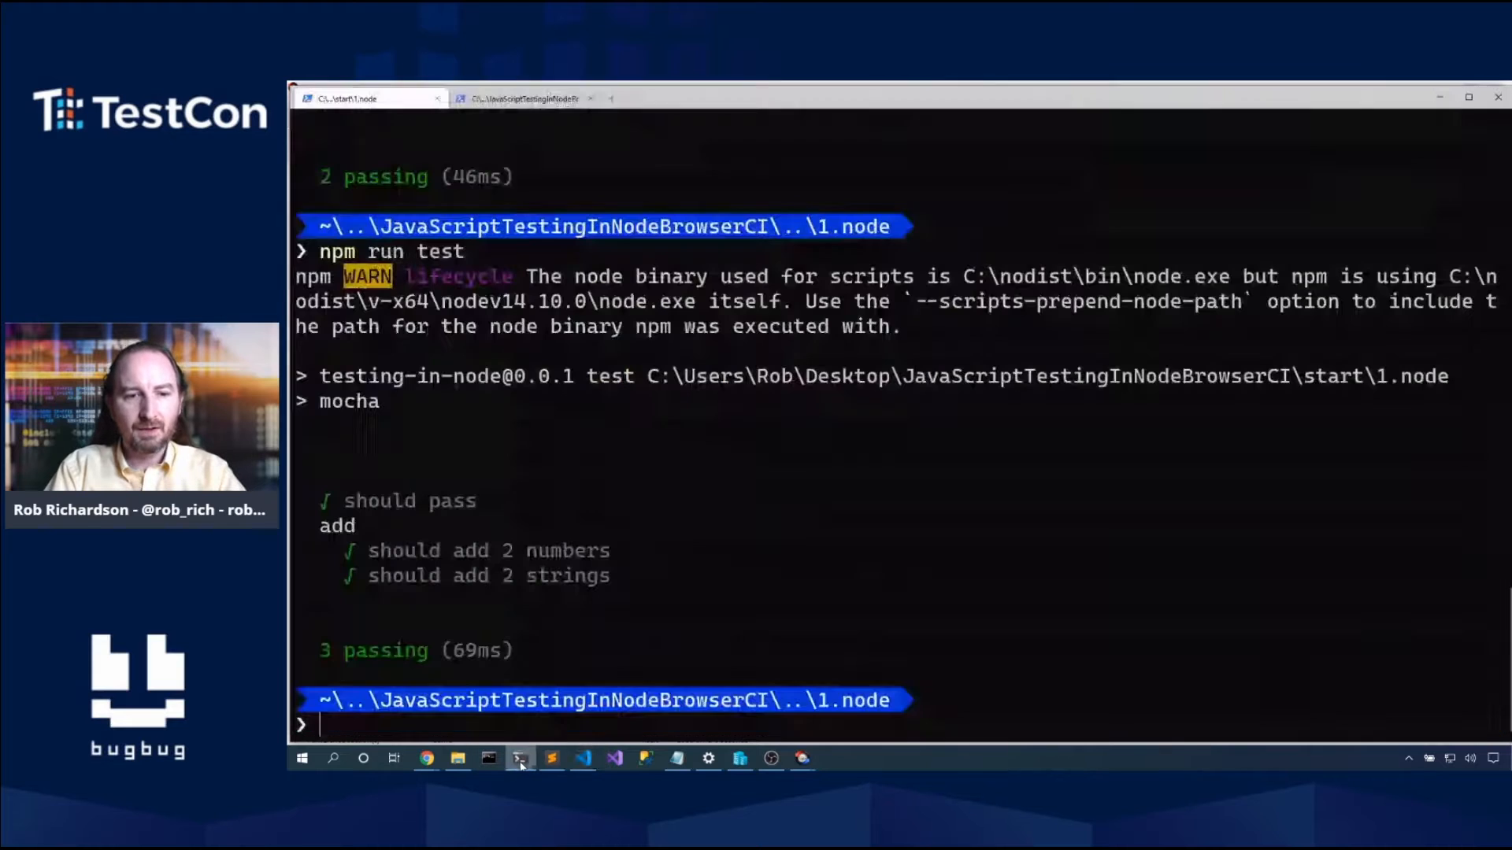
pyautogui.write('npm run test')
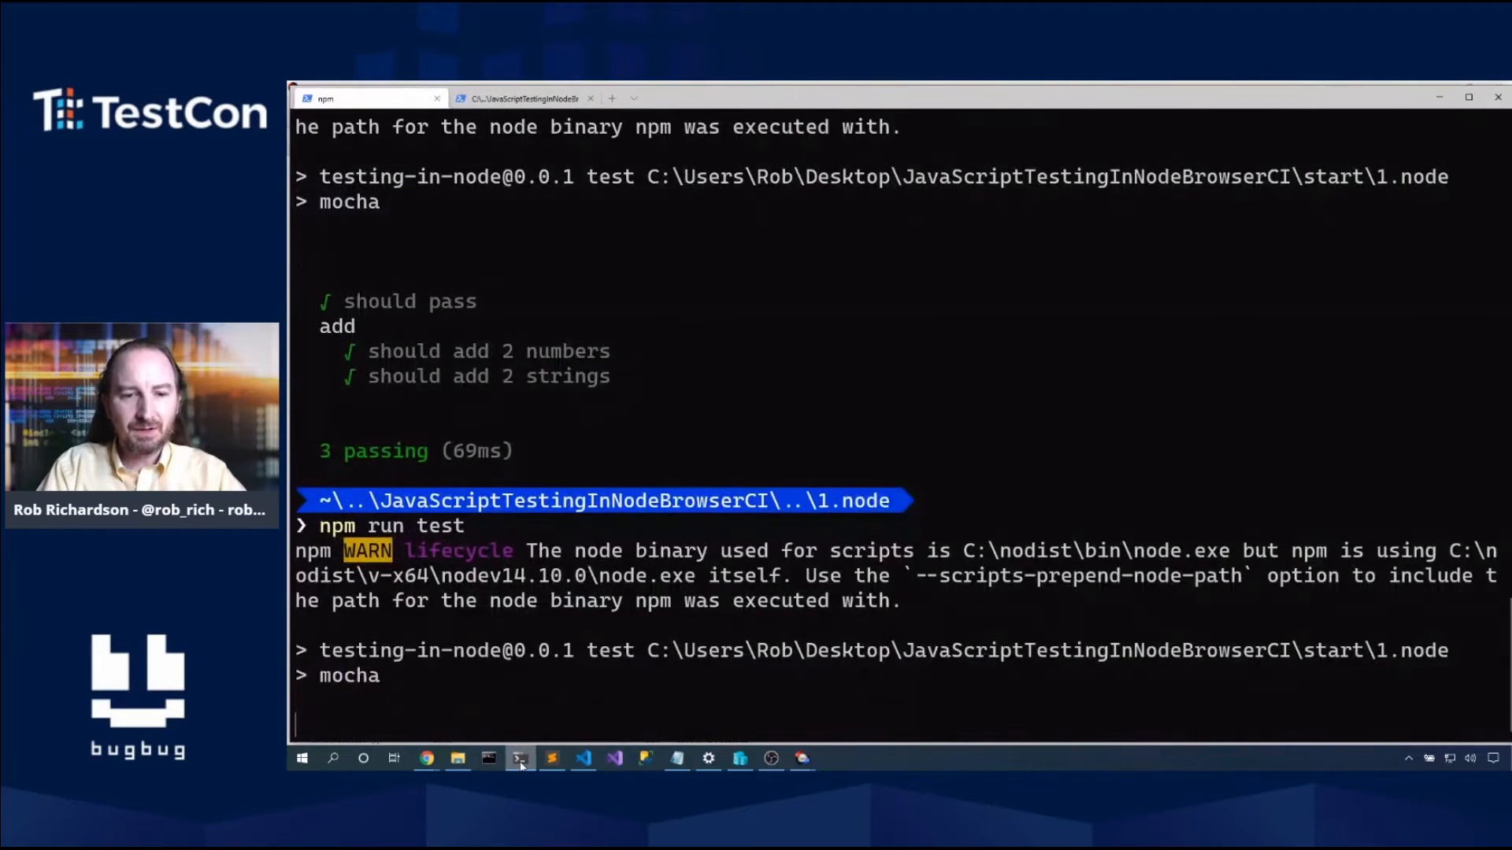
# Step: Set the subtract numbers test to x=3, y=2 expecting 1
pyautogui.click(582, 757)
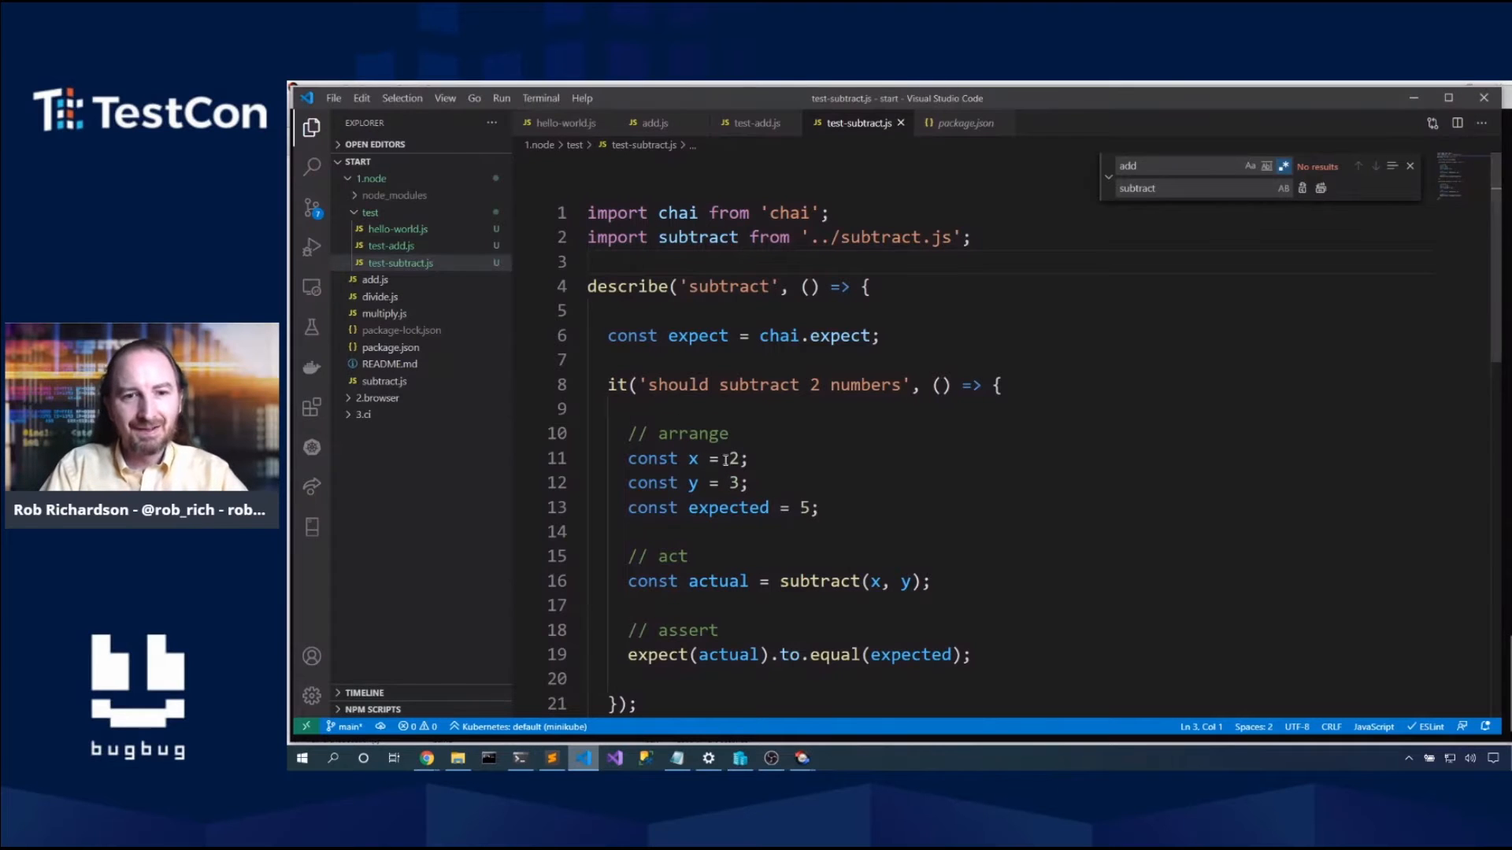
pyautogui.write('3')
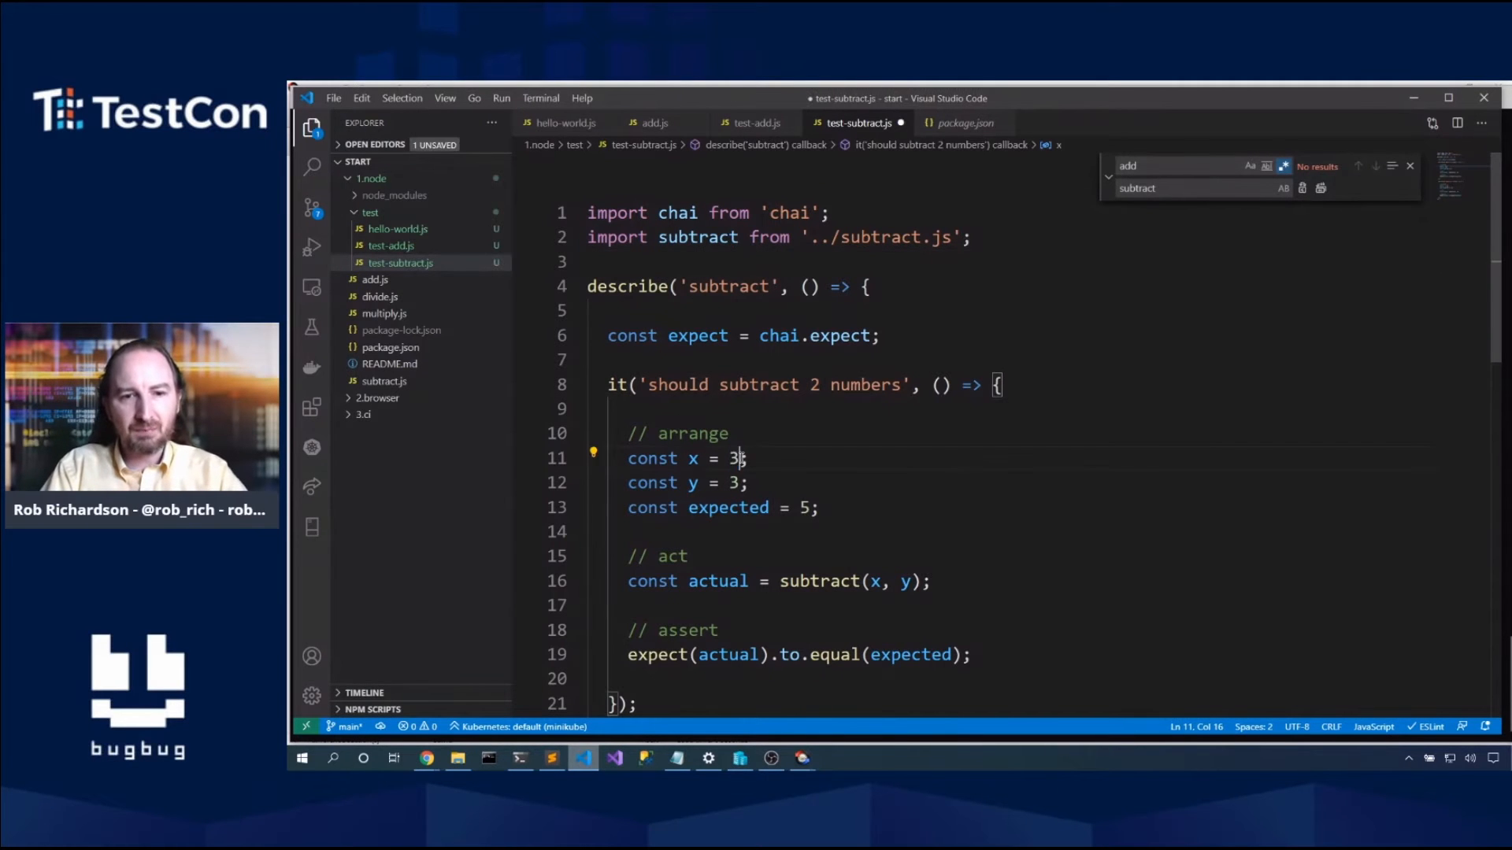
pyautogui.write('2')
pyautogui.click(726, 508)
pyautogui.write('1')
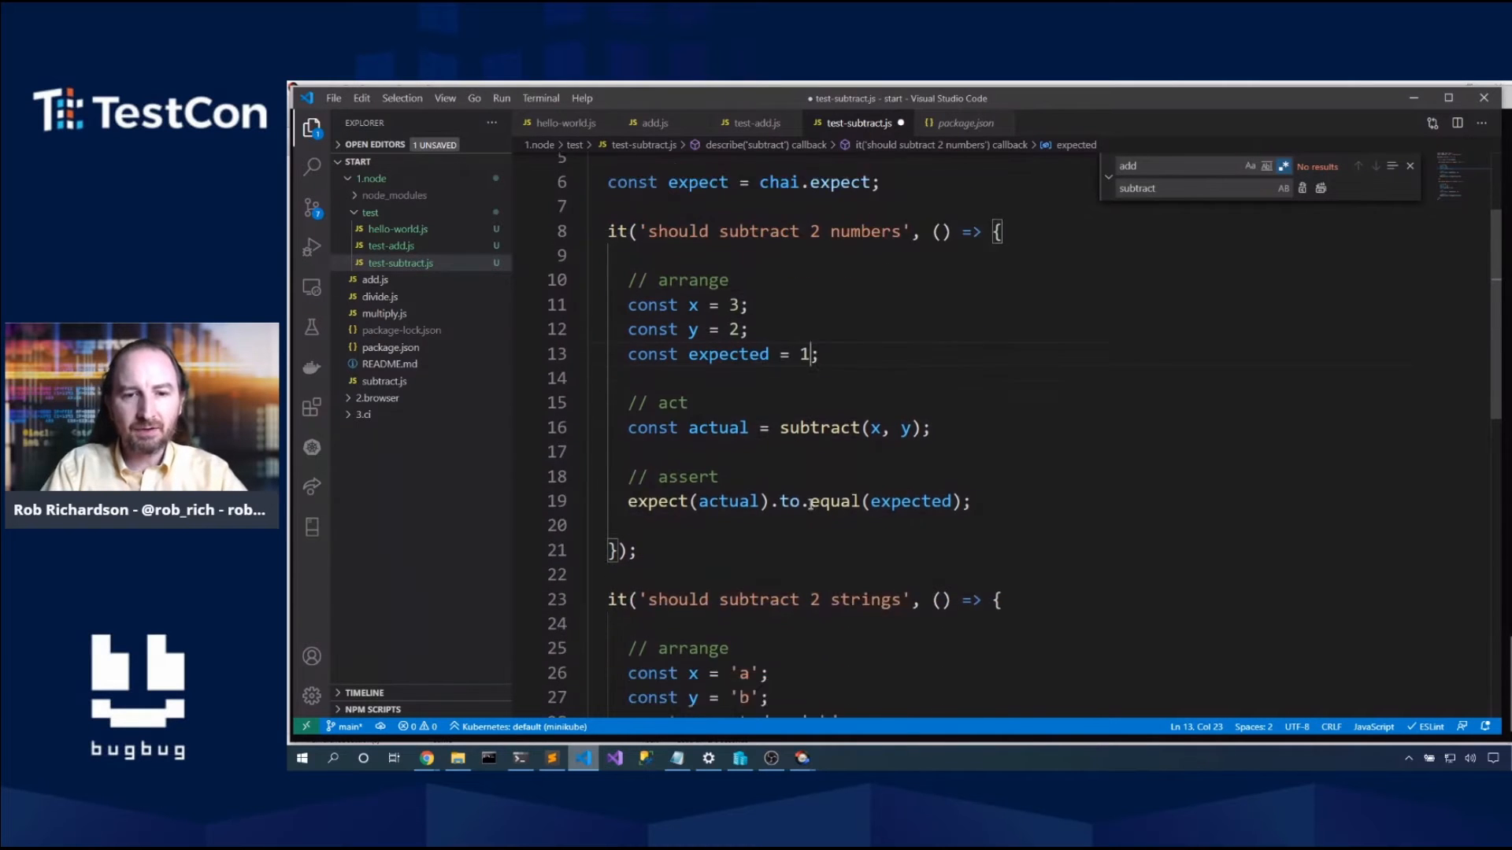
pyautogui.scroll(-3)
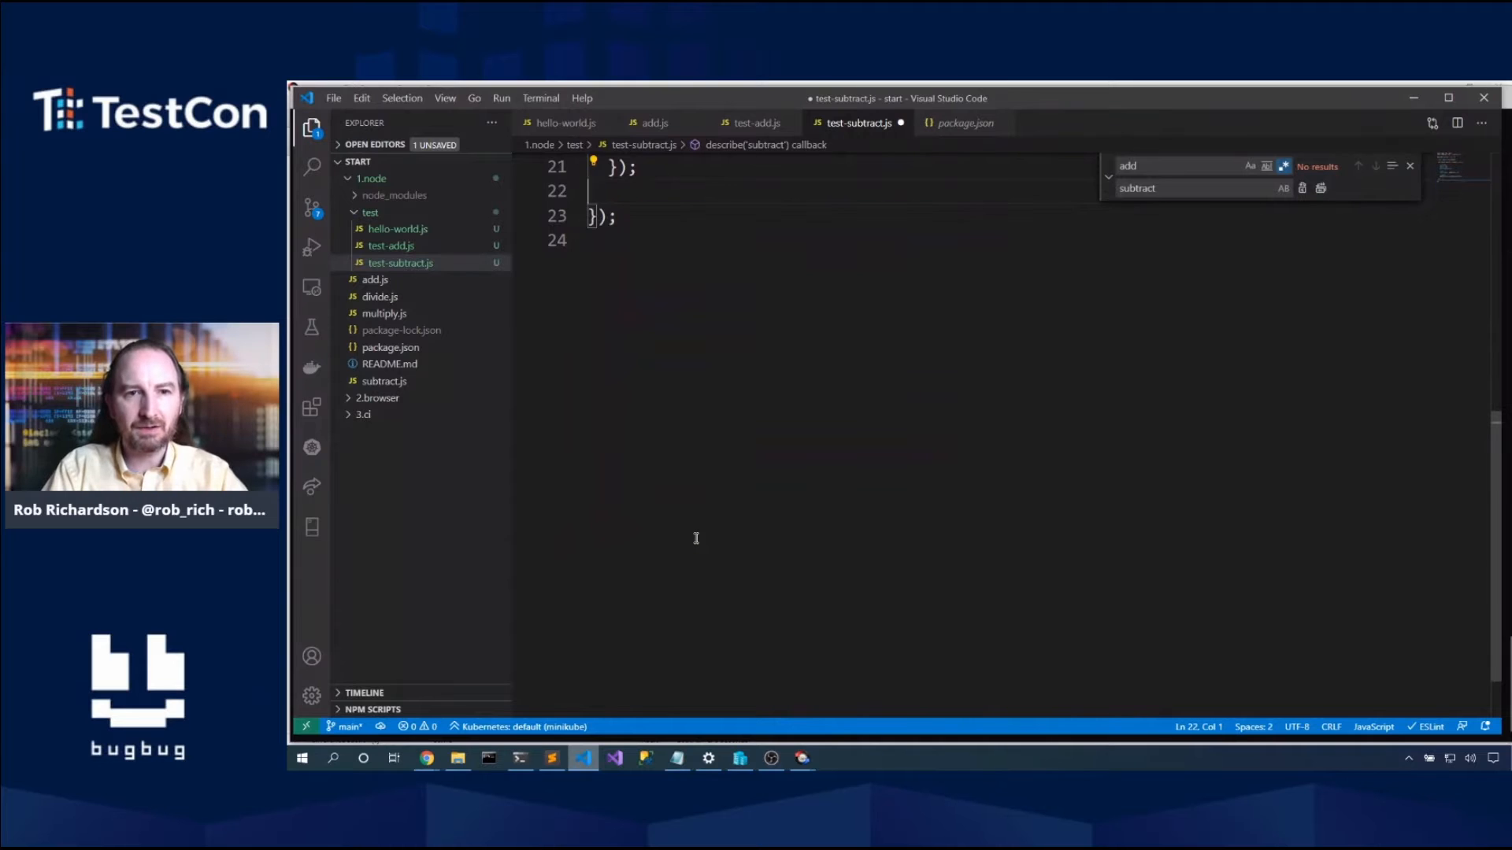
pyautogui.scroll(3)
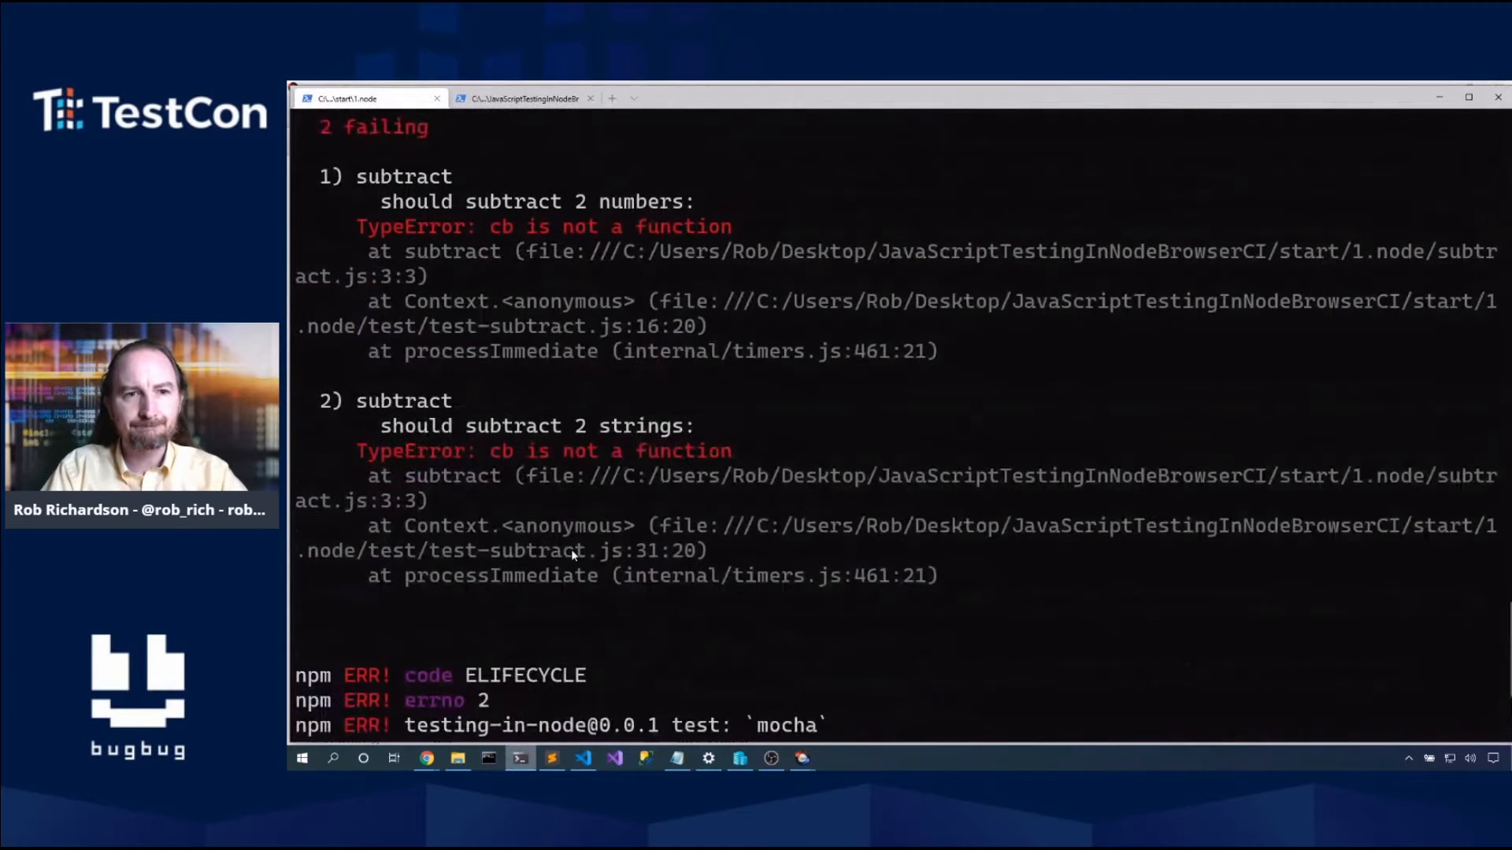
pyautogui.moveTo(502, 236)
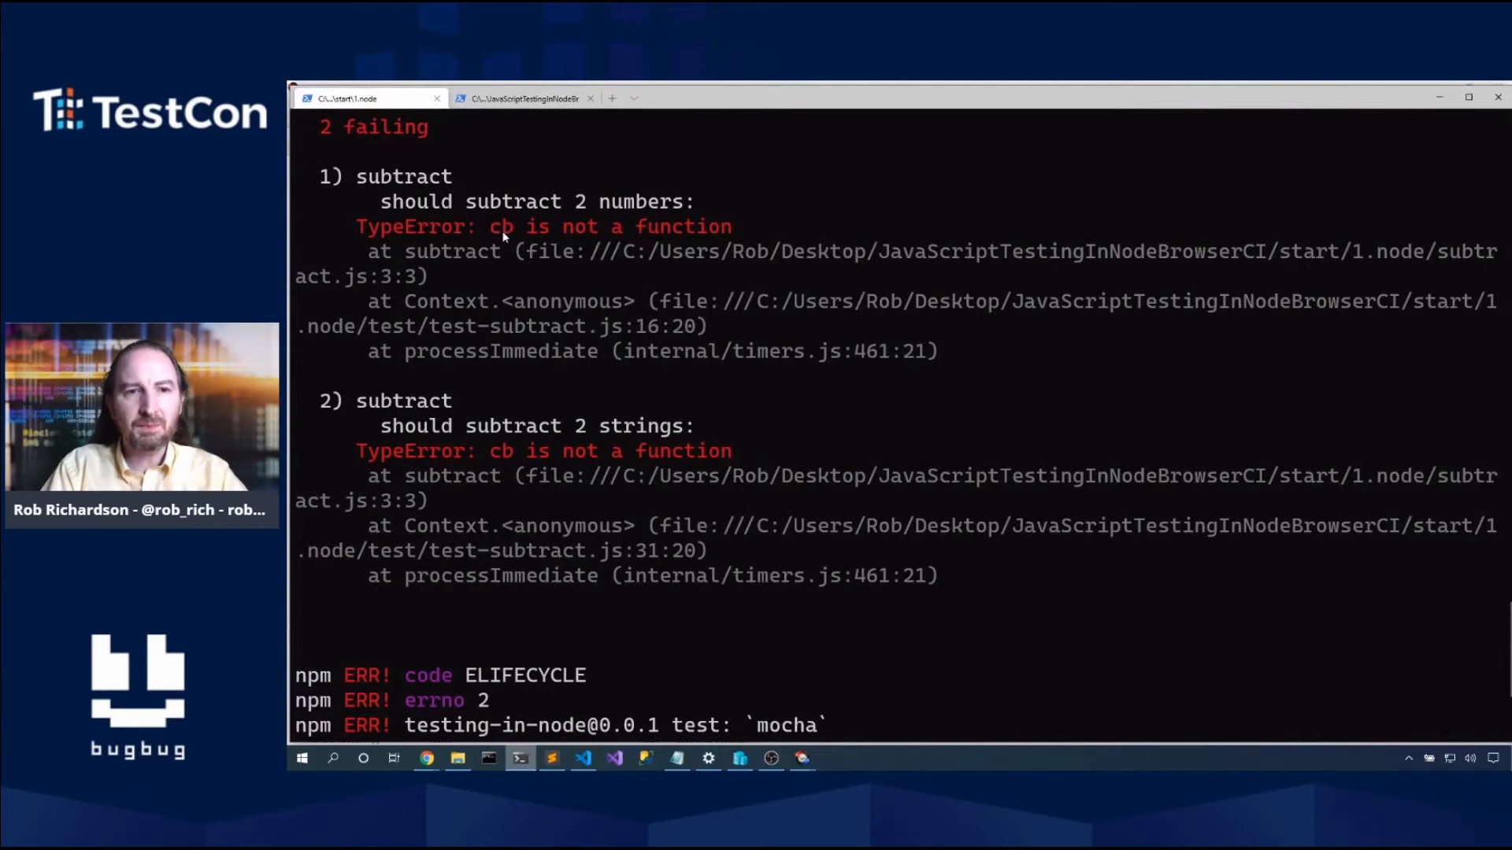
pyautogui.moveTo(581, 758)
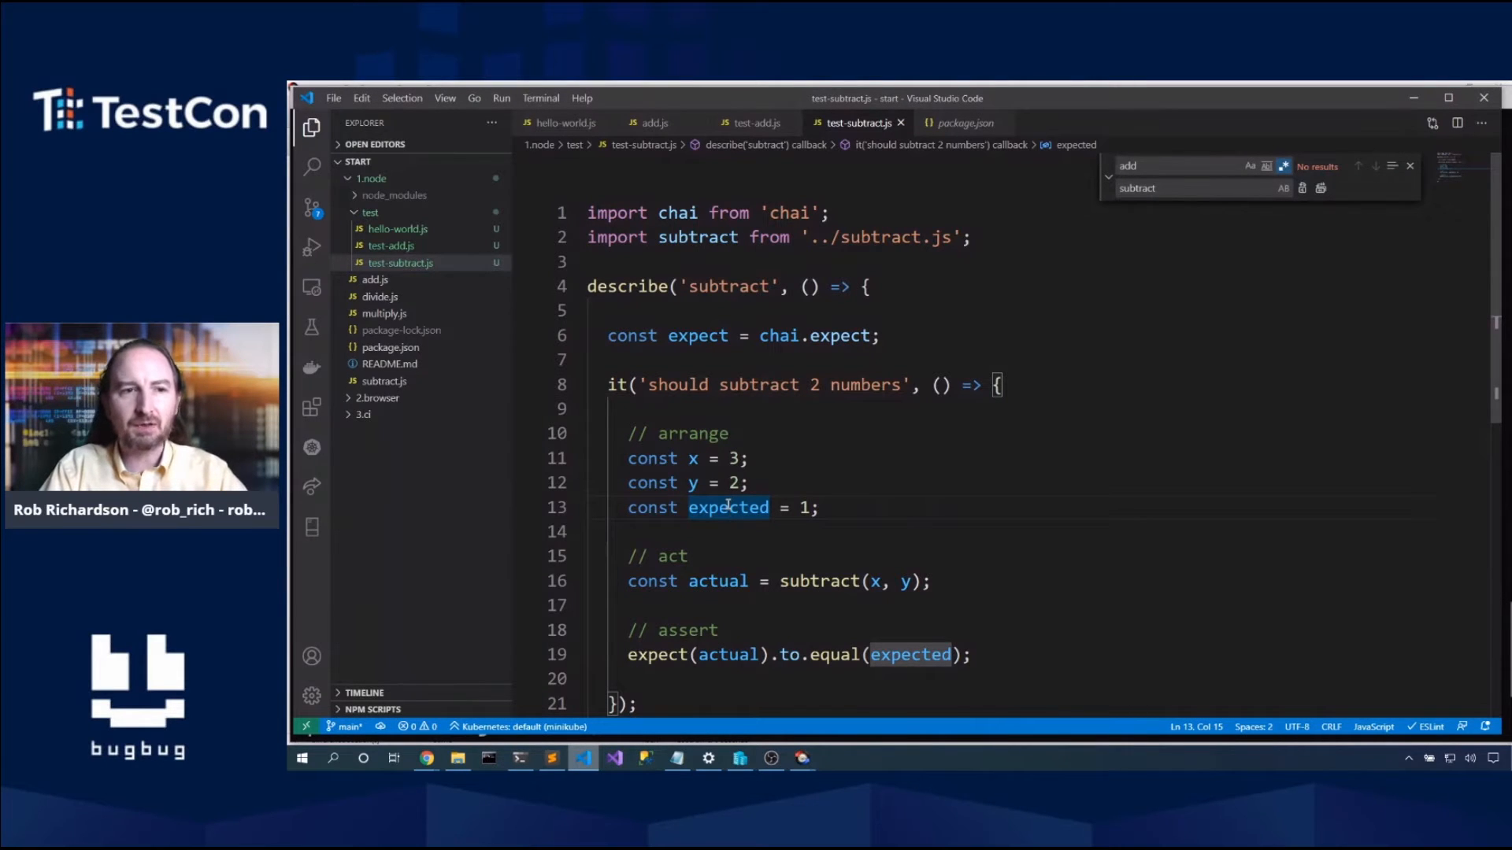
# Step: Inspect the callback-based subtract.js, dismiss find-and-replace, and return to test-subtract.js
pyautogui.click(385, 381)
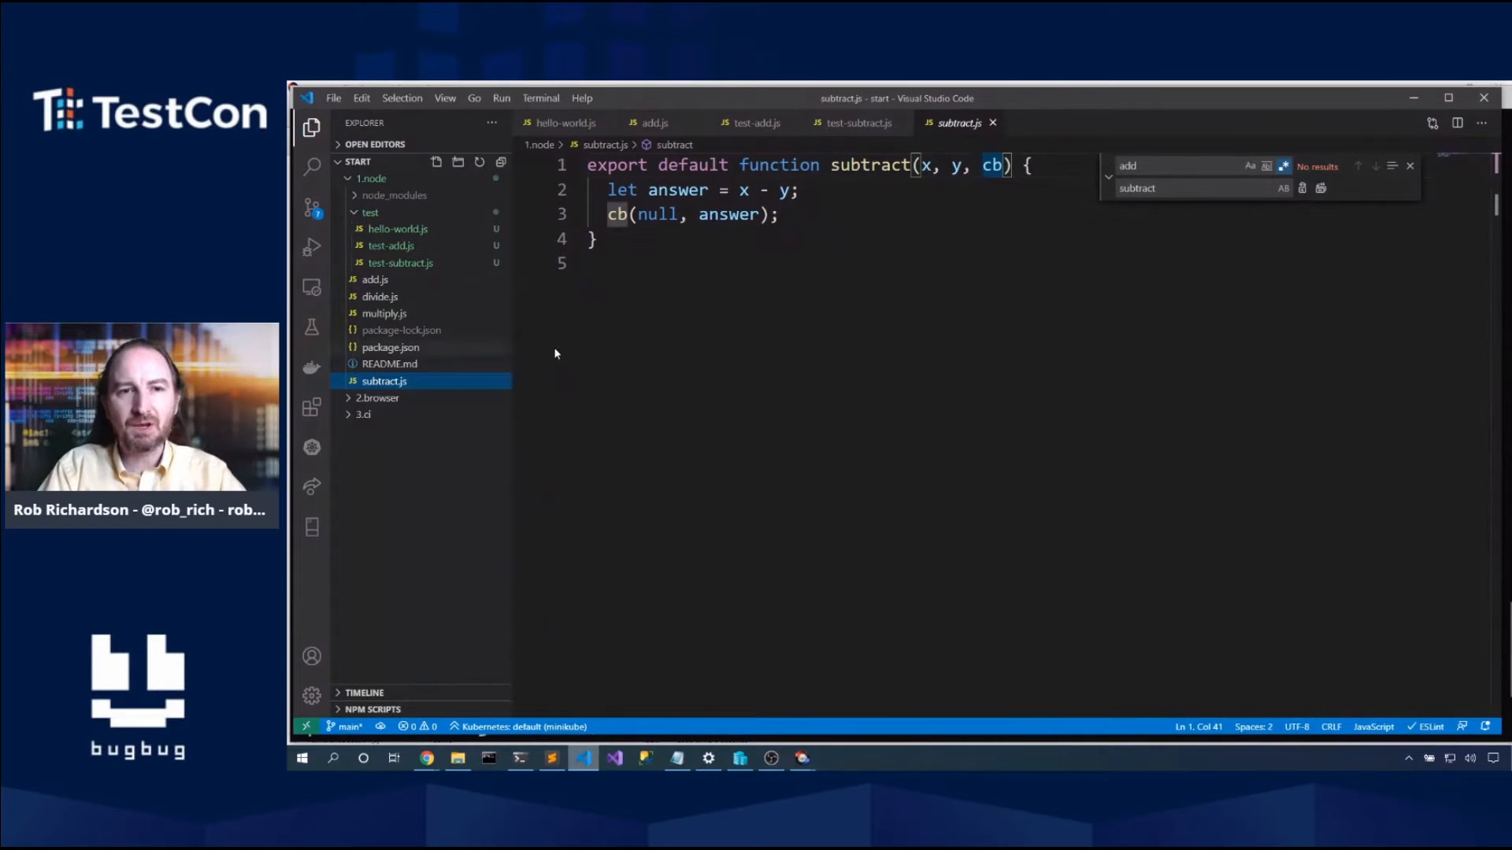
pyautogui.click(627, 263)
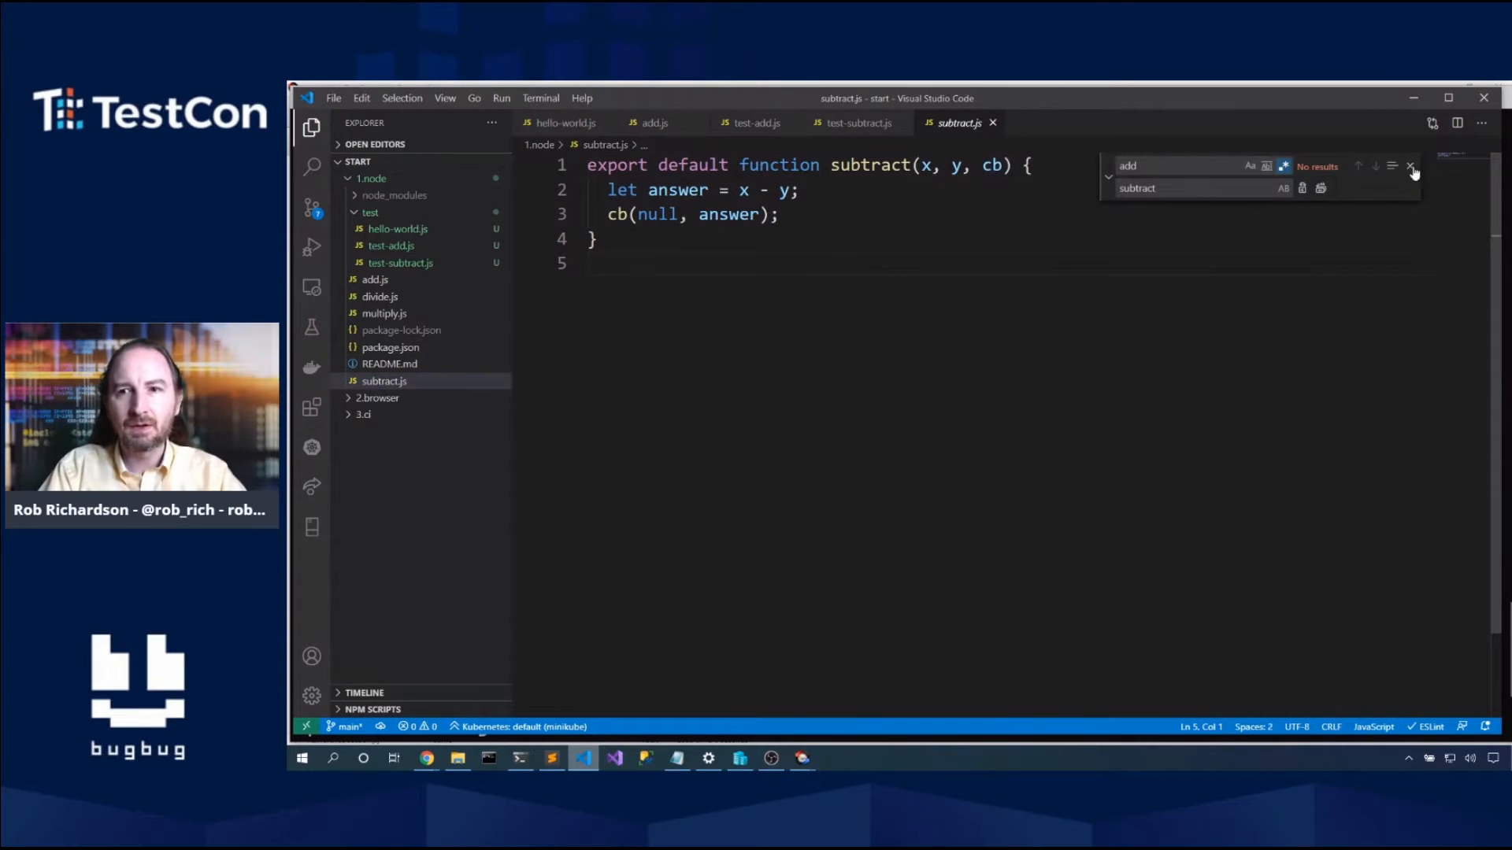
pyautogui.click(1409, 166)
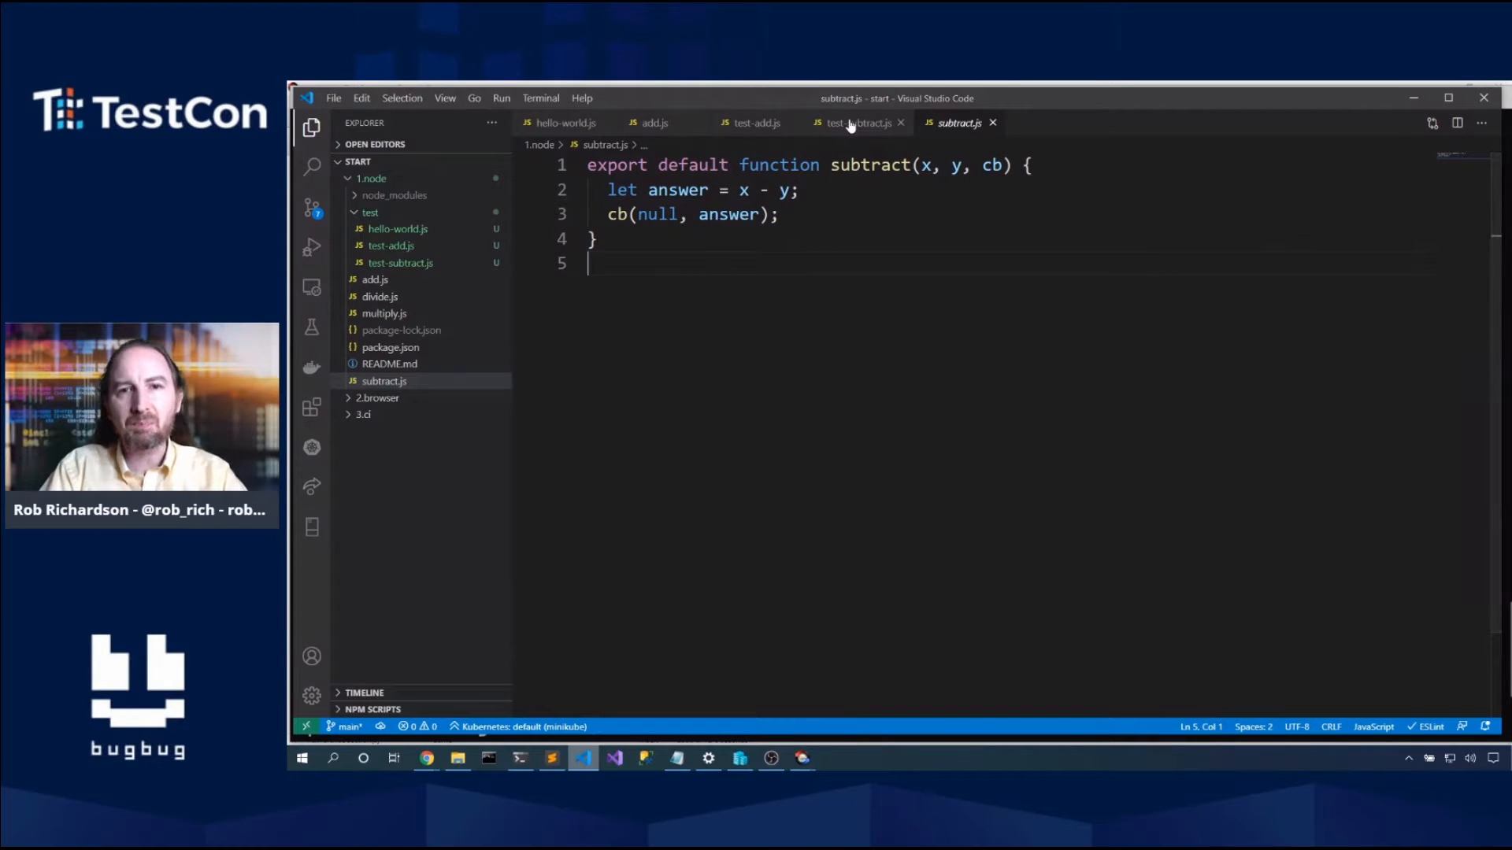
pyautogui.click(856, 122)
pyautogui.write('subtract(x, y, );')
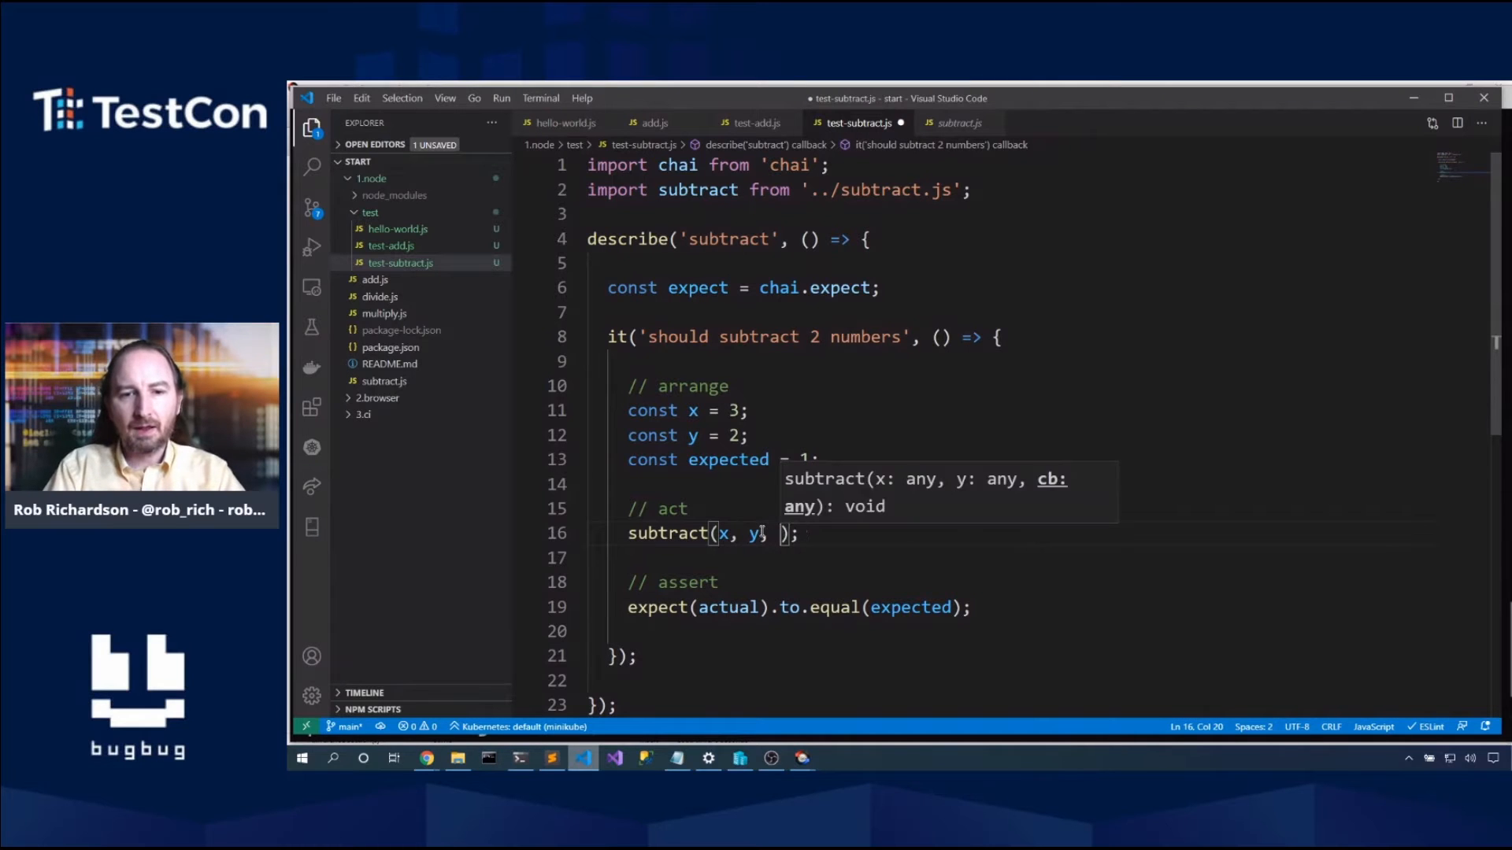
# Step: Pass a function (err, actual) callback to subtract and move the assertions inside it
pyautogui.write('function ()')
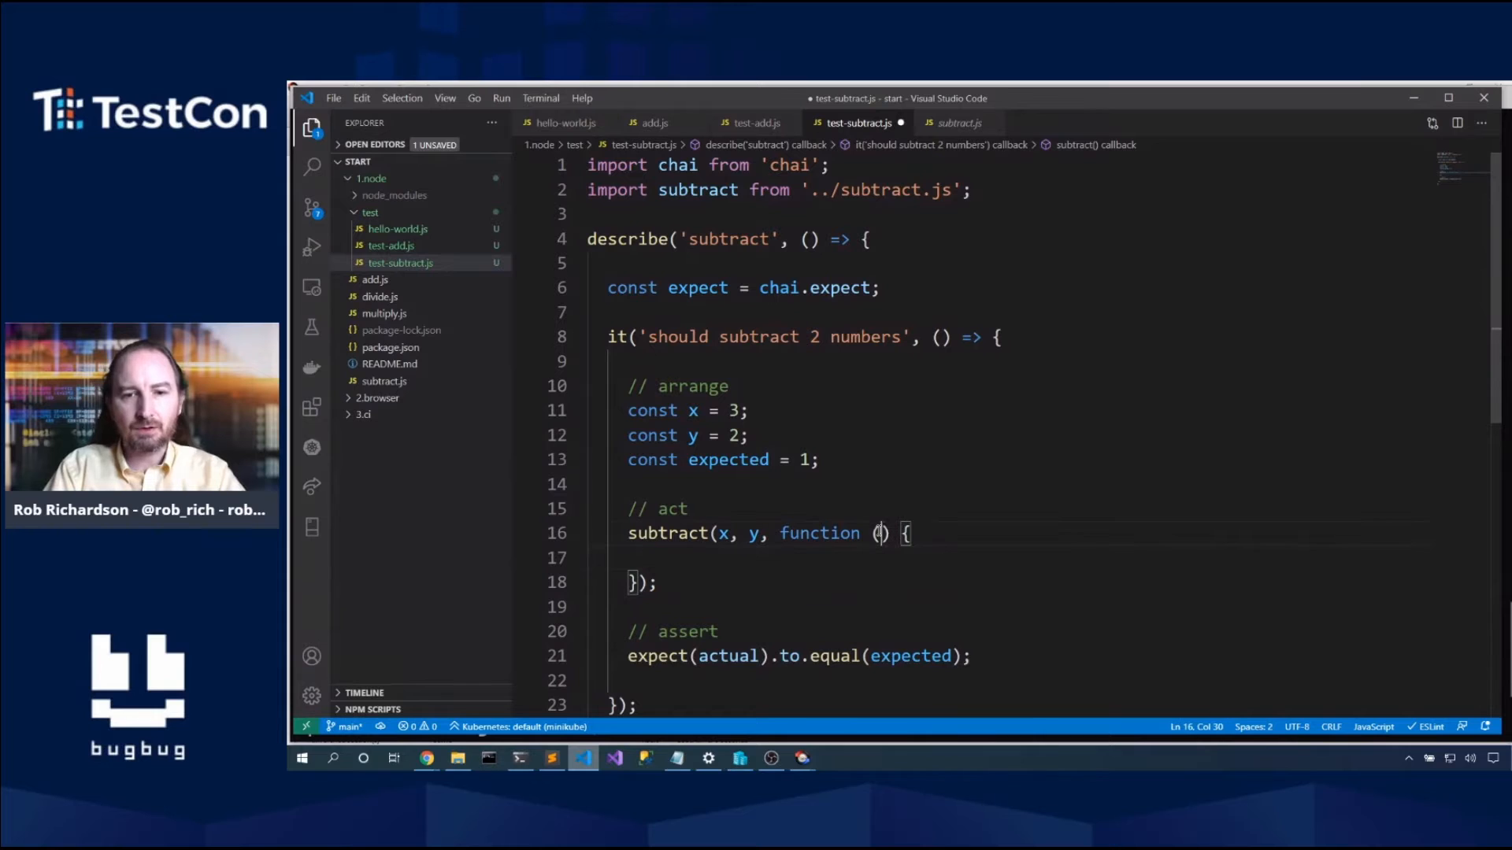
pyautogui.write('err, actual')
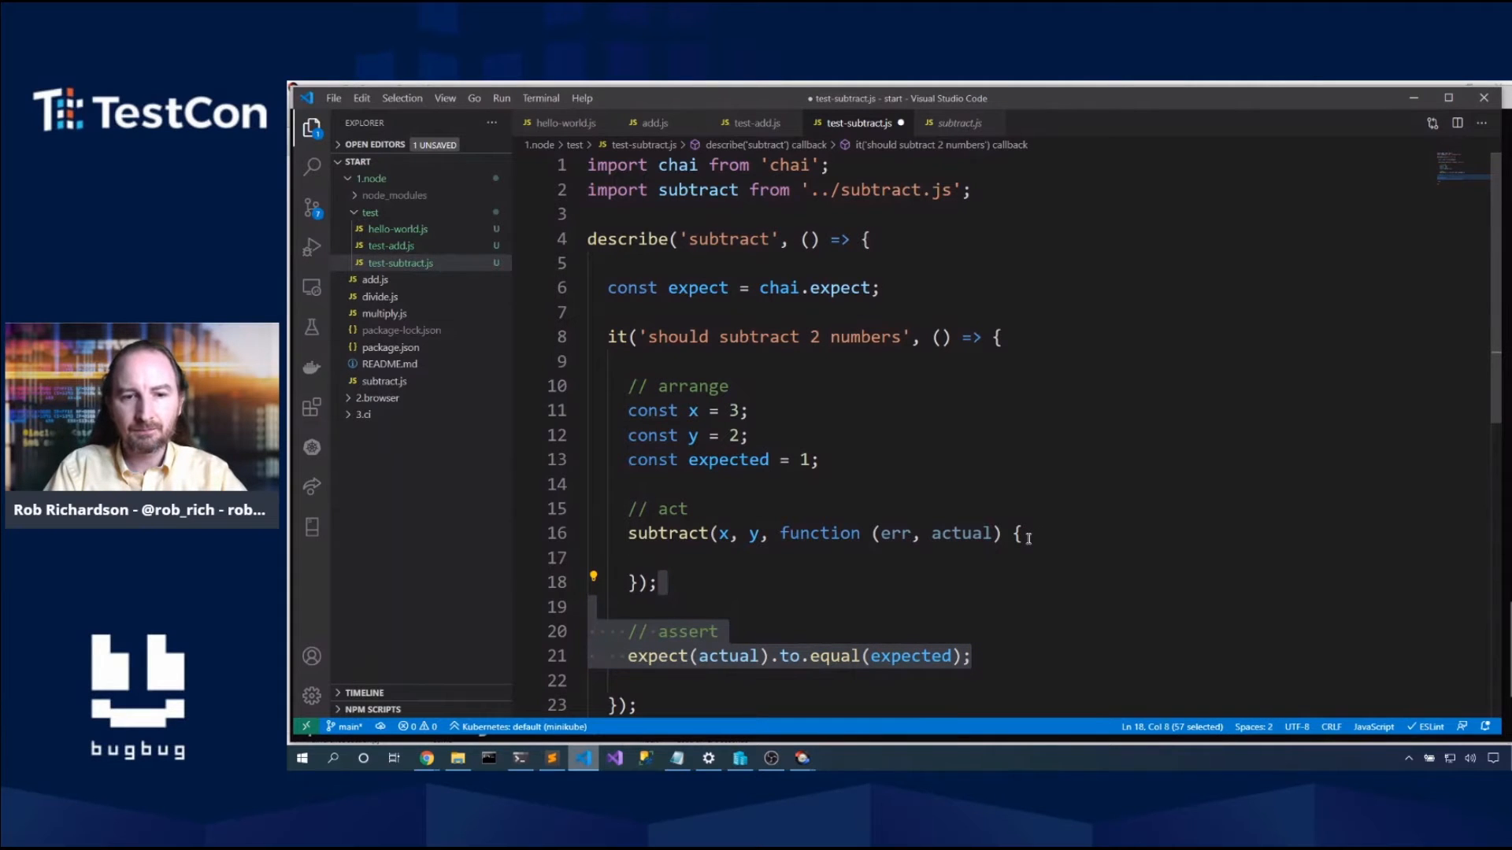
pyautogui.click(1018, 533)
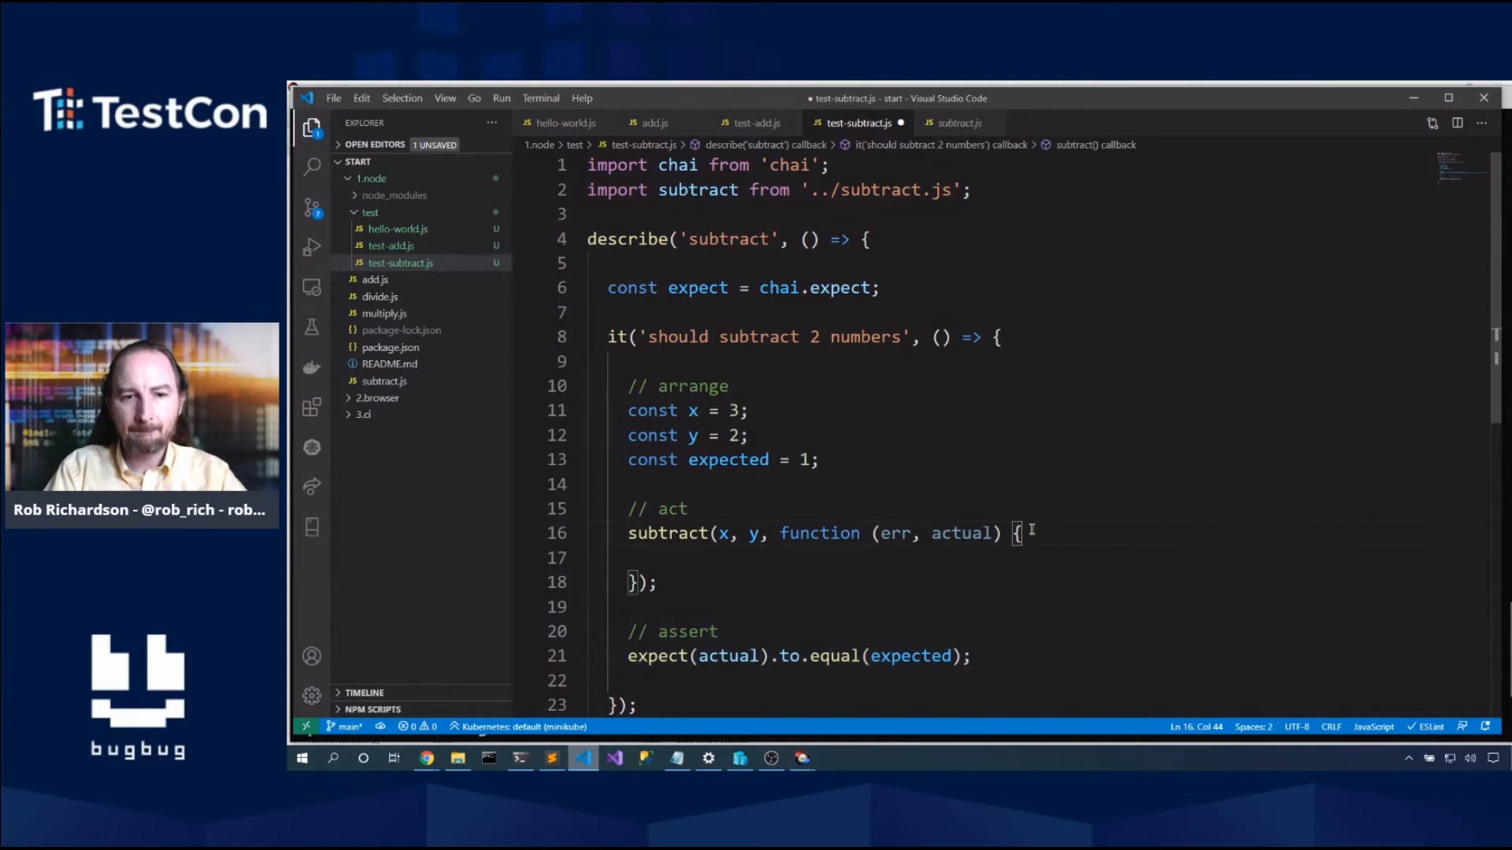
pyautogui.scroll(-3)
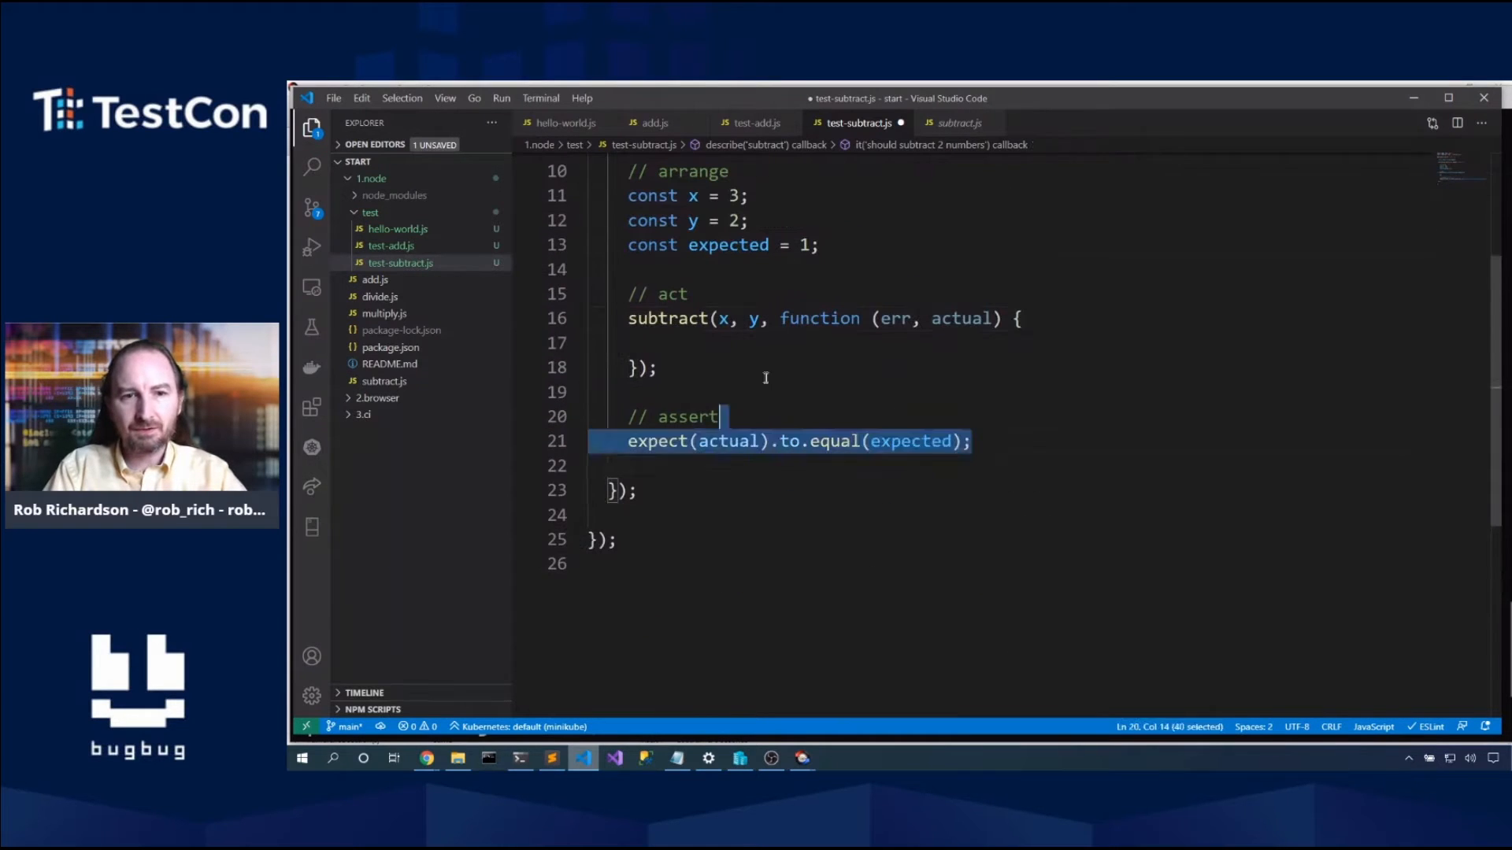
pyautogui.press('Delete')
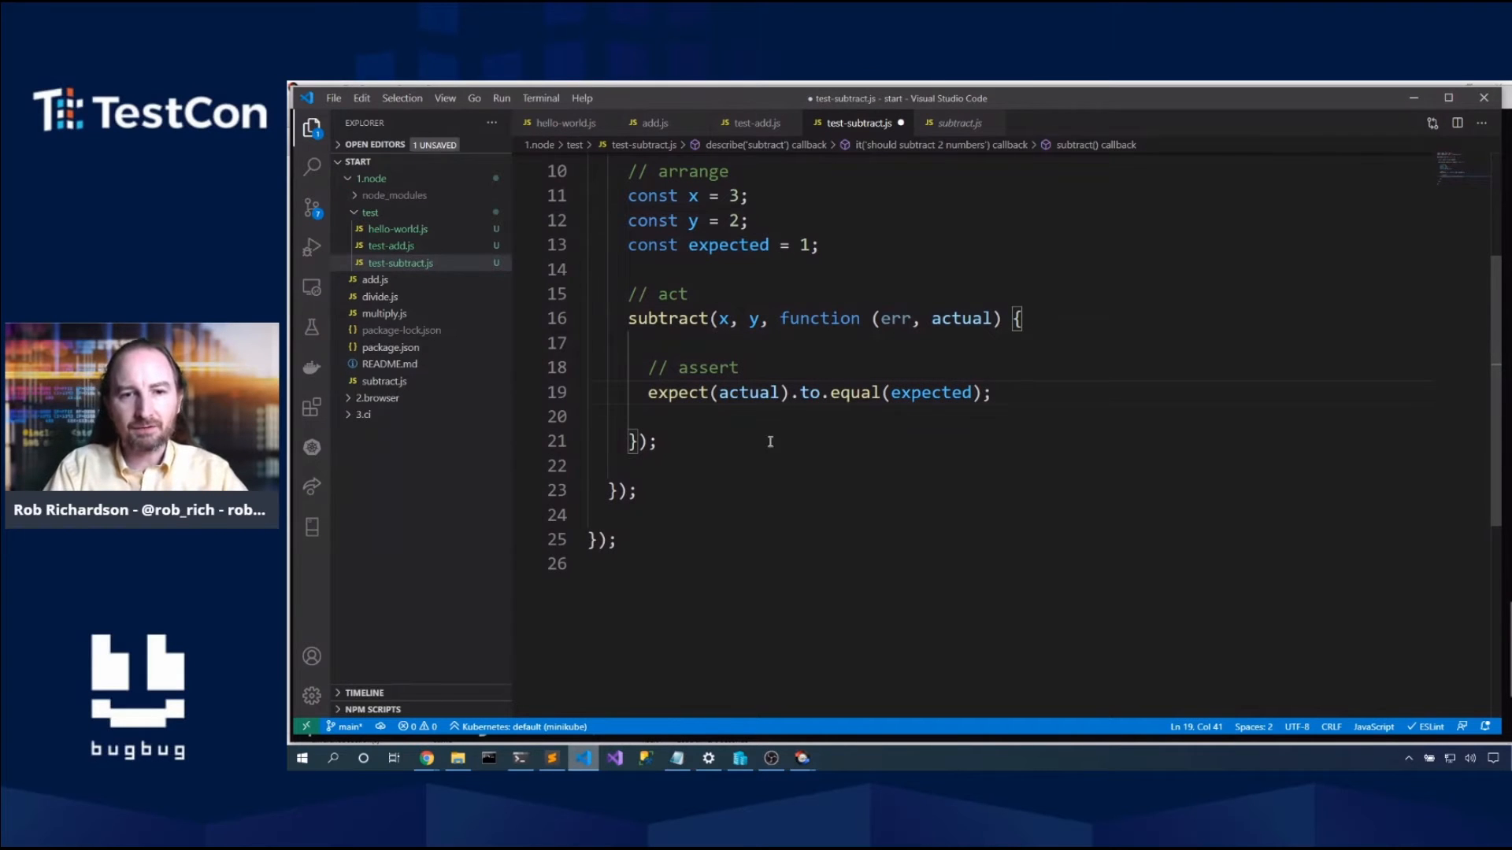
pyautogui.scroll(3)
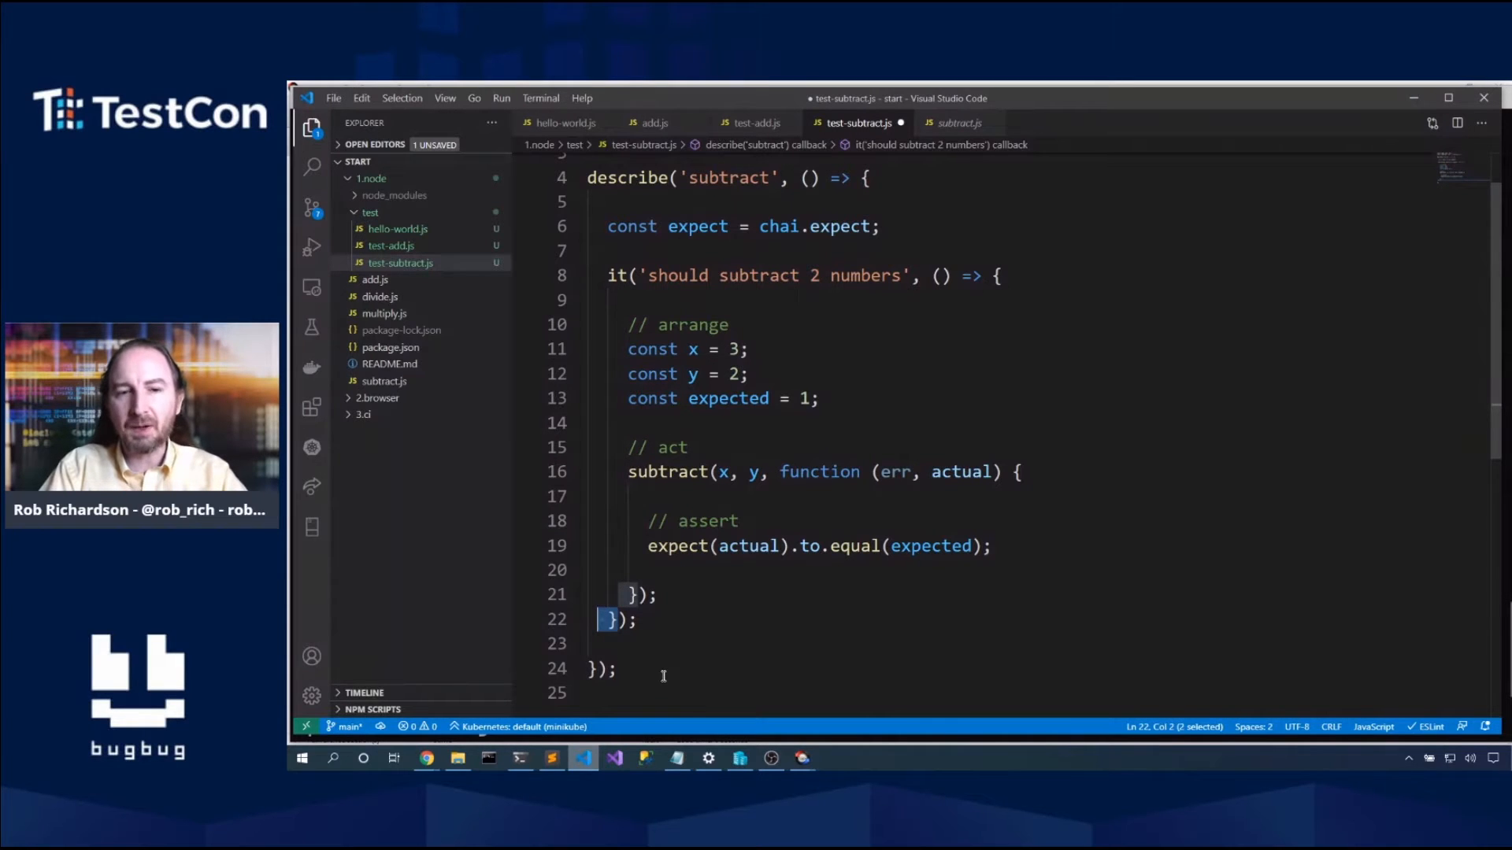
pyautogui.moveTo(791, 599)
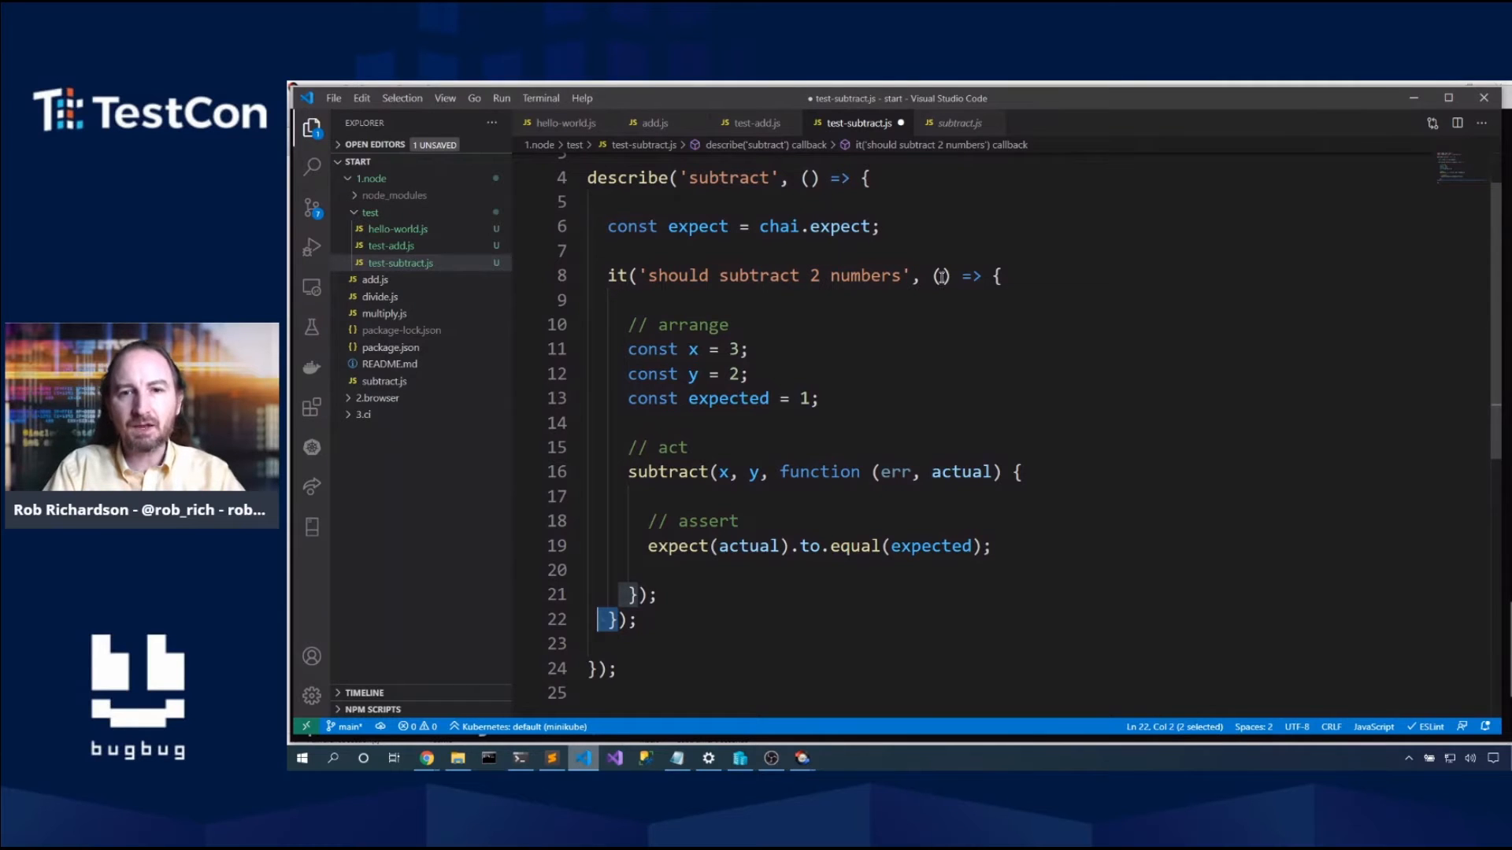
# Step: Add the done parameter, expect(err).to.equal(null), call done(), and save
pyautogui.write('done')
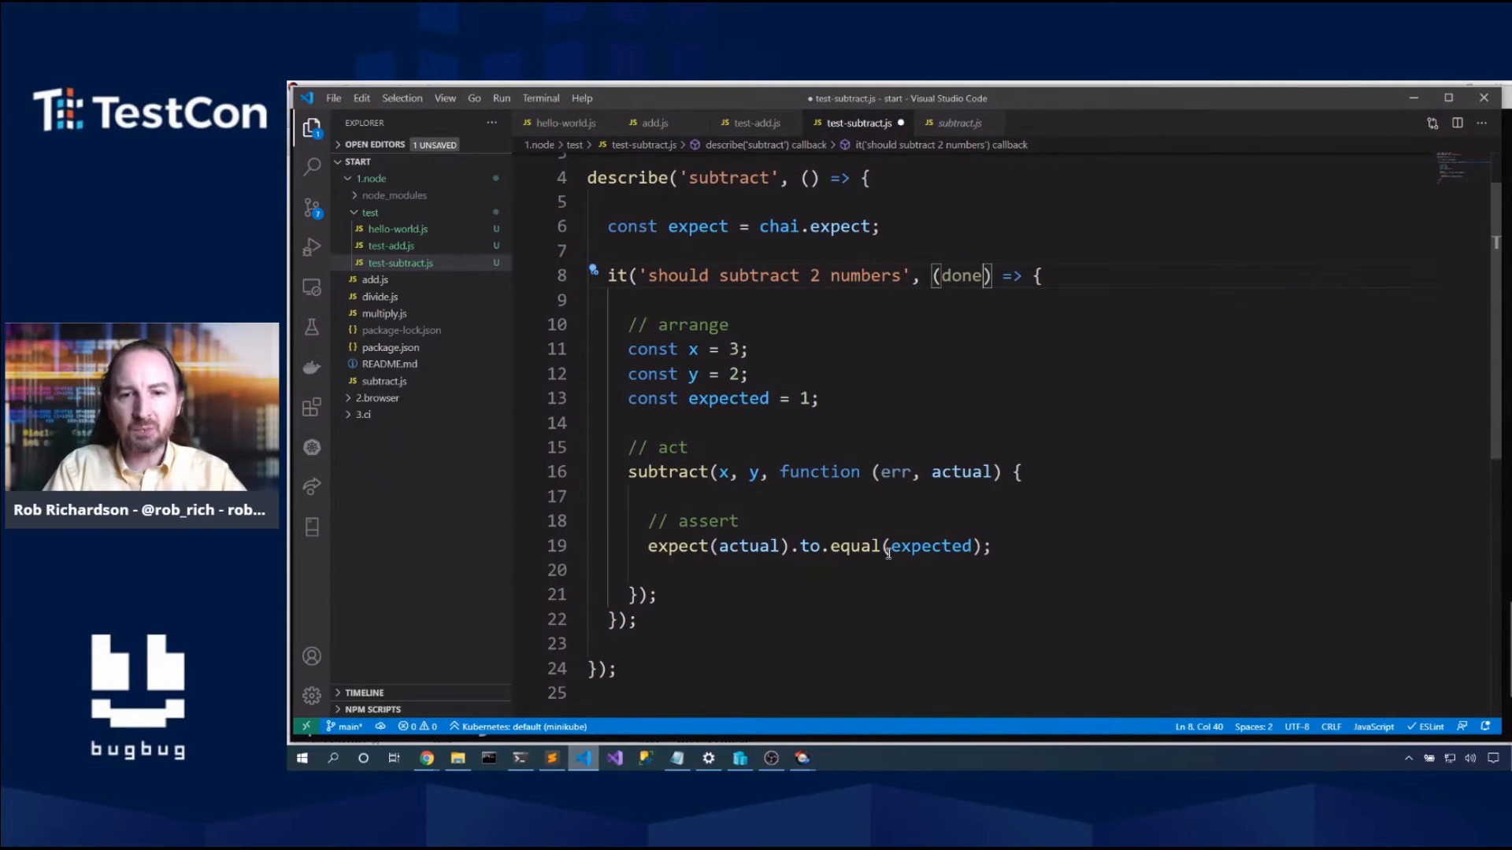
pyautogui.click(886, 546)
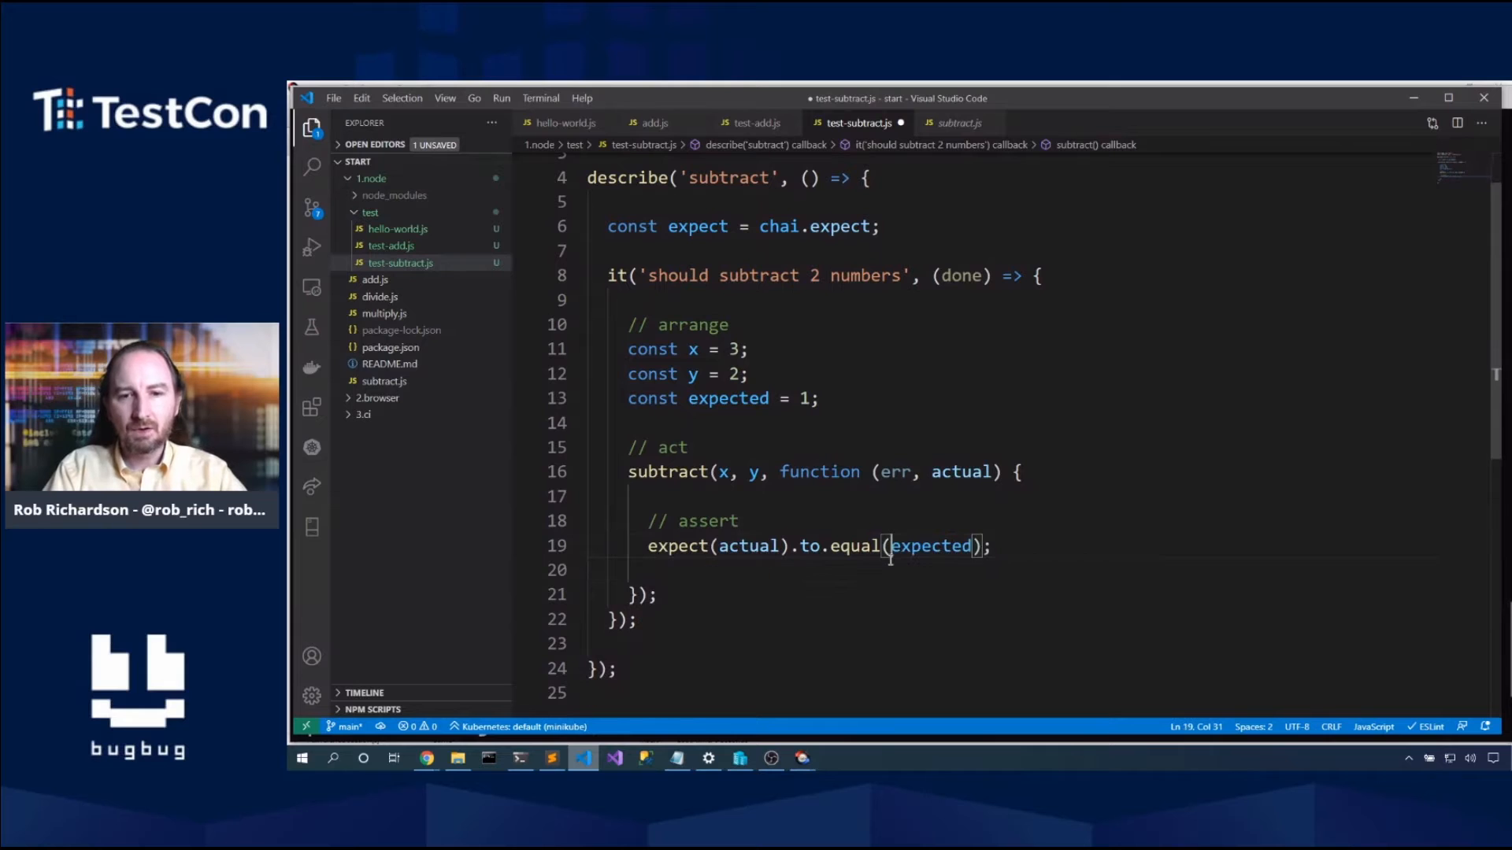
pyautogui.write('done();')
pyautogui.click(1011, 570)
pyautogui.write('expect(er')
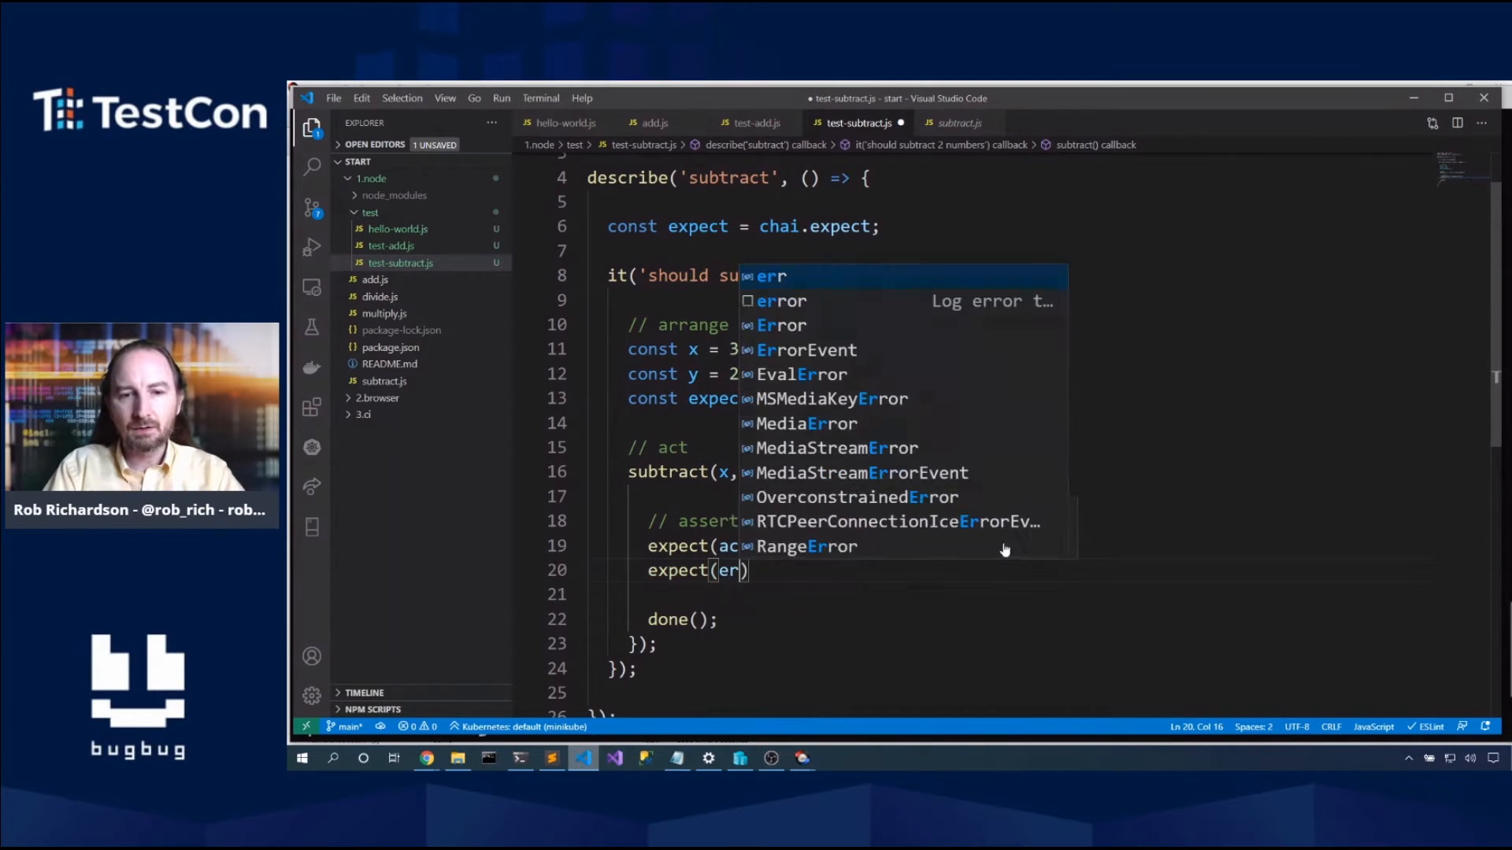
pyautogui.write('to.')
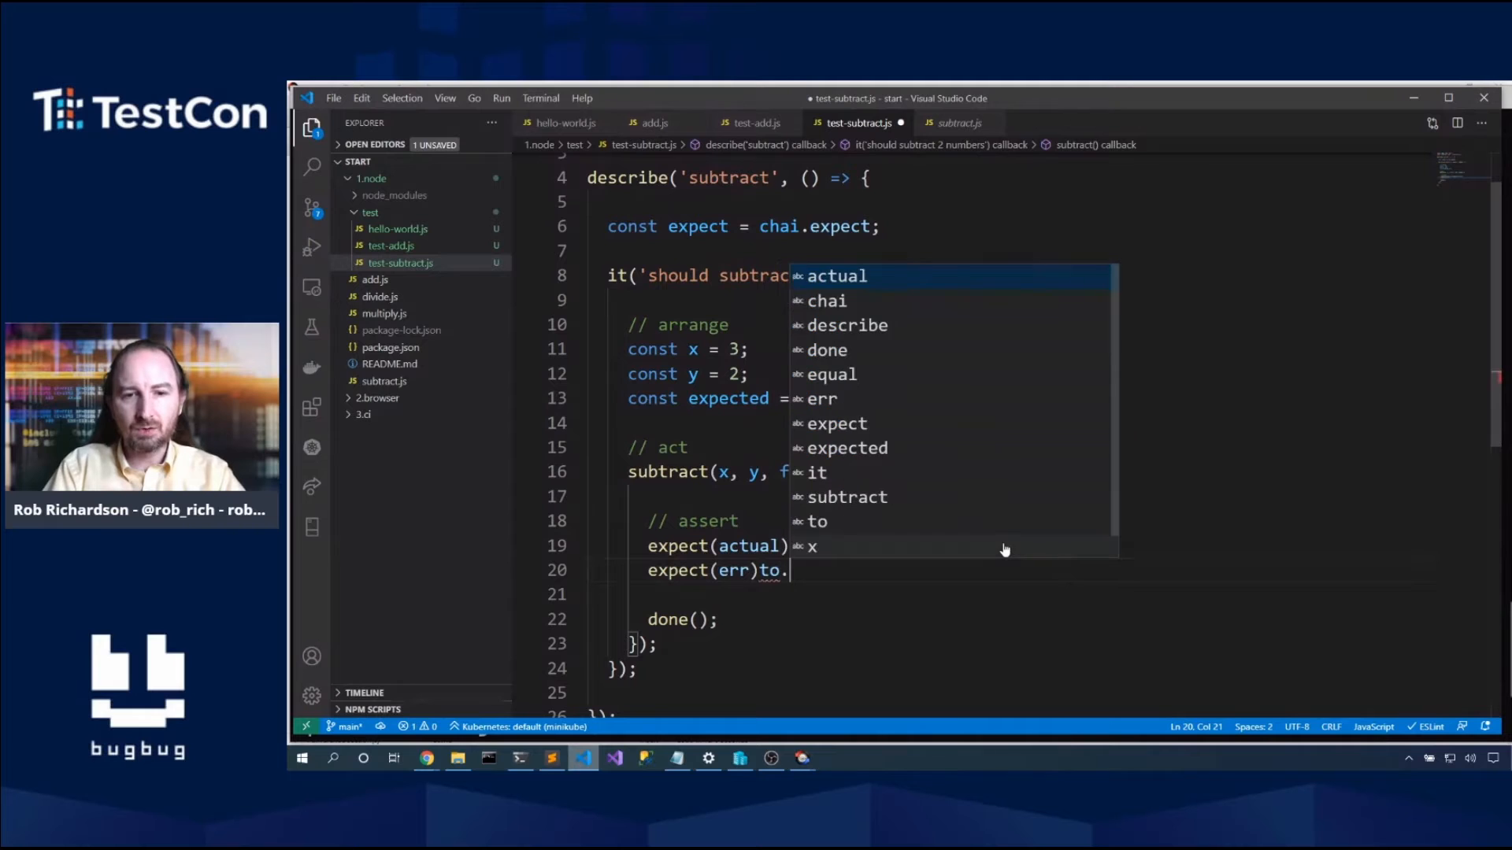
pyautogui.write('.equal(null')
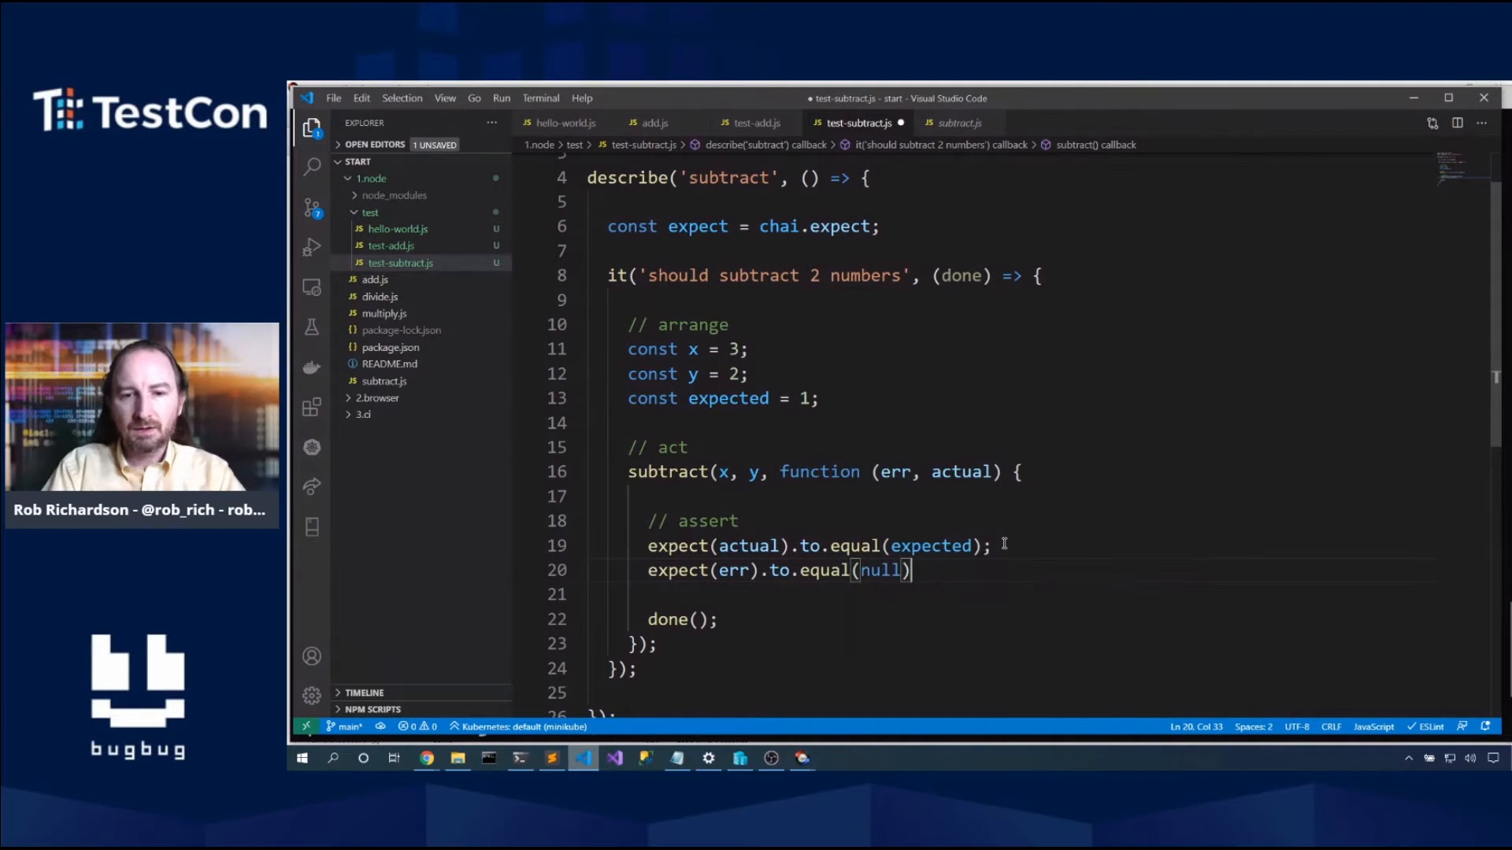
pyautogui.write(';')
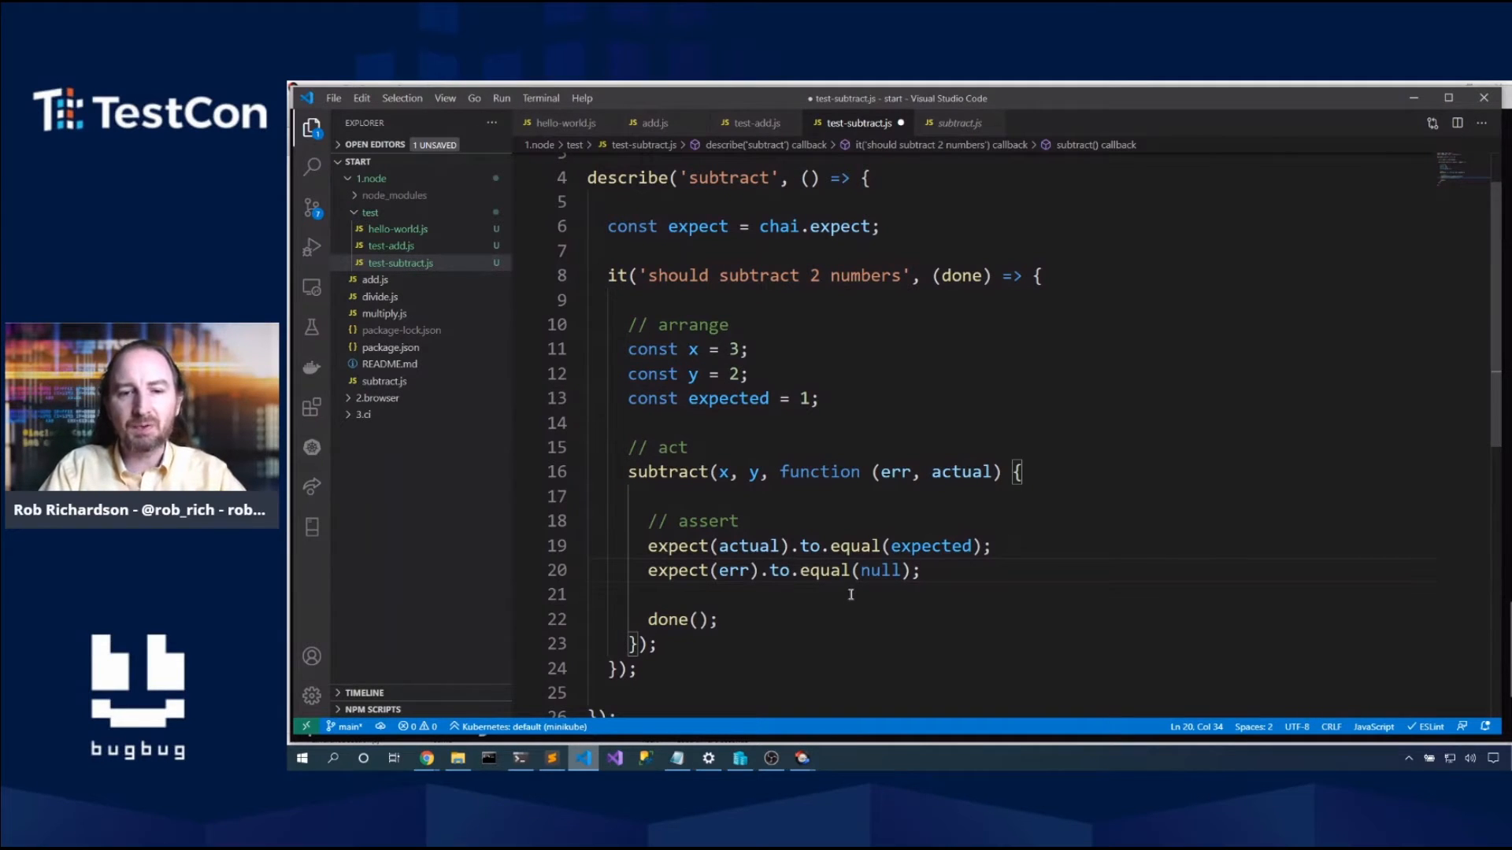
pyautogui.press('ctrl+s')
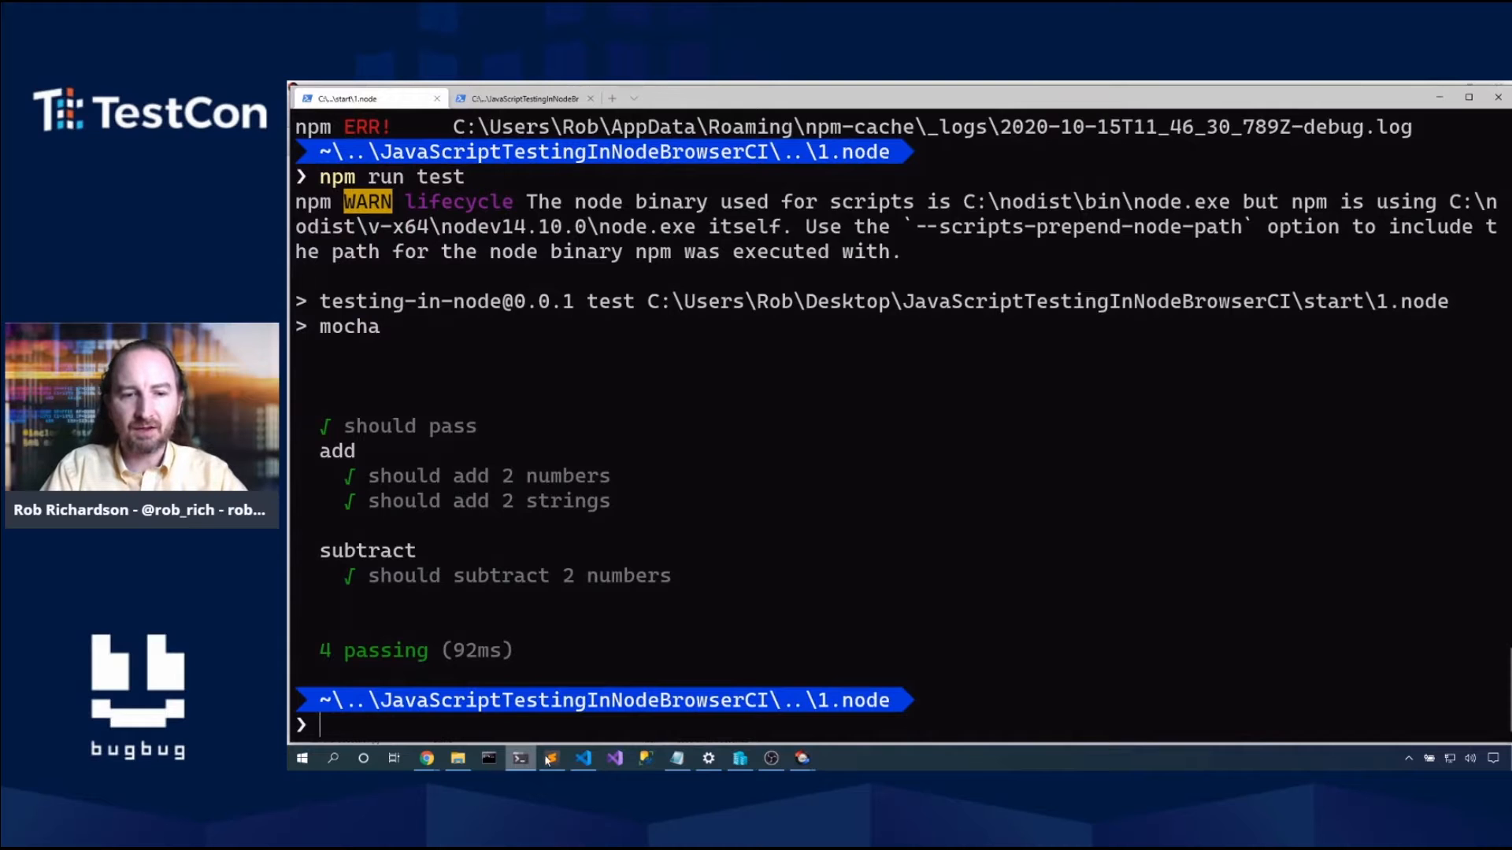
# Step: Copy the whole subtract test, view the promise-based multiply.js, and select the test folder
pyautogui.click(581, 759)
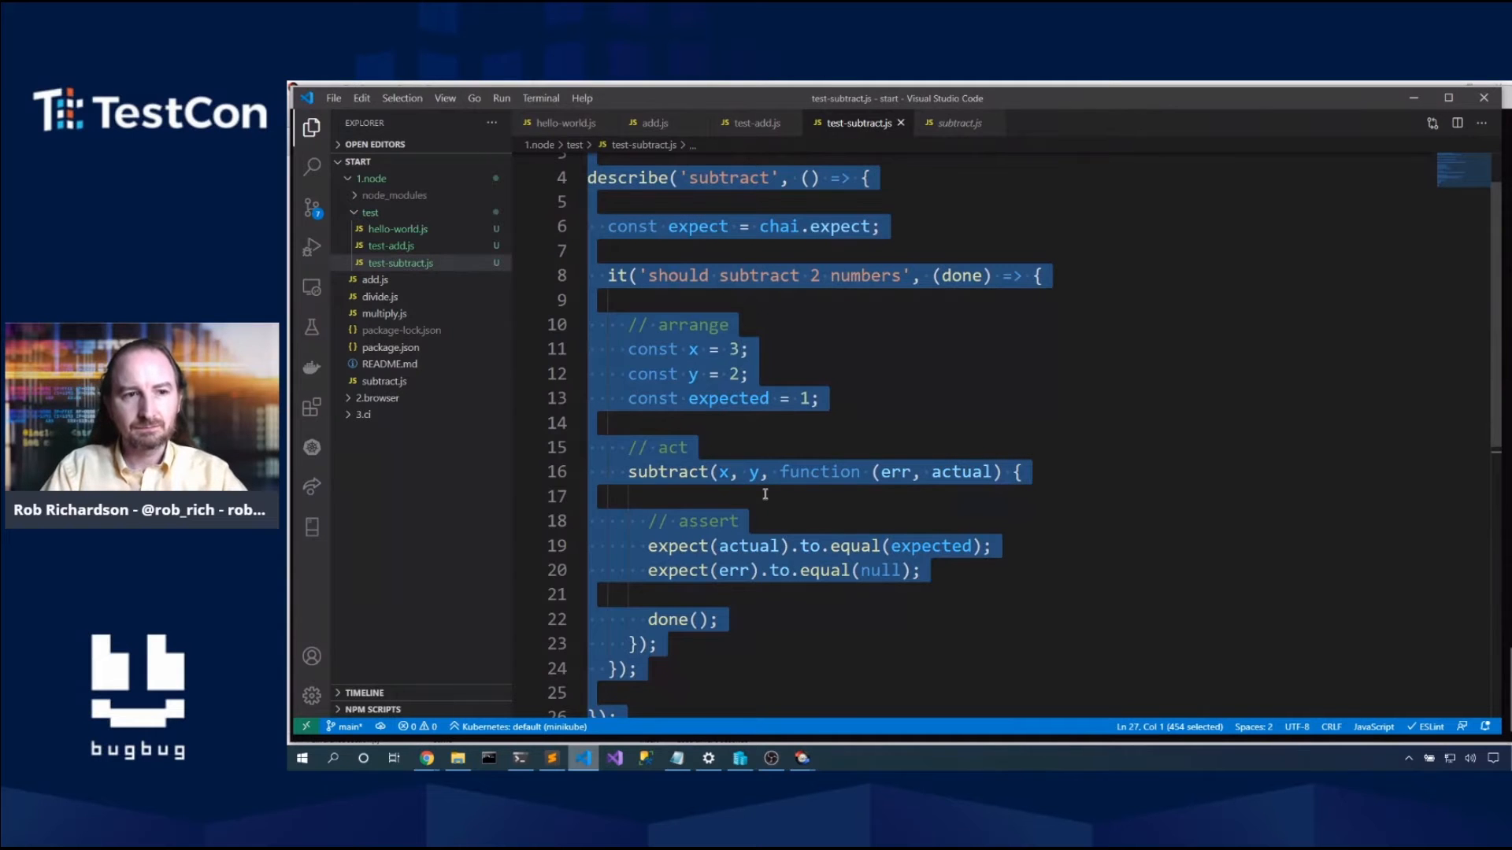
pyautogui.click(385, 313)
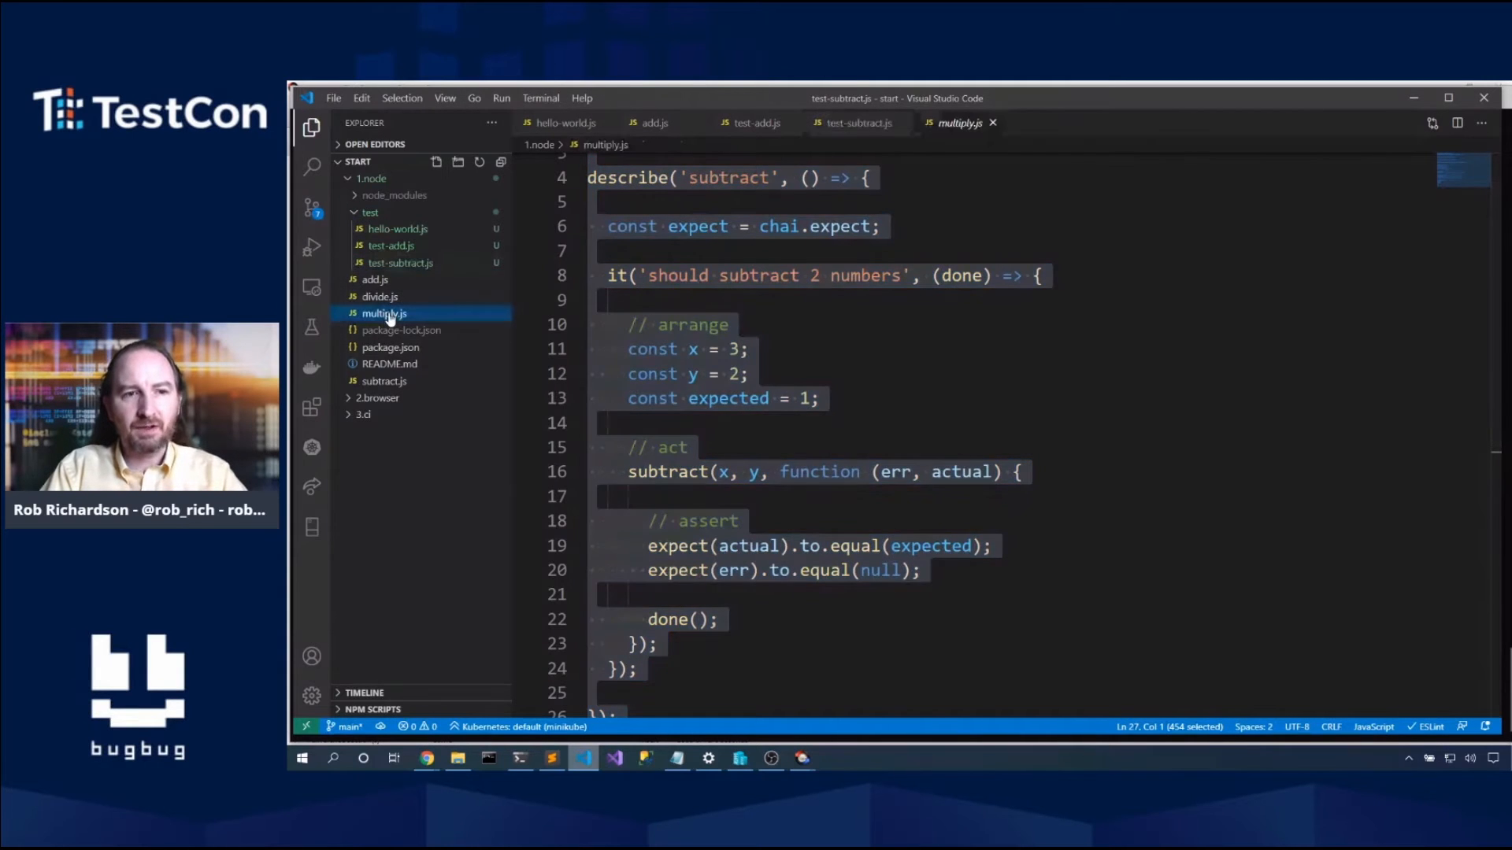
pyautogui.click(385, 314)
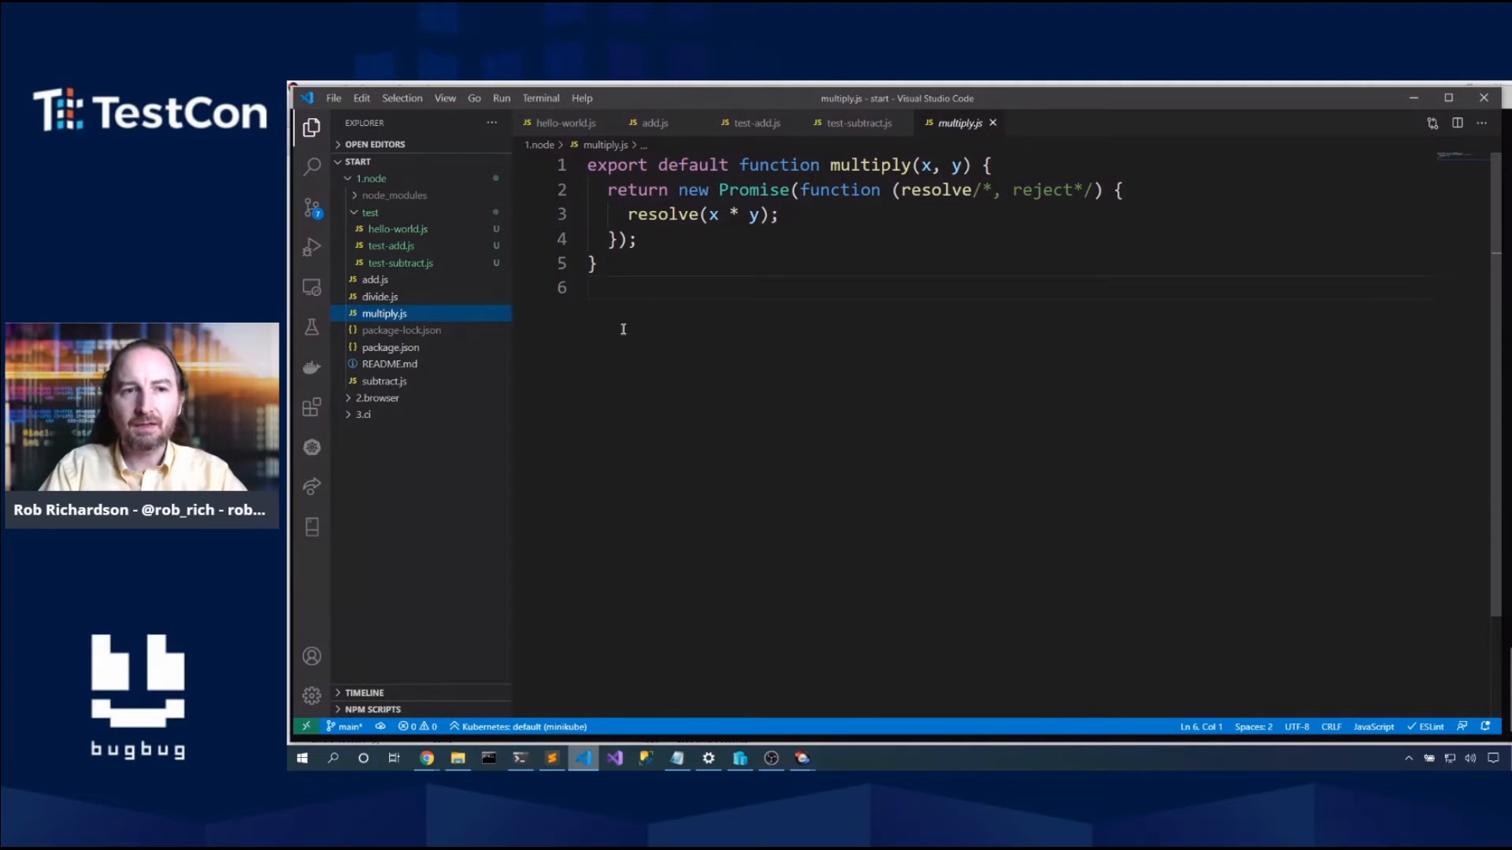
pyautogui.click(370, 212)
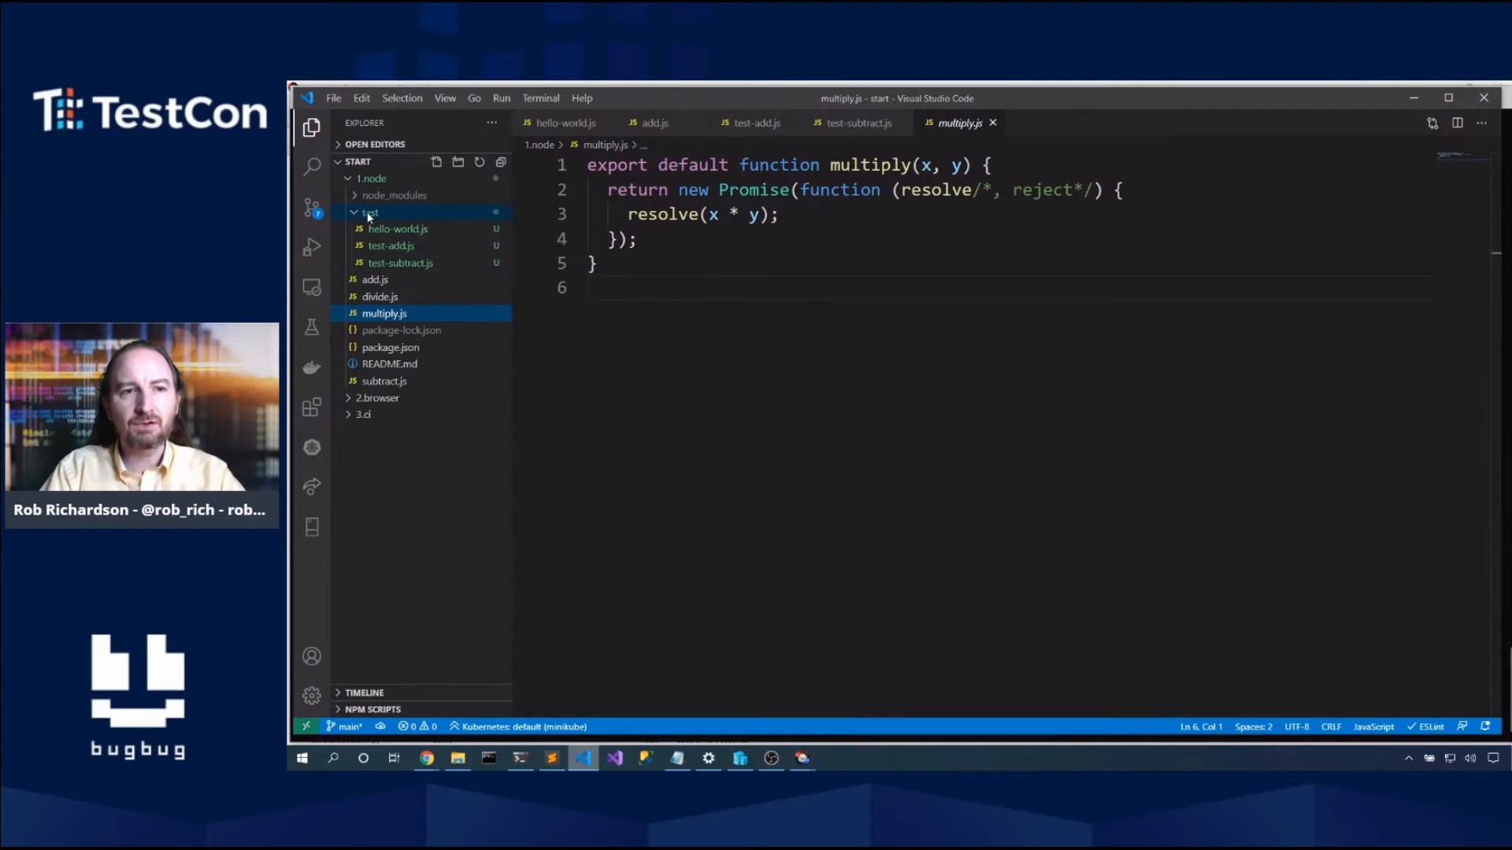
# Step: Create a new file named test-multiply.js inside the test folder
pyautogui.click(435, 161)
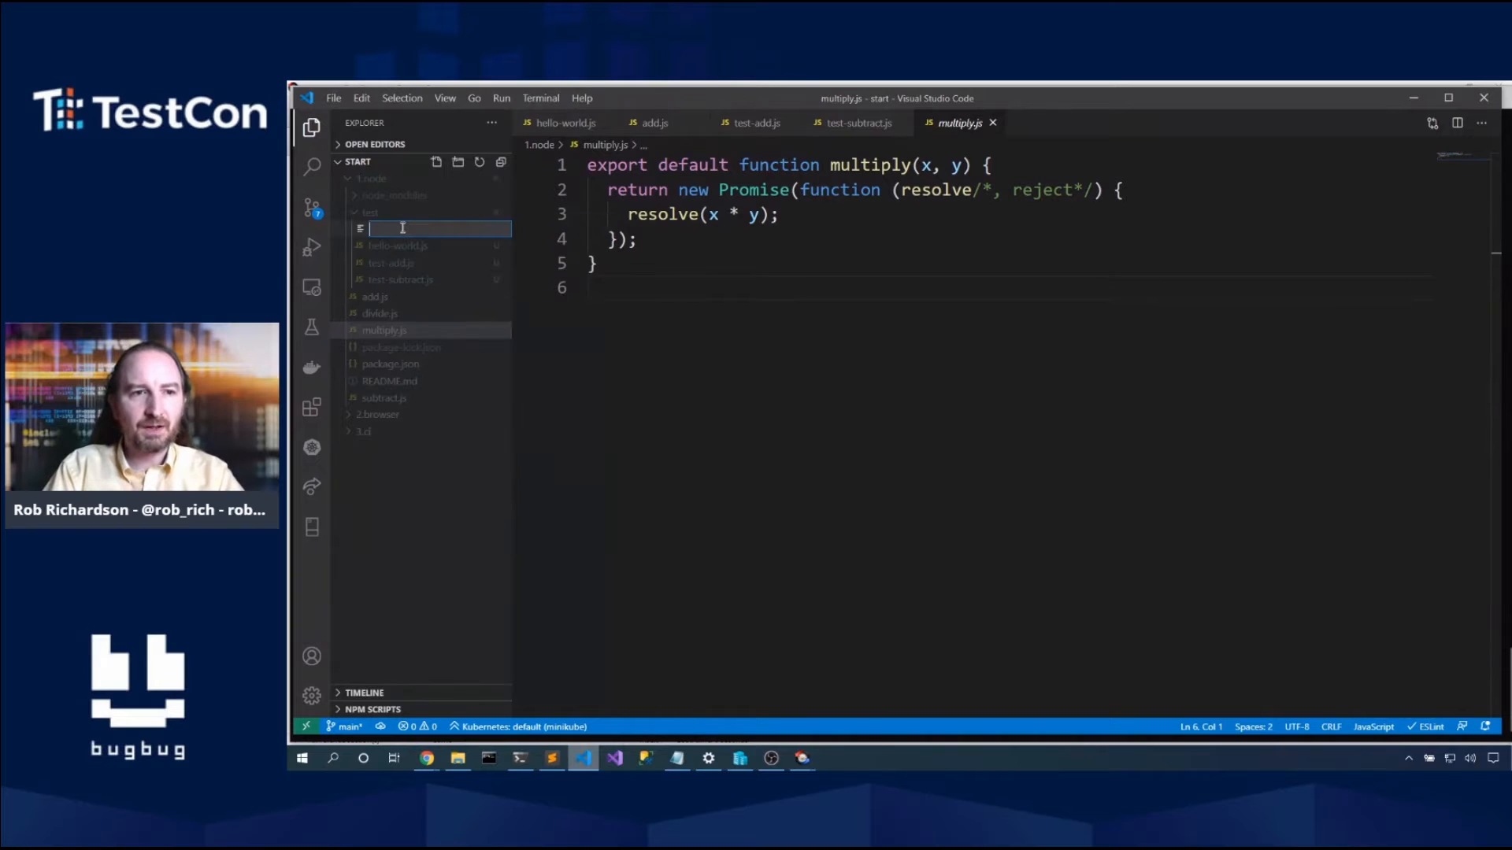
pyautogui.write('test-')
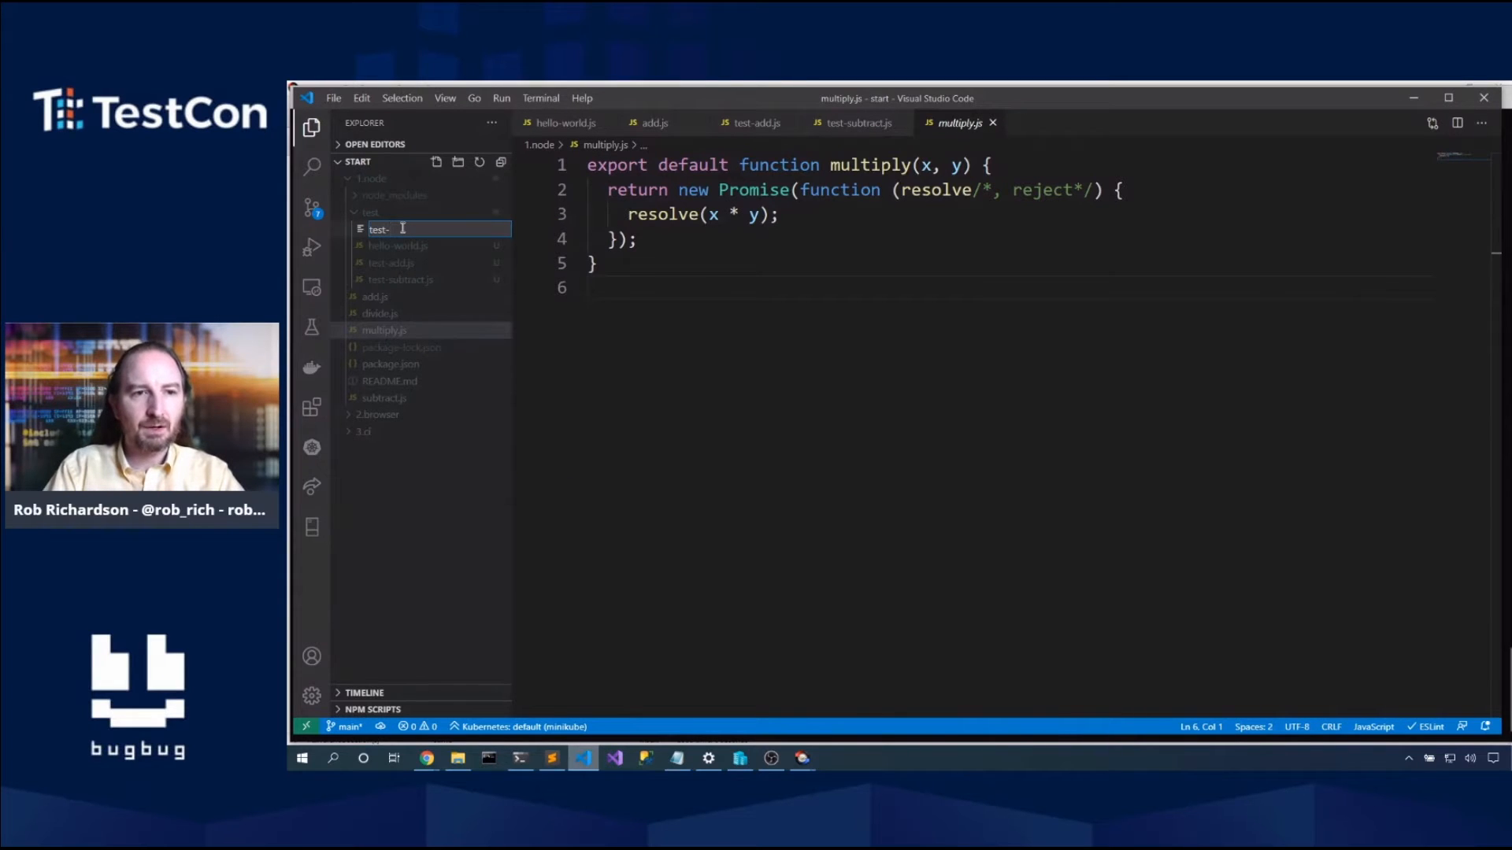
pyautogui.write('multiply.')
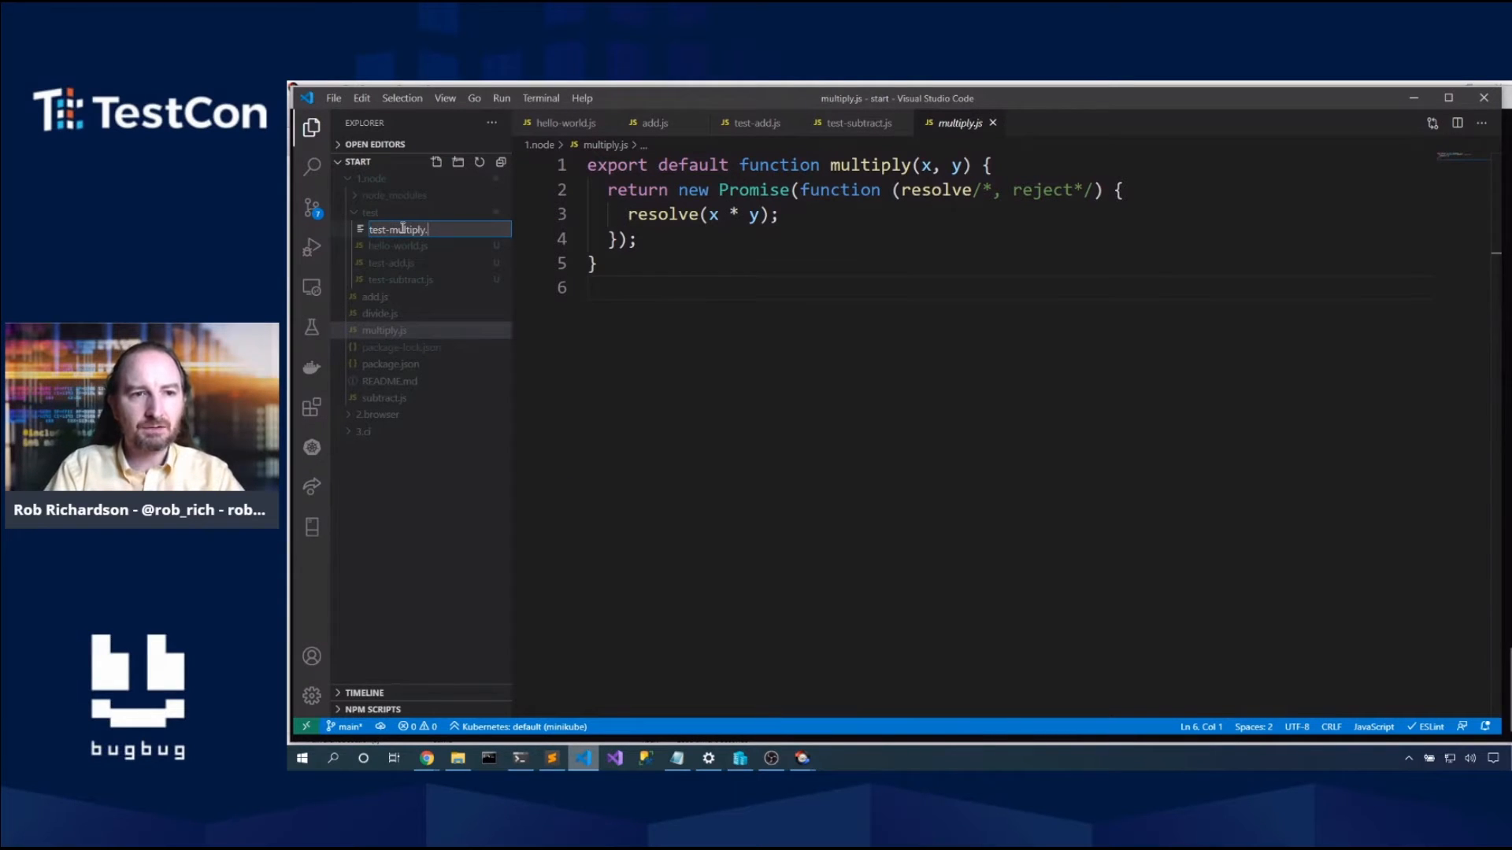
pyautogui.press('Enter')
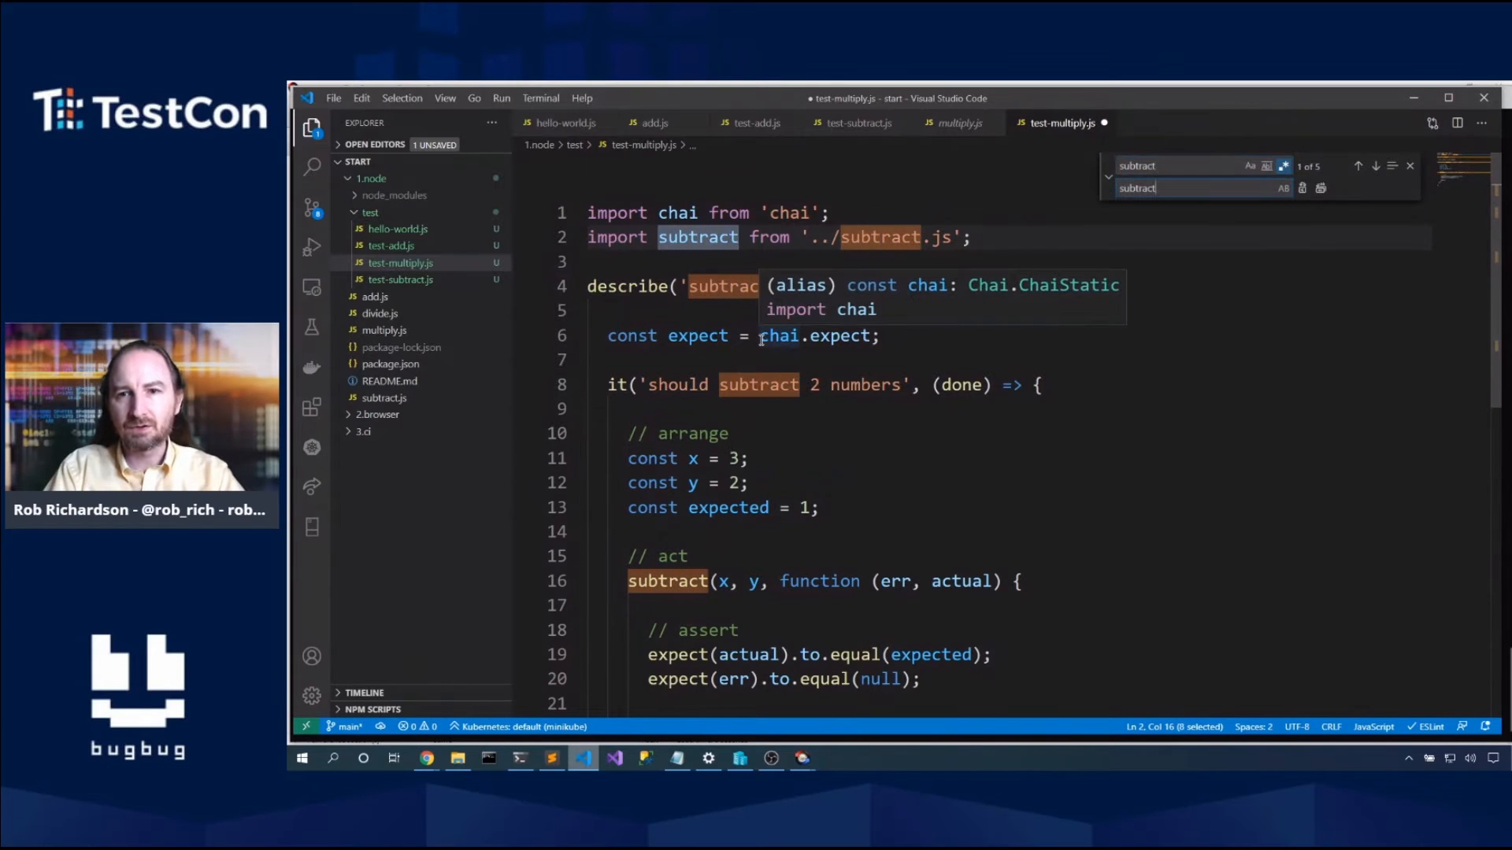
# Step: Replace every 'subtract' with 'multiply' in the pasted test code
pyautogui.write('multiply')
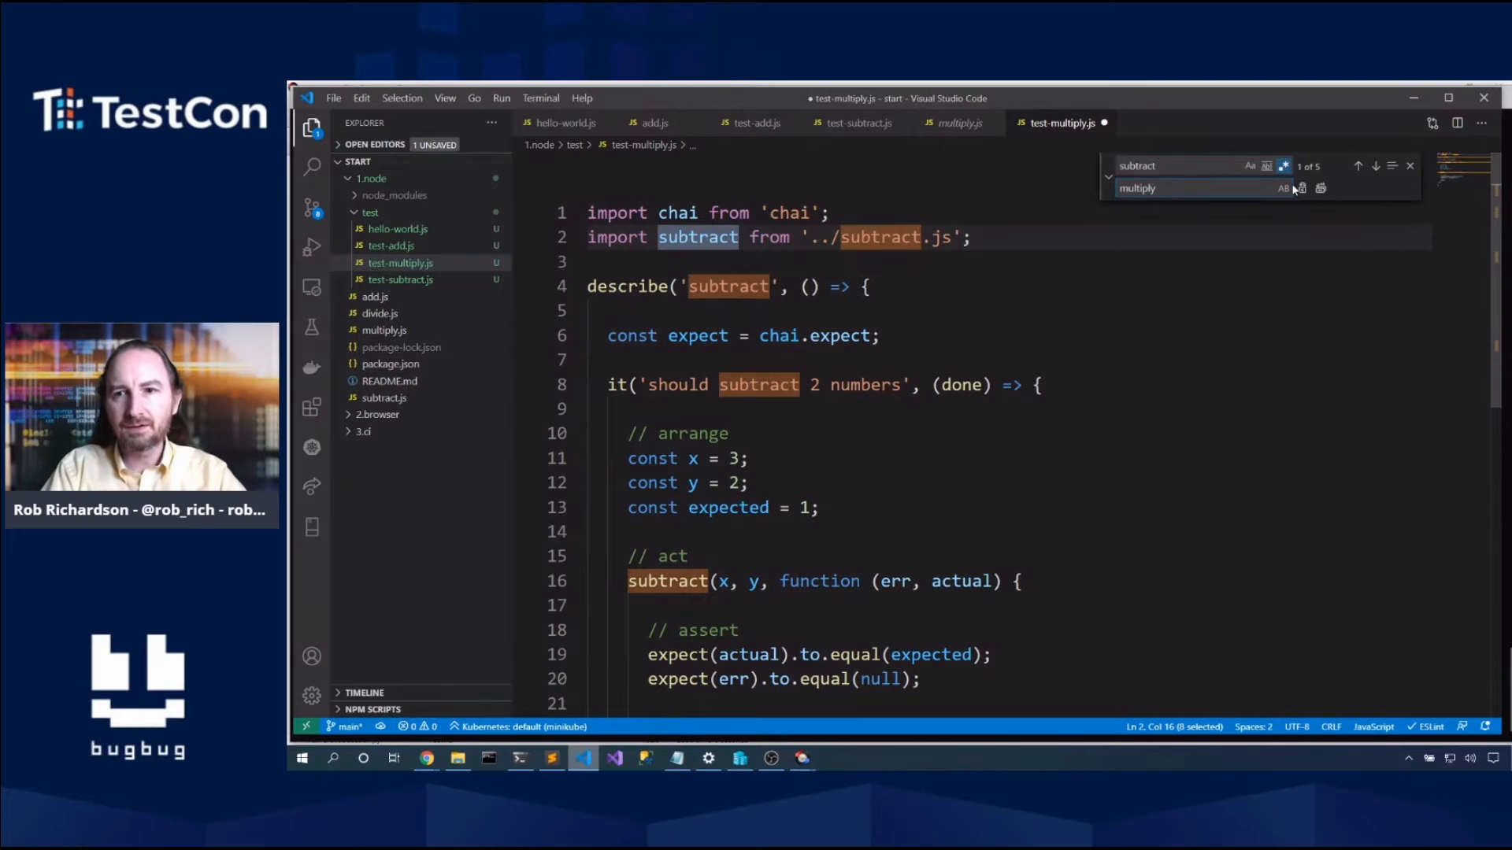
pyautogui.click(1319, 189)
pyautogui.write('.then(f')
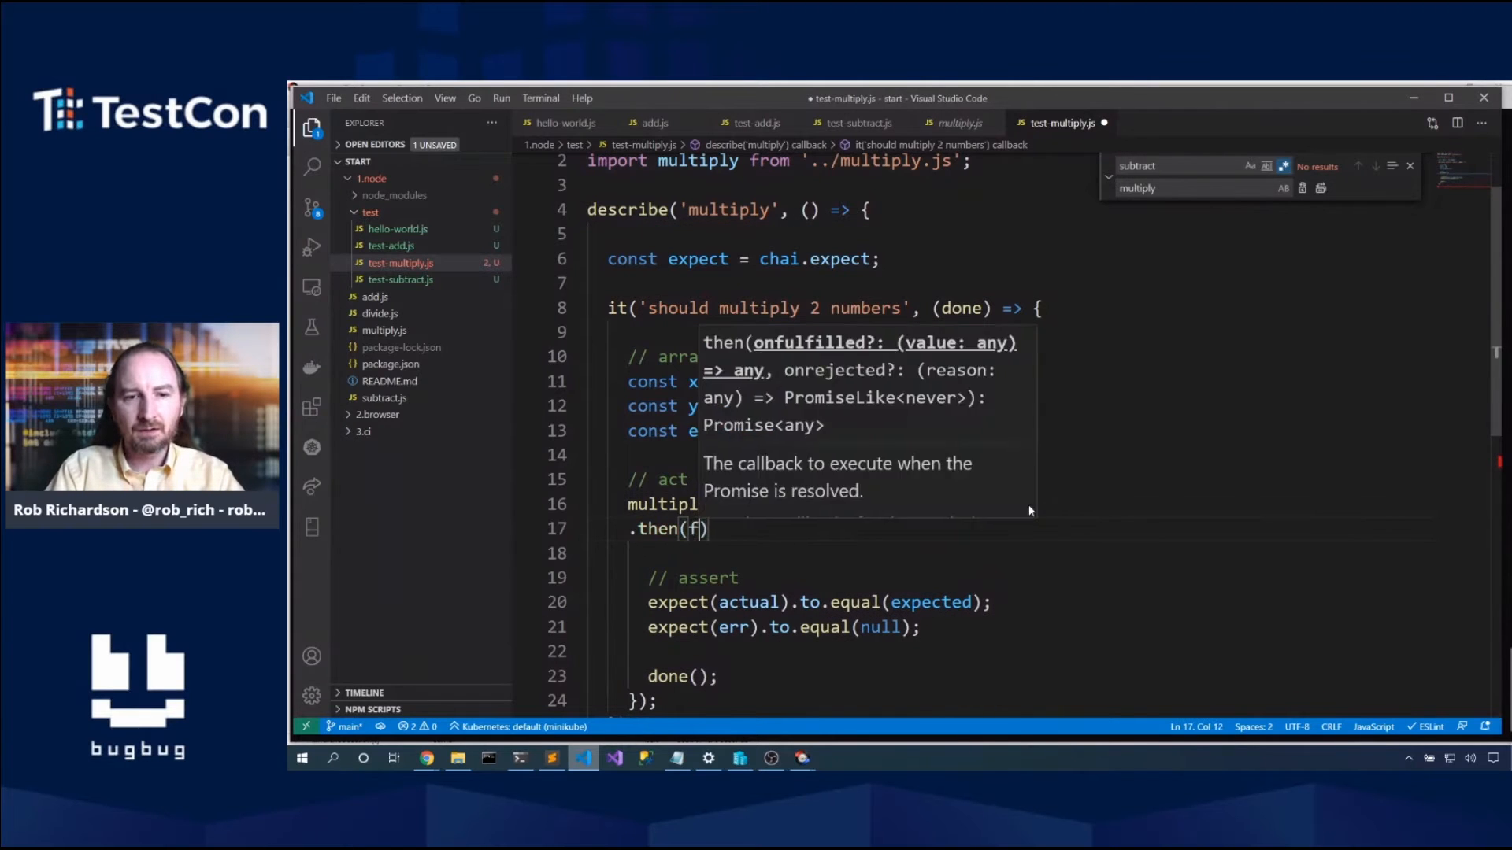
# Step: Complete the .then(function (actual) { handler around done, save, and return to the terminal
pyautogui.write('unction ()')
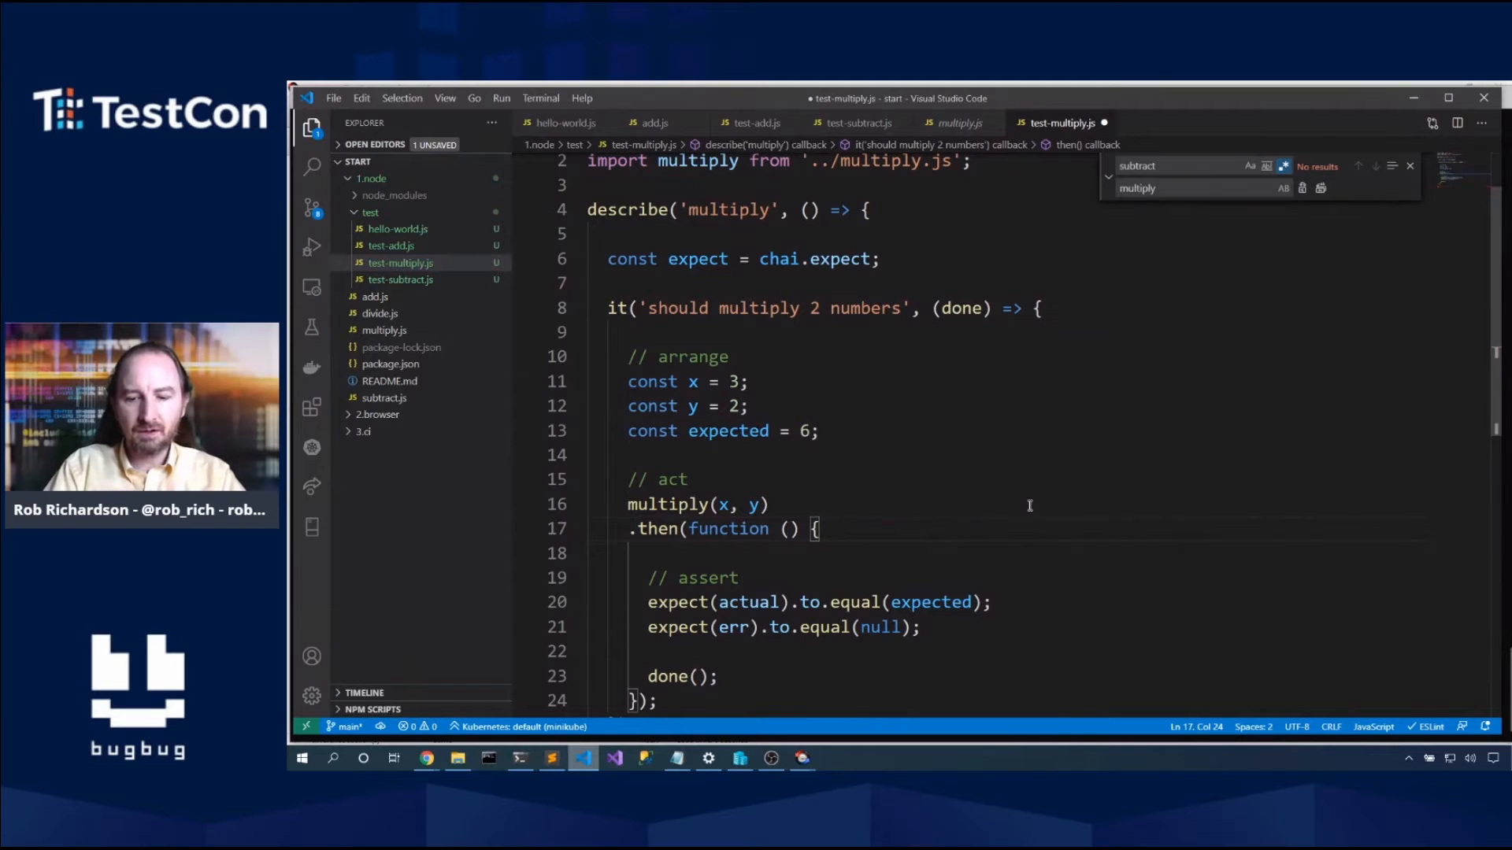
pyautogui.write('actua')
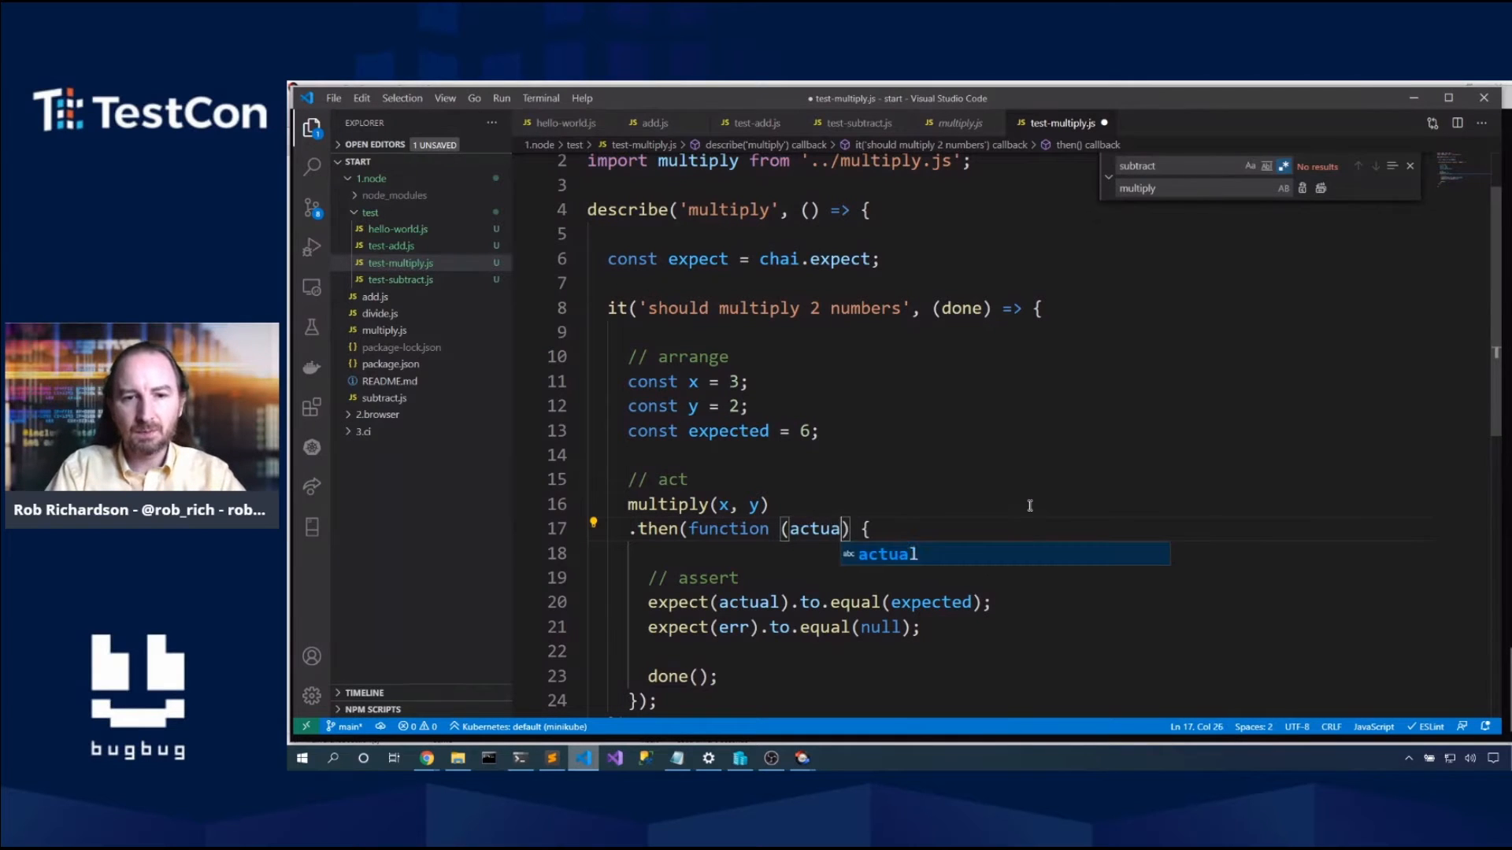
pyautogui.click(949, 308)
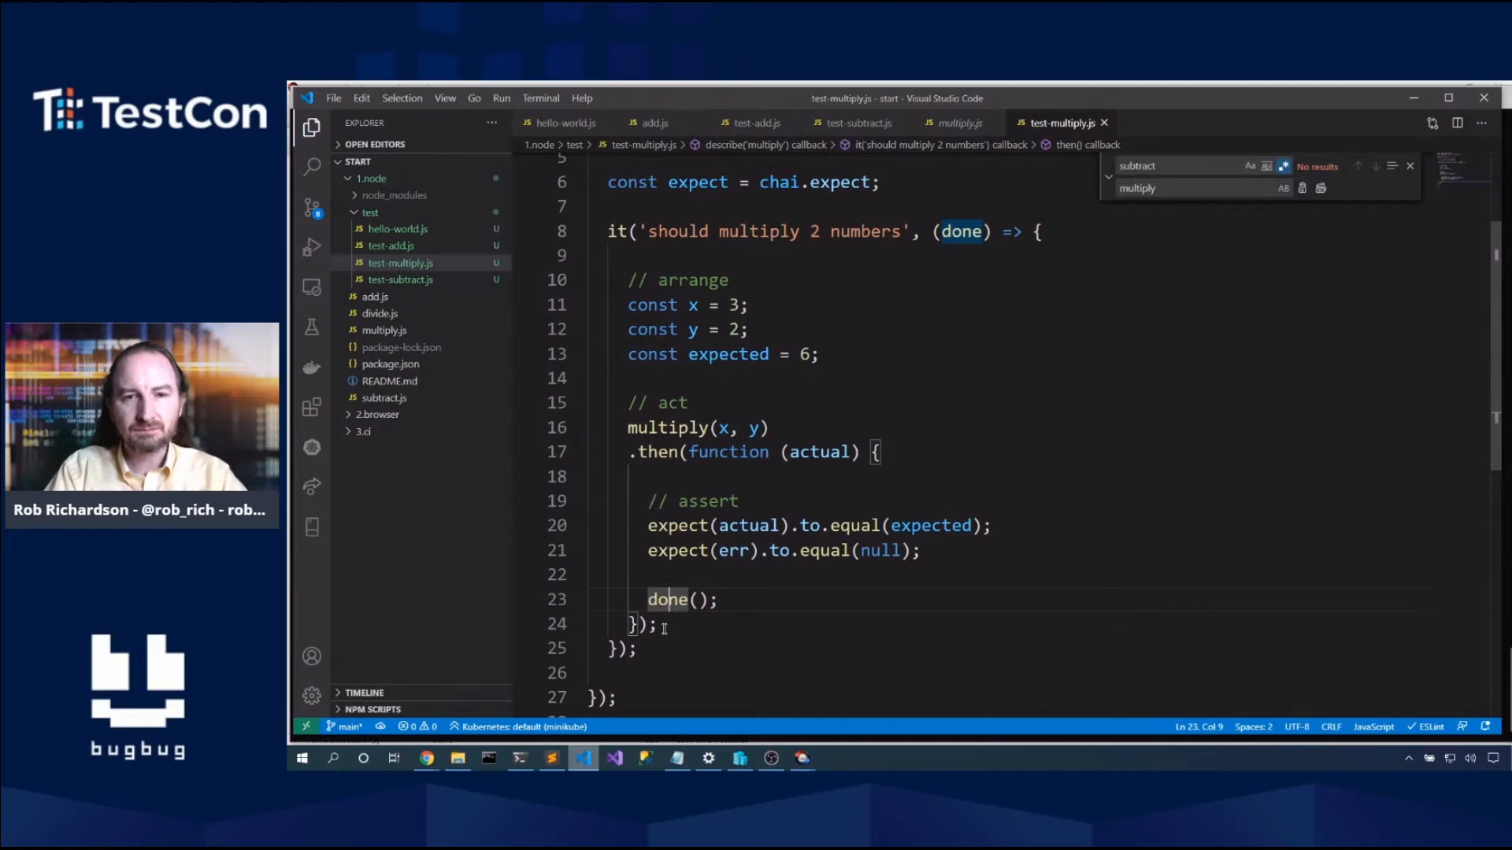
pyautogui.click(520, 757)
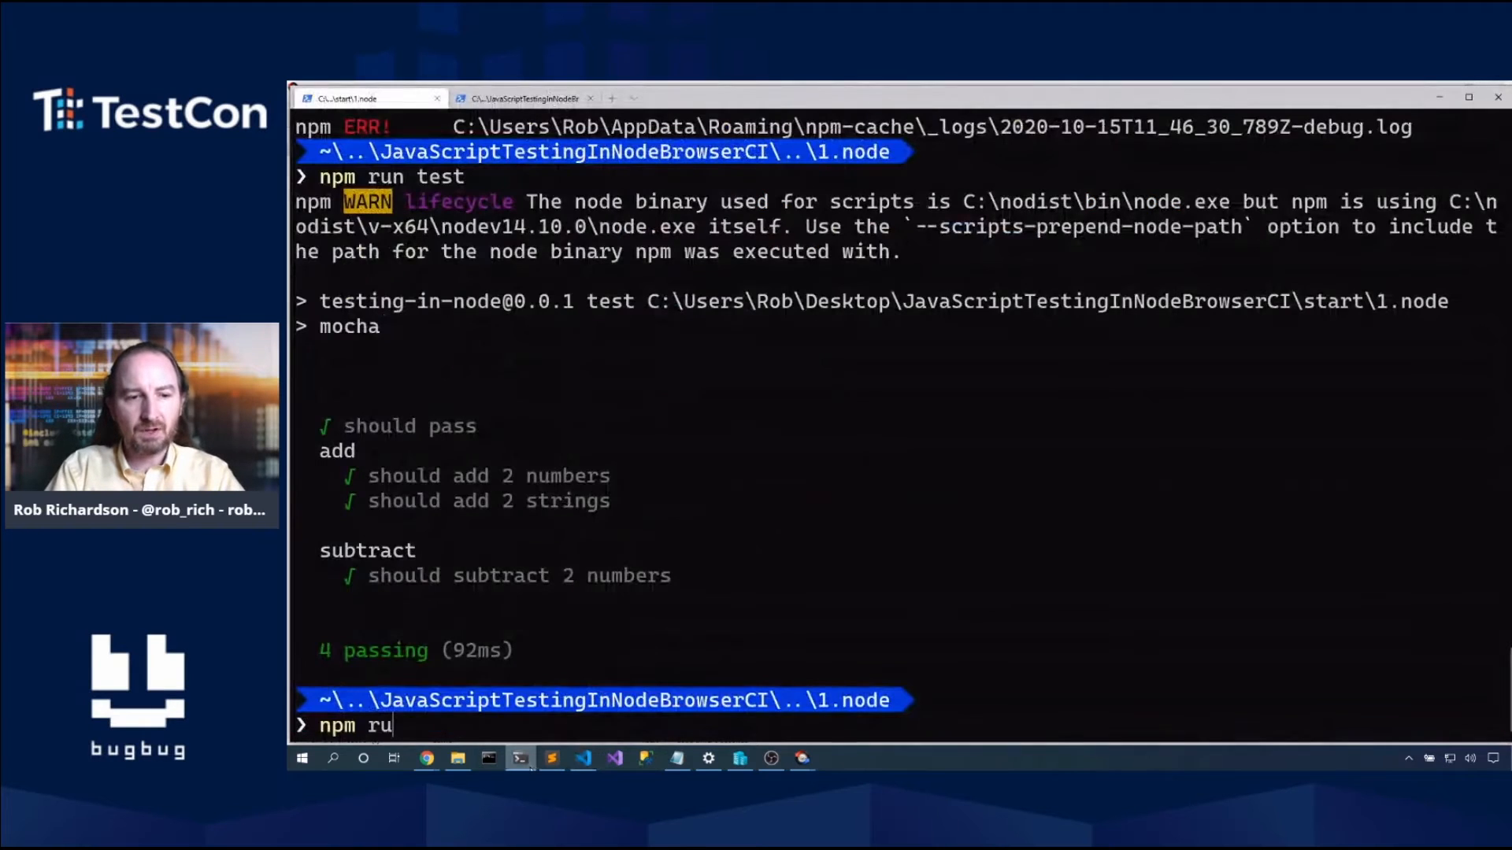
# Step: Run npm run test twice, the first run timing out on multiply and the second passing all 5 tests
pyautogui.write('n test')
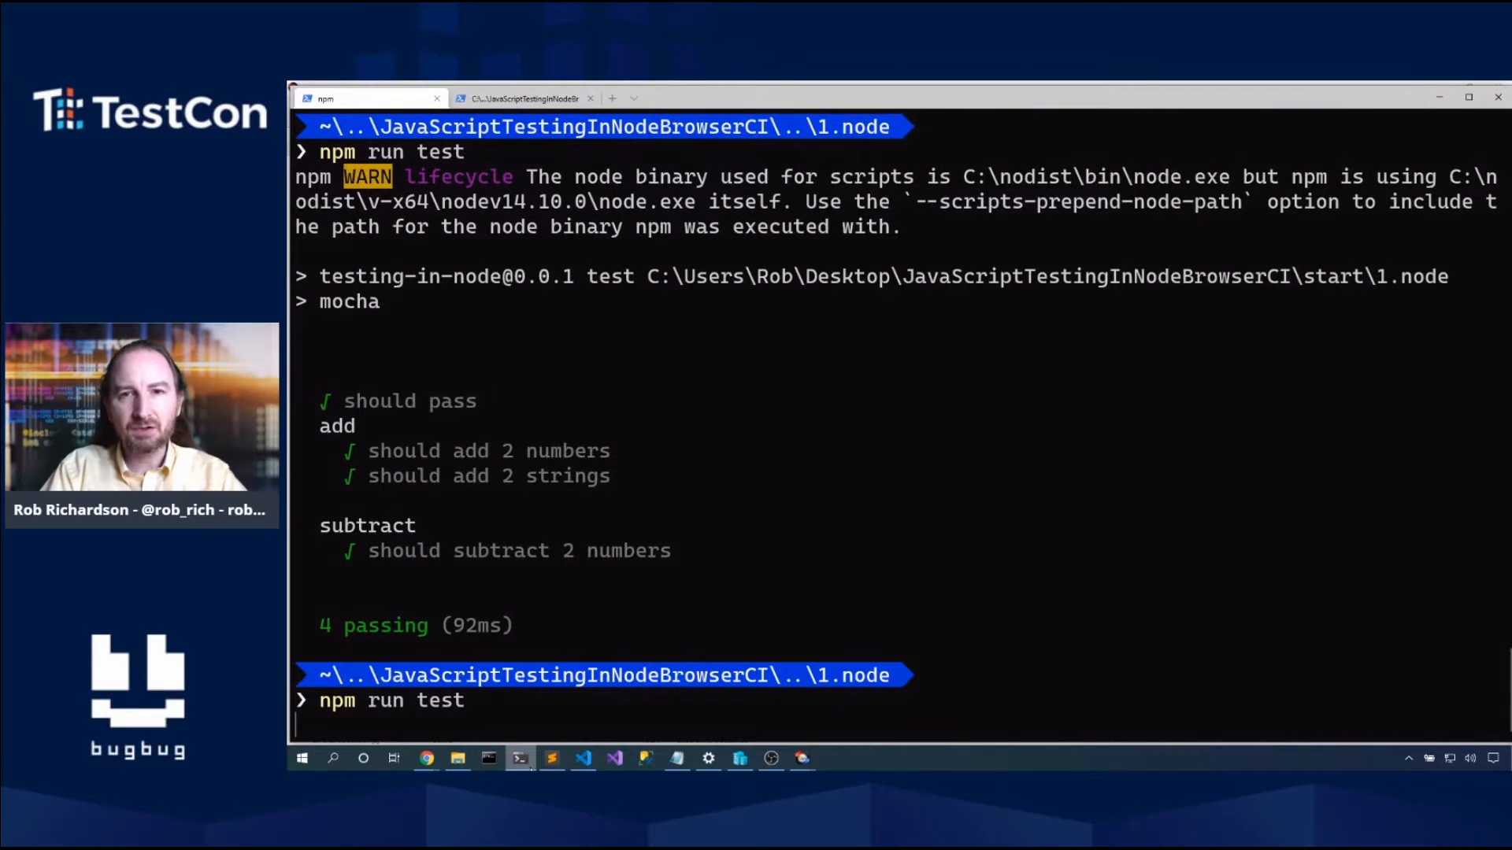
pyautogui.scroll(-3)
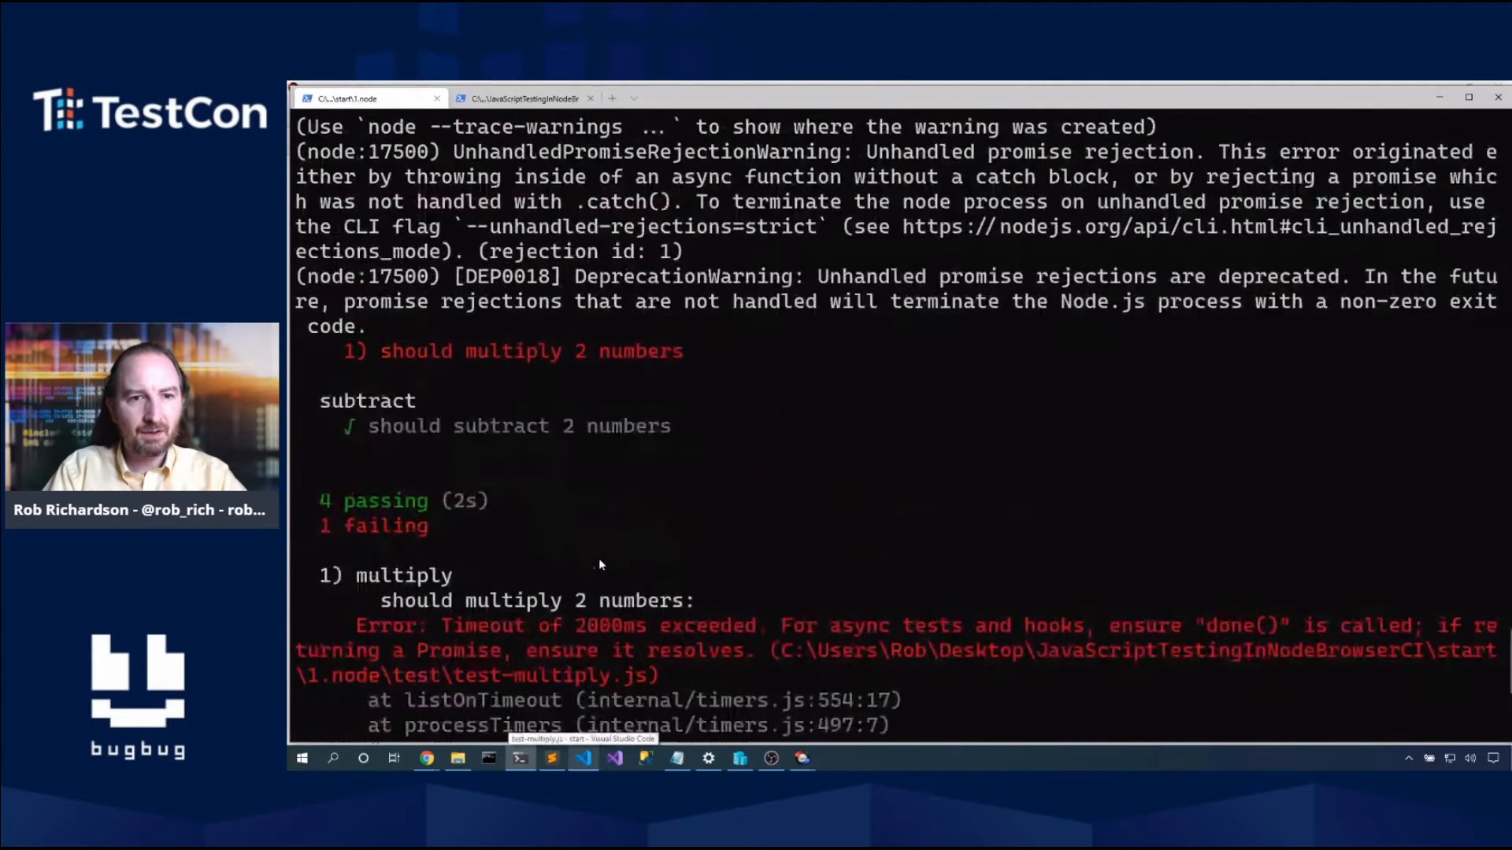
pyautogui.click(581, 757)
pyautogui.write('npm')
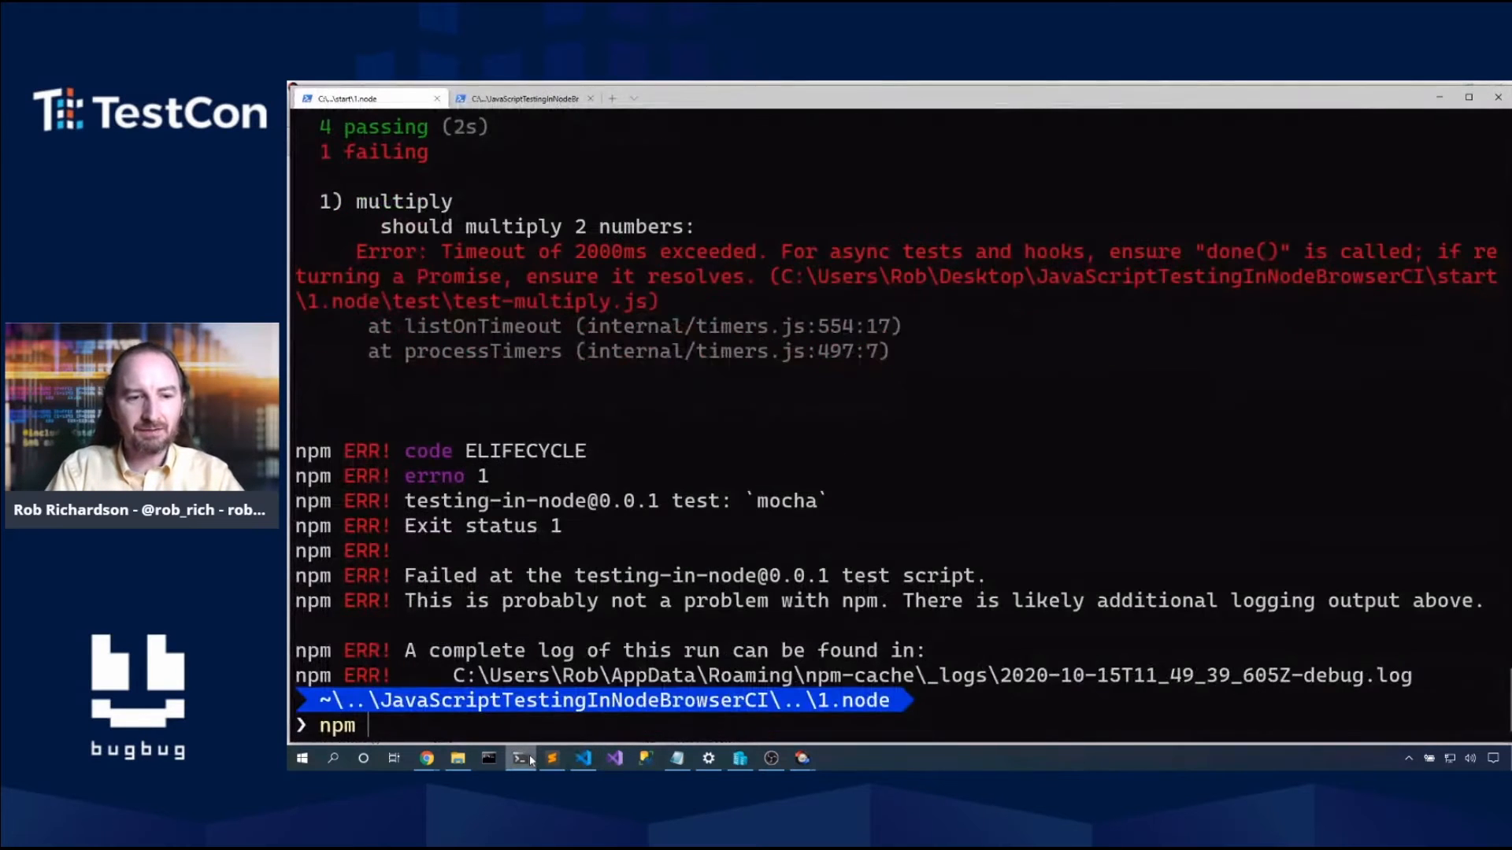
pyautogui.write('run test')
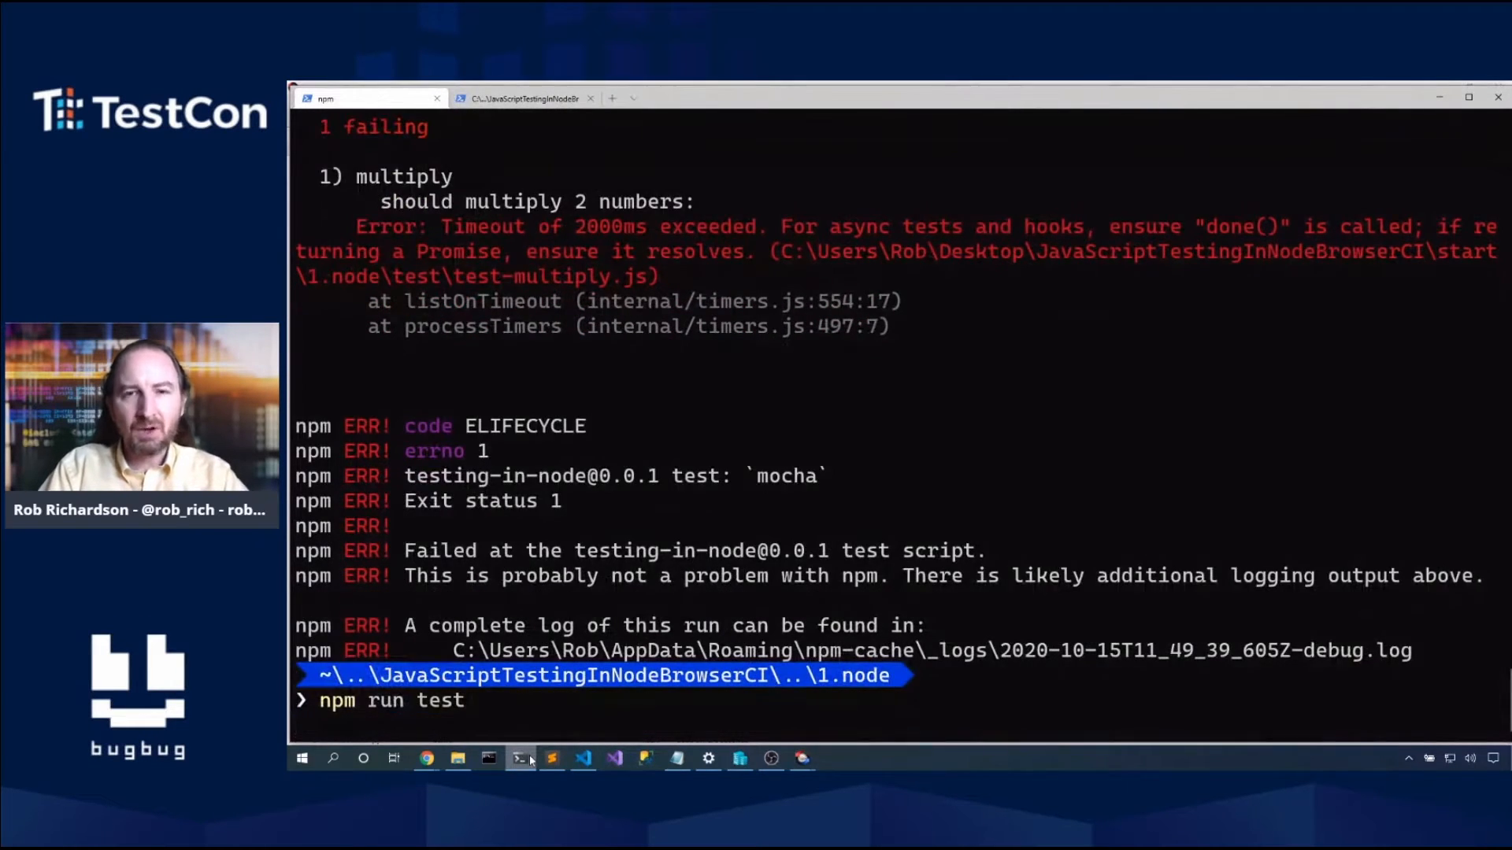
pyautogui.press('Return')
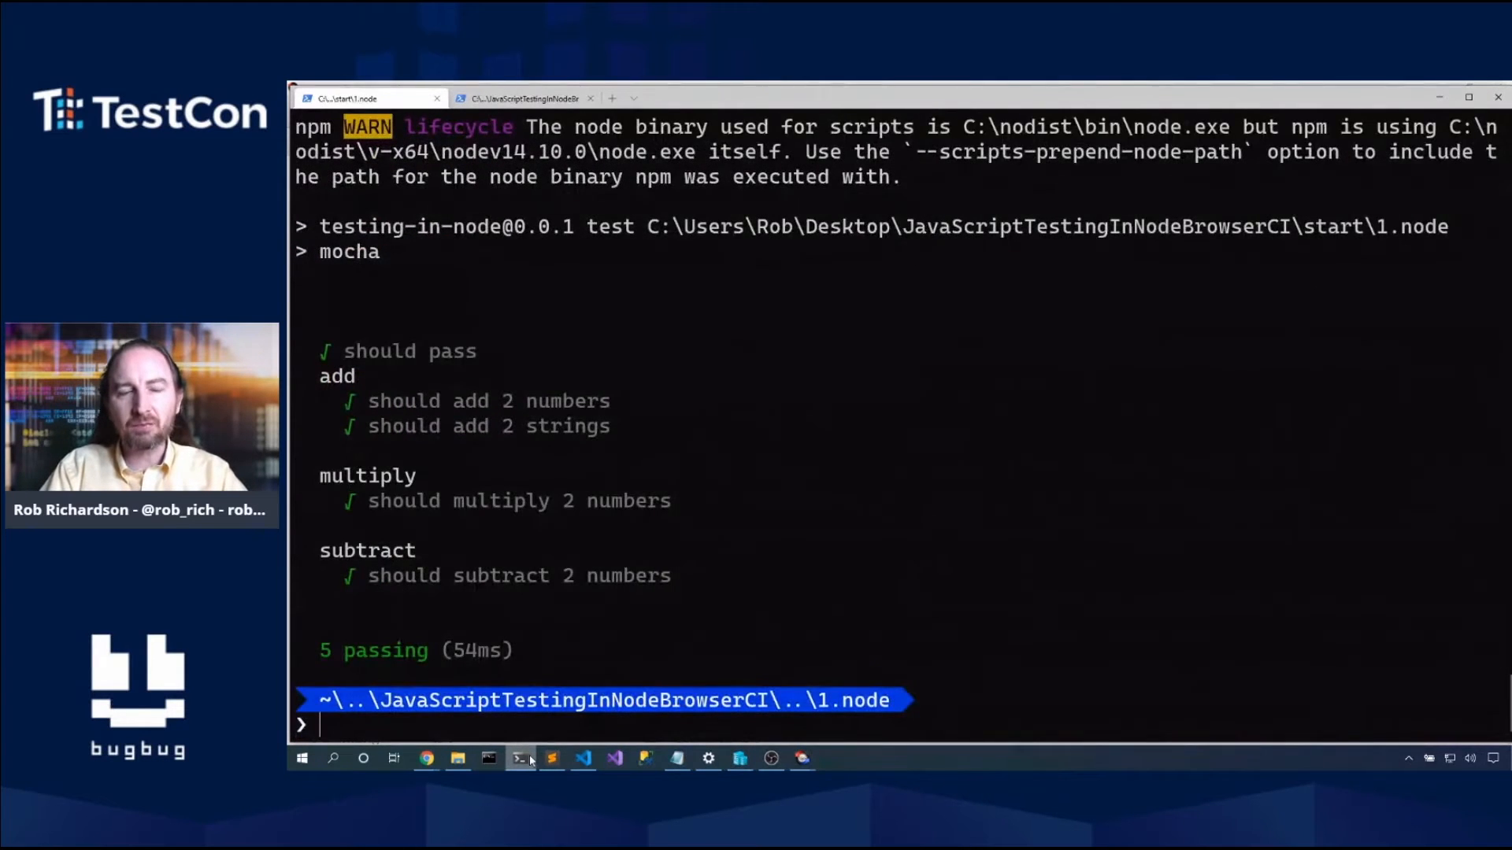
# Step: Switch back to the code editor to add a second multiply test
pyautogui.click(581, 758)
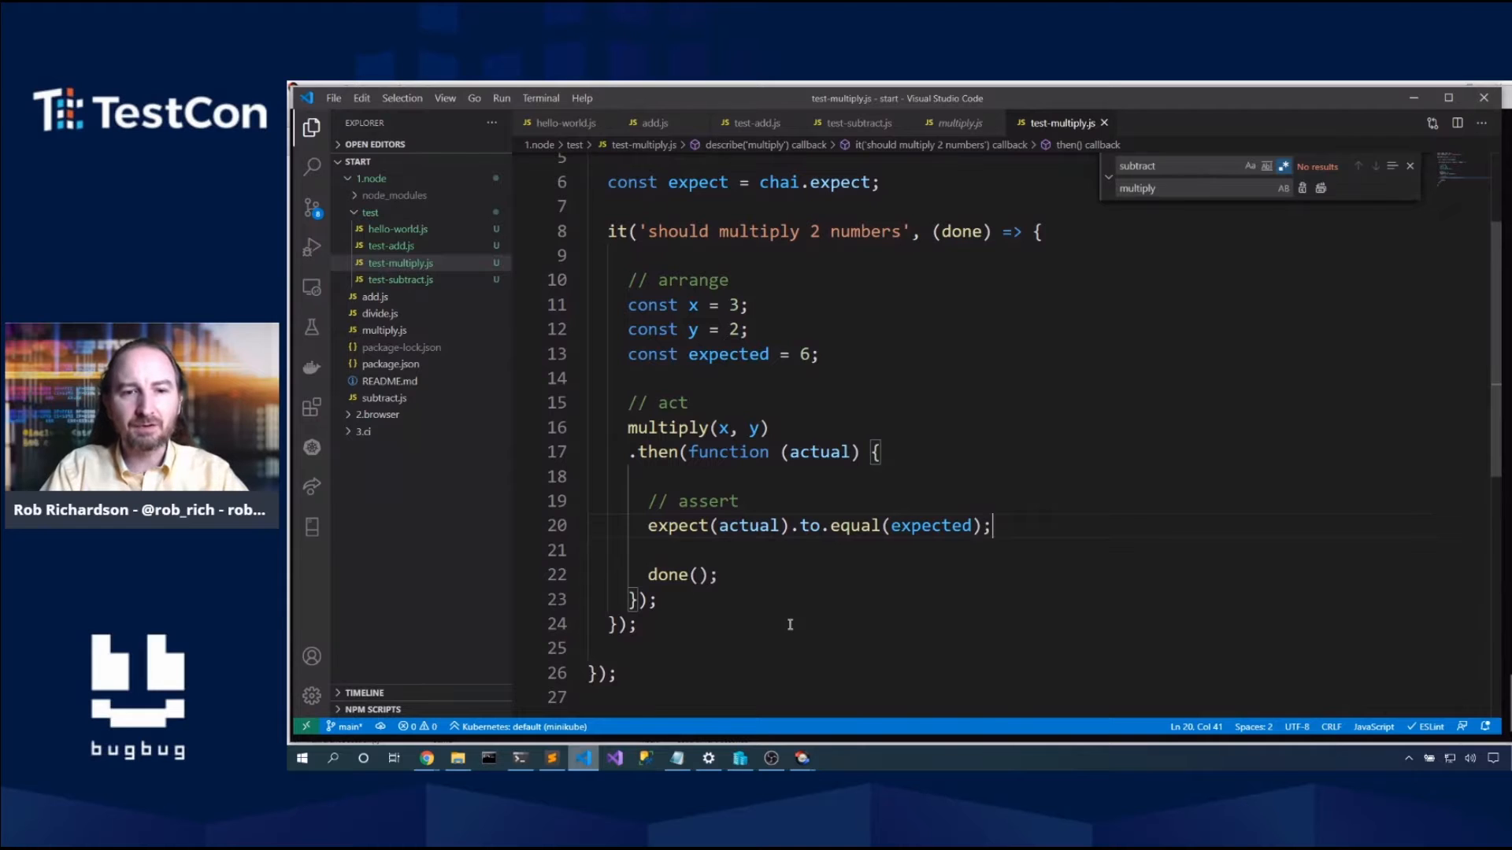
pyautogui.moveTo(665, 617)
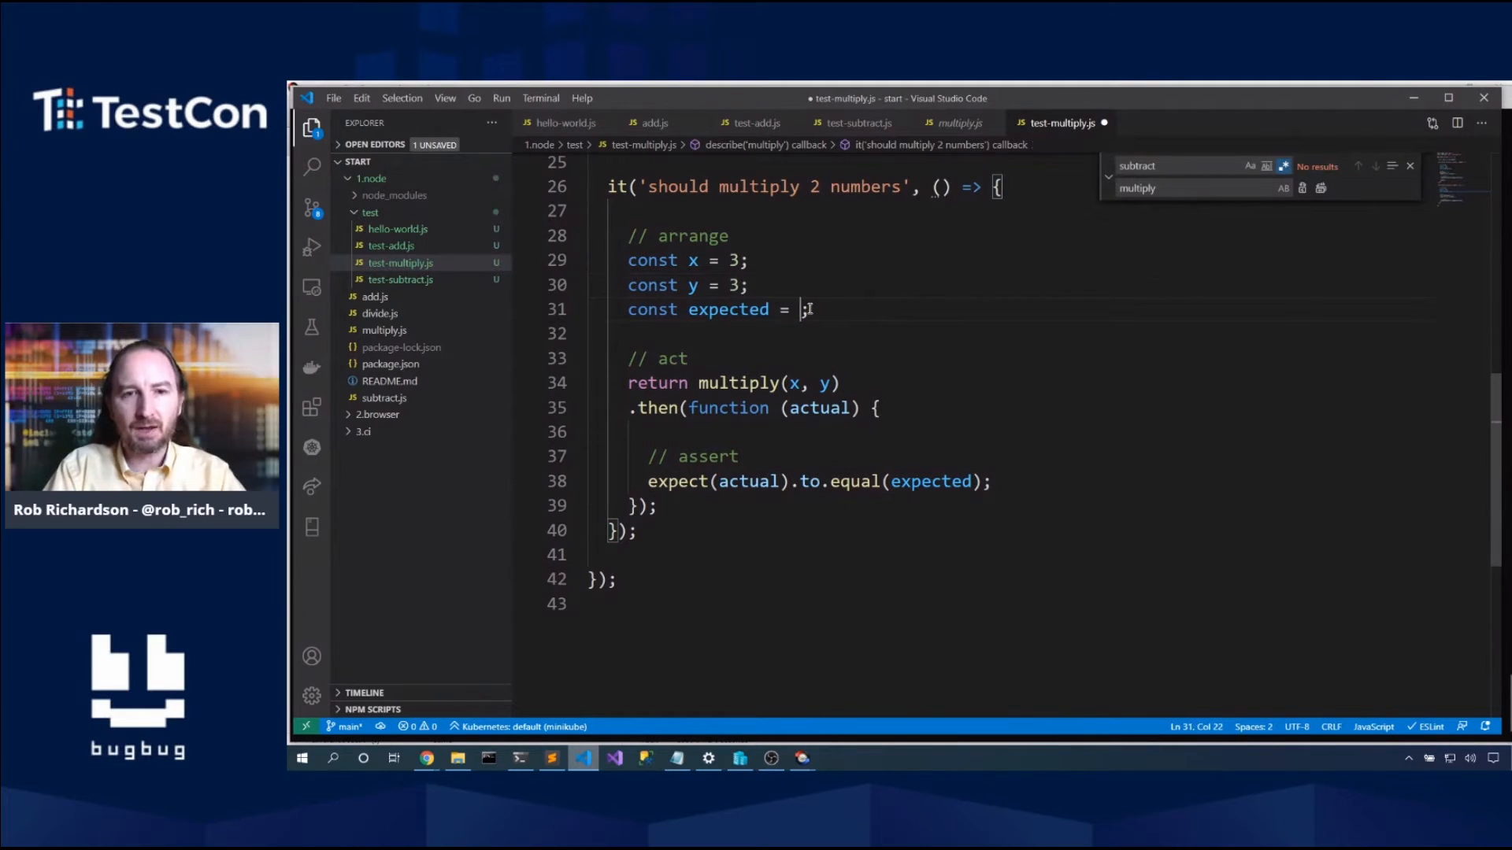
# Step: Set the 3*3 test's expected to 9 and start an async 'should multiply 3*4 numbers' test
pyautogui.write('9')
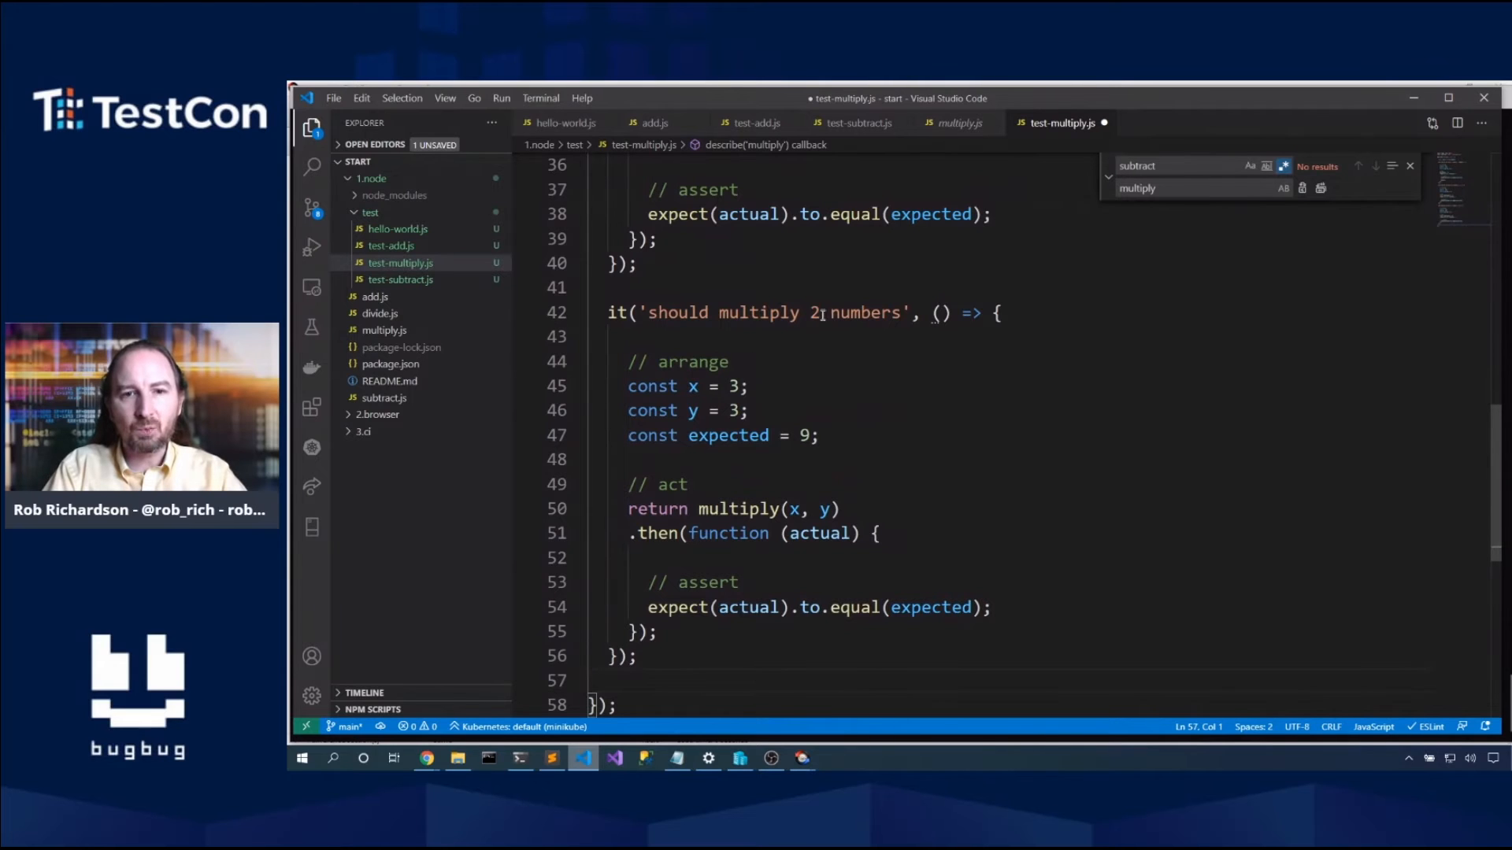
pyautogui.write('3*4')
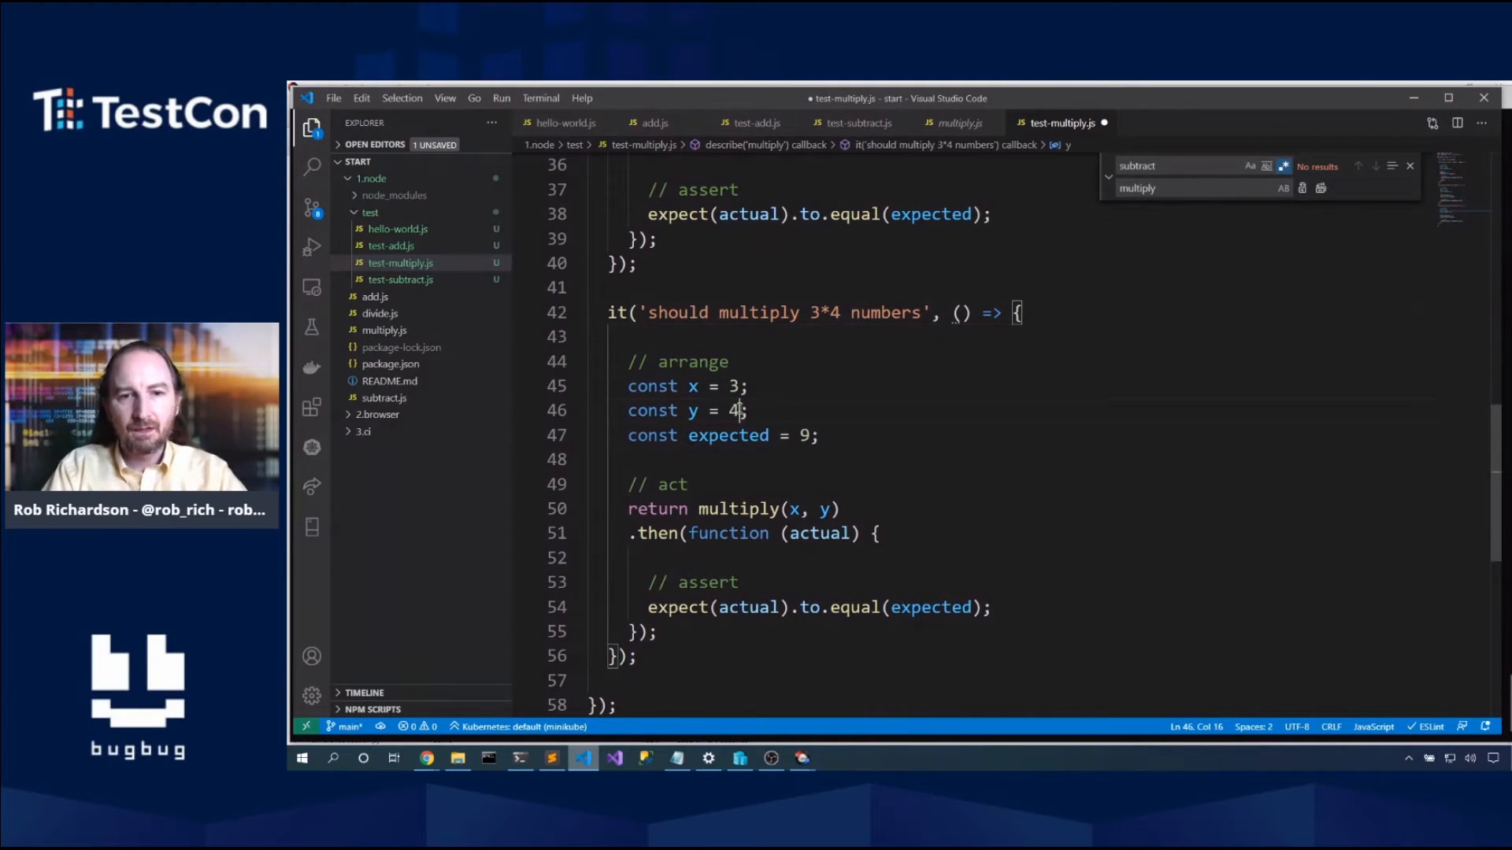
pyautogui.write('a')
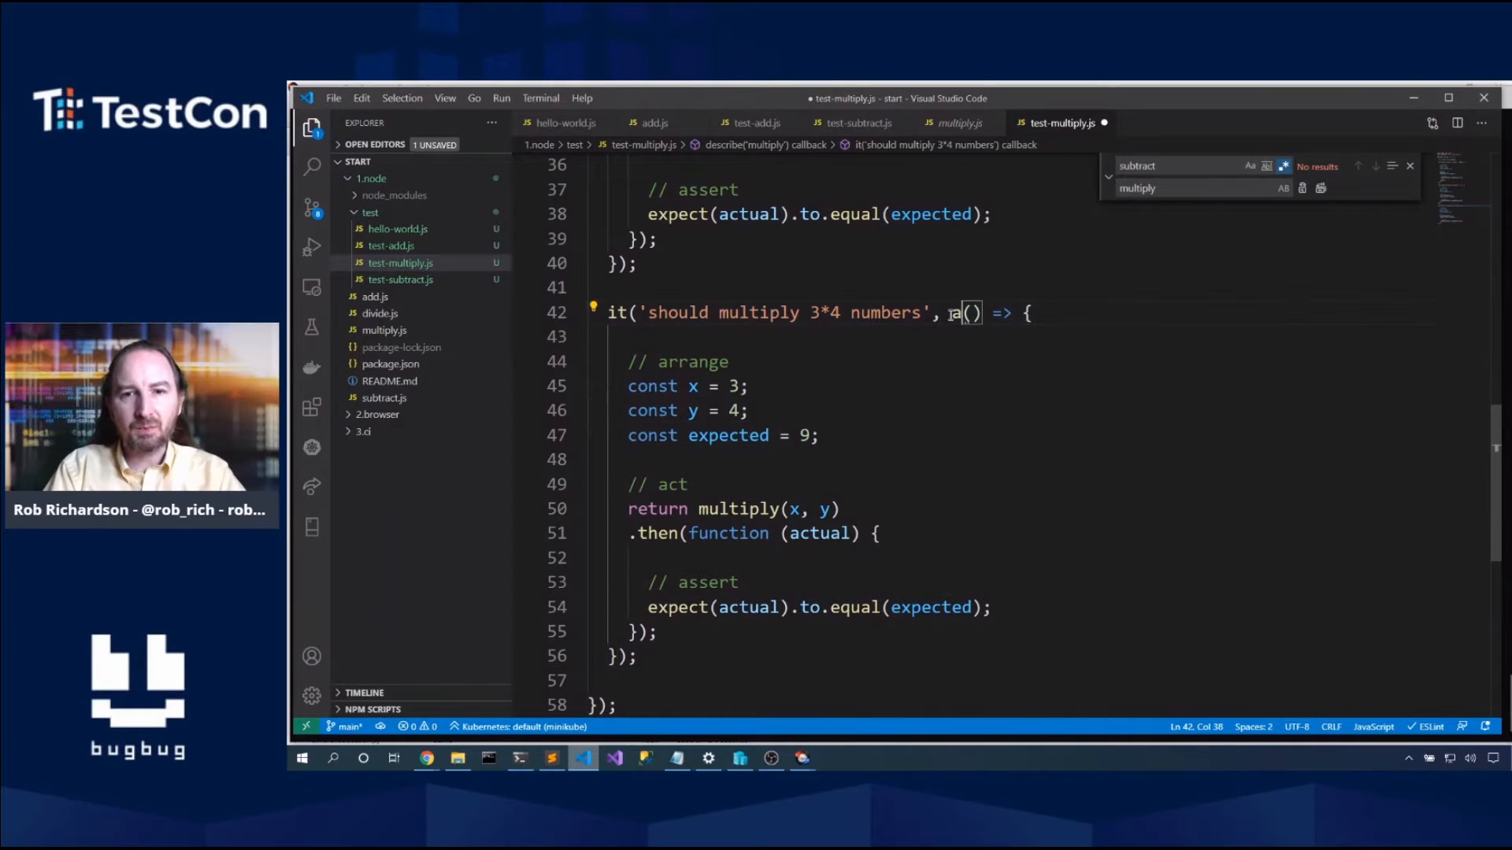
pyautogui.write('async')
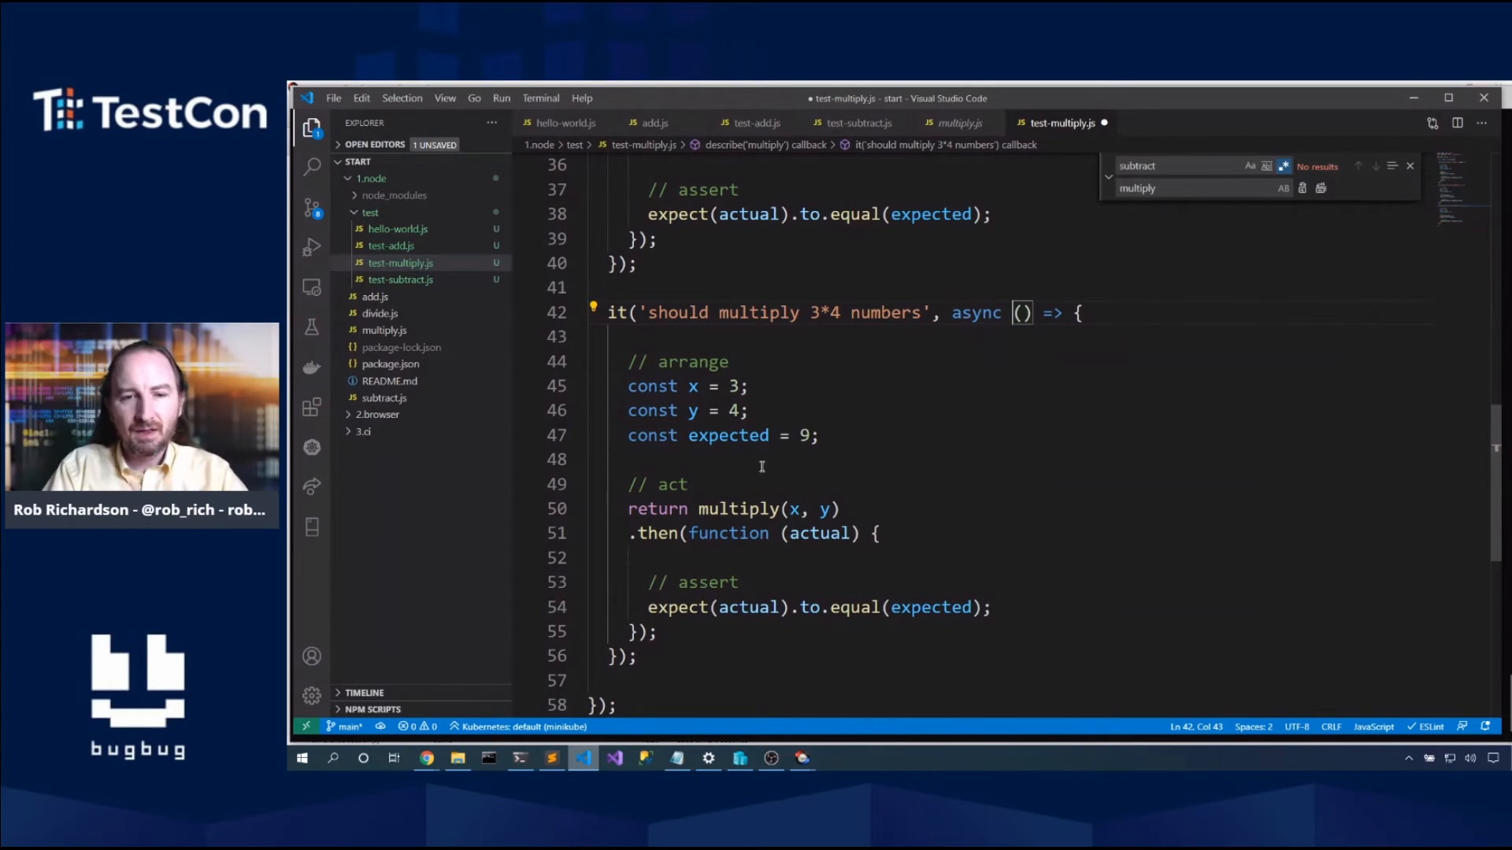
# Step: Make the 3*4 test expect 12 and await multiply(x, y) into const actual
pyautogui.write('12')
pyautogui.click(1009, 509)
pyautogui.write('c')
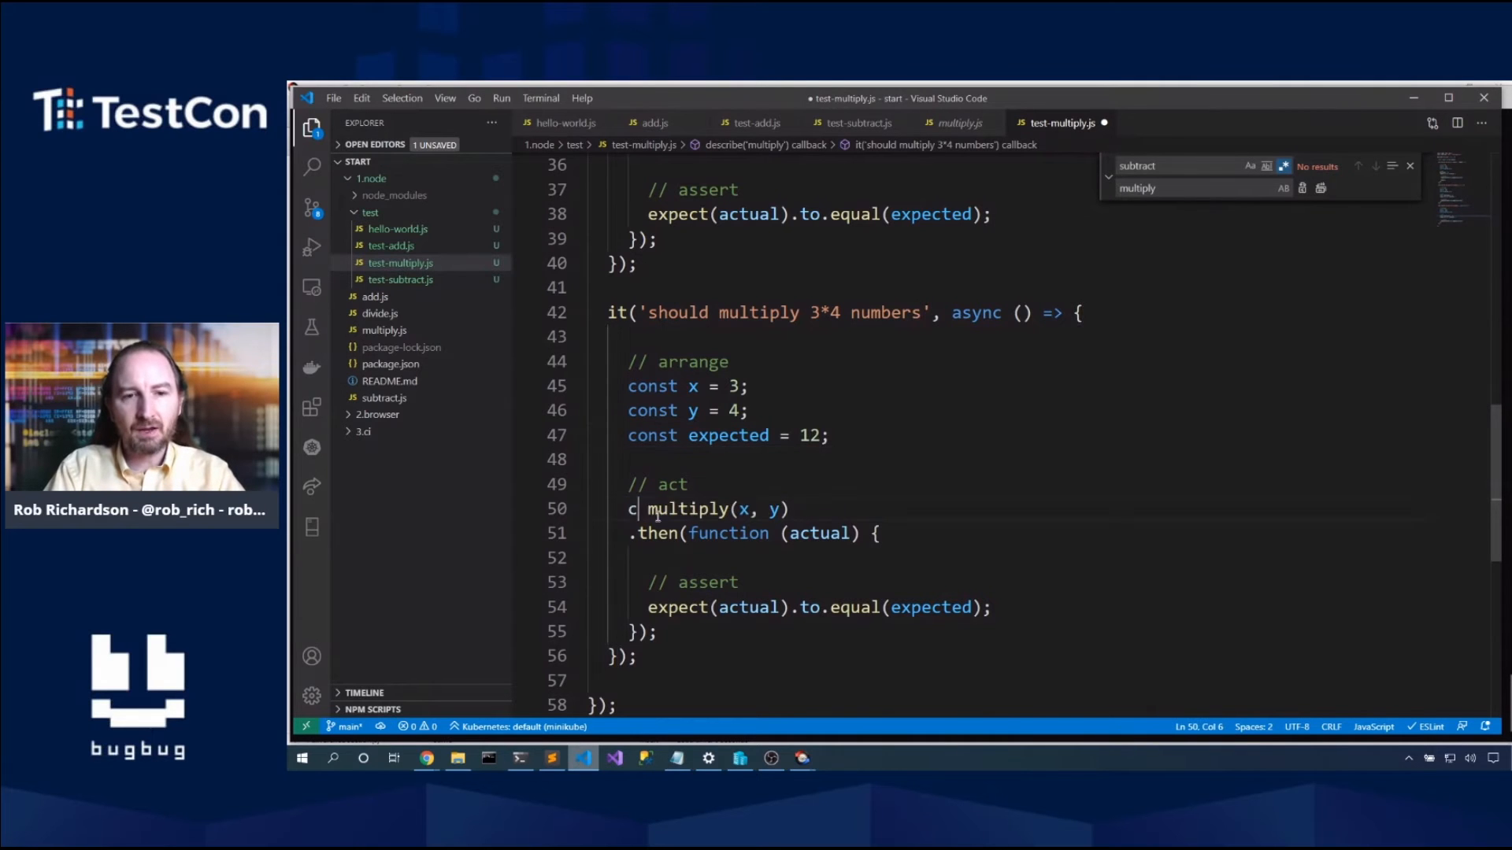
pyautogui.write('onst acu')
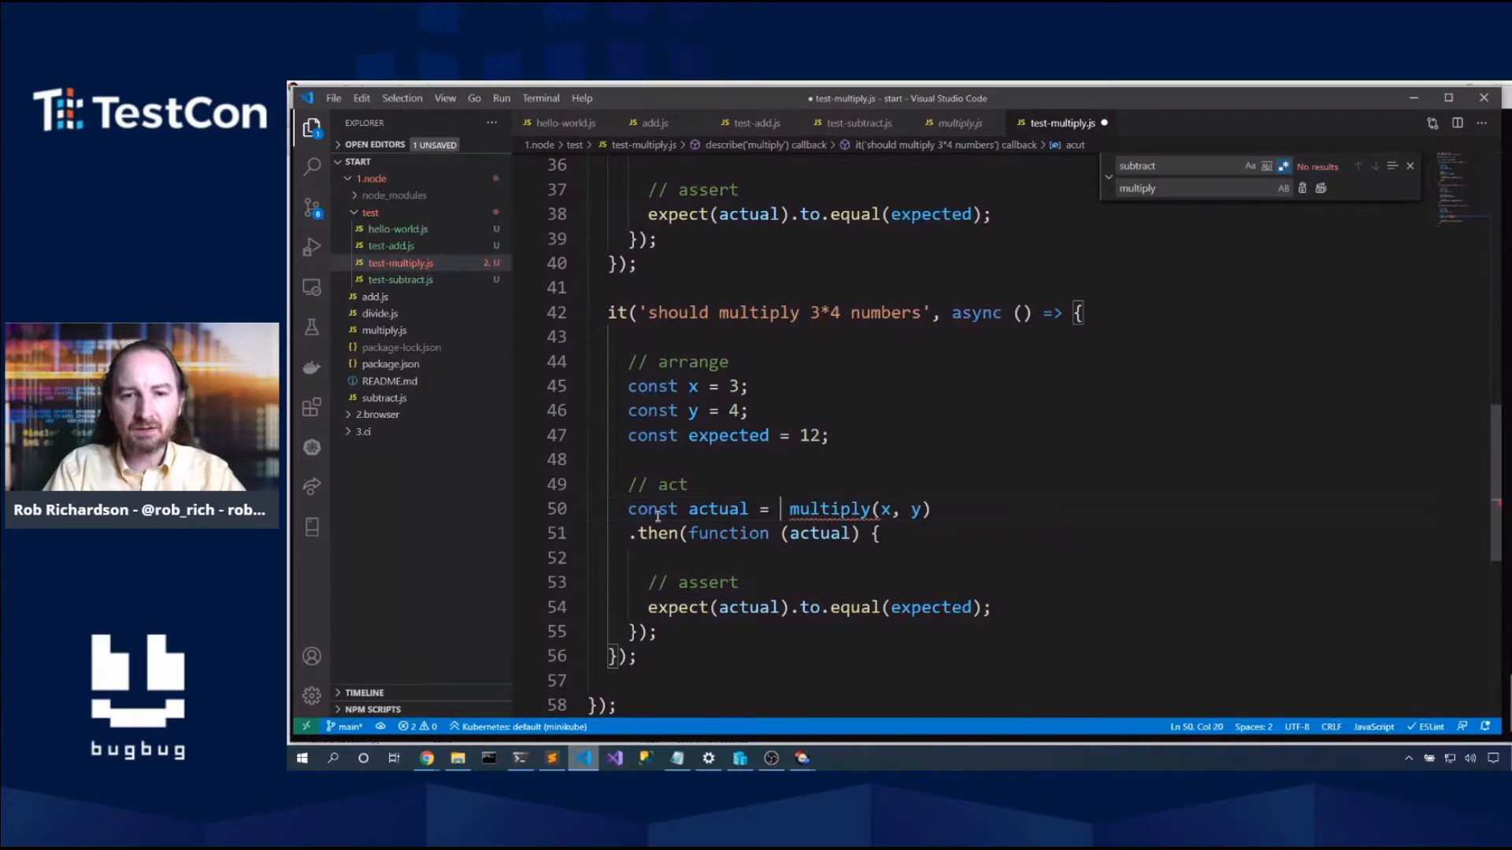
pyautogui.write('await')
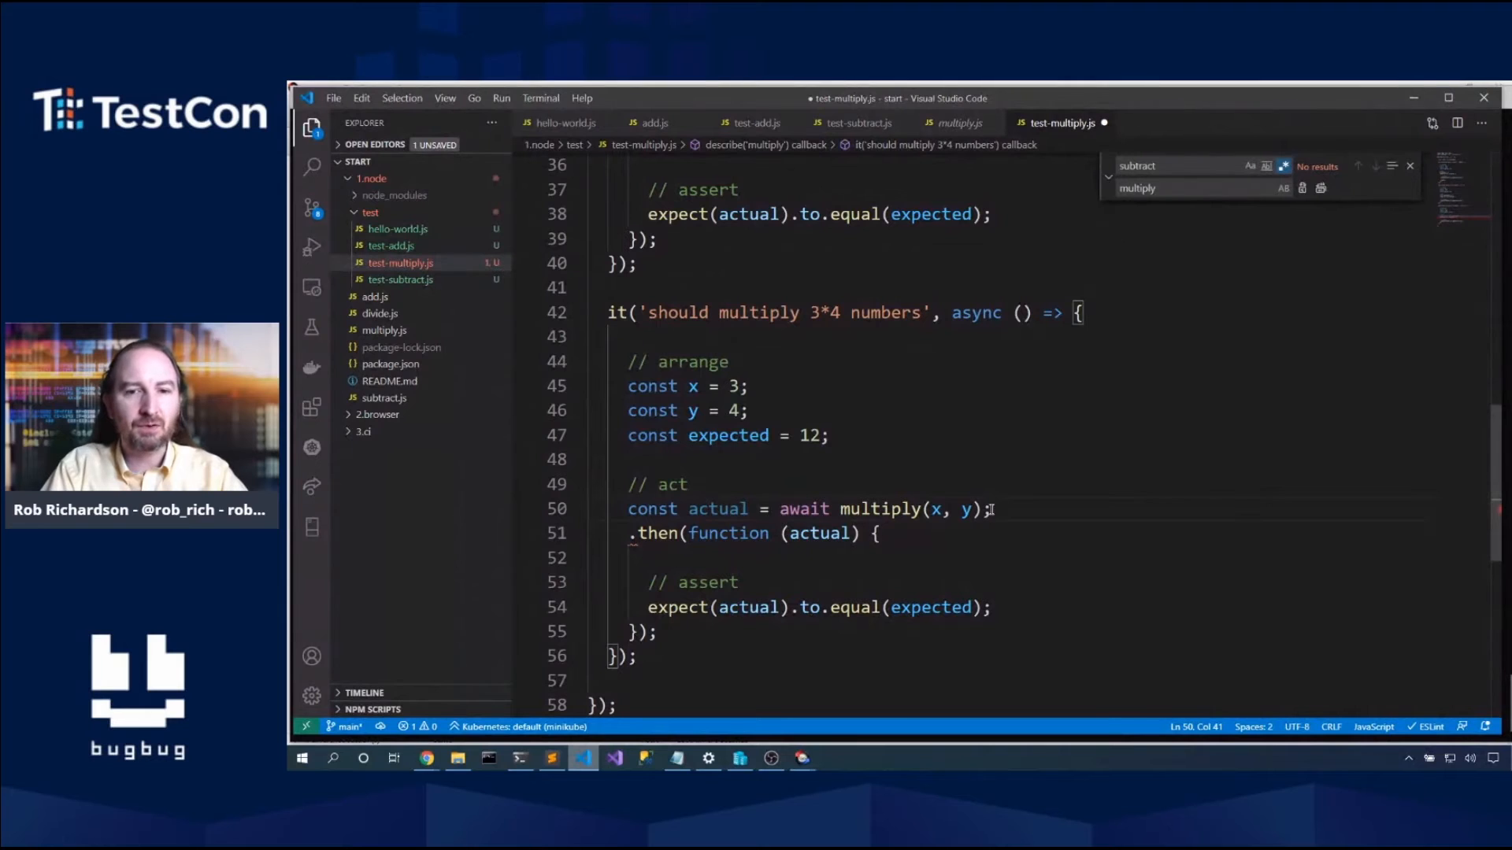
pyautogui.scroll(-3)
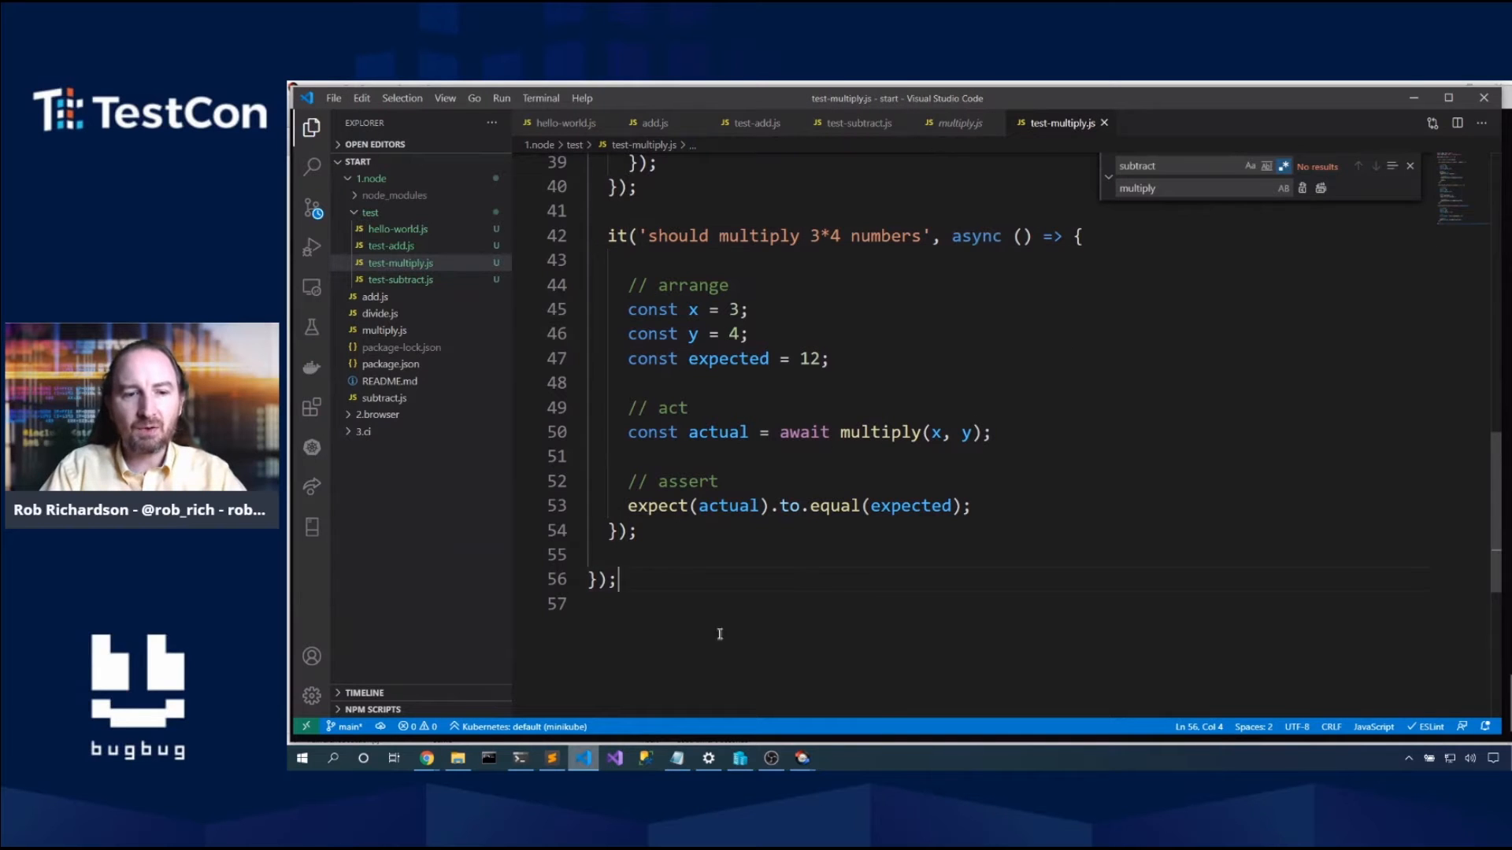
# Step: Run npm run test in the terminal so all 7 tests pass
pyautogui.click(520, 758)
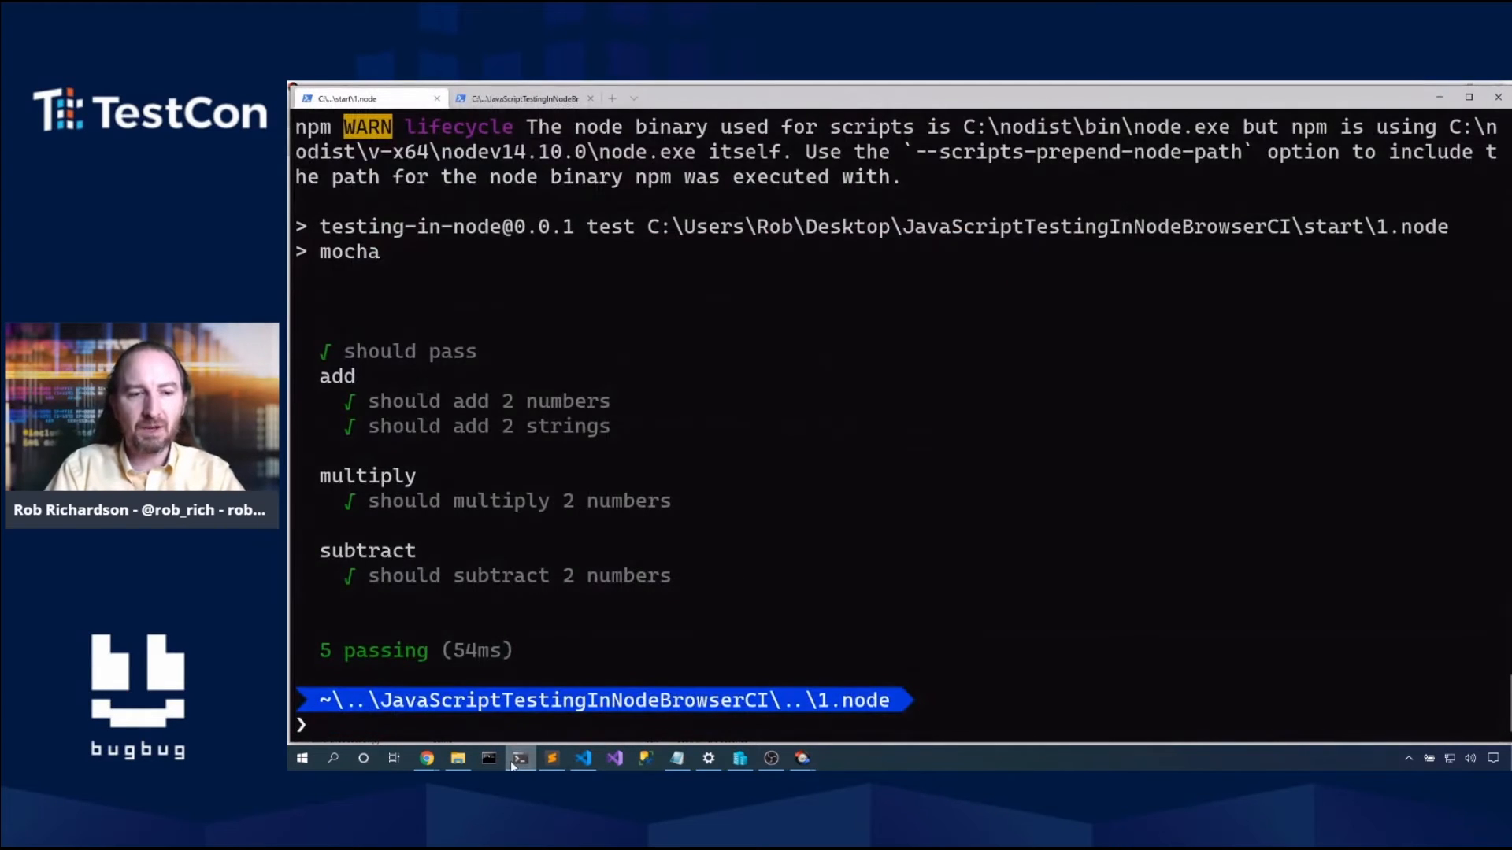
pyautogui.write('npm run')
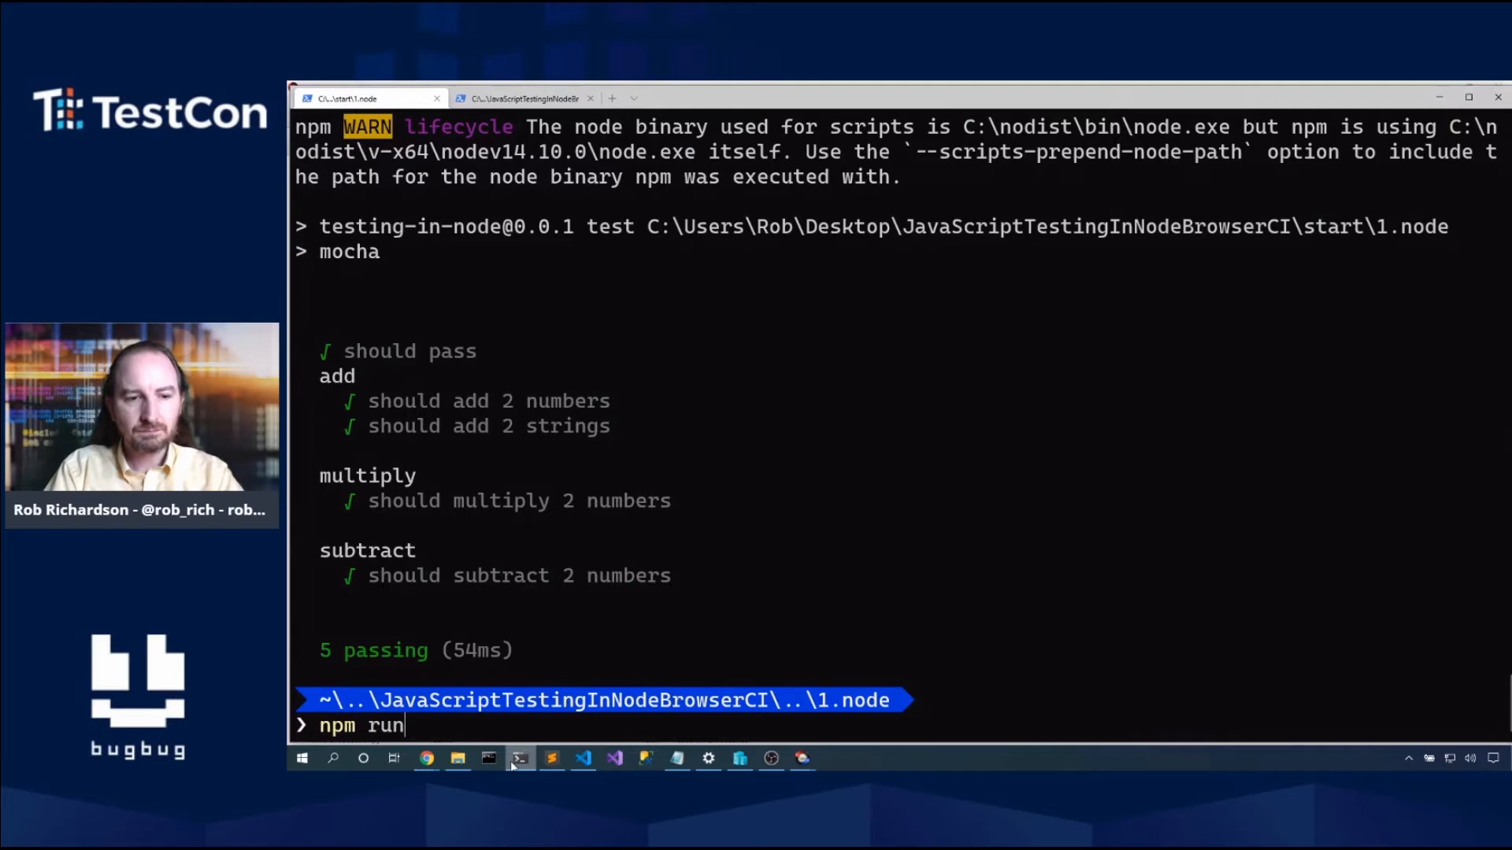
pyautogui.write('test')
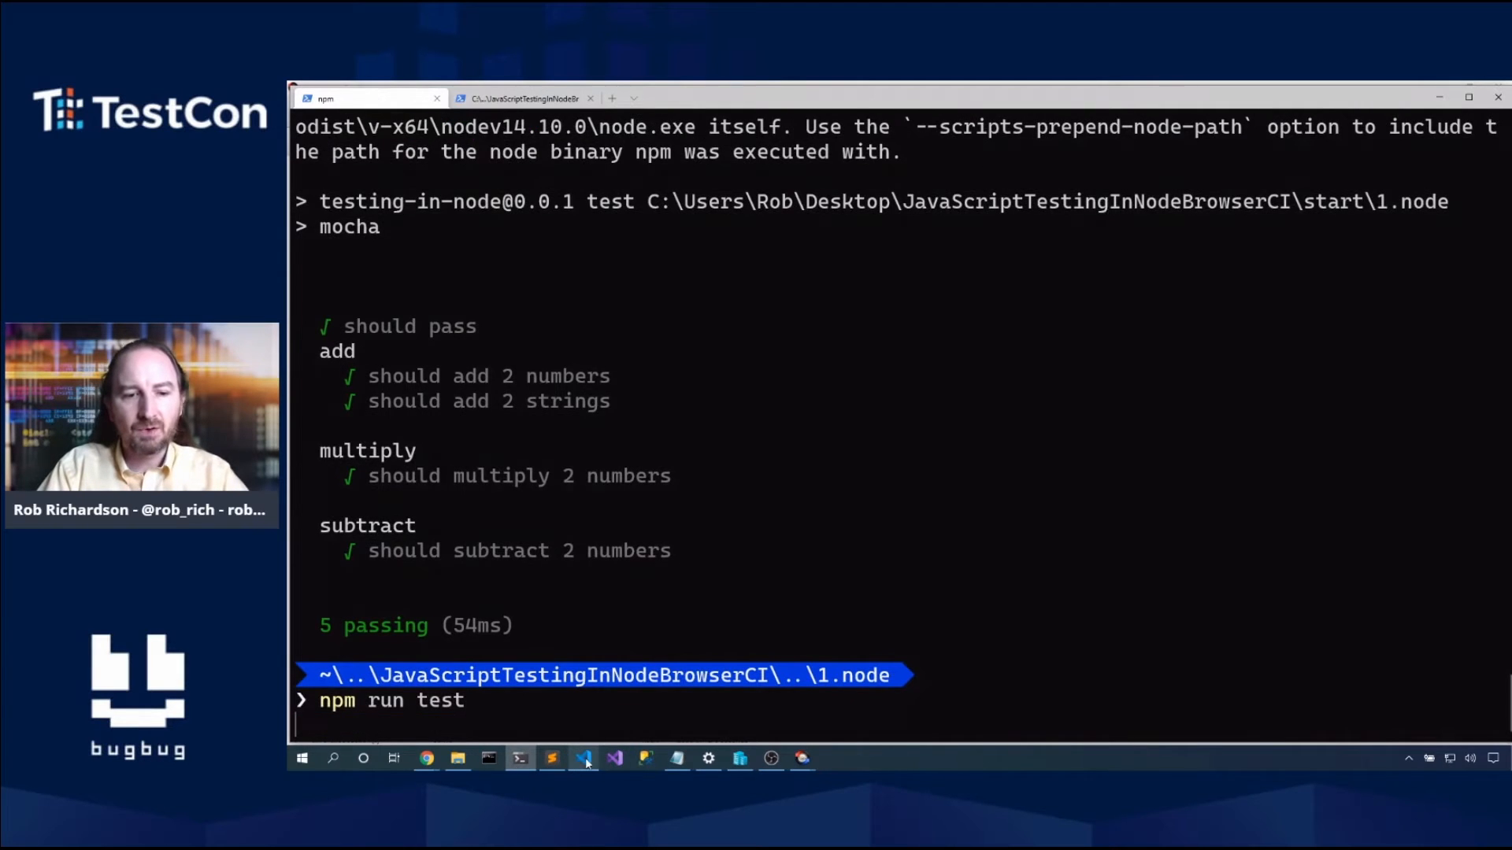
pyautogui.press('Return')
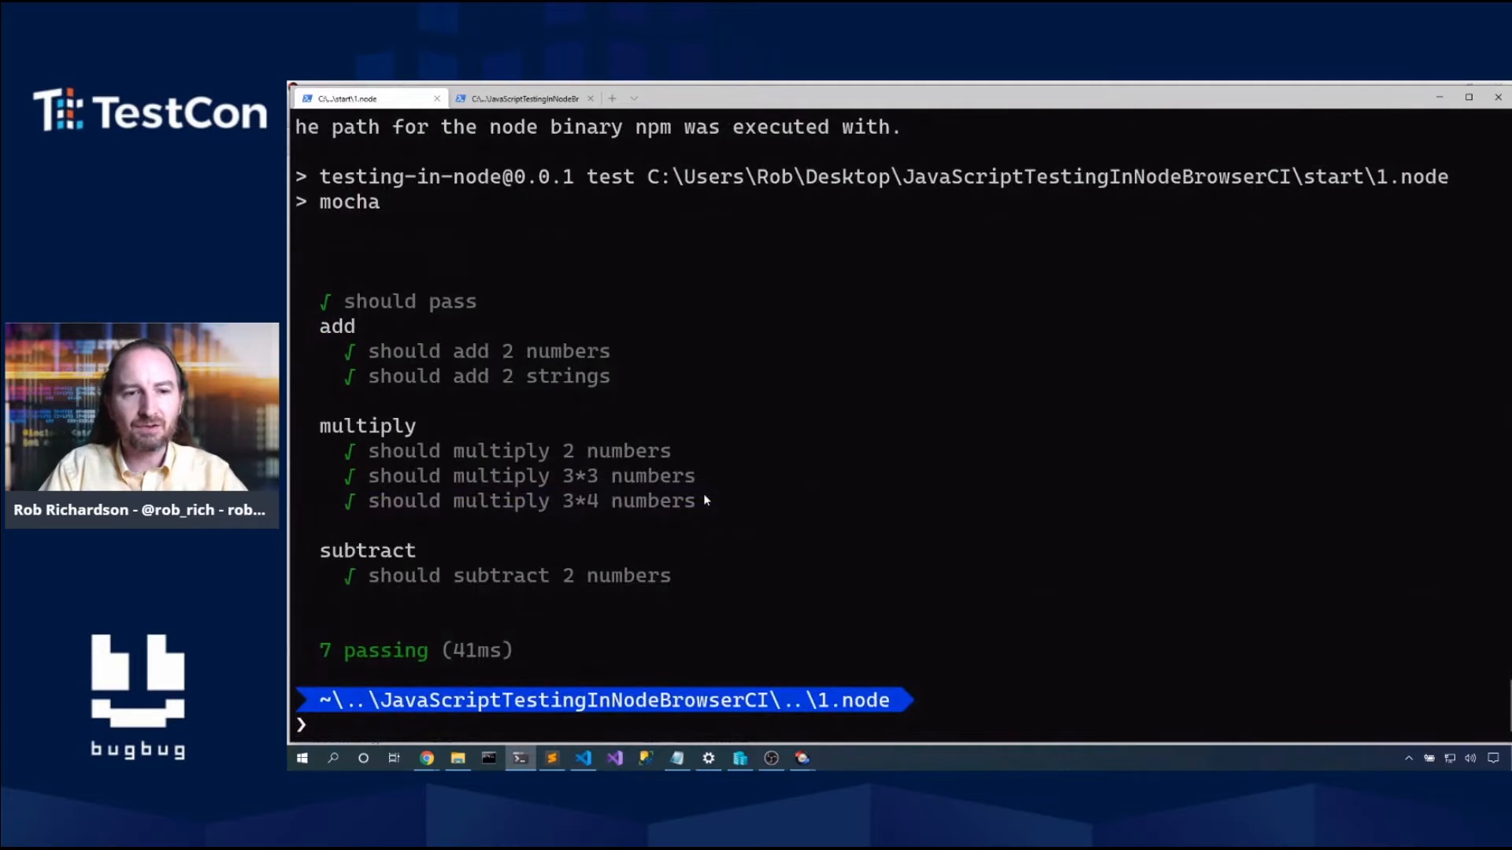
pyautogui.moveTo(563, 458)
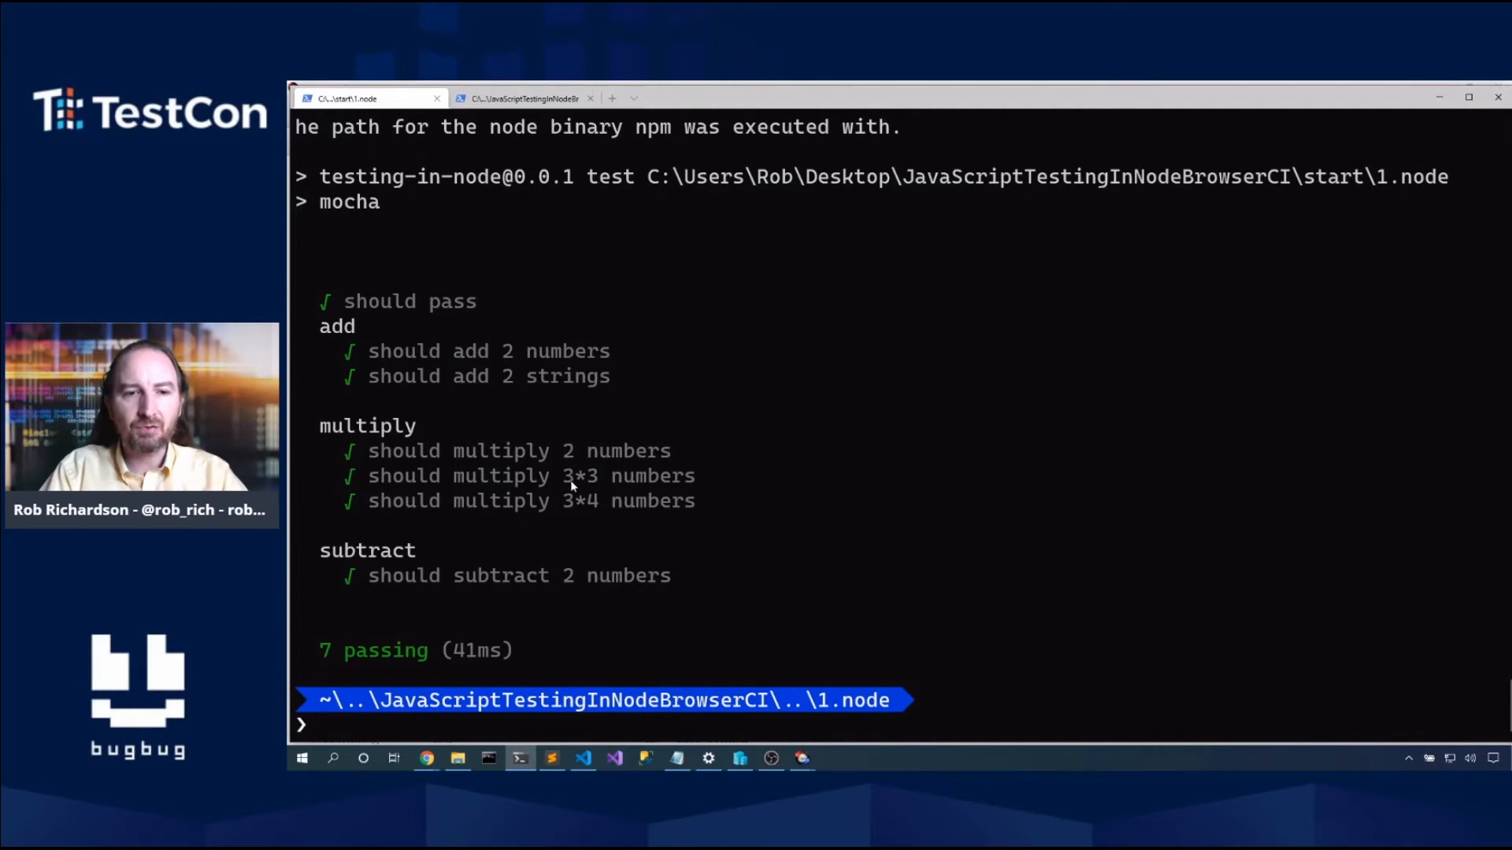
pyautogui.moveTo(585, 520)
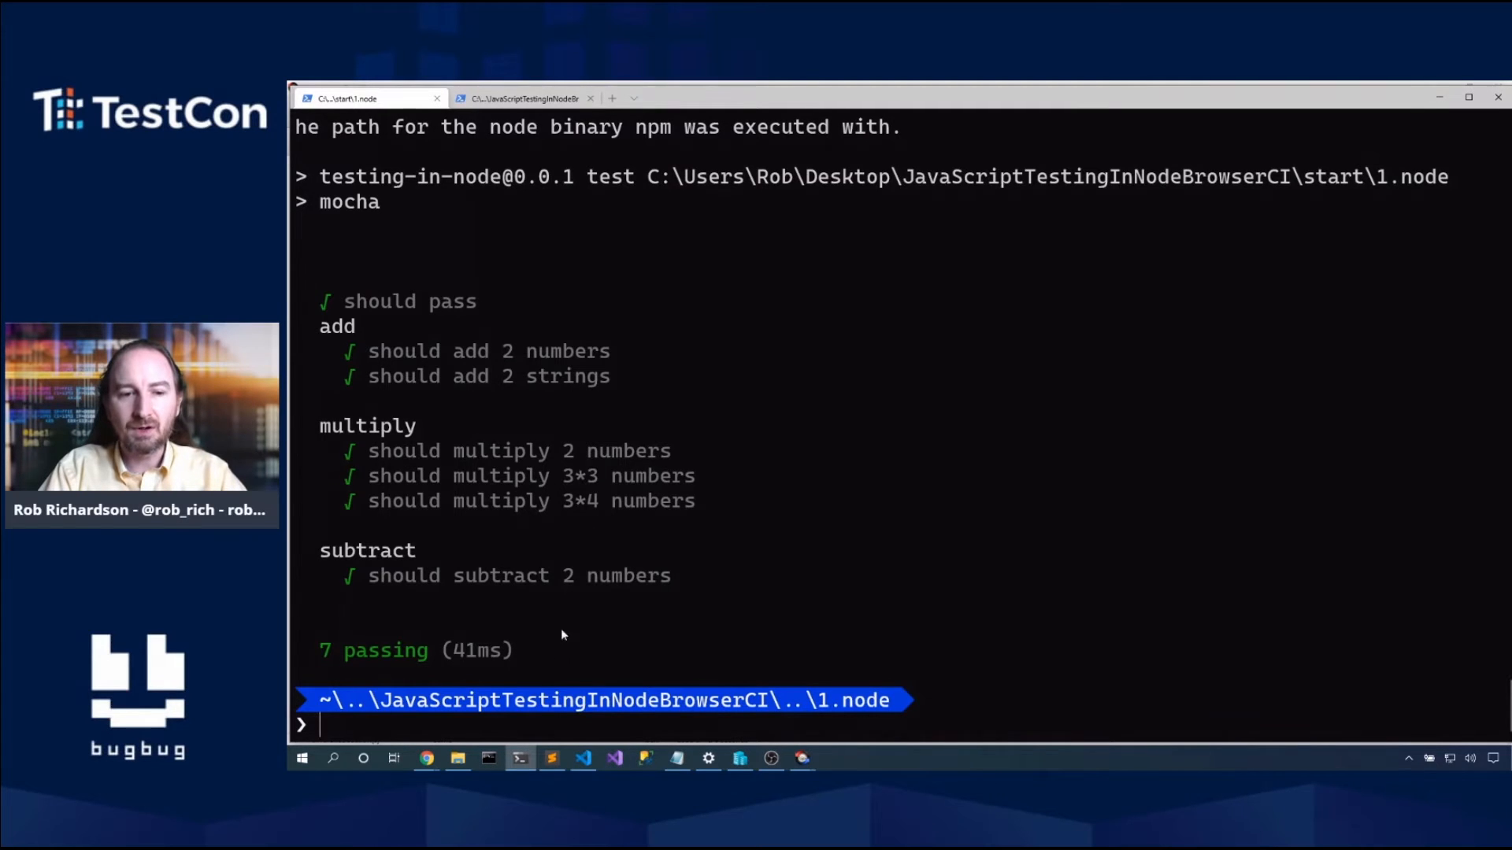
# Step: Reopen test-add.js in the editor and start a new file in the test folder
pyautogui.click(583, 758)
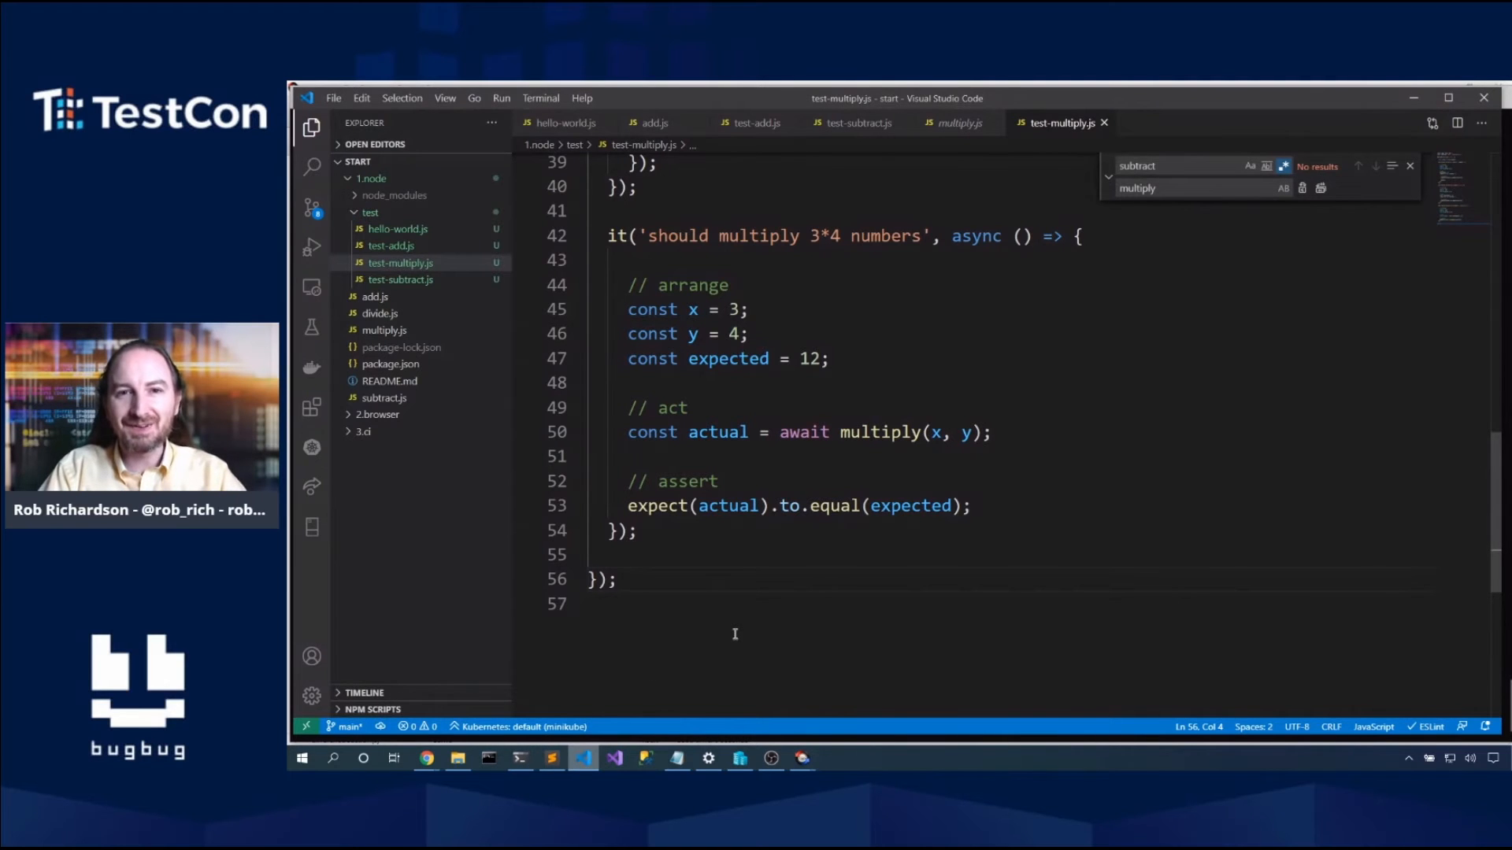
pyautogui.moveTo(755, 123)
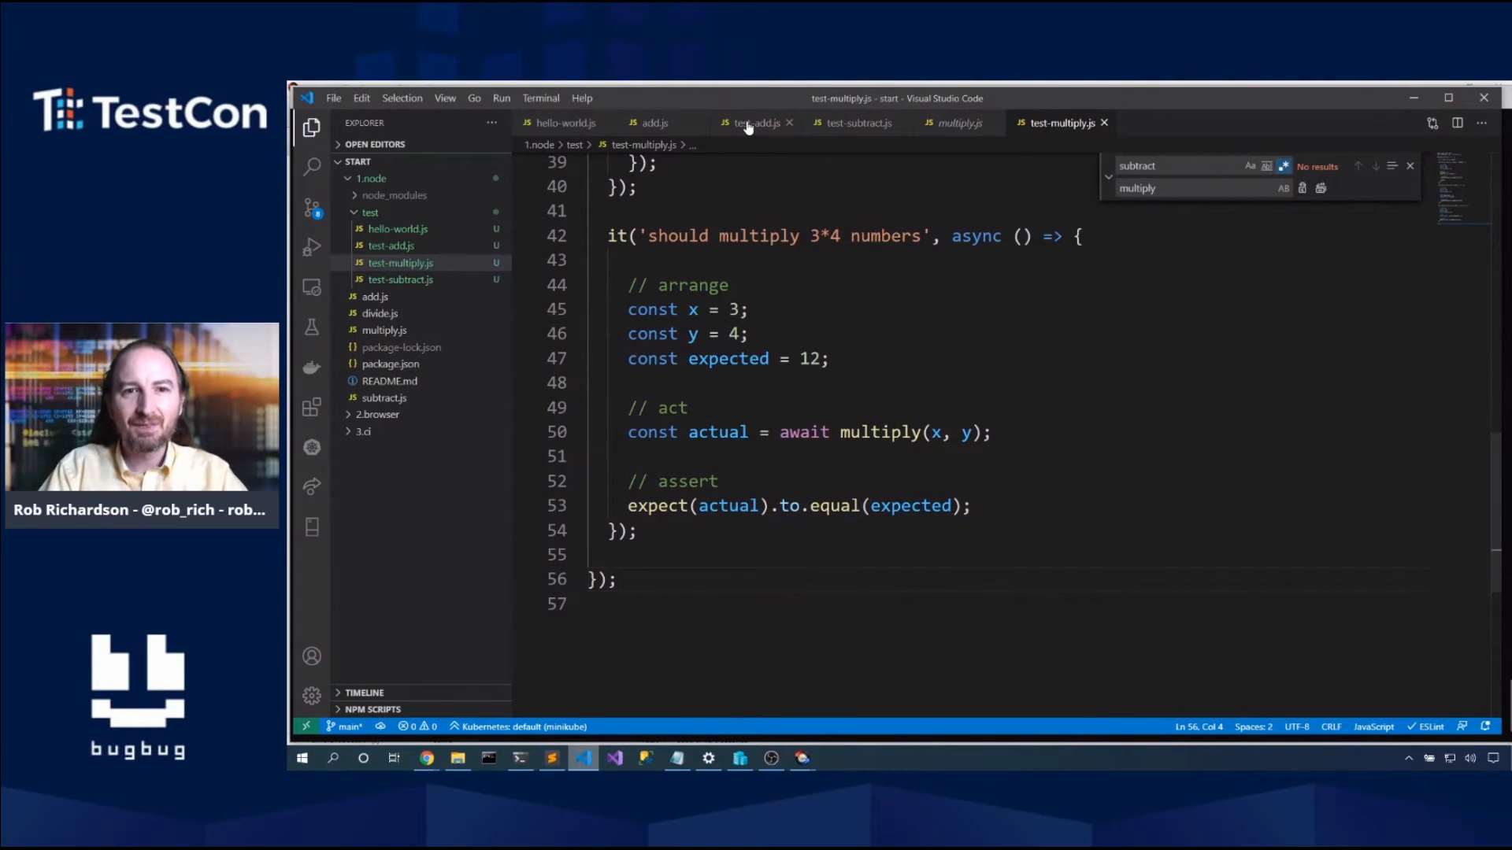
pyautogui.click(756, 123)
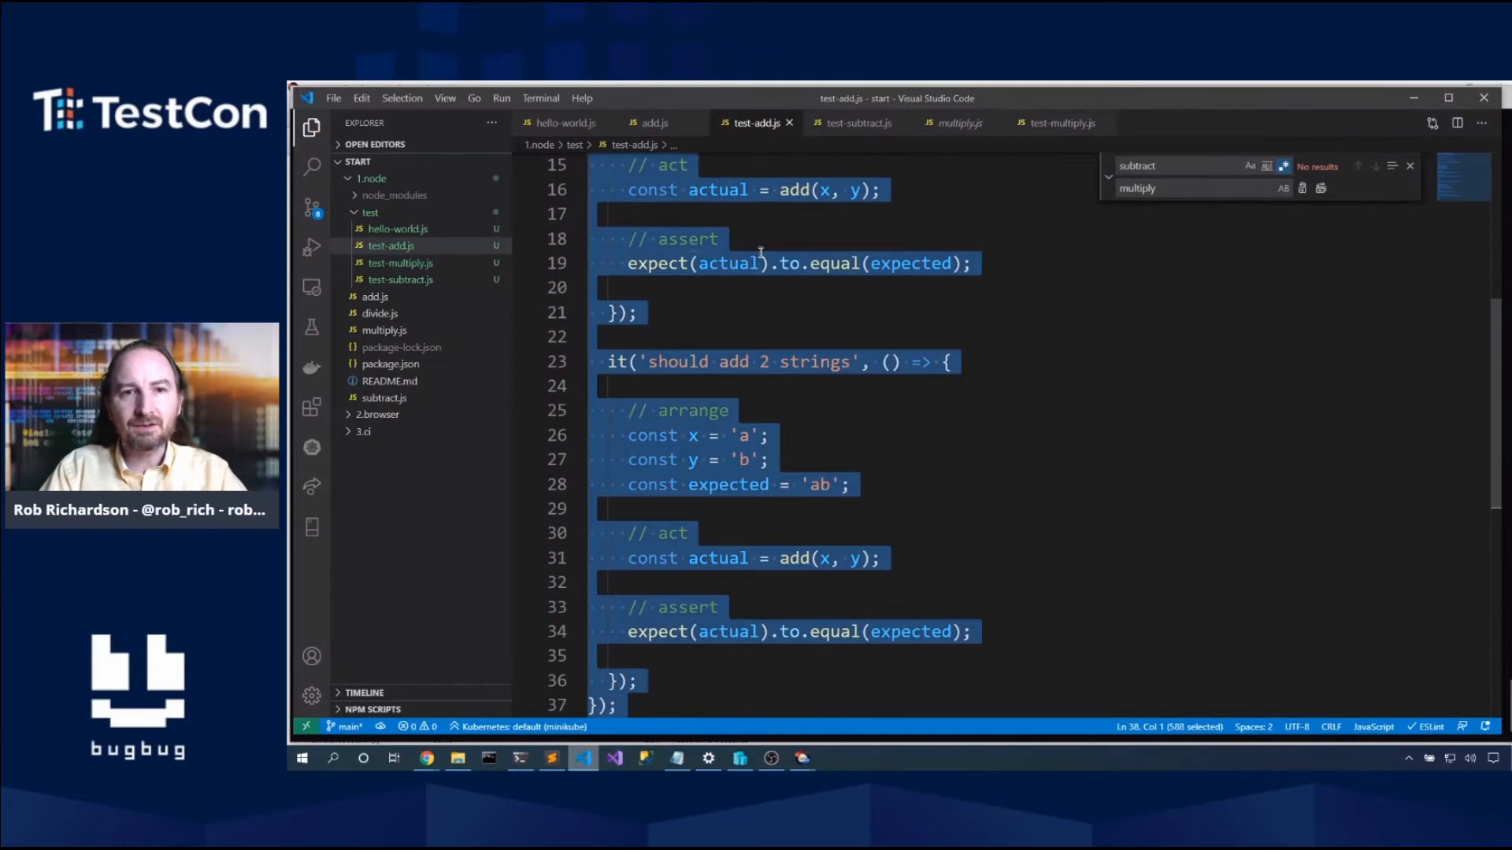
pyautogui.moveTo(370, 212)
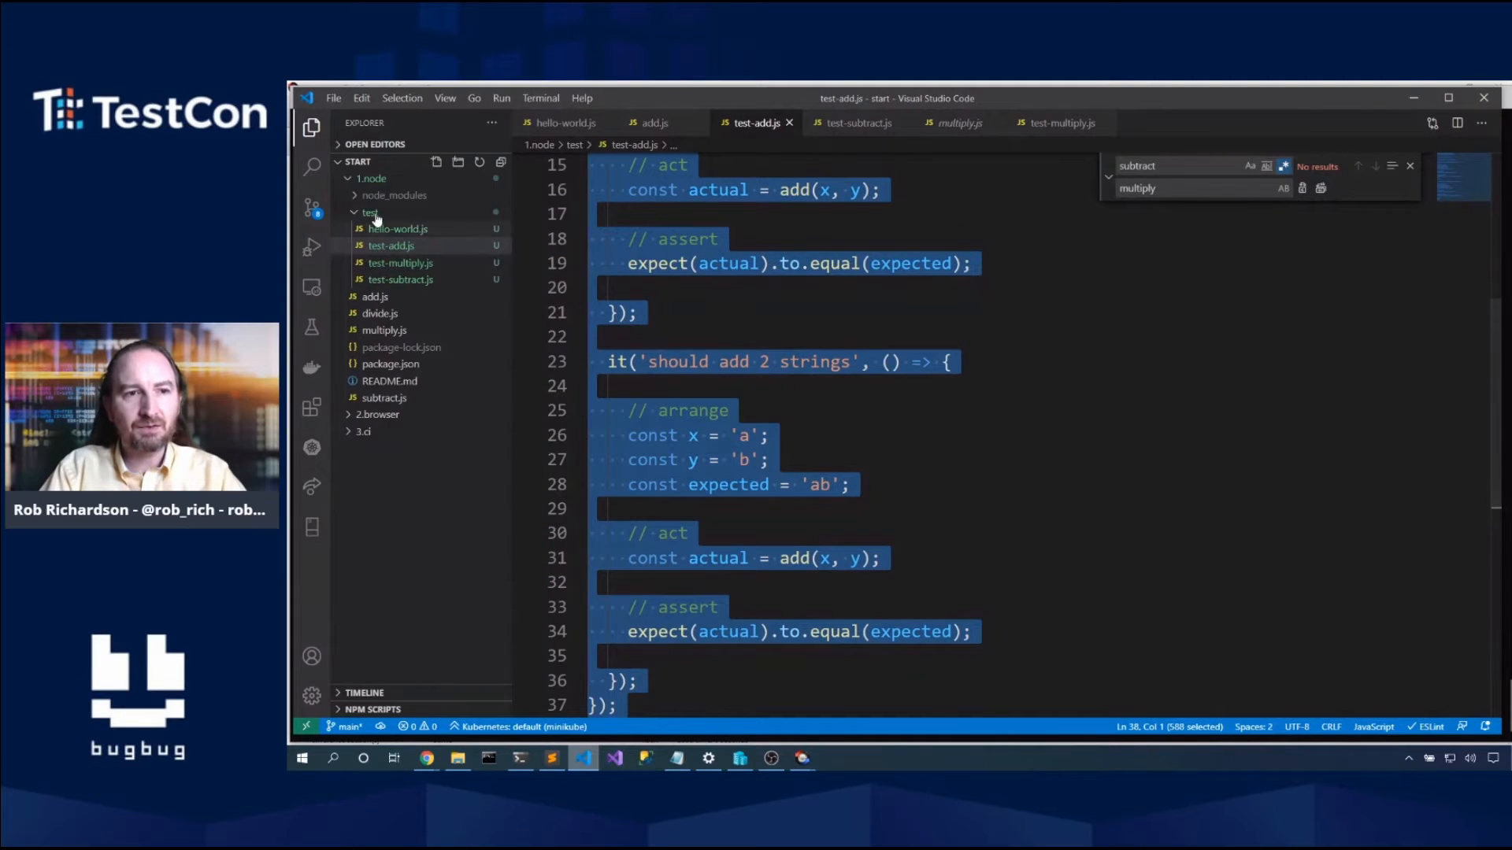
pyautogui.click(436, 162)
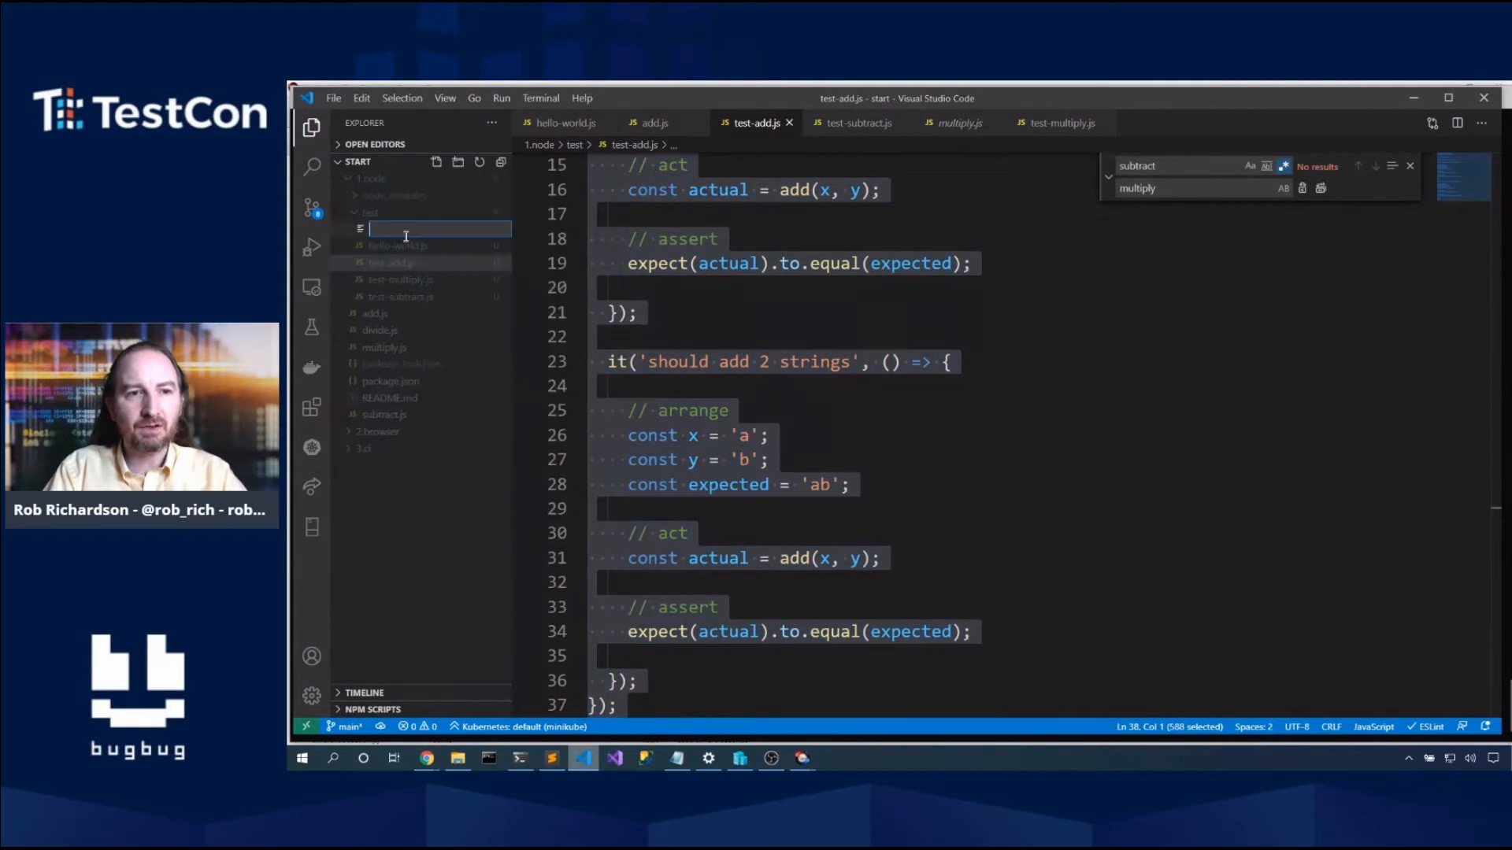
# Step: Name the file test-divide.js, replace 'add' with 'divide', and make the first test expect 3/3 = 1
pyautogui.write('test-divide.js')
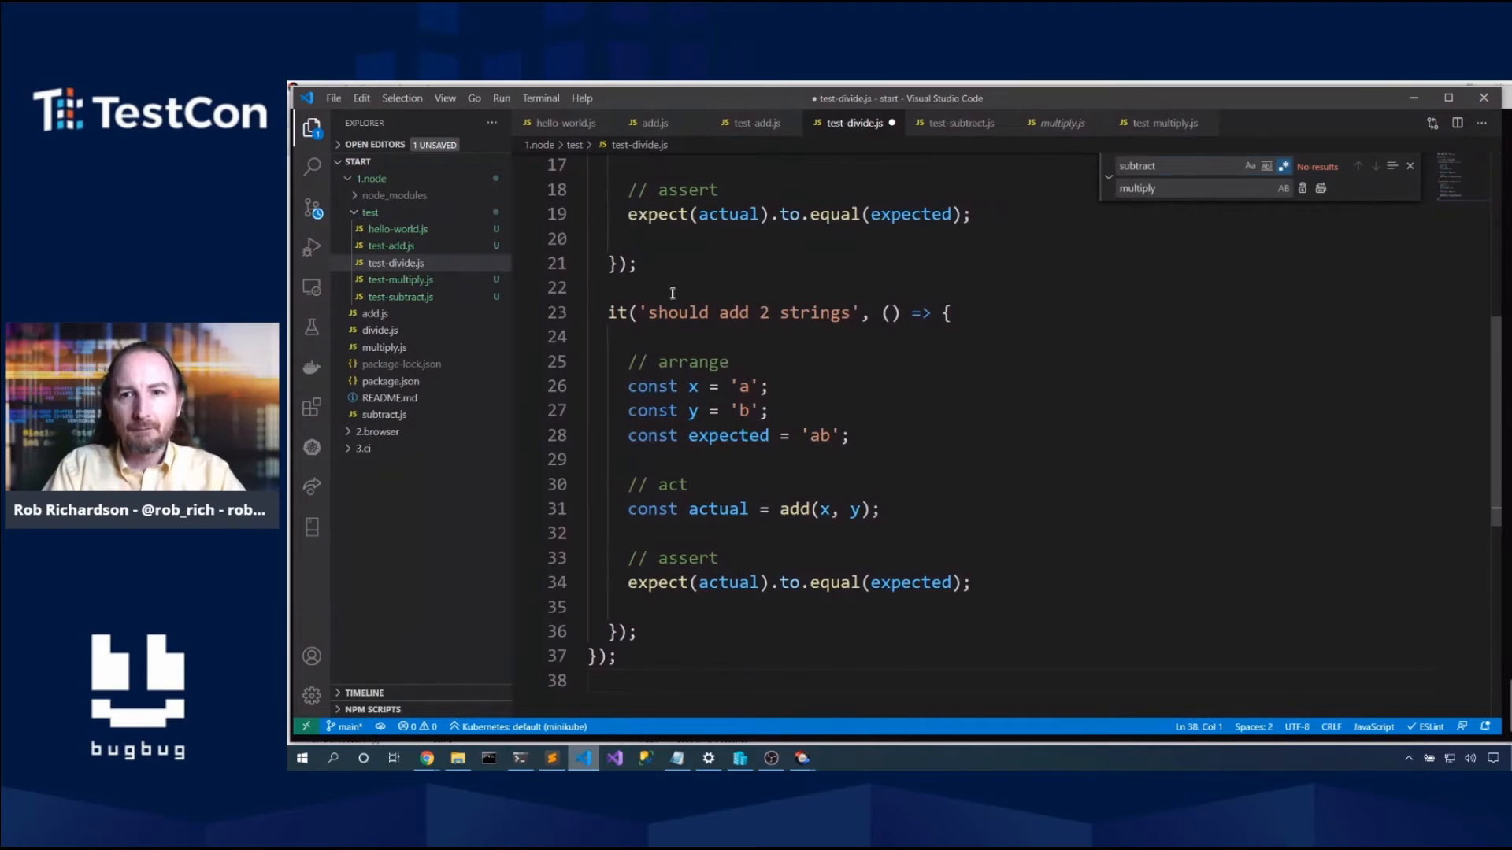
pyautogui.write('add')
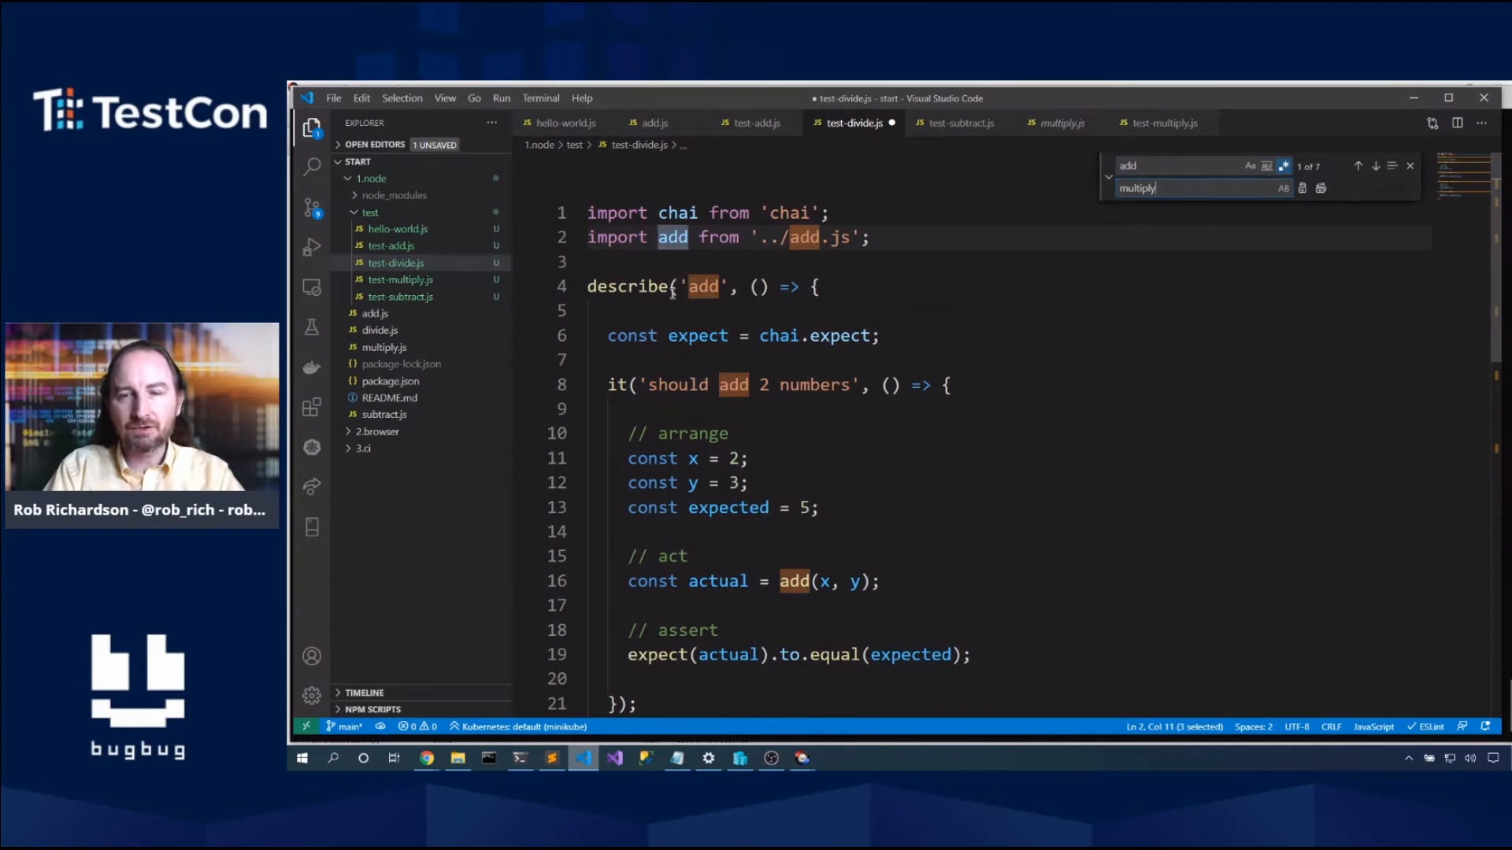
pyautogui.write('divide')
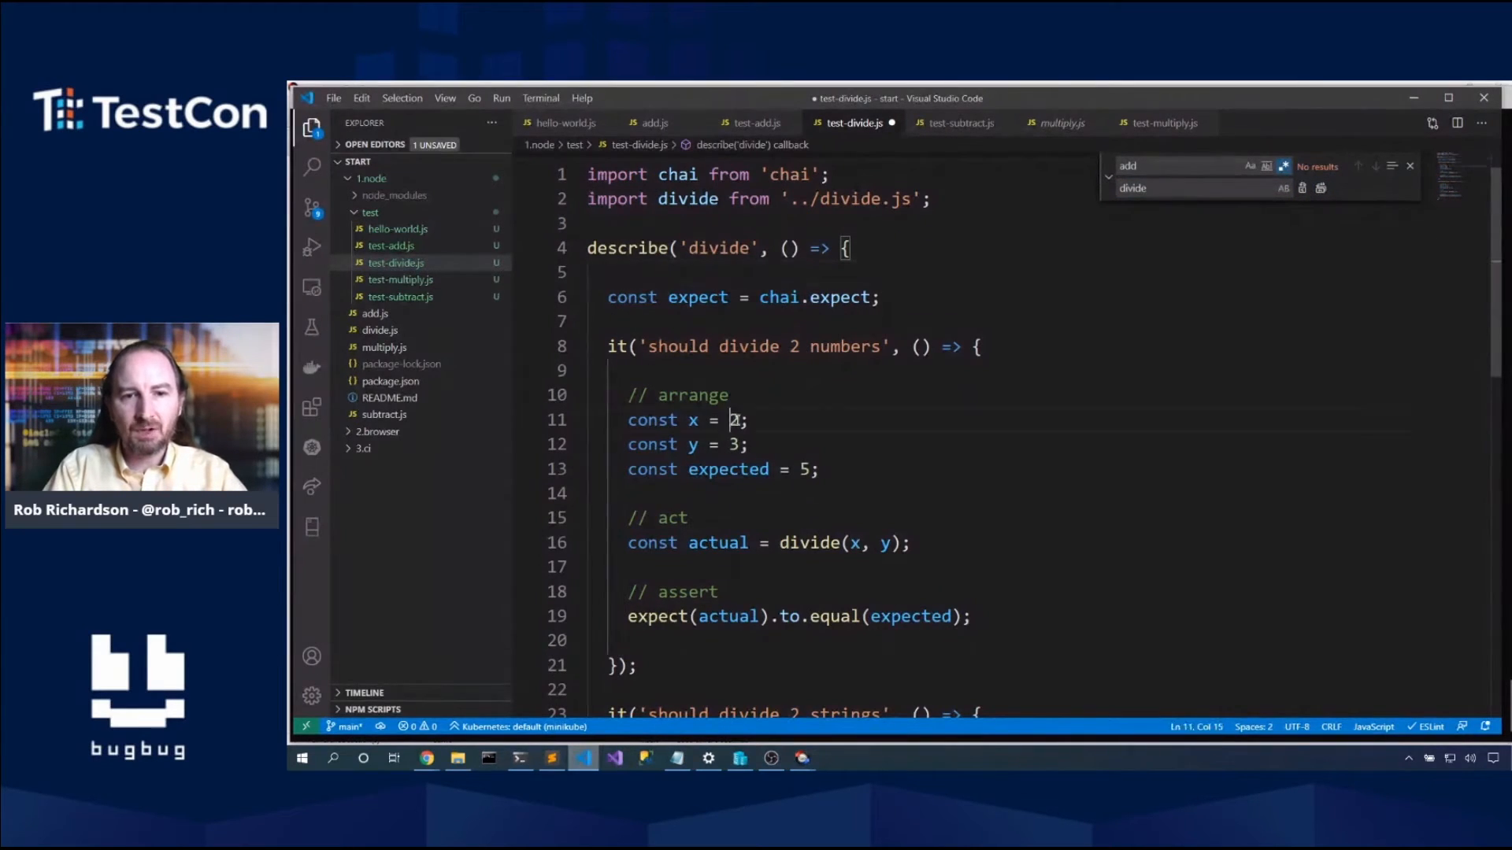
pyautogui.write('3')
pyautogui.click(727, 469)
pyautogui.write('1')
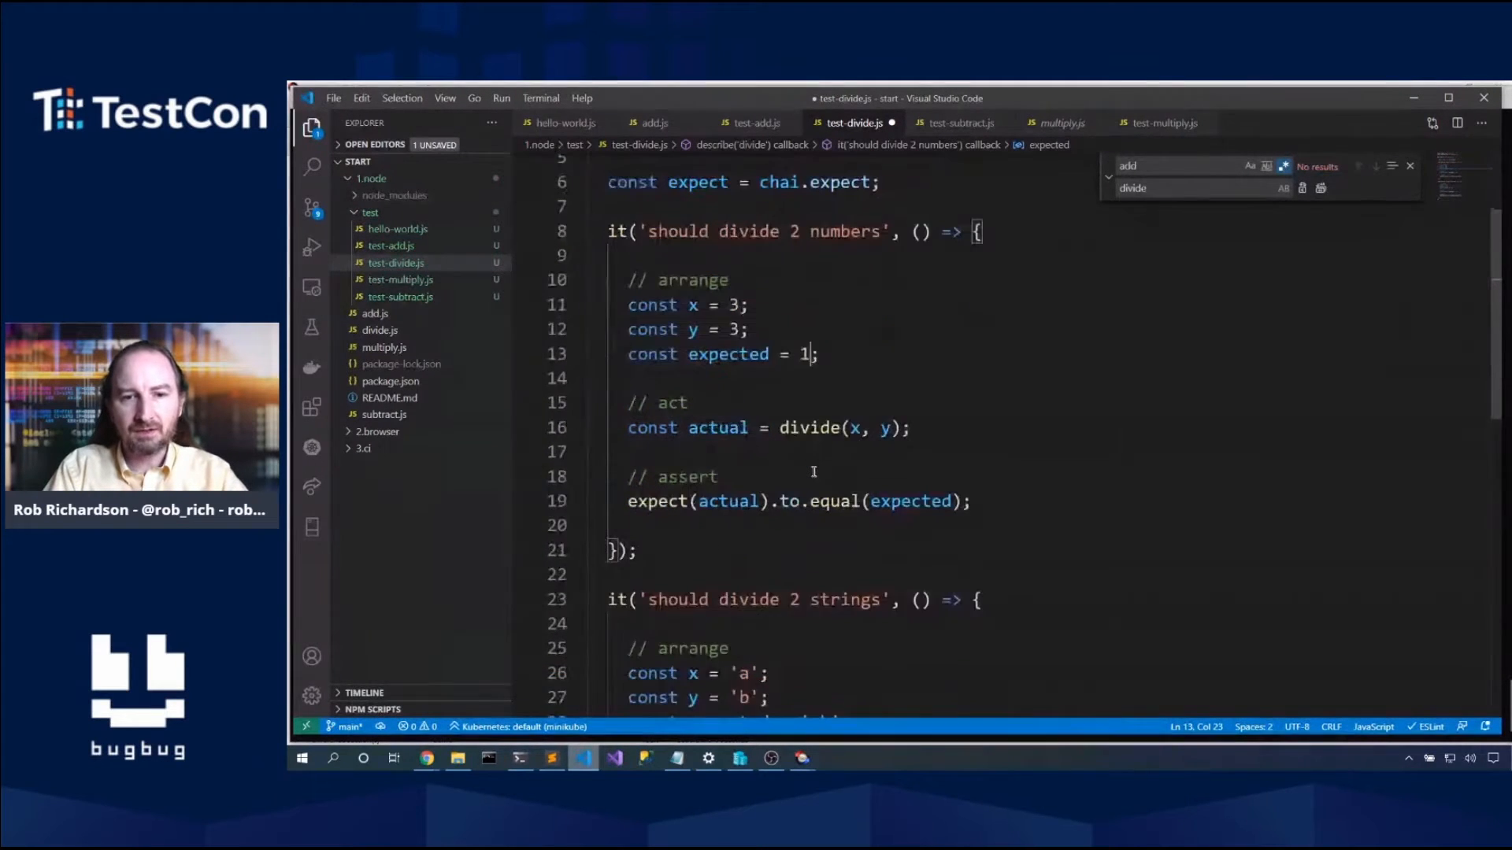
pyautogui.scroll(-3)
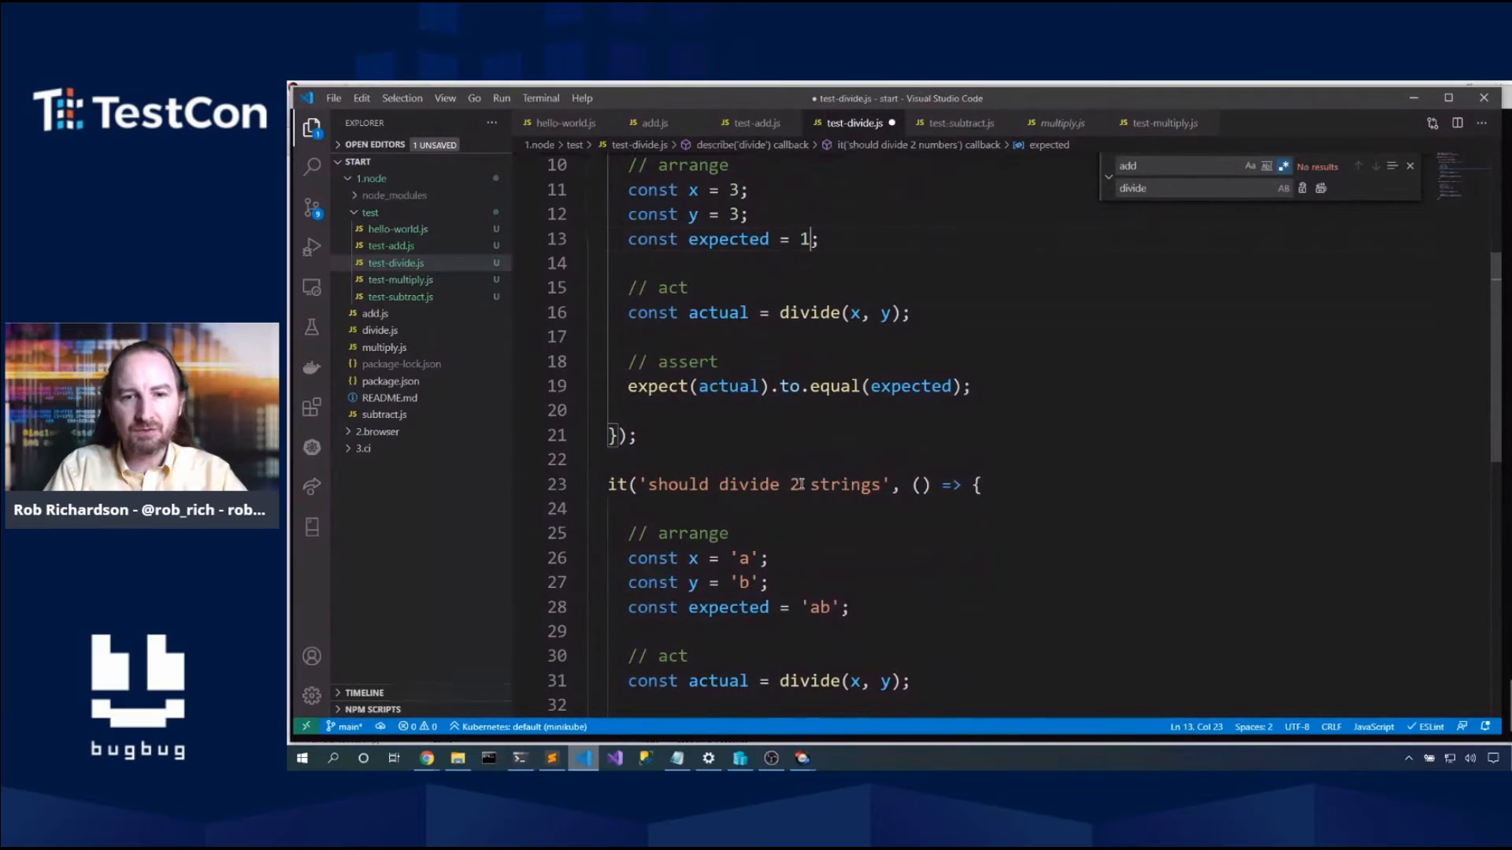
# Step: Rename the second test 'should divide by zero' and arrange x = 3, y = 0
pyautogui.write('by zero')
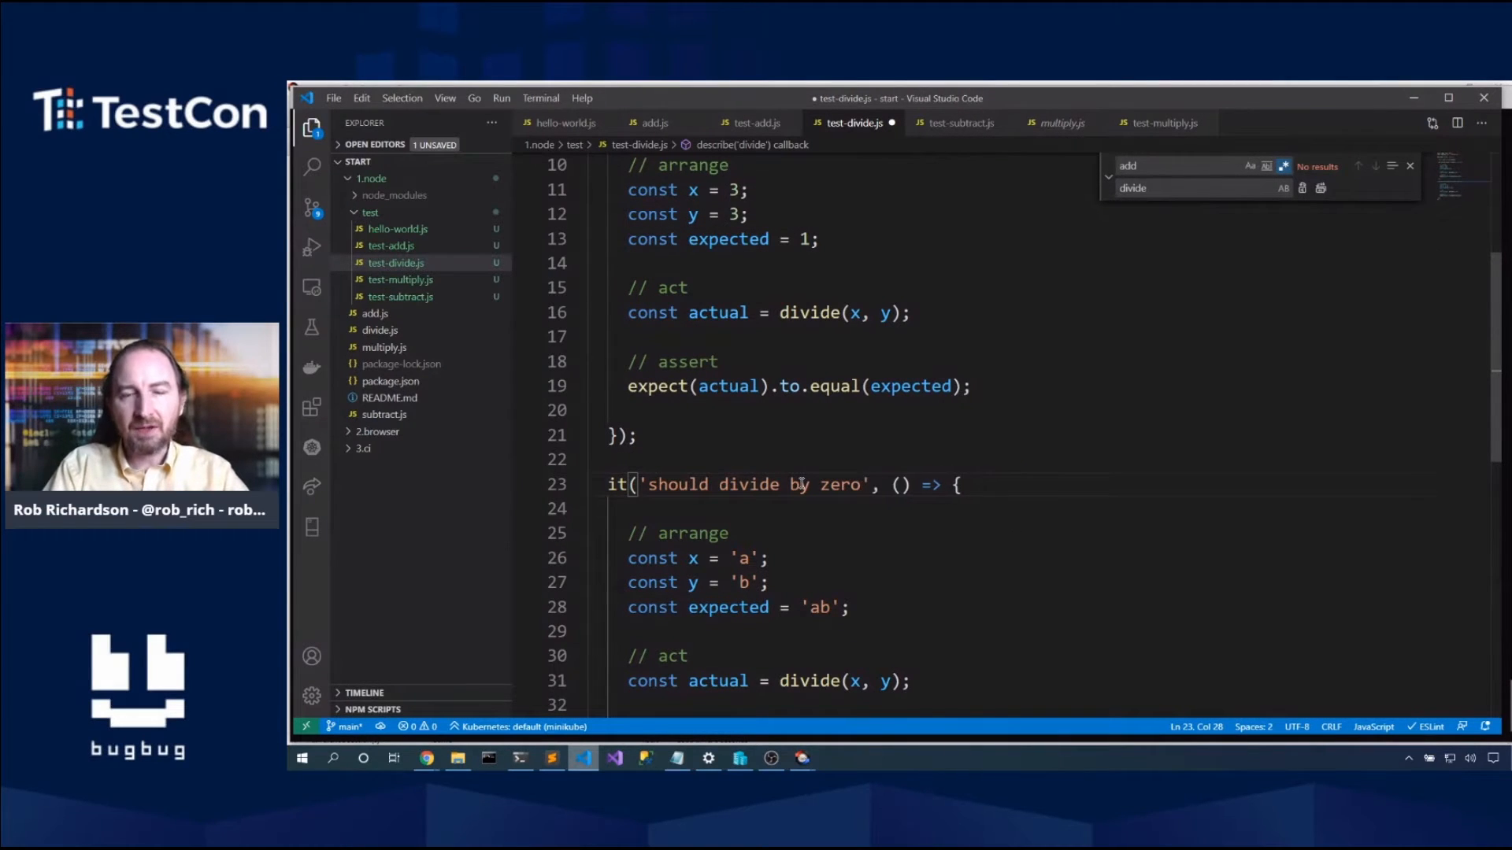
pyautogui.scroll(-3)
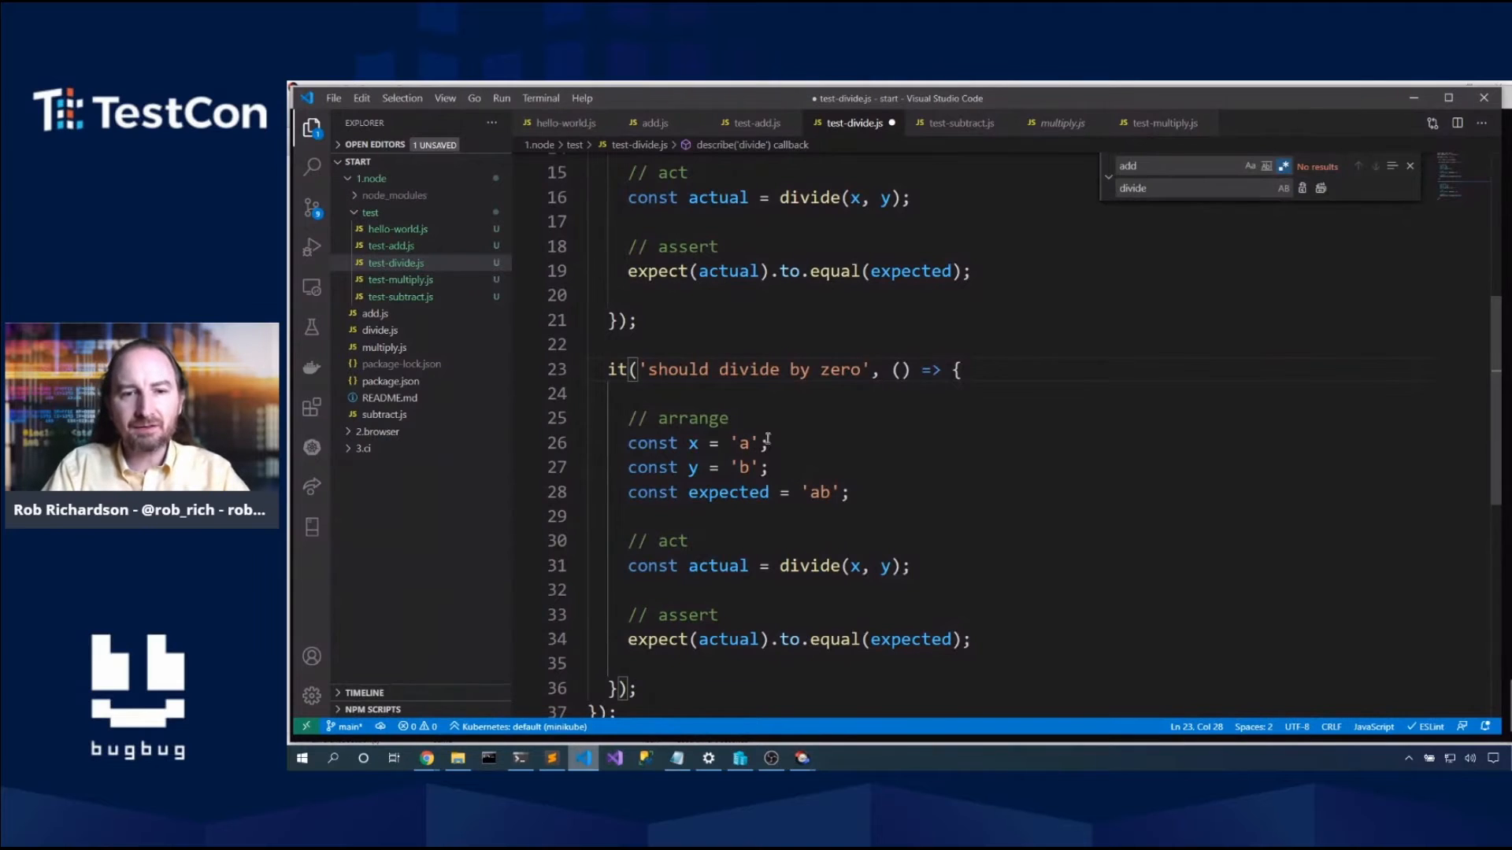
pyautogui.doubleClick(742, 442)
pyautogui.write('3')
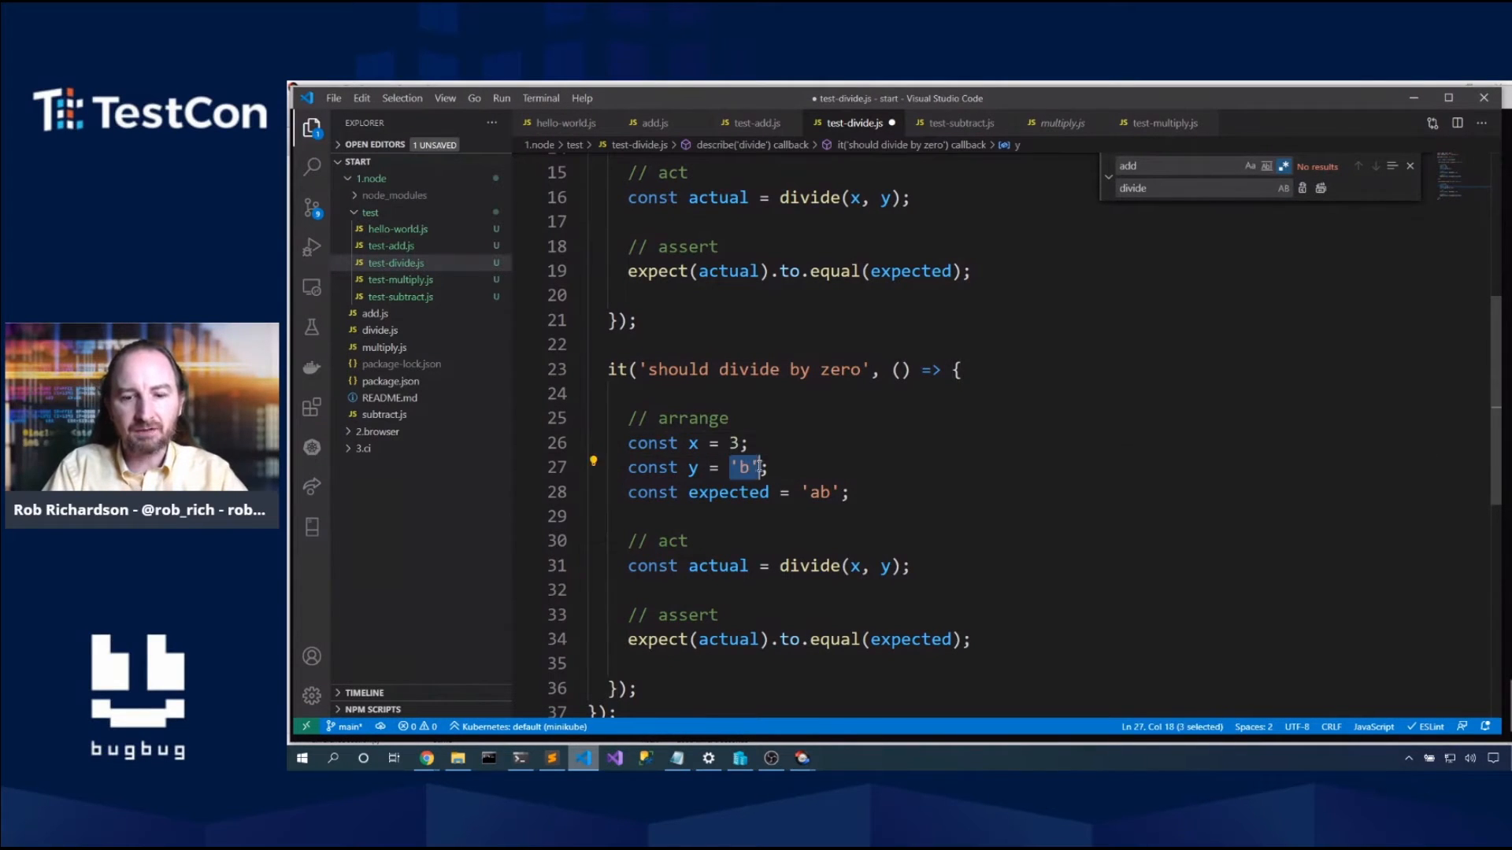
pyautogui.write('0')
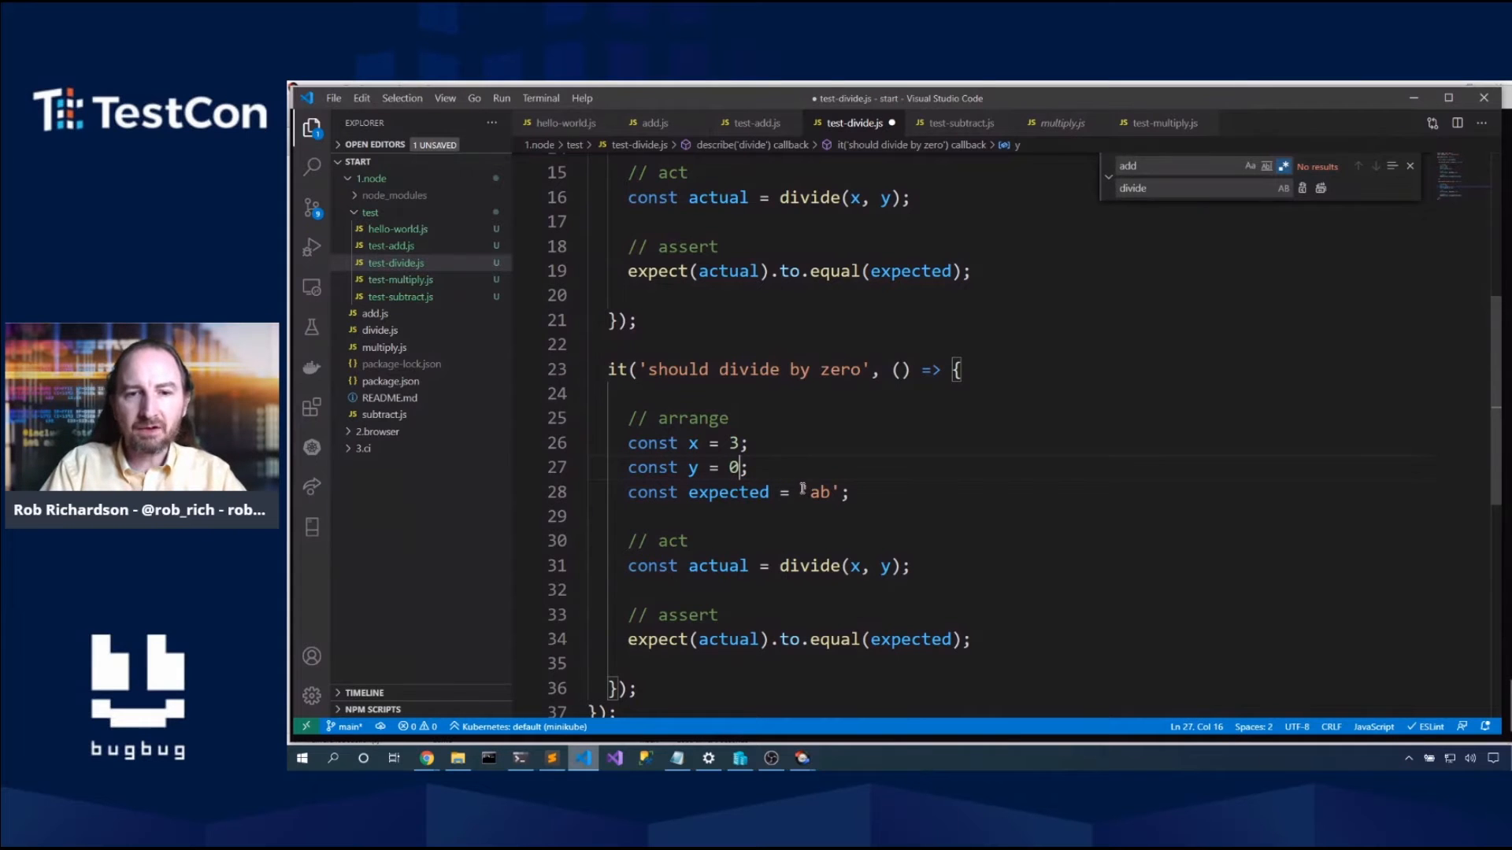
# Step: Inspect the expected 'ab' value and place the cursor at the end of its line
pyautogui.doubleClick(817, 492)
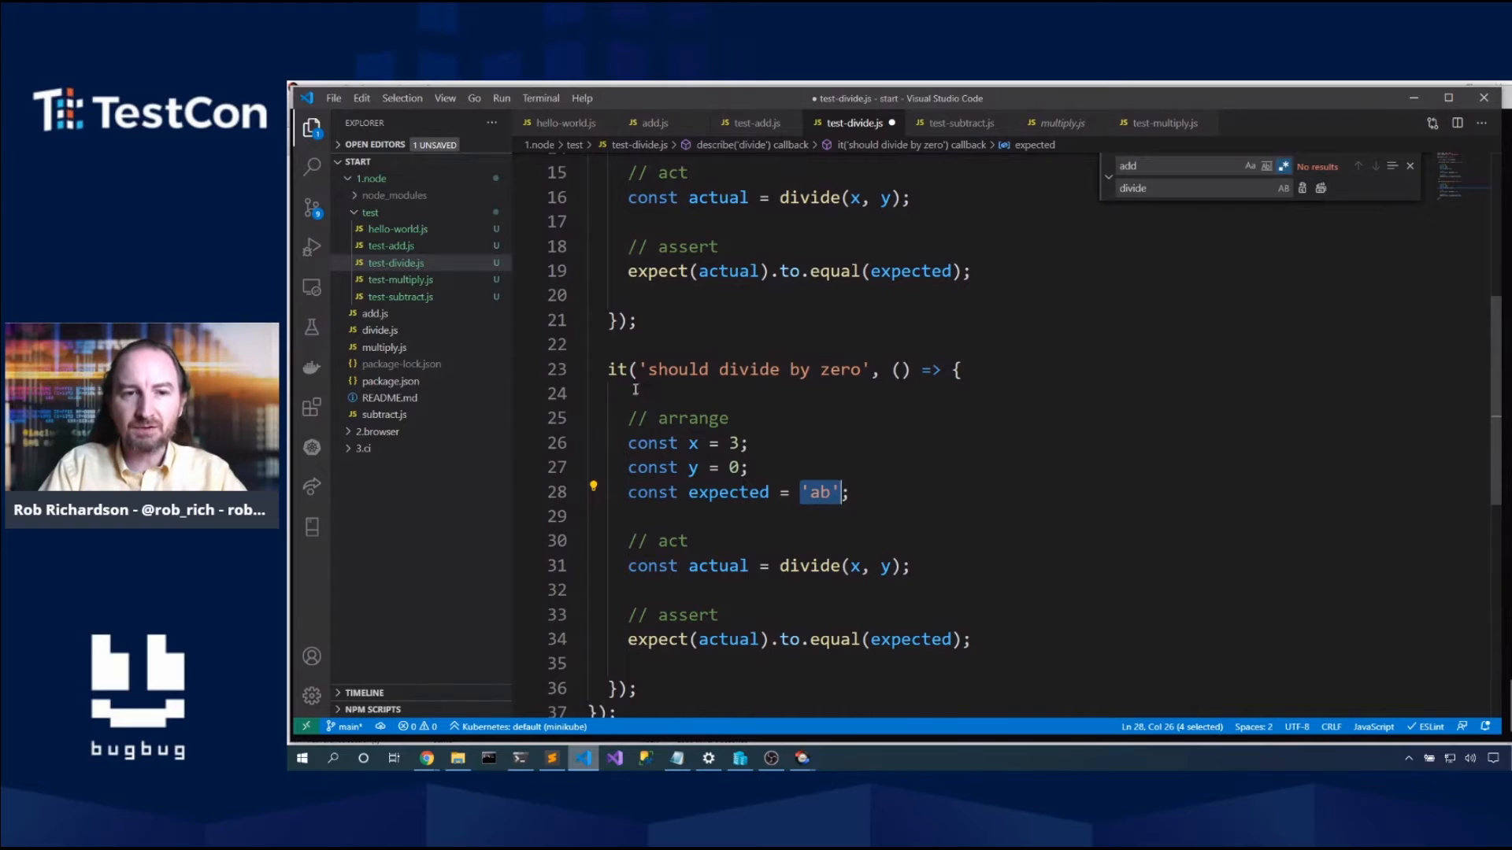
pyautogui.click(624, 369)
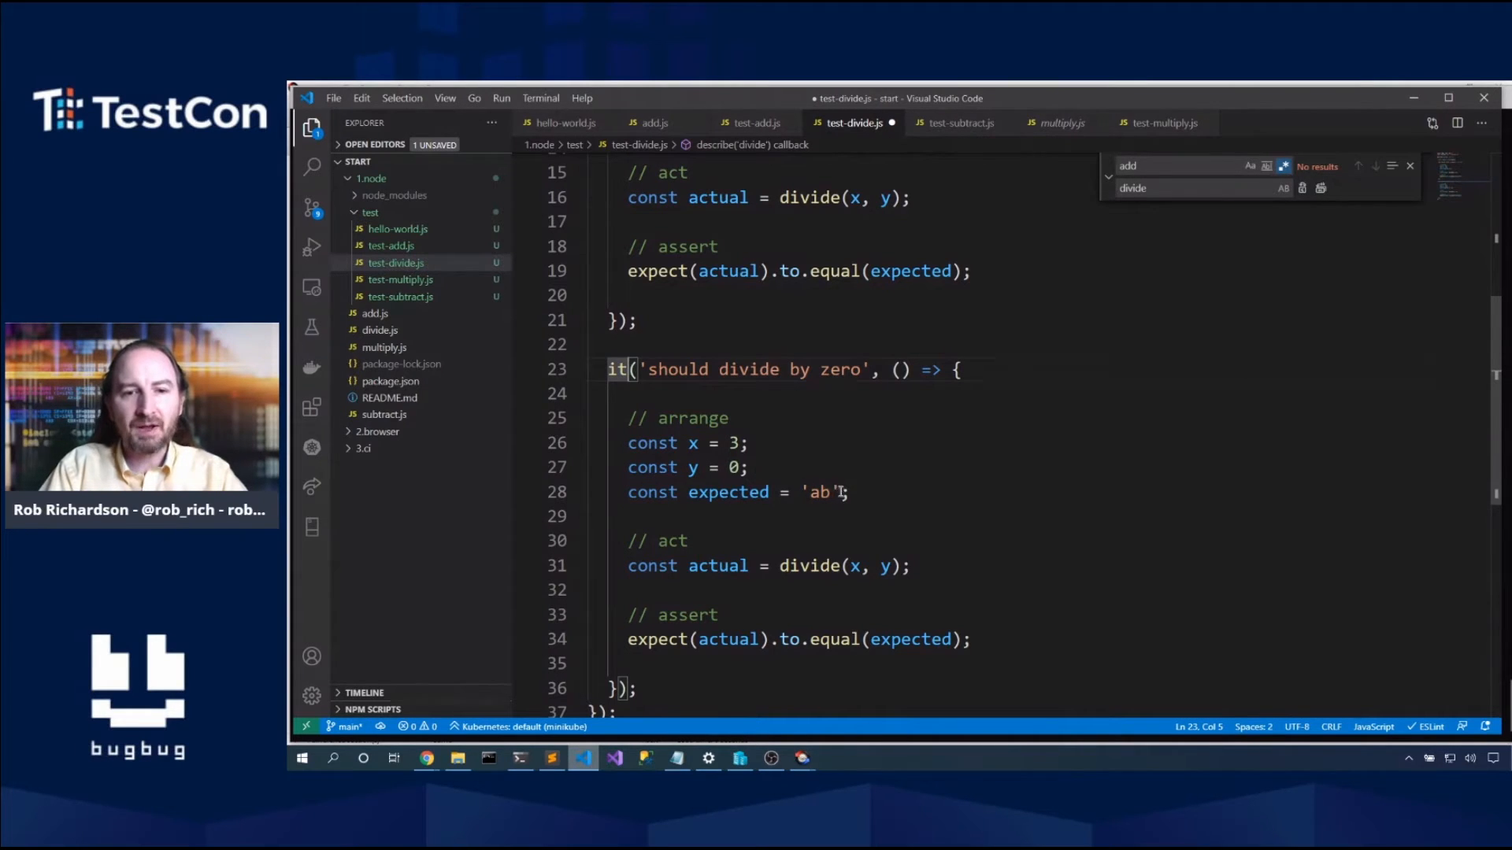
pyautogui.scroll(-3)
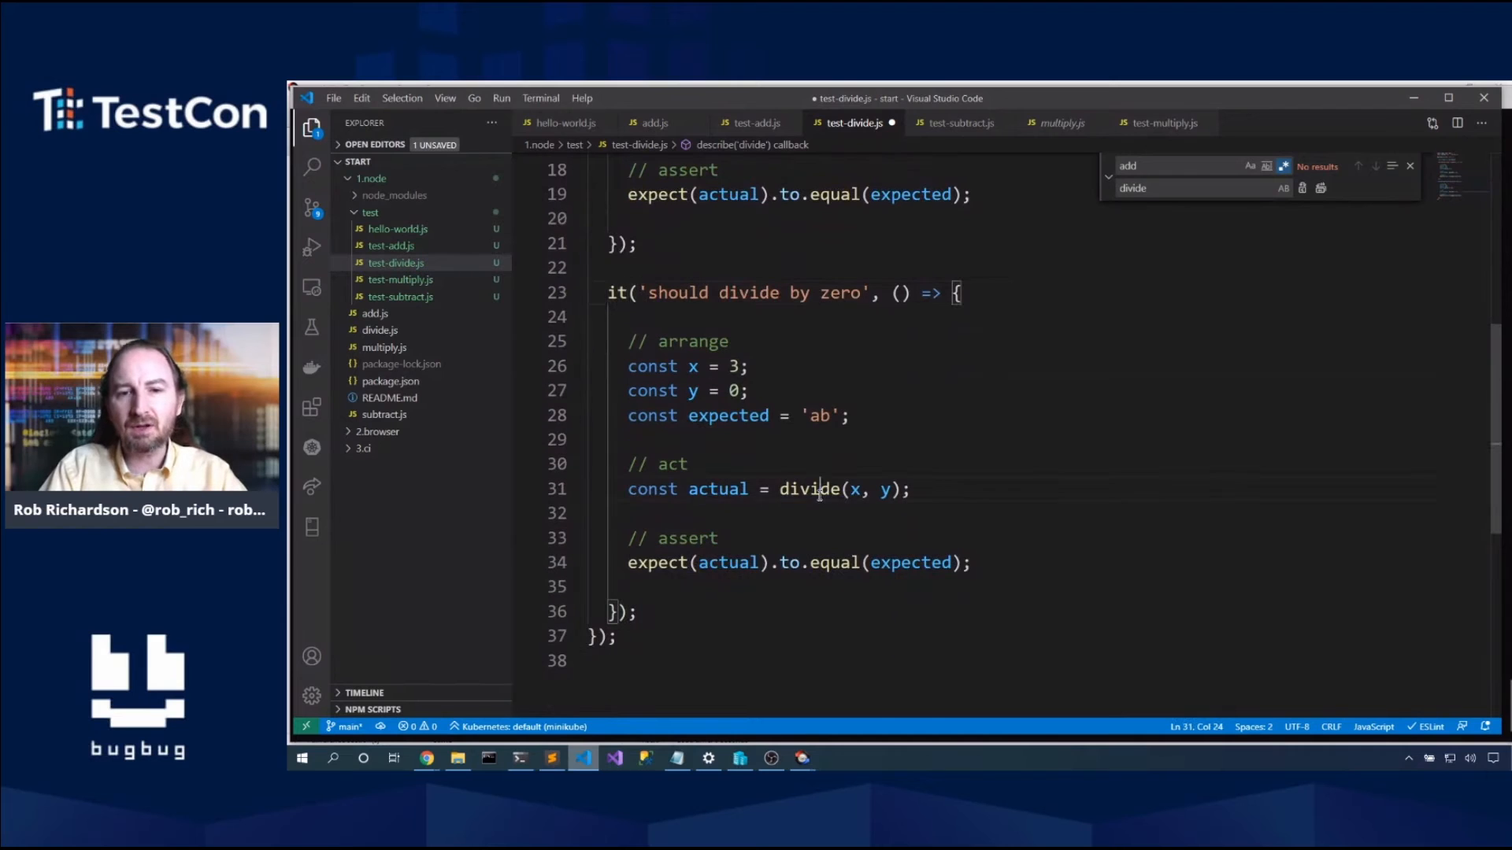
pyautogui.doubleClick(811, 489)
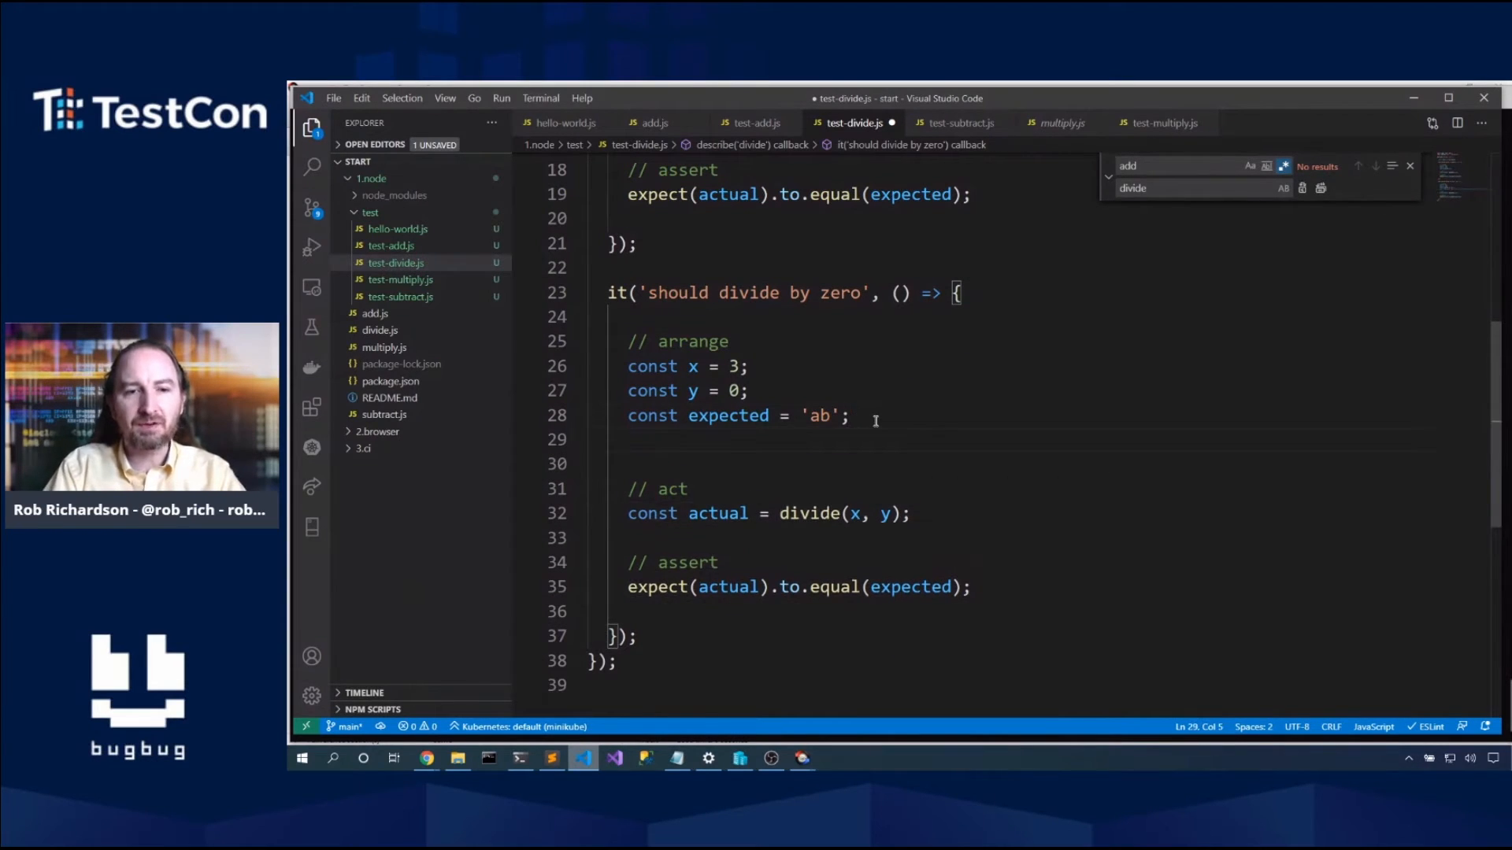
# Step: Draft a second expected line, discarding 3/0 in favour of throw Error('')
pyautogui.write('ch')
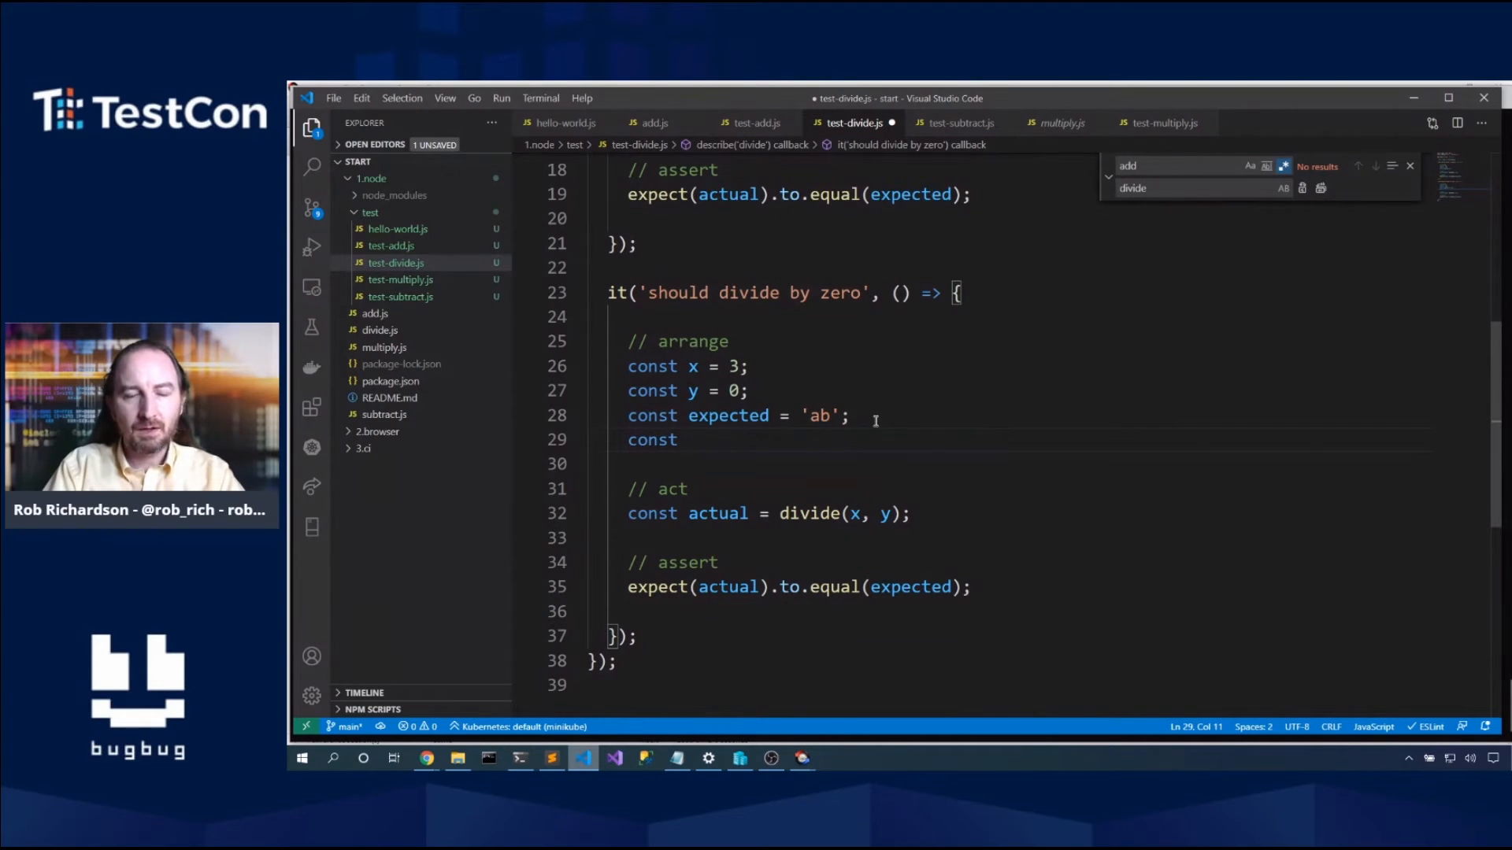
pyautogui.write('expected =')
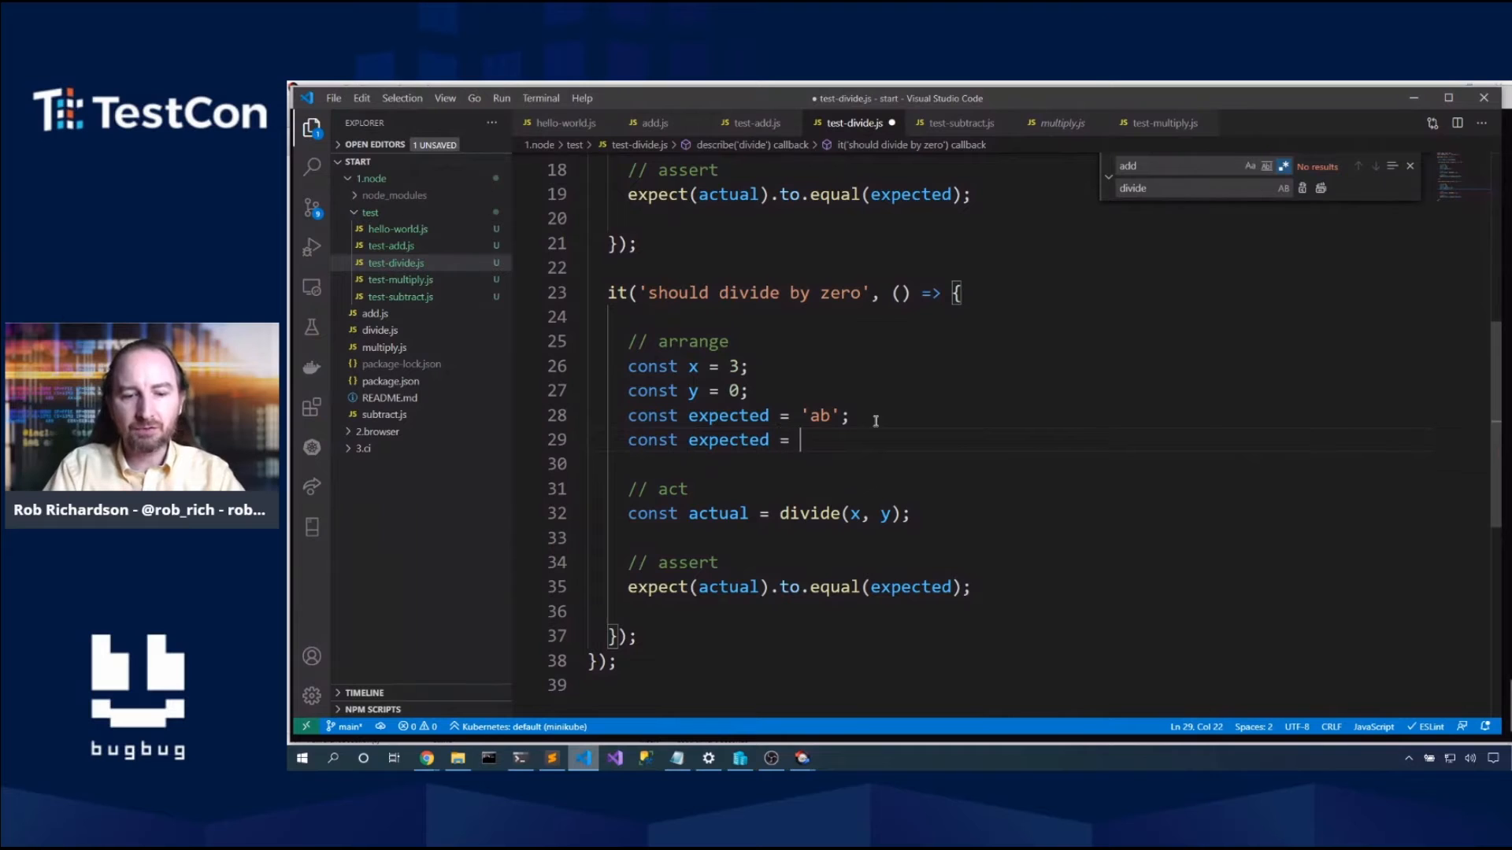
pyautogui.write('3/0')
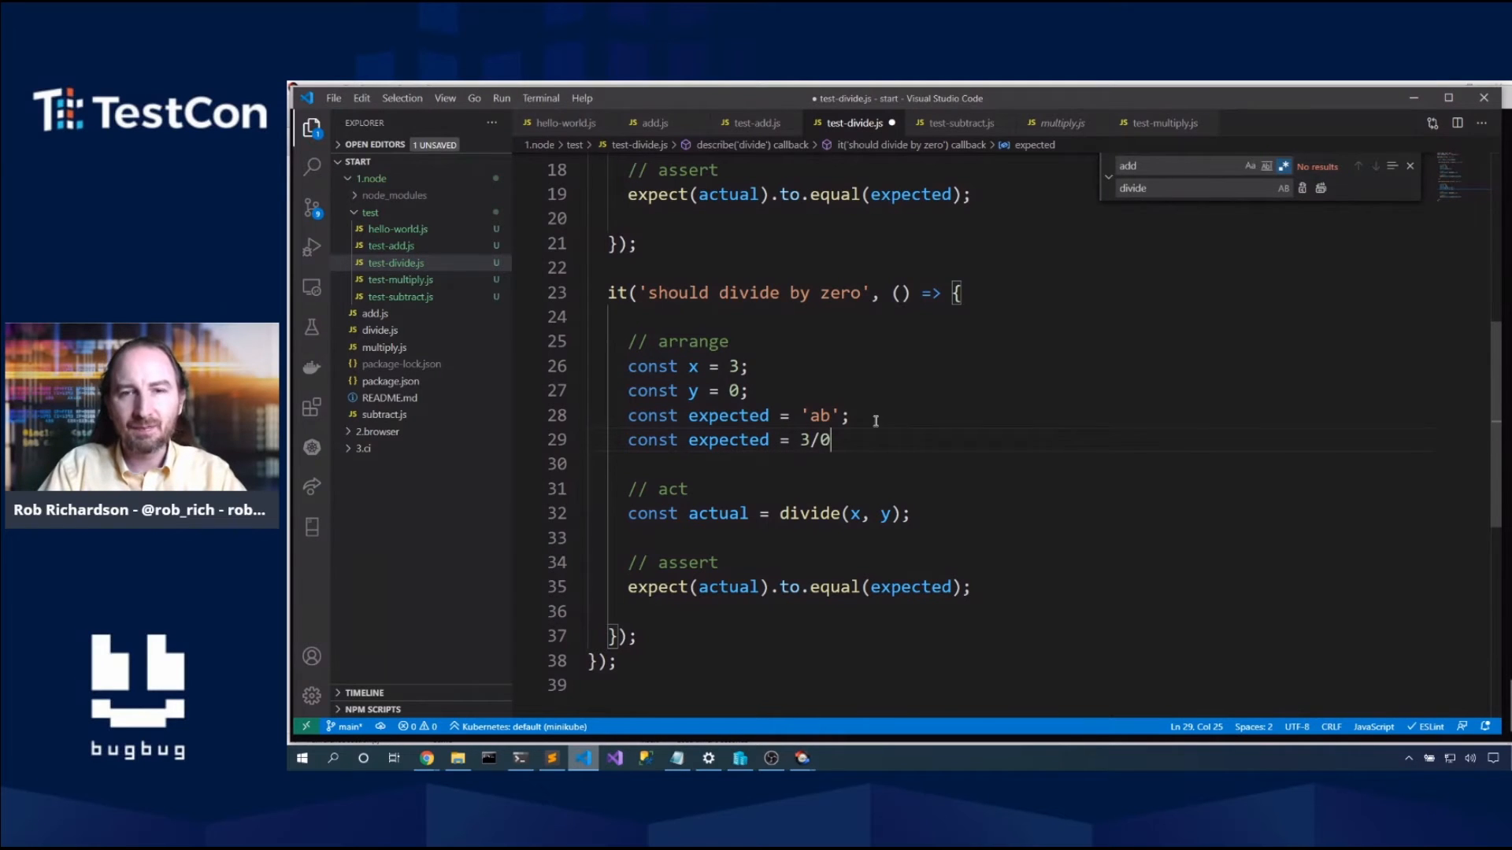
pyautogui.press('Backspace')
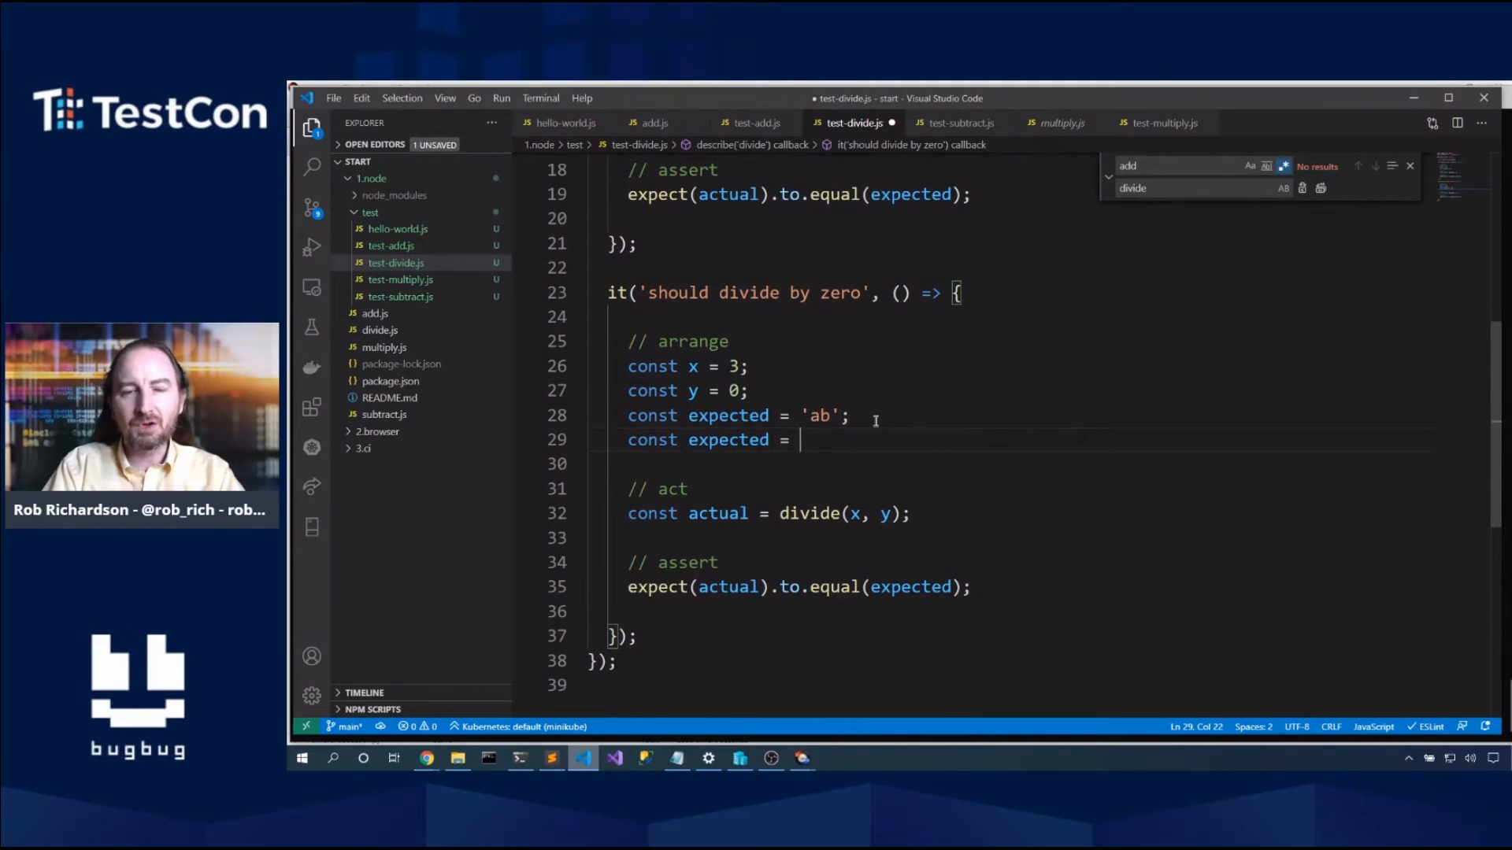
pyautogui.write('throw')
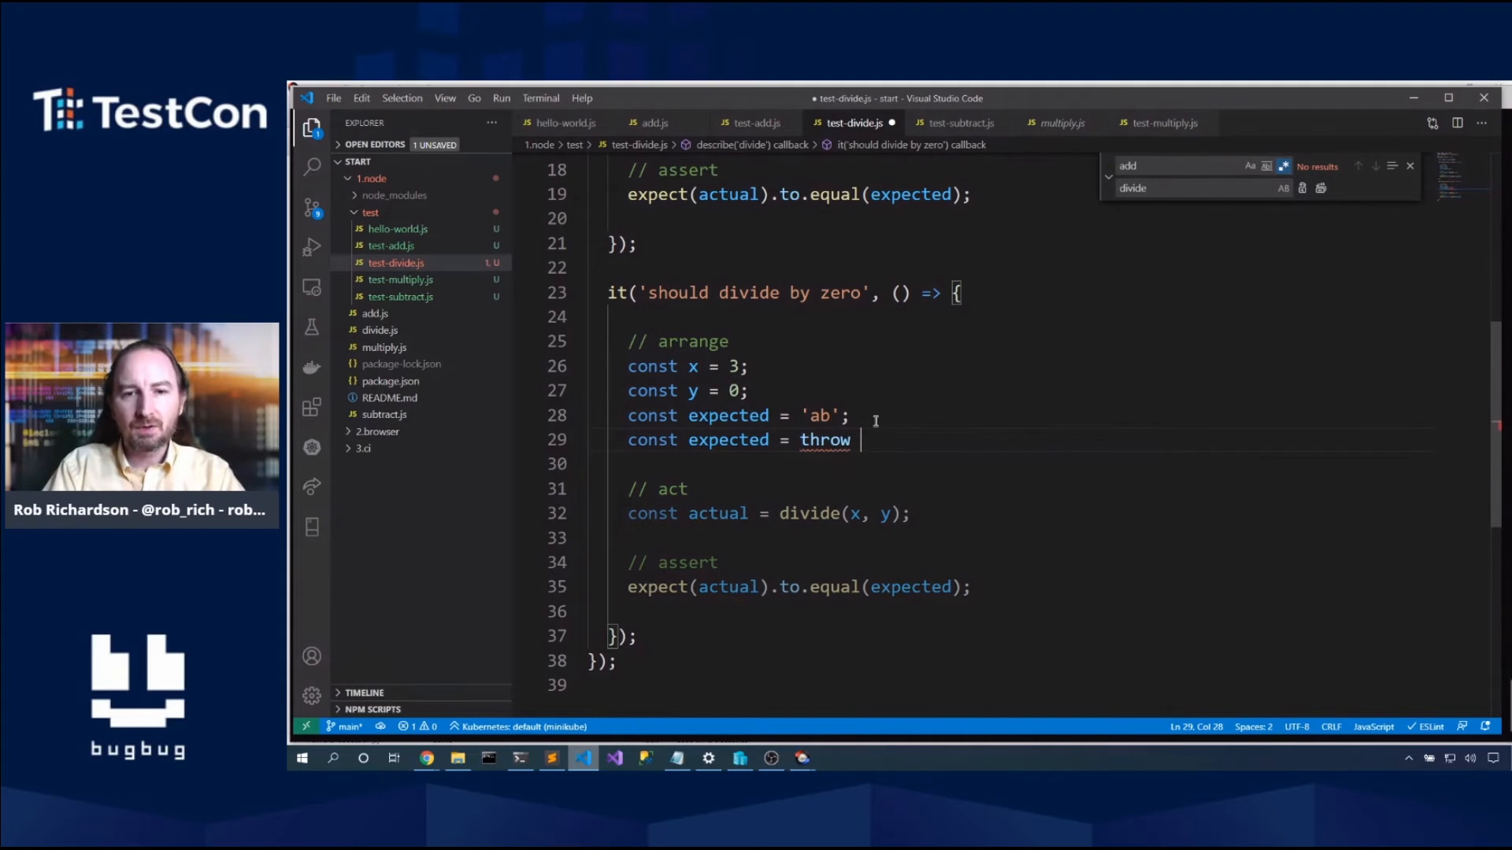
pyautogui.write("Error('')")
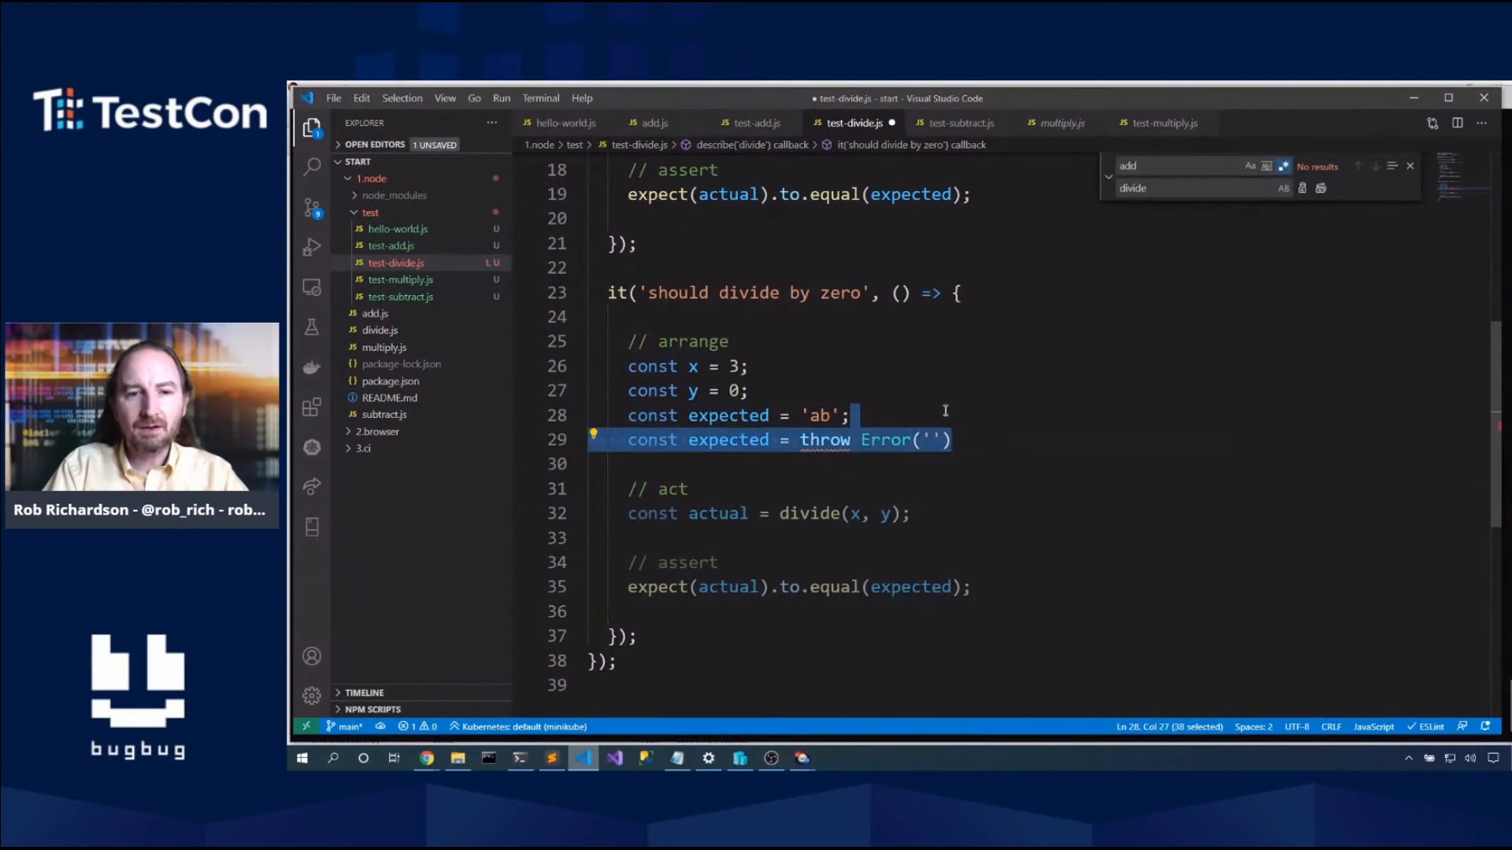
# Step: Declare let actual = undefined and wrap divide(x, y) in try/catch assigning err to actual
pyautogui.write('try {')
pyautogui.write('} catch')
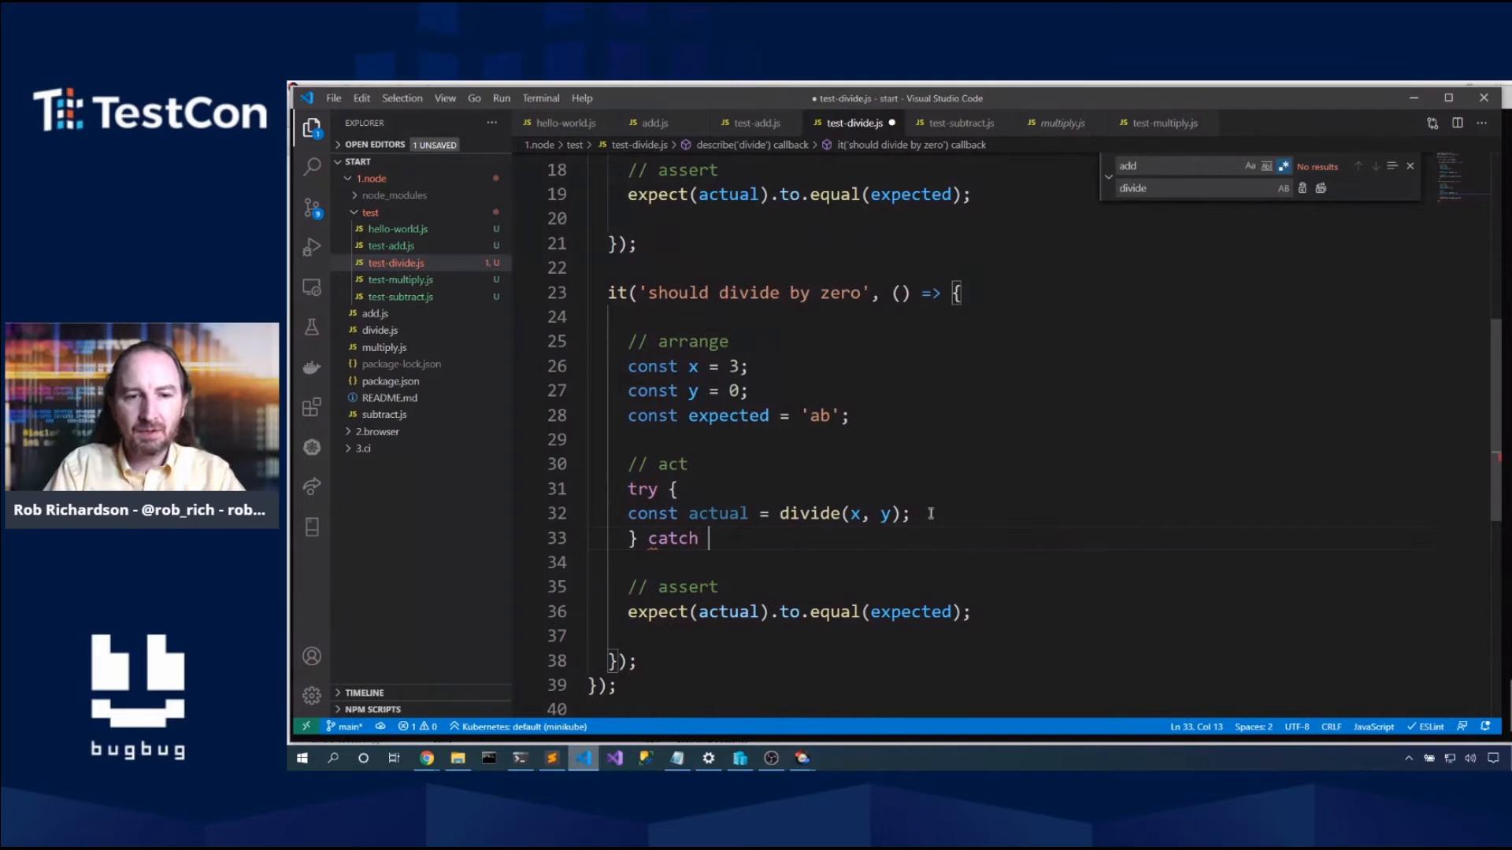
pyautogui.write('(err) {')
pyautogui.write('c')
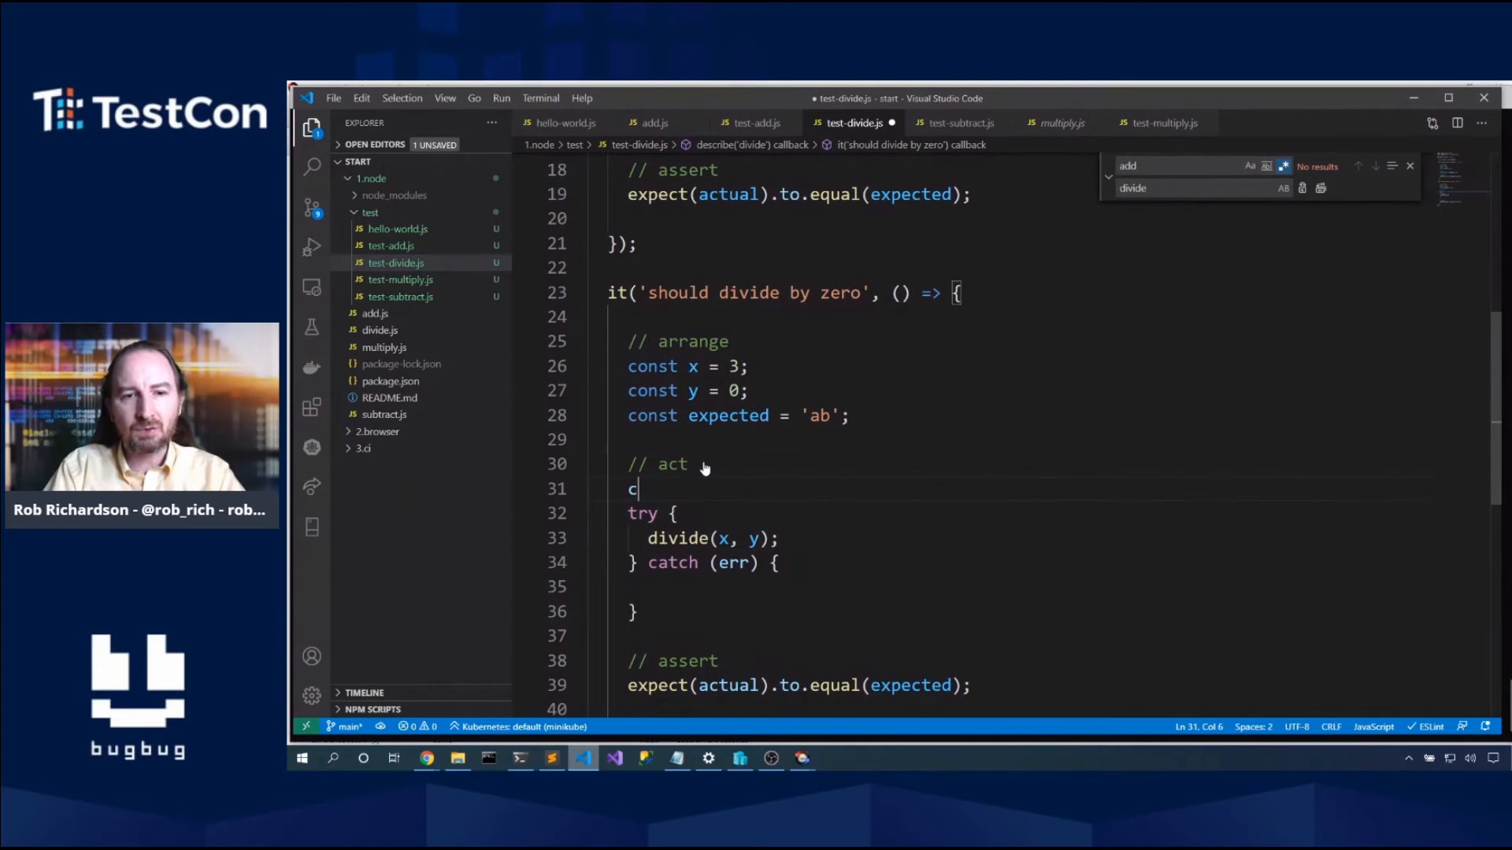
pyautogui.write('le')
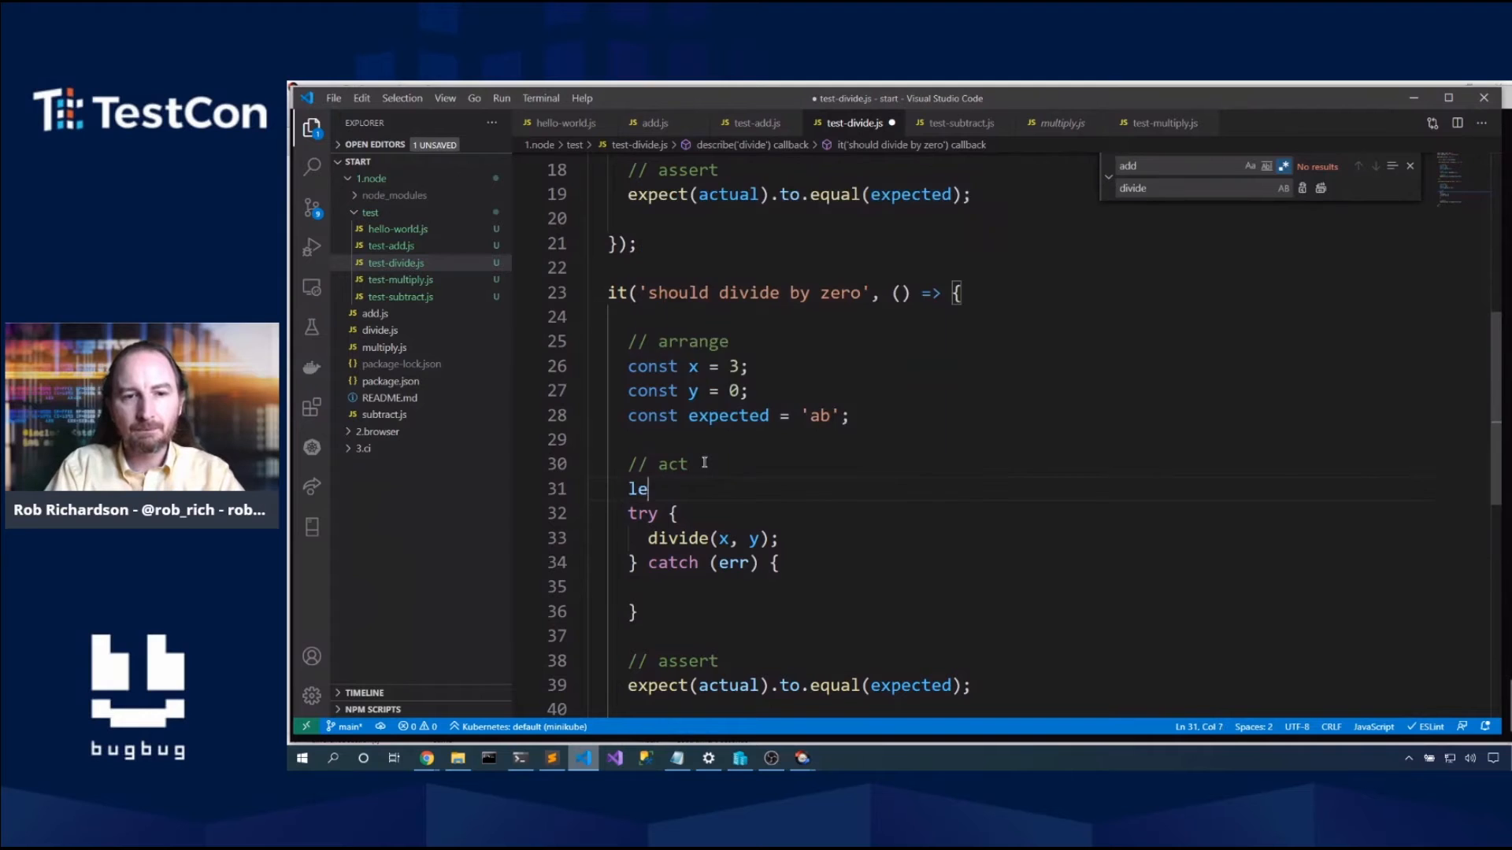
pyautogui.write('t actual =')
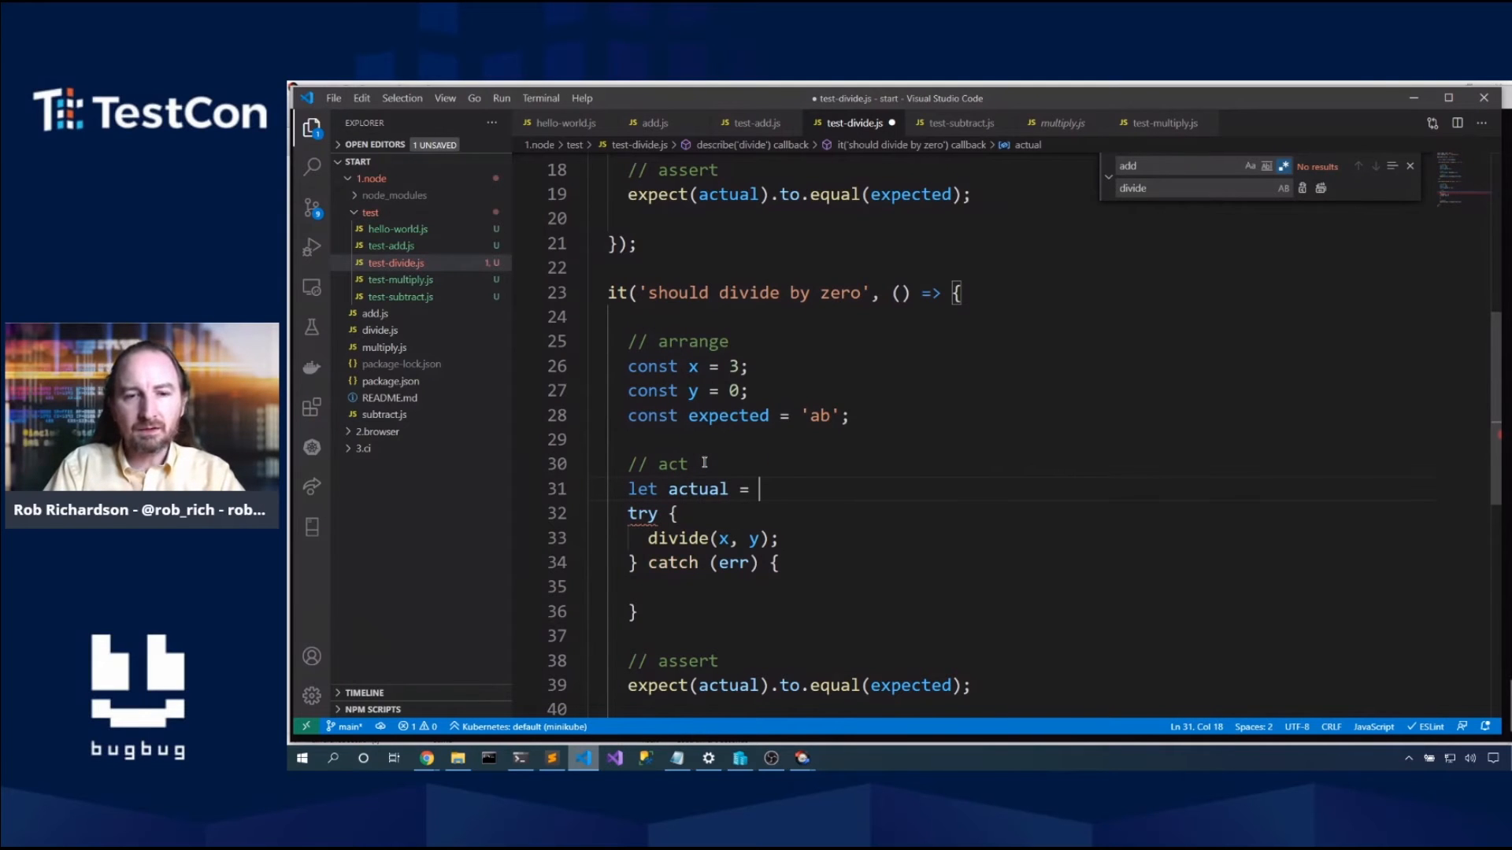
pyautogui.write('undefine')
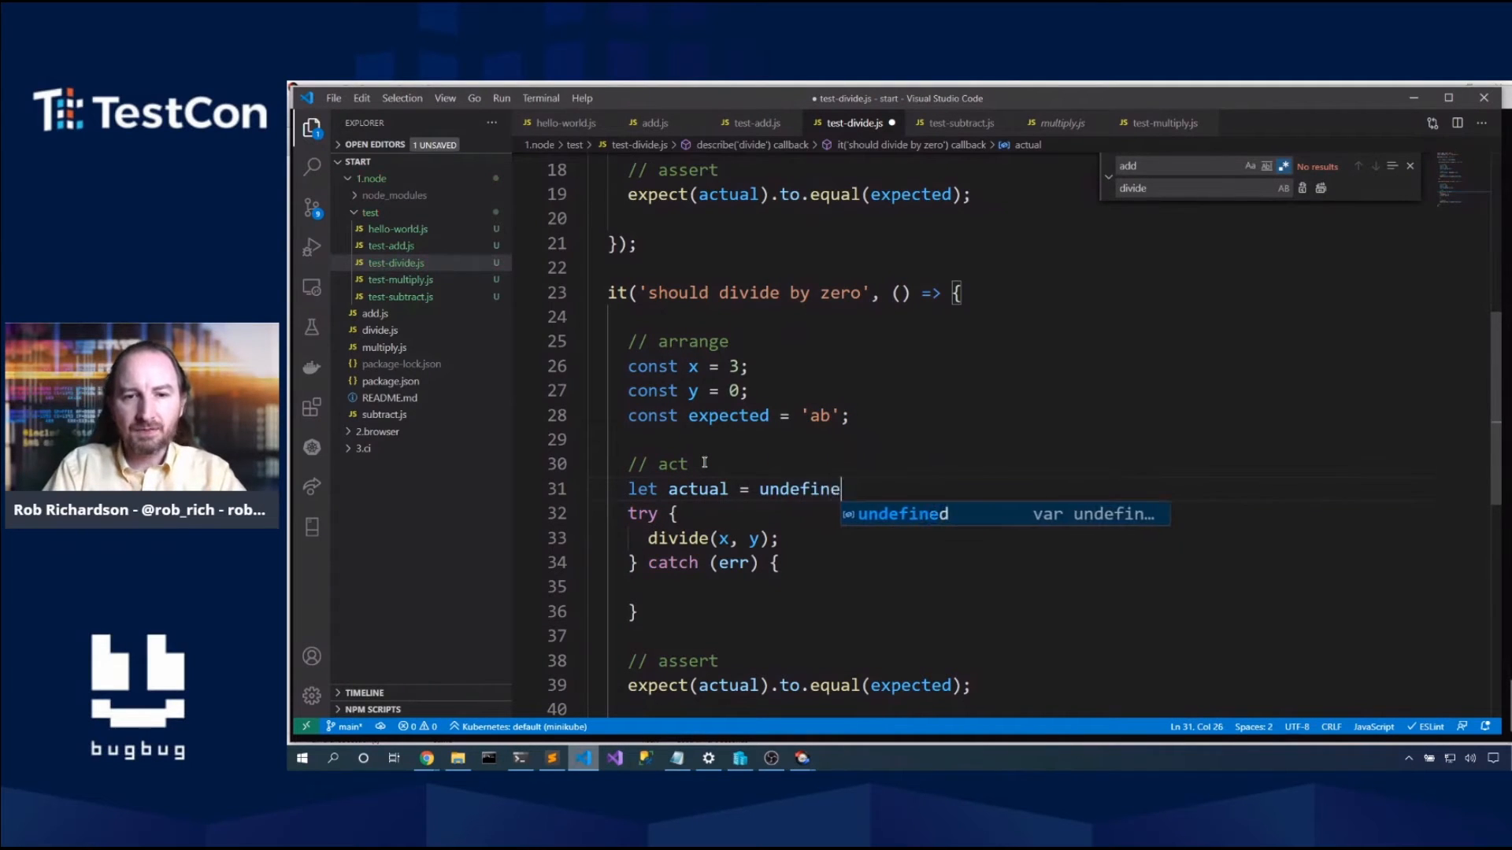
pyautogui.press('Enter')
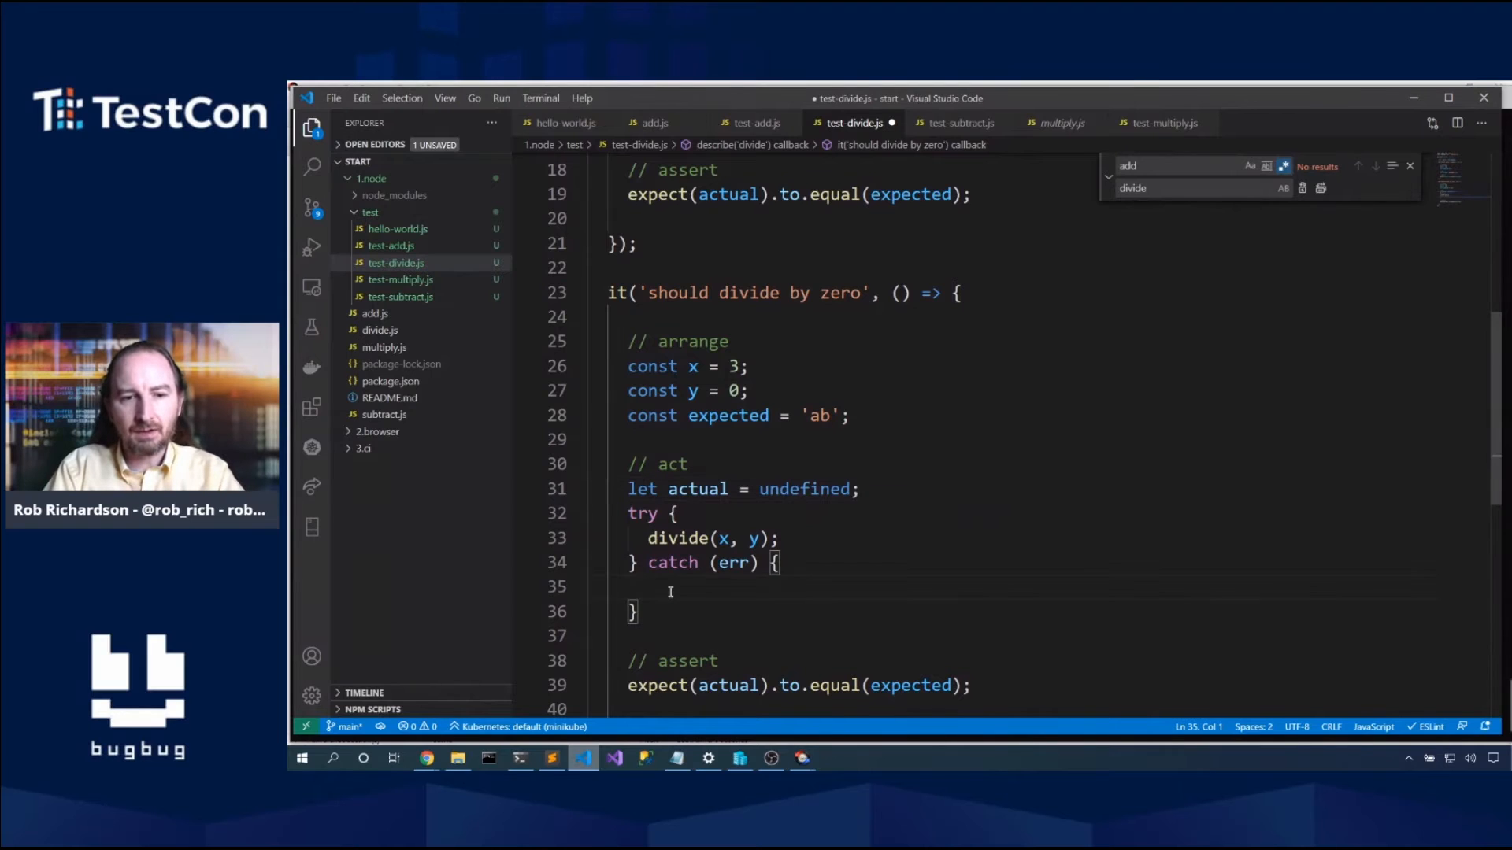
pyautogui.write('actual =')
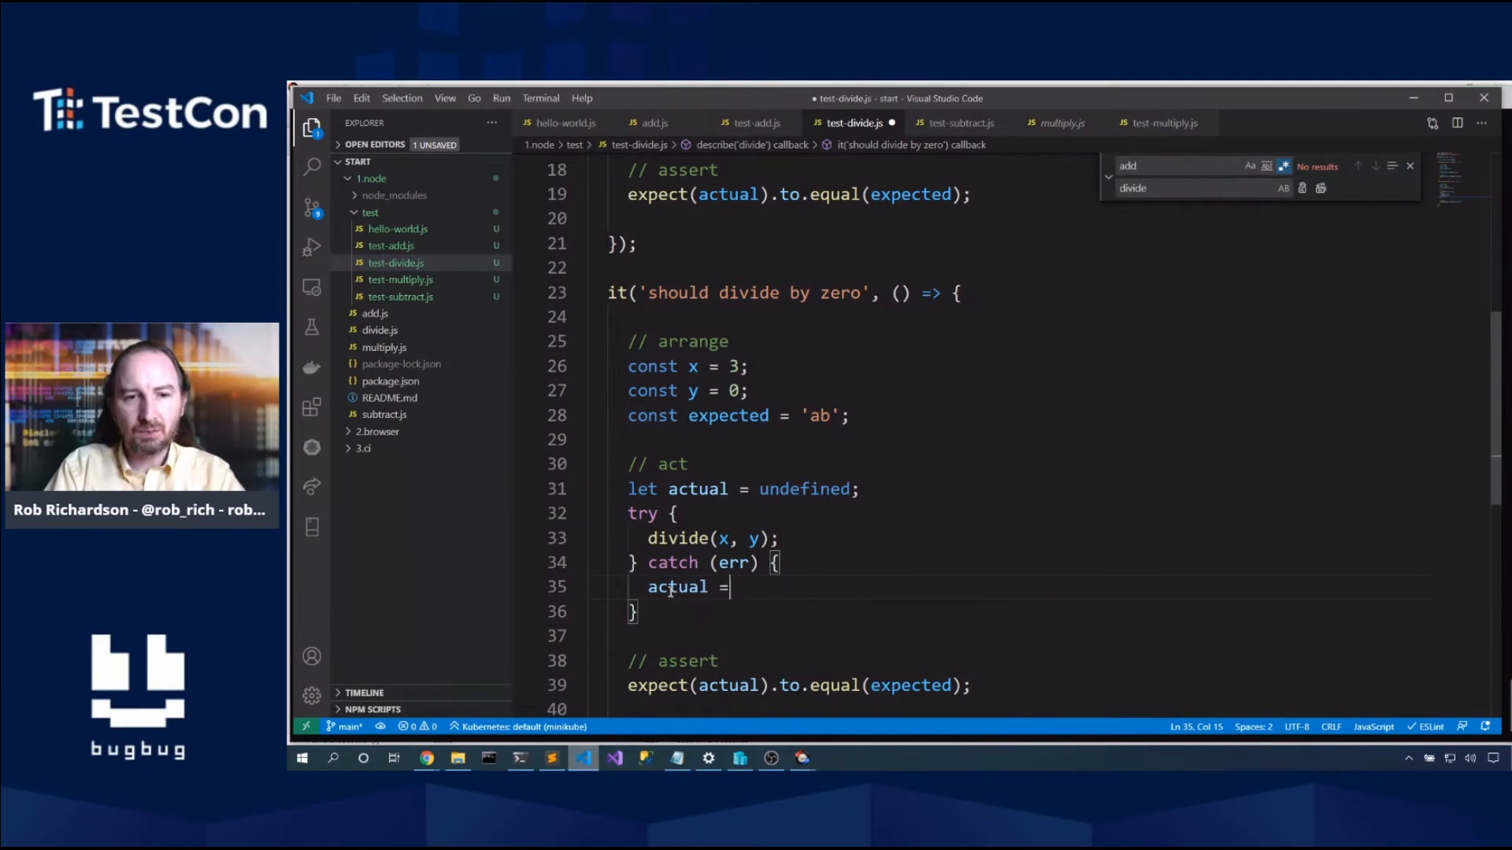
pyautogui.write('err;')
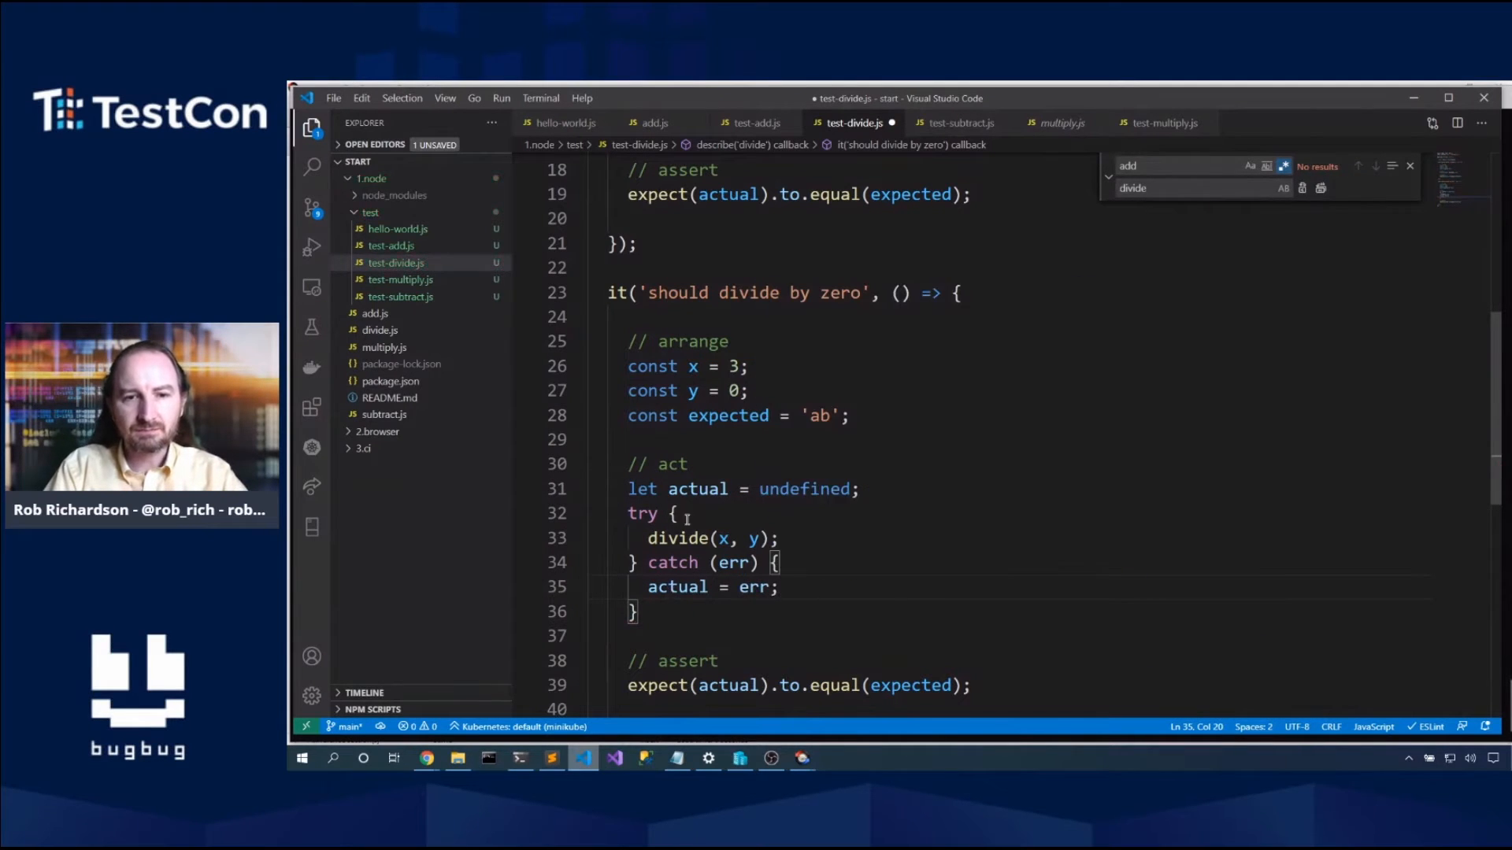
pyautogui.doubleClick(818, 415)
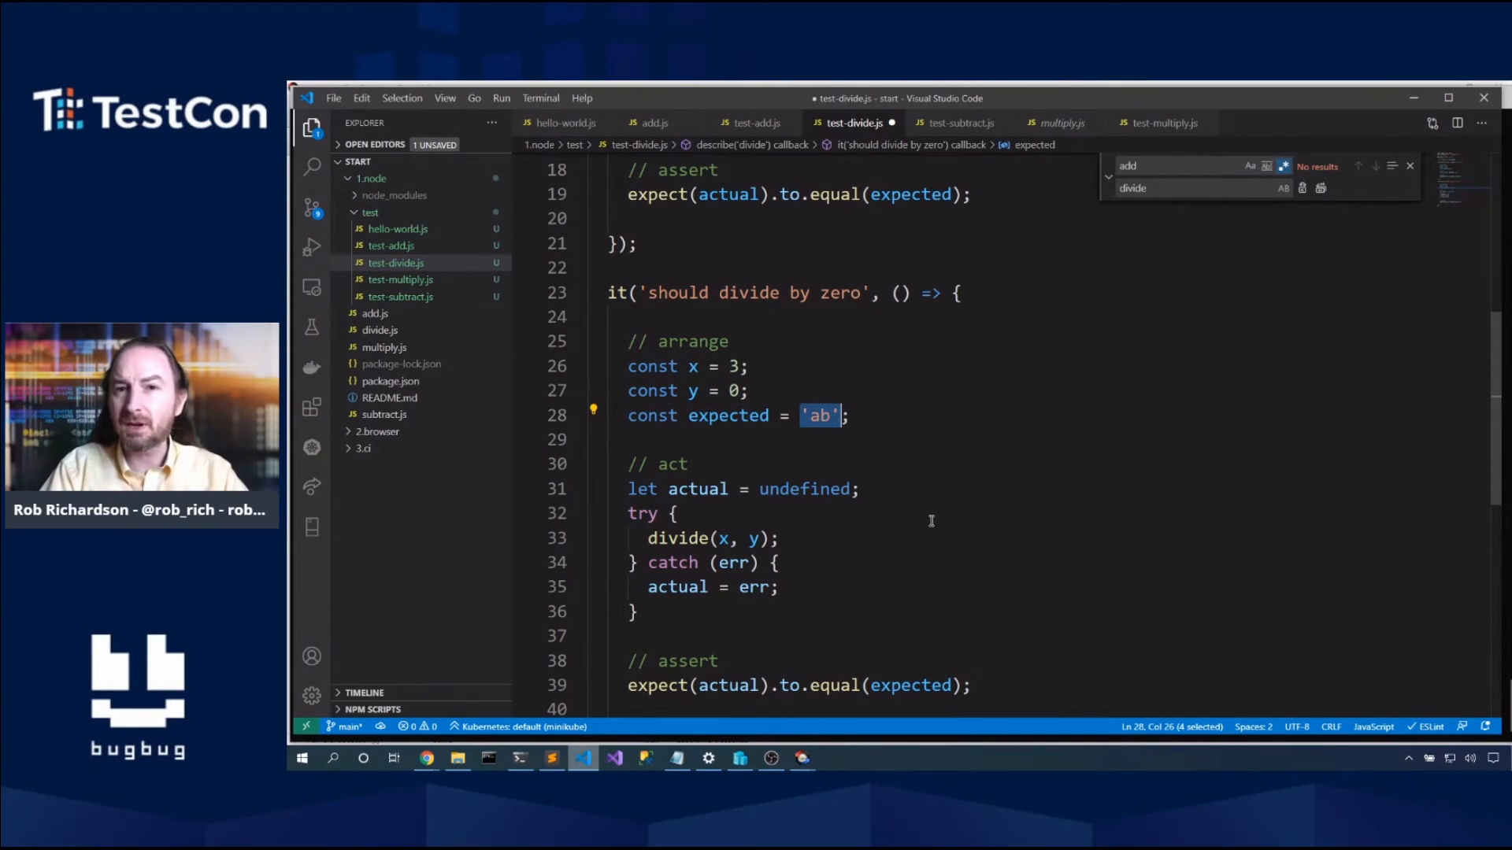
# Step: Make the test expect 'DIVIDE_BY_ZERO' against actual?.code and save test-divide.js
pyautogui.write('12345')
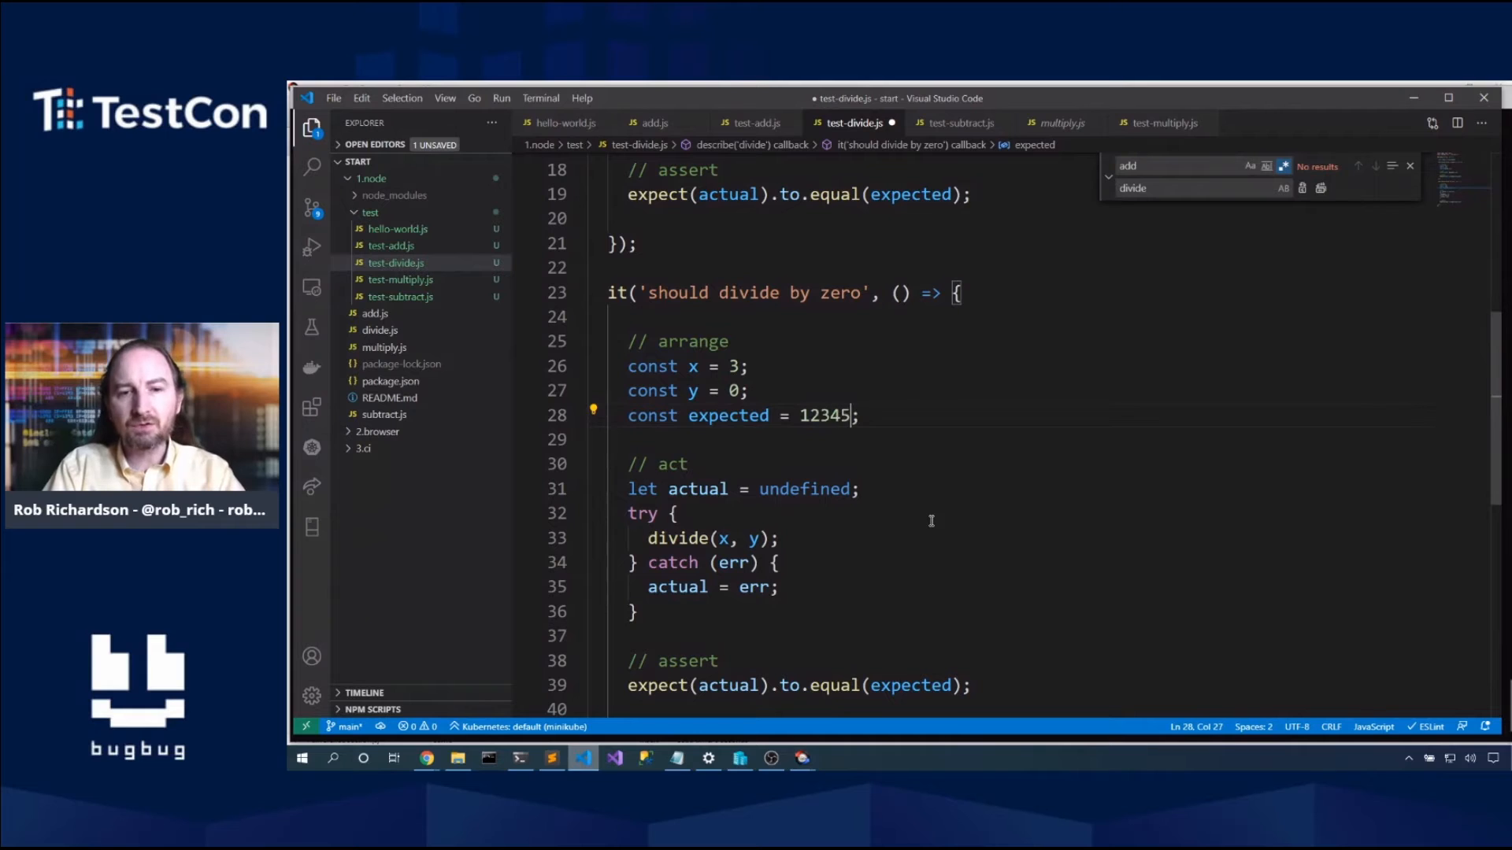
pyautogui.scroll(-3)
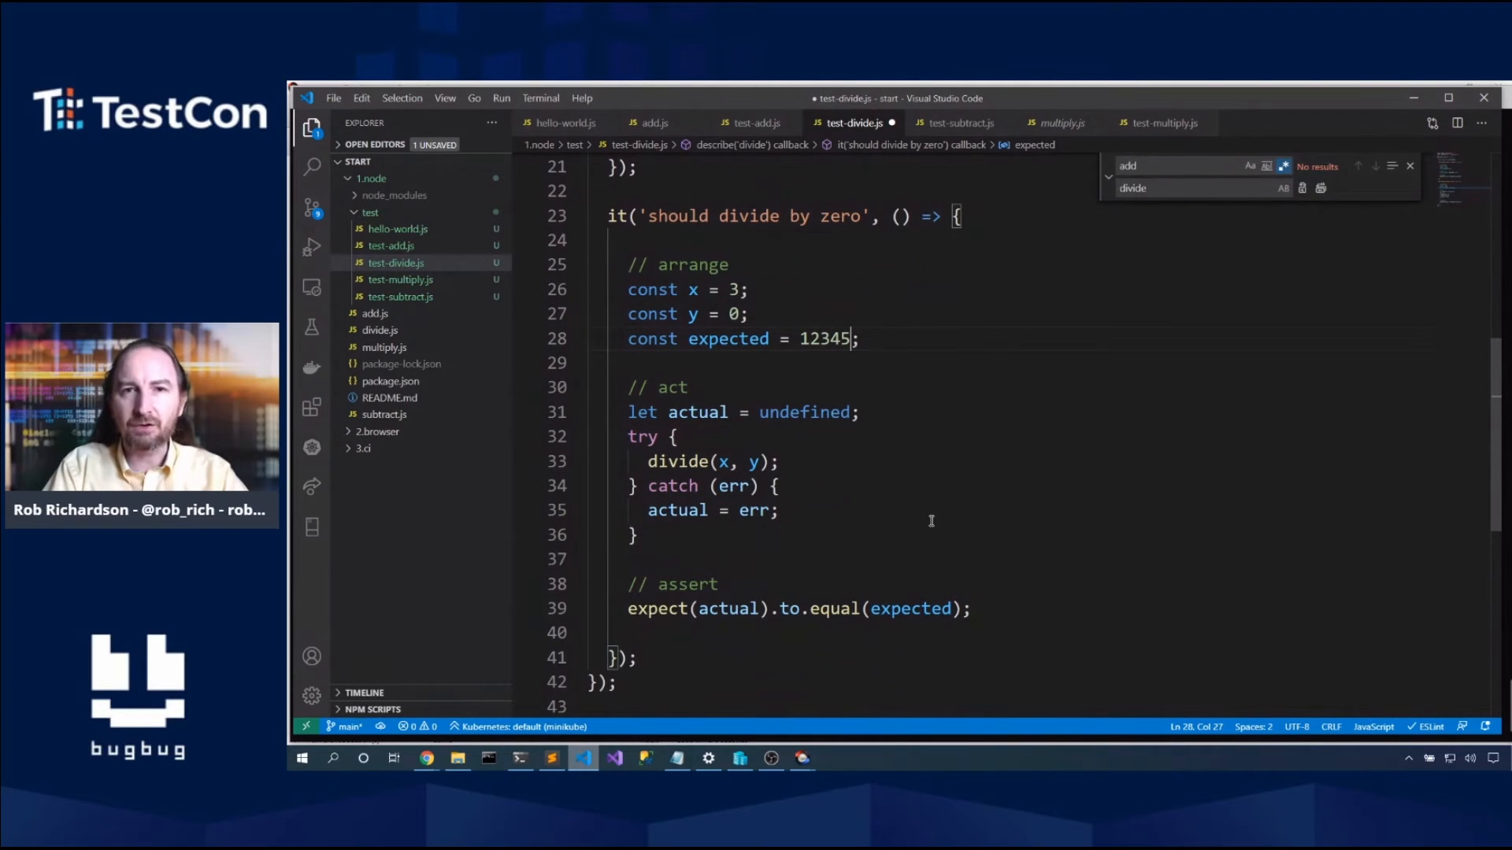
pyautogui.click(832, 339)
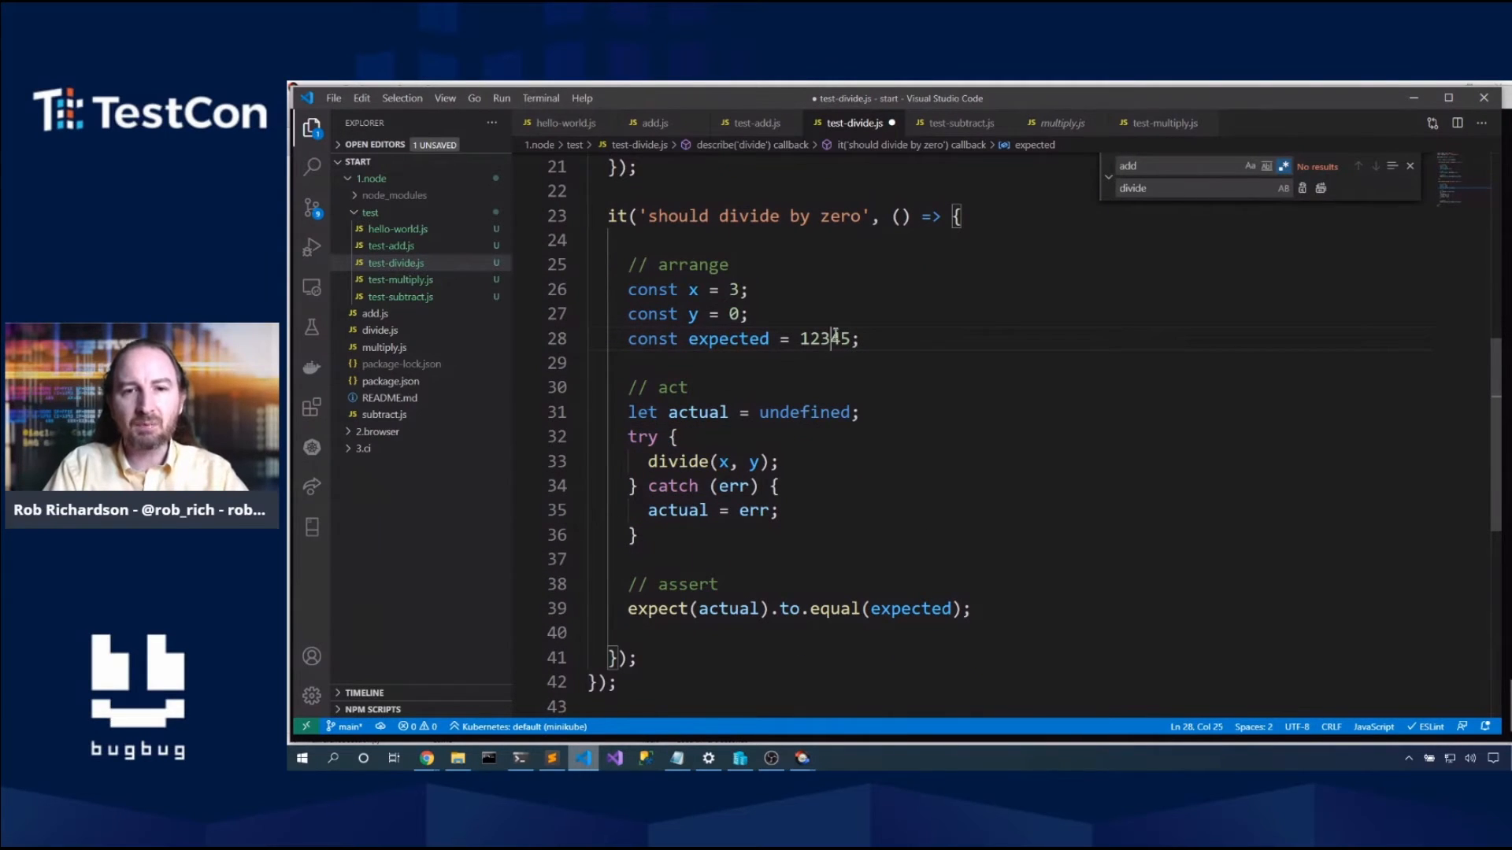
pyautogui.write("'D'")
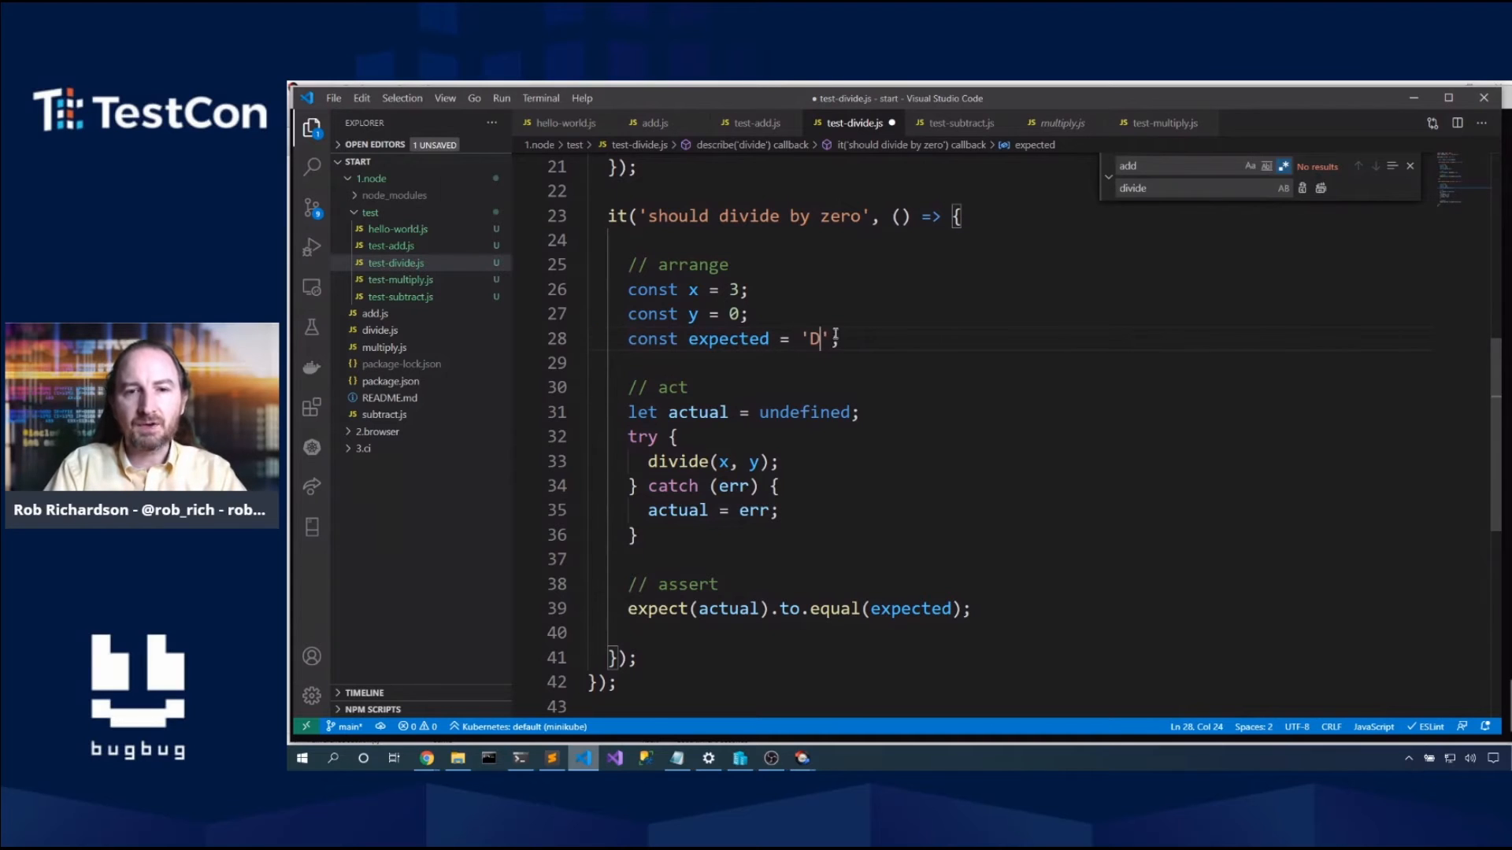
pyautogui.write('IVIDE_BY_')
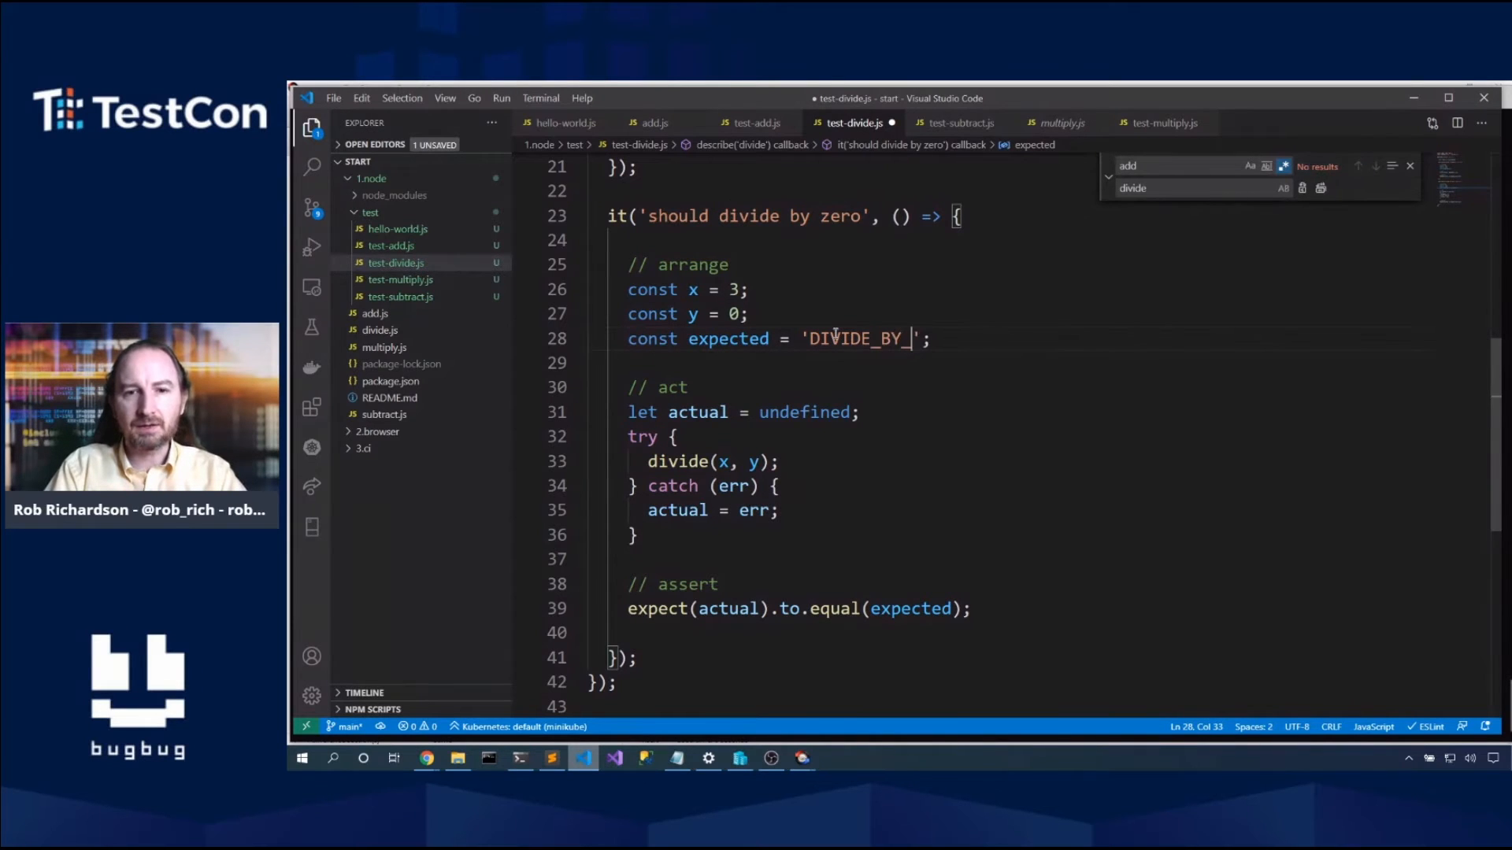
pyautogui.write('ZERO')
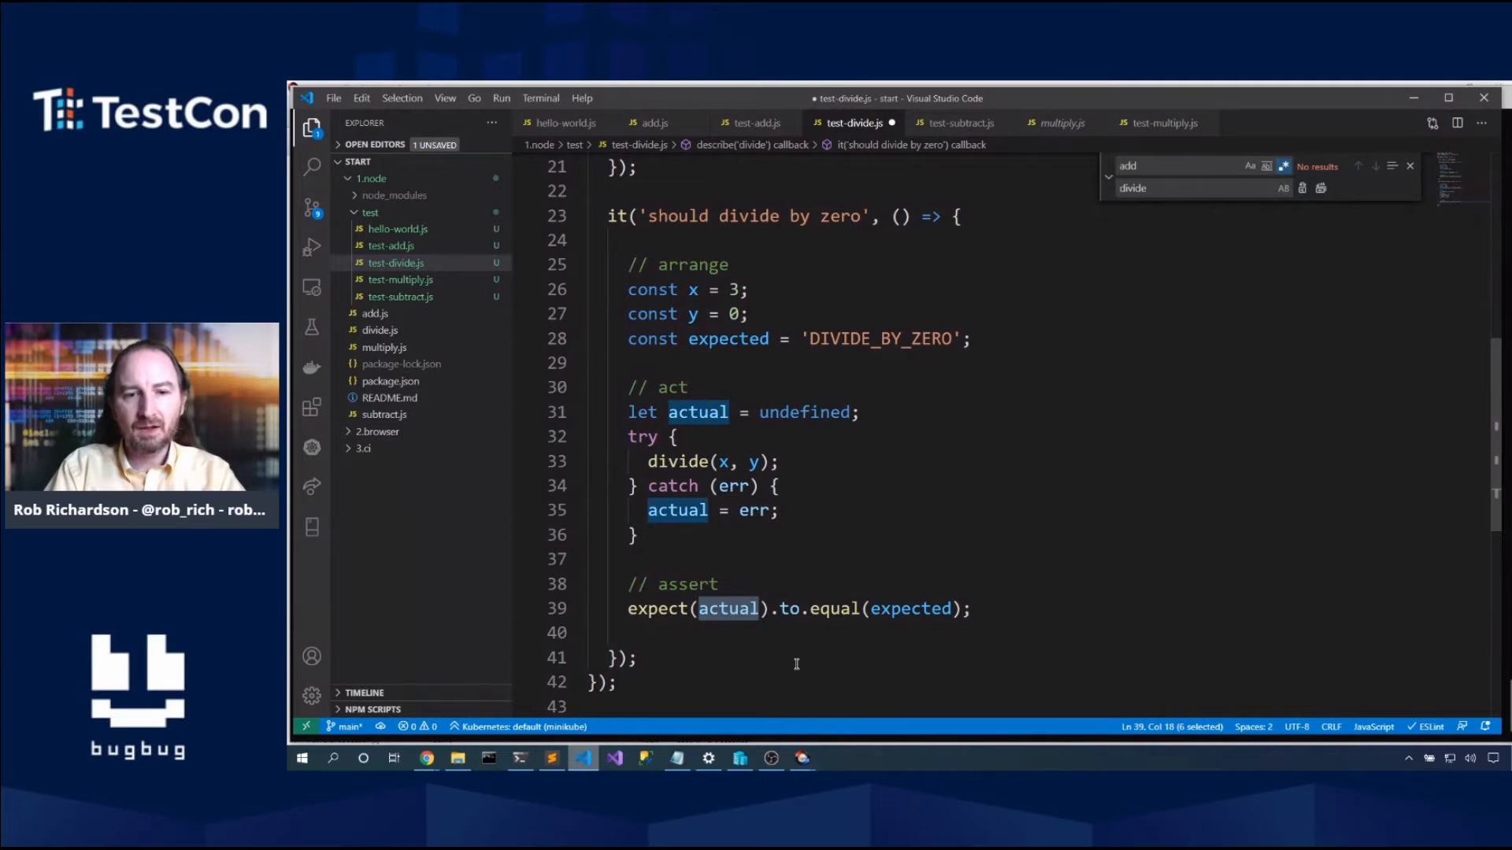
pyautogui.write('?.')
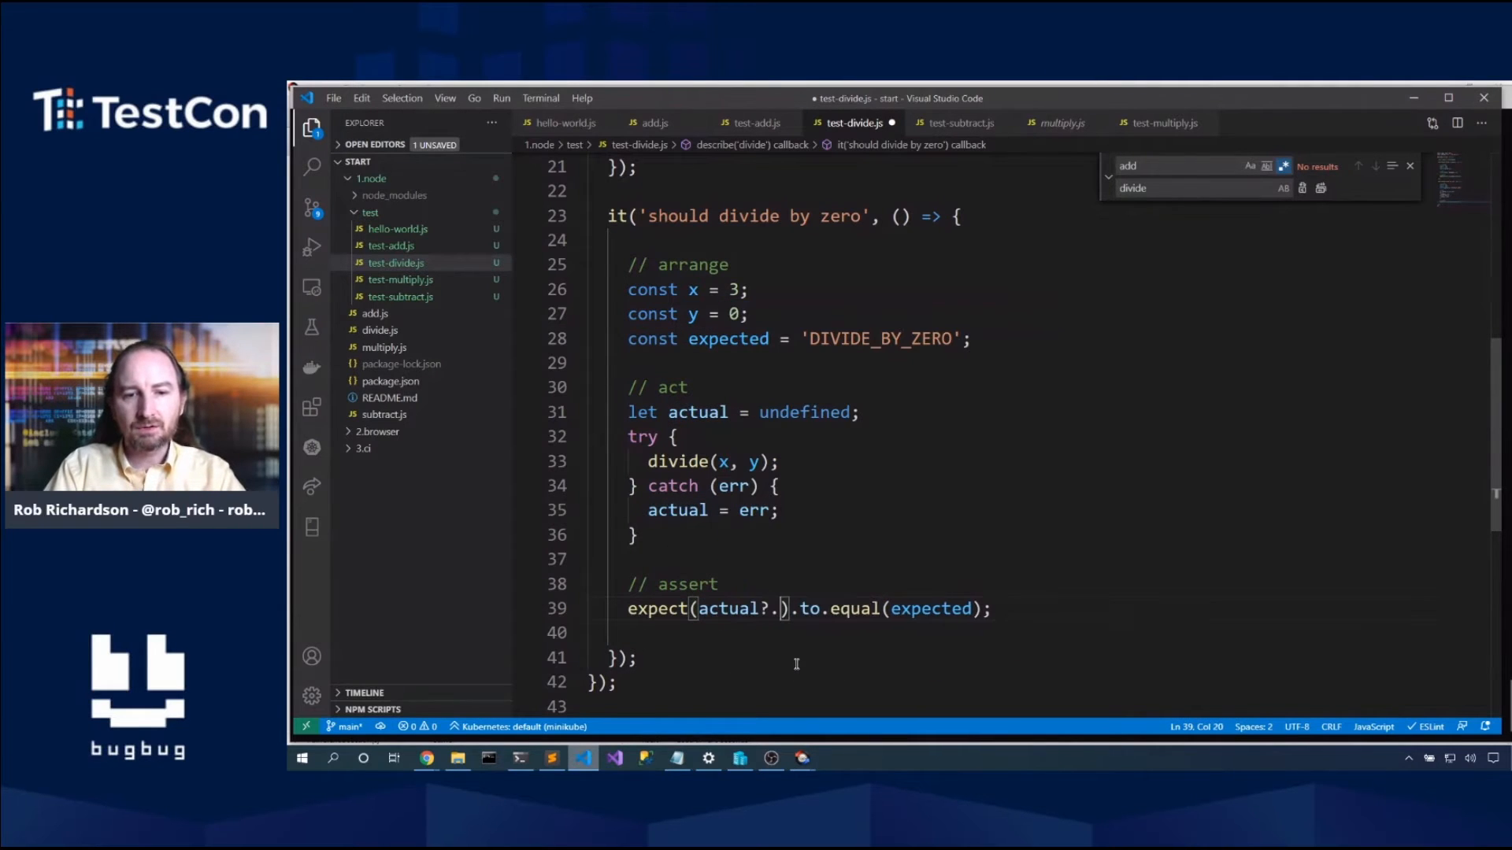
pyautogui.write('code')
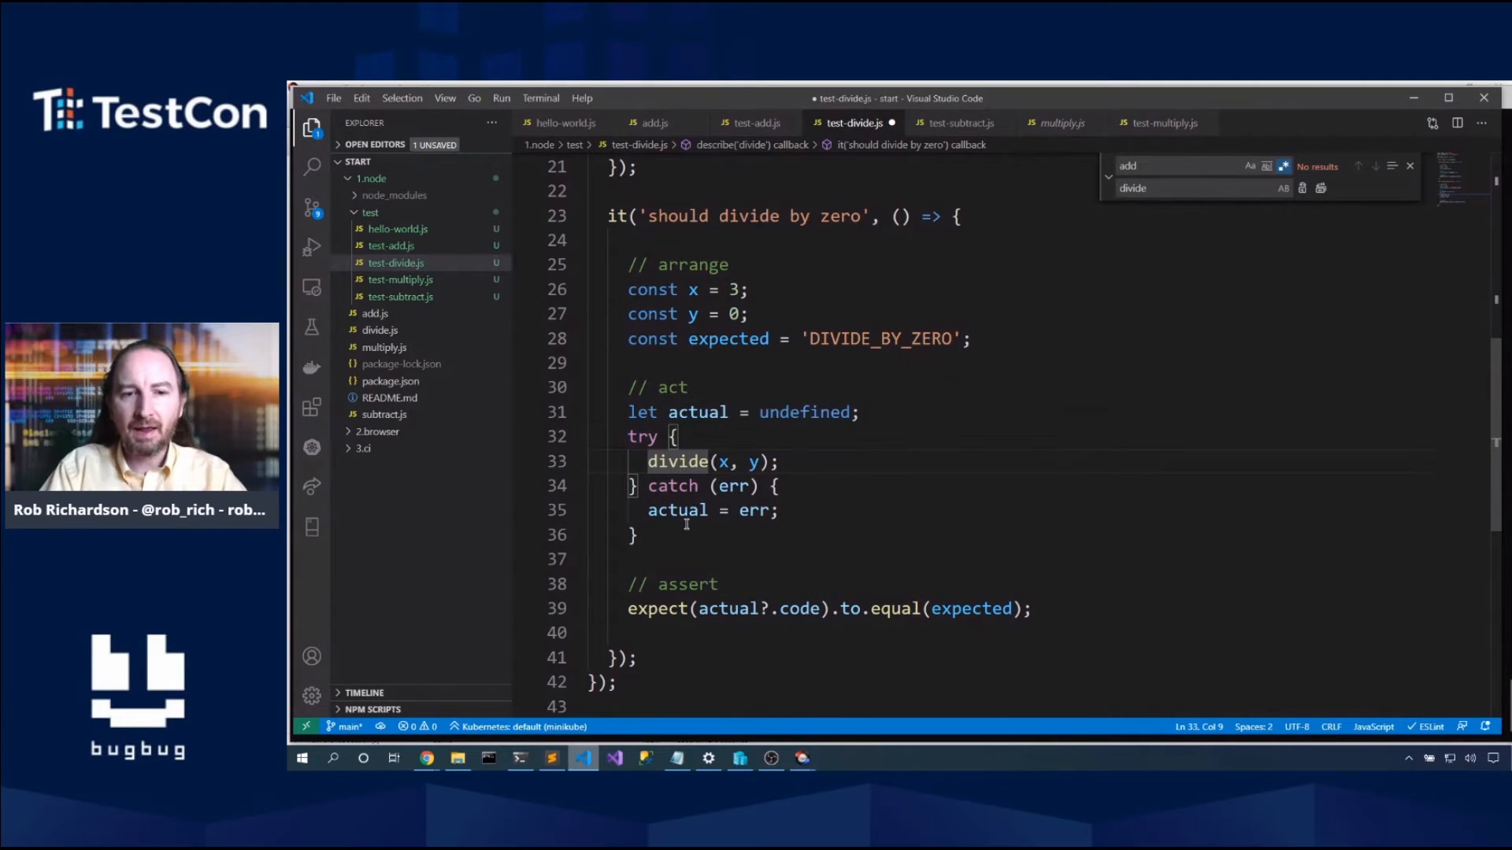
pyautogui.doubleClick(677, 510)
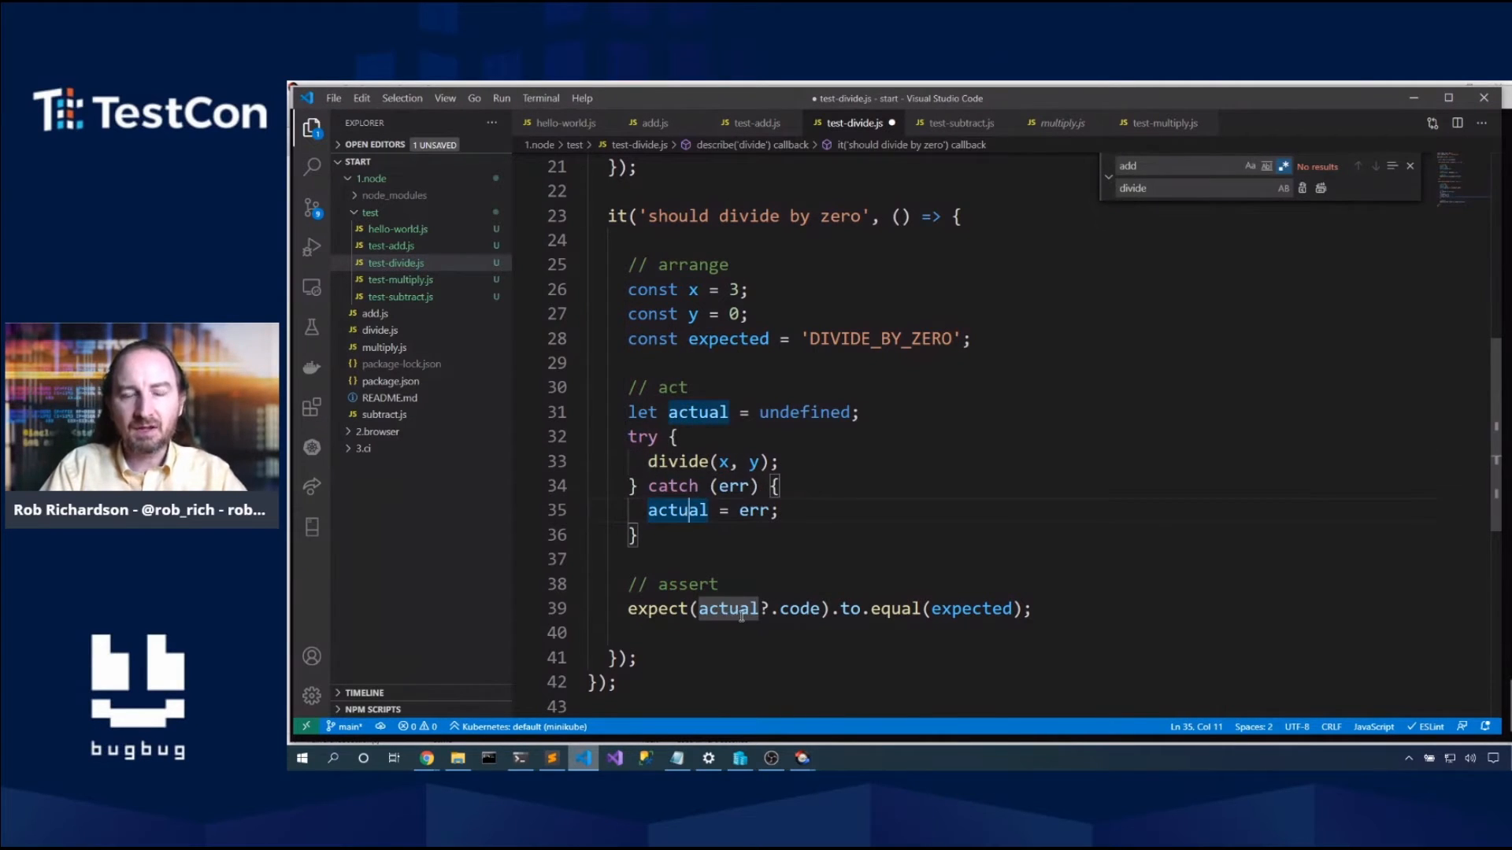
pyautogui.moveTo(733, 608)
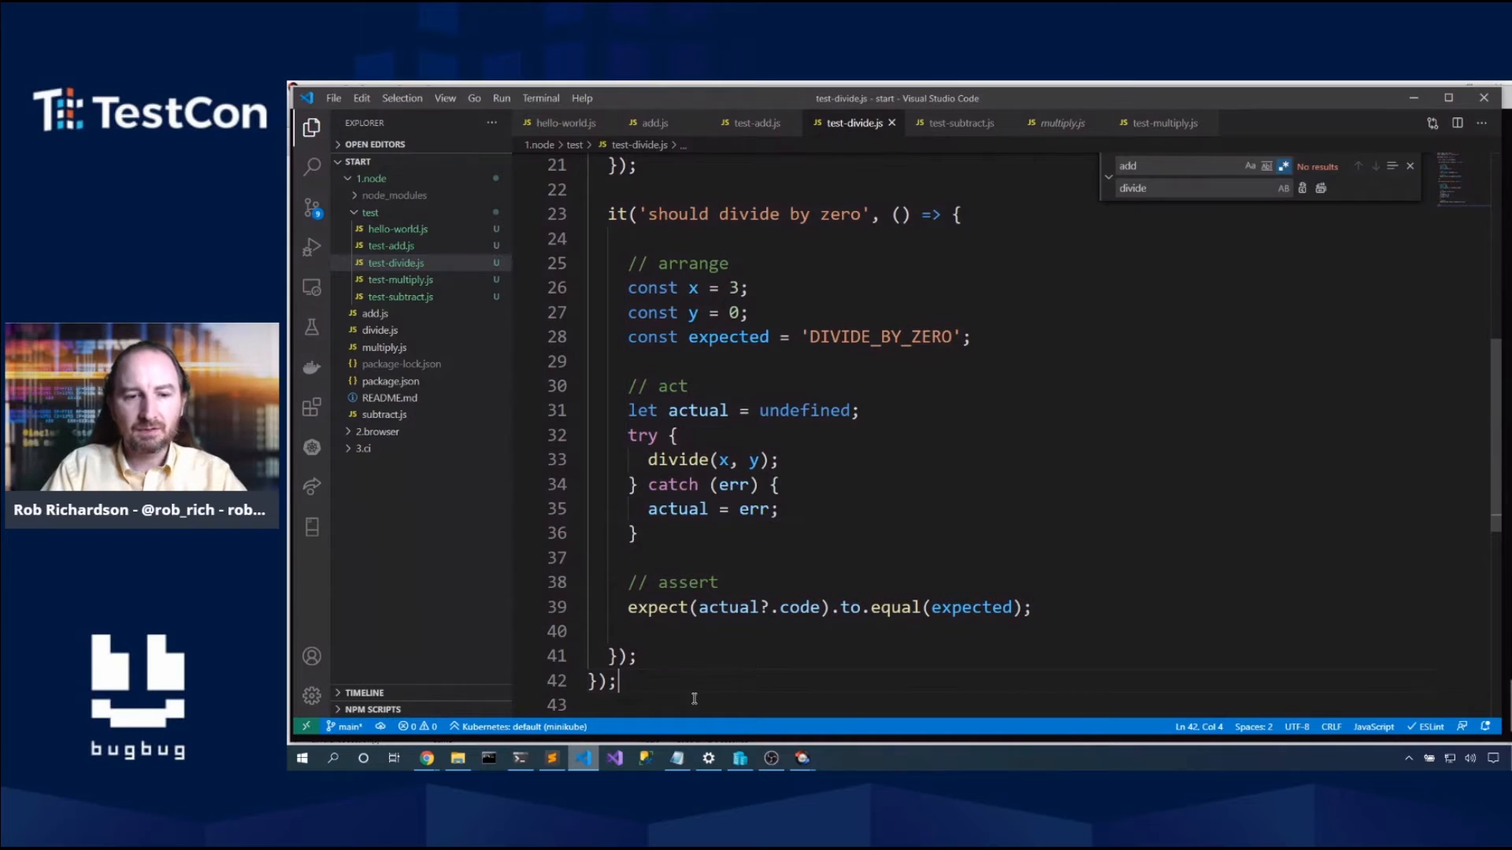
pyautogui.click(519, 757)
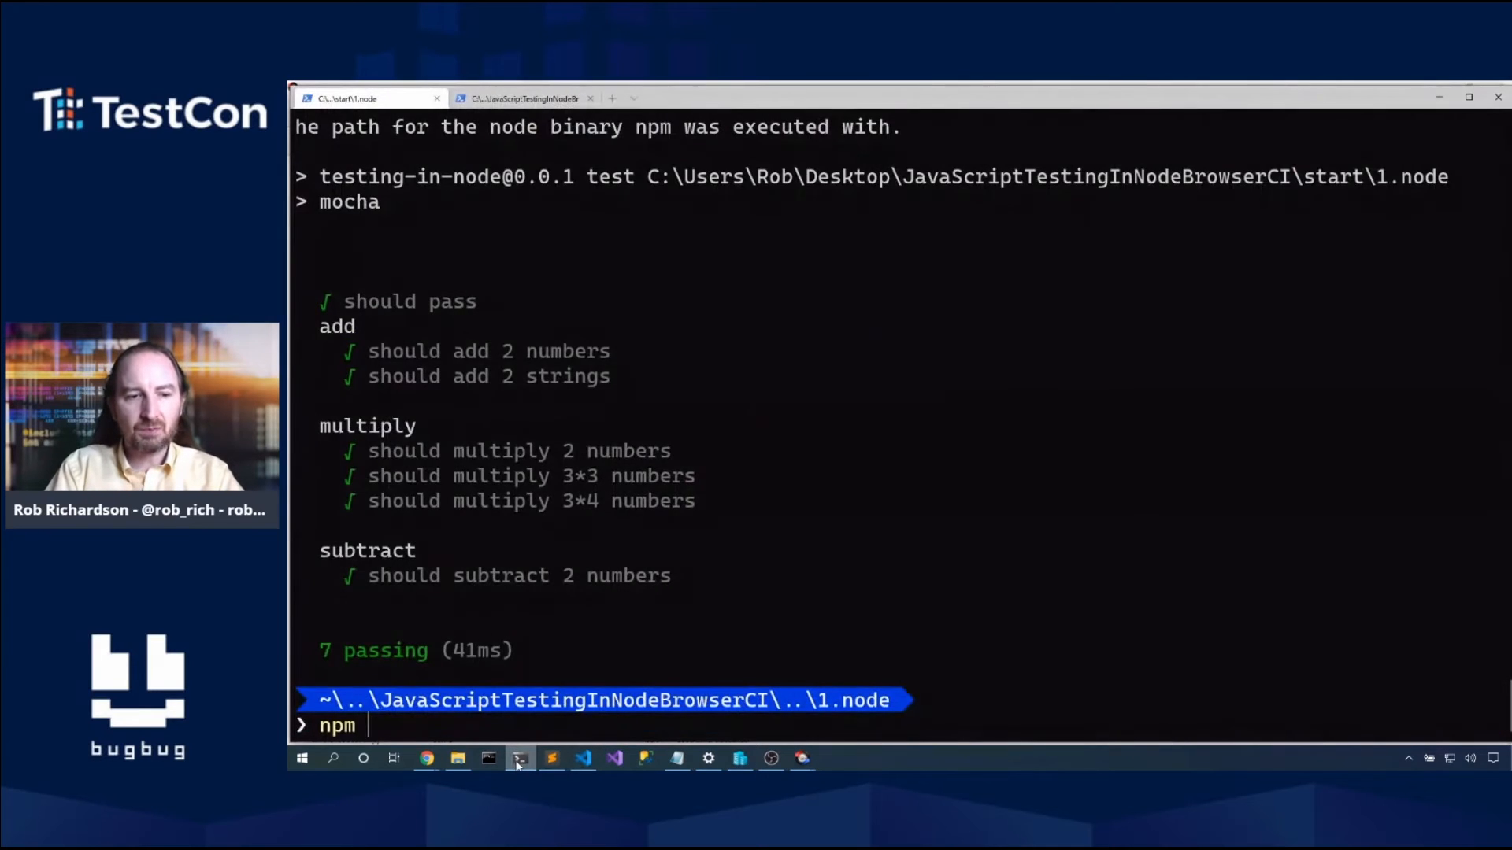
# Step: Run npm run test, showing 8 passing and divide-by-zero failing on undefined, then return to the editor
pyautogui.write('run test')
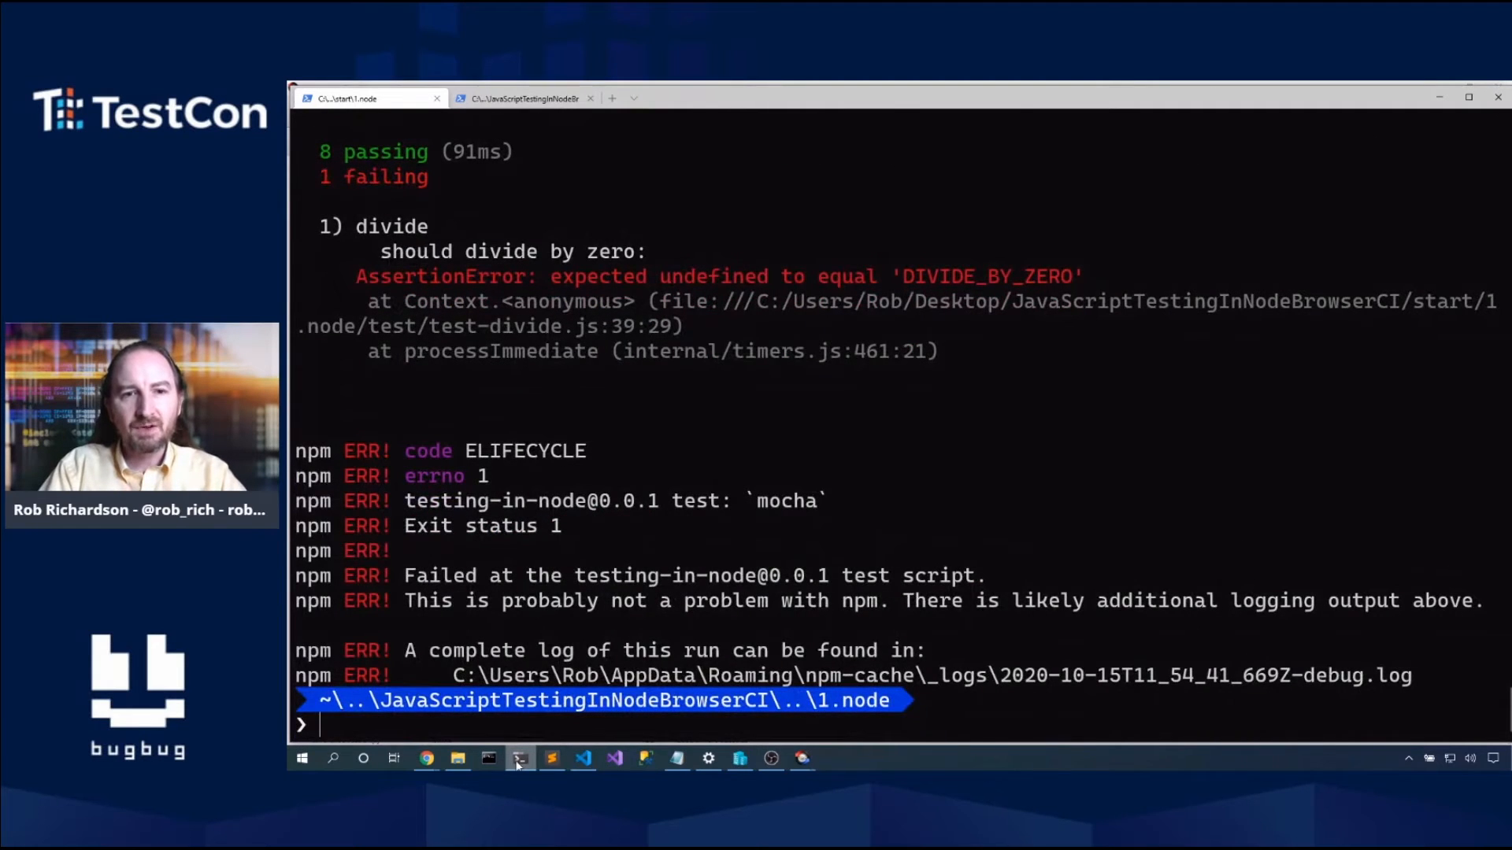
pyautogui.moveTo(959, 300)
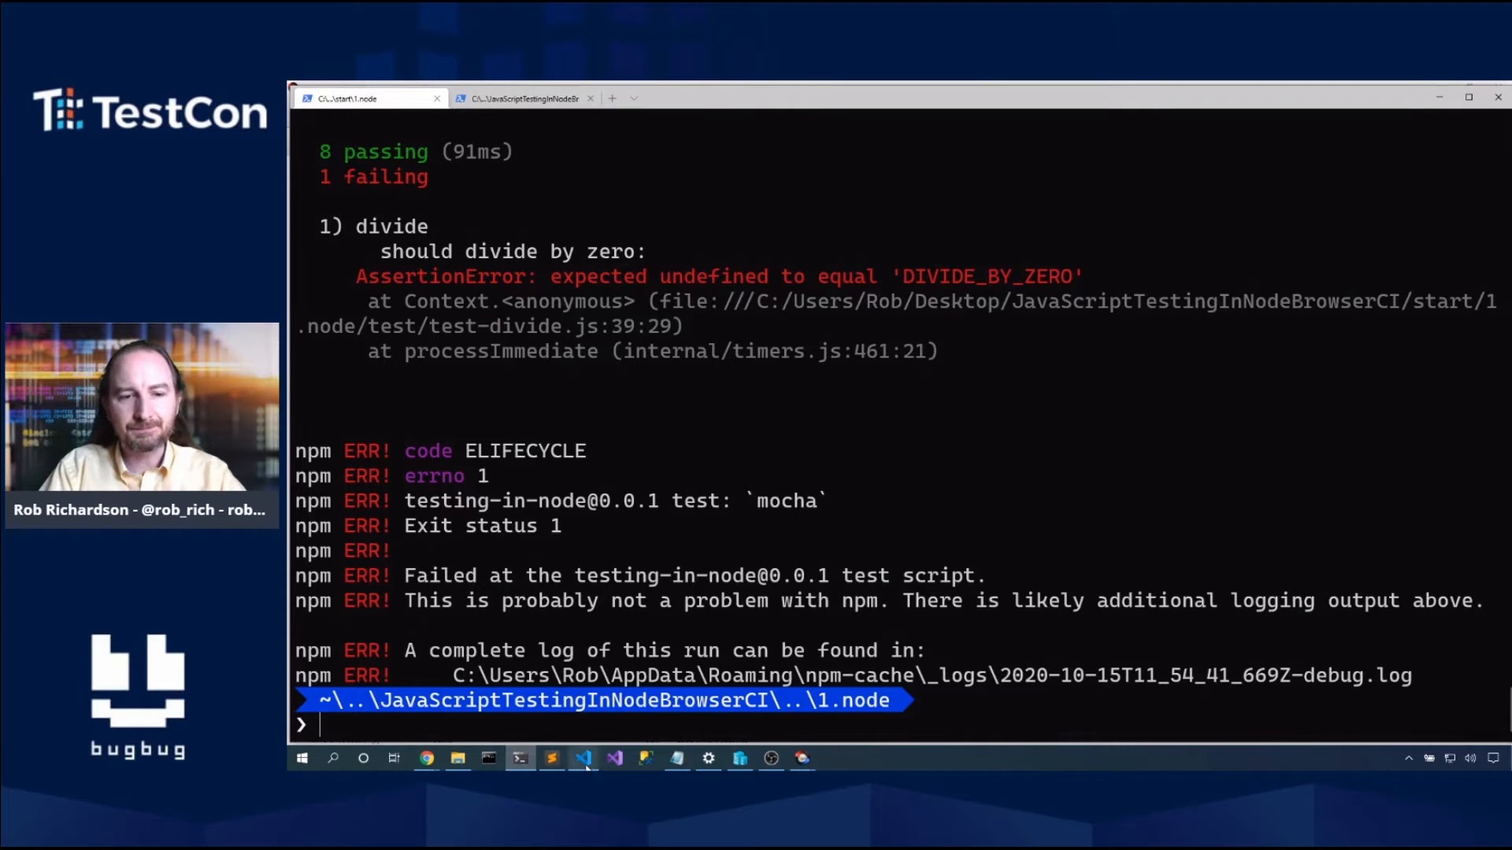
pyautogui.click(583, 759)
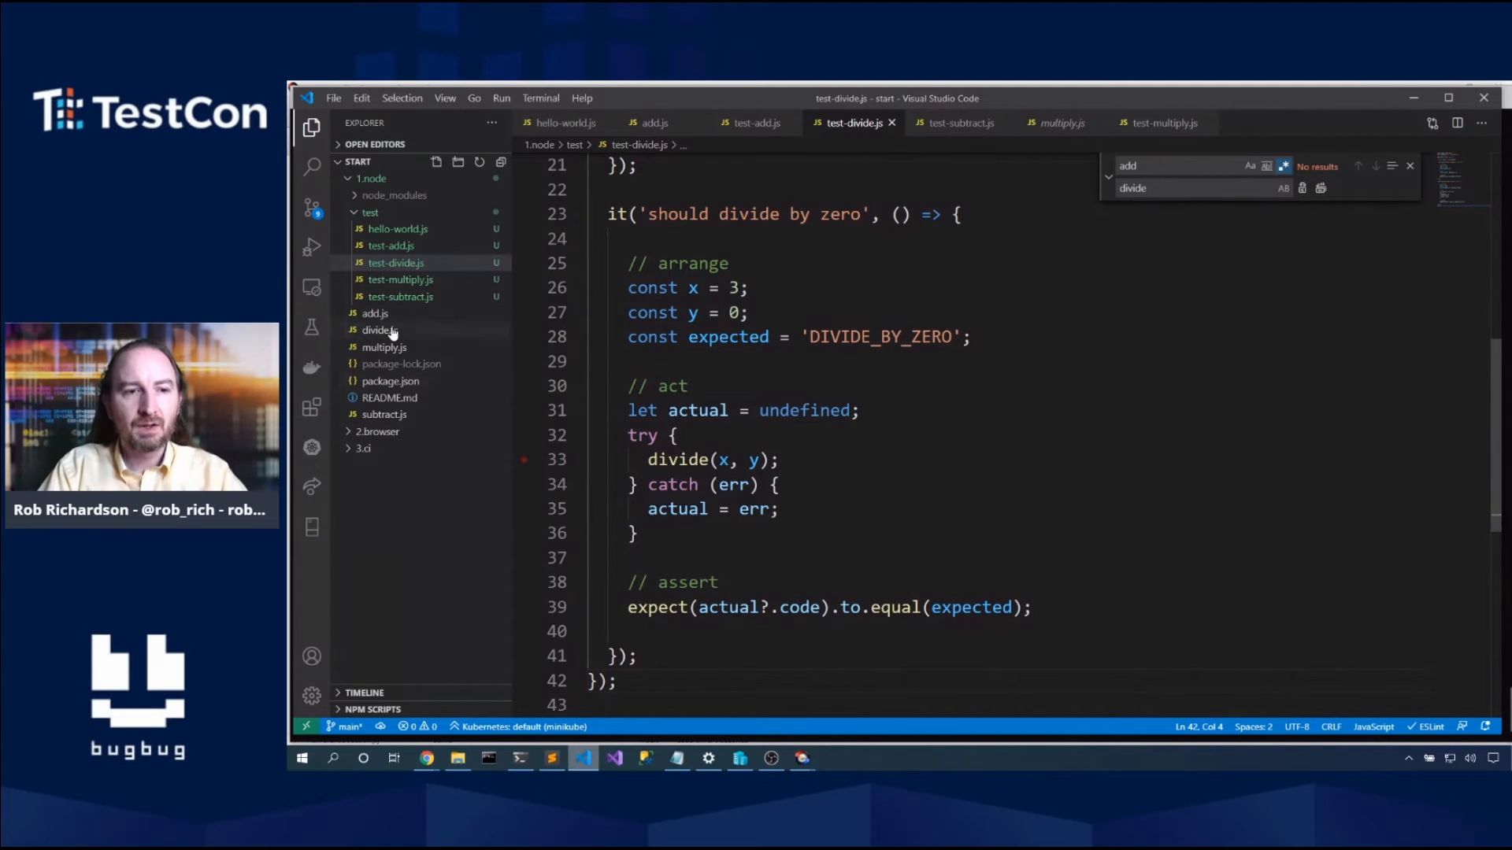
# Step: In divide.js throw new Error('can\'t divide by zero') with code DIVIDE_BY_ZERO when y is 0, and save
pyautogui.click(377, 330)
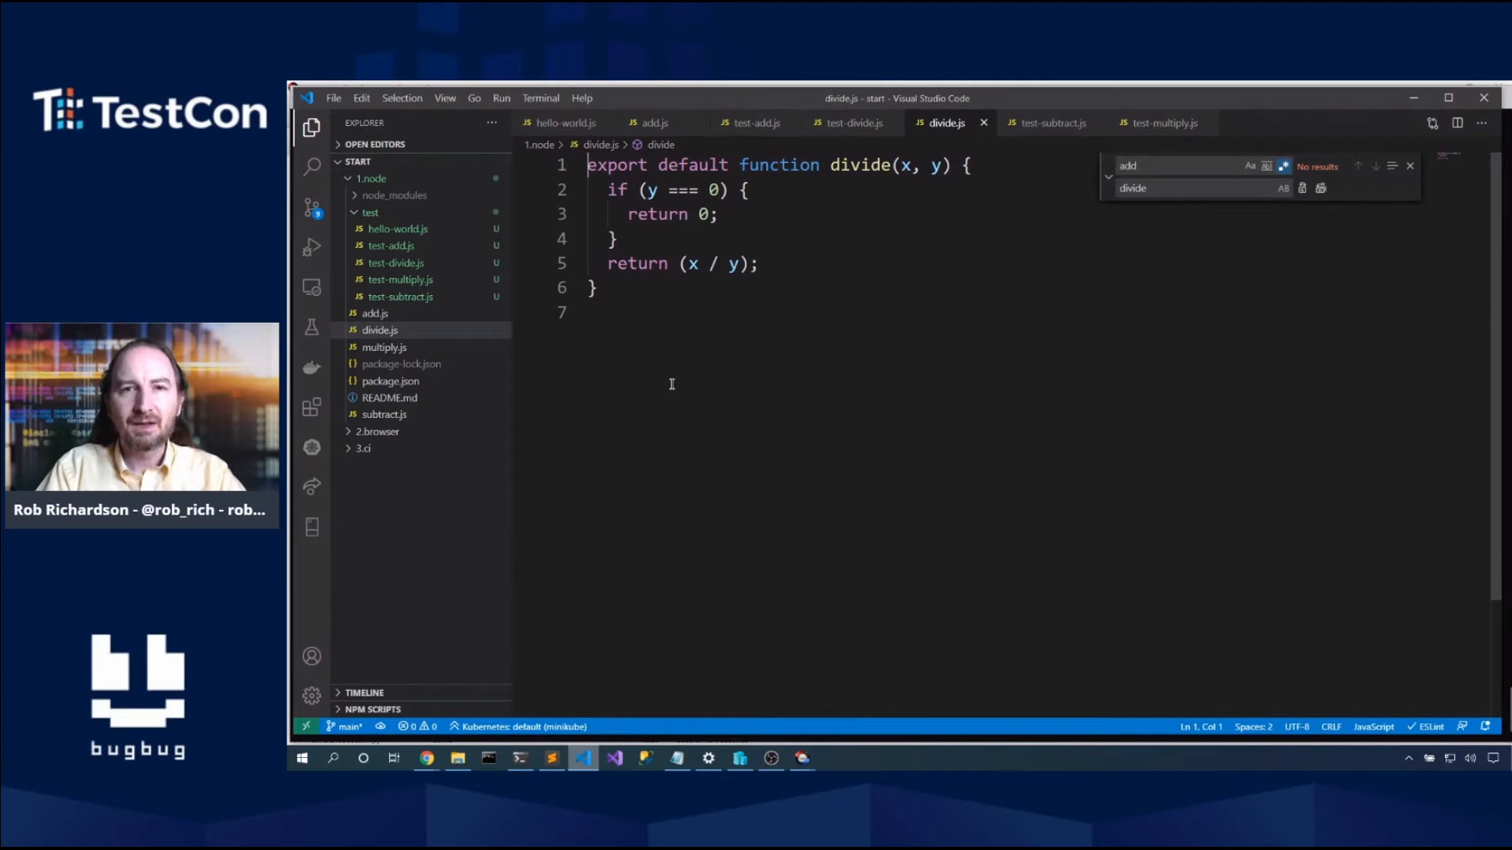
pyautogui.moveTo(695, 229)
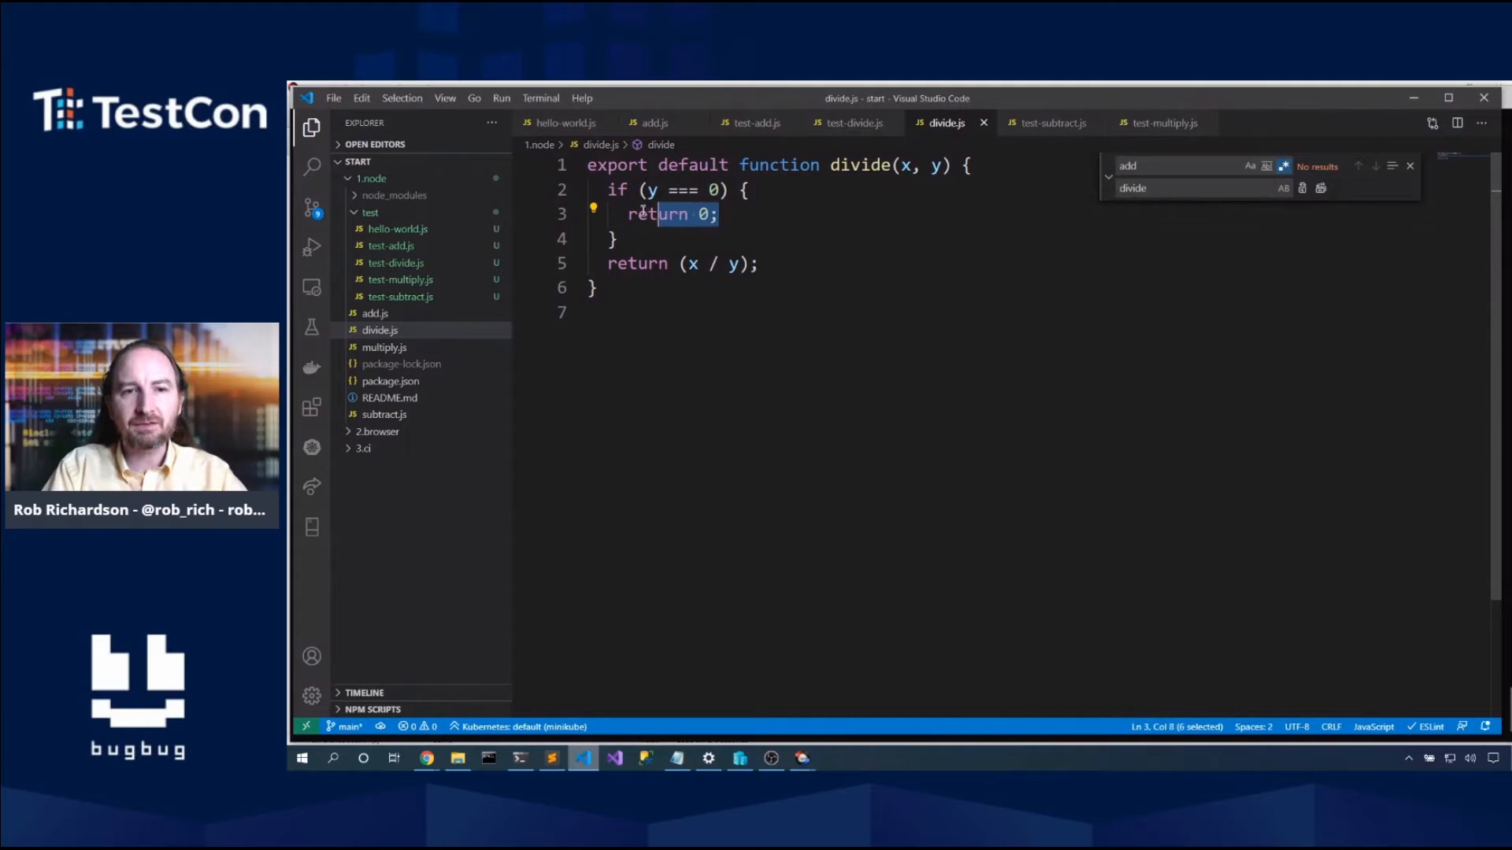
pyautogui.write('const err')
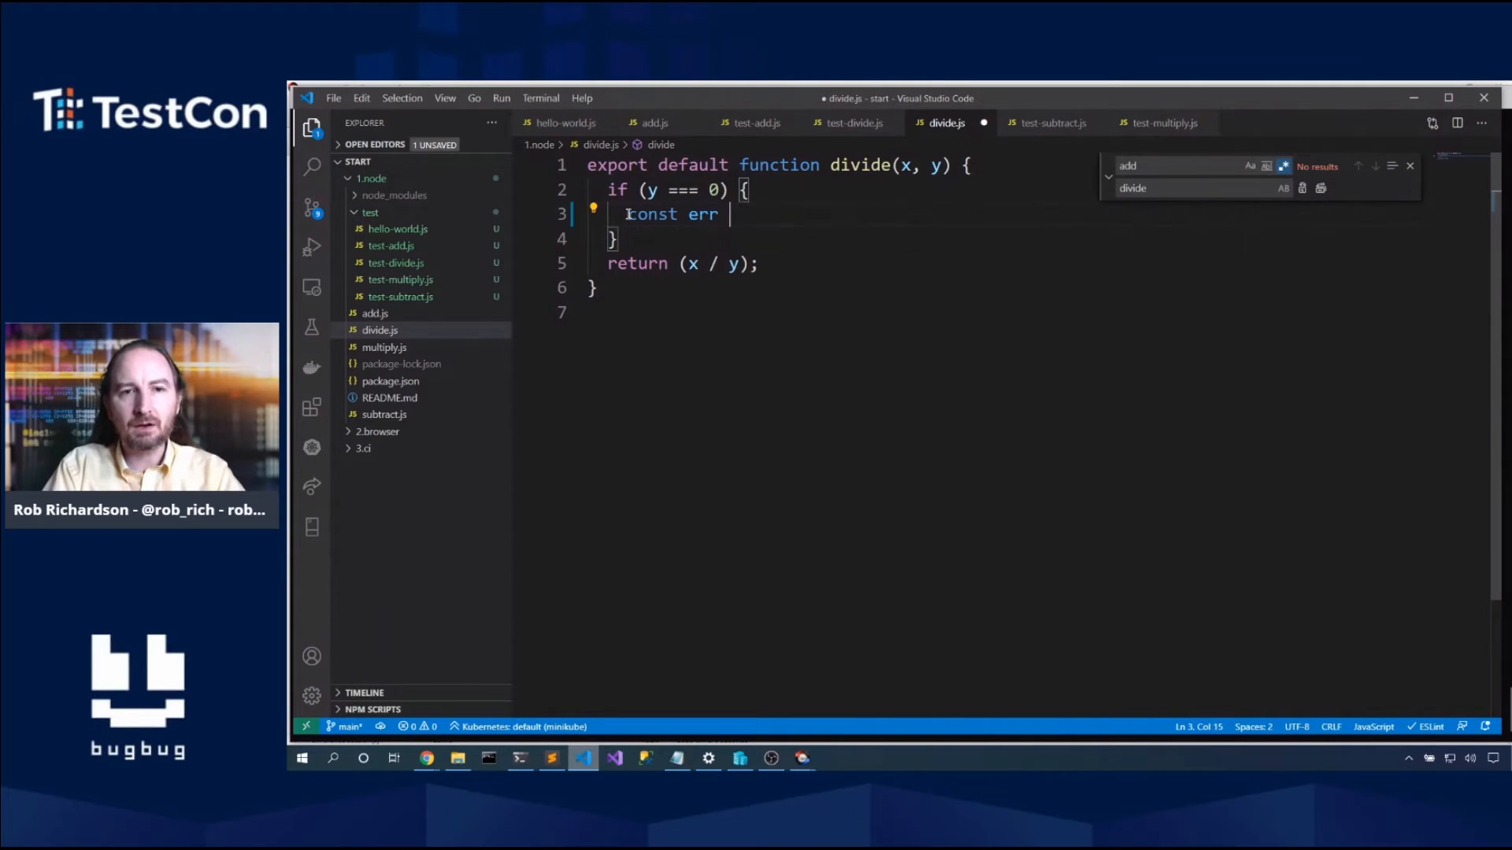
pyautogui.write('= new Error')
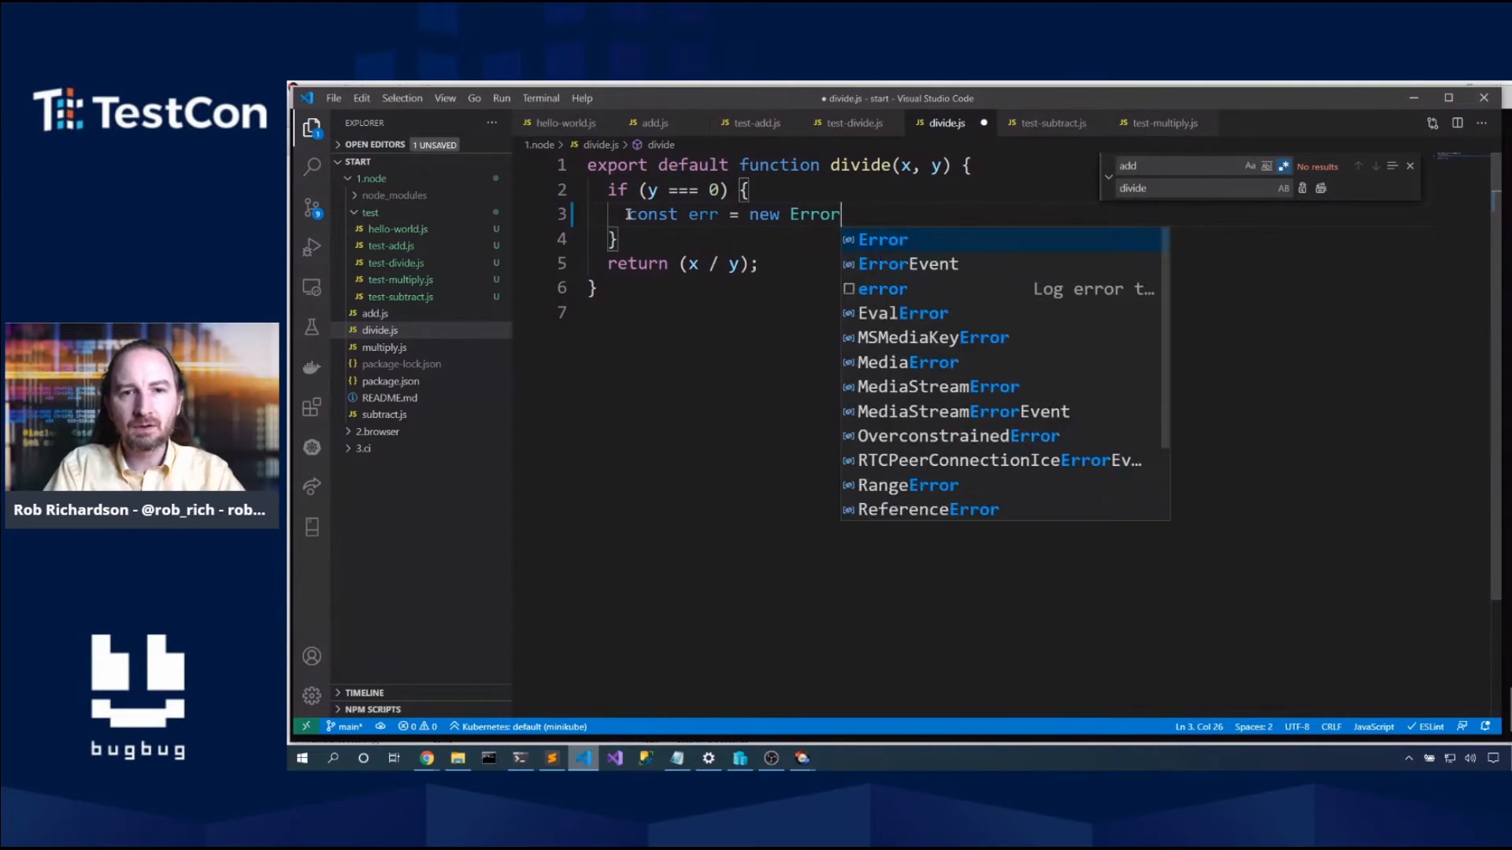
pyautogui.write("('ca\\'")
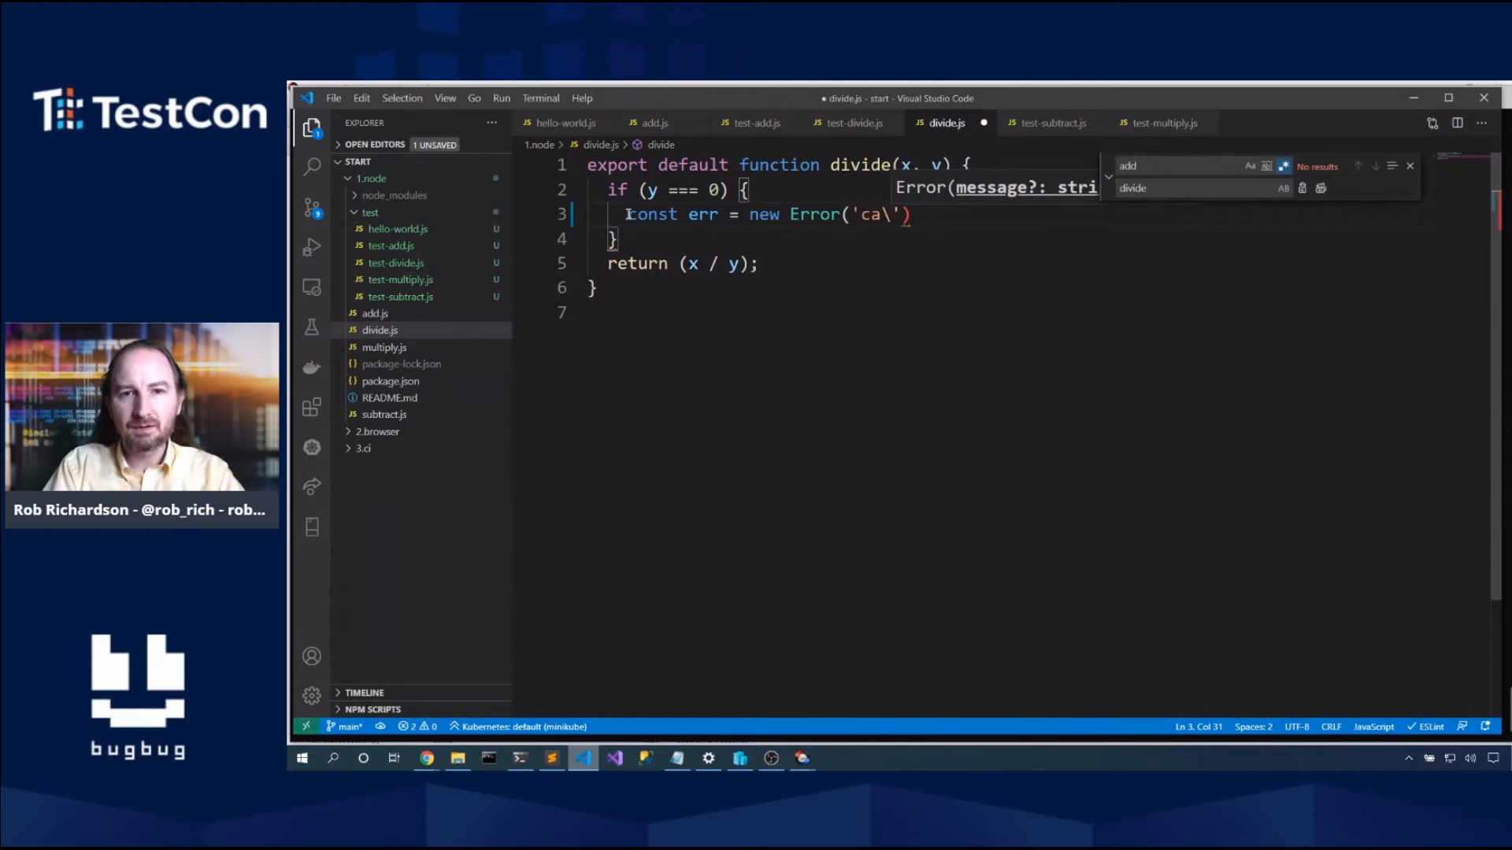
pyautogui.write("n't")
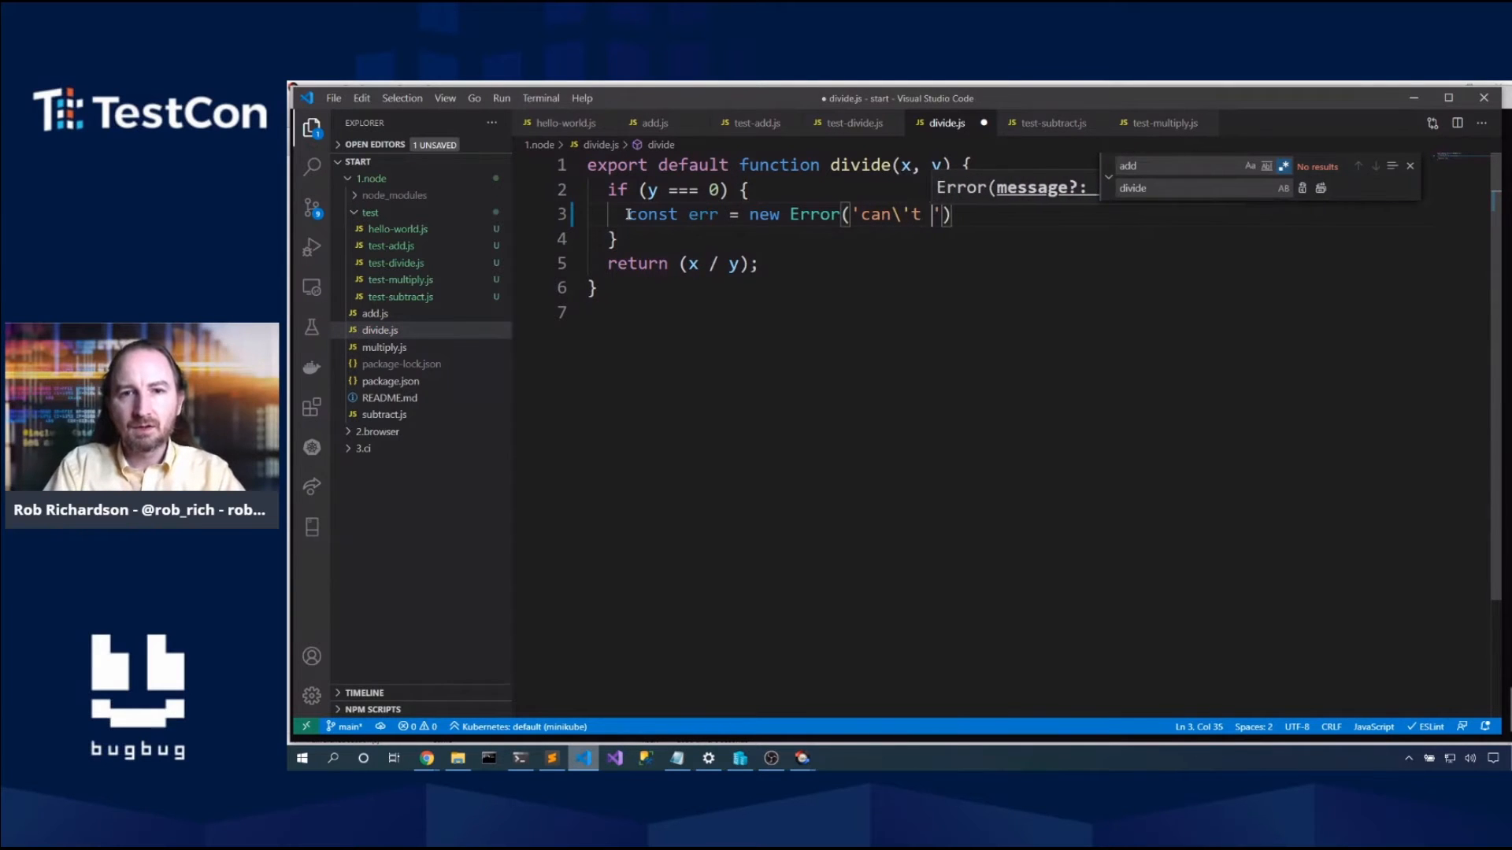
pyautogui.write('divide byzero')
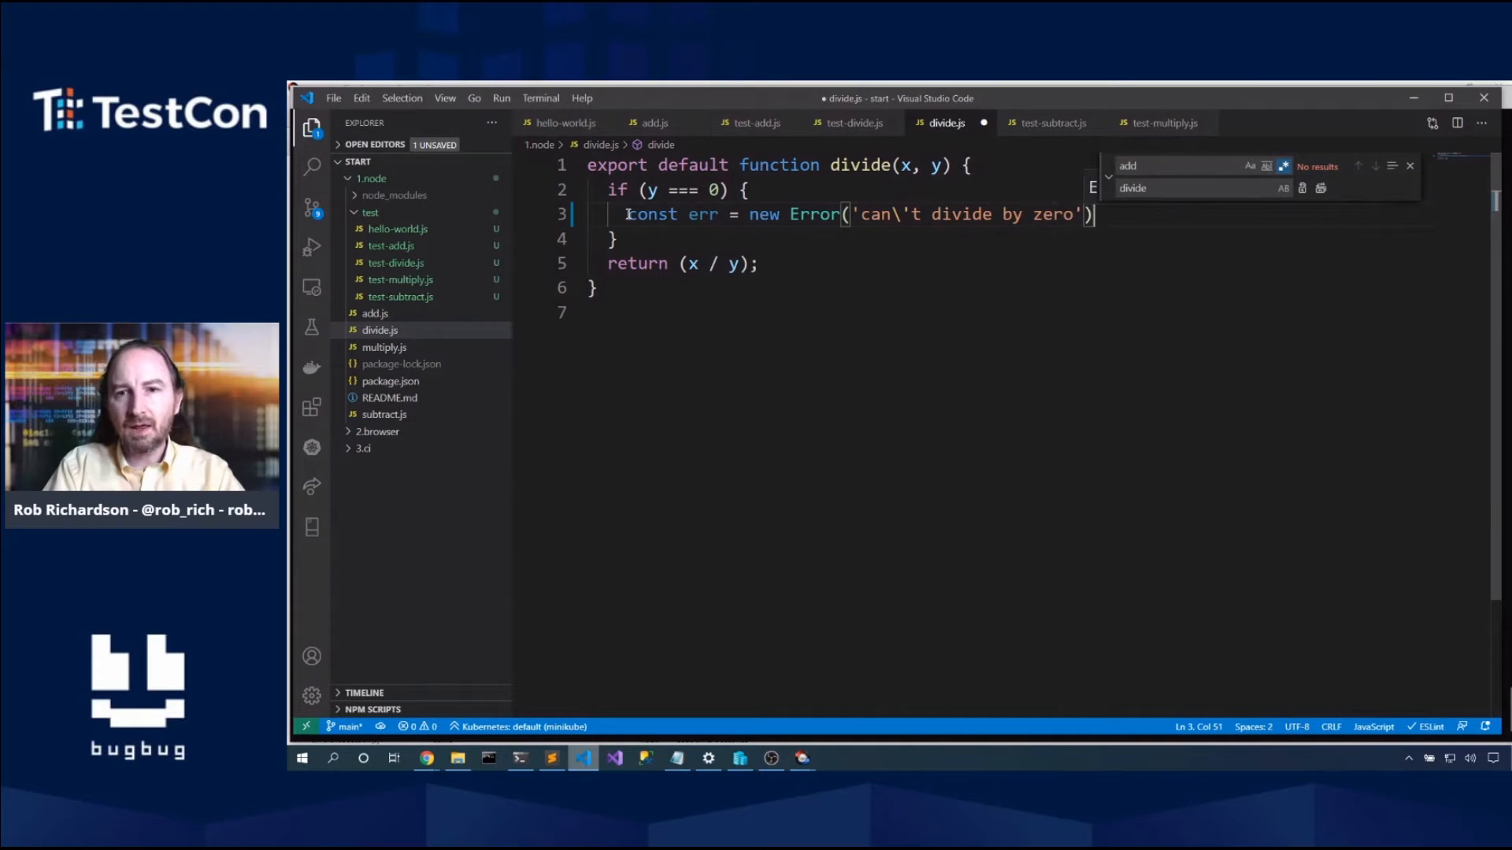
pyautogui.write('e')
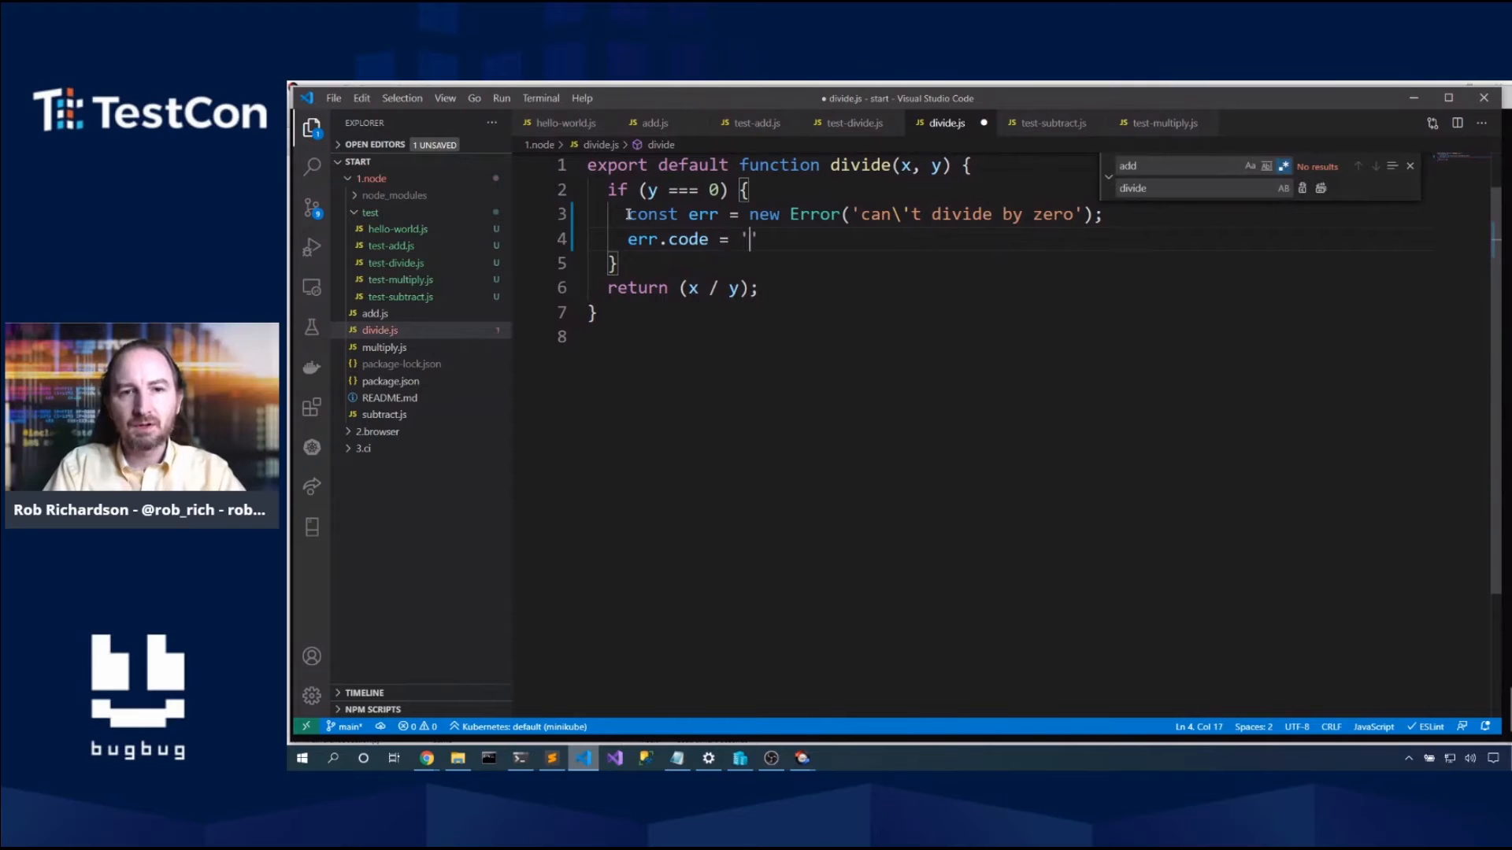
pyautogui.write('DIVID')
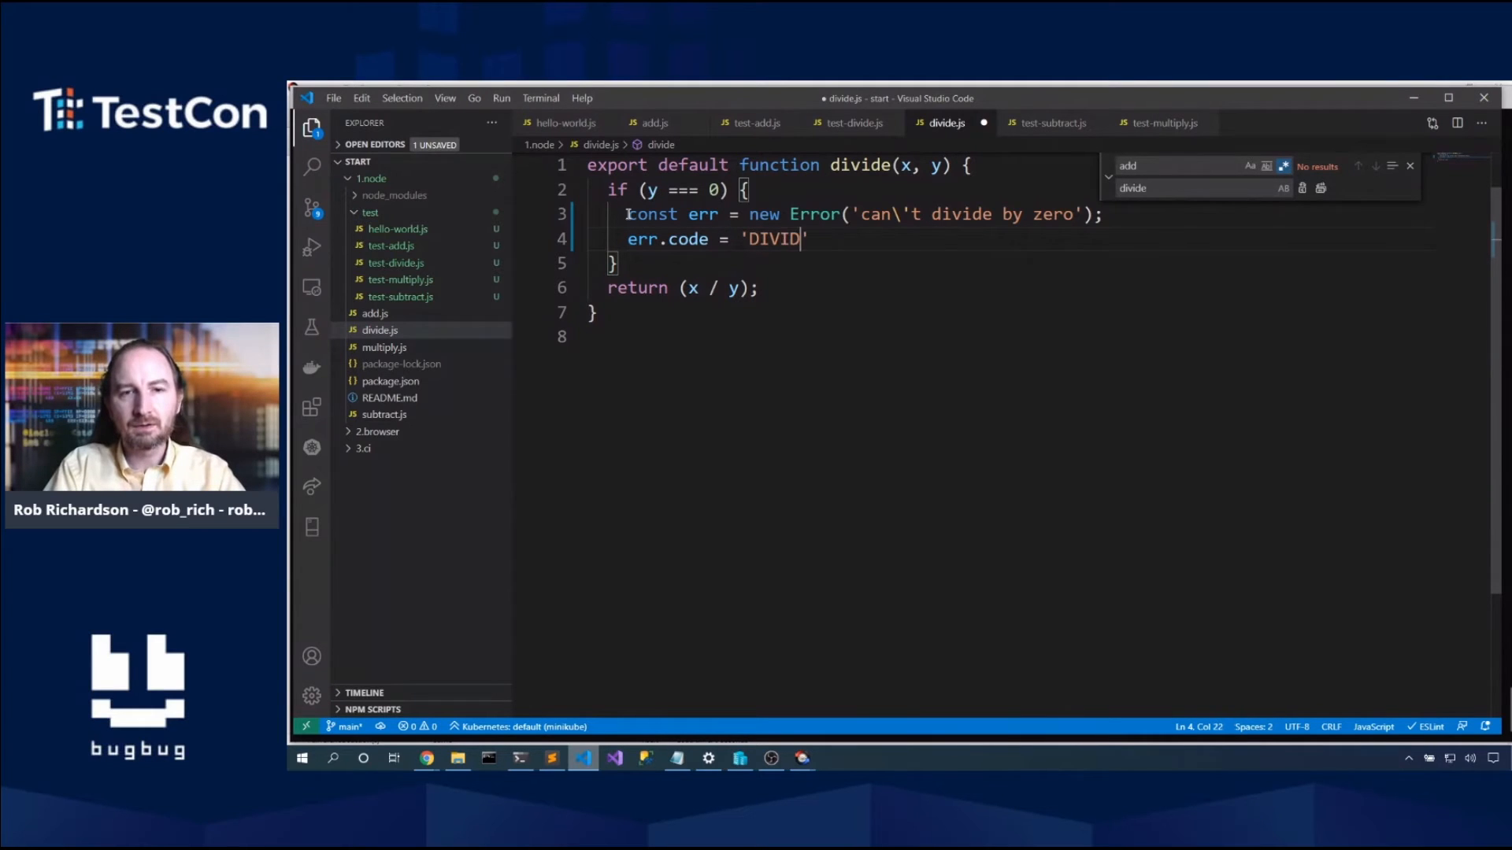
pyautogui.write('E_BY_ZERO')
pyautogui.write('throw err;')
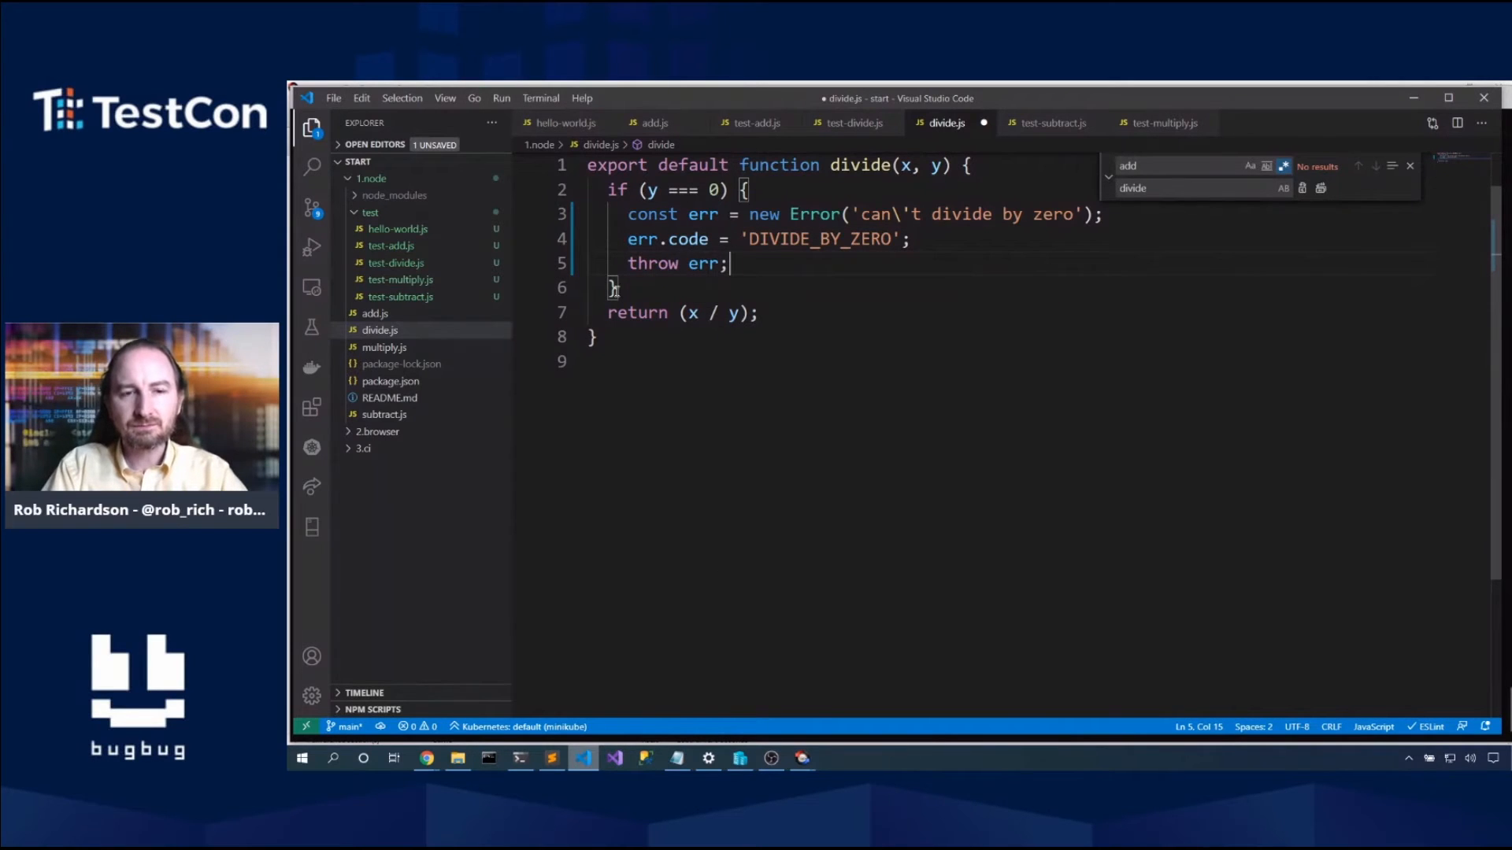
pyautogui.press('ctrl+s')
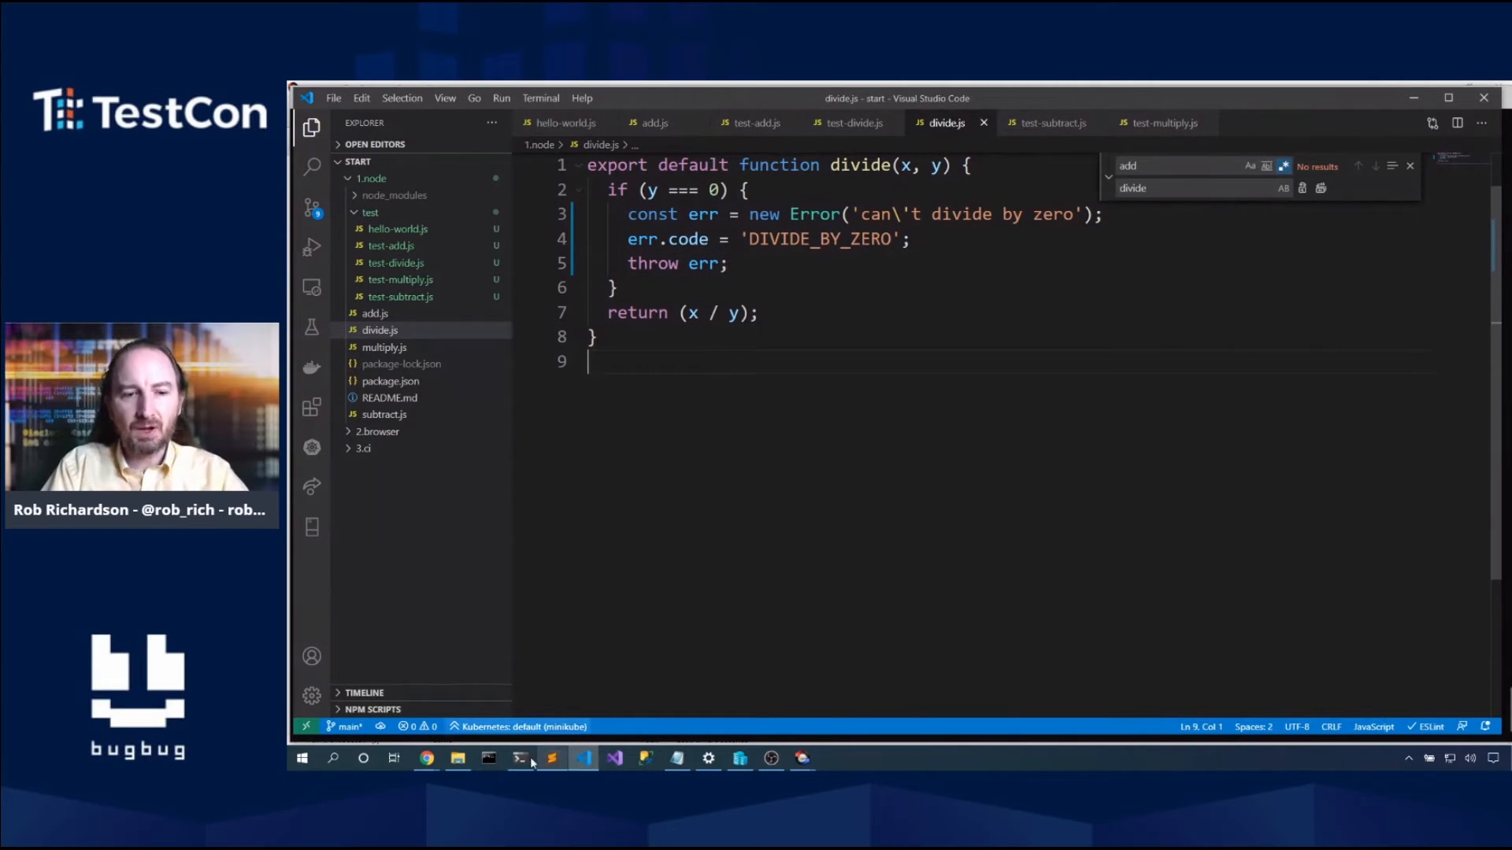
# Step: Rerun npm run test so all 9 tests pass, then return to the editor
pyautogui.click(518, 757)
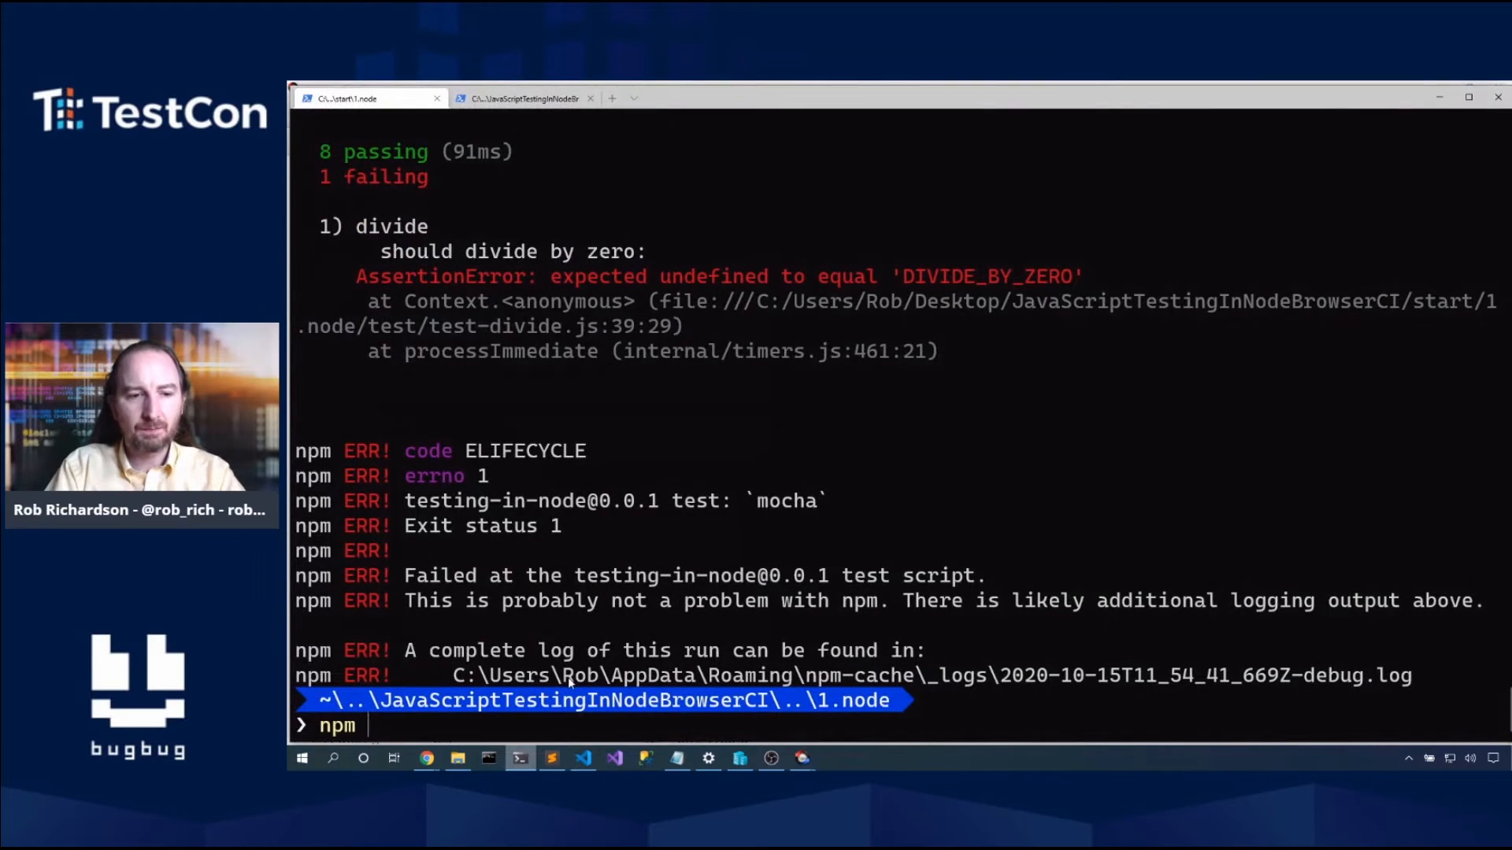
pyautogui.write('run test')
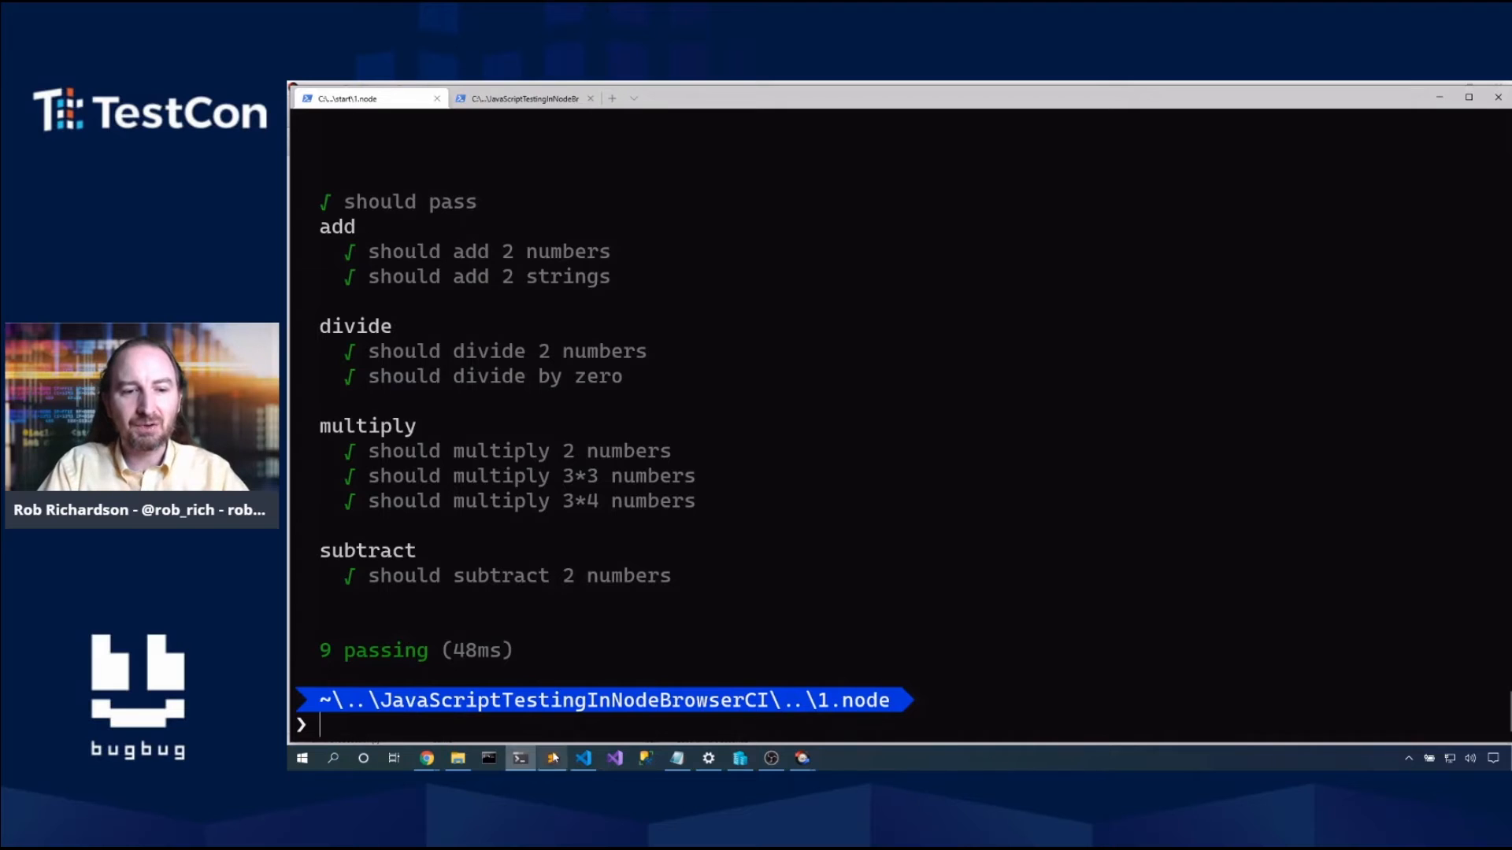
pyautogui.click(581, 757)
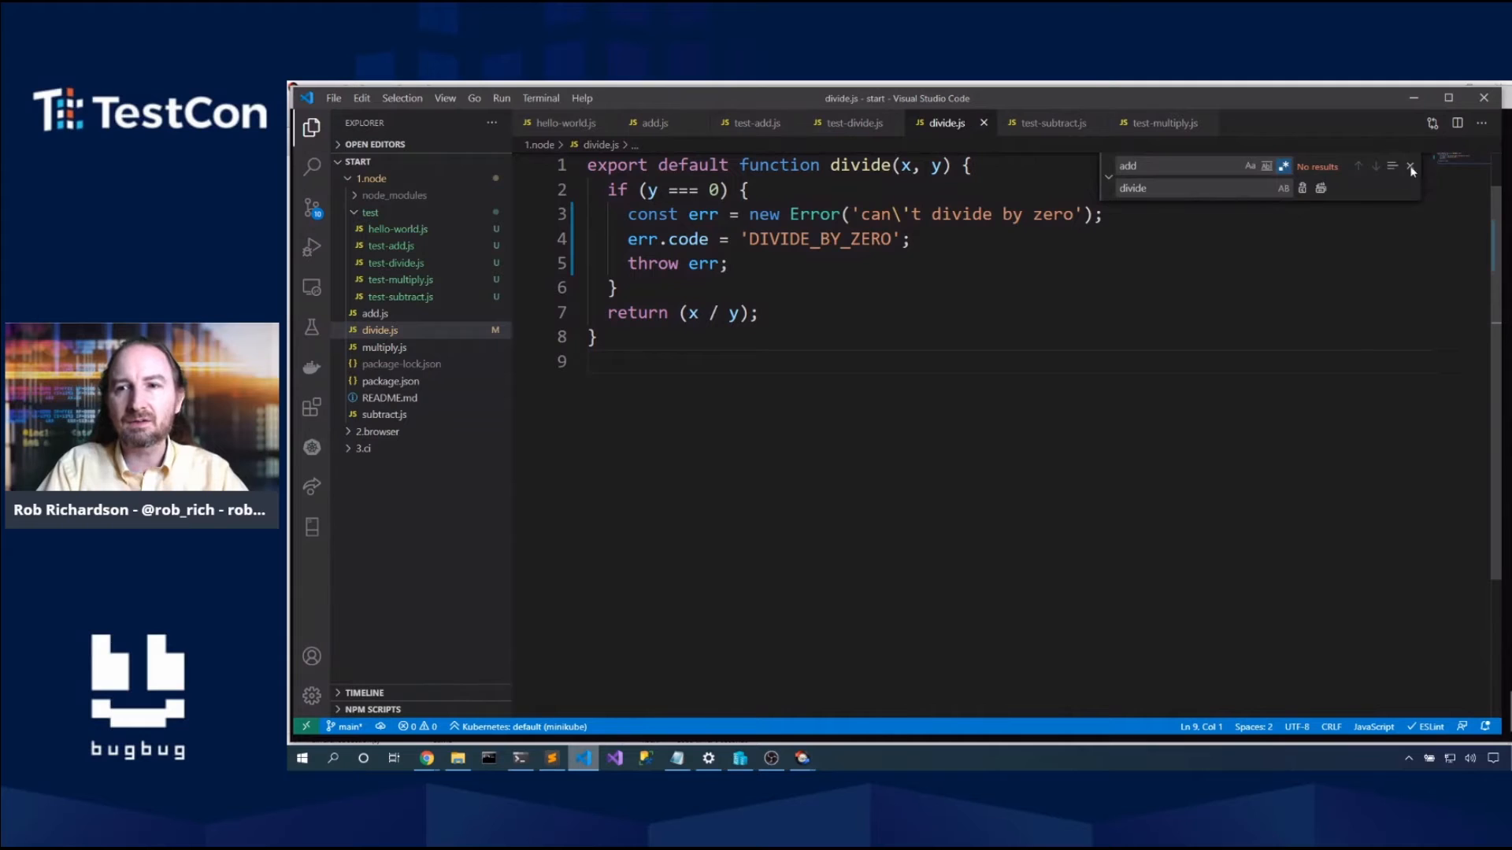
# Step: Close the Find widget, expand 2.browser and collapse 1.node in the Explorer, then switch to the terminal
pyautogui.click(1410, 166)
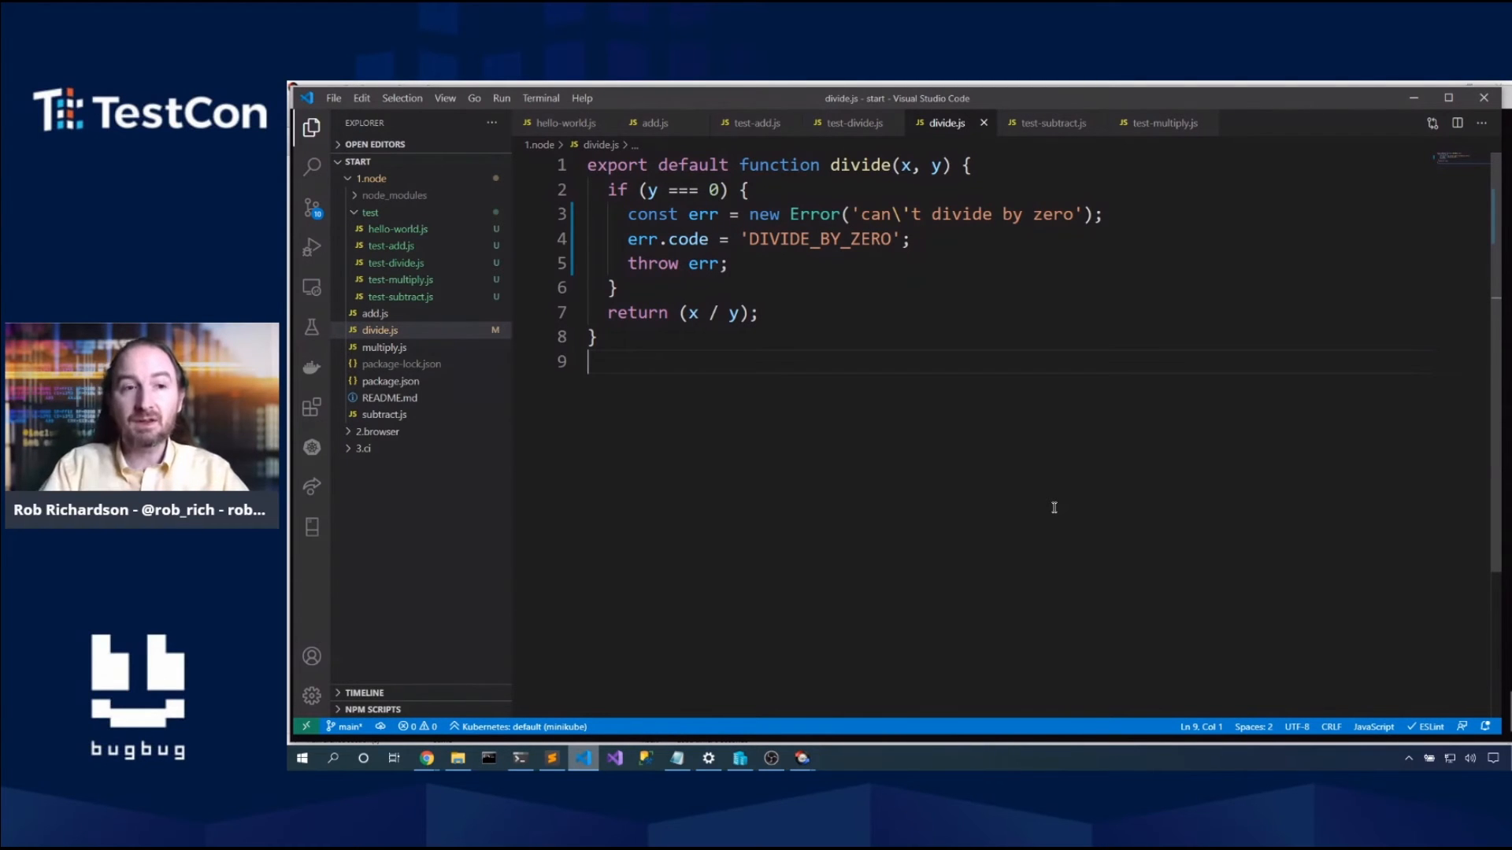
pyautogui.click(377, 431)
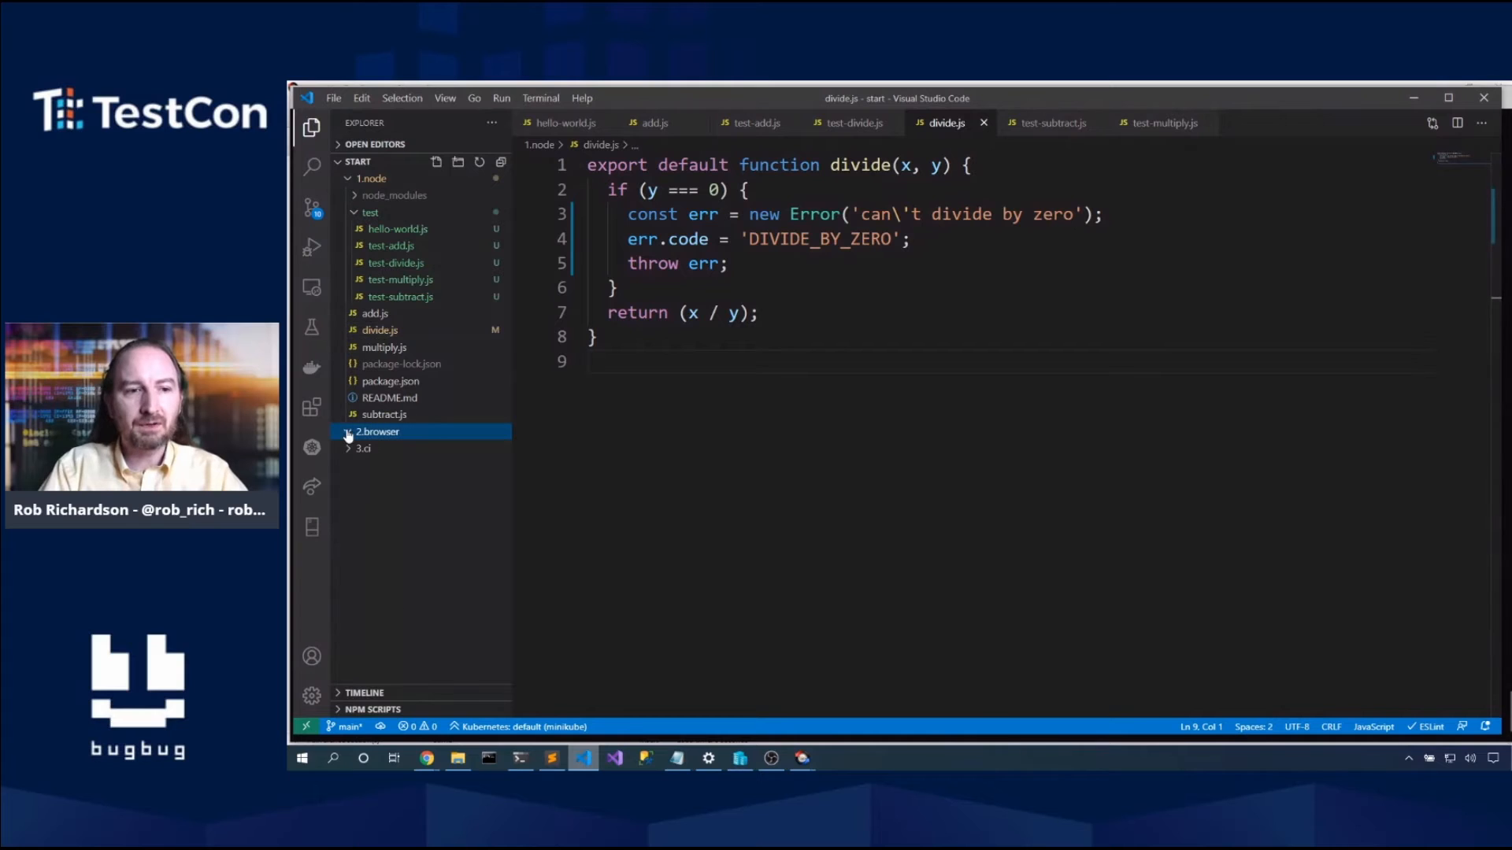
pyautogui.click(378, 431)
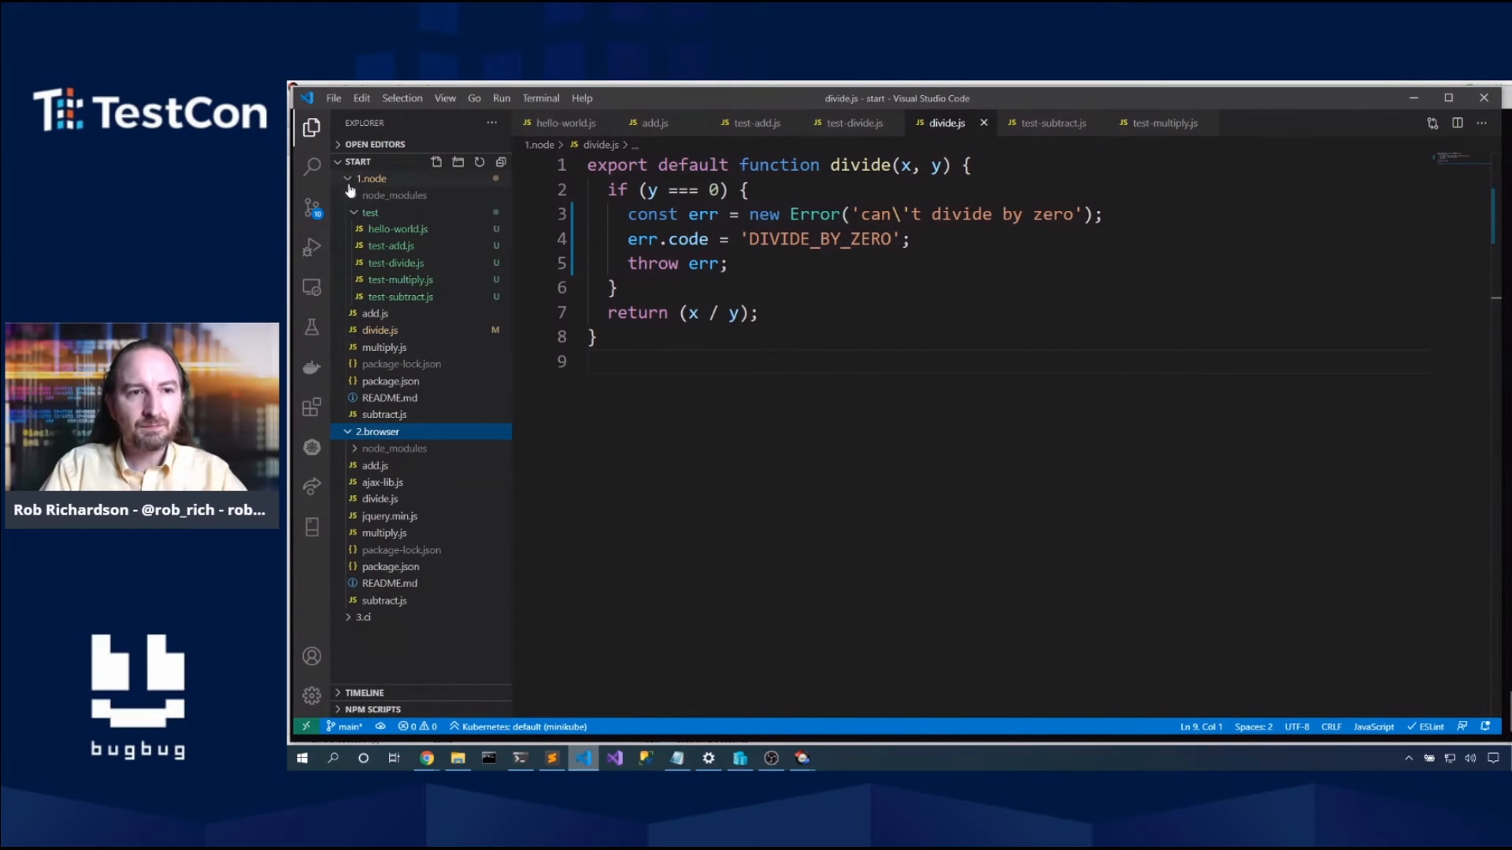
pyautogui.click(371, 179)
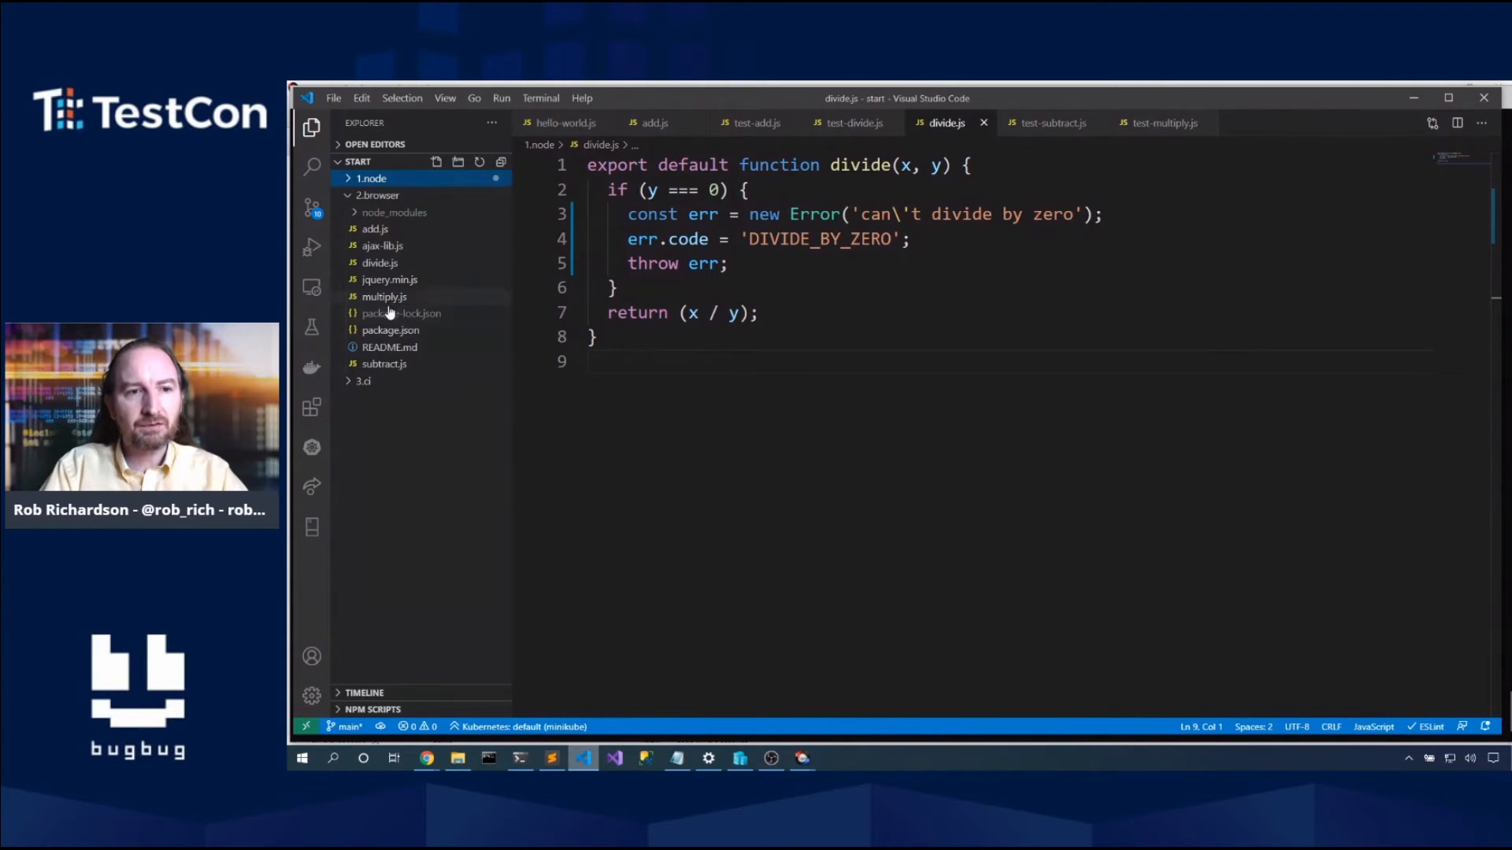
pyautogui.click(390, 330)
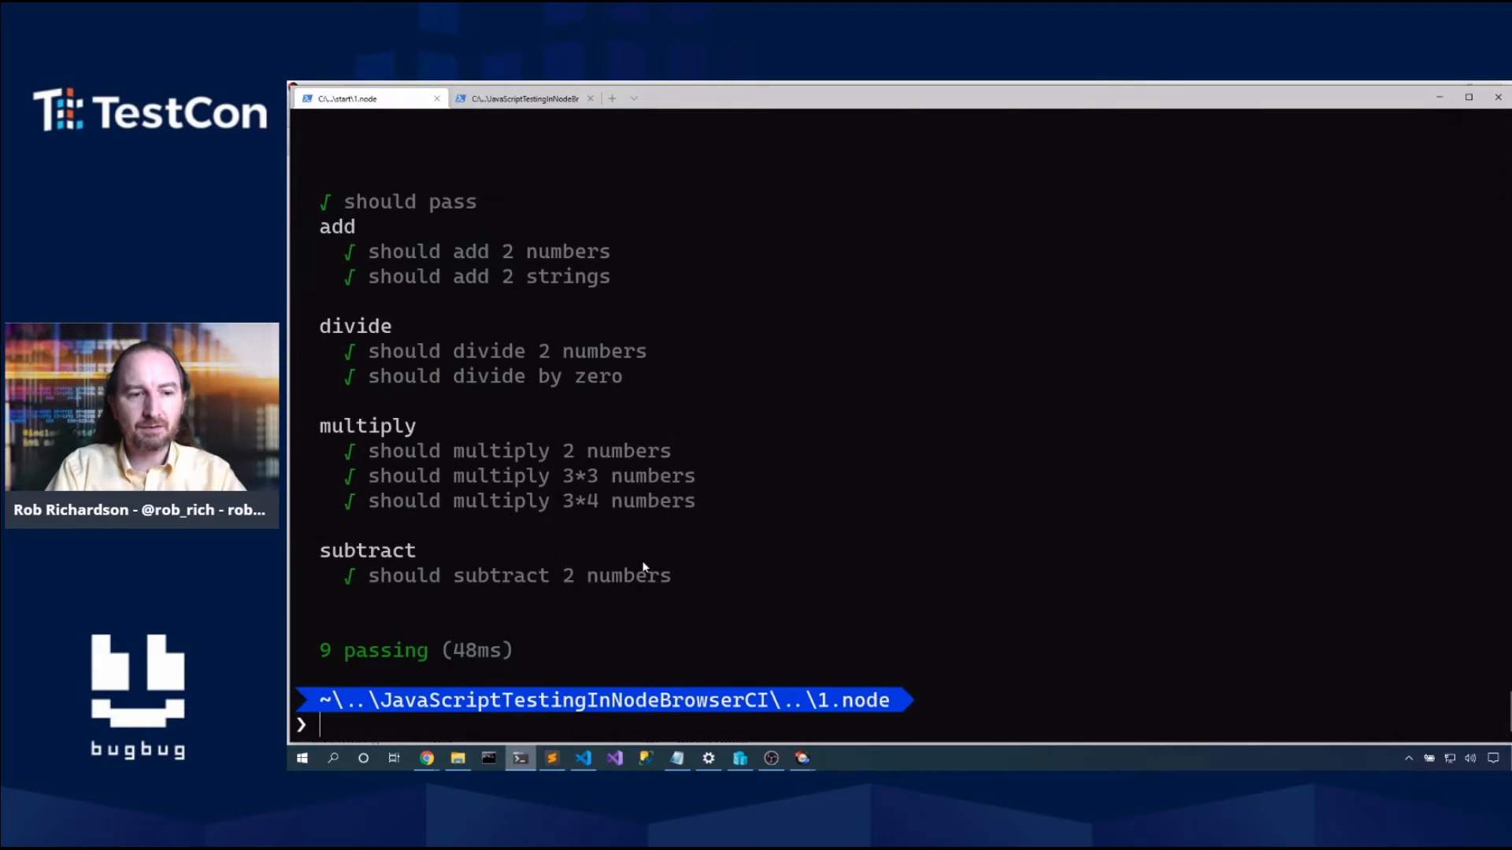
# Step: Run cd ..\2.browser\ and npx mocha init . to scaffold browser tests, then return to the editor
pyautogui.write('cd ..\\2.browser\\')
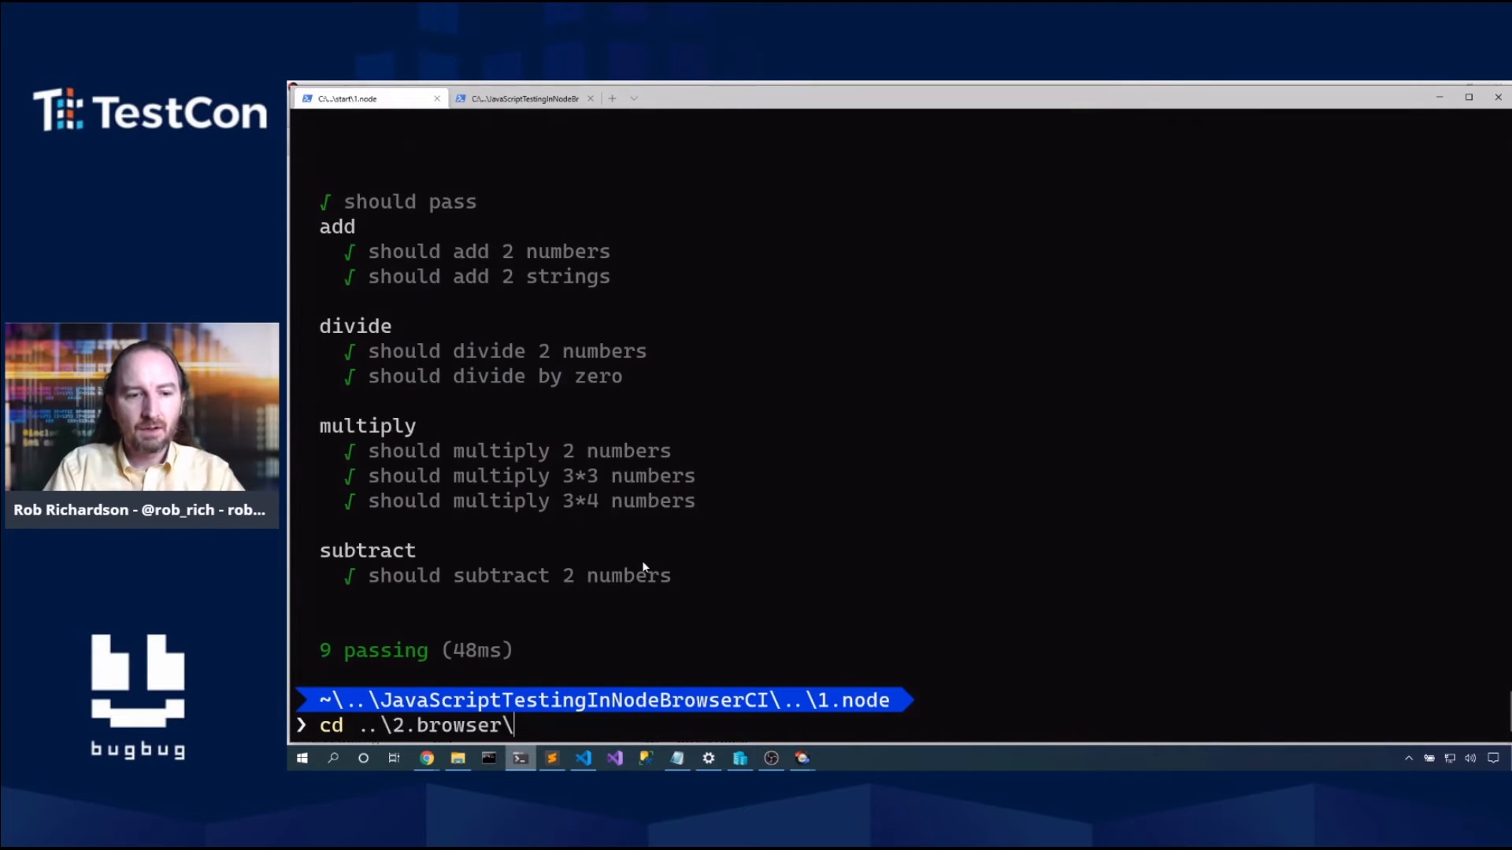
pyautogui.press('Return')
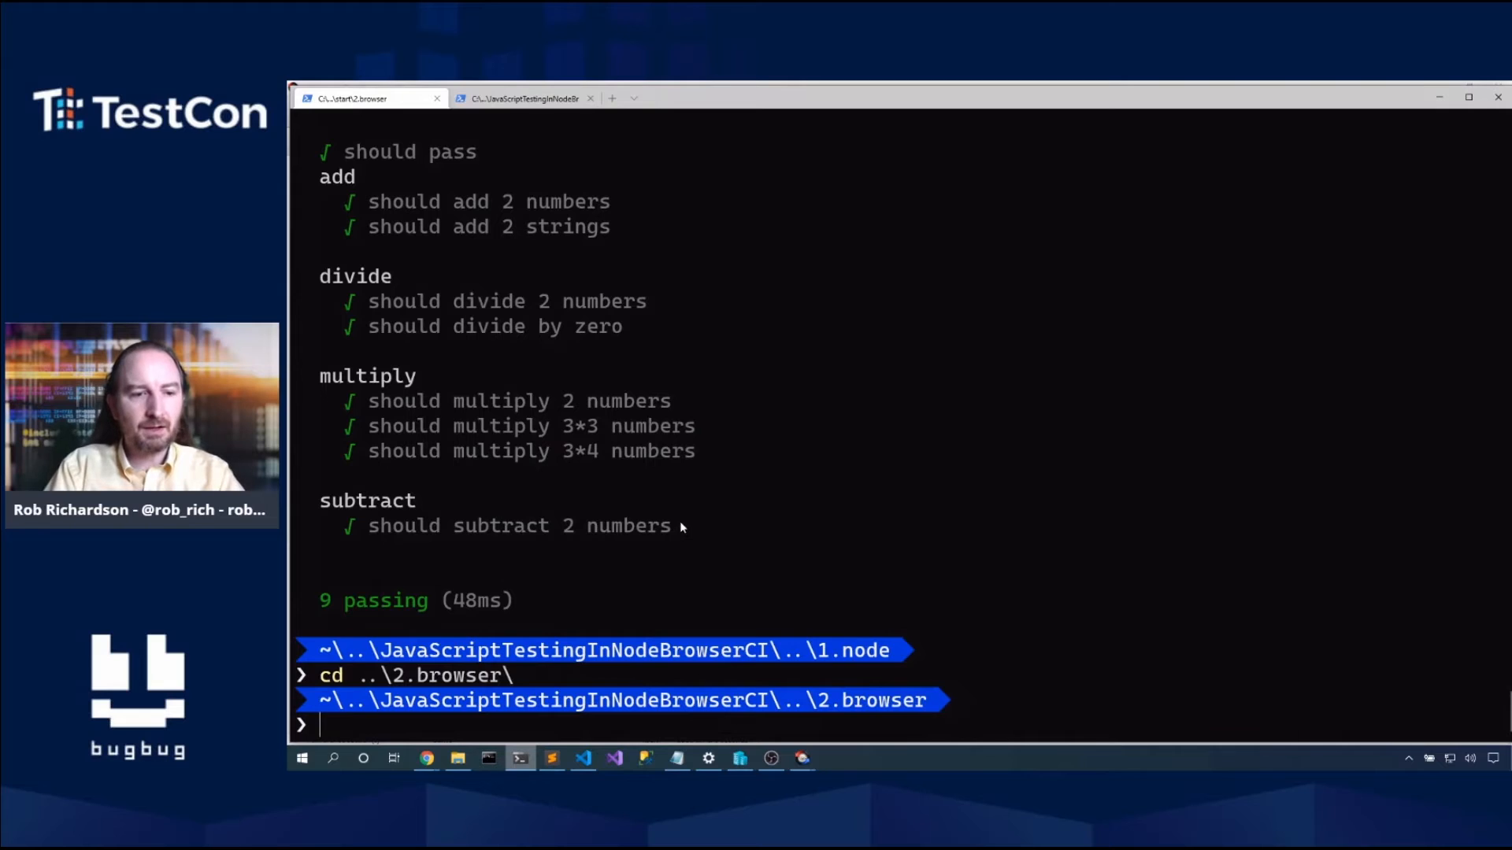
pyautogui.write('npx mocha')
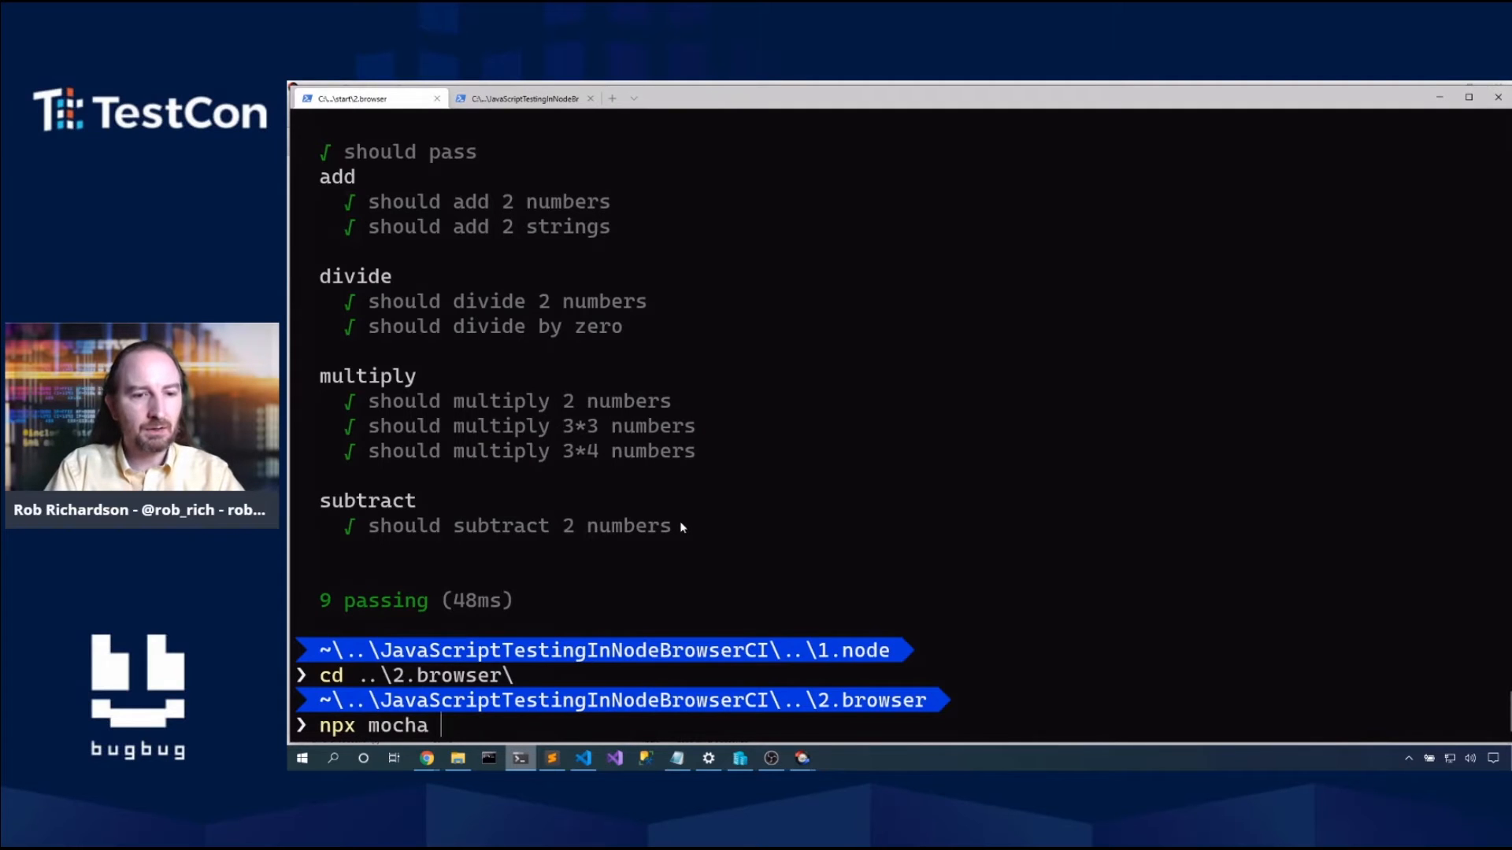
pyautogui.write('init .')
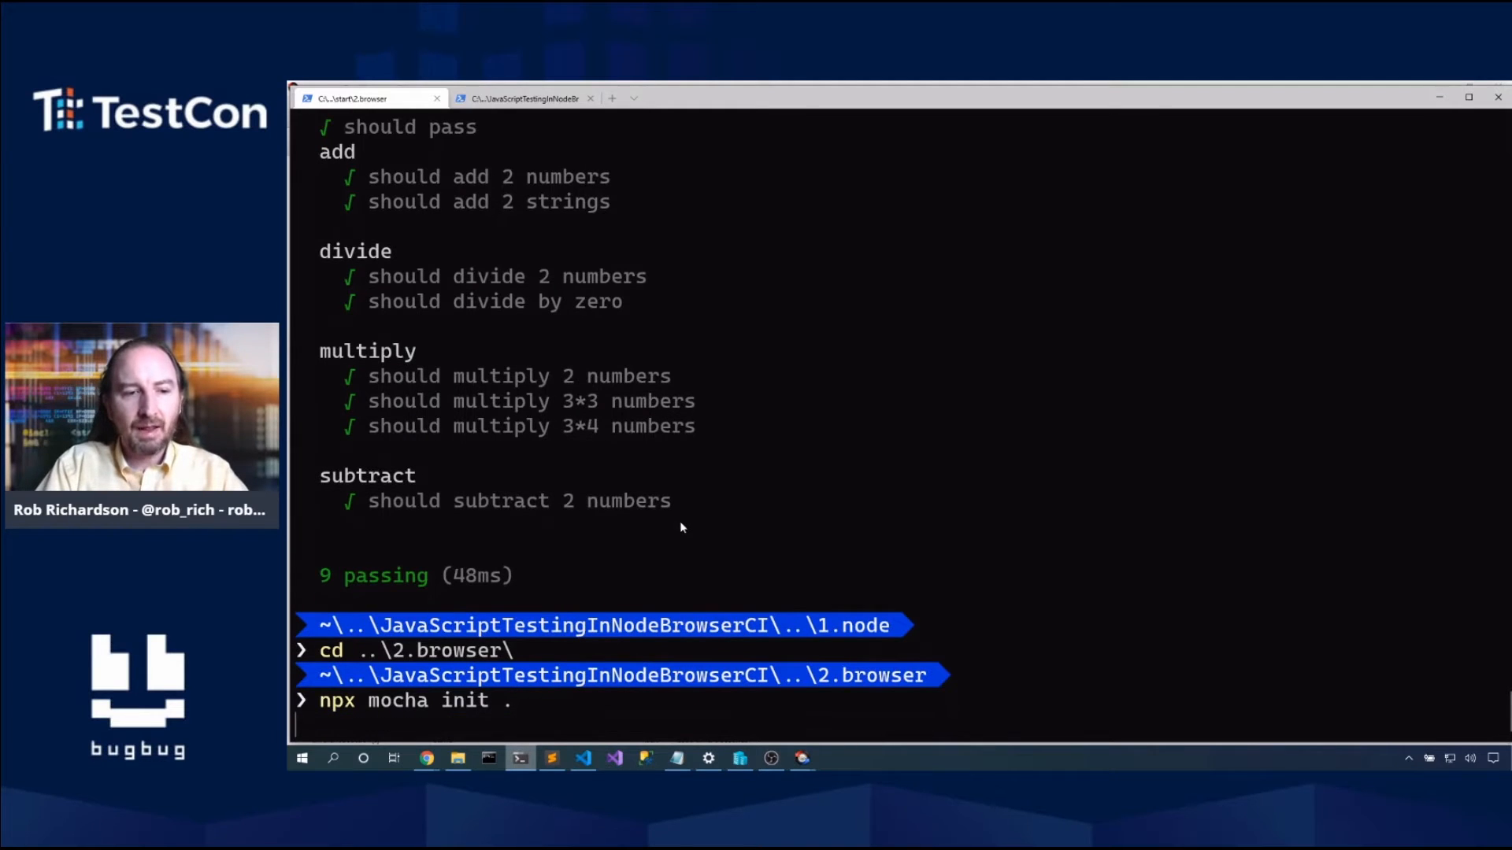
pyautogui.press('Return')
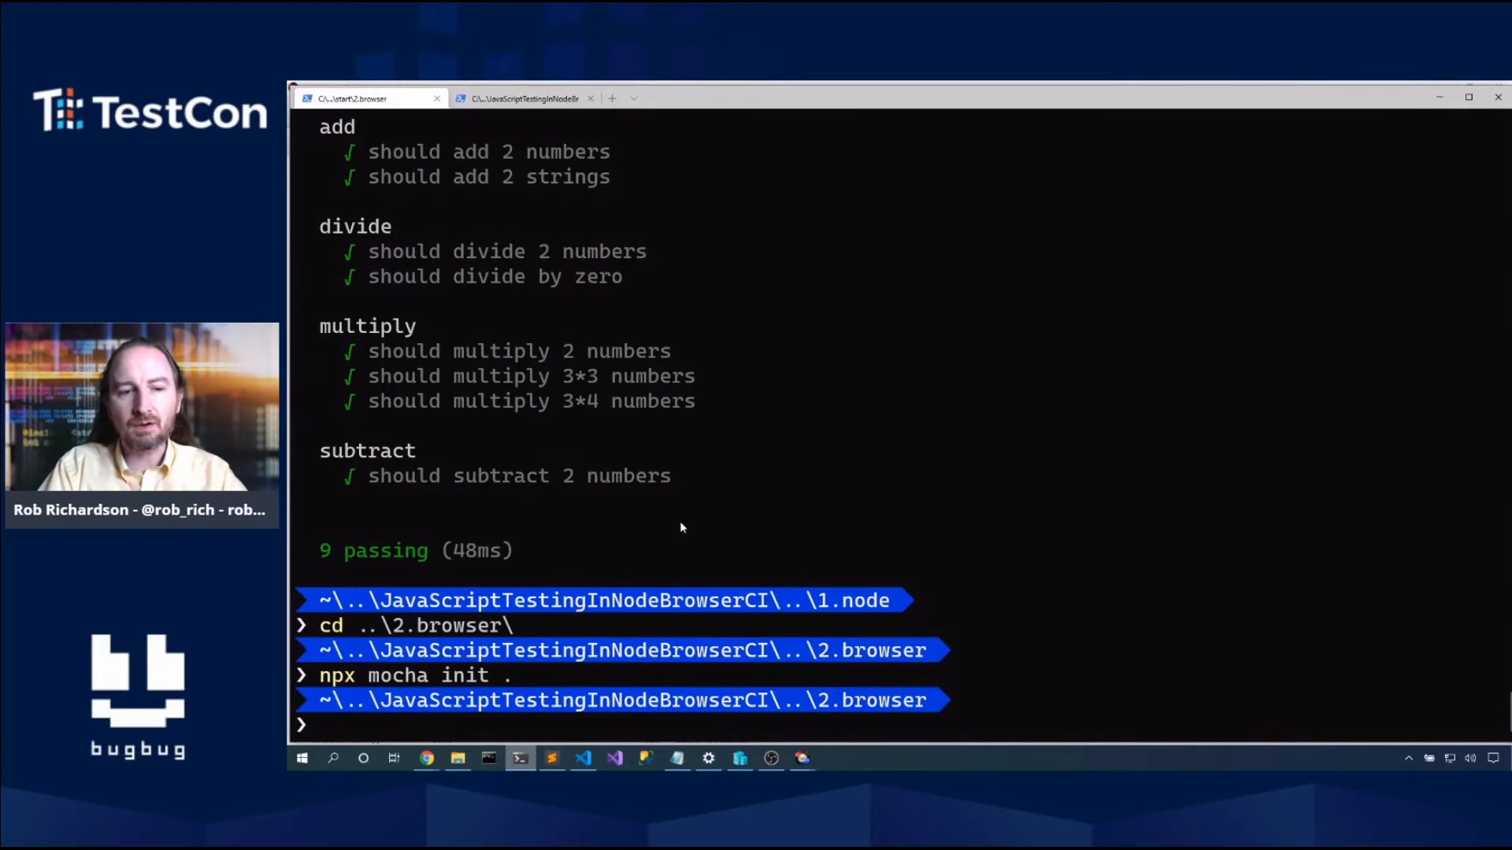
pyautogui.click(582, 759)
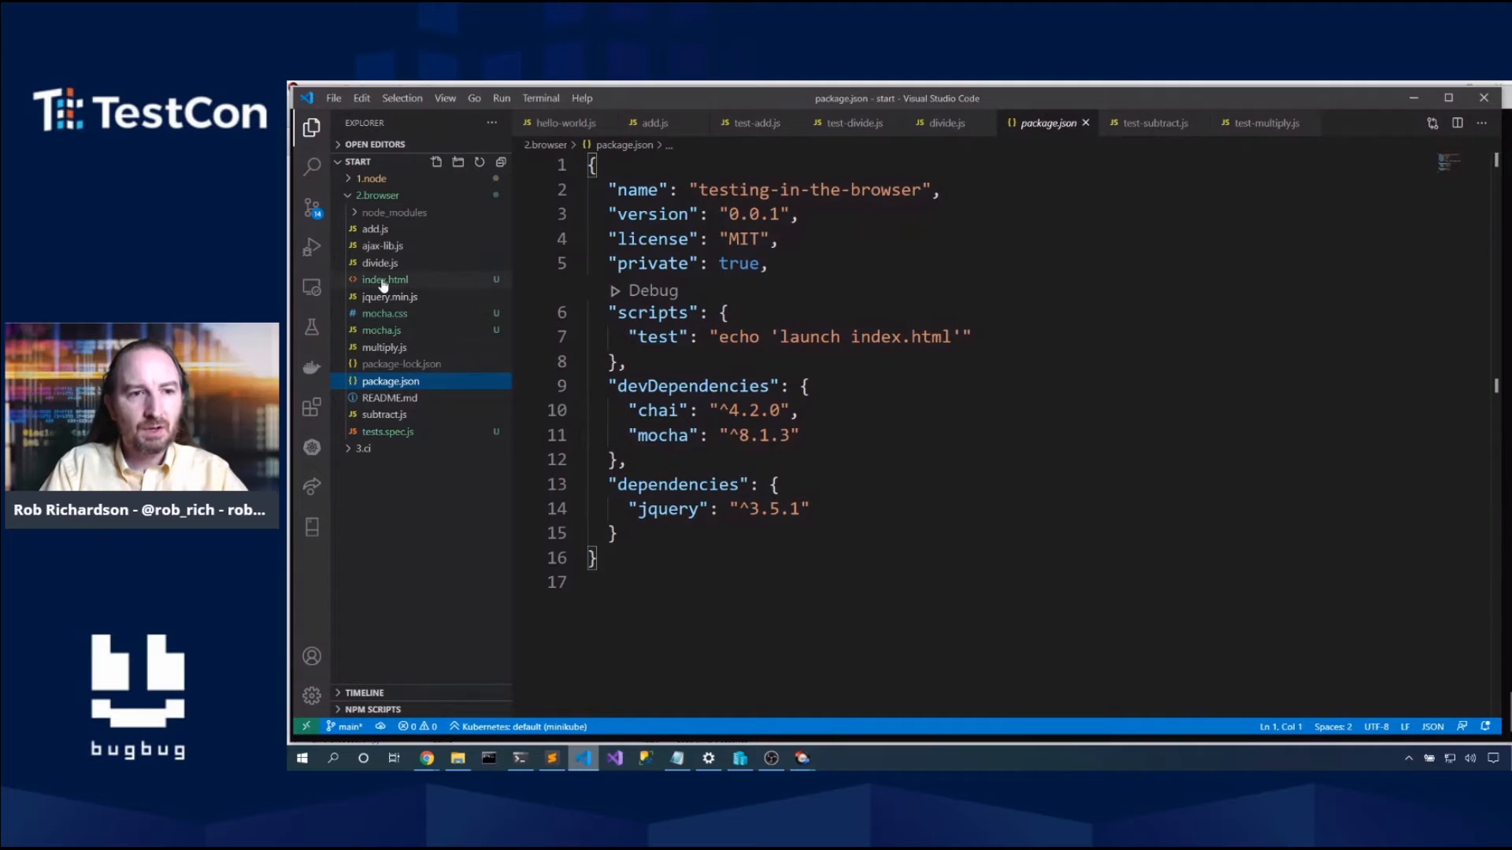
# Step: Open the generated index.html under 2.browser to view its Mocha page markup
pyautogui.click(384, 279)
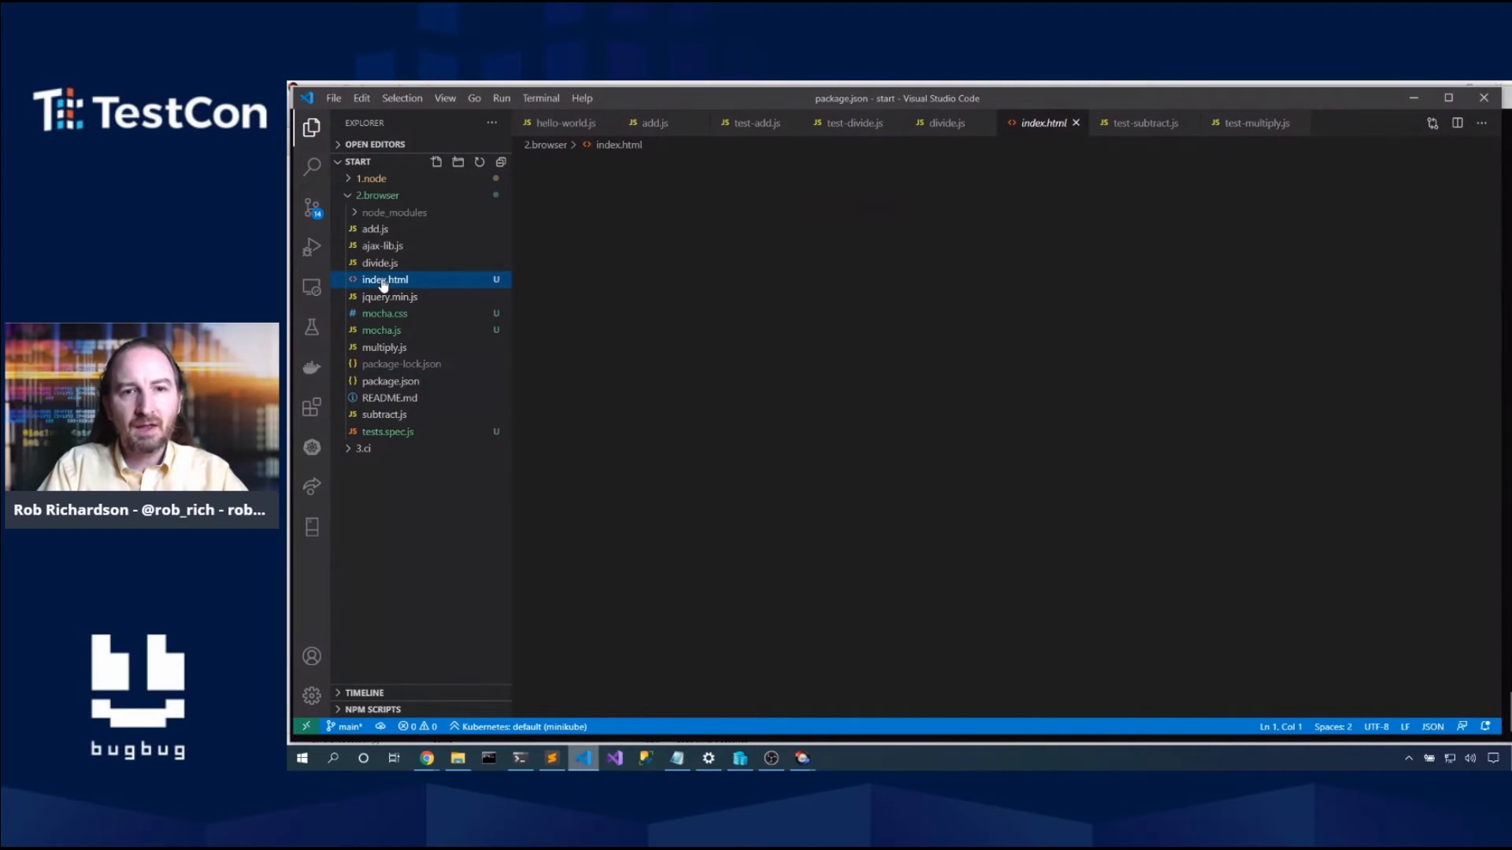
pyautogui.click(383, 279)
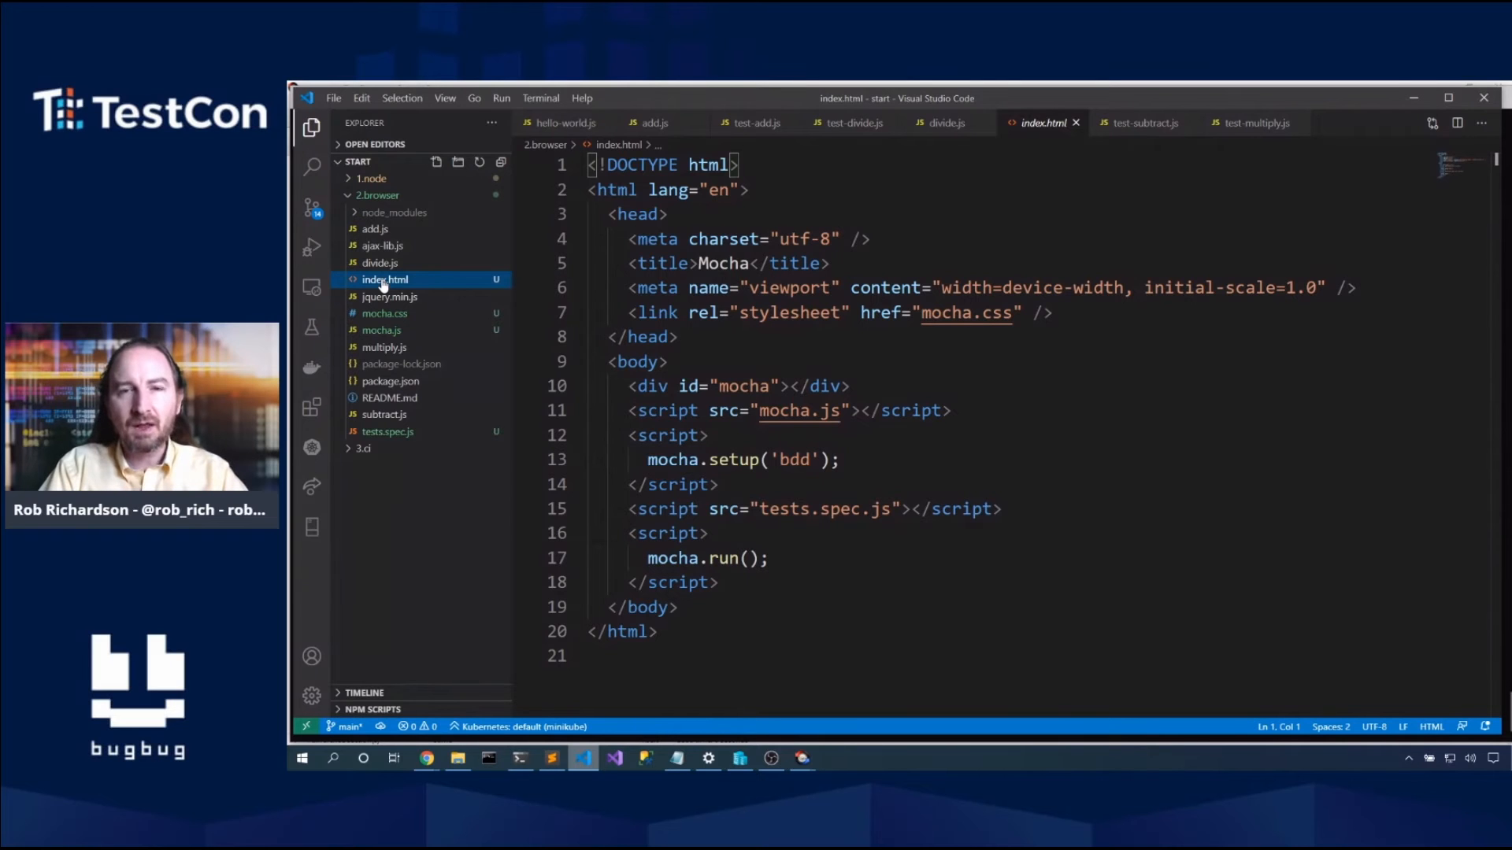
pyautogui.moveTo(401, 364)
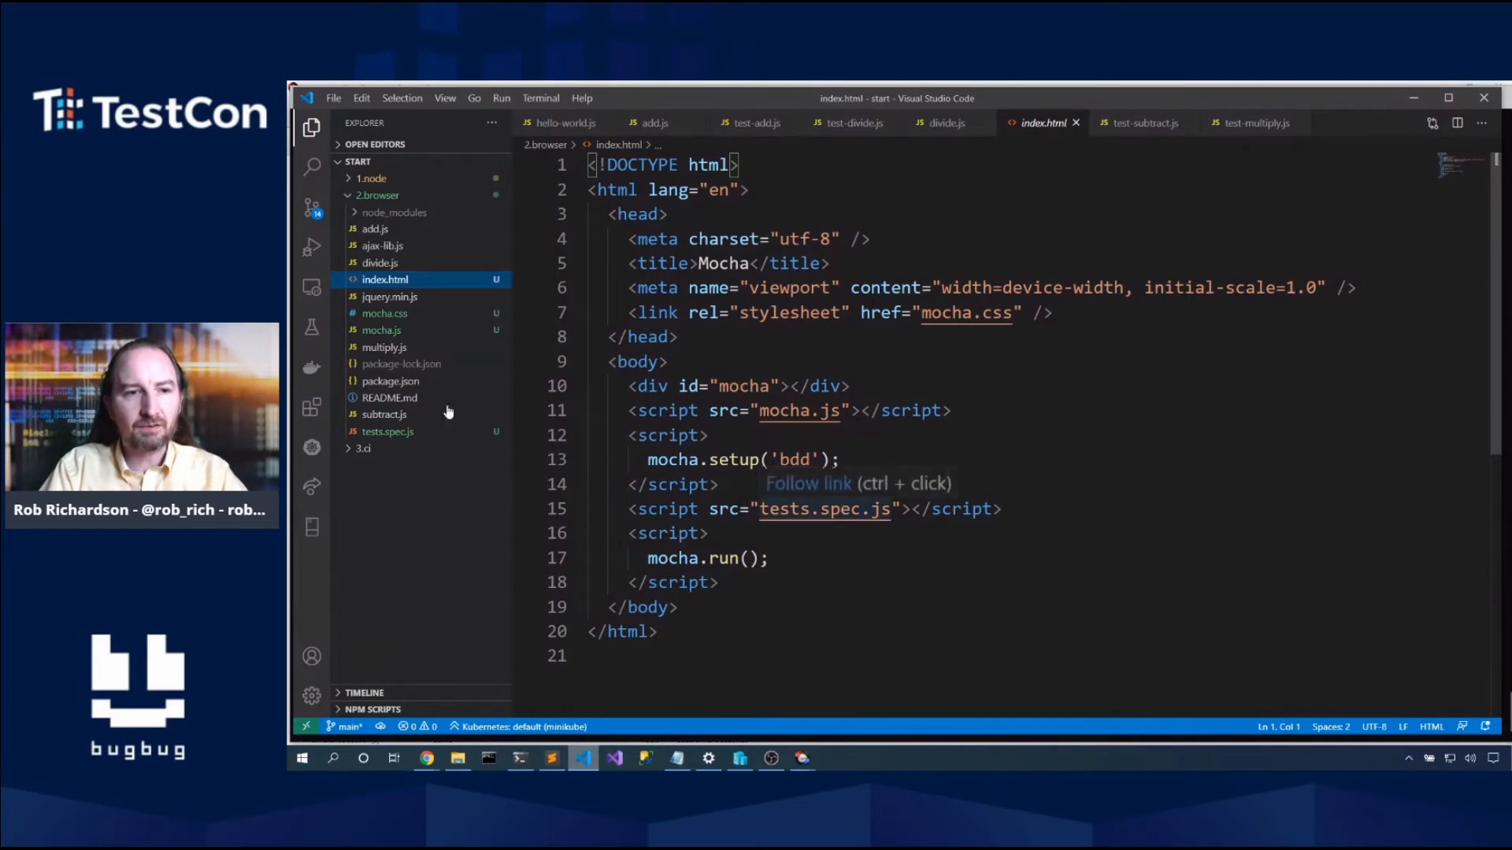
pyautogui.moveTo(386, 325)
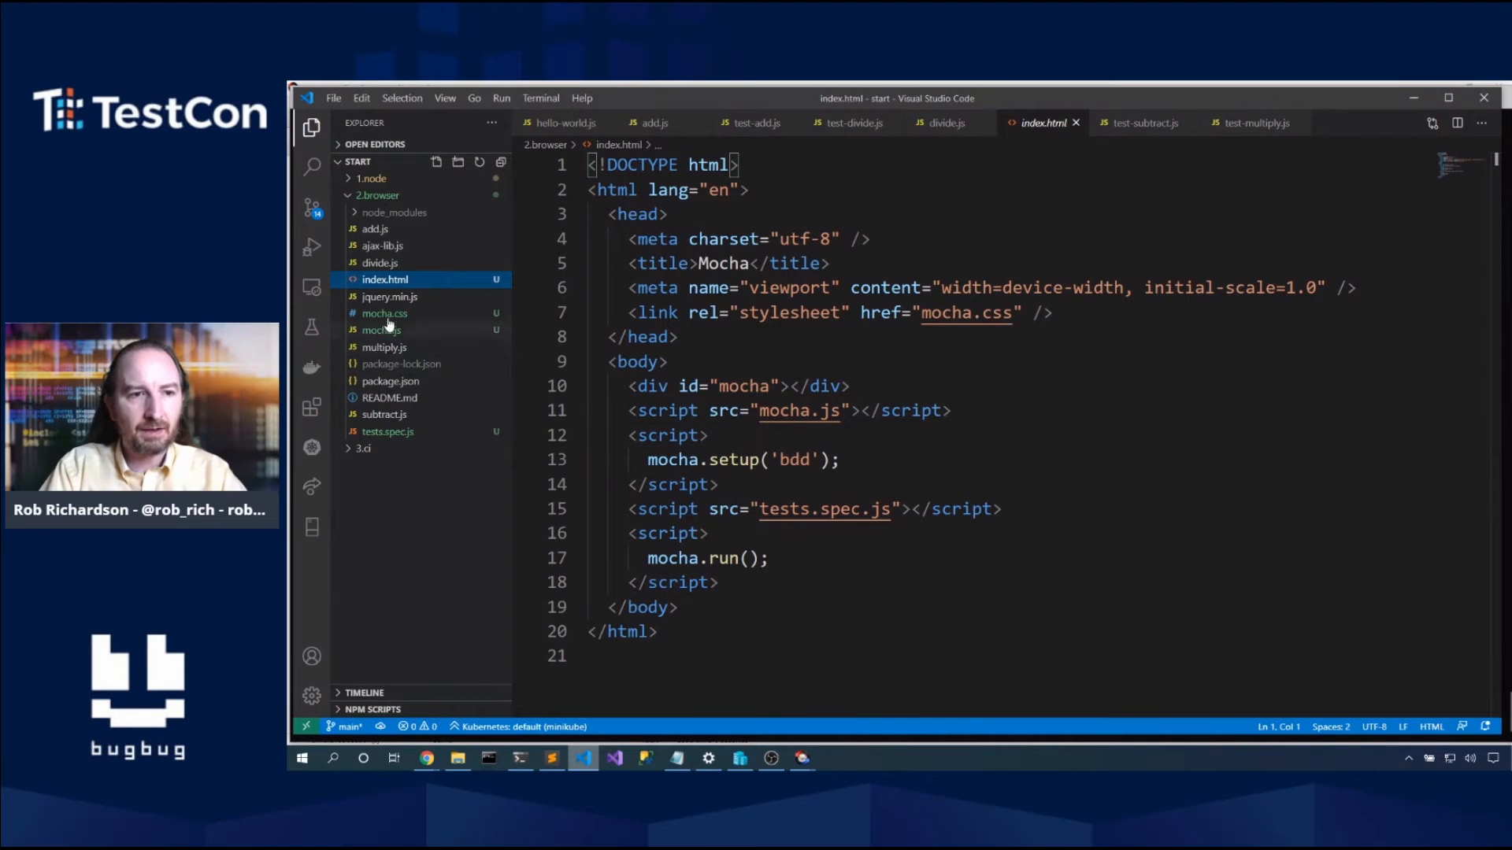
pyautogui.moveTo(1027, 511)
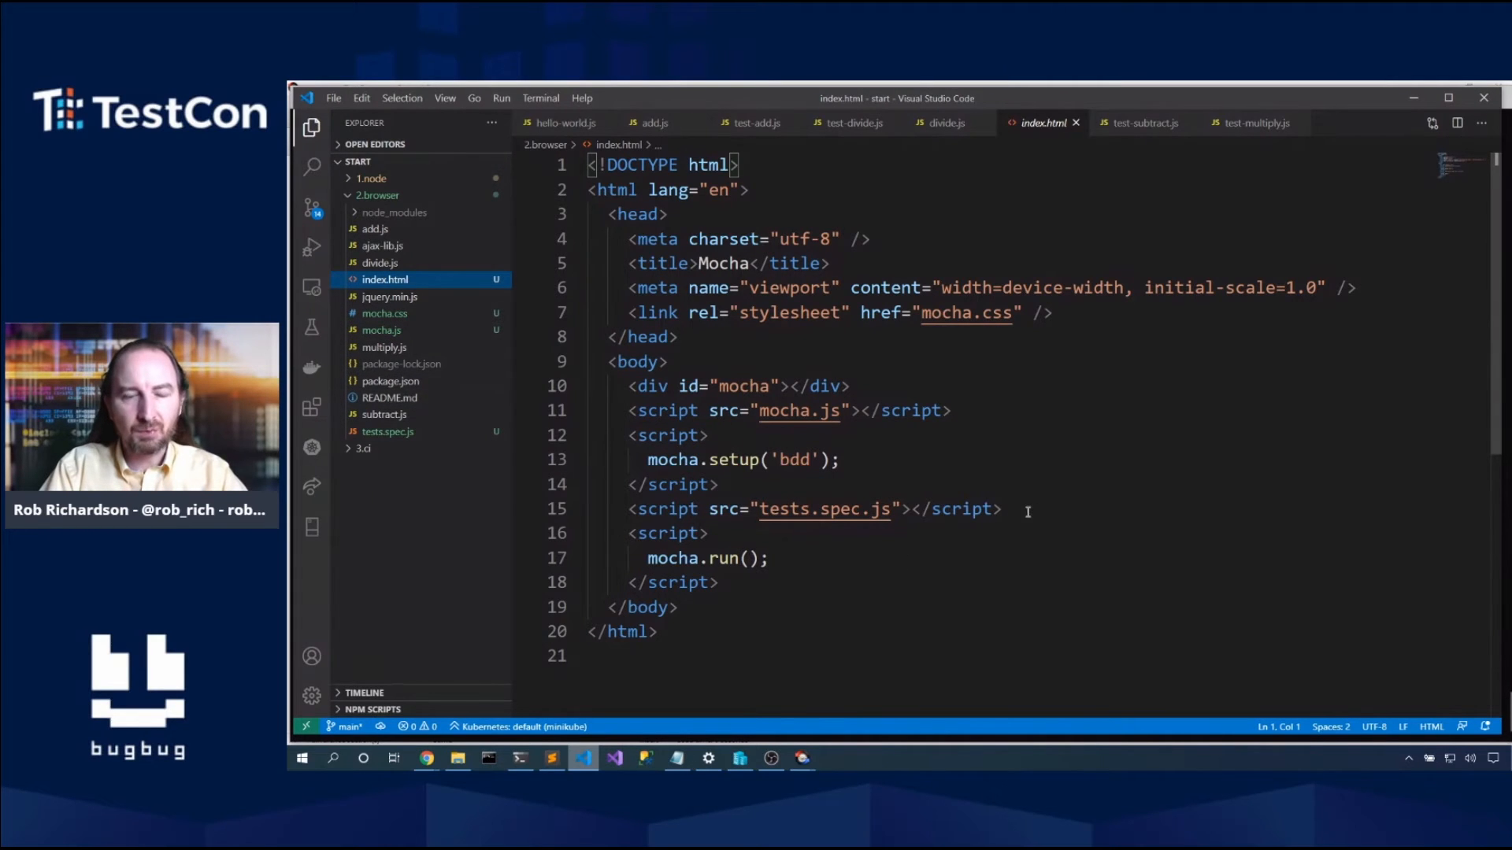
pyautogui.moveTo(434, 633)
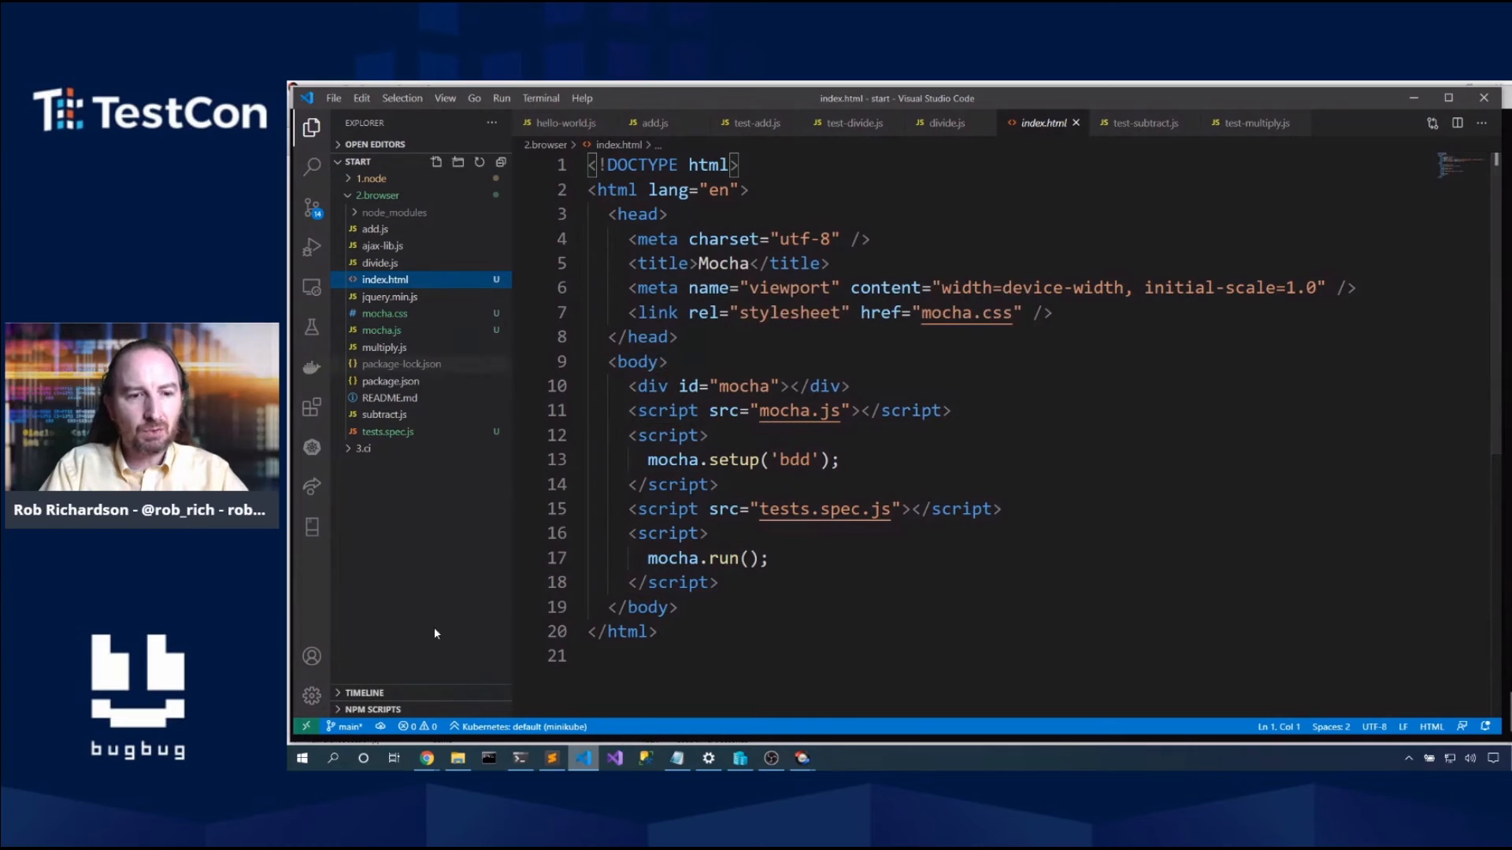
# Step: Copy test-add, divide, multiply and subtract.js from start > 1.node > test into 2.browser
pyautogui.click(456, 759)
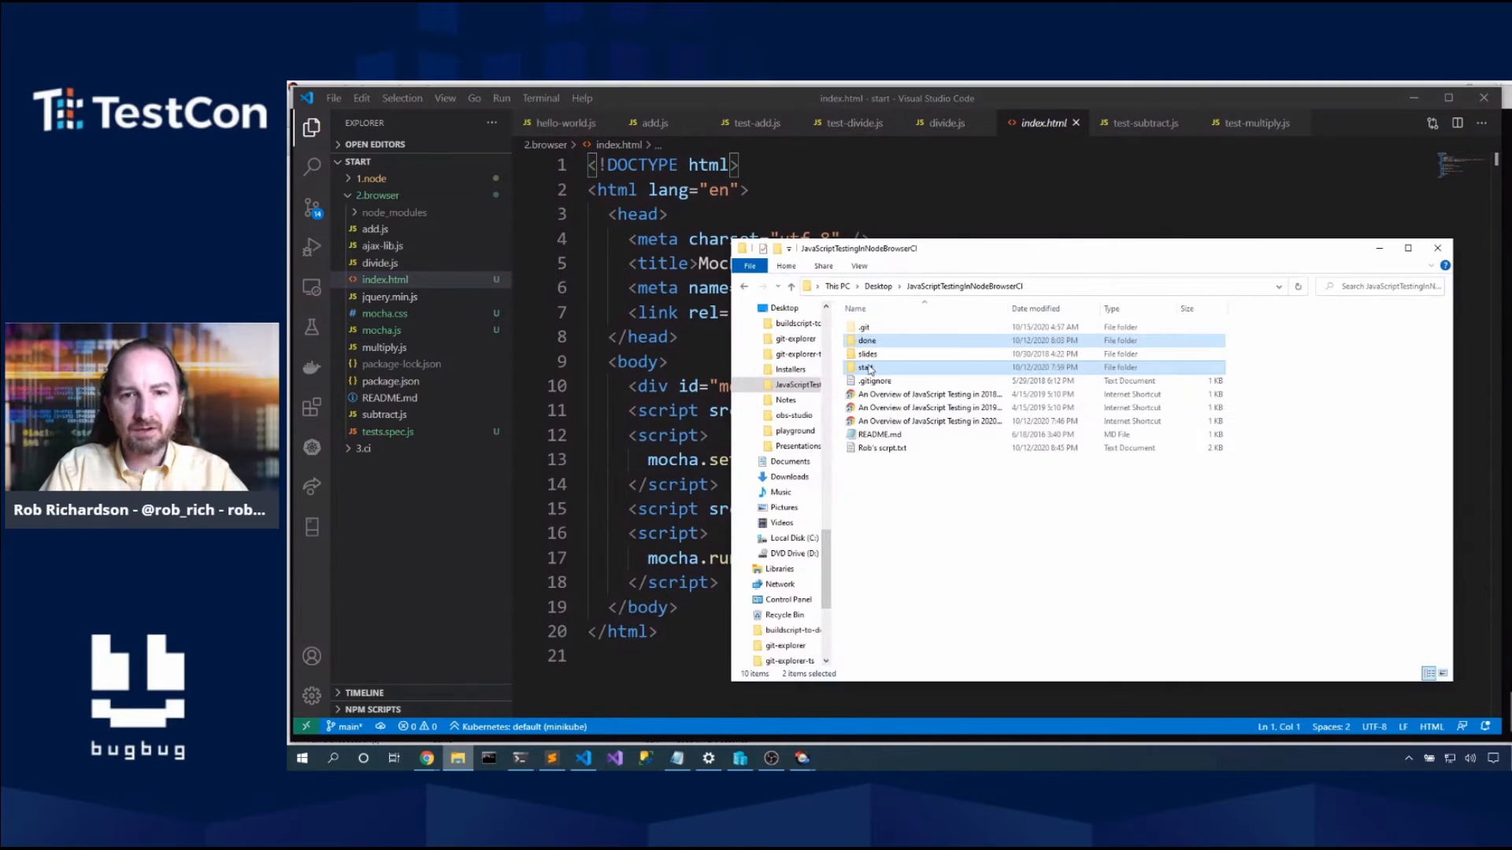
pyautogui.doubleClick(864, 368)
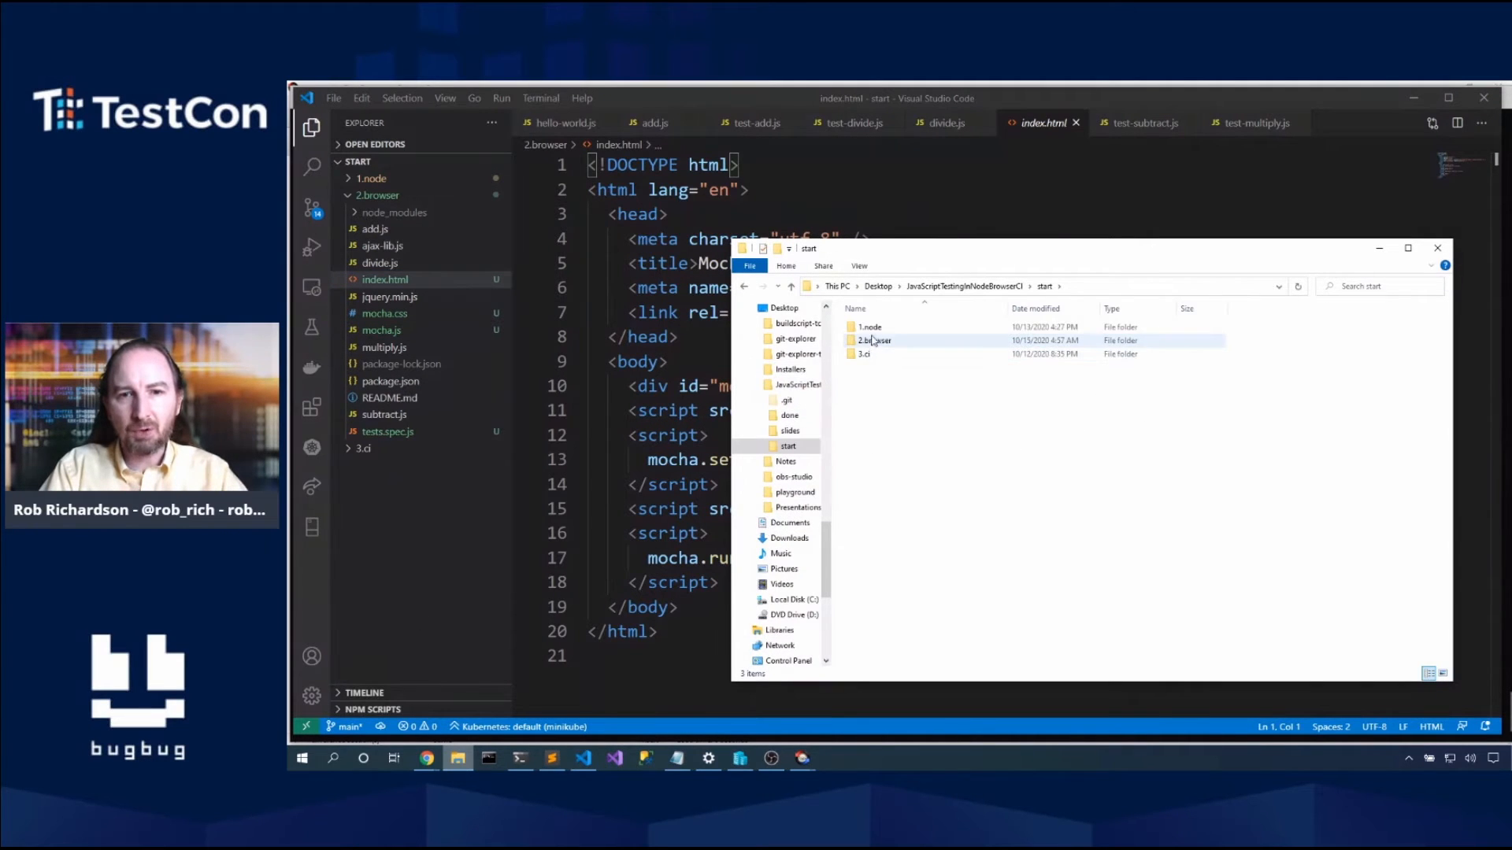
pyautogui.doubleClick(869, 327)
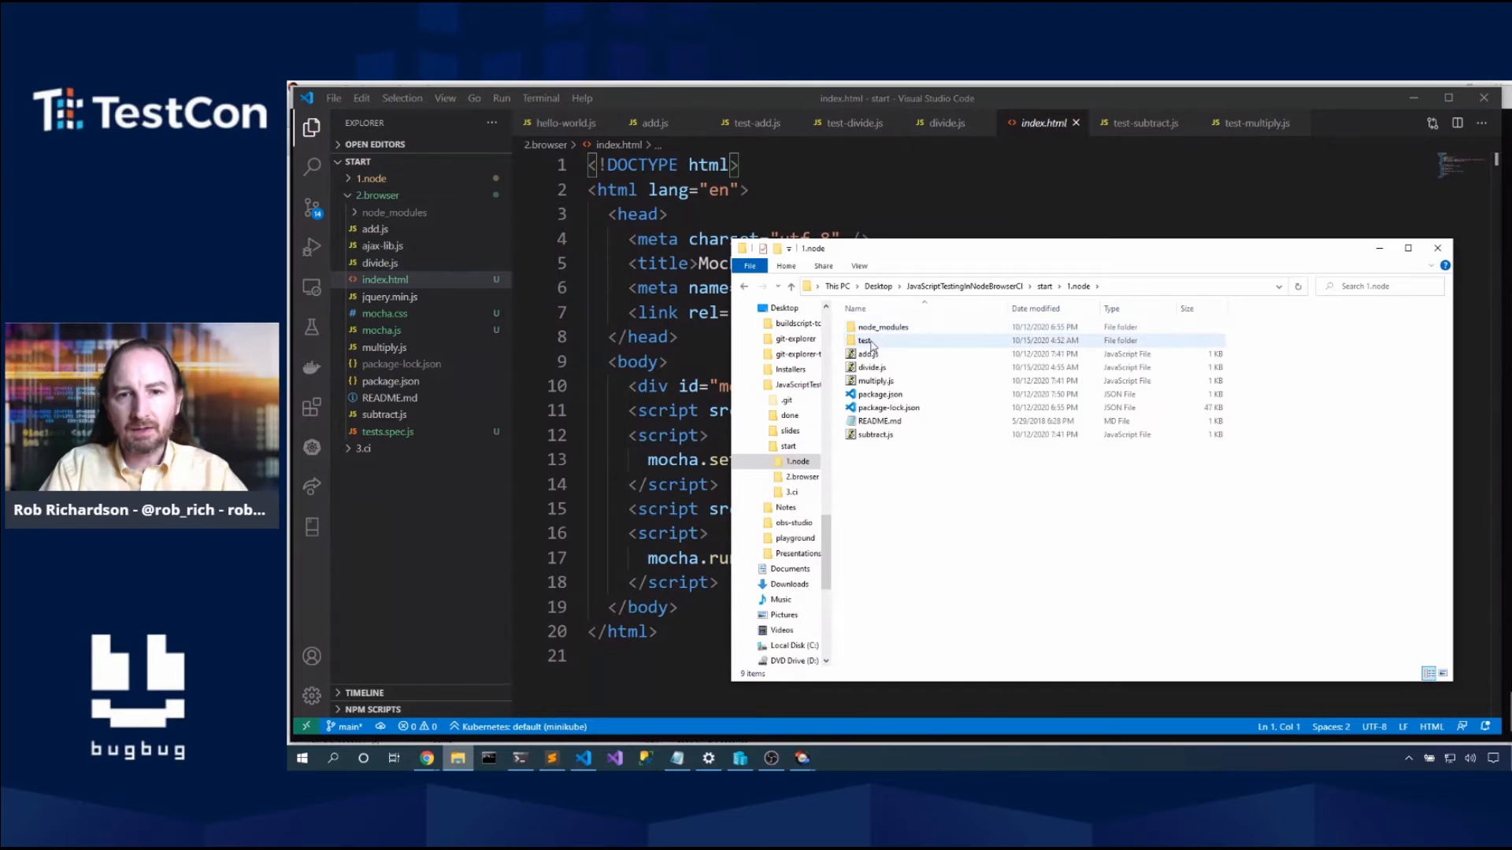
pyautogui.doubleClick(865, 340)
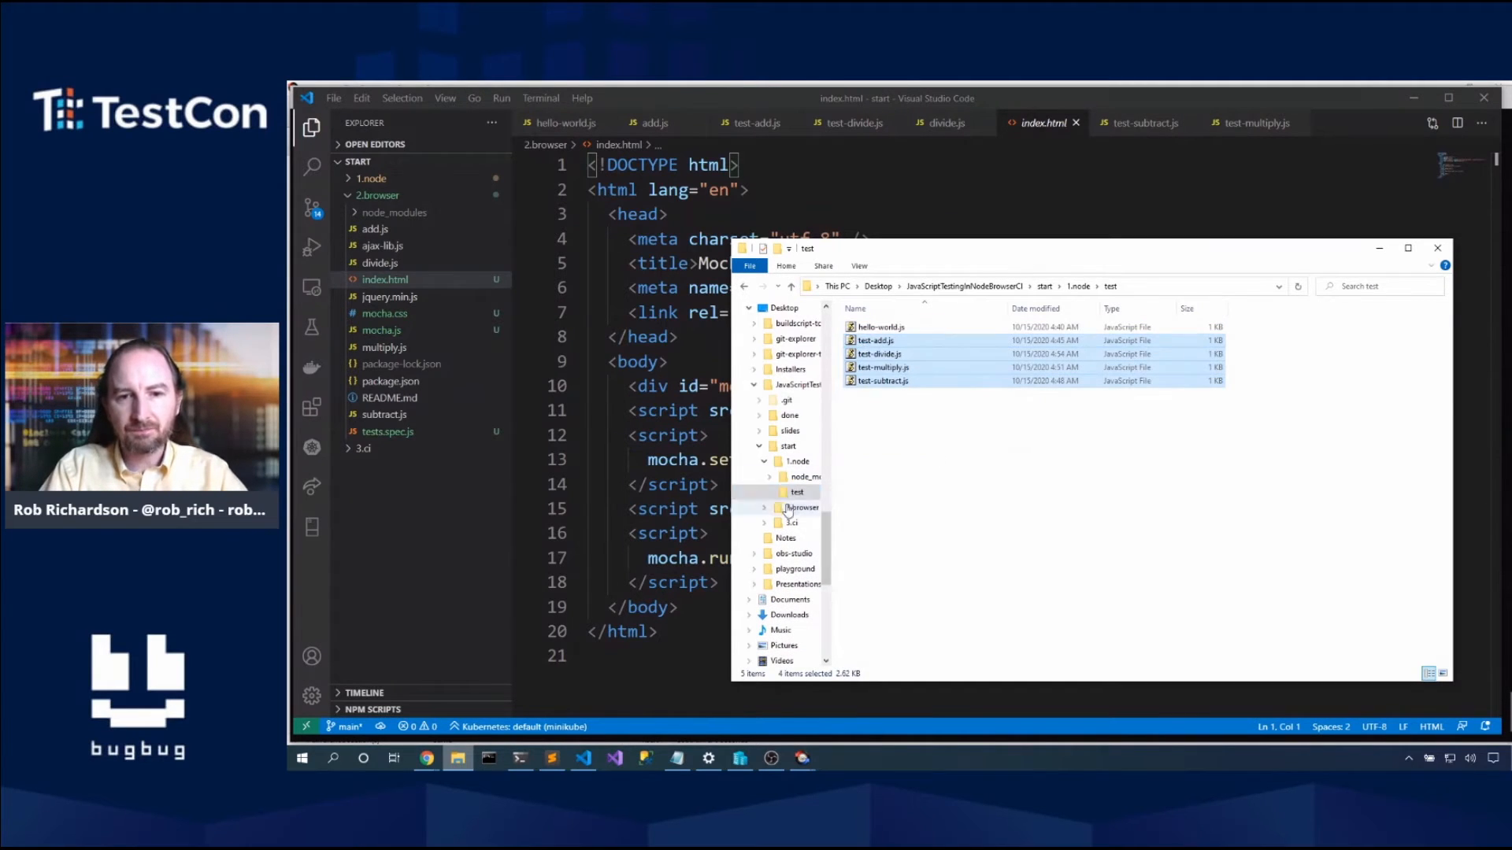
pyautogui.click(802, 507)
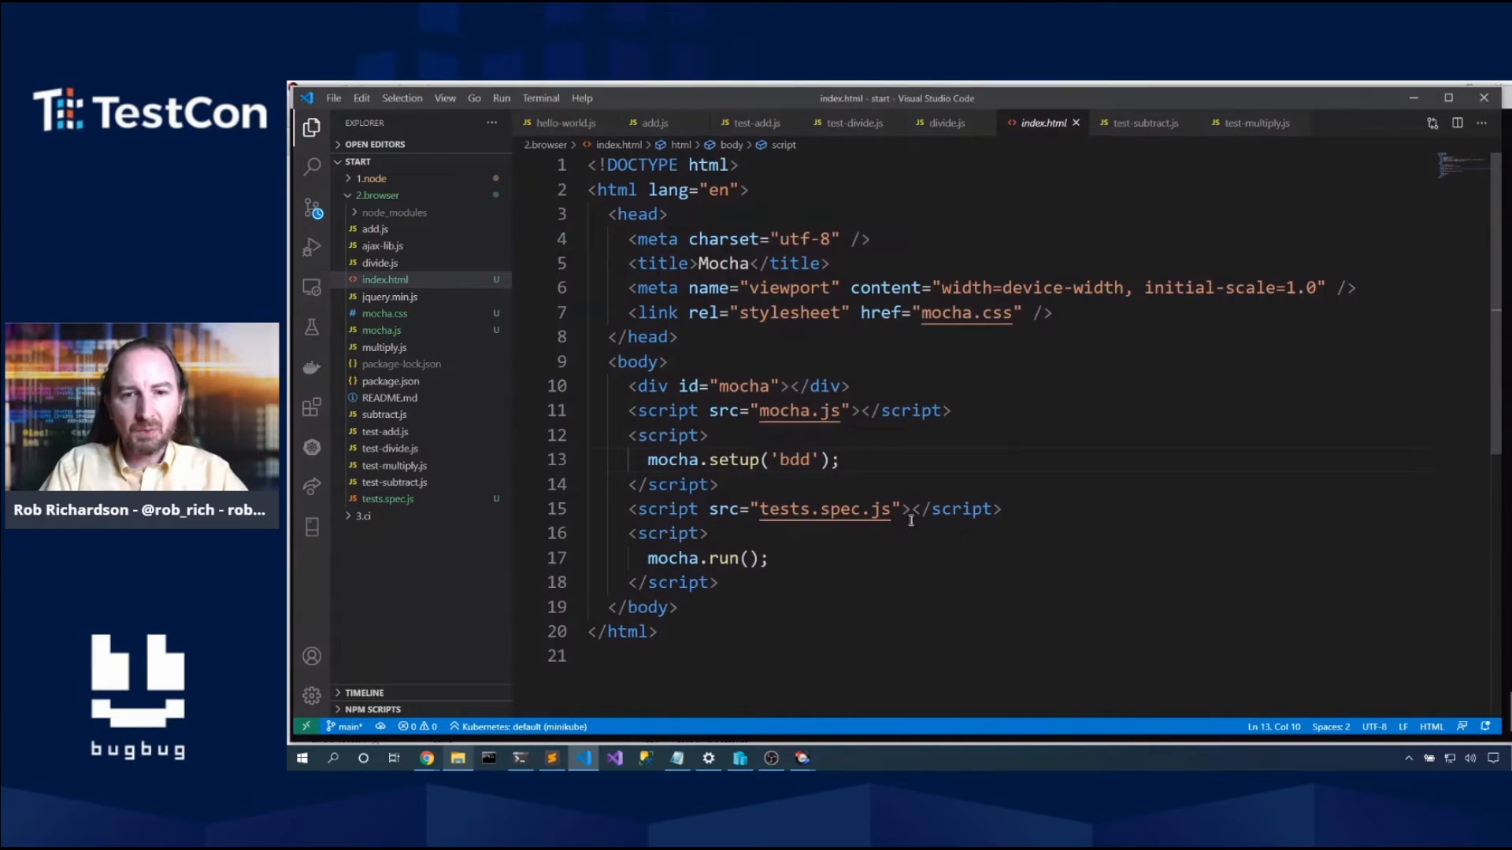
# Step: Replace tests.spec.js with test-add.js and the other test script tags, then duplicate them for the source scripts
pyautogui.doubleClick(784, 509)
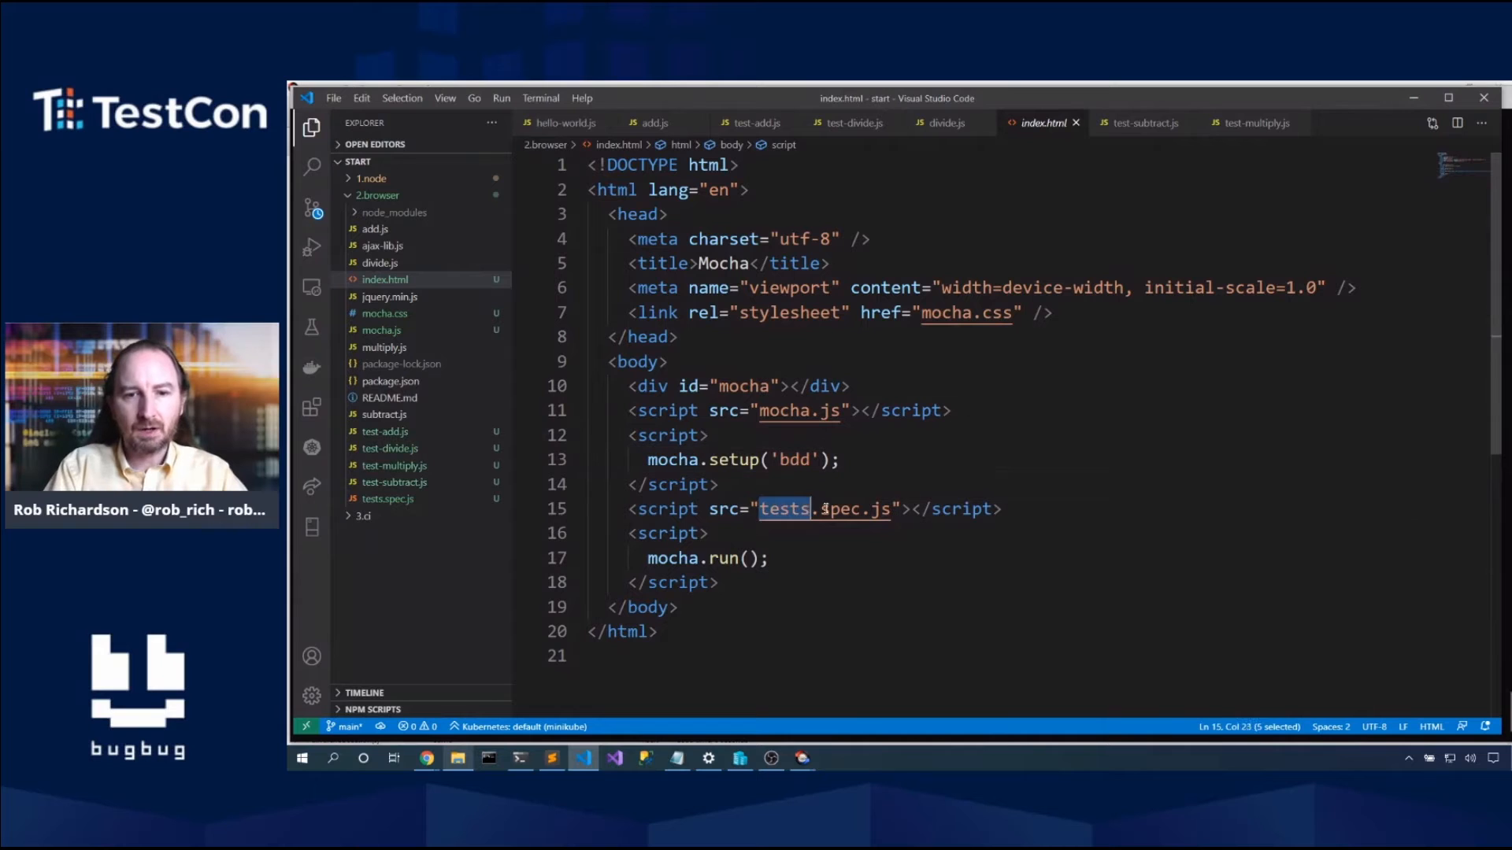
pyautogui.write('test_.js')
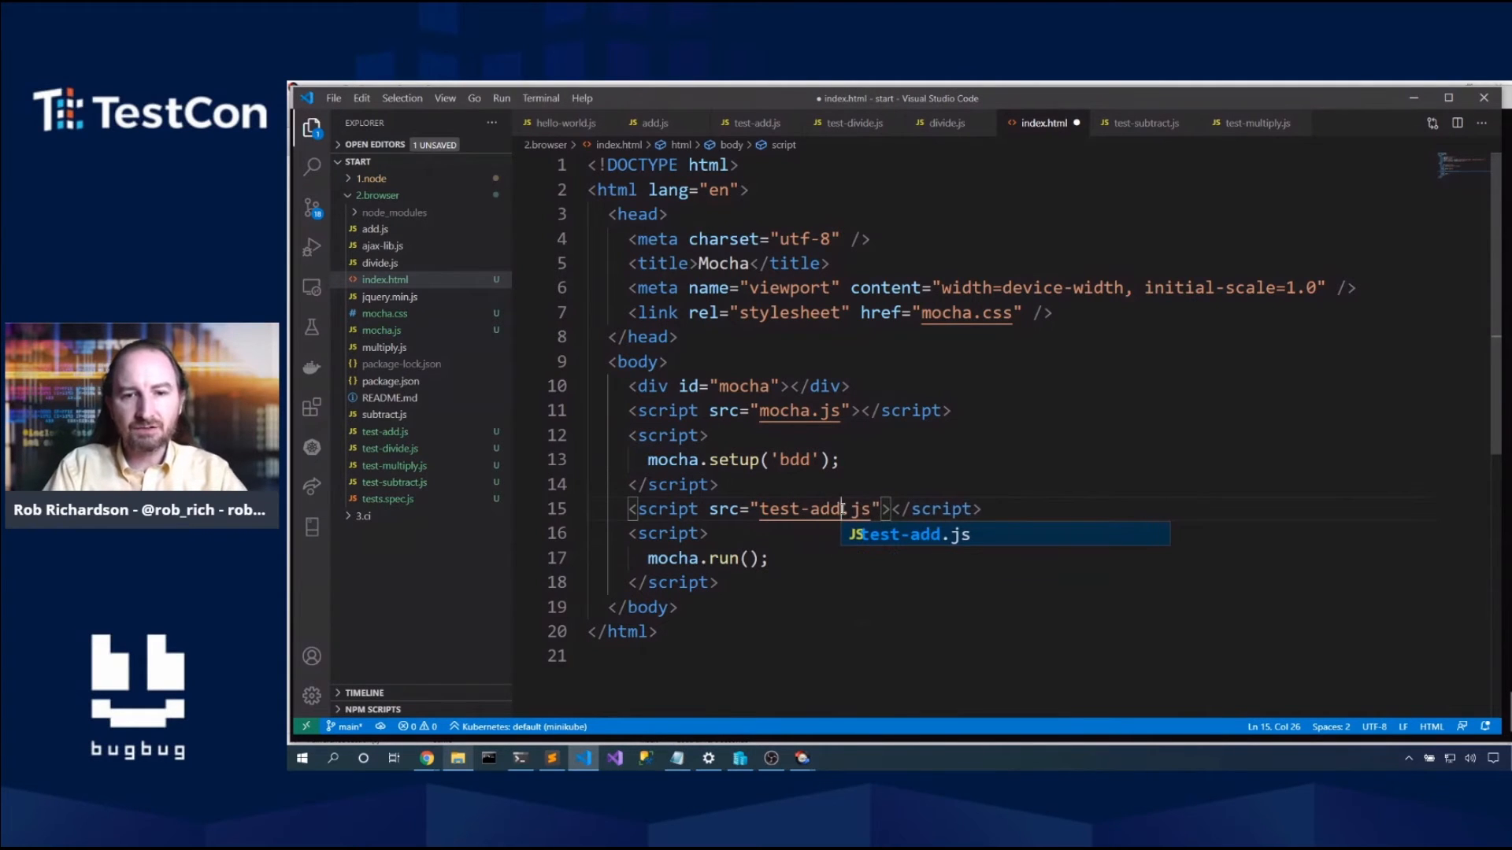
pyautogui.press('Escape')
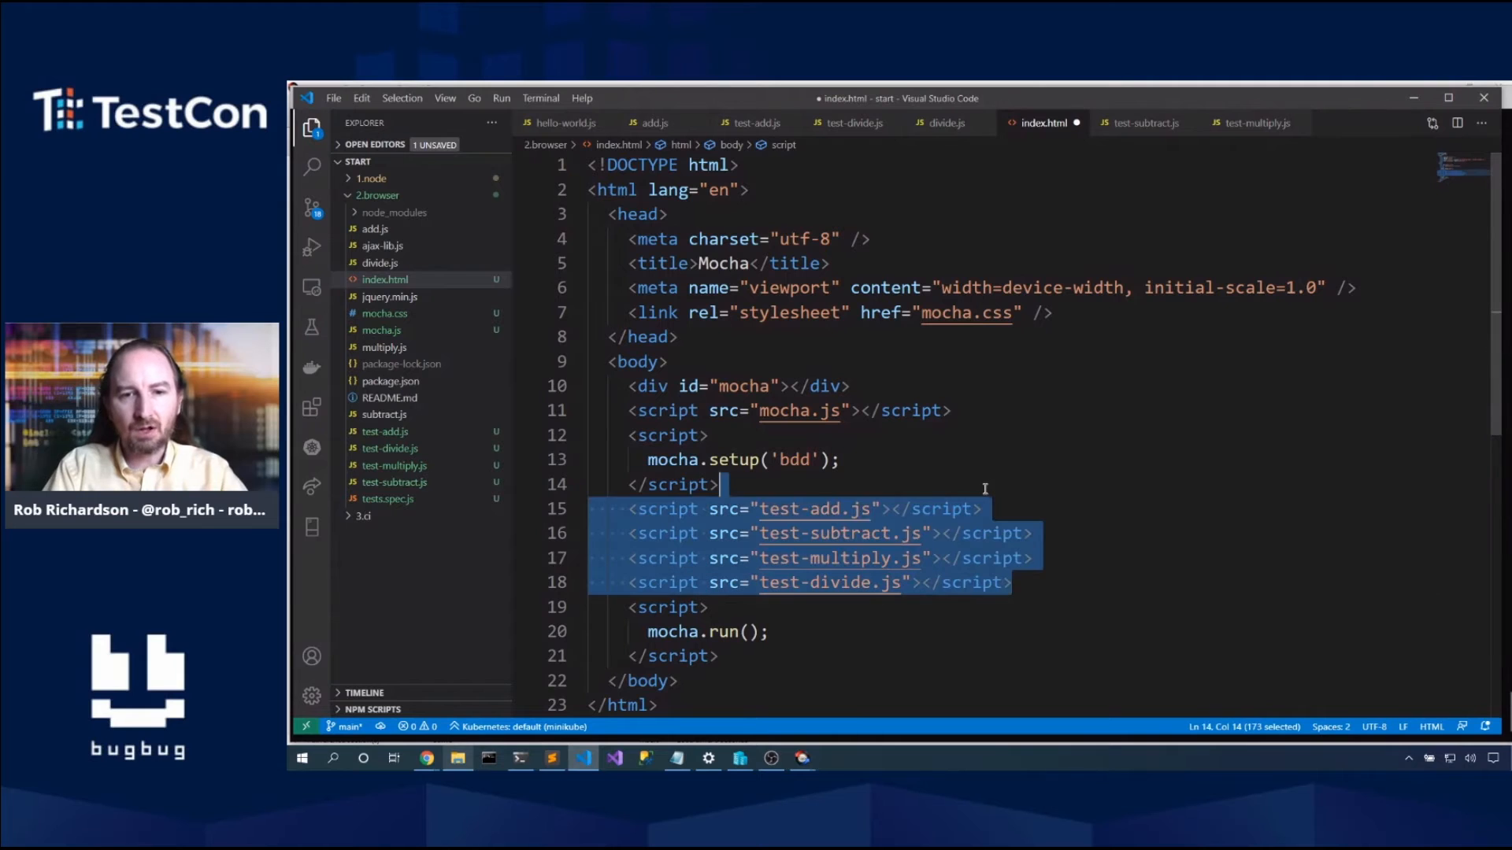
pyautogui.press('Ctrl+v')
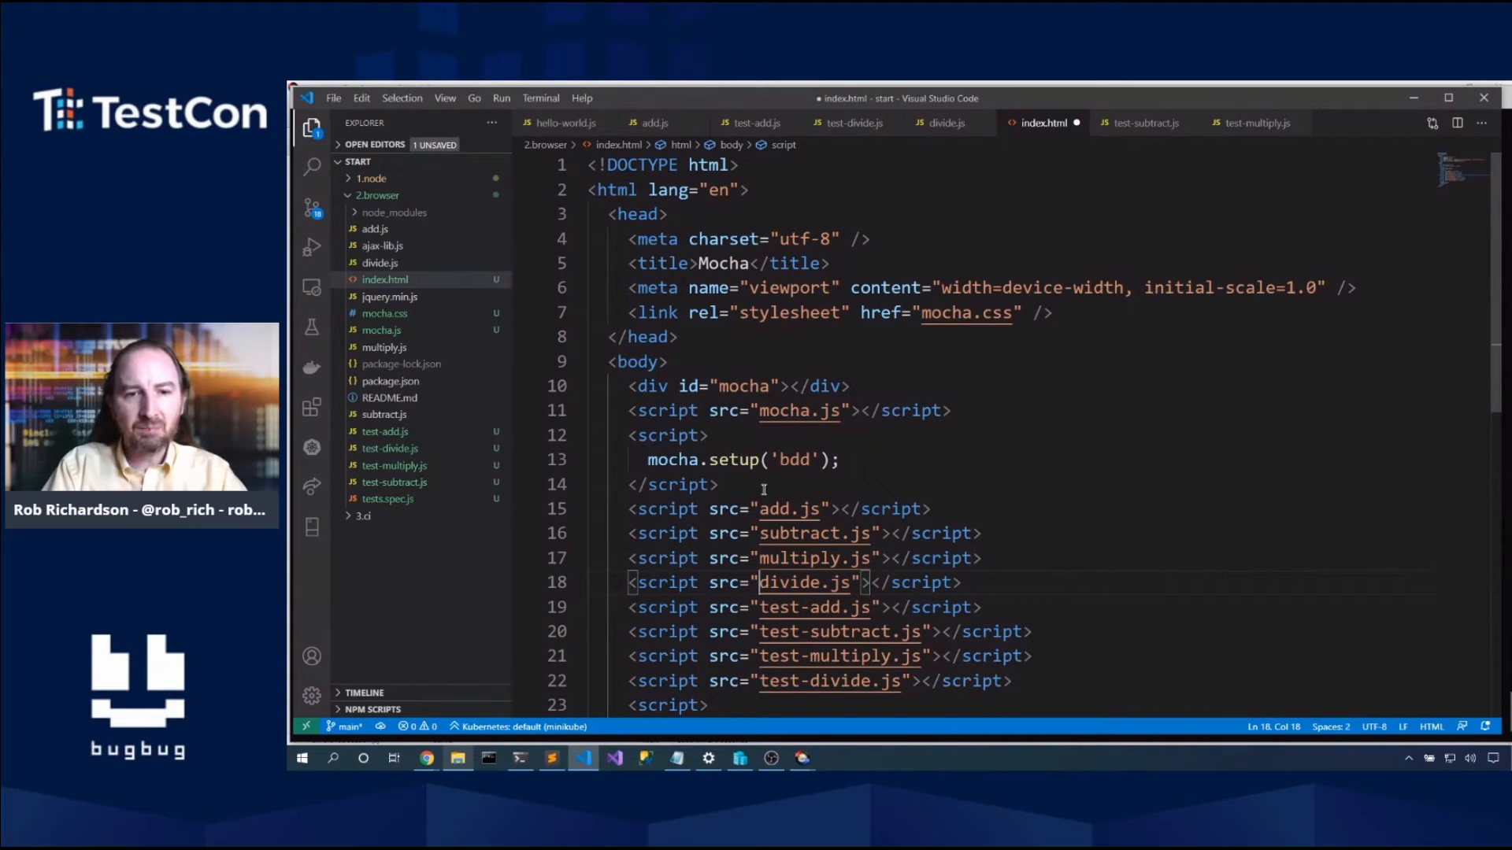
# Step: Add a script tag loading node_modules/chai/chai.js above add.js and save index.html
pyautogui.write('<sch')
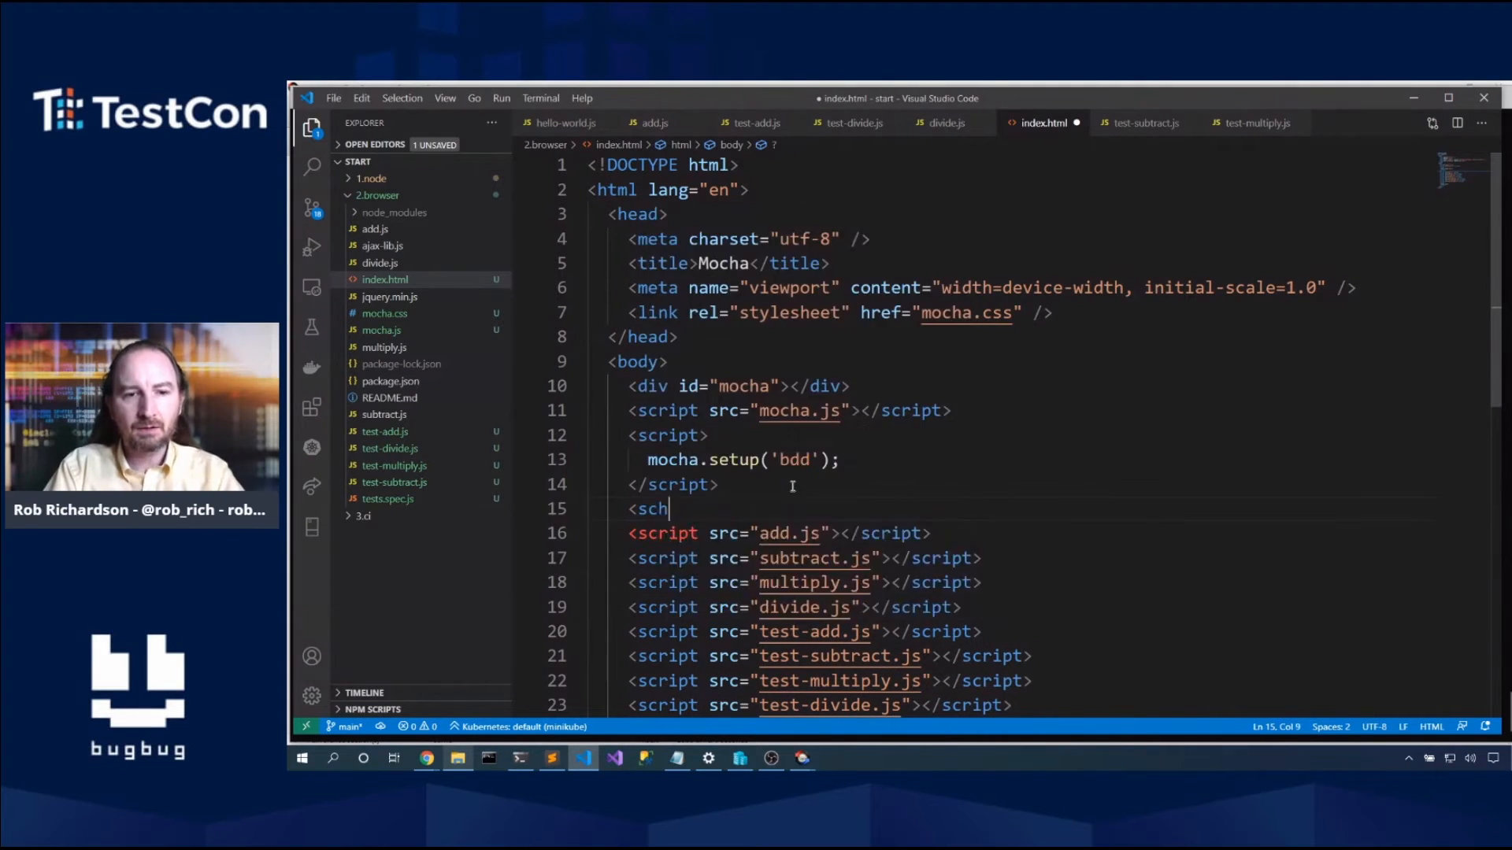
pyautogui.write('ript')
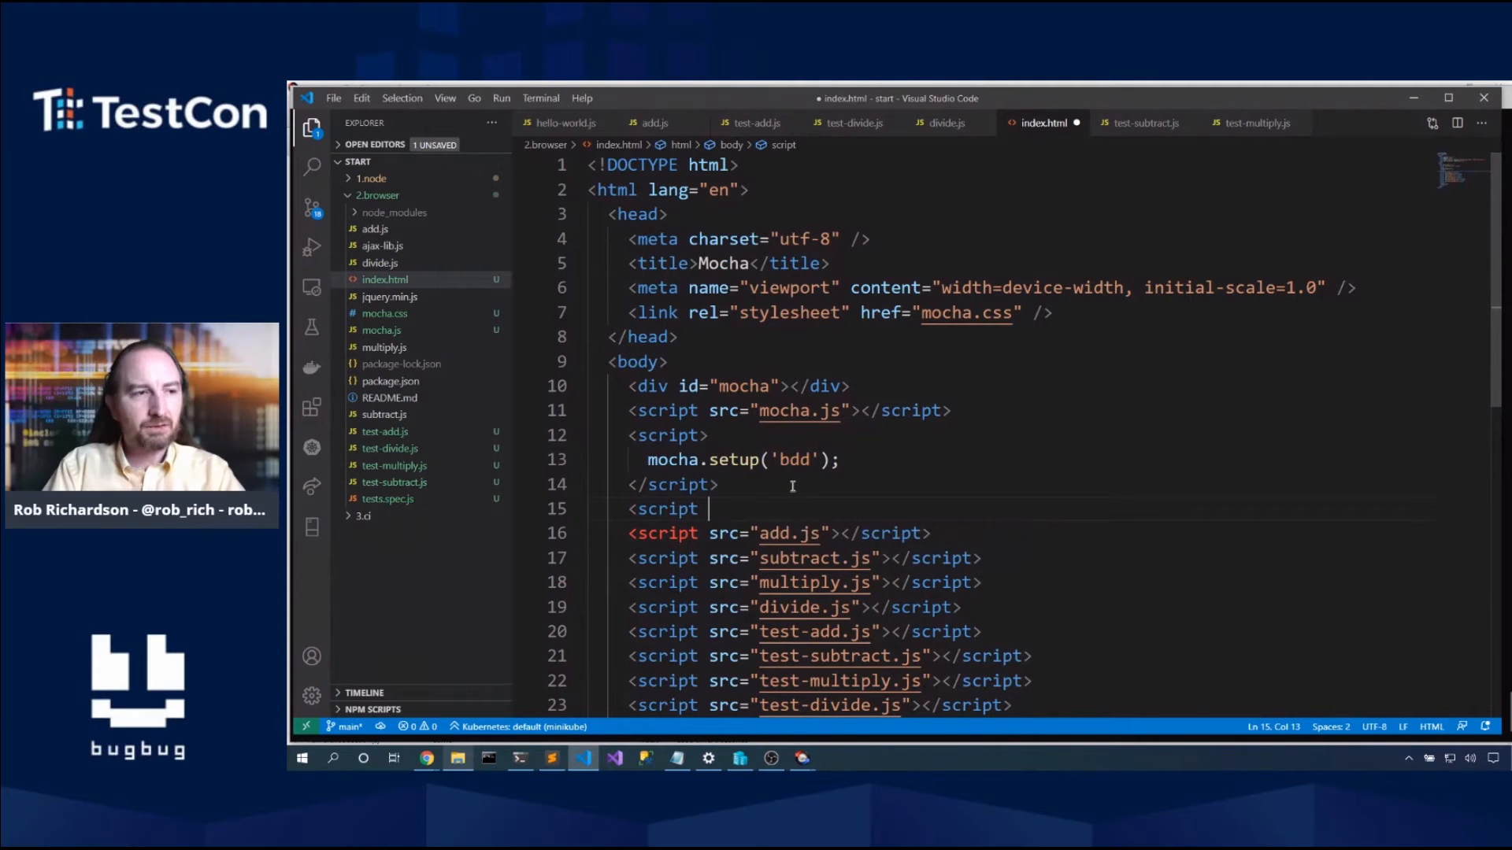
pyautogui.write('src="')
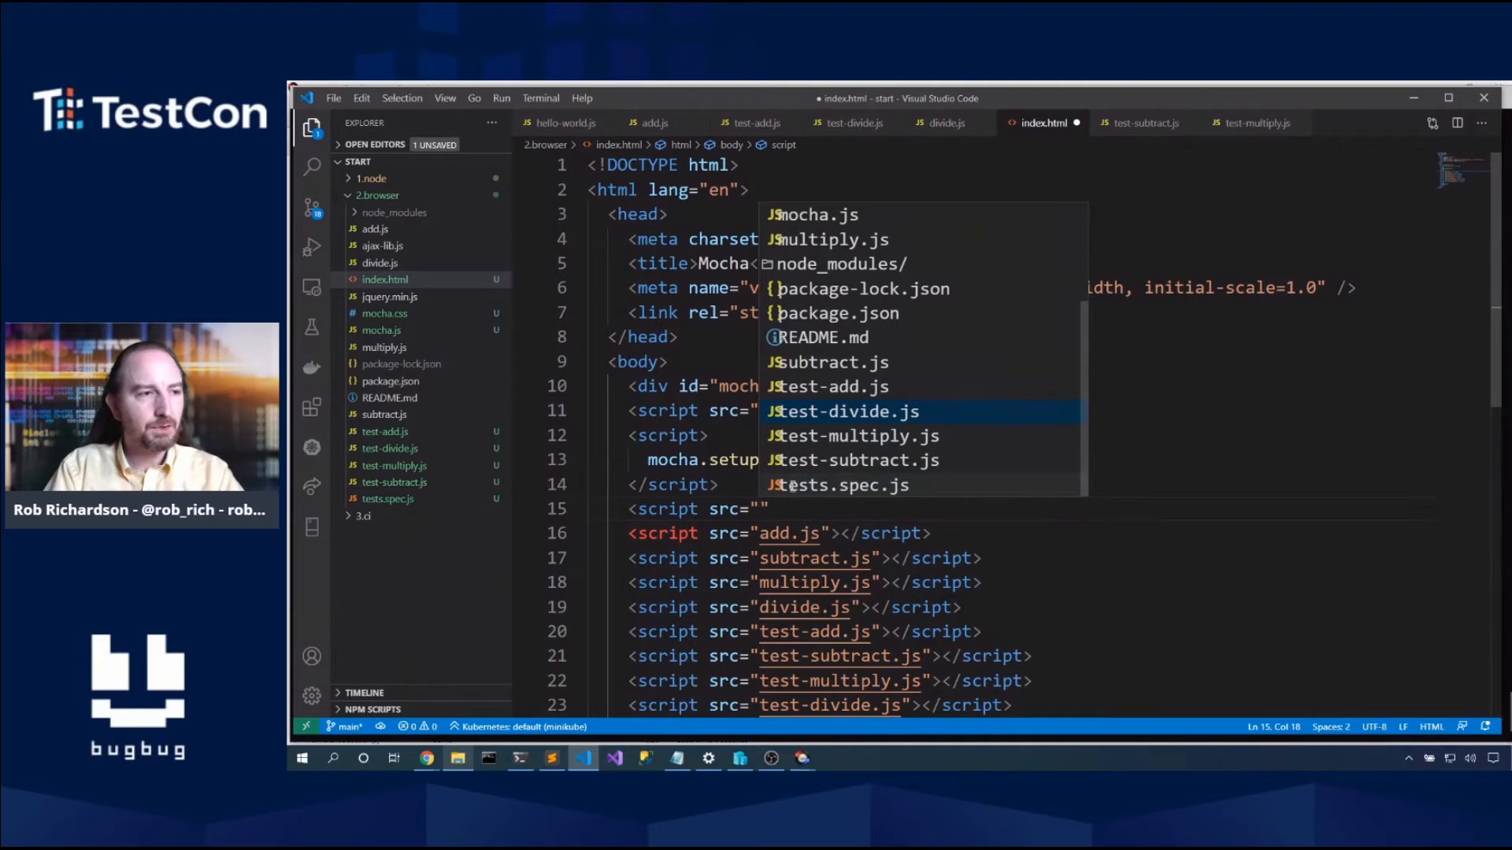
pyautogui.write('m')
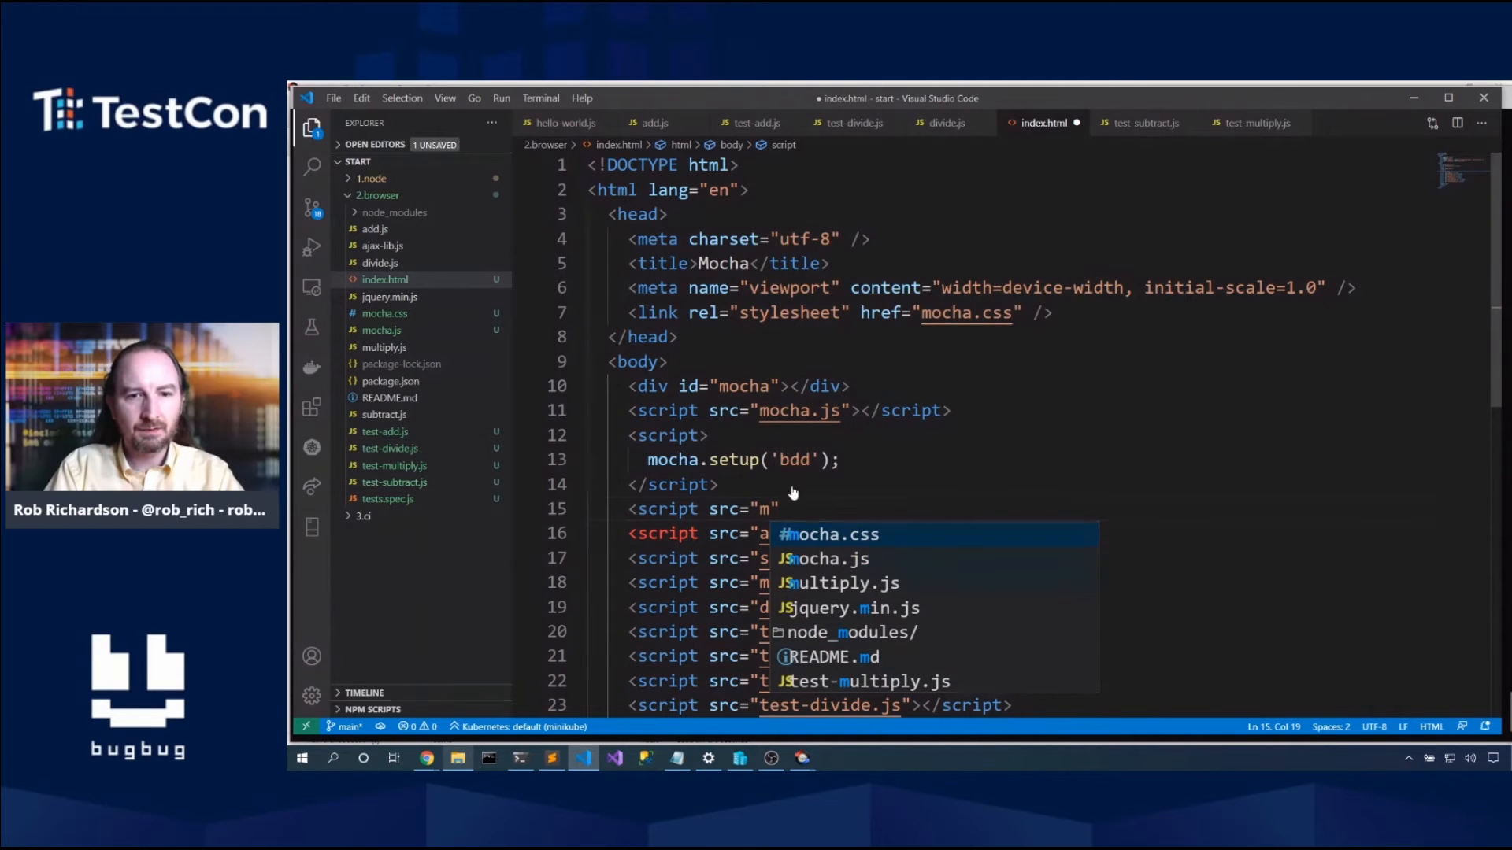
pyautogui.write('node_modules/chai/chai.js')
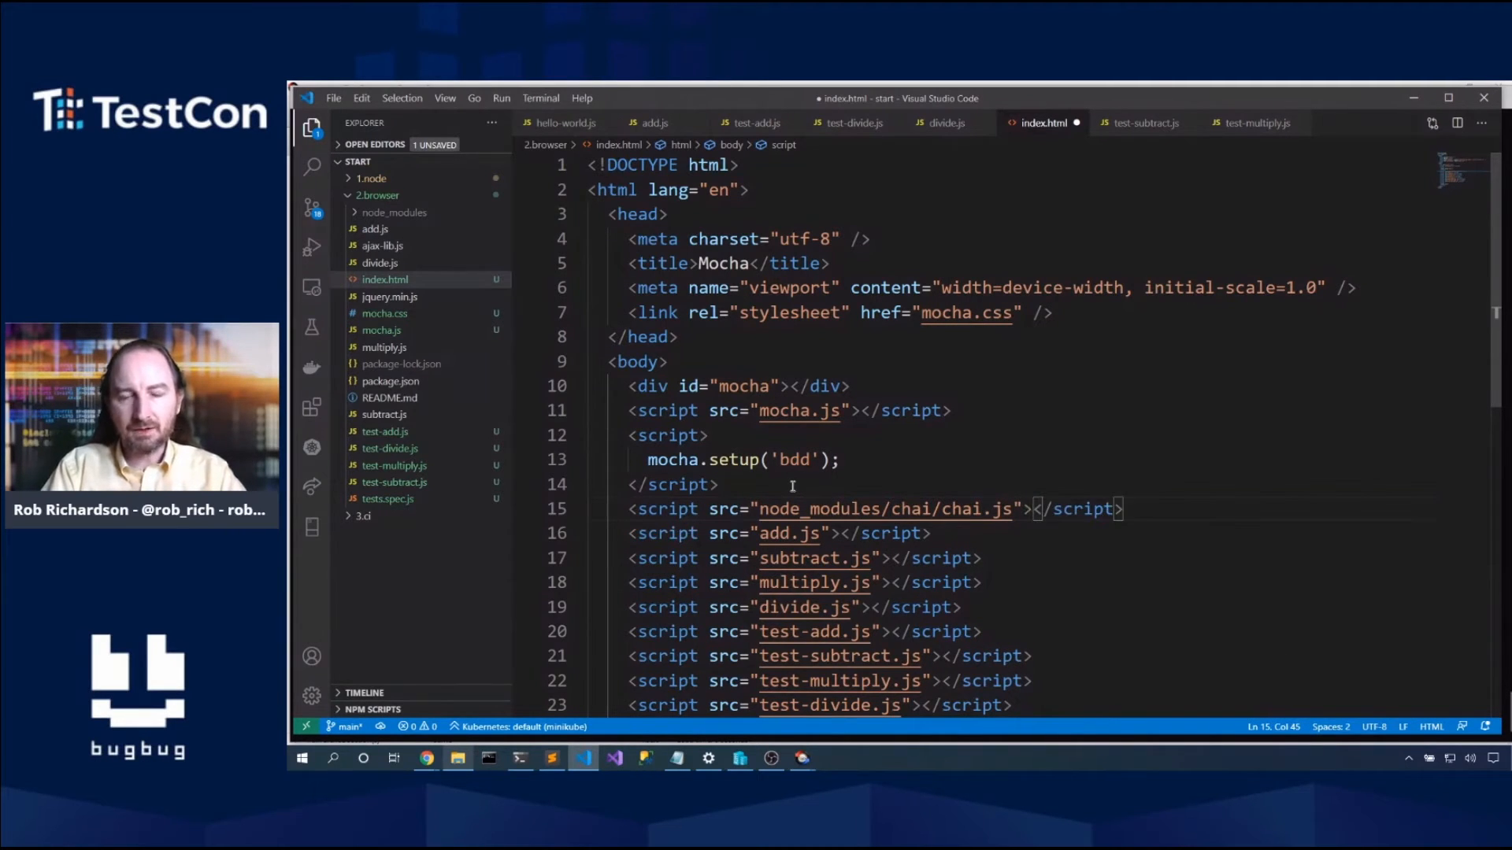
pyautogui.press('ctrl+s')
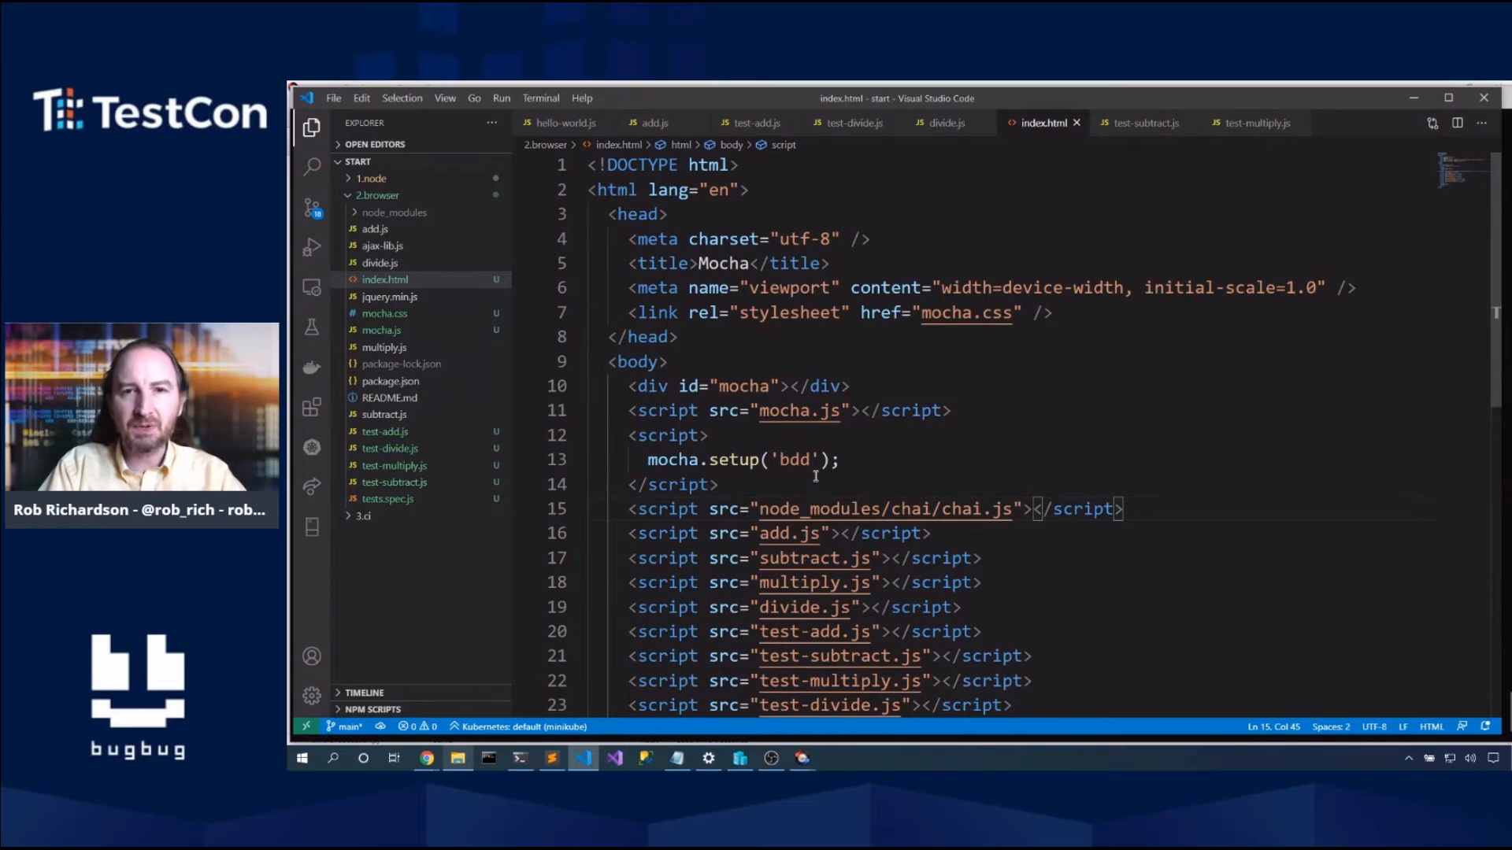
# Step: Bring up the copied test-add.js file from the Explorer
pyautogui.scroll(-3)
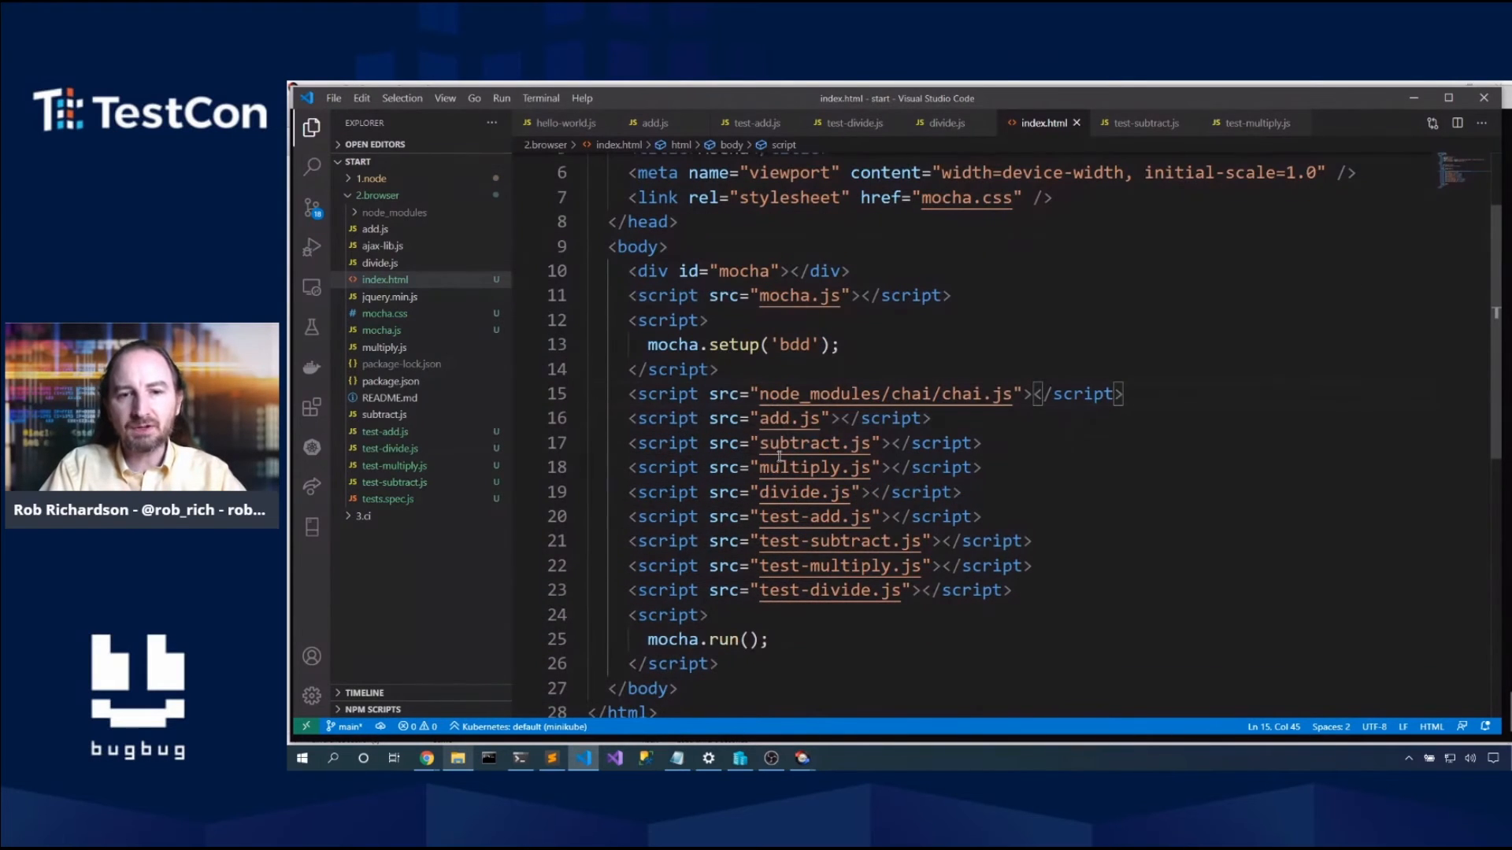
pyautogui.moveTo(805, 491)
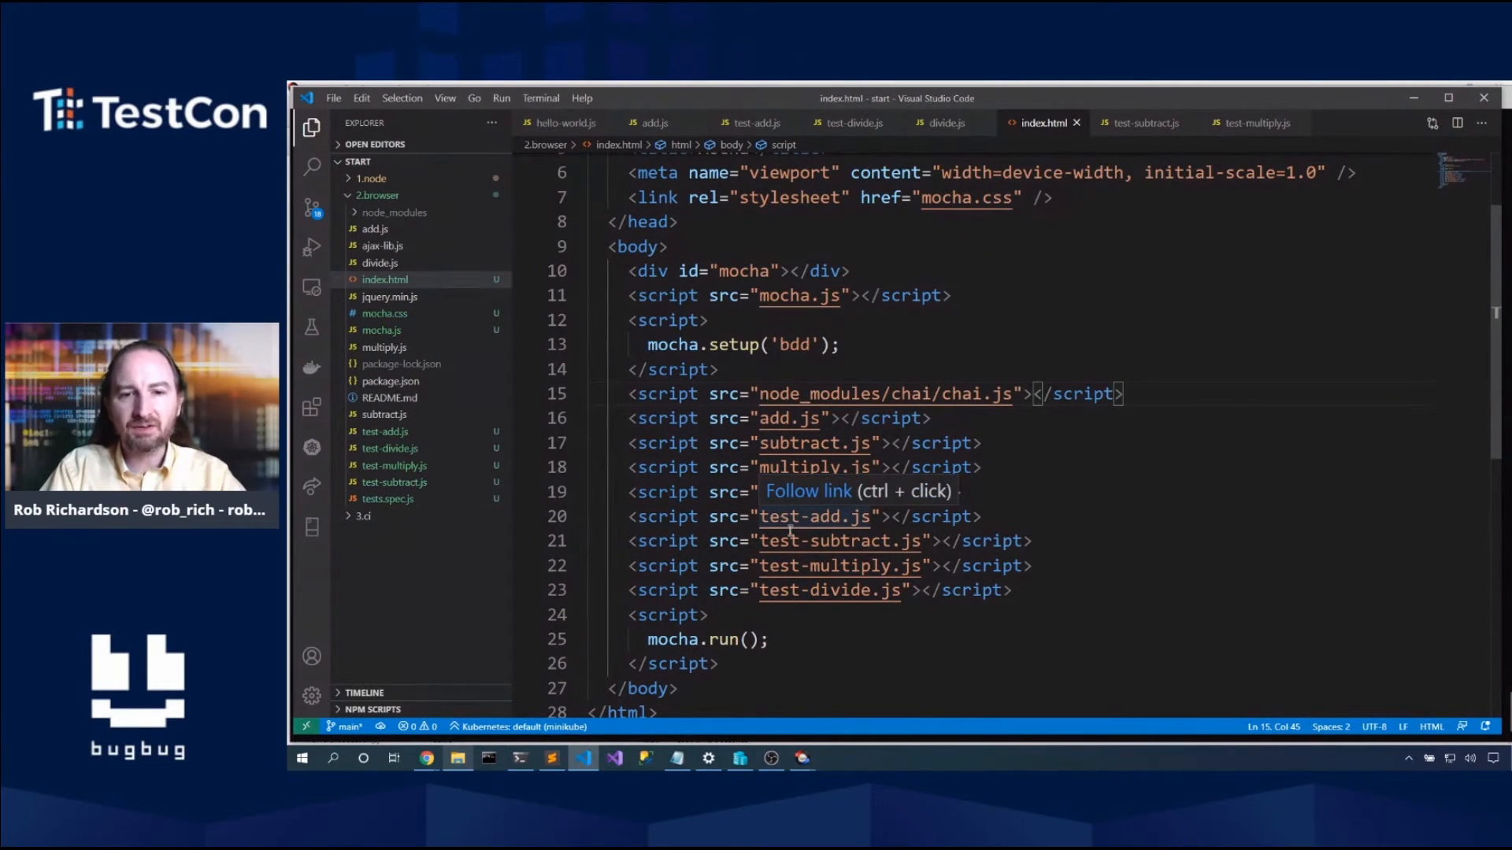
pyautogui.moveTo(748, 658)
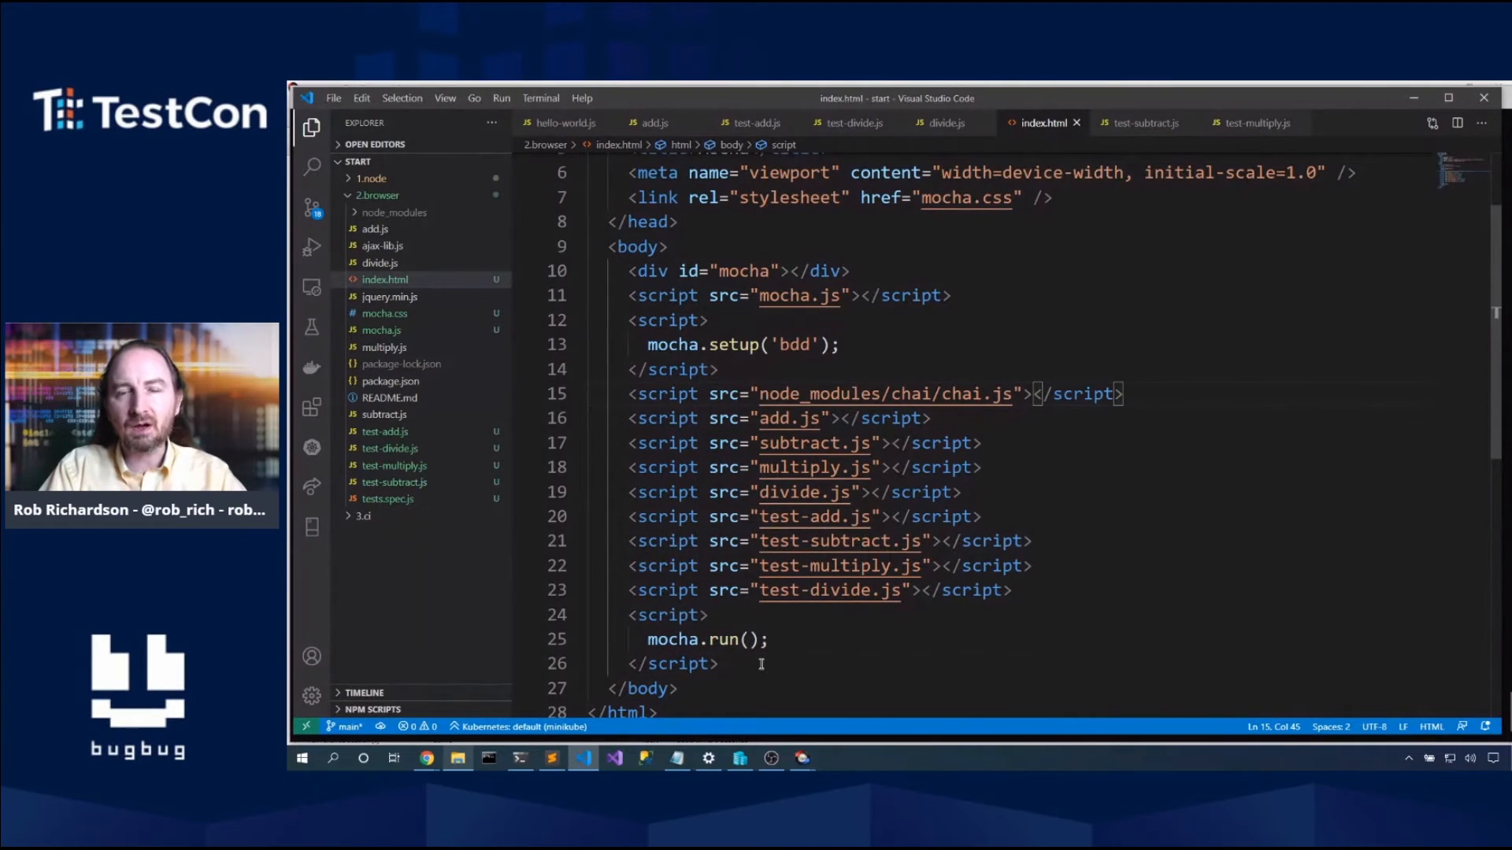
pyautogui.moveTo(432, 483)
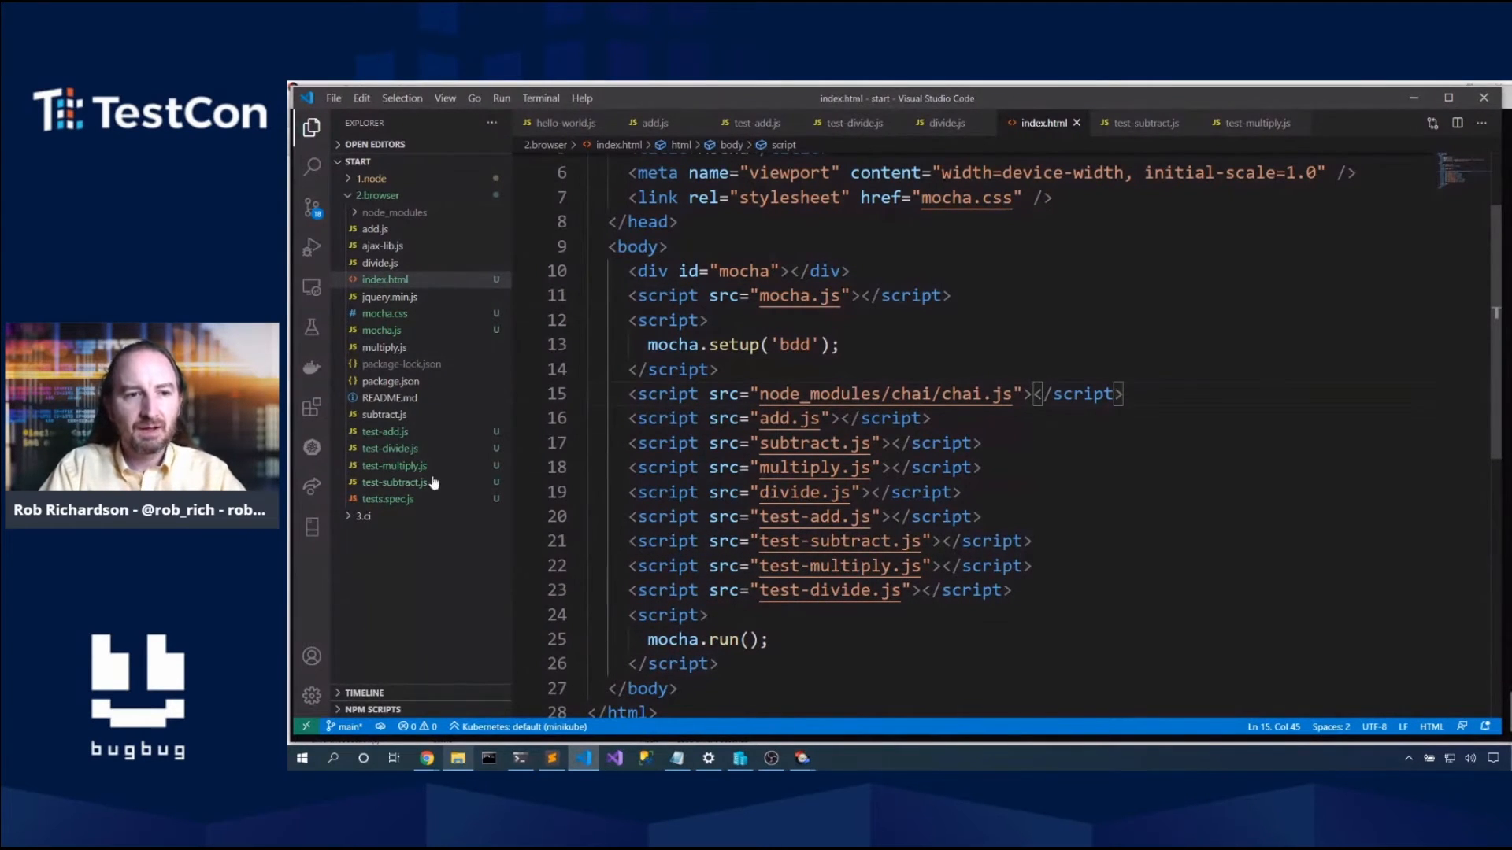
pyautogui.click(385, 430)
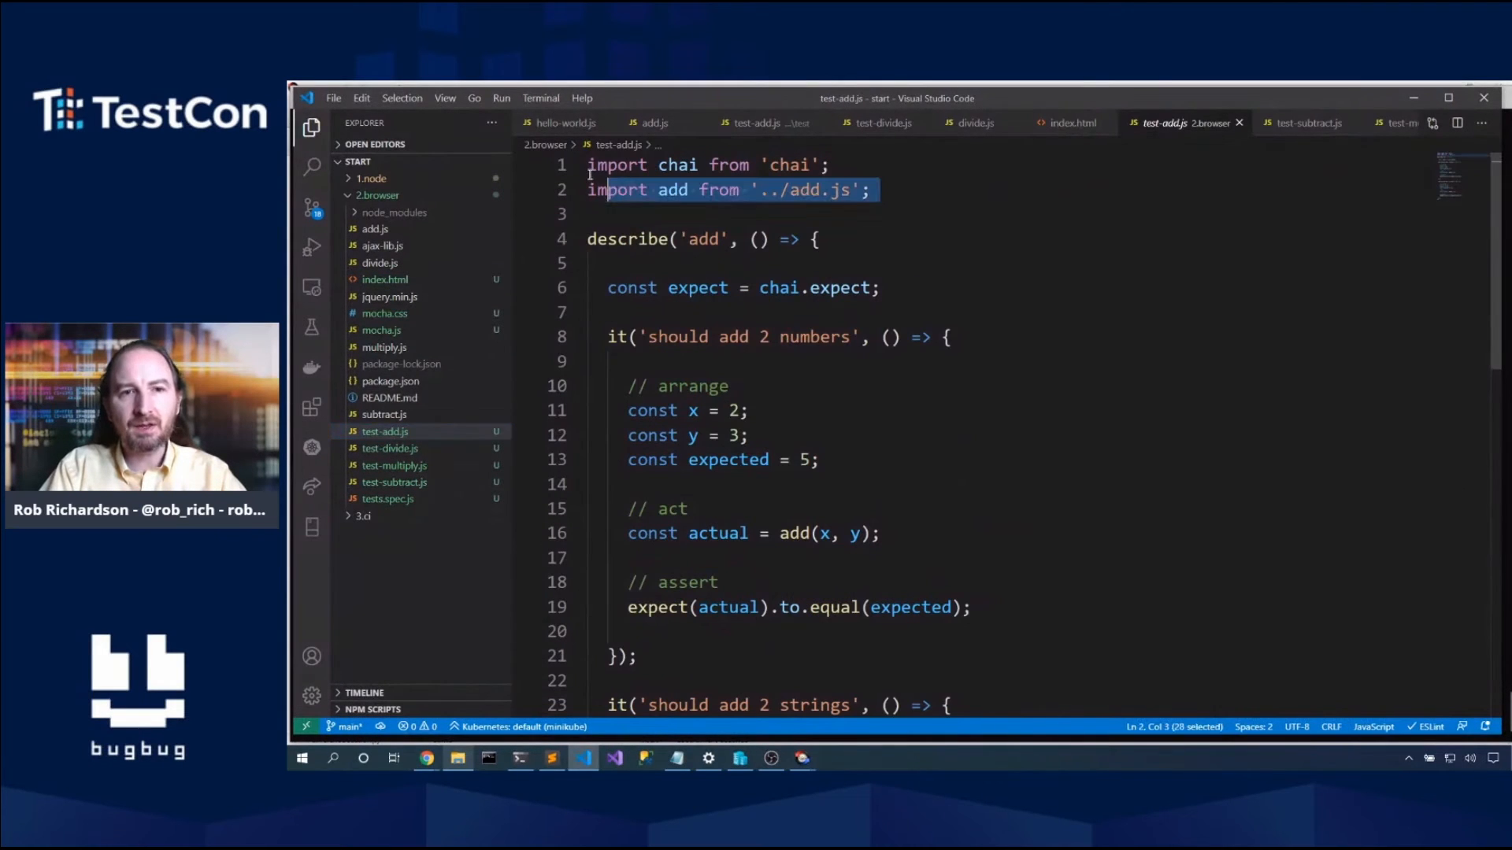
# Step: Review test-divide.js, test-multiply.js and test-subtract.js in the browser project
pyautogui.click(585, 165)
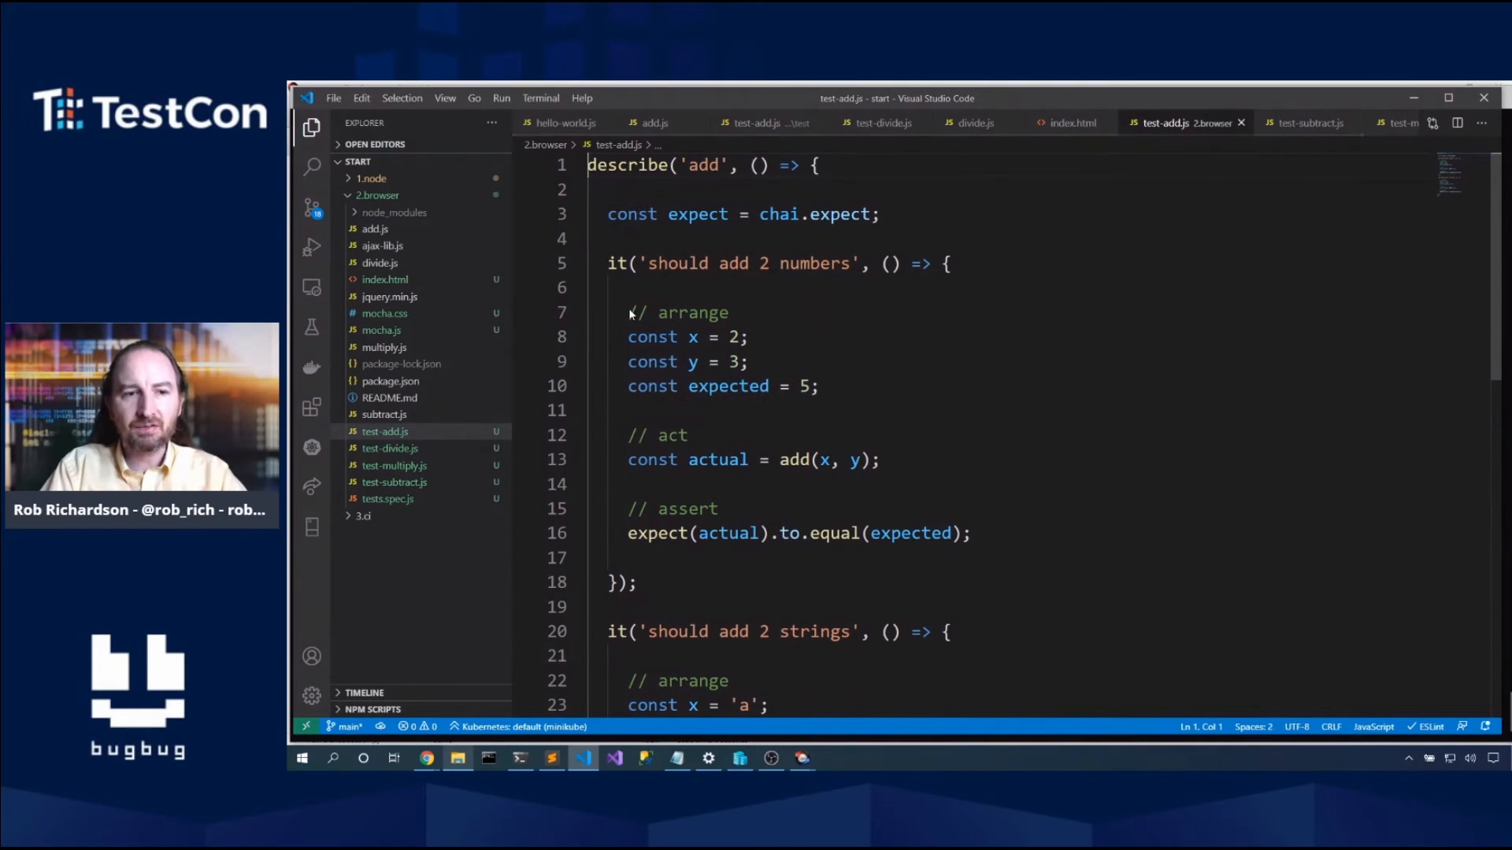
pyautogui.click(390, 448)
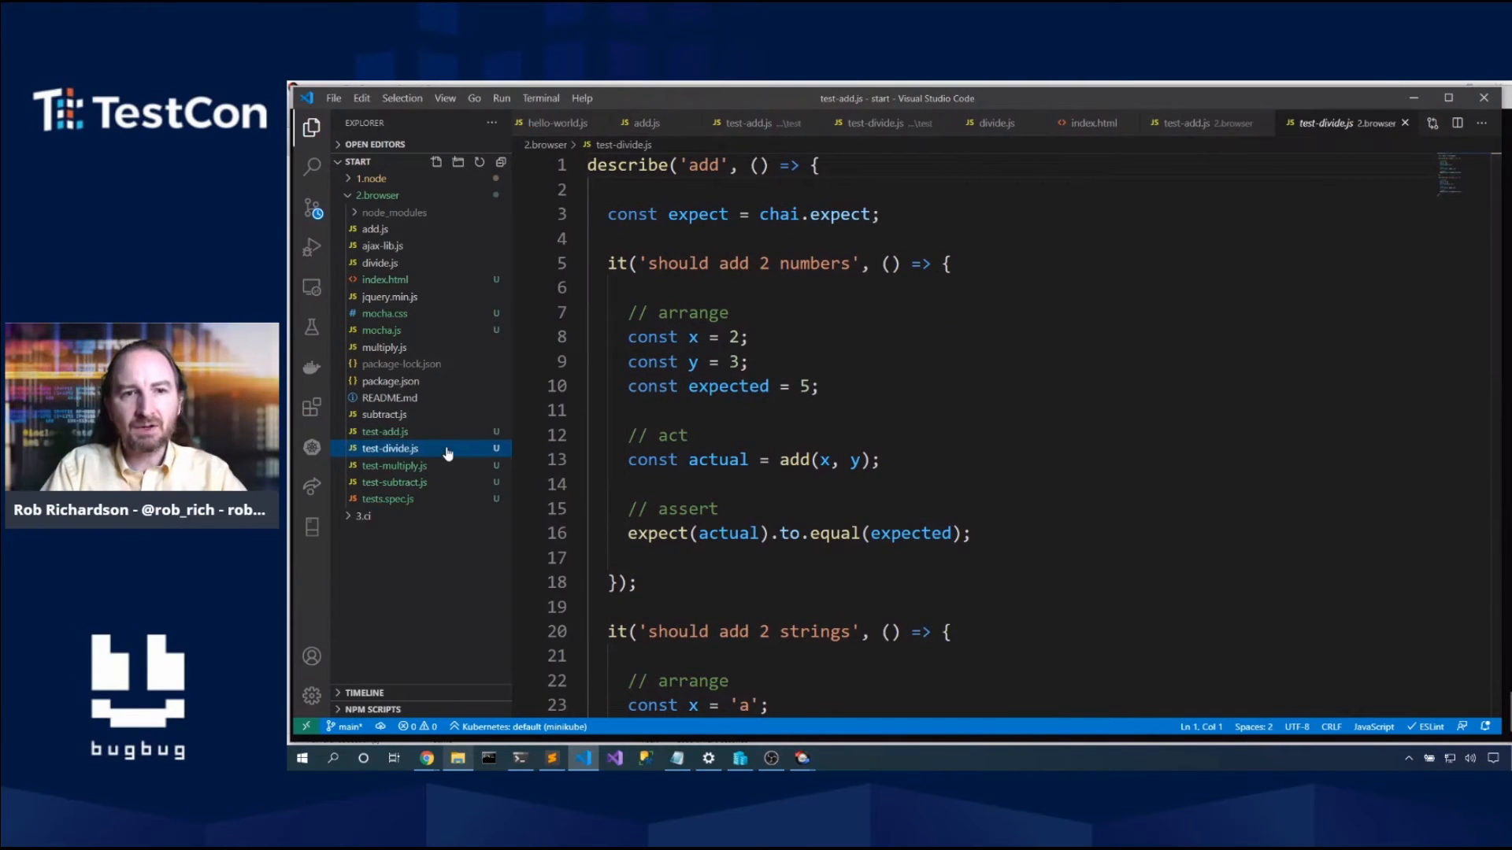
pyautogui.click(390, 448)
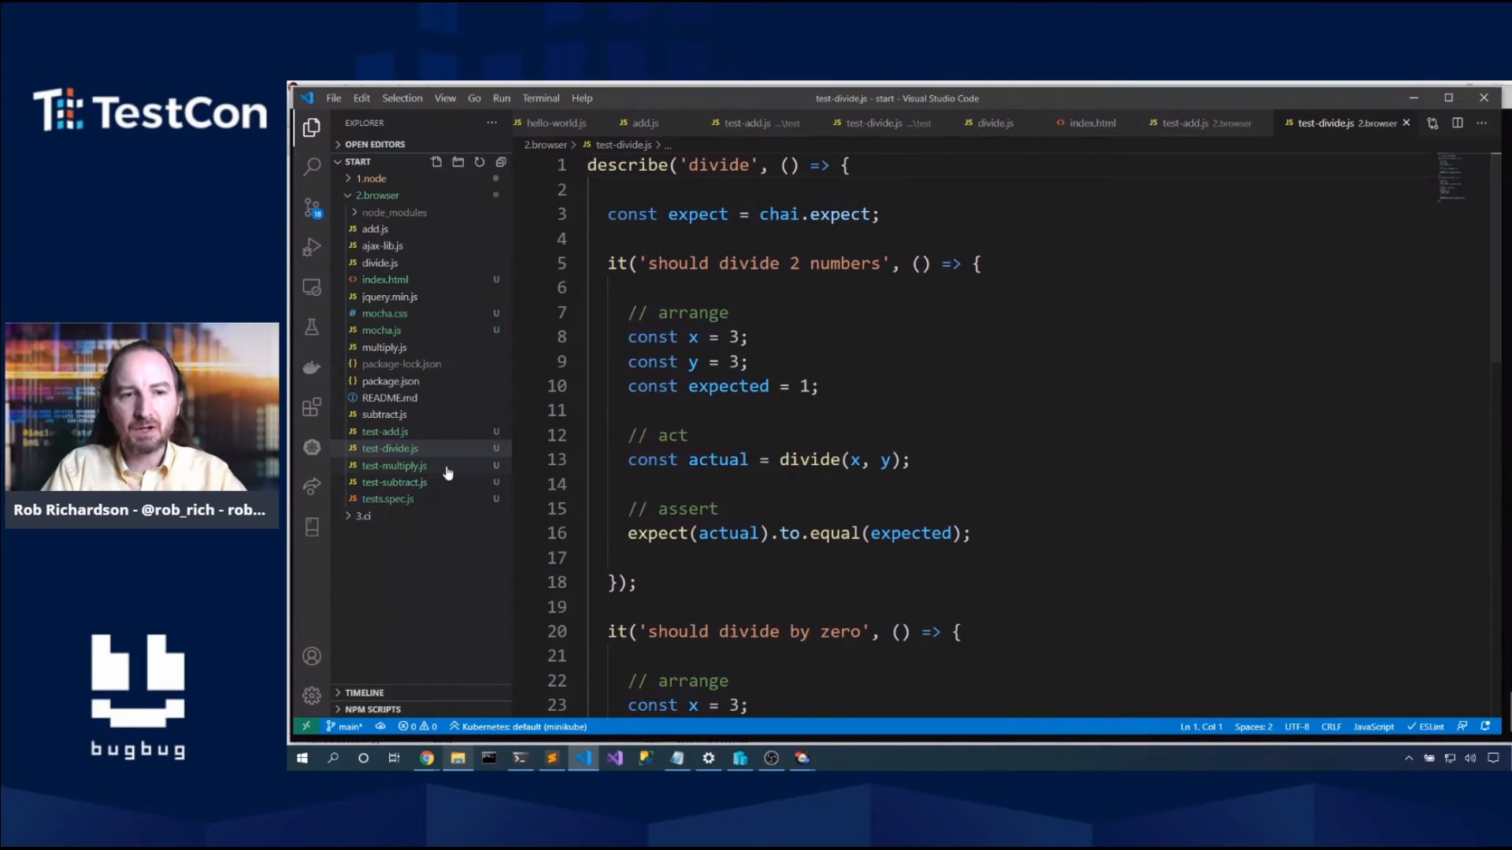
pyautogui.click(394, 465)
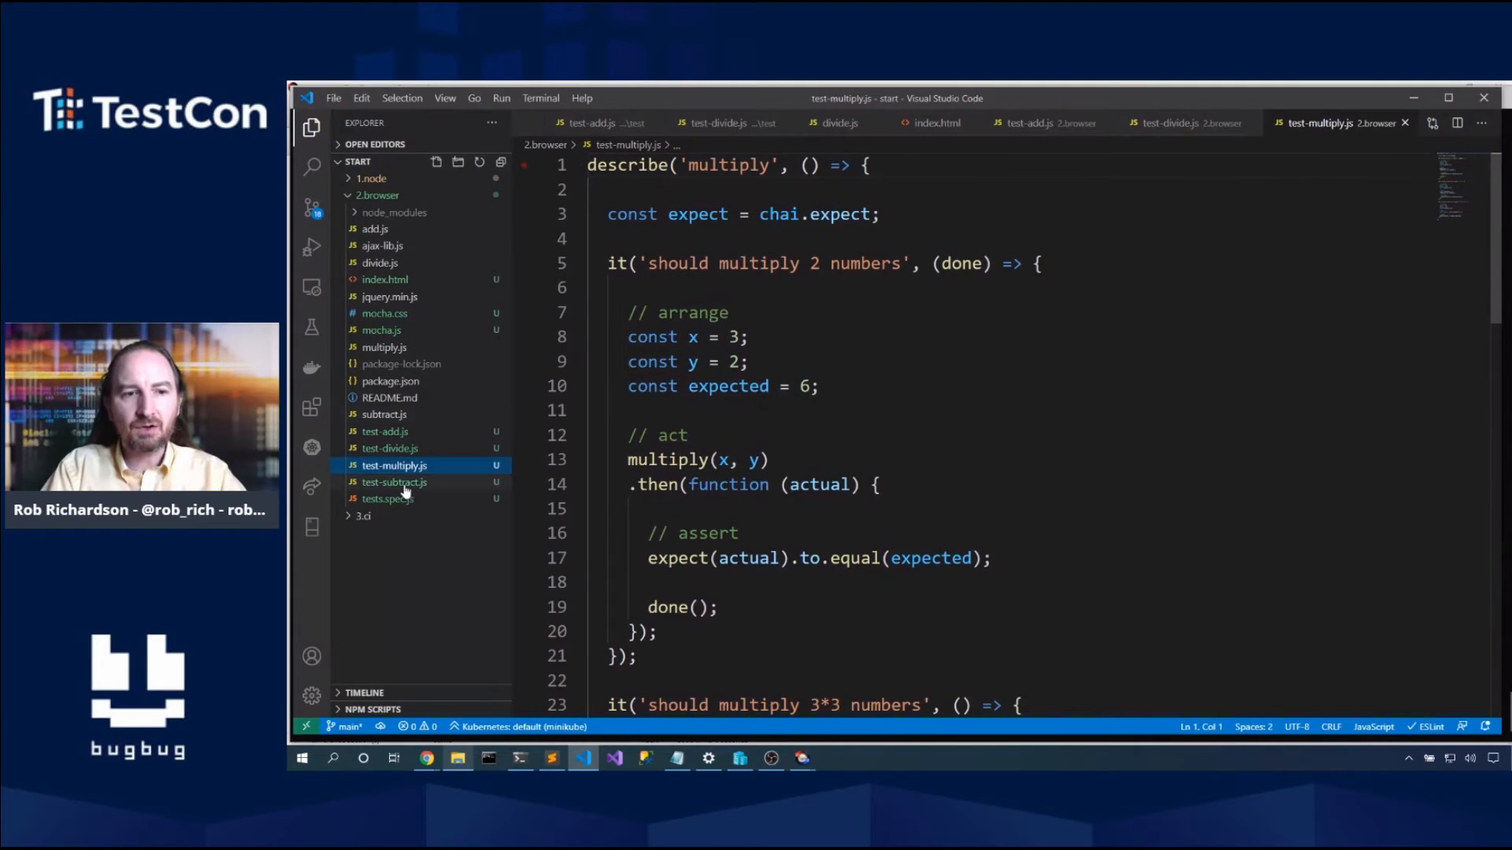
pyautogui.click(394, 481)
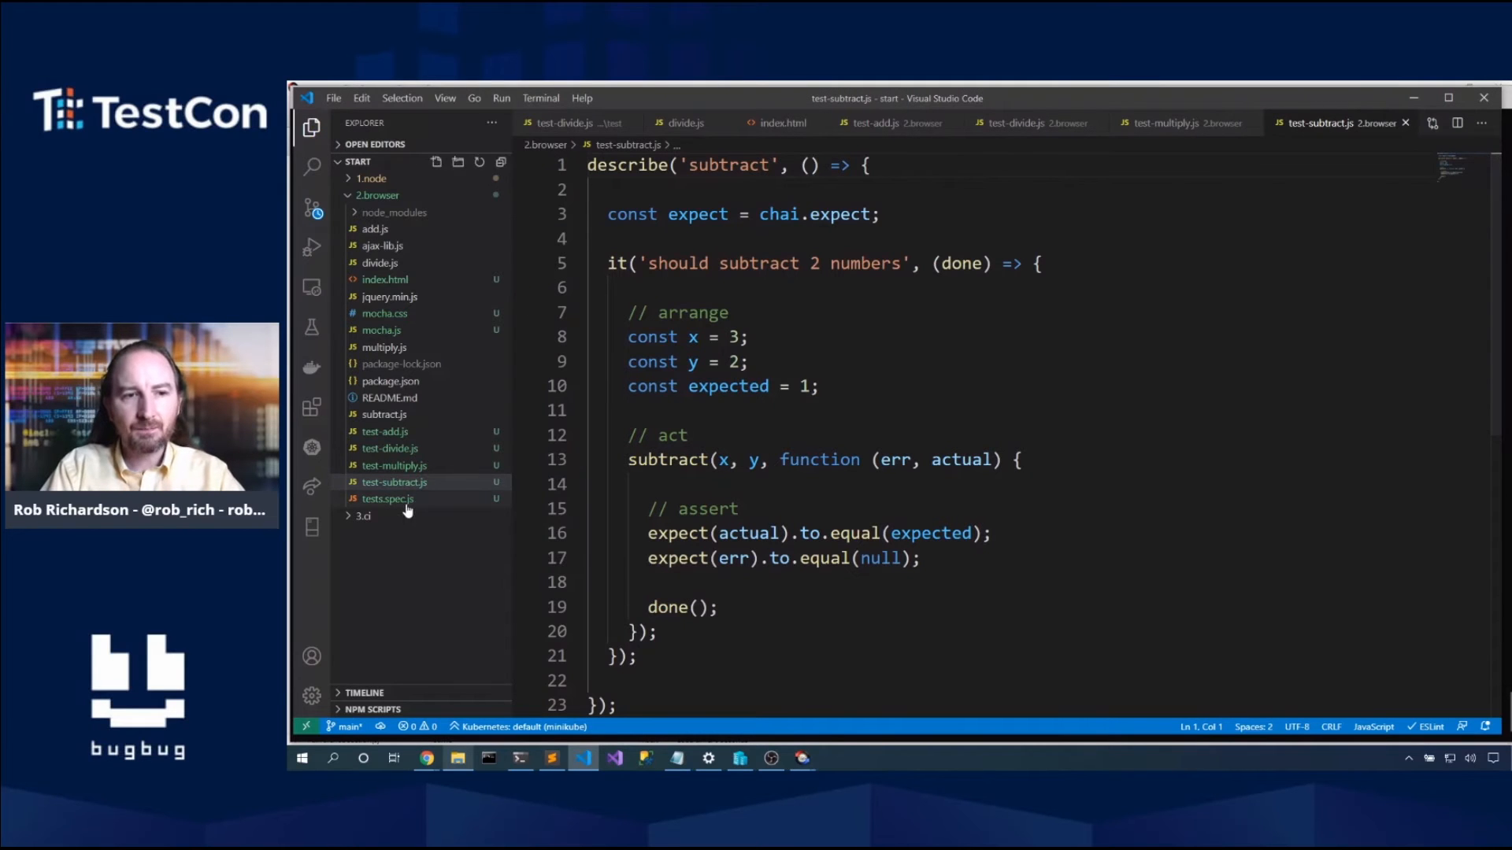
# Step: Delete tests.spec.js to the Recycle Bin and bring Chrome to the front
pyautogui.rightClick(394, 481)
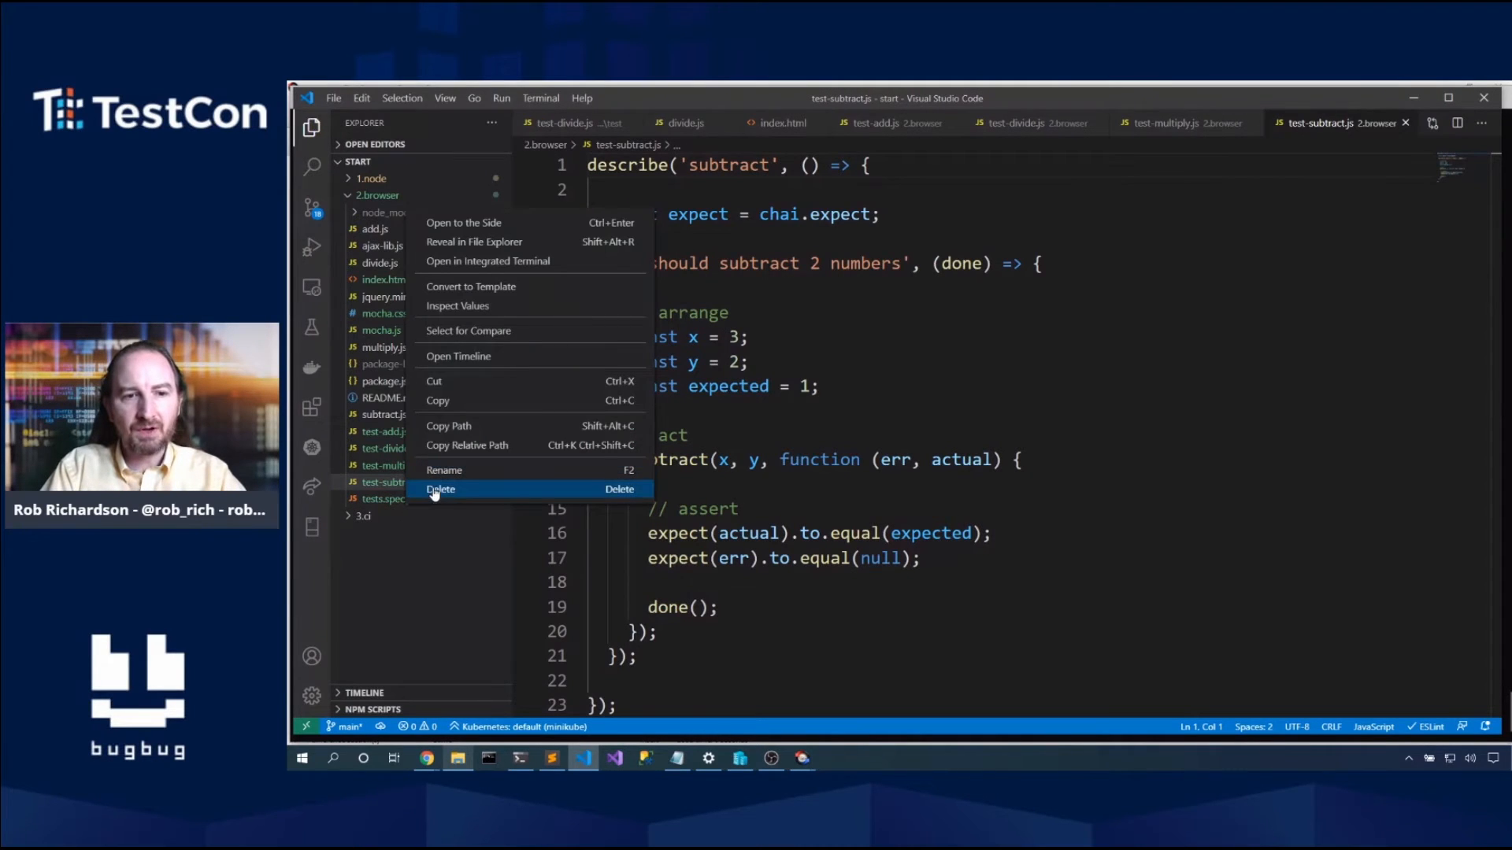
pyautogui.click(441, 489)
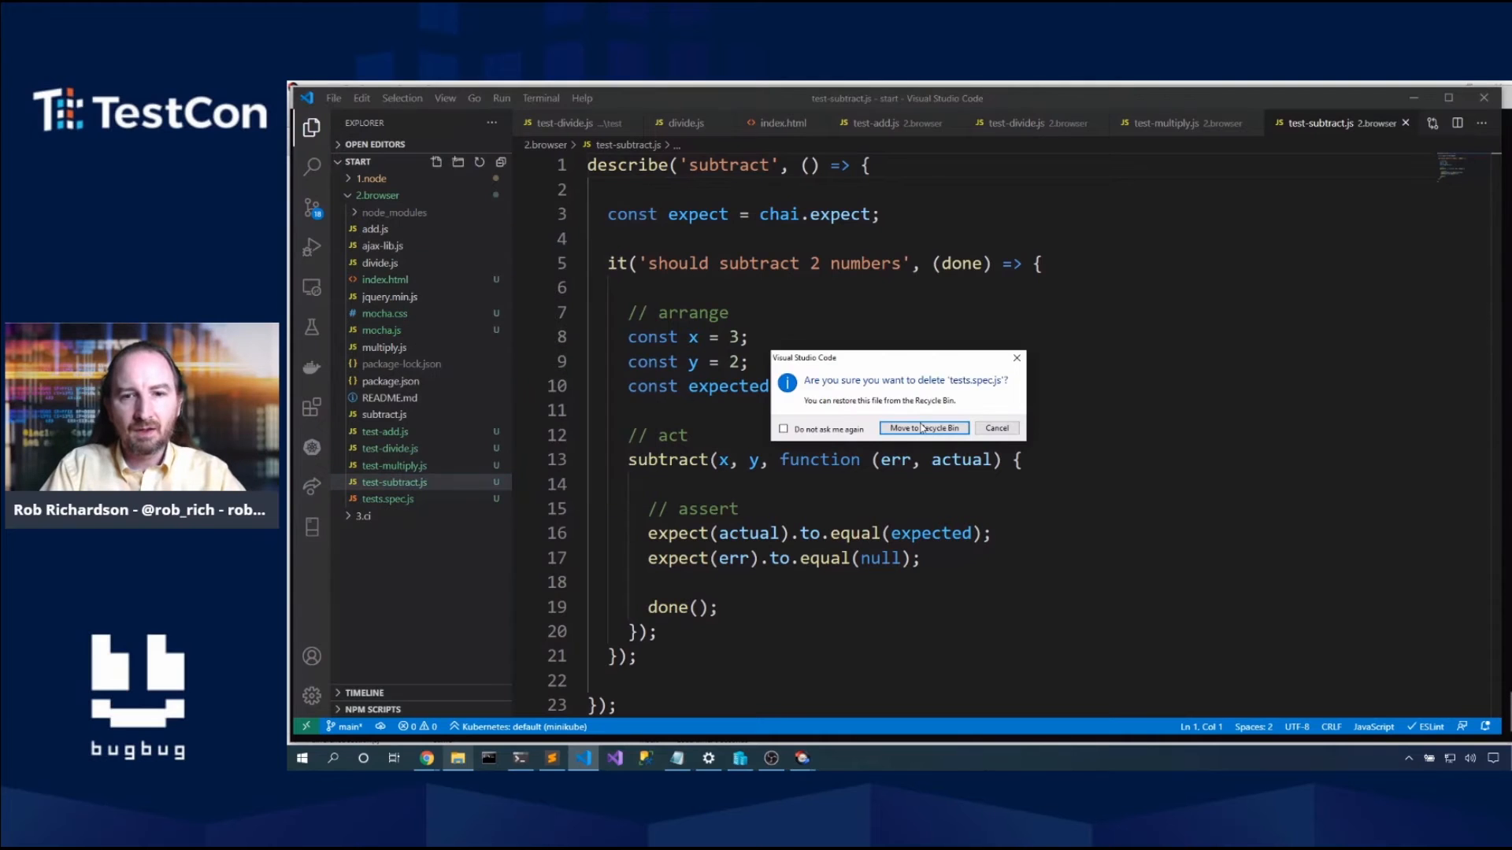
pyautogui.click(922, 428)
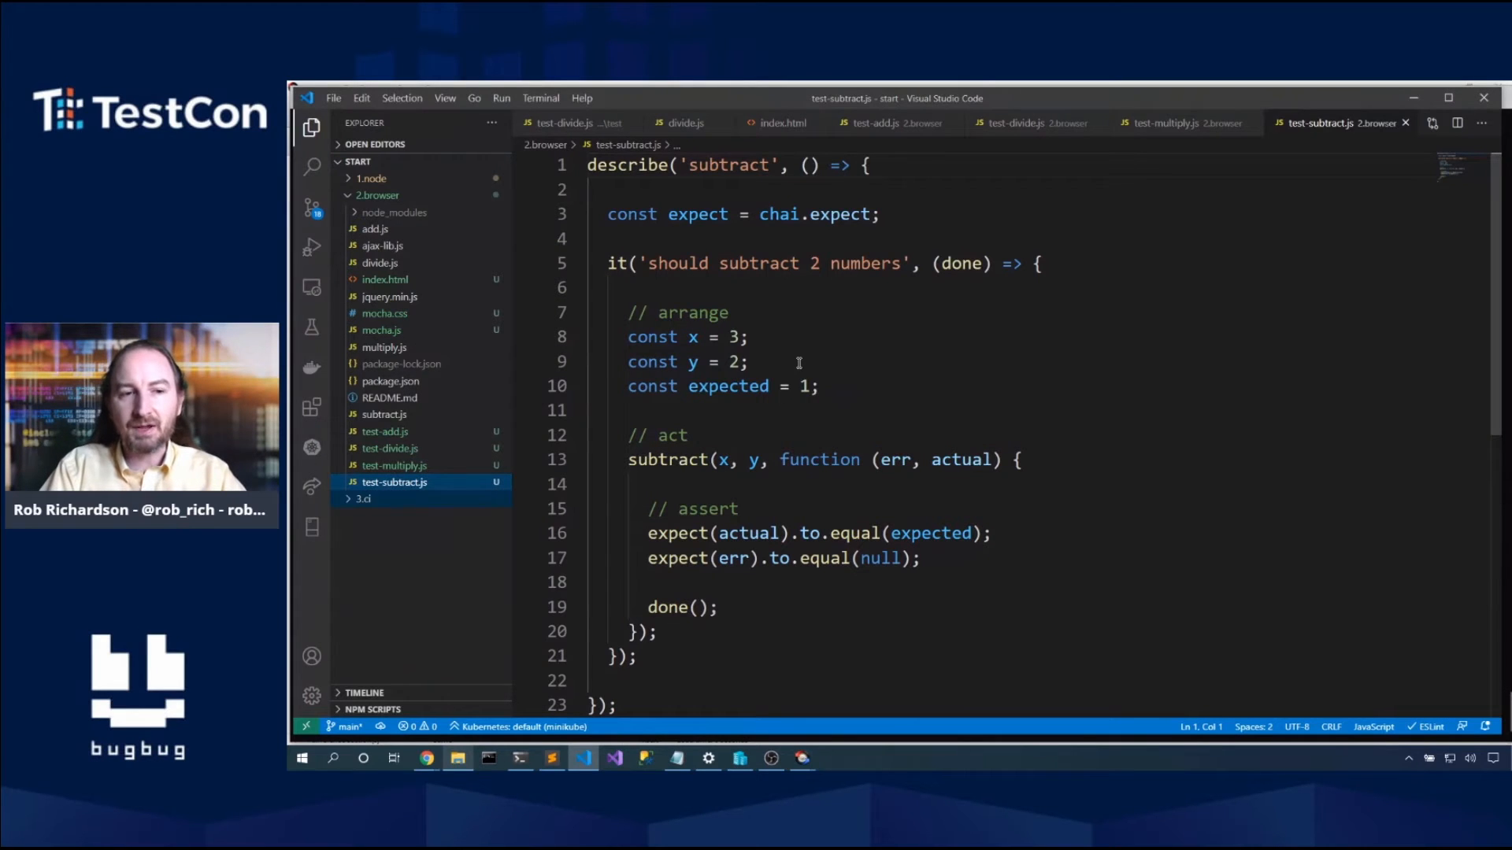
pyautogui.moveTo(540, 665)
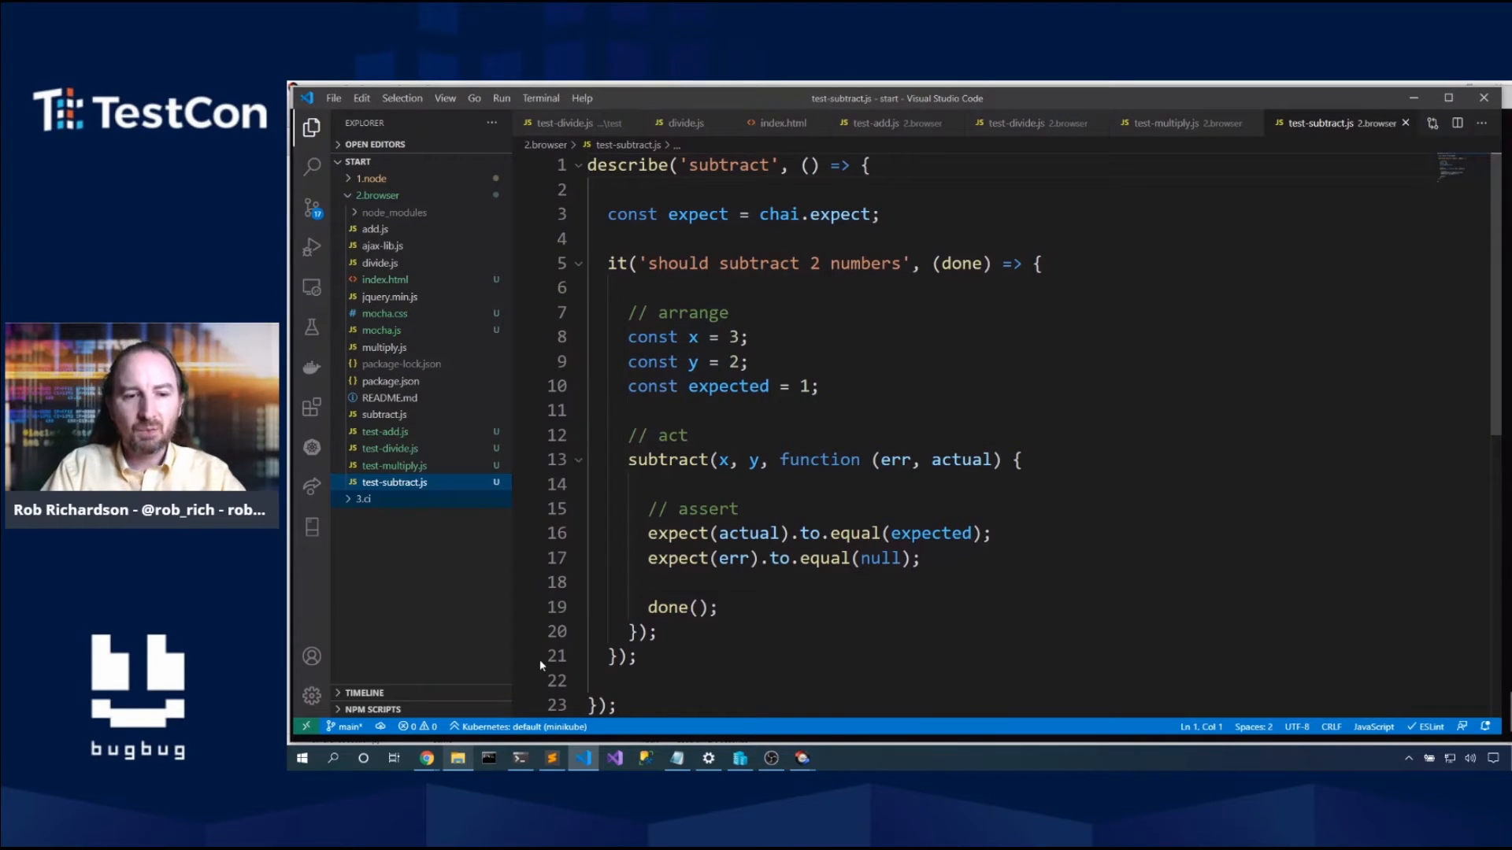
pyautogui.click(425, 757)
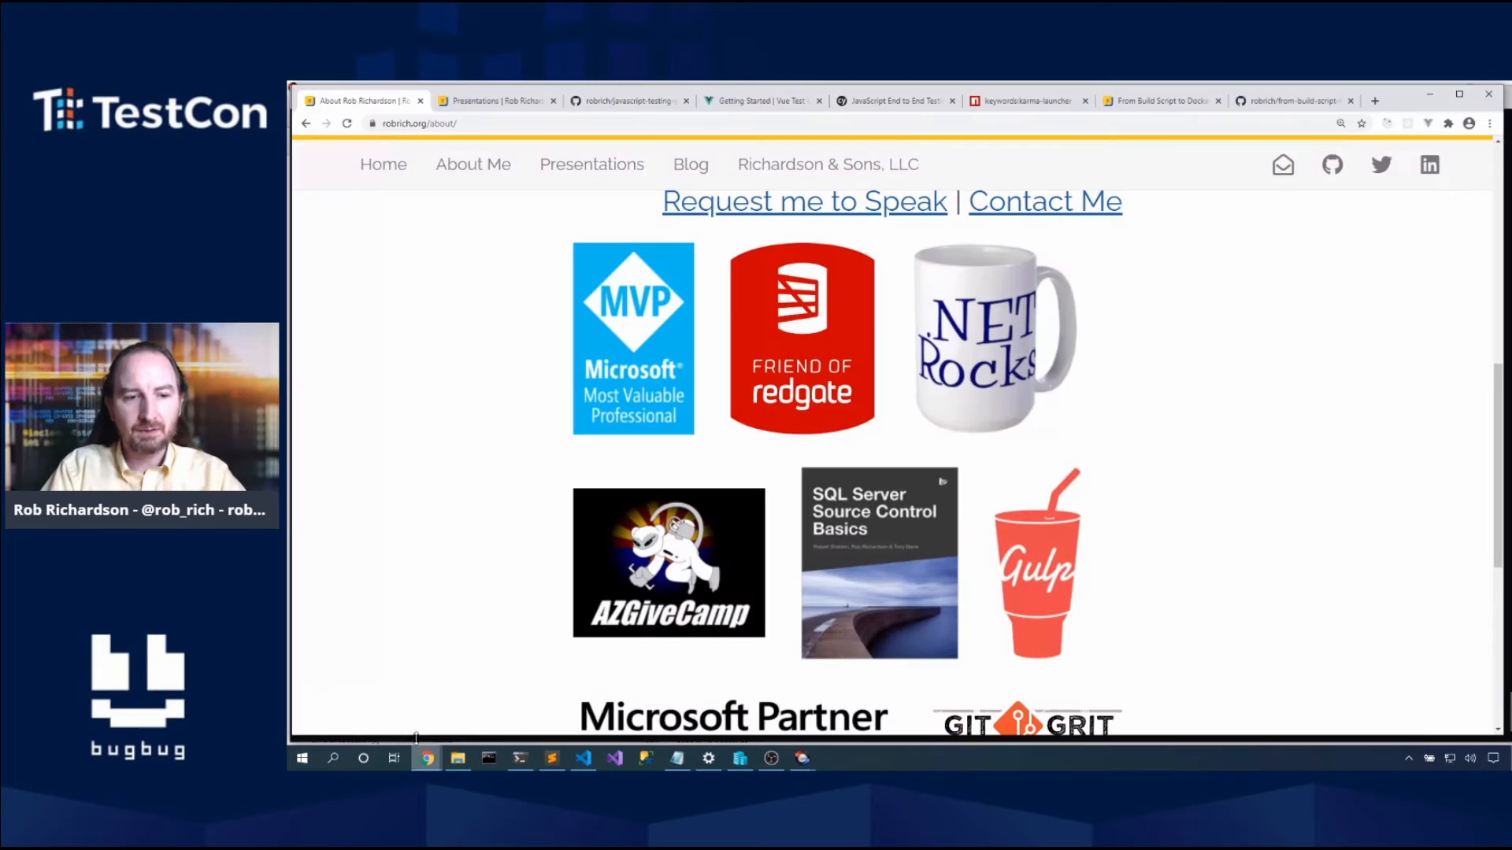
# Step: Launch index.html from the 2.browser folder so the Mocha tests run in Chrome
pyautogui.click(458, 758)
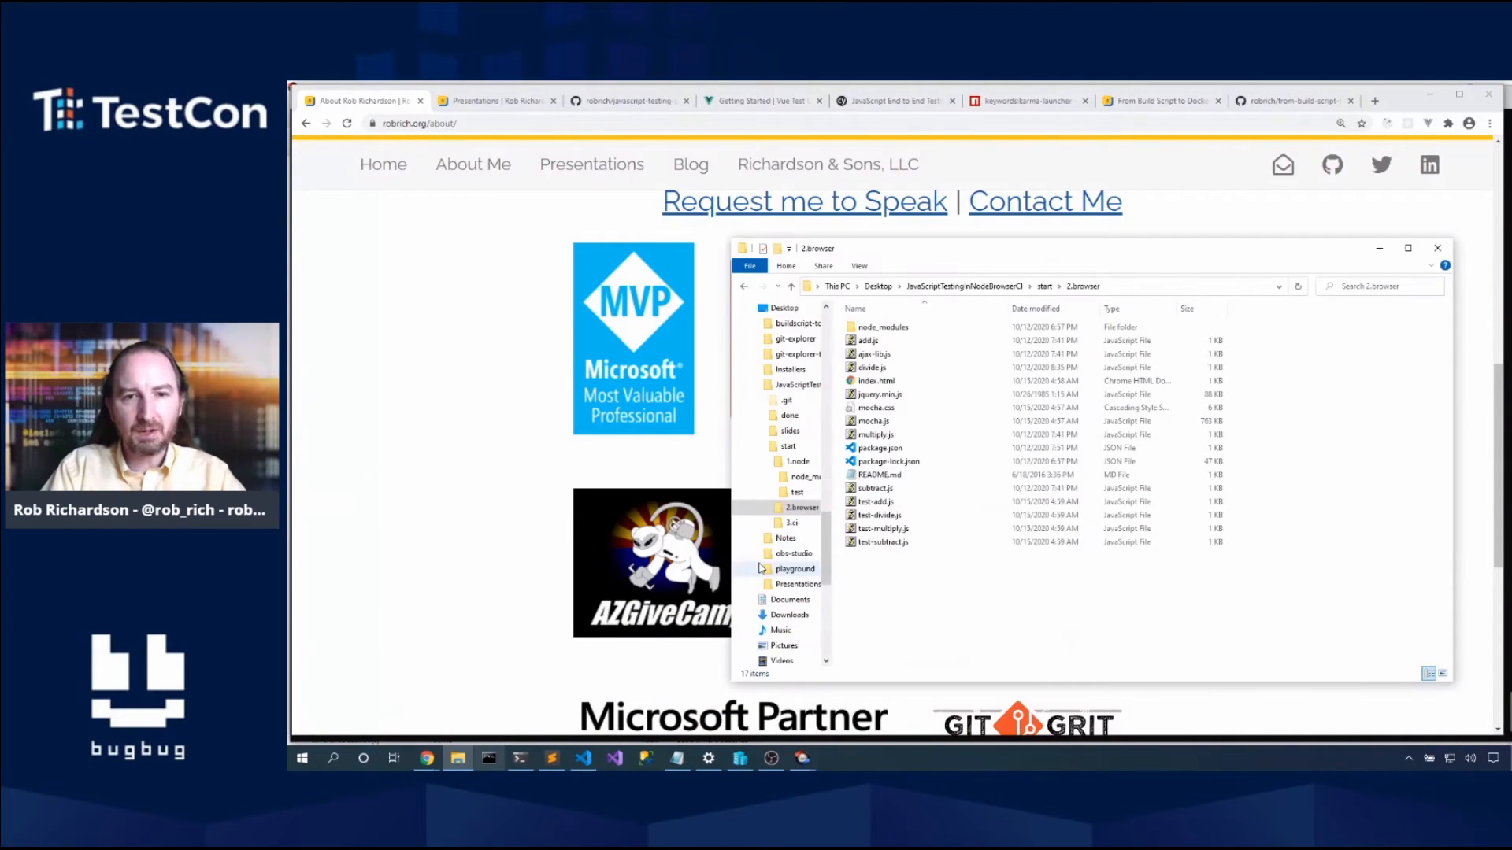
pyautogui.click(876, 379)
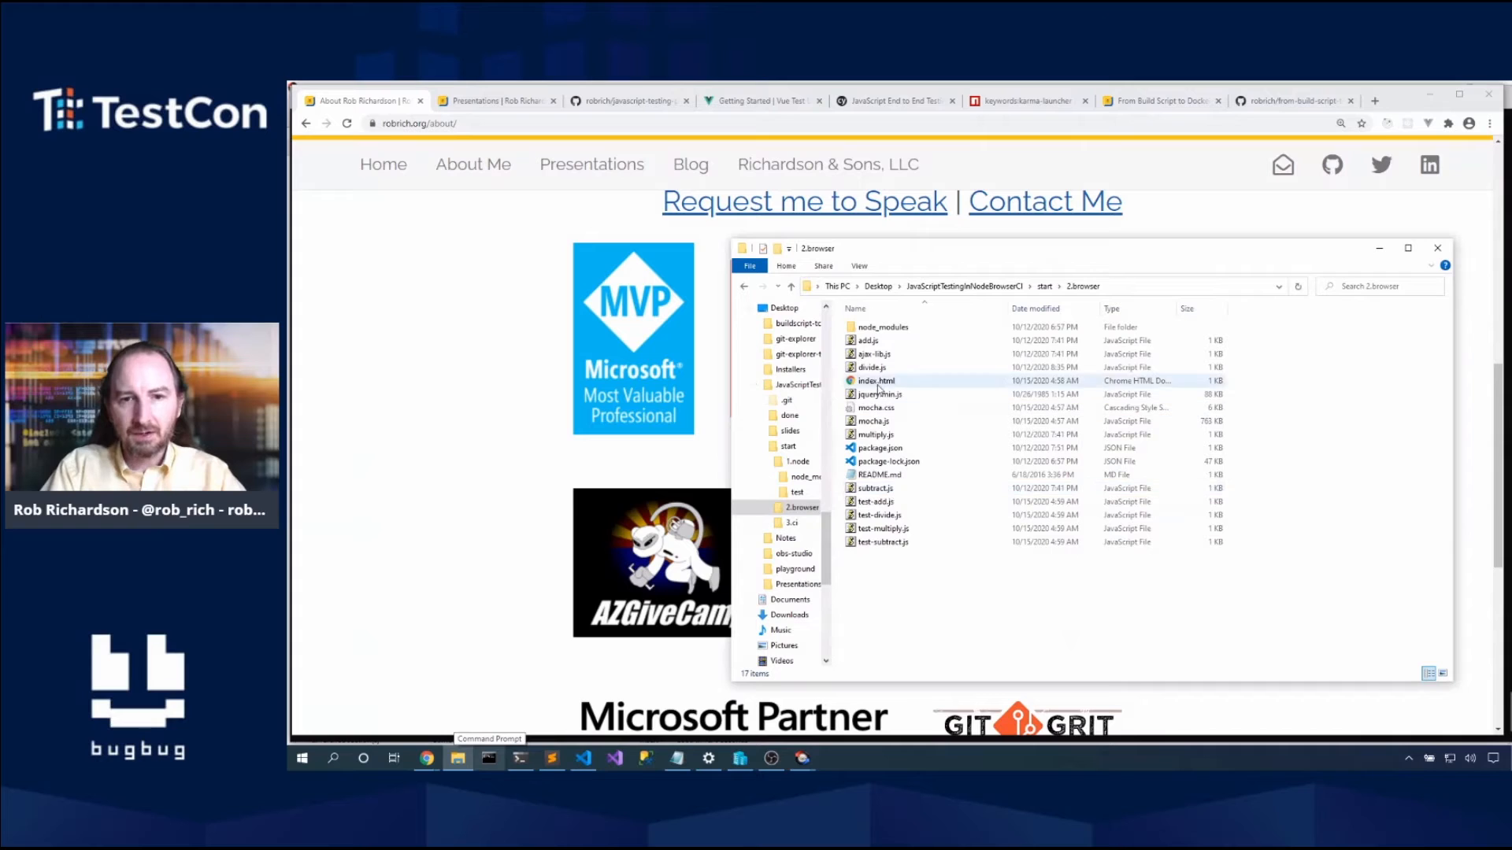
pyautogui.click(876, 381)
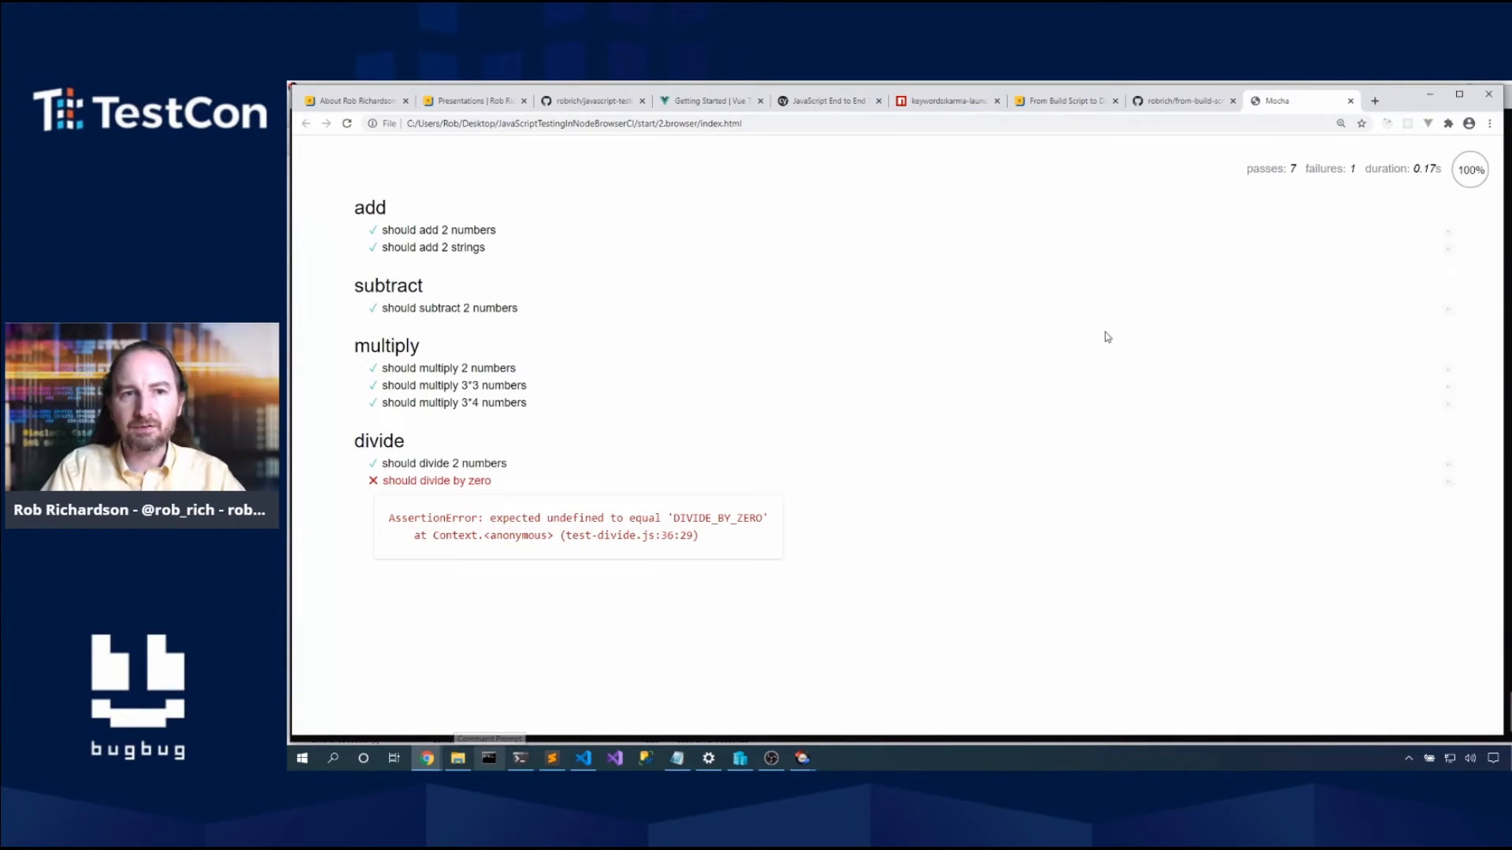
pyautogui.moveTo(1082, 361)
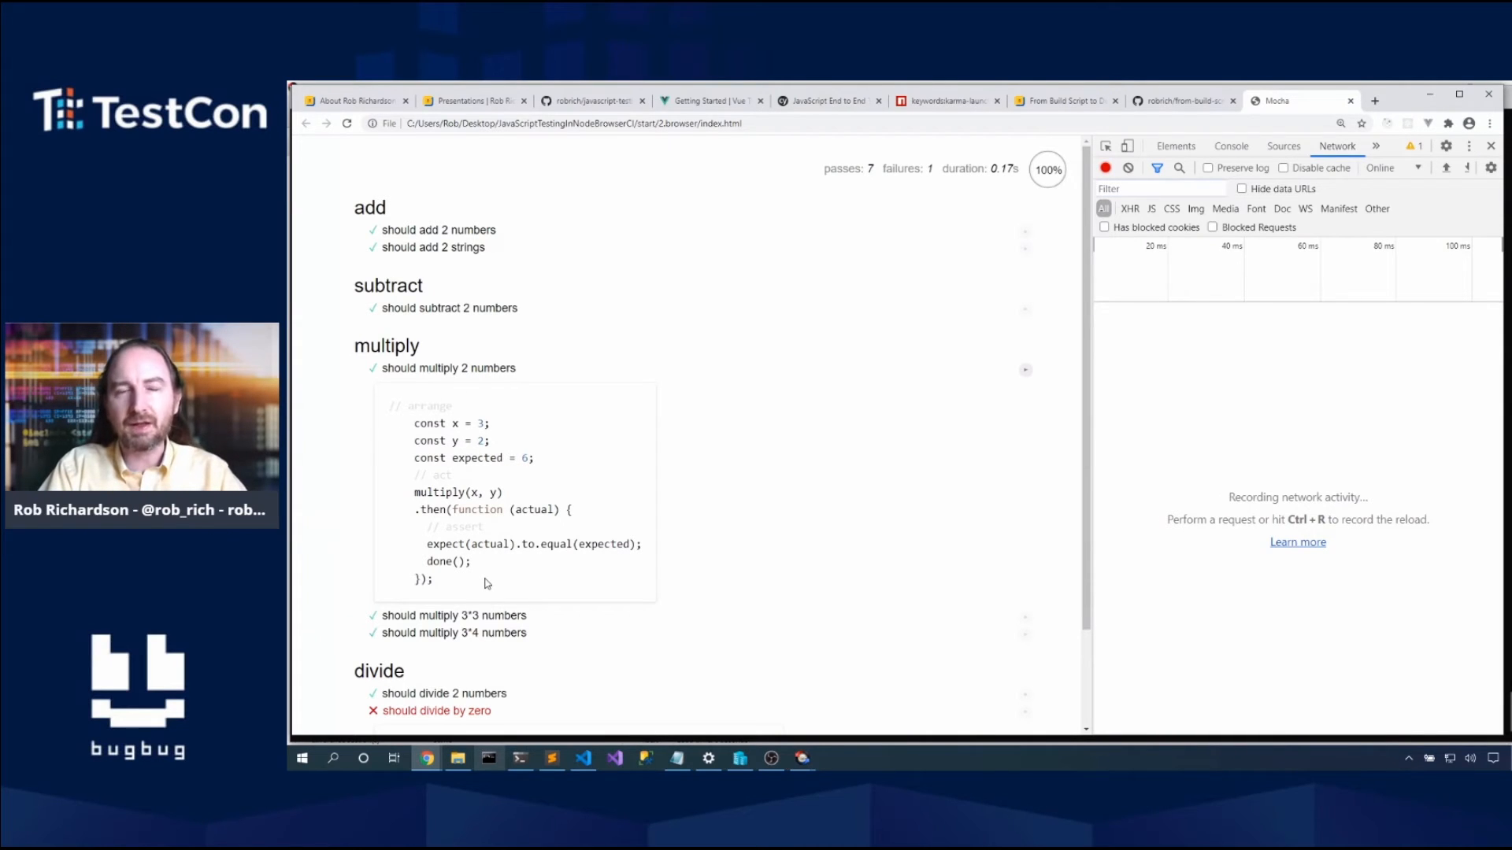
pyautogui.moveTo(405, 372)
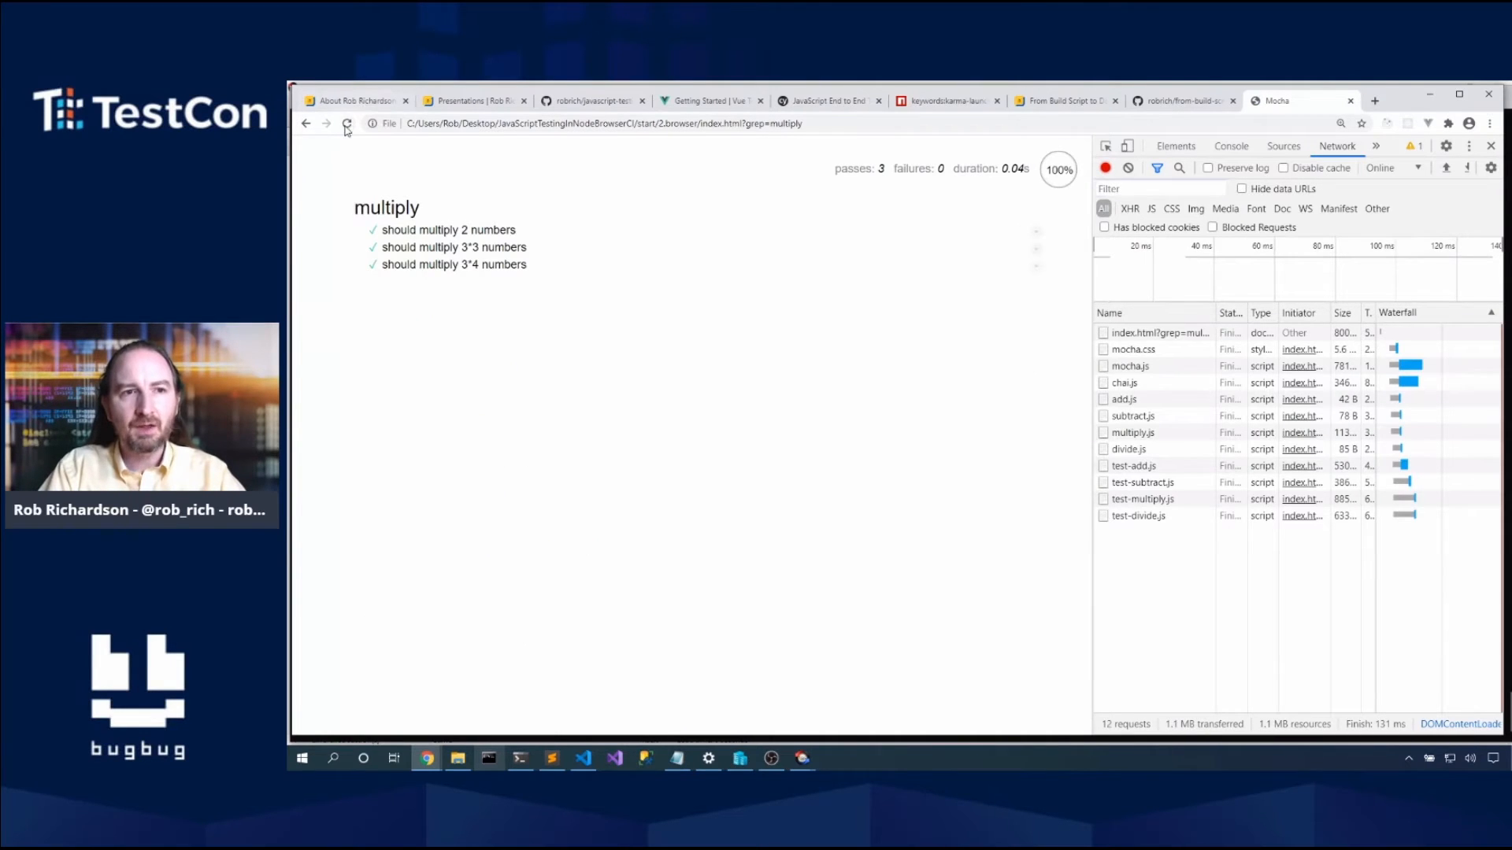
# Step: Return to the full test list and show the loaded source files for the failing divide test
pyautogui.click(346, 124)
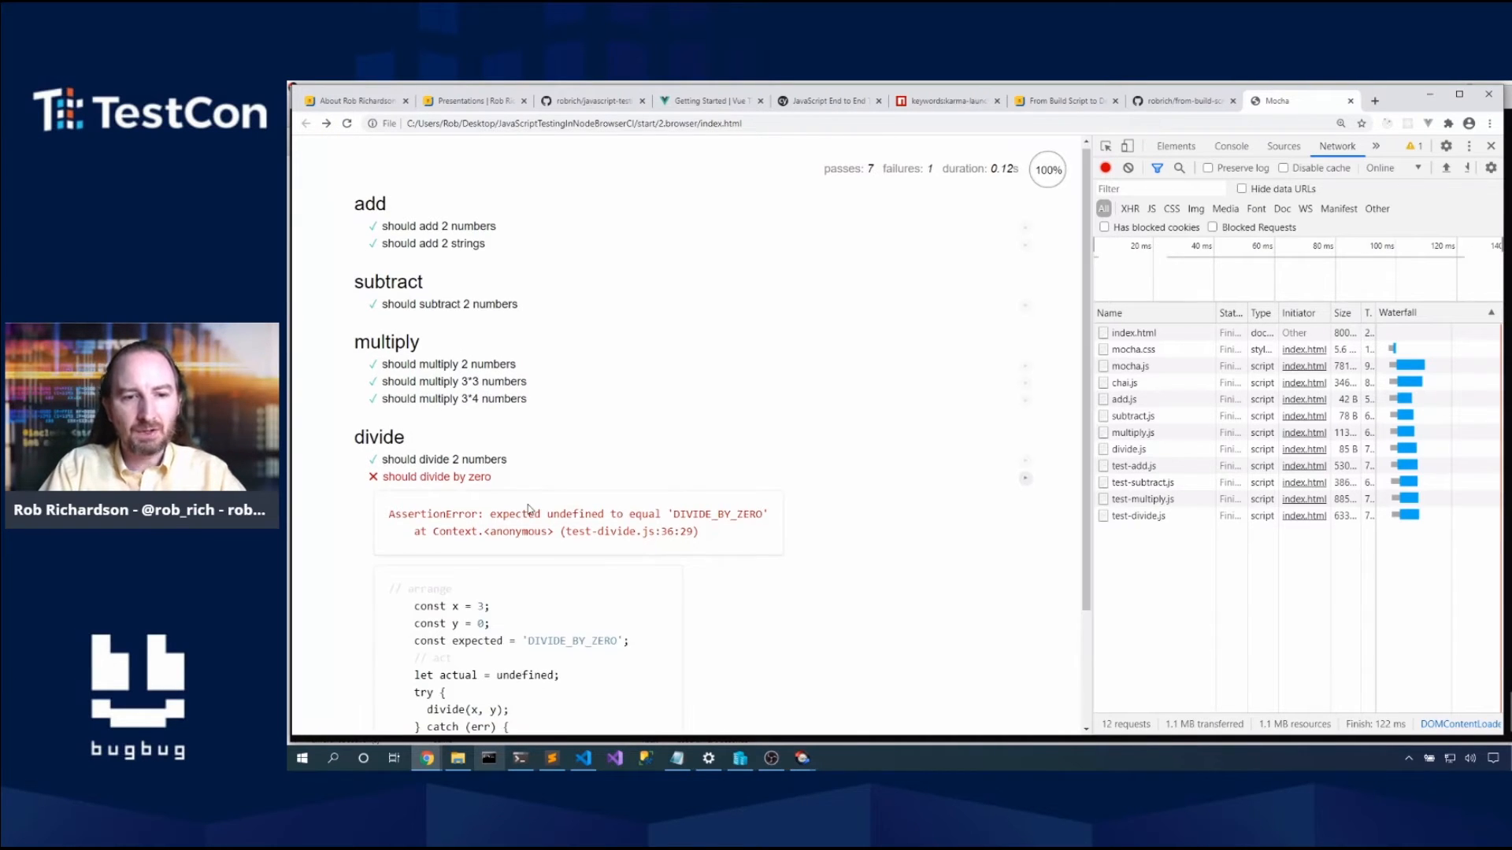
pyautogui.scroll(-3)
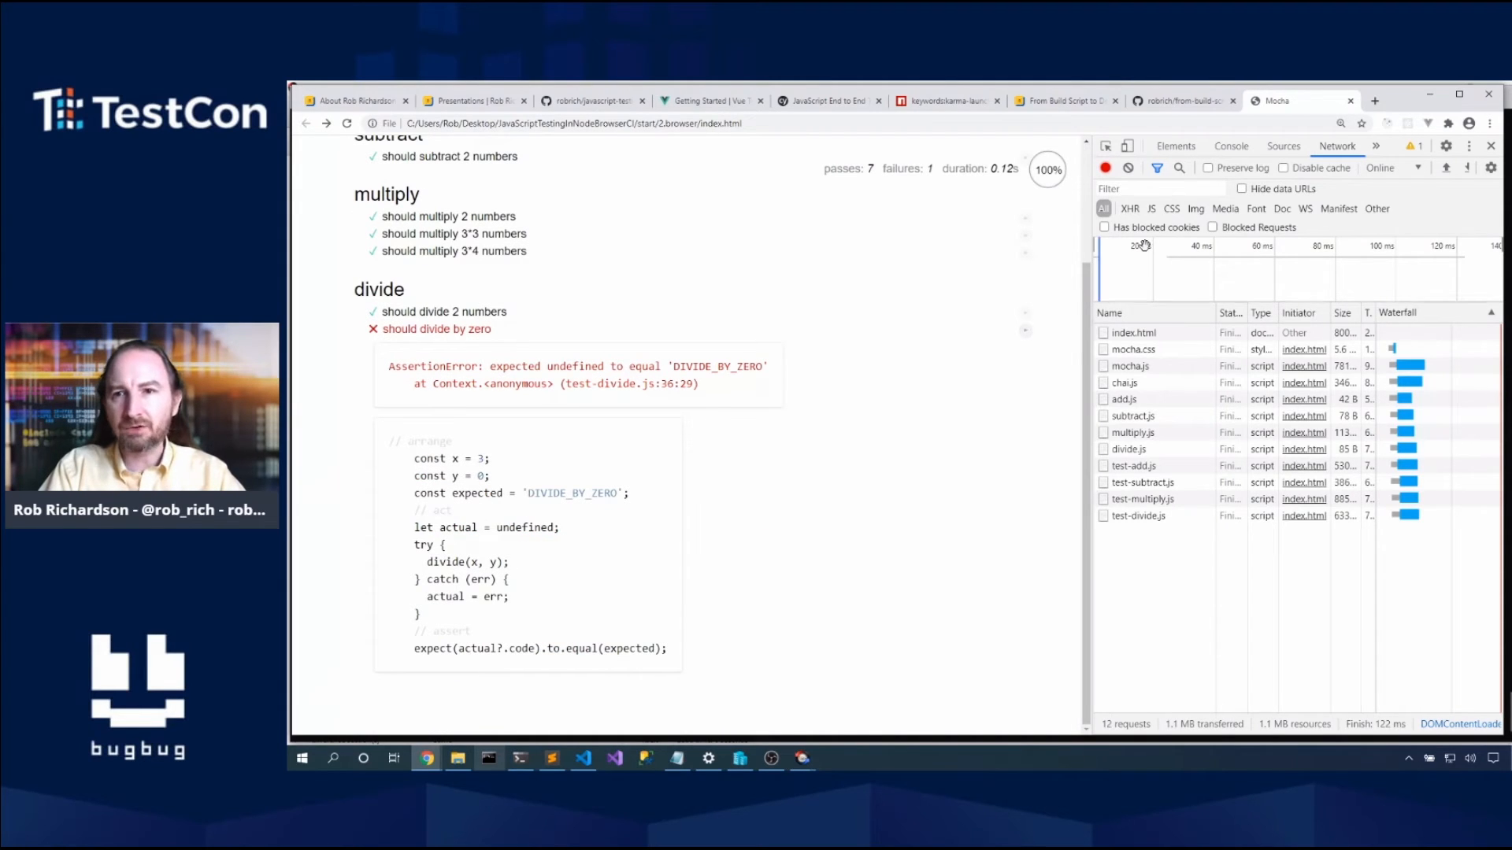
pyautogui.click(1284, 146)
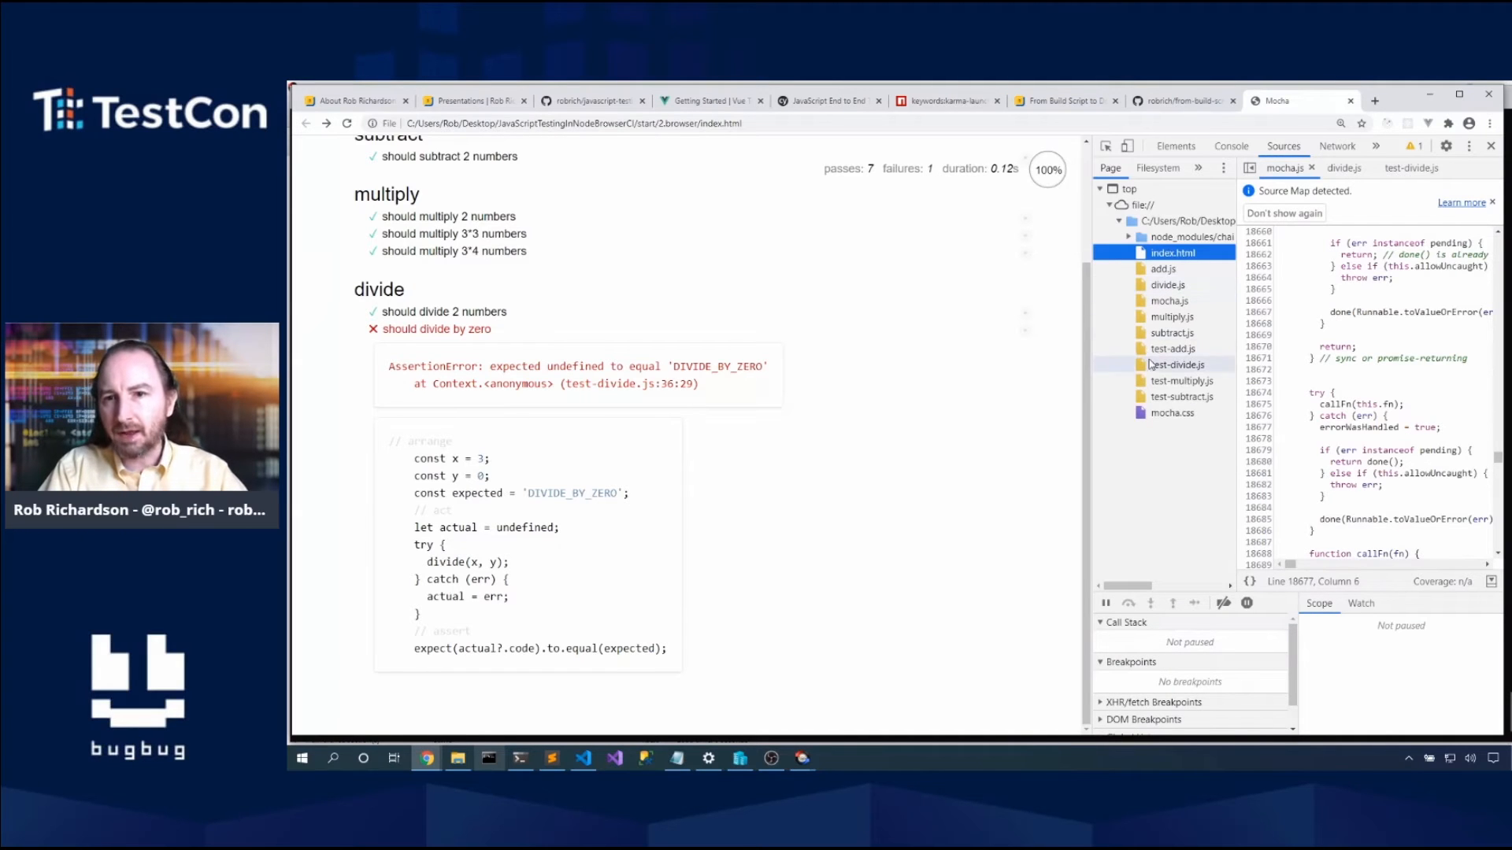
# Step: Put a breakpoint on line 28 of test-divide.js and rerun the tests to pause there
pyautogui.click(1177, 364)
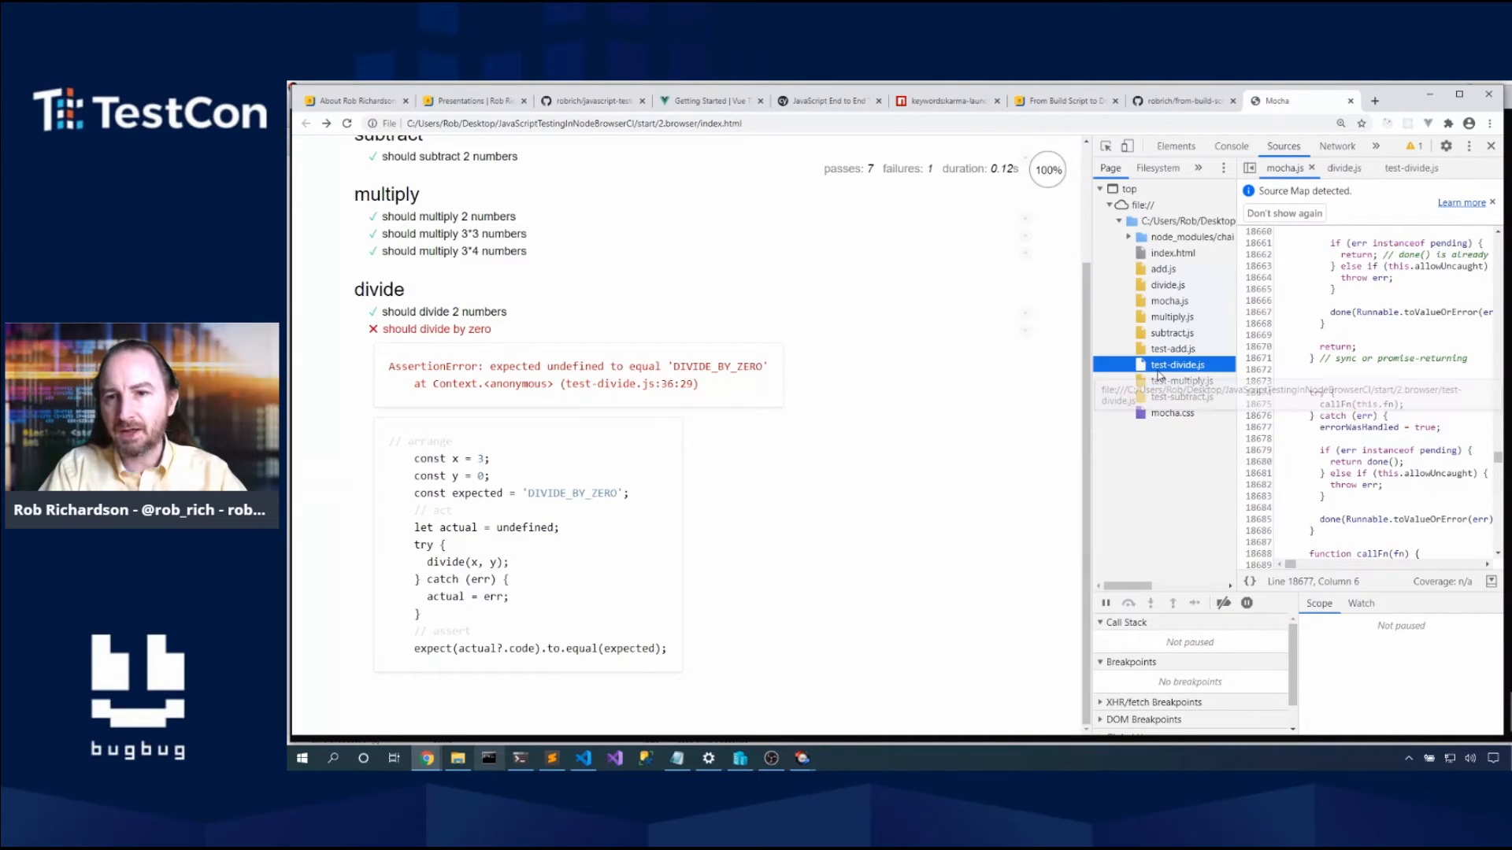
pyautogui.click(1177, 365)
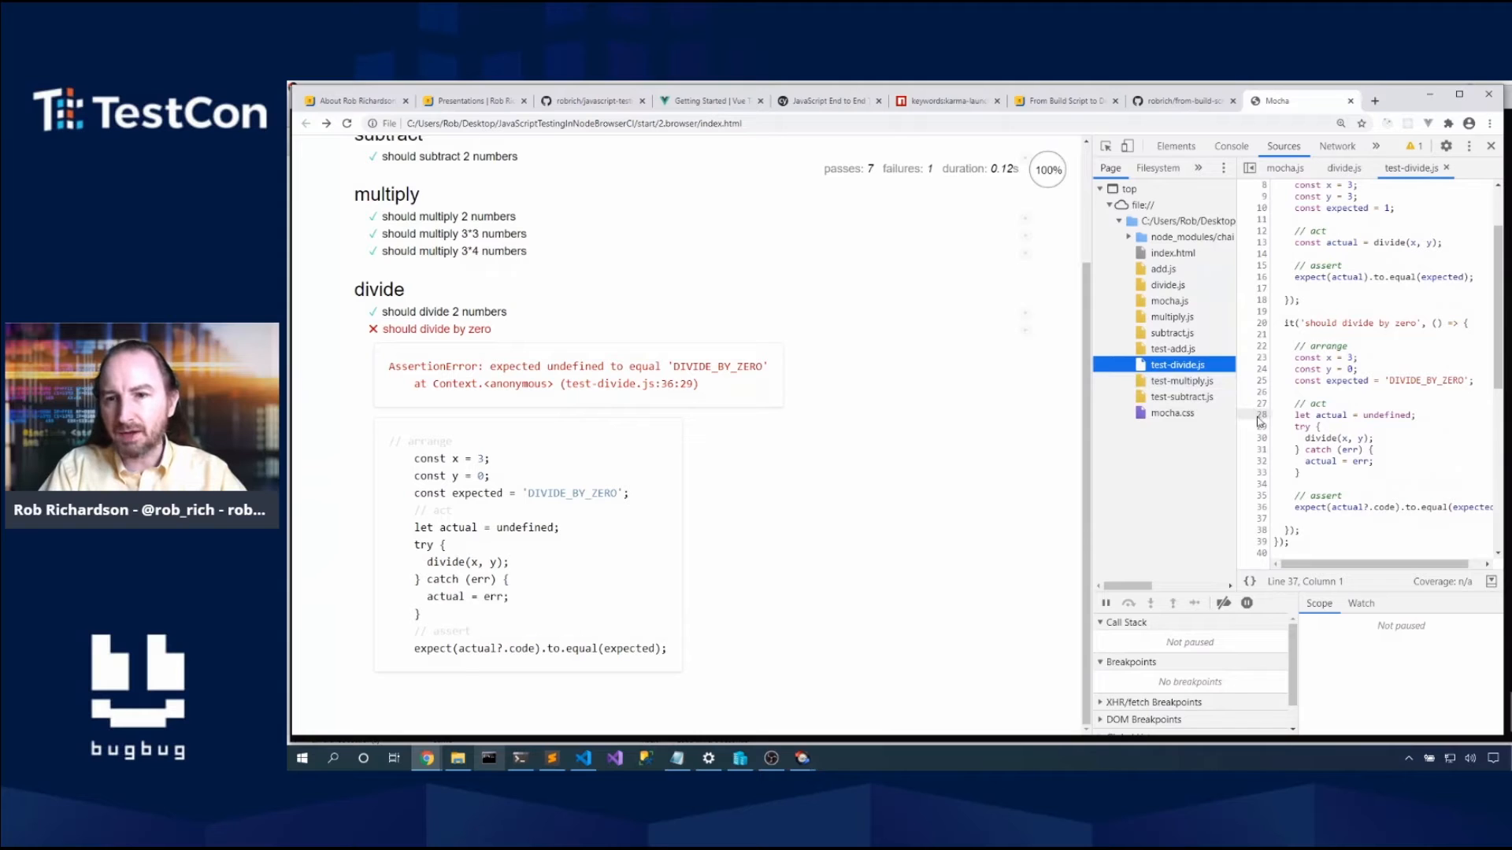
pyautogui.click(1261, 415)
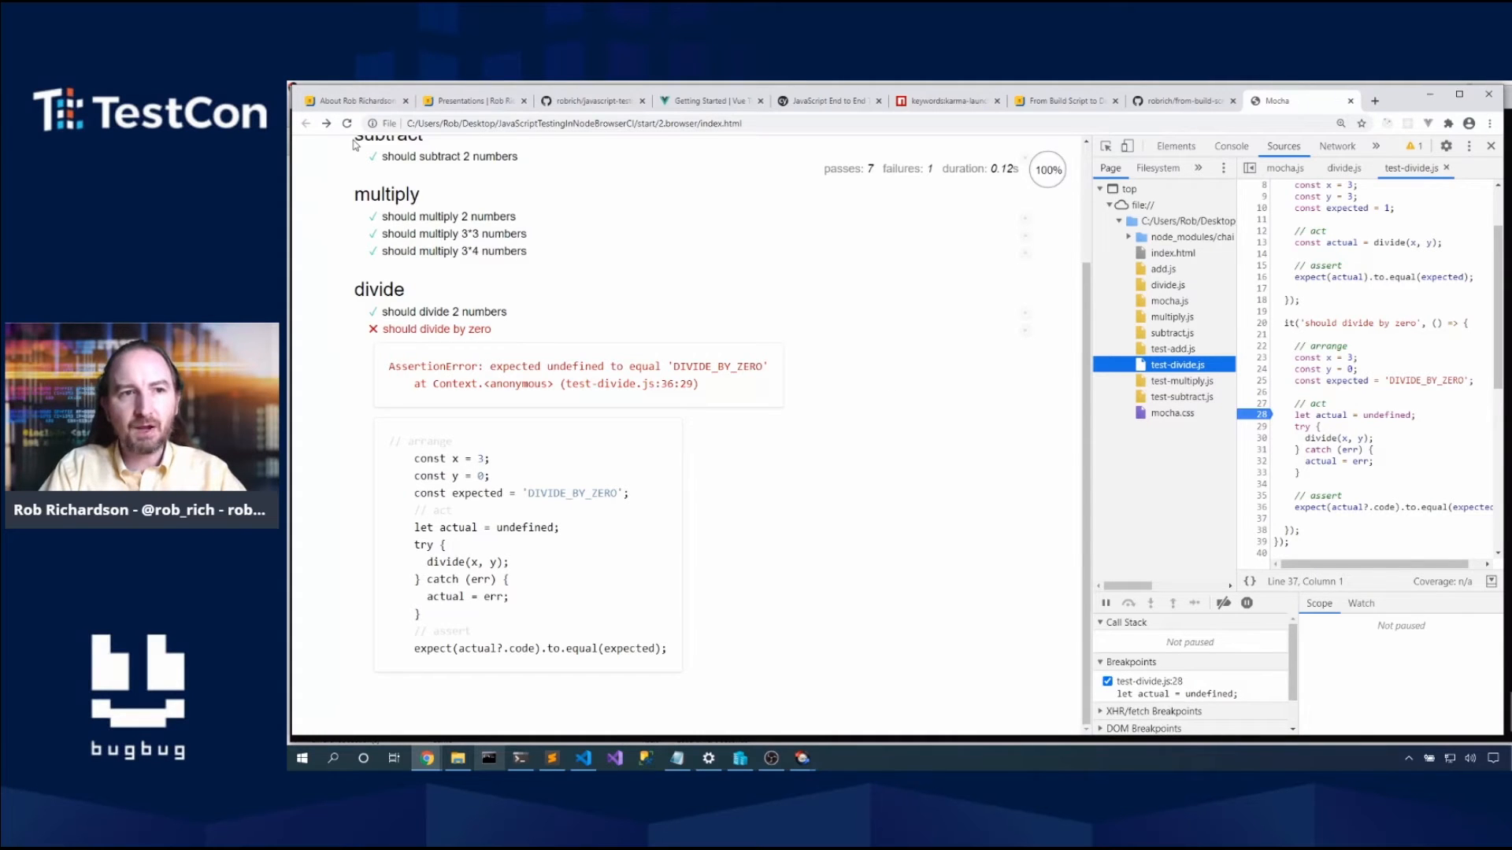
pyautogui.click(347, 123)
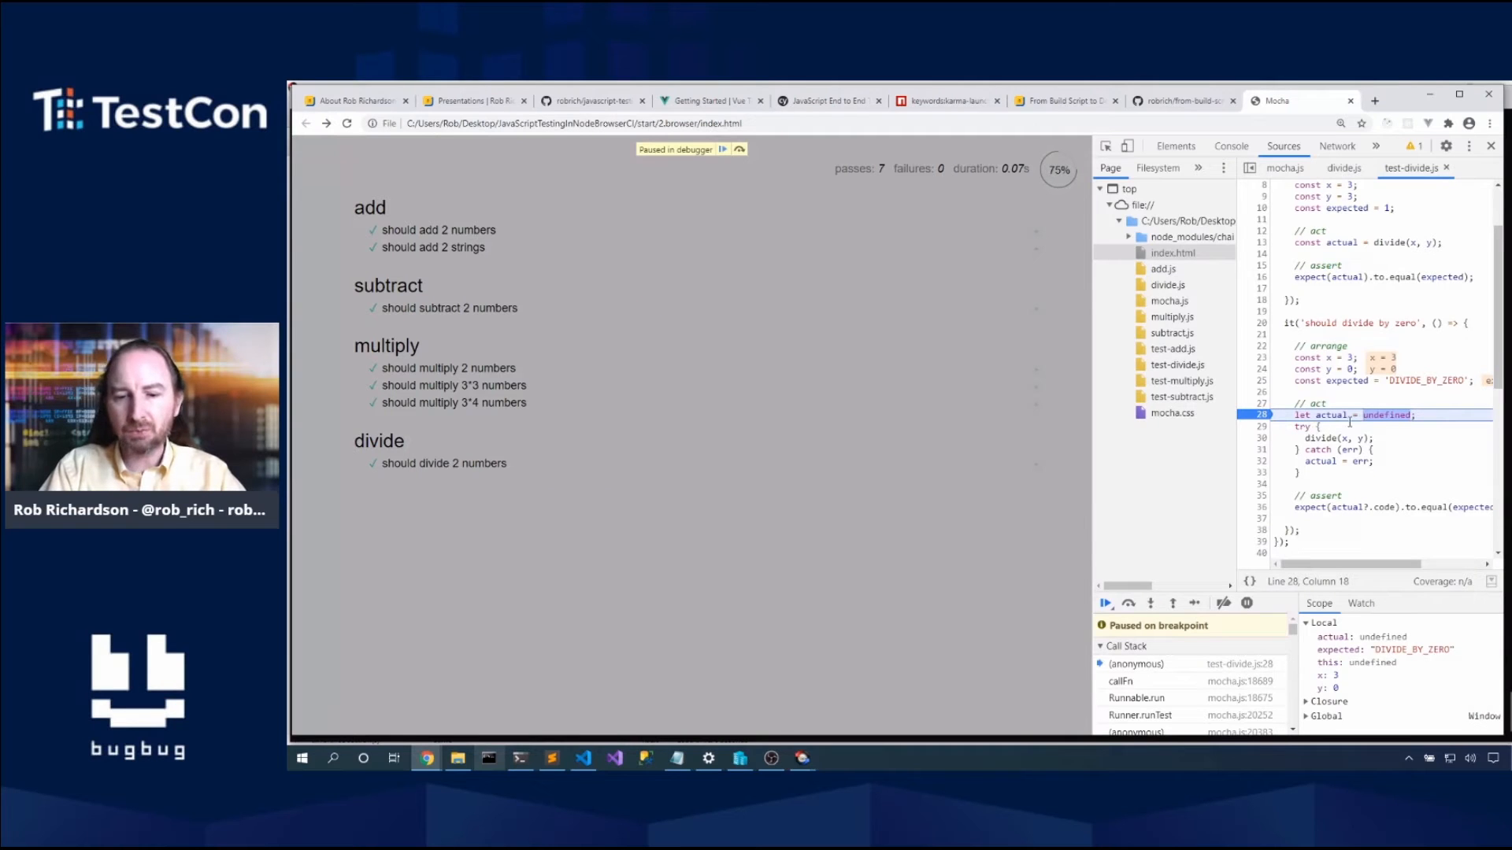
# Step: Step into divide to see it return 0, resume the run, and switch to the editor
pyautogui.click(1151, 602)
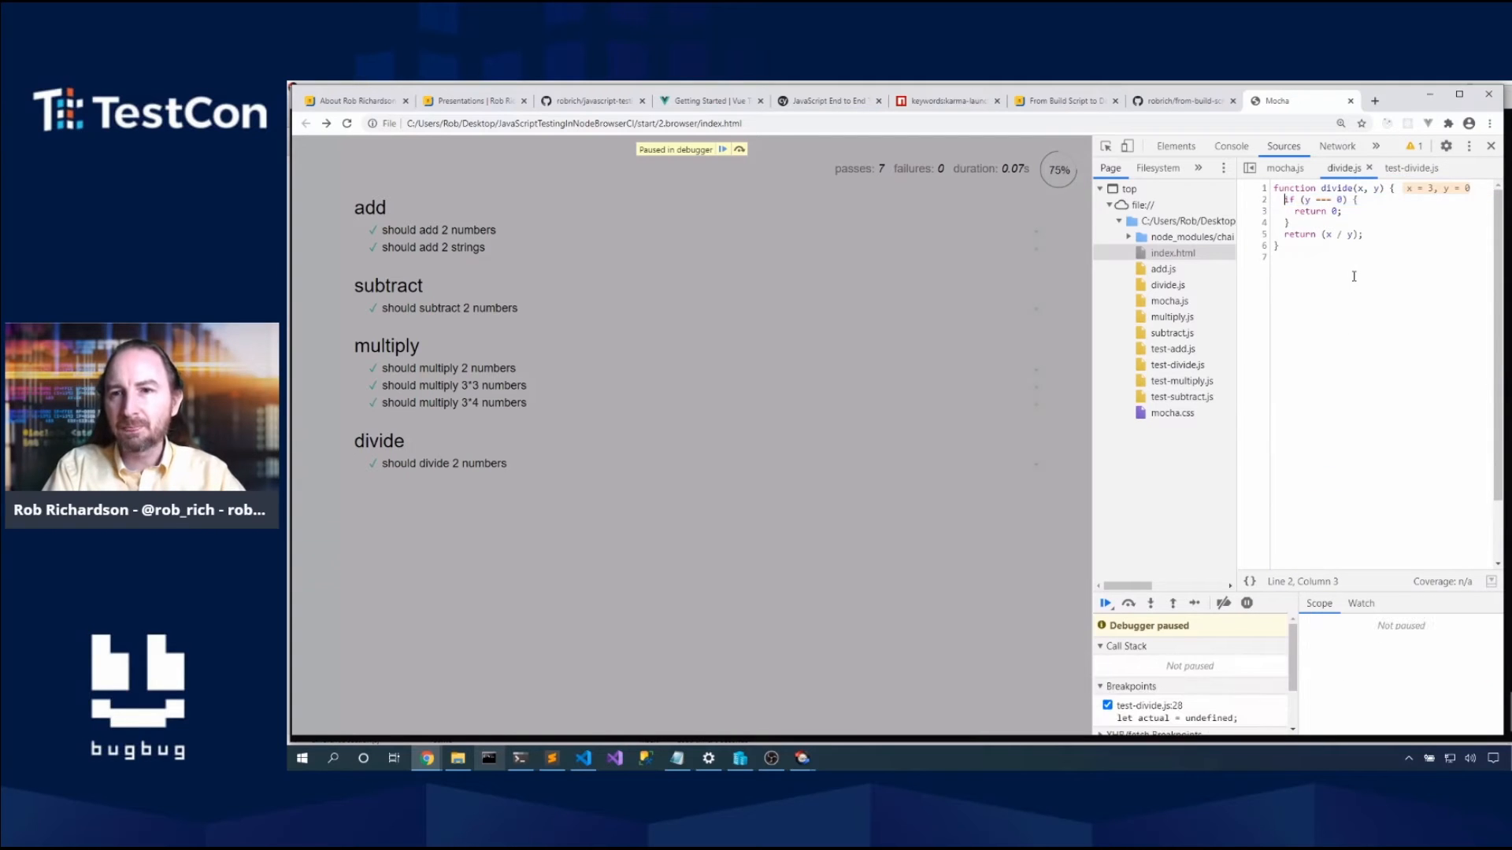
pyautogui.click(1150, 602)
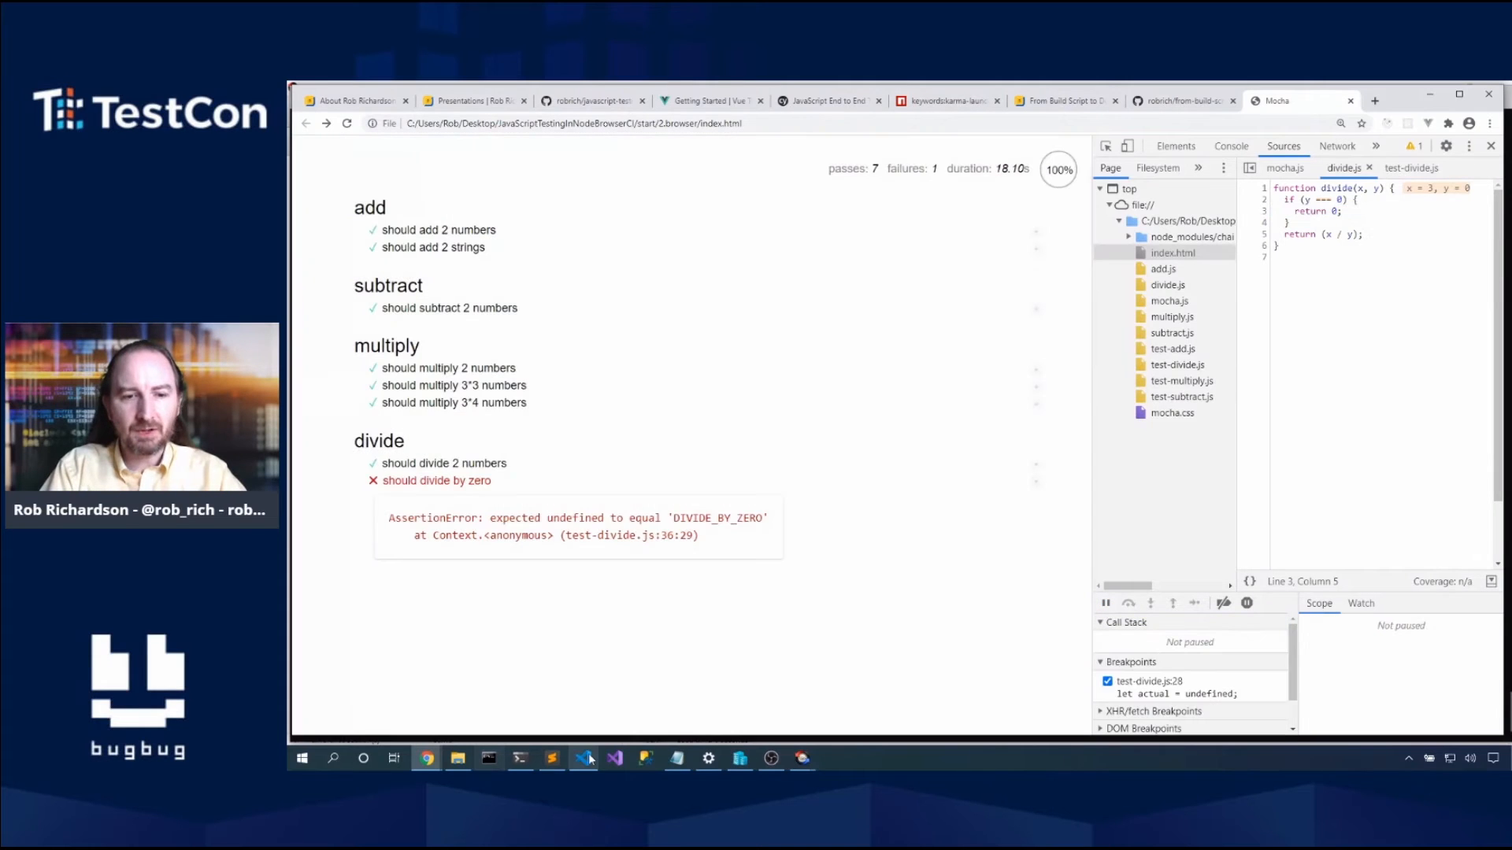
pyautogui.click(583, 758)
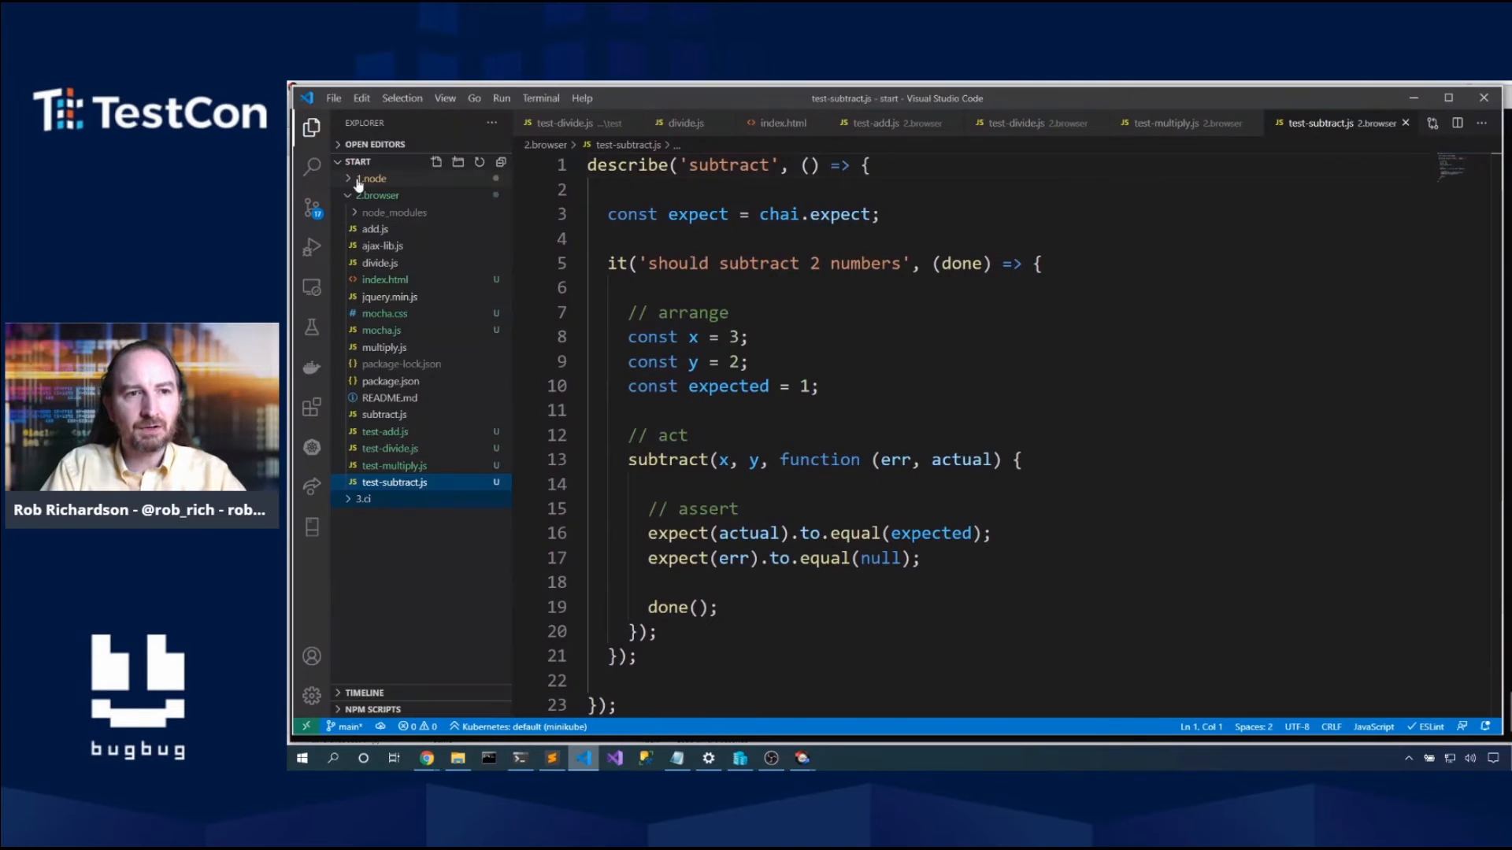
# Step: Copy the DIVIDE_BY_ZERO throw from 1.node's divide.js into the browser divide.js and return to Mocha
pyautogui.click(371, 179)
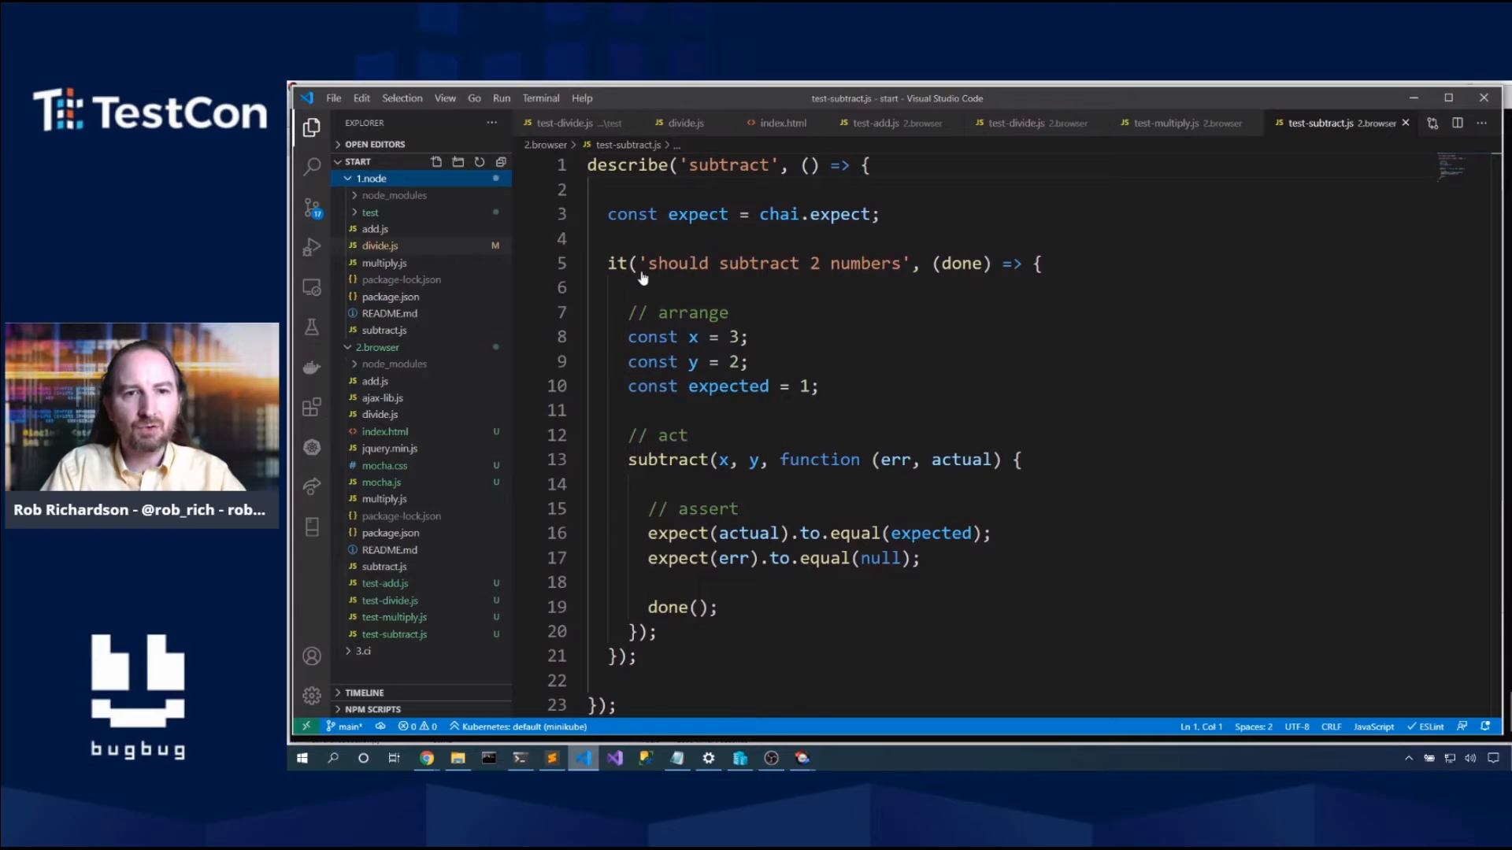
pyautogui.click(684, 123)
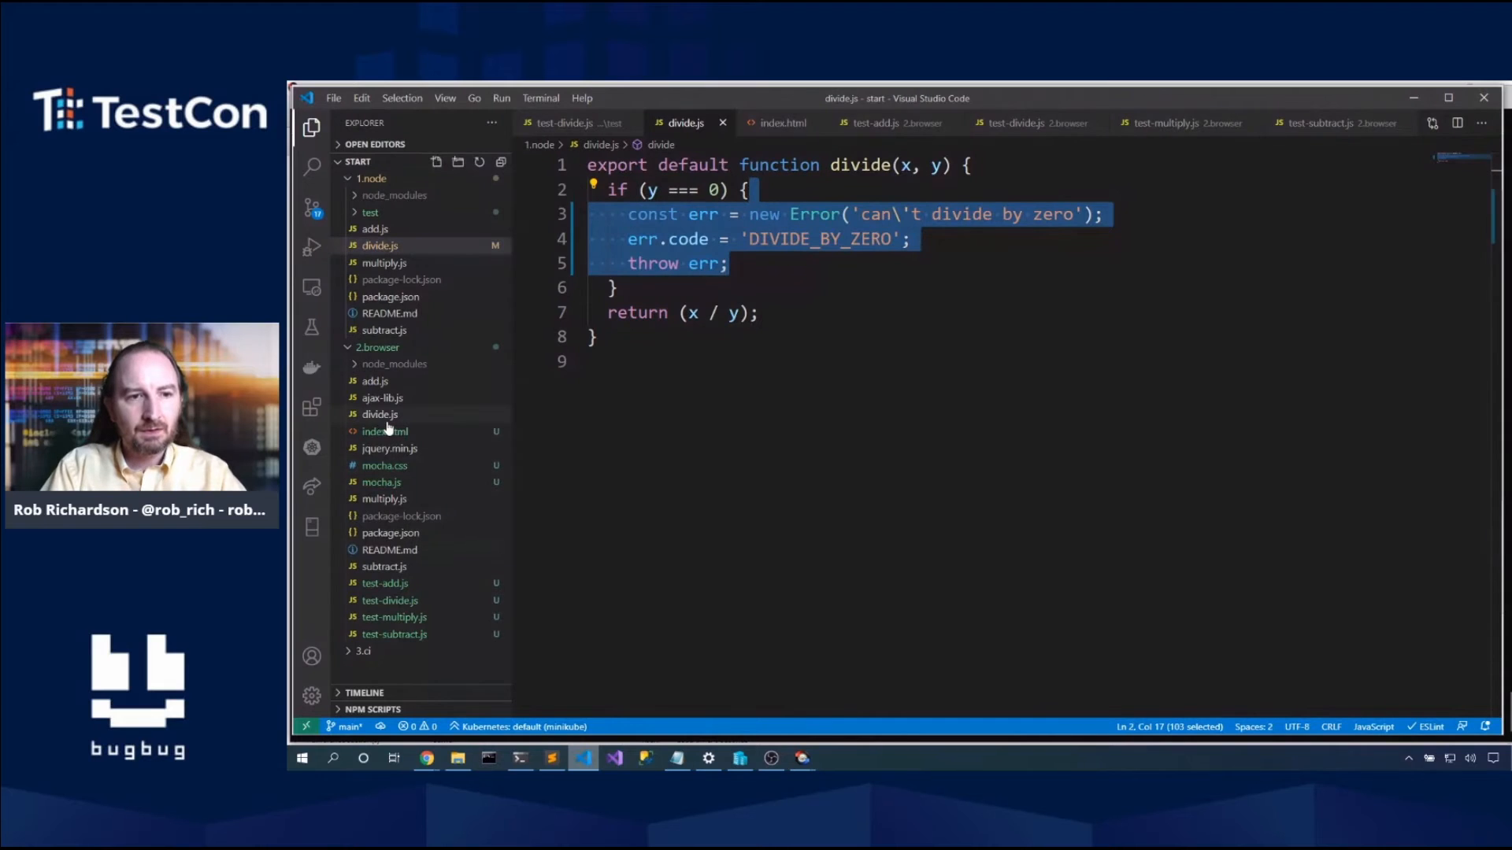
pyautogui.click(379, 414)
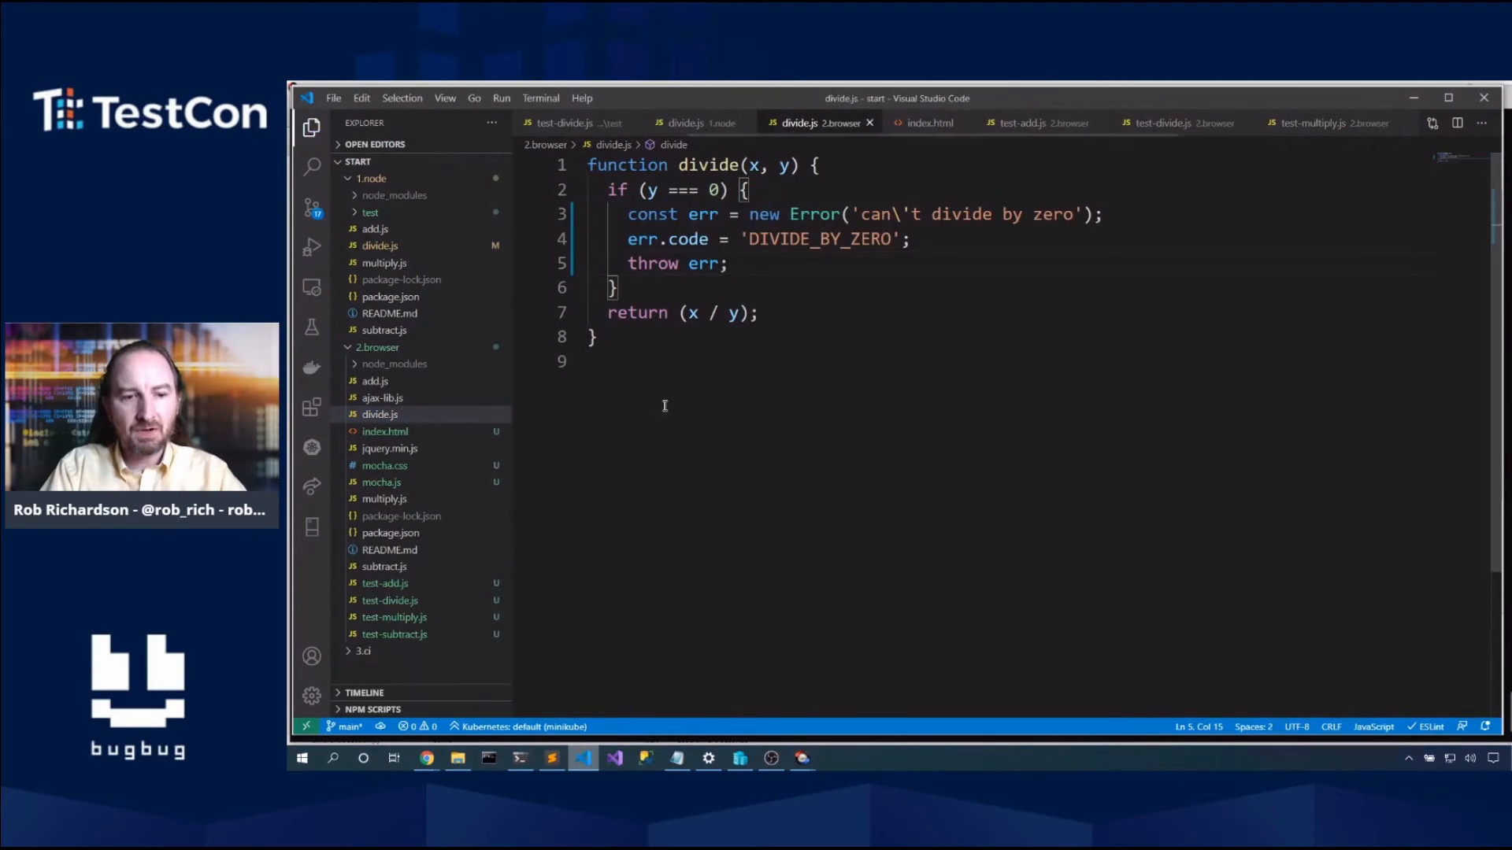
pyautogui.moveTo(425, 758)
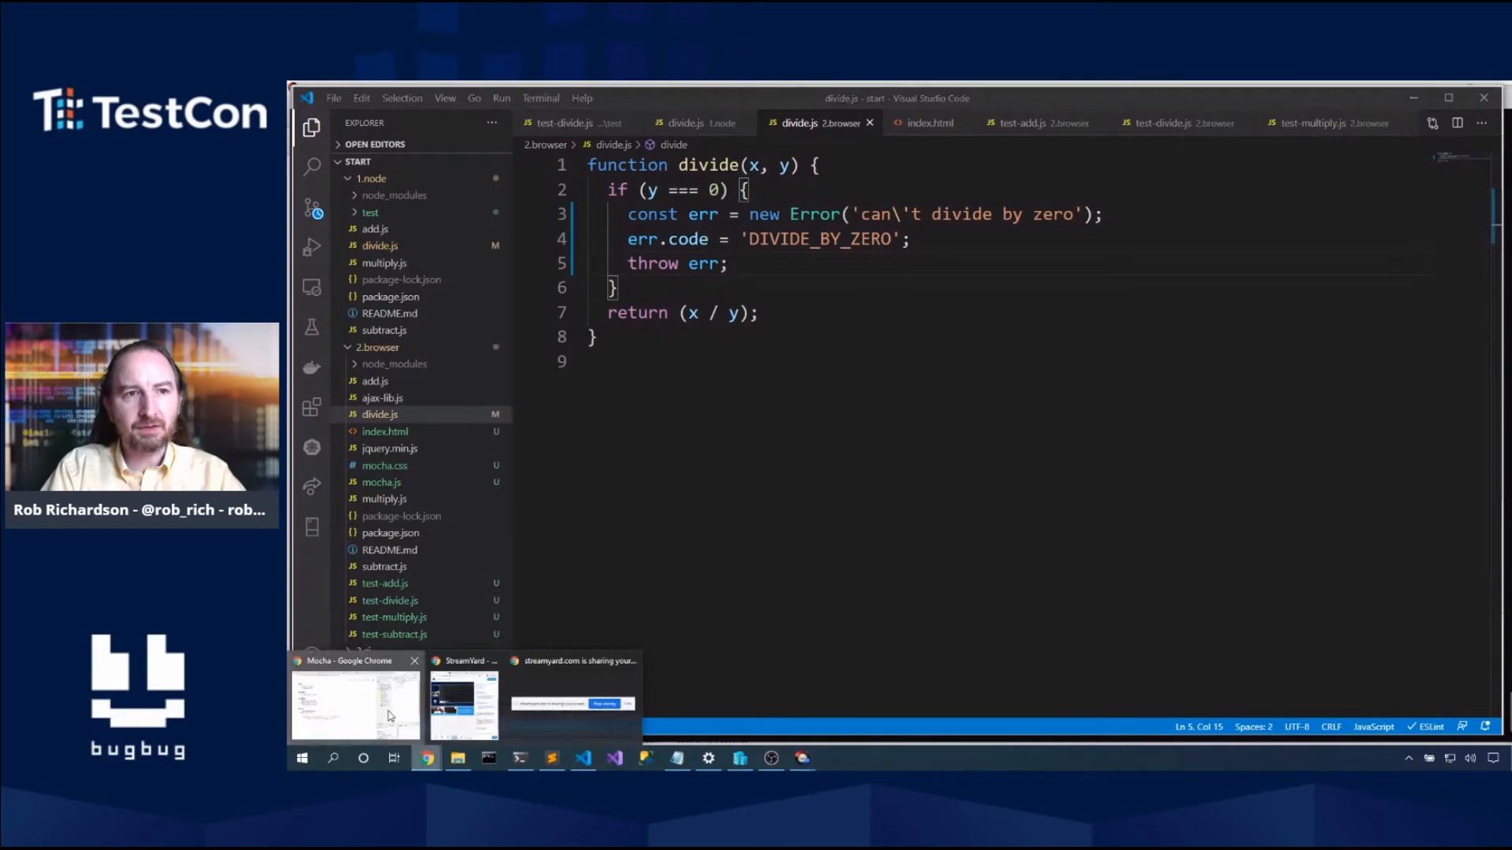
pyautogui.click(354, 704)
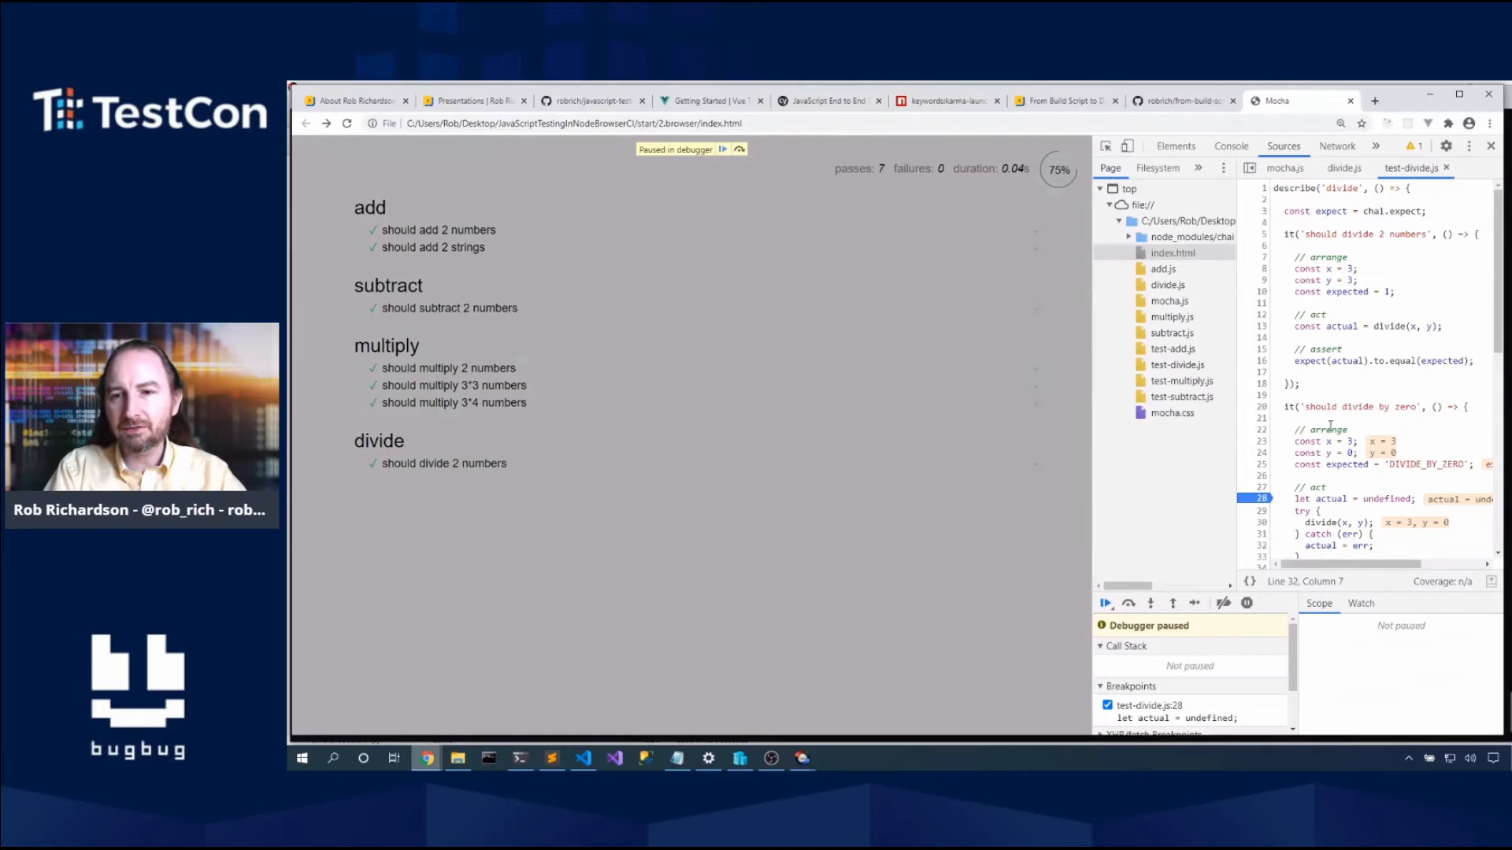
# Step: Step past divide, resume, and reload so all eight tests pass including divide by zero
pyautogui.click(1105, 602)
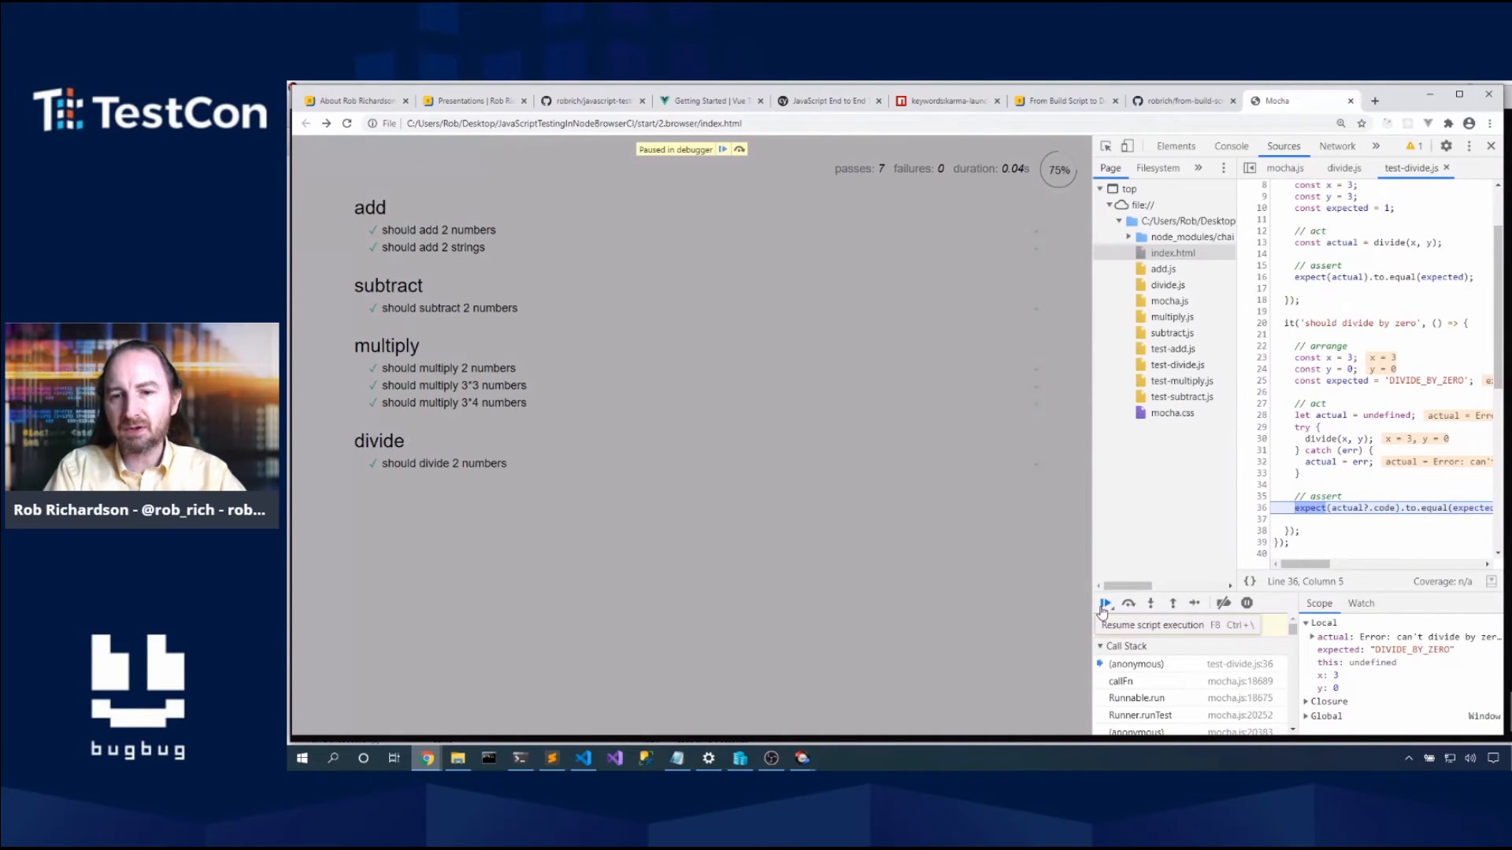
pyautogui.click(1105, 603)
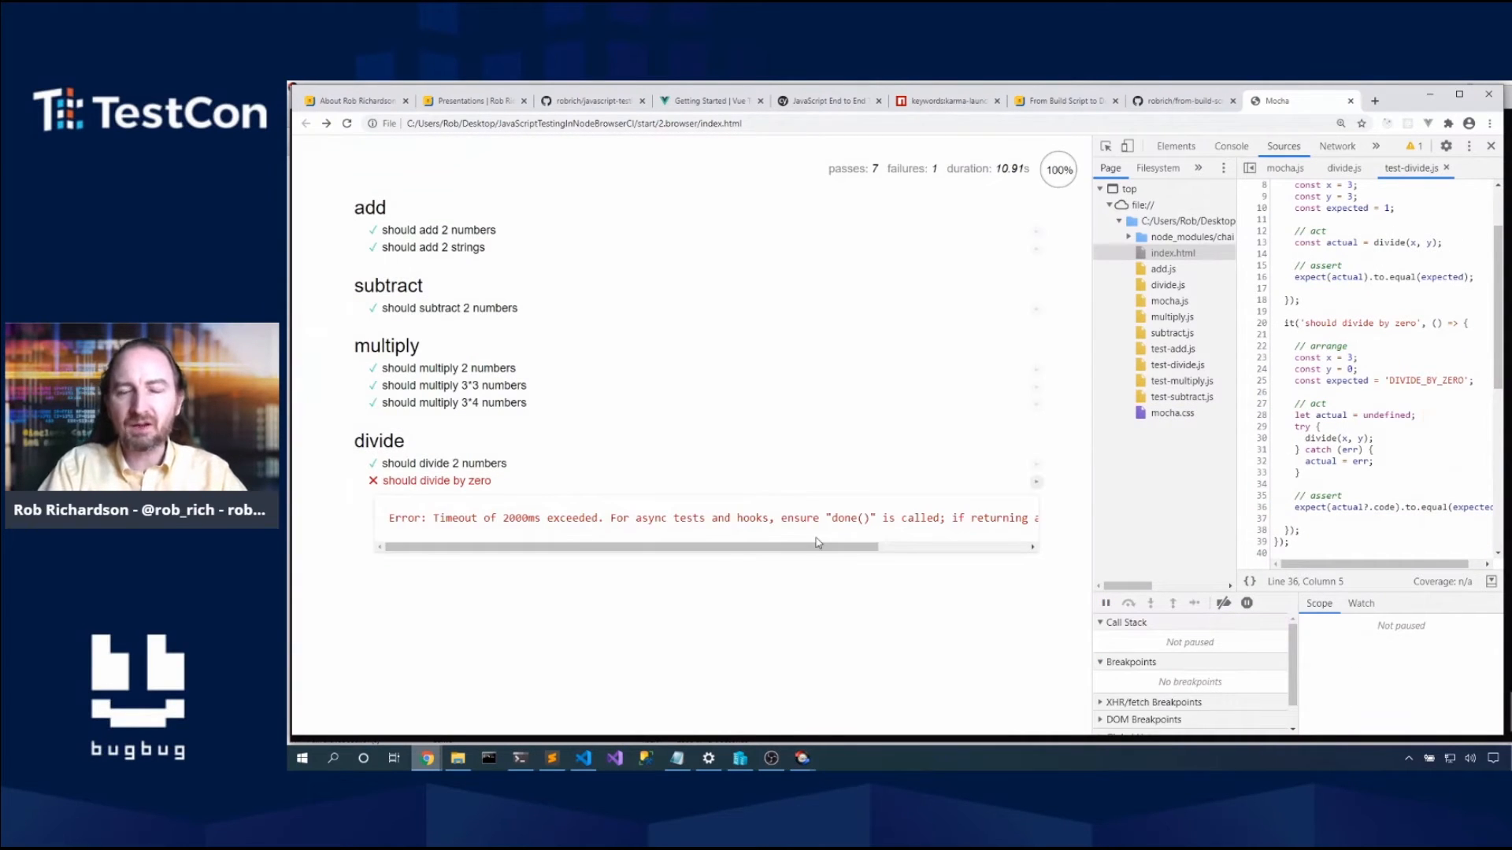
pyautogui.moveTo(832, 537)
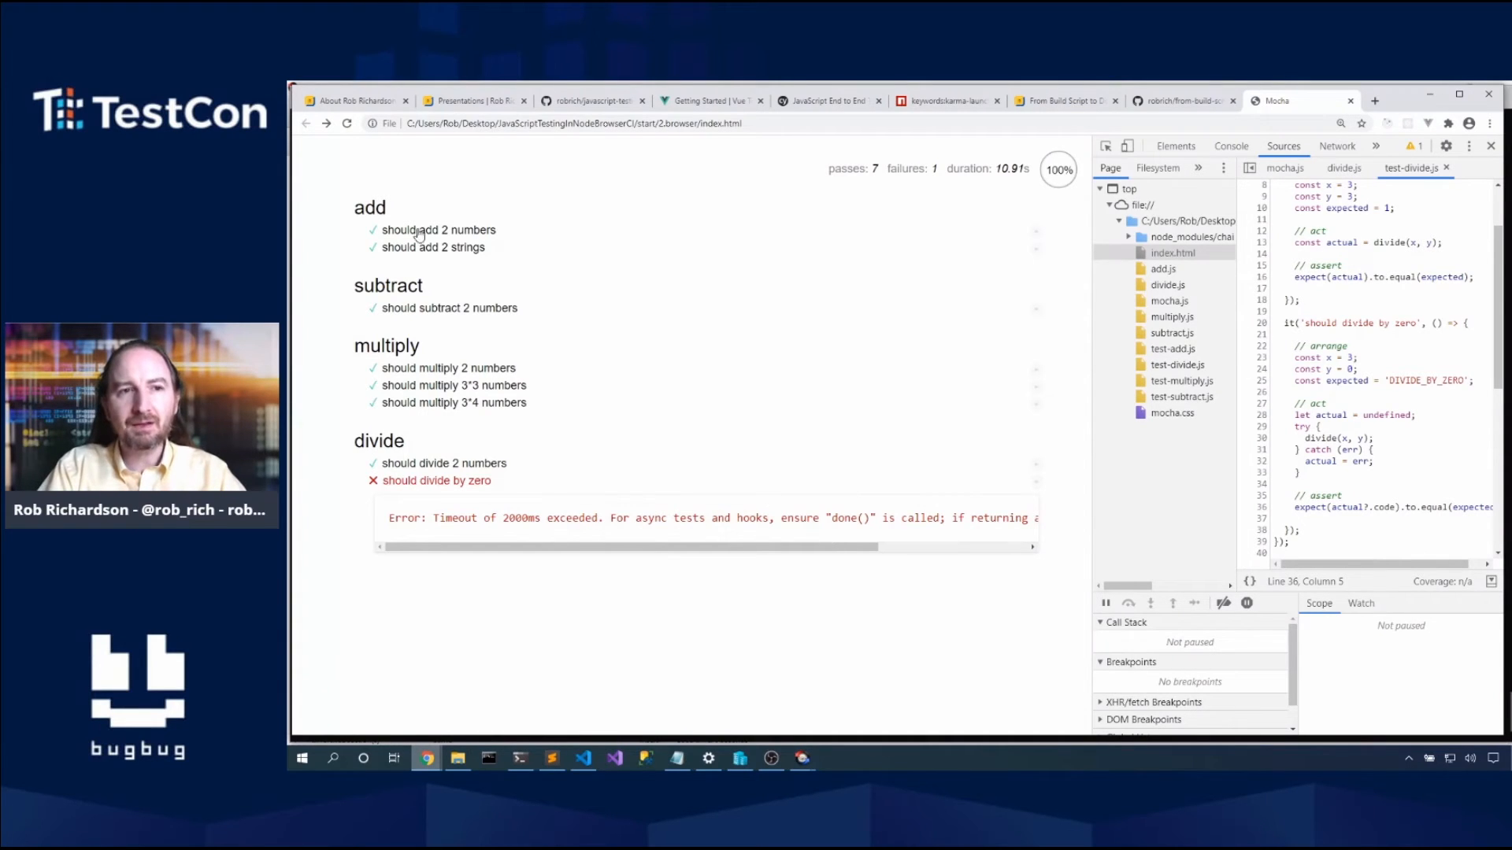
pyautogui.moveTo(347, 123)
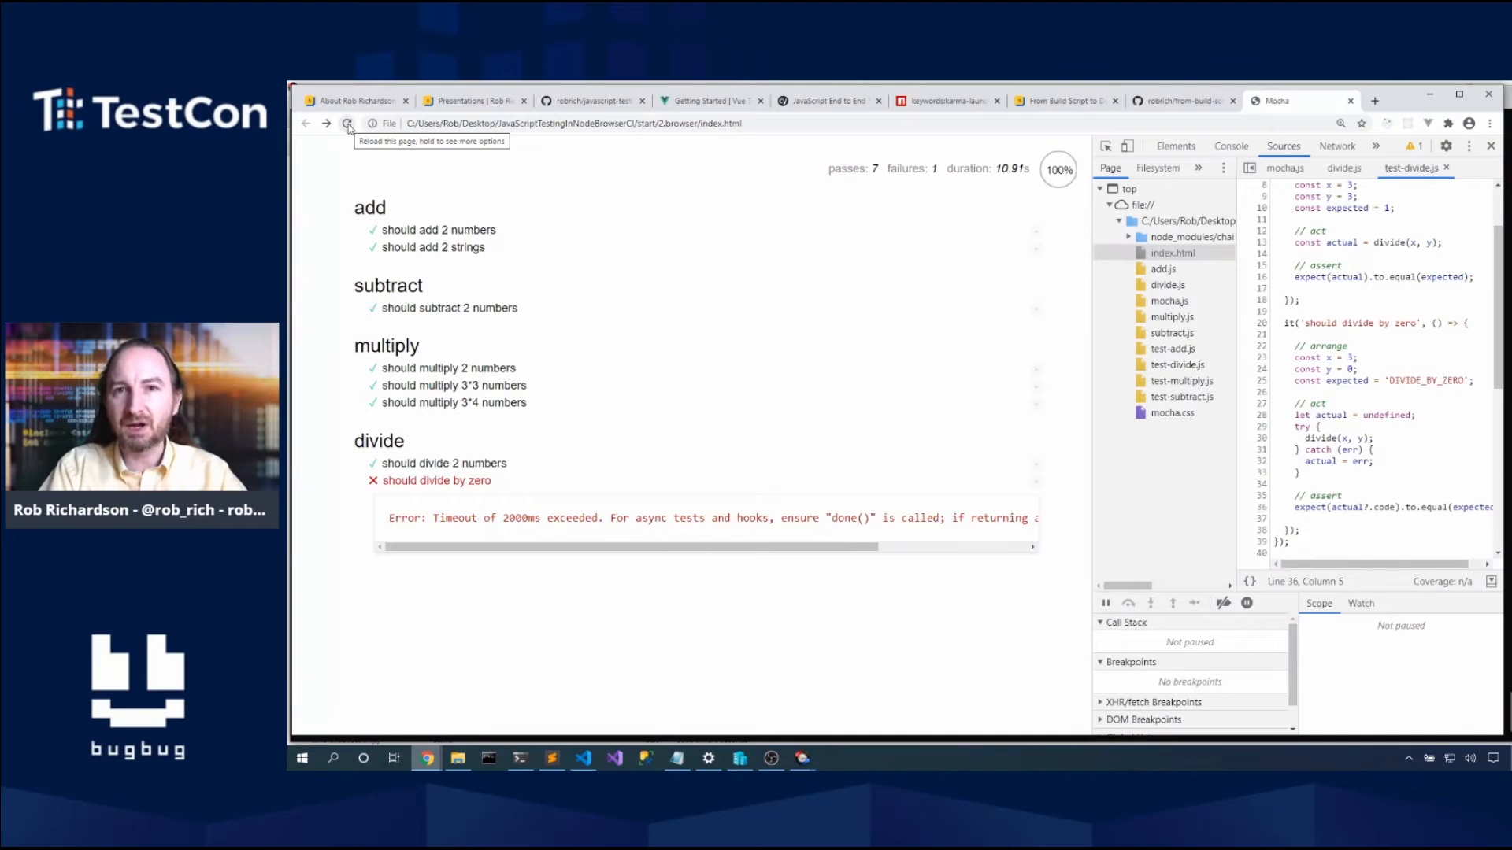
pyautogui.click(347, 124)
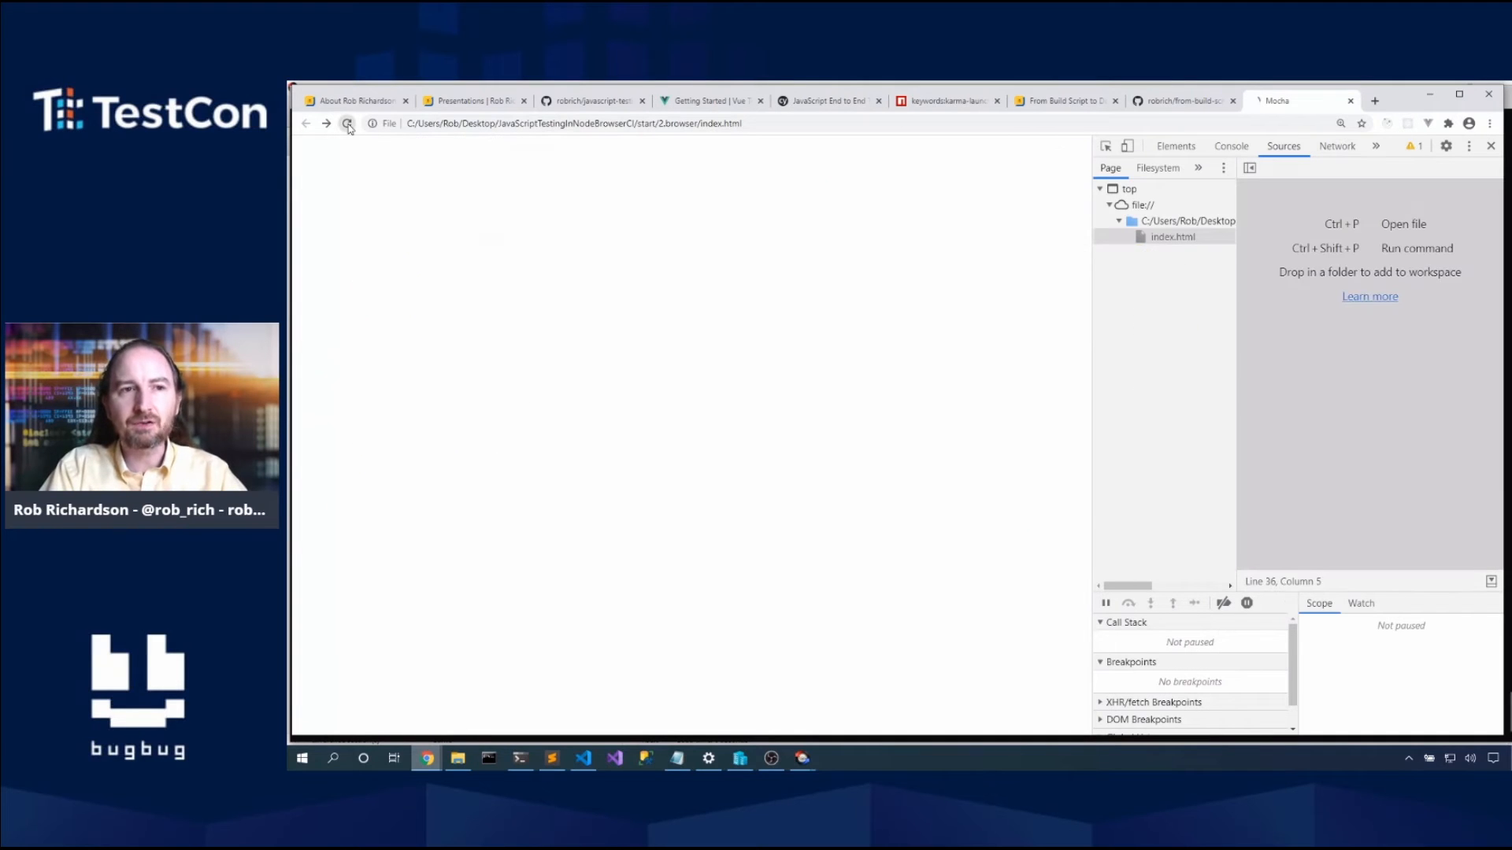
pyautogui.click(346, 124)
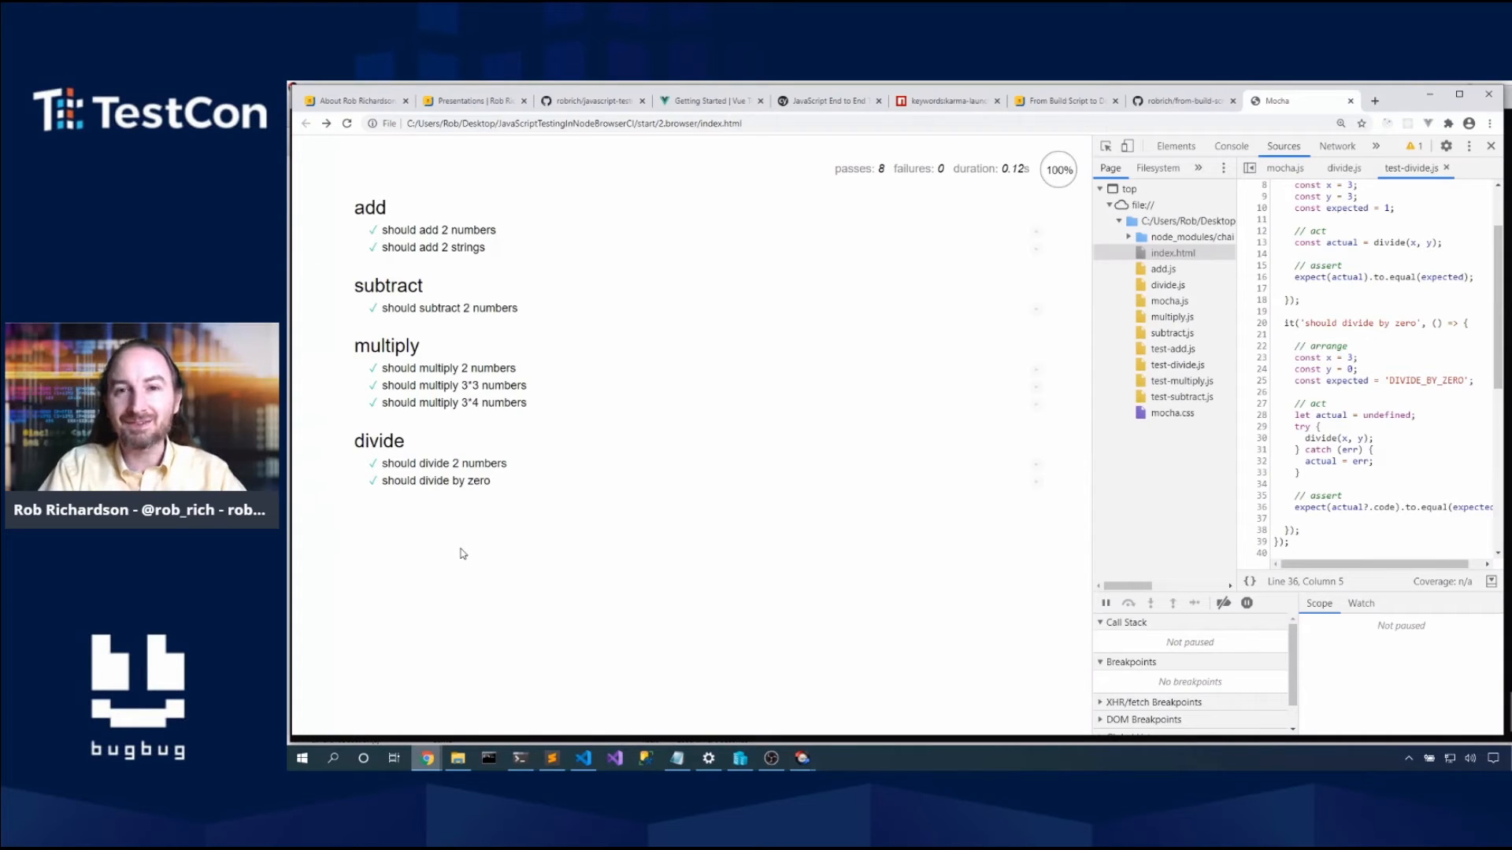
pyautogui.click(583, 757)
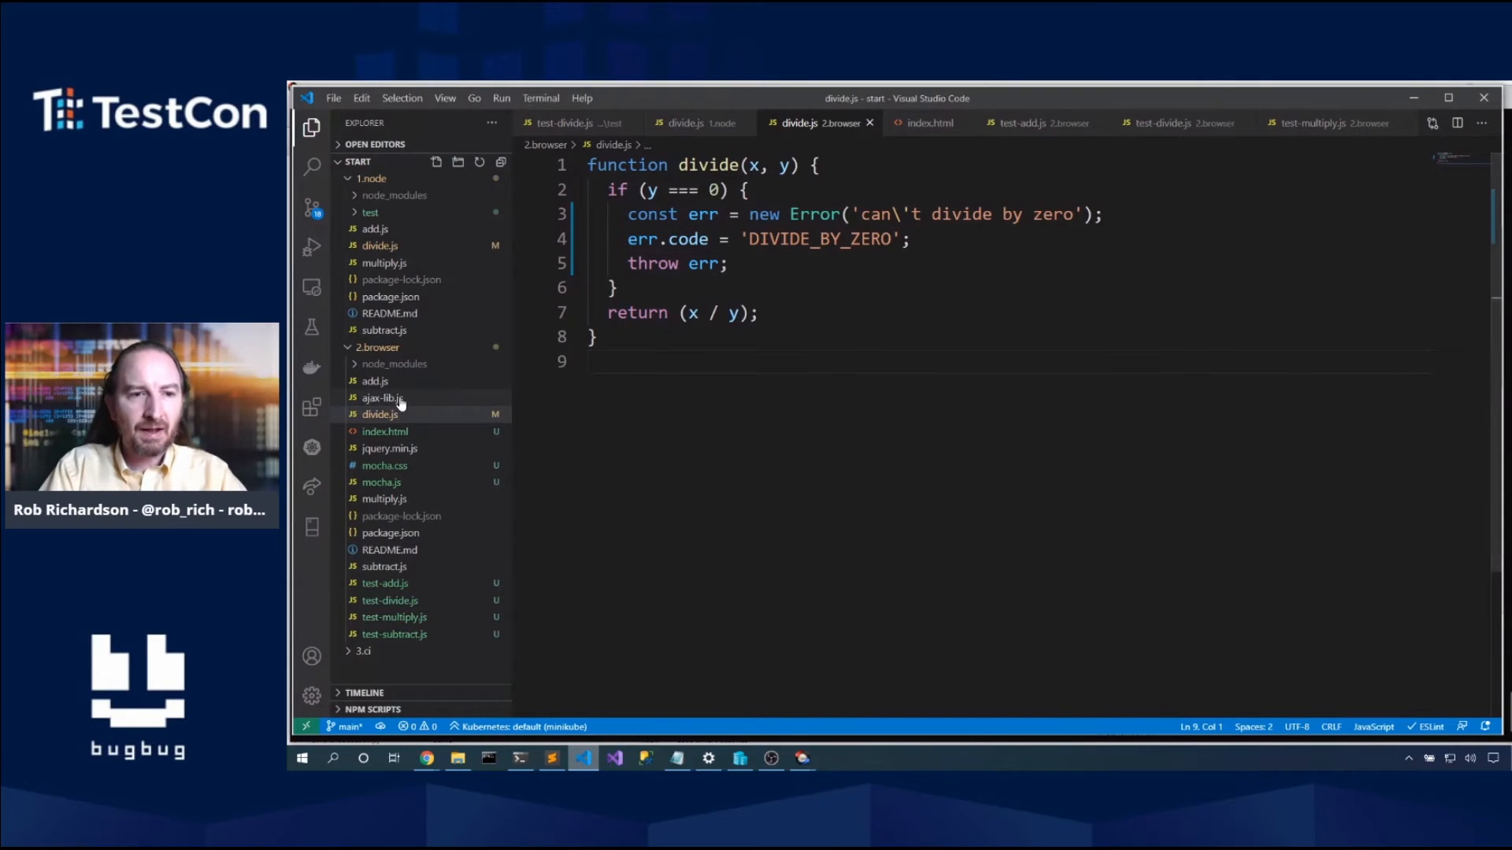
# Step: Review ajax-lib.js and create a new file test-ajax-lib.js in the 2.browser folder
pyautogui.click(381, 397)
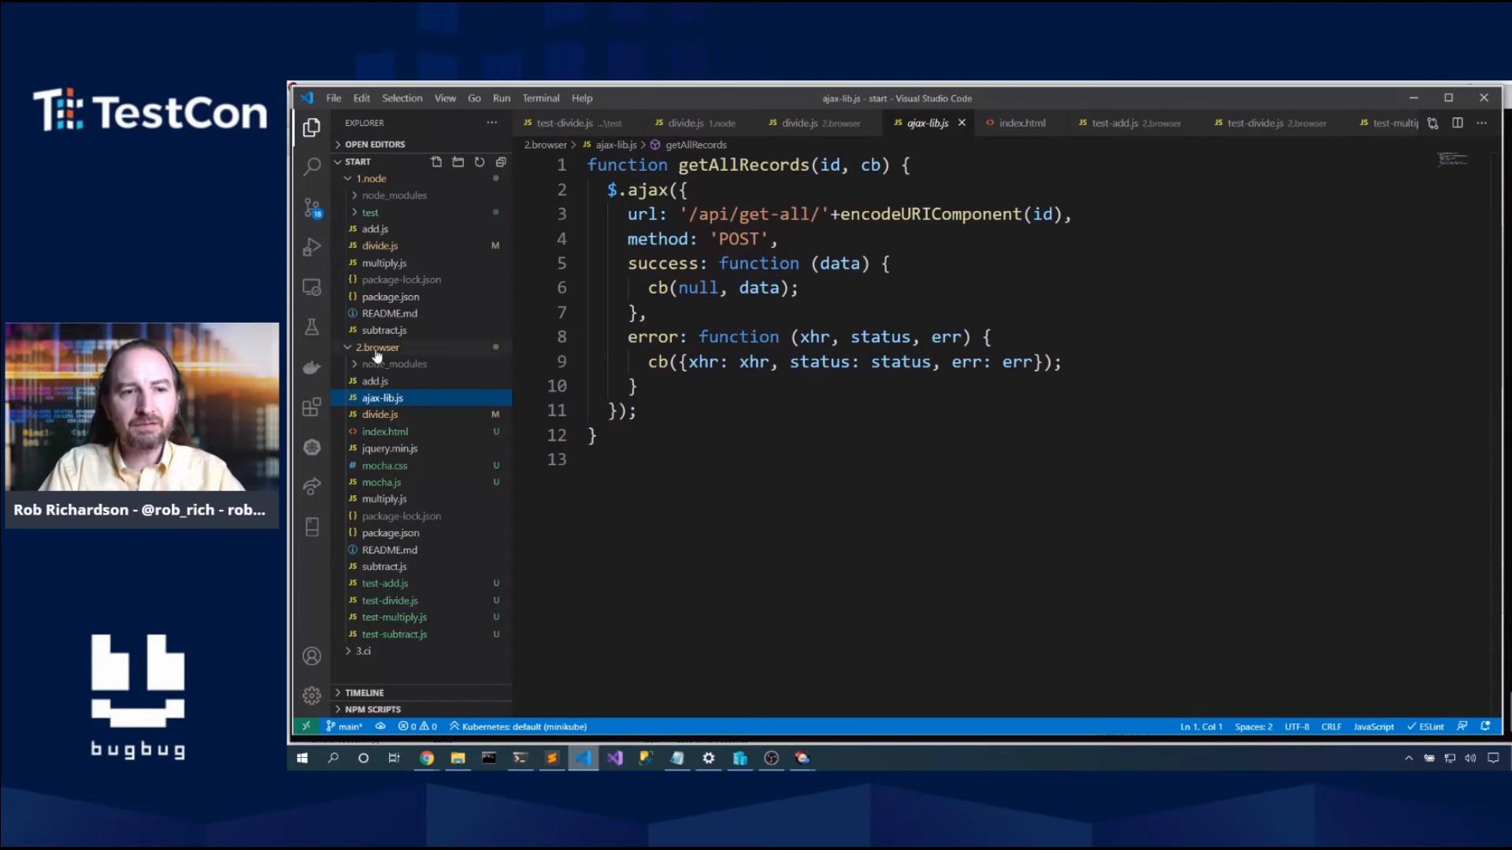
pyautogui.rightClick(376, 347)
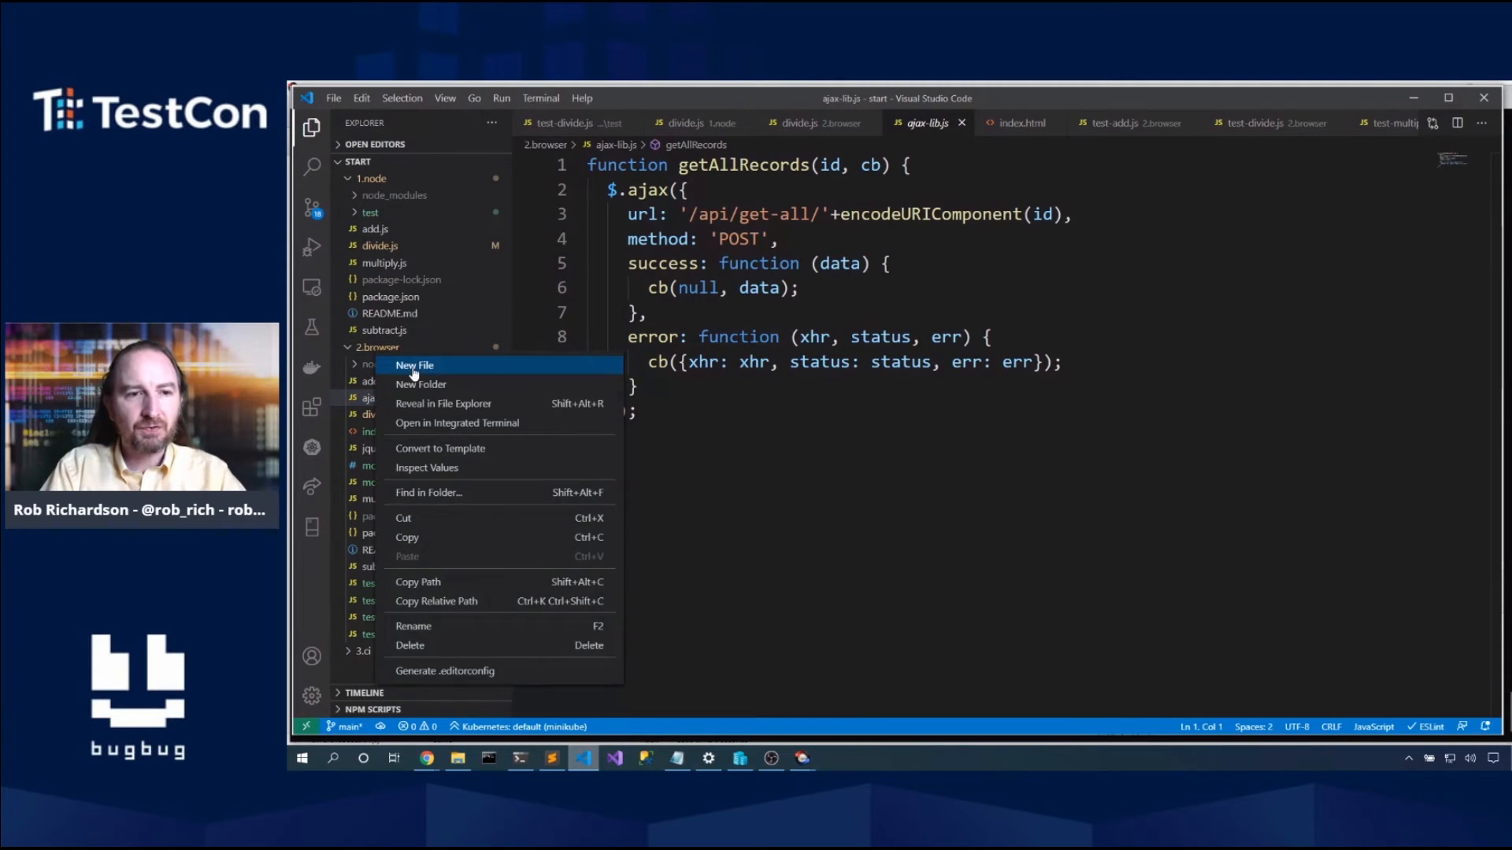
pyautogui.click(416, 365)
pyautogui.write('test-ajax-lib.js')
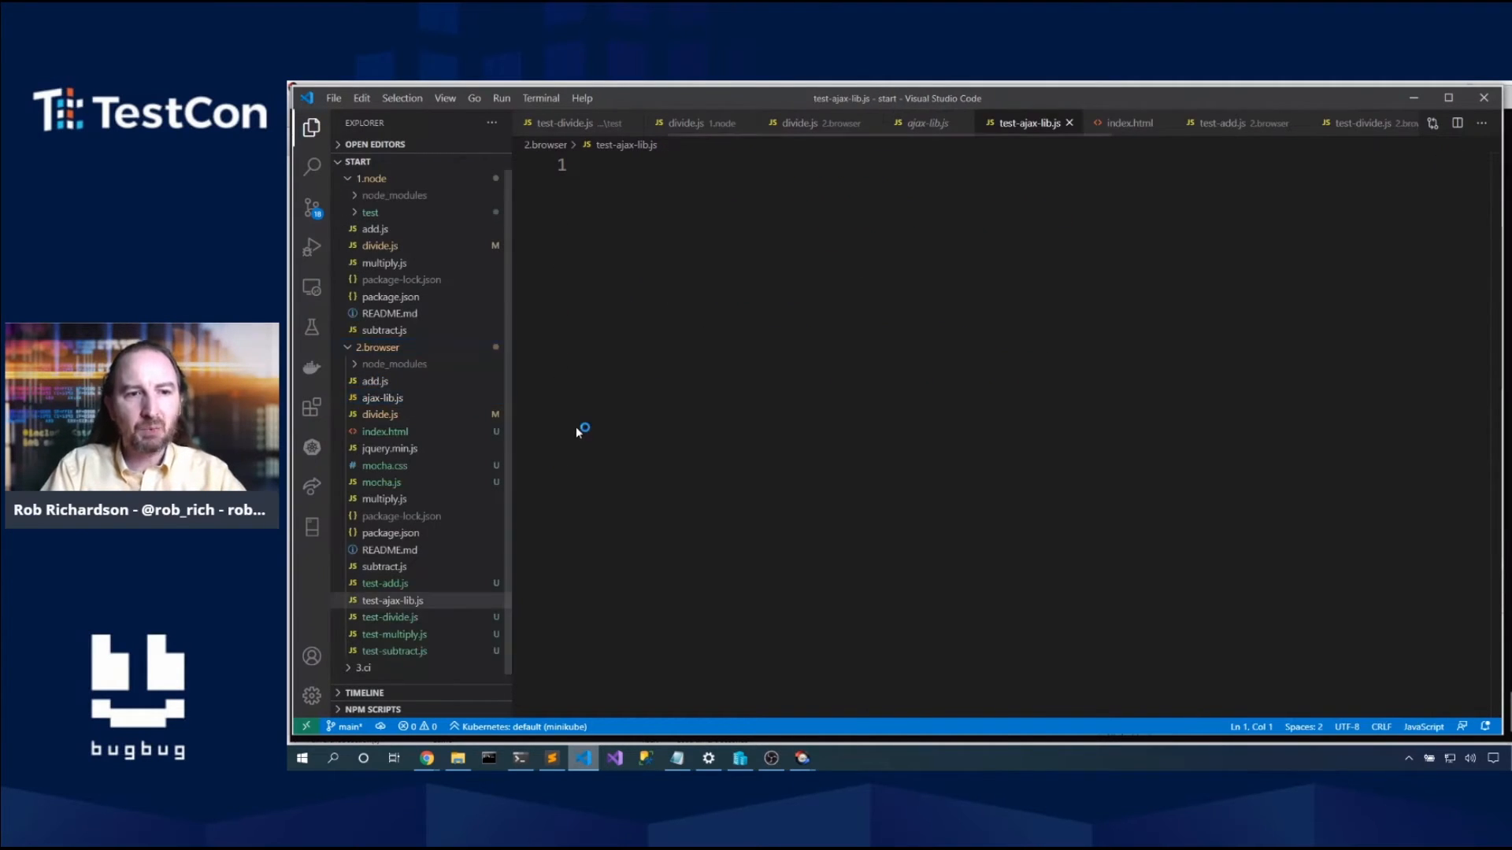
# Step: Write a describe('ajax-lib') block containing an empty 'should call the ajax lib' test
pyautogui.write('desc')
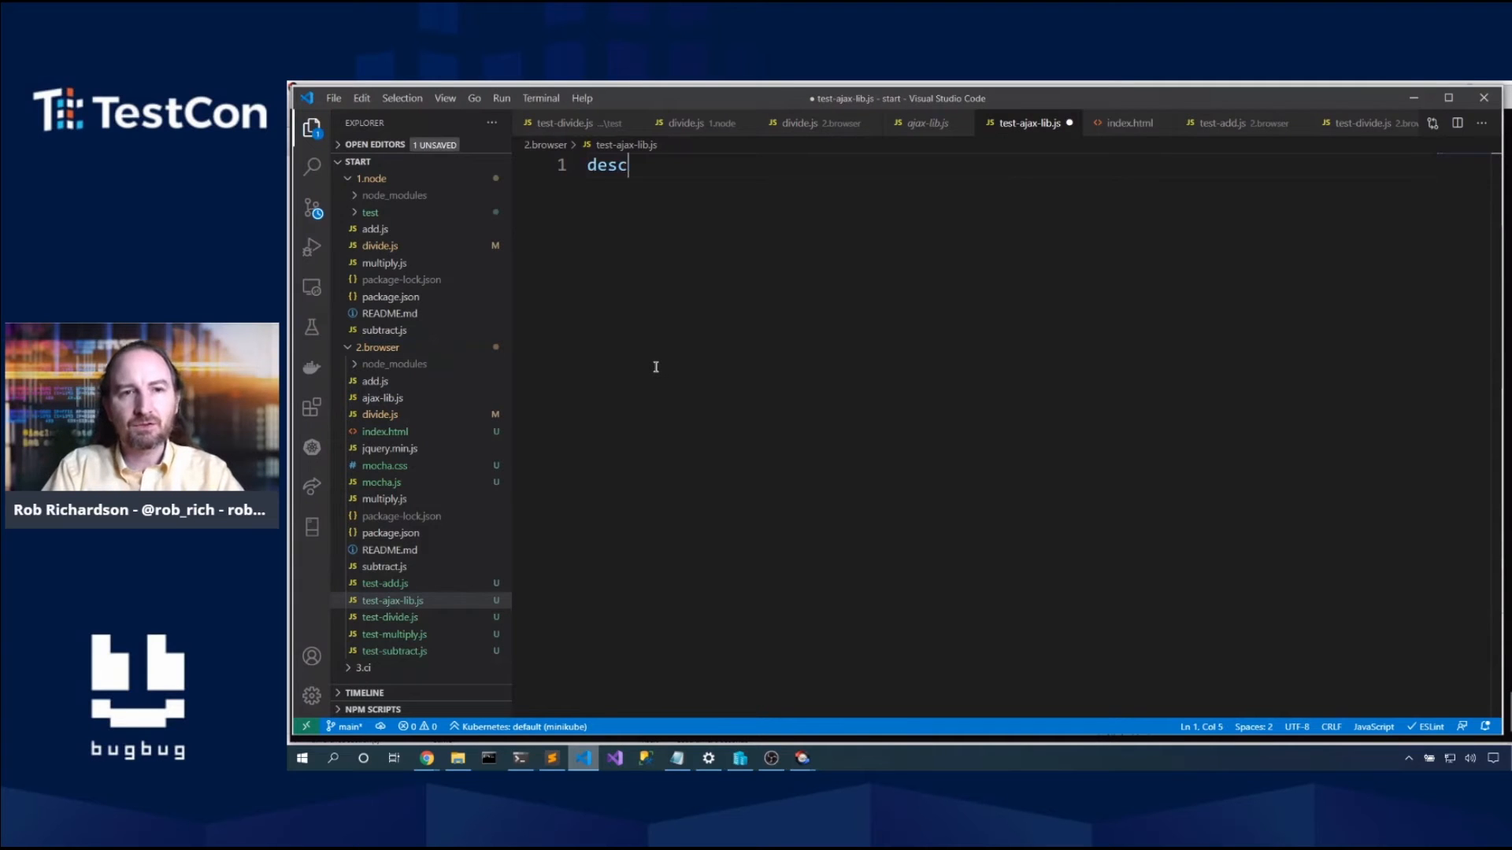
pyautogui.write("ribe('t'")
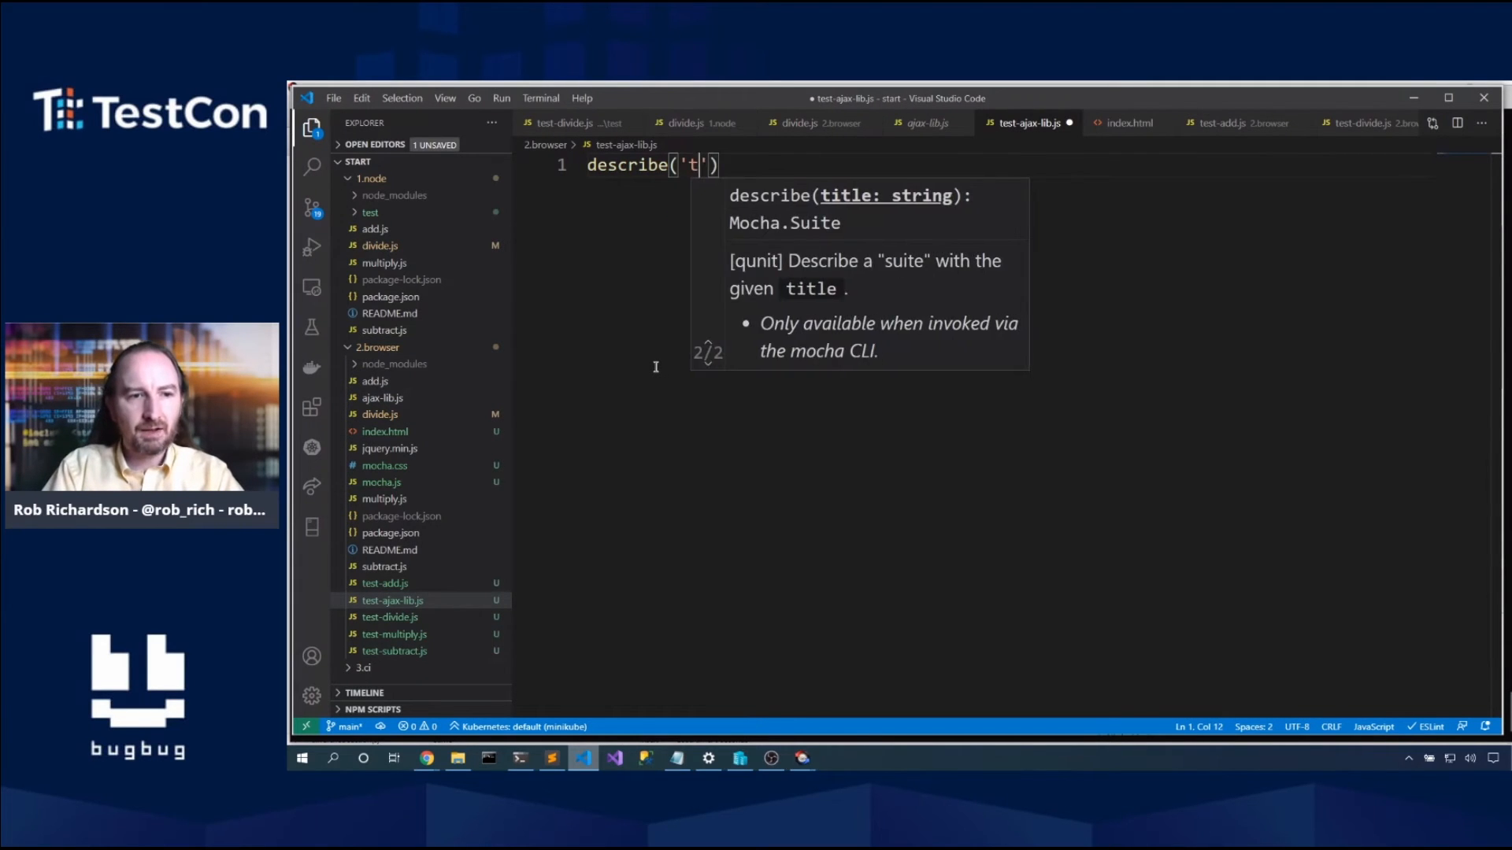
pyautogui.press('Backspace')
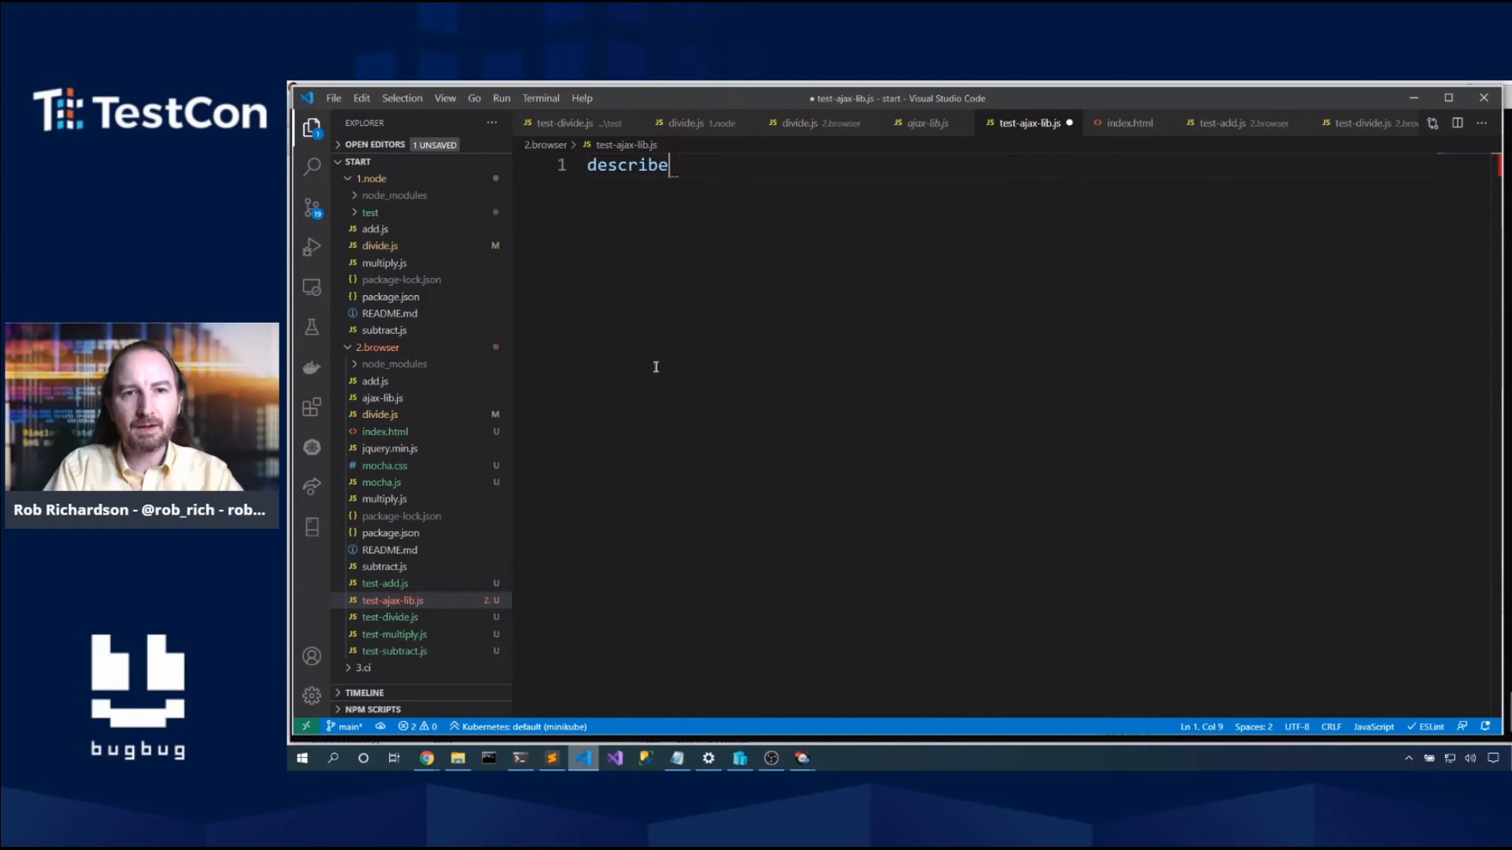
pyautogui.write("('ajax'")
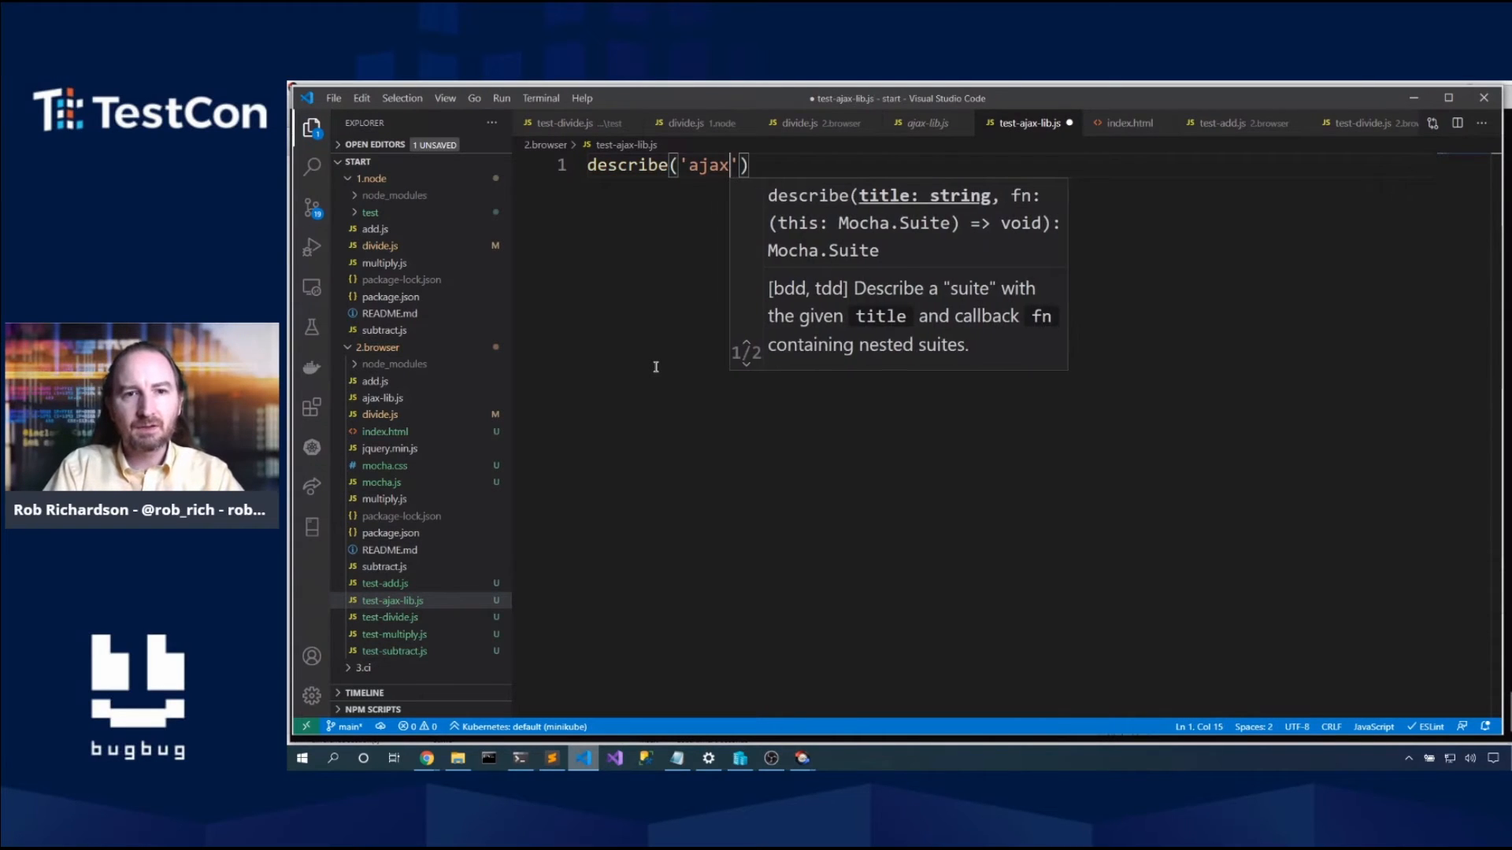
pyautogui.write("-lib', (")
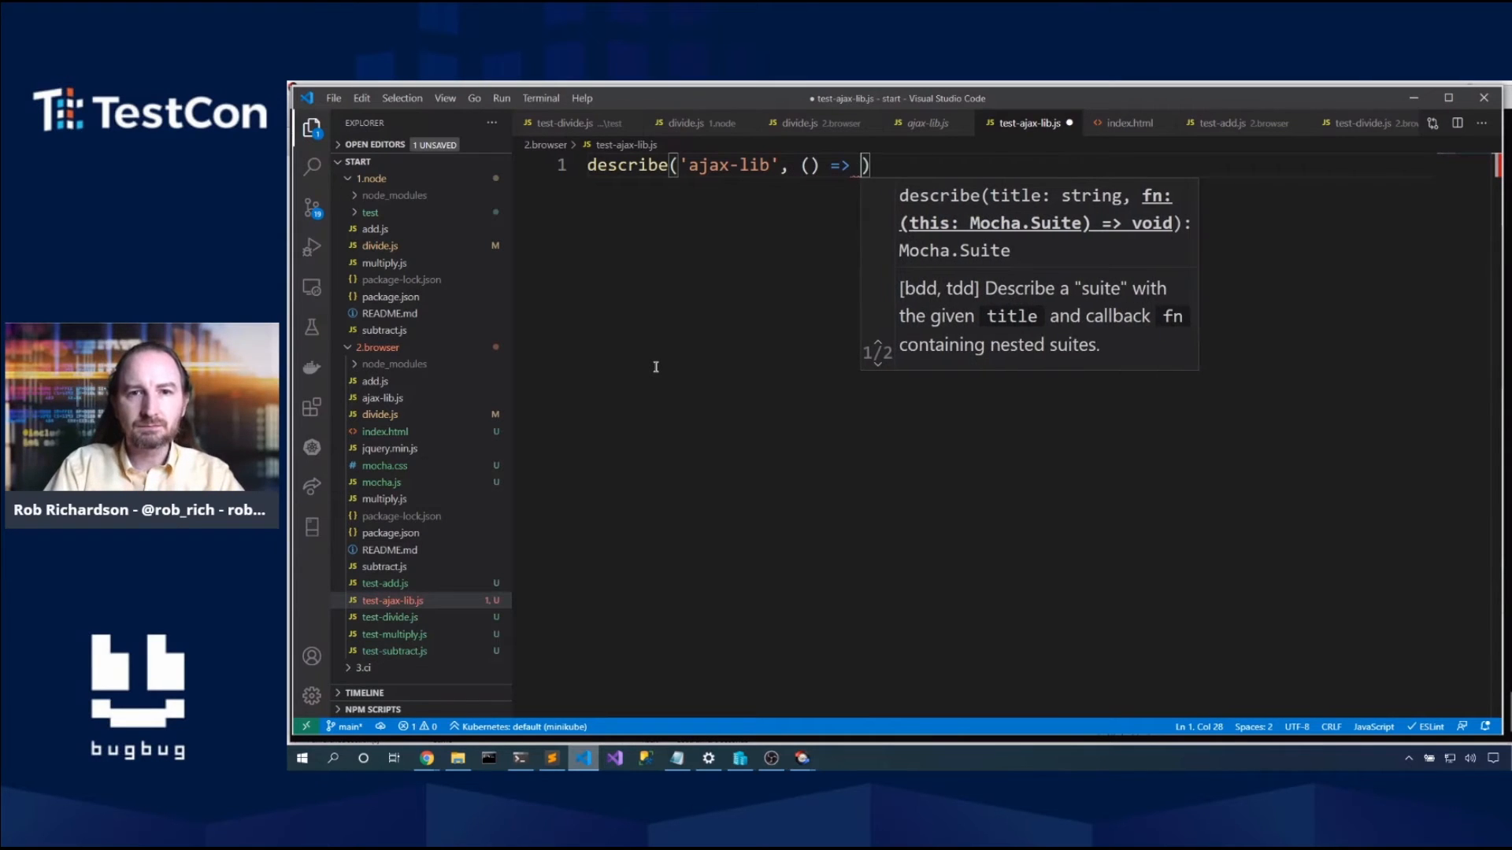
pyautogui.write('{')
pyautogui.write("it('should call ")
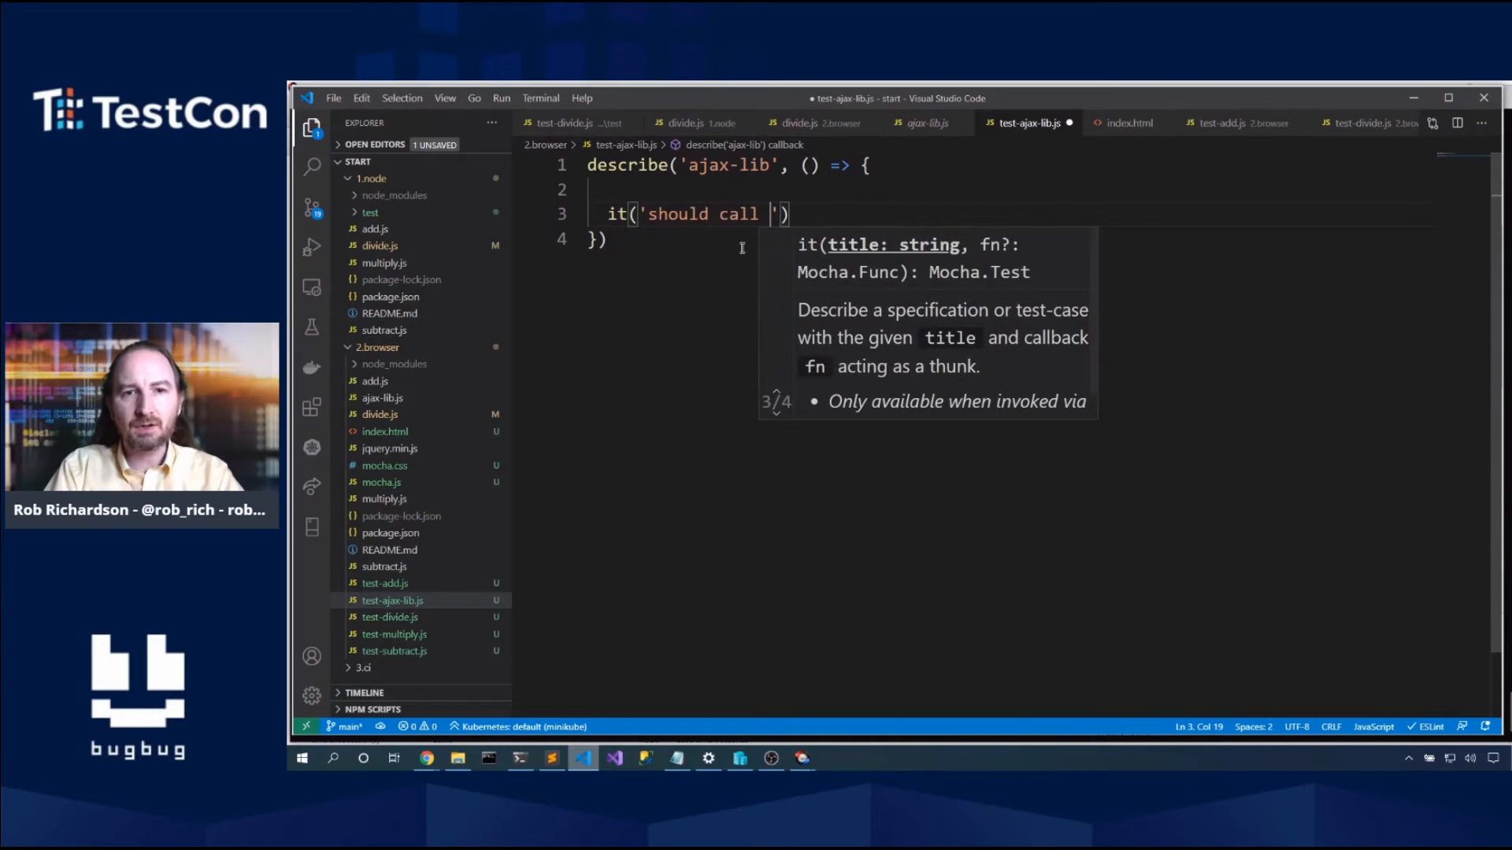
pyautogui.write('the ajax lib')
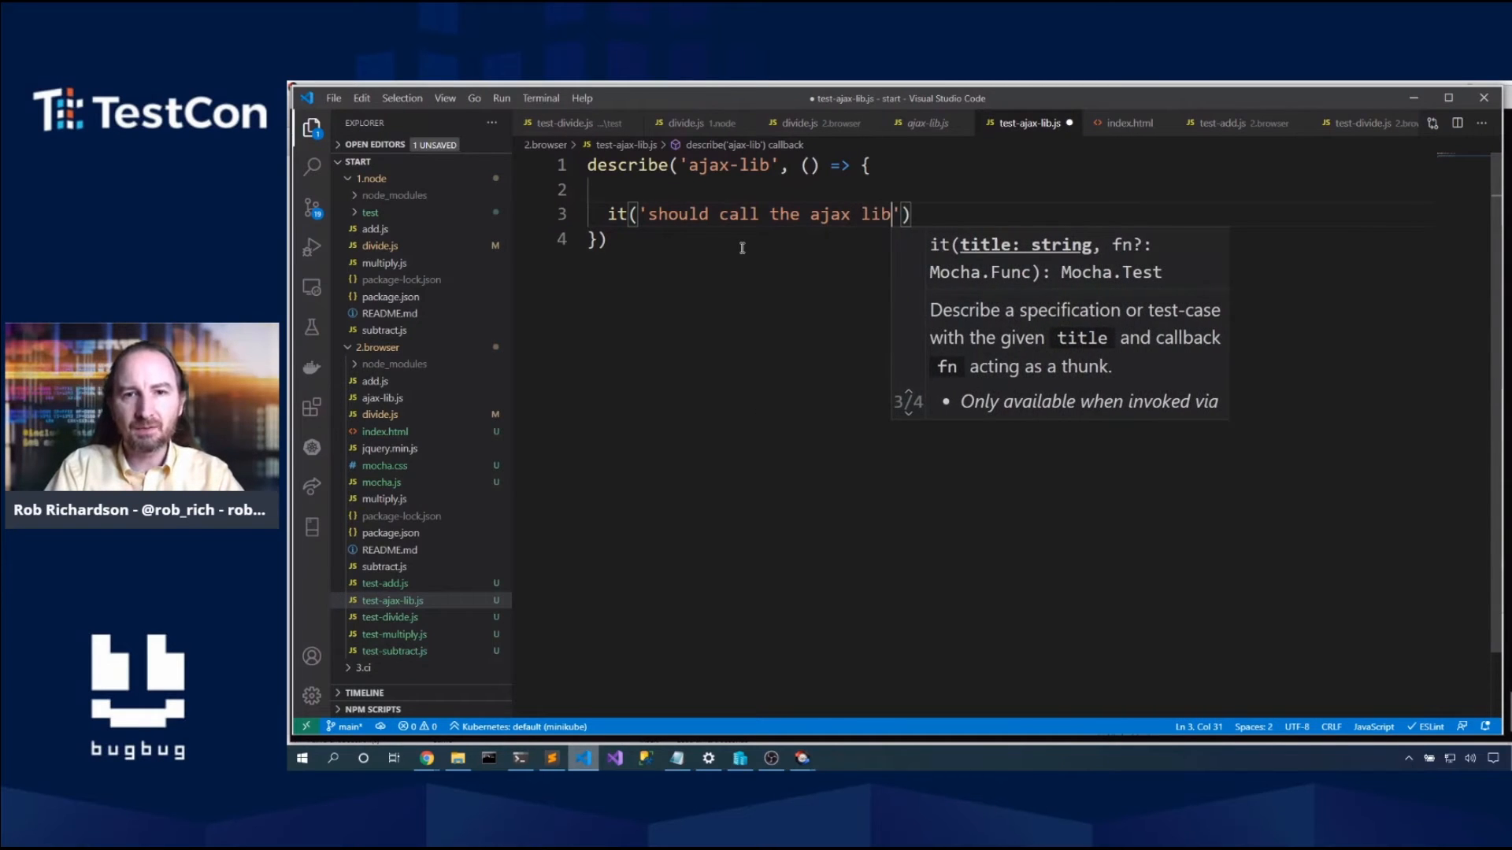
pyautogui.write(', ()')
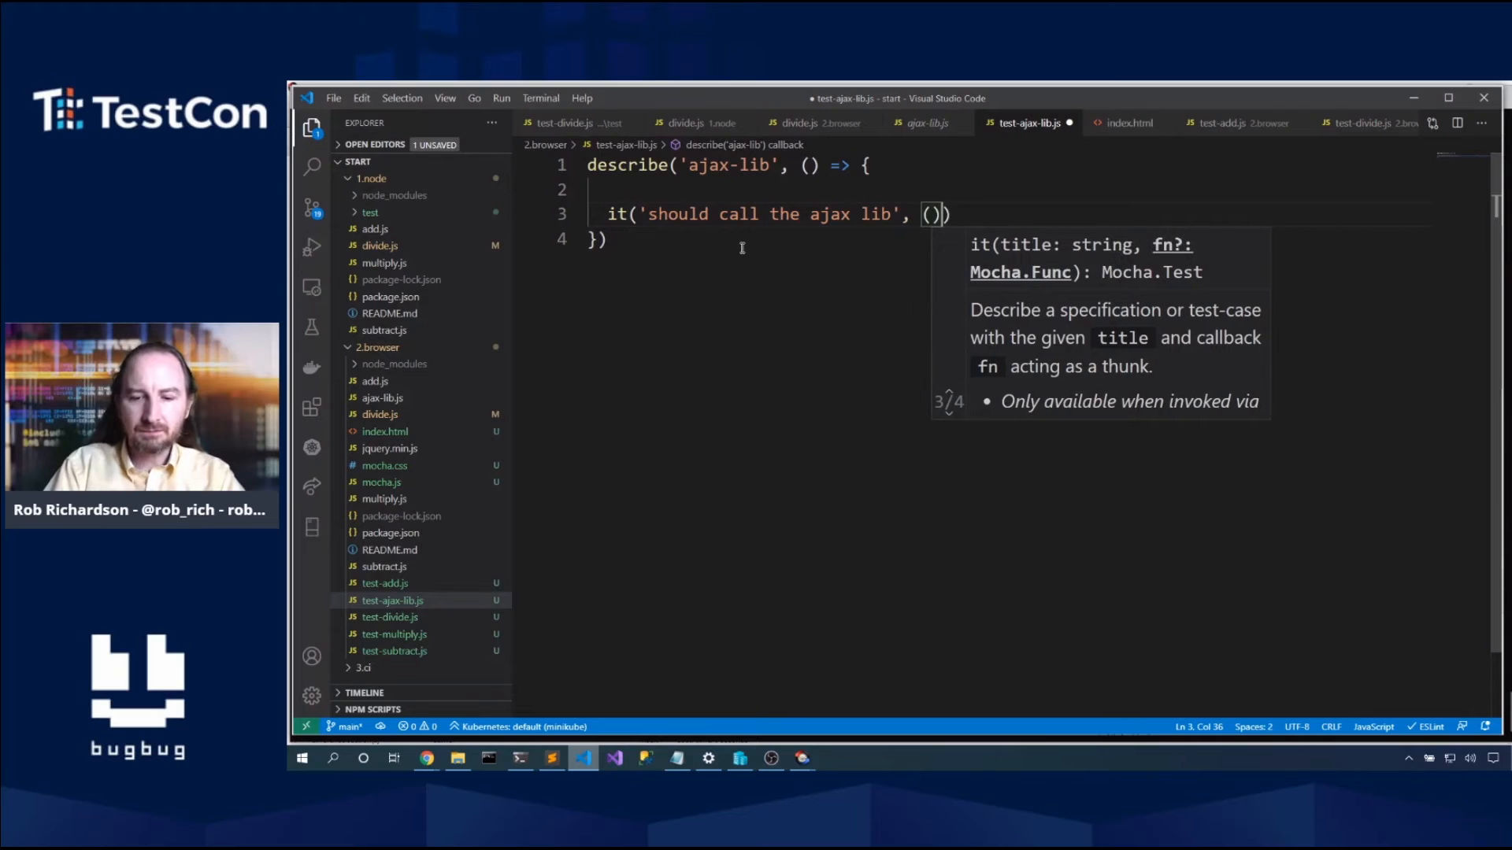
pyautogui.write('=>')
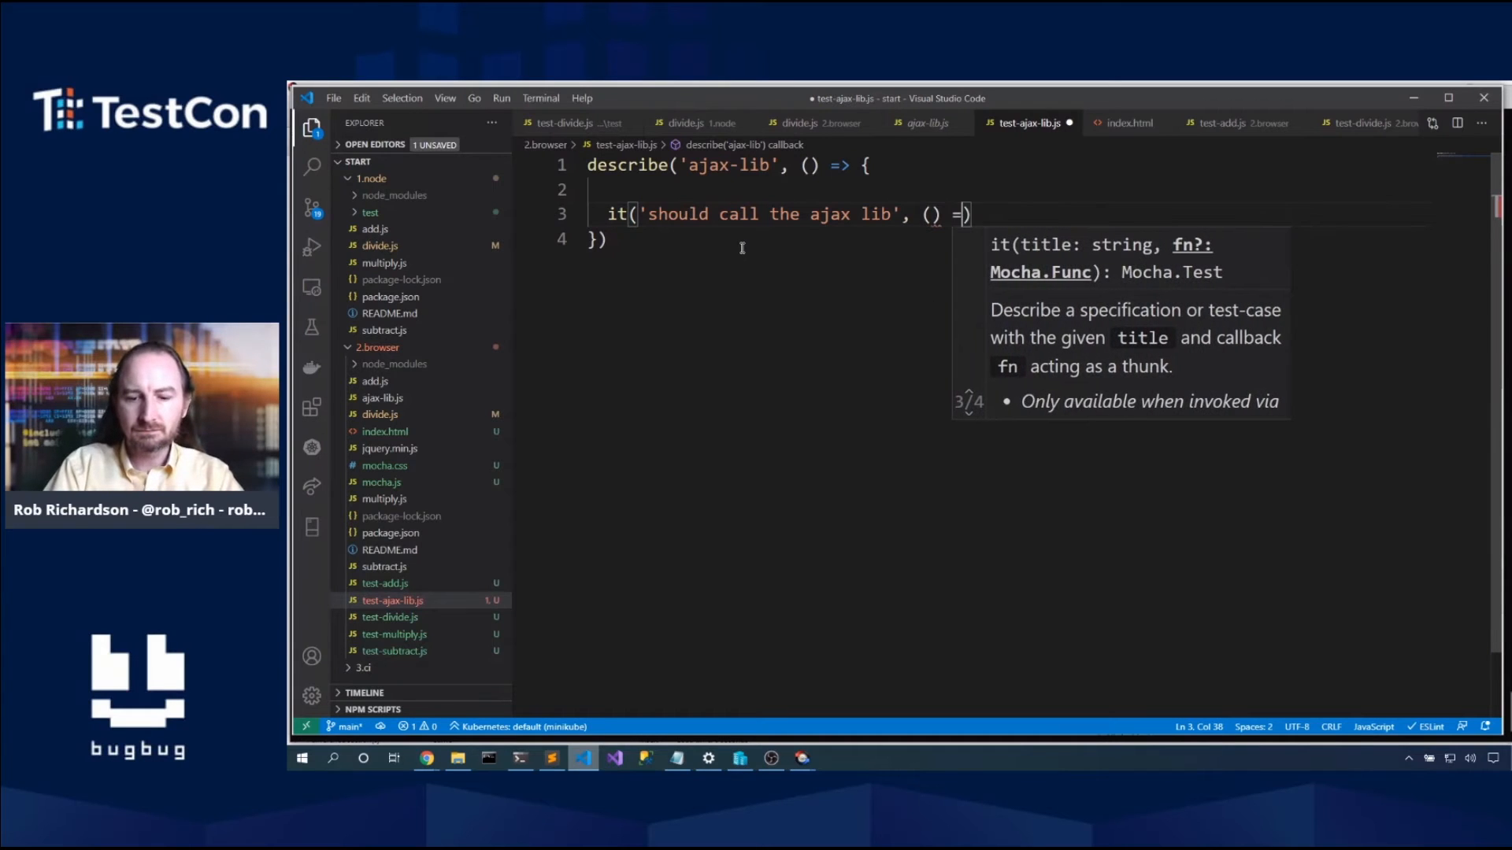
pyautogui.write('> {')
pyautogui.write('});')
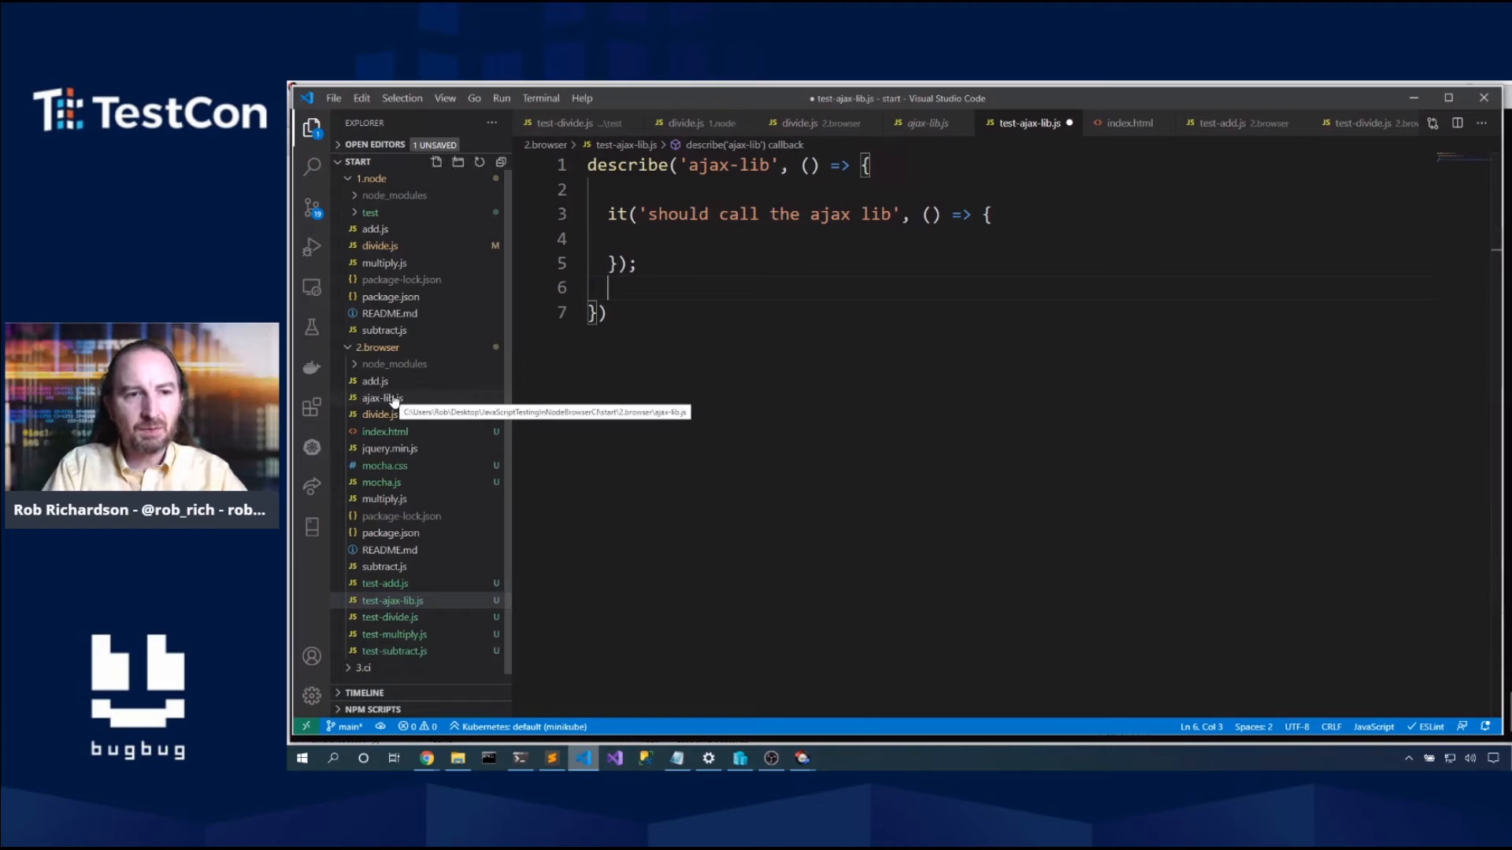
pyautogui.click(382, 396)
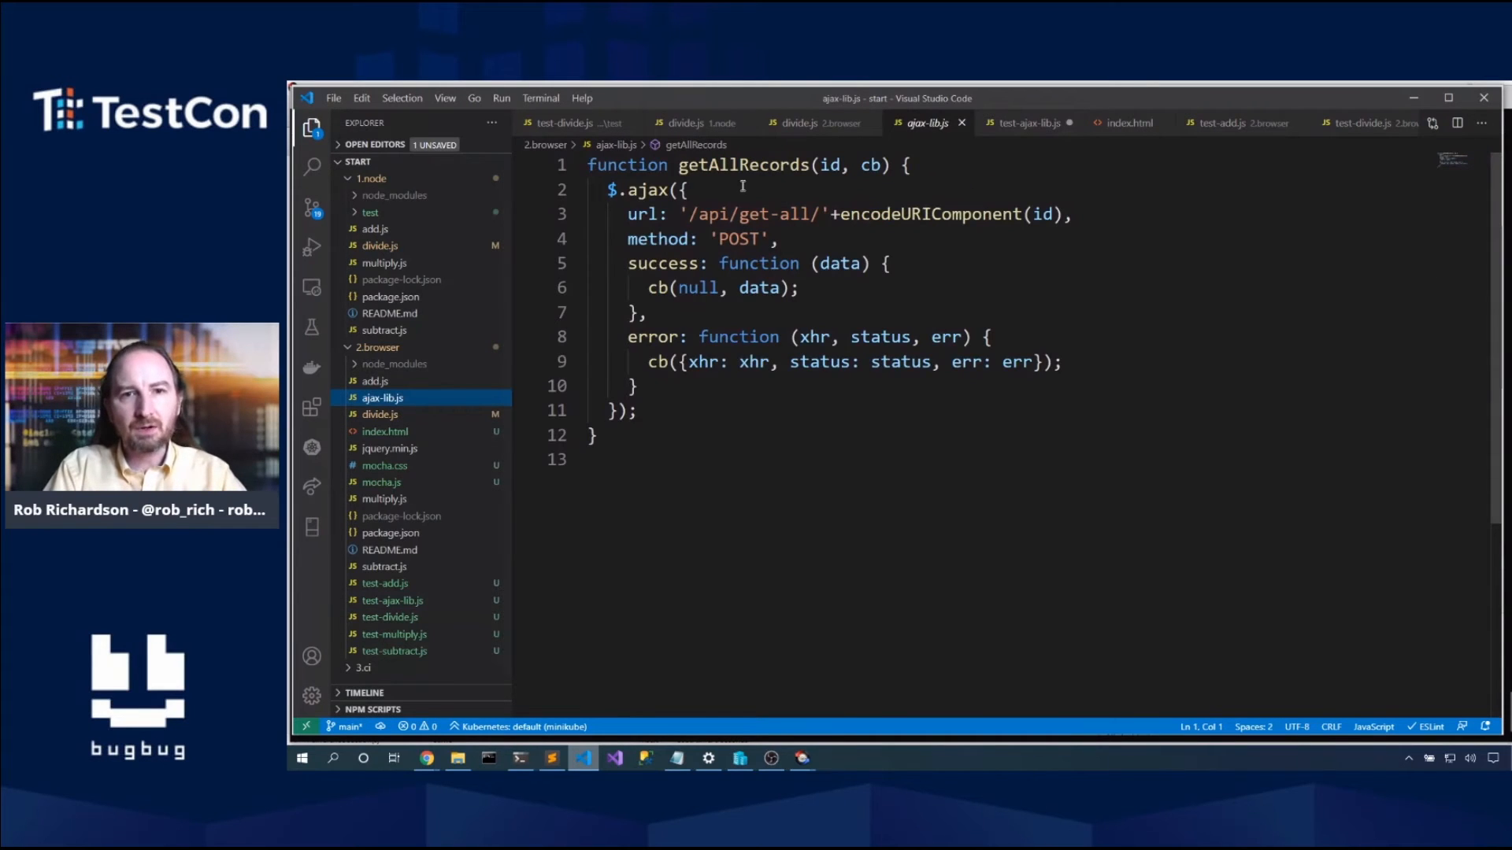
pyautogui.doubleClick(827, 165)
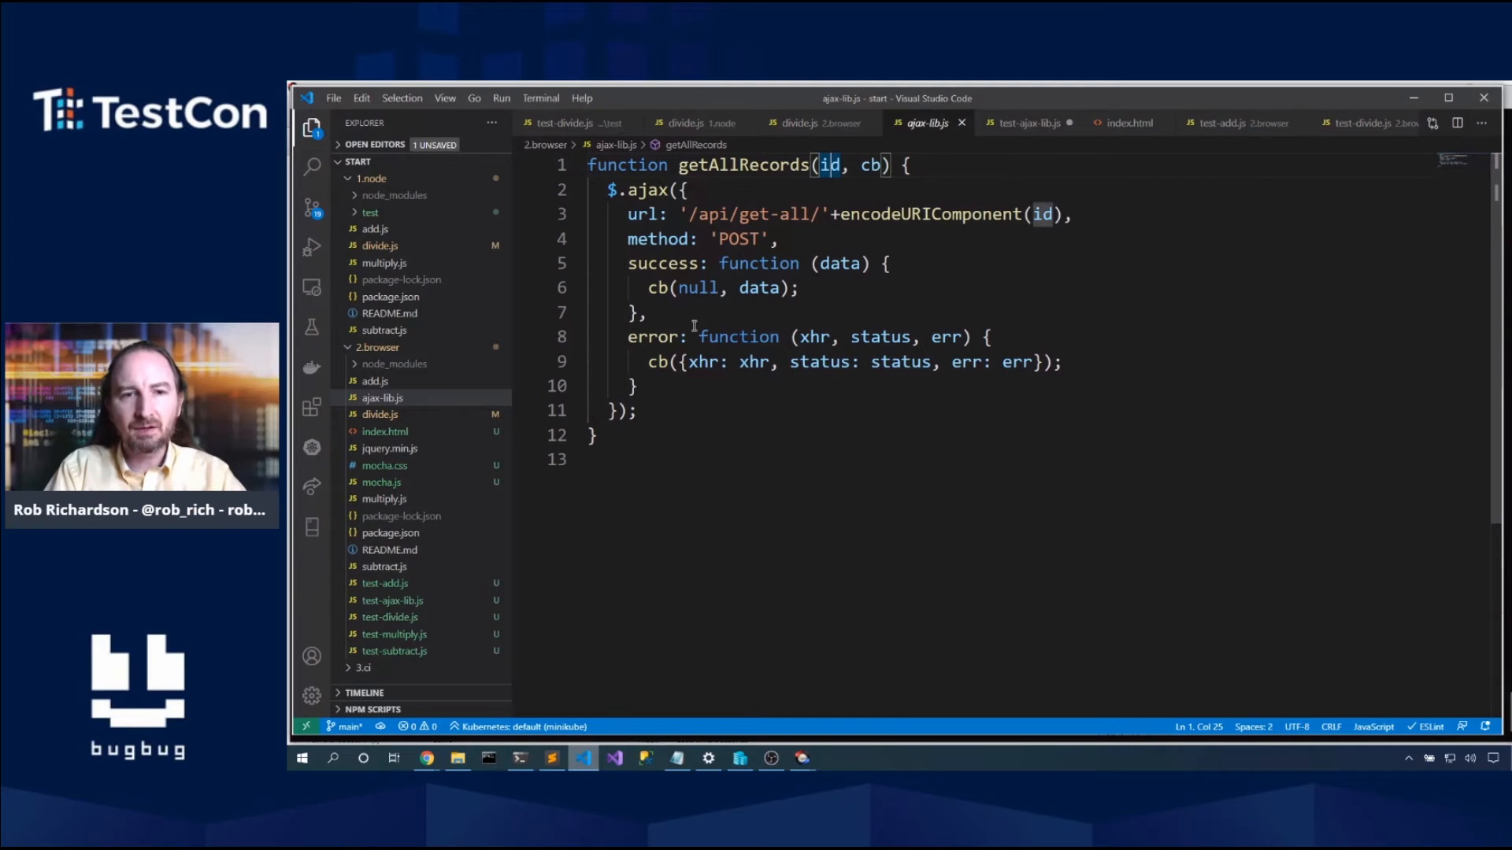
pyautogui.moveTo(665, 262)
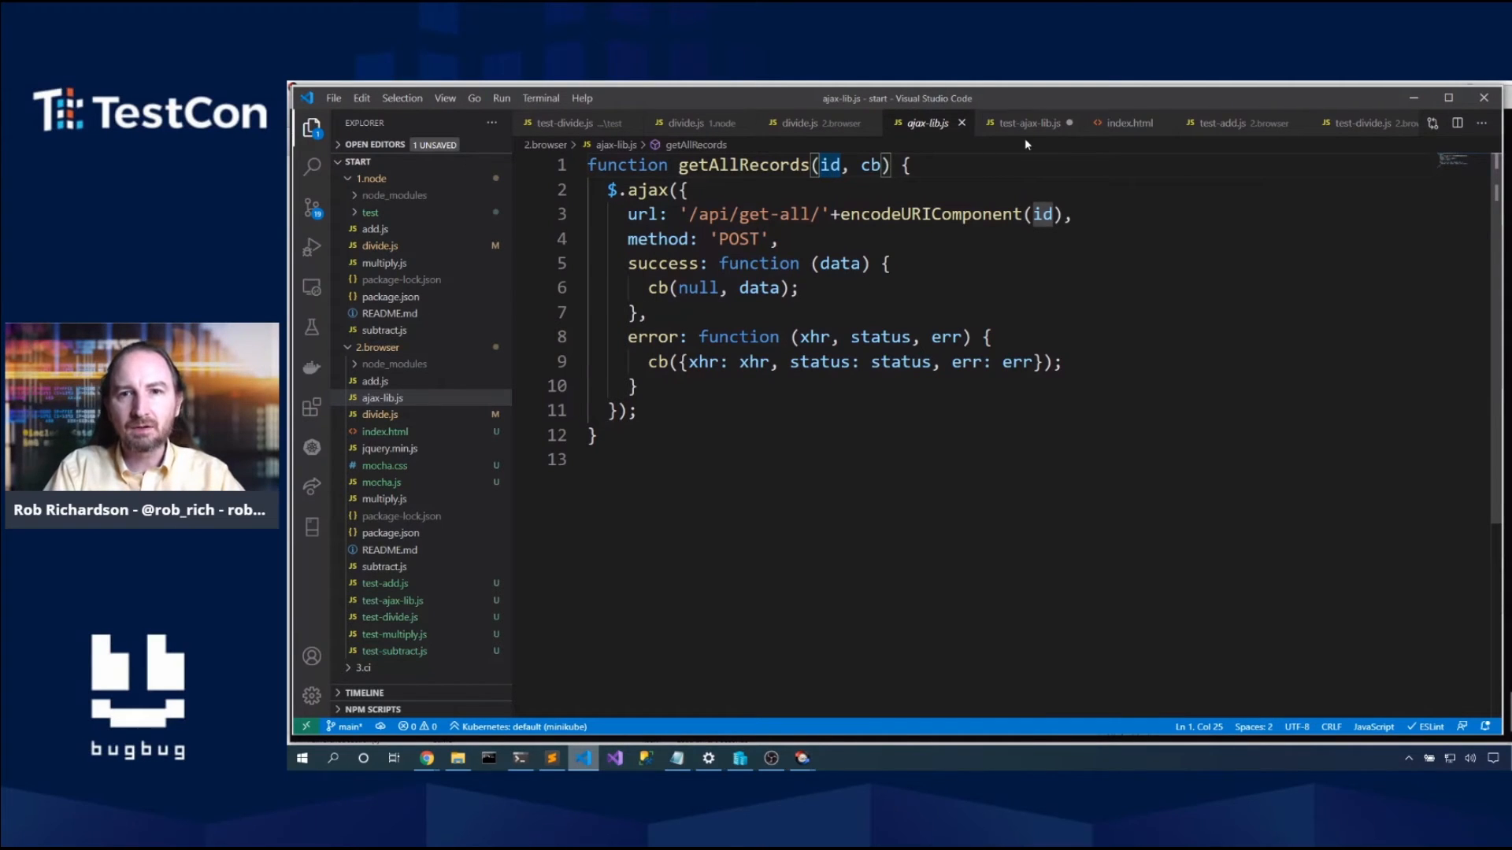
pyautogui.click(1026, 123)
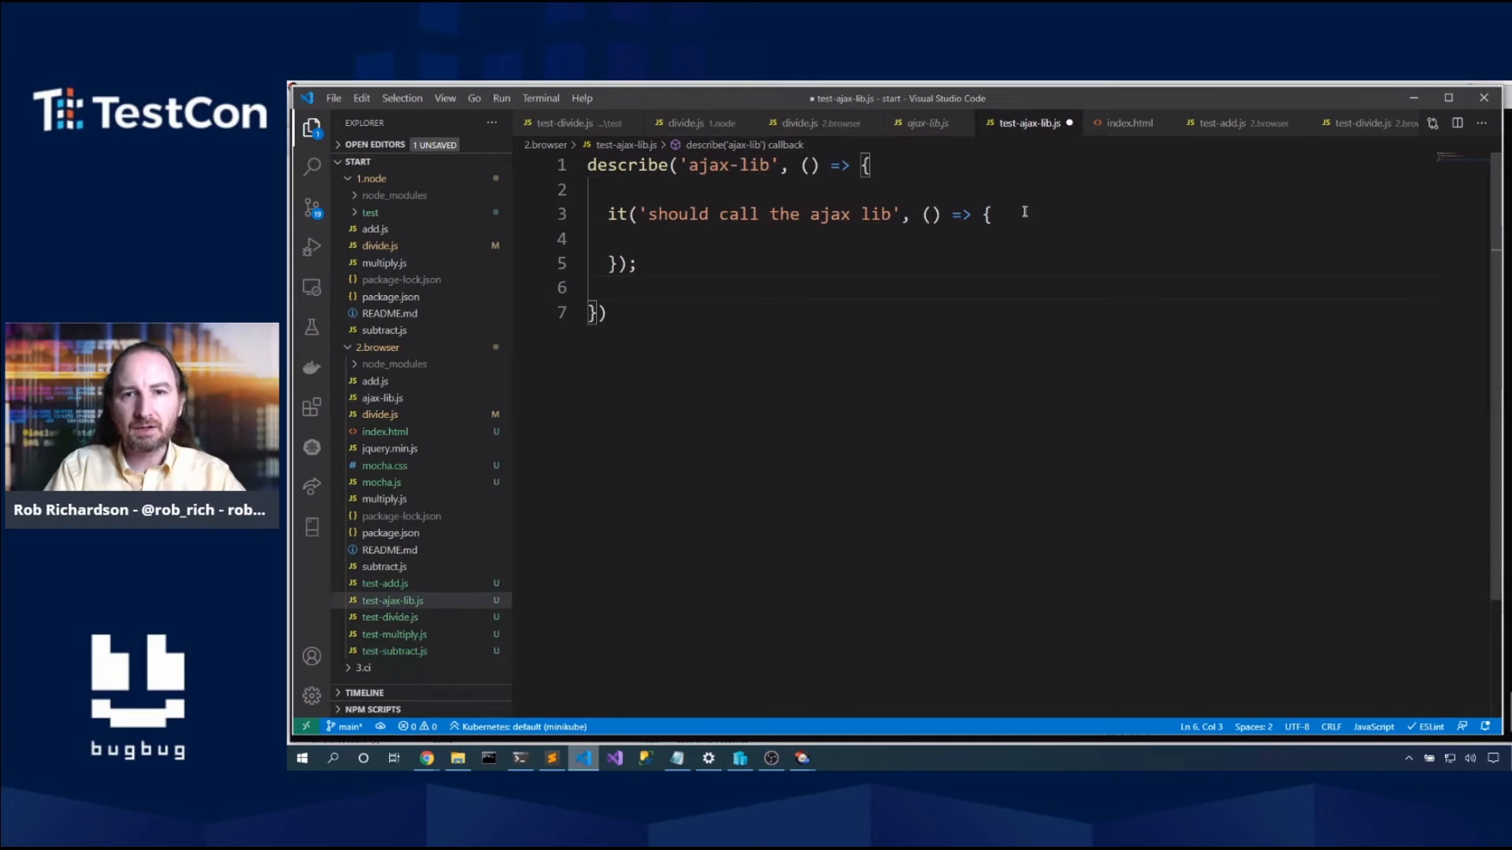
# Step: Add arrange/act/assert comments and call getAllRecords with a function (err, data) callback
pyautogui.write('// arrange')
pyautogui.write('// act')
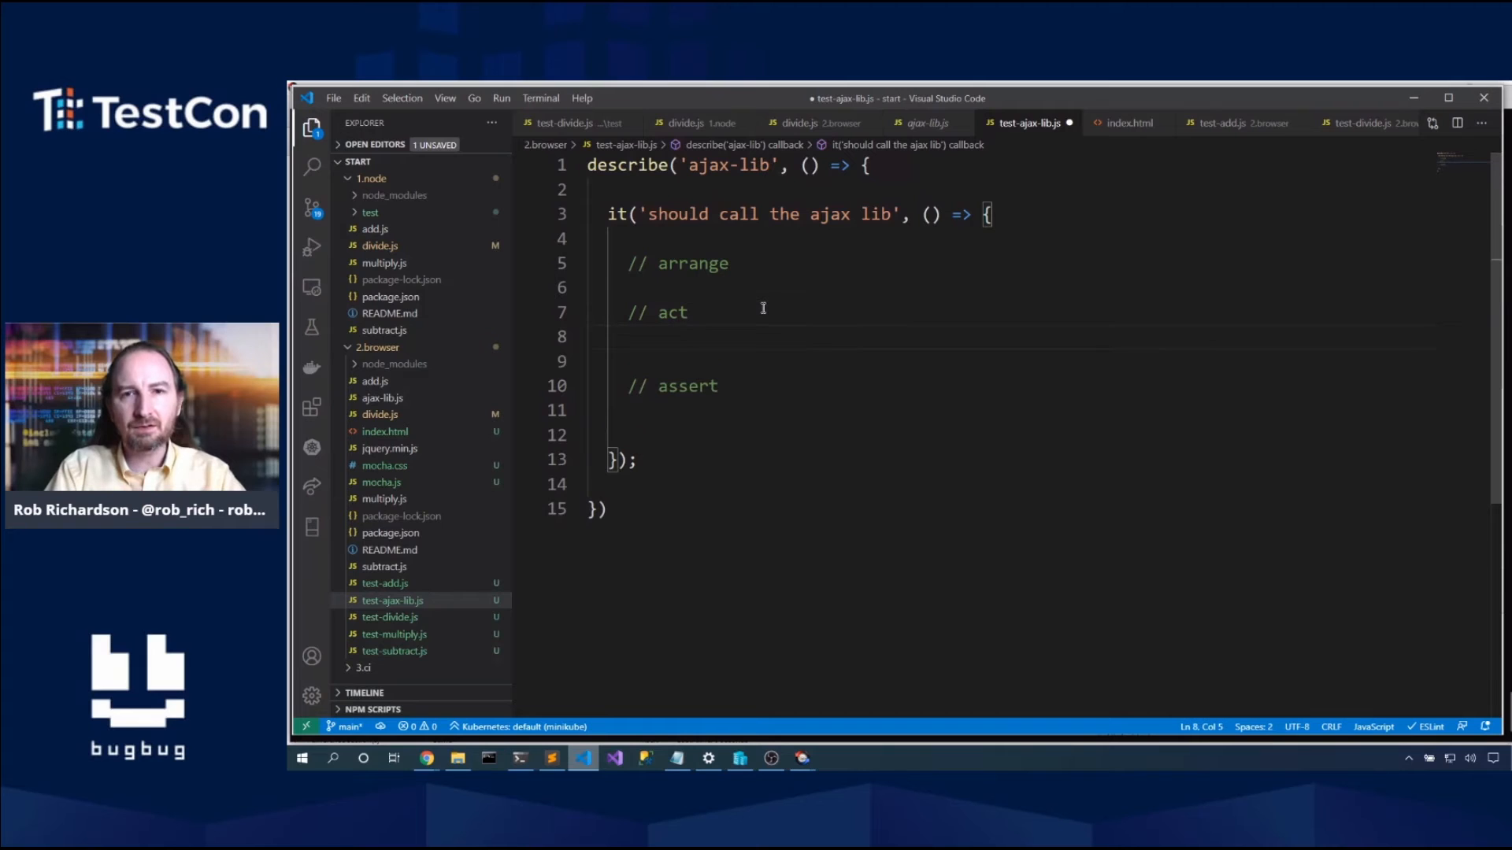
pyautogui.click(675, 335)
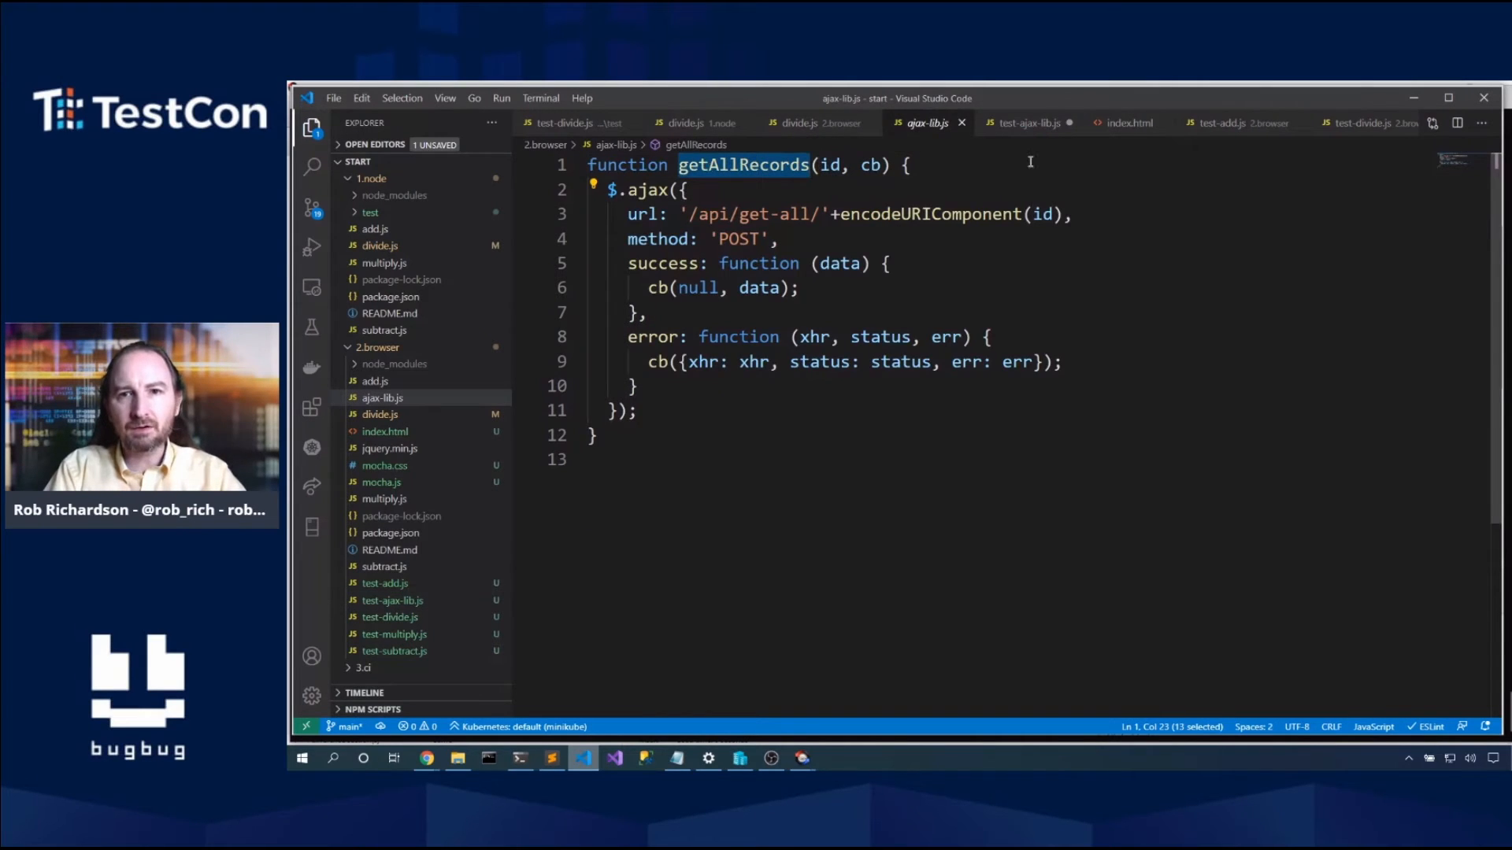
pyautogui.click(1027, 123)
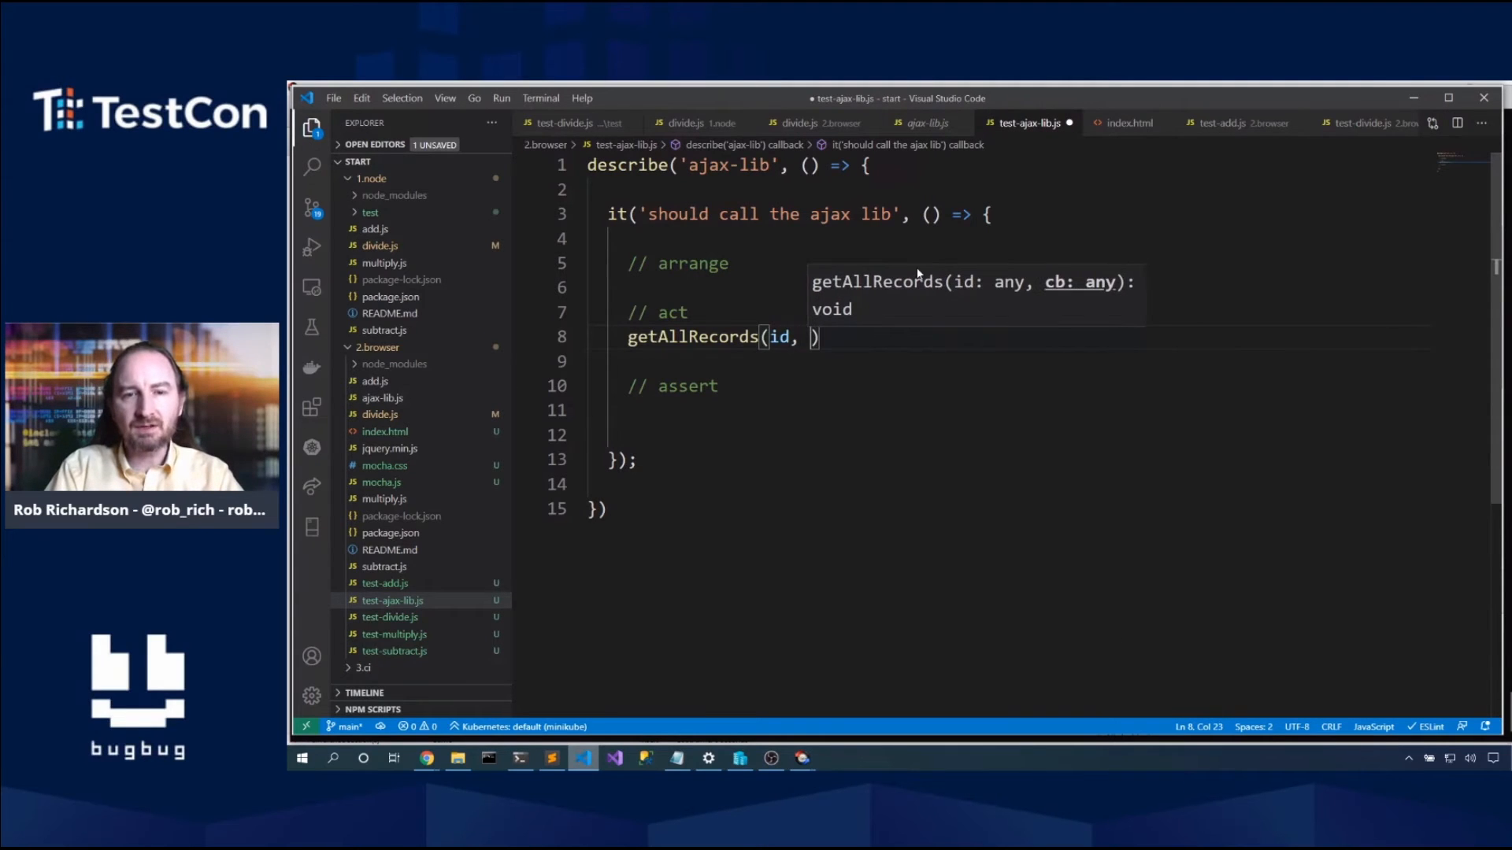
pyautogui.write('function ()')
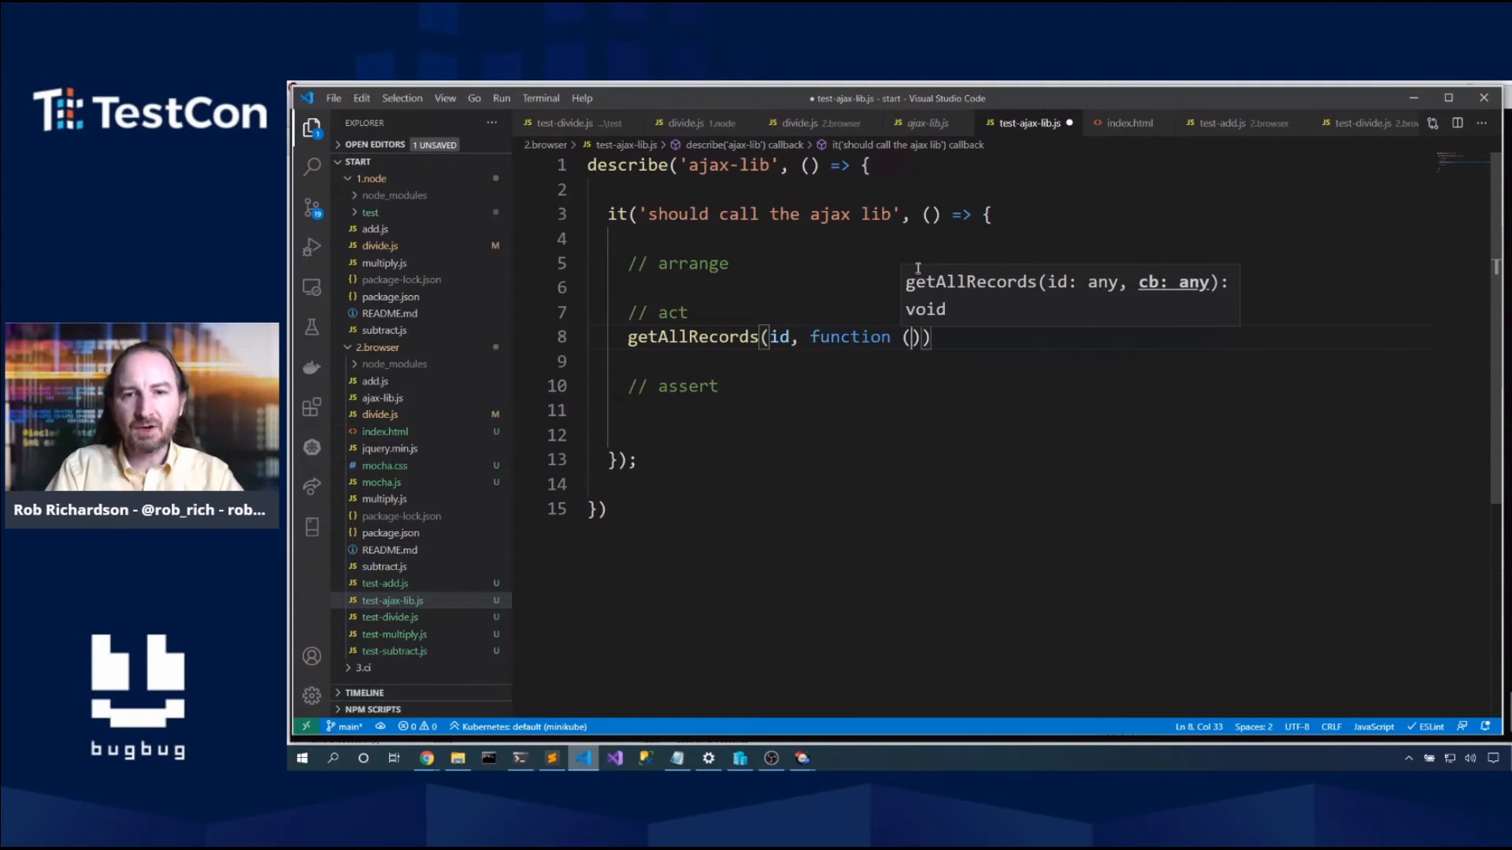
pyautogui.write('() {')
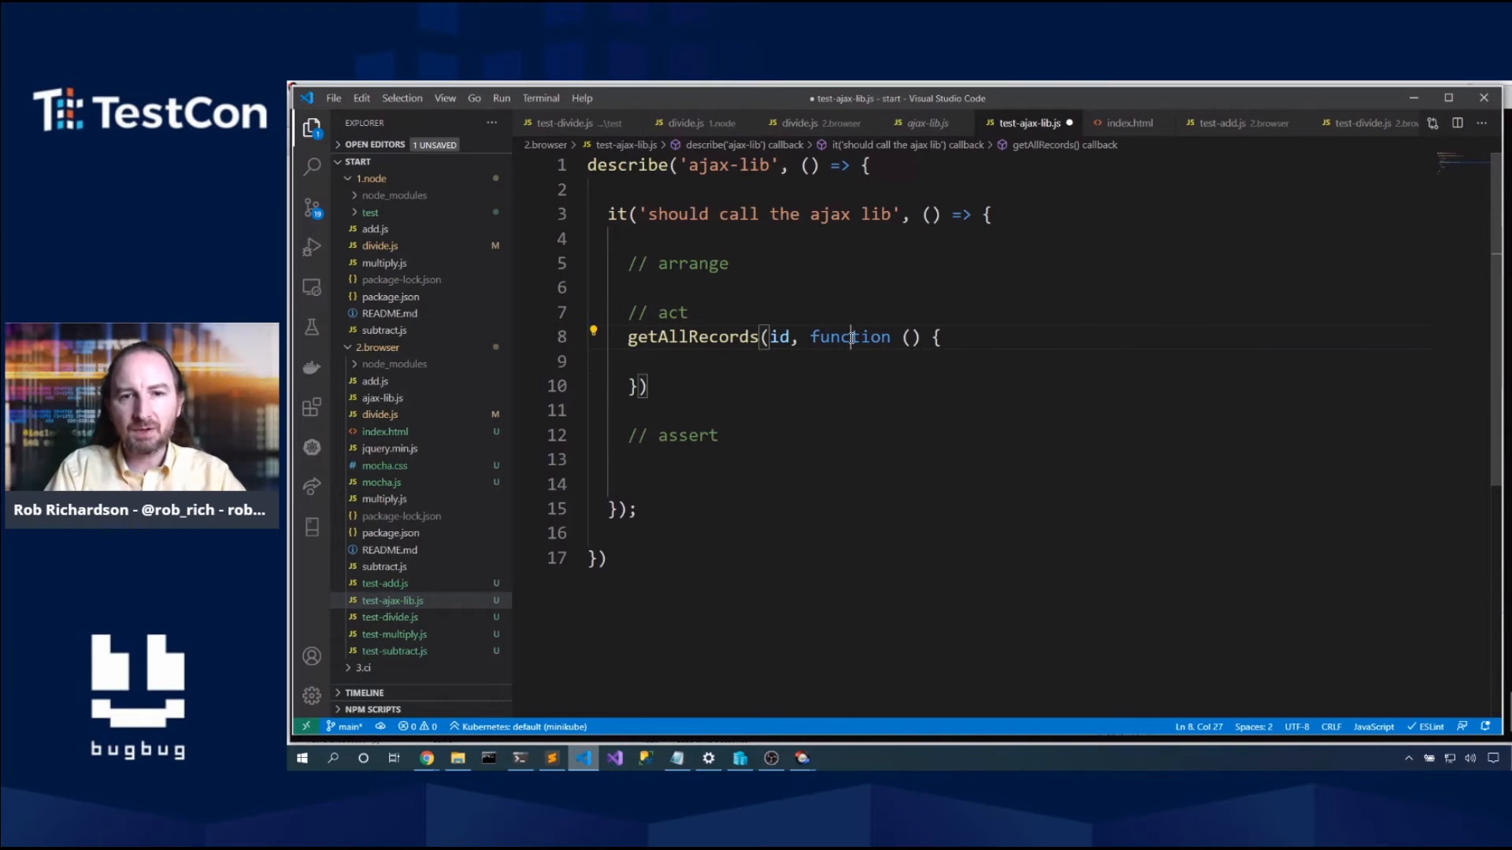
pyautogui.write('err, data')
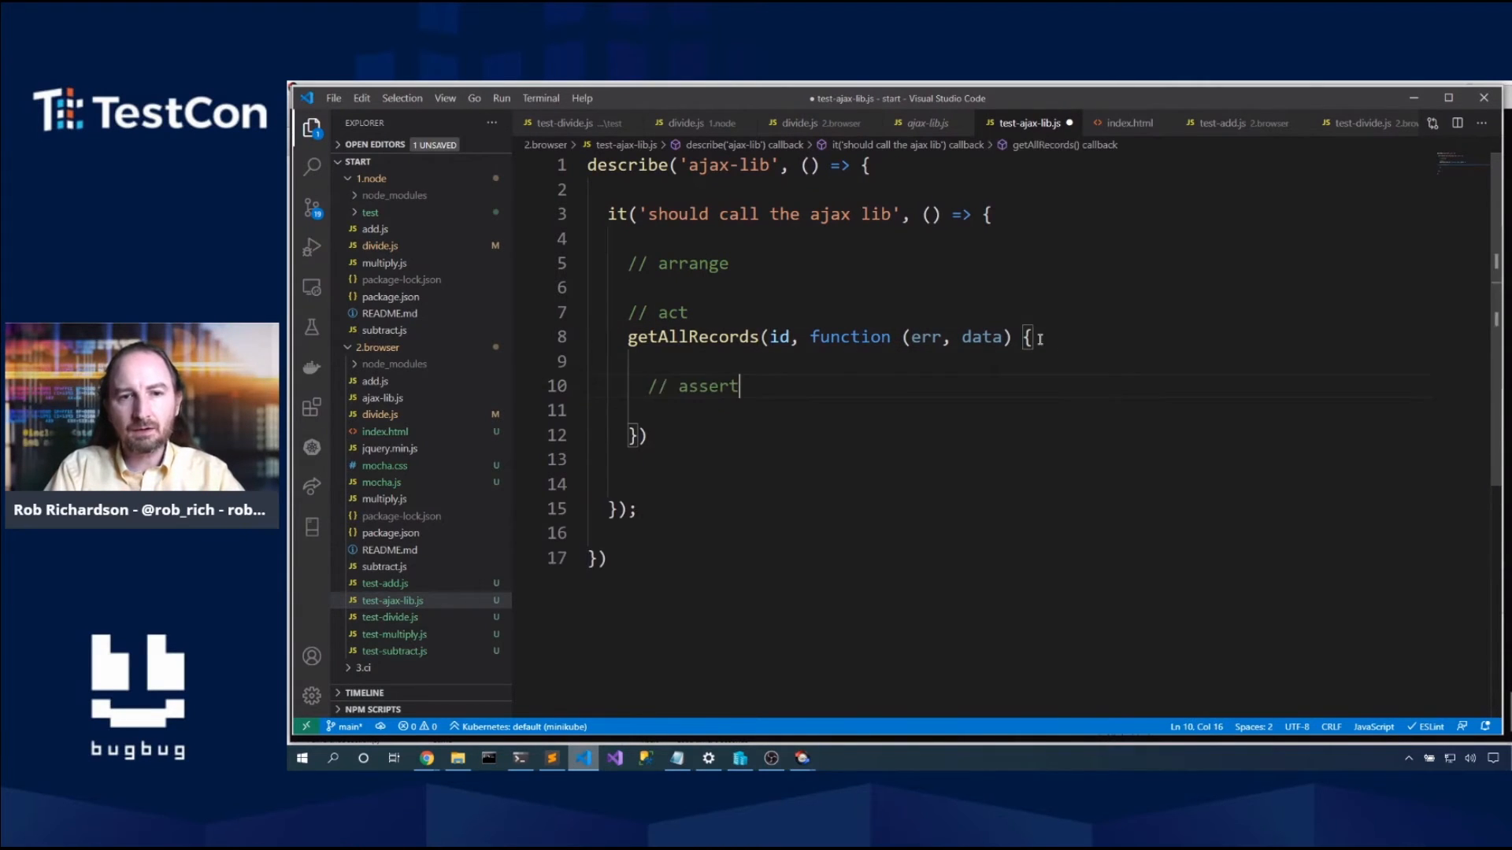
# Step: Call done() inside the callback and add done as the test's parameter
pyautogui.write('document():')
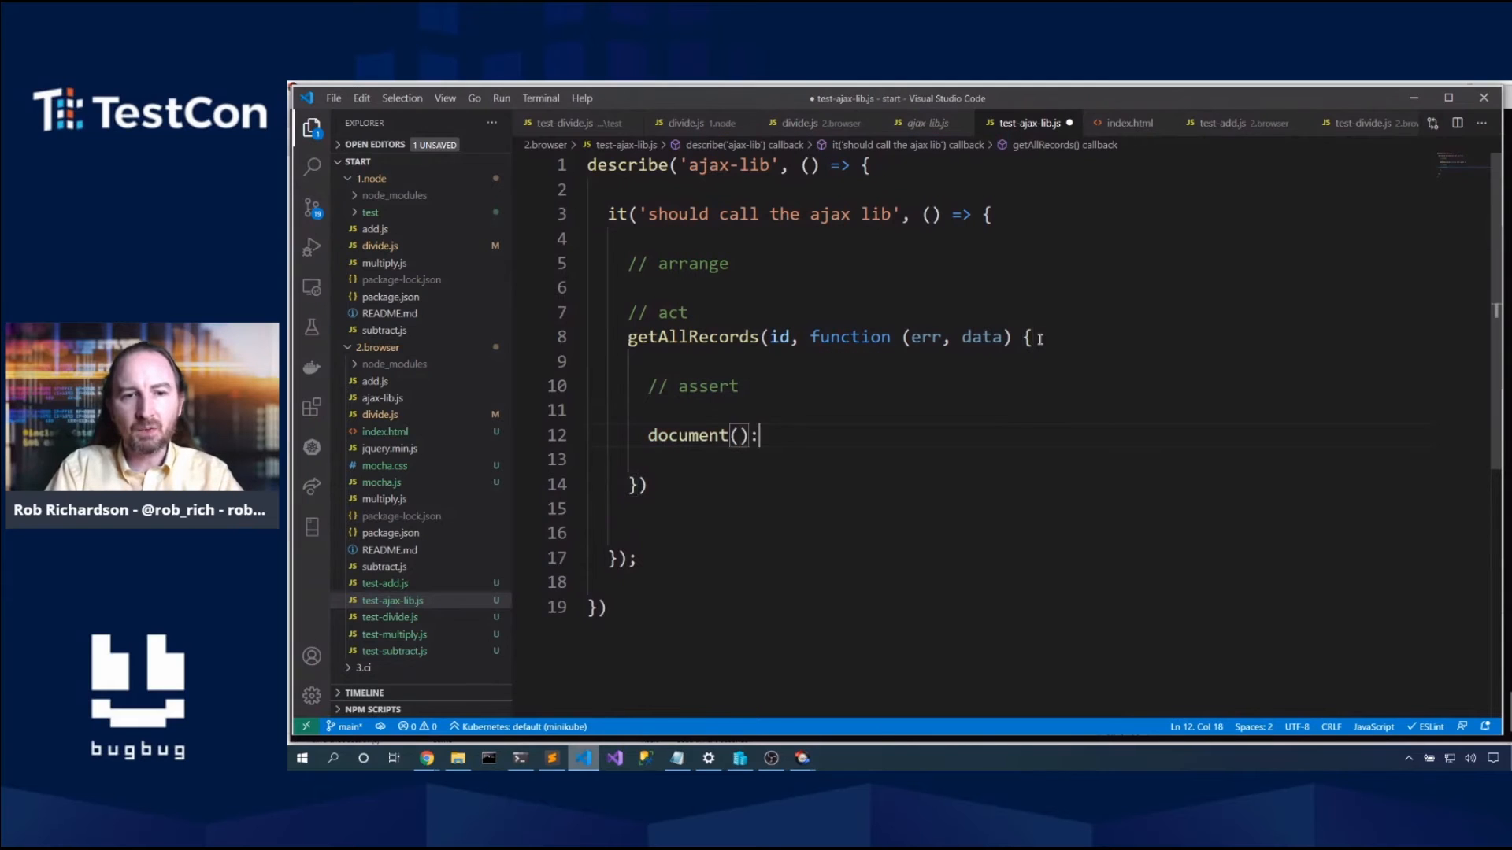
pyautogui.press('Backspace')
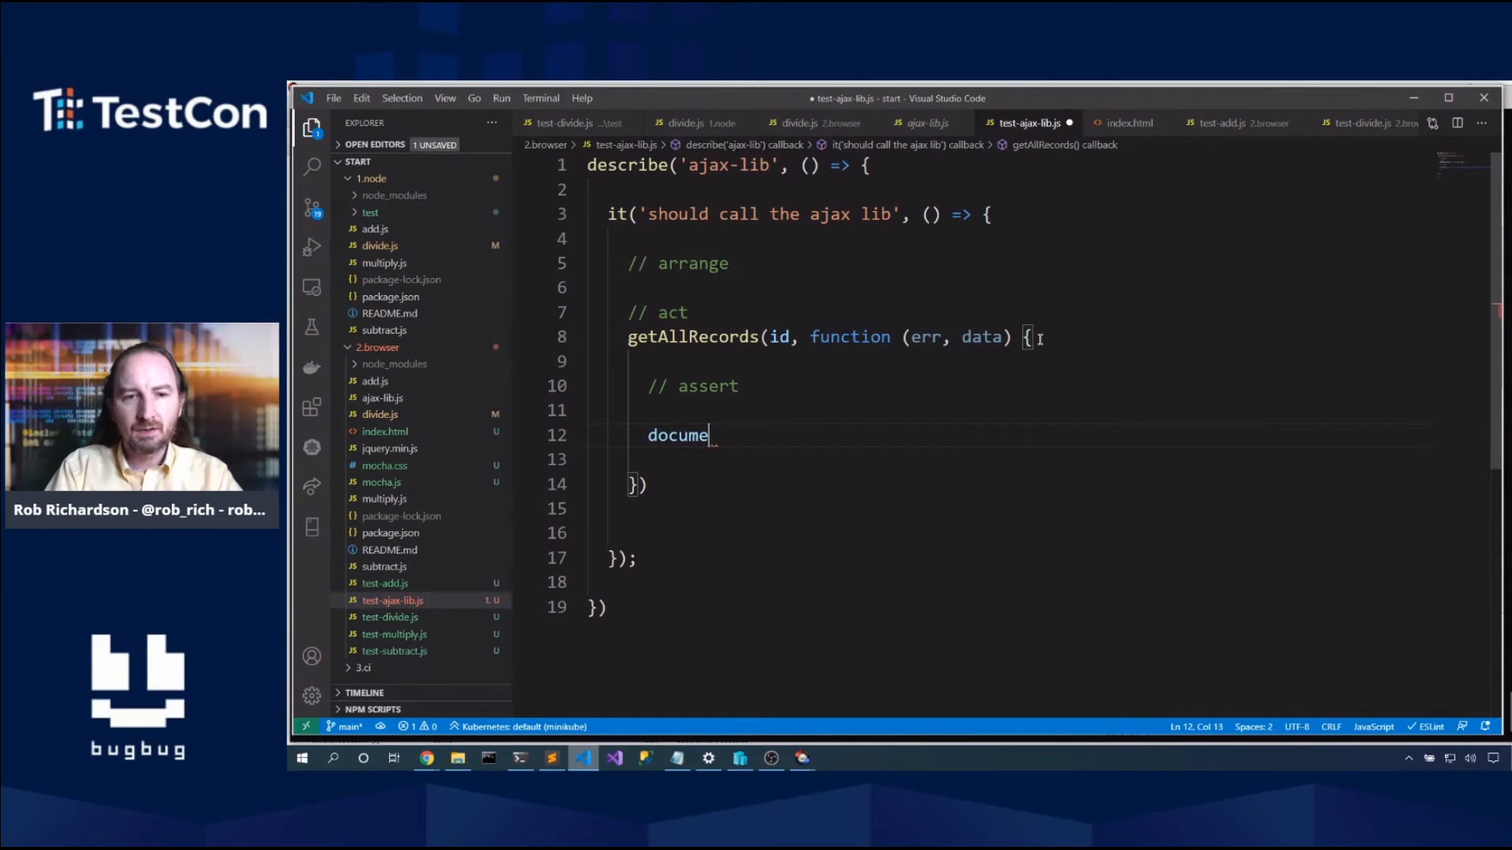
pyautogui.write('nt()')
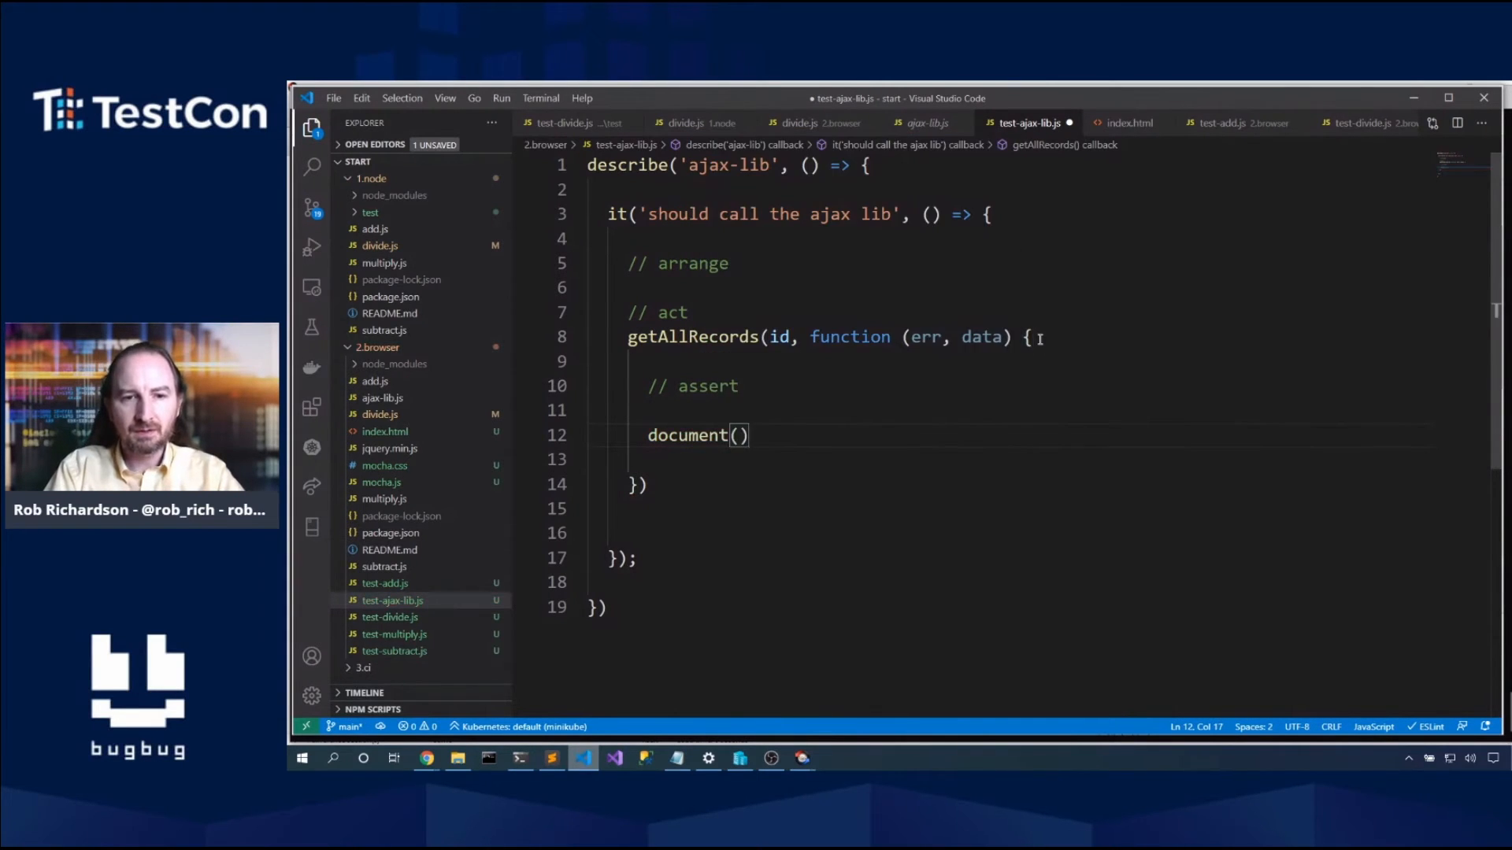
pyautogui.write('done();')
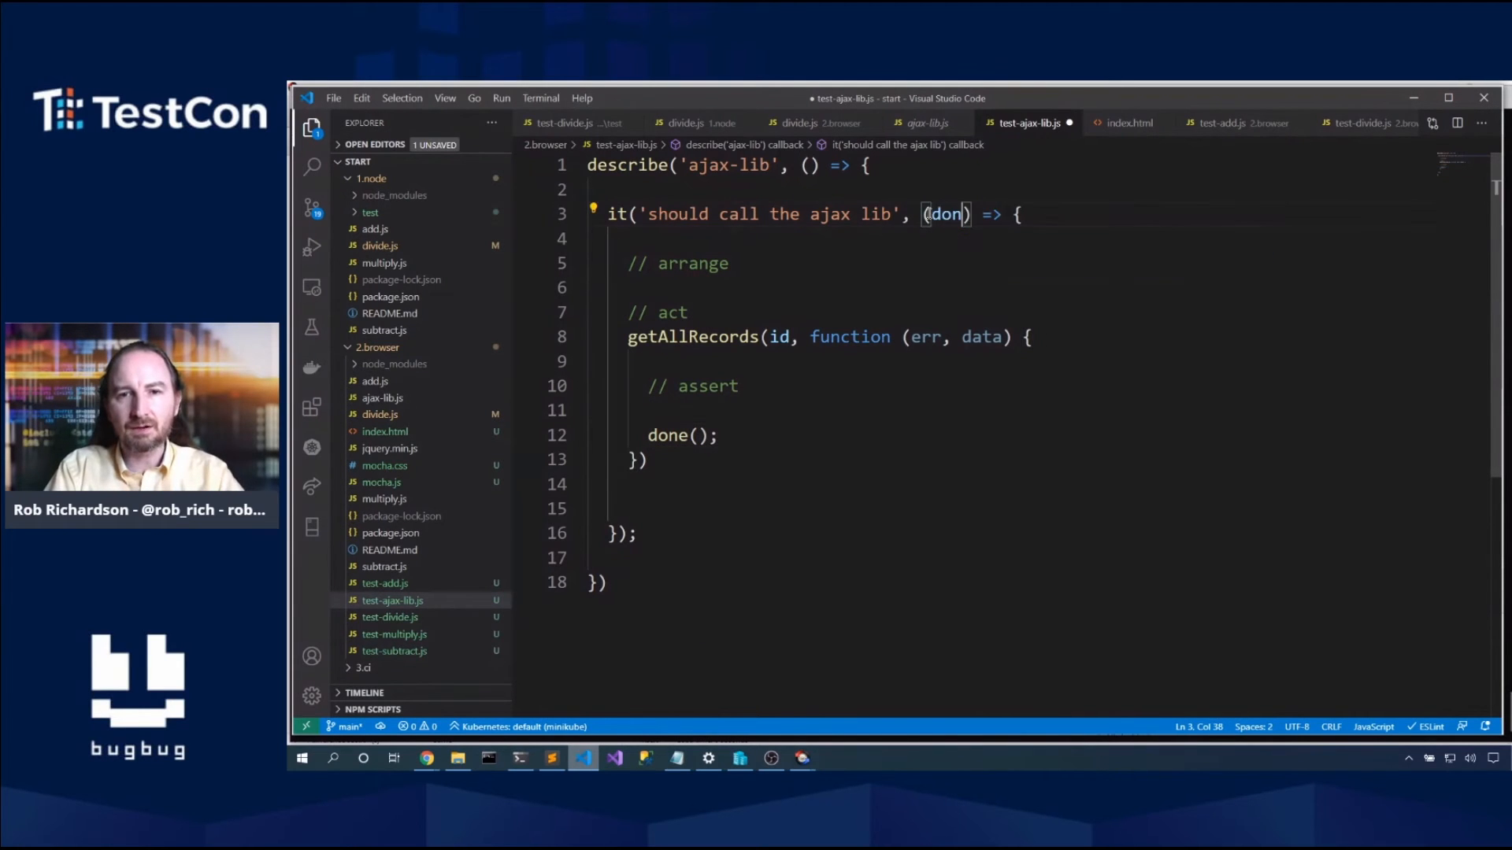
pyautogui.write('e')
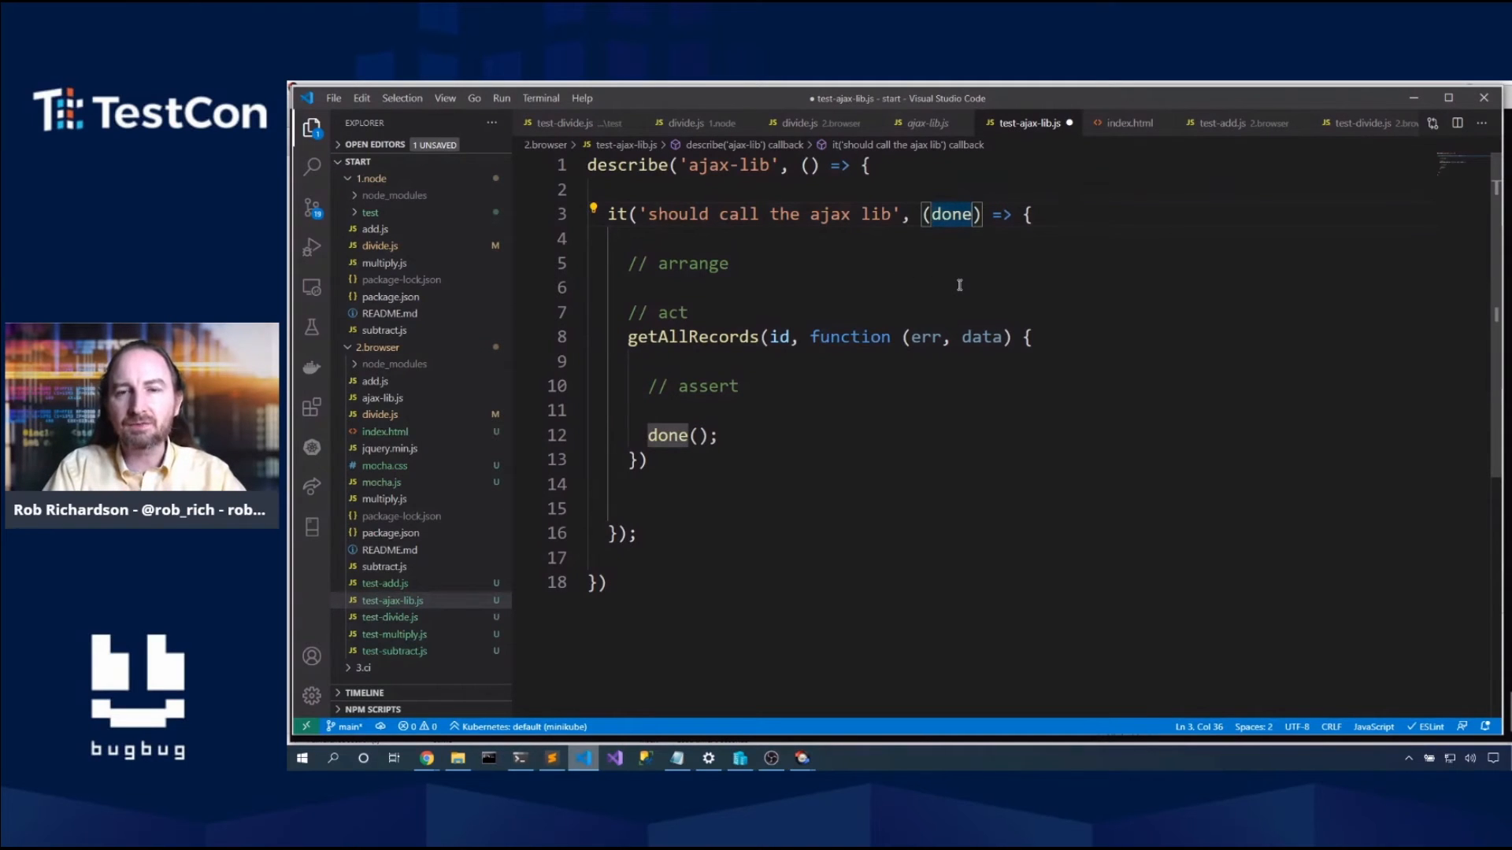
pyautogui.moveTo(953, 231)
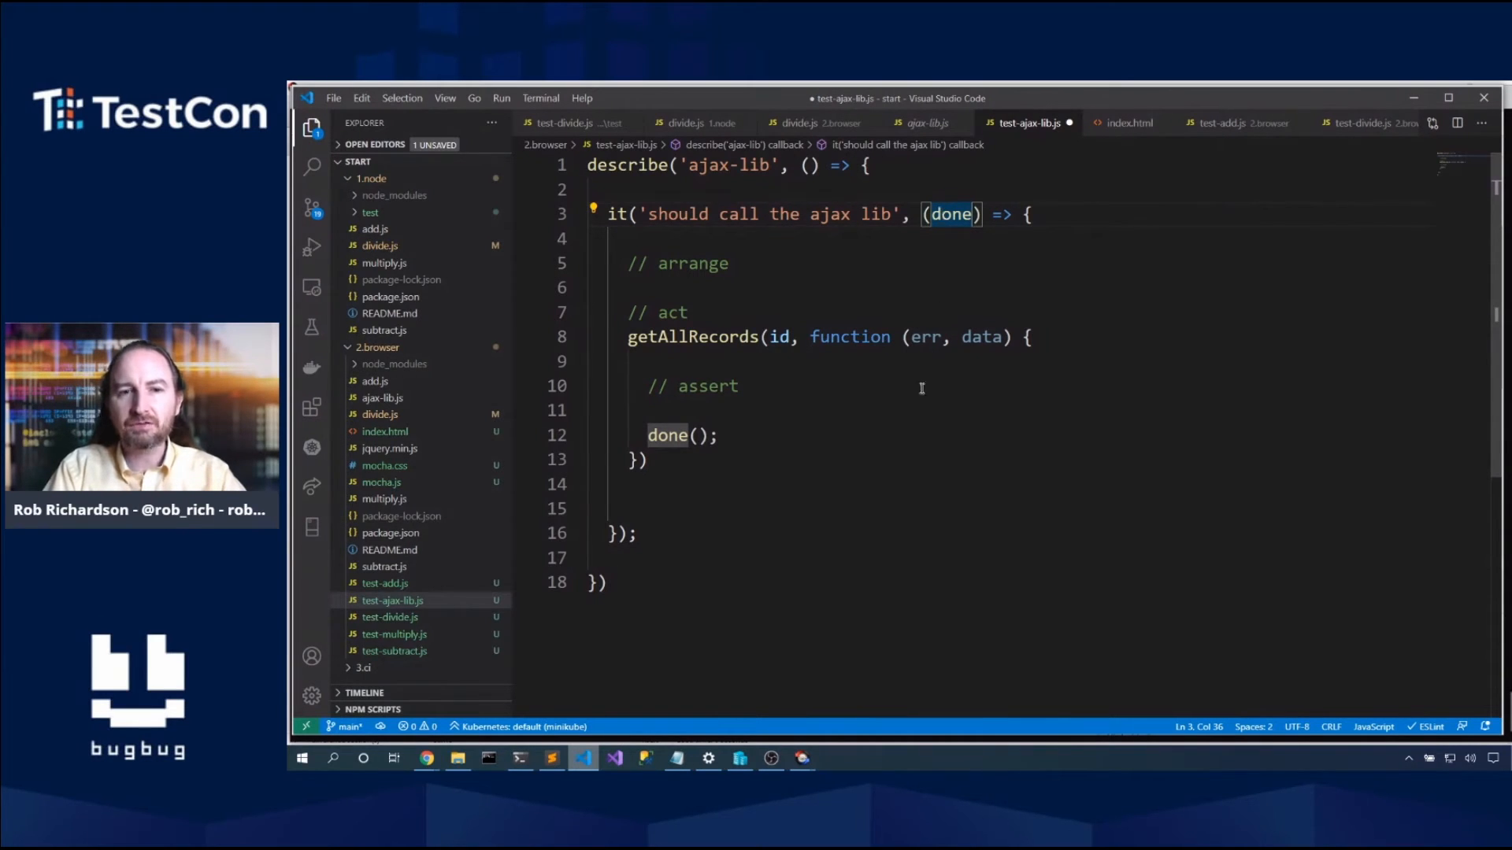
pyautogui.moveTo(829, 386)
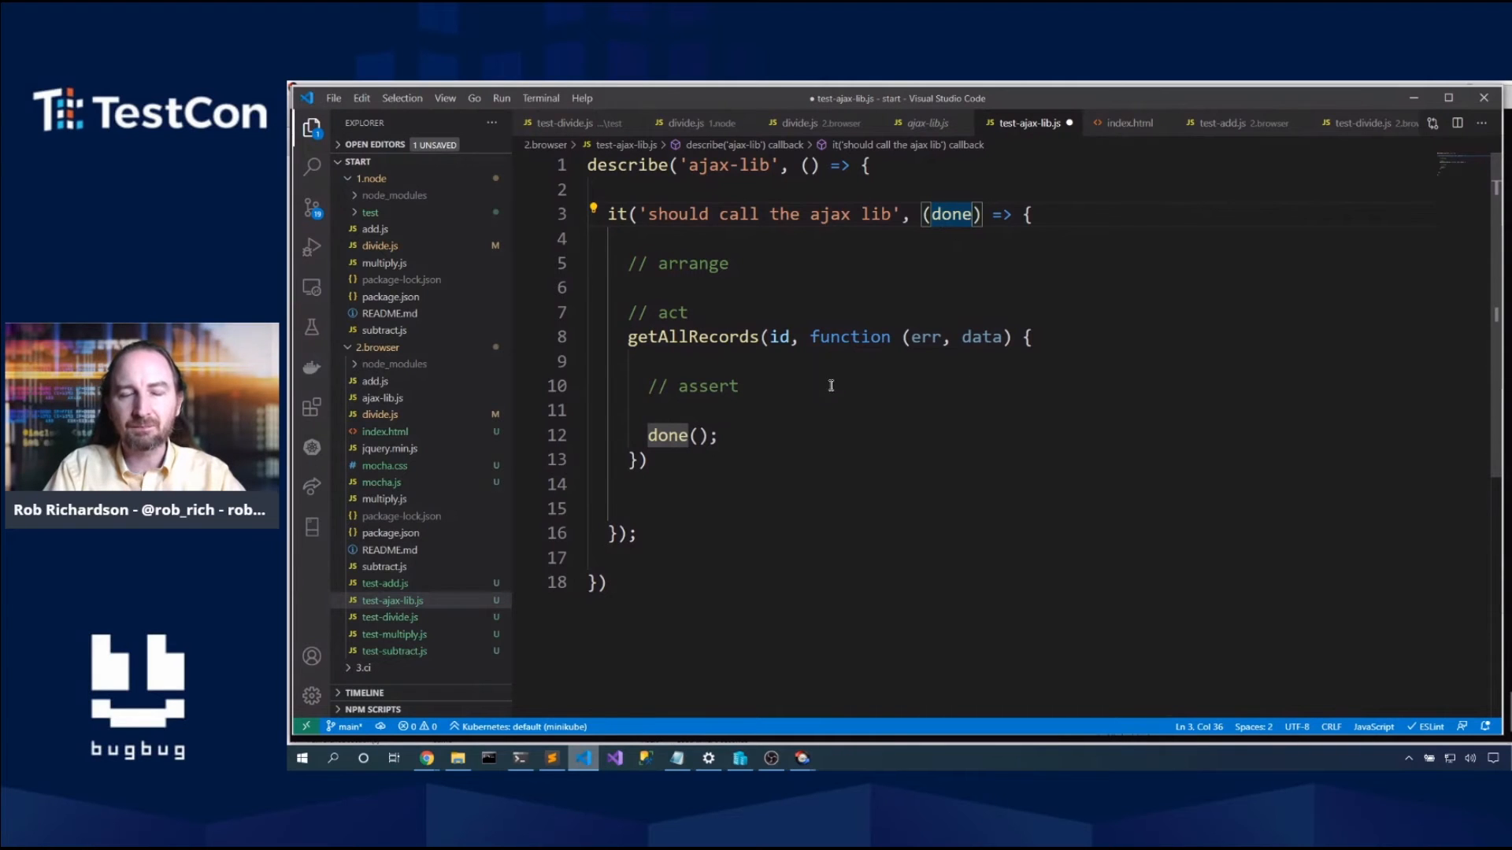
pyautogui.write('e')
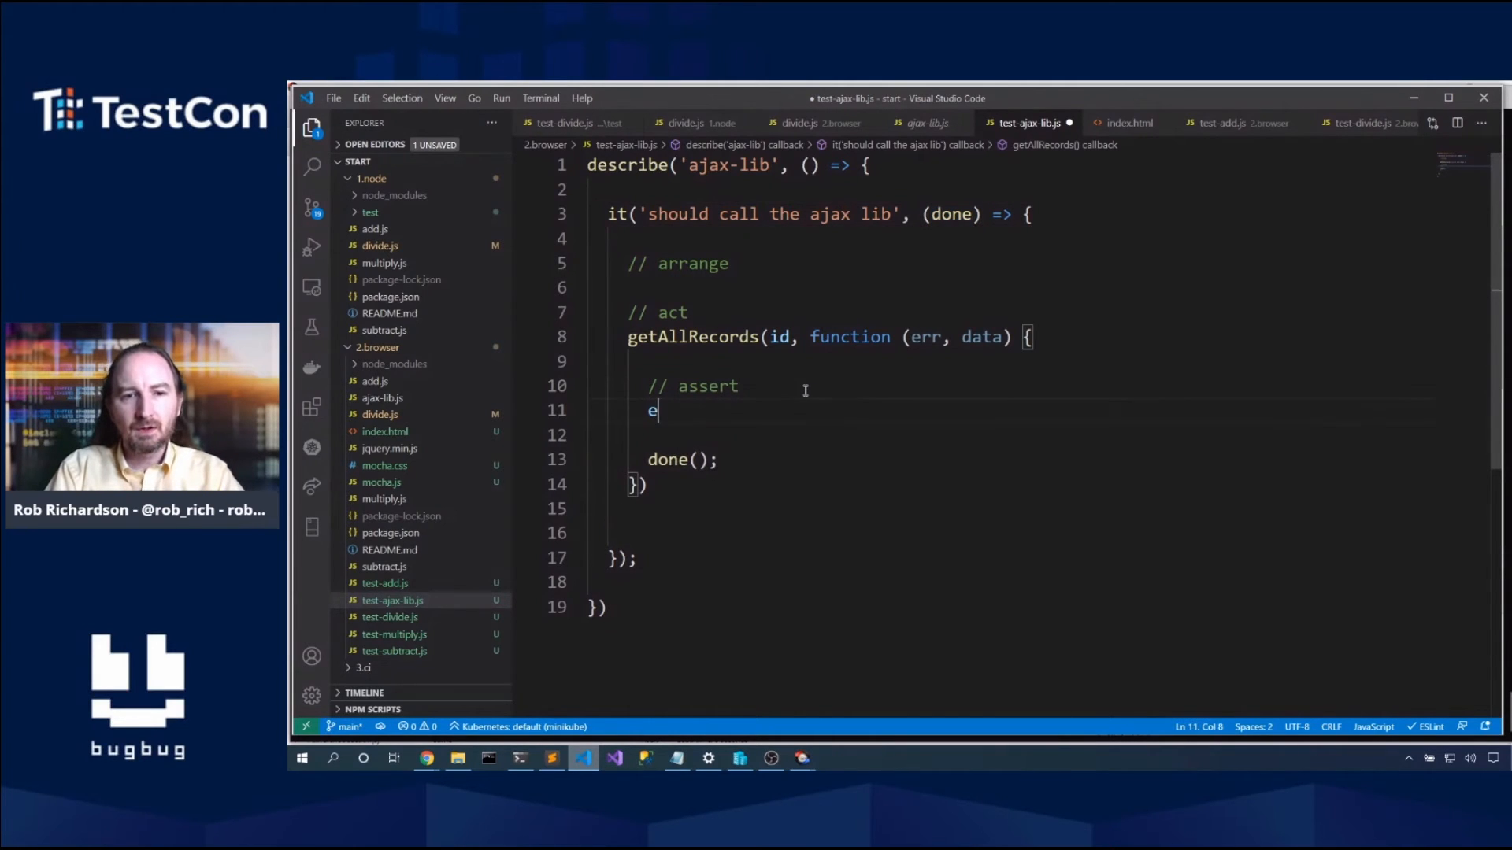
# Step: Assert that err equals undefined and data equals expected
pyautogui.write('xpect(err).to')
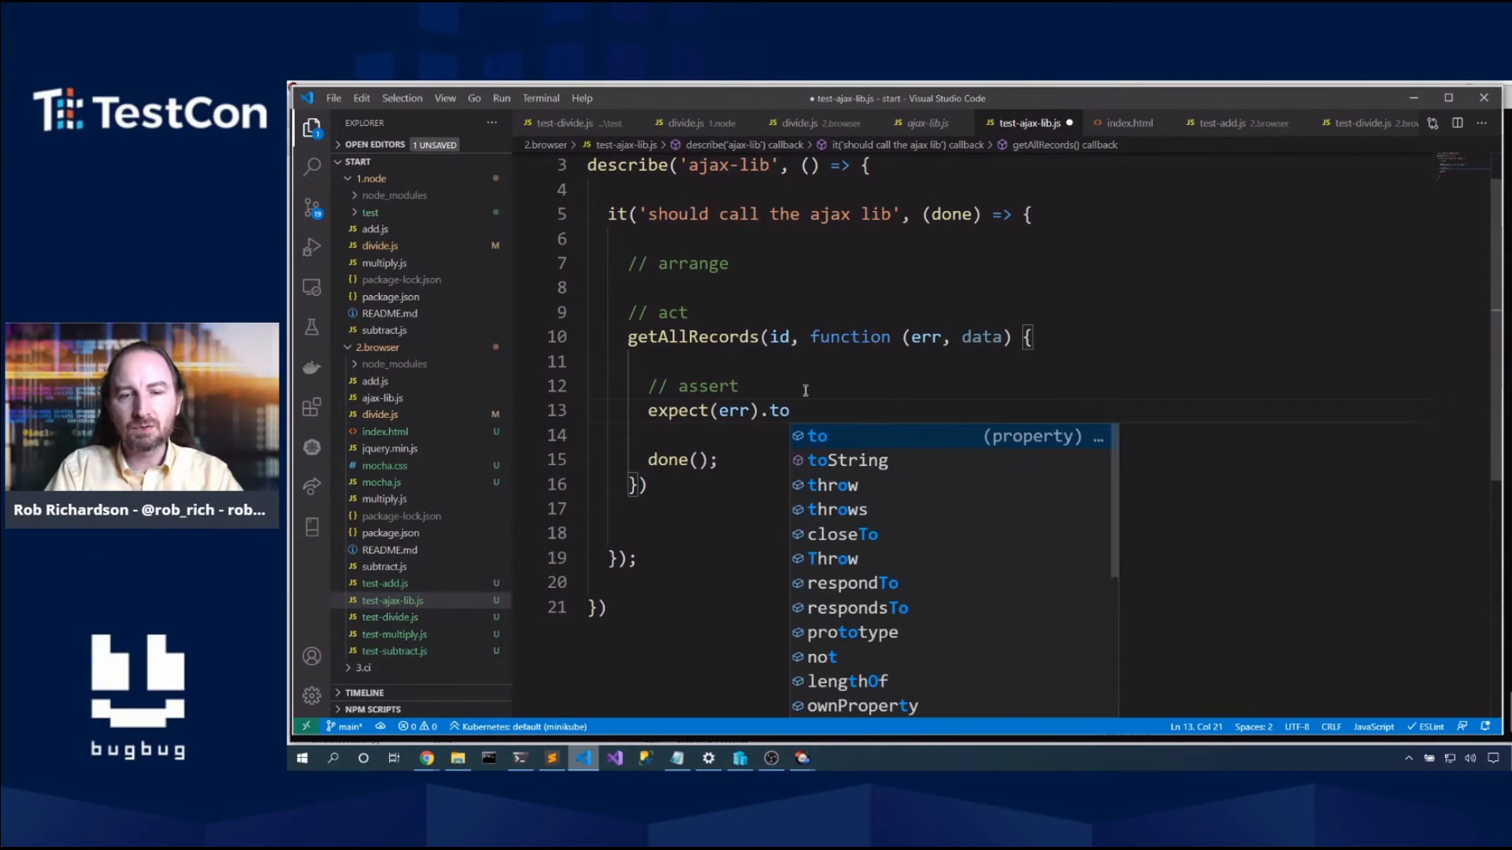
pyautogui.write('.equal(')
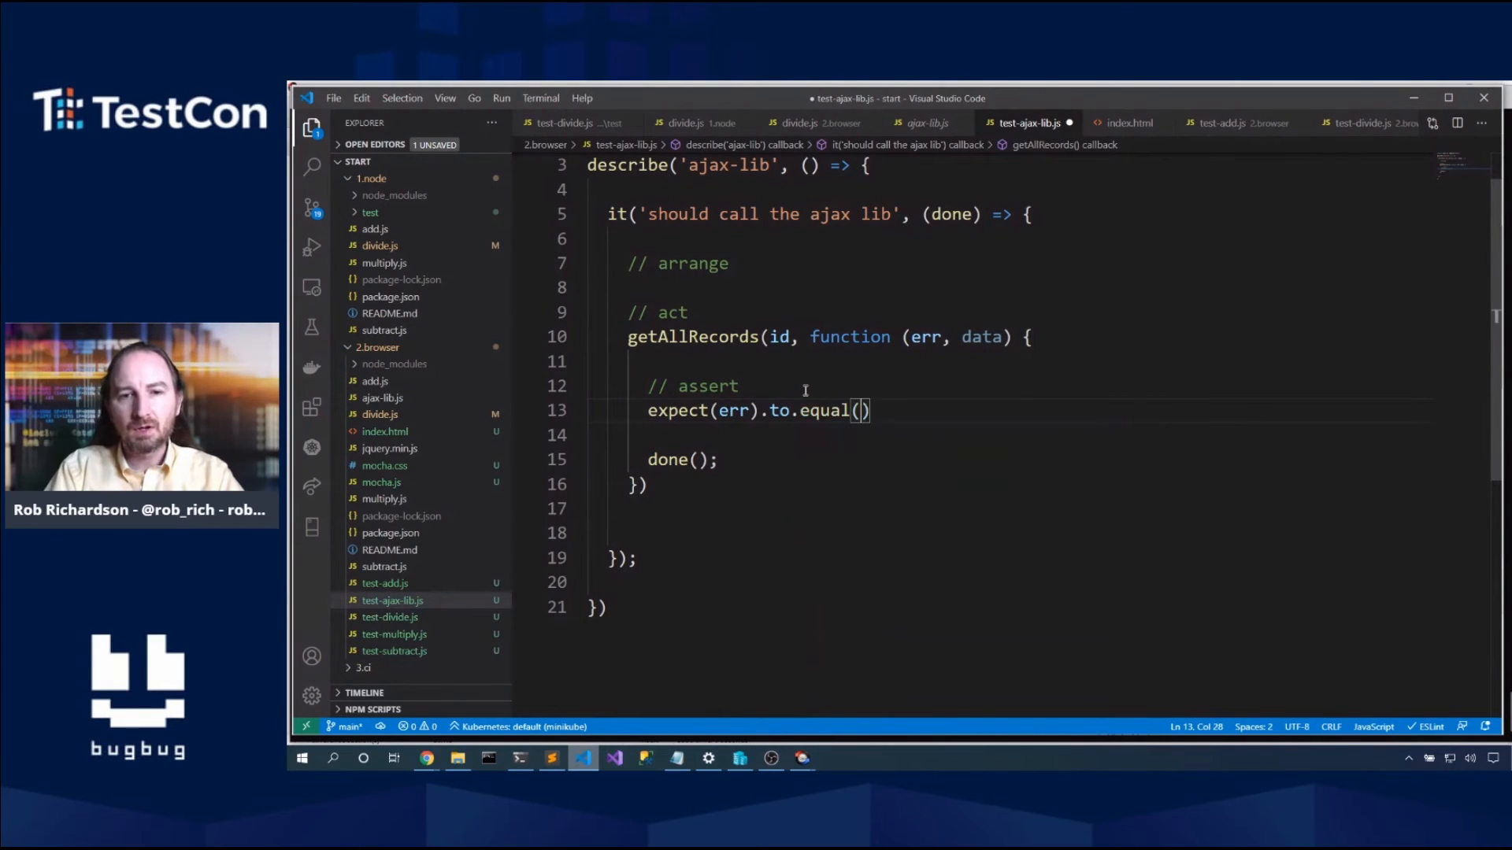
pyautogui.write('undefine')
pyautogui.write('expect(')
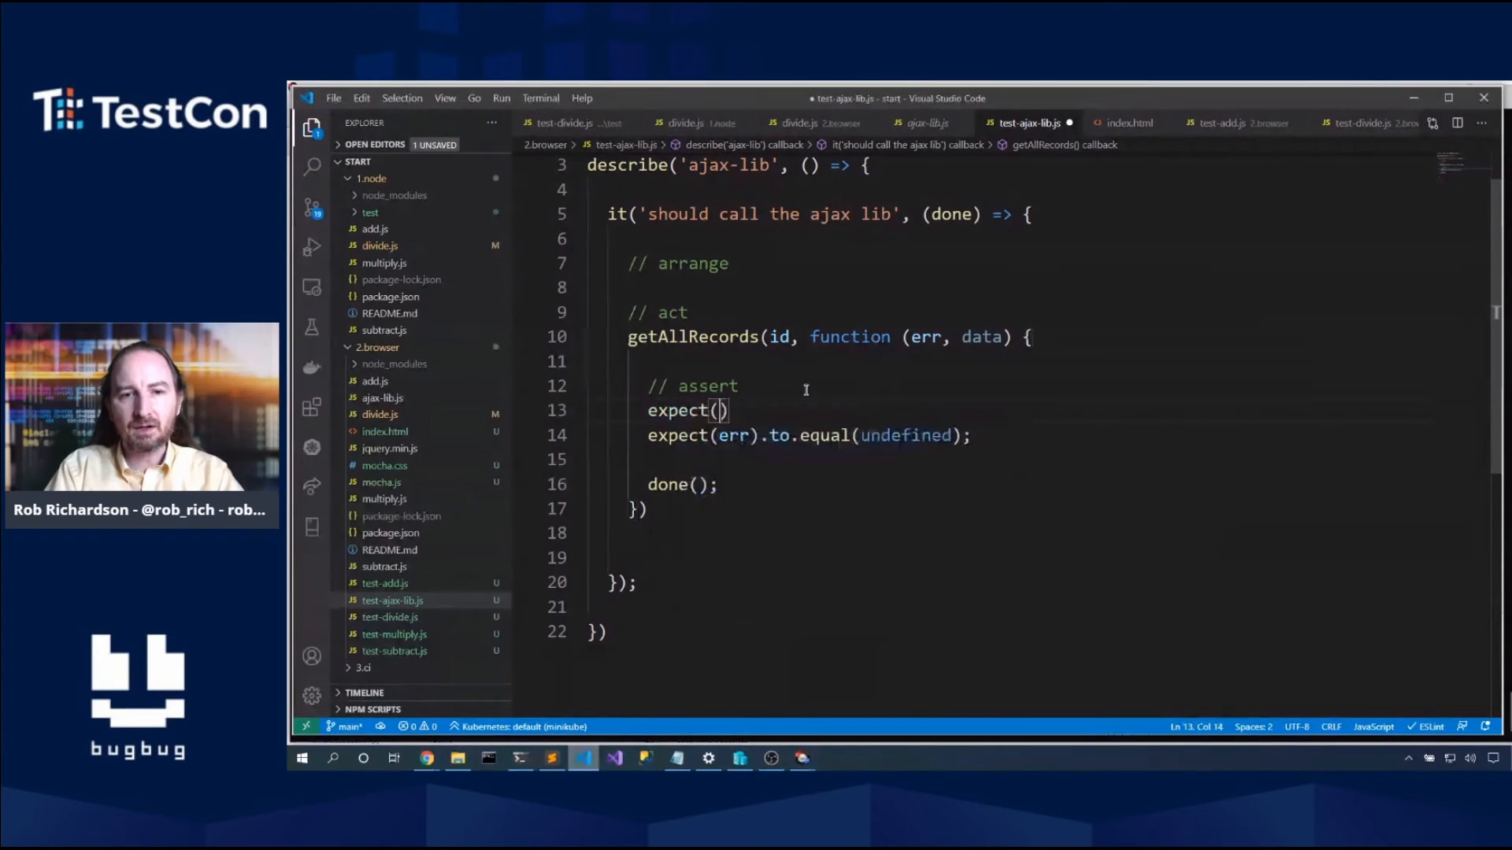
pyautogui.write('data).to.equal(')
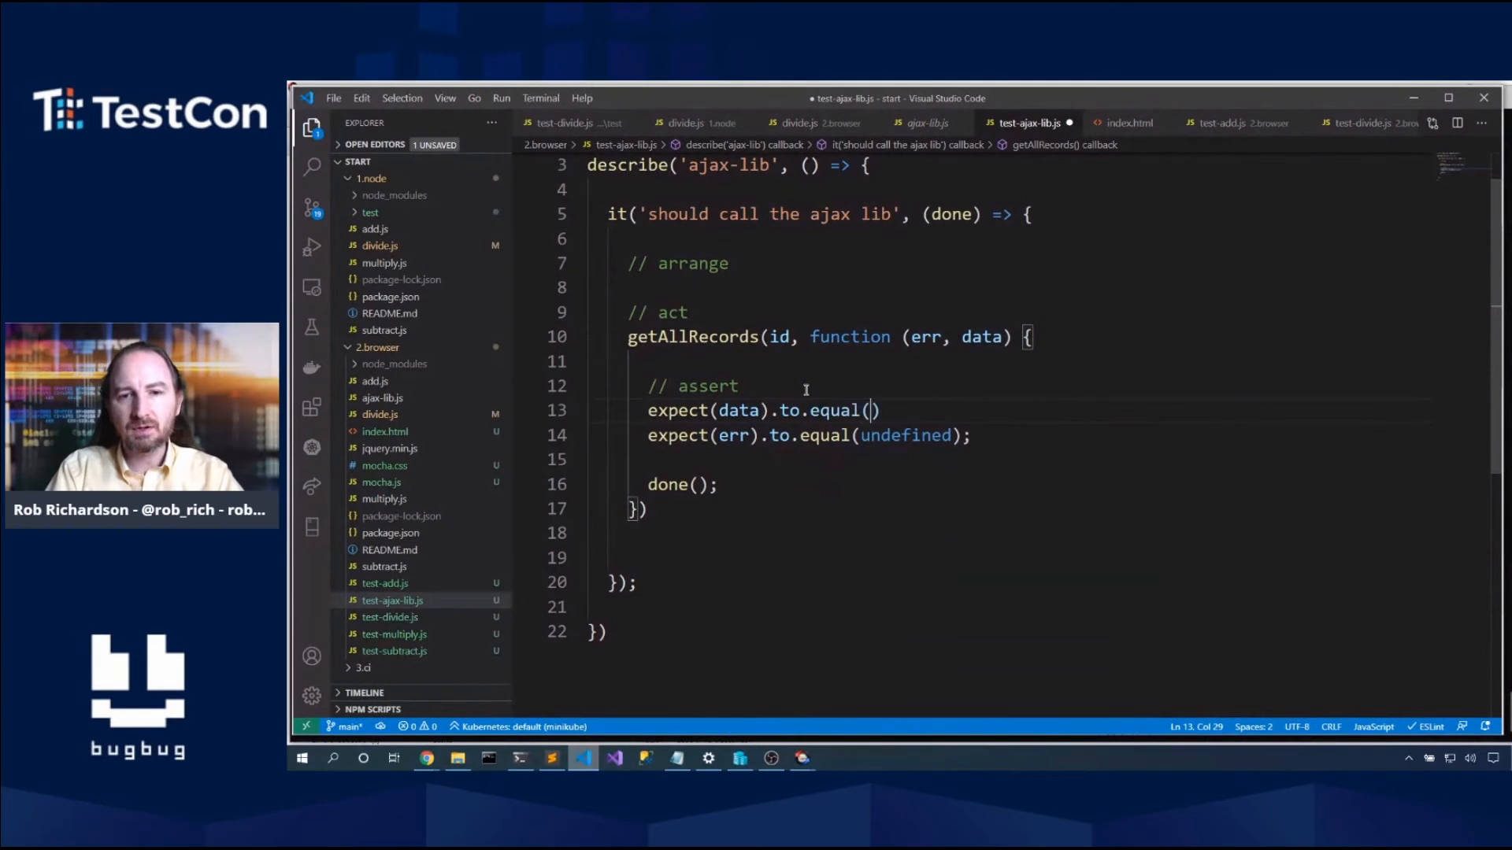
pyautogui.write('expected);')
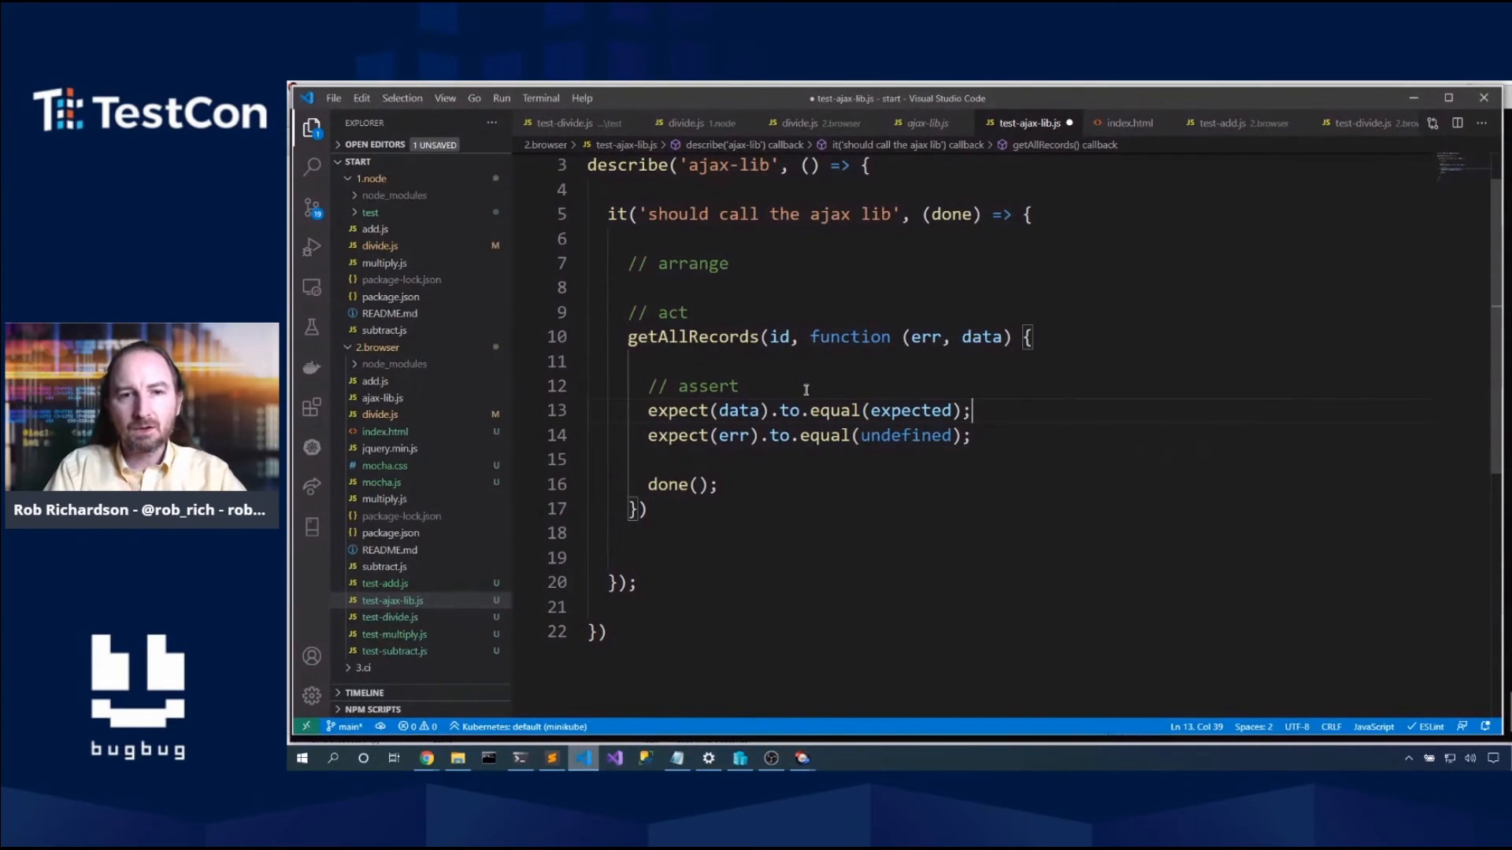
# Step: Arrange const expected = {some:'data'} and const id = 7, then save the test file
pyautogui.write('co')
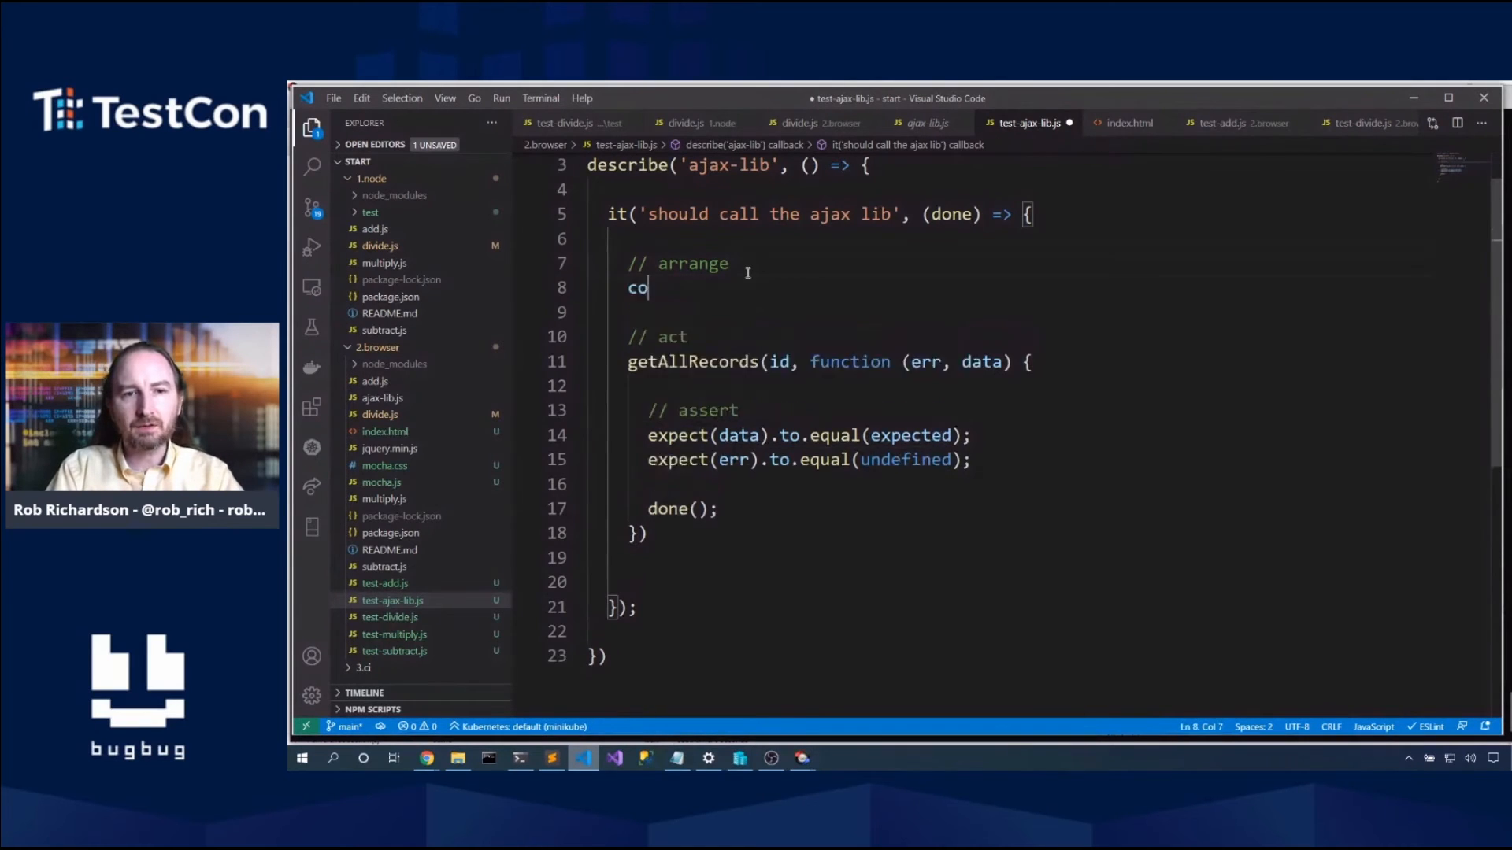
pyautogui.write('nst expected =')
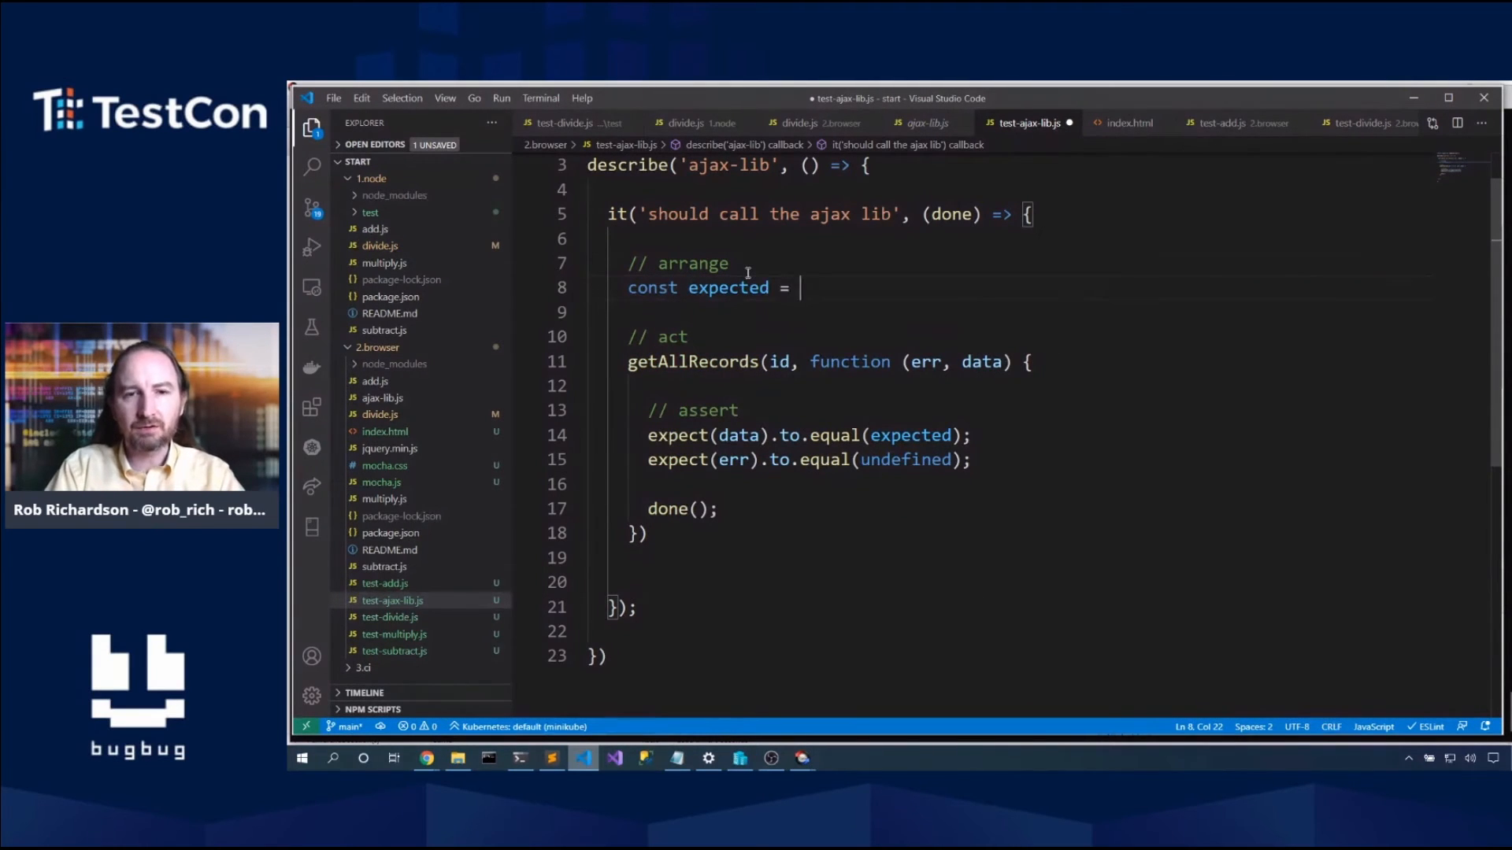
pyautogui.write('{some}')
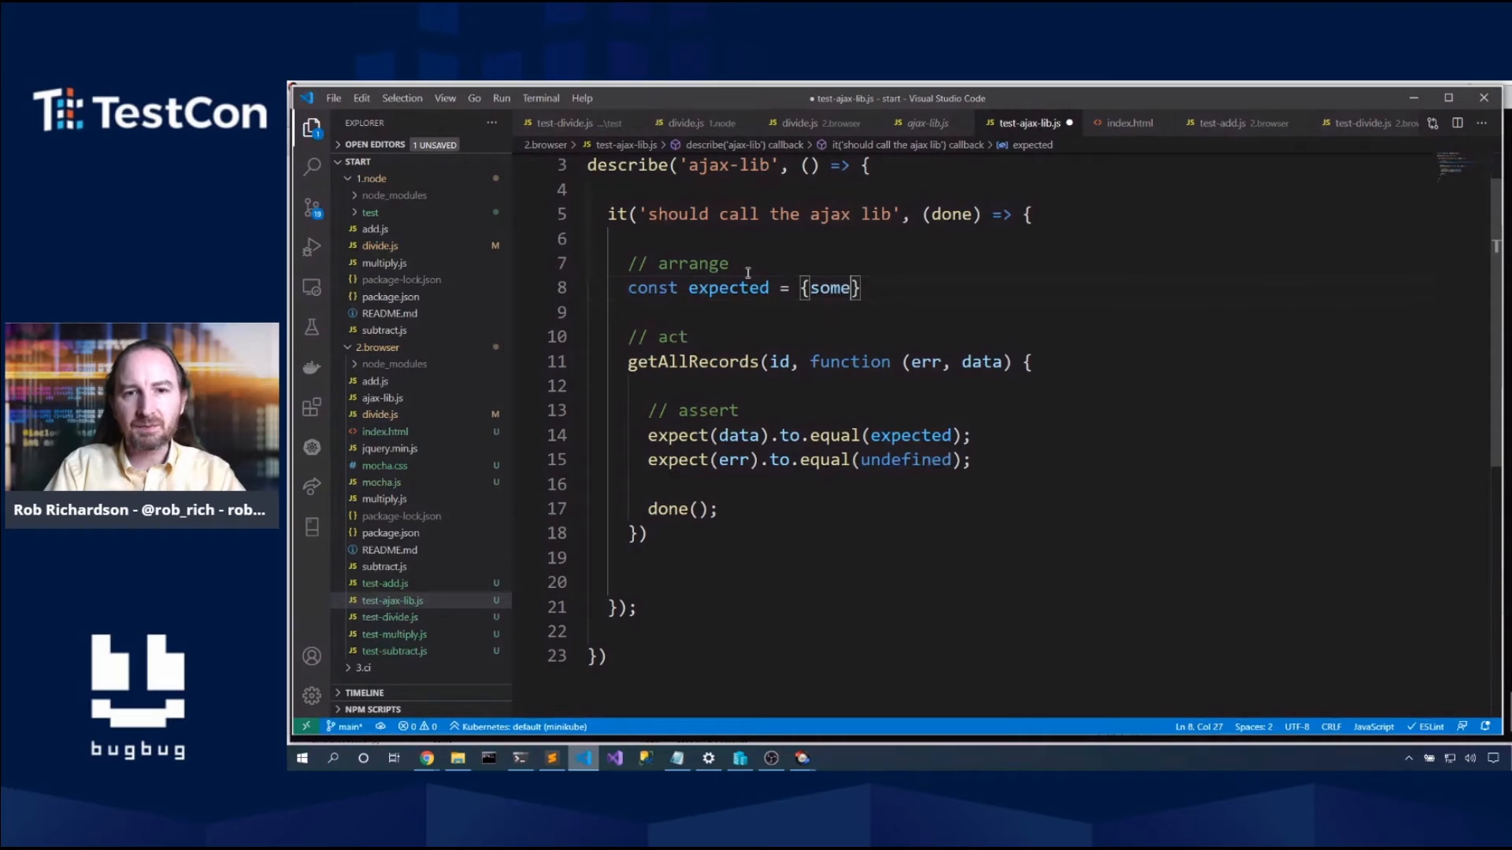
pyautogui.write(":'data'")
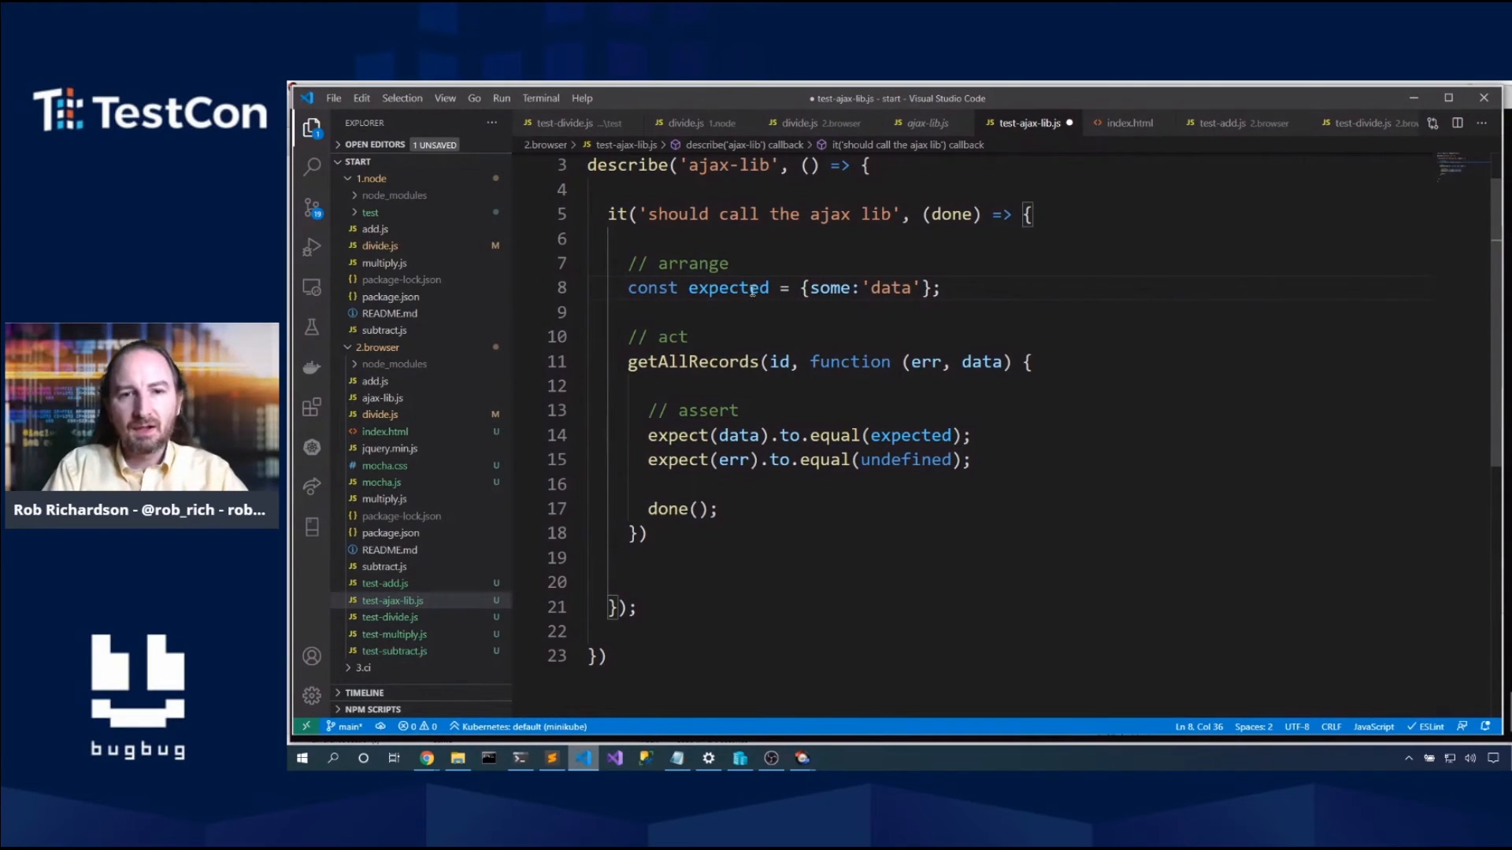
pyautogui.write('c')
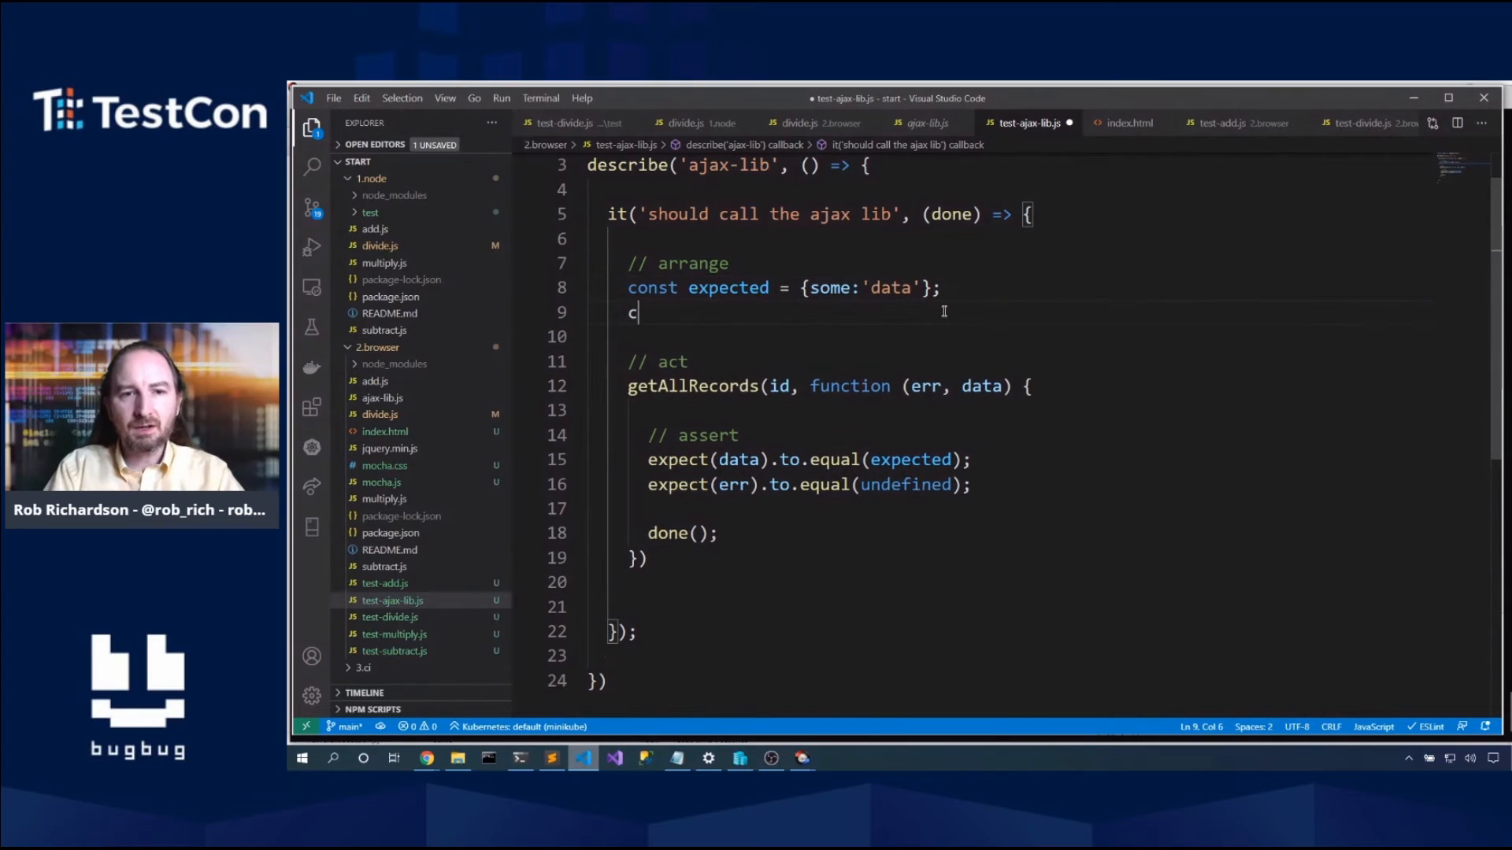
pyautogui.write('onst id =')
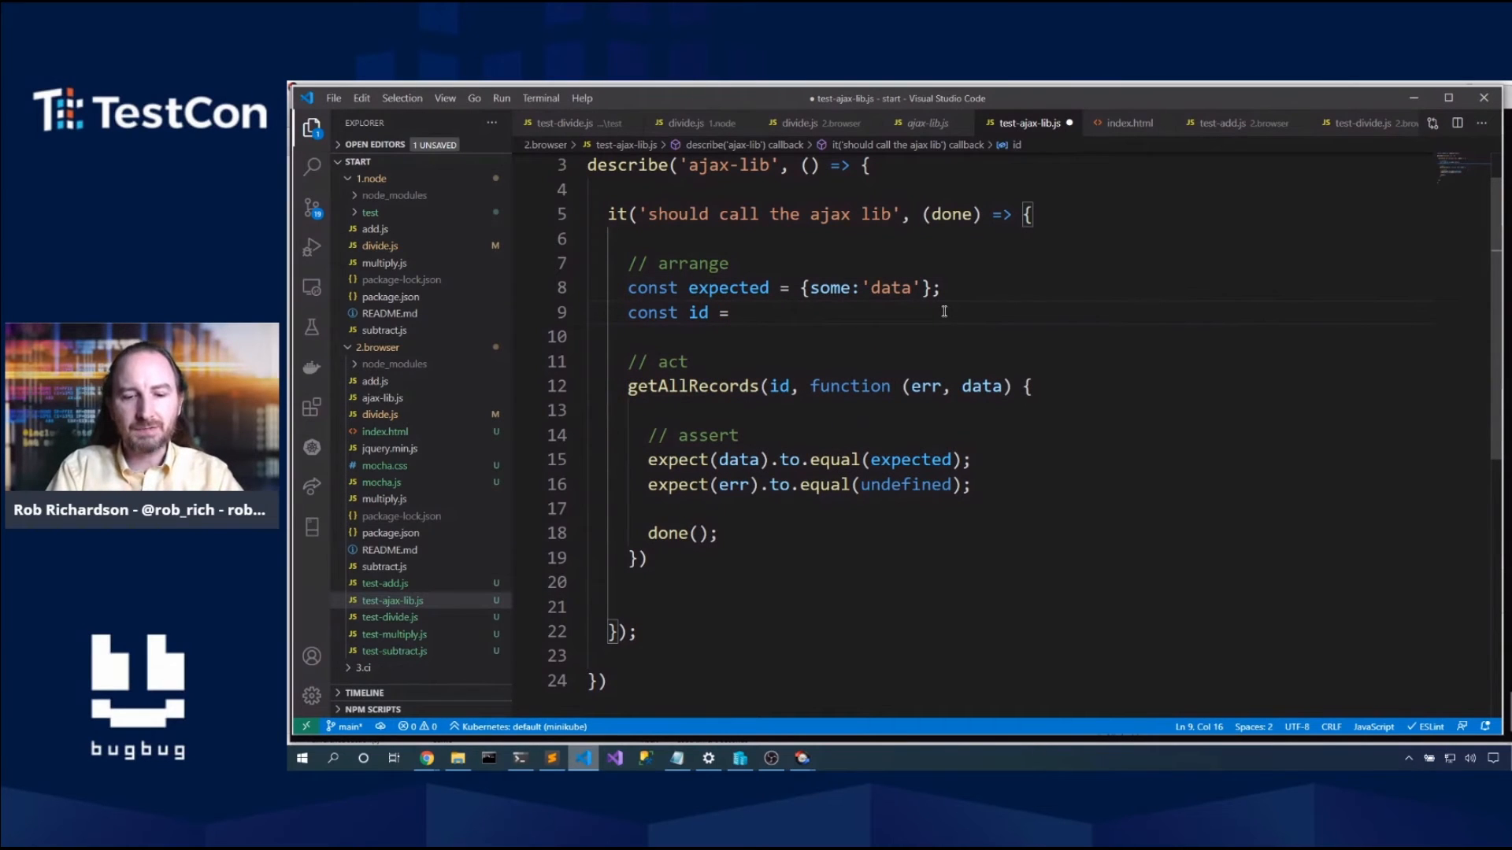
pyautogui.write('7;')
pyautogui.click(643, 557)
pyautogui.write(';')
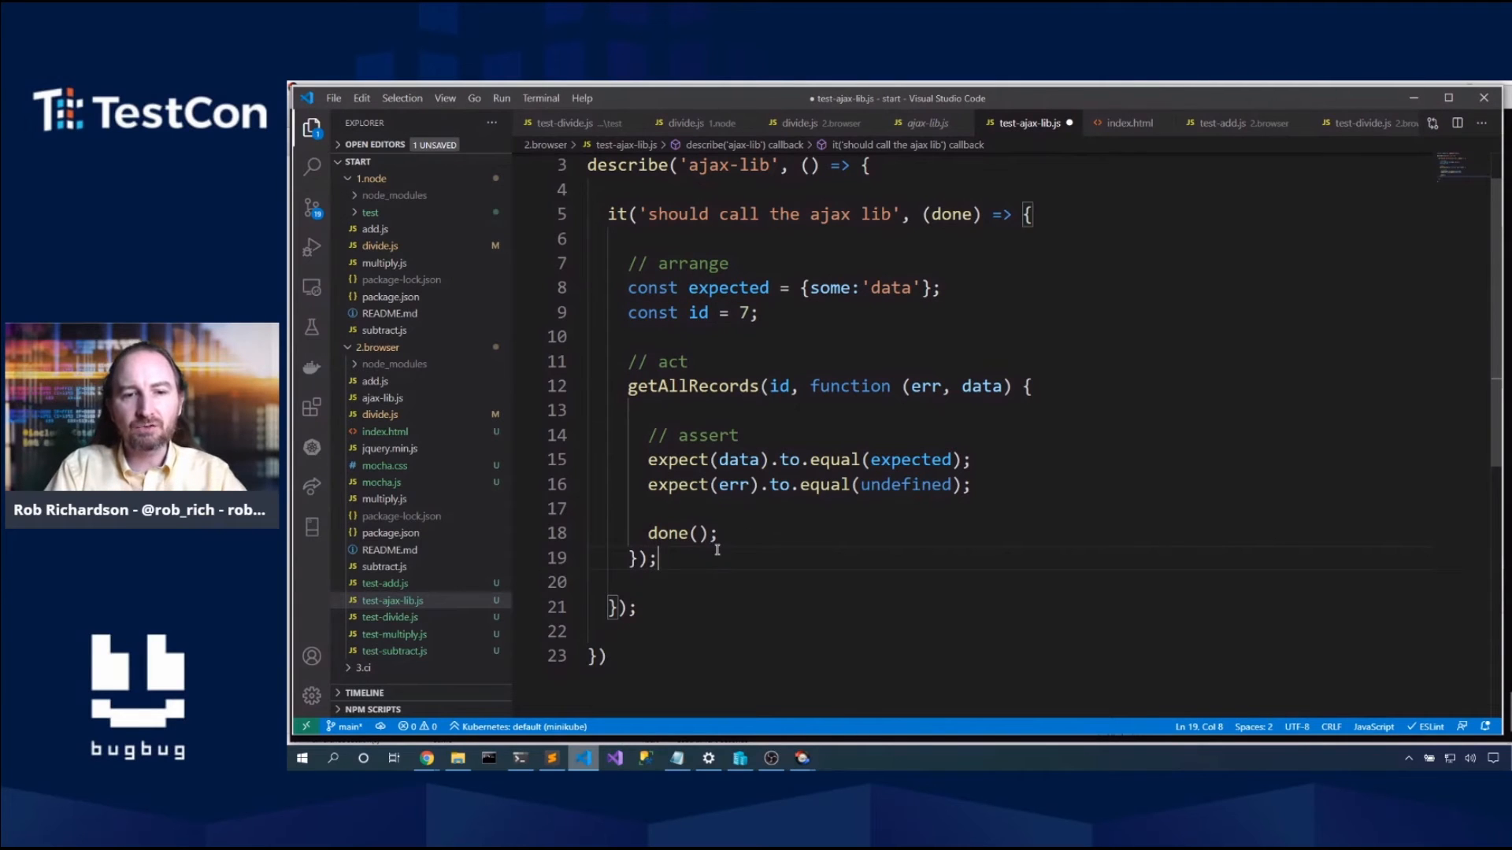
pyautogui.press('ctrl+s')
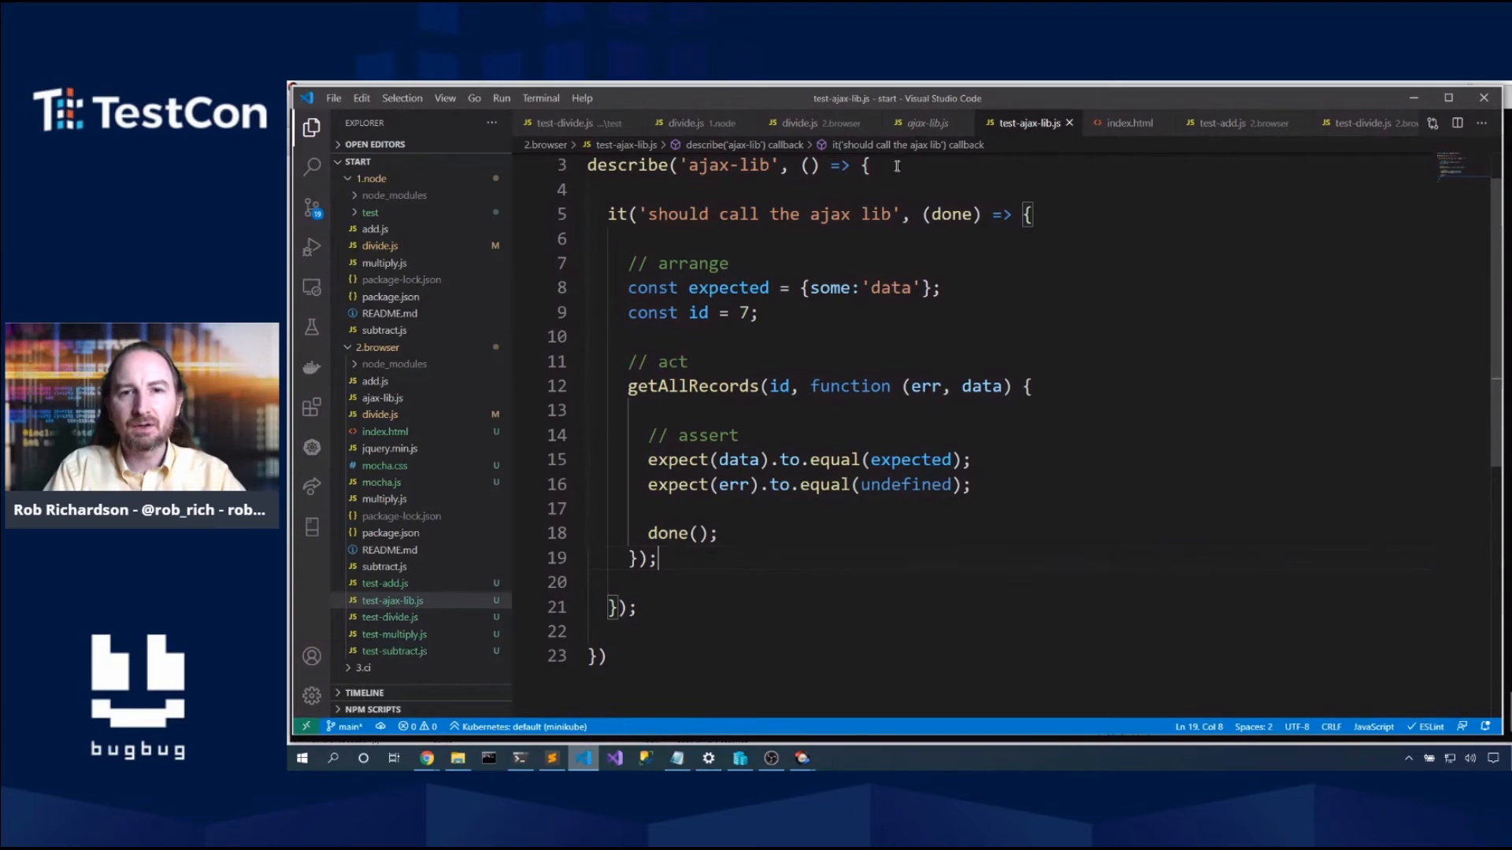
# Step: Add a beforeEach block that stubs $.ajax with an empty function
pyautogui.write('beforeEach(() =>{')
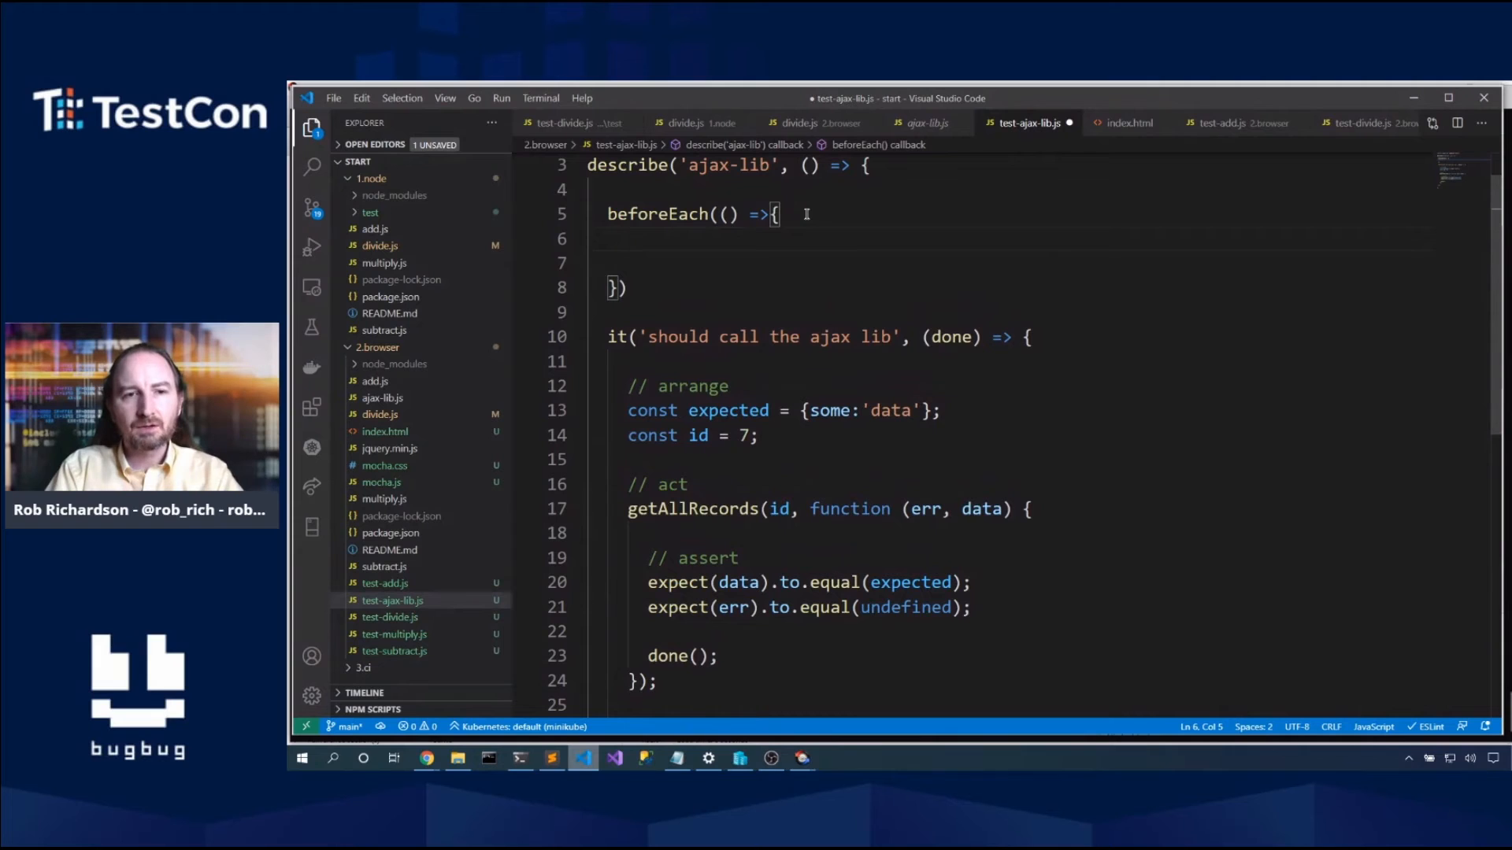
pyautogui.write('$.ajax =')
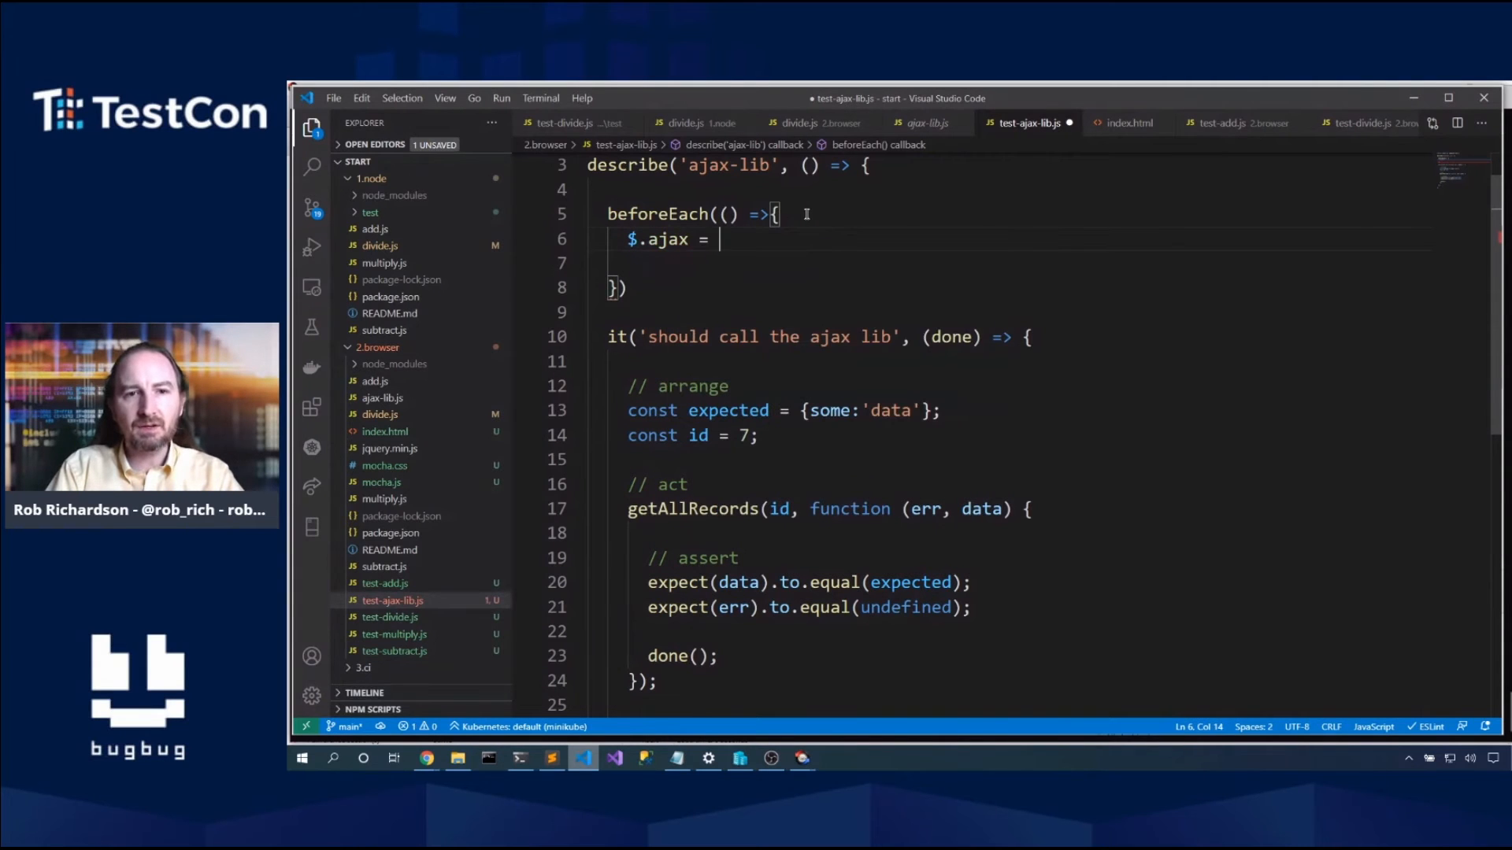
pyautogui.write('function () {}')
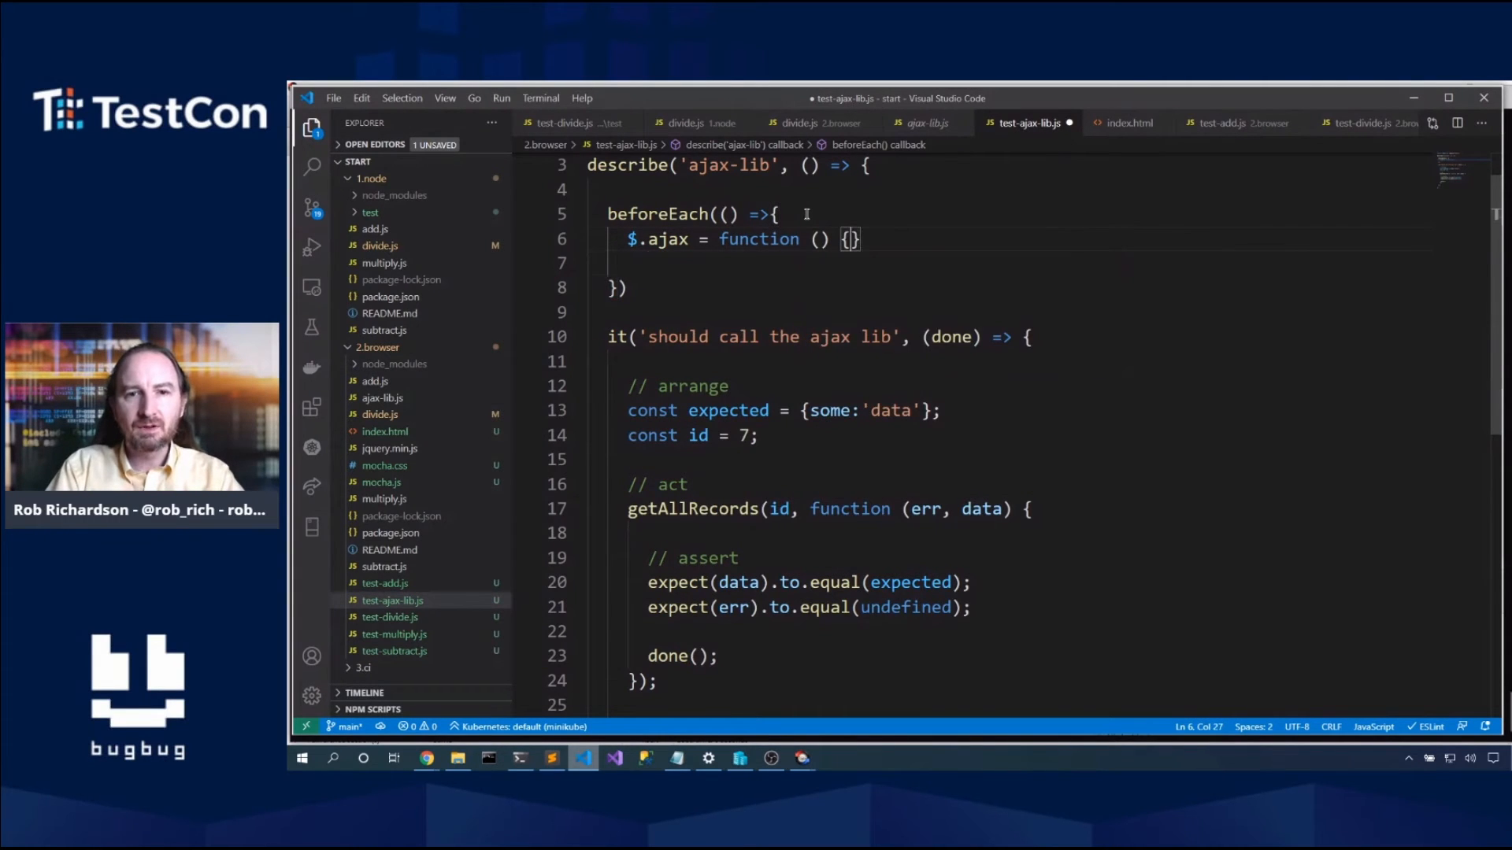
pyautogui.press('Enter')
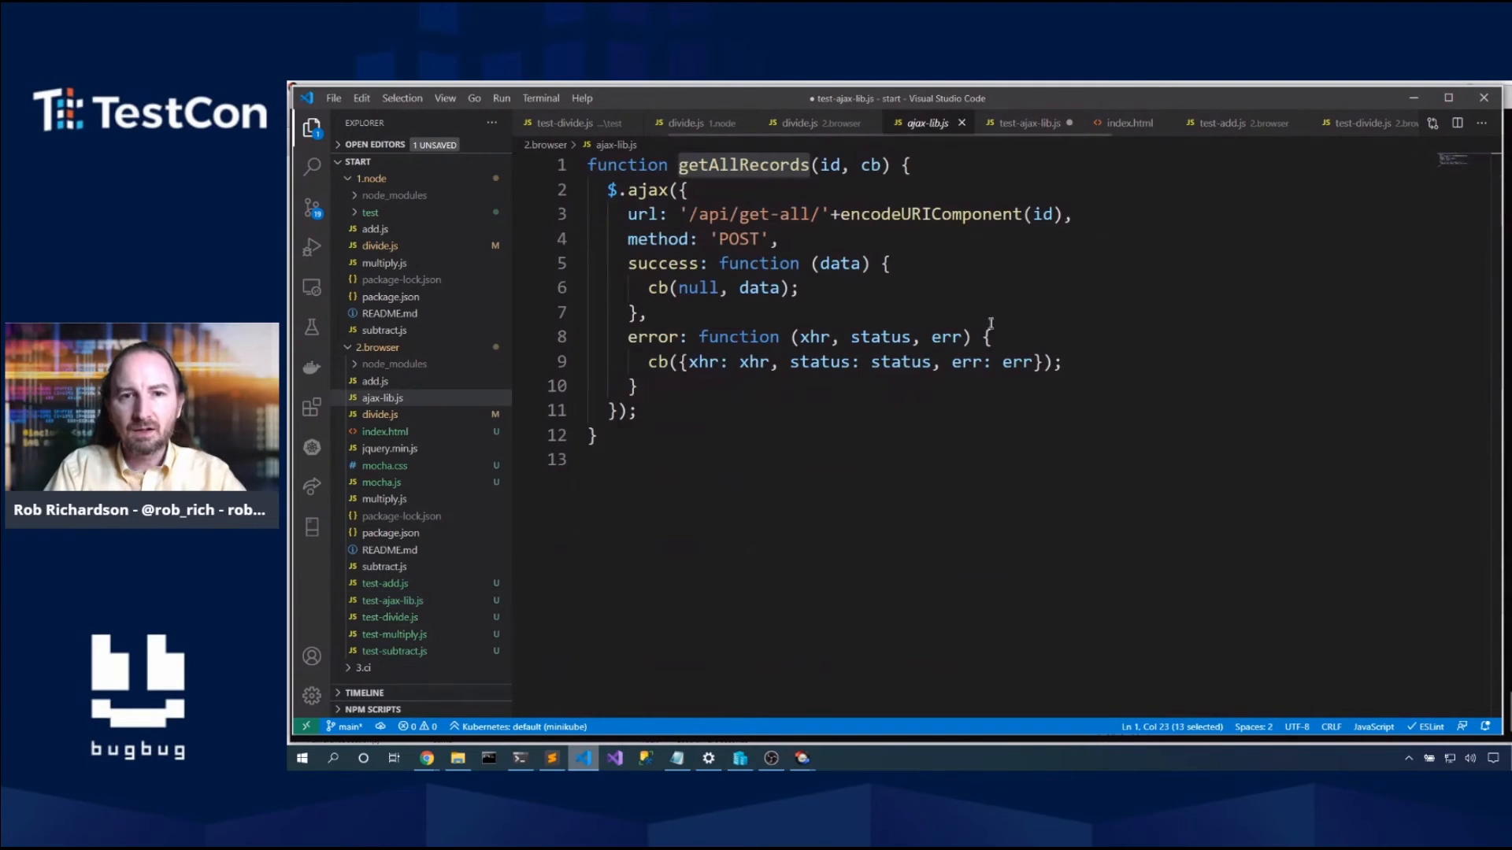
pyautogui.moveTo(648, 189)
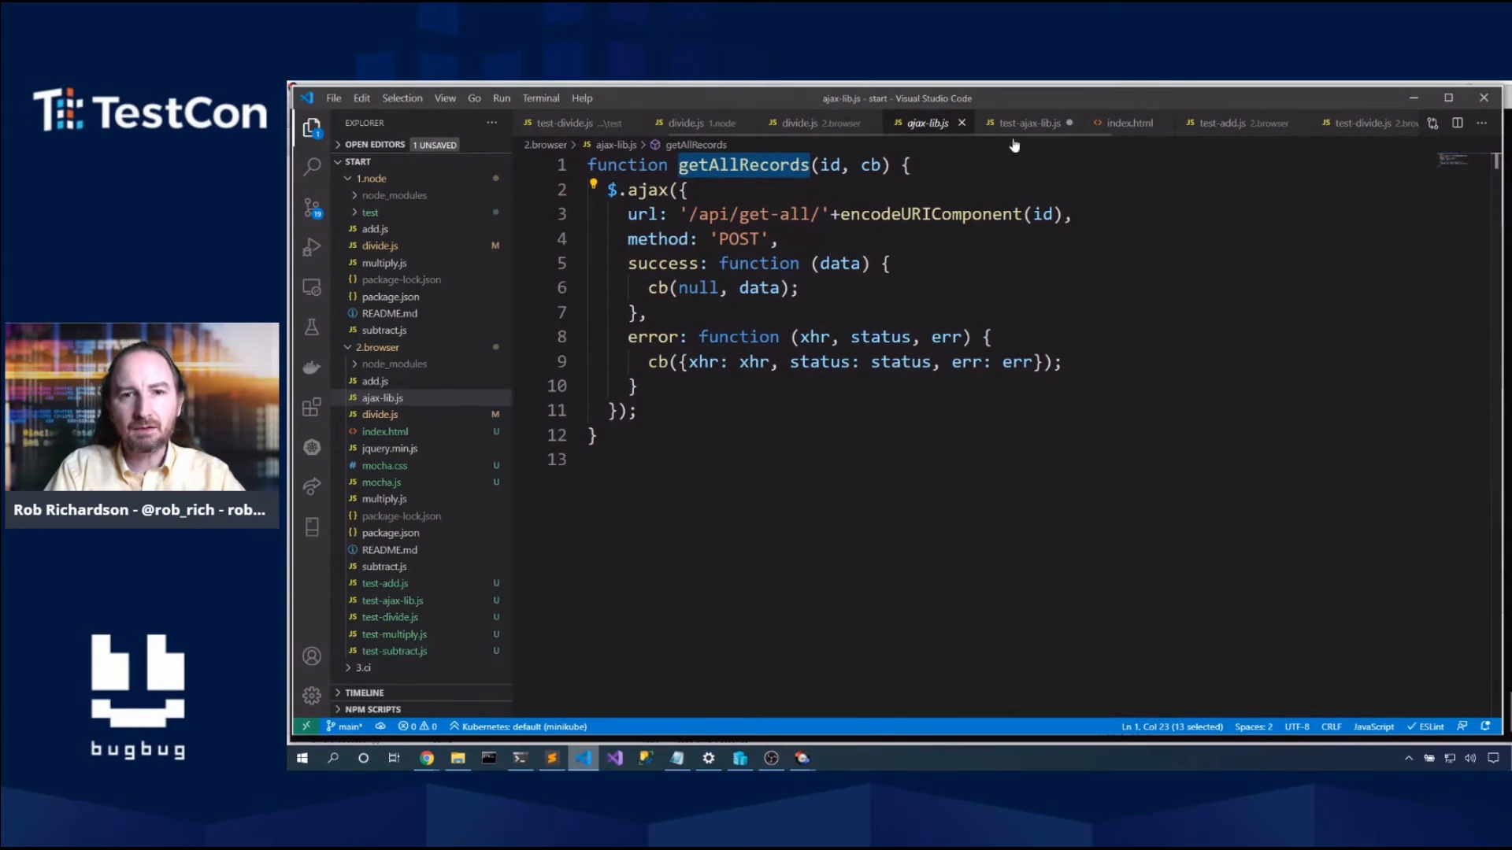
# Step: Give the $.ajax stub an opts parameter calling opts.success(null, expected), with expected at describe level
pyautogui.click(1027, 123)
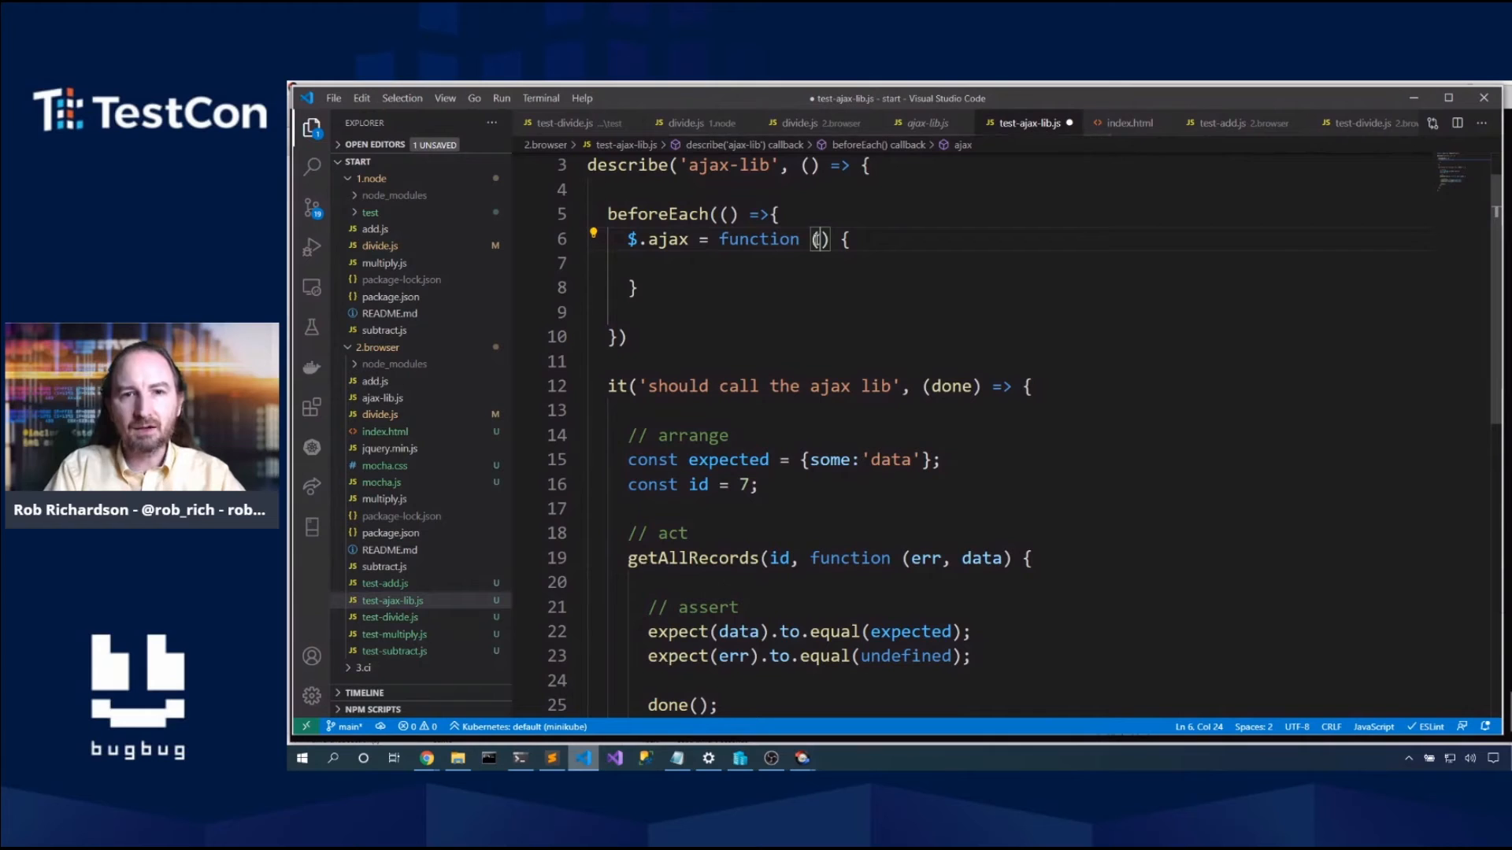
pyautogui.write('{}')
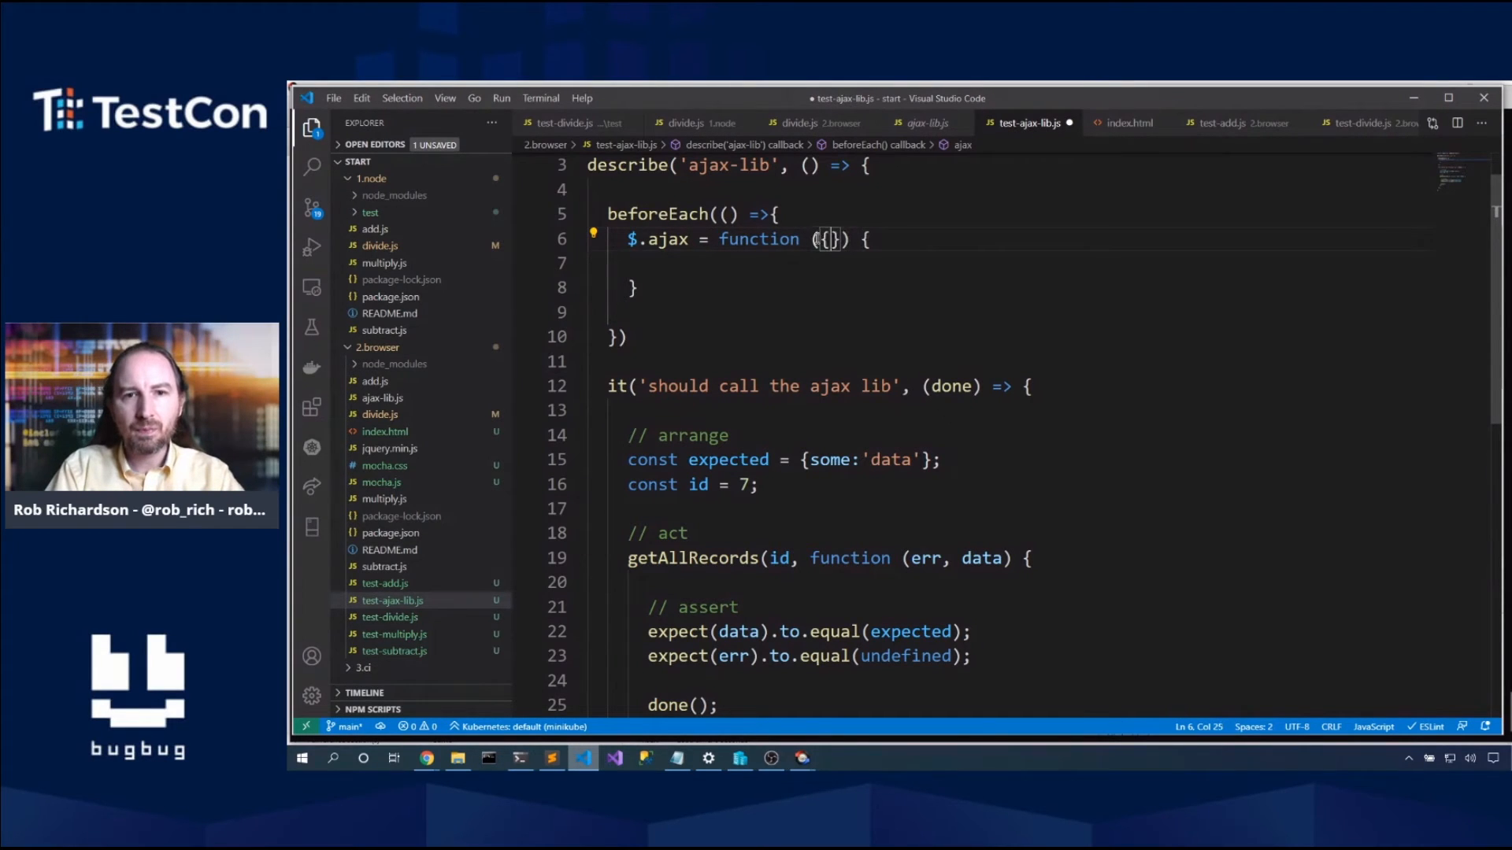
pyautogui.write('op')
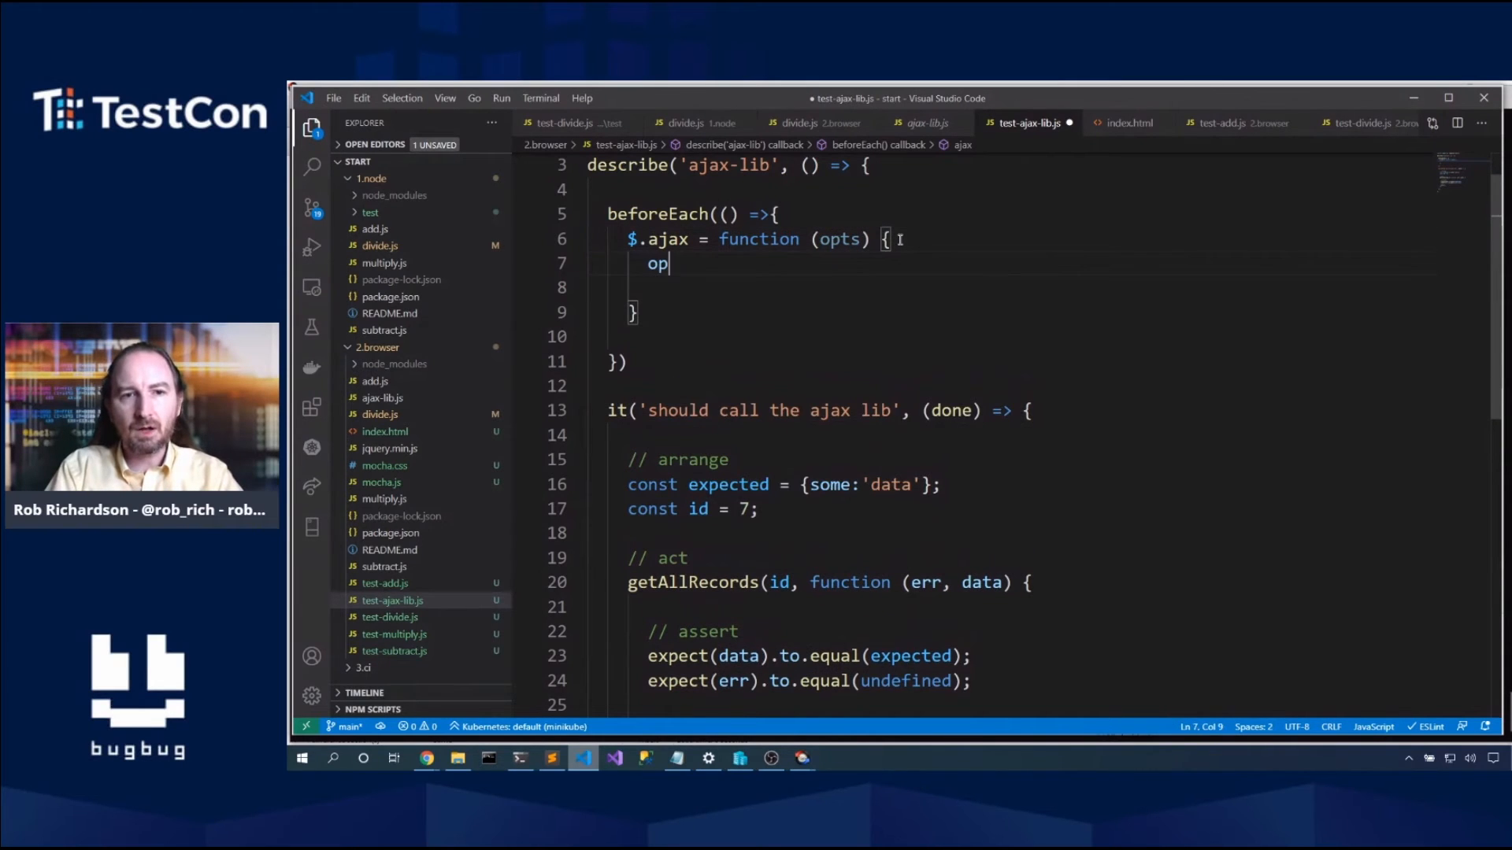
pyautogui.write('ts.success(n')
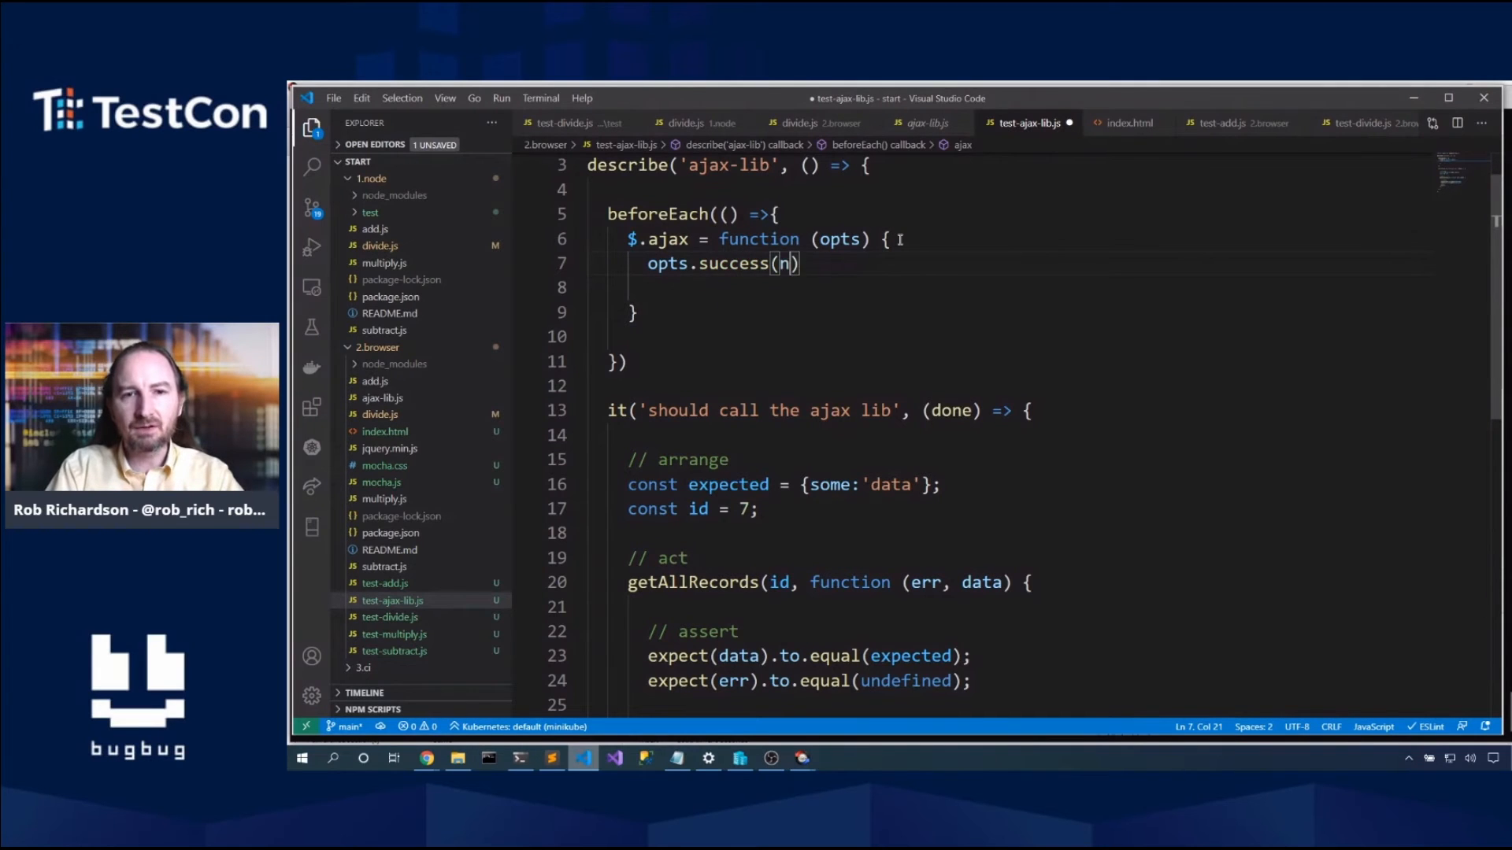
pyautogui.write('ull,')
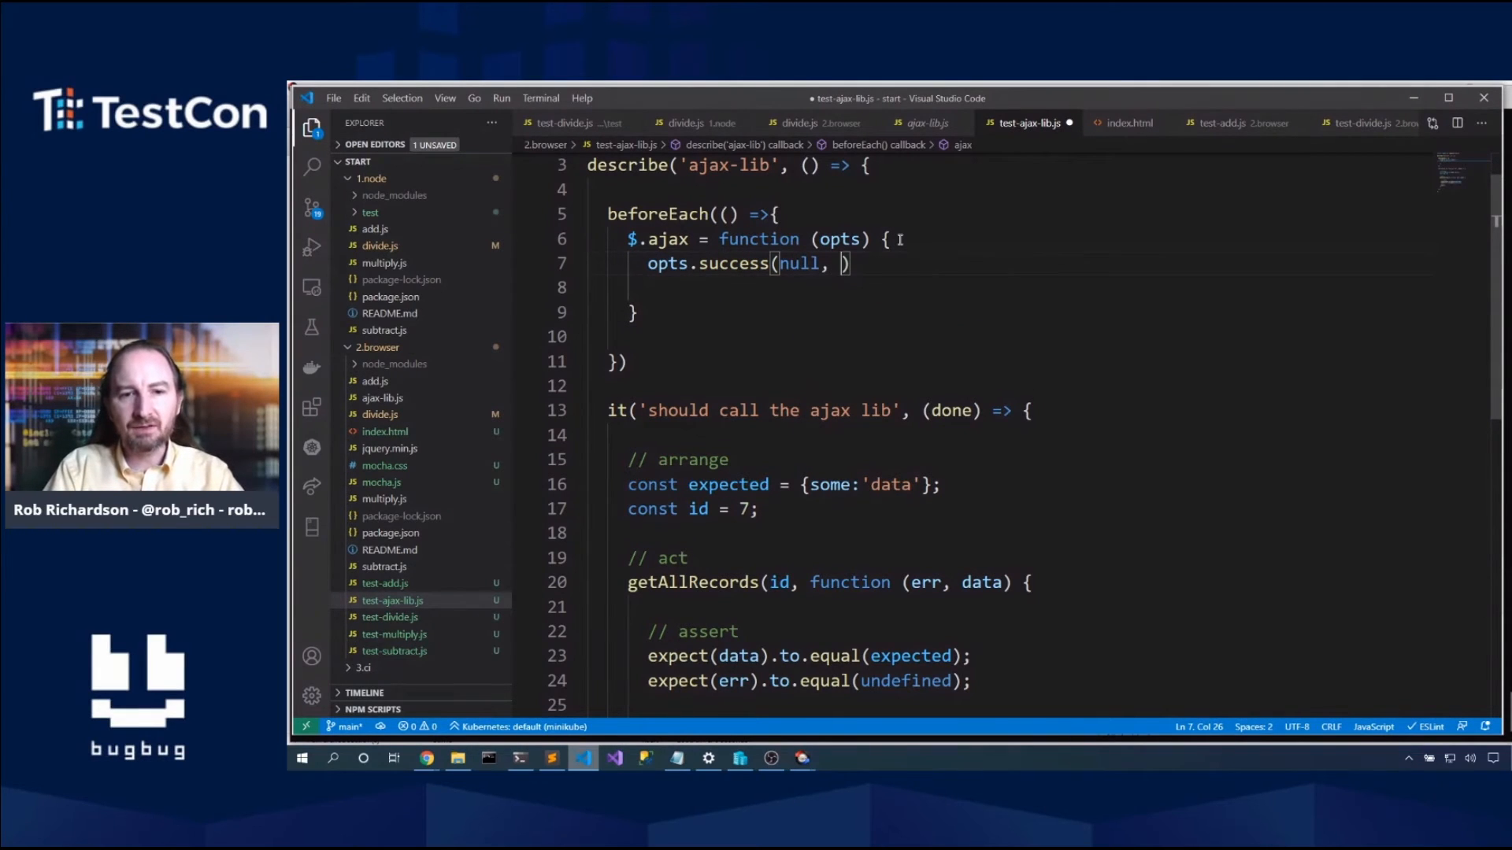
pyautogui.write('expected')
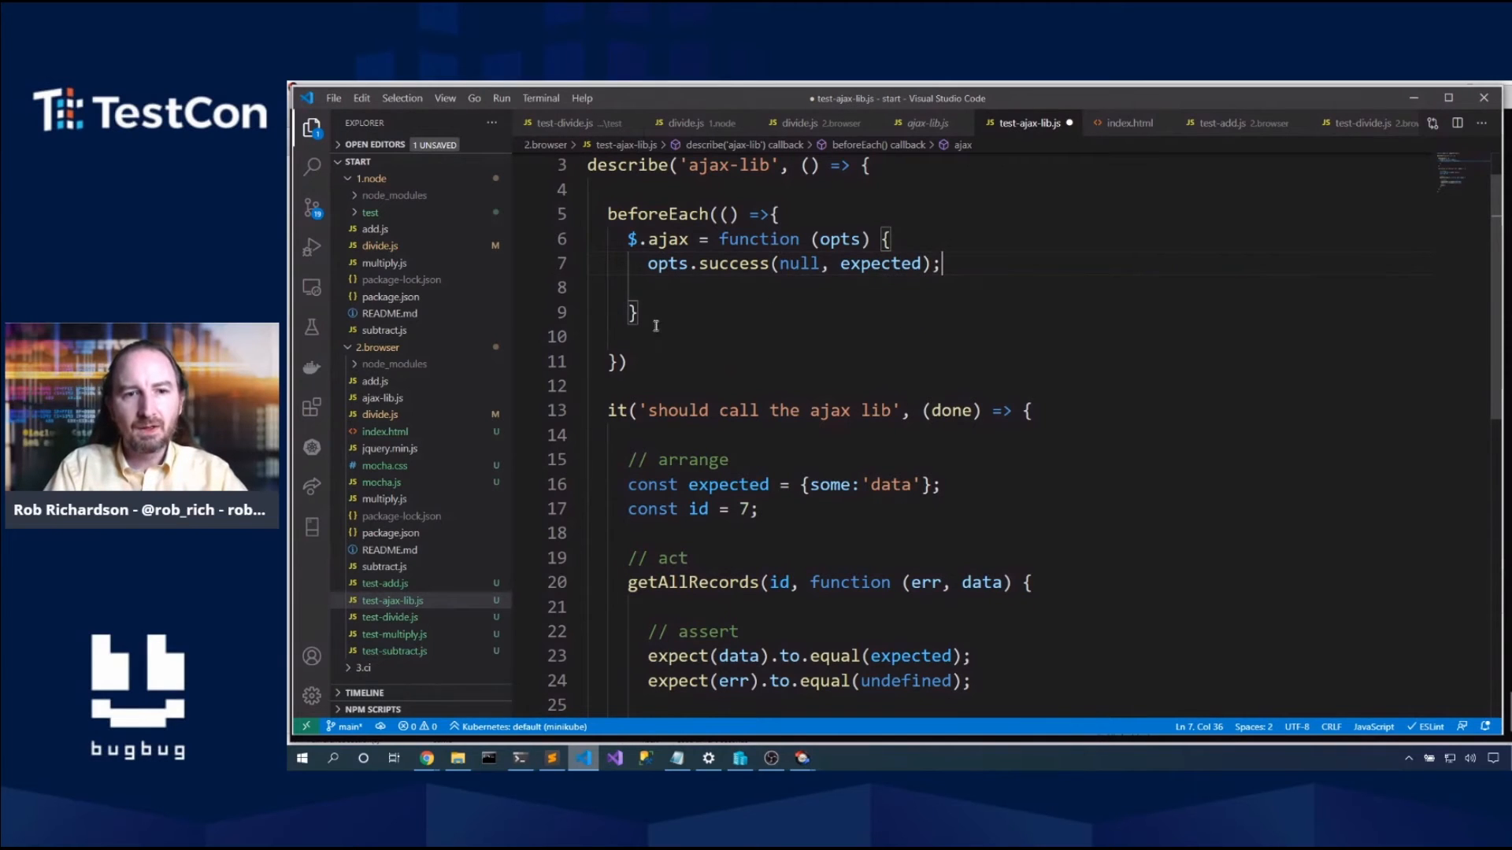
pyautogui.click(665, 291)
pyautogui.write(';')
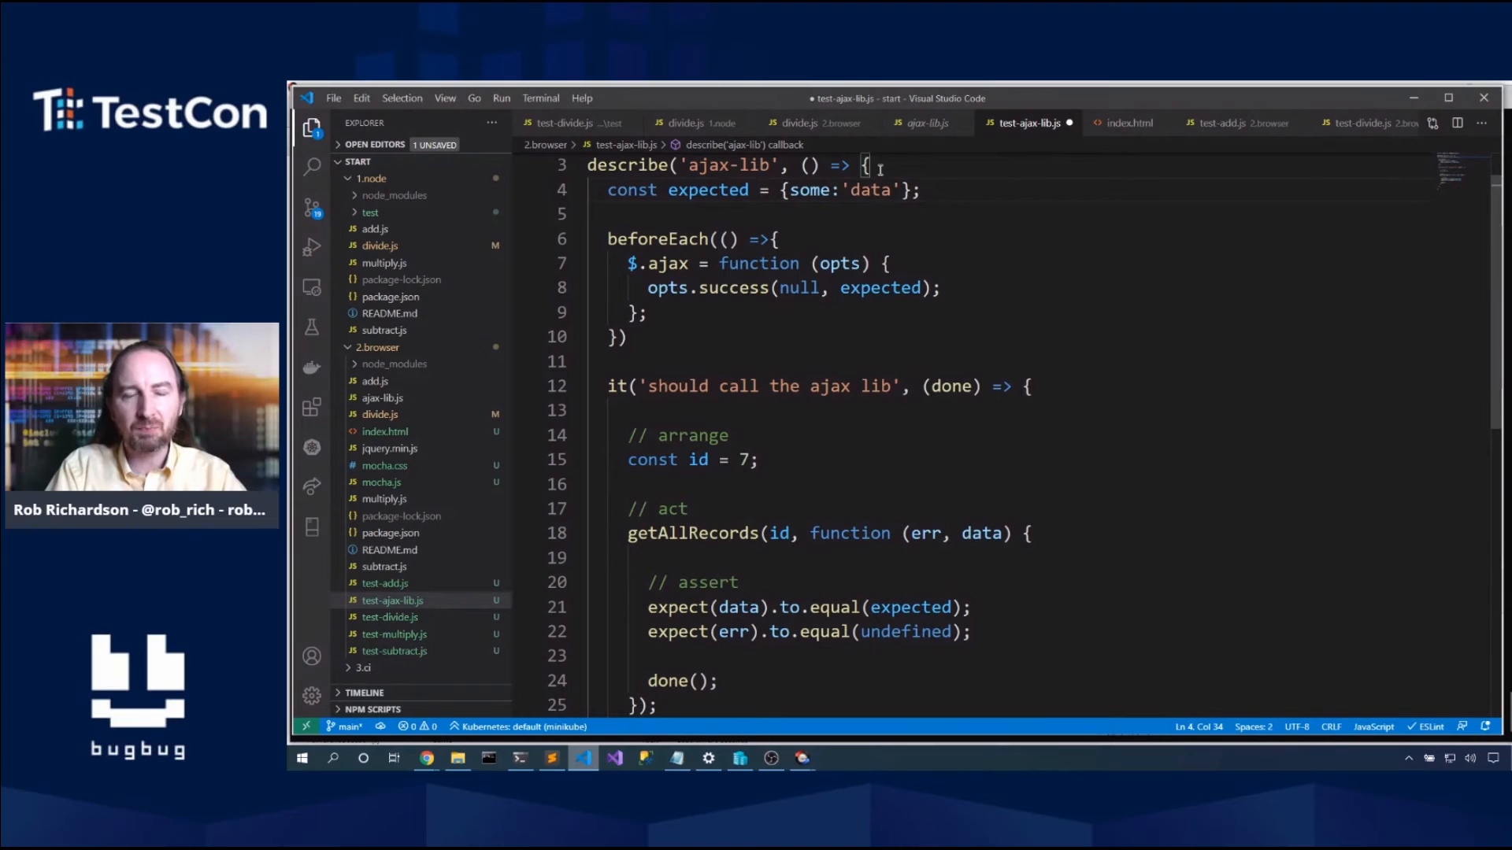
# Step: Declare const realAjax = $.ajax to keep the real implementation
pyautogui.write('co')
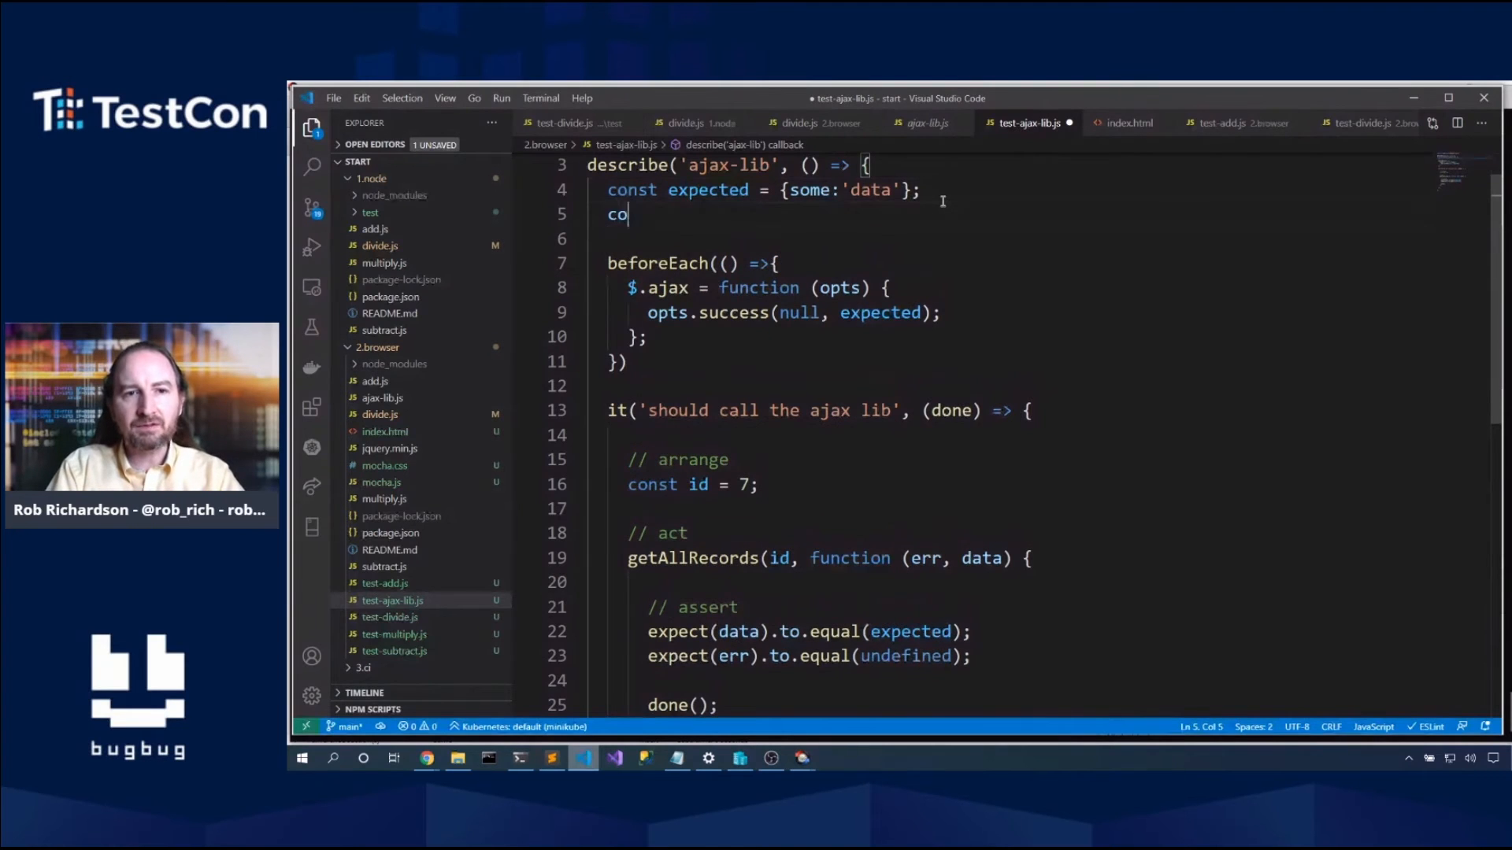
pyautogui.write('nst real')
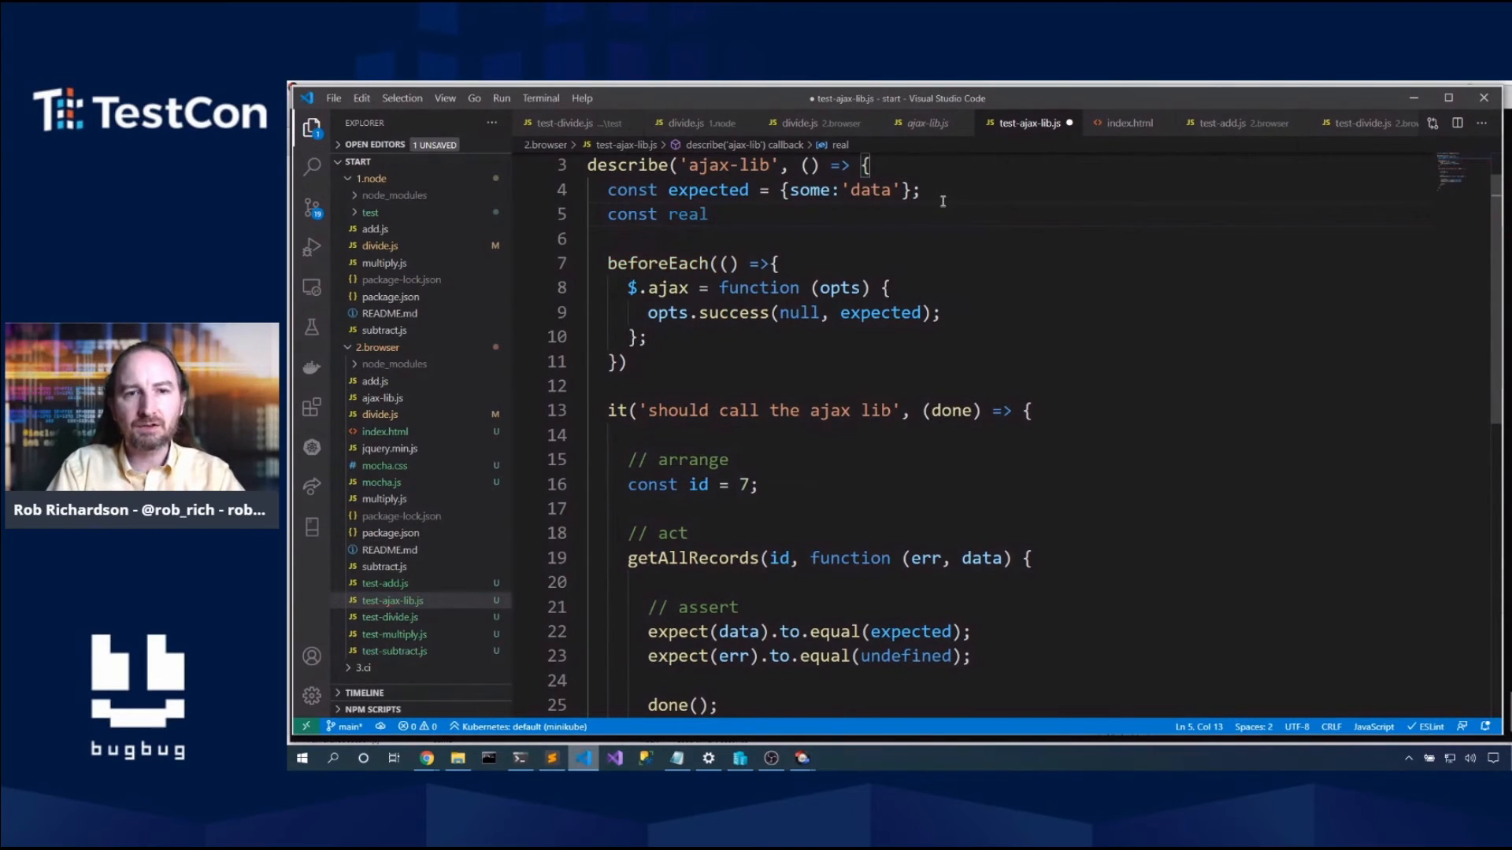
pyautogui.write('Ajax = $')
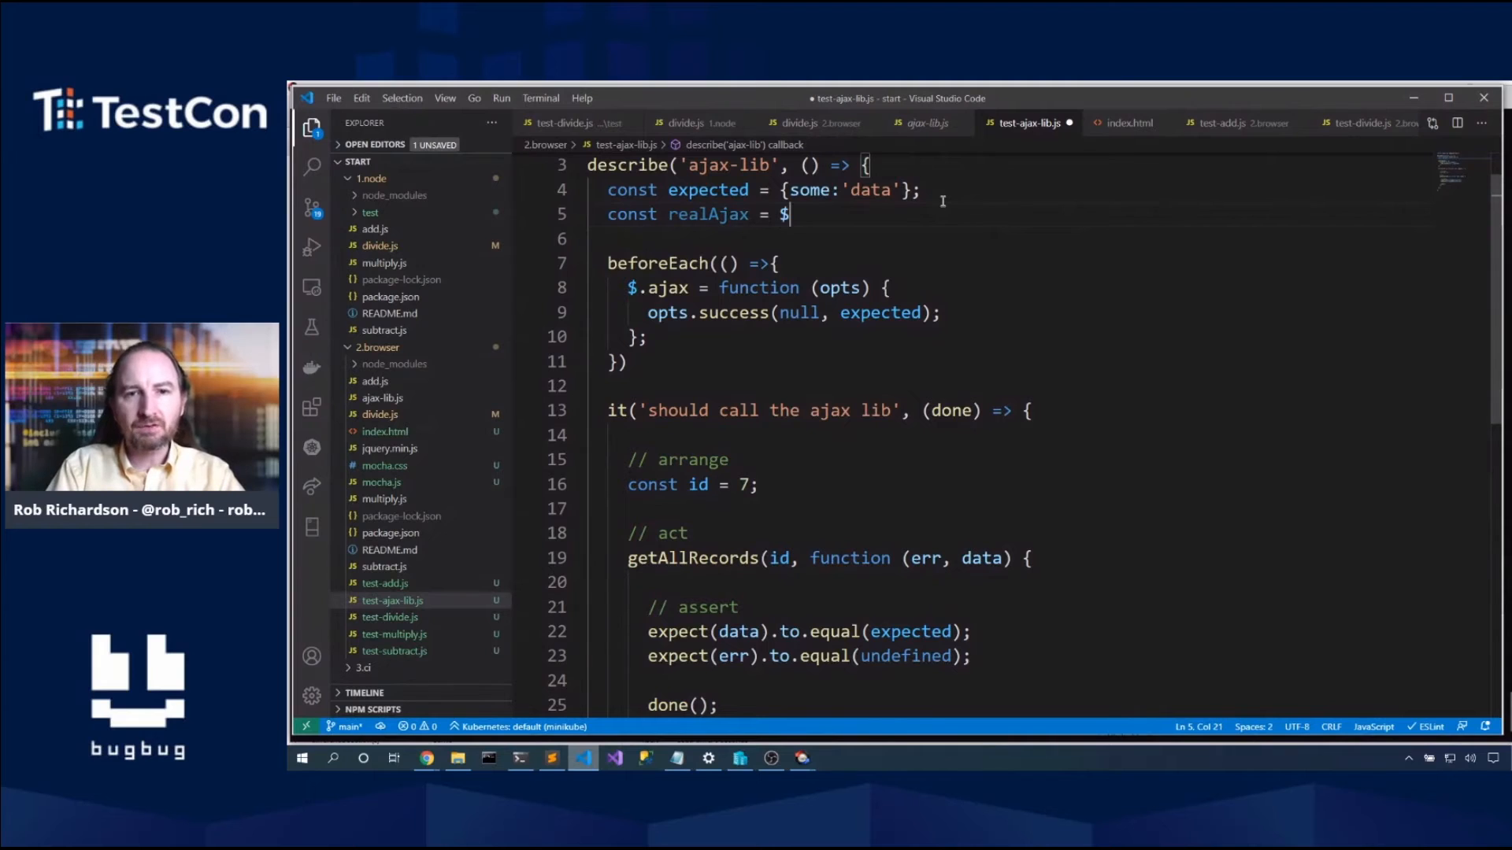
pyautogui.write('.ajax;')
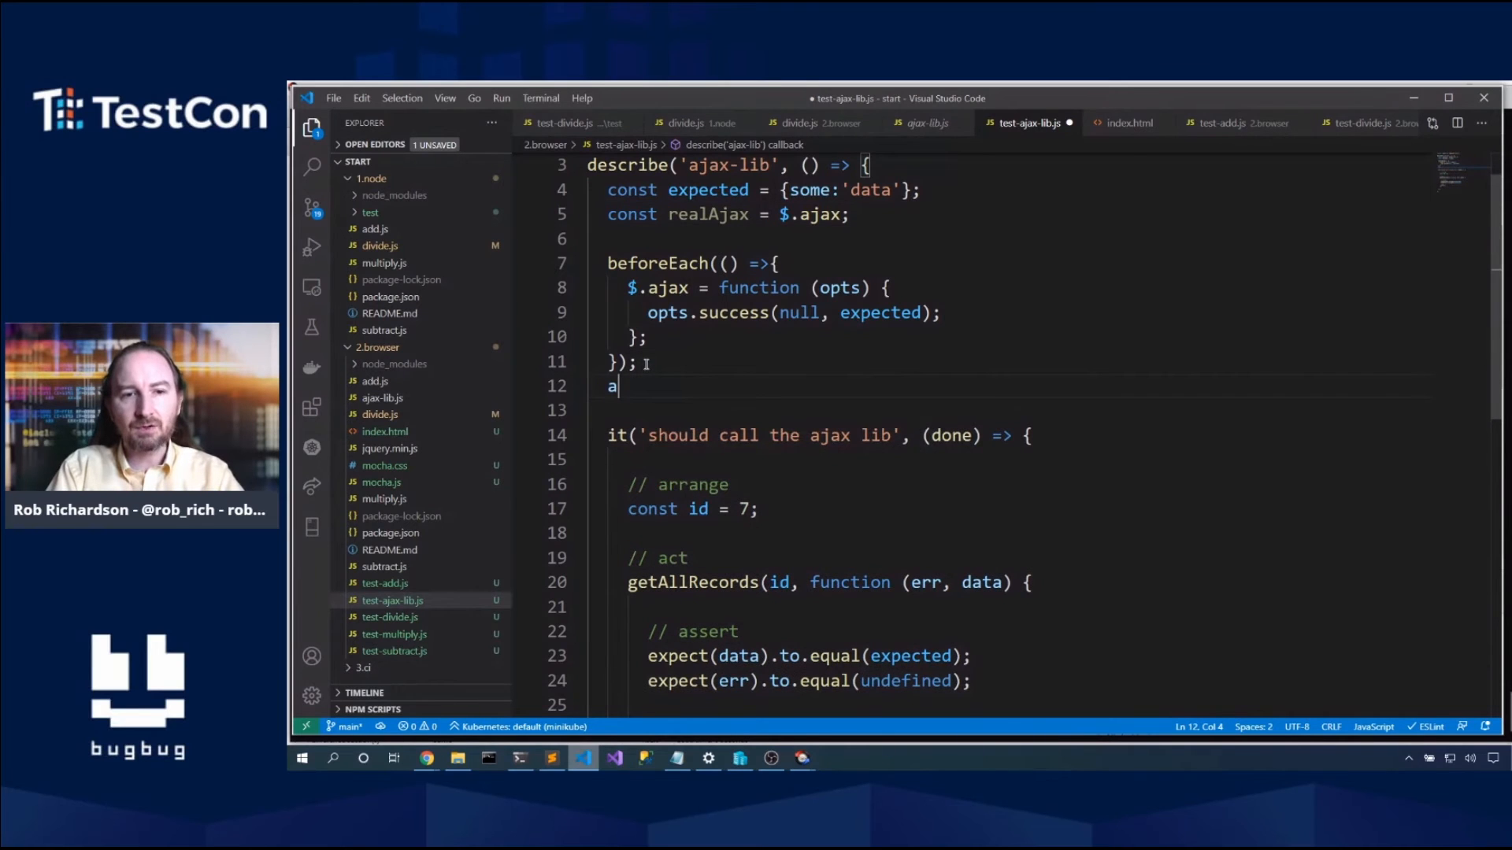
# Step: Add an afterEach that restores $.ajax = realAjax
pyautogui.write('fterEach()')
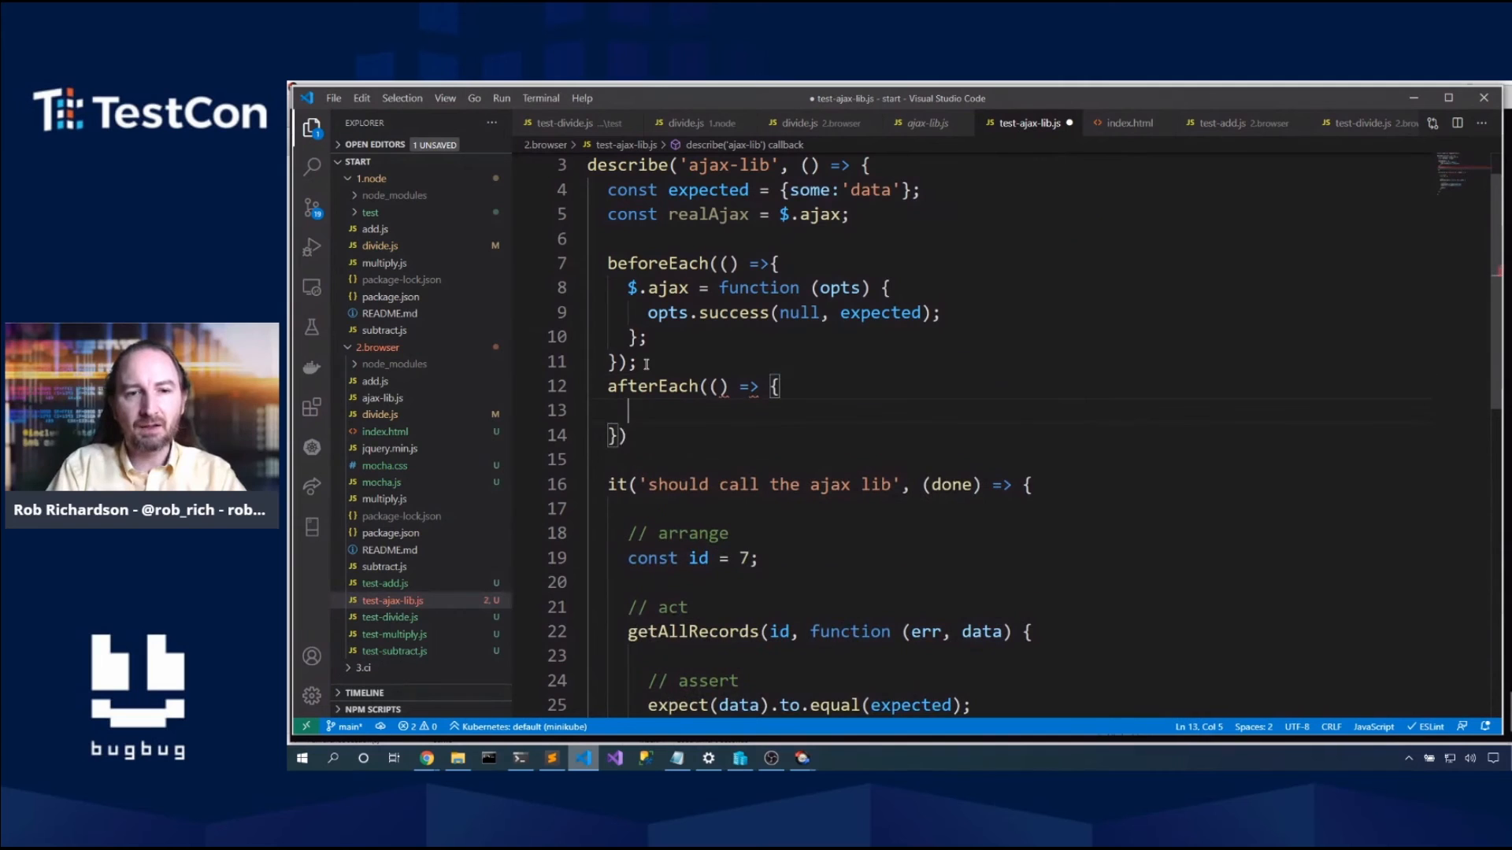
pyautogui.write('$.ajax =')
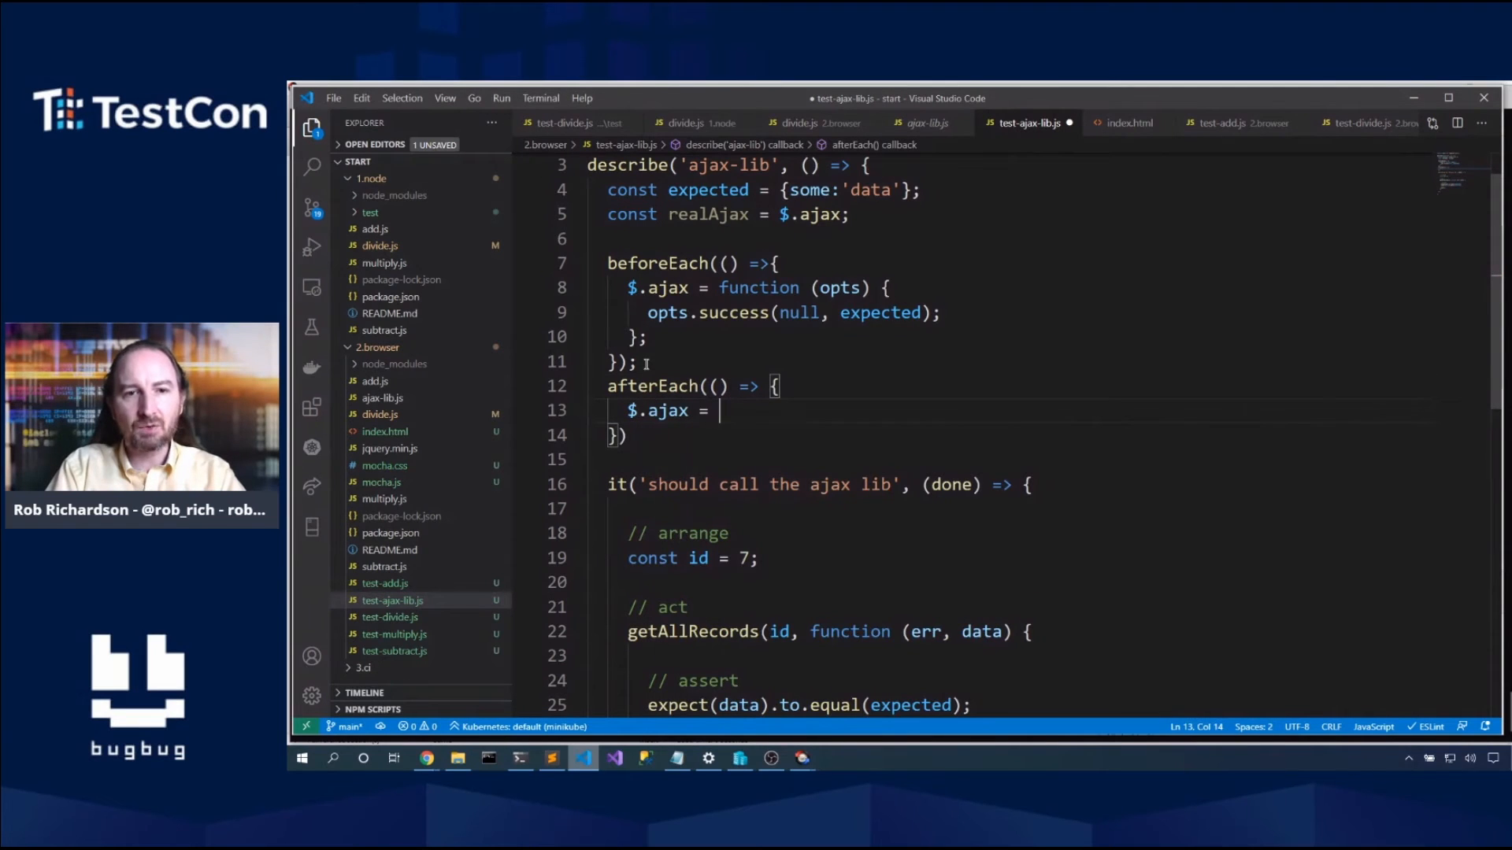
pyautogui.write('realAjax;')
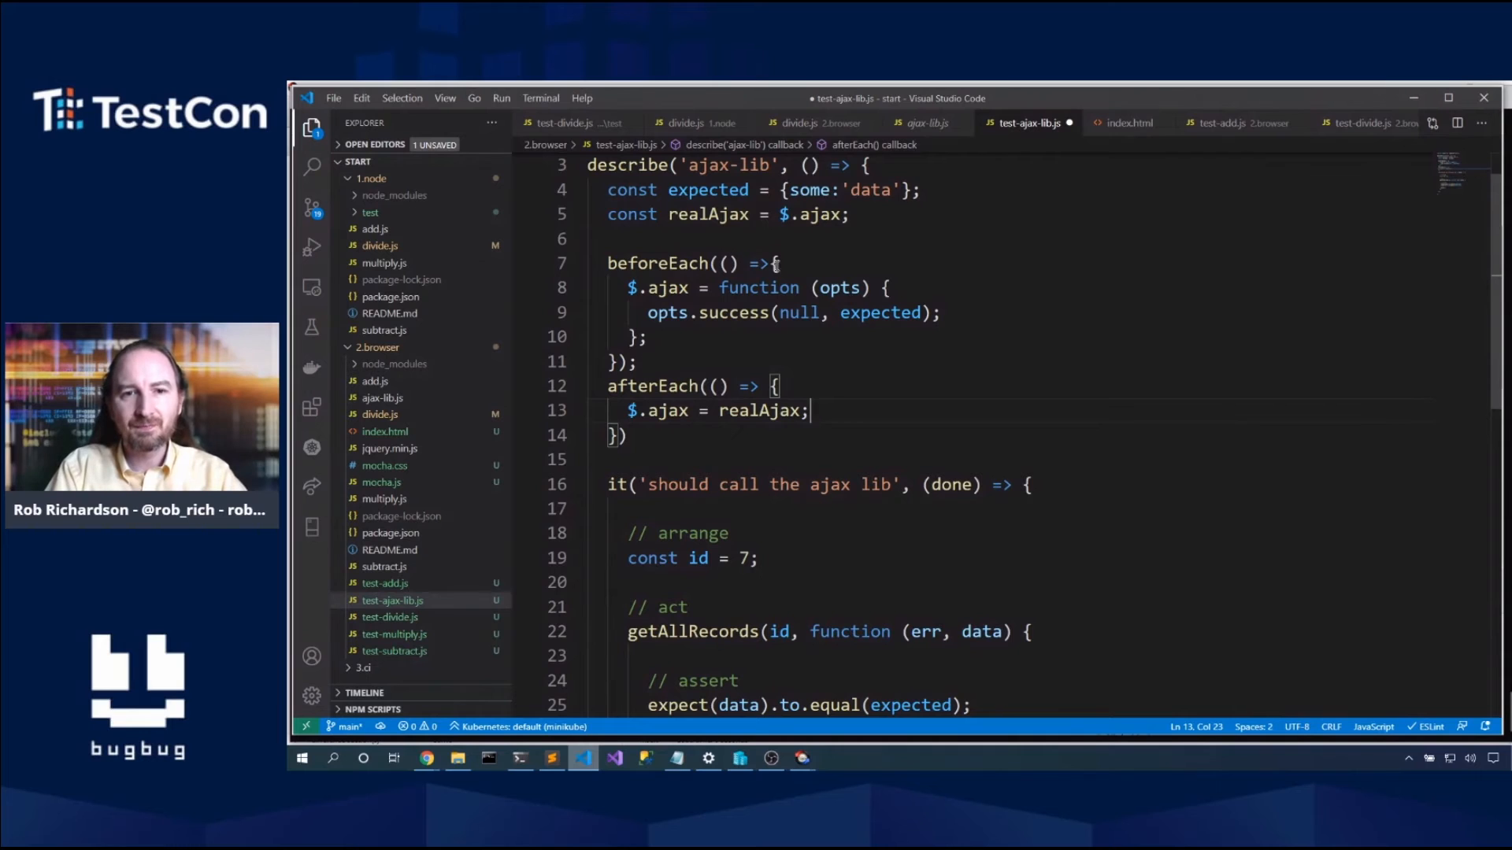
pyautogui.scroll(-3)
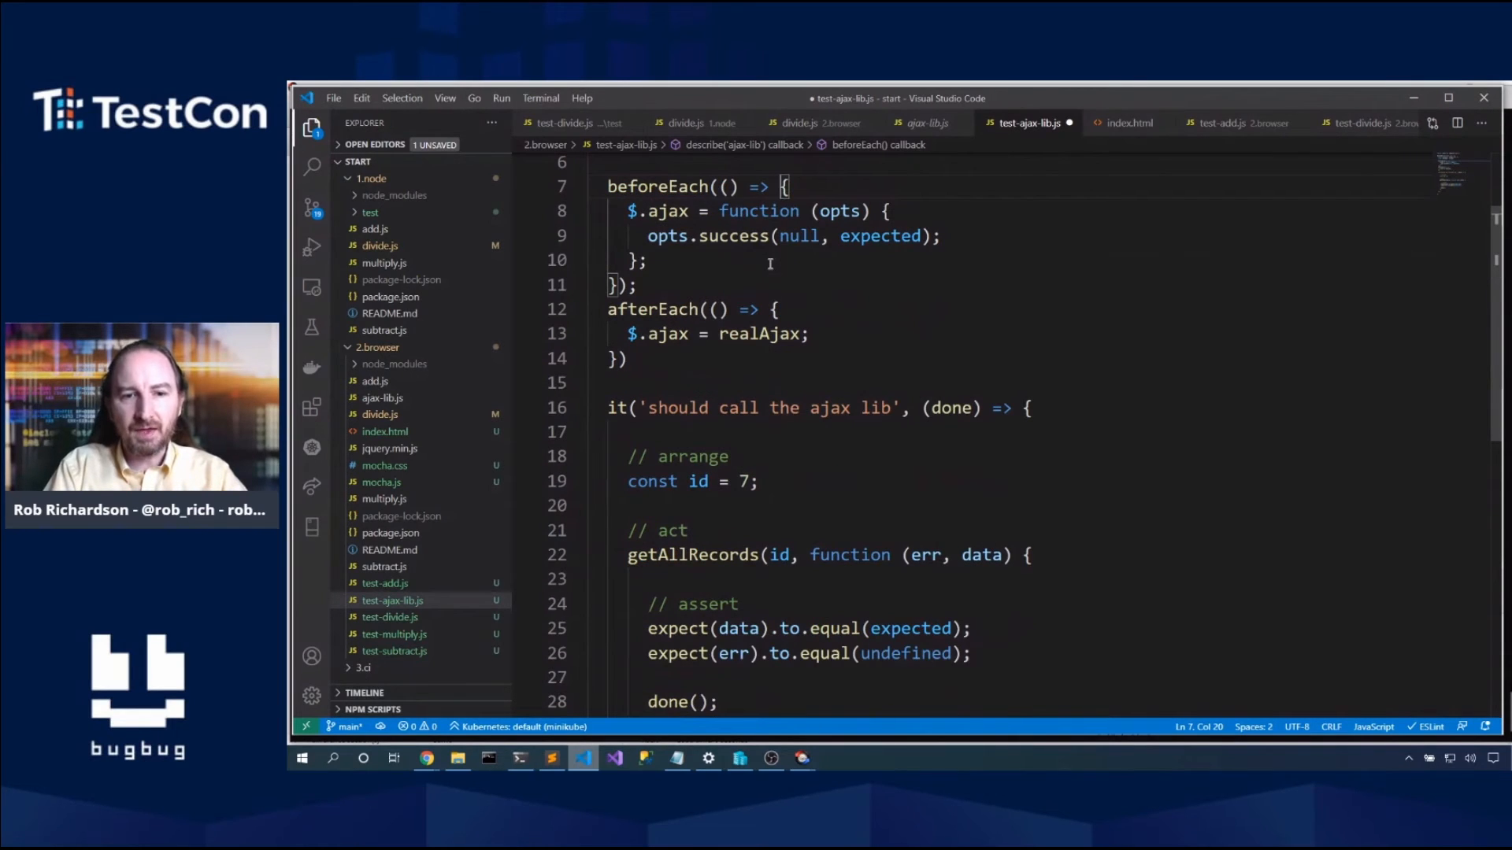
pyautogui.scroll(-3)
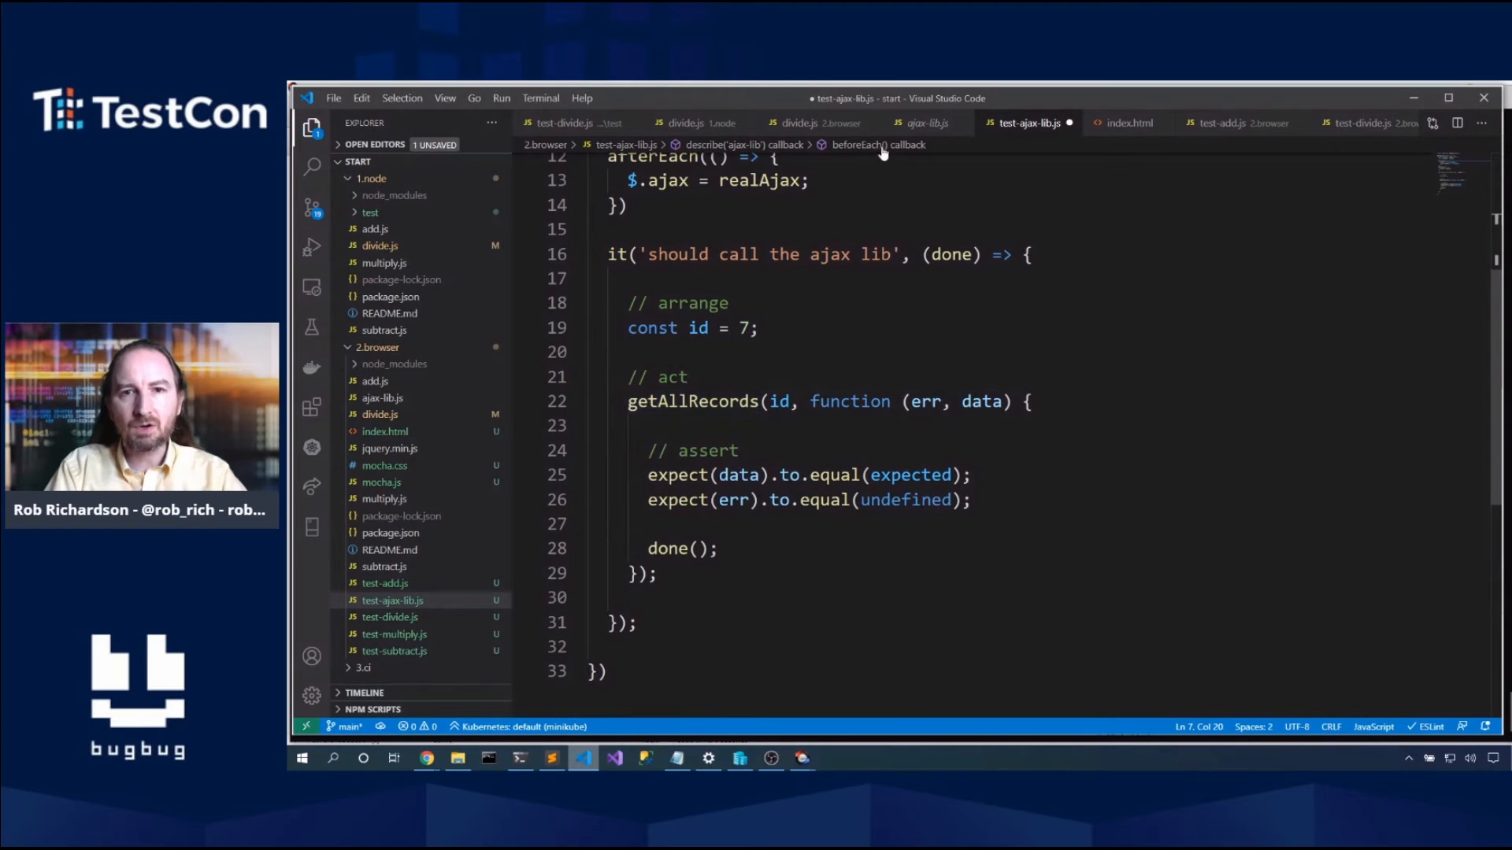
# Step: Compare the stub against ajax-lib.js's getAllRecords success callback
pyautogui.click(922, 123)
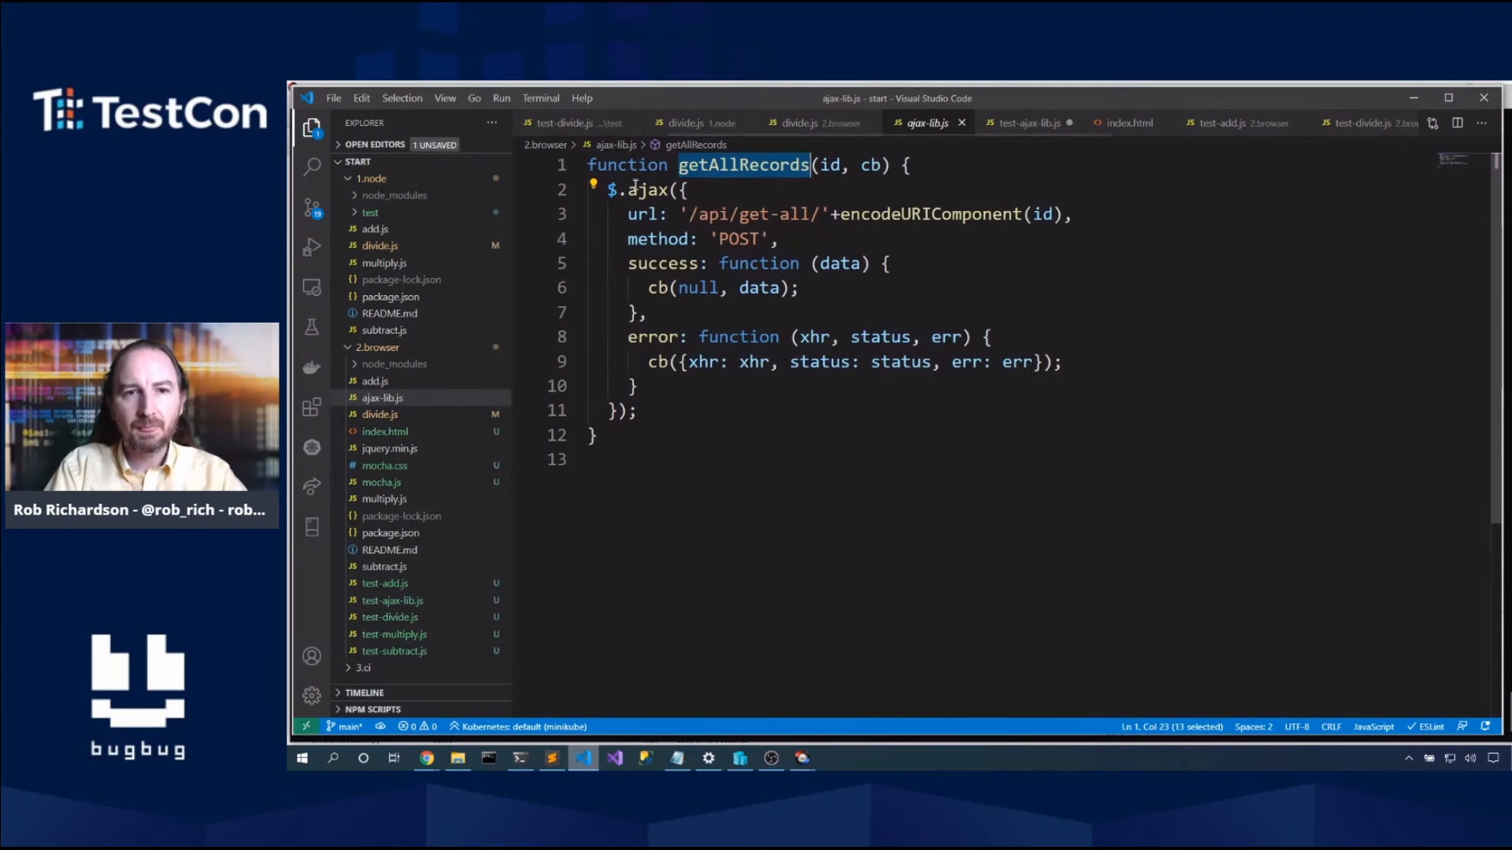
pyautogui.moveTo(649, 189)
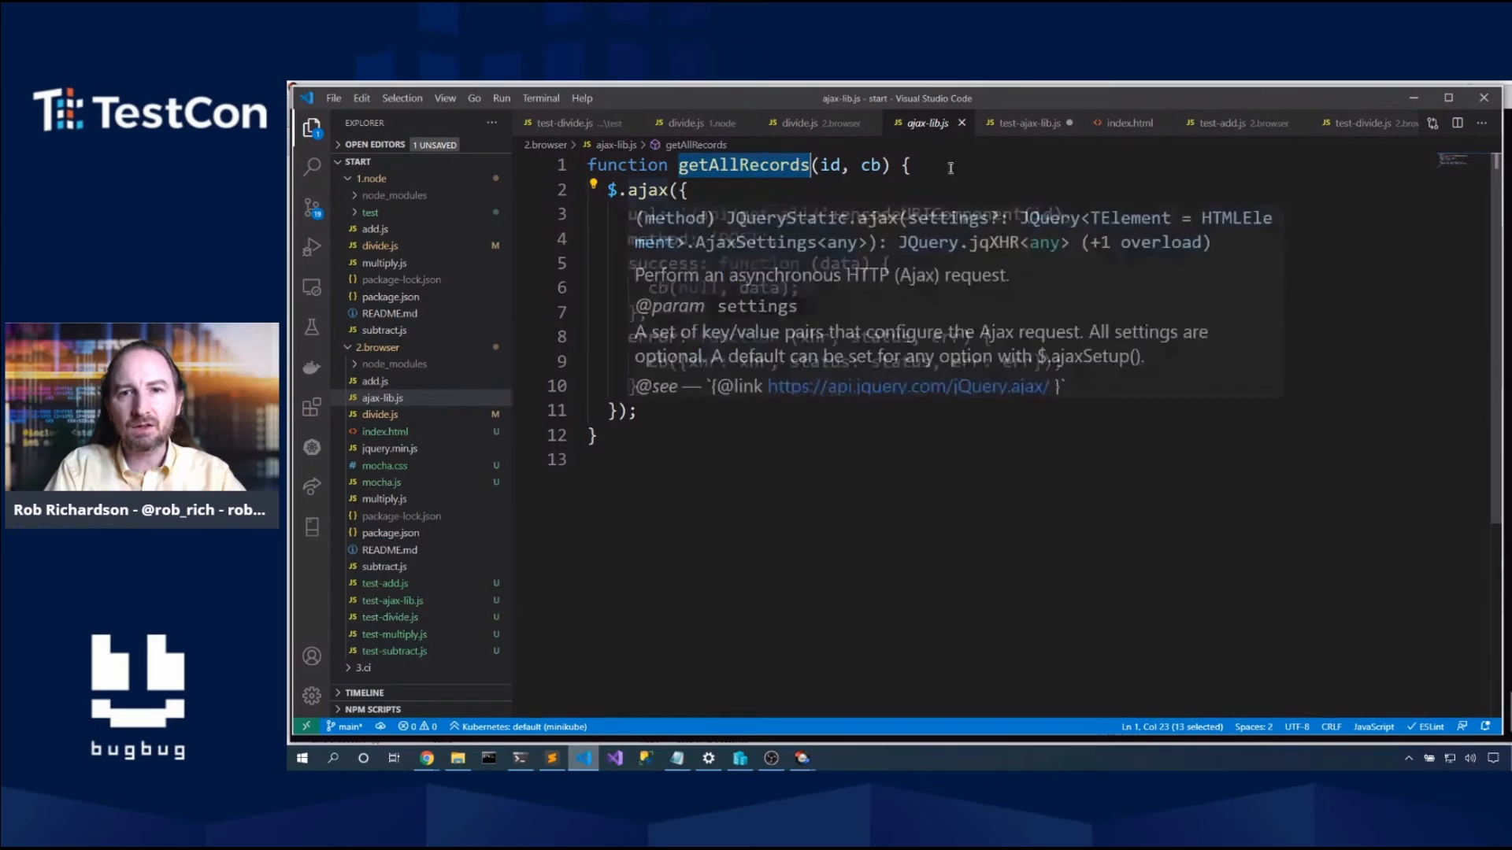
pyautogui.click(1029, 122)
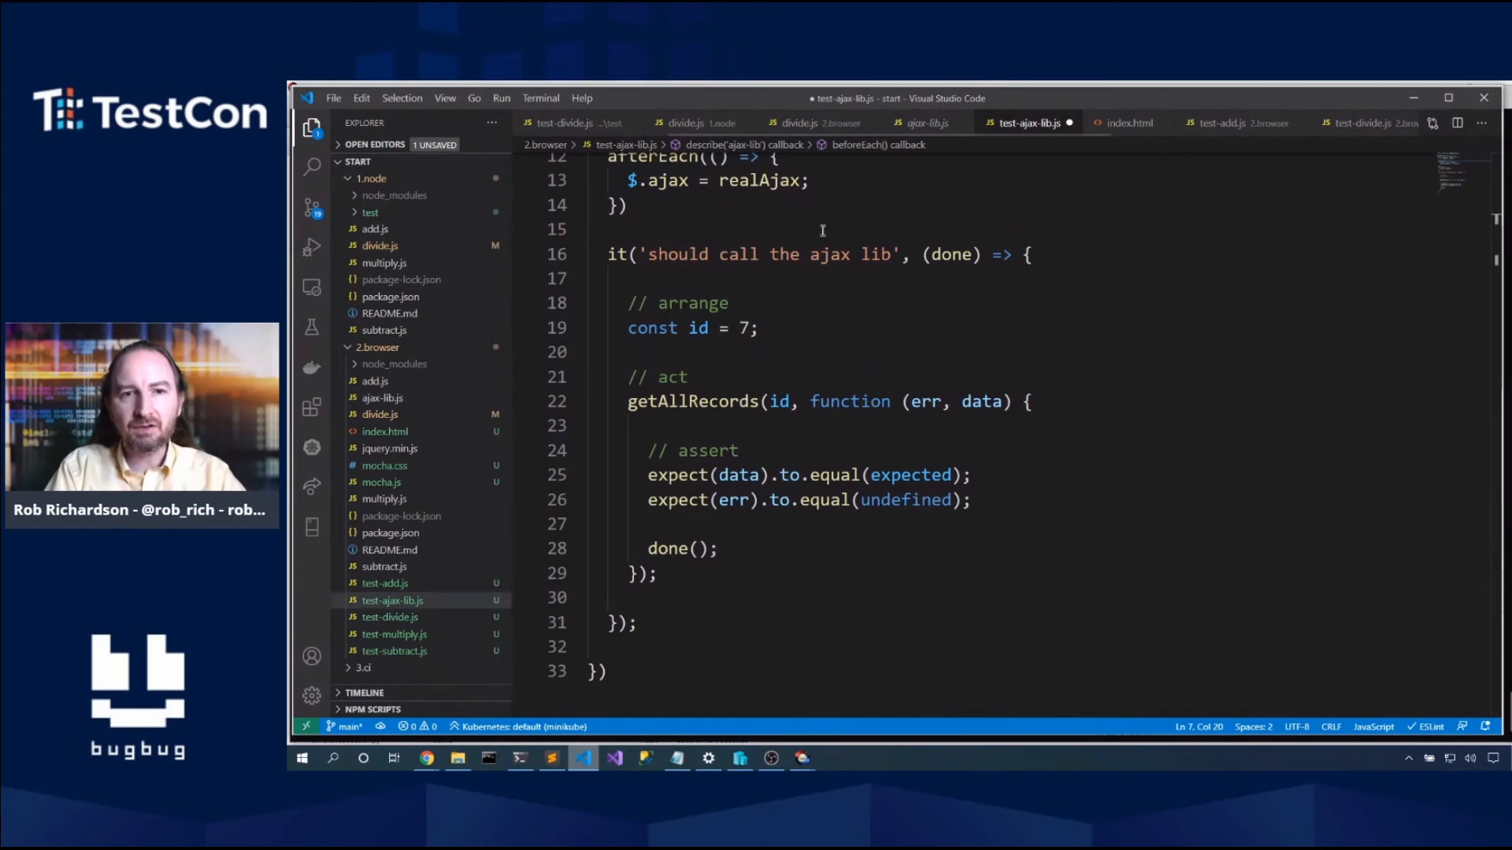
pyautogui.scroll(3)
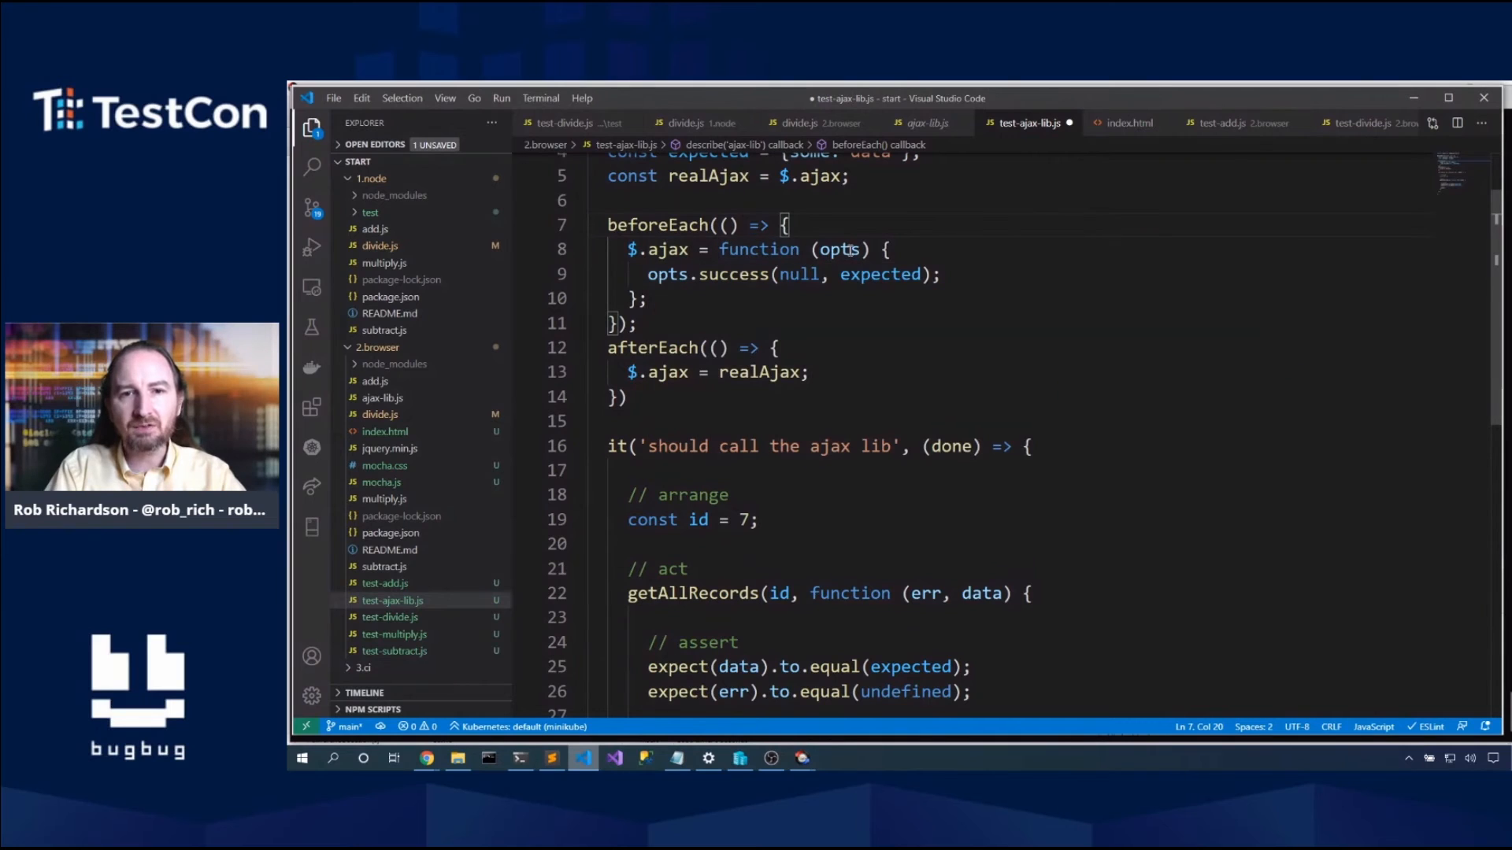
pyautogui.moveTo(838, 249)
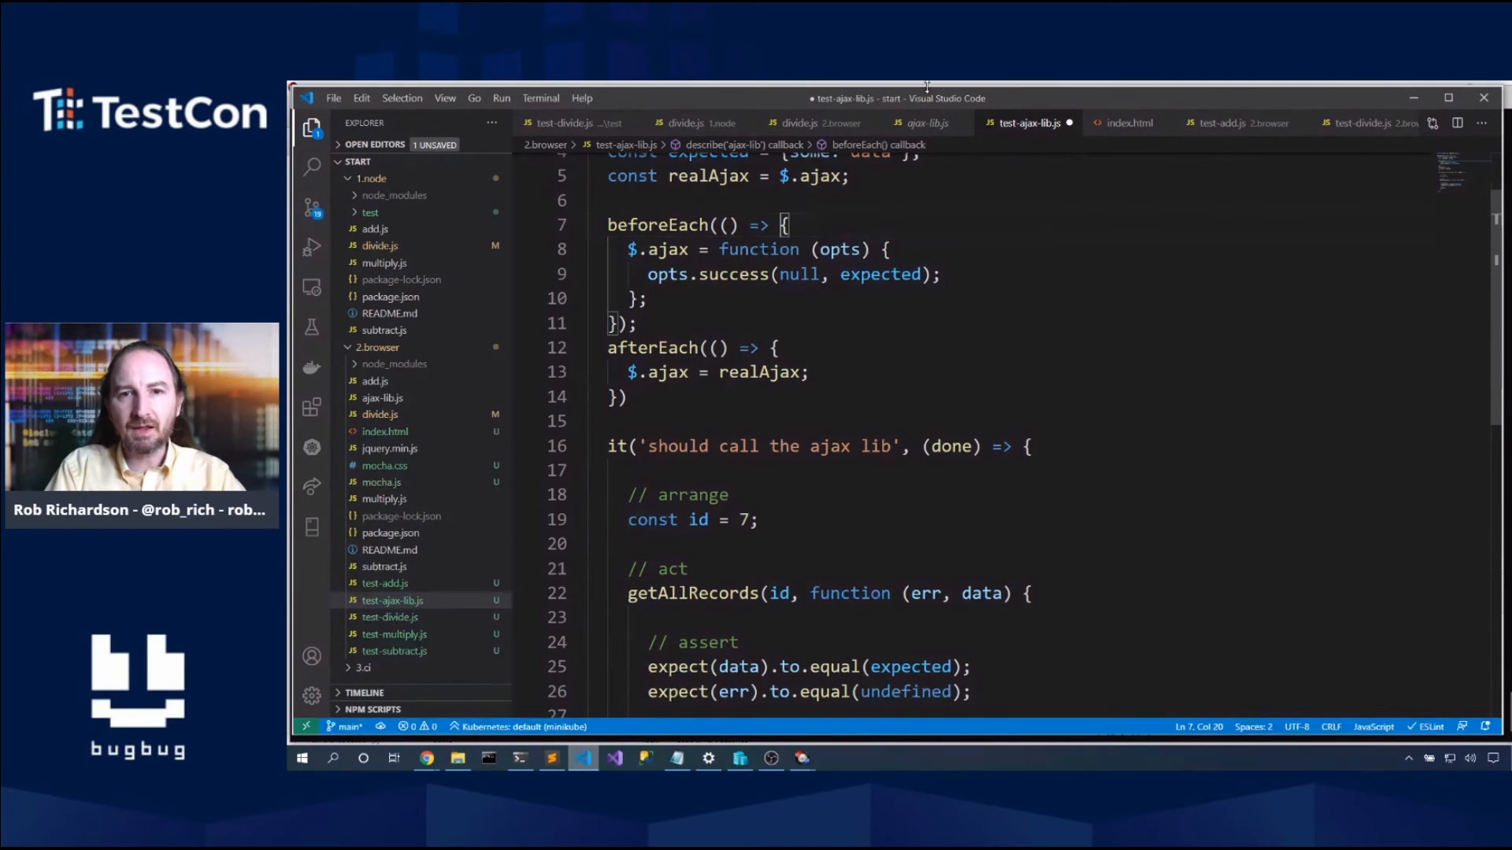
pyautogui.click(926, 123)
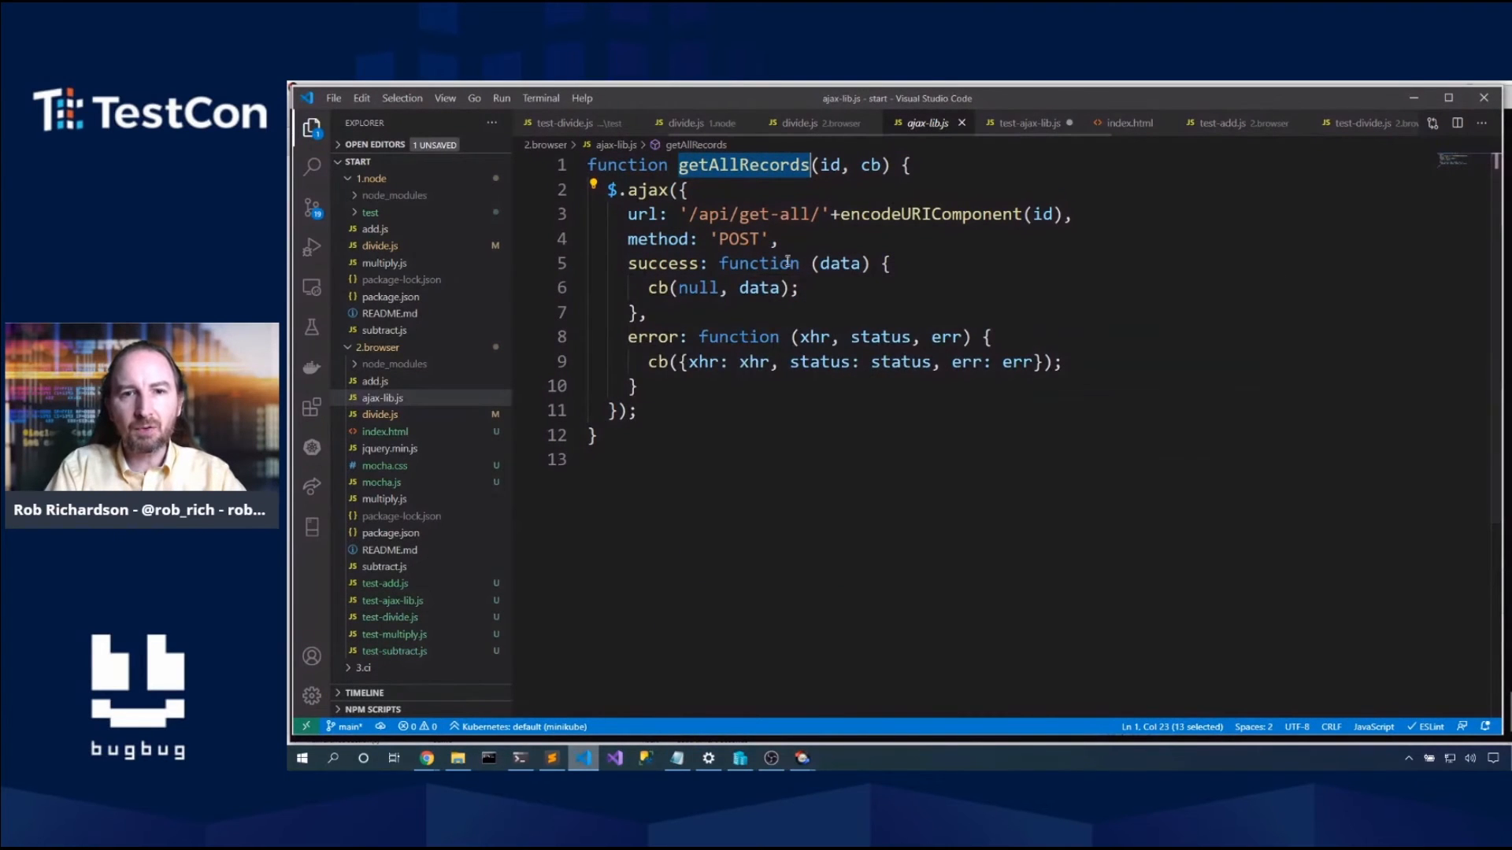
pyautogui.click(1027, 123)
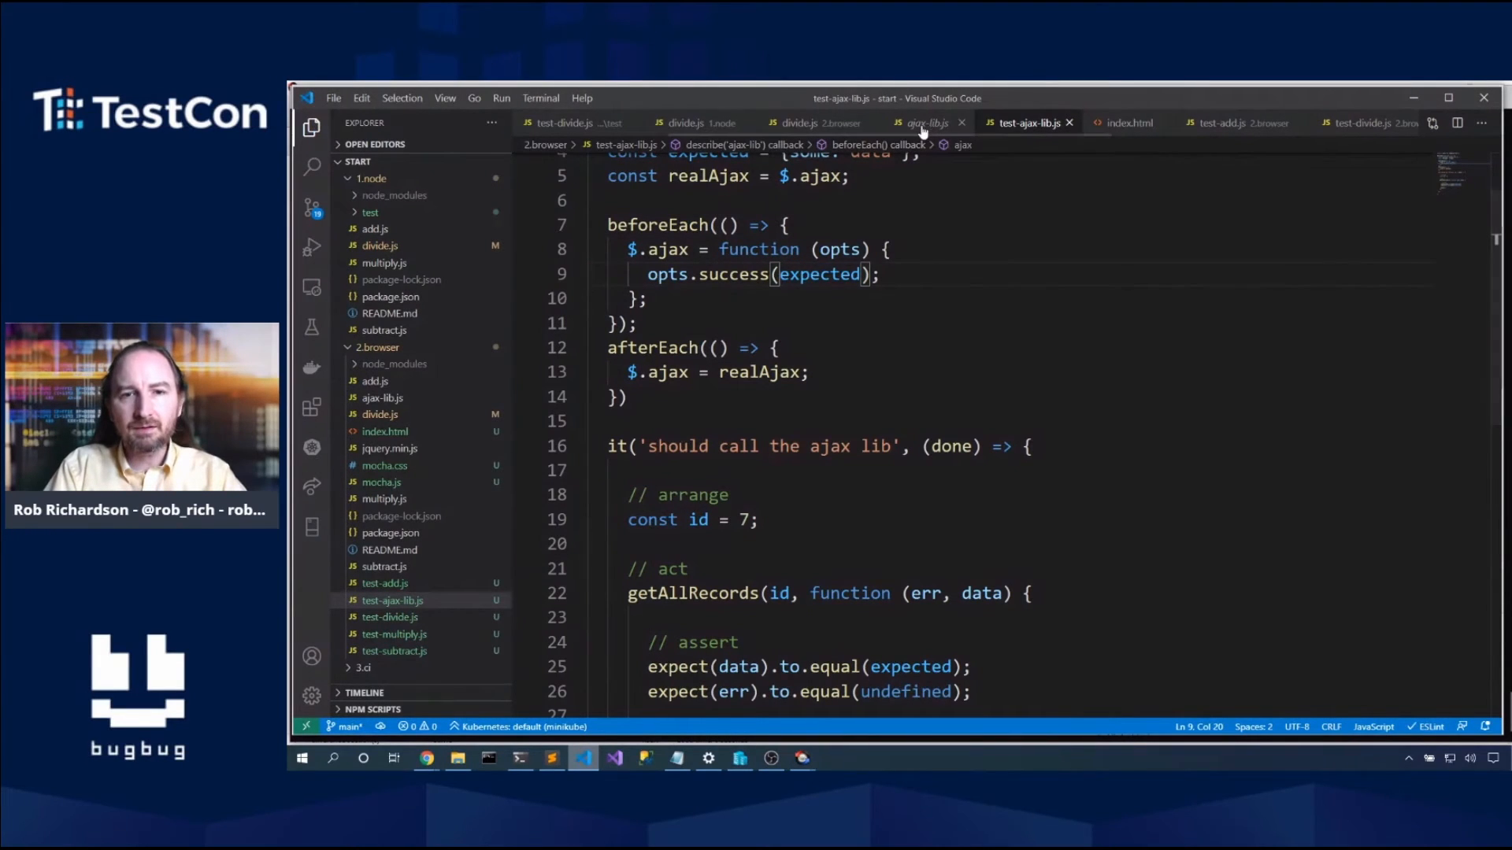
# Step: Change the stub to call opts.success(expected) only and save test-ajax-lib.js
pyautogui.click(925, 123)
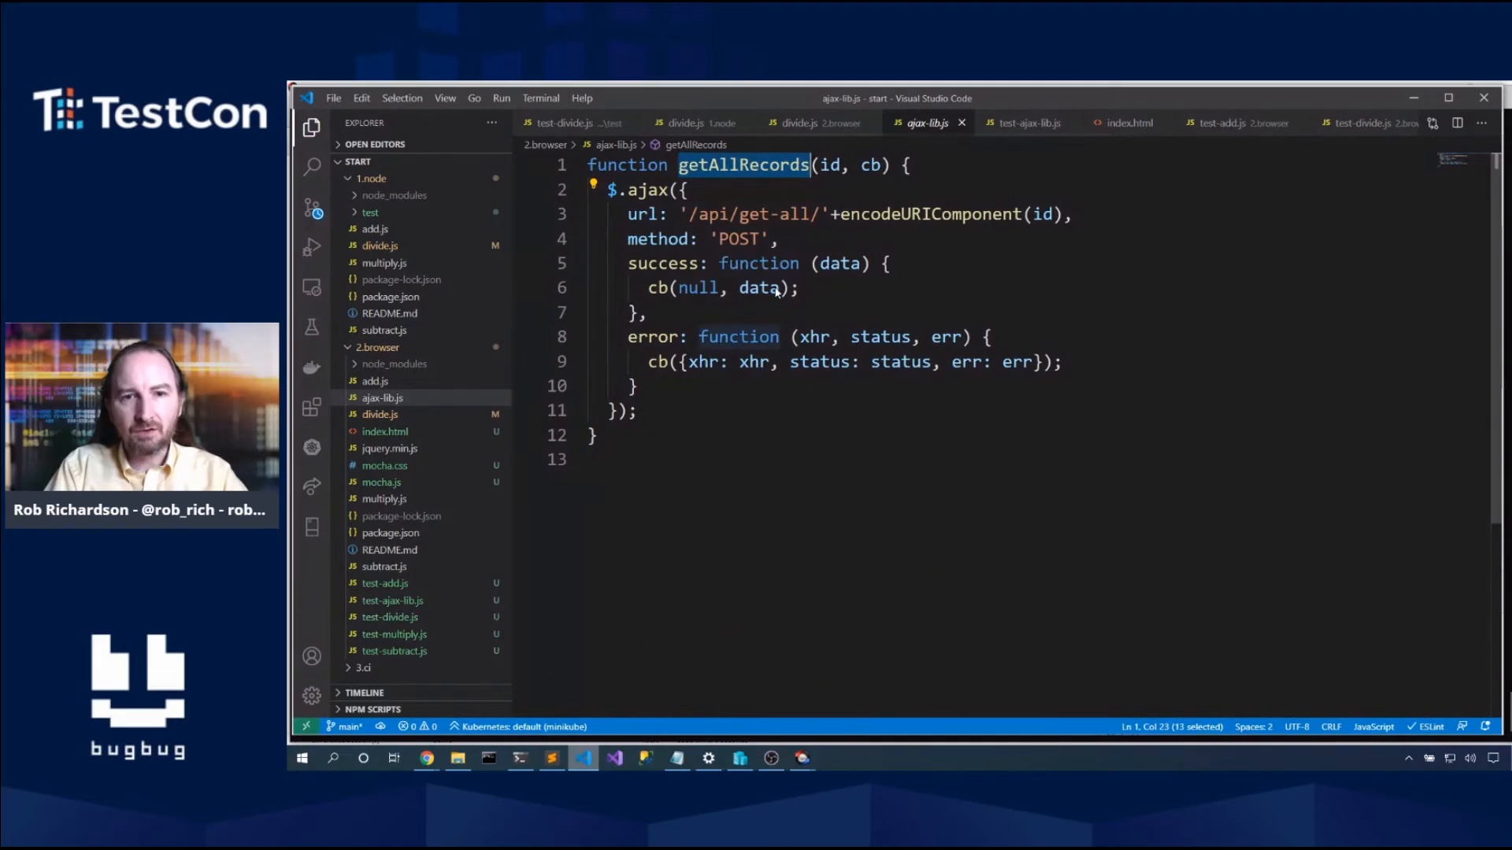
pyautogui.click(688, 287)
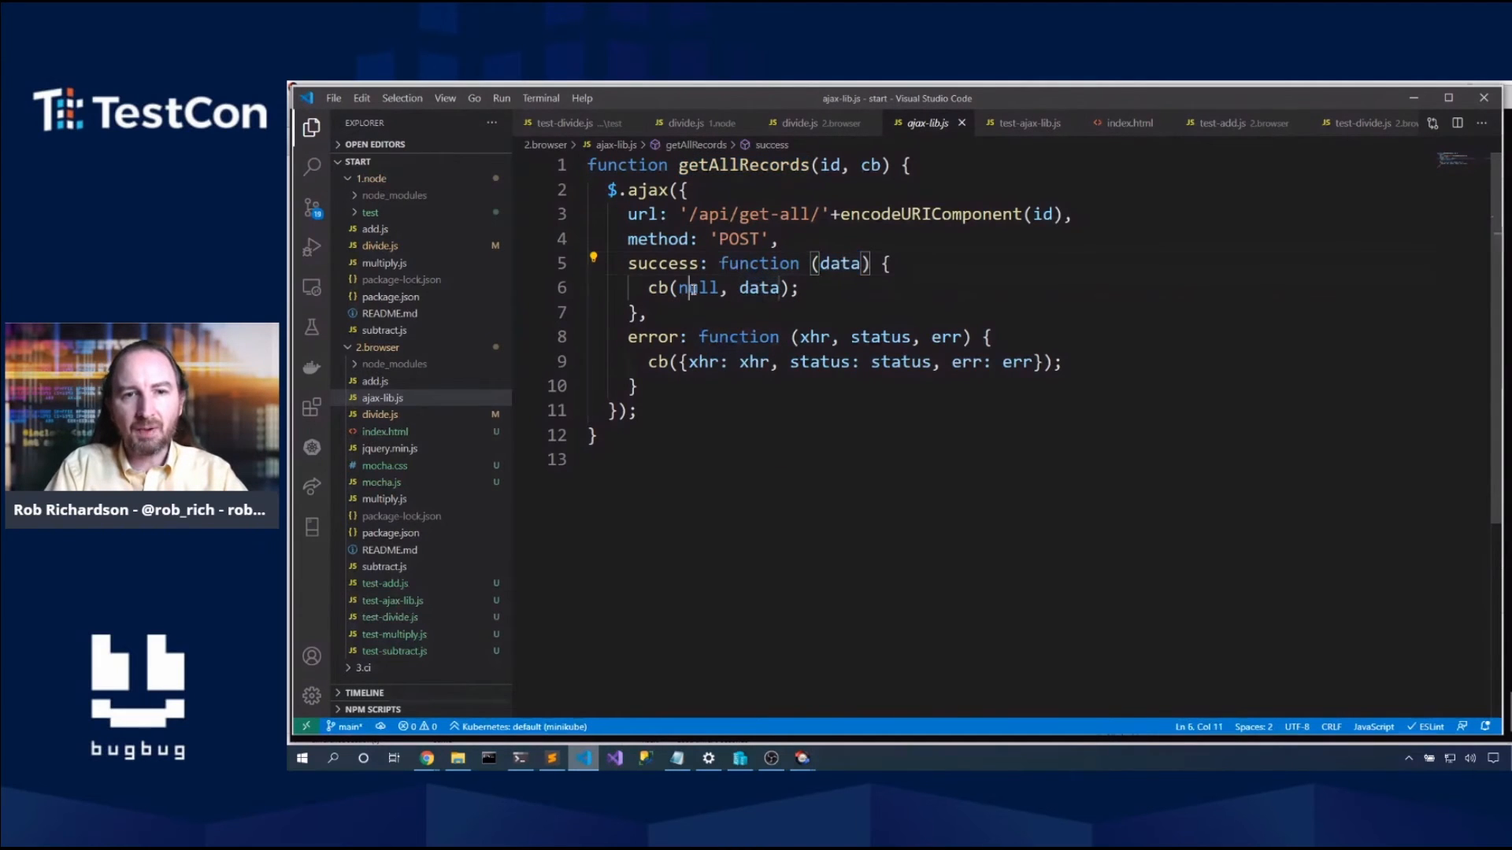
pyautogui.doubleClick(760, 288)
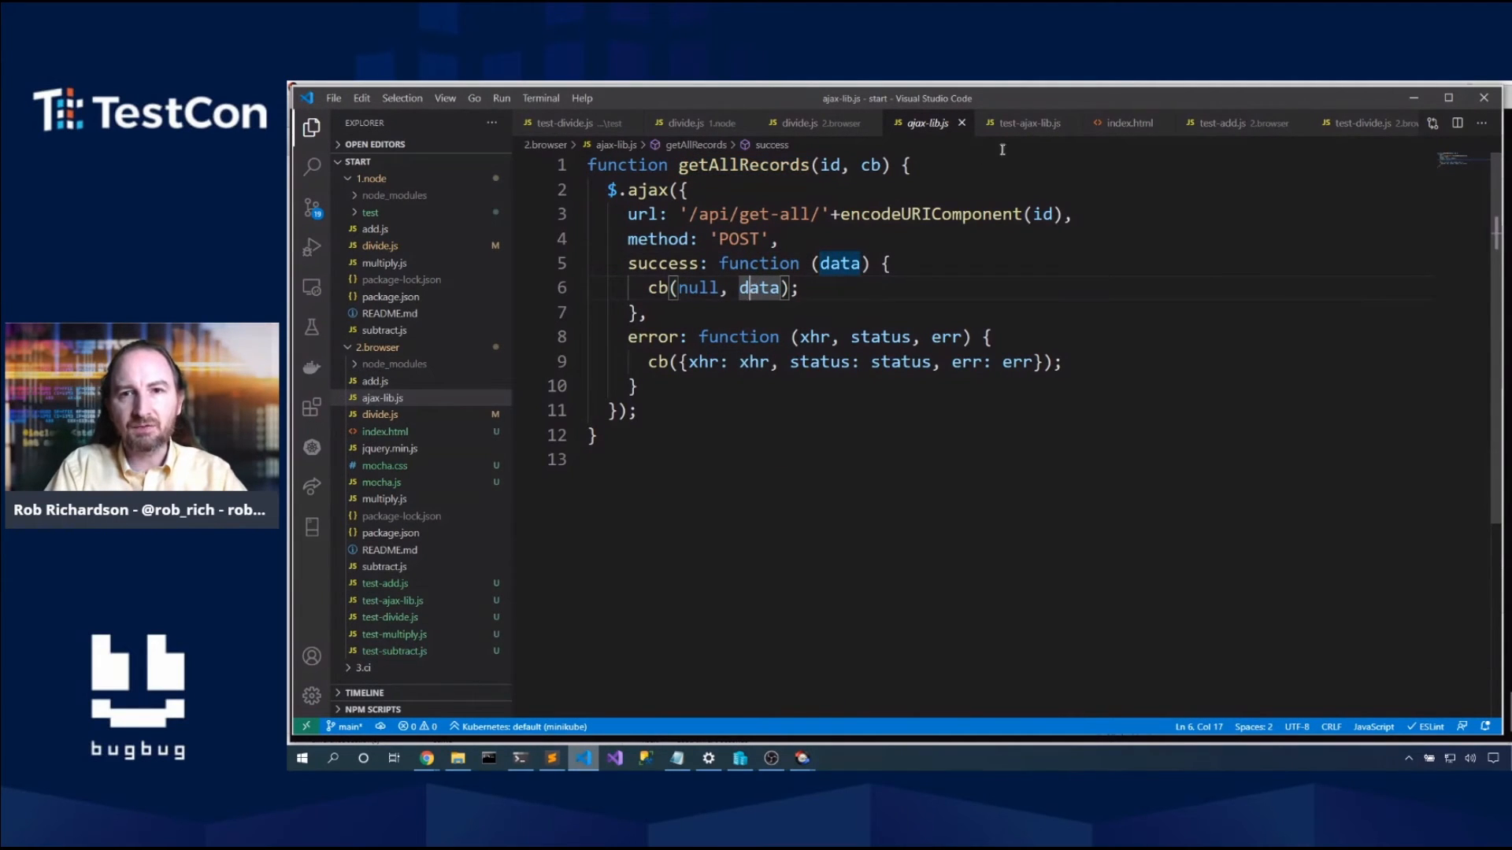
pyautogui.click(1025, 122)
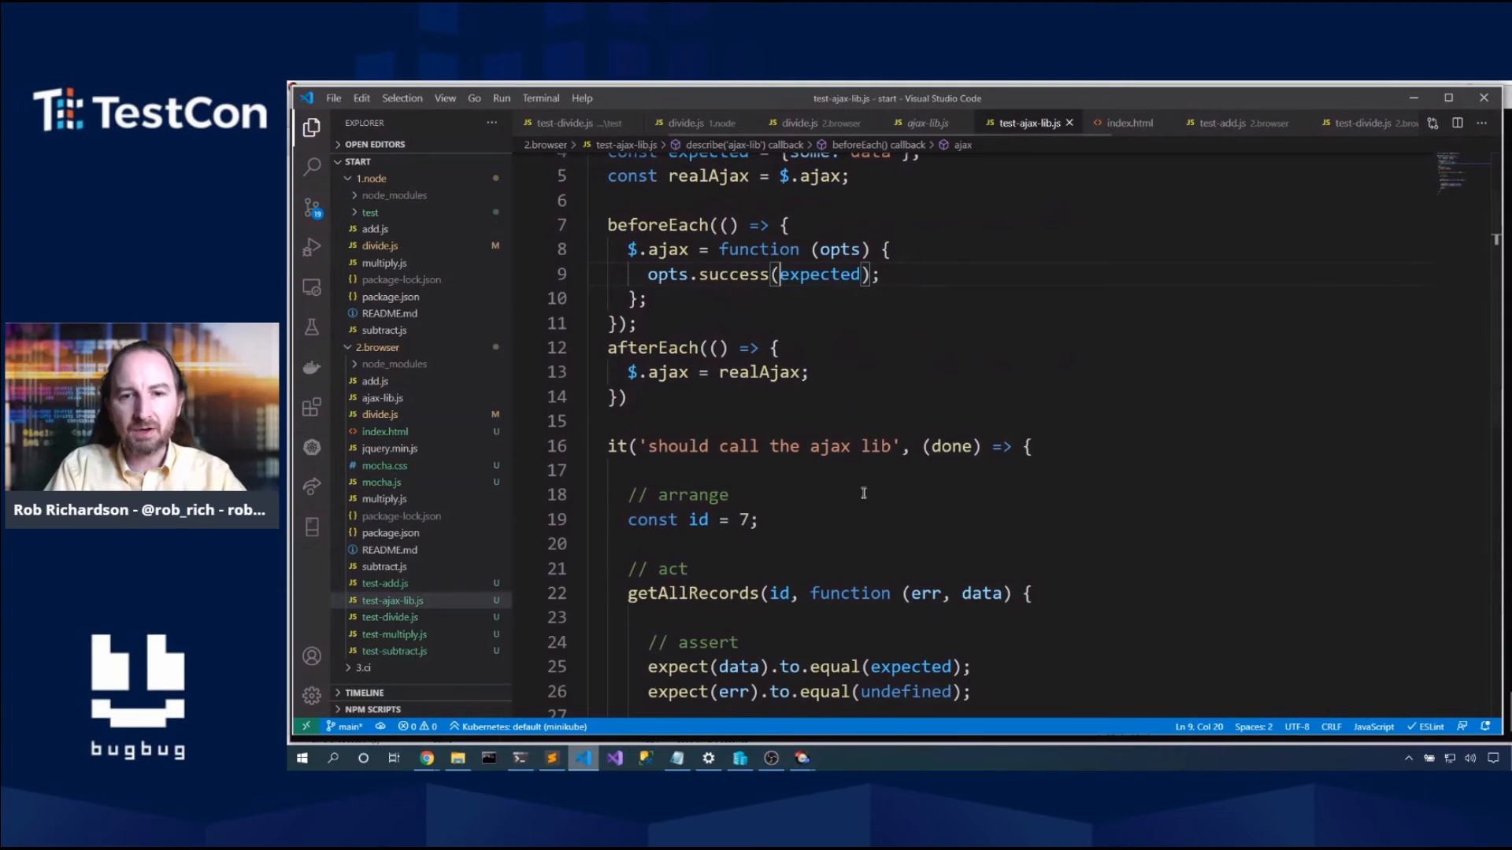
pyautogui.moveTo(781, 711)
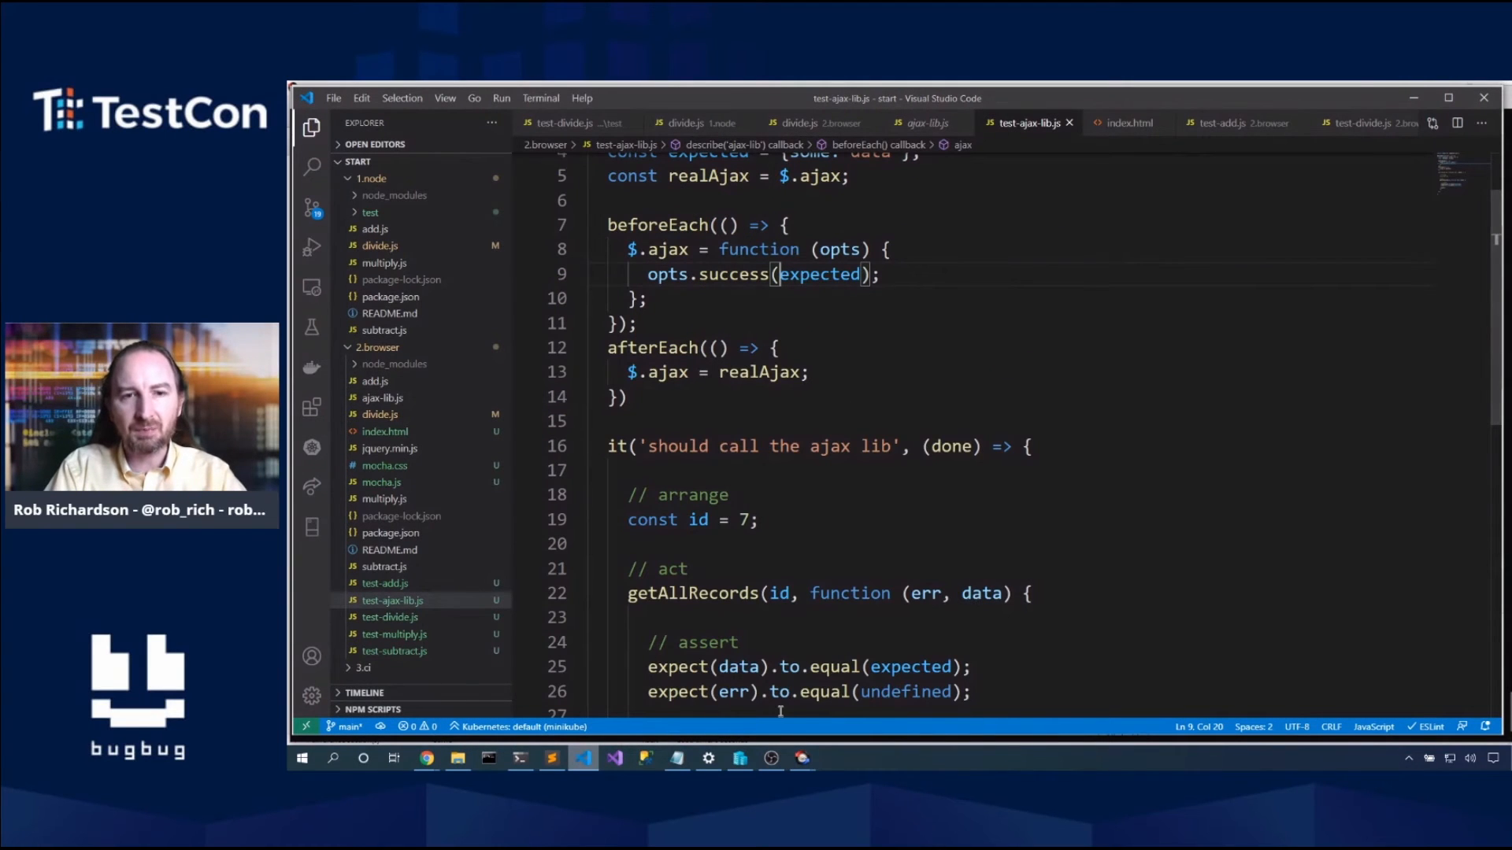
pyautogui.click(781, 557)
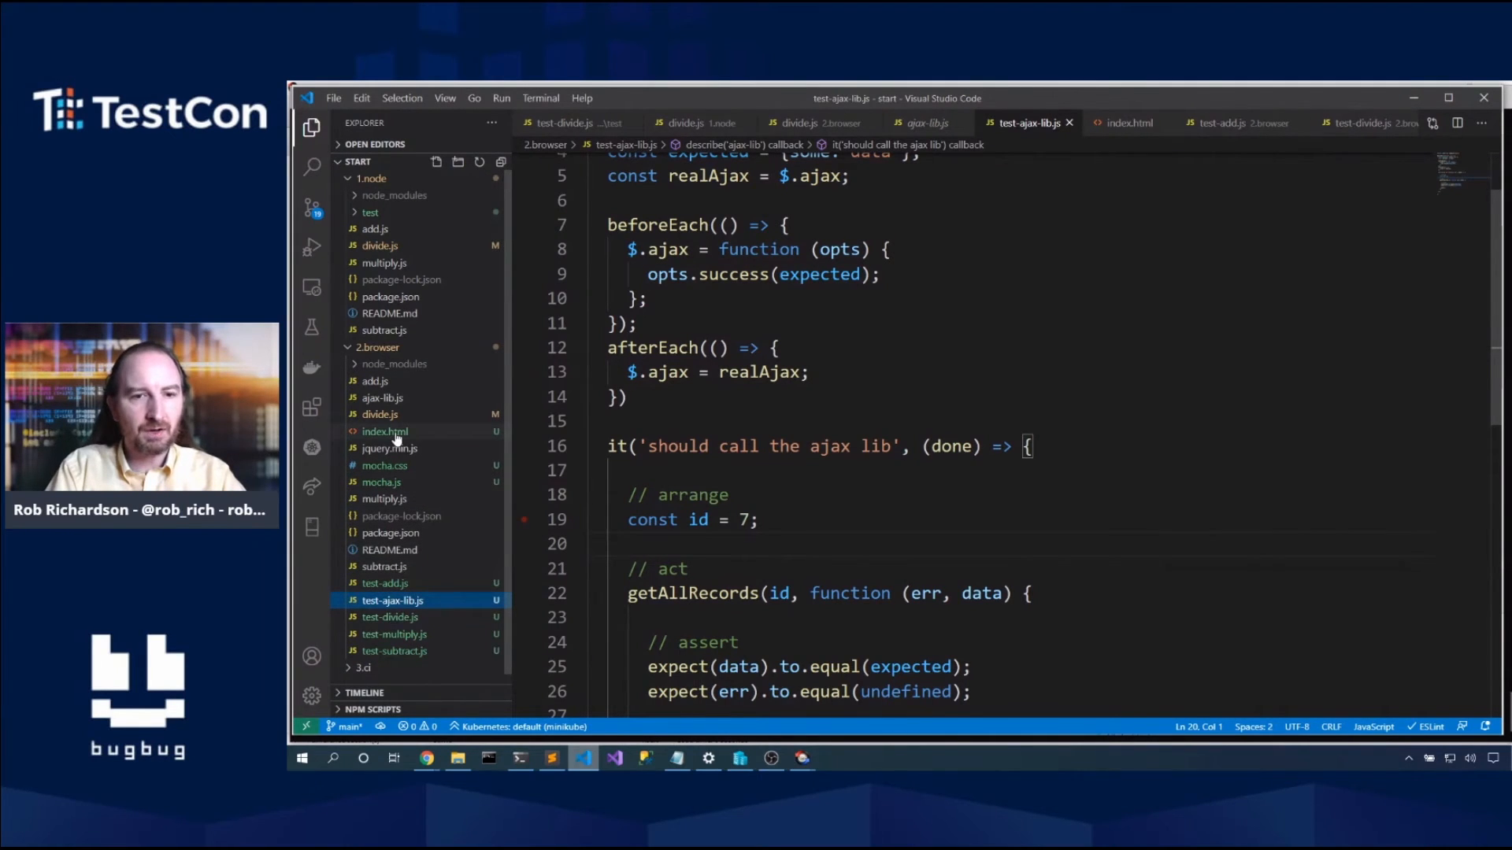
# Step: Add script tags for jquery.min.js, ajax-lib.js and test-ajax-lib.js above mocha.run in index.html and save
pyautogui.click(385, 431)
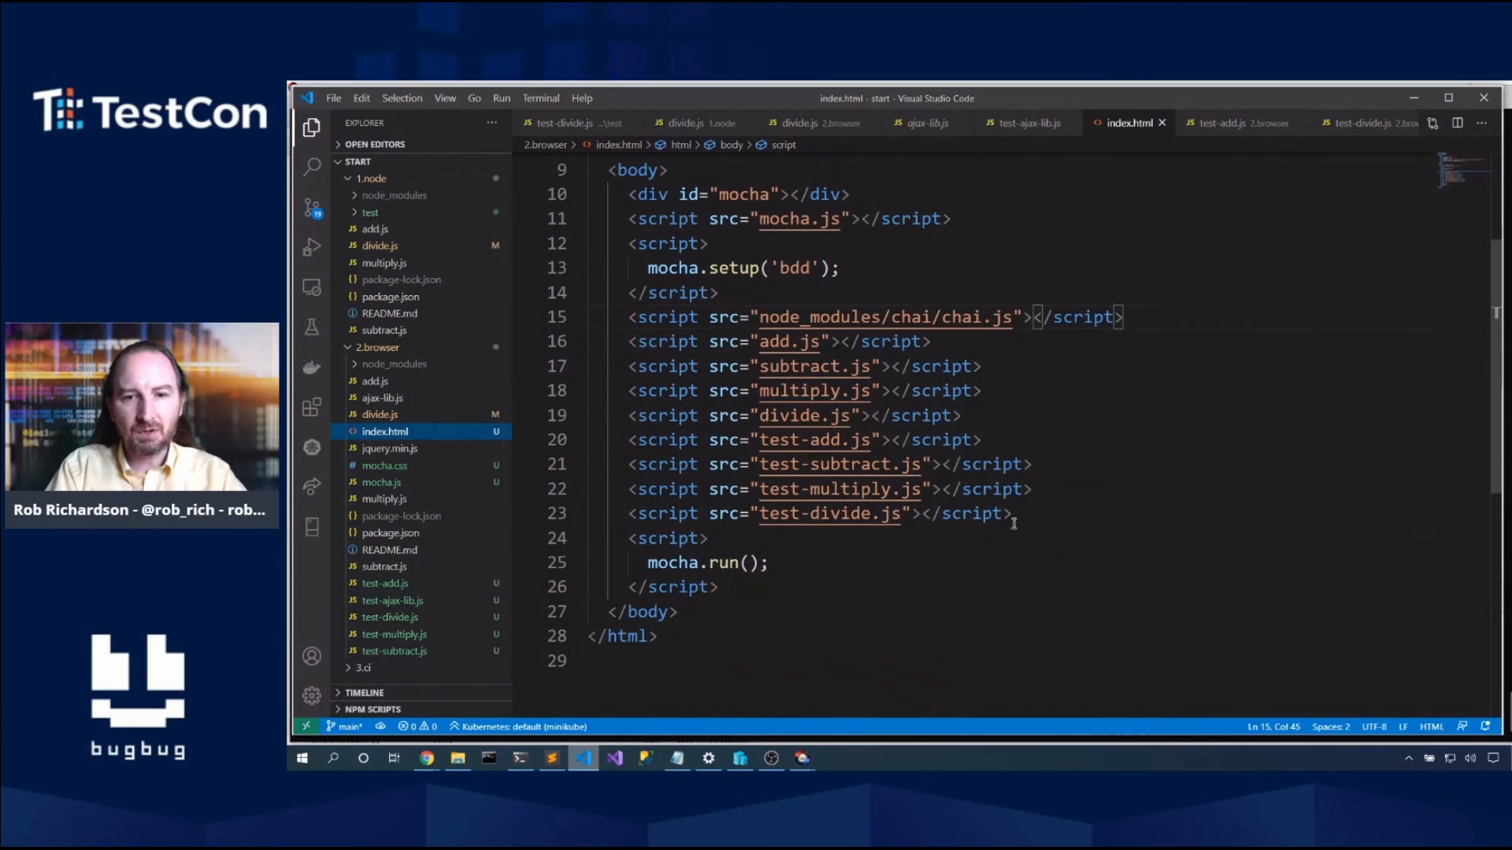
pyautogui.write('<script')
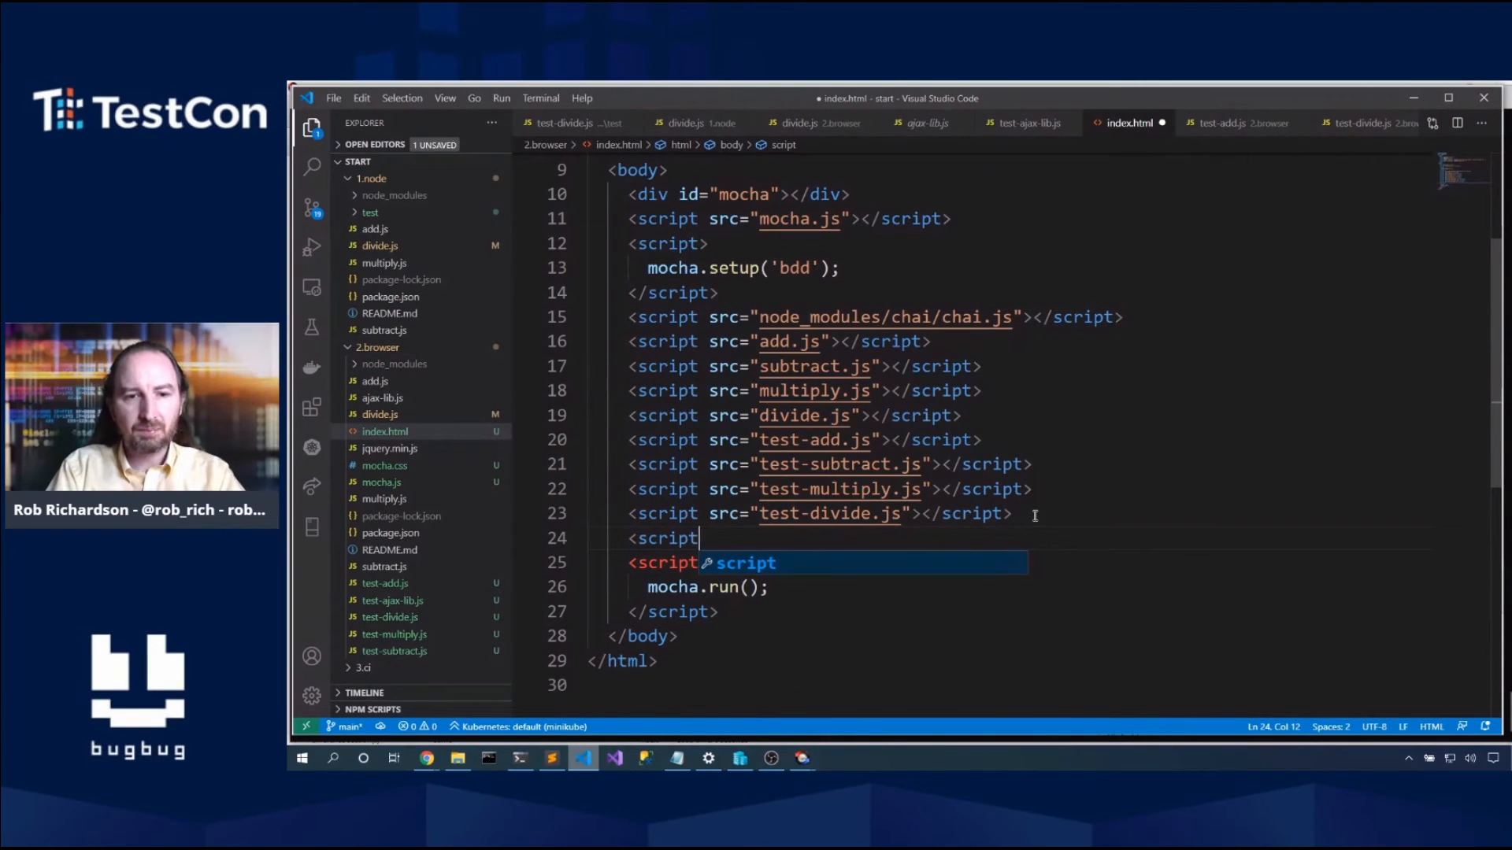
pyautogui.write('src=""')
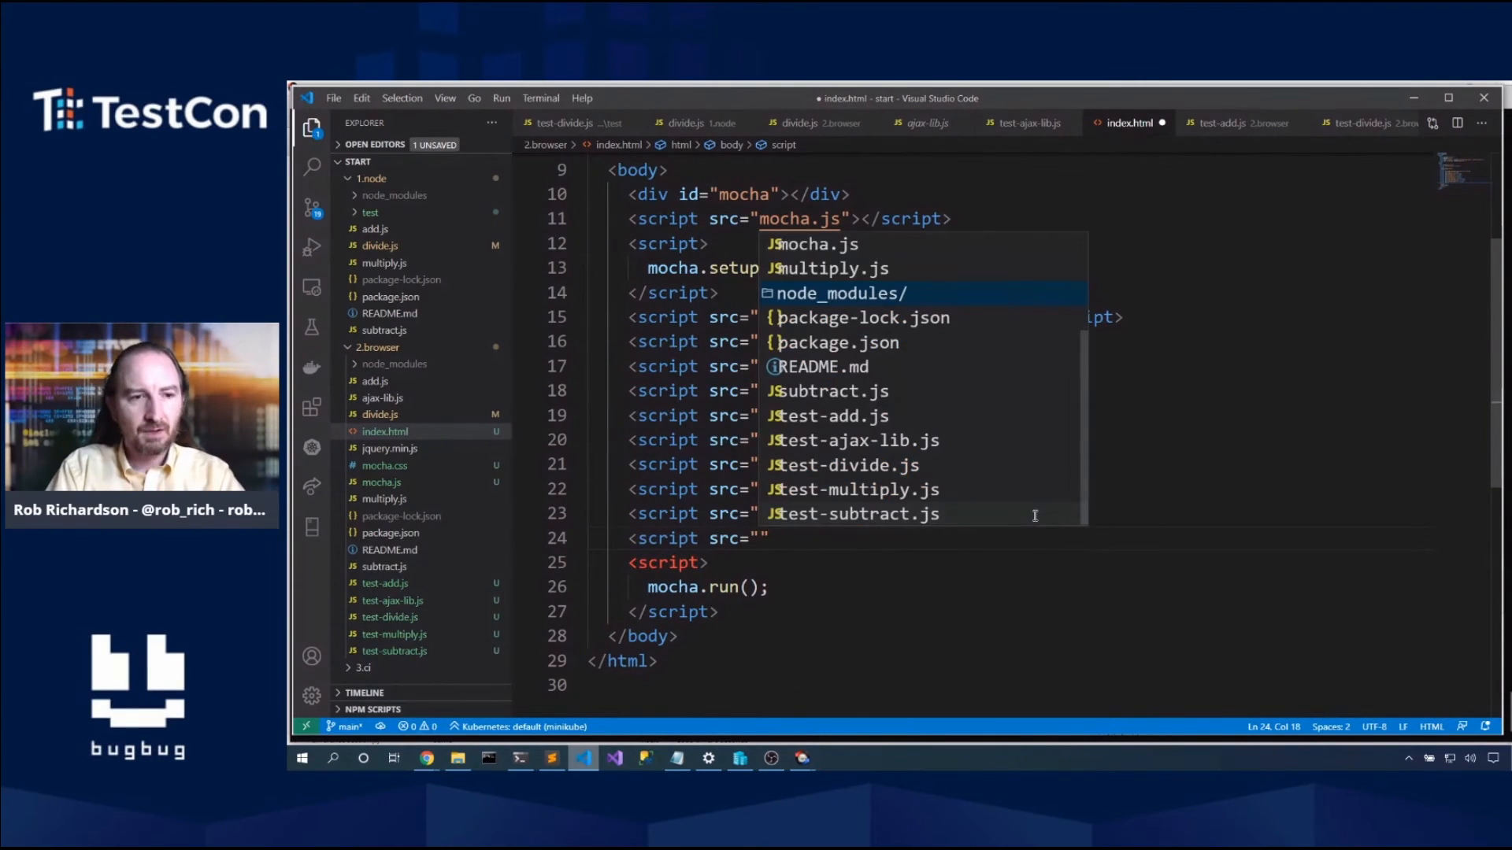
pyautogui.write('test-ajax-lib.j')
pyautogui.write('<')
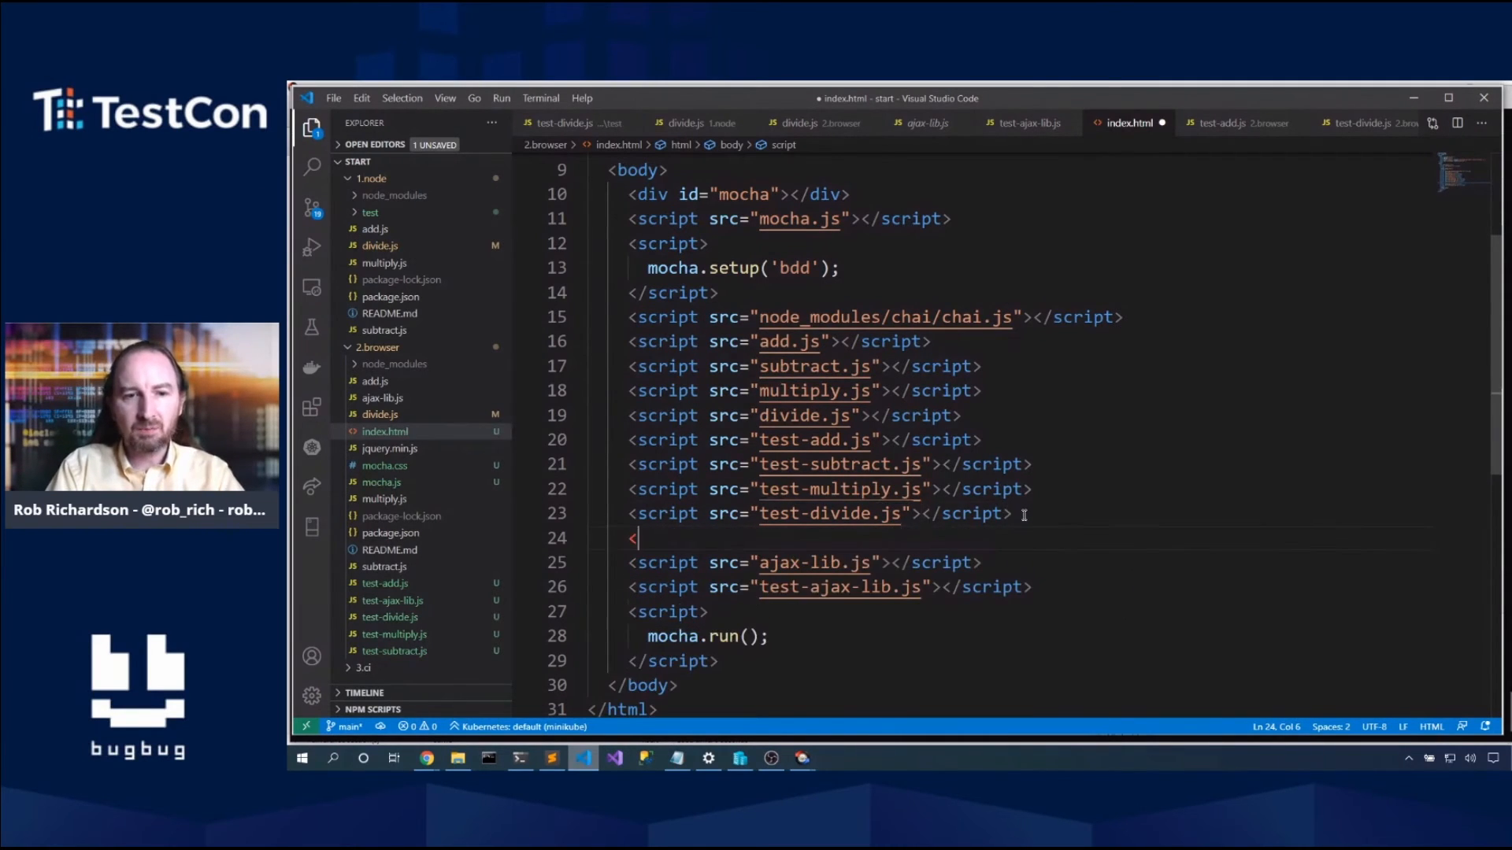
pyautogui.write('script src="jquery.min.js"></script>')
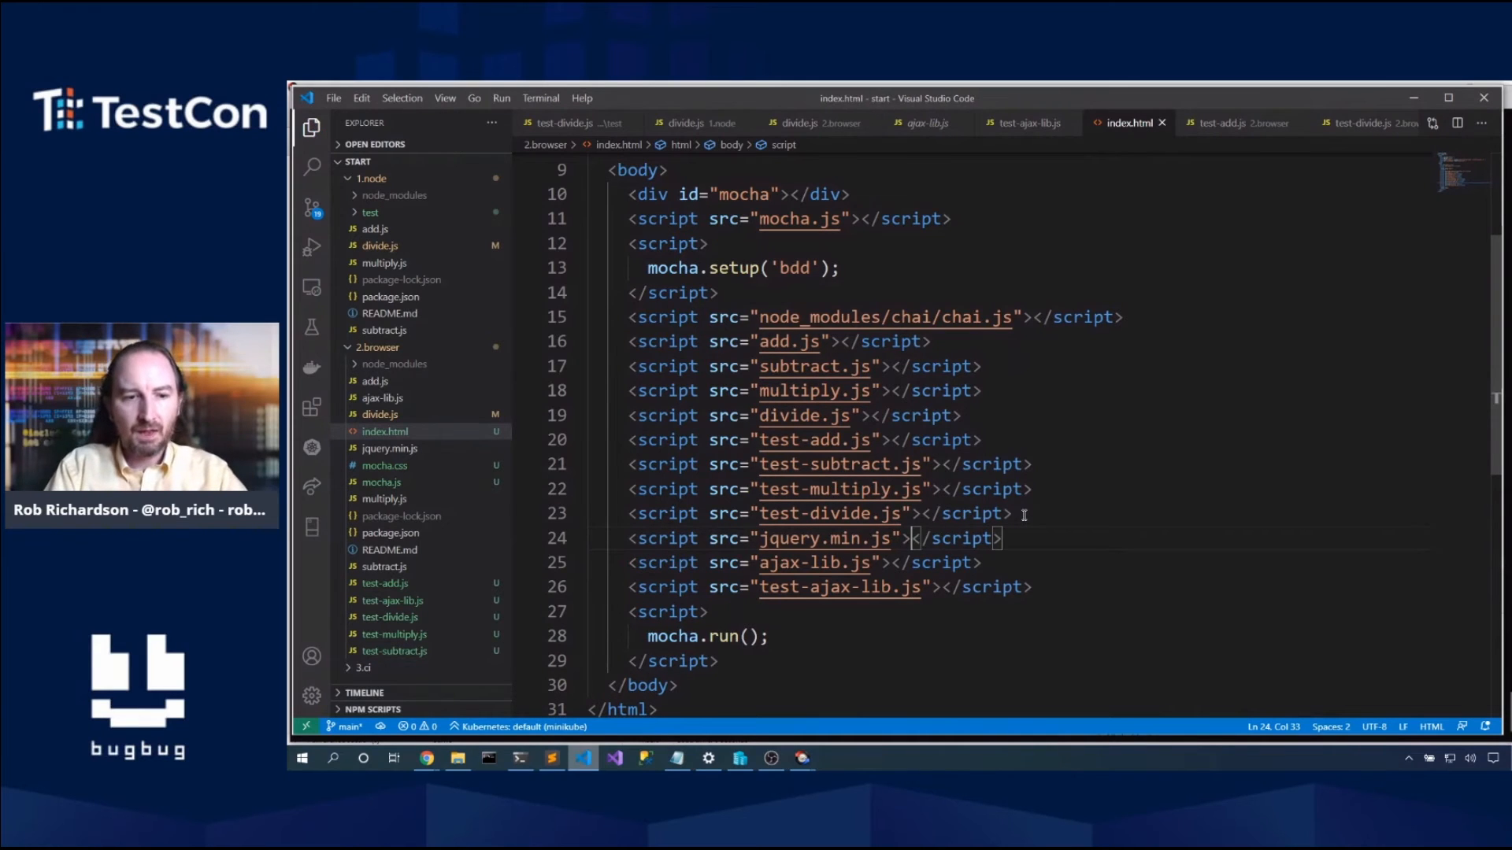
pyautogui.moveTo(426, 757)
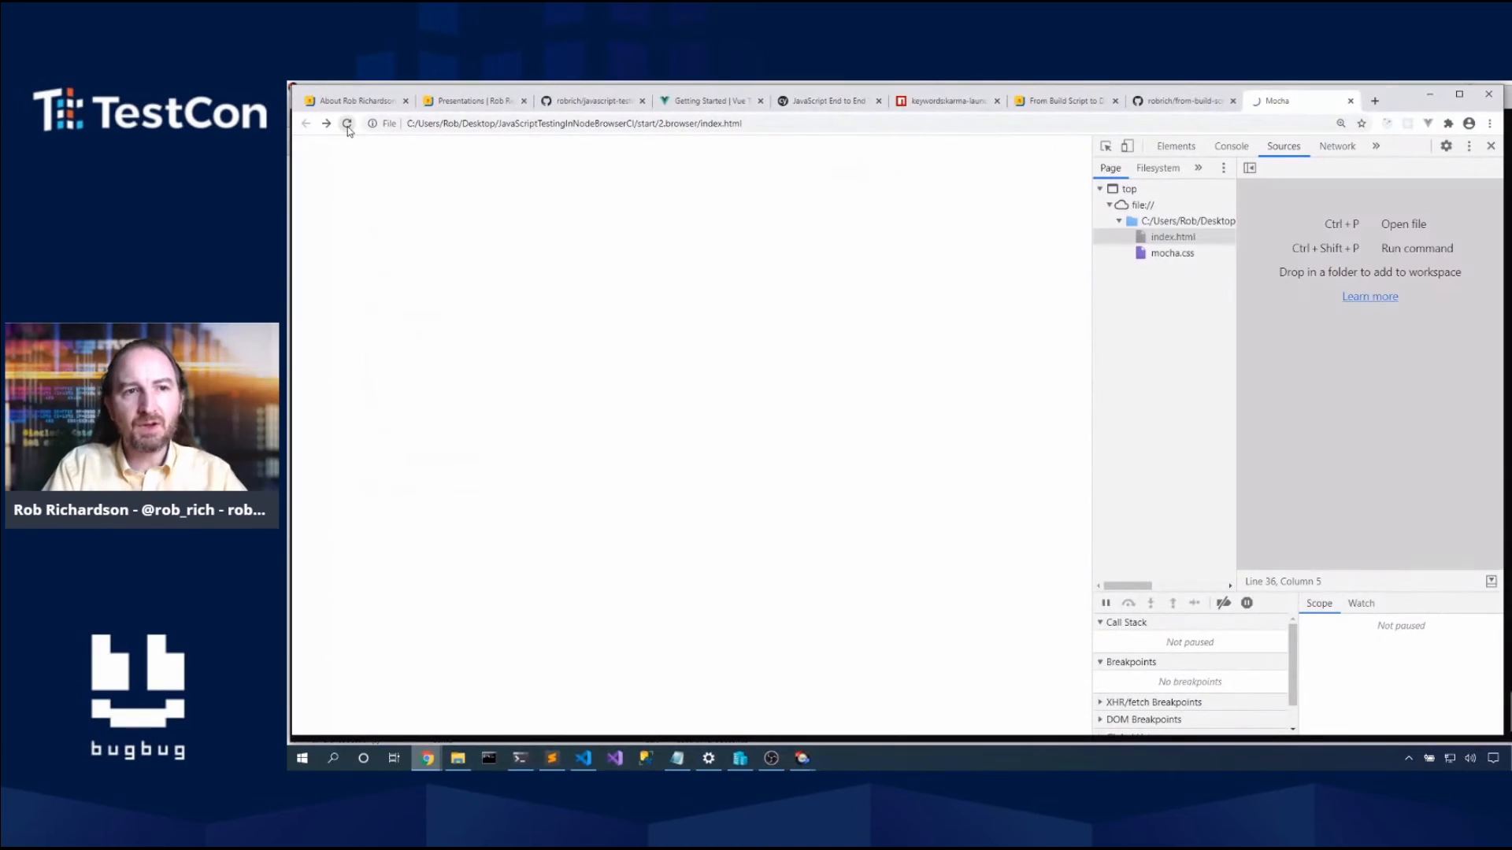
# Step: Reload the Mocha page: 8 pass, console shows 'require is not defined' from test-ajax-lib.js
pyautogui.click(346, 123)
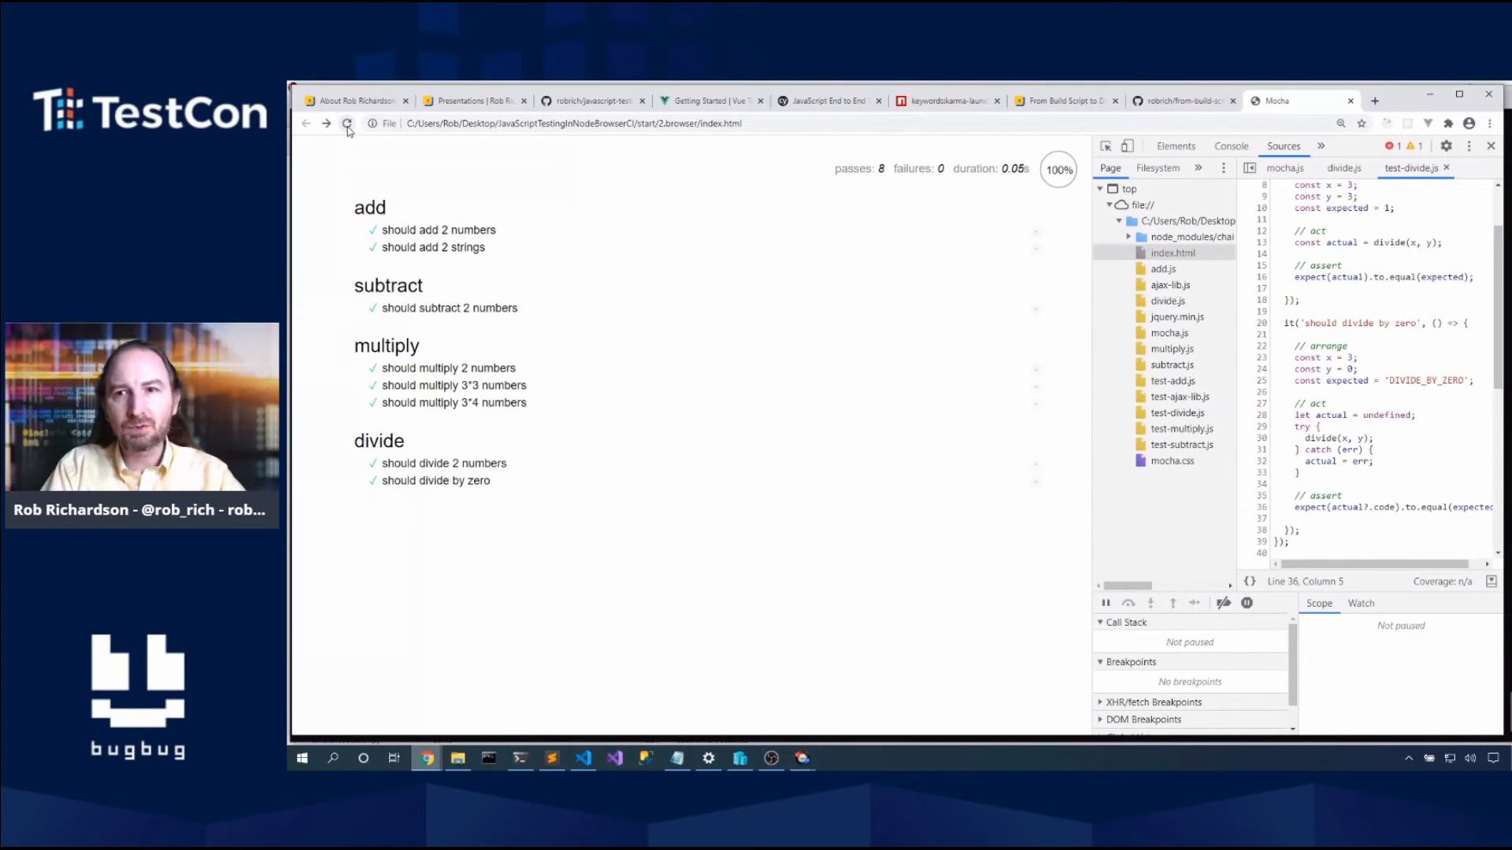
pyautogui.click(1231, 145)
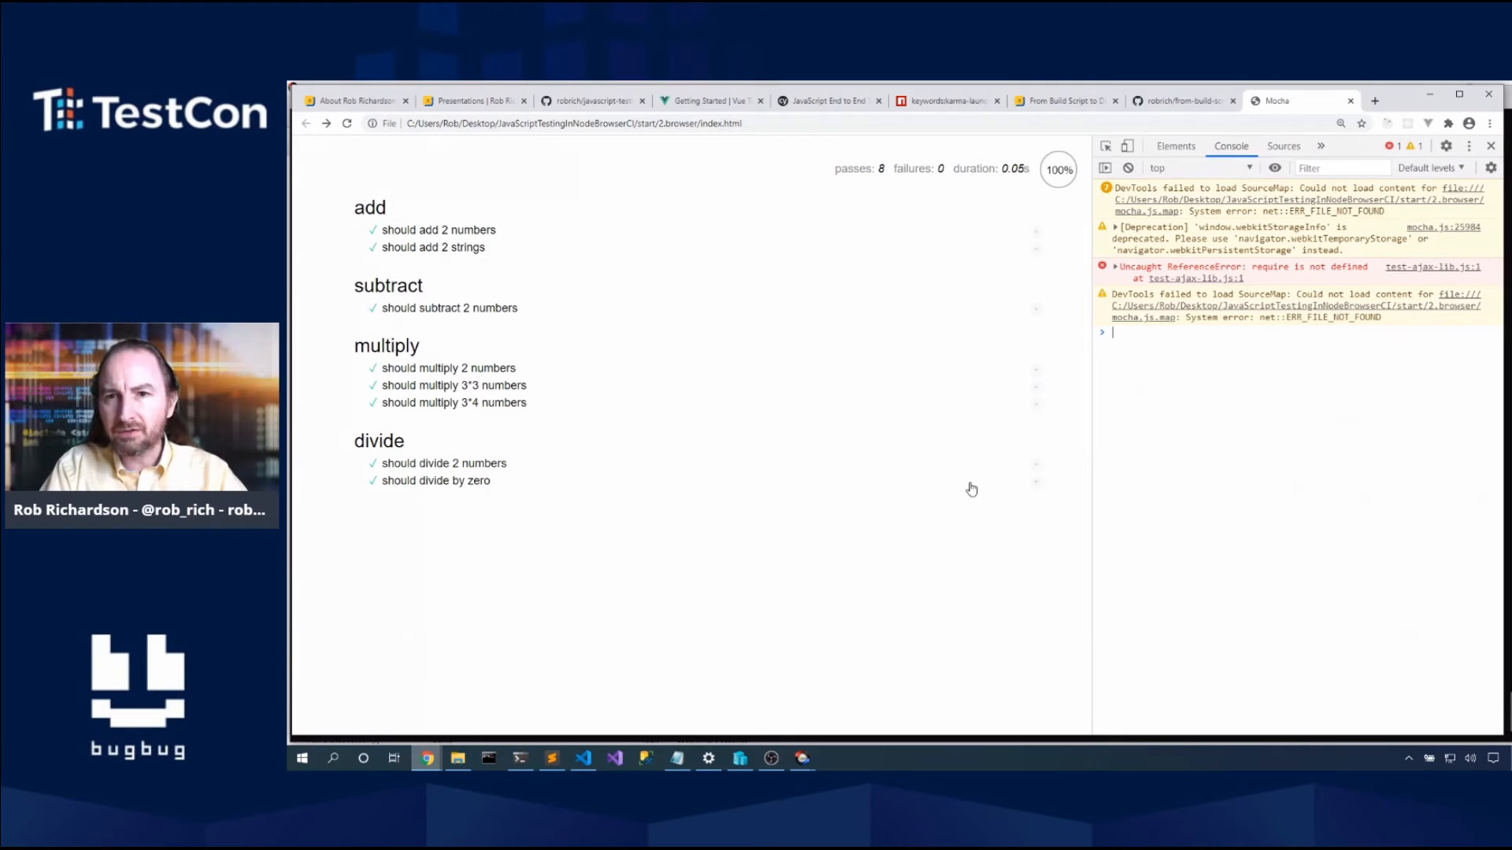
pyautogui.click(583, 757)
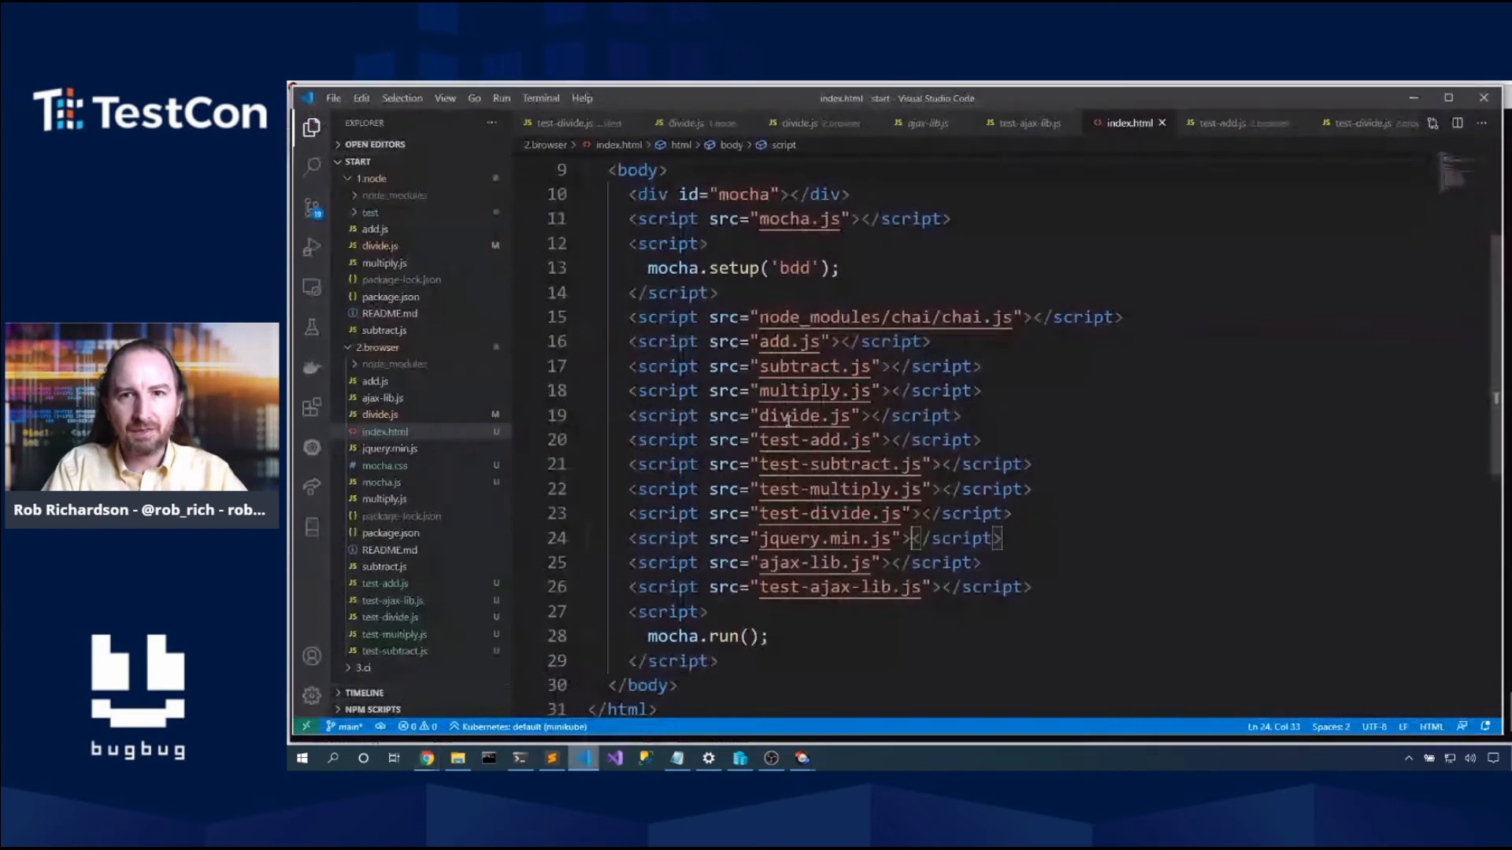
pyautogui.moveTo(1029, 130)
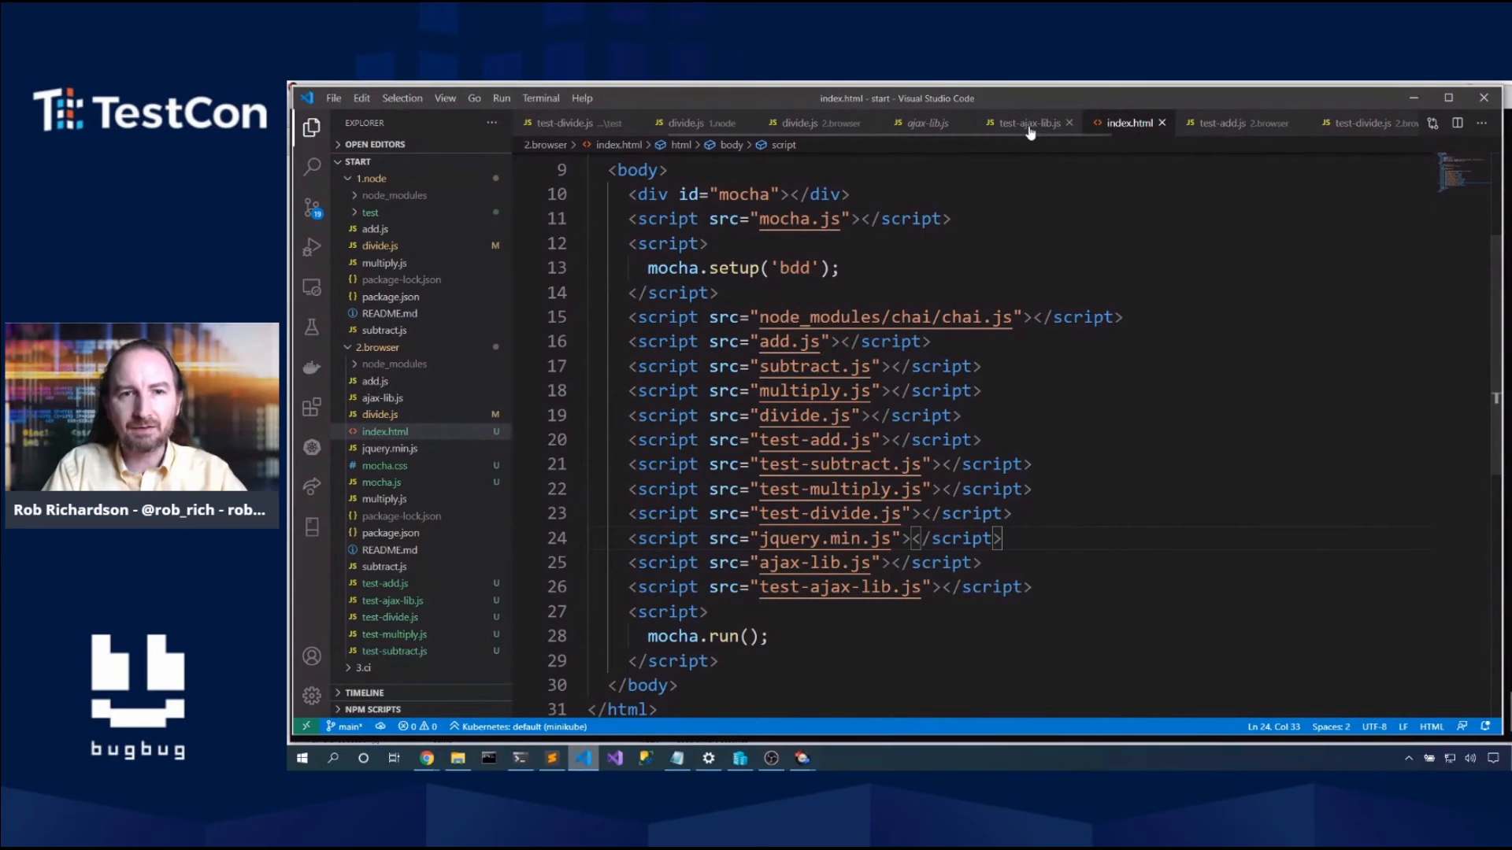
# Step: Replace the require chai line with const expect = chai.expect inside the describe block
pyautogui.click(1026, 123)
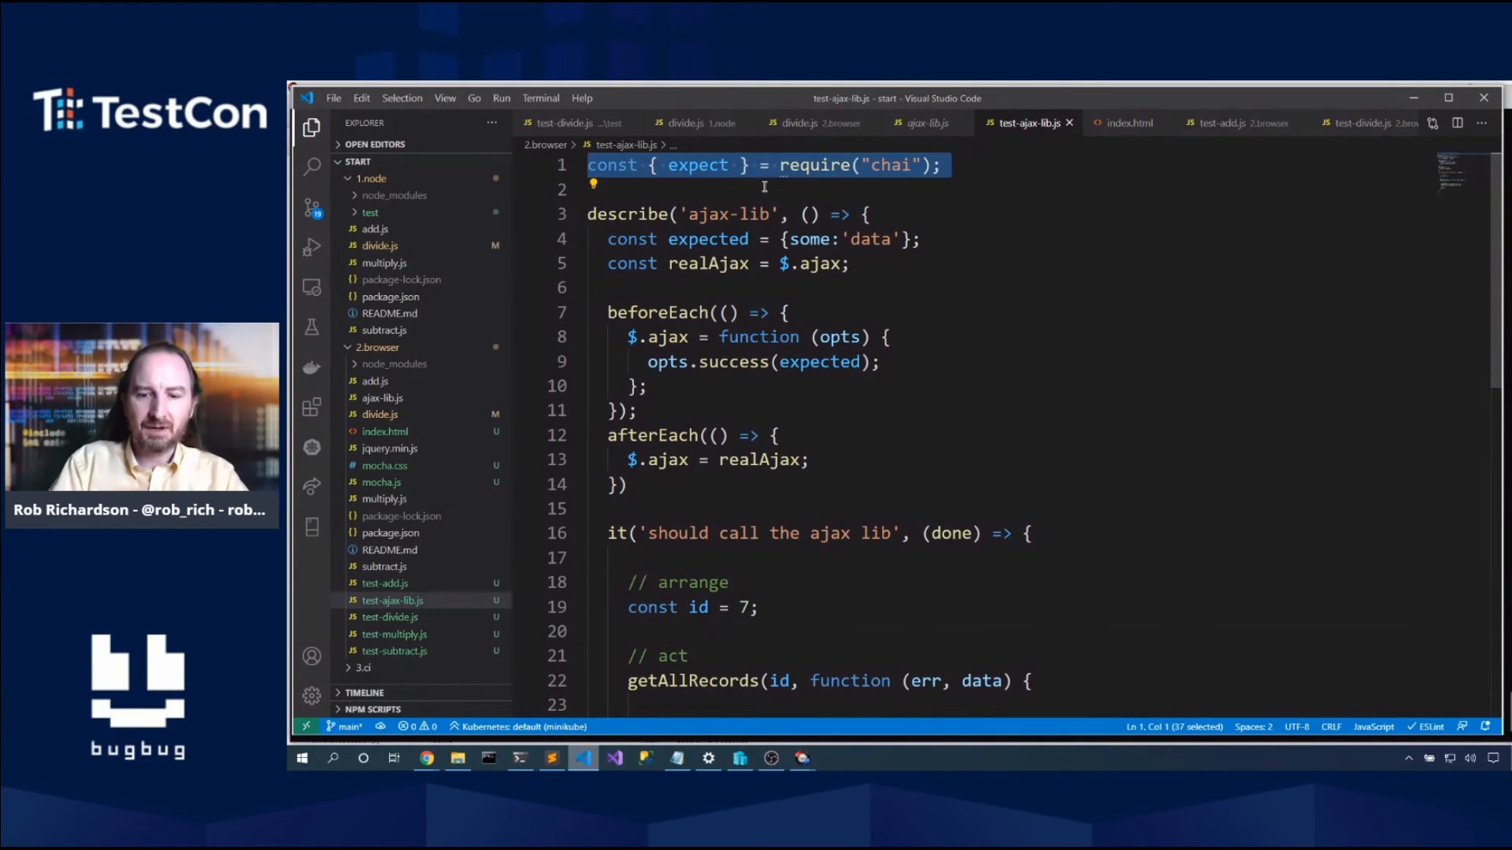
pyautogui.press('Delete')
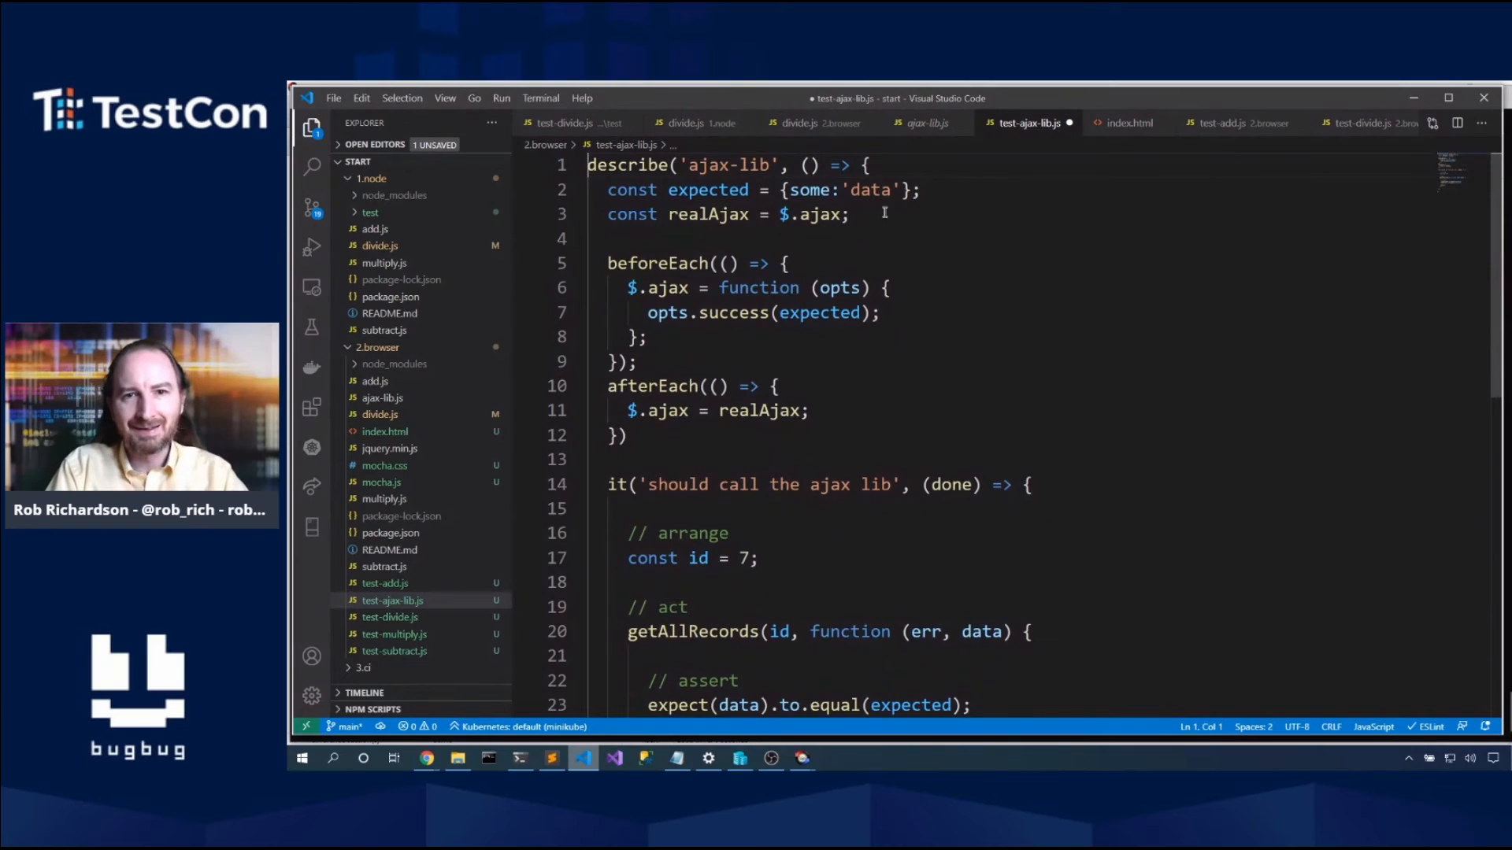
pyautogui.write('const e')
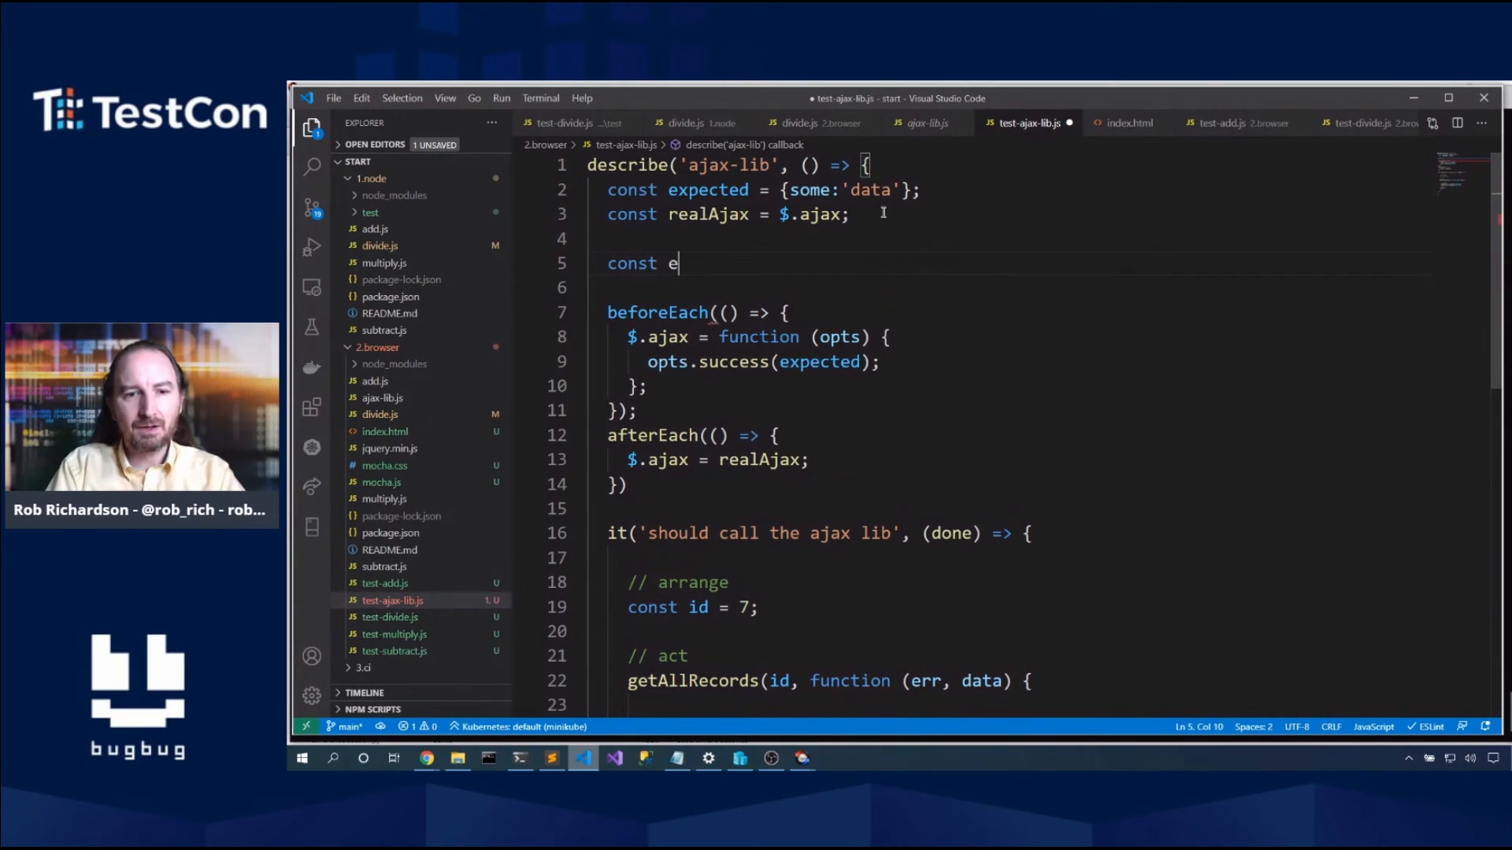
pyautogui.write('xpect = c')
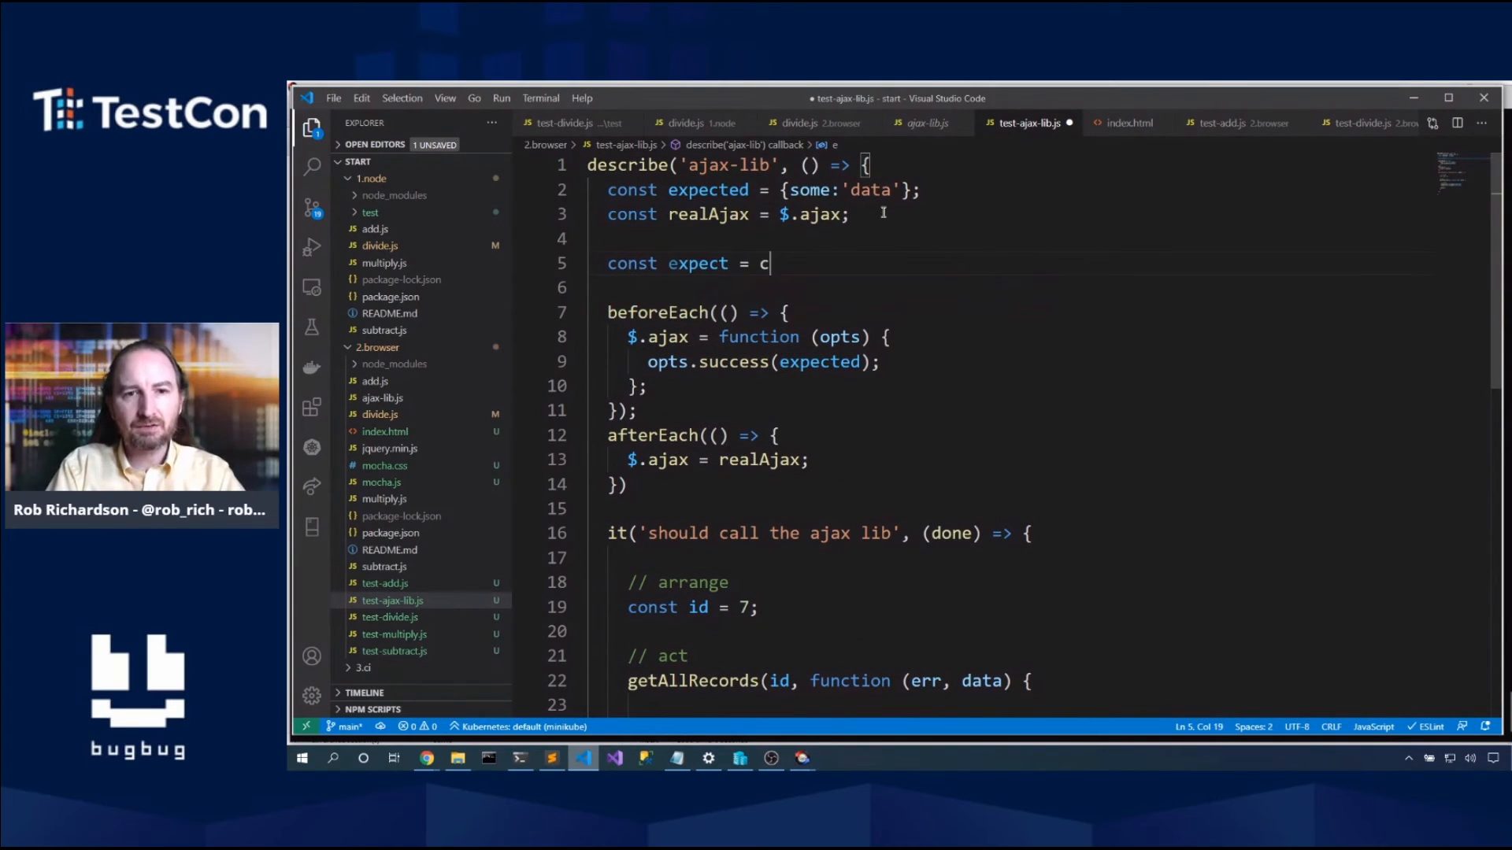
pyautogui.write('hai.expect;')
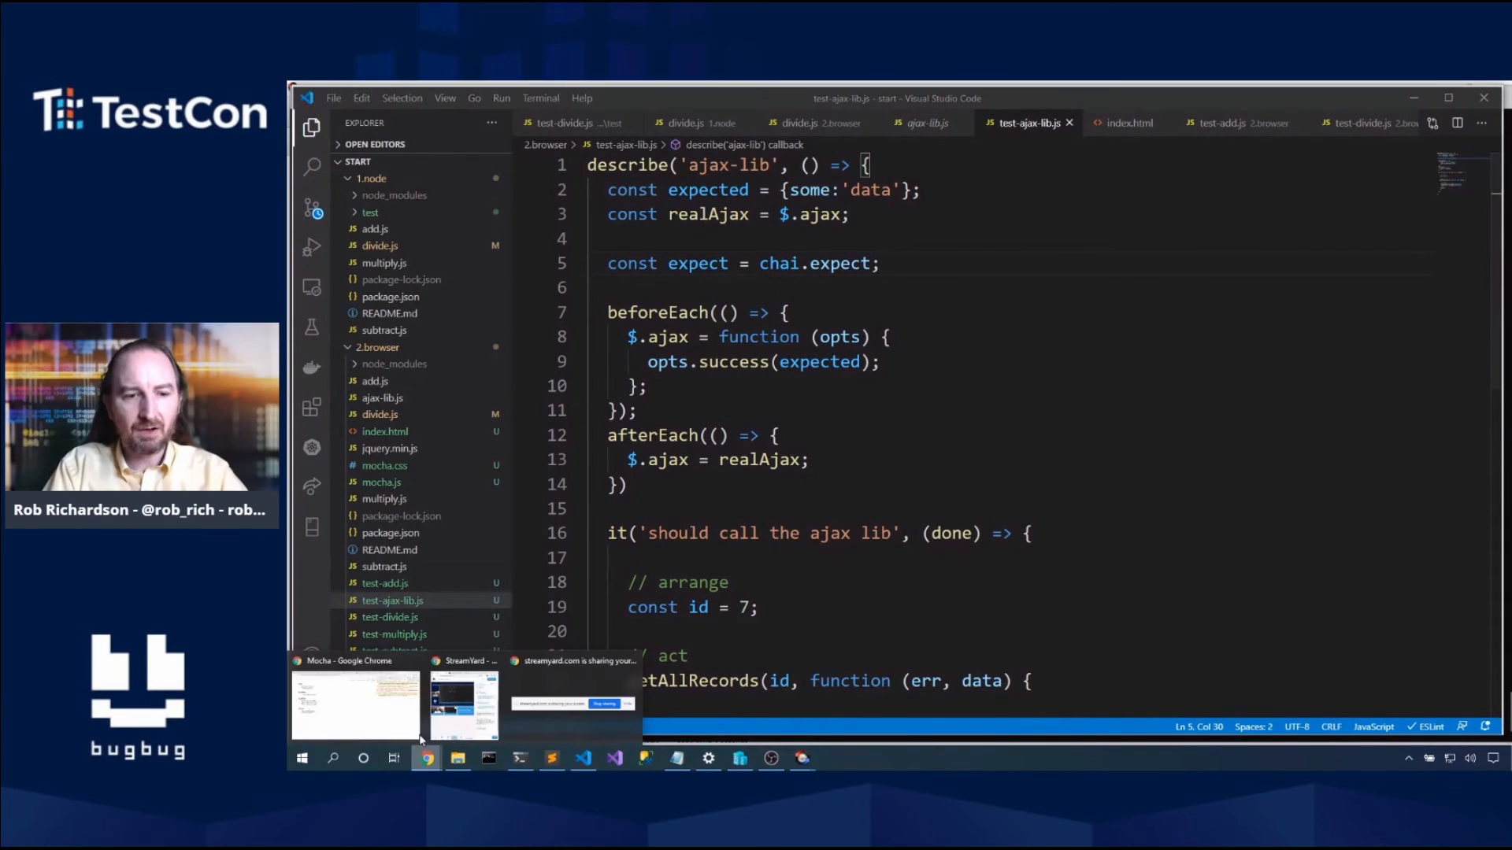
# Step: Reload the Mocha page; the ajax-lib test fails expecting null to equal undefined
pyautogui.click(353, 704)
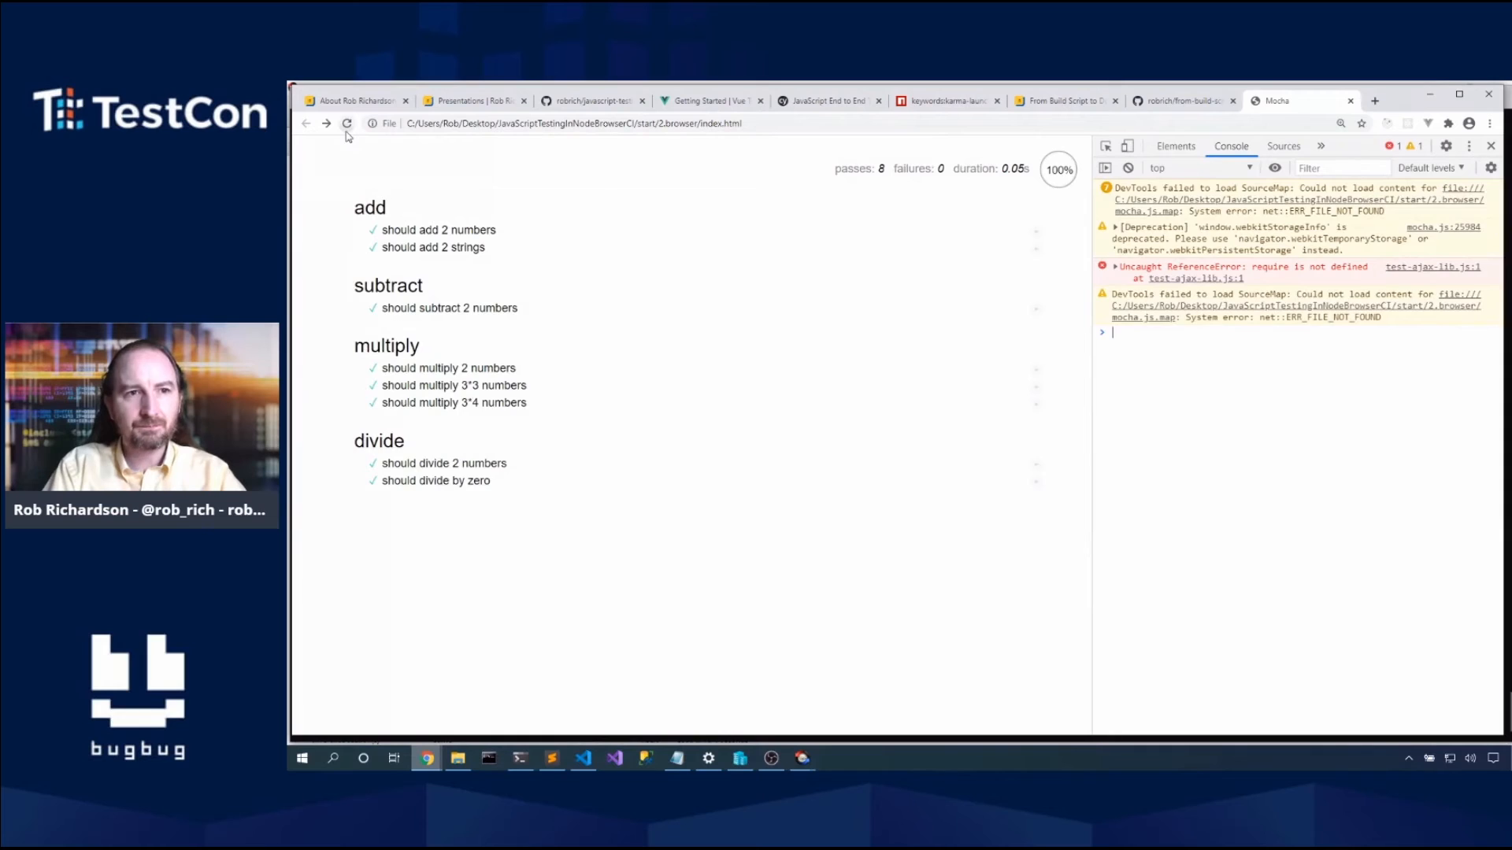
pyautogui.click(347, 124)
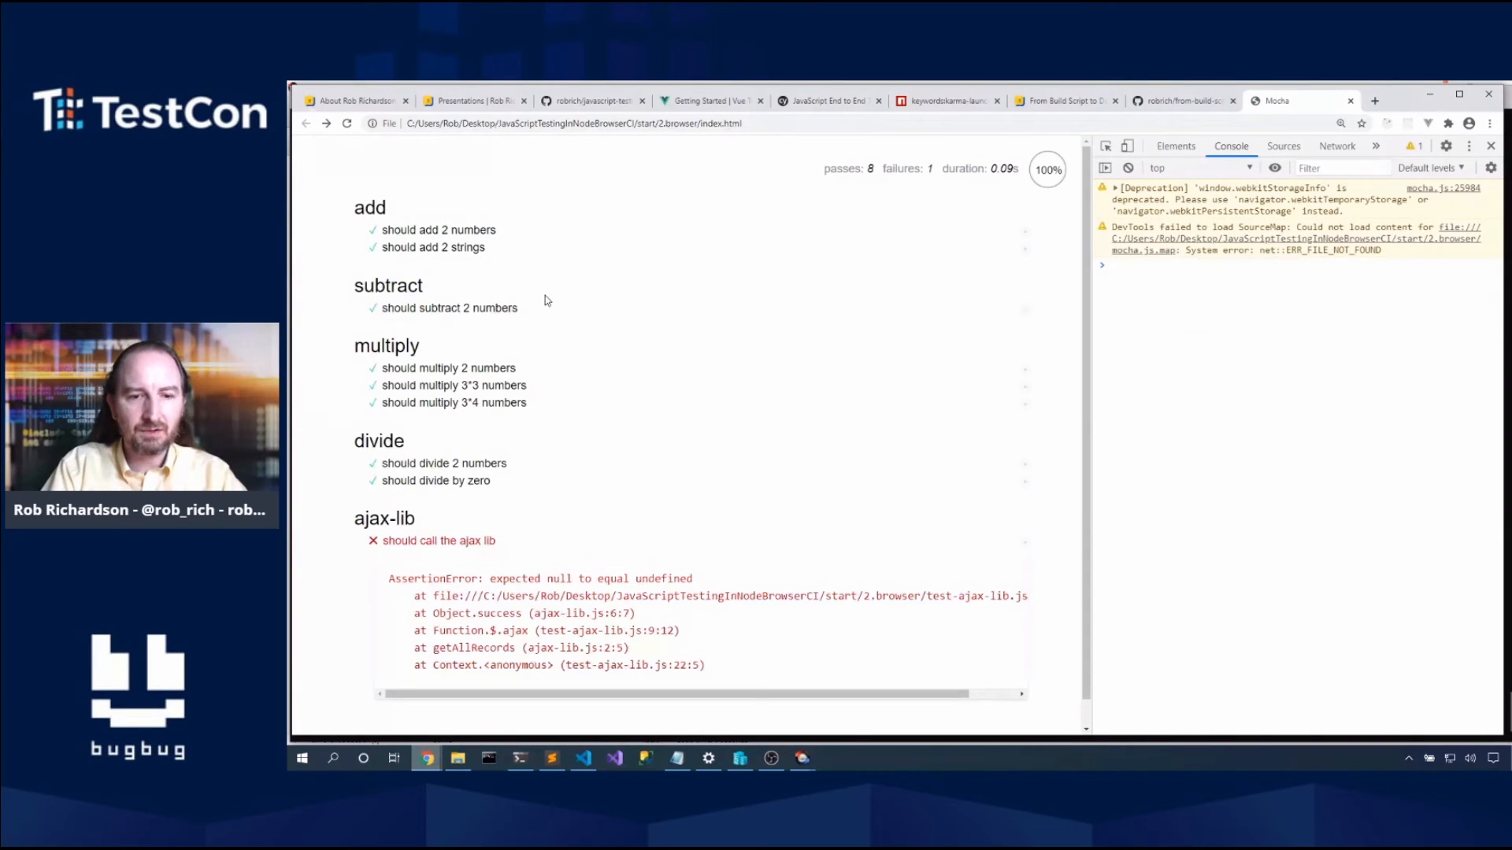
pyautogui.moveTo(581, 758)
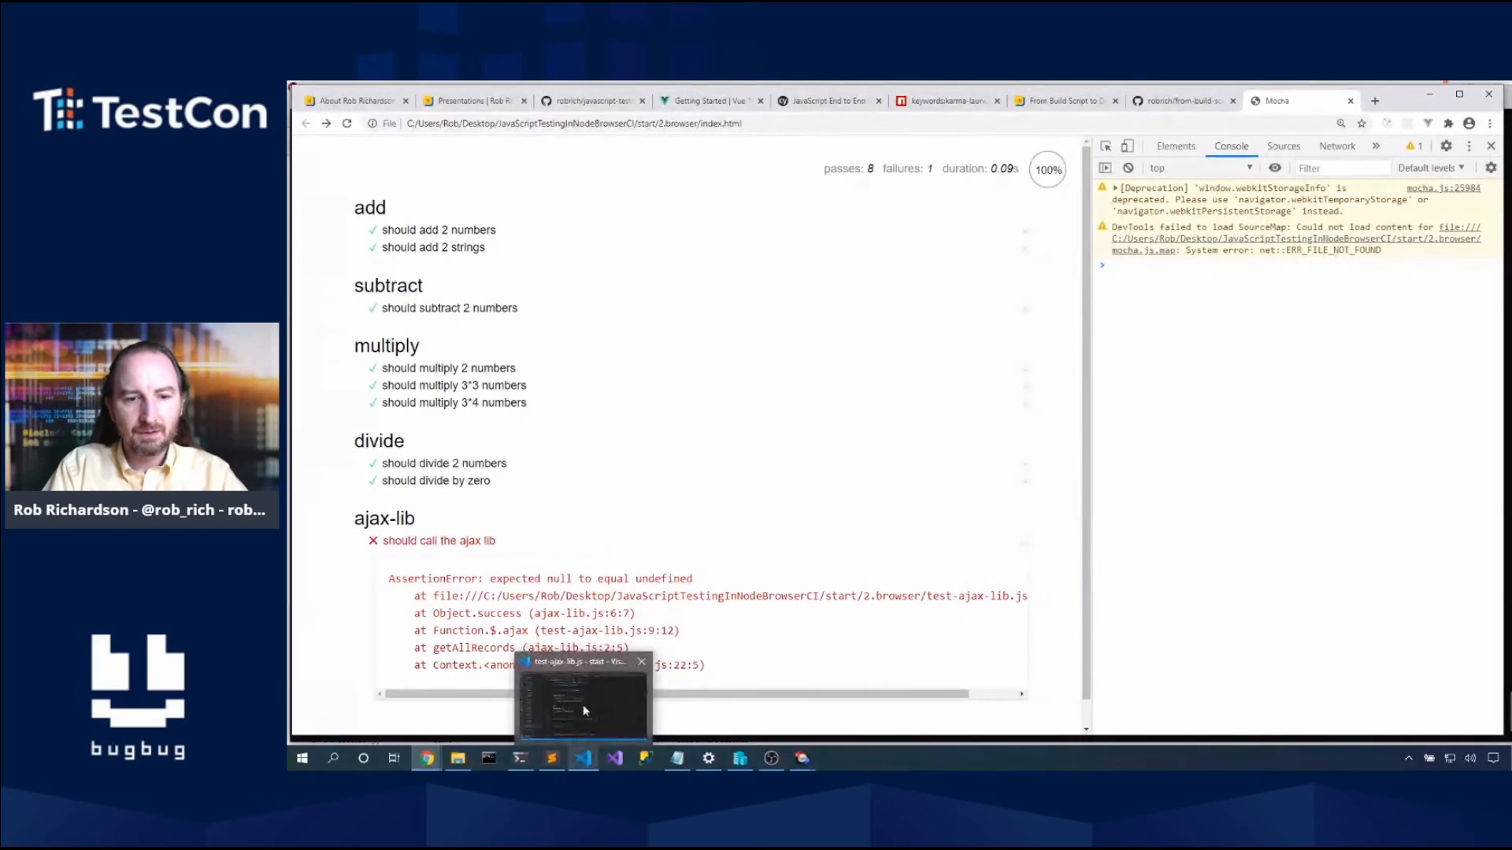
# Step: Make the ajax-lib test expect err to equal null instead of undefined
pyautogui.click(583, 694)
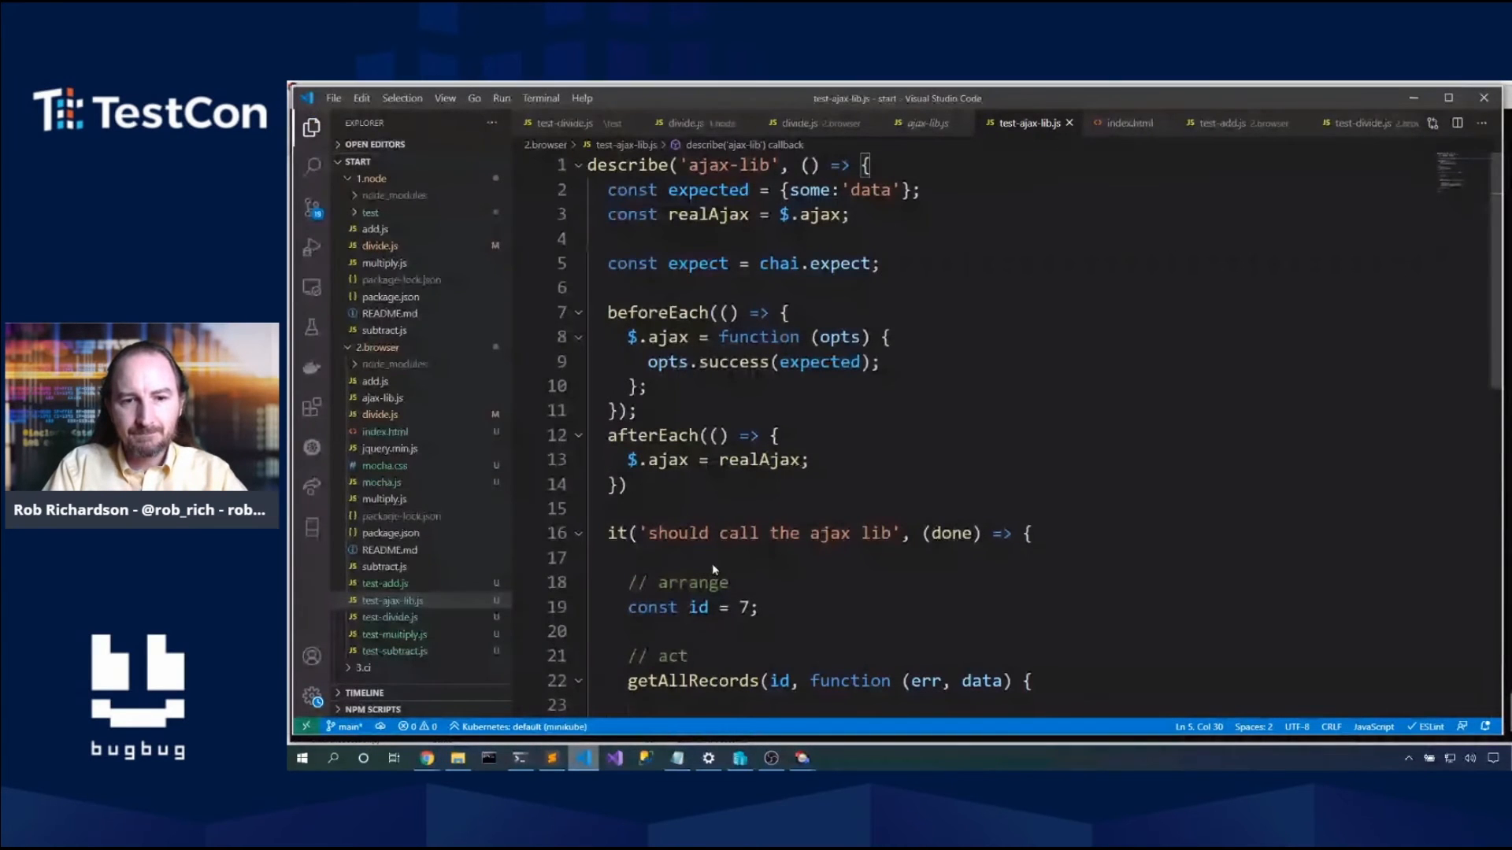
pyautogui.scroll(-3)
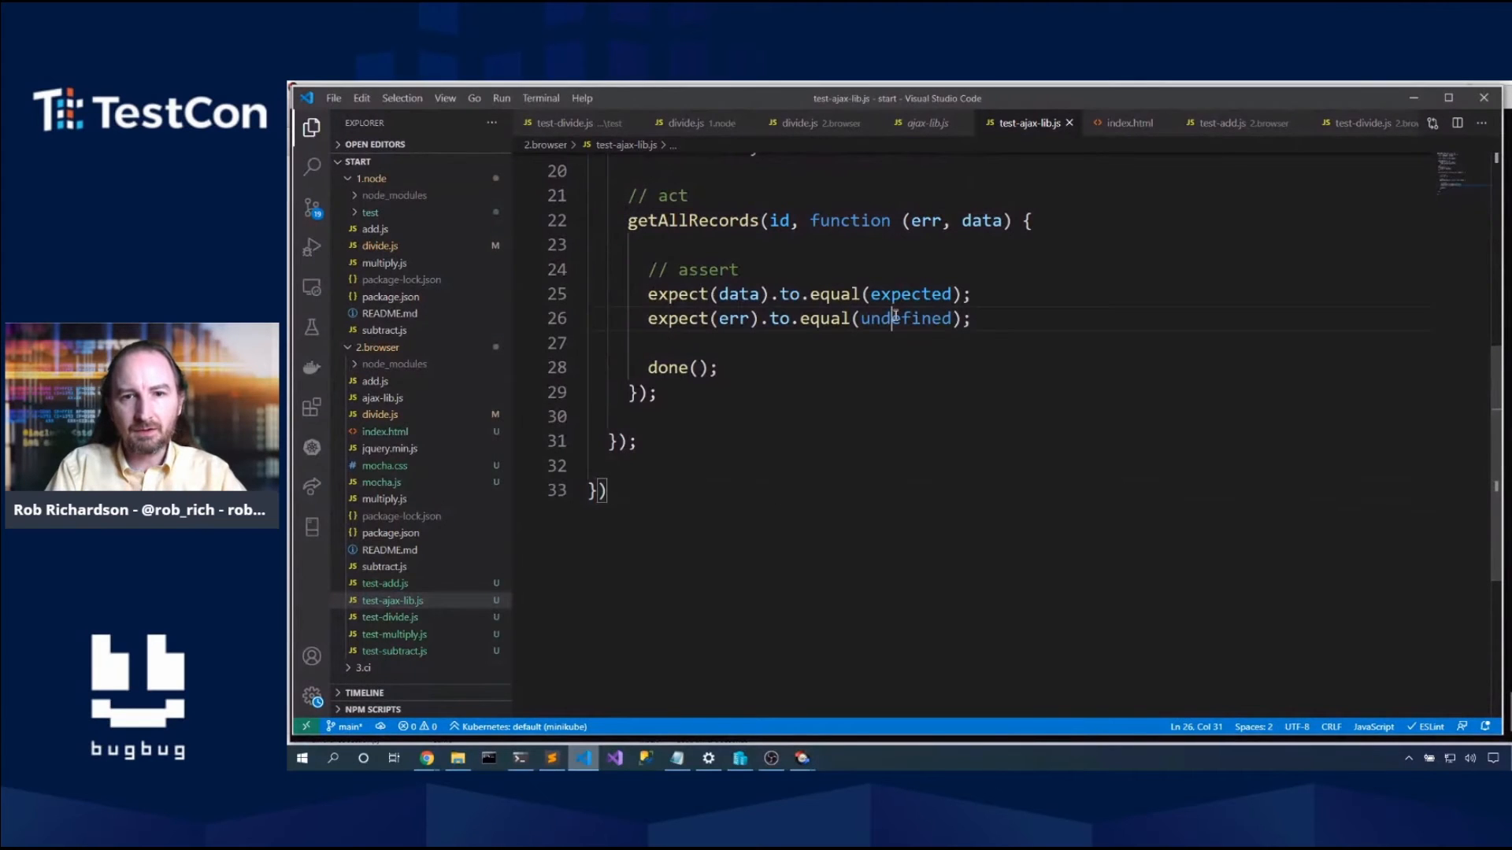
pyautogui.write('null')
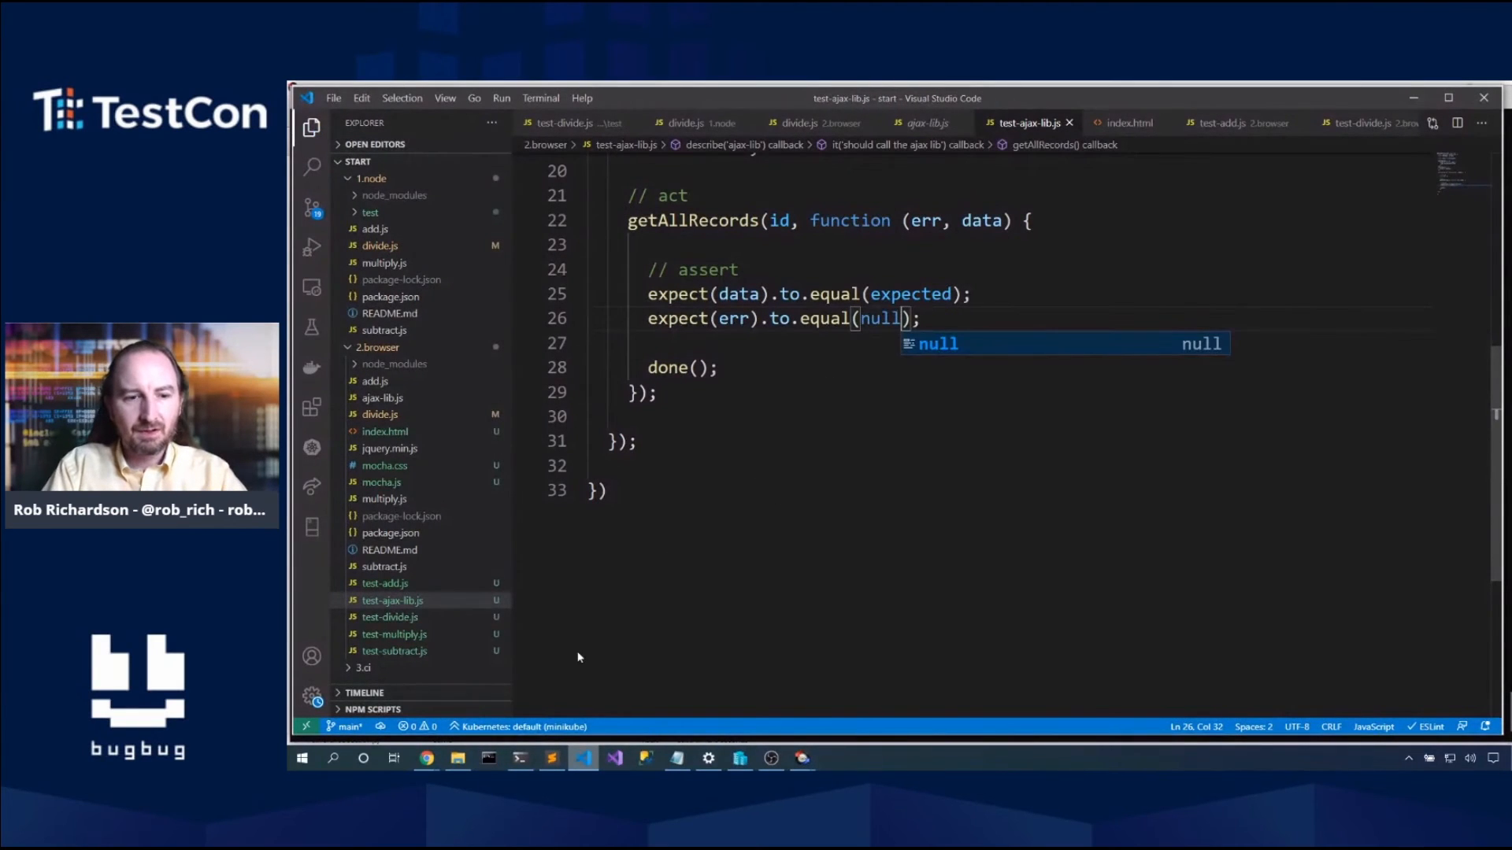
pyautogui.click(425, 758)
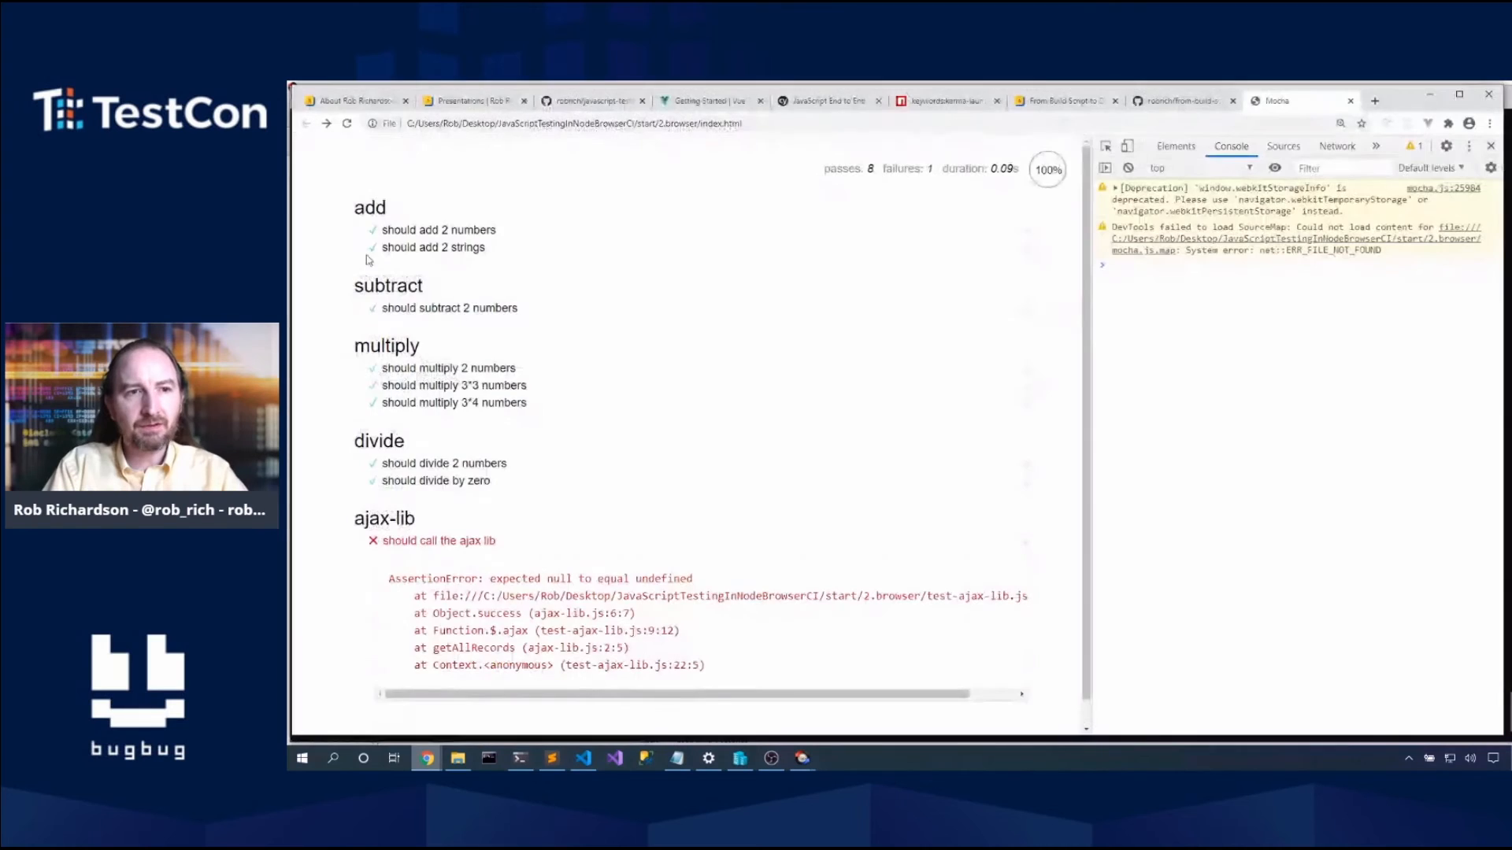
# Step: Reload the Mocha page to confirm 9 passes, 0 failures
pyautogui.click(347, 123)
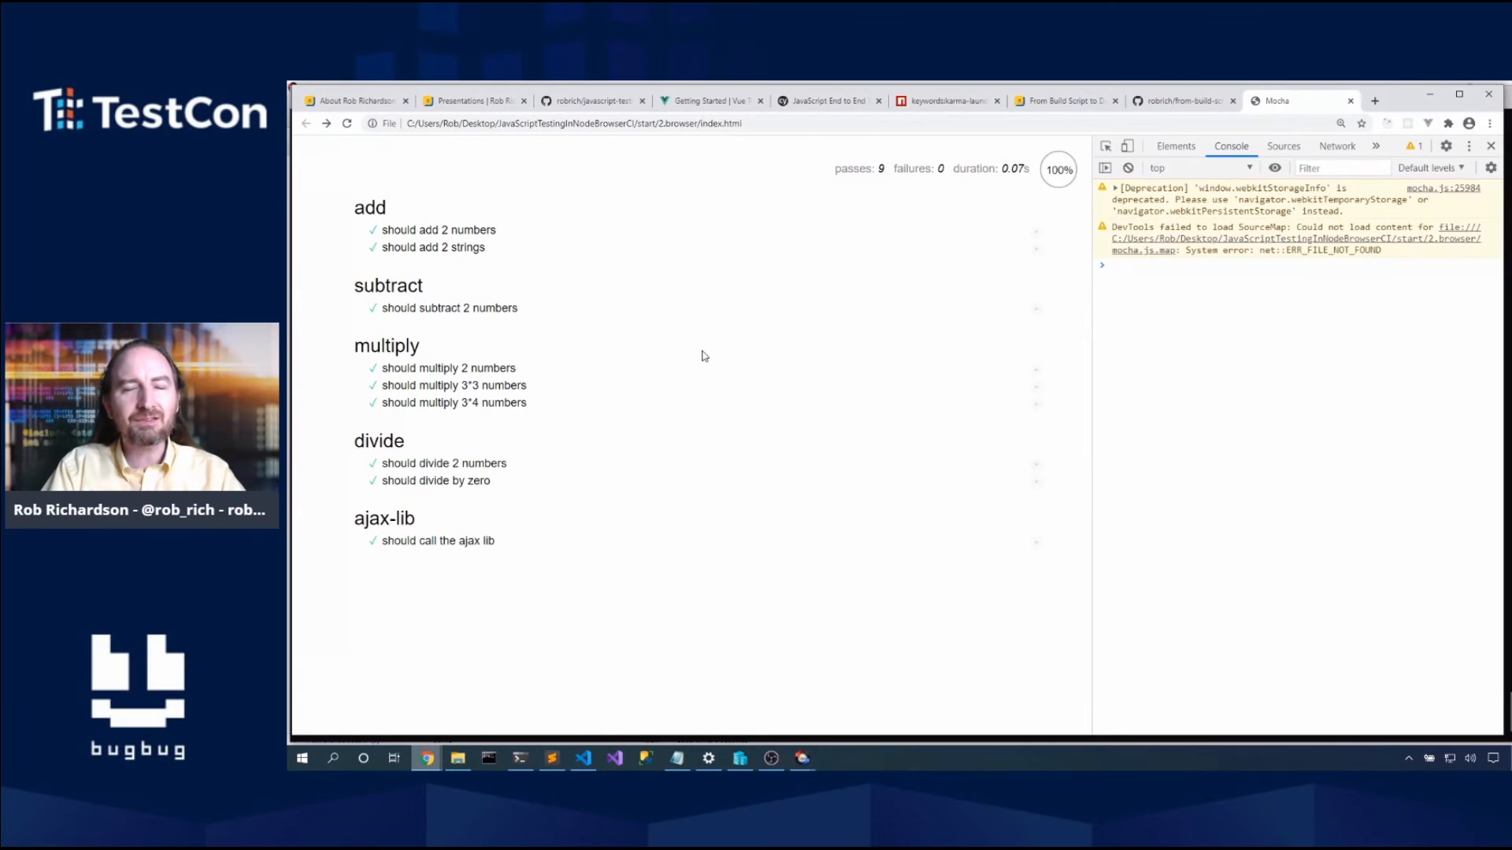
pyautogui.moveTo(555, 701)
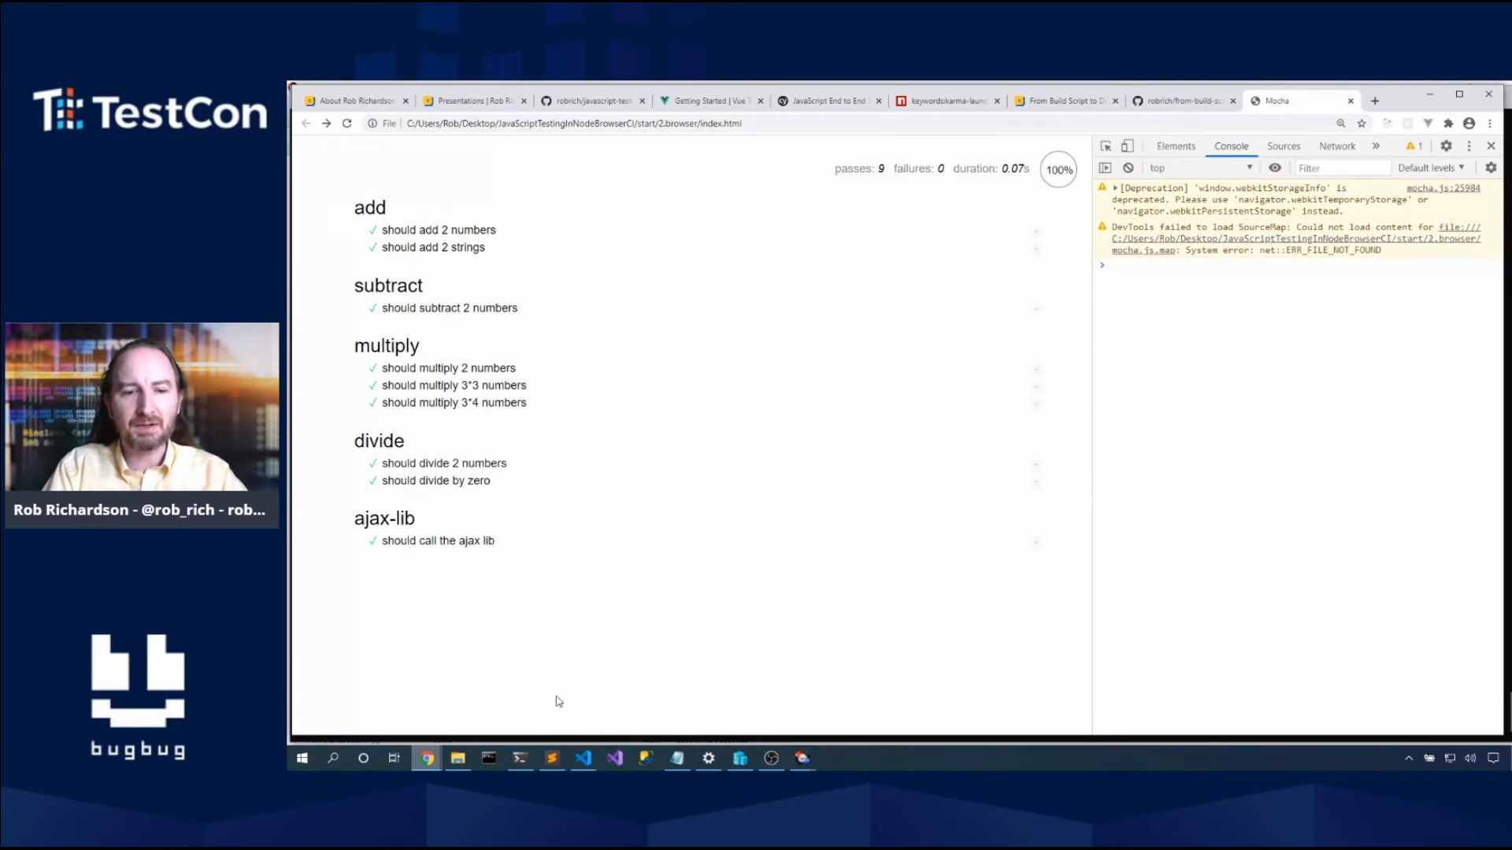
# Step: cd into ..\3.ci\ and run the misspelled 'npx karka init', failing with command not found
pyautogui.click(519, 757)
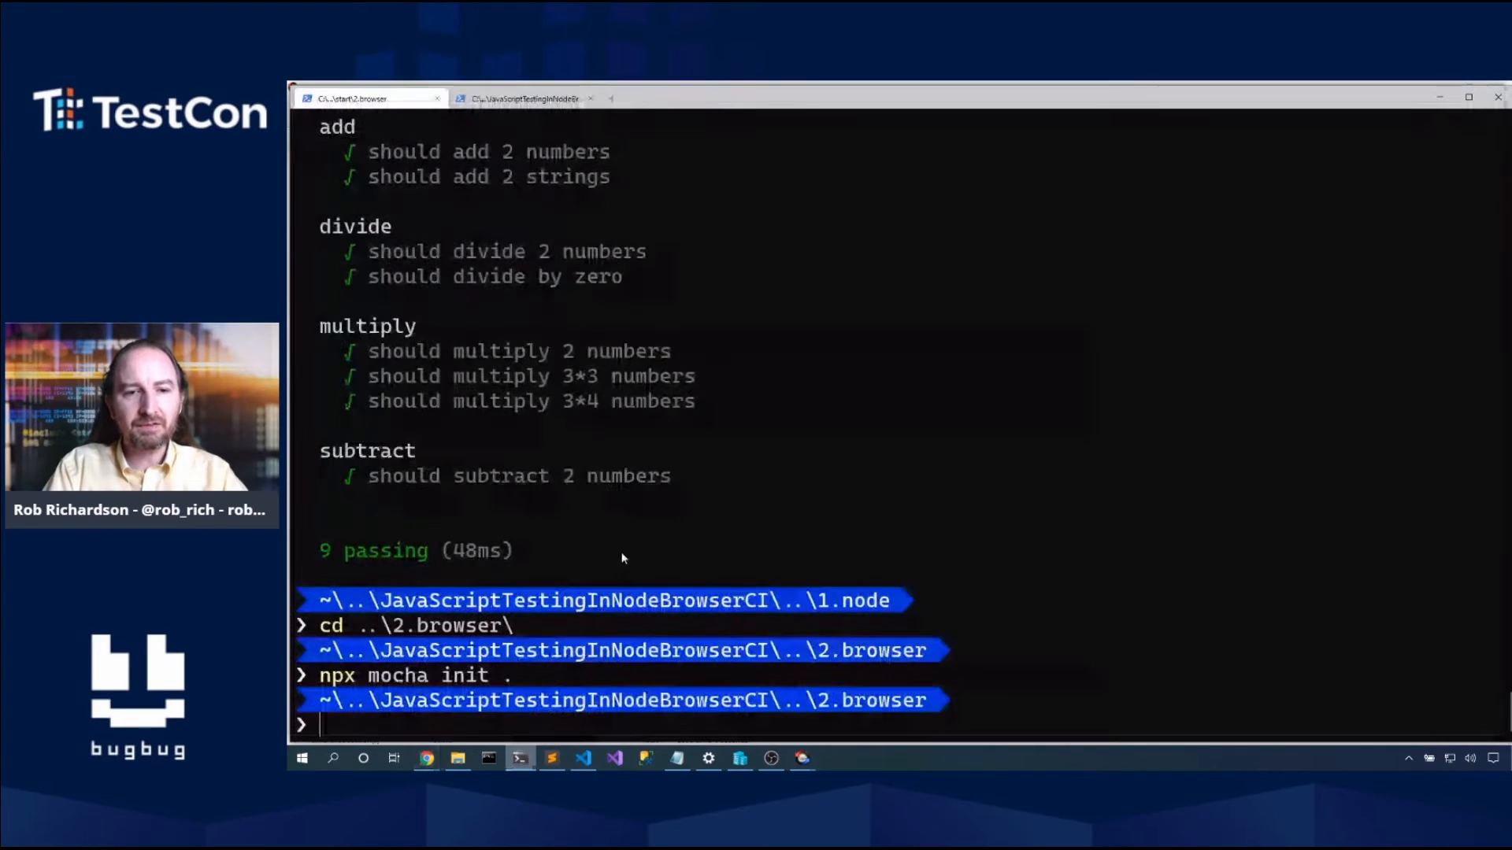
pyautogui.write('cd ..\\3')
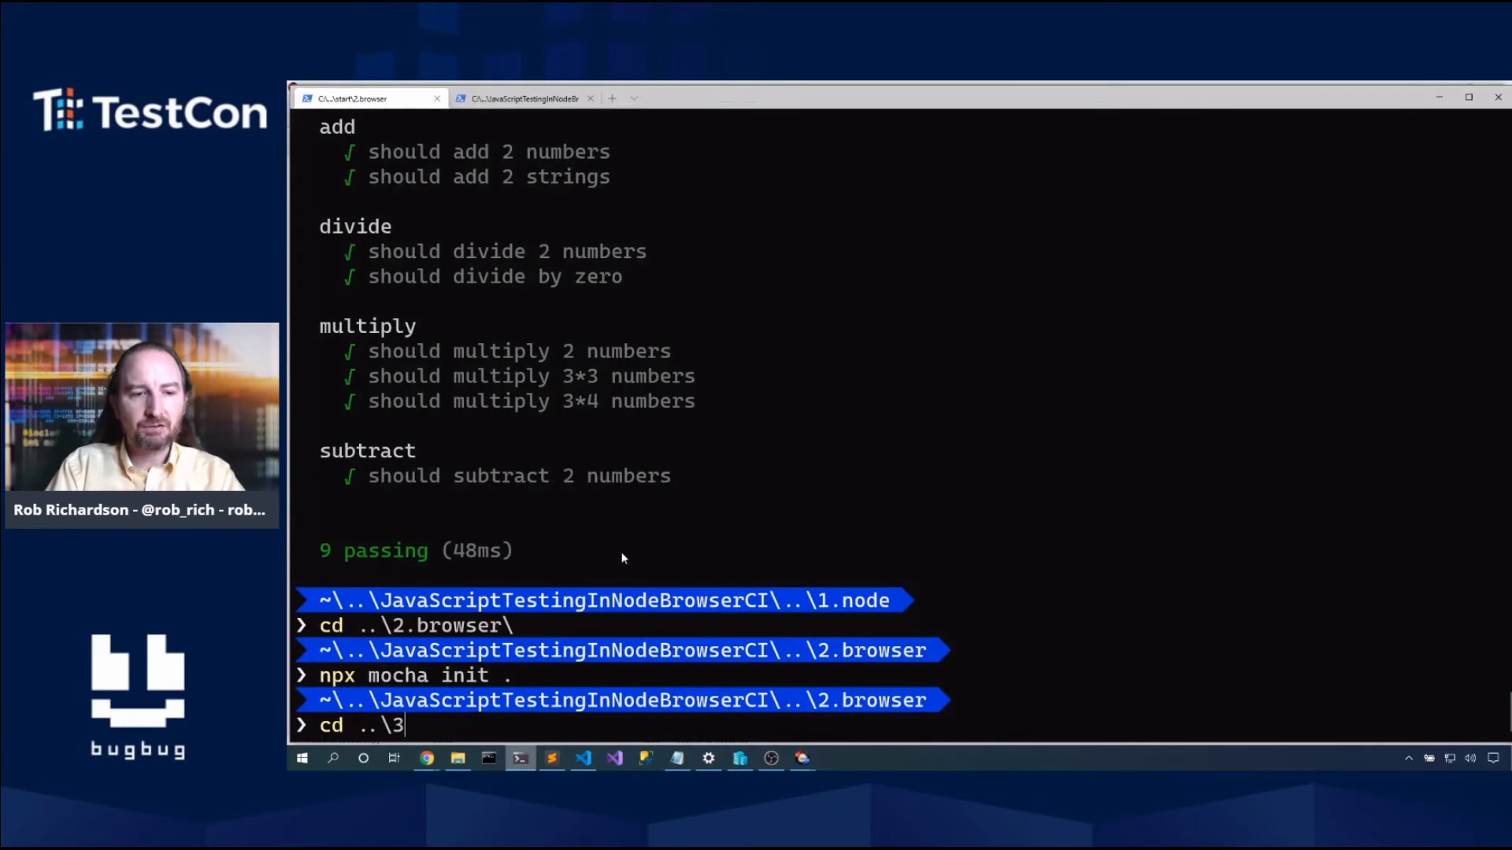
pyautogui.press('Return')
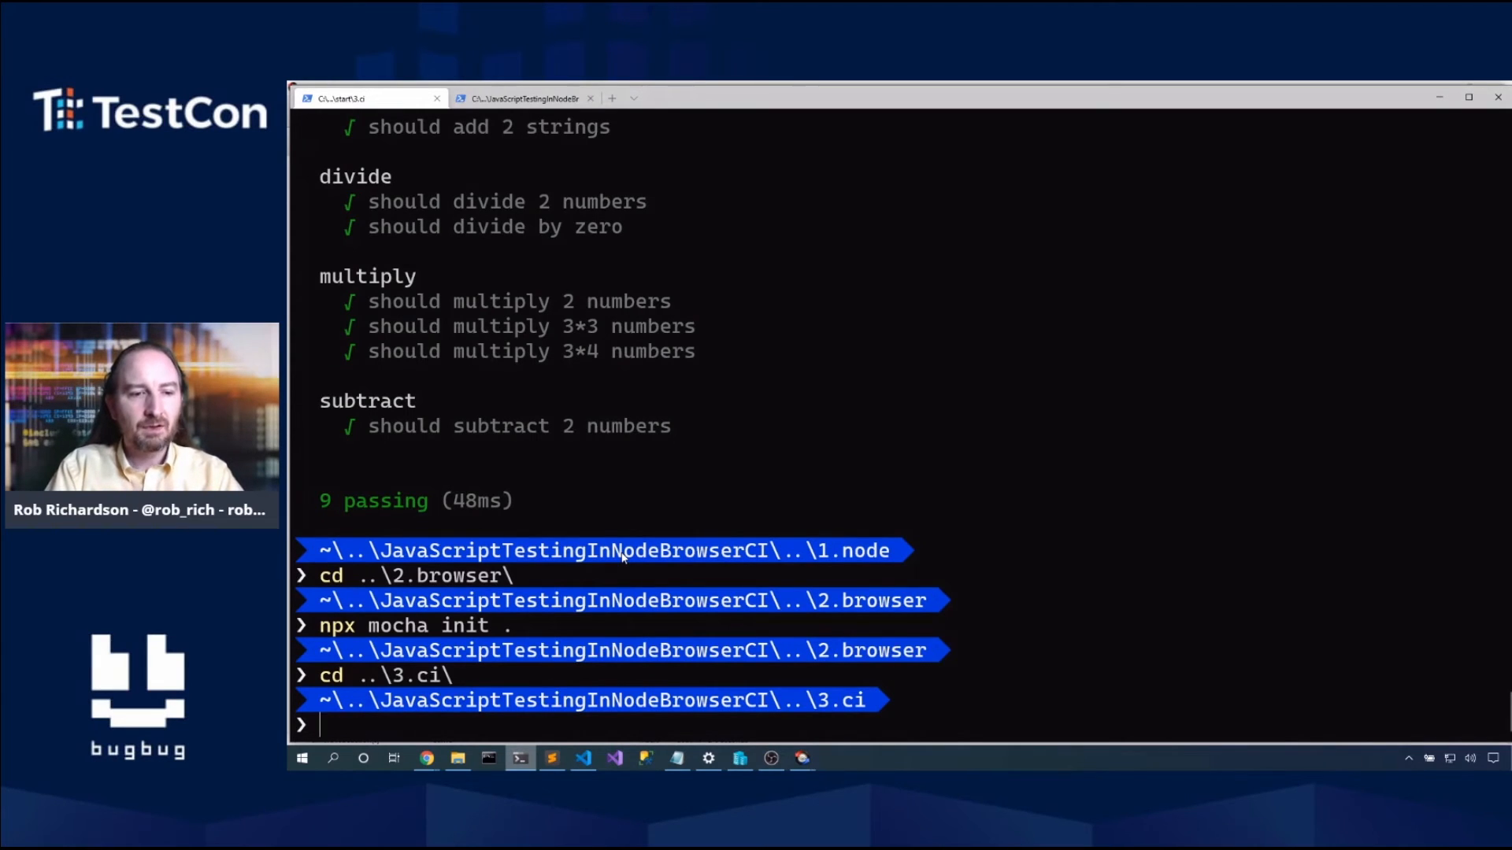
pyautogui.write('npx kar')
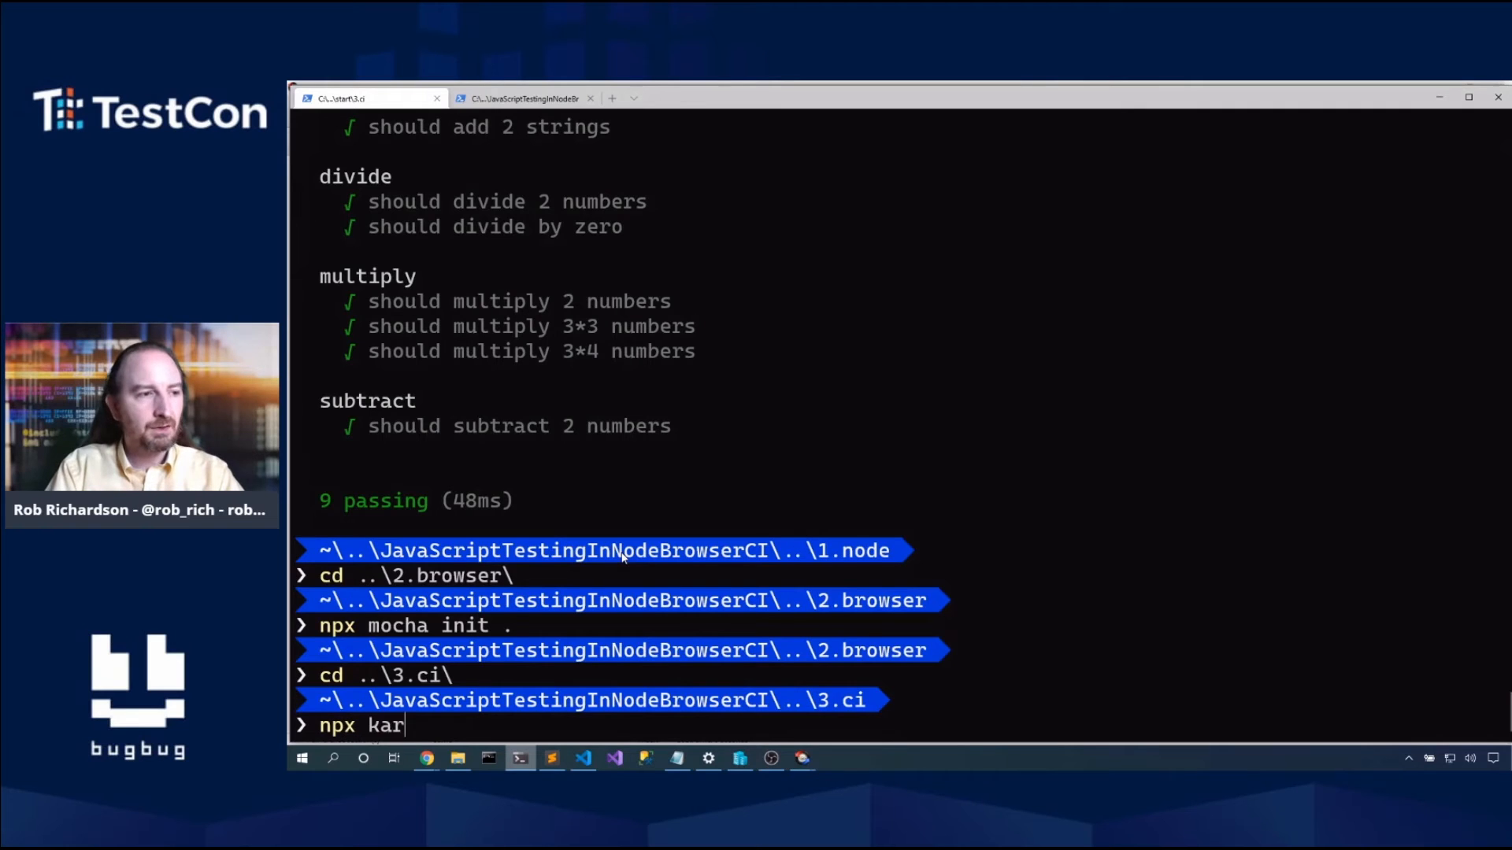
pyautogui.write('ka init')
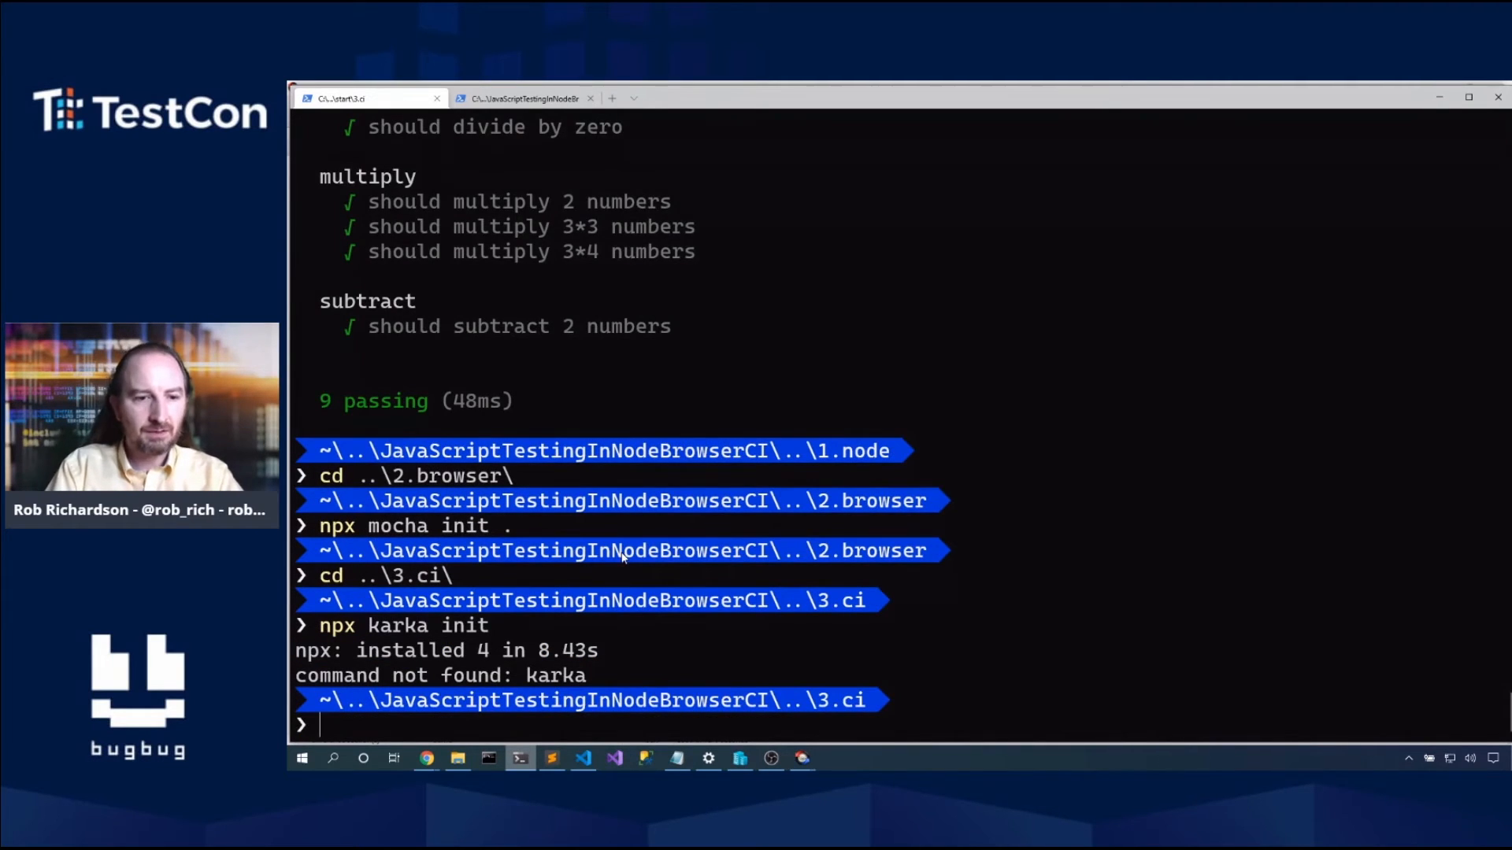
# Step: Start npx karma init for 3.ci, choosing mocha and no Require.js
pyautogui.write('npx karka init')
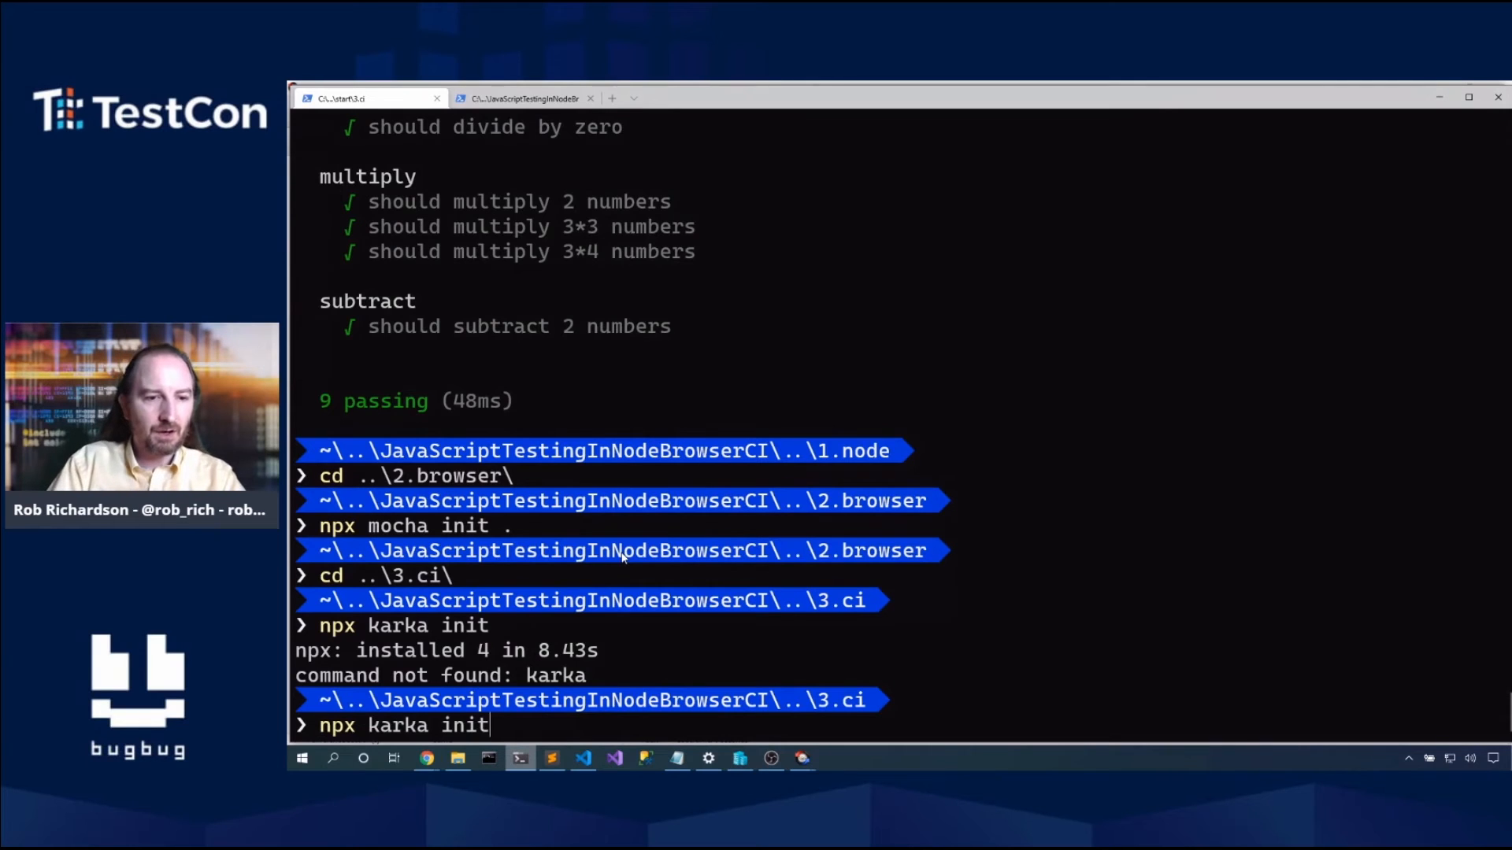
pyautogui.press('Backspace')
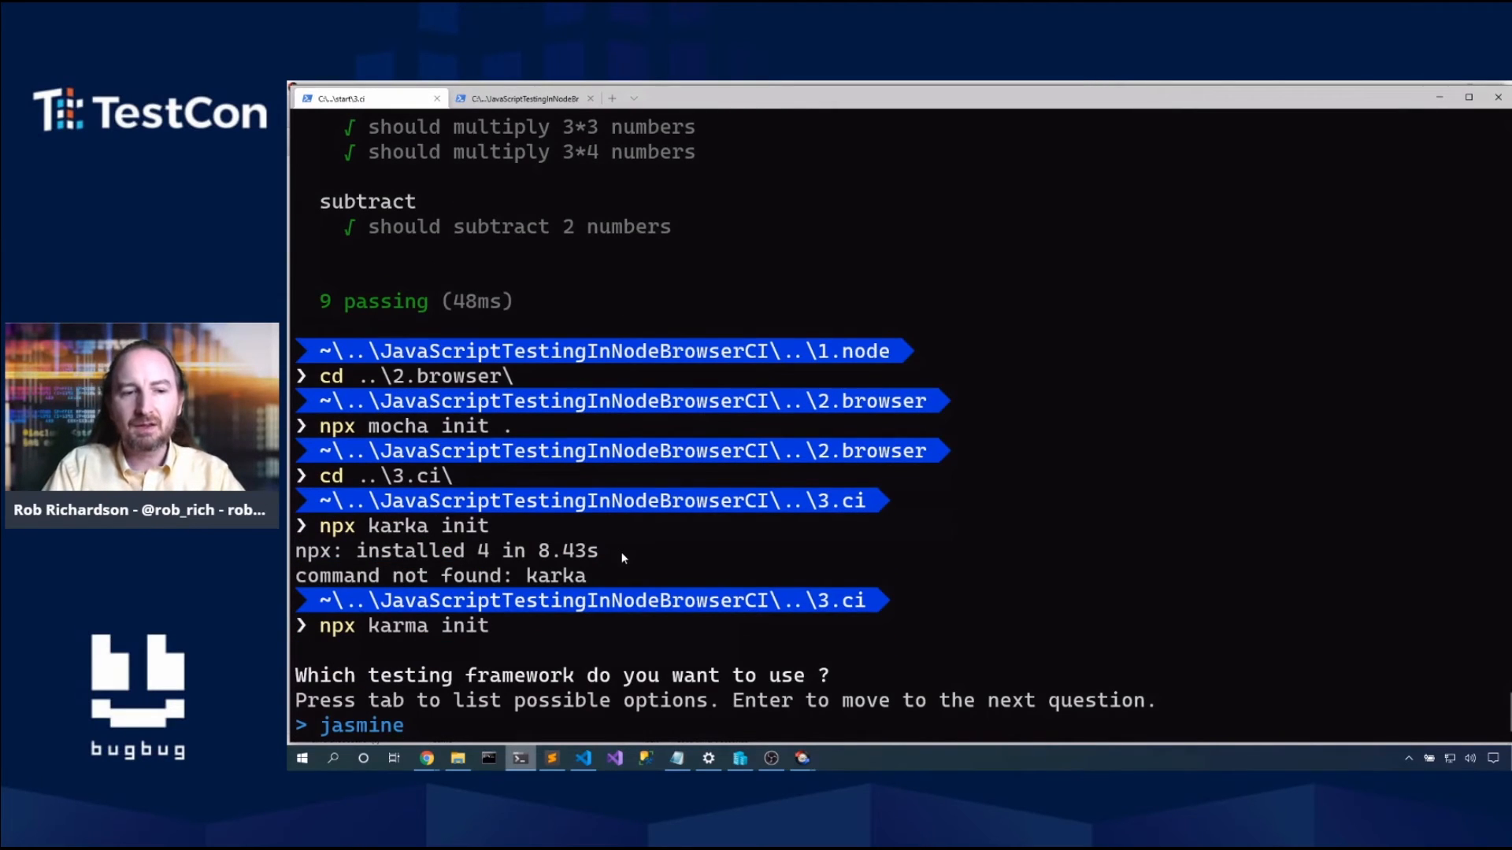
pyautogui.write('mocha')
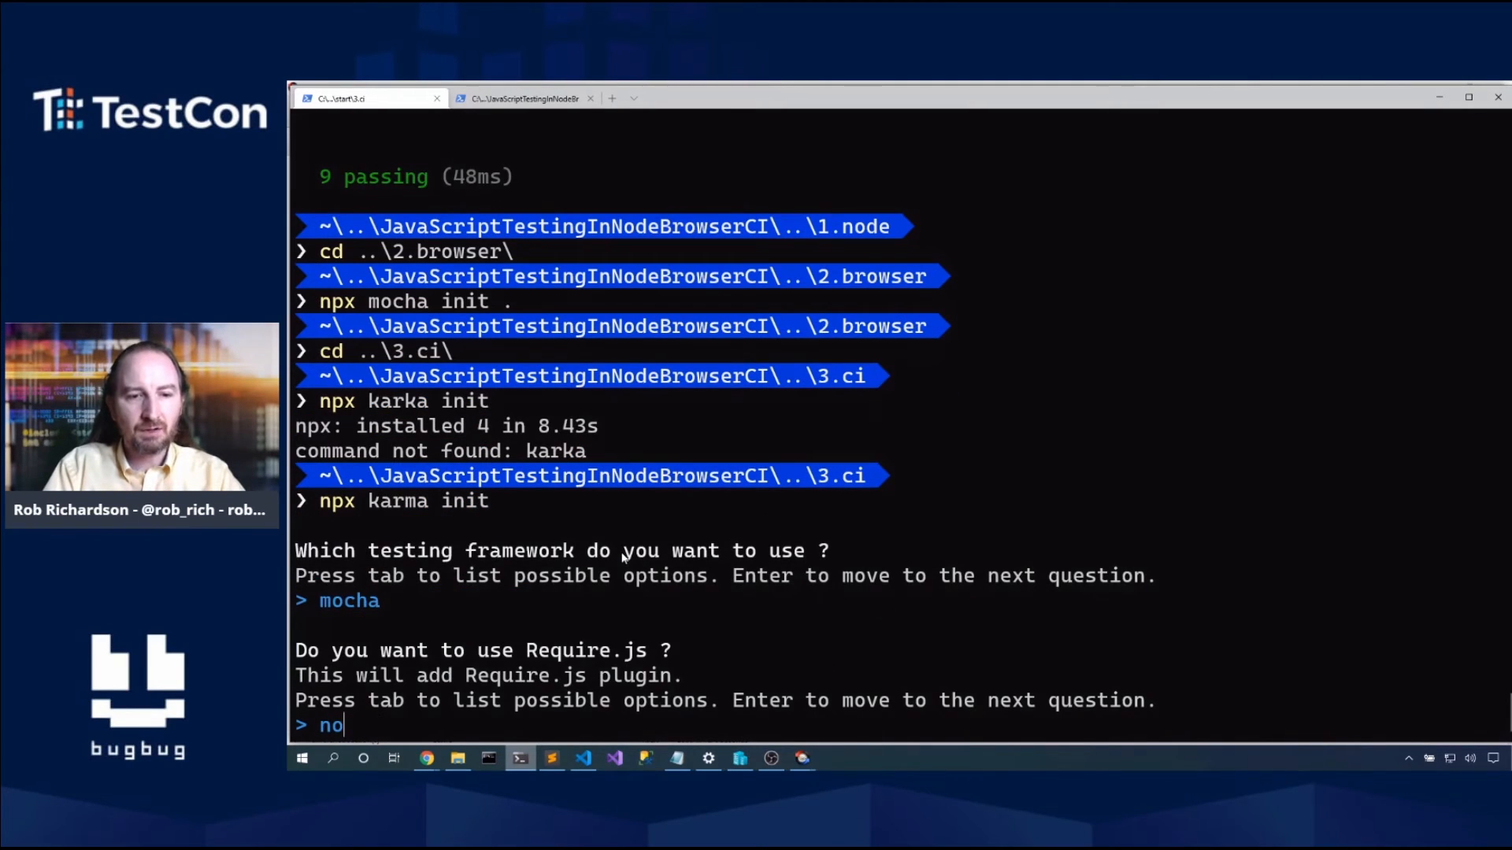
pyautogui.press('Return')
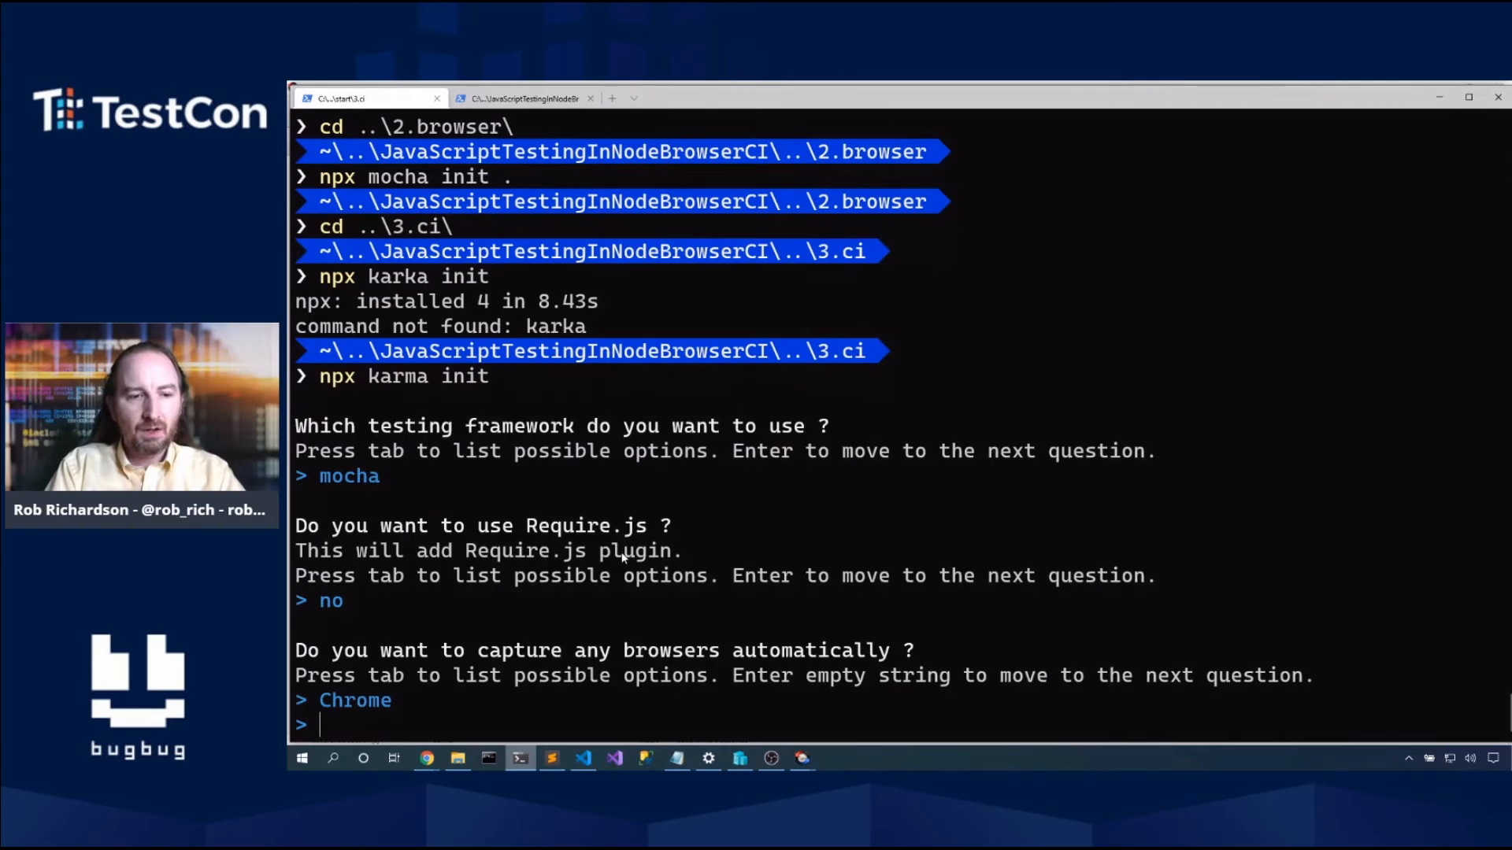
# Step: Answer Chrome and Firefox as browsers and *.js as the source file pattern
pyautogui.write('Firefox')
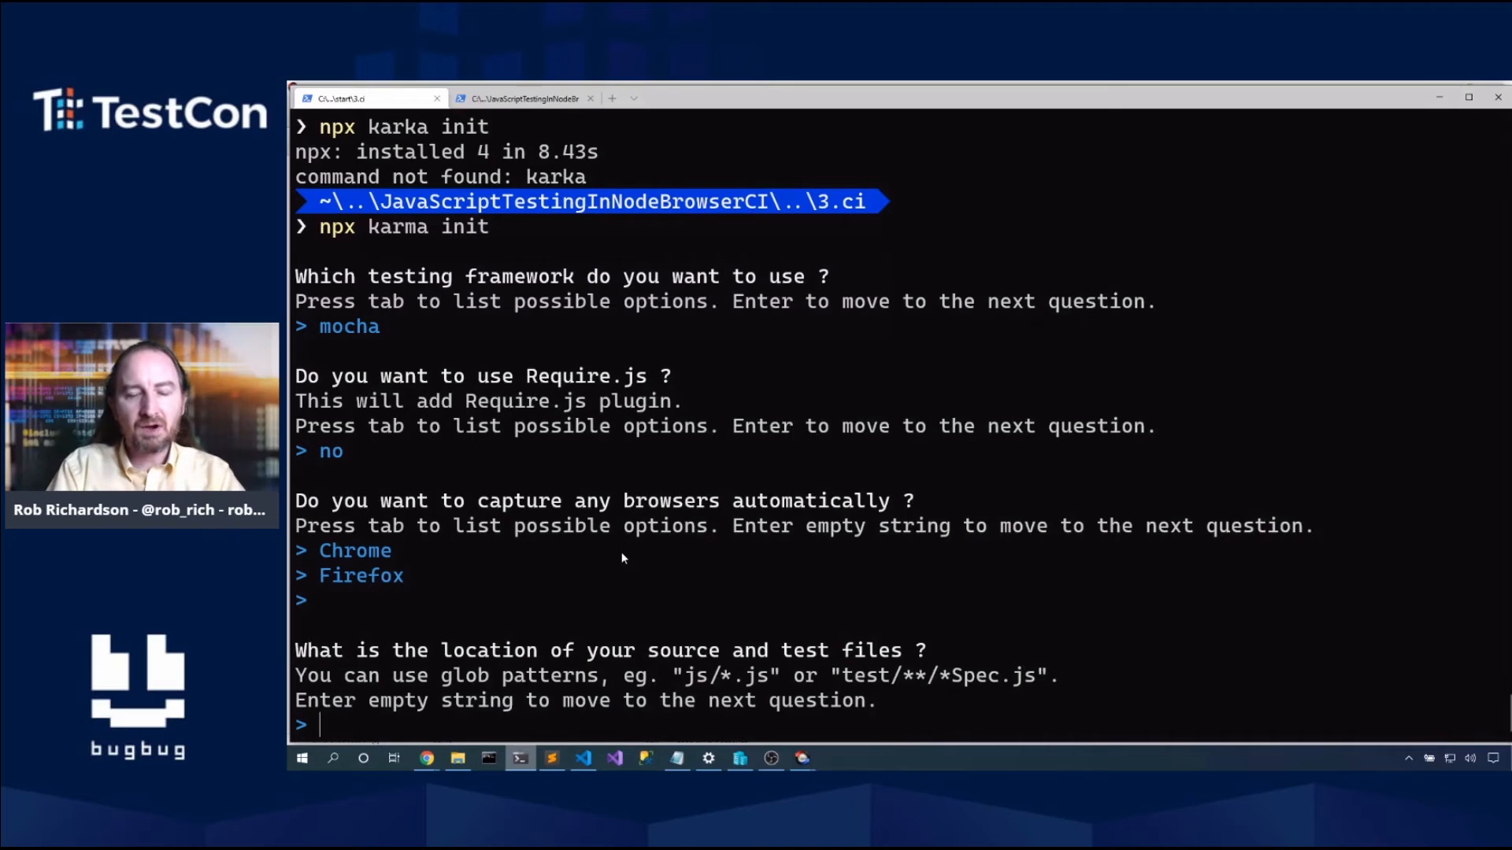
pyautogui.write('*.')
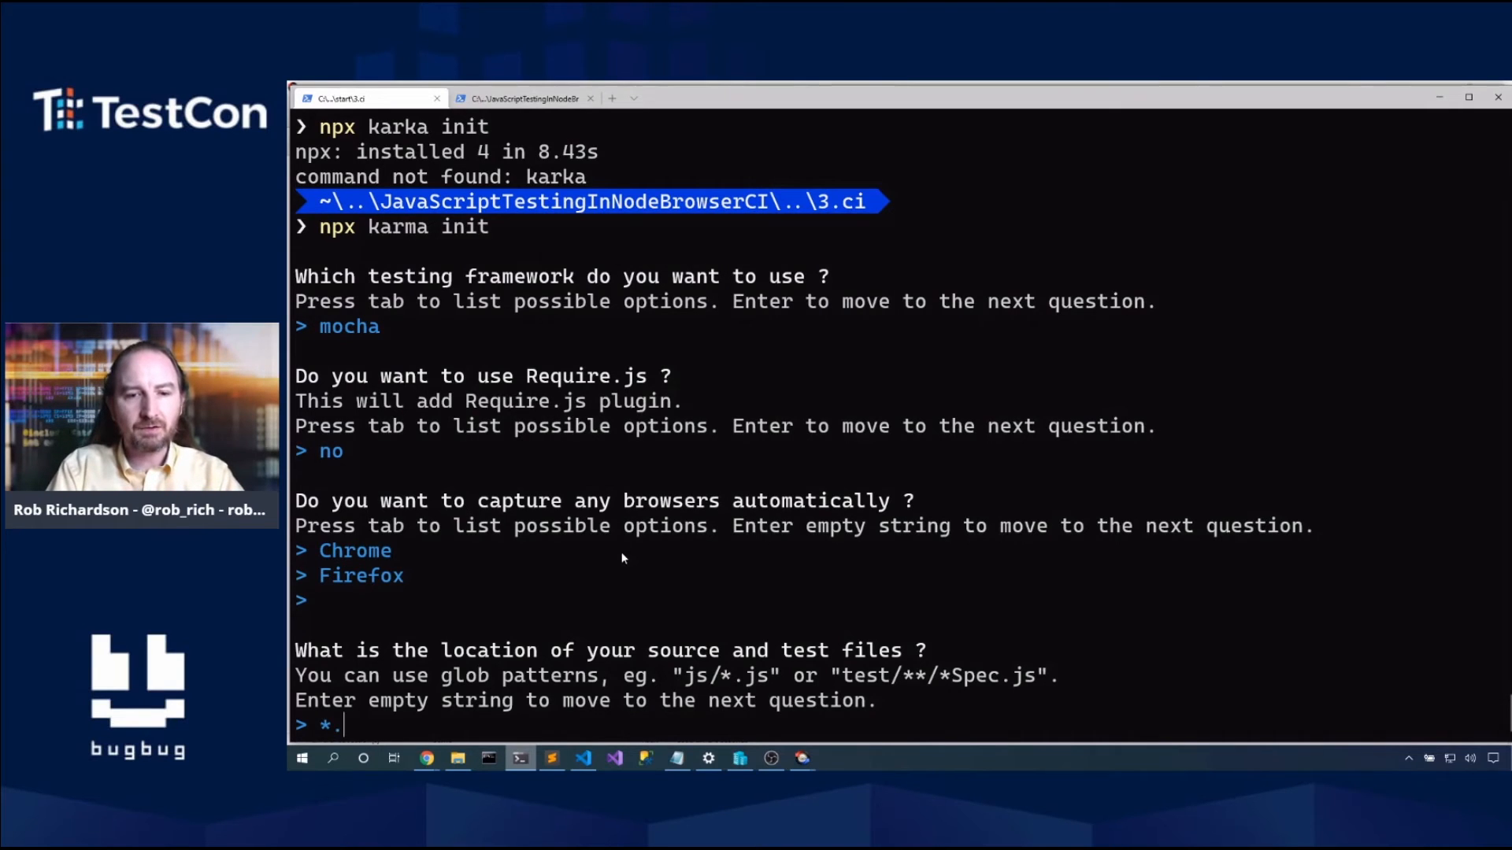
pyautogui.press('Return')
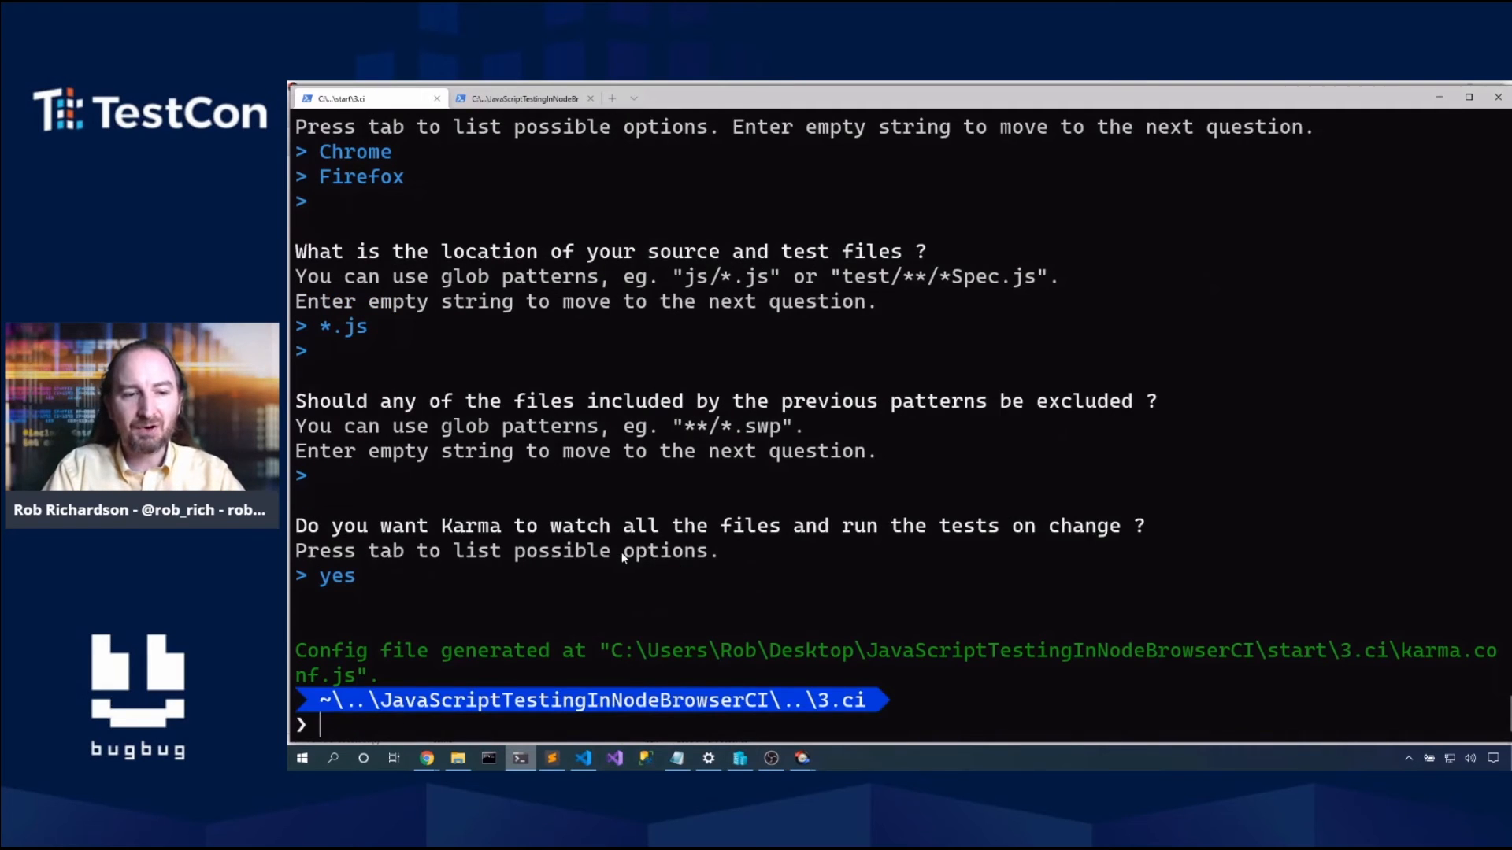
# Step: Add 'chai' alongside mocha in karma.conf.js frameworks and check 3.ci's package.json
pyautogui.click(581, 757)
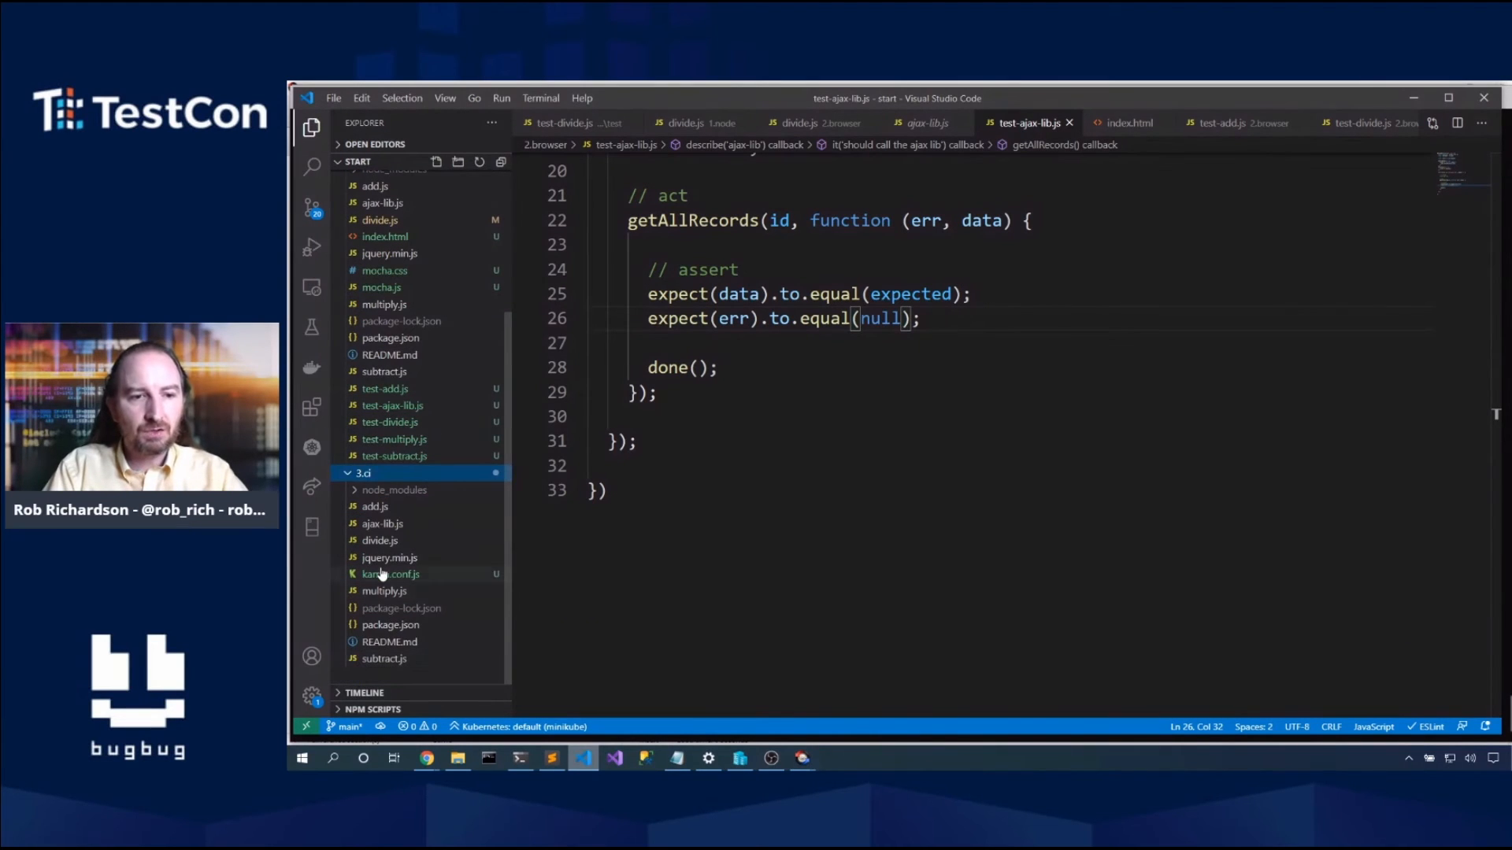
pyautogui.click(390, 574)
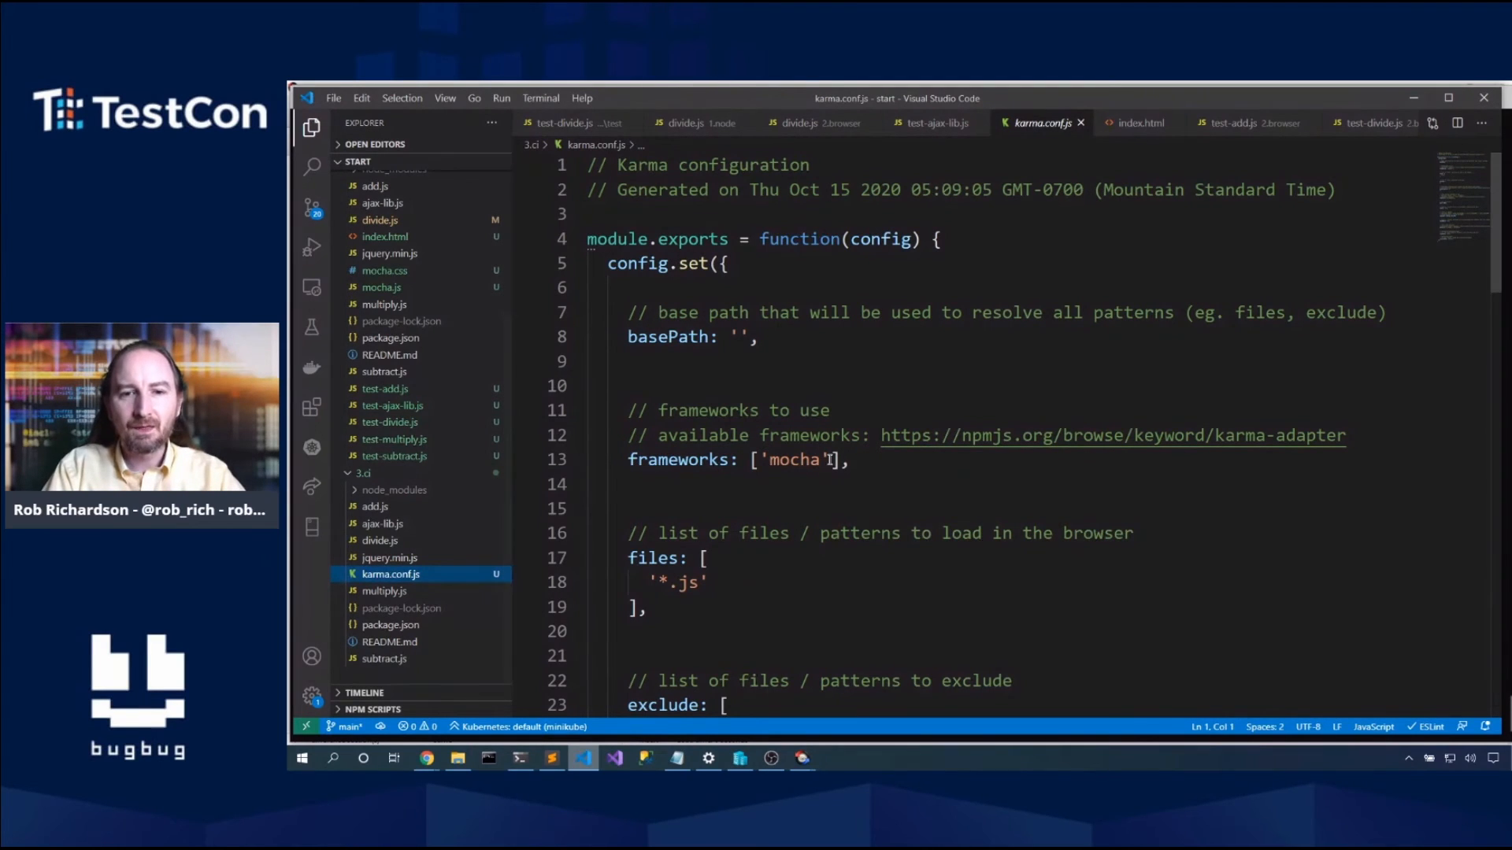
pyautogui.write(", 'cha")
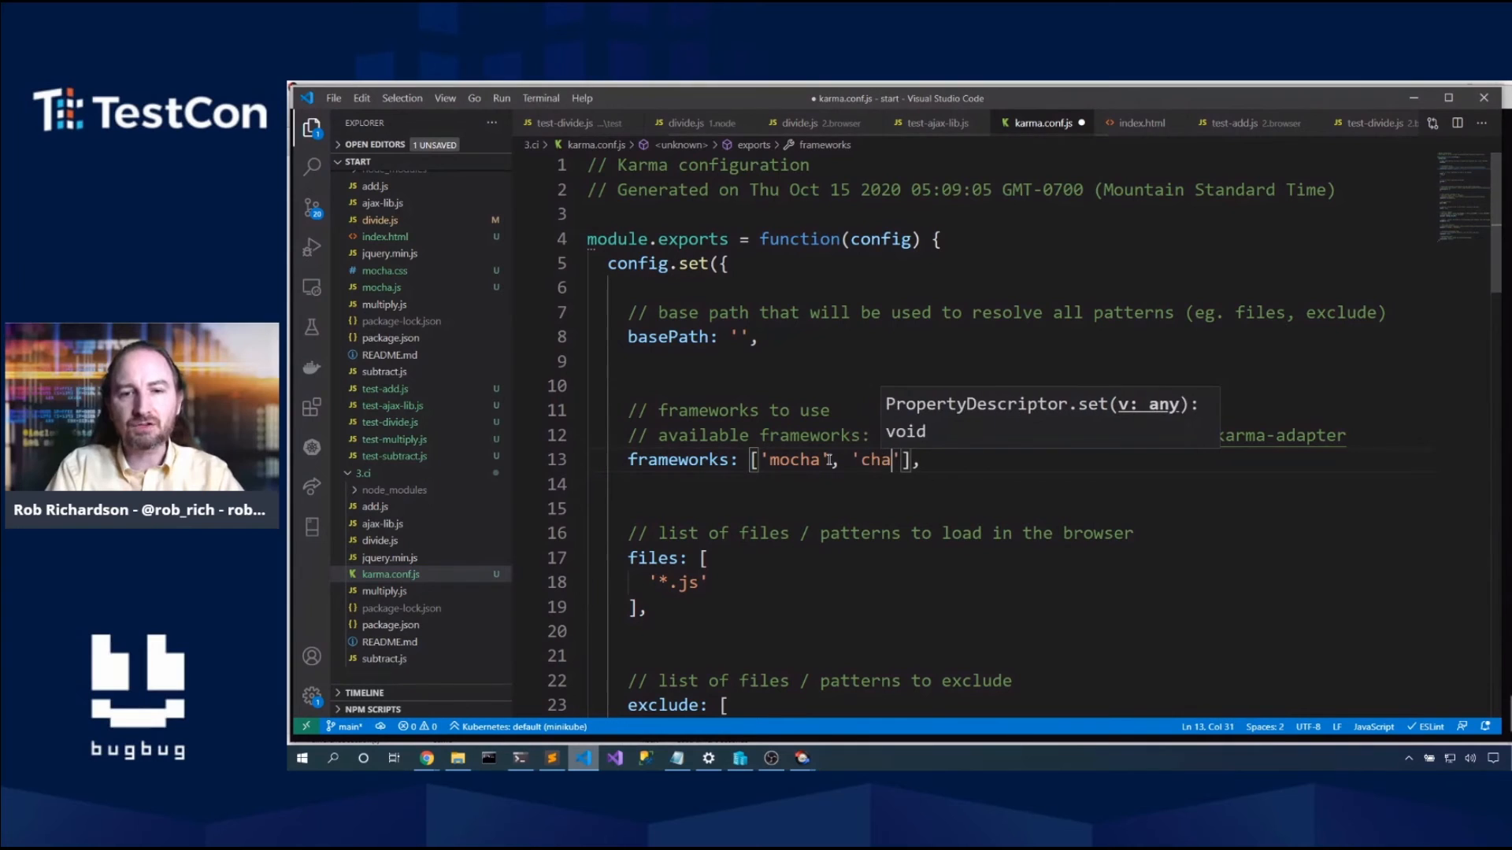
pyautogui.write('i')
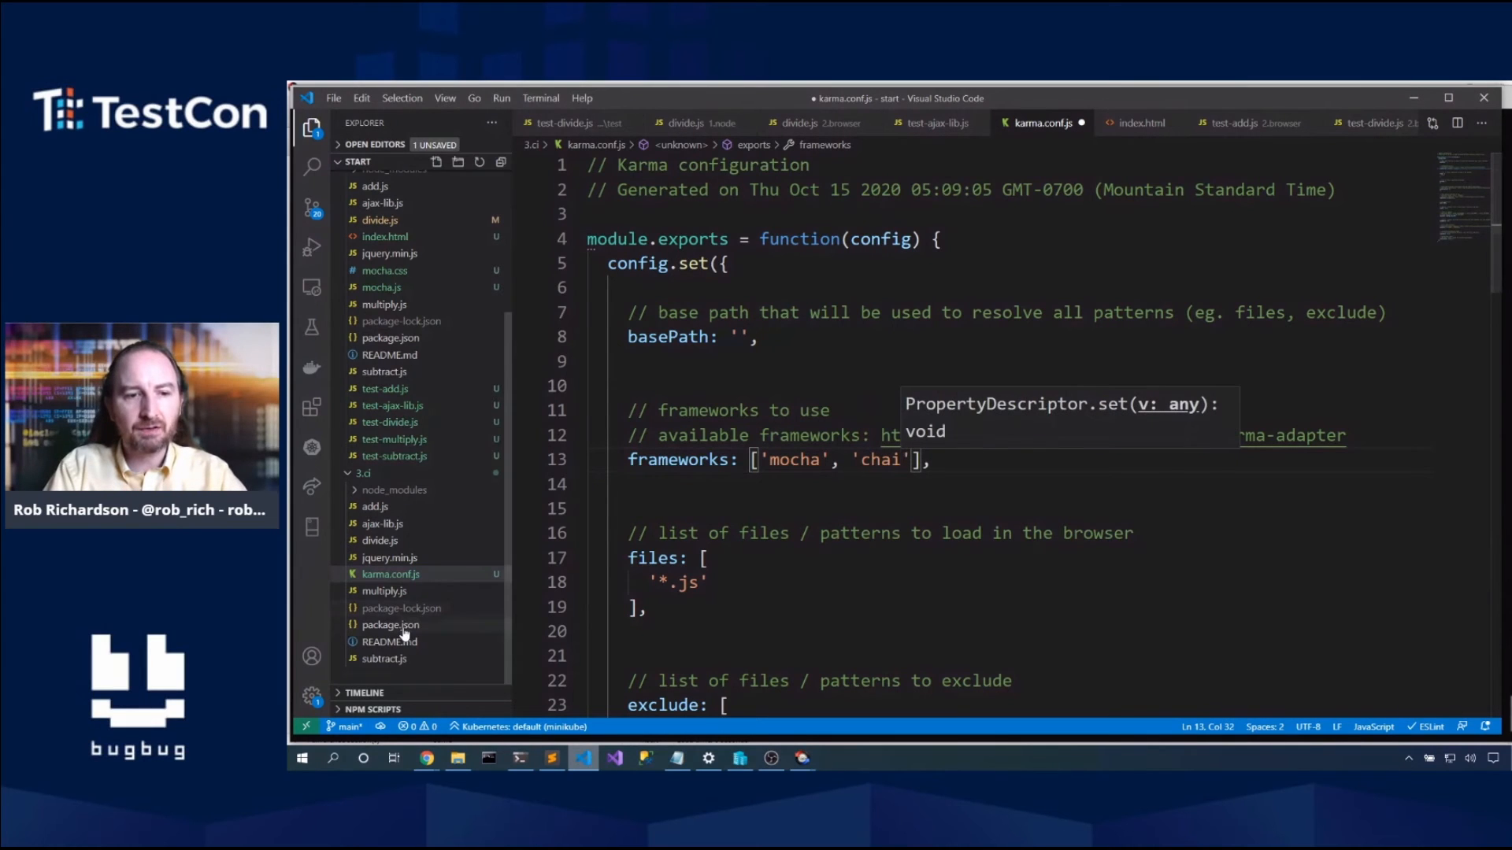
pyautogui.click(391, 624)
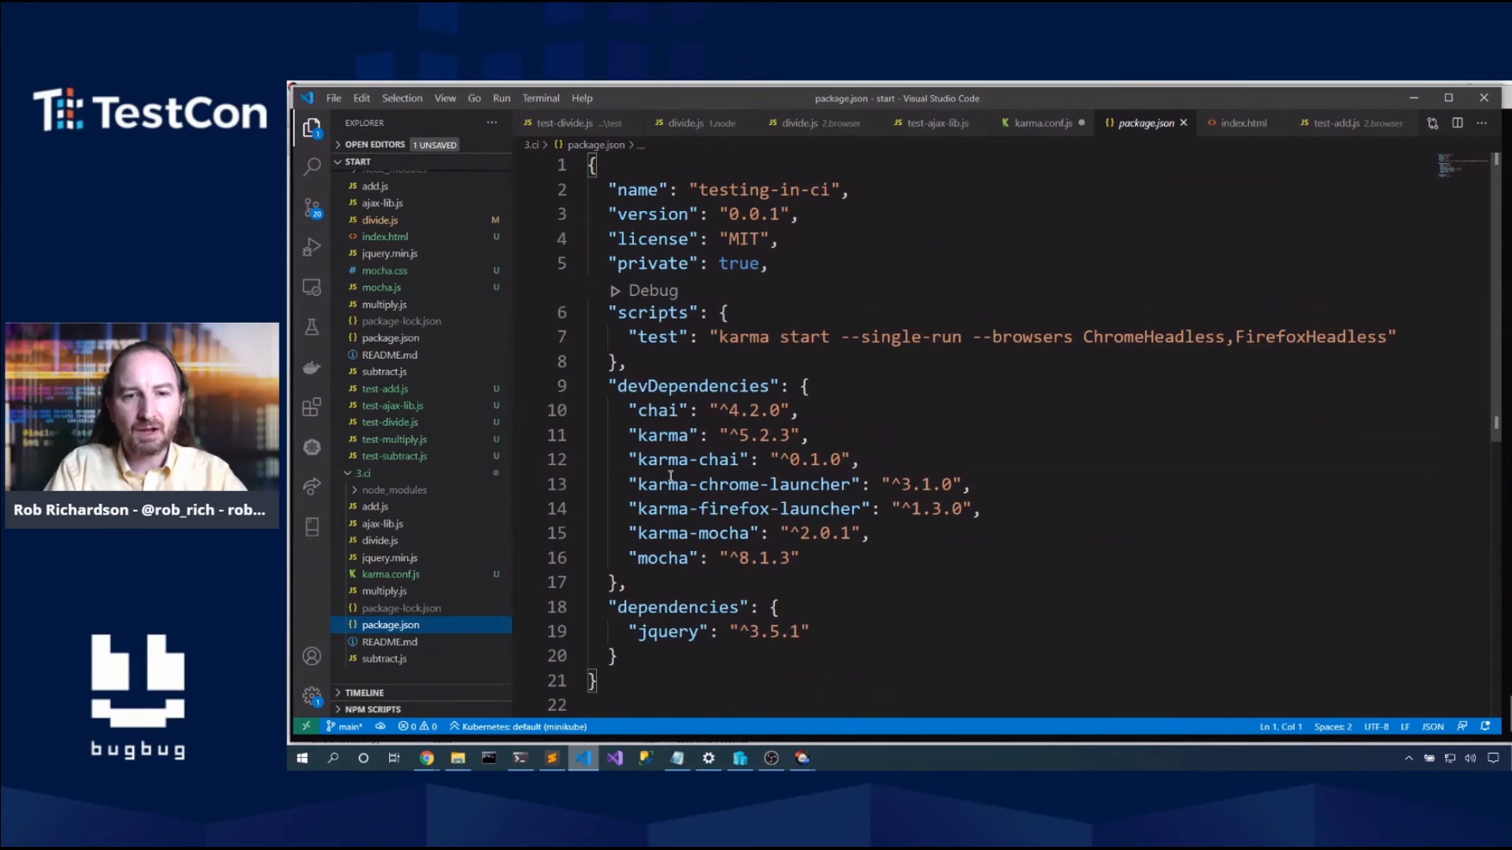
pyautogui.moveTo(390, 574)
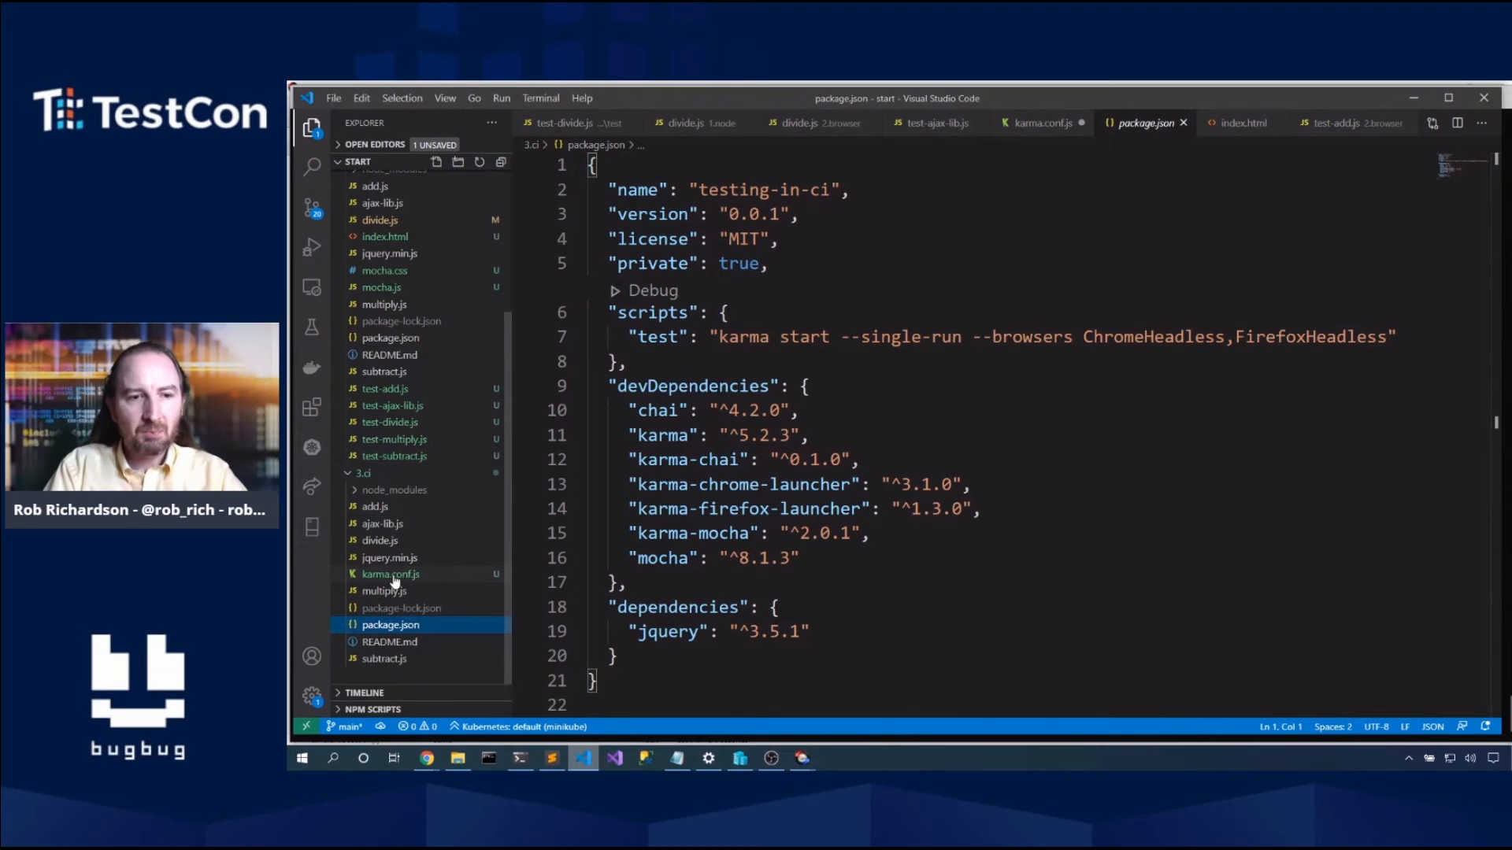
pyautogui.click(391, 574)
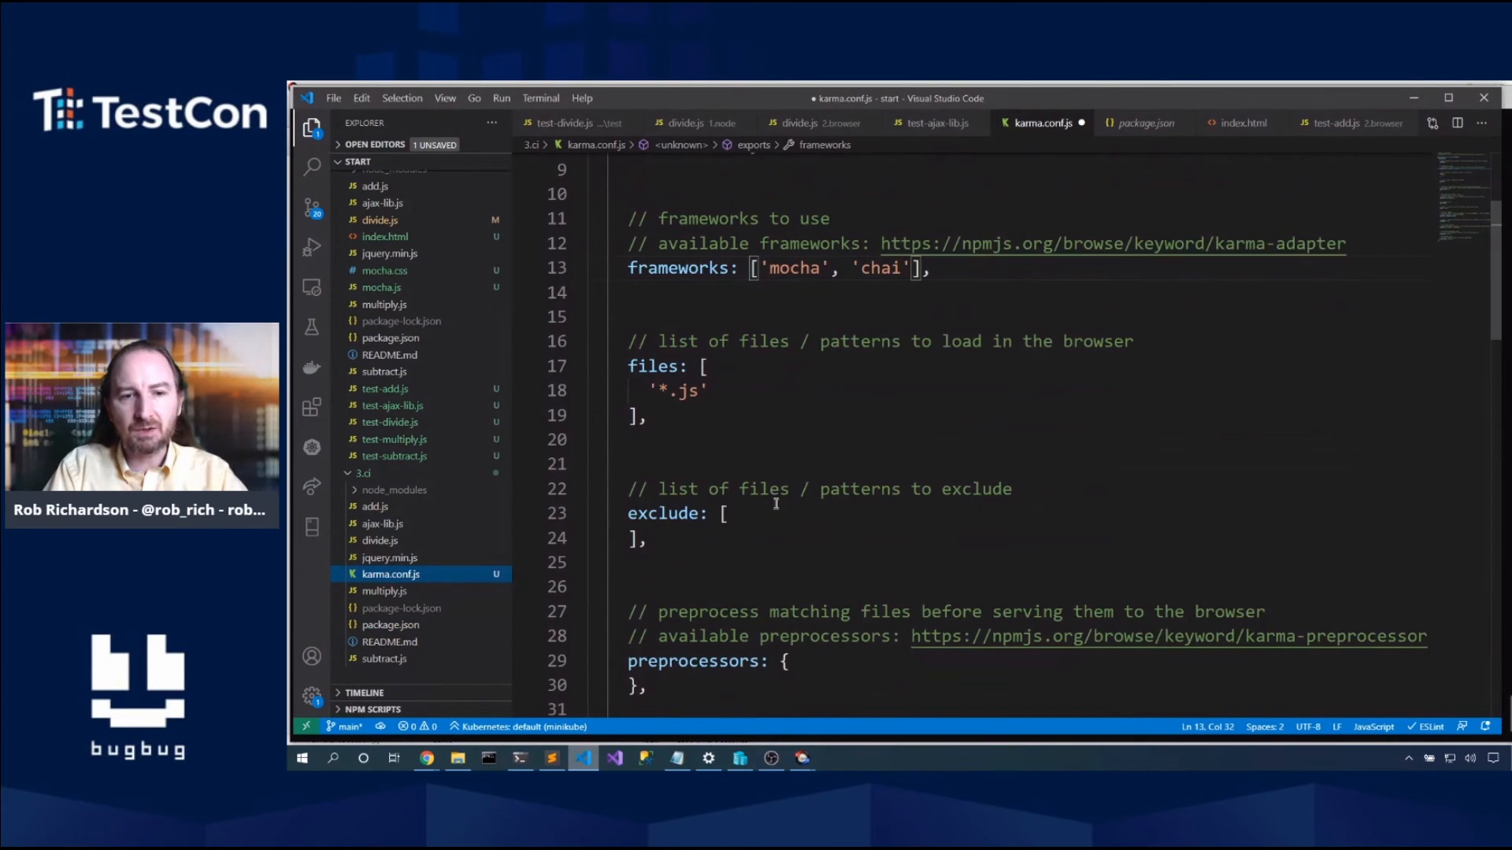
# Step: Scroll karma.conf.js down through its browsers, singleRun and concurrency settings
pyautogui.scroll(-3)
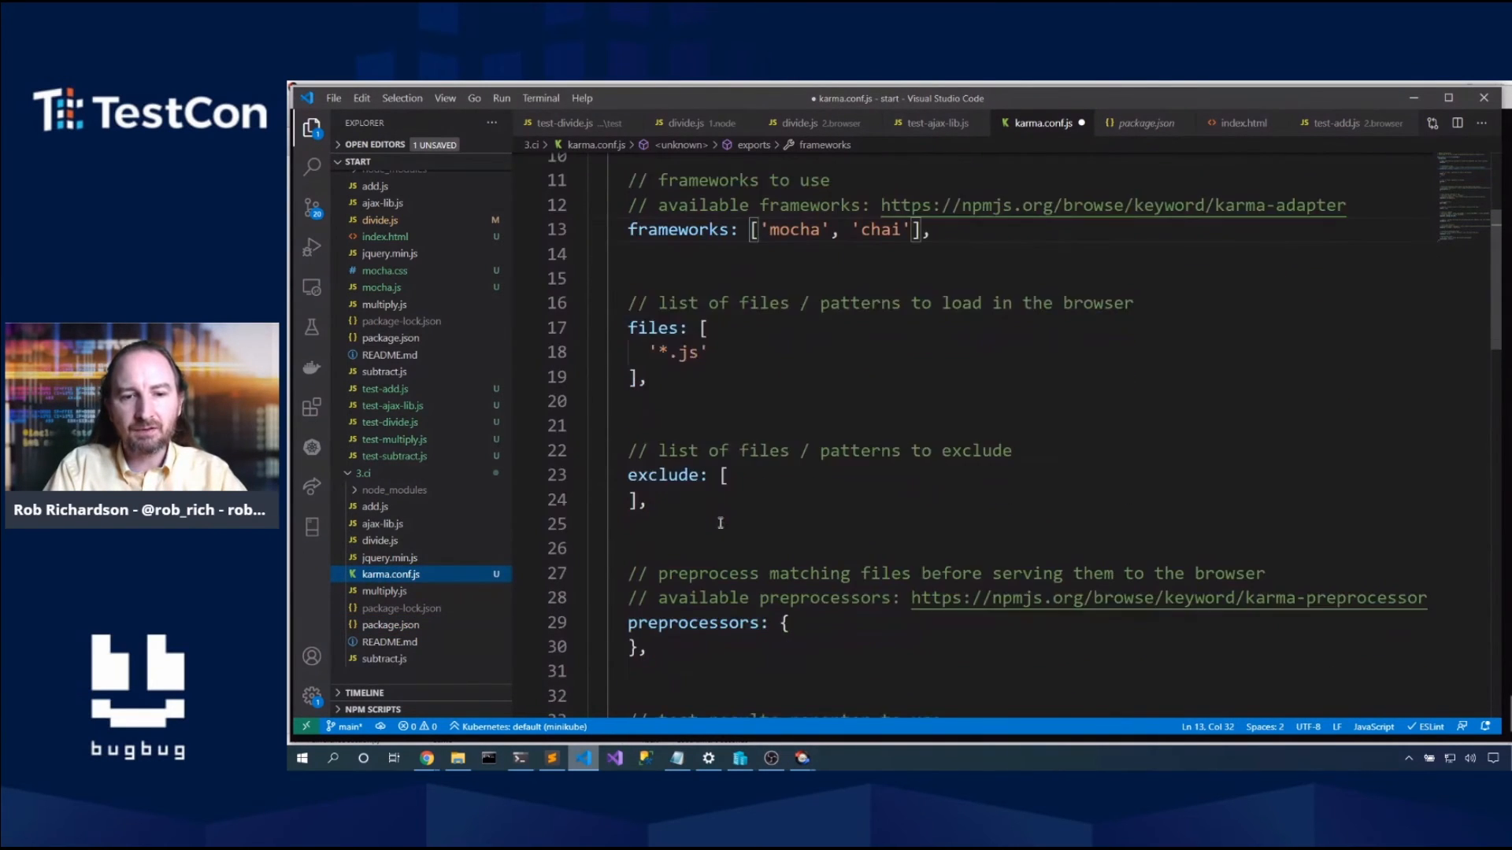
pyautogui.scroll(-3)
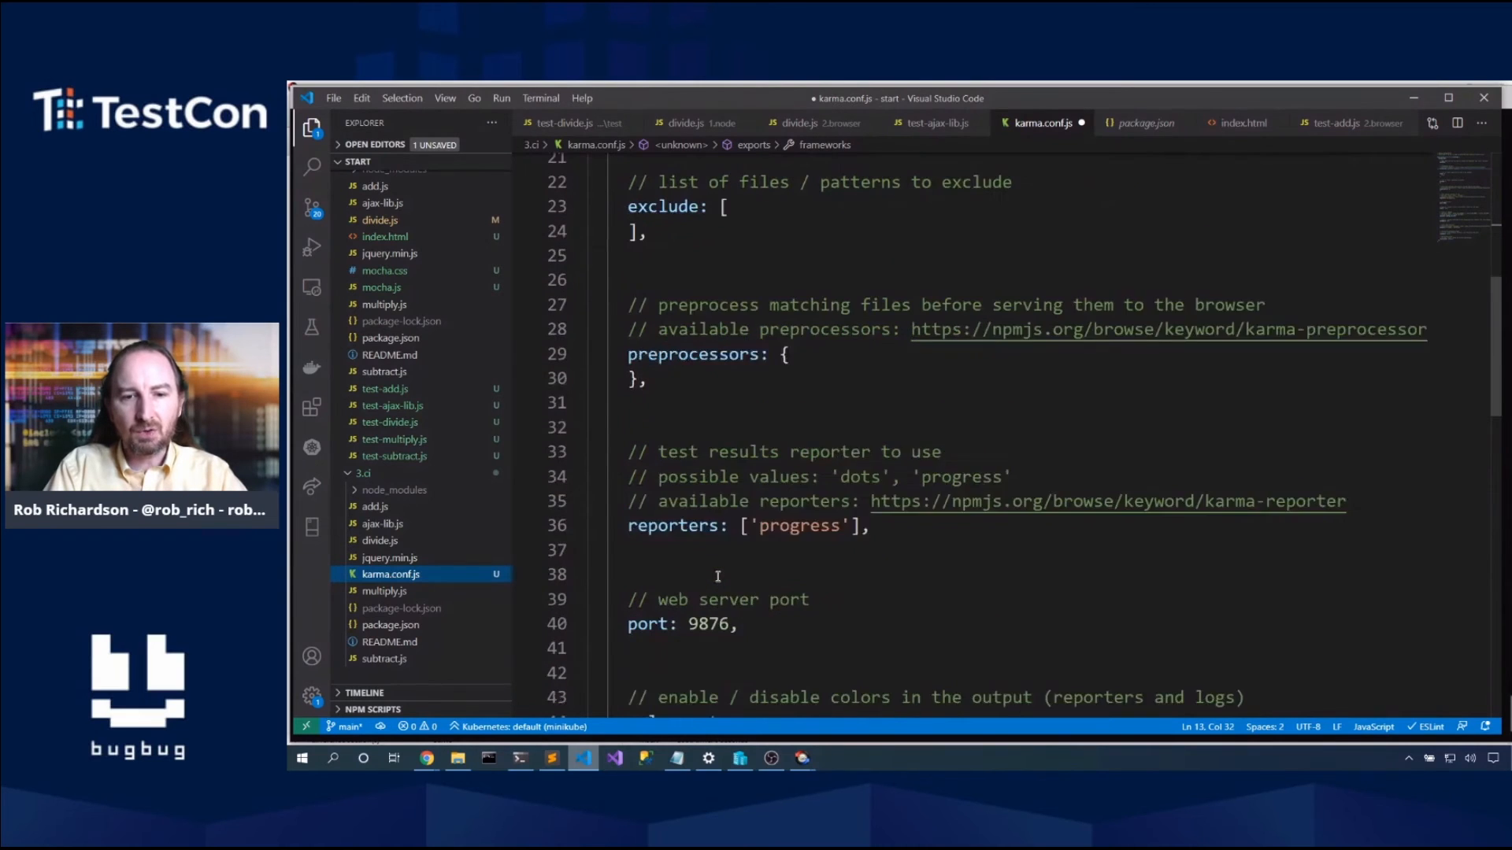
pyautogui.scroll(-3)
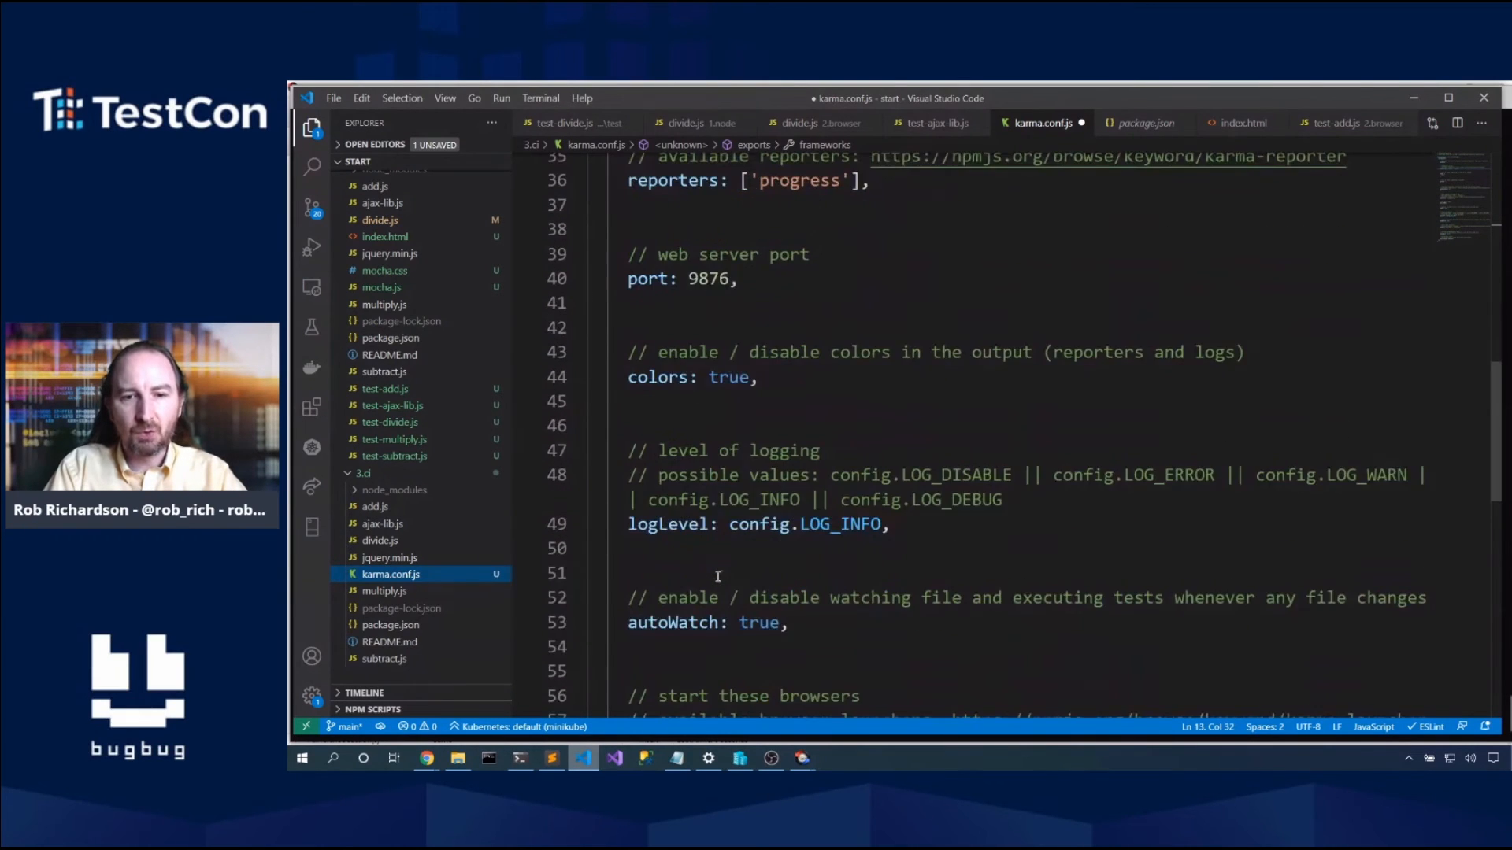
pyautogui.scroll(-3)
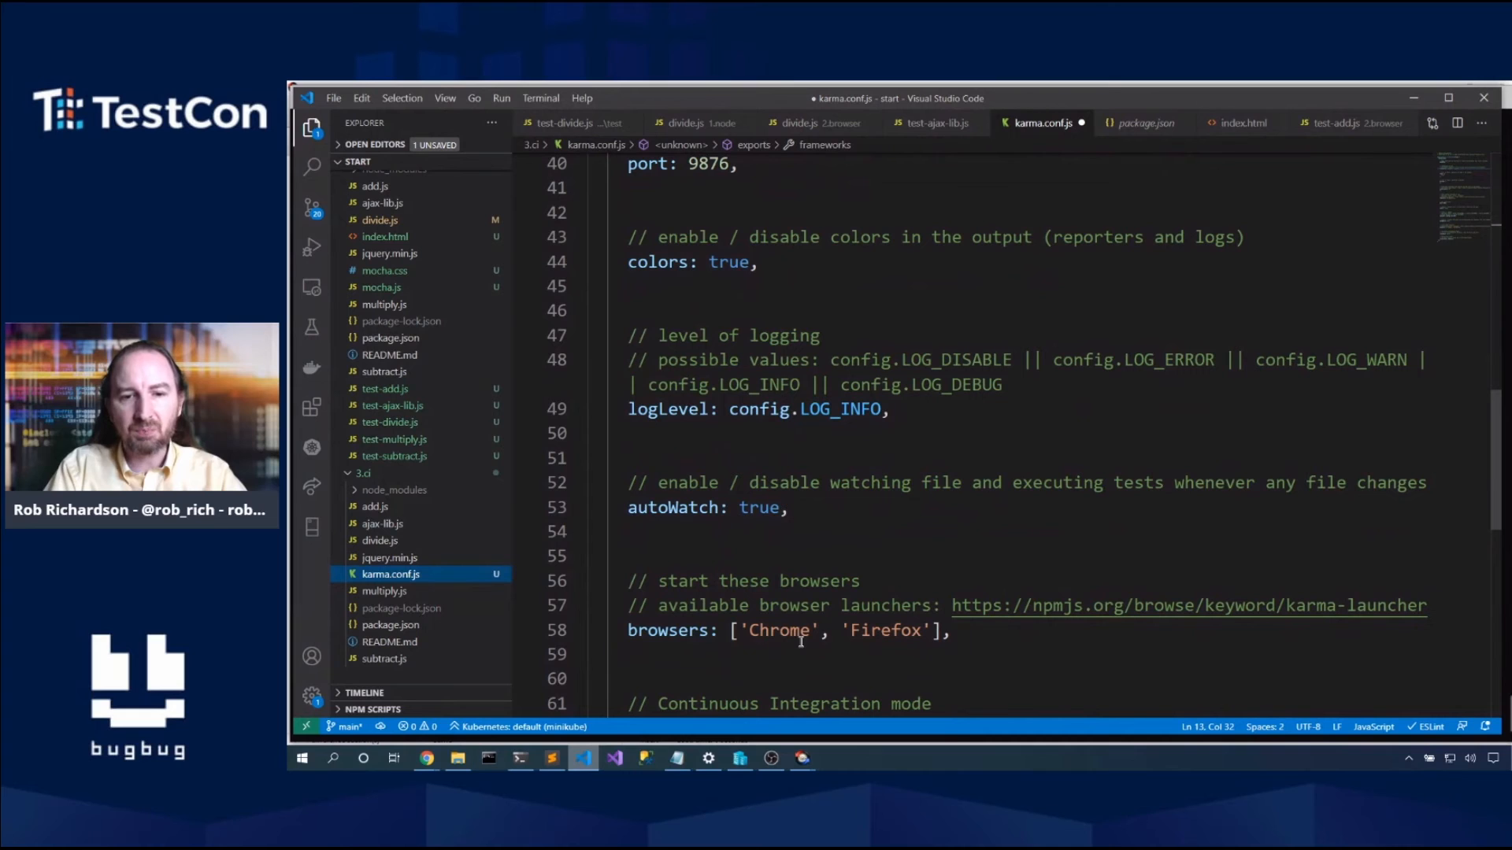
pyautogui.scroll(-3)
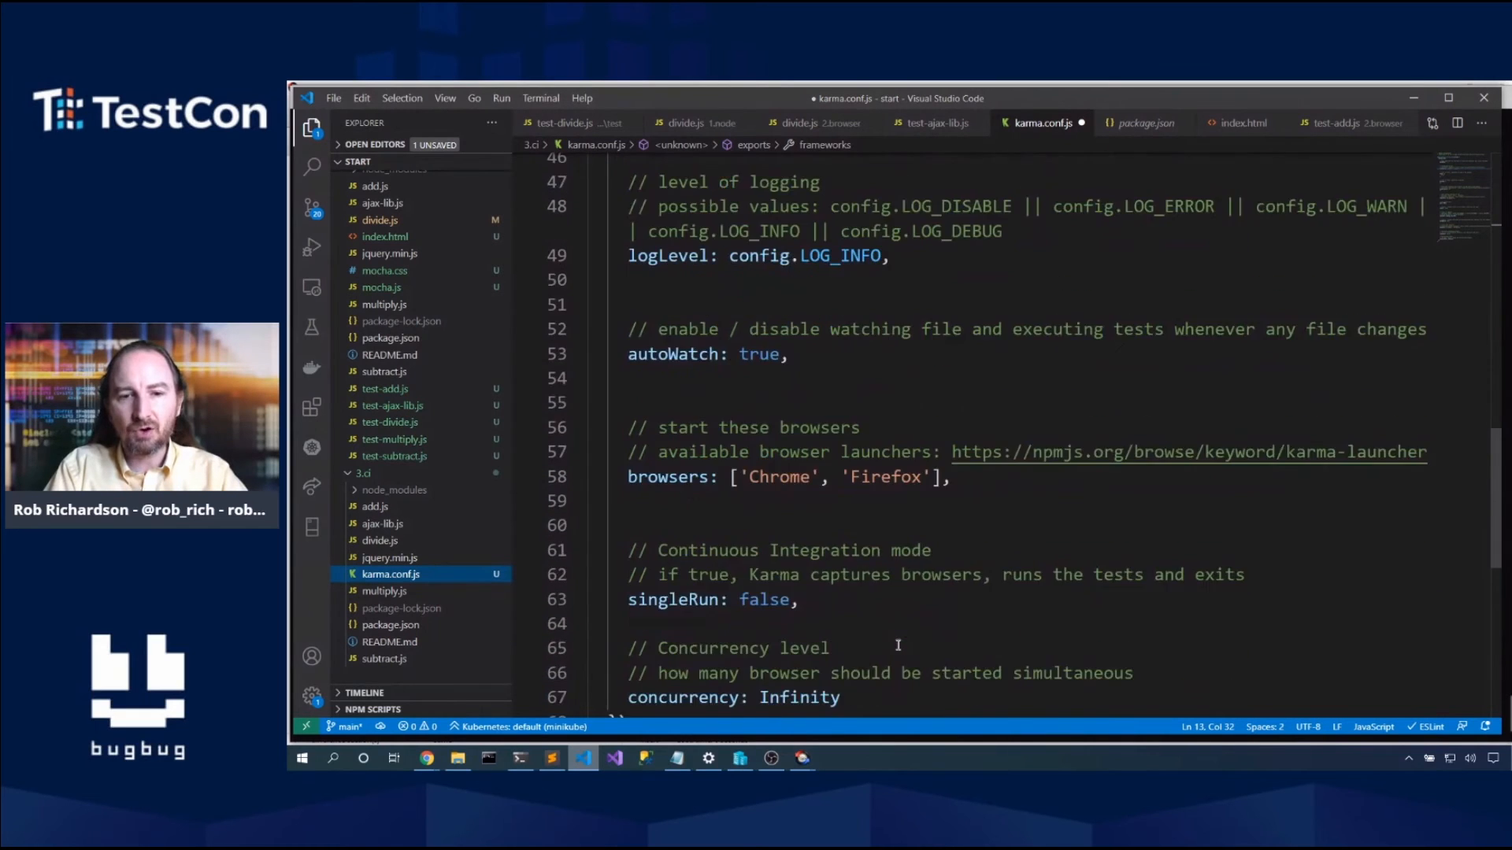
pyautogui.scroll(-3)
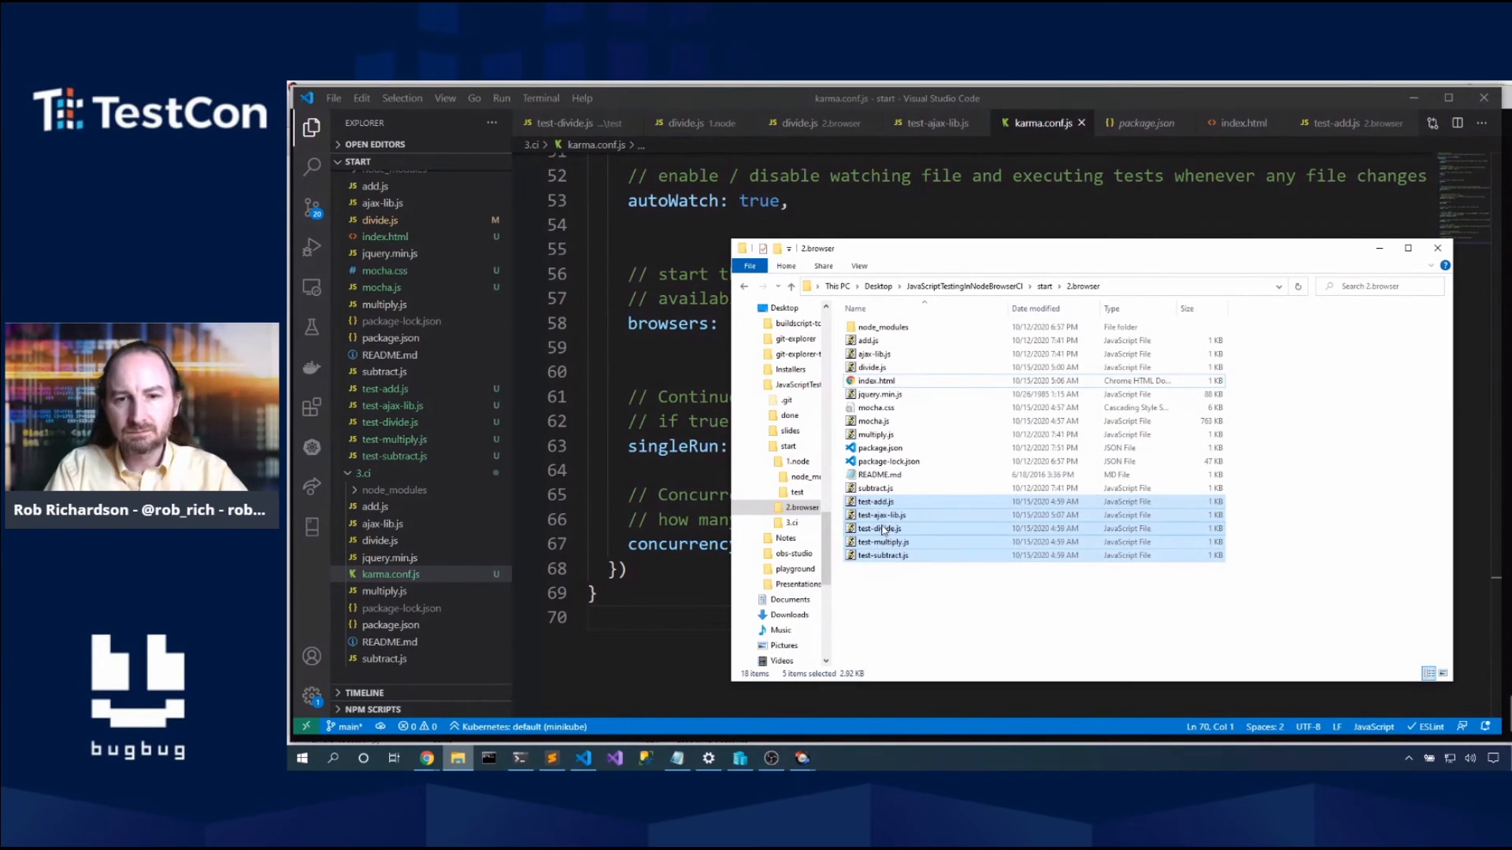
# Step: Copy the five test-*.js files from 2.browser into the 3.ci folder
pyautogui.click(879, 527)
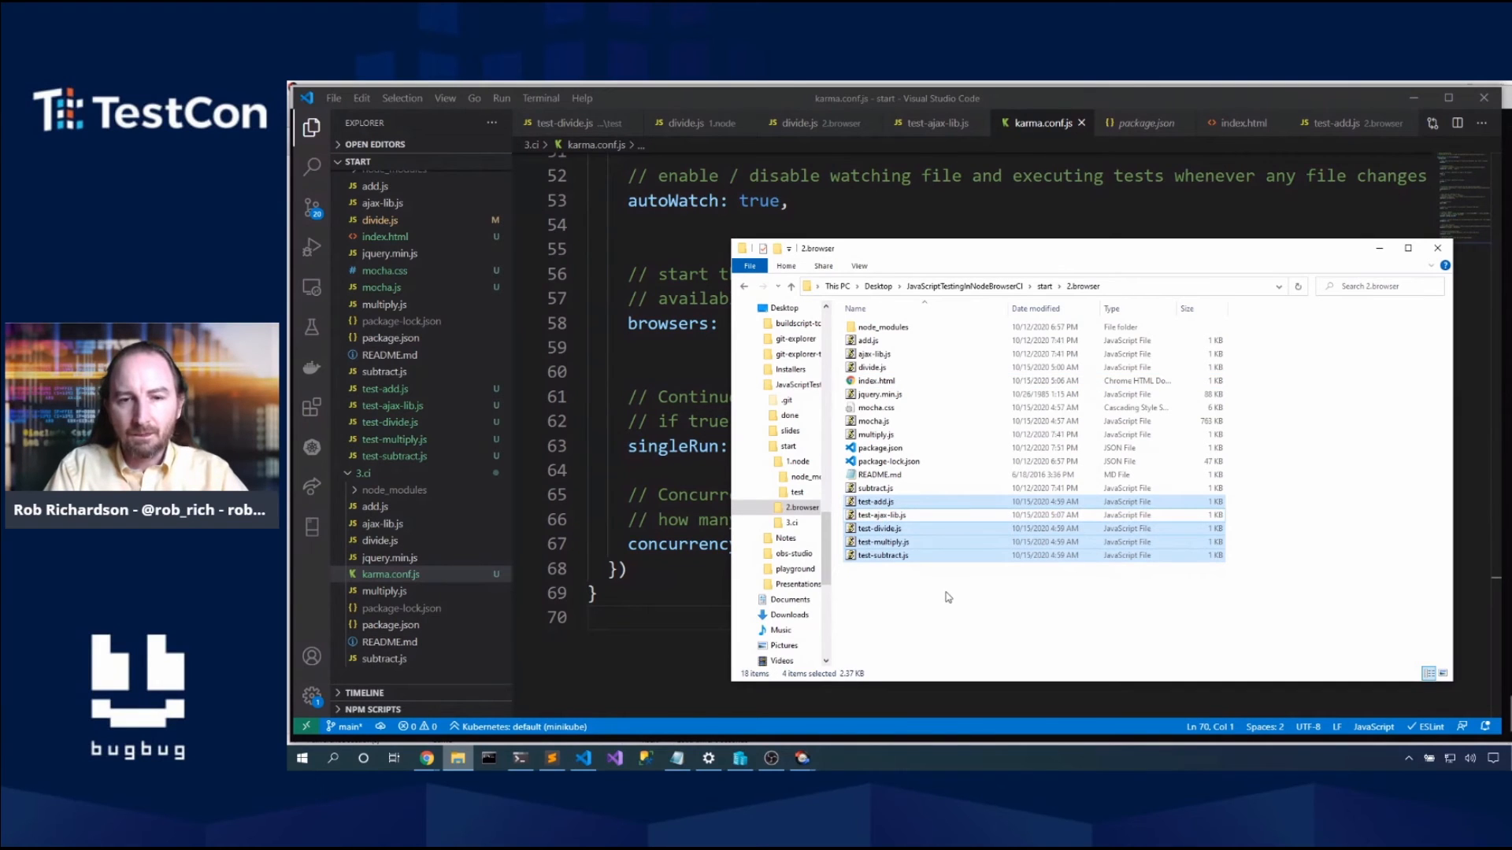
pyautogui.click(881, 515)
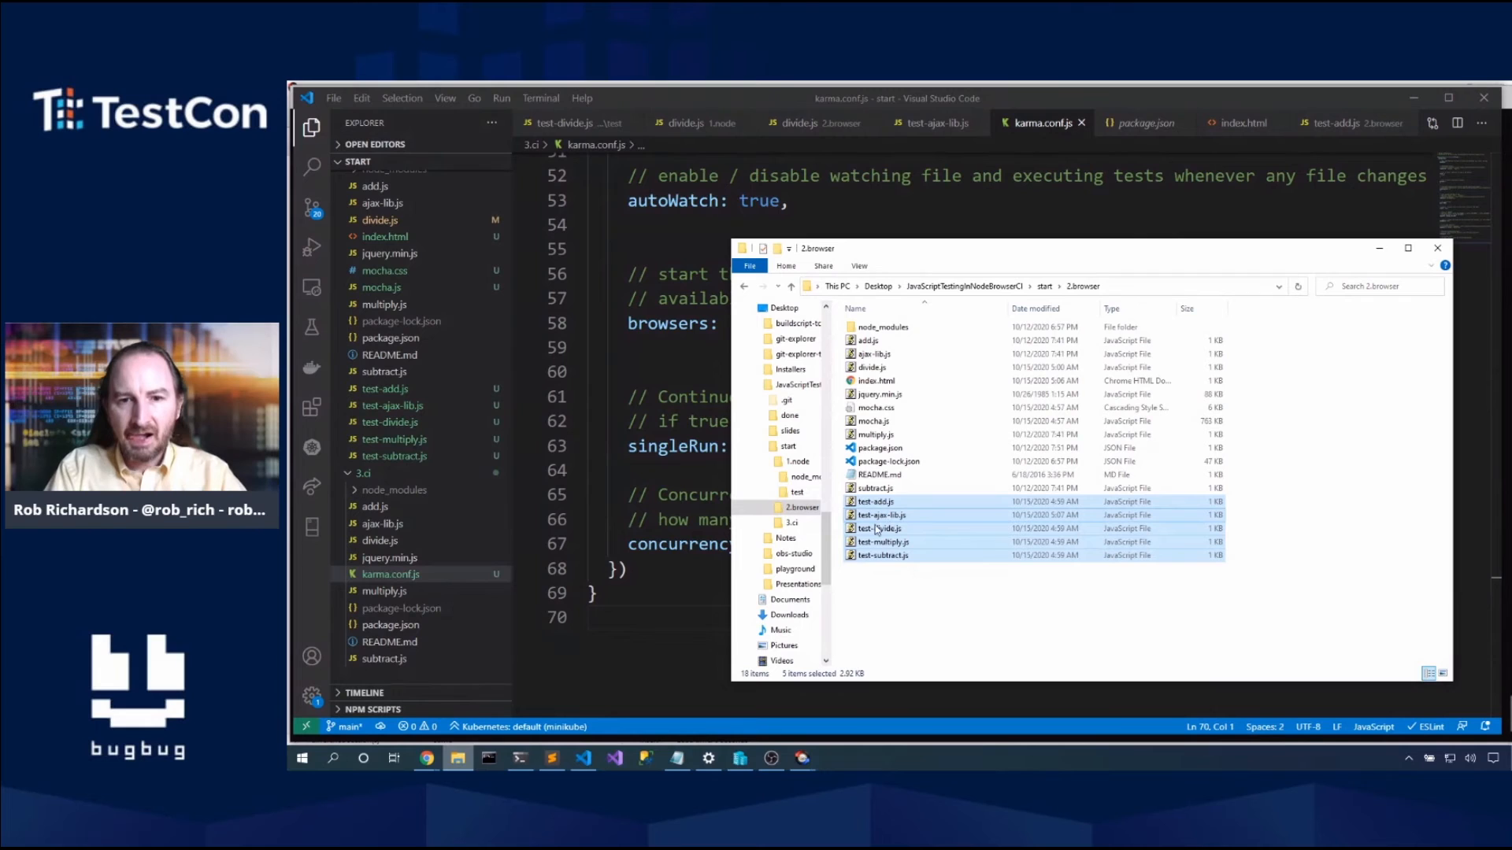
pyautogui.click(791, 521)
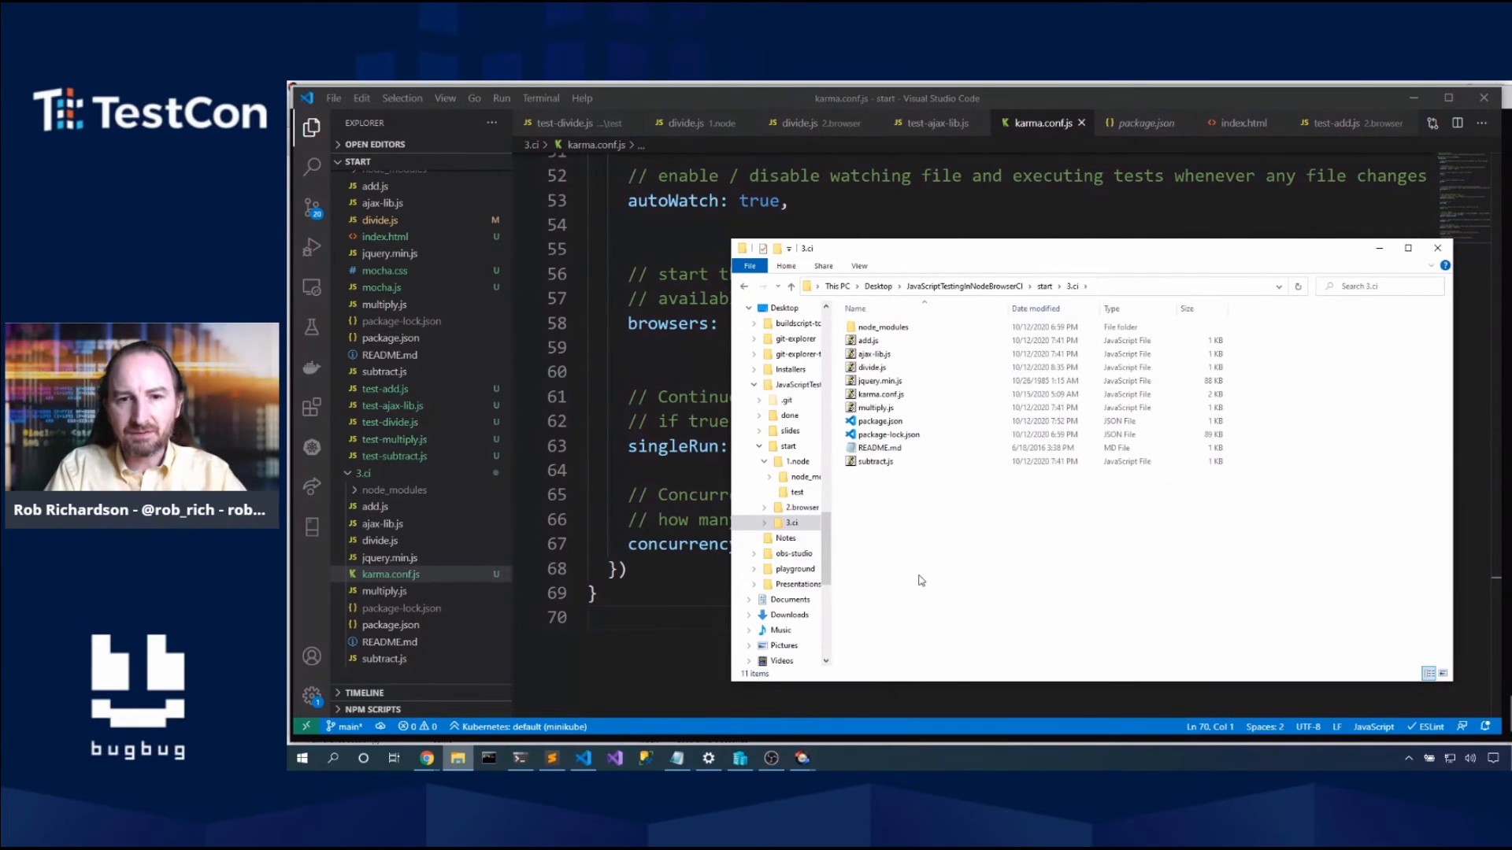
pyautogui.click(881, 489)
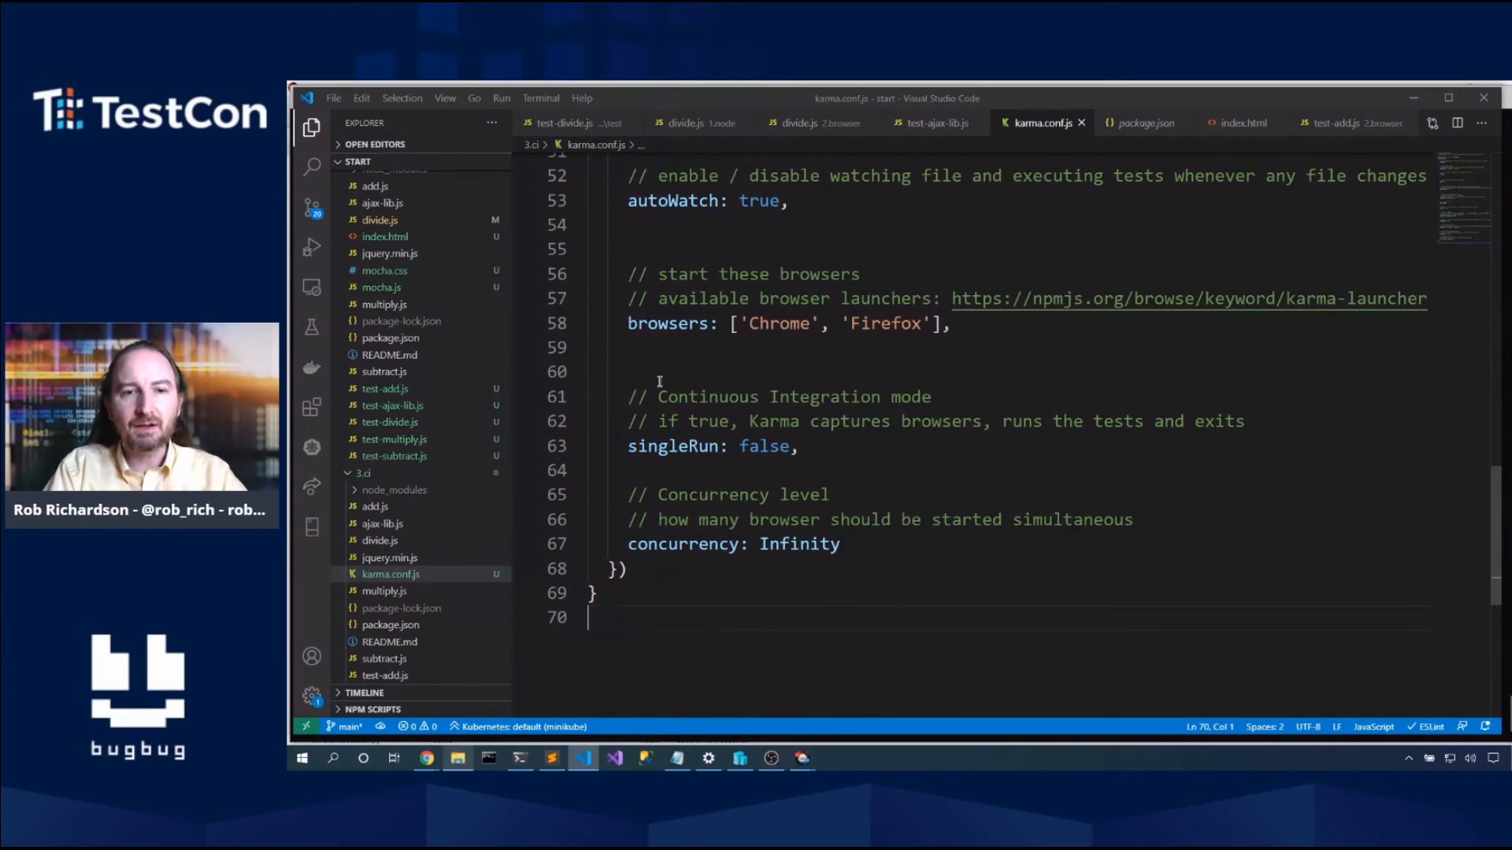
# Step: Scroll back through karma.conf.js before returning to the terminal
pyautogui.scroll(3)
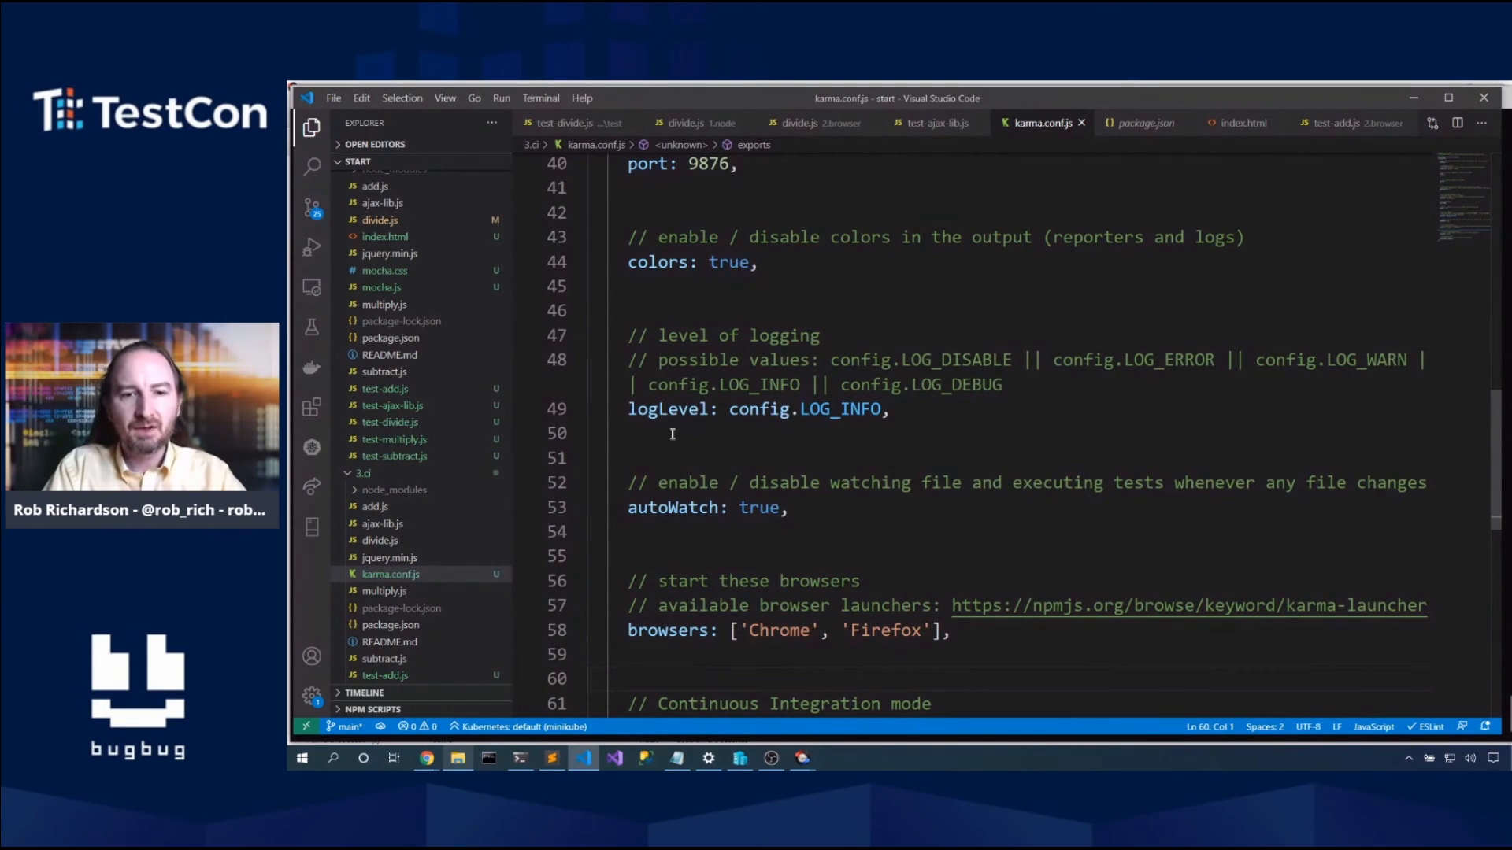
pyautogui.scroll(-3)
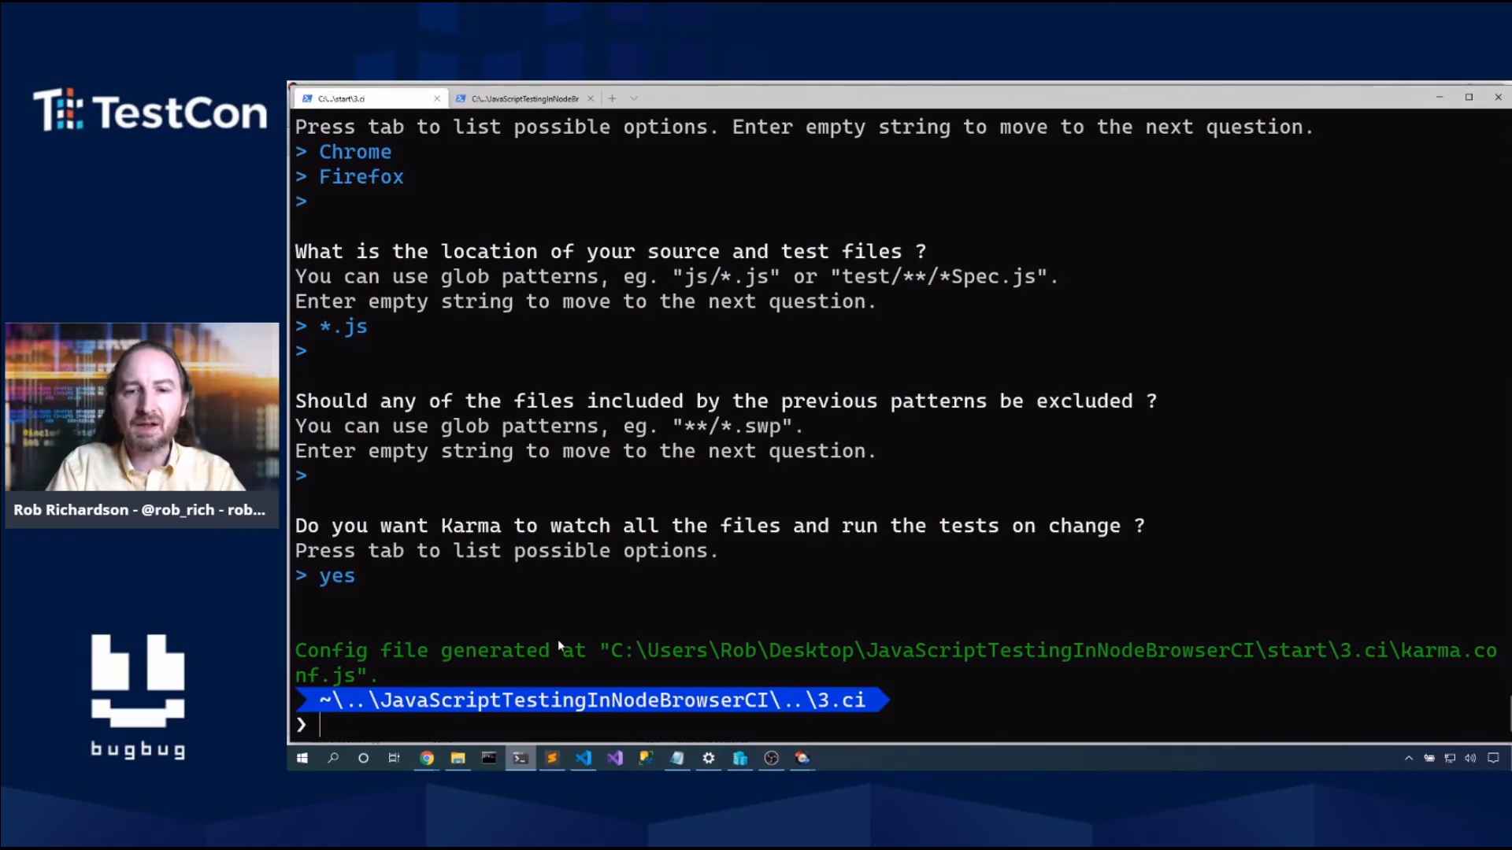
# Step: Run npm run test, then npx karma run, which finds no server
pyautogui.write('npm')
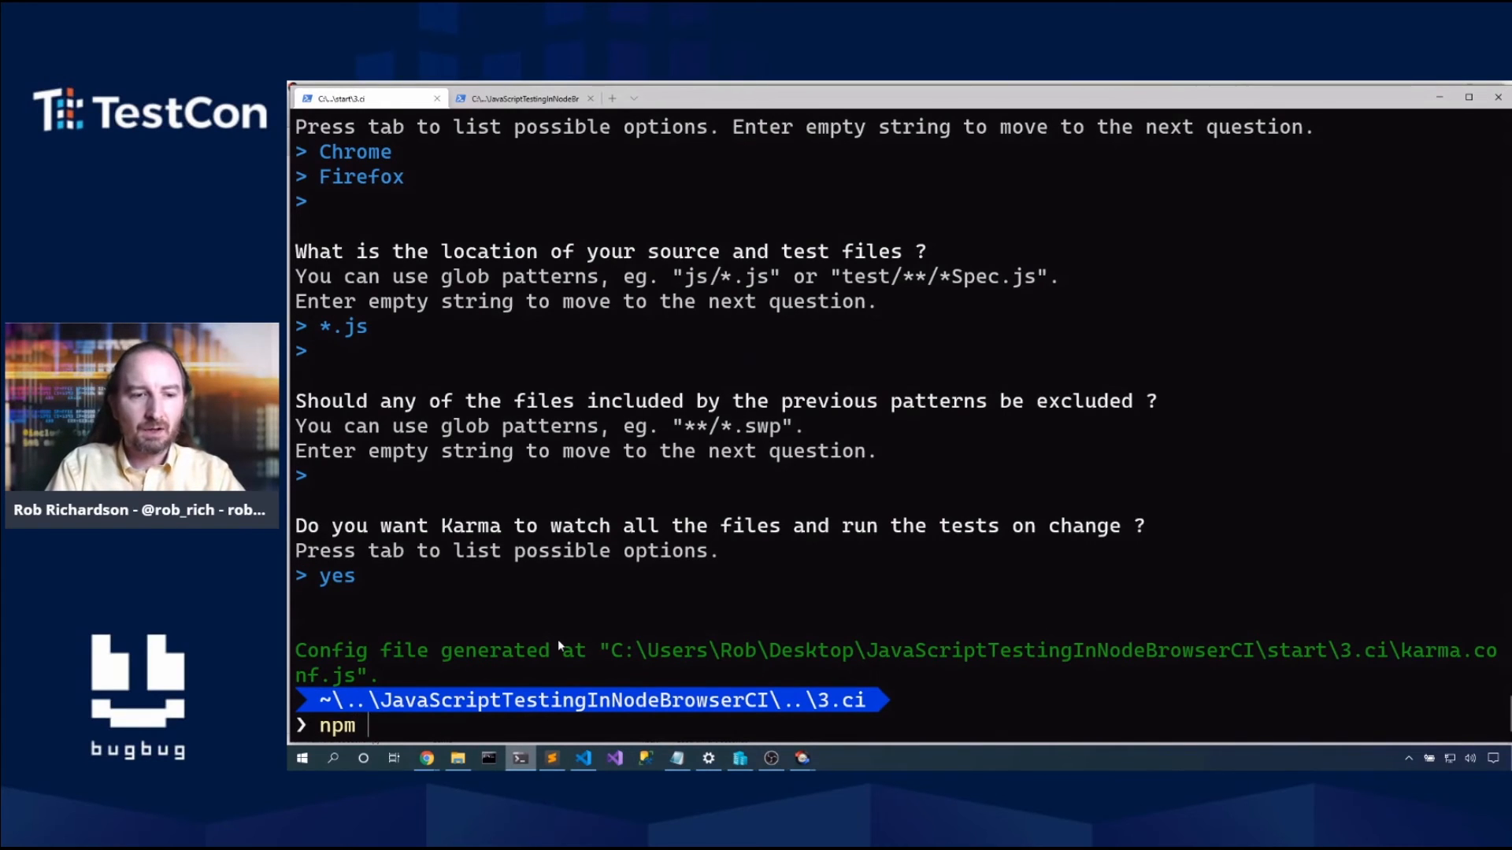
pyautogui.write('run')
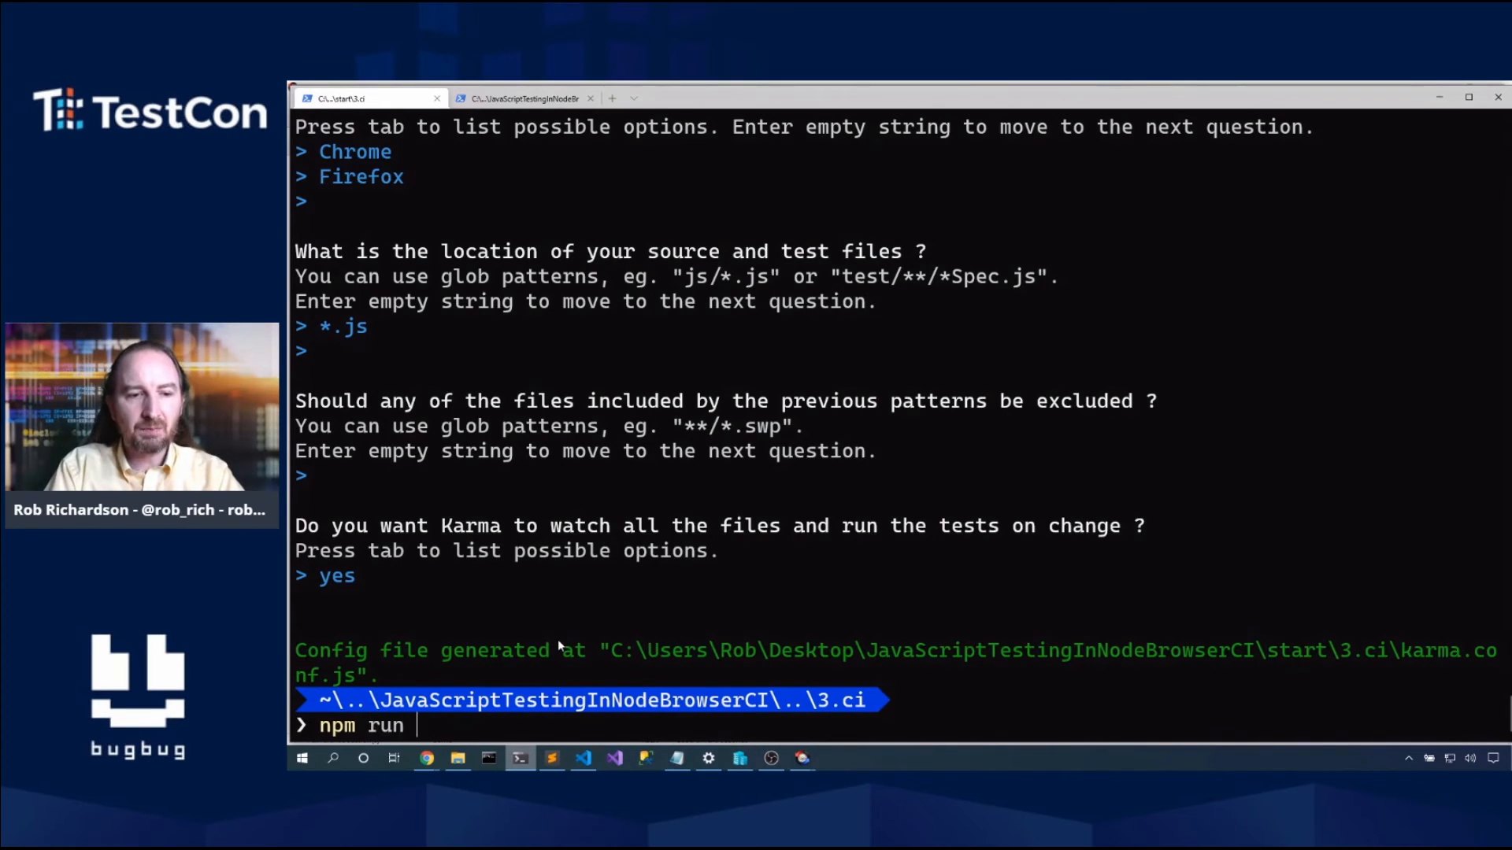
pyautogui.write('test')
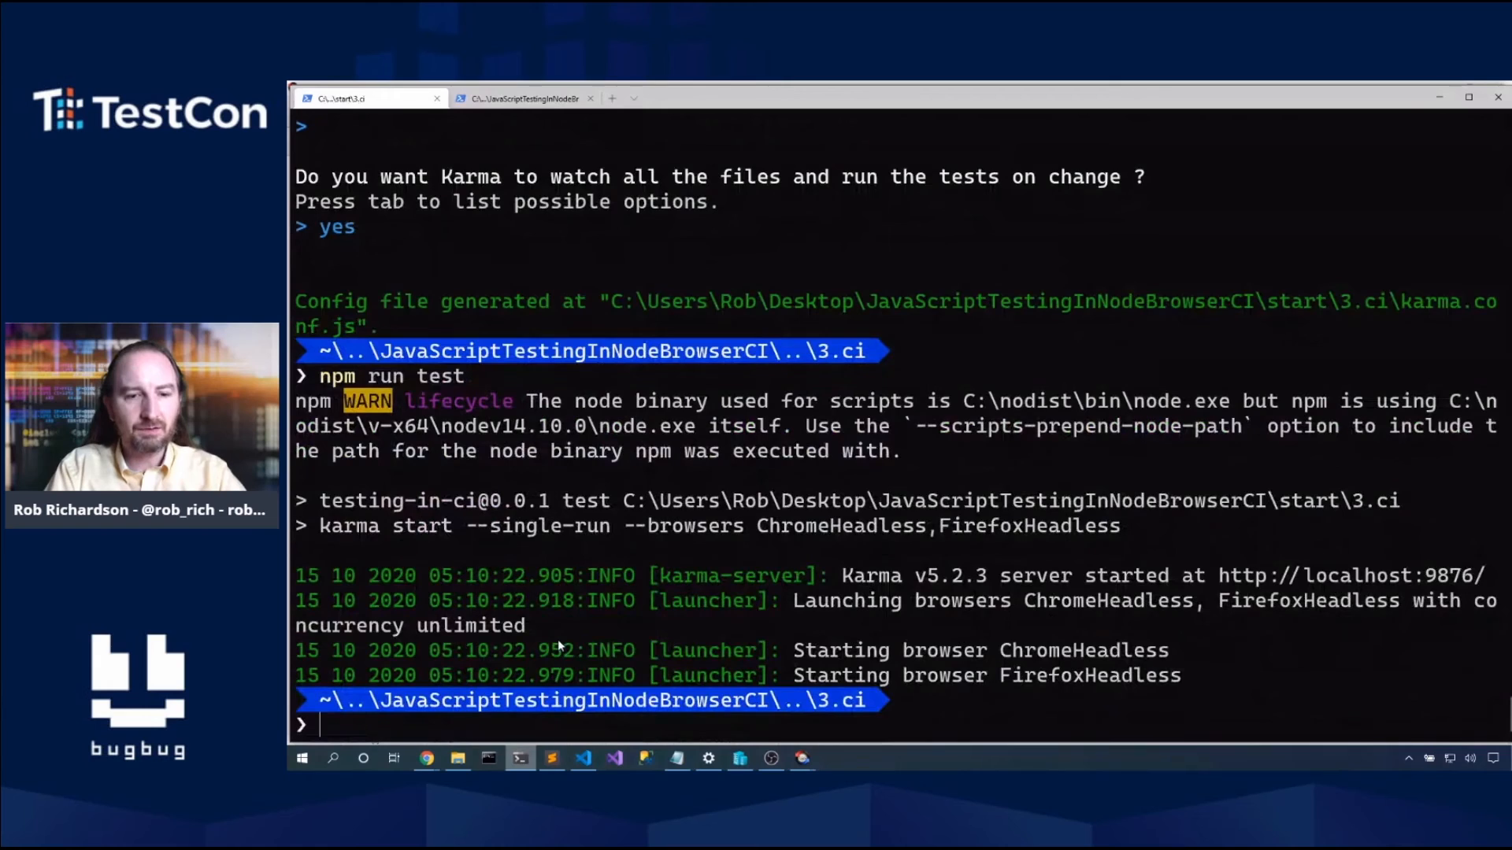
pyautogui.write('npx')
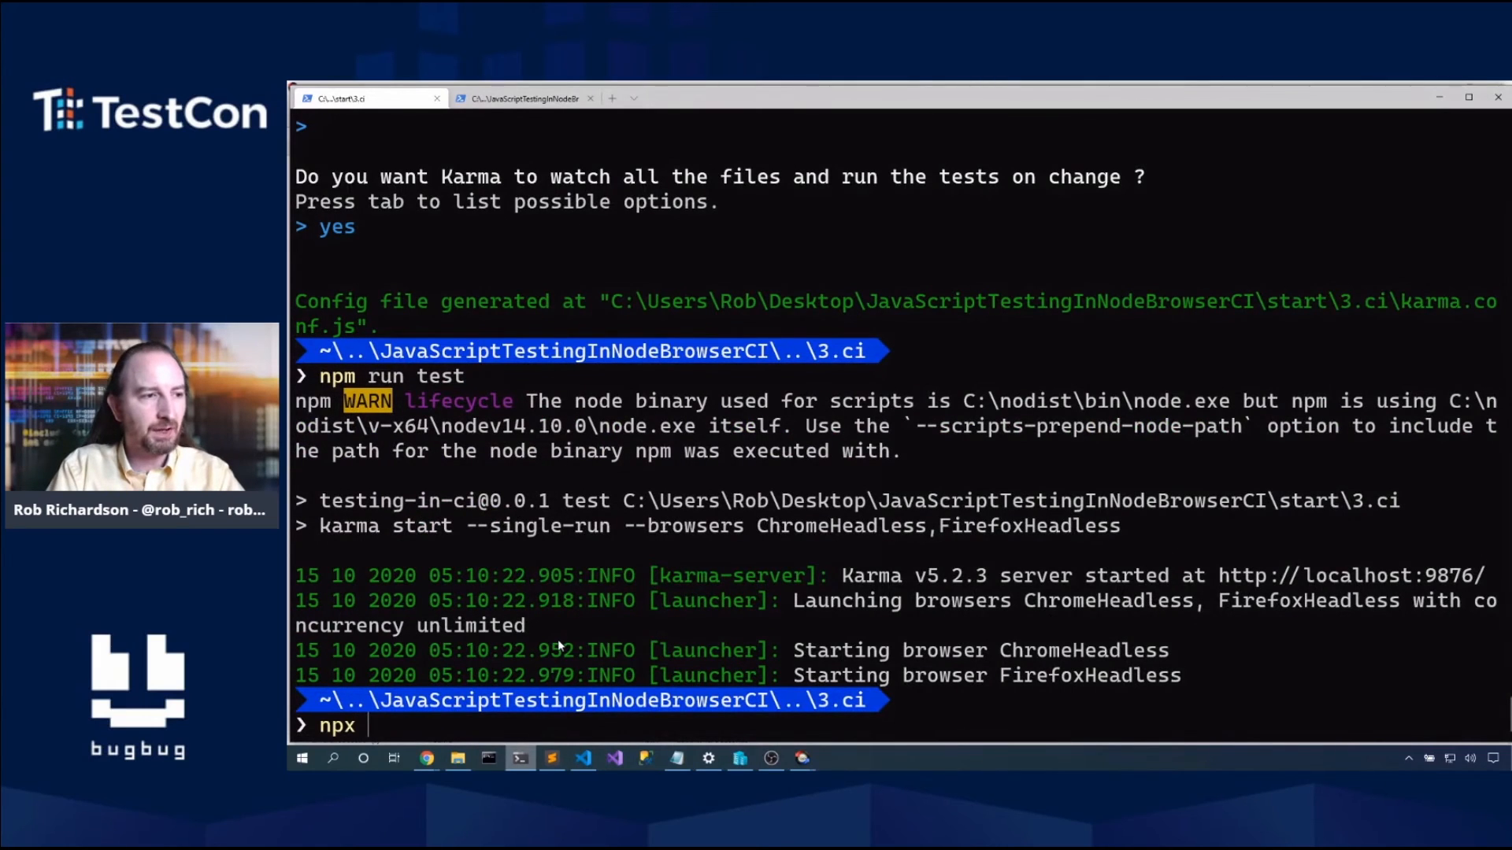
pyautogui.write('karma')
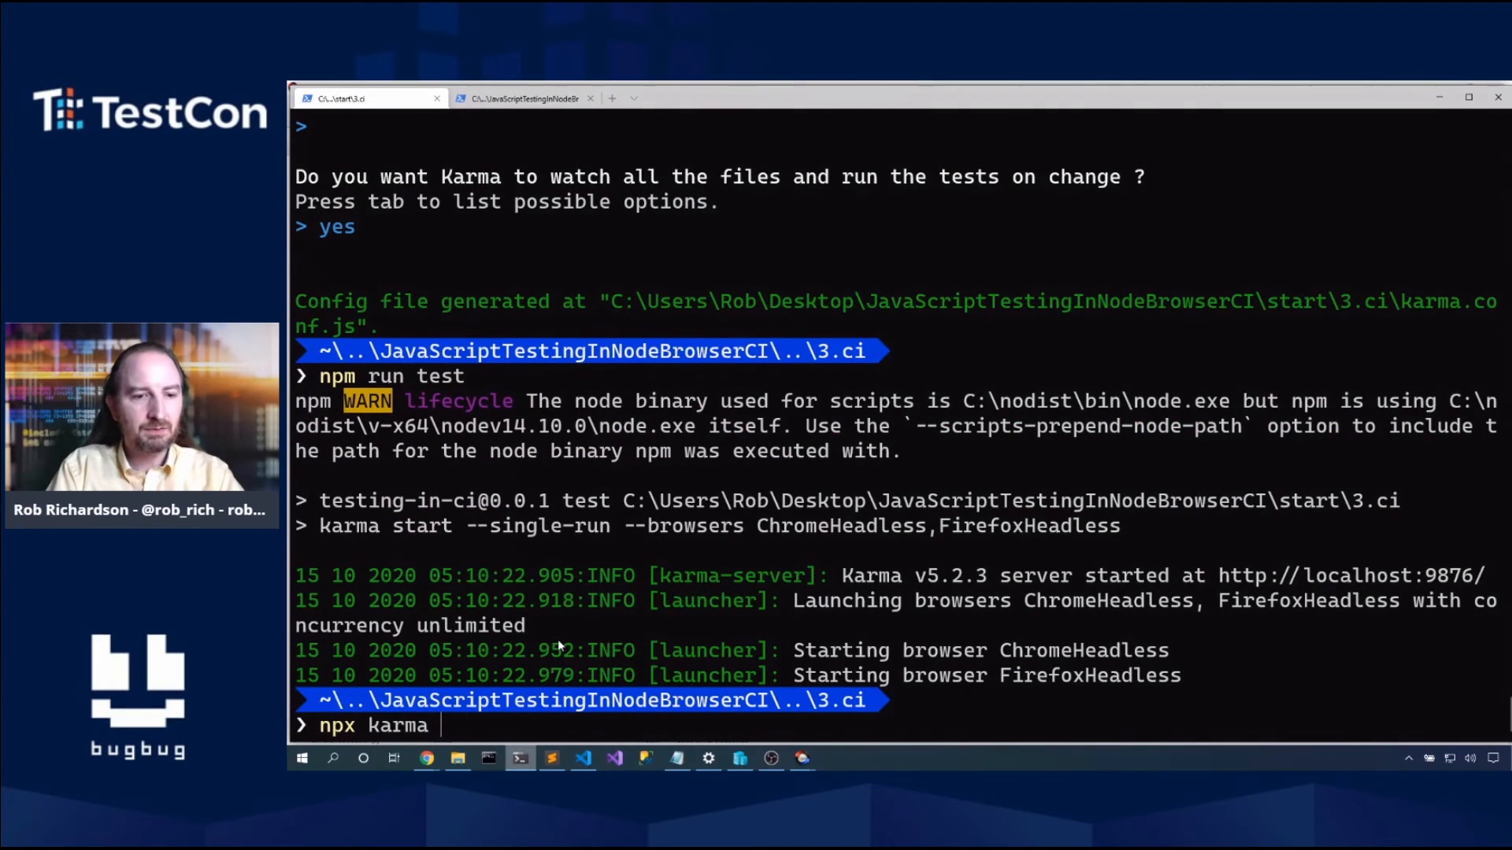
pyautogui.write('run')
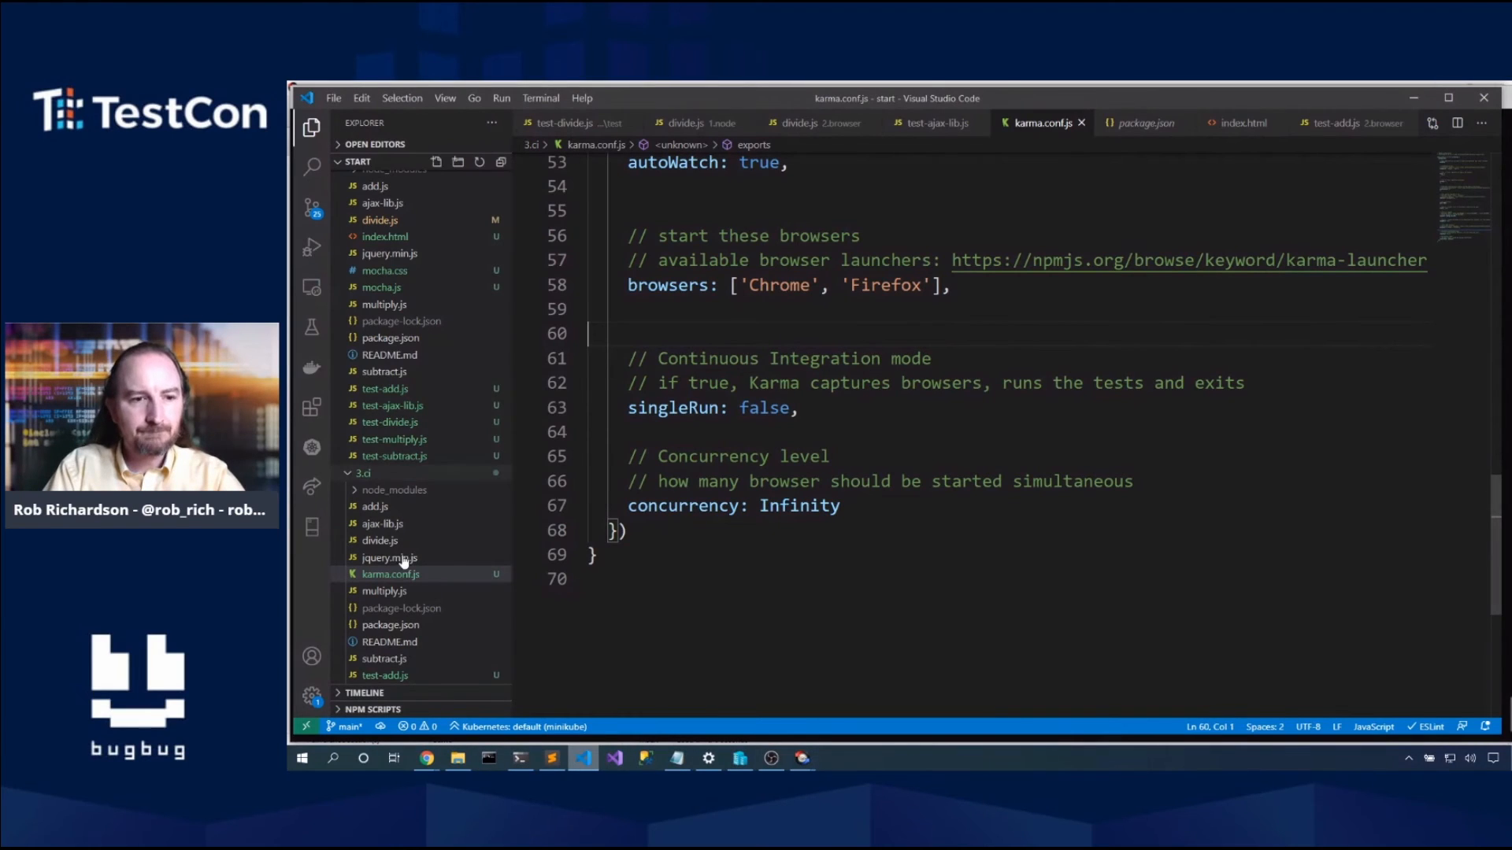
# Step: Check package.json's test script, then launch npx karma start with Chrome and Firefox
pyautogui.click(391, 574)
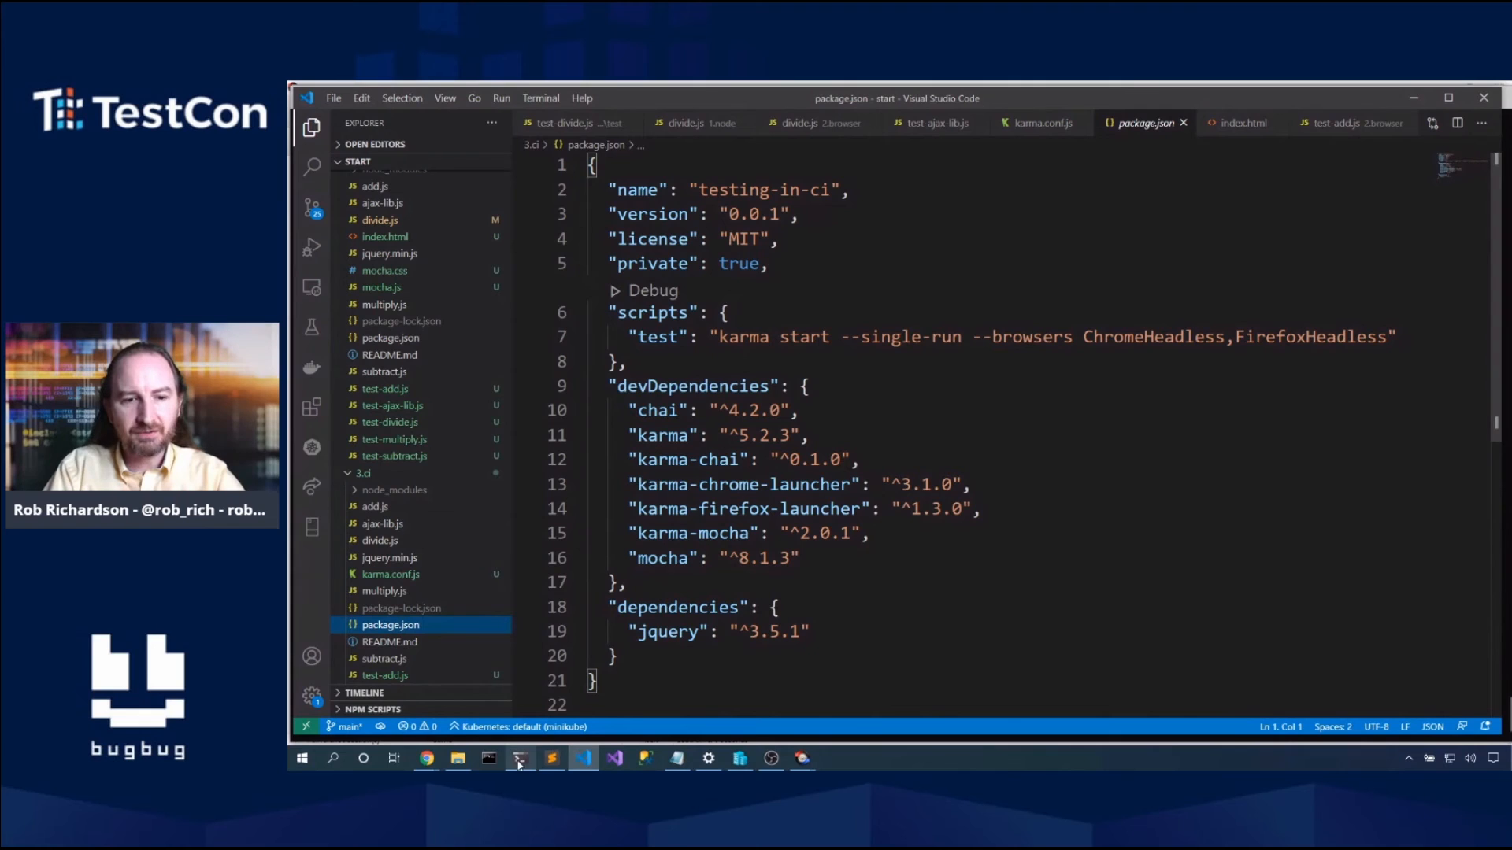
pyautogui.click(519, 757)
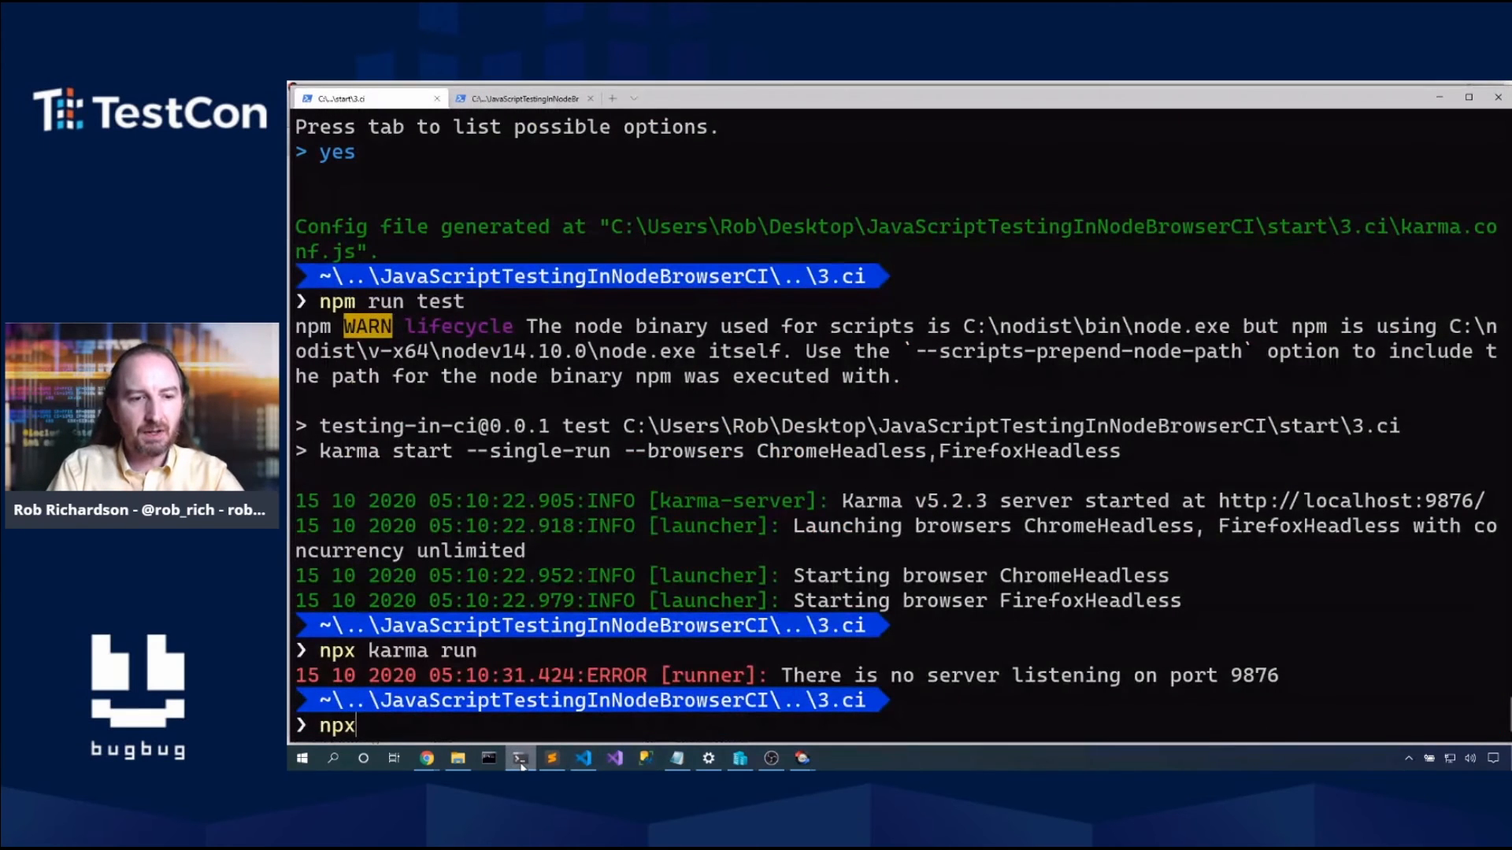
pyautogui.write('karma start')
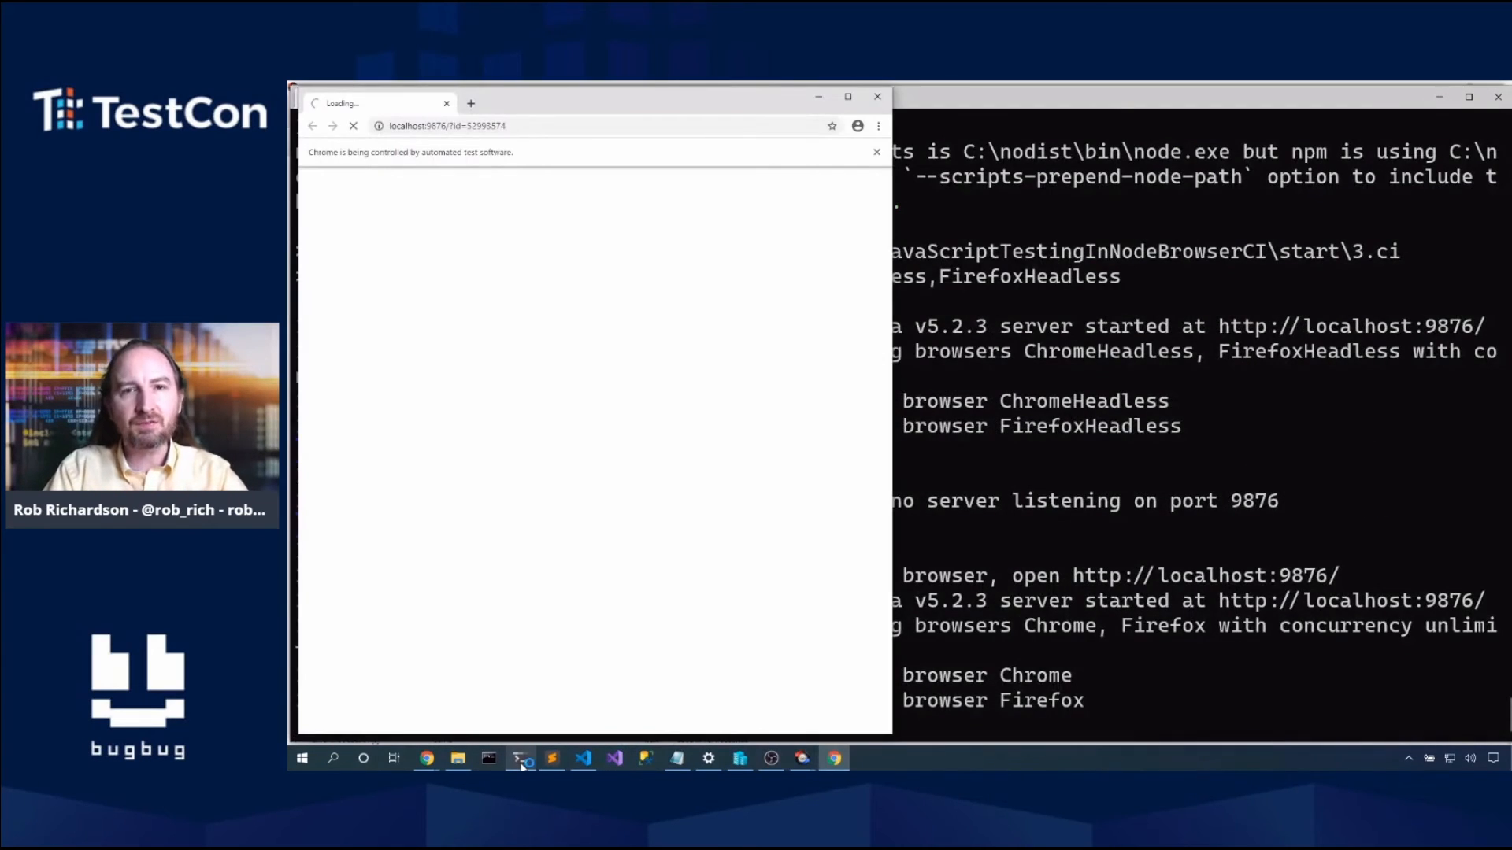
pyautogui.moveTo(554, 379)
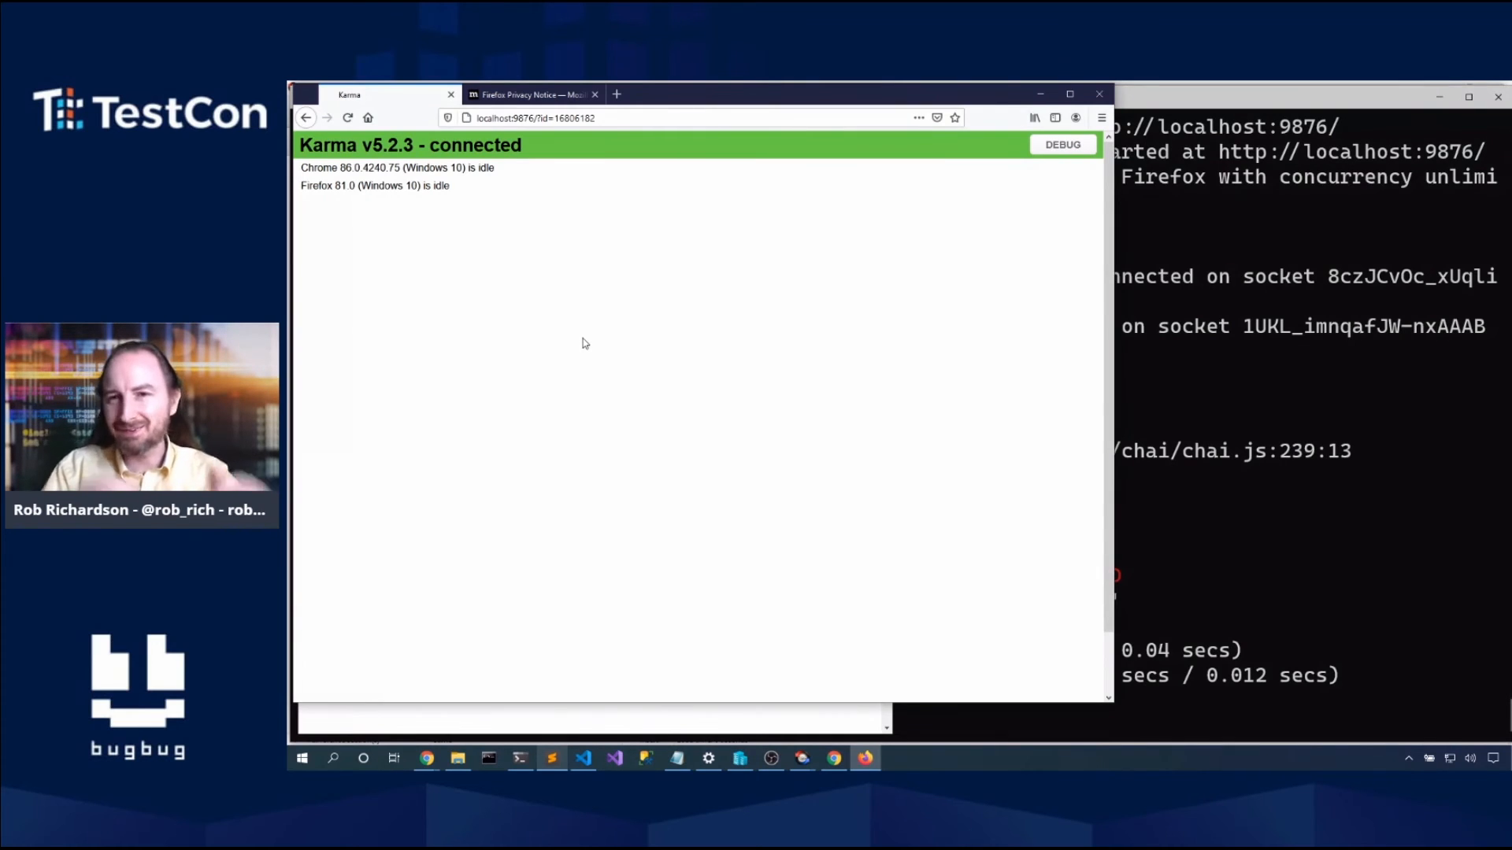
pyautogui.moveTo(948, 365)
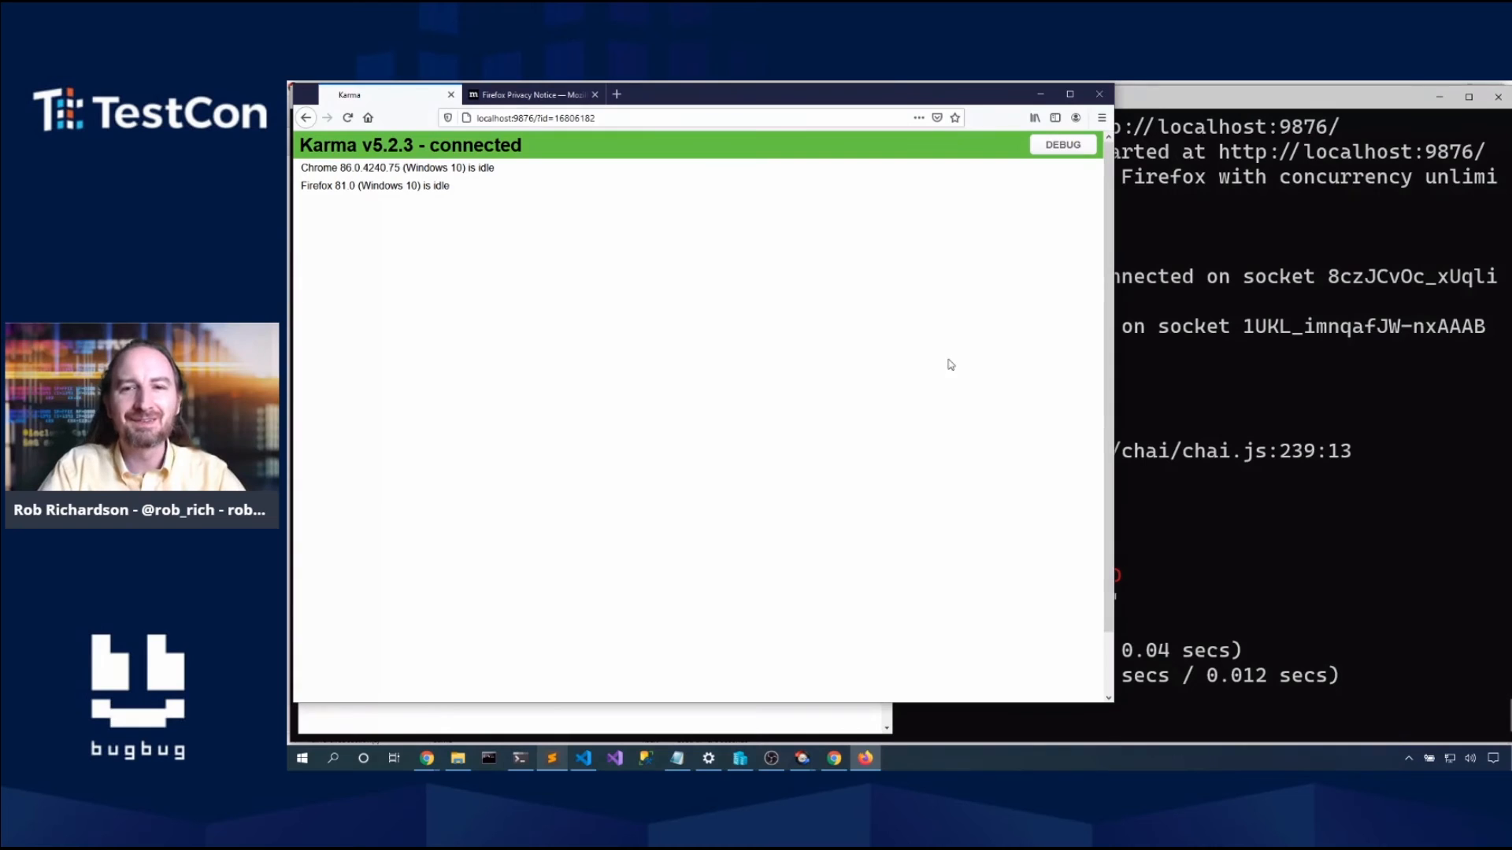
# Step: Pick up DIVIDE_BY_ZERO from the failure output and fix divide.js in 3.ci so the watched rerun passes
pyautogui.click(519, 757)
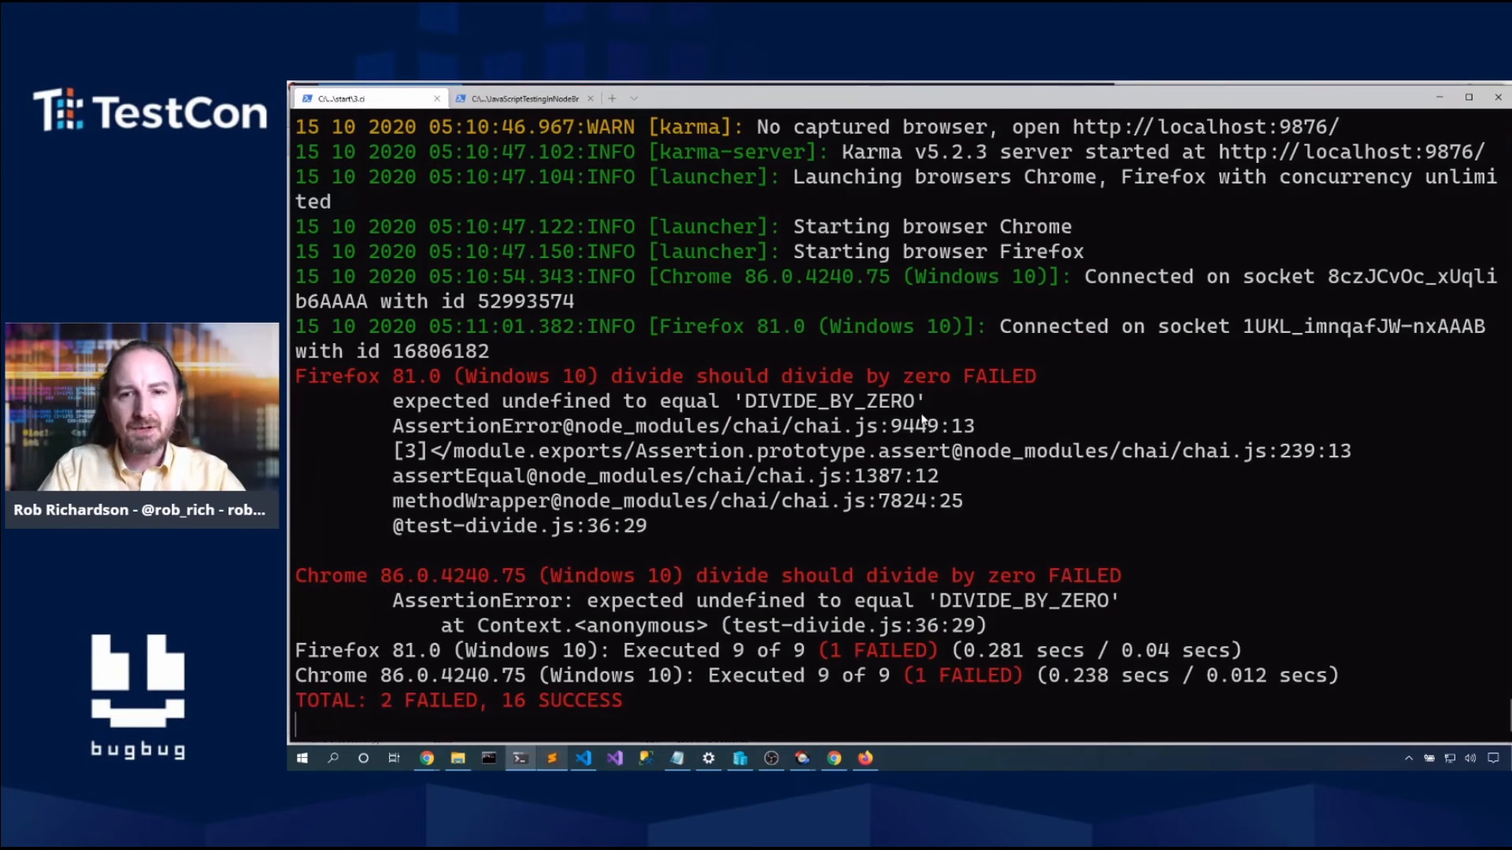
pyautogui.moveTo(1090, 588)
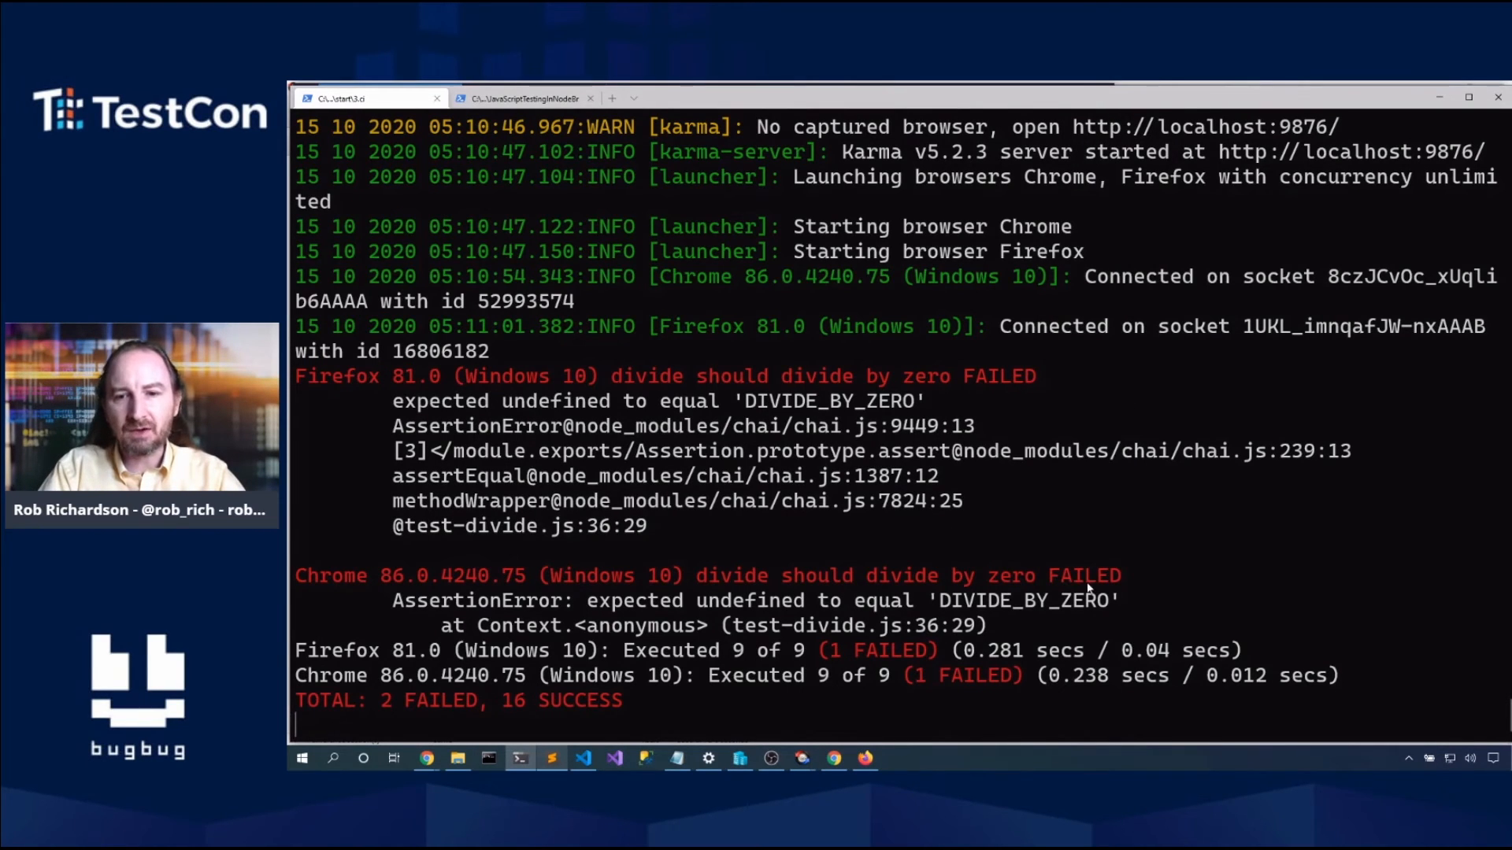
pyautogui.doubleClick(1022, 600)
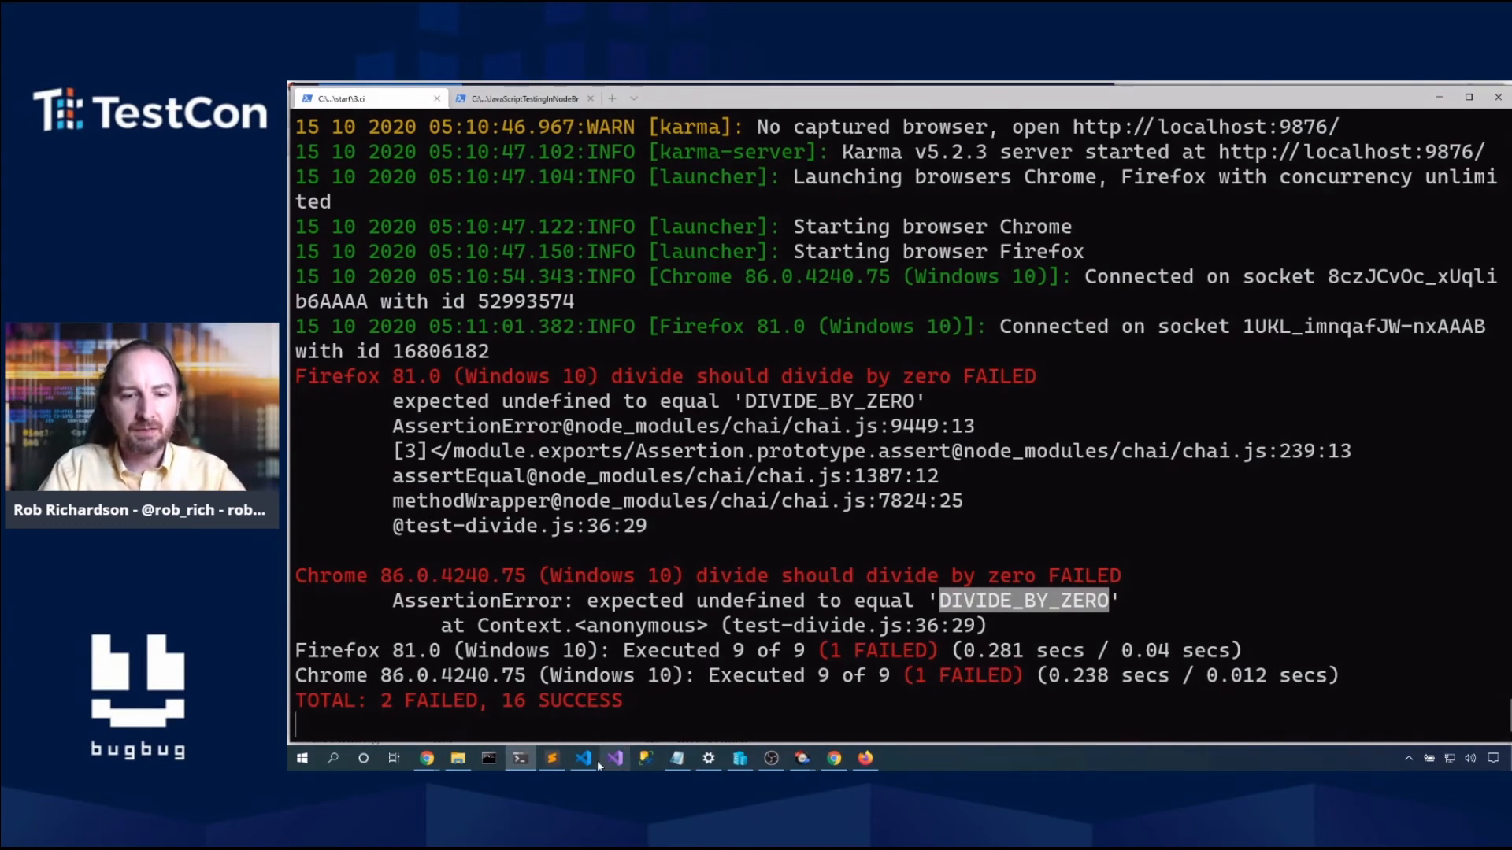
pyautogui.click(583, 758)
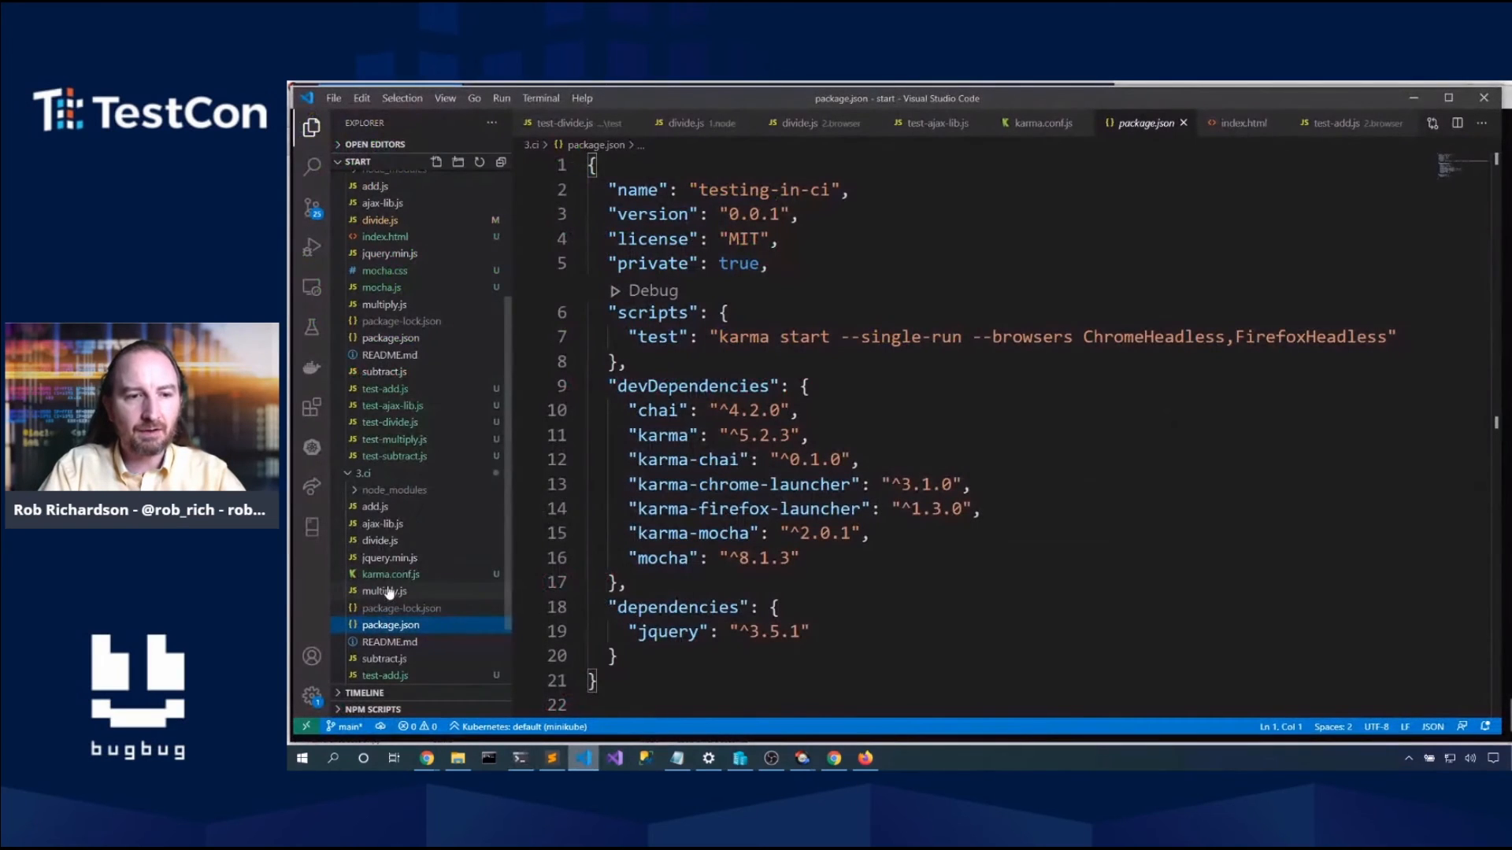
pyautogui.moveTo(382, 540)
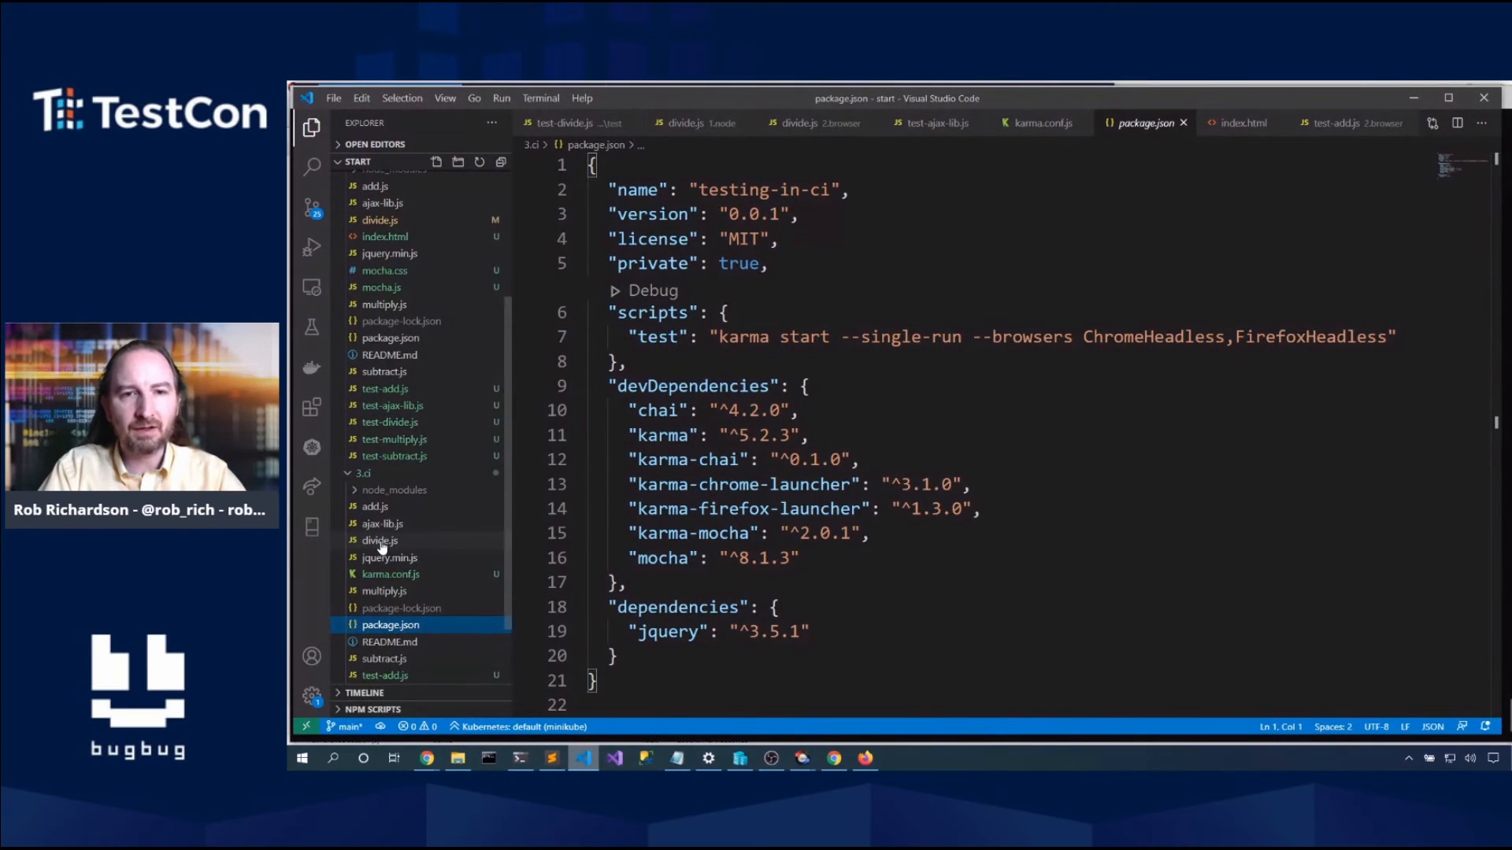
pyautogui.click(379, 540)
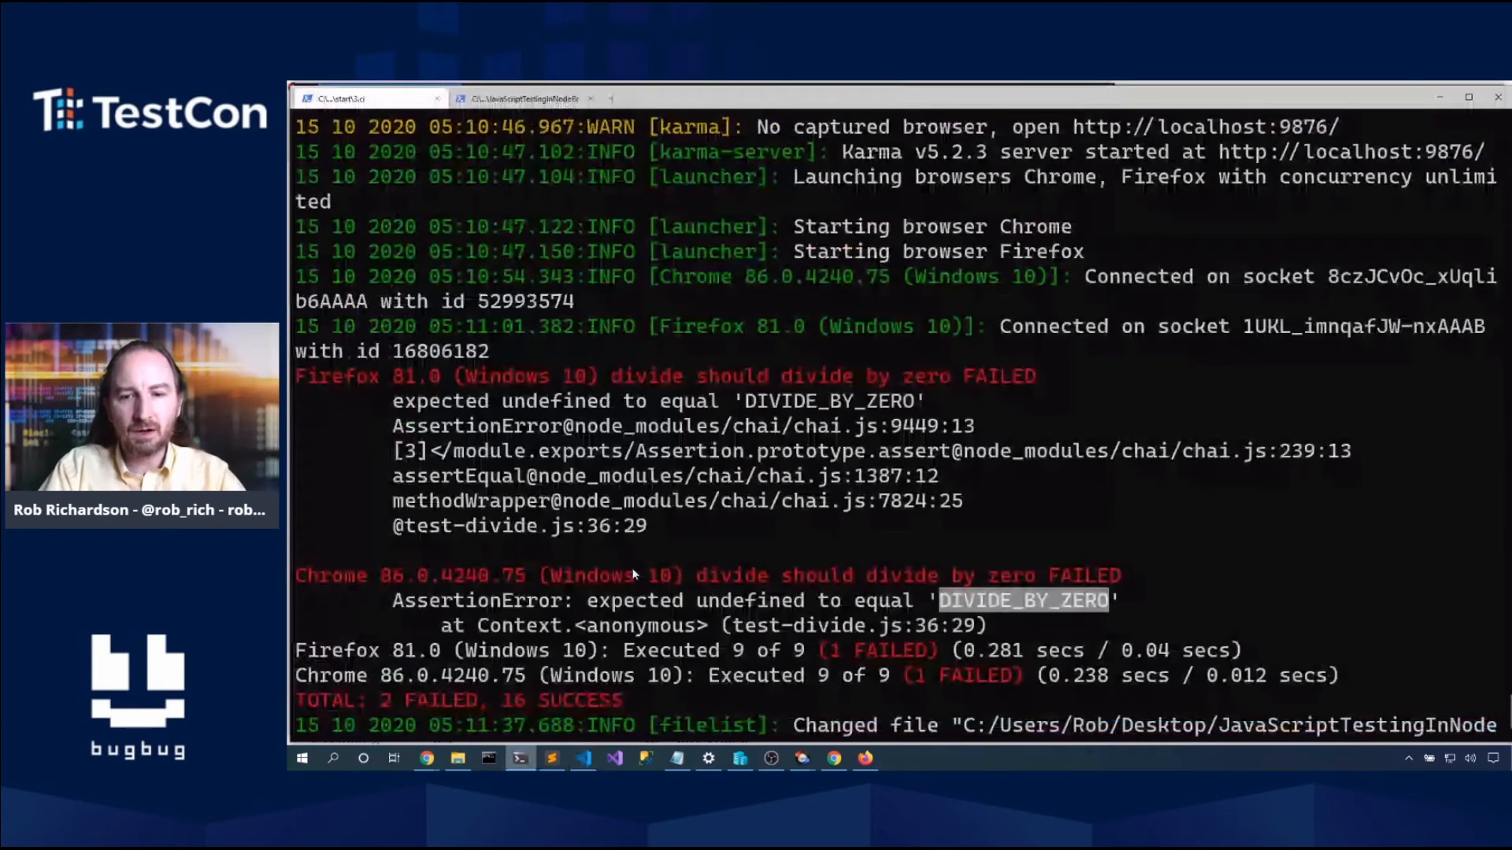
pyautogui.moveTo(859, 699)
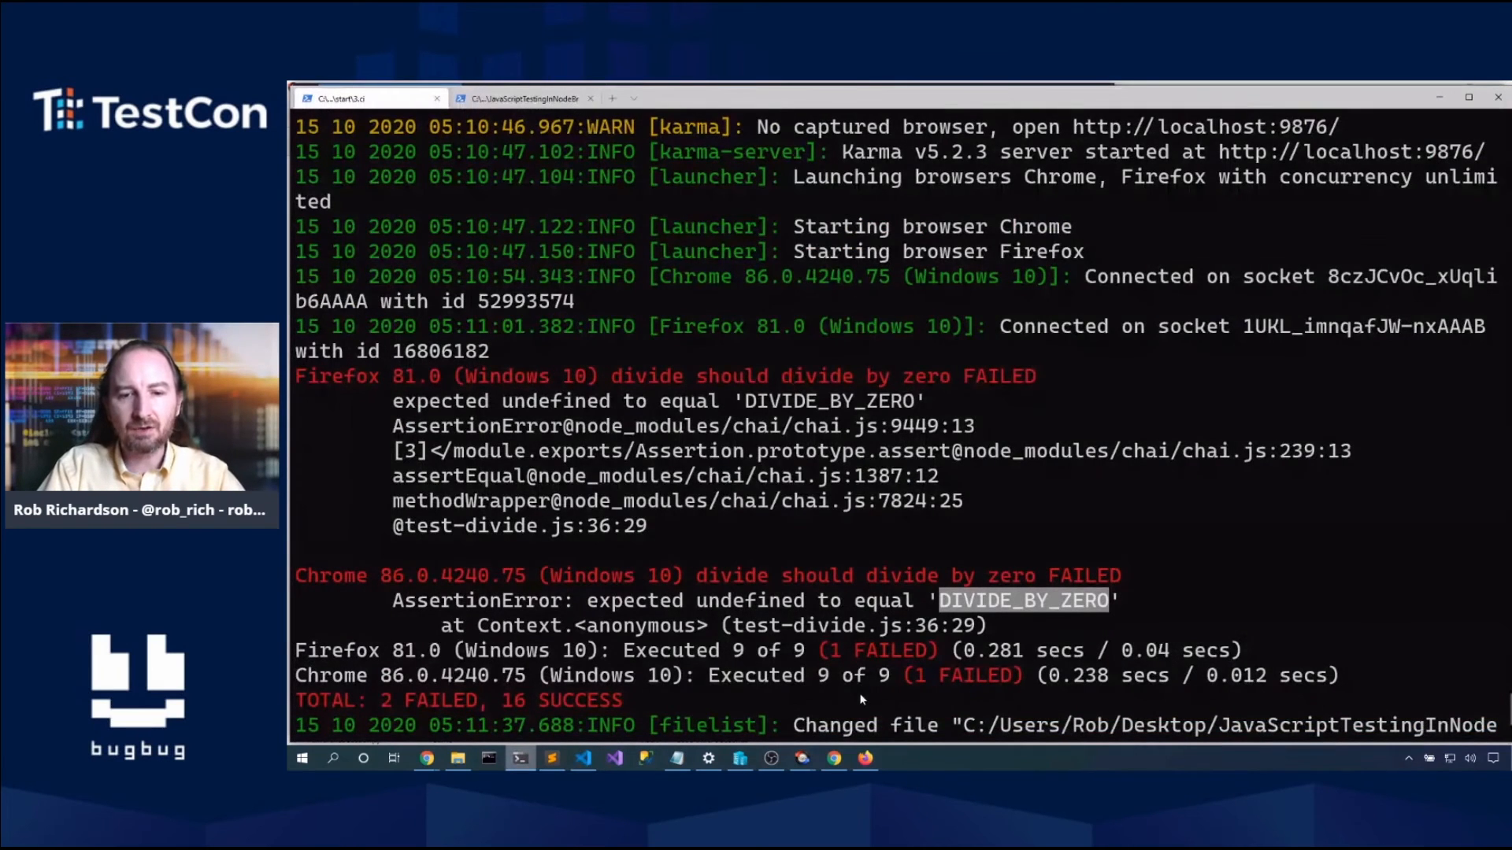
pyautogui.scroll(-3)
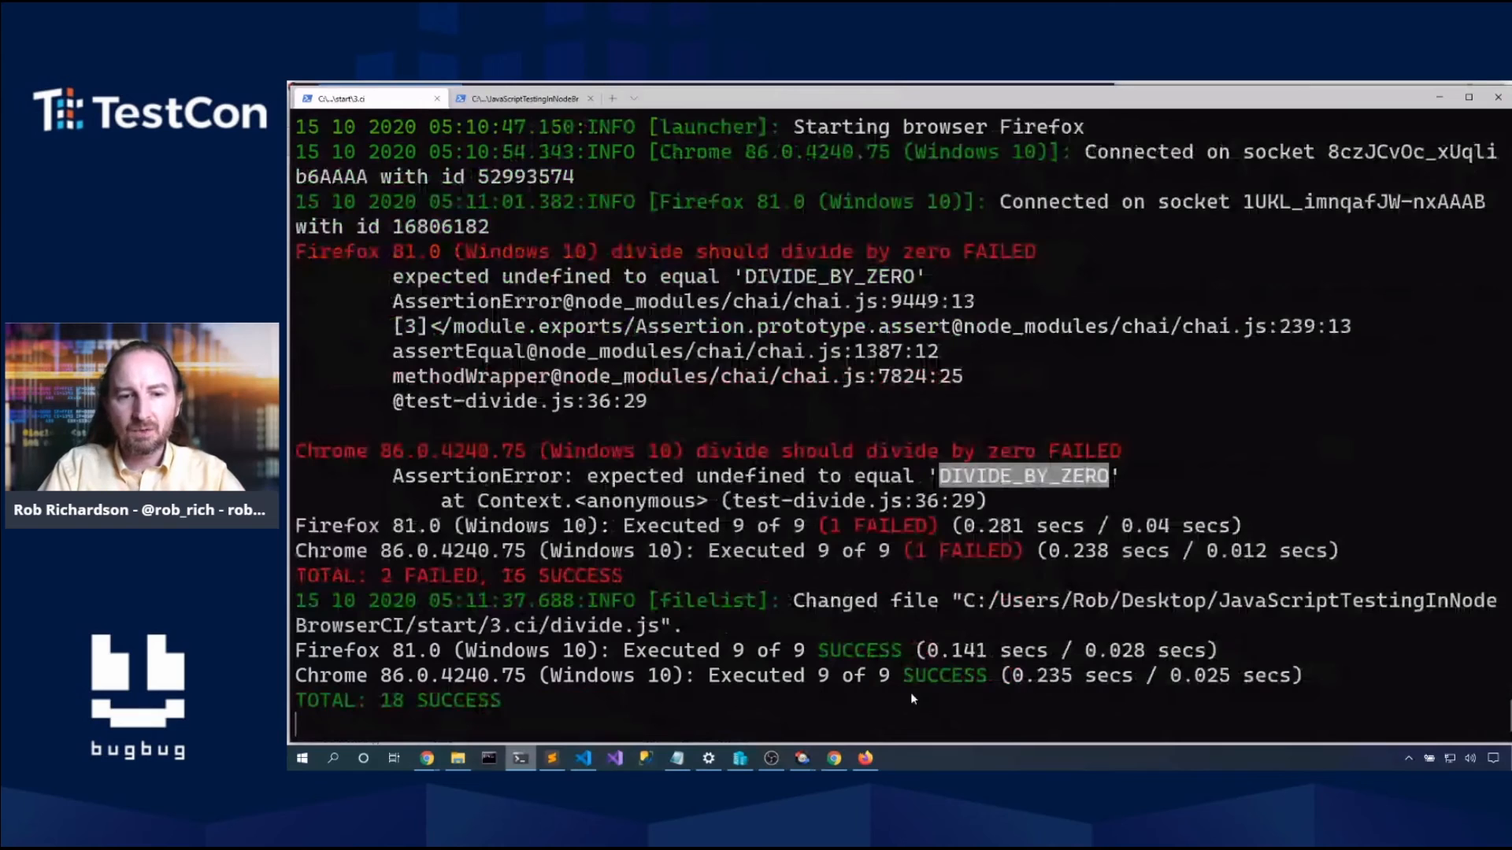
pyautogui.moveTo(781, 702)
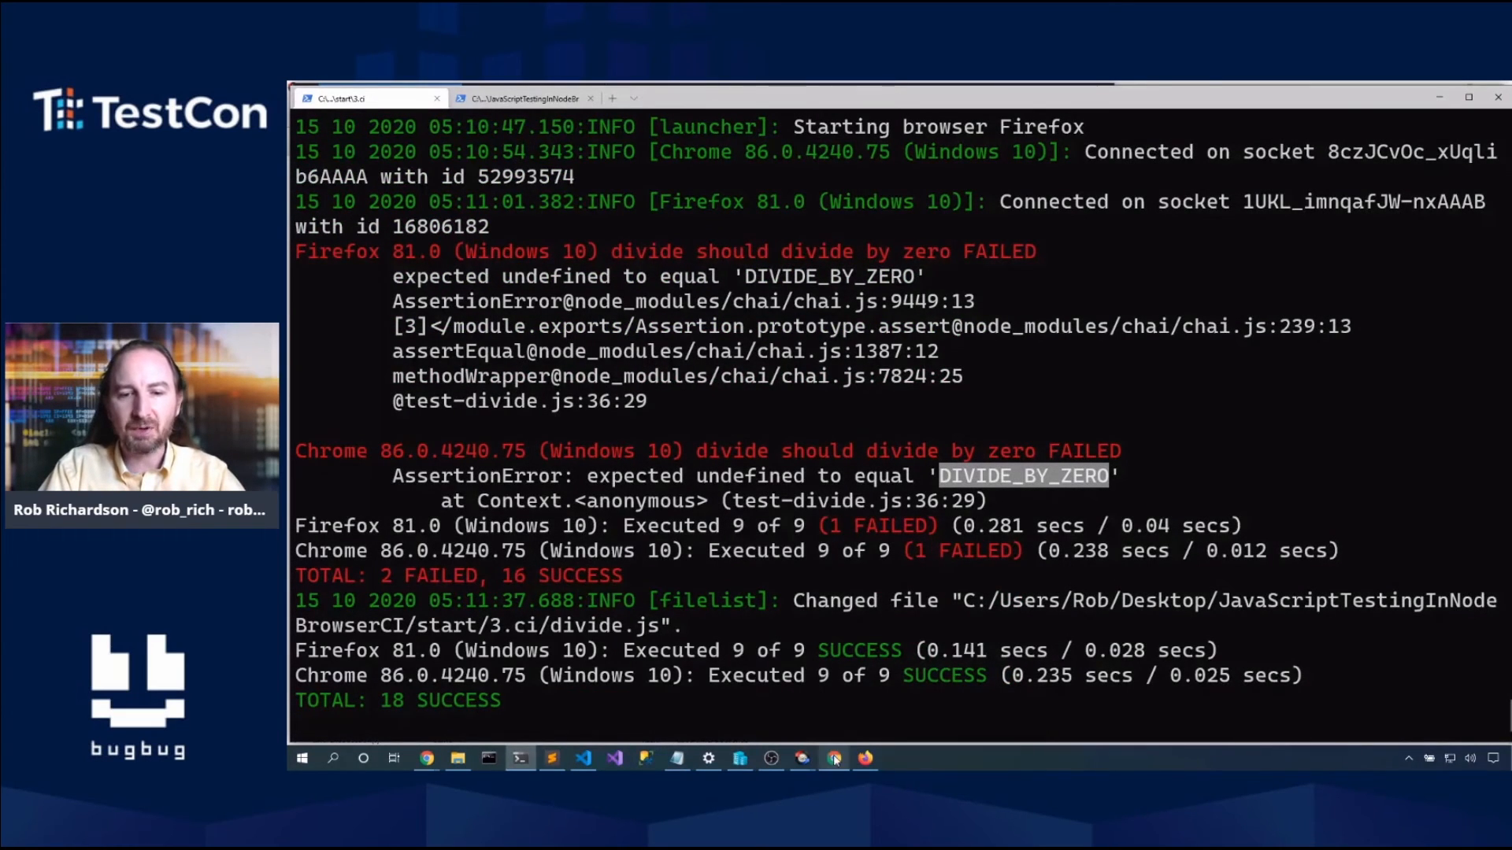
# Step: Close the Karma-controlled Chrome window and bring up its relaunched runner page
pyautogui.click(833, 757)
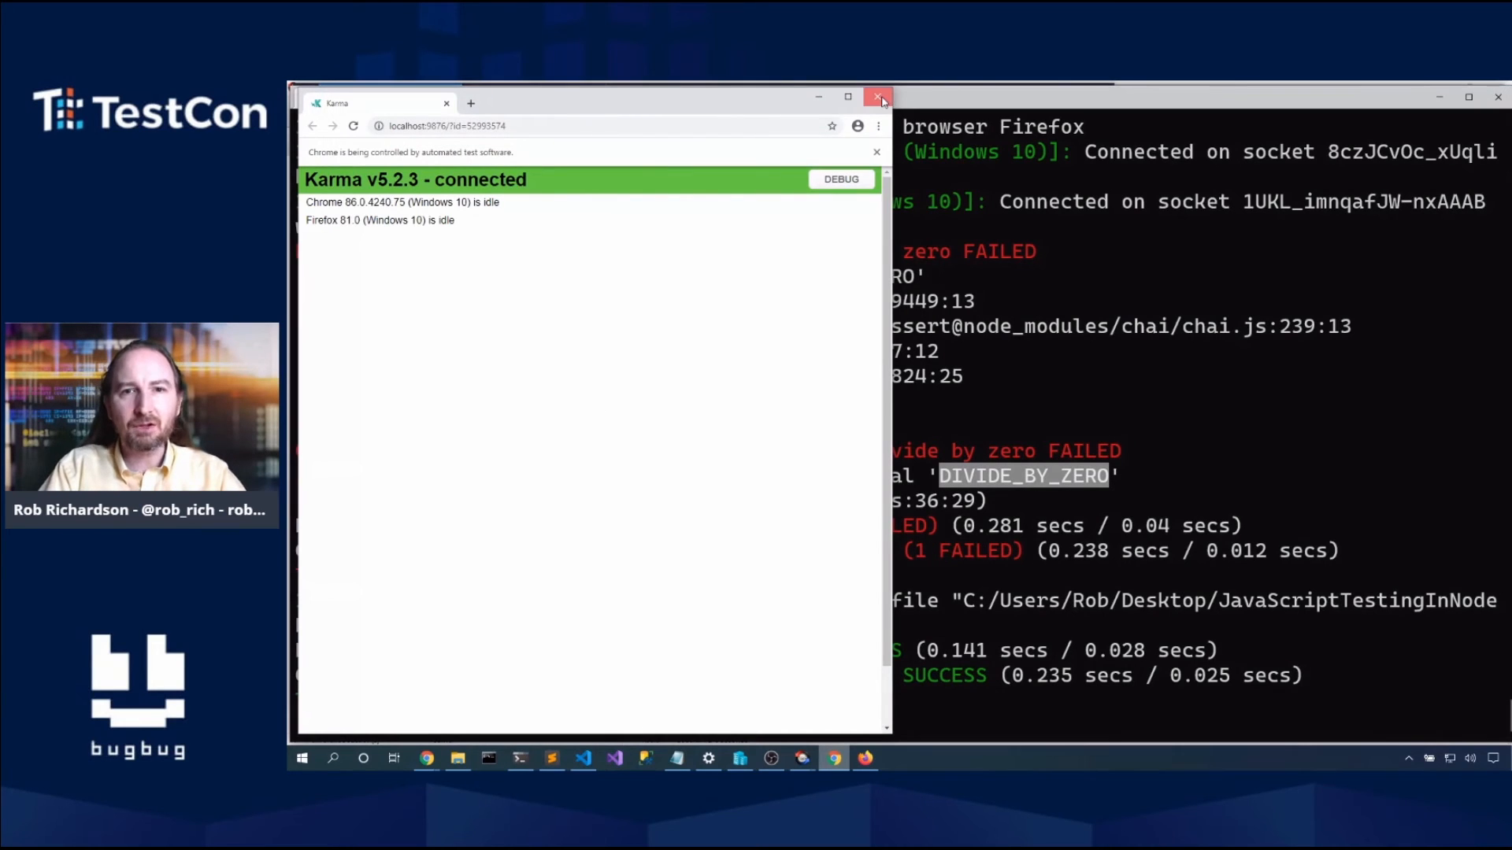
pyautogui.click(879, 100)
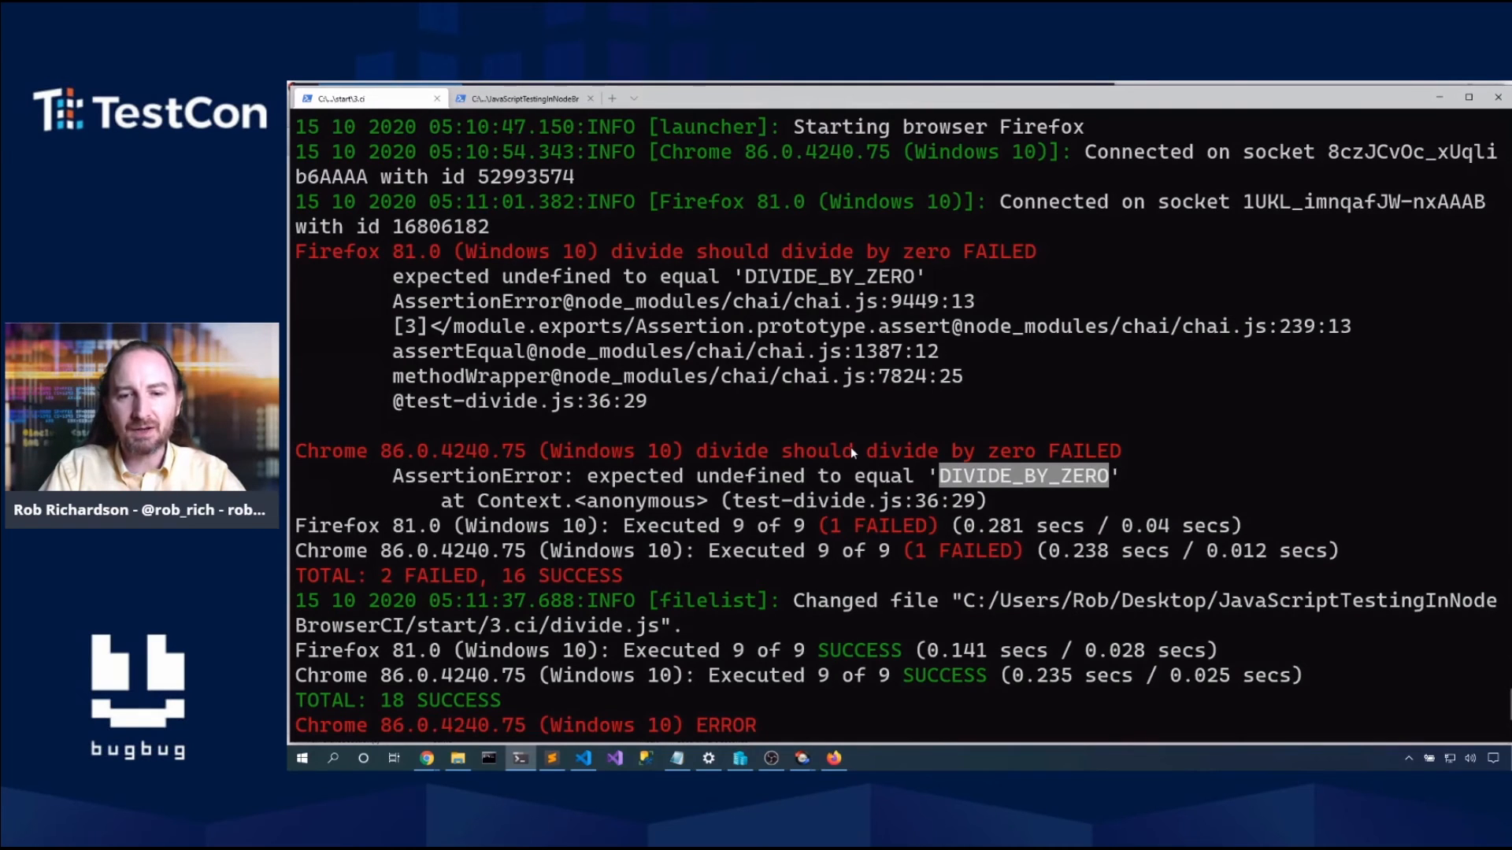
pyautogui.scroll(-3)
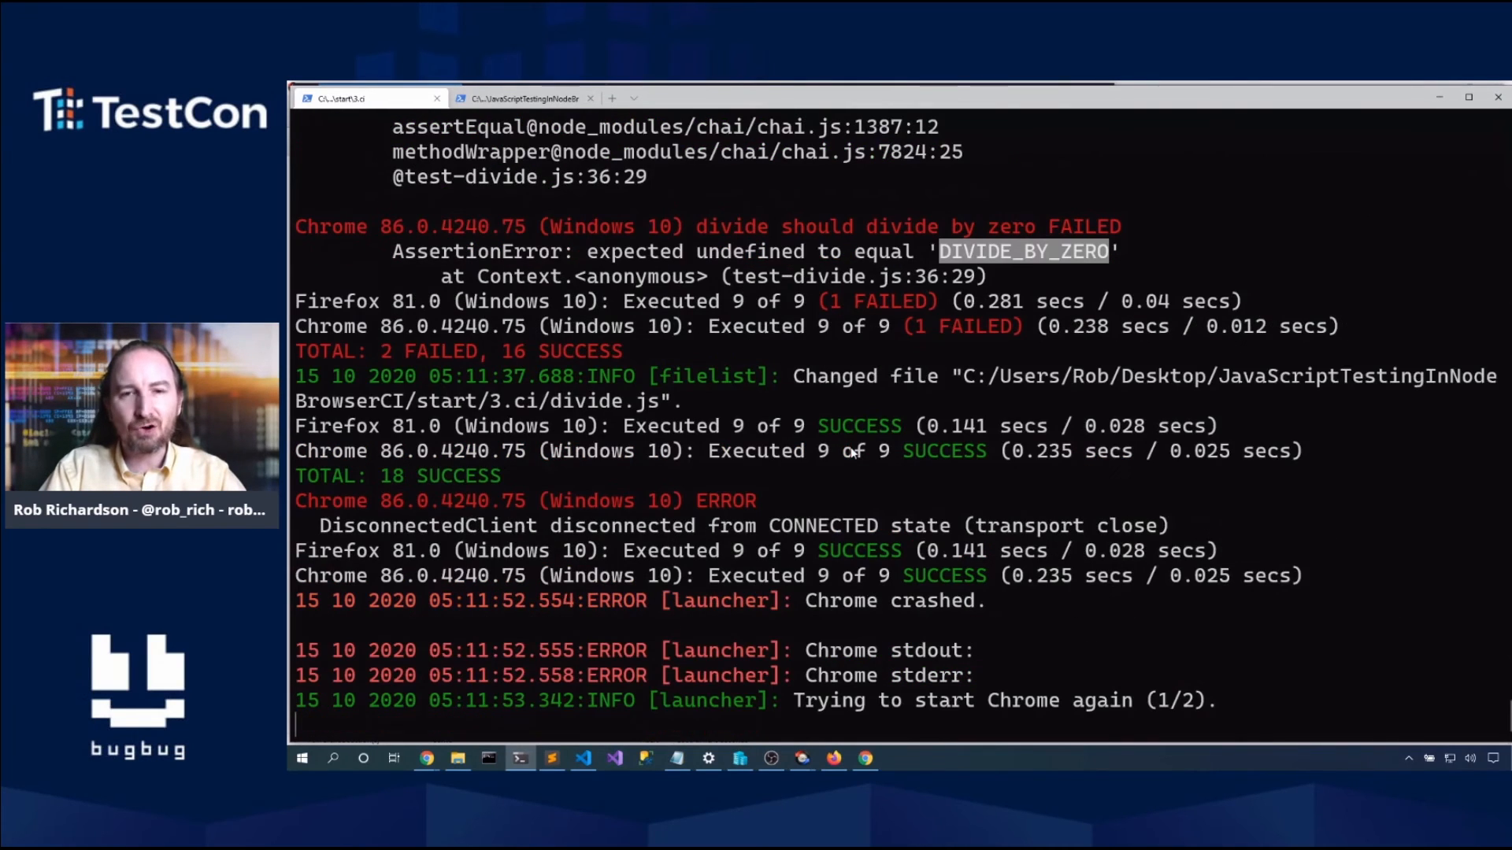
pyautogui.moveTo(959, 709)
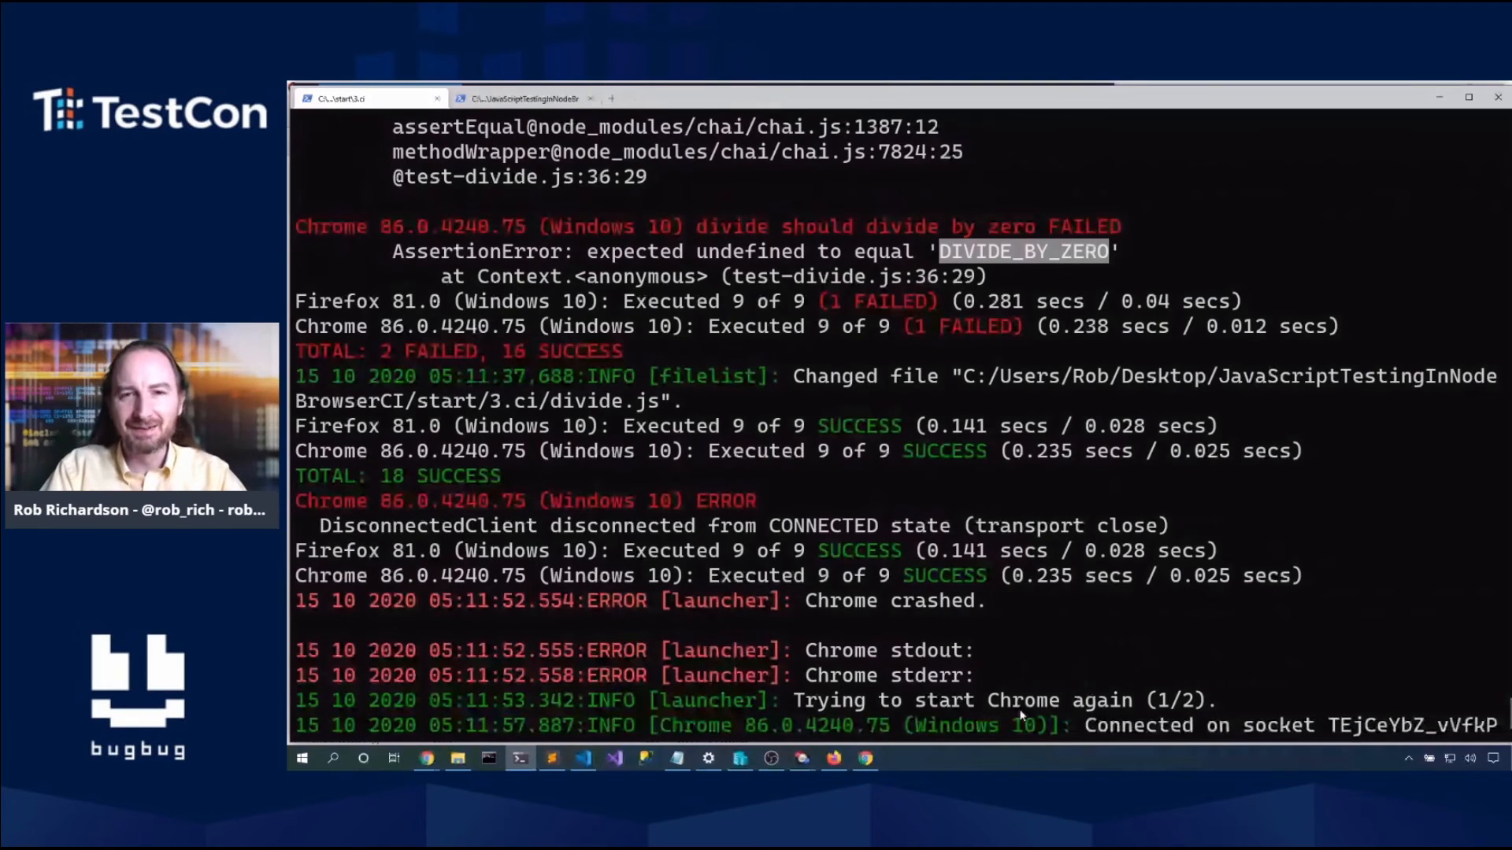
pyautogui.click(865, 758)
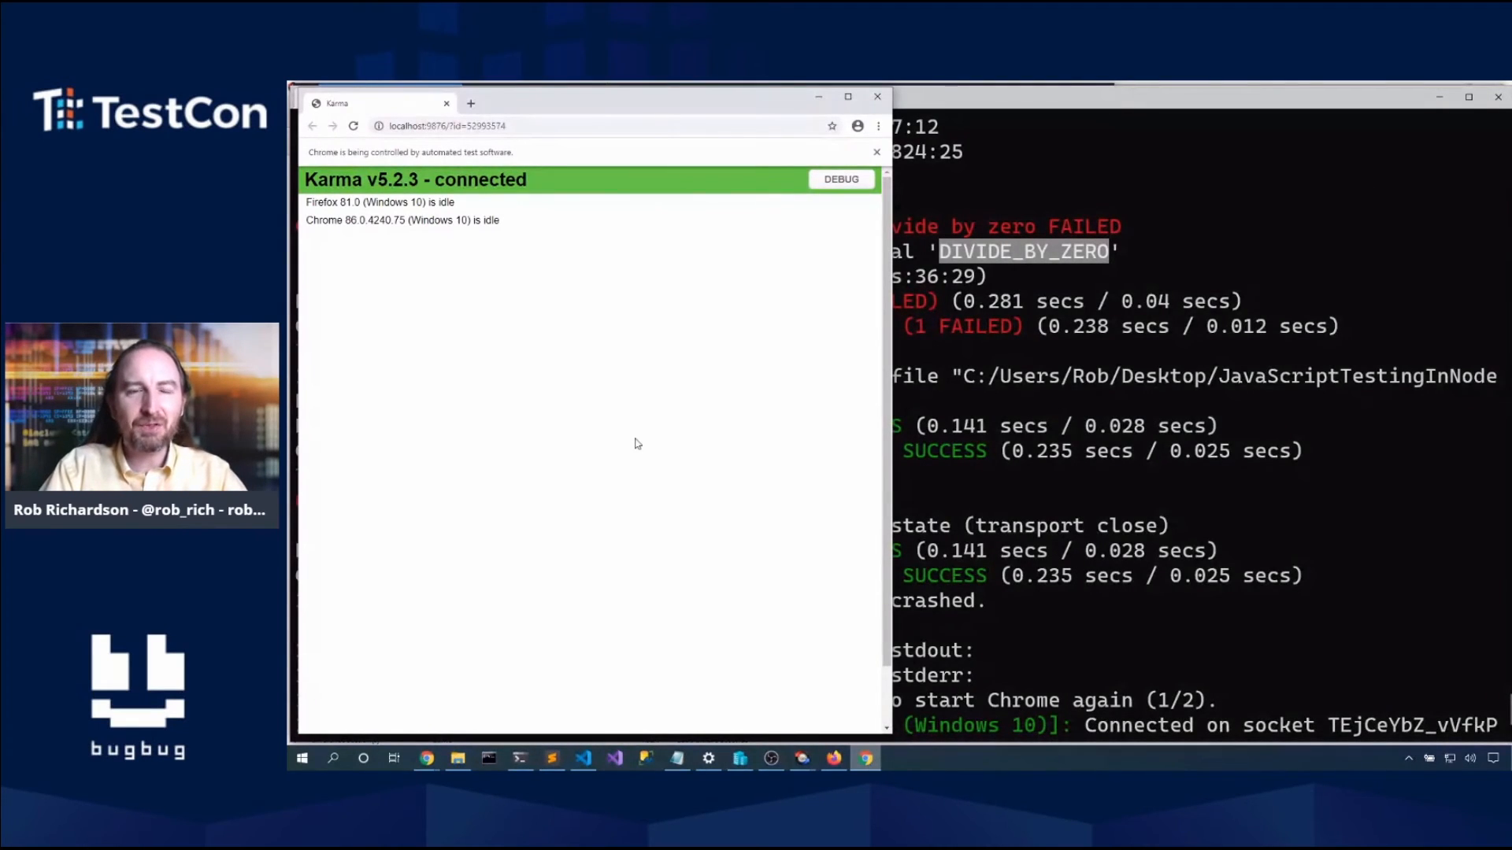
pyautogui.moveTo(605, 429)
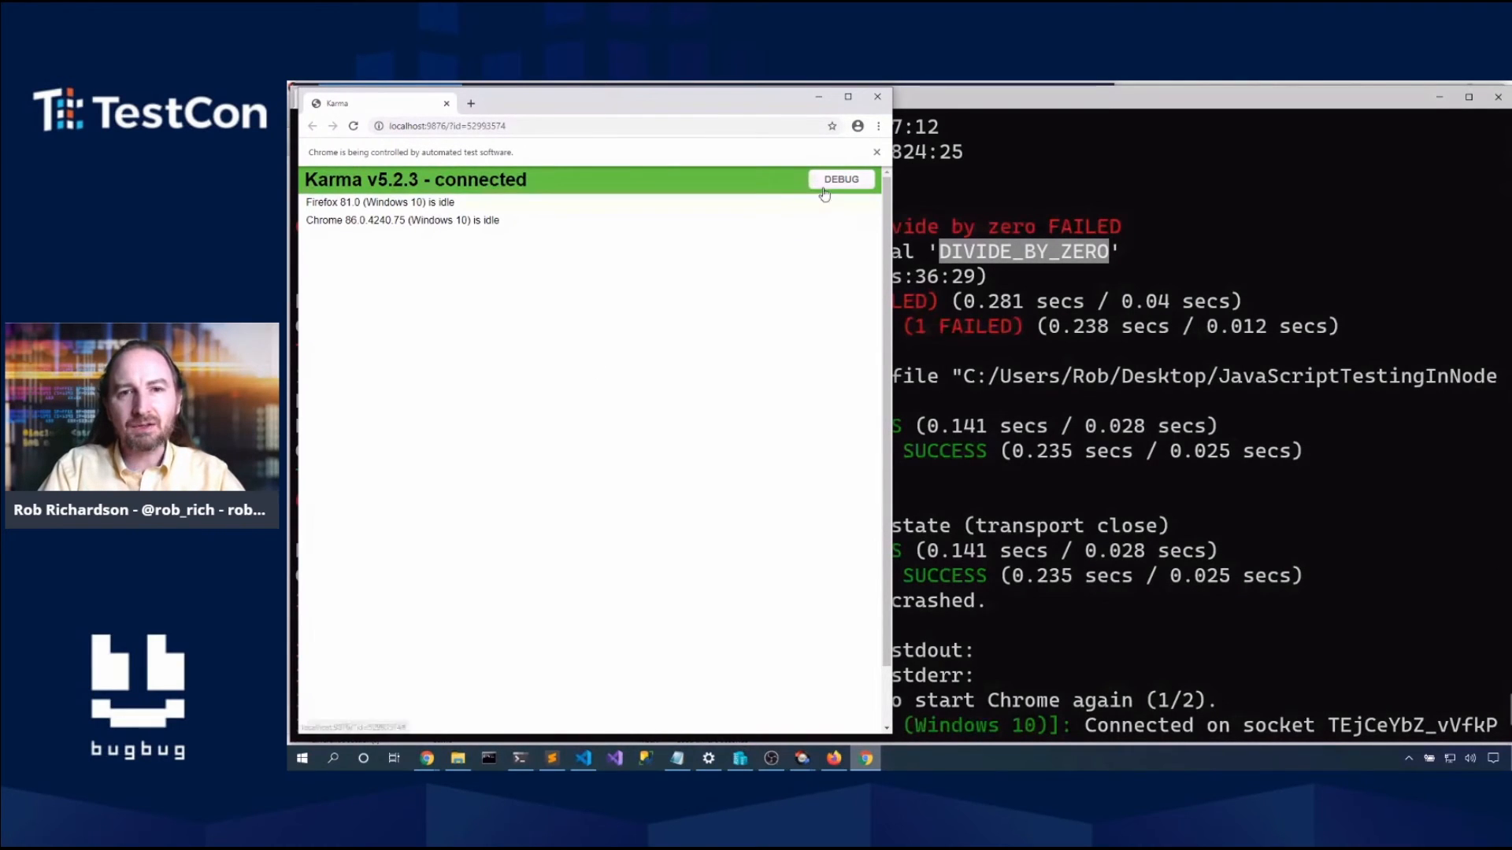
# Step: In the Karma DEBUG runner, find test-divide.js under base in DevTools Sources
pyautogui.click(838, 180)
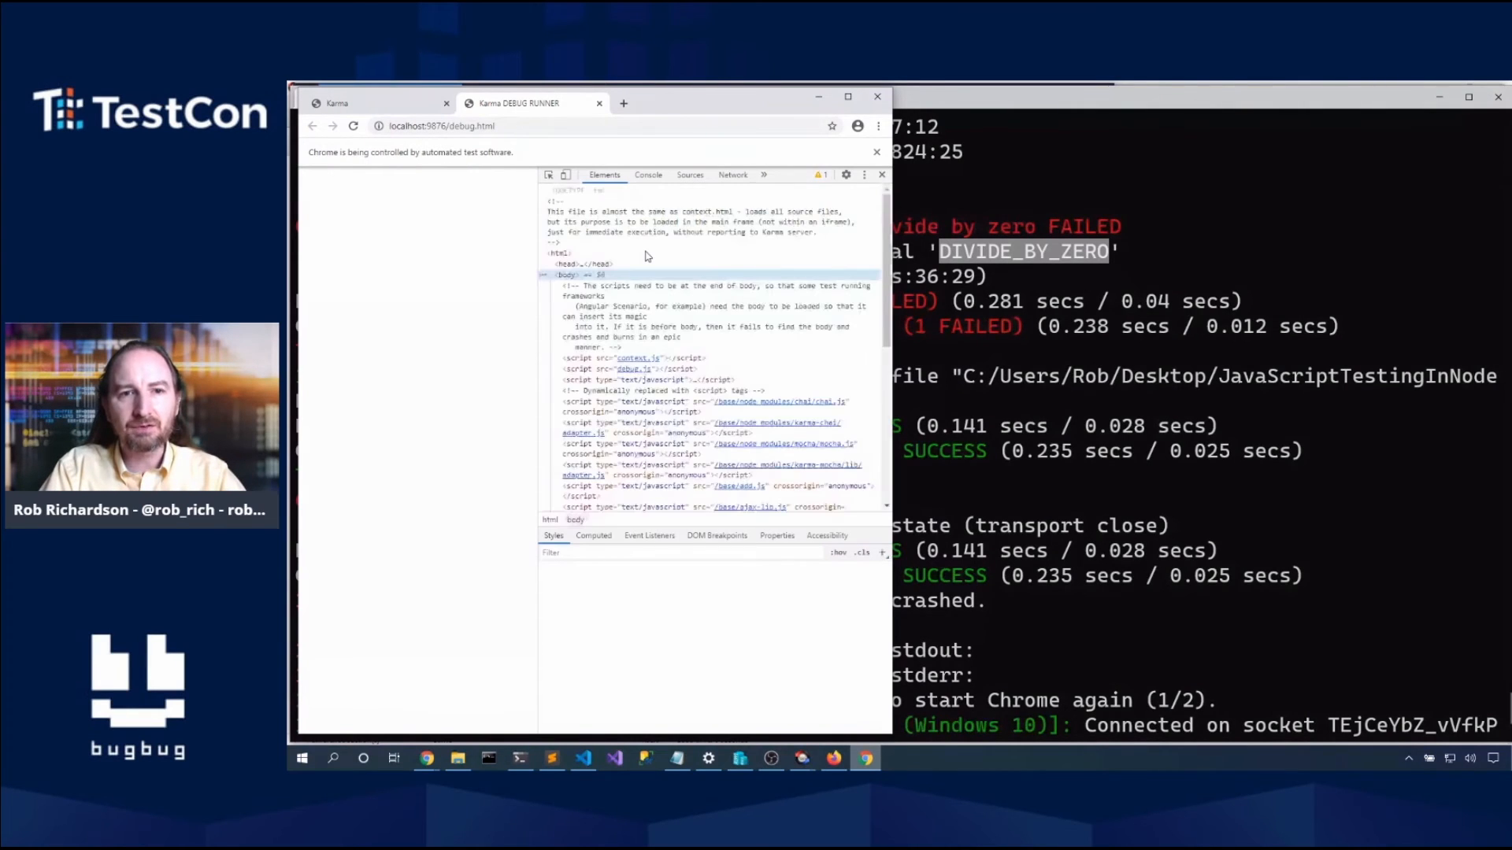
pyautogui.click(690, 175)
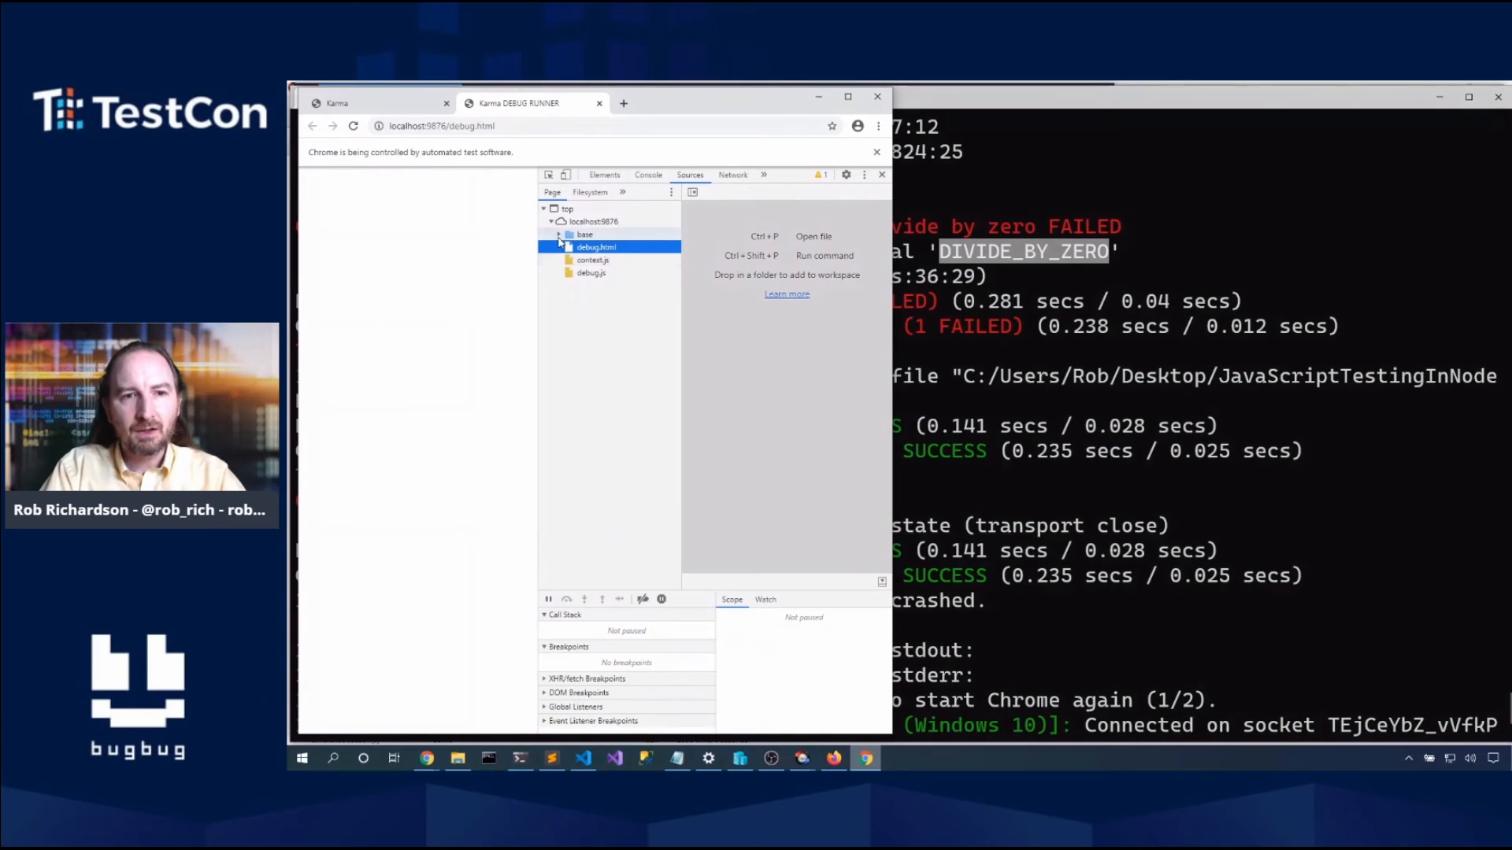
pyautogui.click(558, 234)
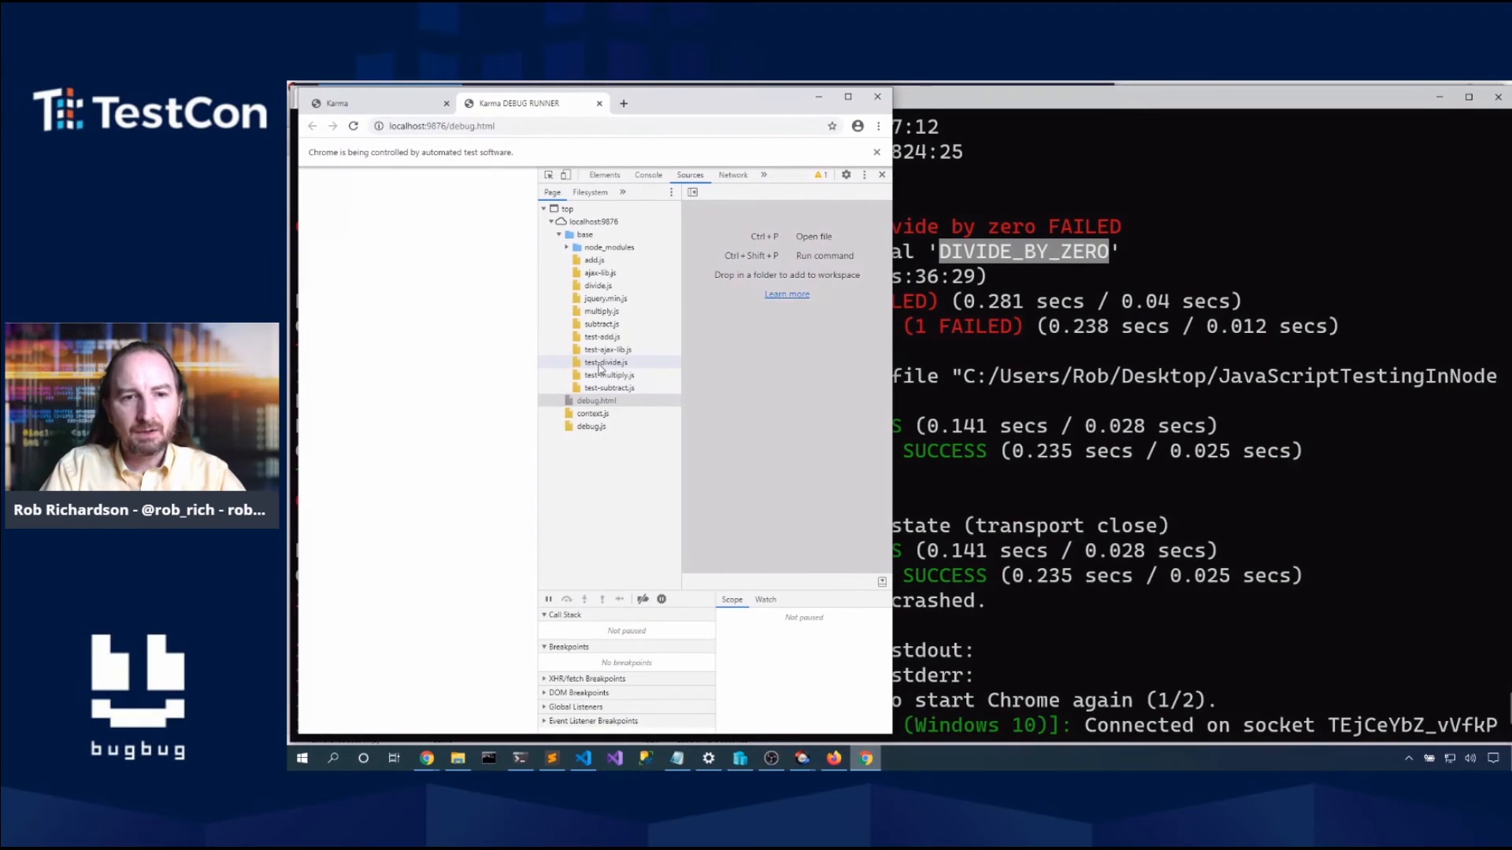
pyautogui.click(605, 361)
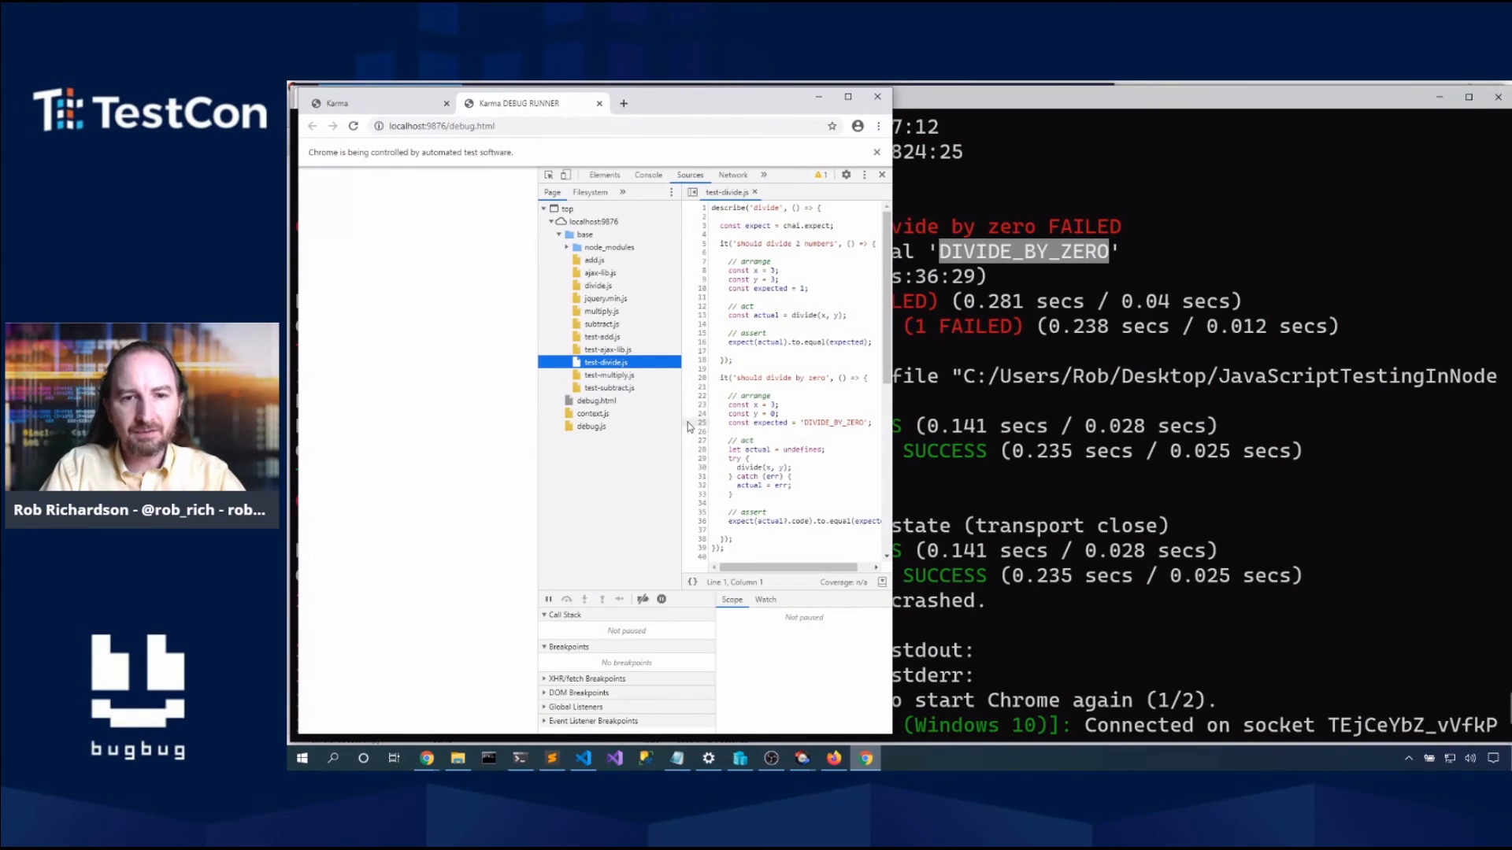
# Step: Break at line 25 of test-divide.js, rerun and resume, then close the debug tab
pyautogui.click(353, 126)
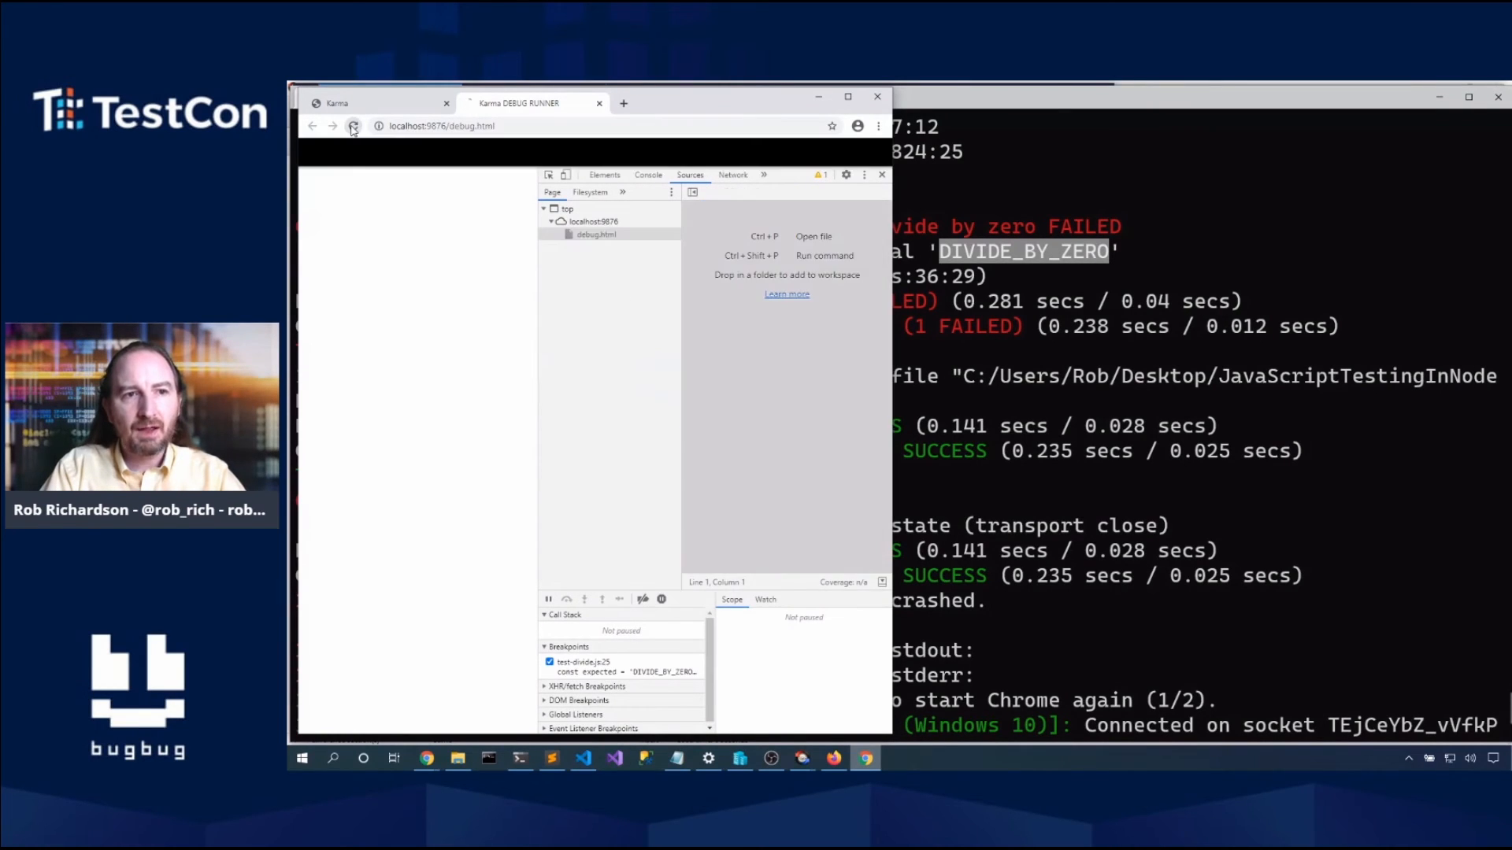
pyautogui.click(353, 125)
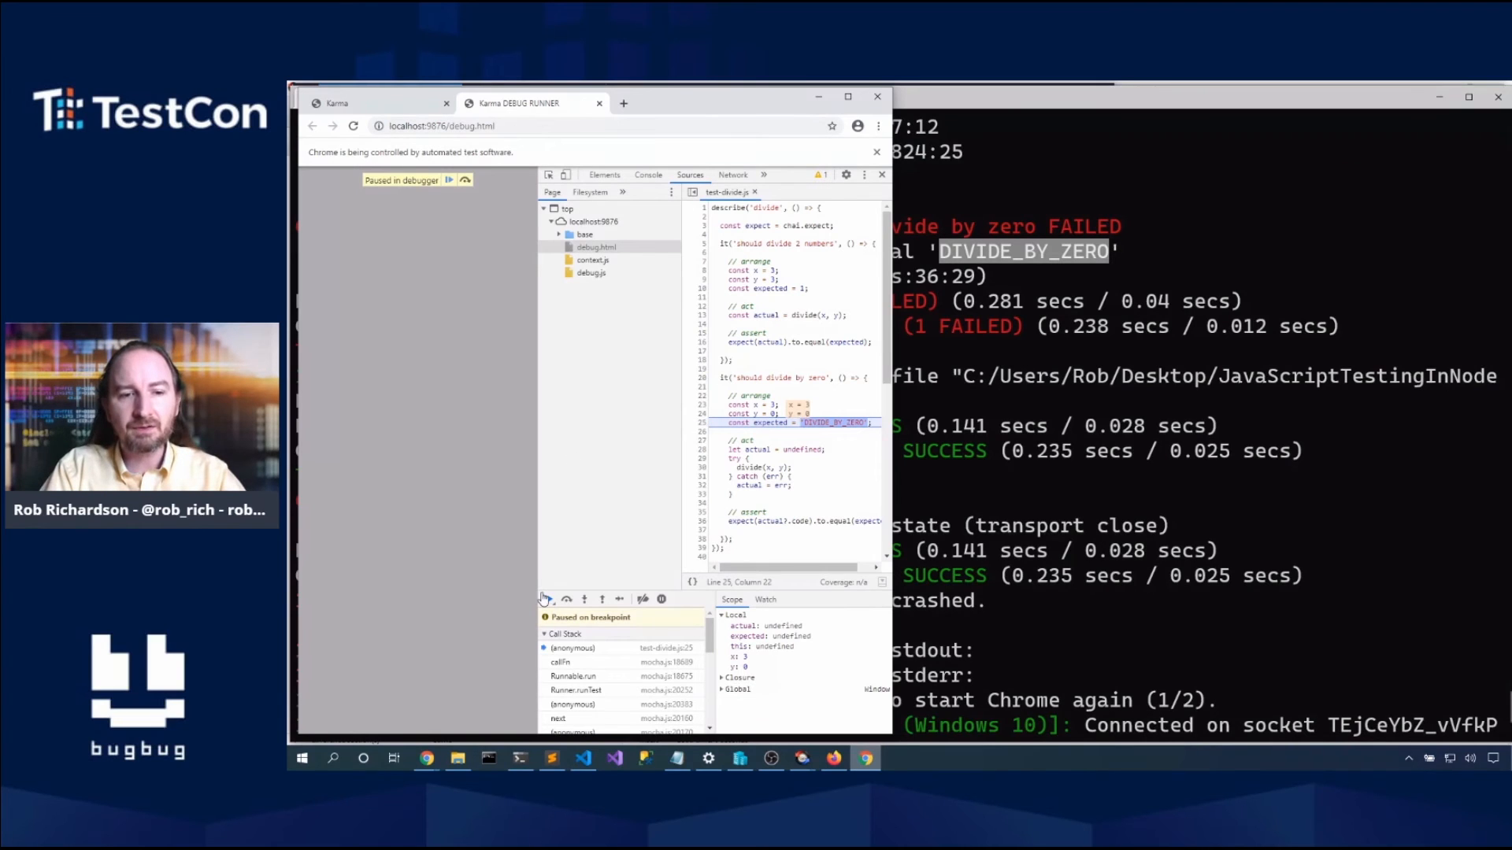
pyautogui.click(548, 598)
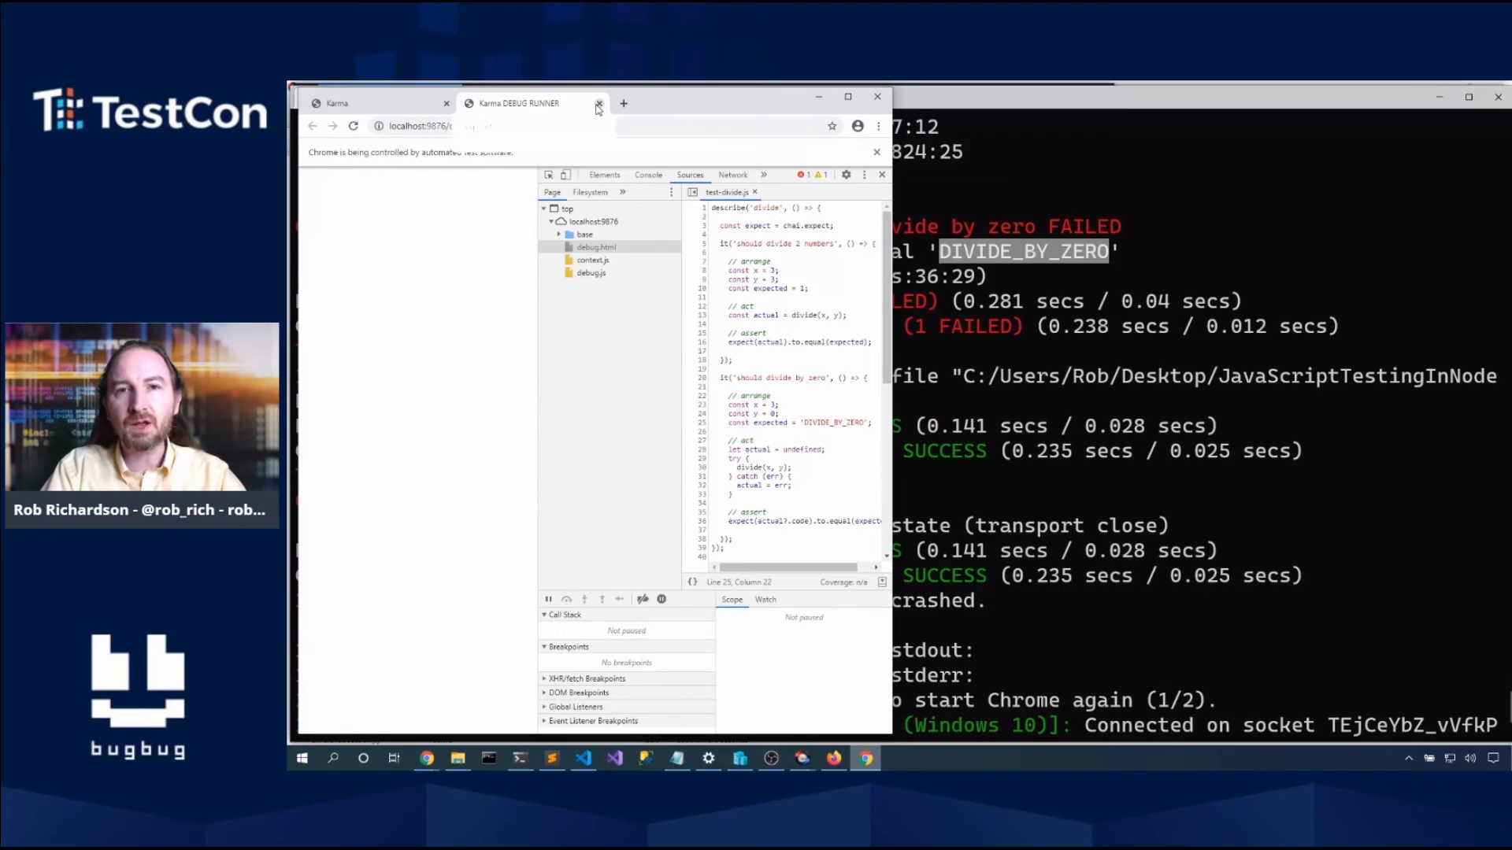
pyautogui.click(598, 104)
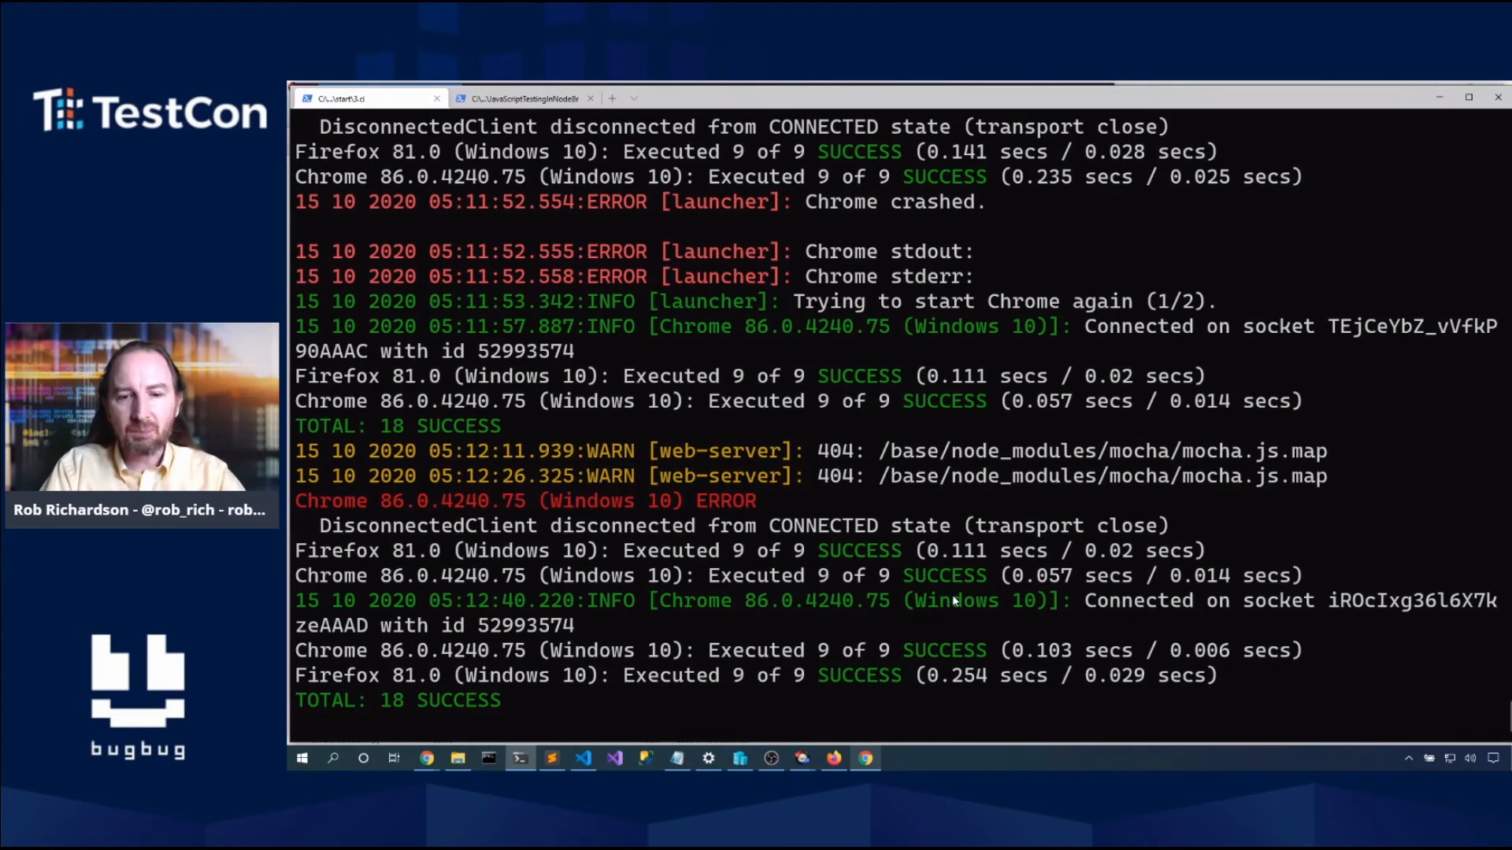
# Step: Stop the Karma watch and show 3.ci's package.json headless single-run test script
pyautogui.click(863, 757)
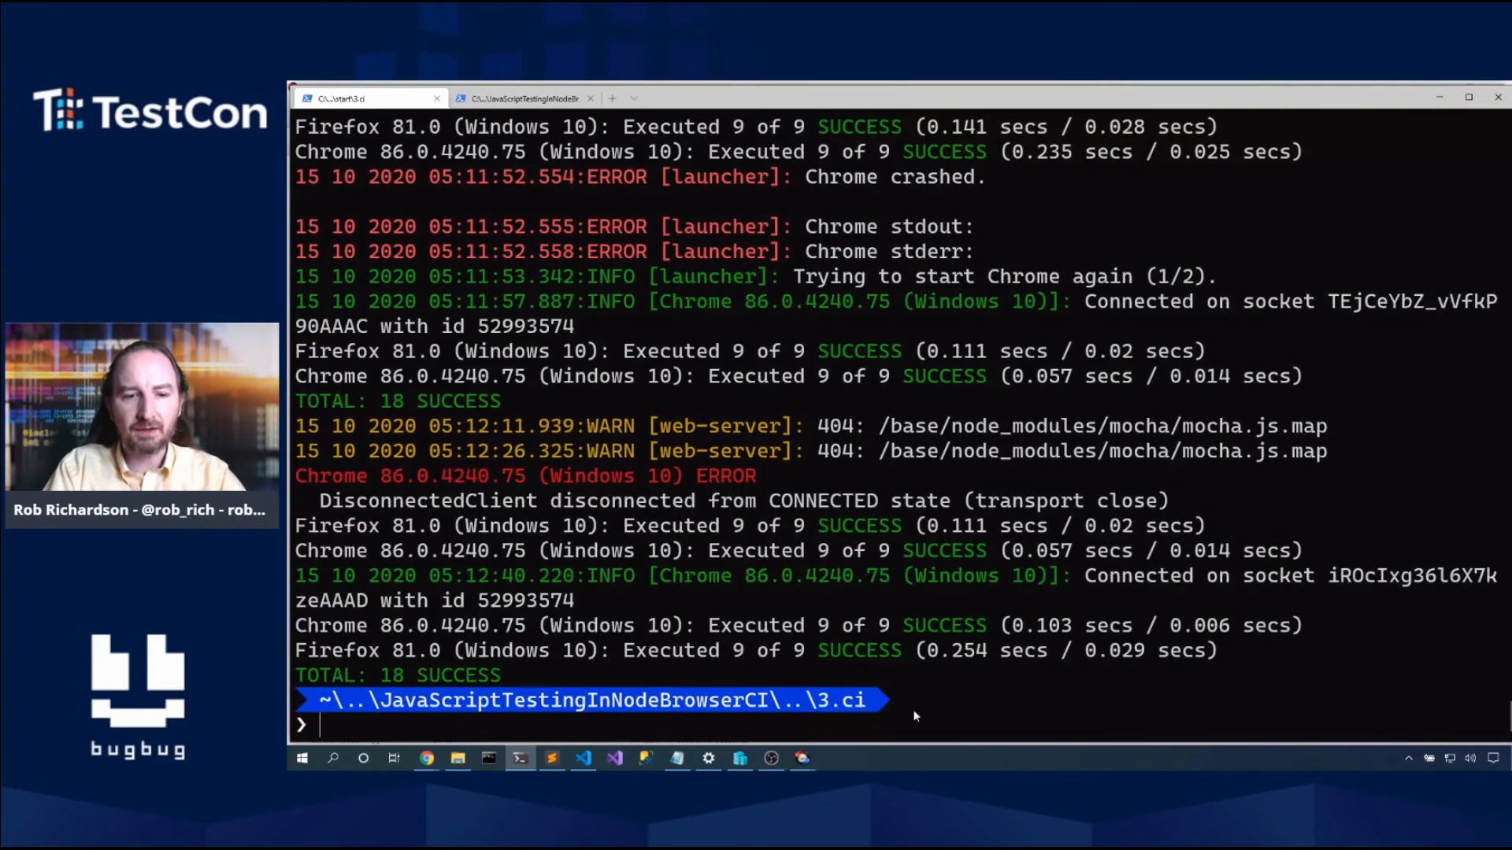
pyautogui.click(581, 757)
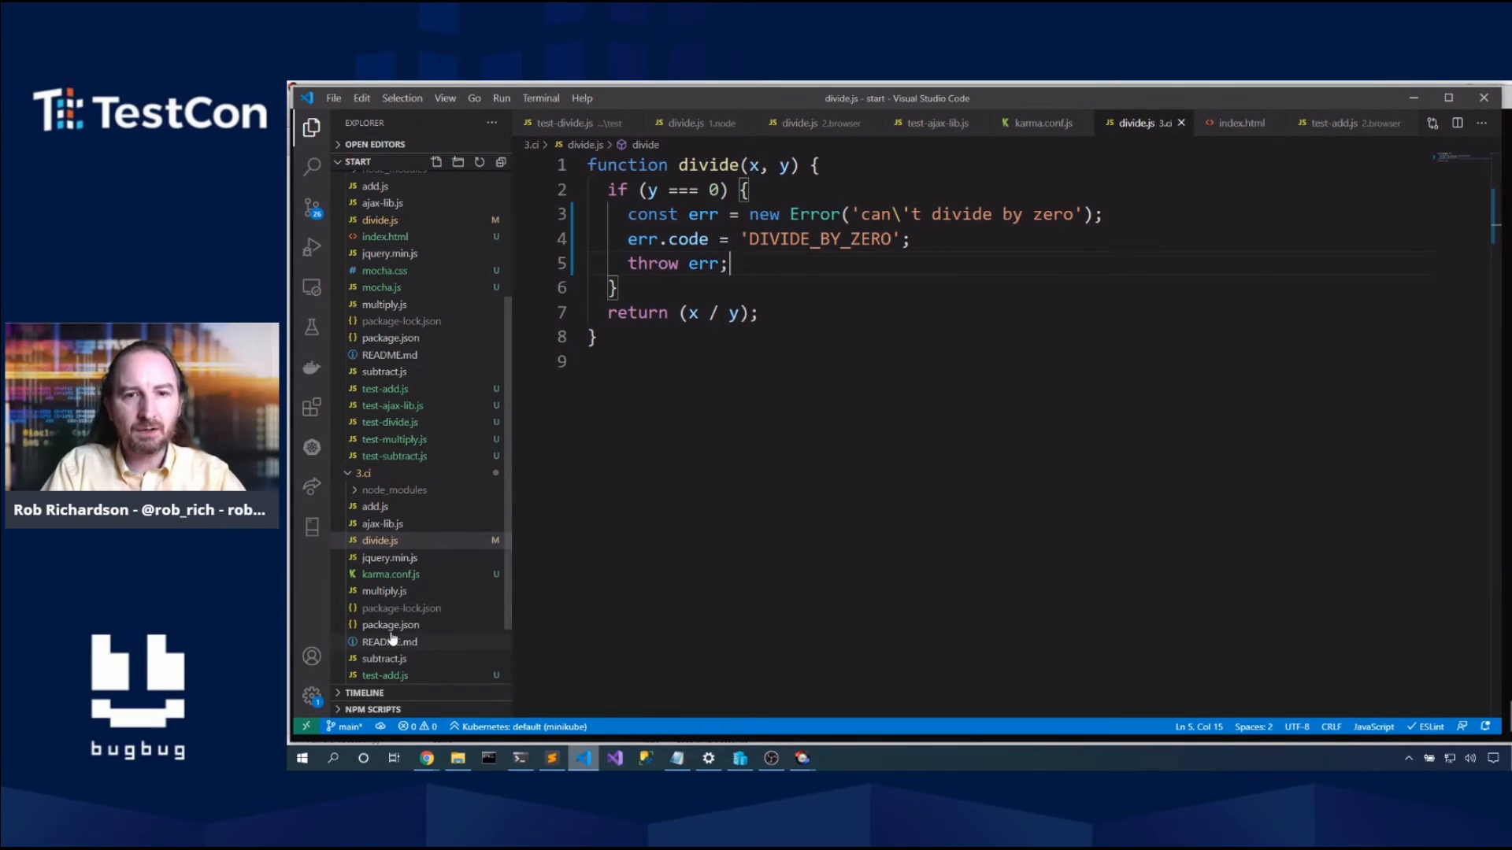
pyautogui.click(391, 624)
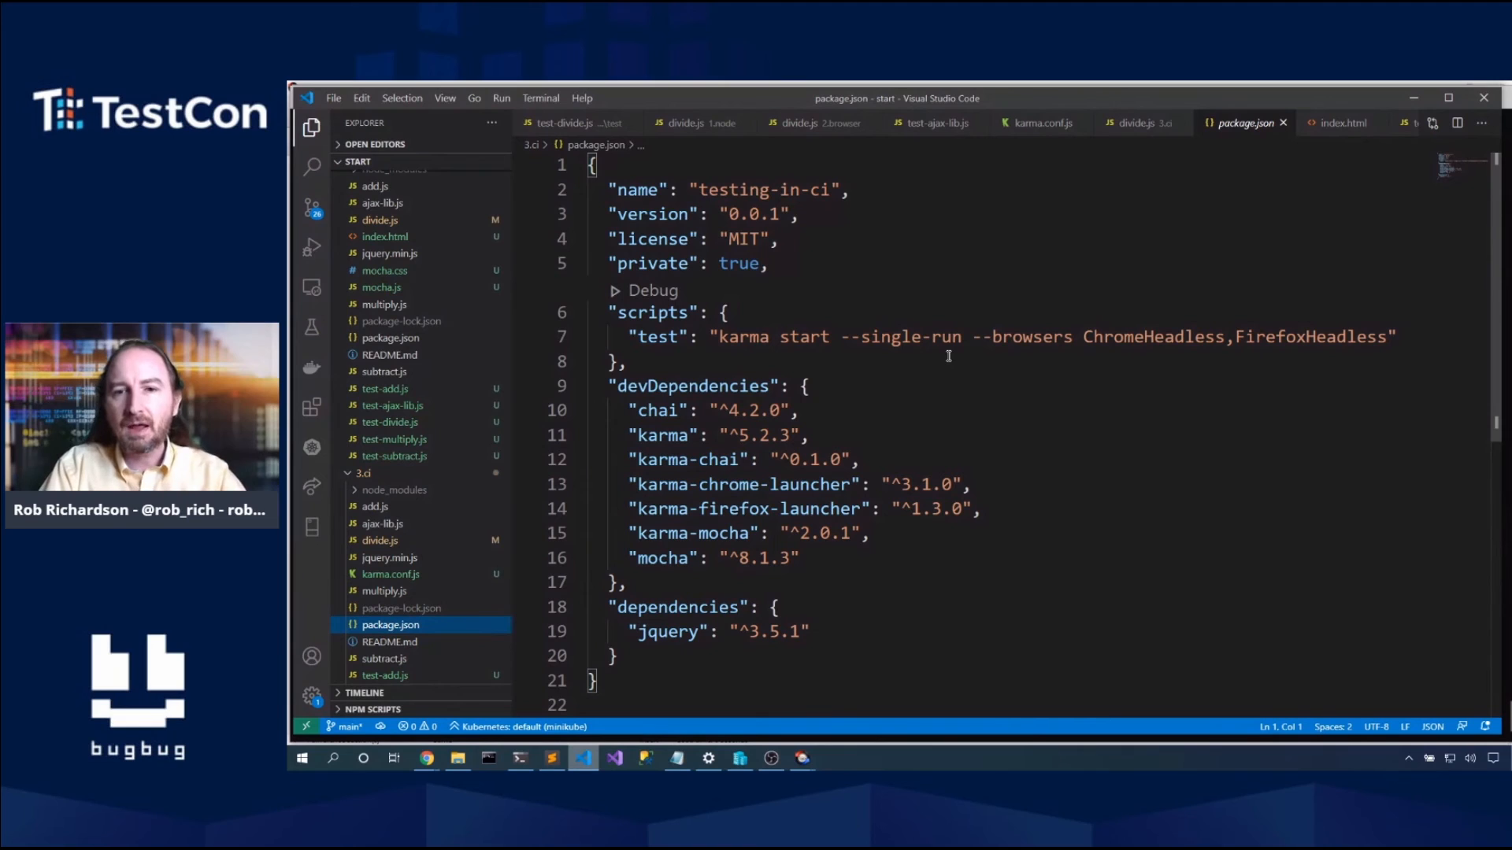
pyautogui.moveTo(1039, 354)
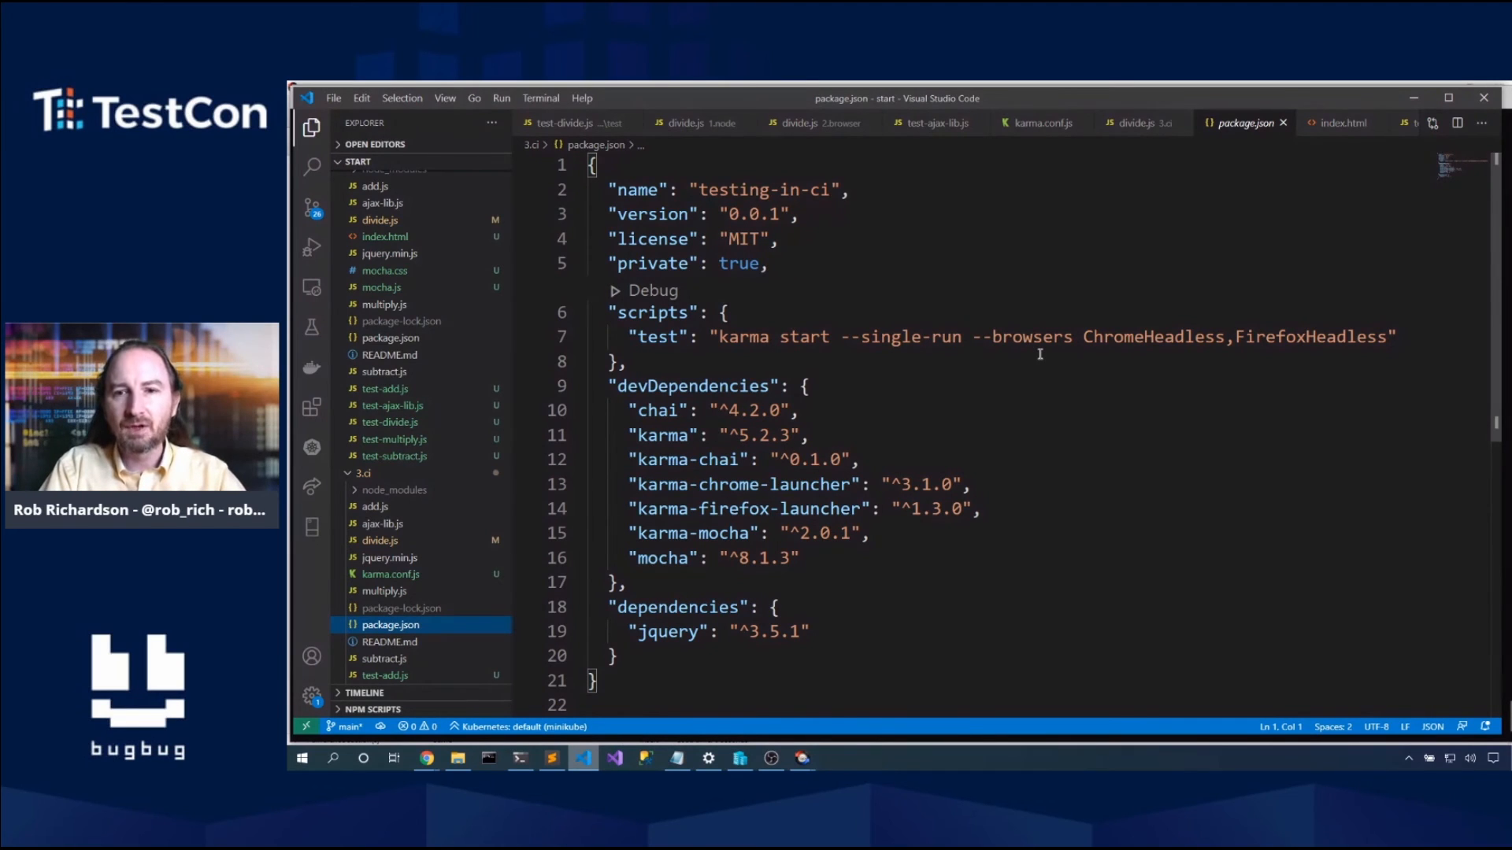
pyautogui.moveTo(1270, 362)
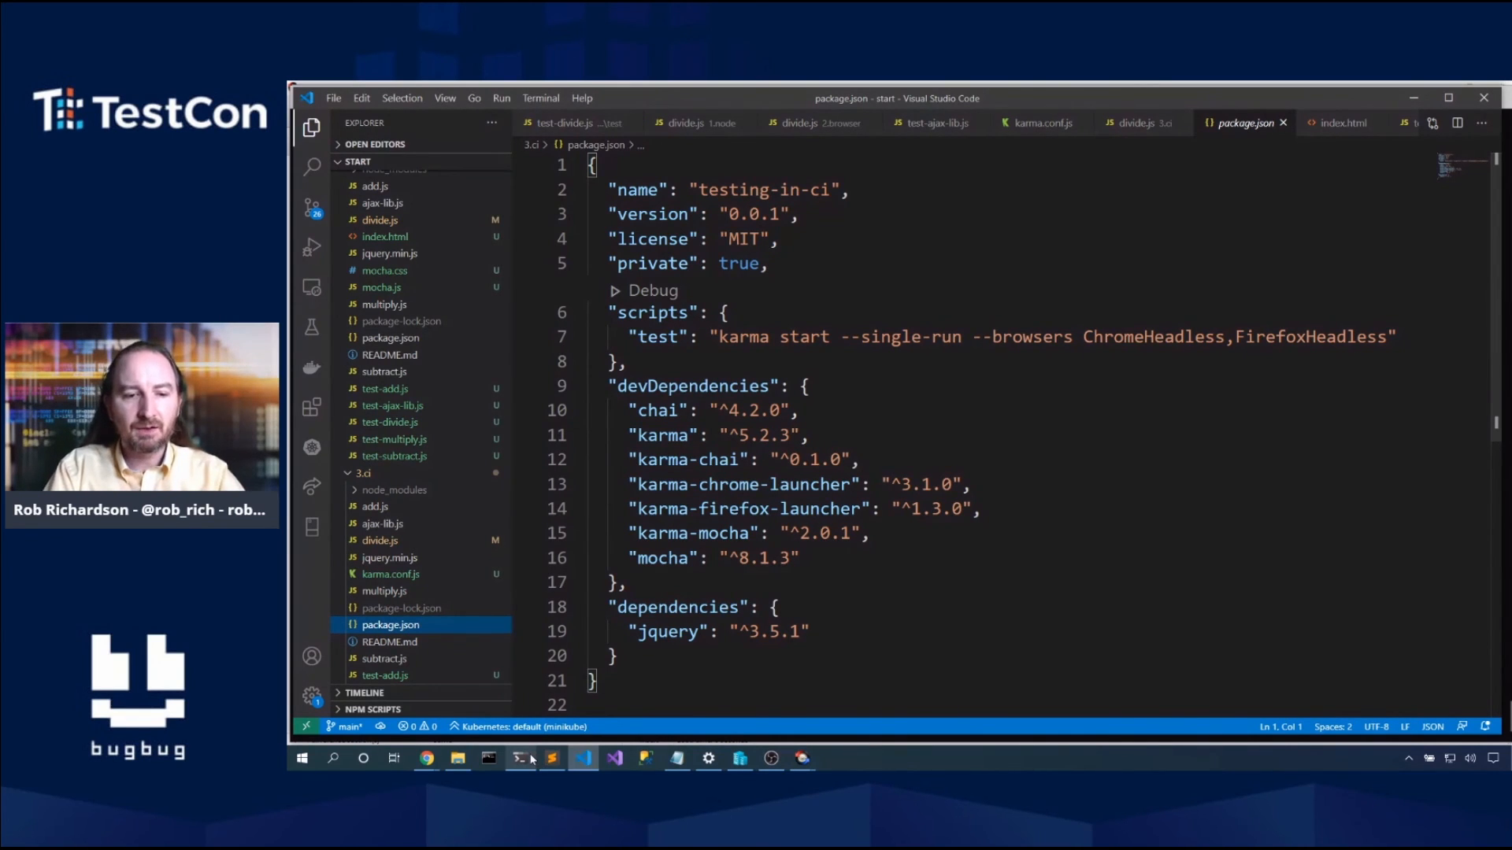
# Step: Run npm run test headless for 18 successes, then bring up the Mocha results page in Chrome
pyautogui.click(521, 758)
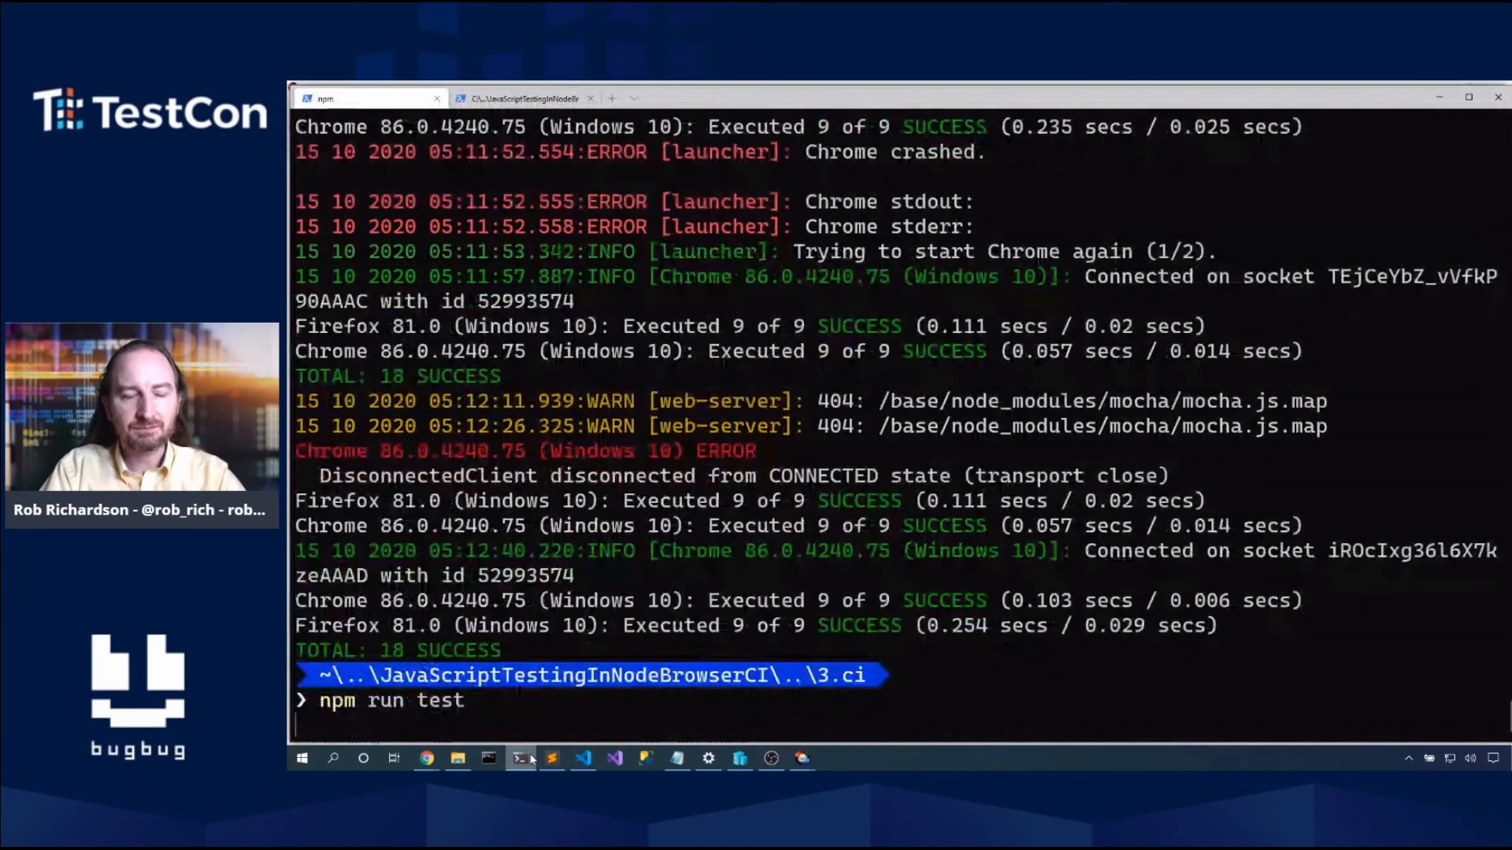
pyautogui.press('Return')
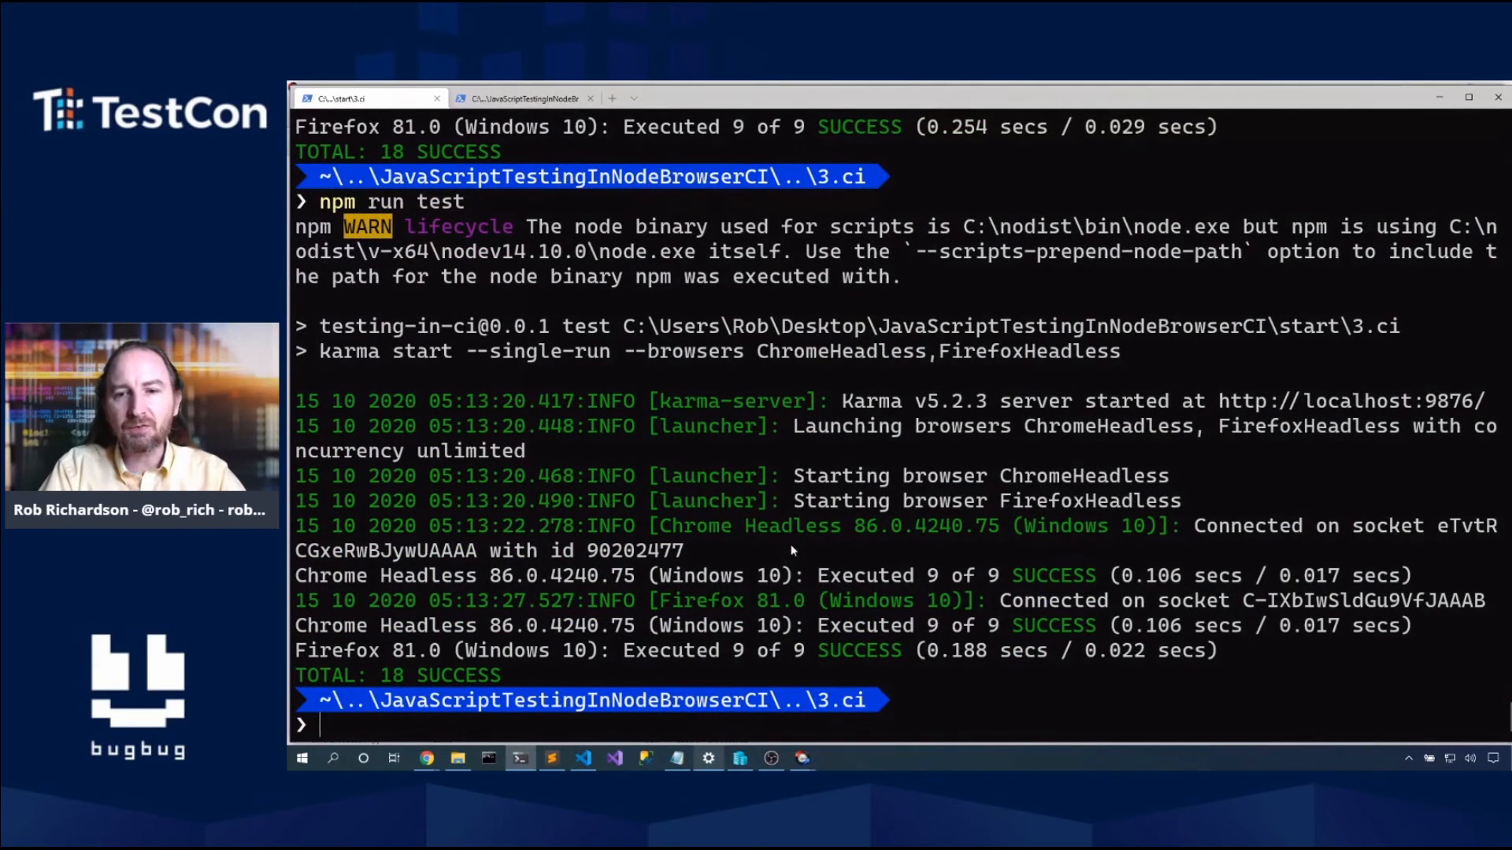
pyautogui.moveTo(708, 757)
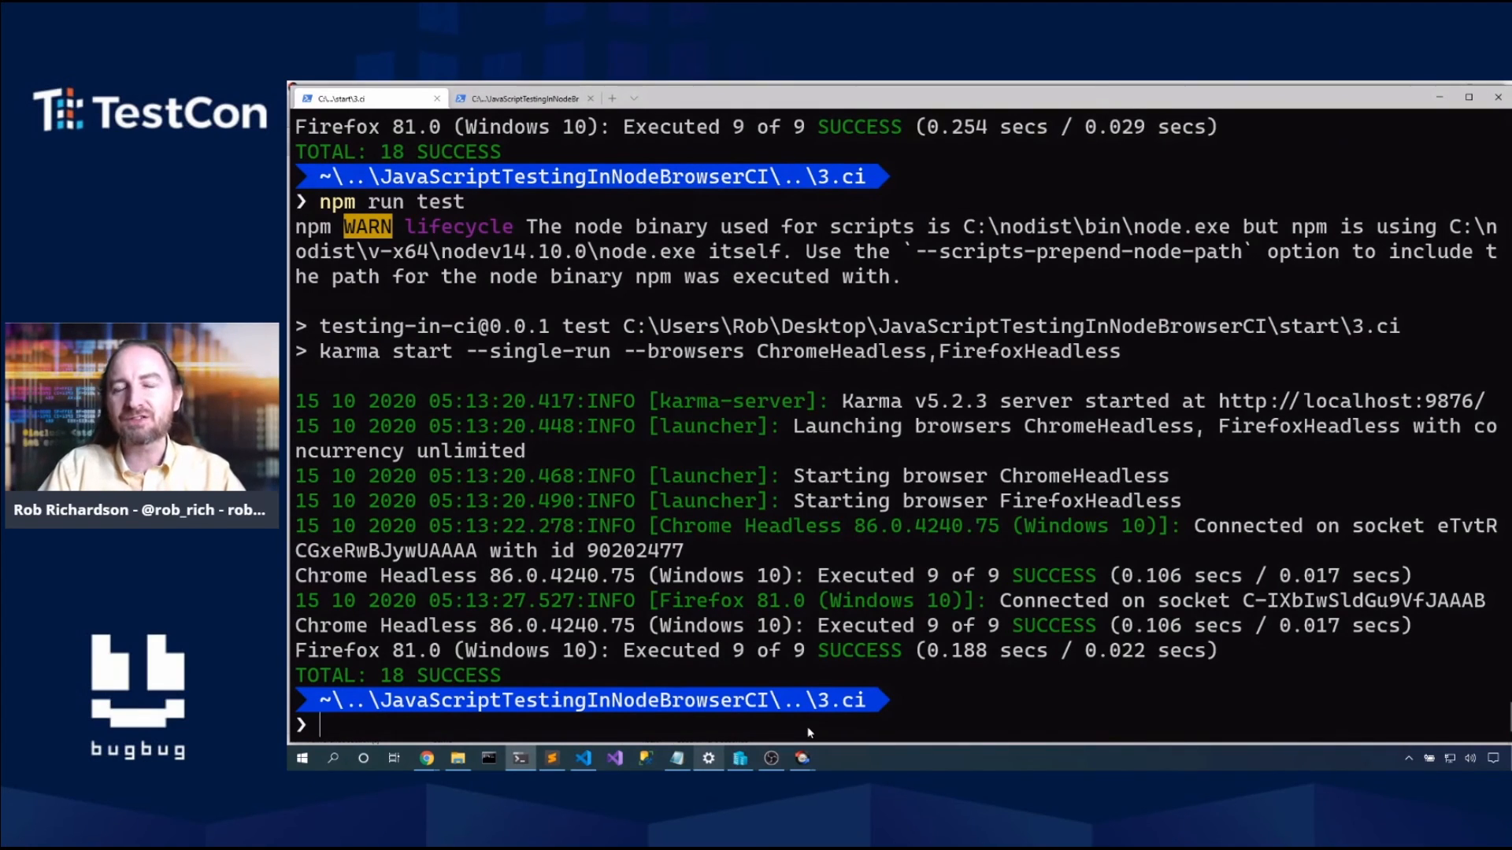
pyautogui.moveTo(574, 729)
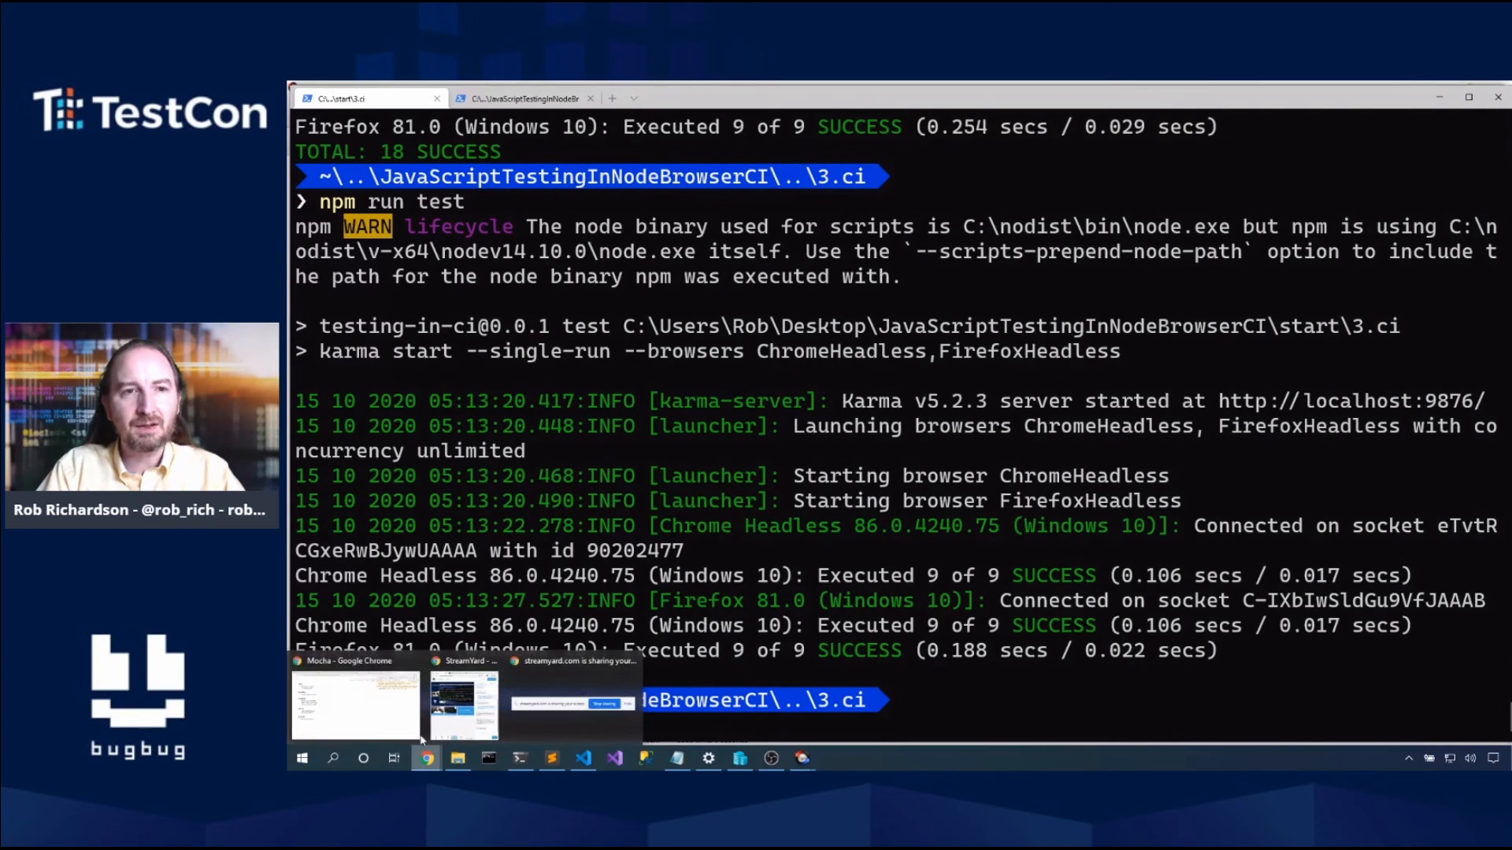
pyautogui.click(354, 703)
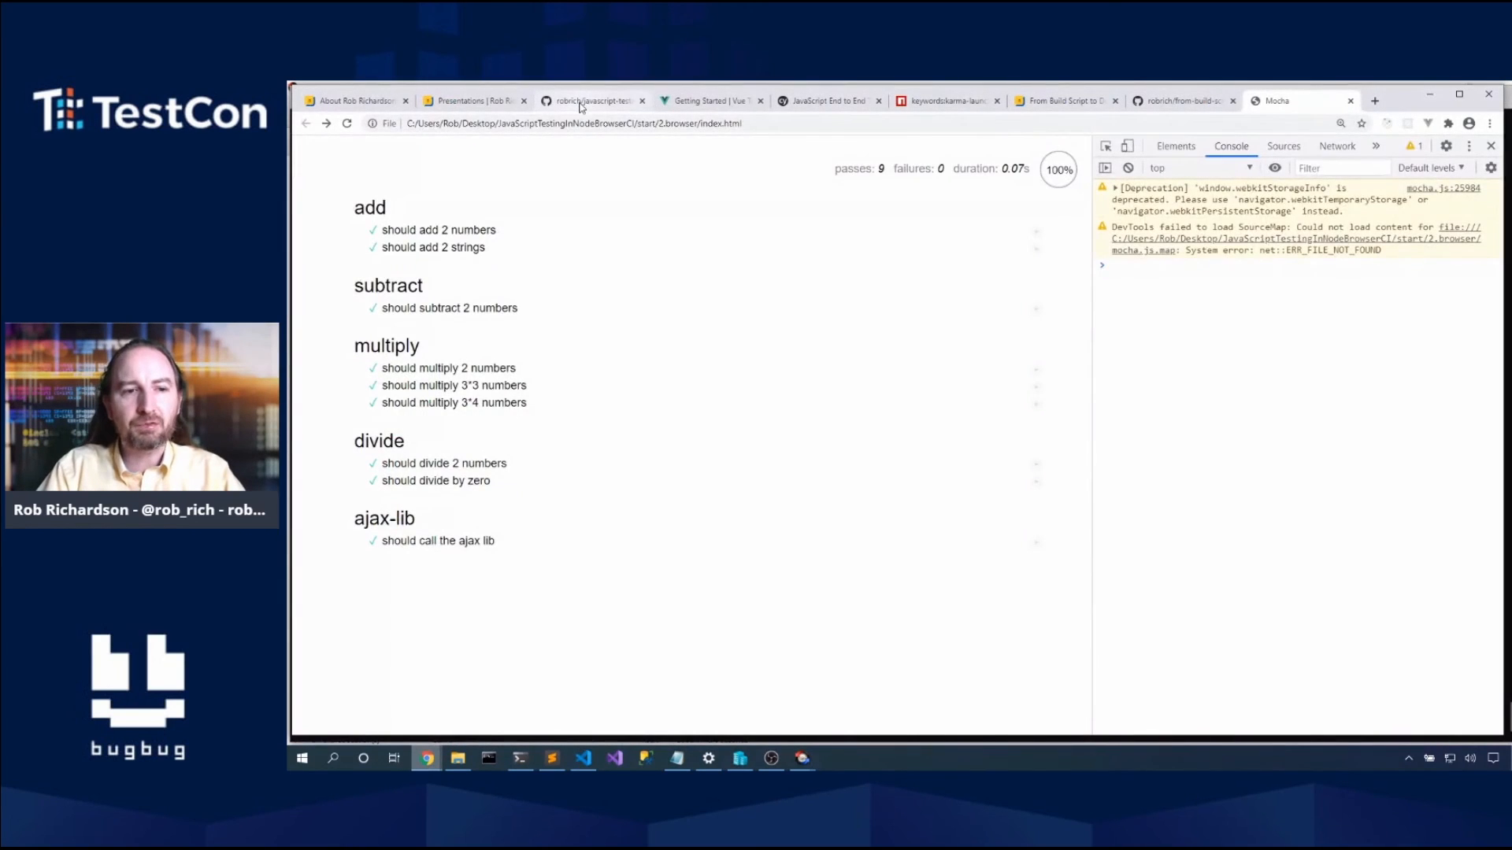